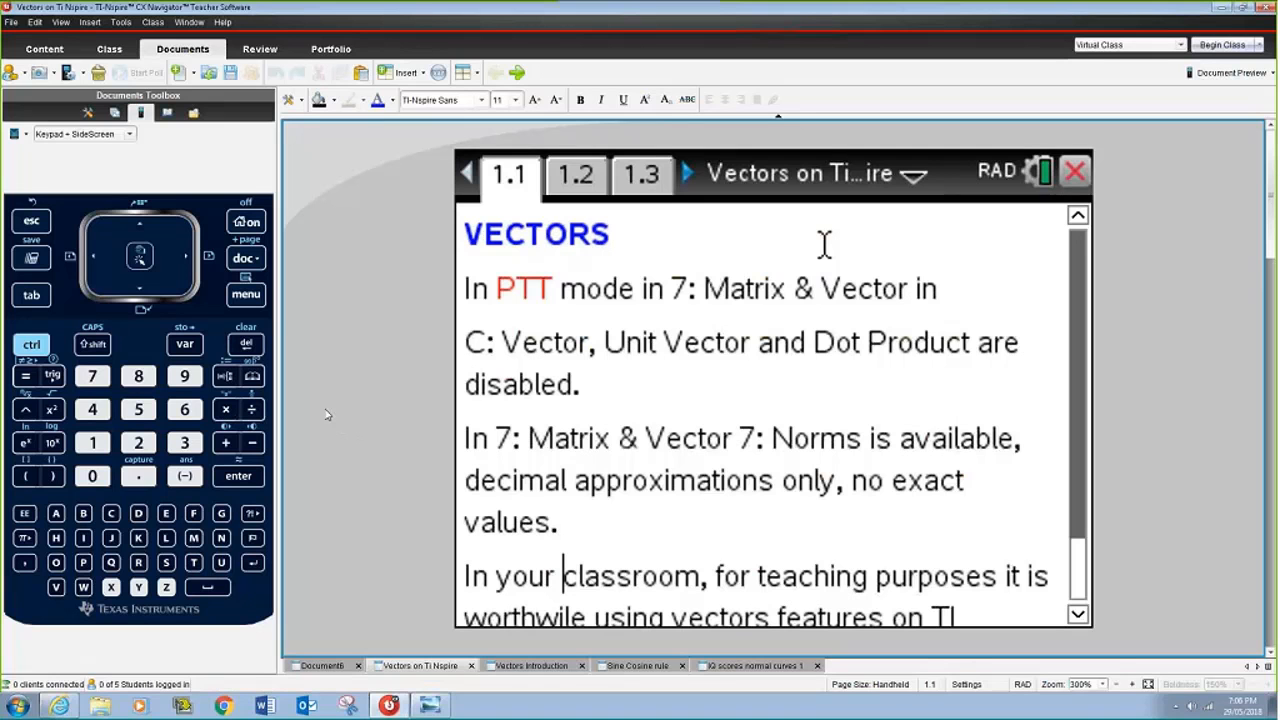
mouse_move(288, 428)
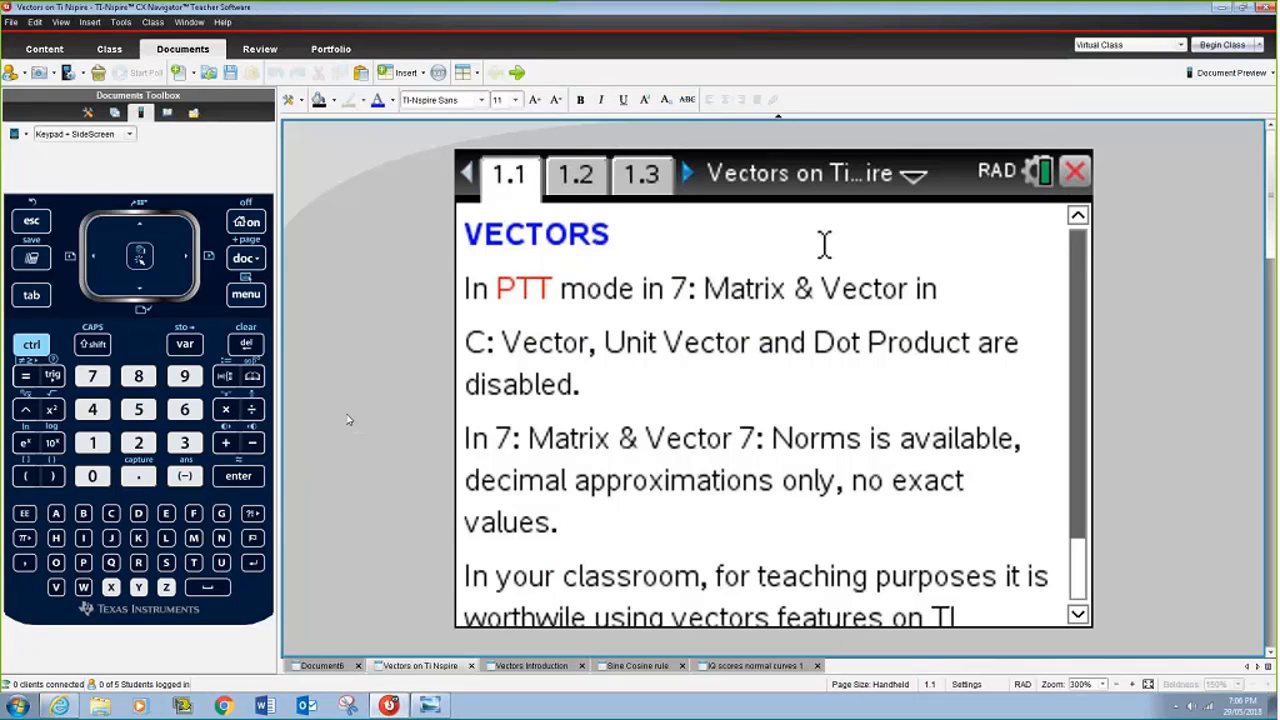
mouse_move(622, 556)
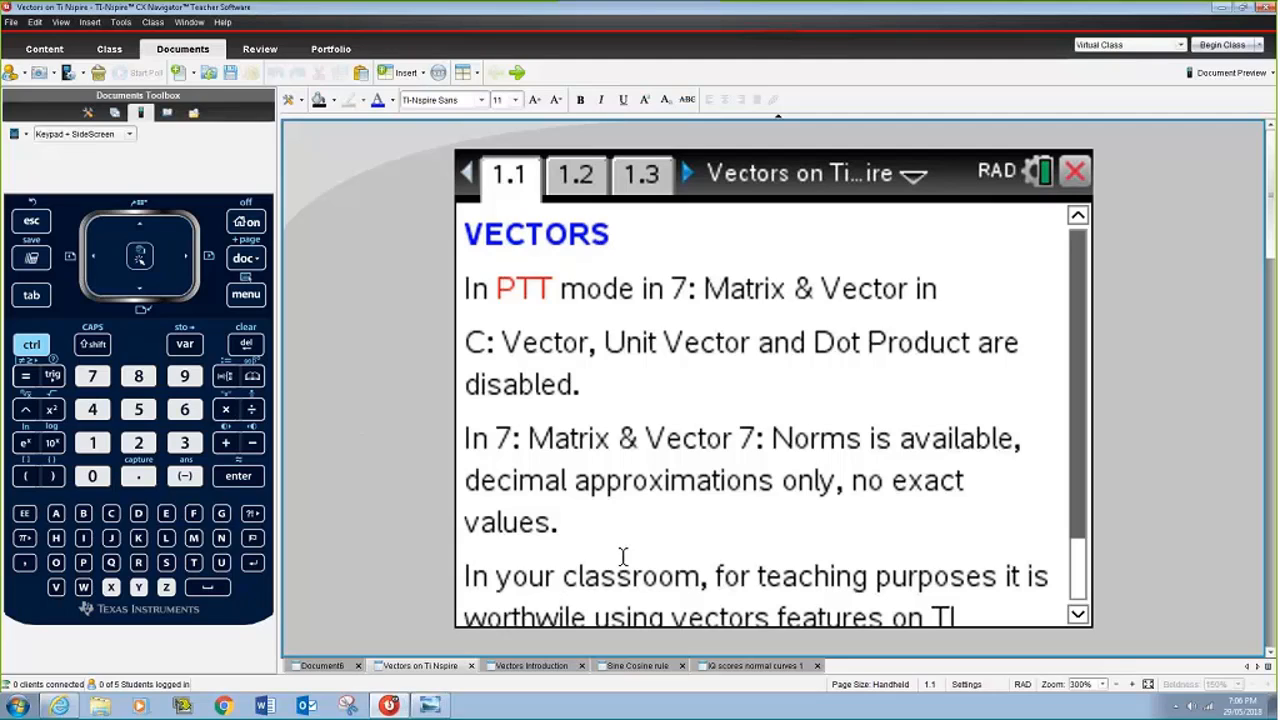
Start a new document with a Calculator page after viewing page 1.2.
left_click(564, 576)
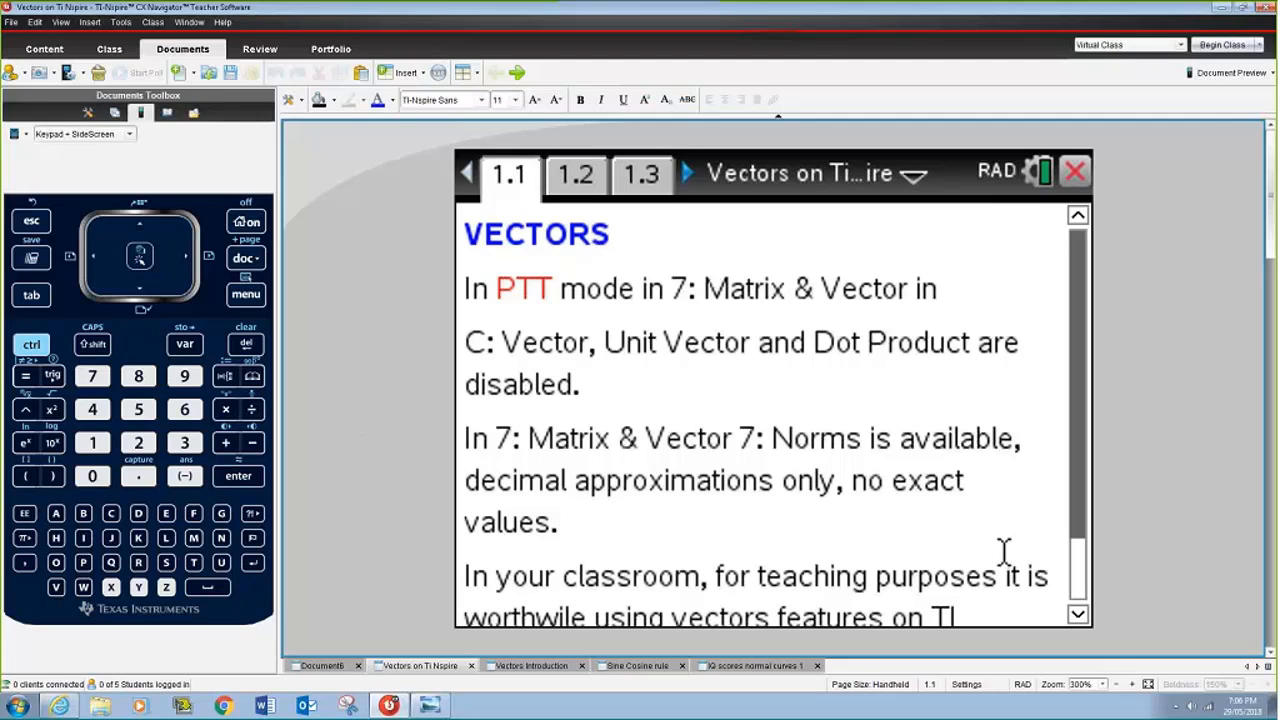
mouse_move(512, 328)
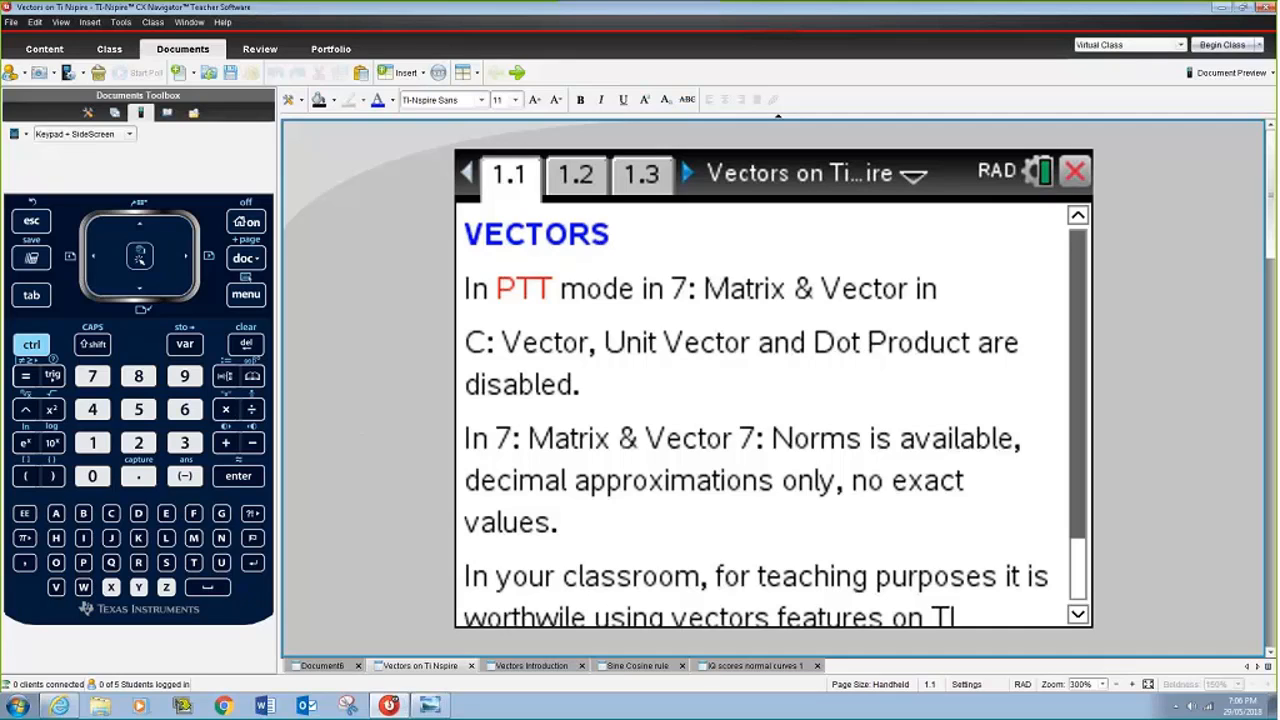
mouse_move(904, 448)
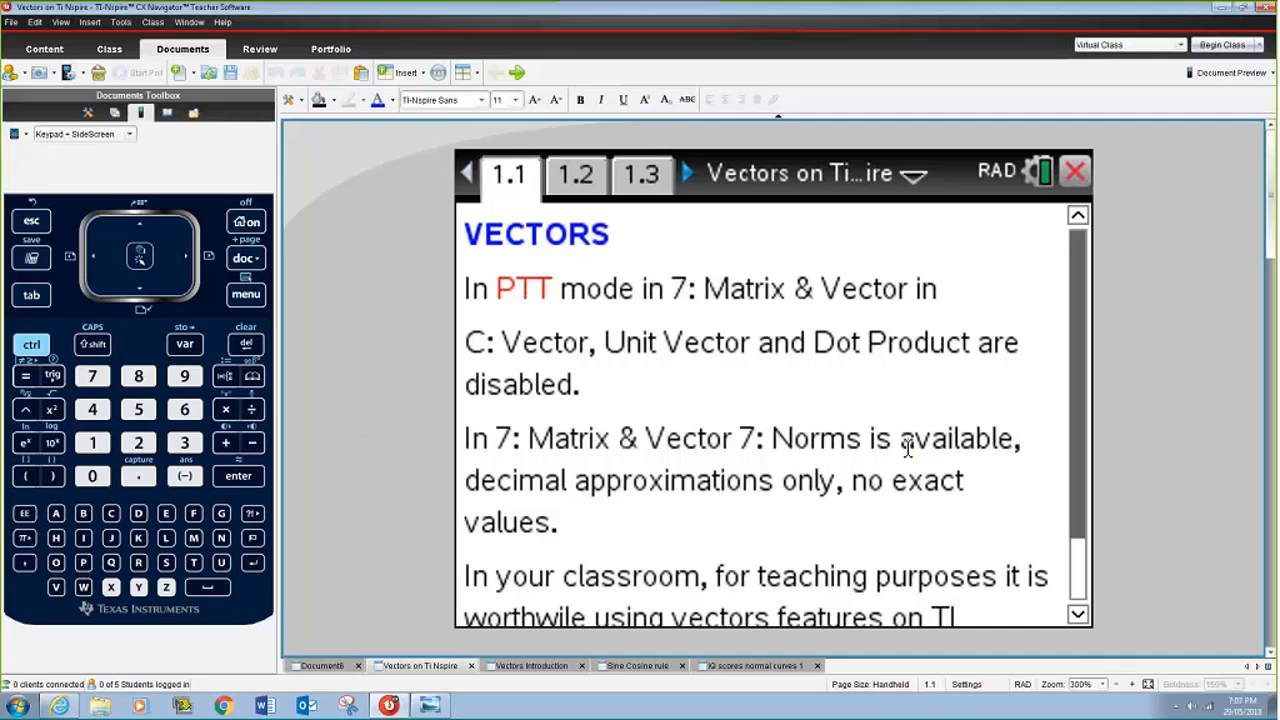
mouse_move(928, 380)
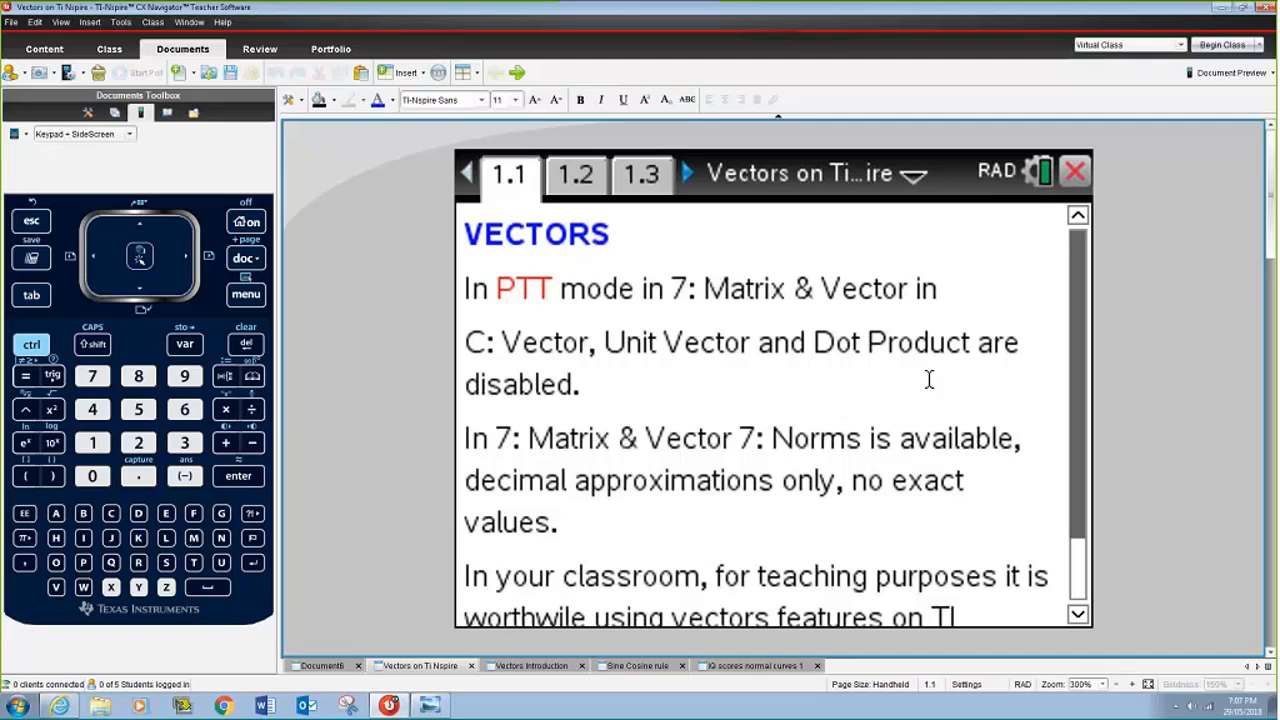
mouse_move(1064, 444)
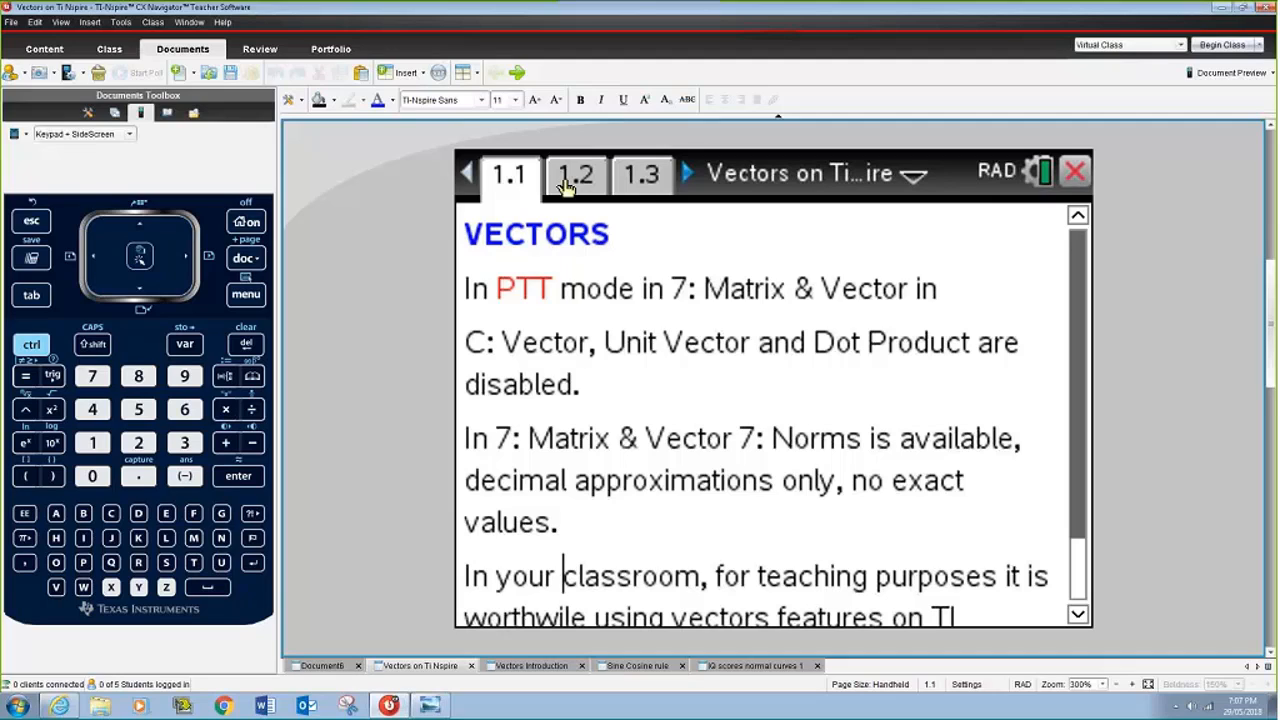
left_click(576, 172)
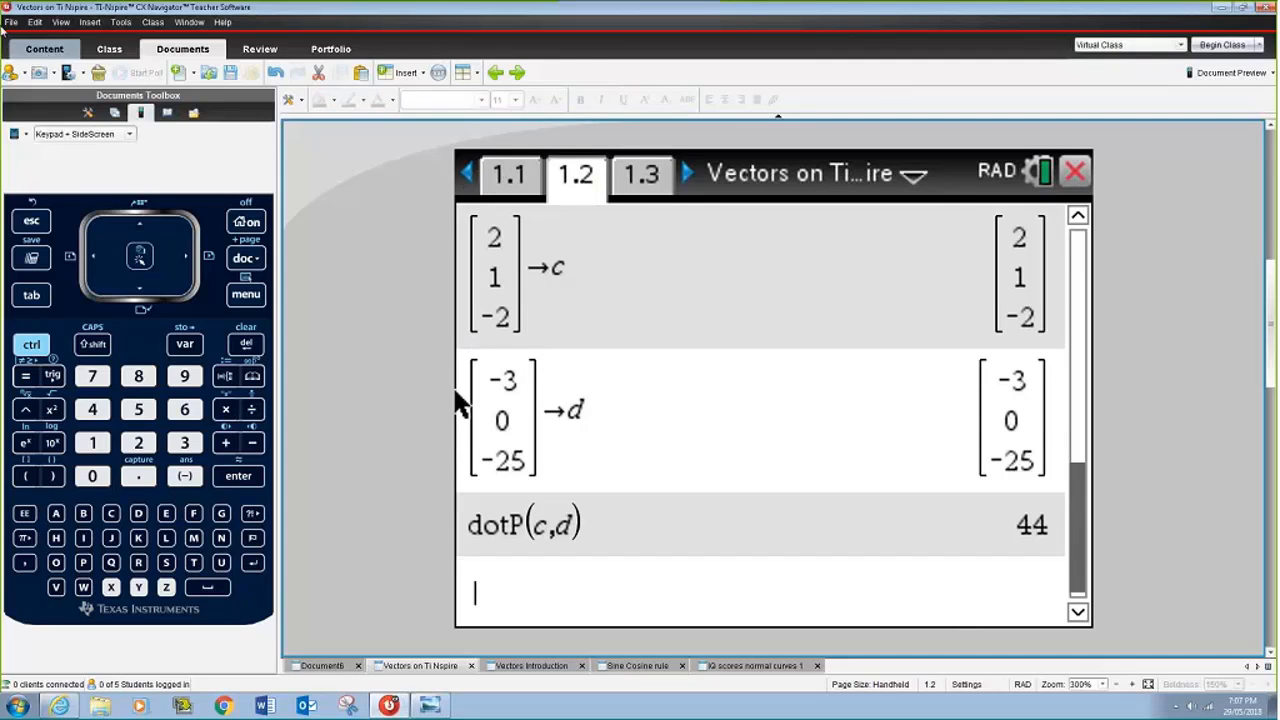
left_click(12, 20)
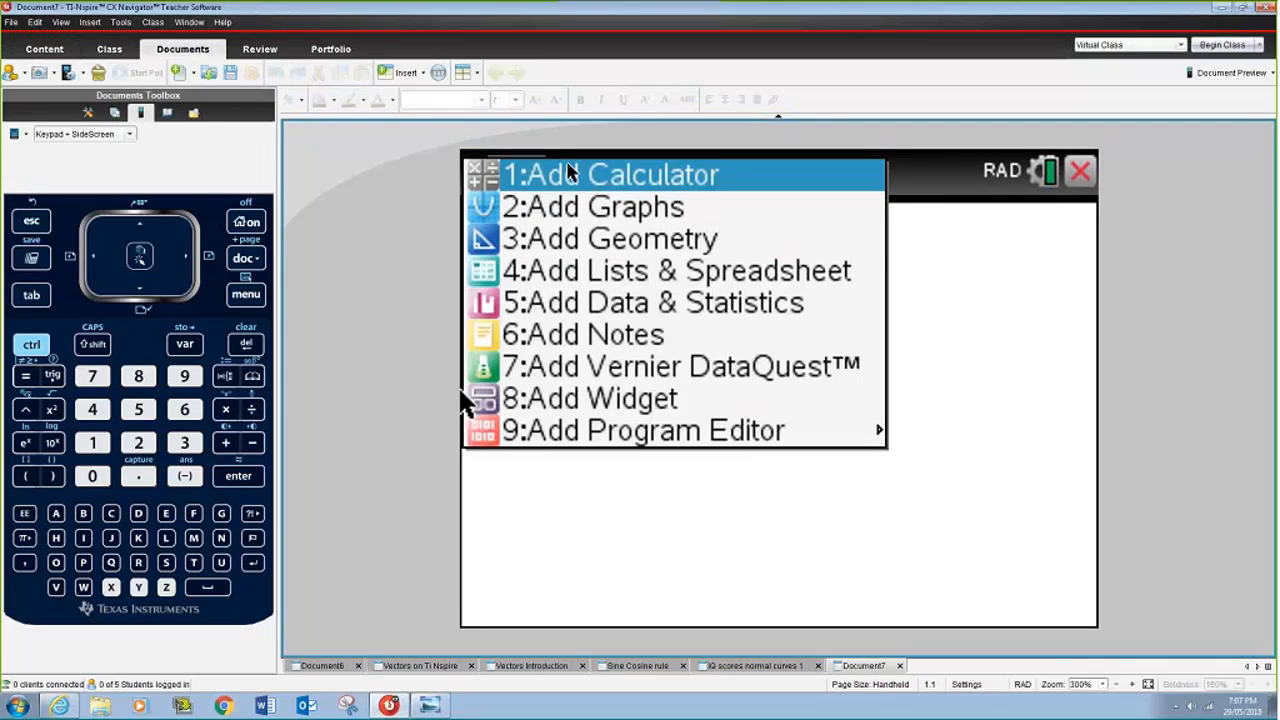
left_click(610, 174)
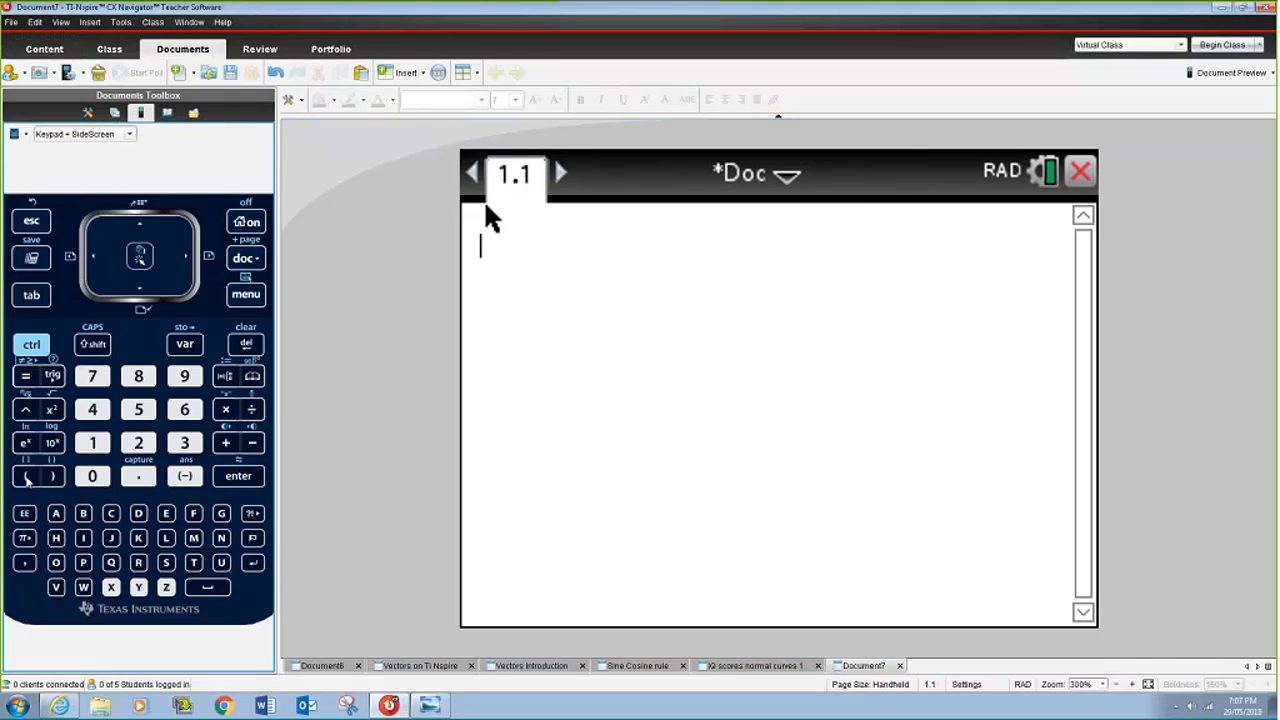
Store the vector [1 −2 4] into variable a.
left_click(24, 476)
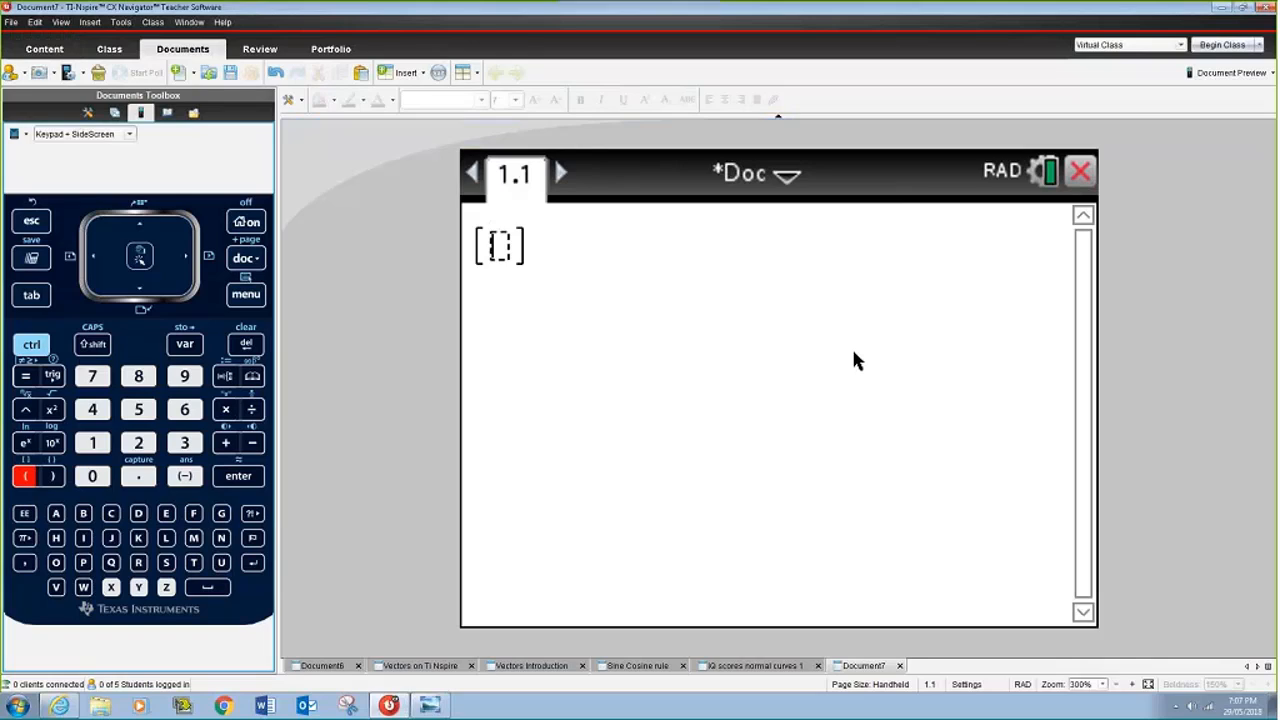
left_click(92, 442)
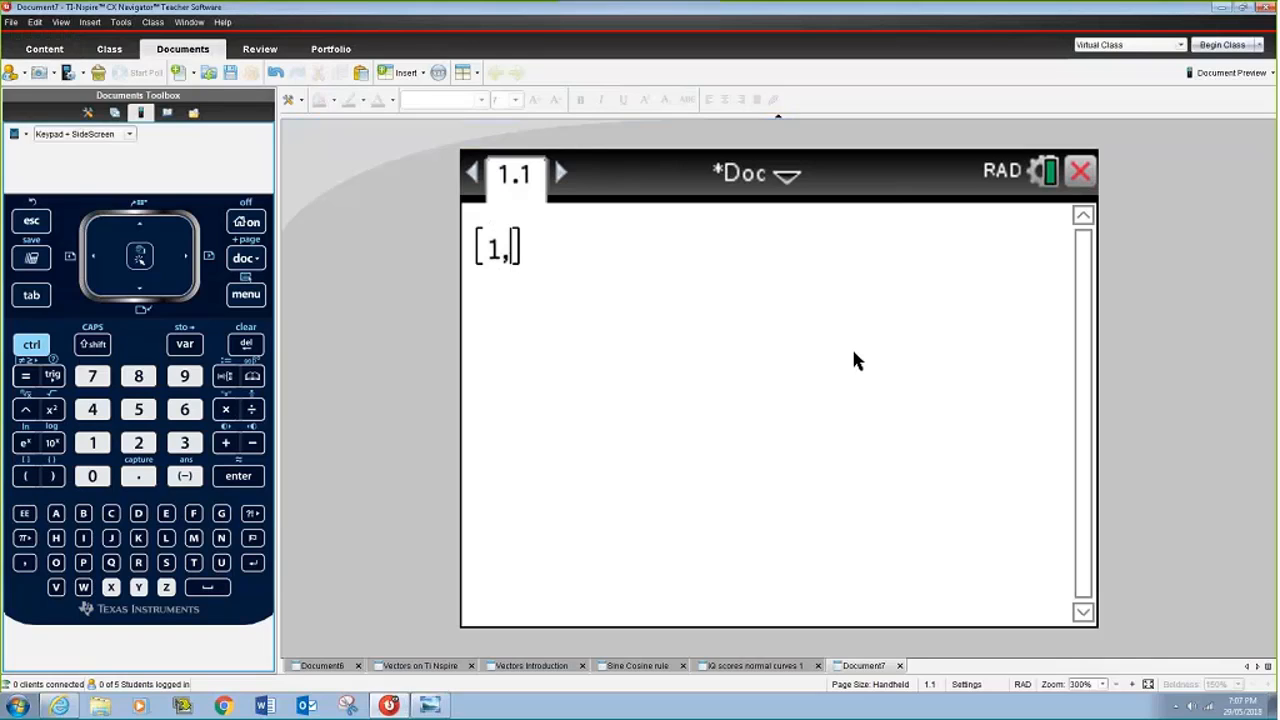
left_click(138, 442)
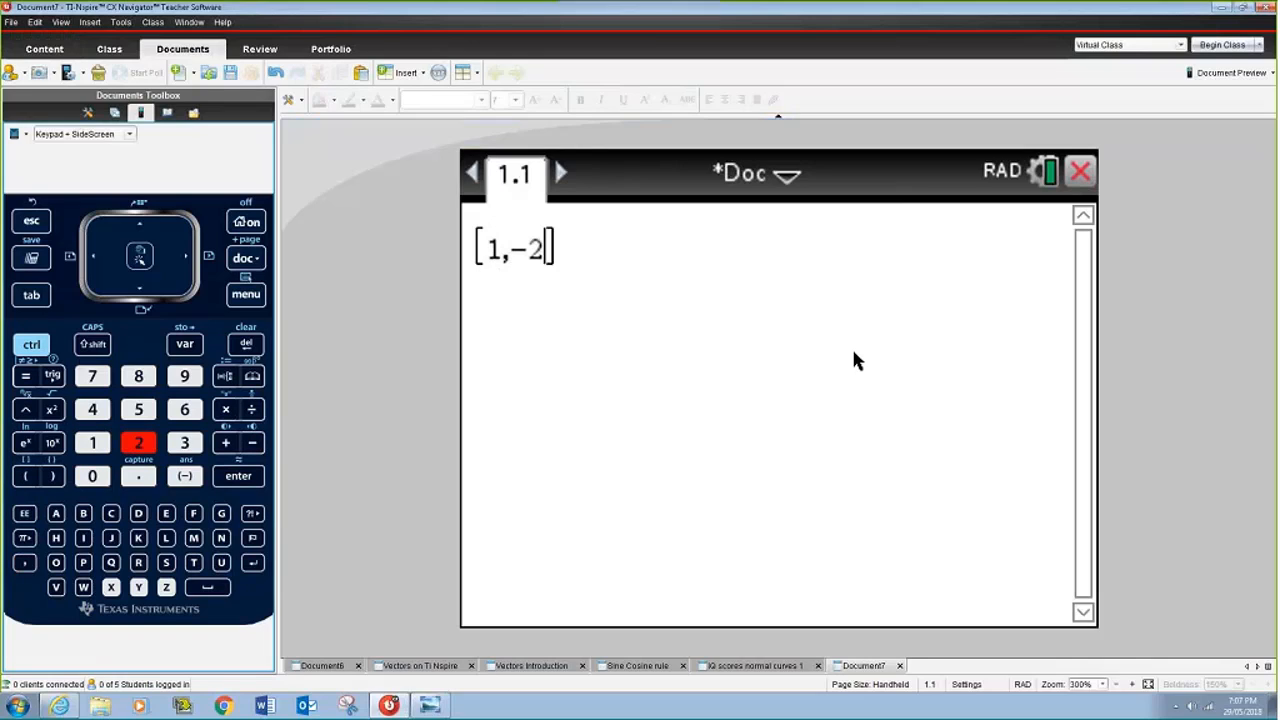
left_click(92, 408)
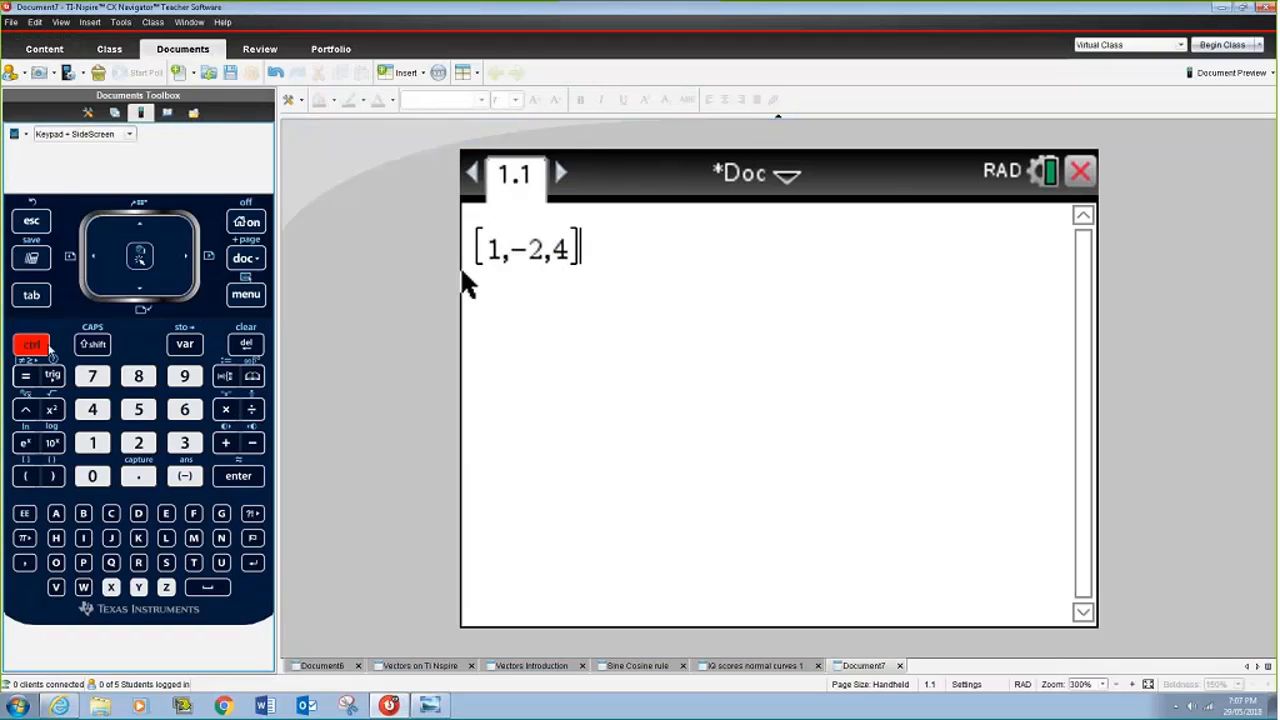
left_click(184, 344)
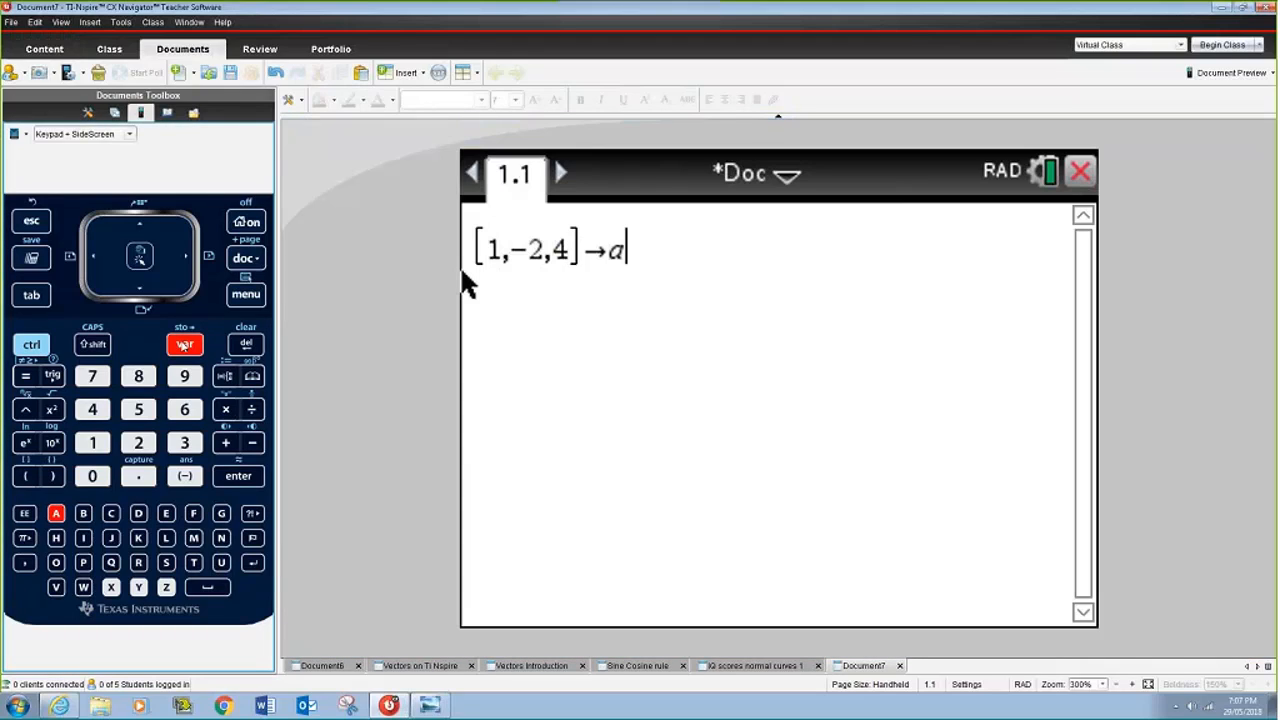
left_click(238, 476)
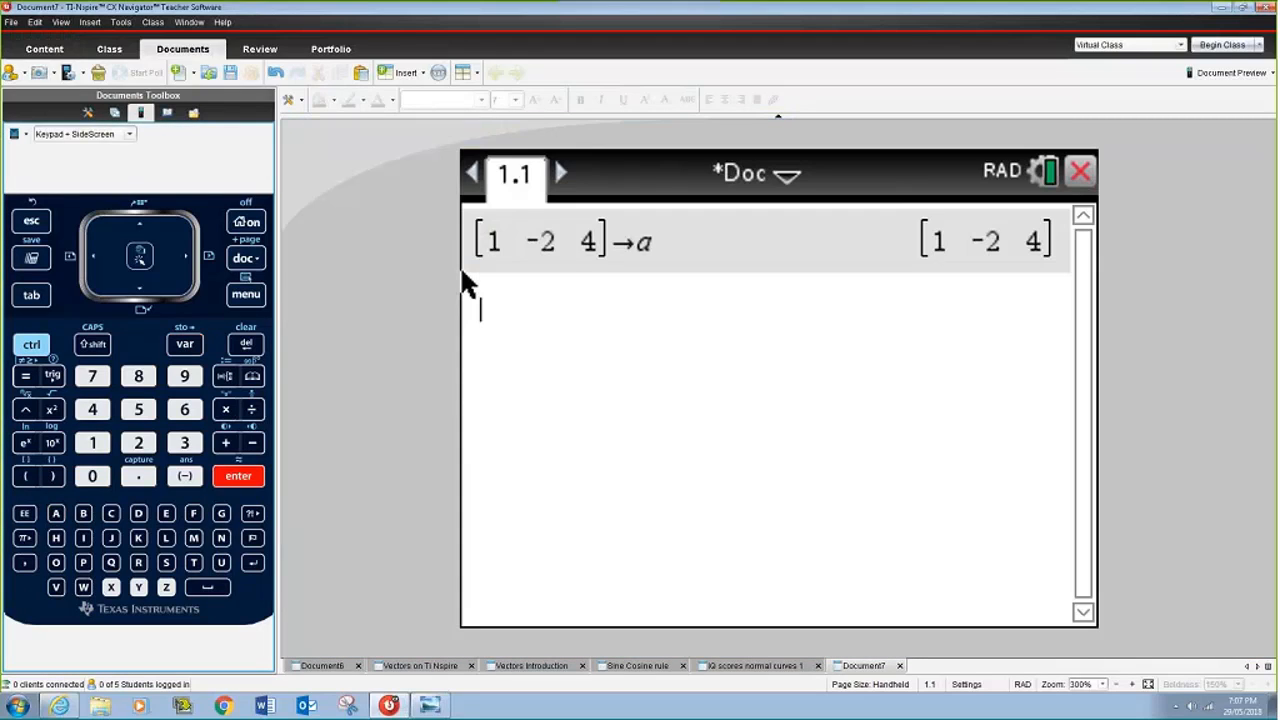
Enter the vector [2 −2 5] and store it into variable b.
left_click(38, 476)
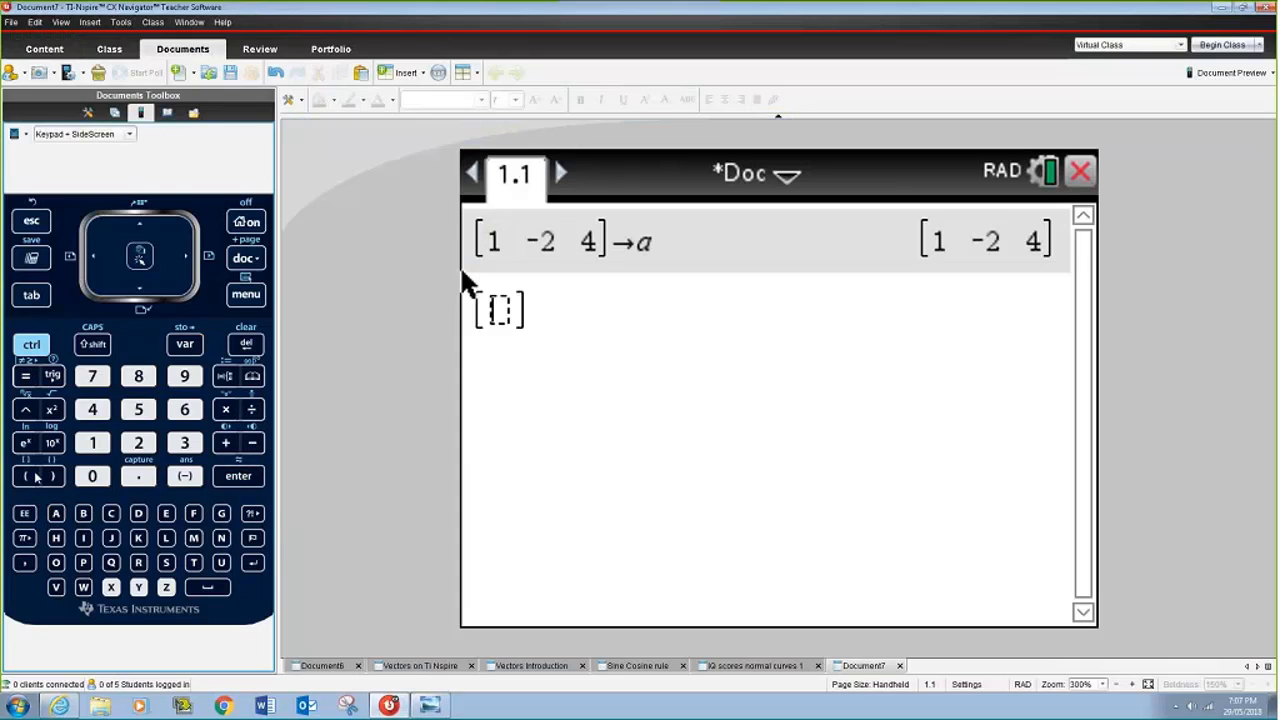
left_click(138, 442)
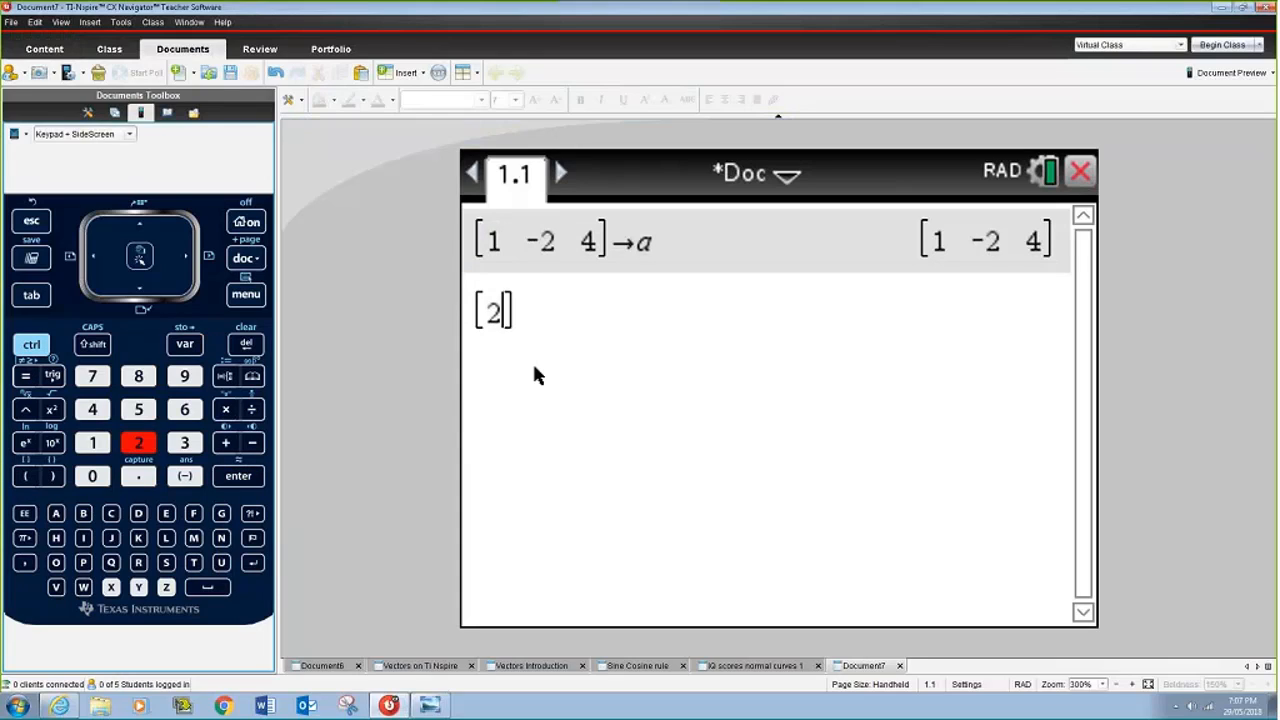
type(",-2")
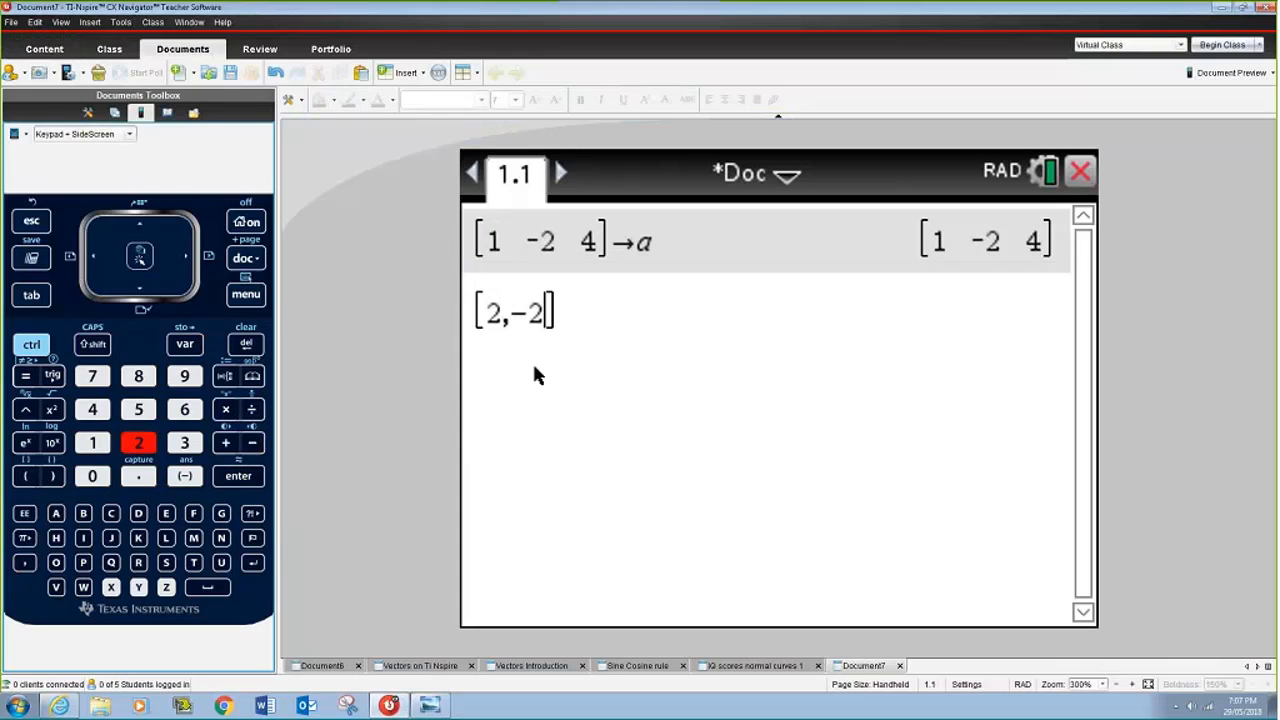
type(",")
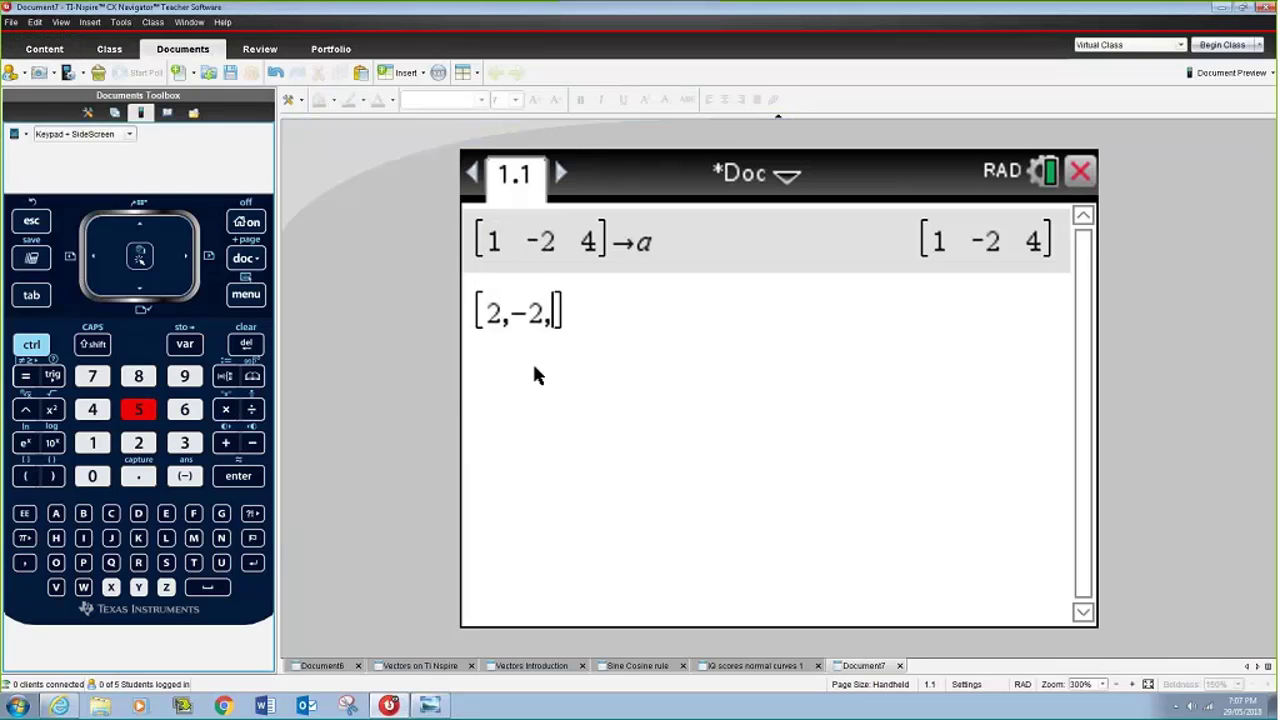
left_click(138, 408)
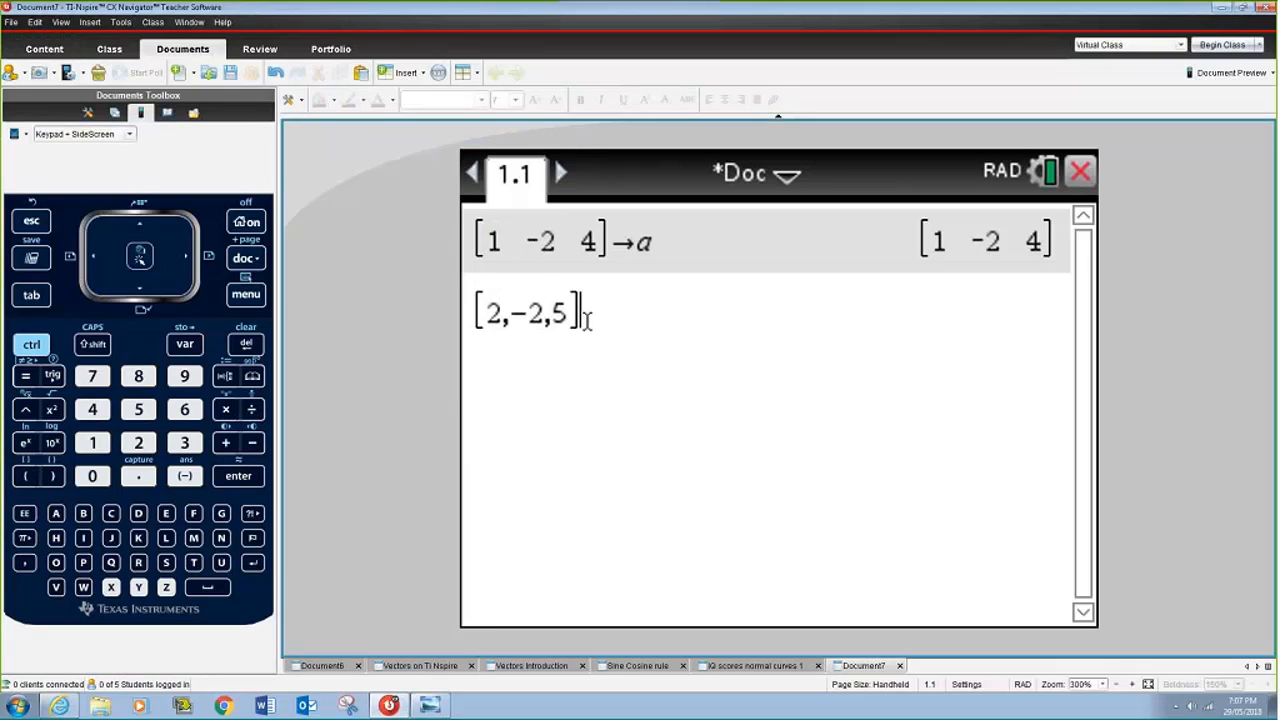
left_click(184, 344)
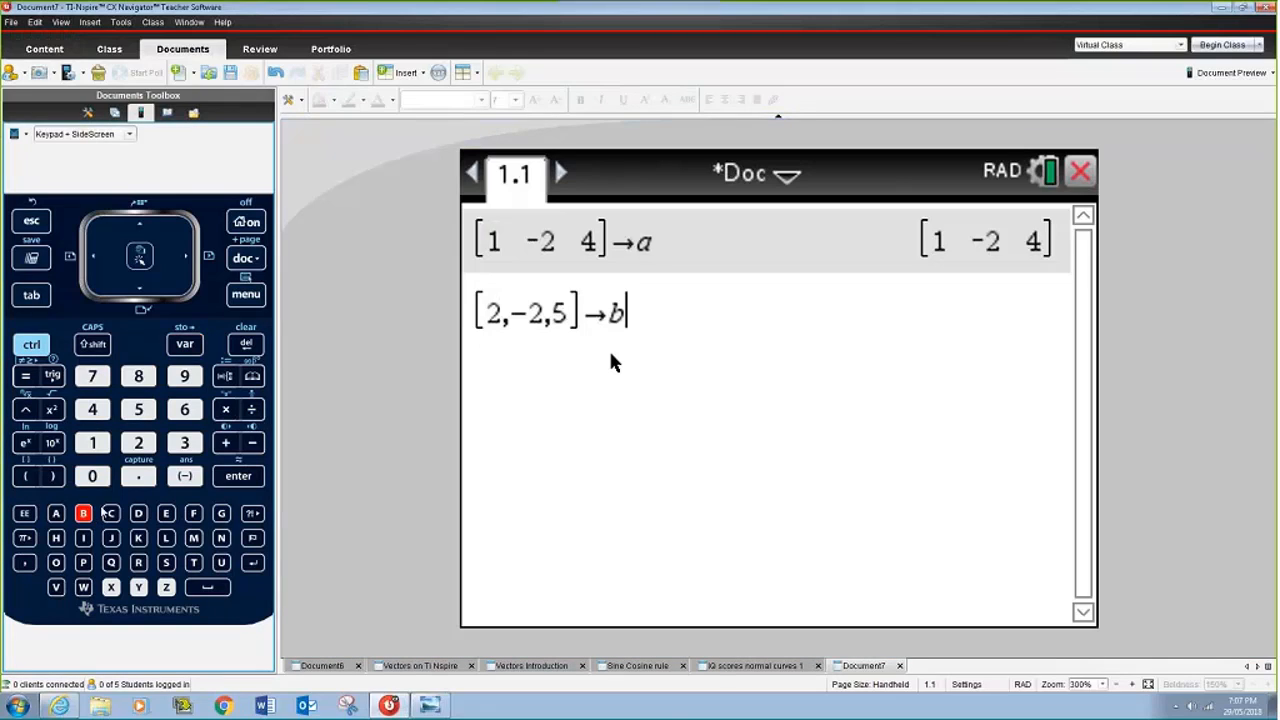
mouse_move(696, 364)
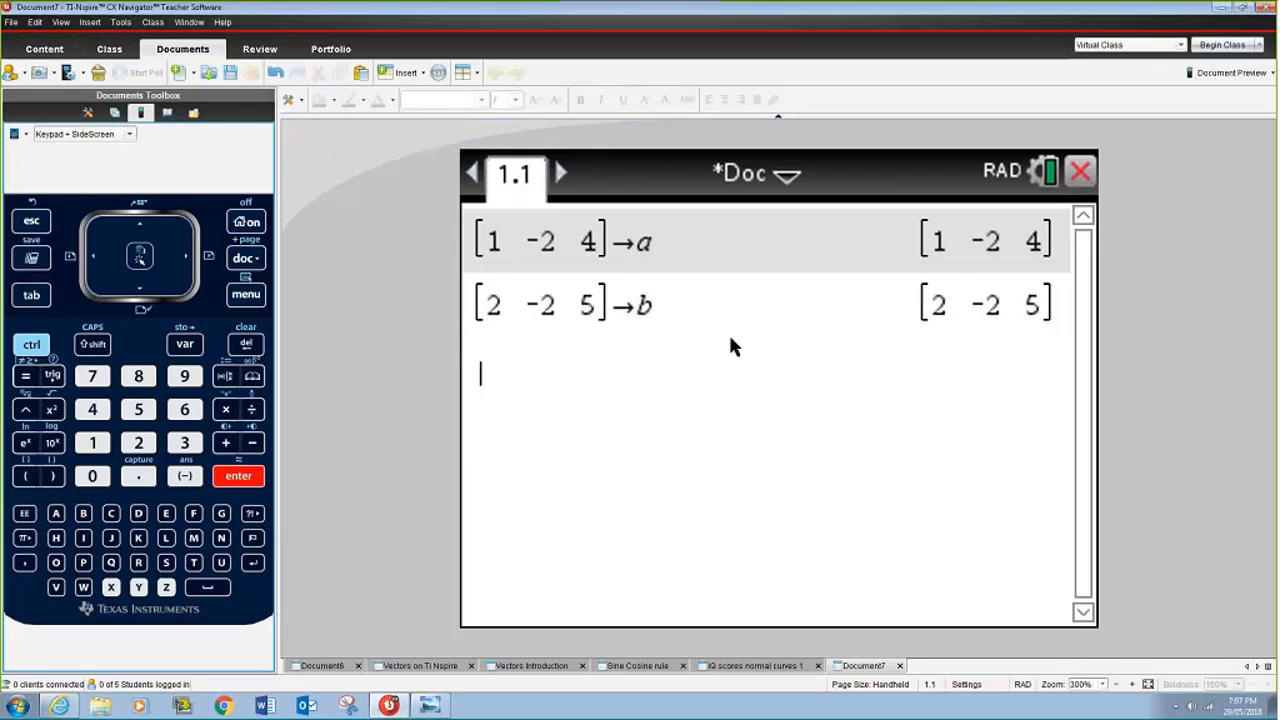
Evaluate b−a, 2b and 2b−3a, giving [1 0 1], [4 −4 10] and [1 2 −2].
type("b-")
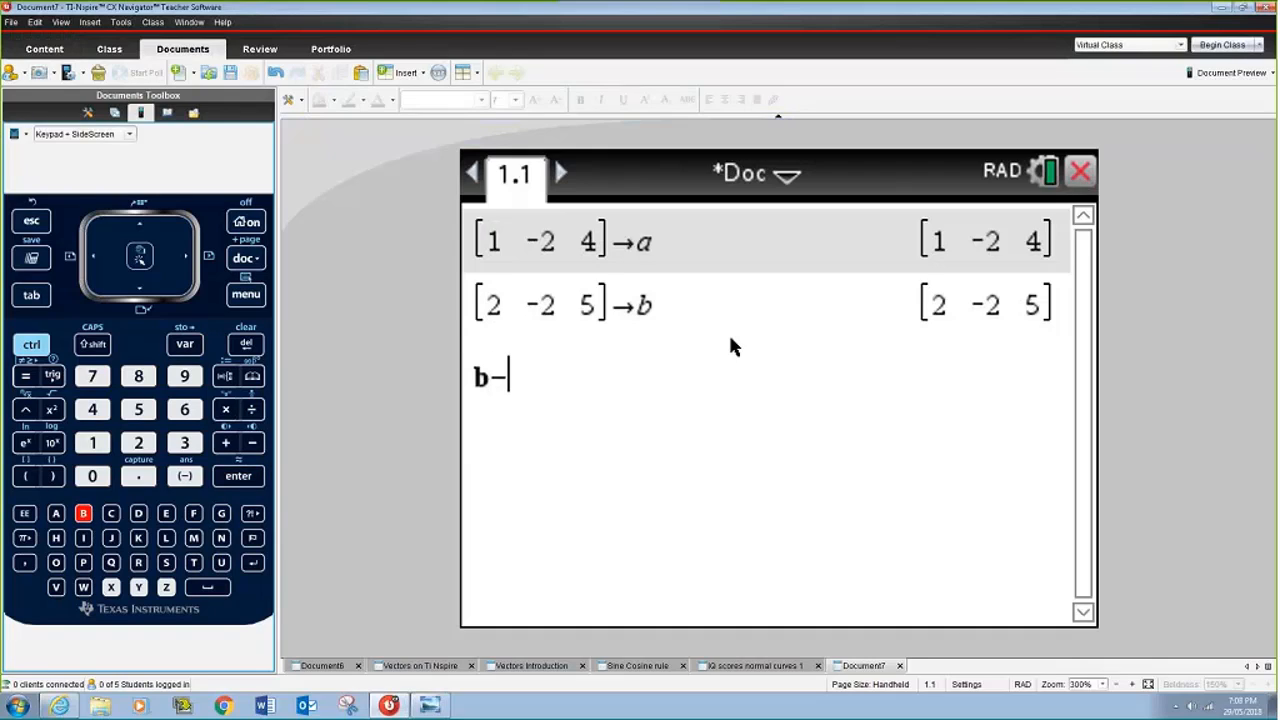
key("enter")
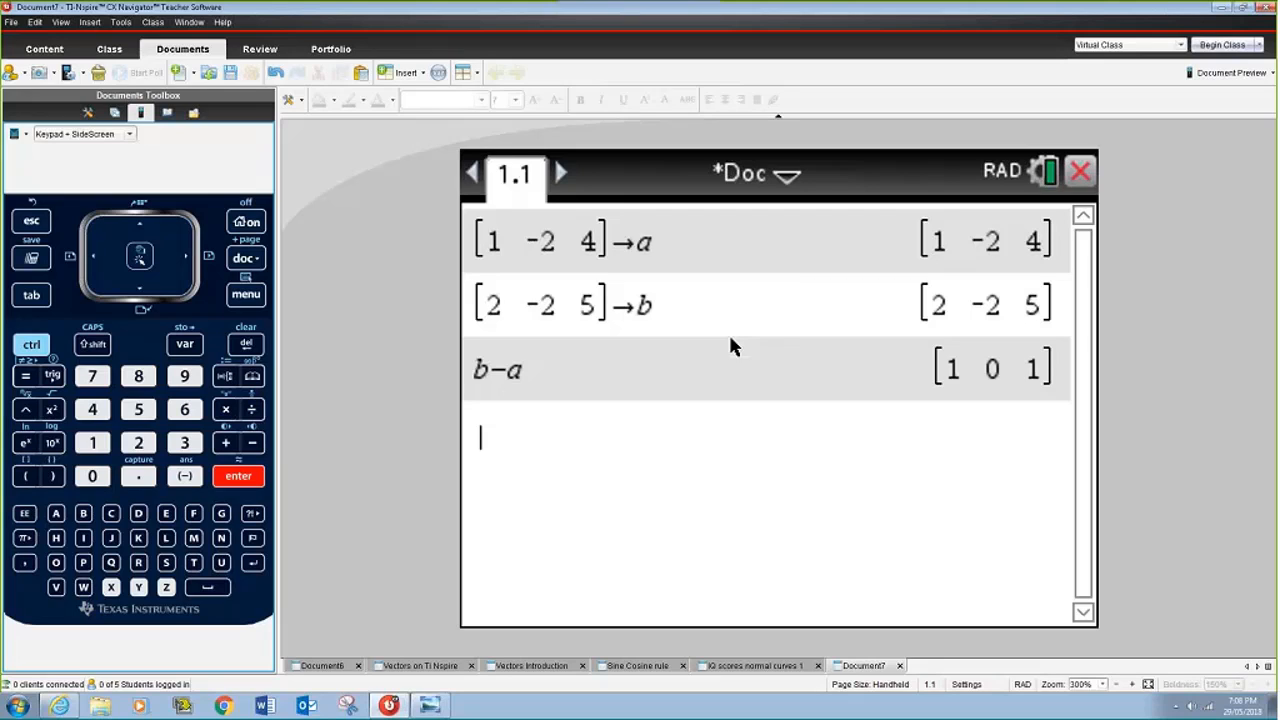
left_click(138, 442)
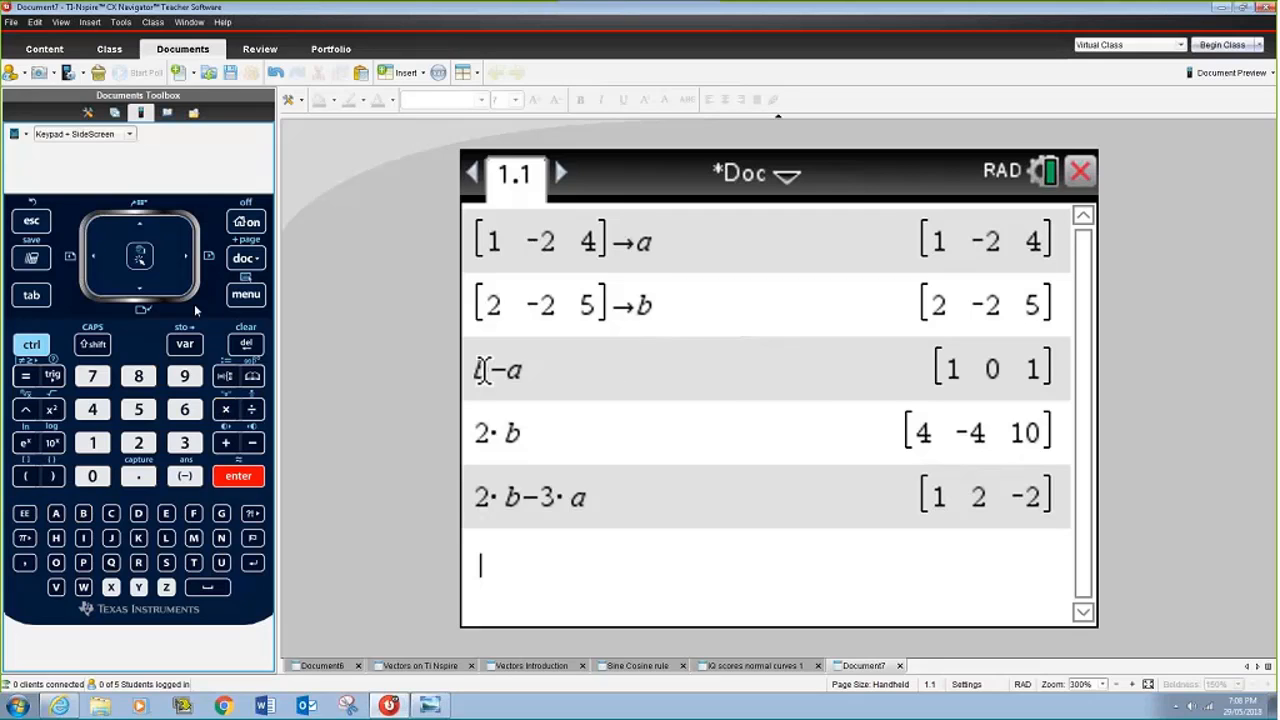
Compute norm(a)=4.58258 and norm(b−a)=1.41421 using the Matrix & Vector norm function.
left_click(244, 294)
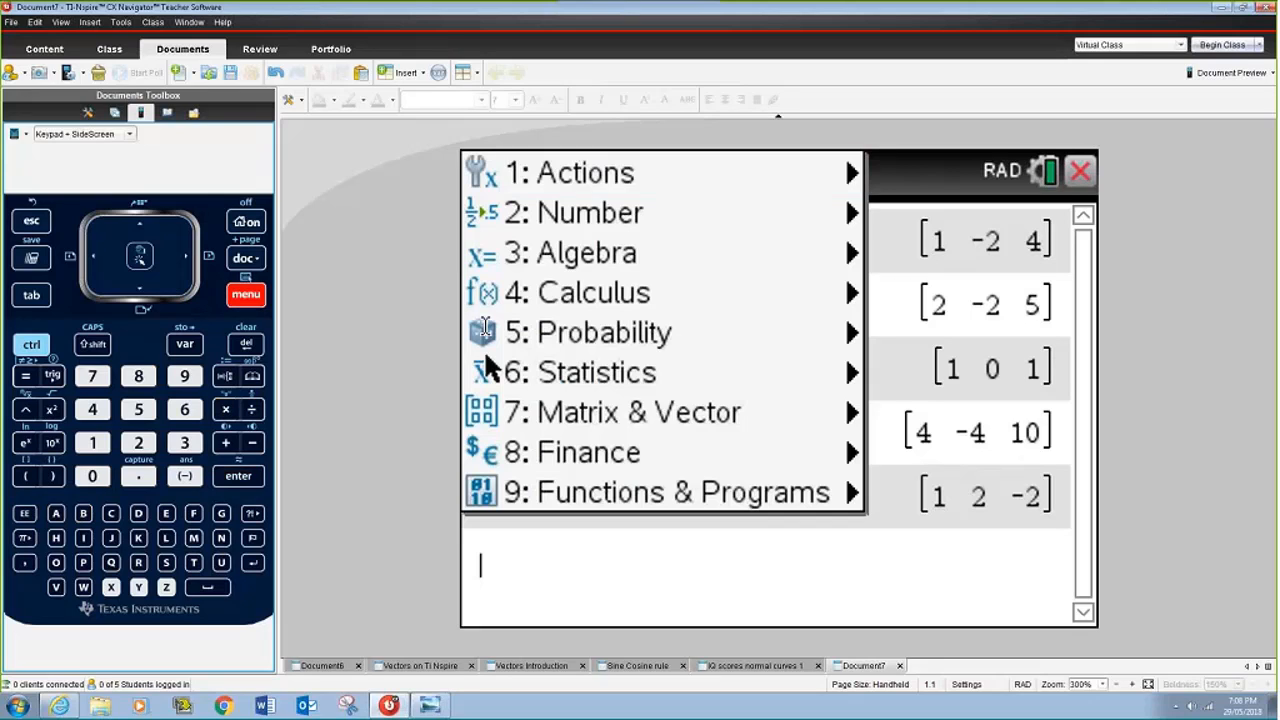
left_click(620, 412)
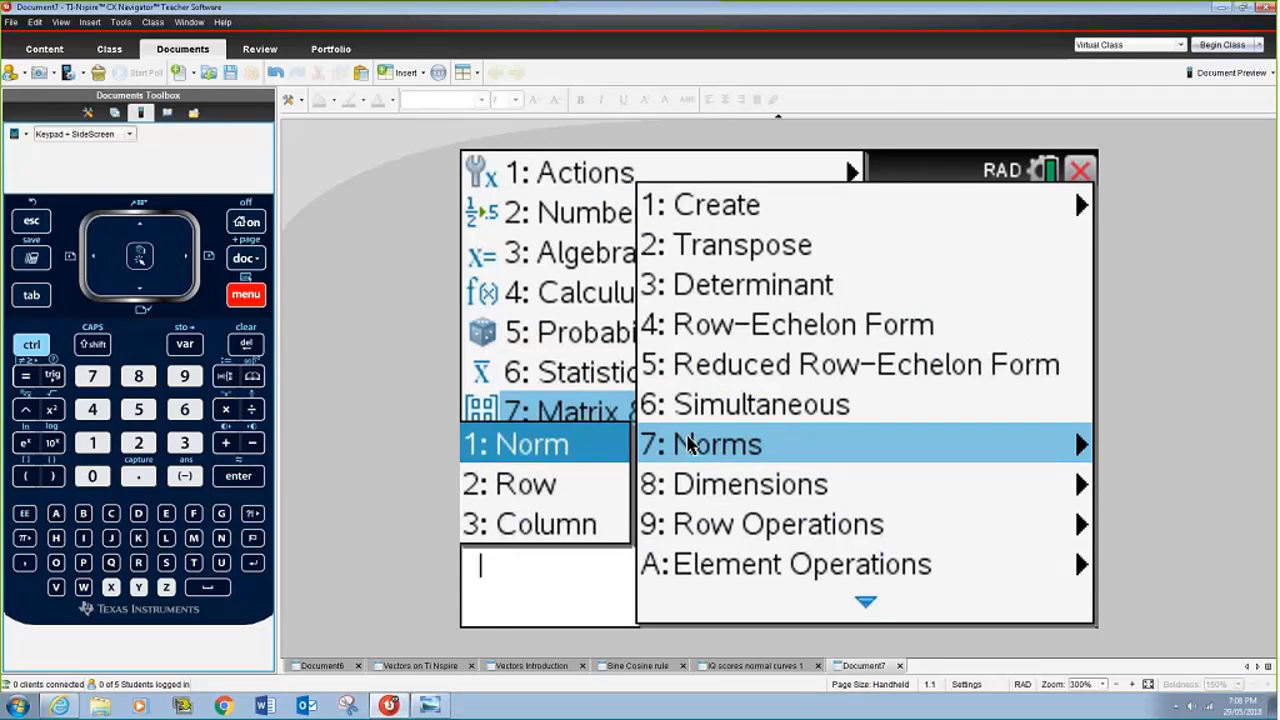
left_click(530, 444)
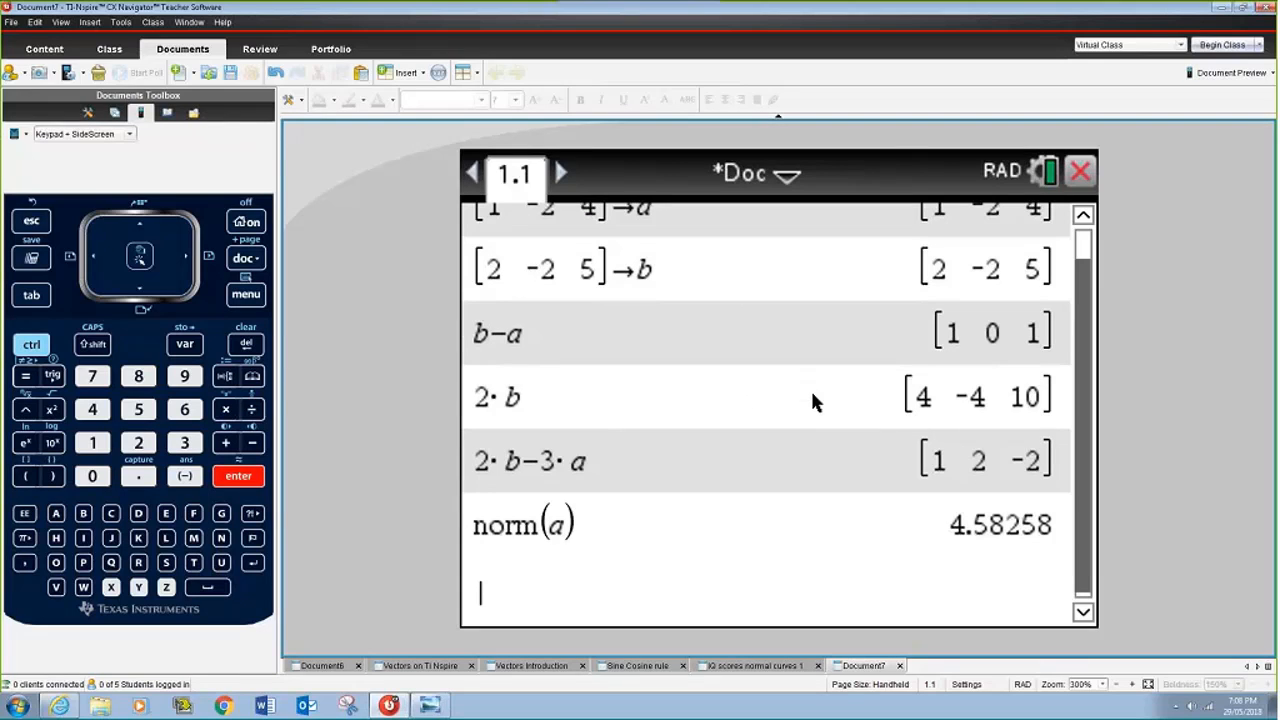
type("no")
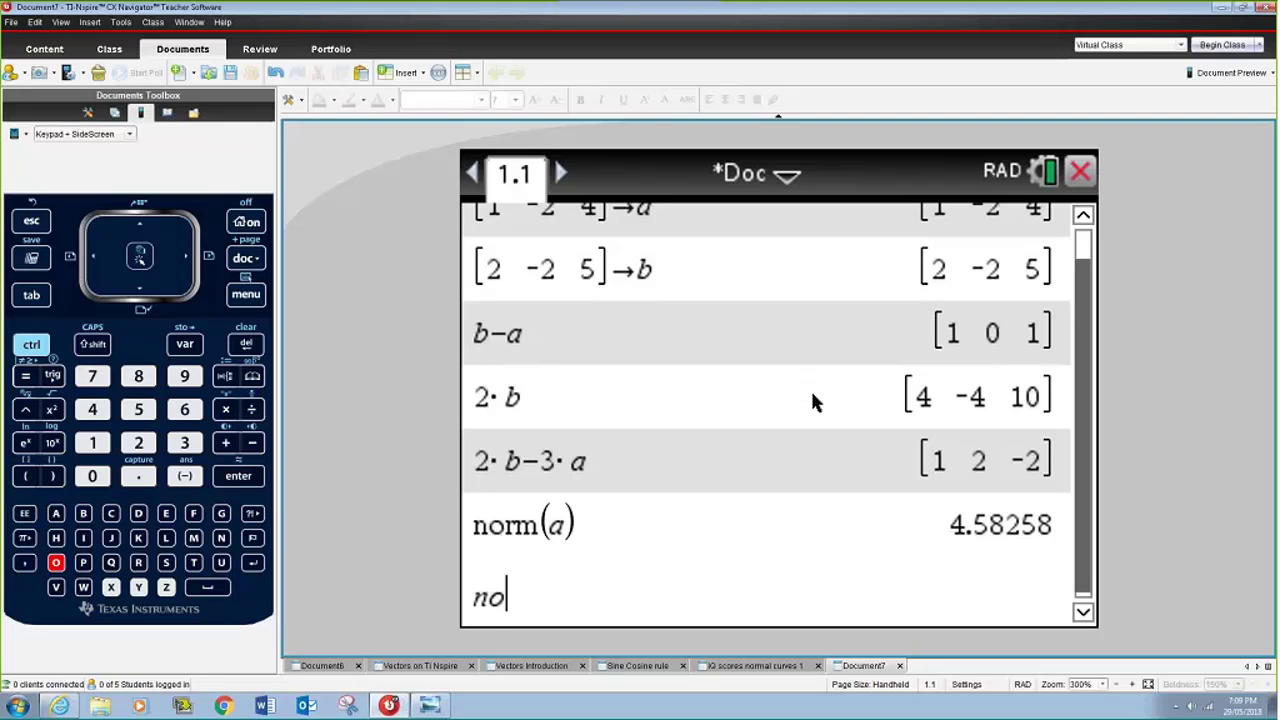
type("rm(")
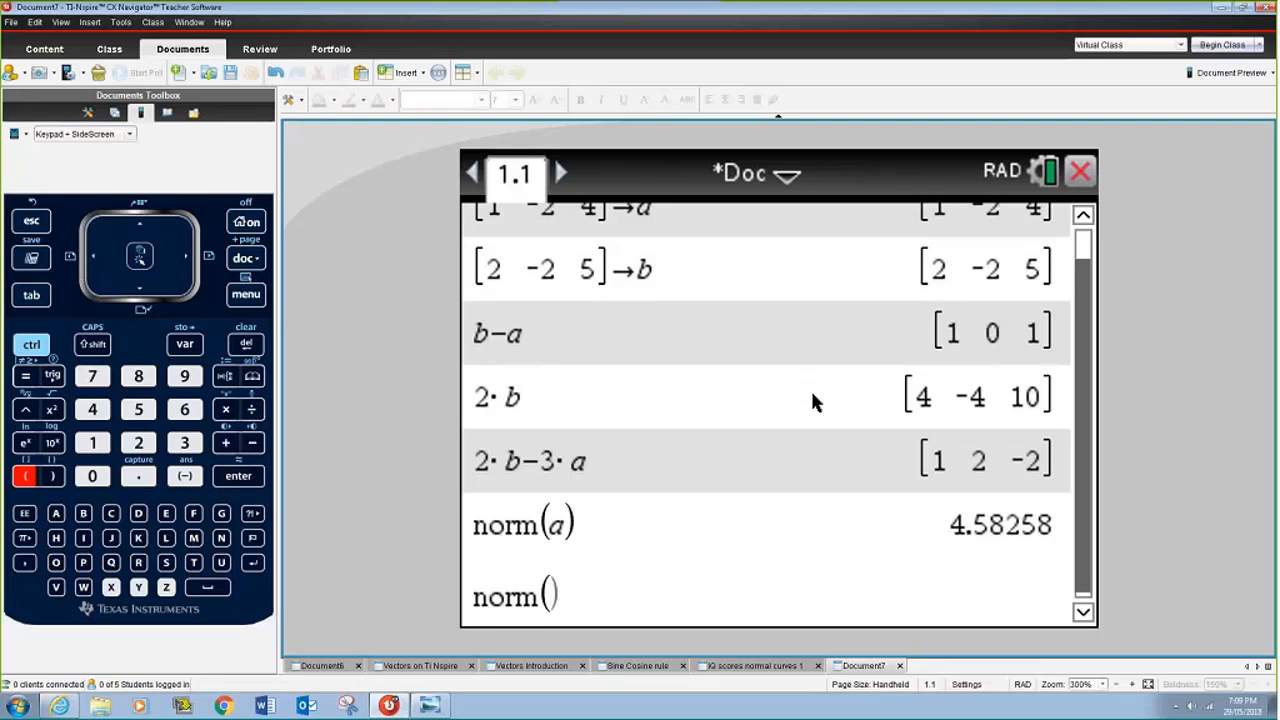
type("b-")
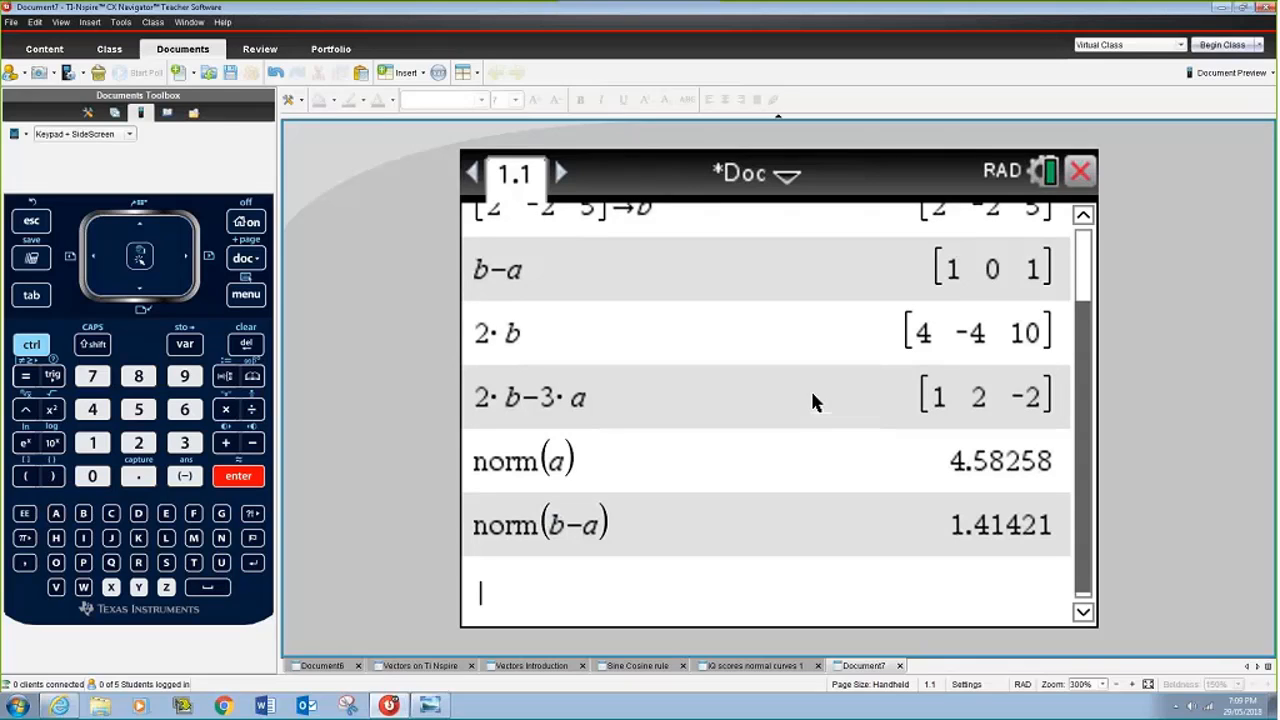
mouse_move(462, 400)
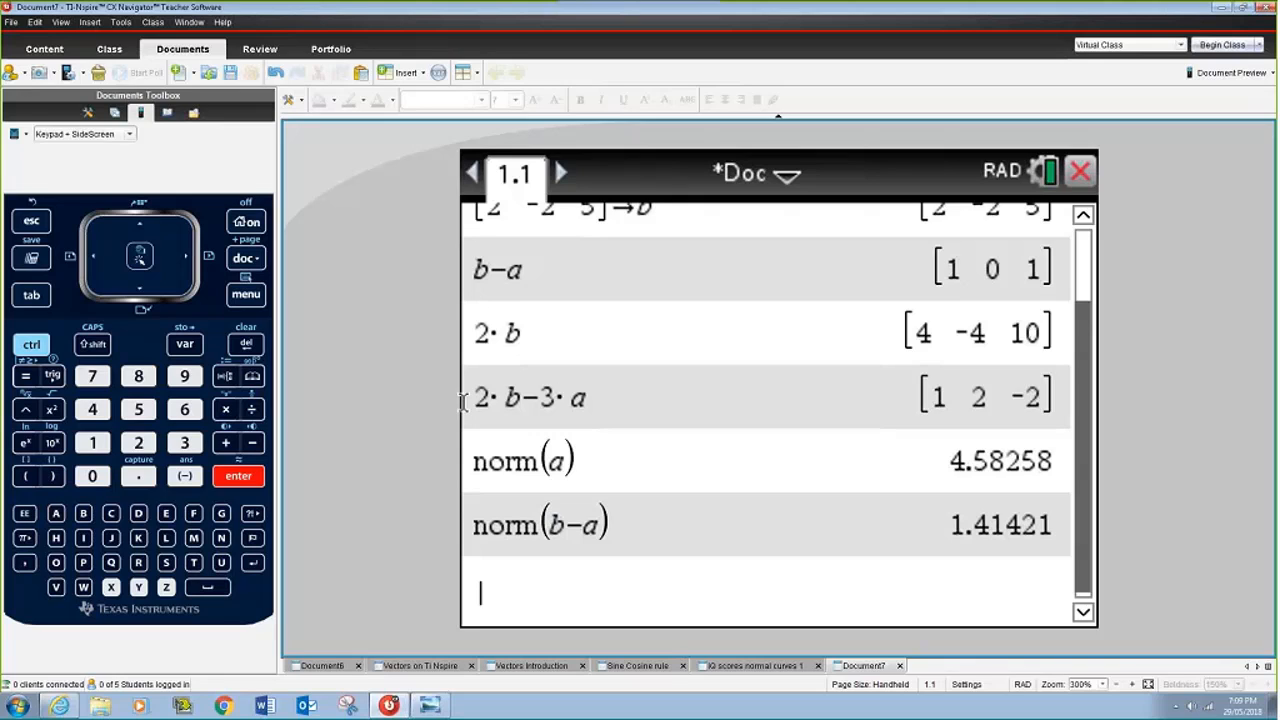
Evaluate unitV(a), giving [0.218218 −0.436436 0.872872].
left_click(246, 294)
type("unitV(a)")
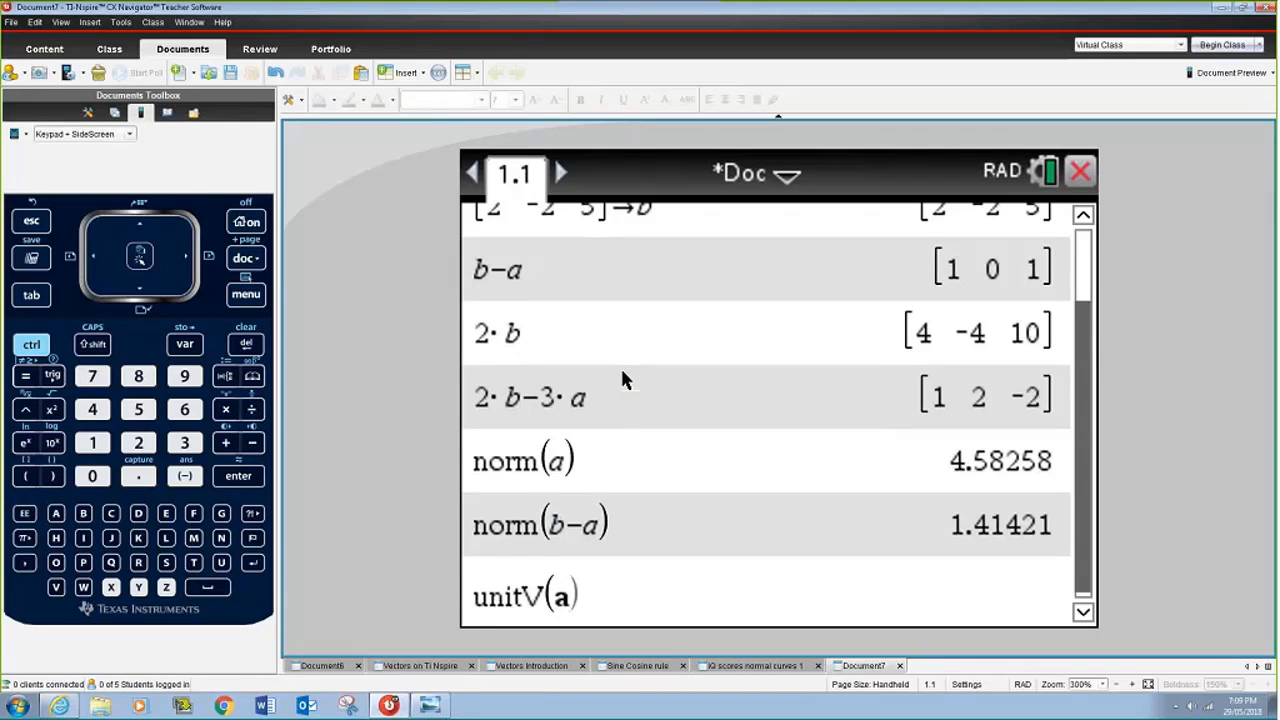
left_click(238, 476)
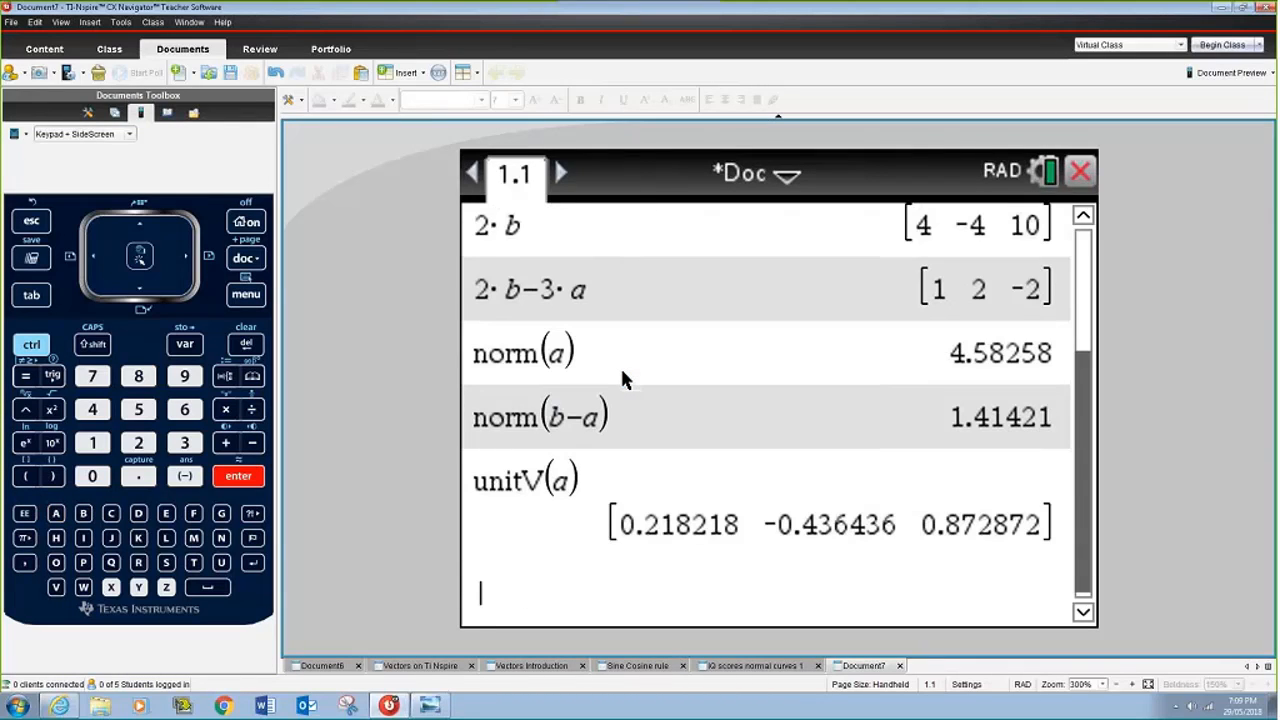
mouse_move(384, 360)
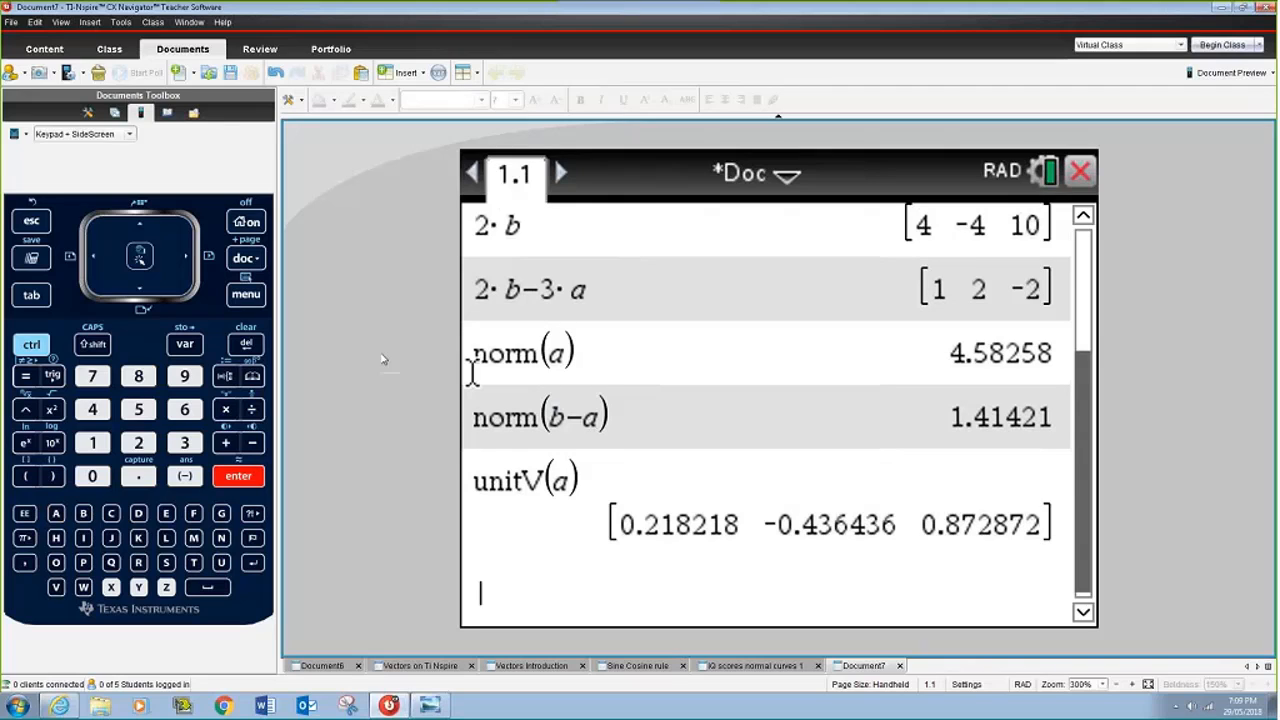
Compute dotP(a,b) from the Vector menu, giving 26.
left_click(244, 294)
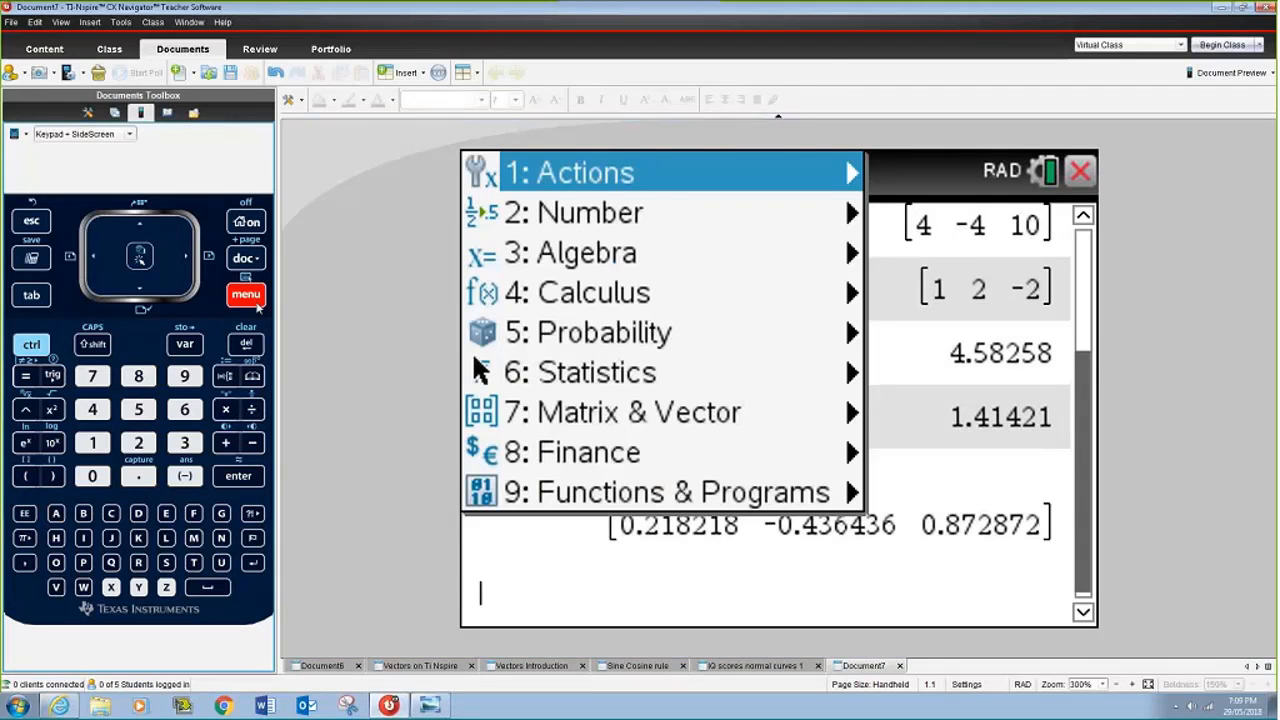
left_click(622, 412)
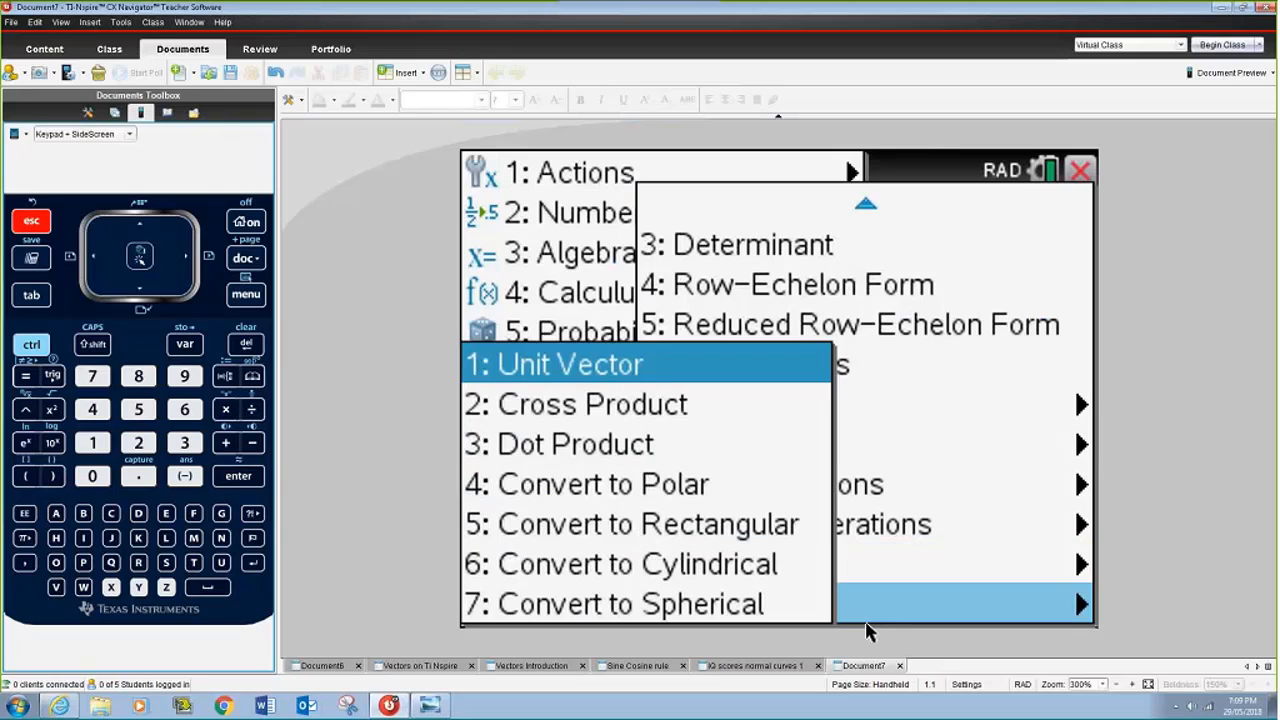
left_click(574, 444)
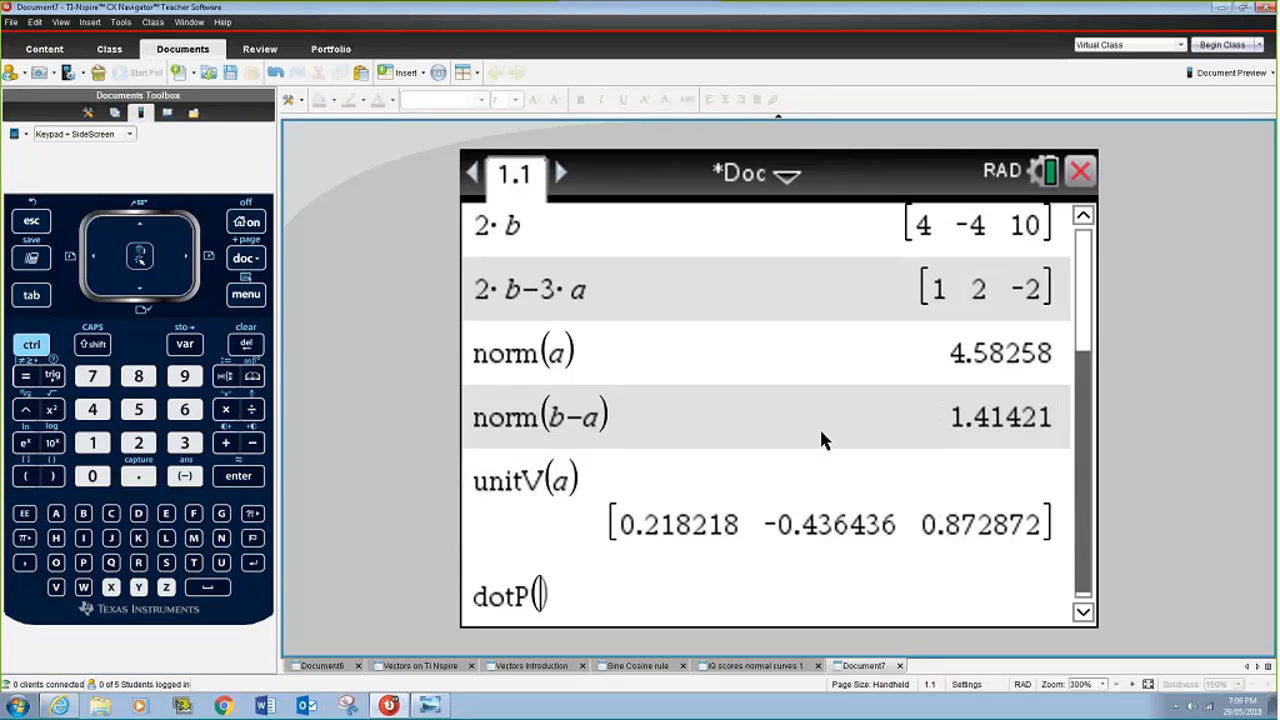
mouse_move(984, 452)
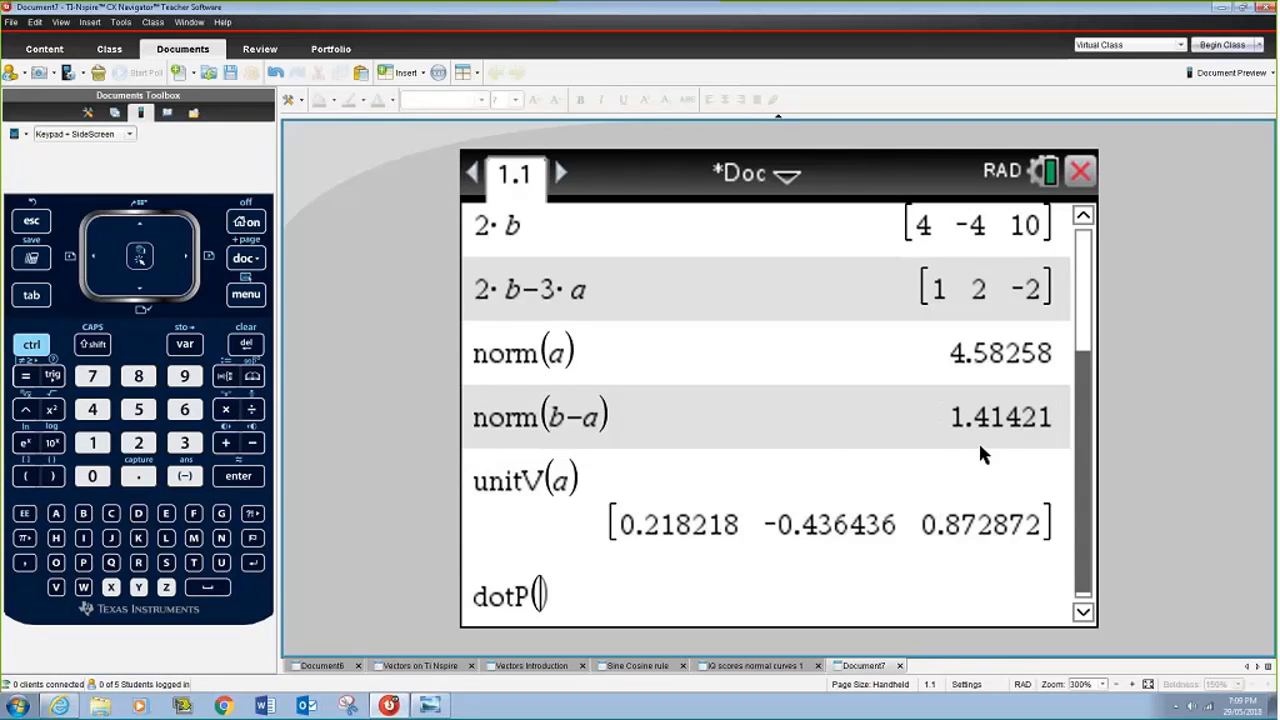
type("a,b")
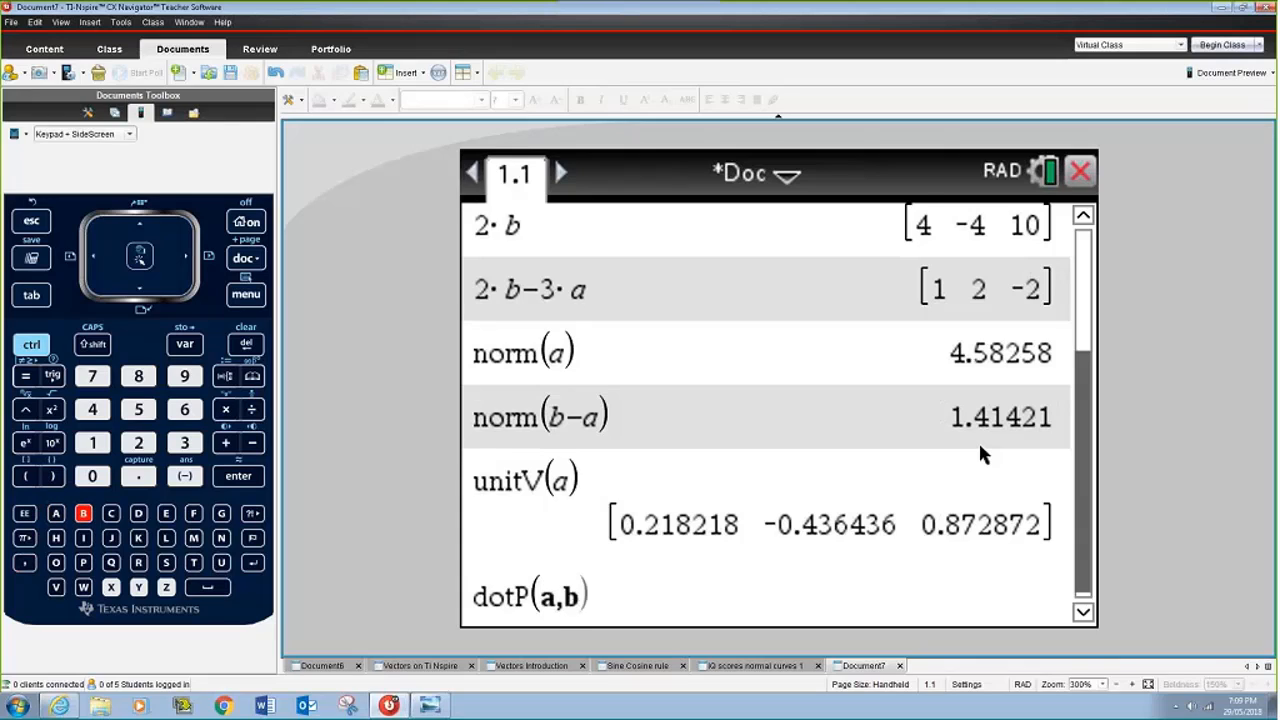
key("enter")
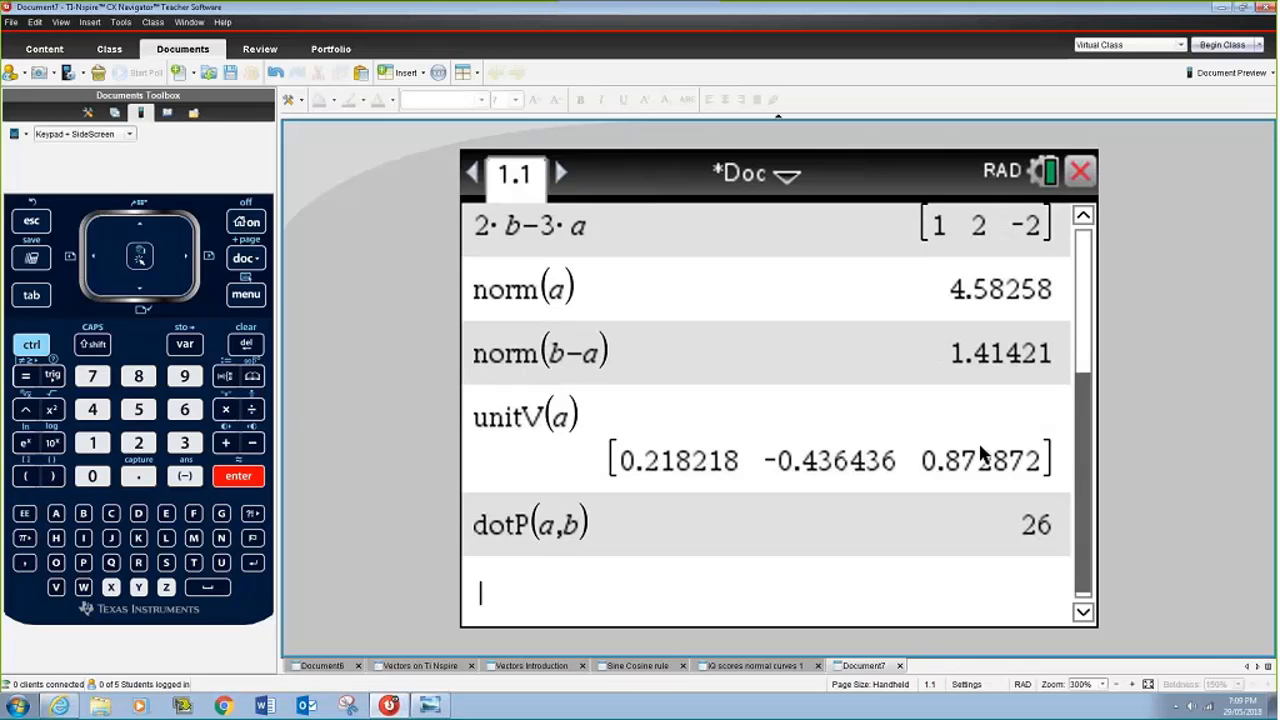
mouse_move(564, 310)
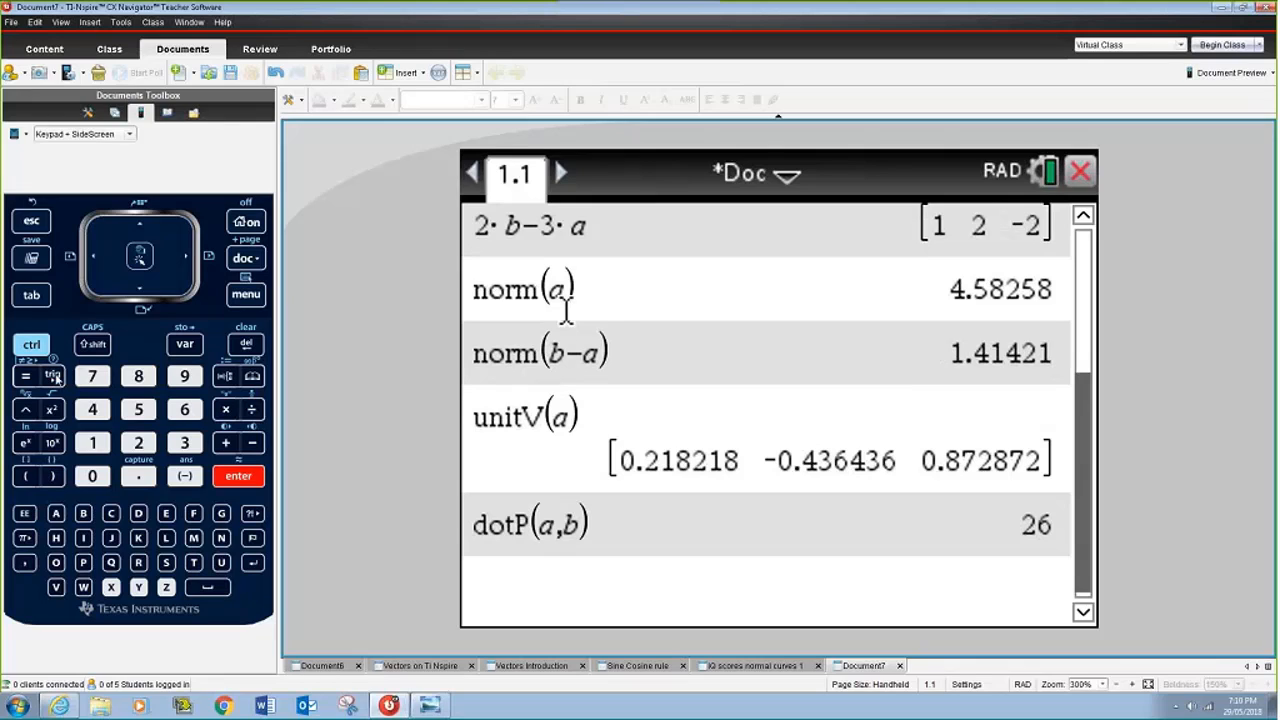
Evaluate cos⁻¹(dotP(a,b)/(norm(a)·norm(b))) to get the angle 0.157271 radians.
left_click(52, 376)
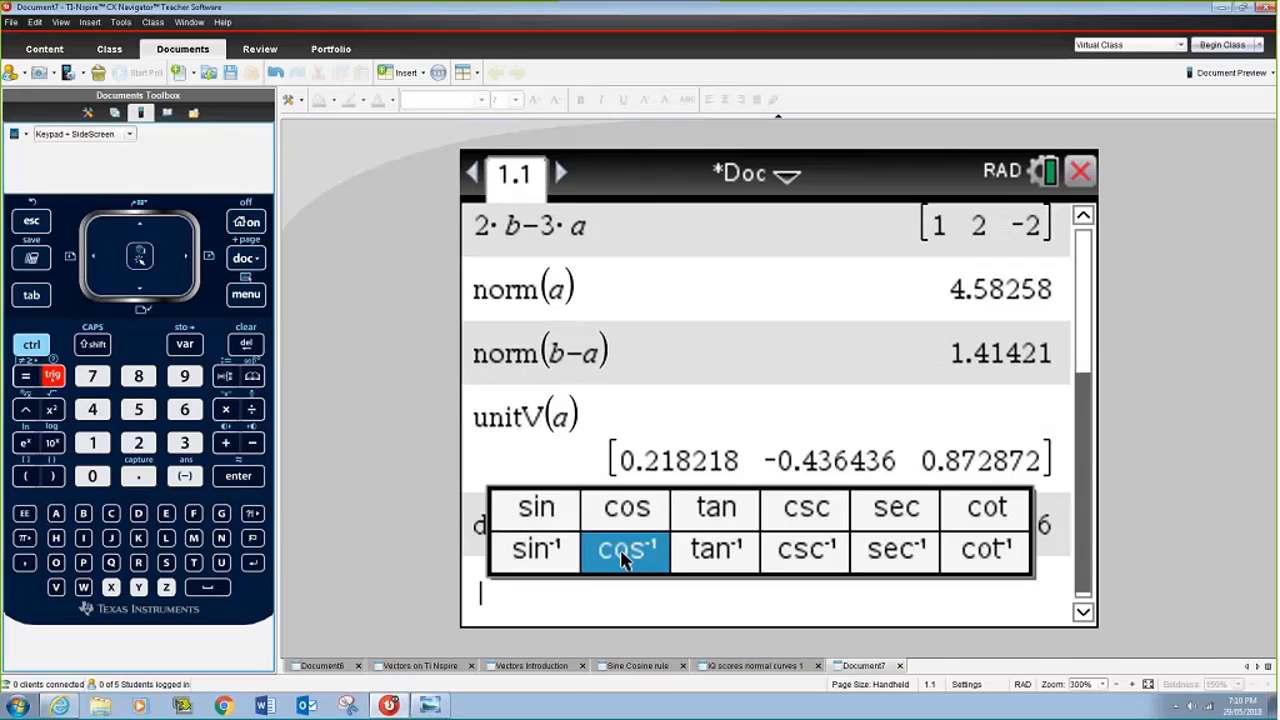
left_click(624, 548)
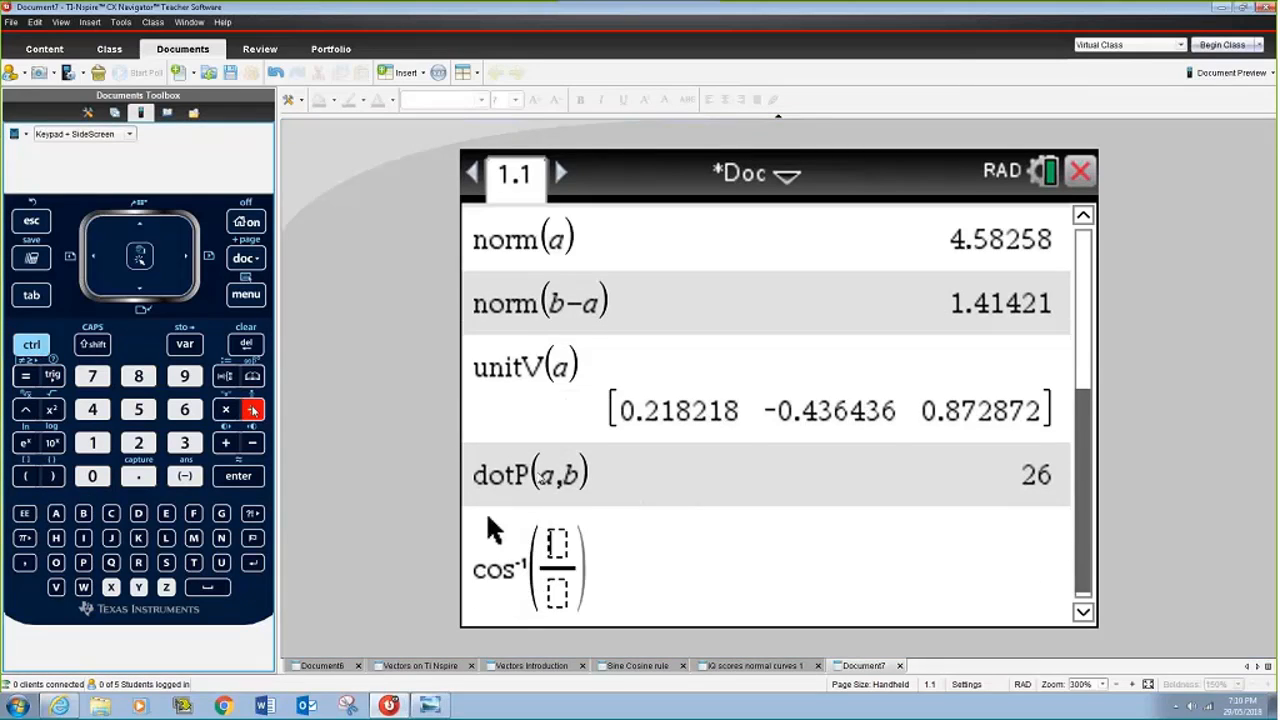
mouse_move(850, 500)
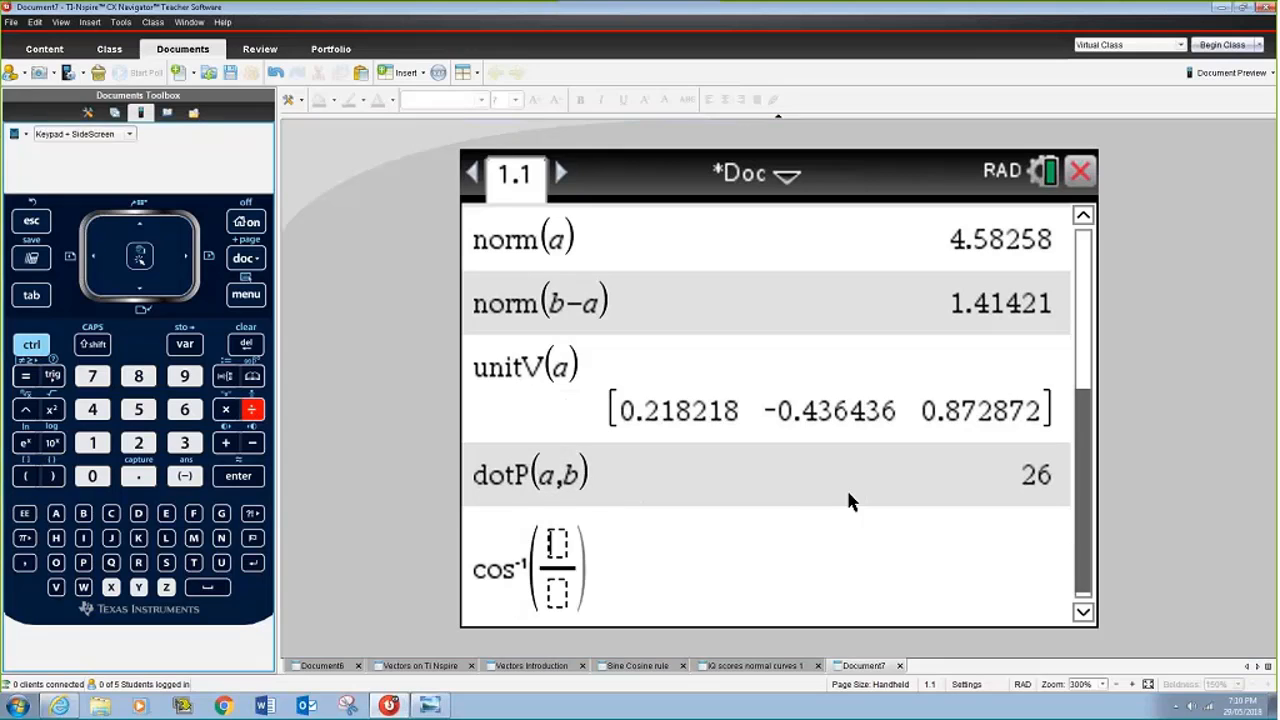
mouse_move(990, 500)
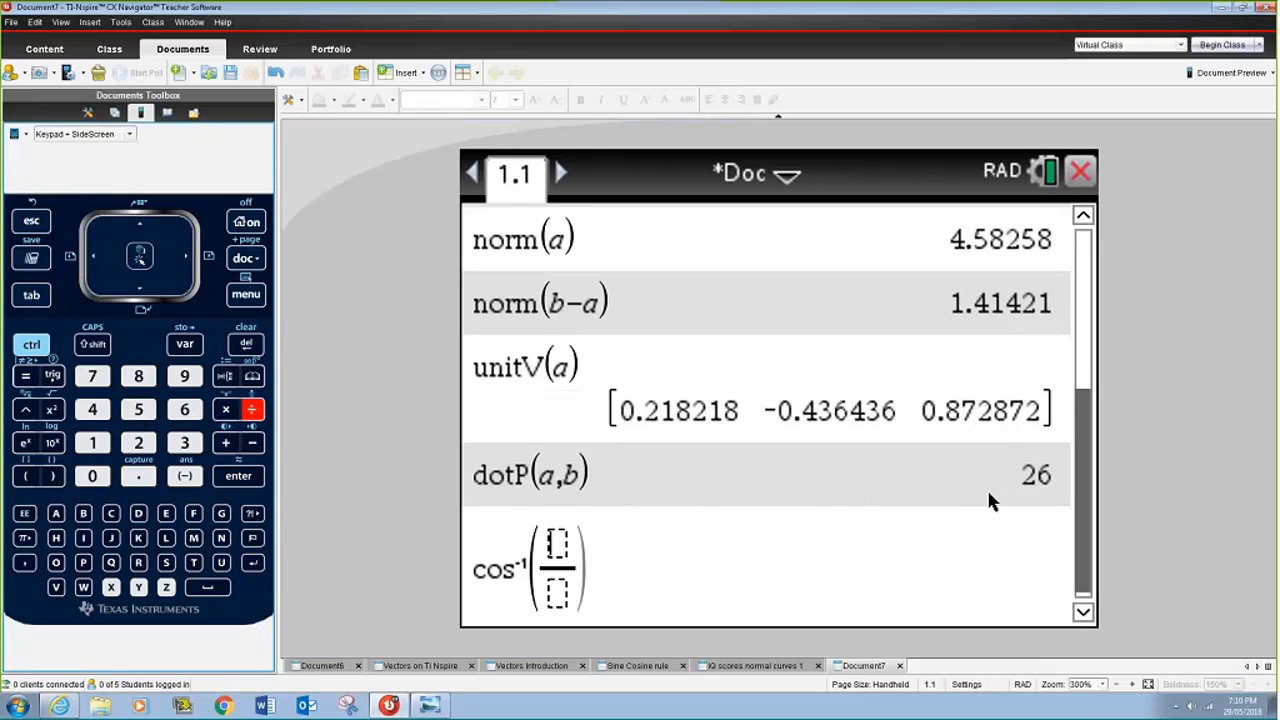
type("d")
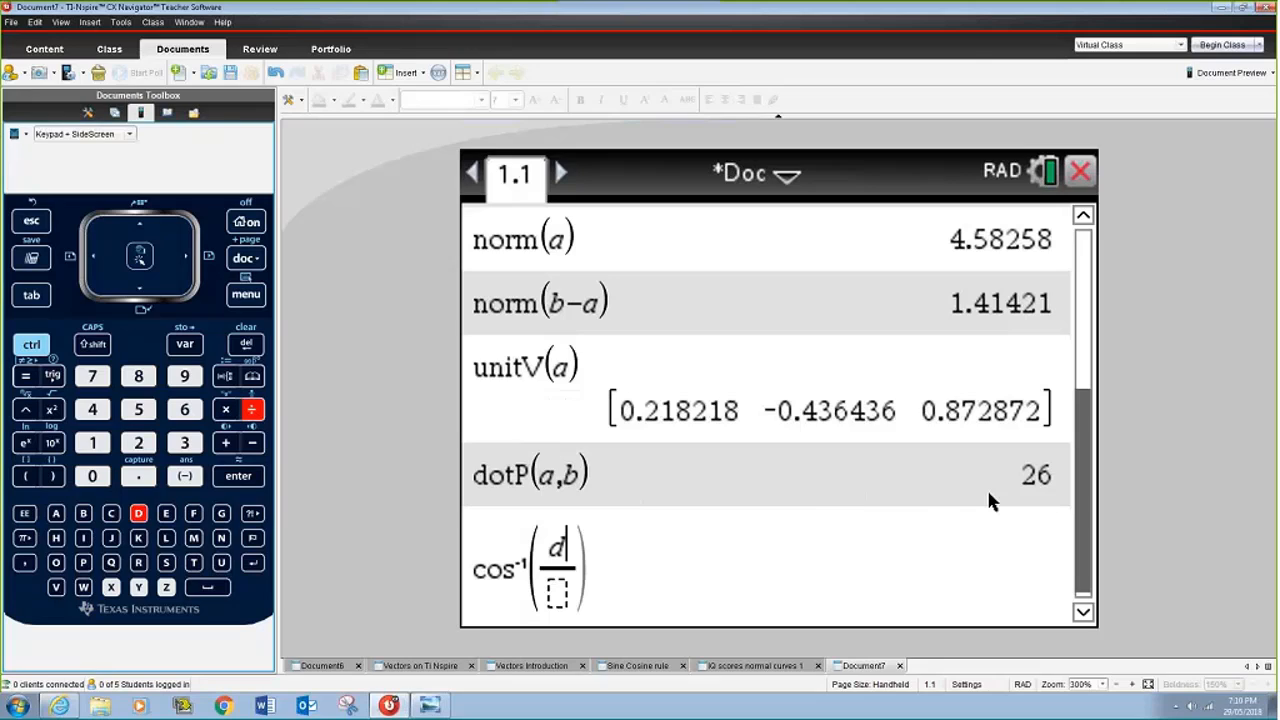
type("ot")
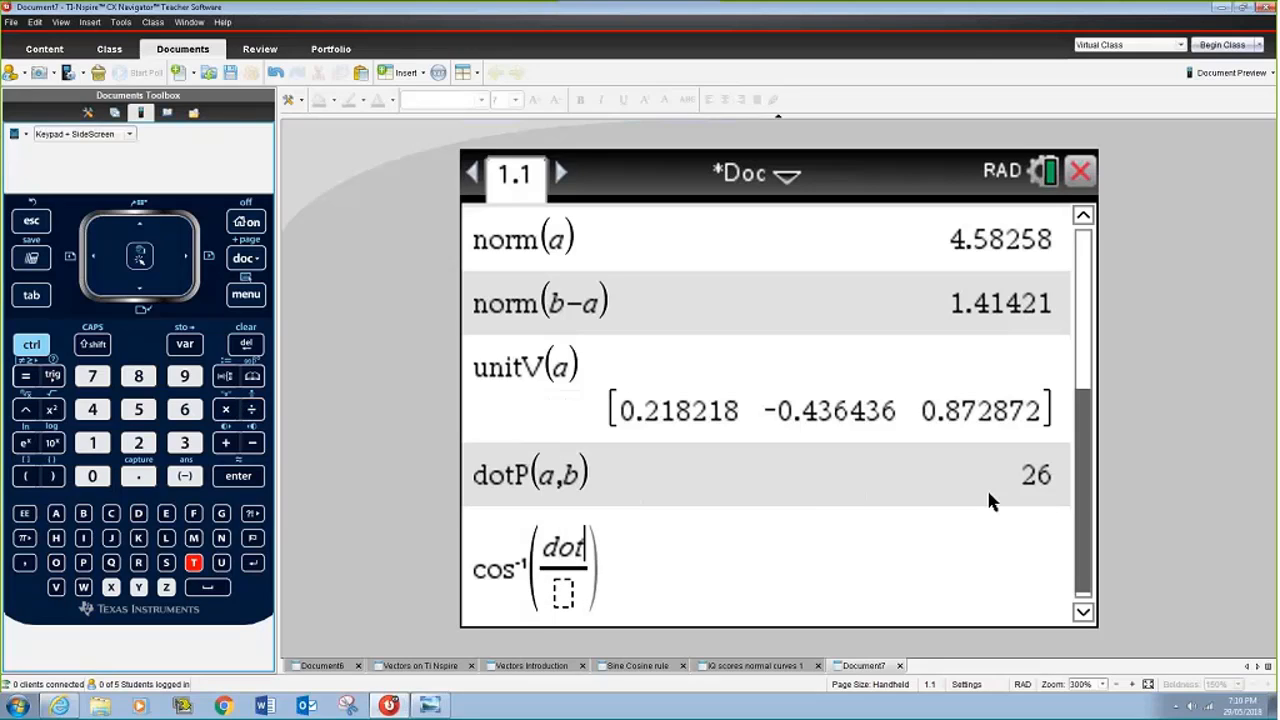
type("P()")
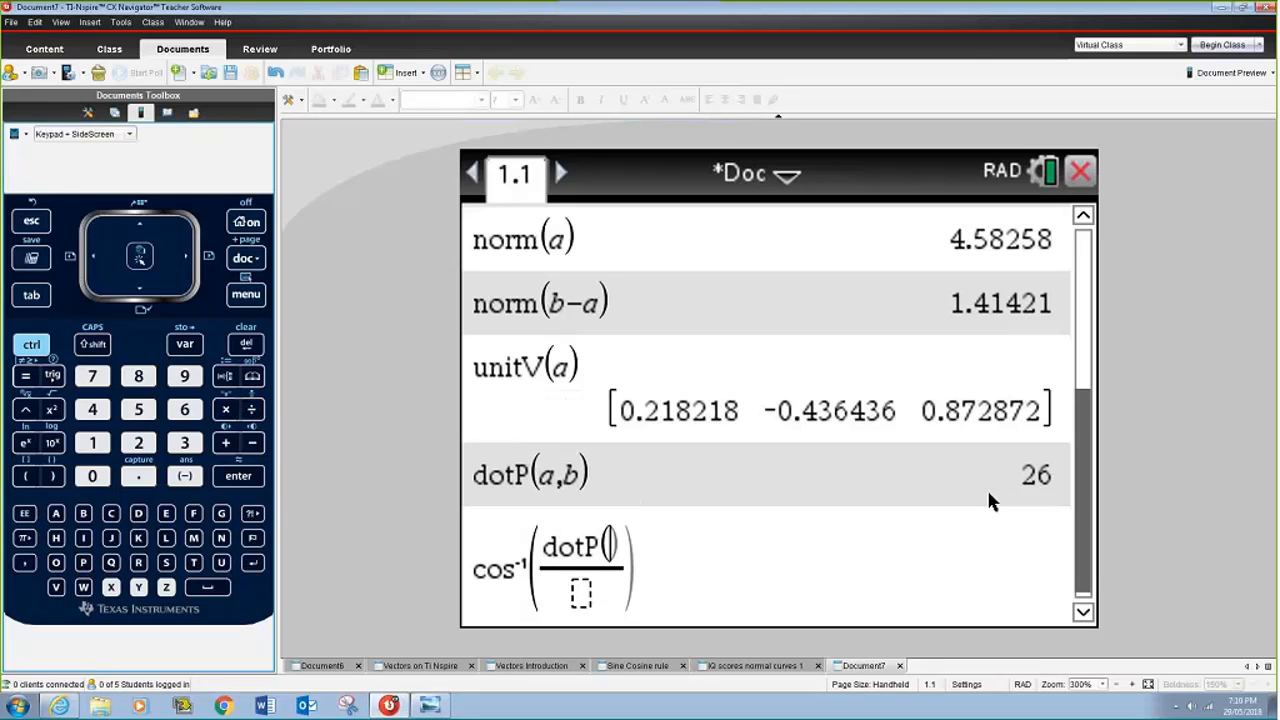
type("a,b")
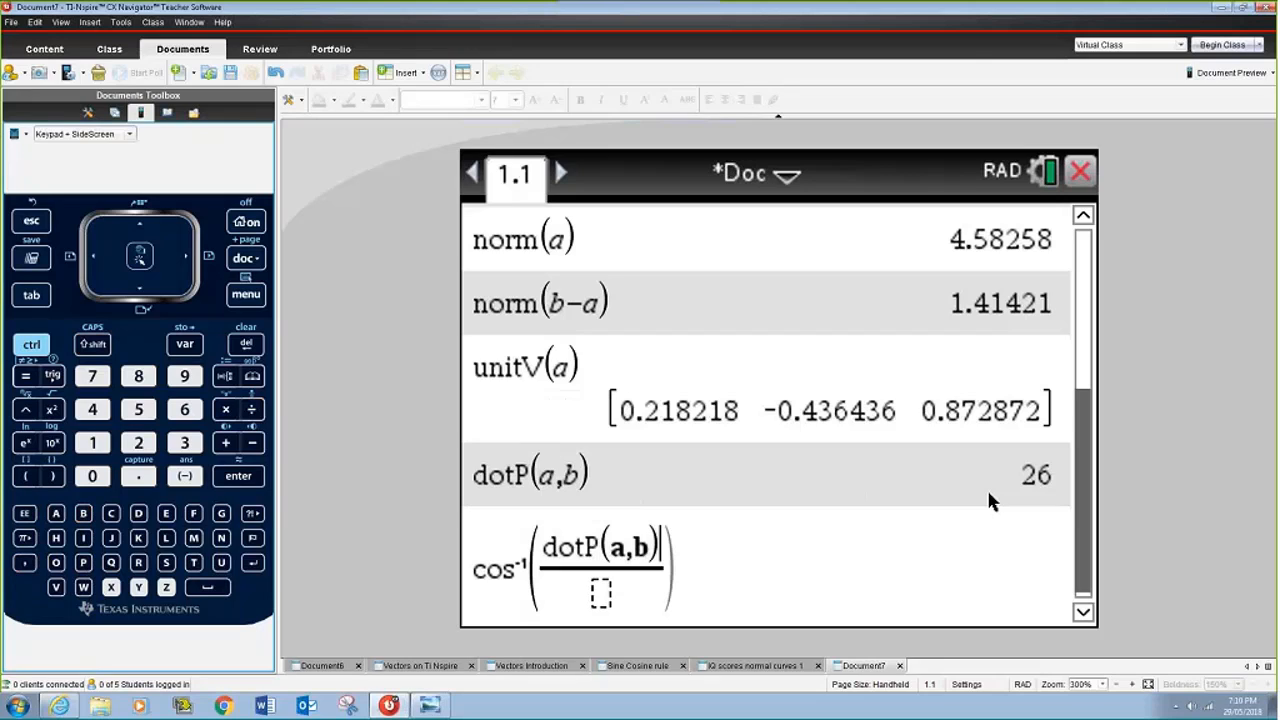
left_click(52, 476)
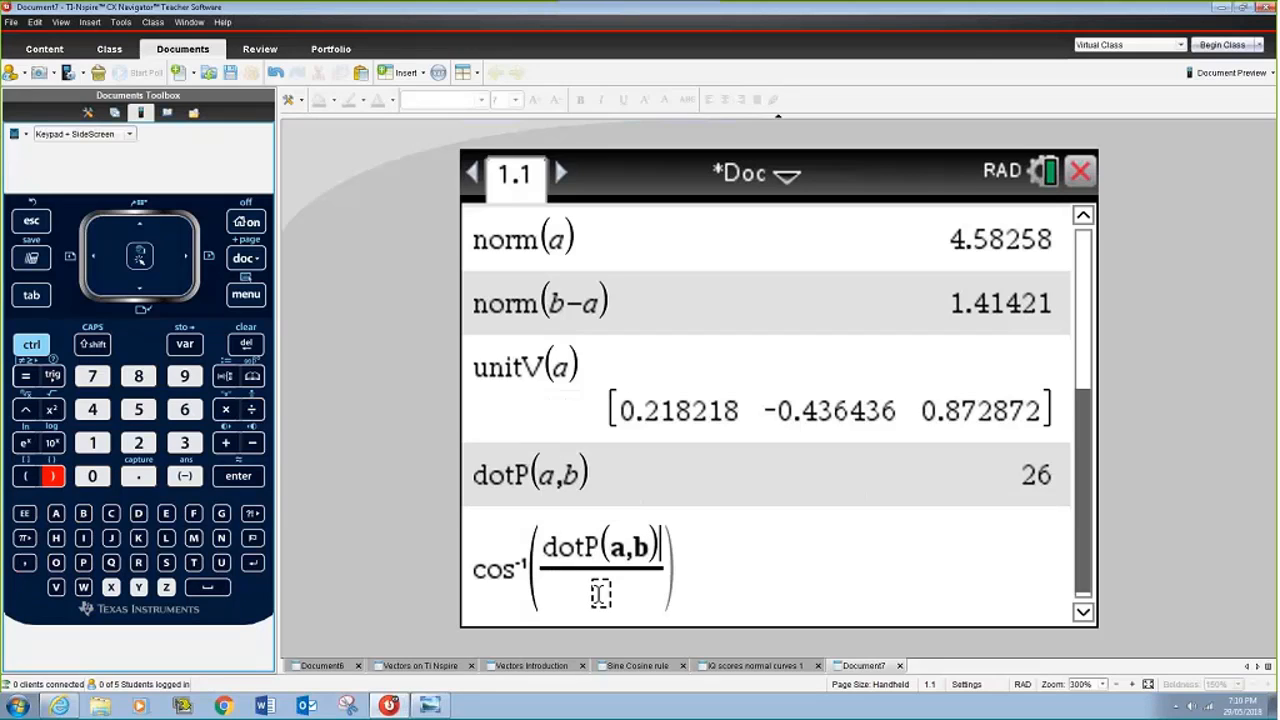
type("norm(a")
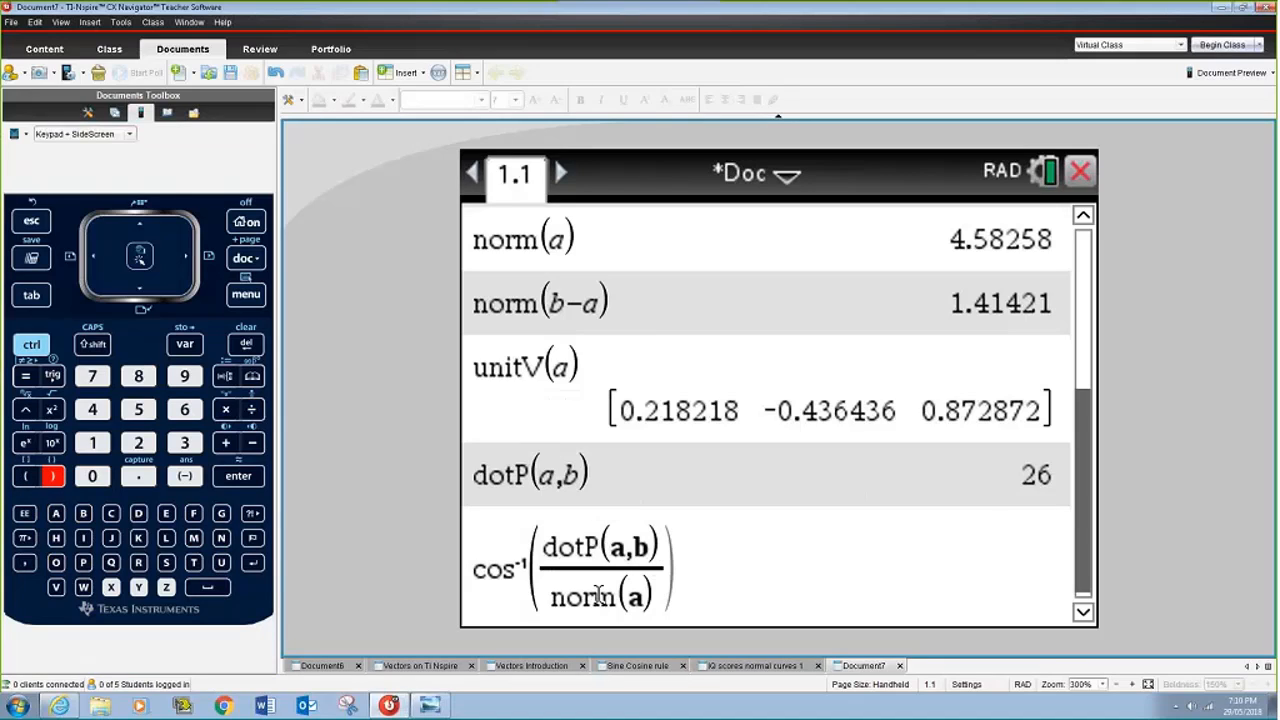
left_click(224, 408)
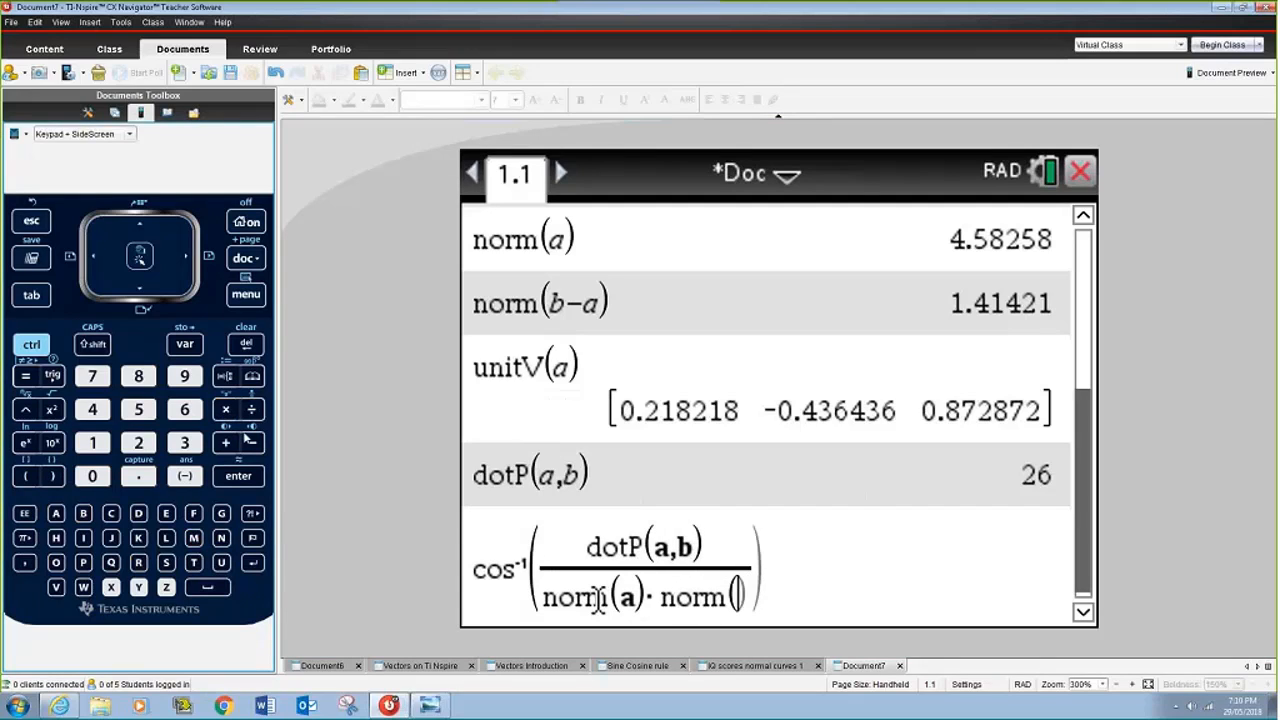
left_click(238, 476)
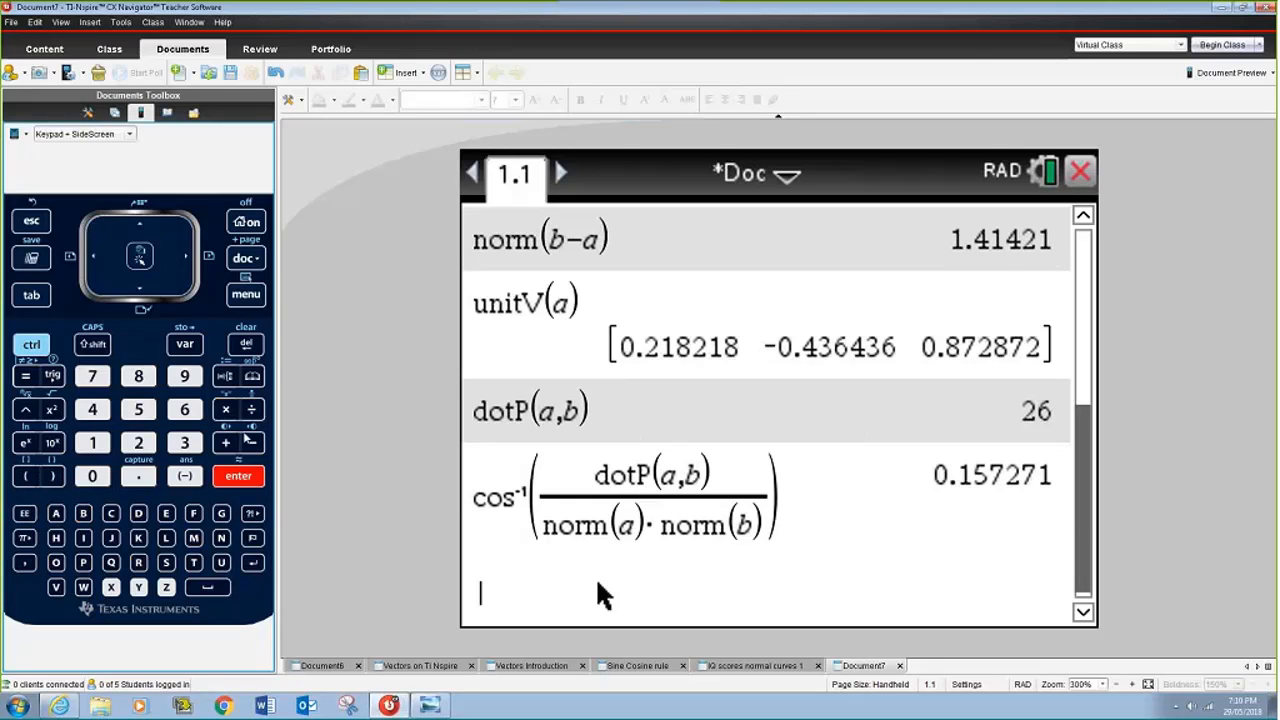
mouse_move(1008, 170)
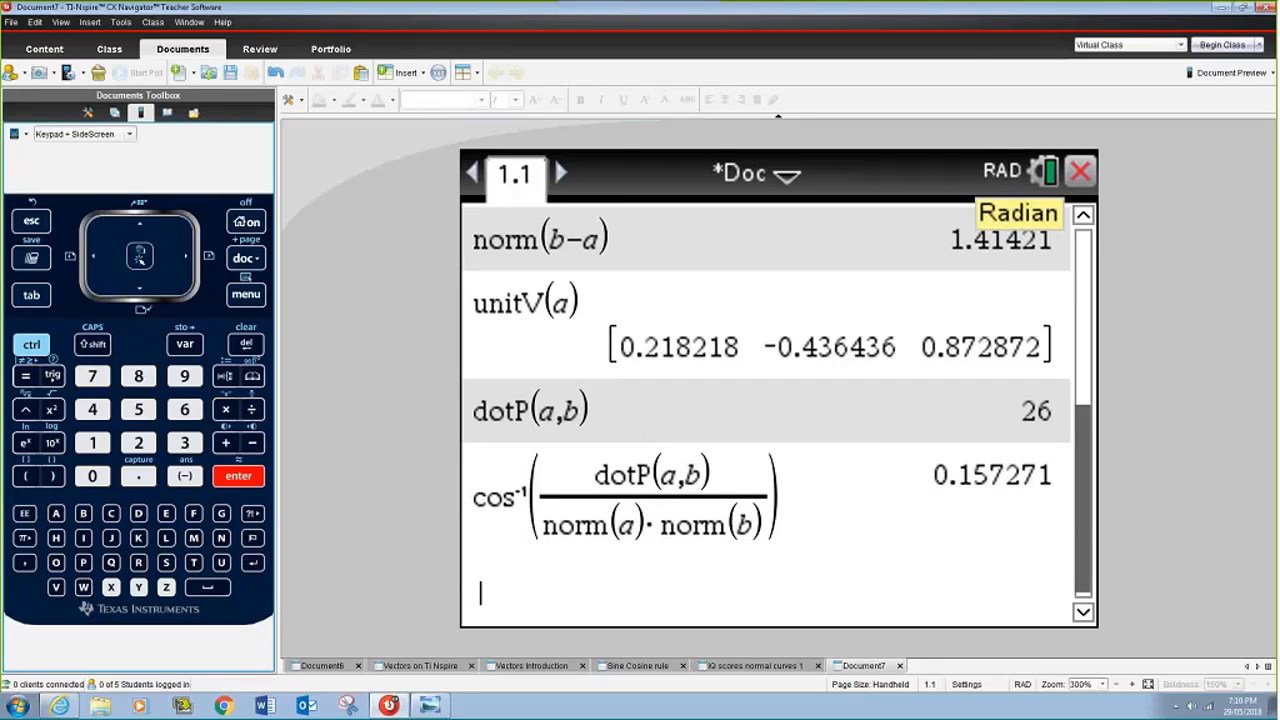
mouse_move(980, 508)
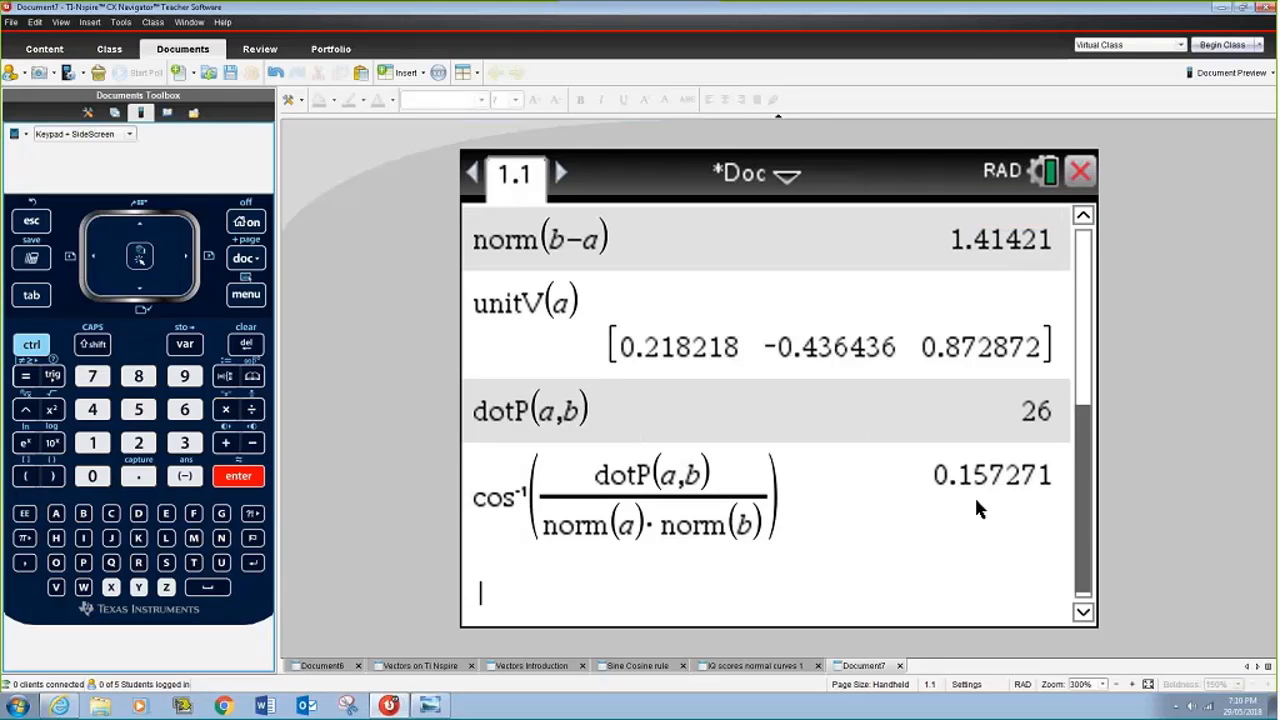
mouse_move(952, 480)
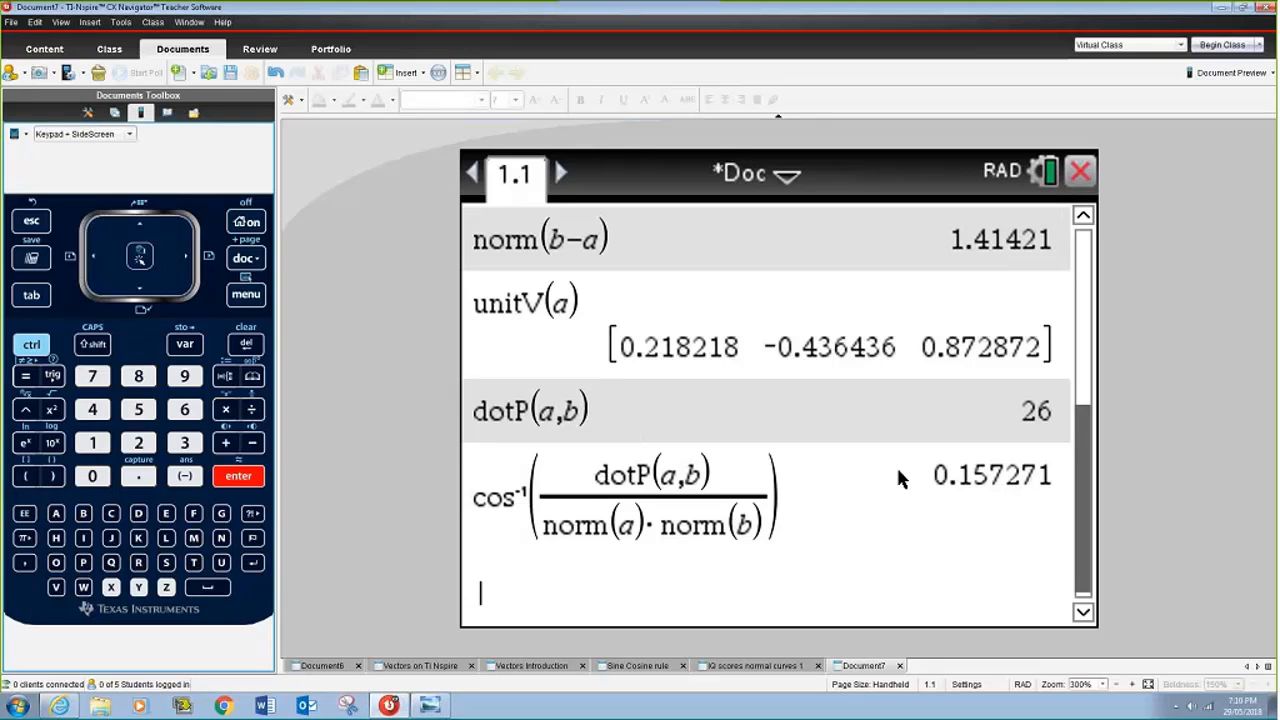
mouse_move(716, 500)
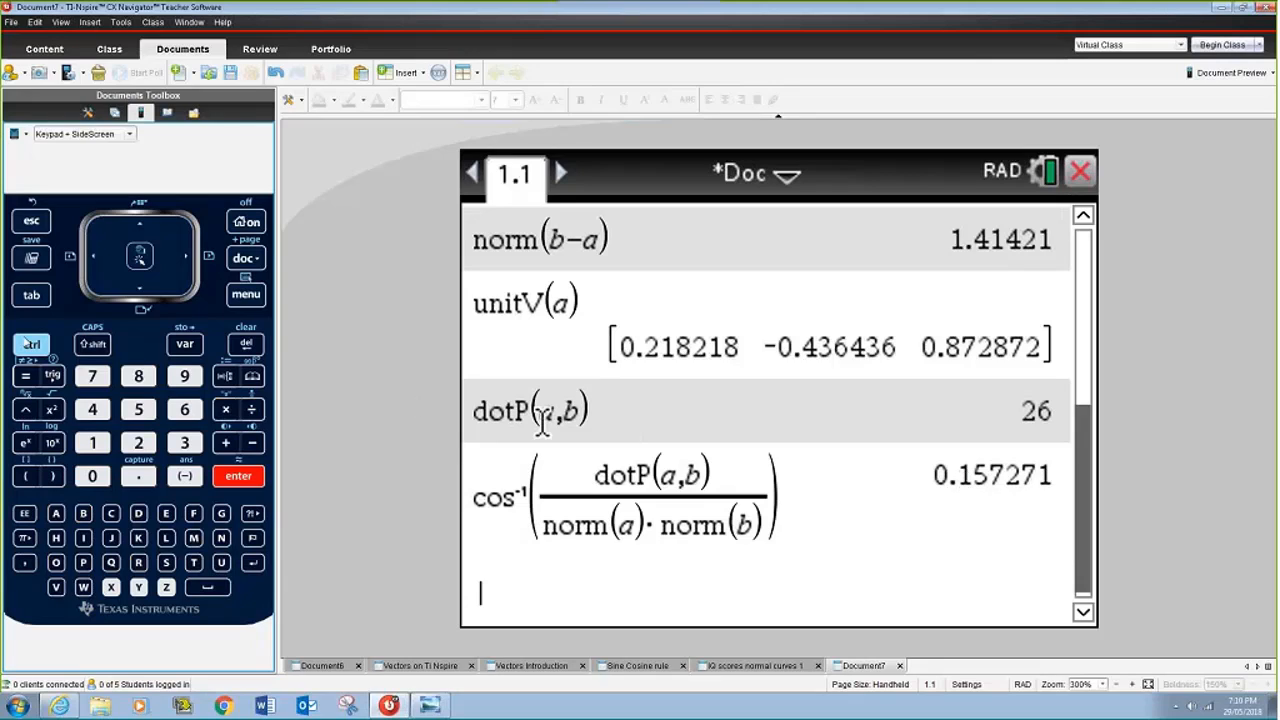
Apply ▶DD to the last answer, converting 0.157271 rad to 9.01099°.
left_click(252, 376)
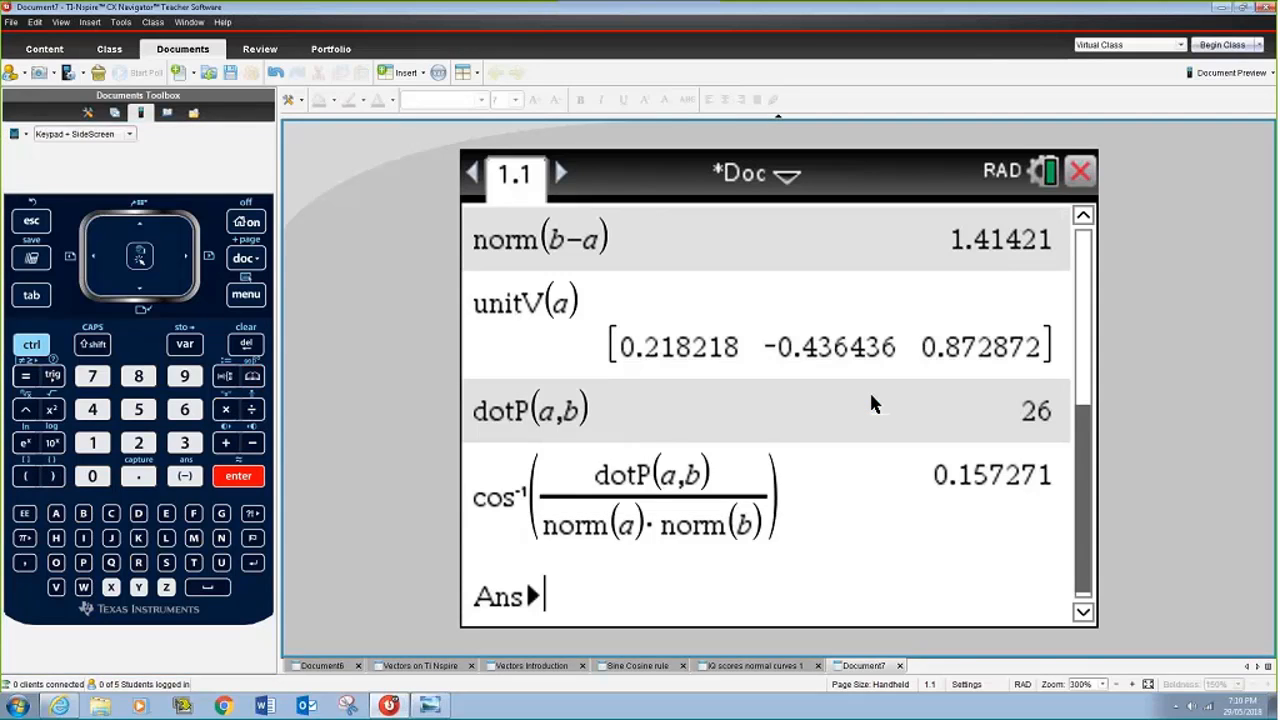
type("dd")
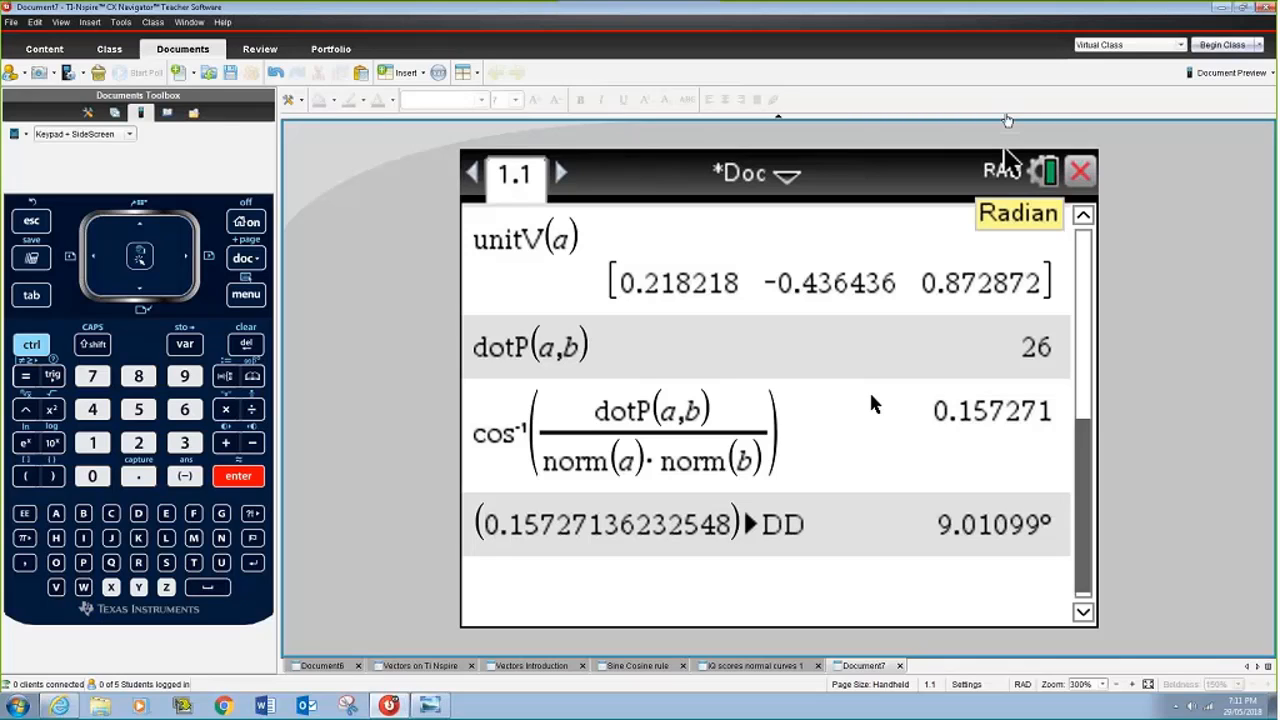
mouse_move(750, 252)
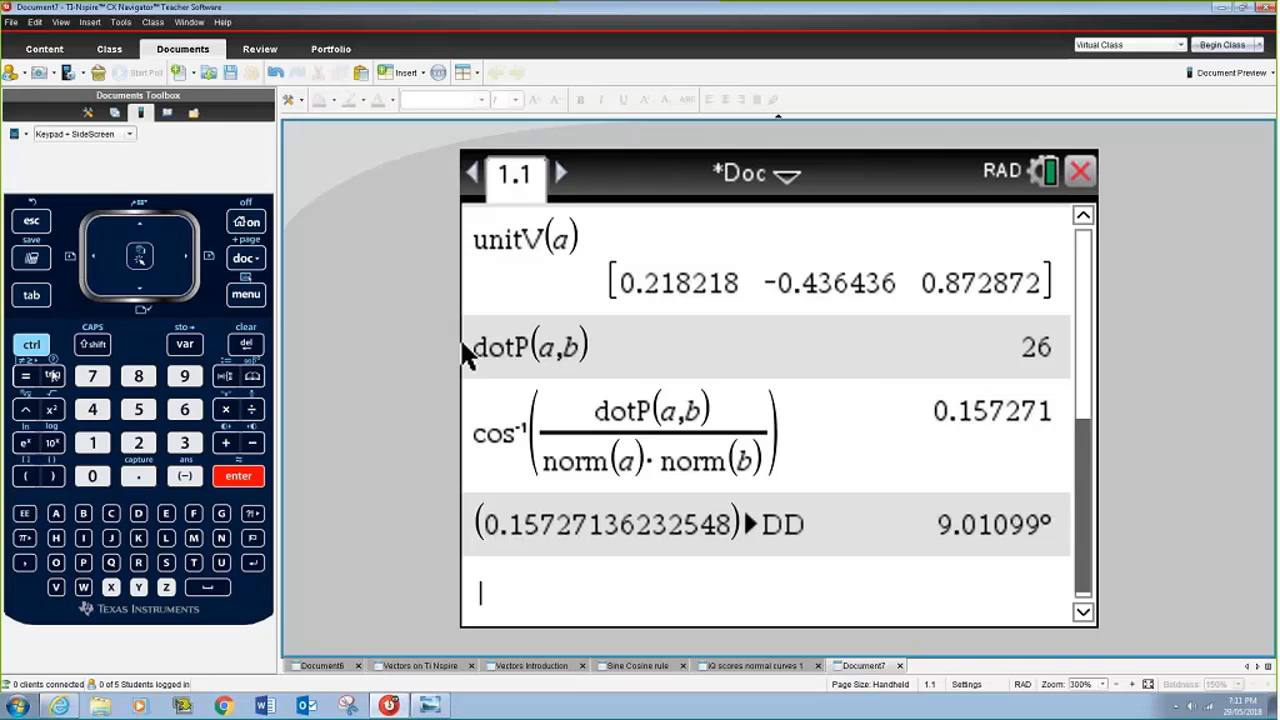
Evaluate tan⁻¹(2/3) with a fraction template, giving 0.588003.
left_click(52, 376)
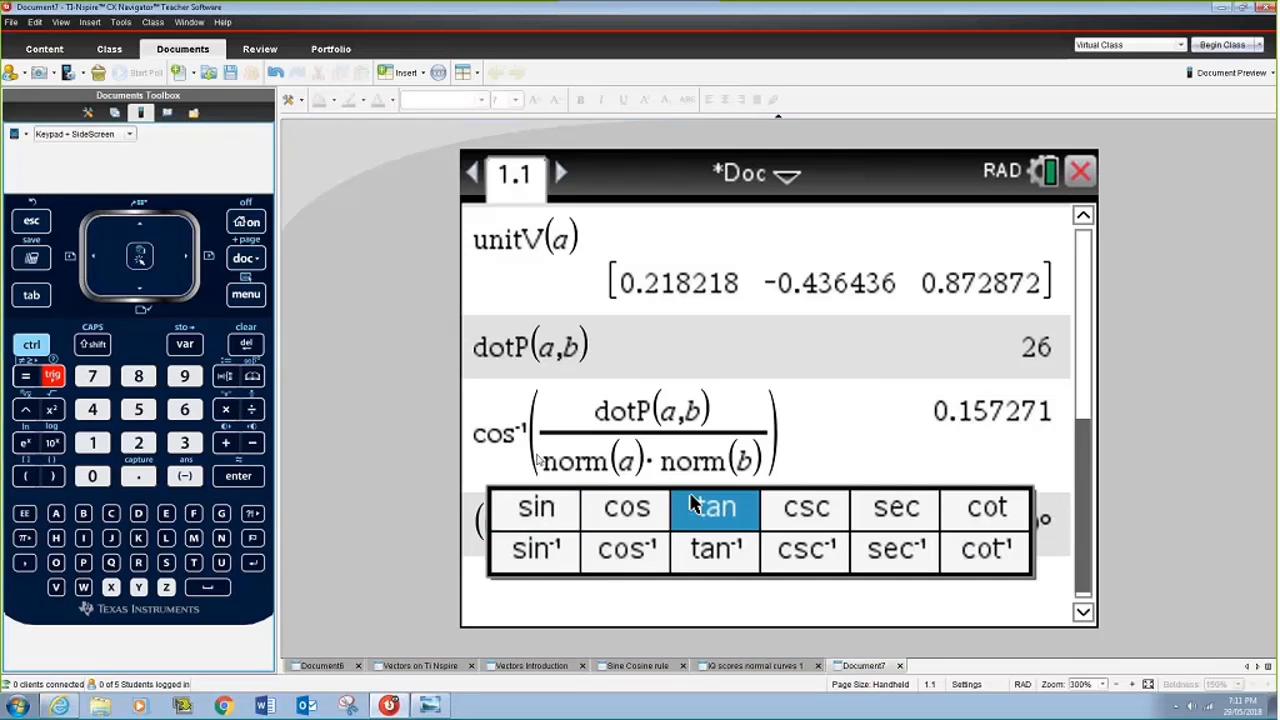
left_click(714, 548)
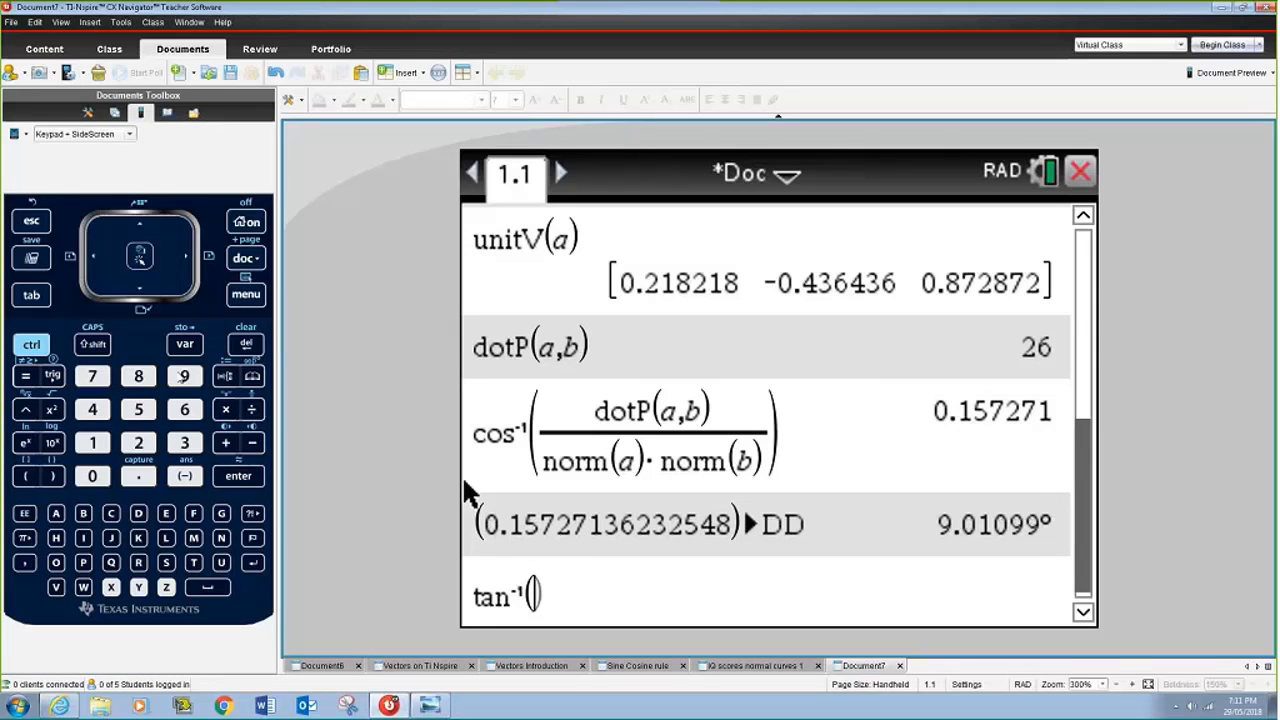
left_click(252, 410)
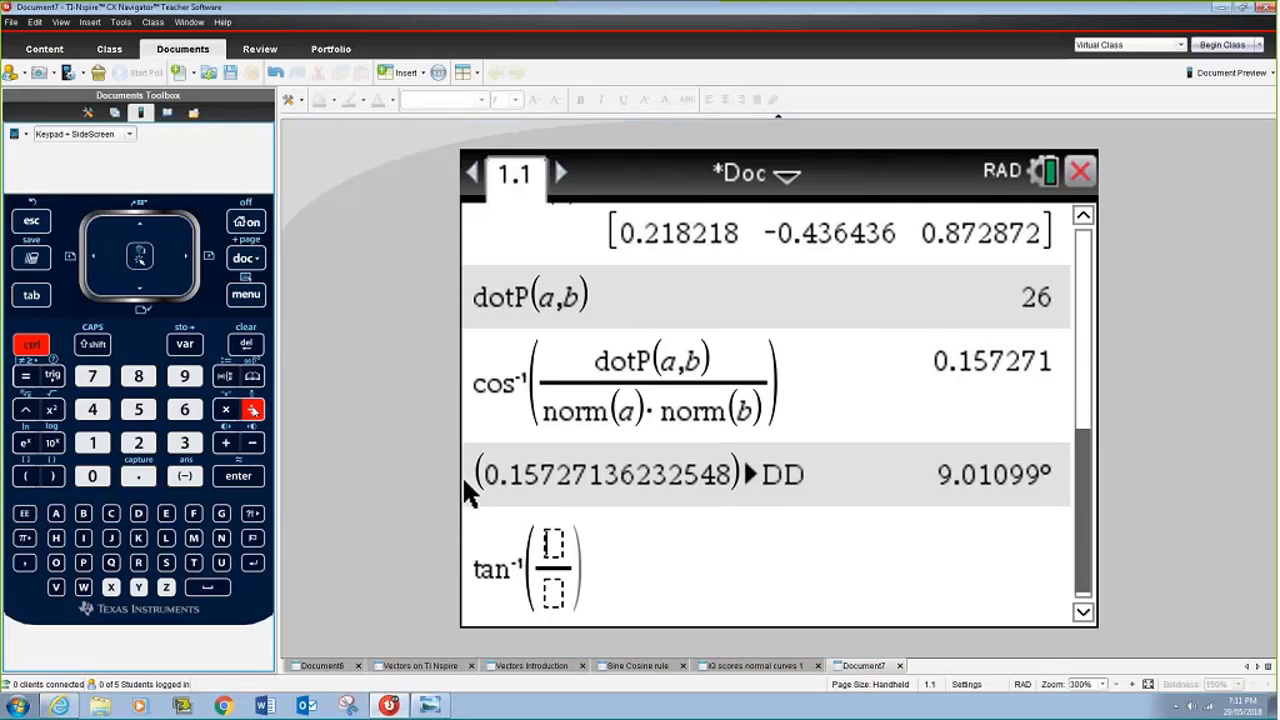
left_click(138, 442)
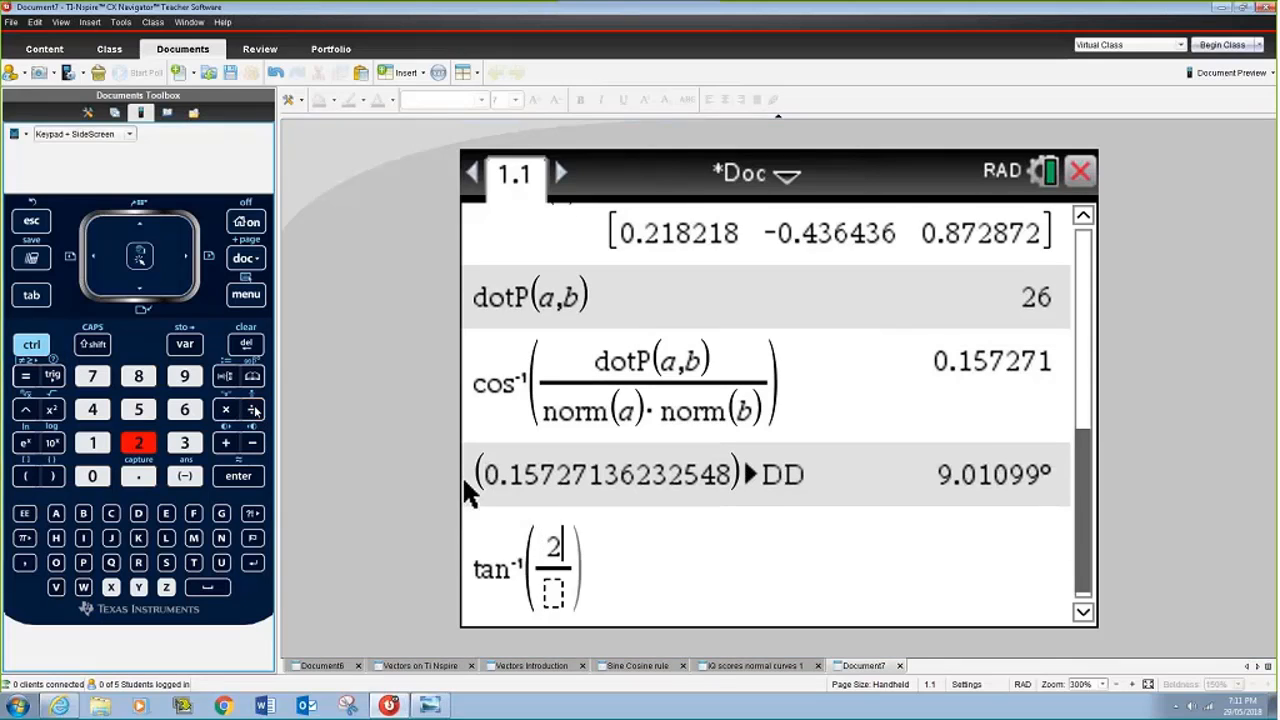
left_click(238, 476)
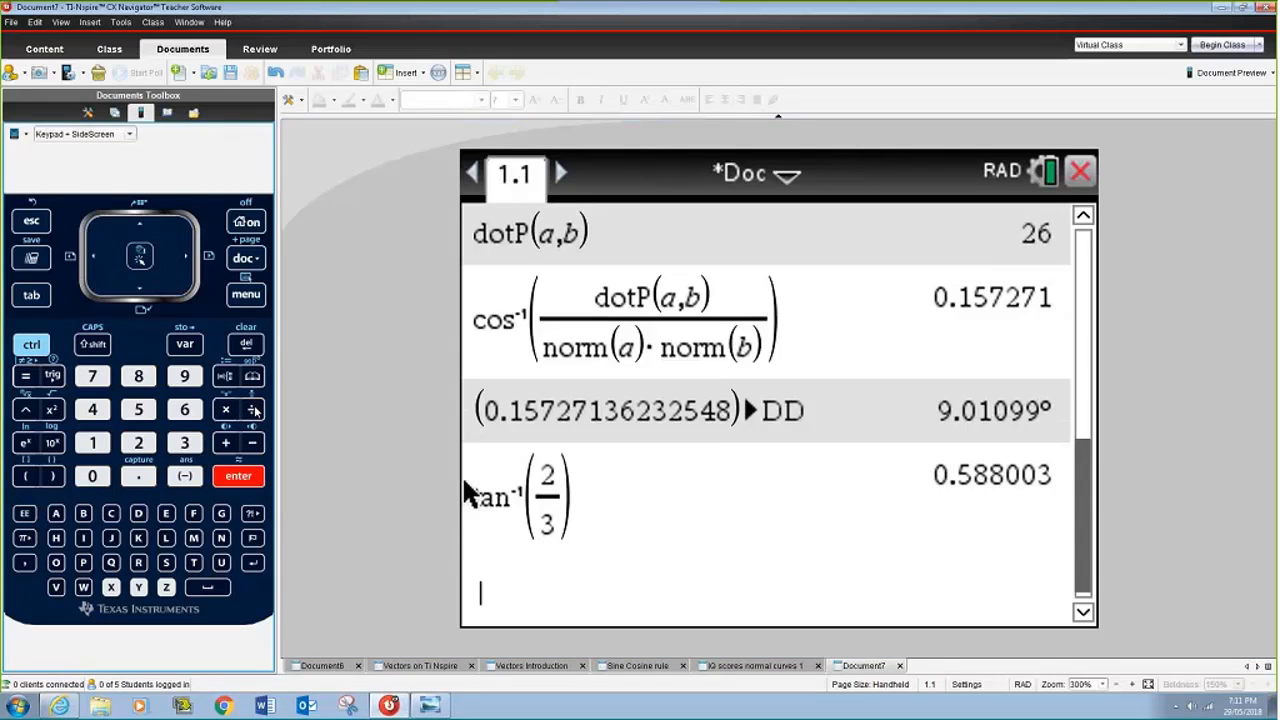
mouse_move(476, 496)
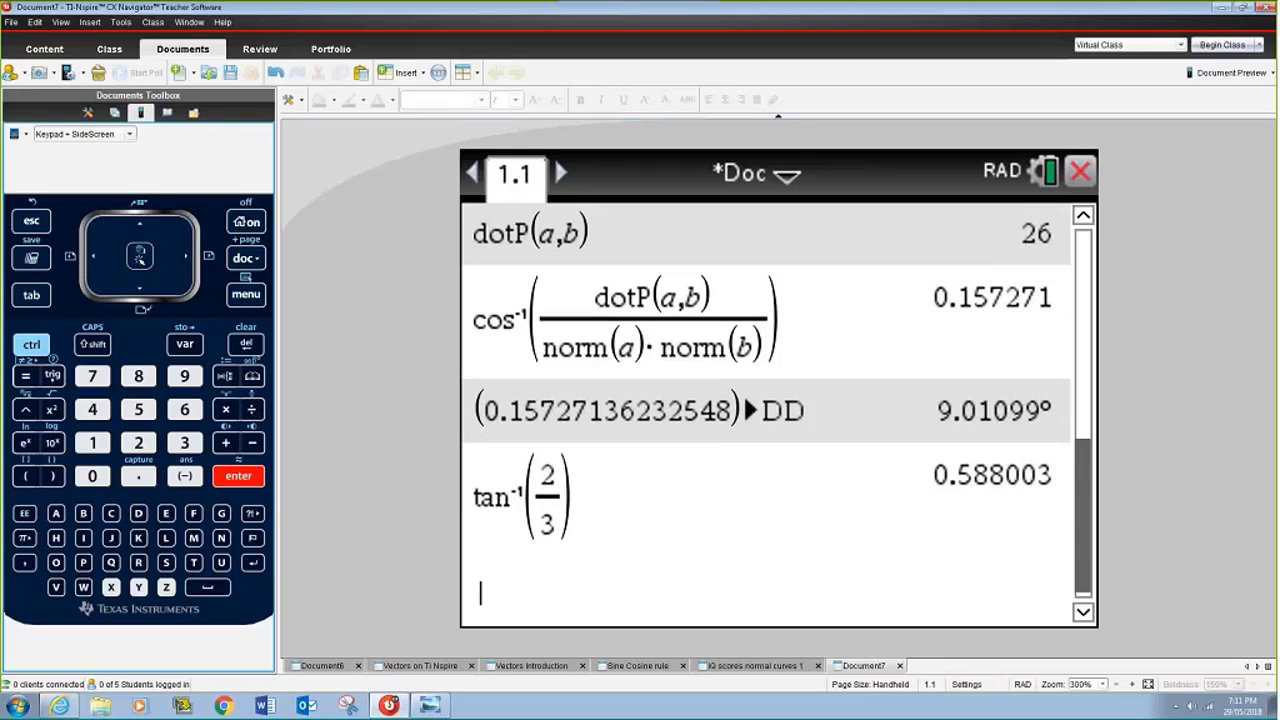
mouse_move(868, 532)
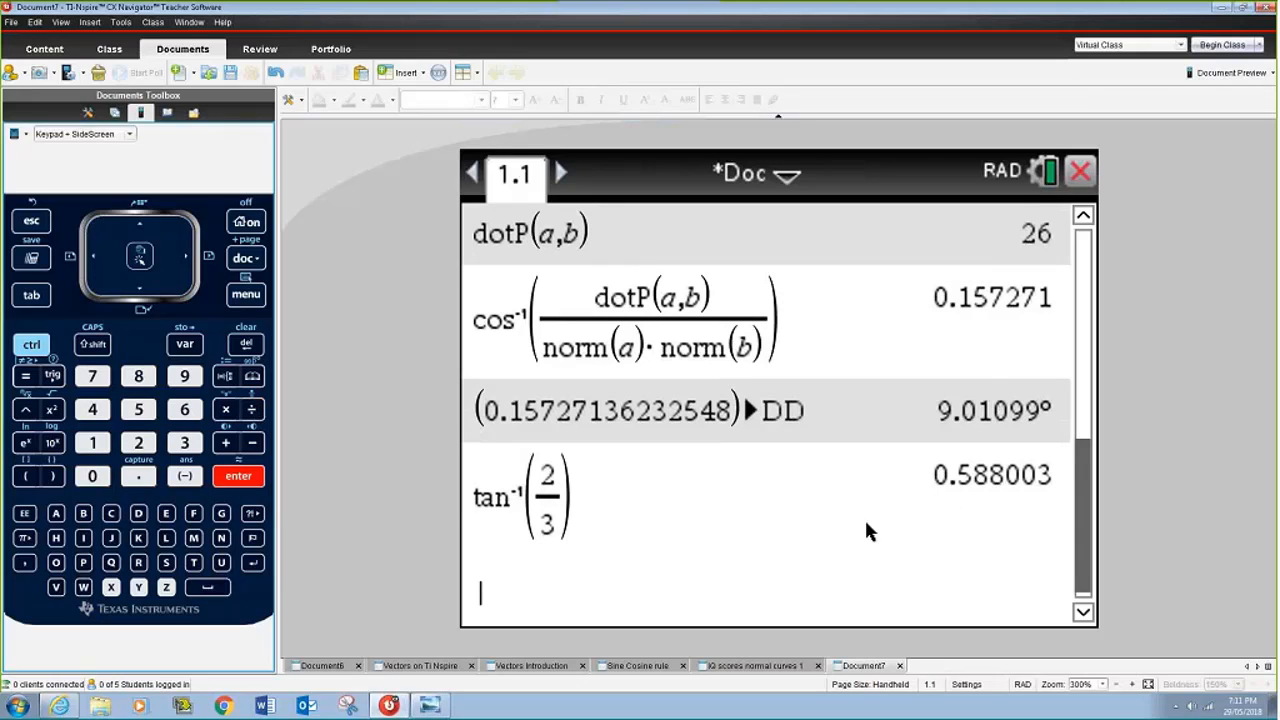
mouse_move(930, 510)
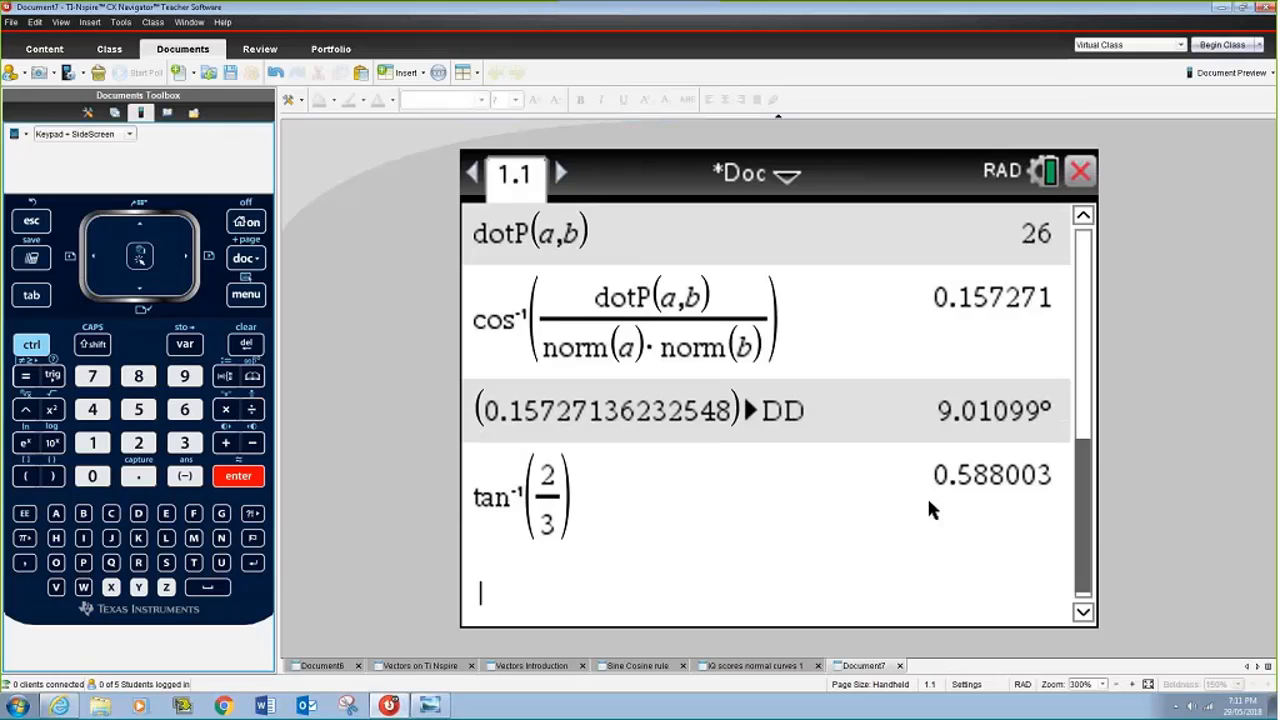
Evaluate sin(35°) with the degree symbol, giving 0.573576.
left_click(52, 376)
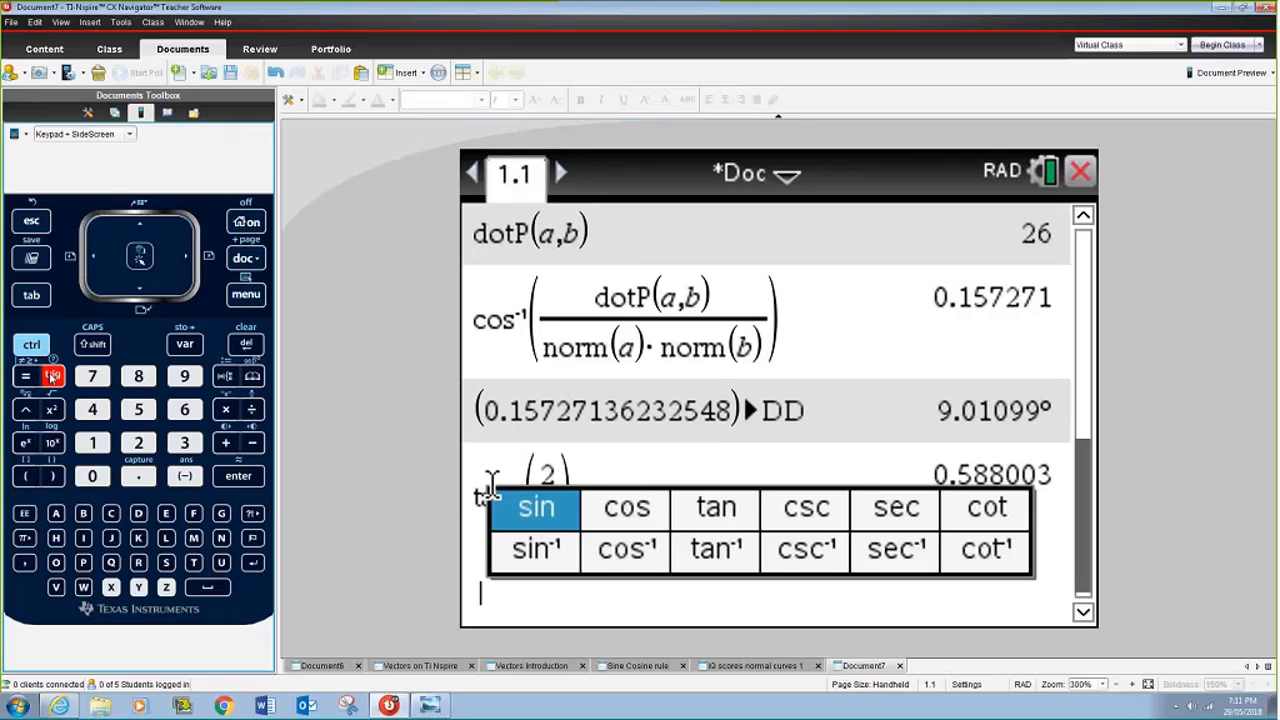
left_click(536, 508)
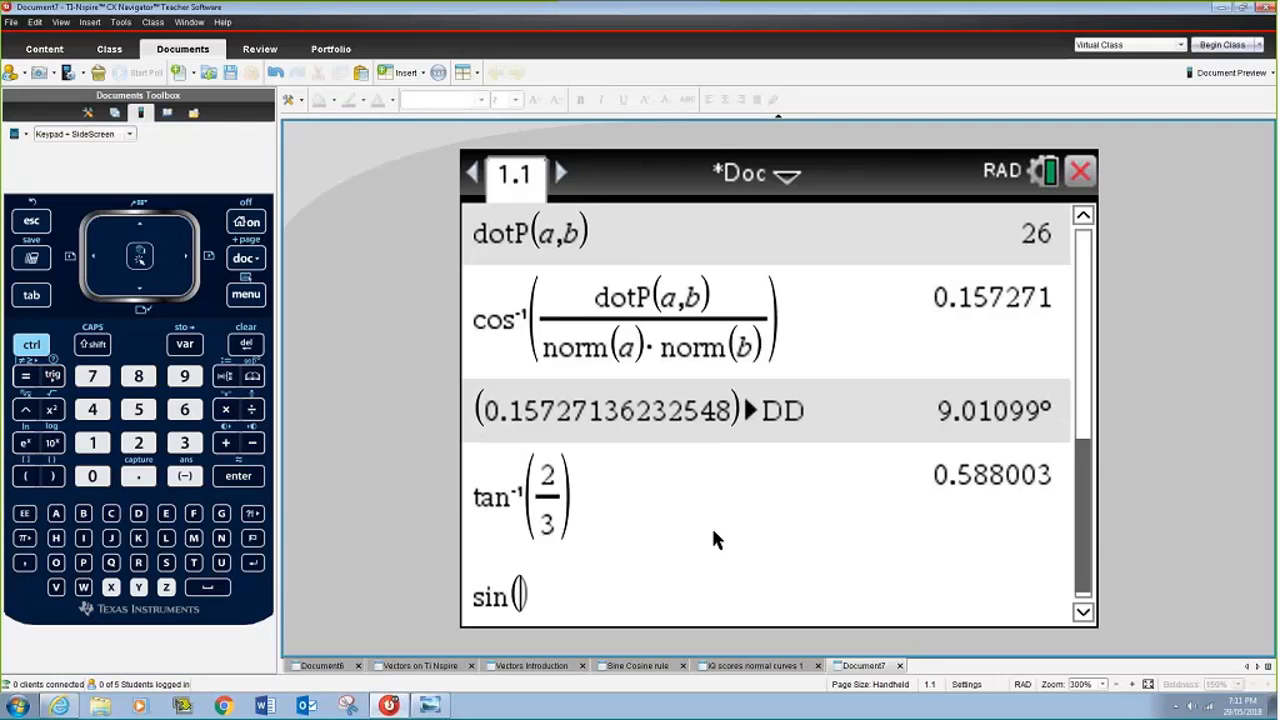
type("35")
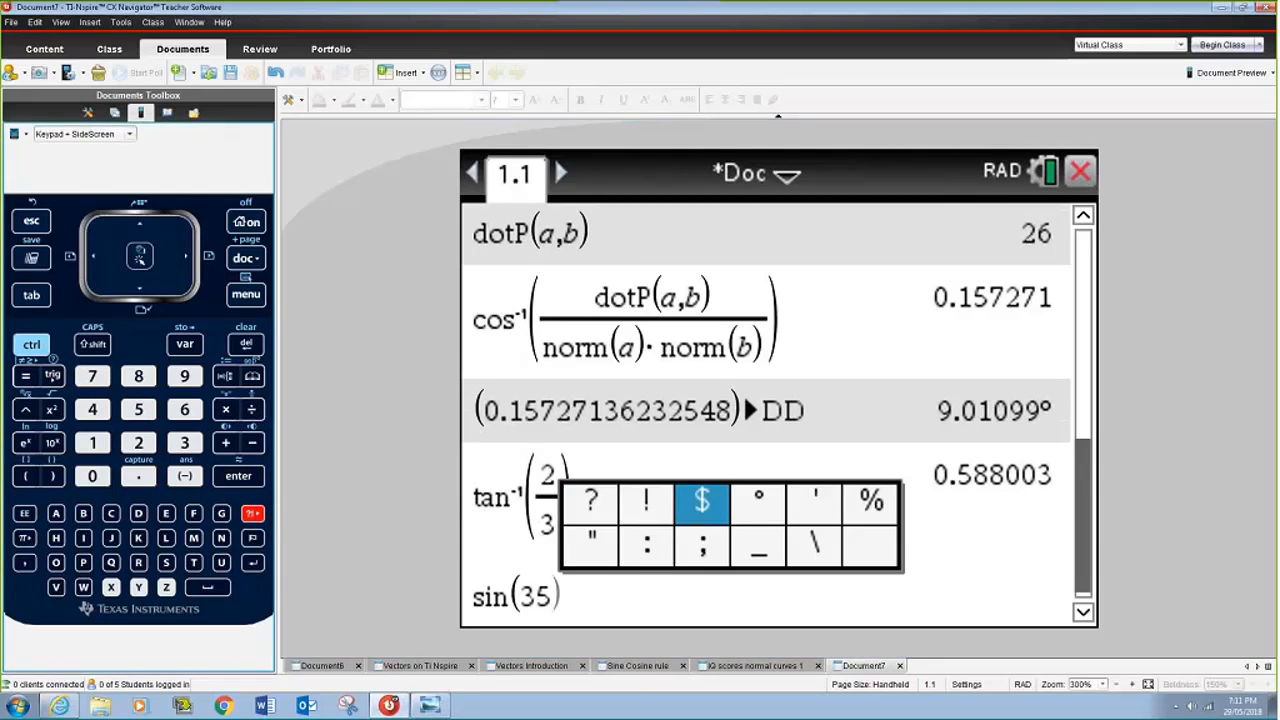
left_click(760, 500)
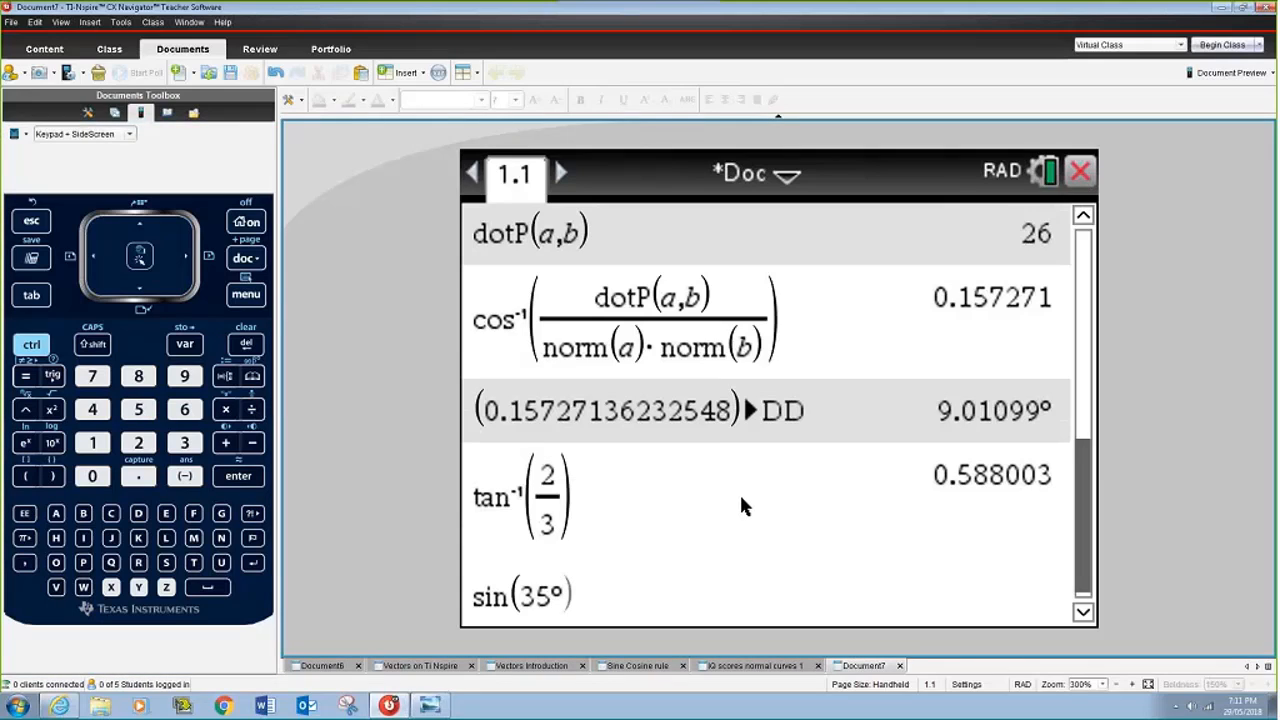
left_click(238, 476)
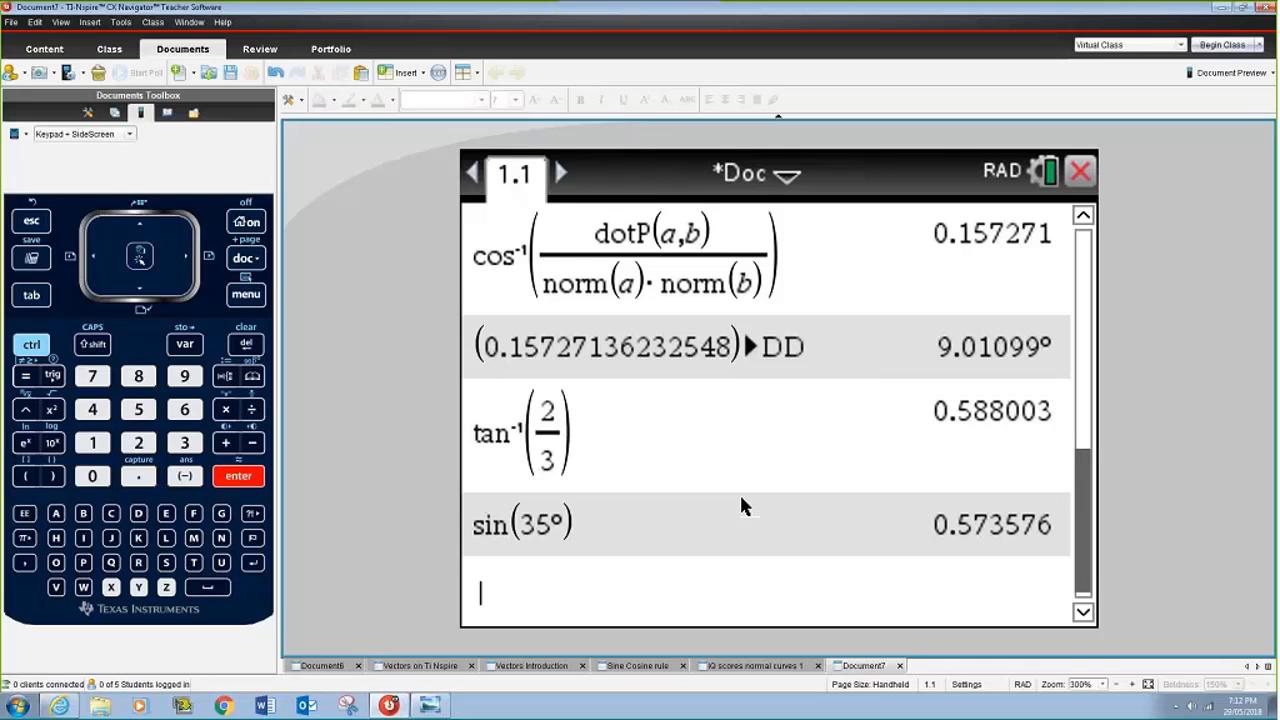
mouse_move(816, 390)
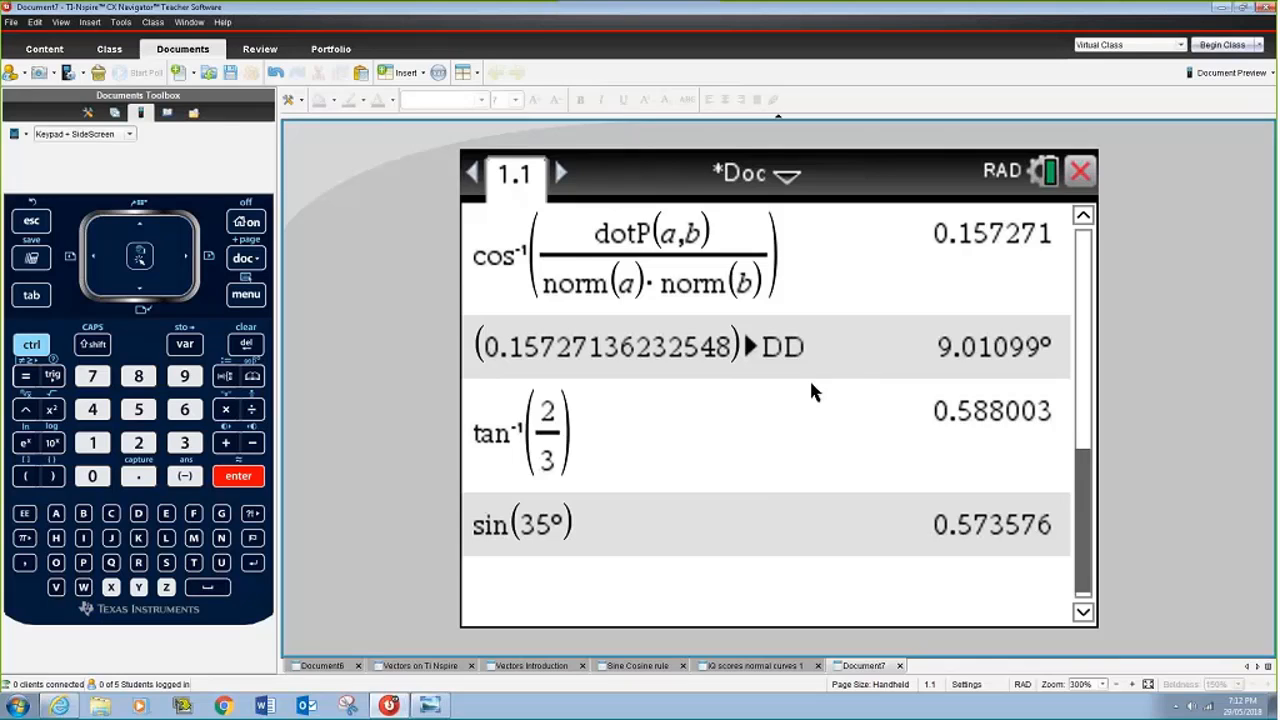
mouse_move(688, 510)
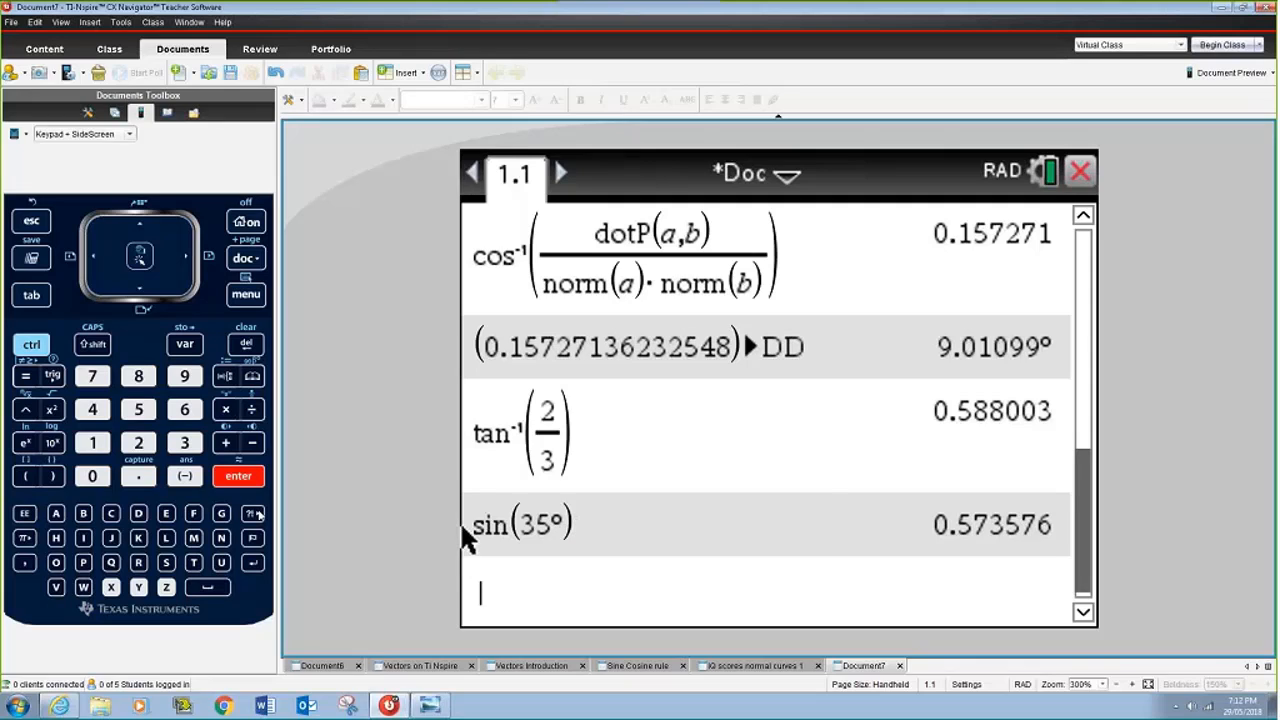
left_click(252, 512)
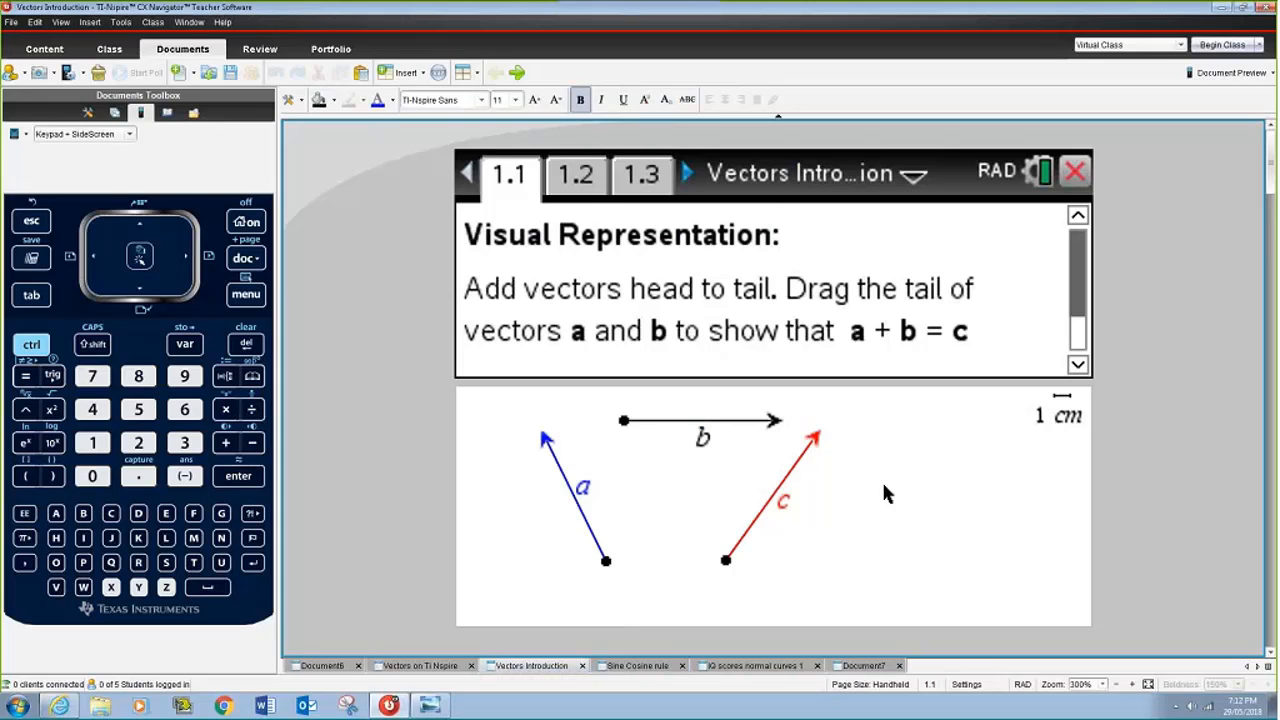
mouse_move(948, 460)
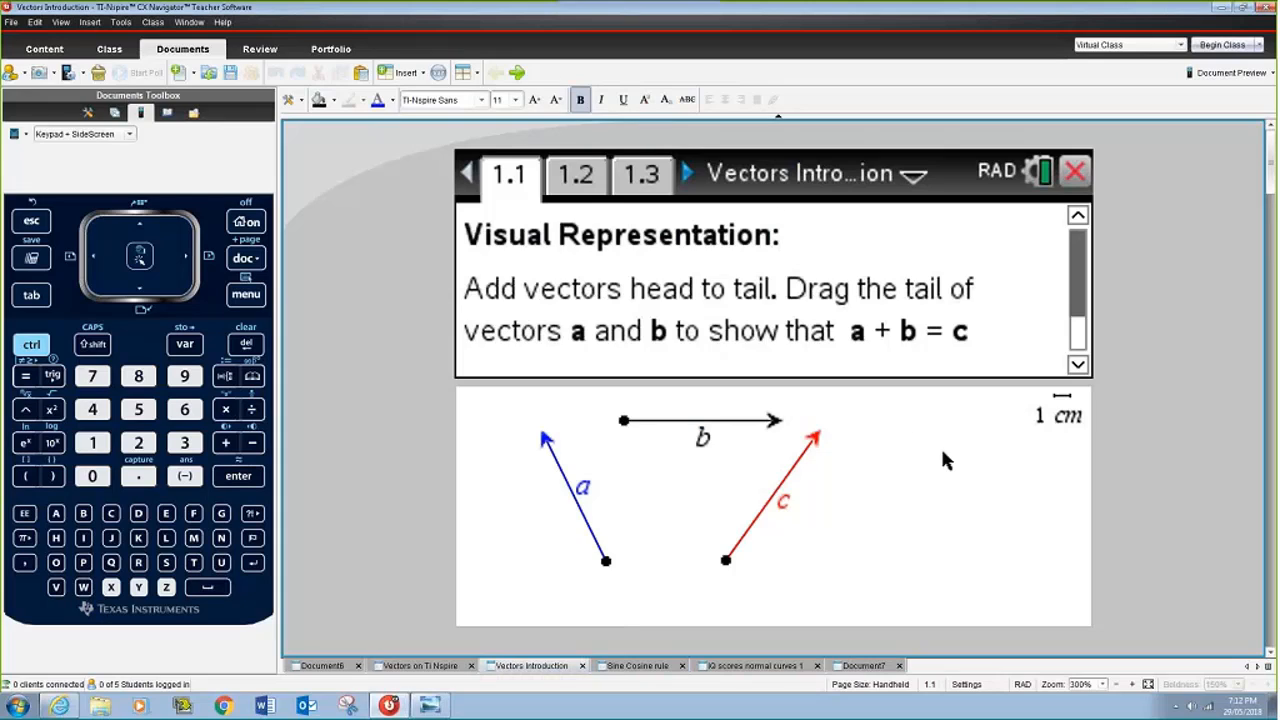
mouse_move(884, 488)
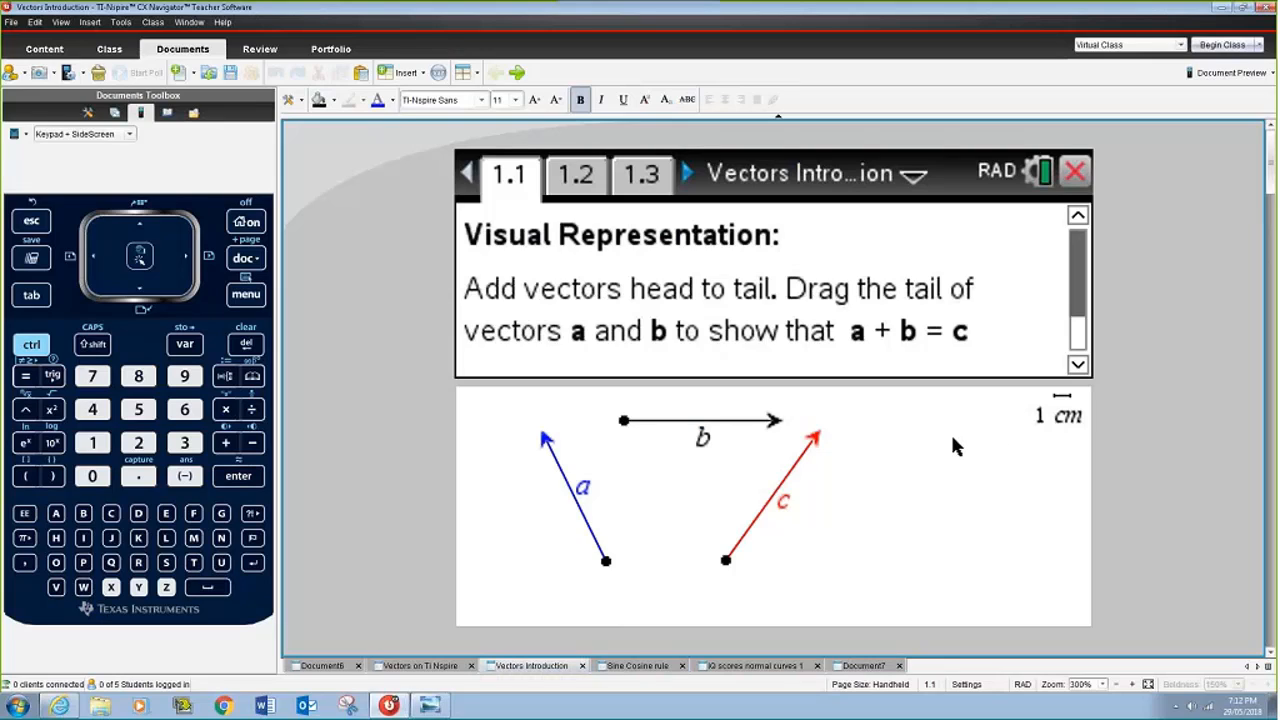
mouse_move(672, 308)
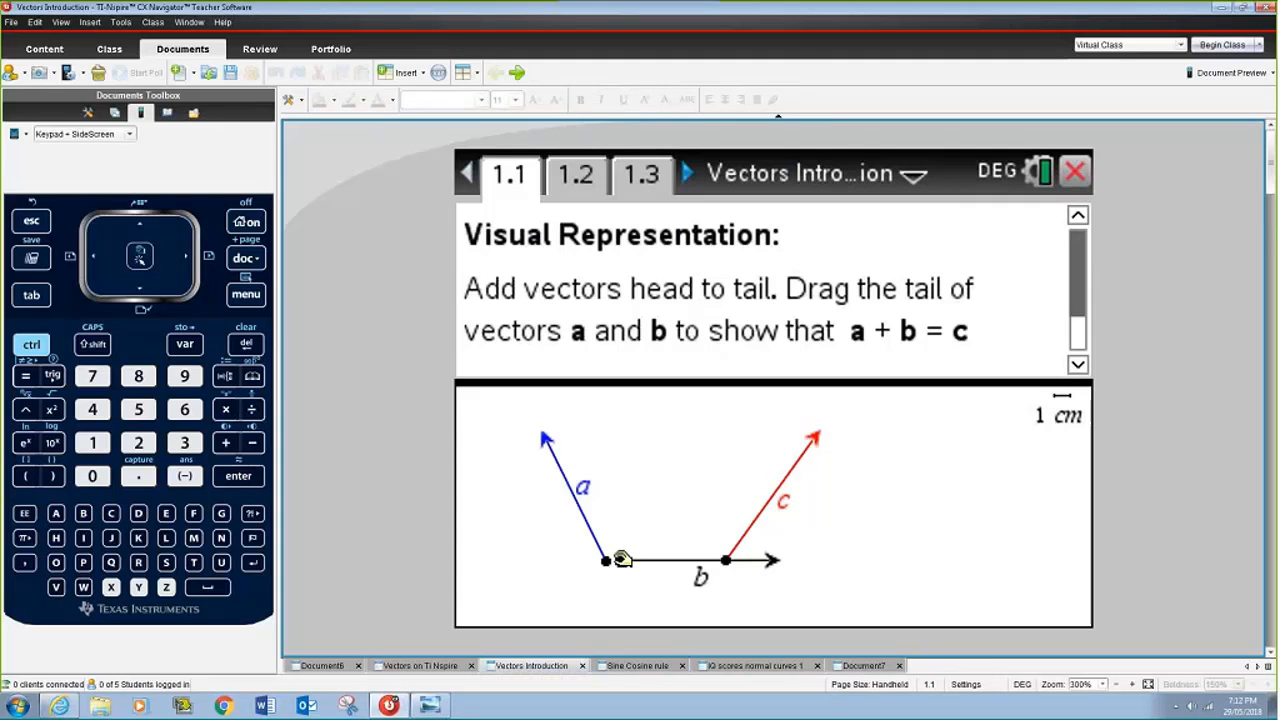
Drag vector b's tail onto vector a's head so a + b forms a triangle with c.
left_click_drag(622, 558, 548, 436)
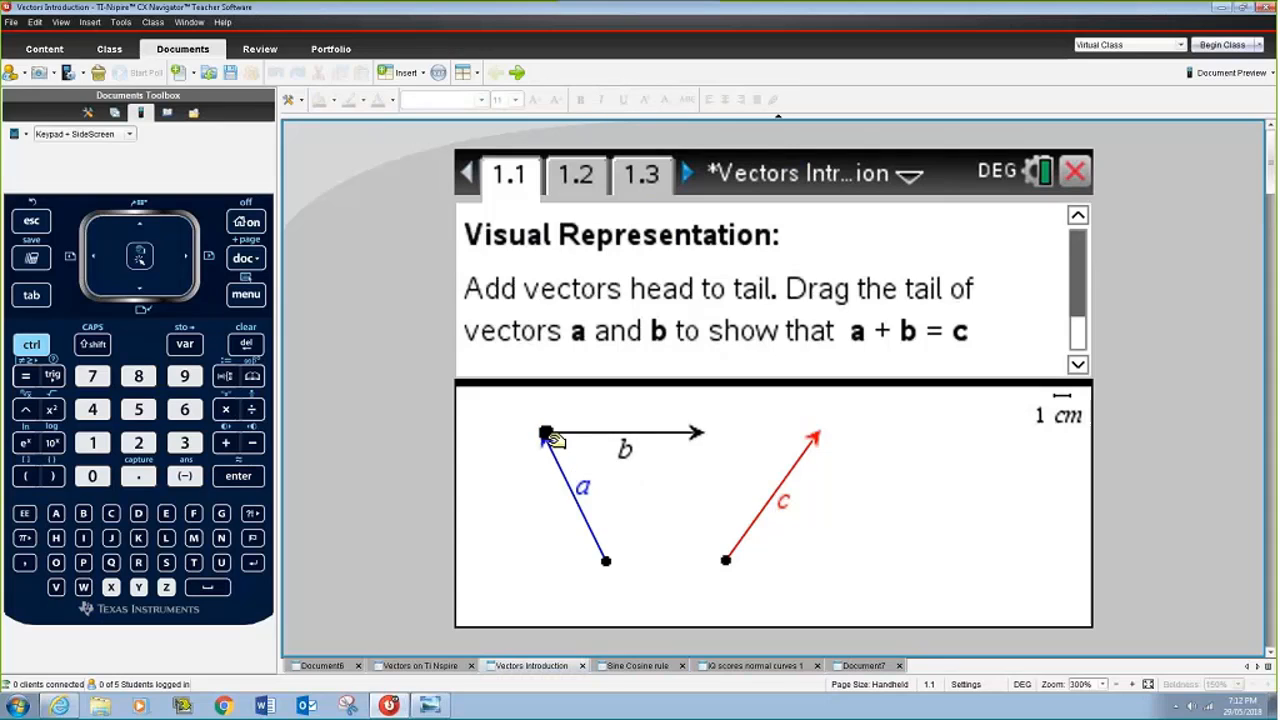
left_click_drag(726, 560, 684, 560)
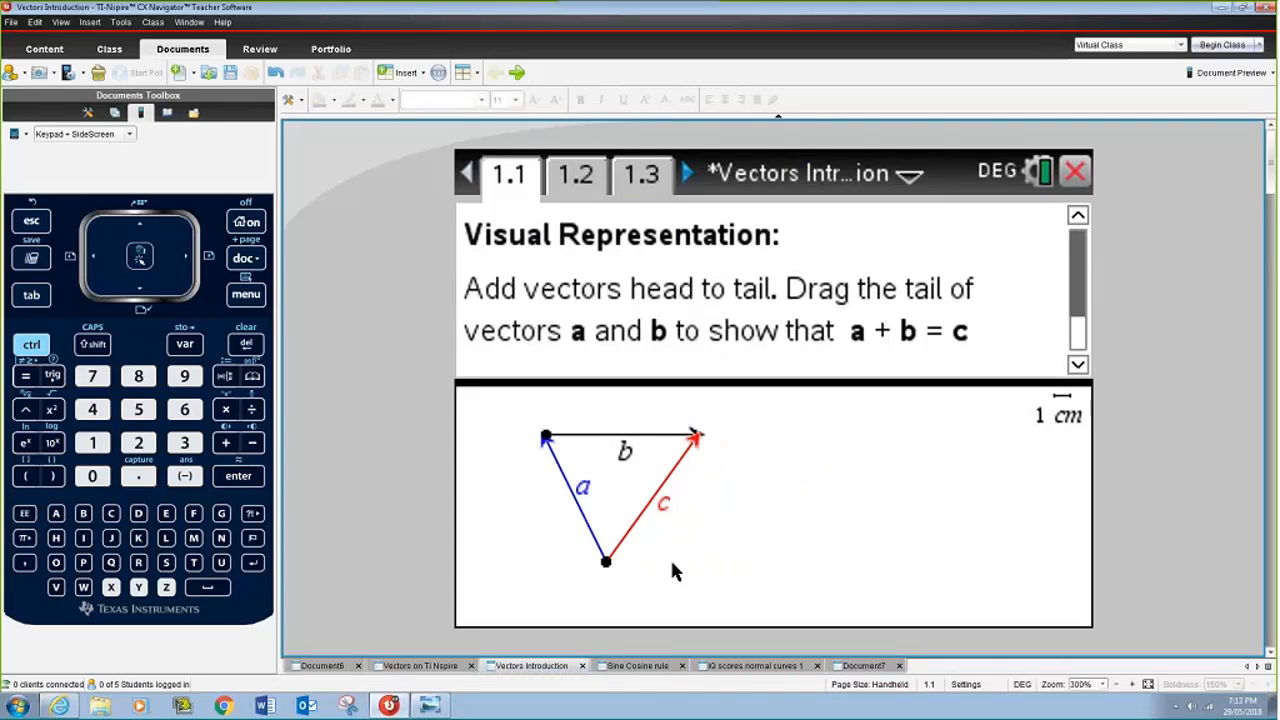
mouse_move(840, 504)
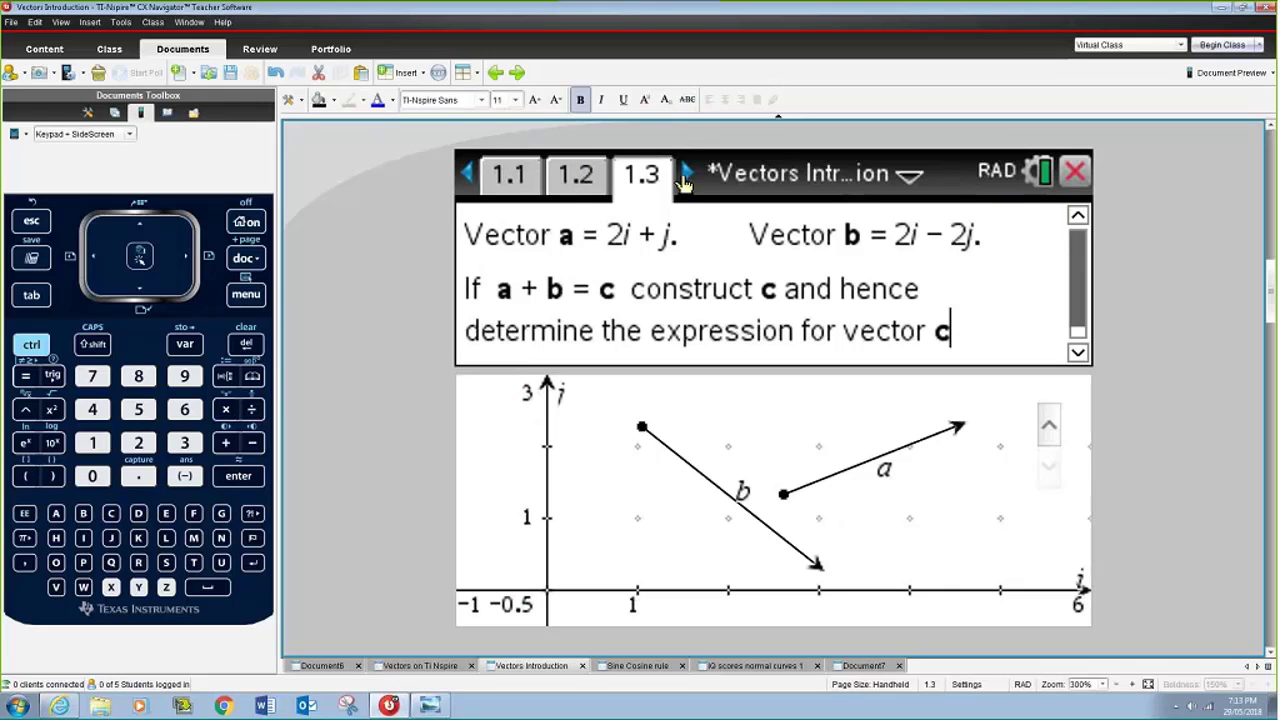
Advance through pages 1.4 and Scalar VS Vector to the Scalar multiplication page.
left_click(688, 172)
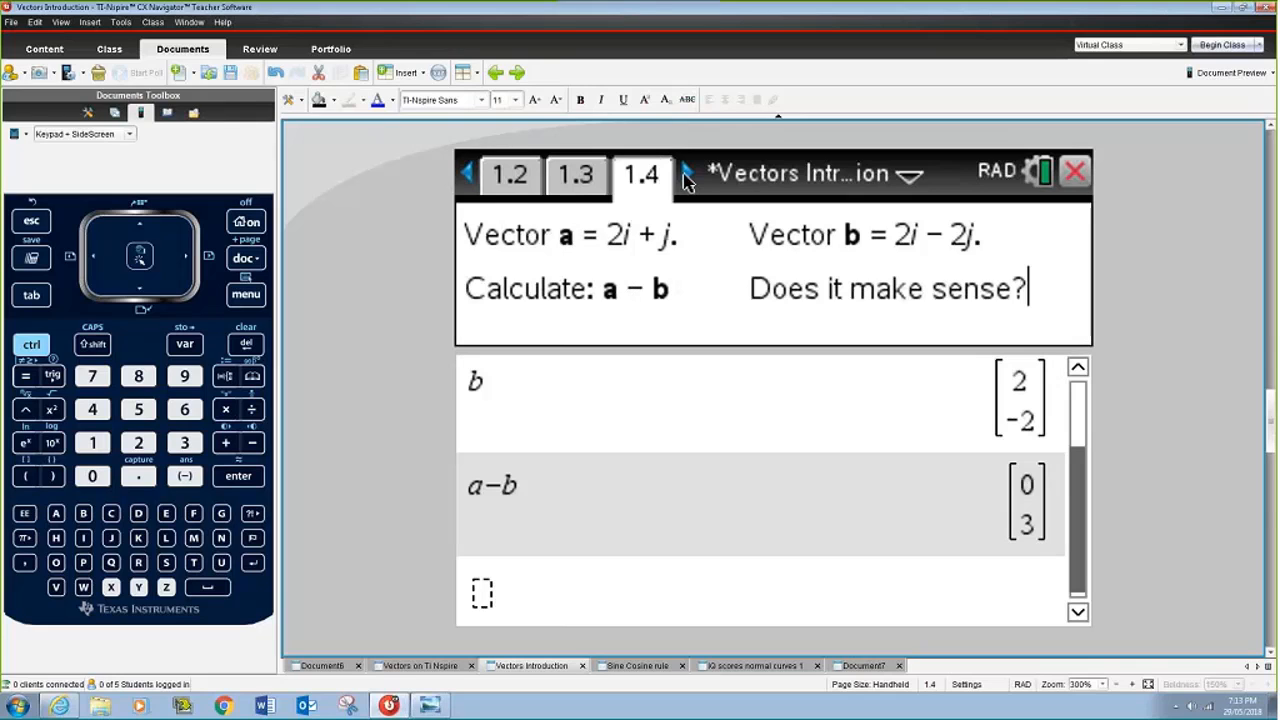
left_click(688, 172)
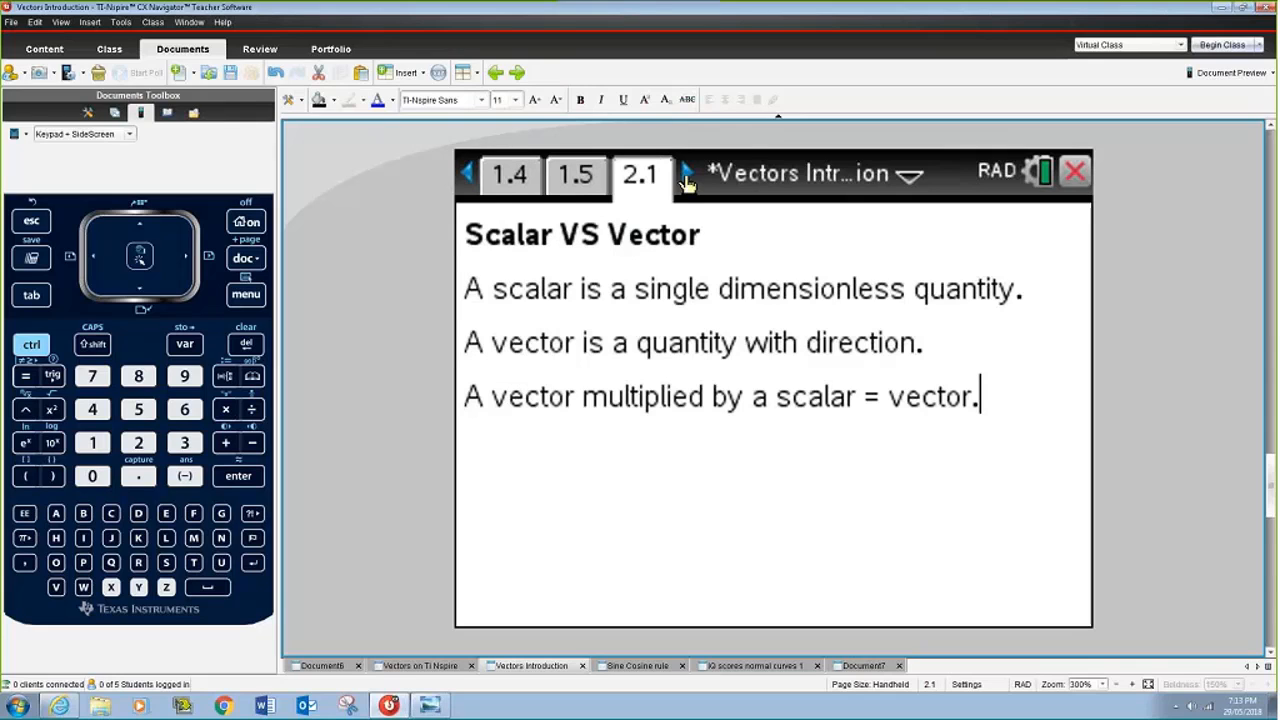
left_click(688, 172)
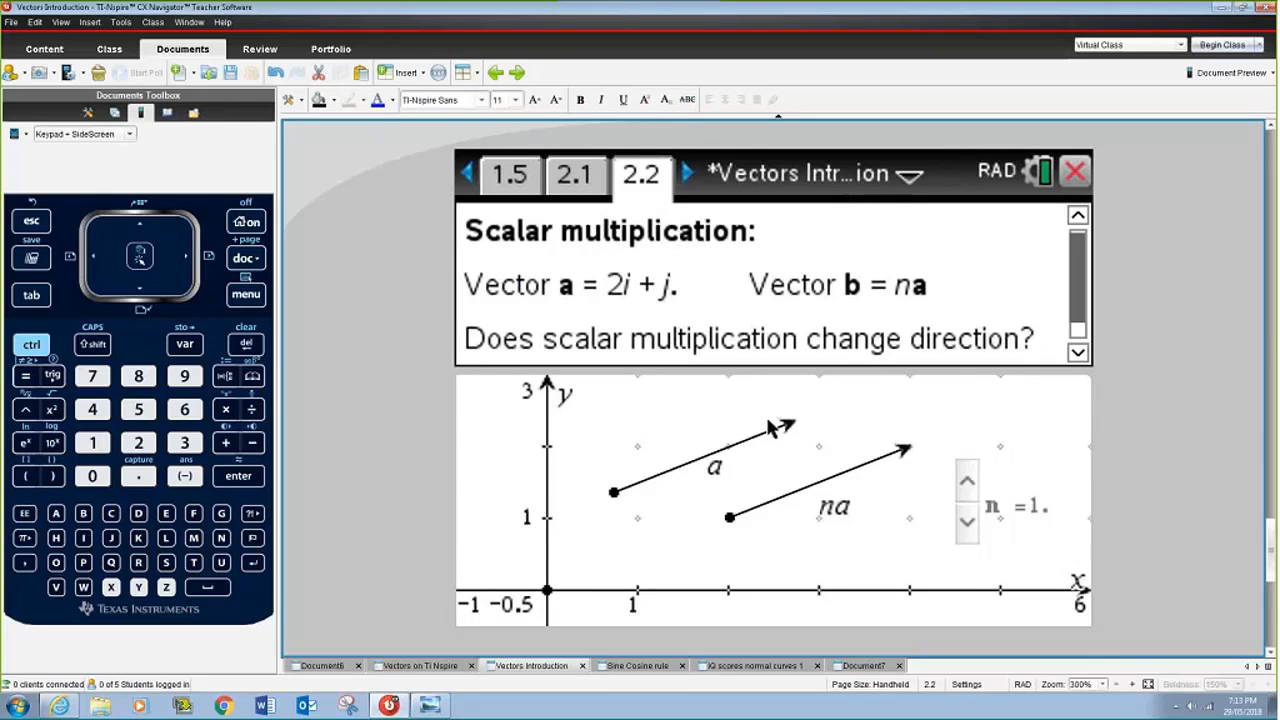
mouse_move(664, 476)
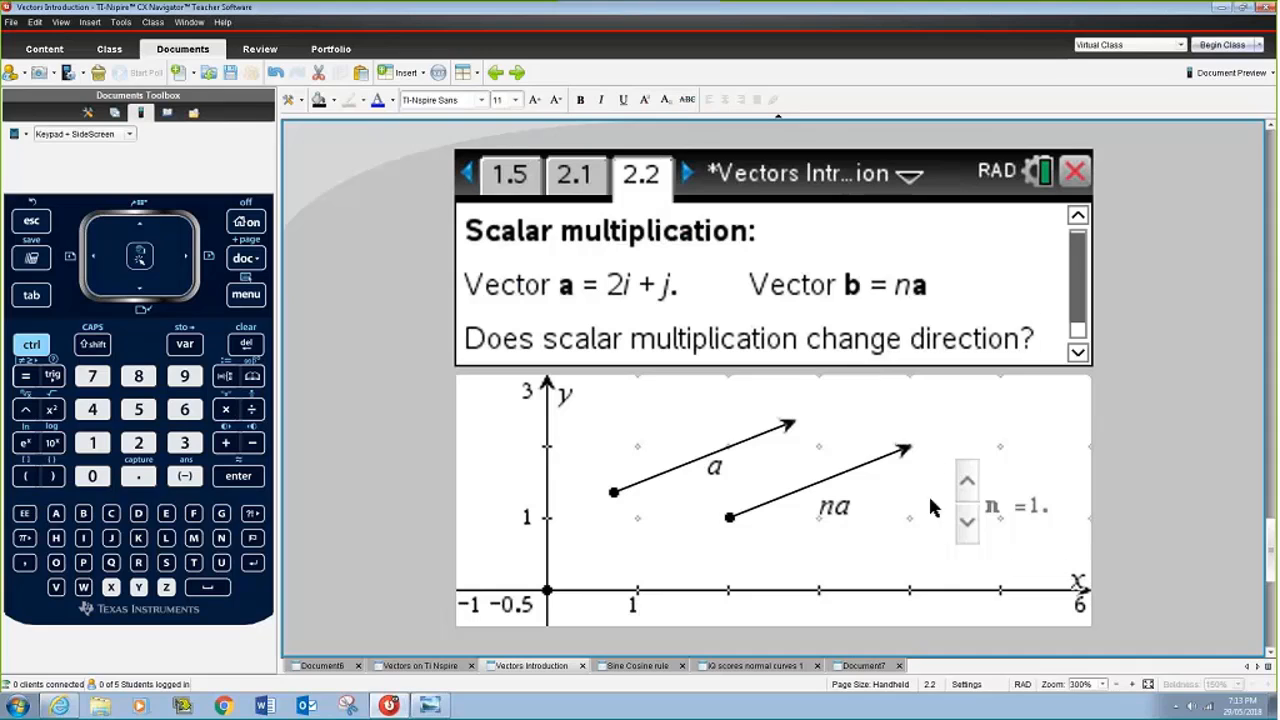
Step the slider n up to 2, down to −1, then to 0.5 so na points along a.
left_click(968, 476)
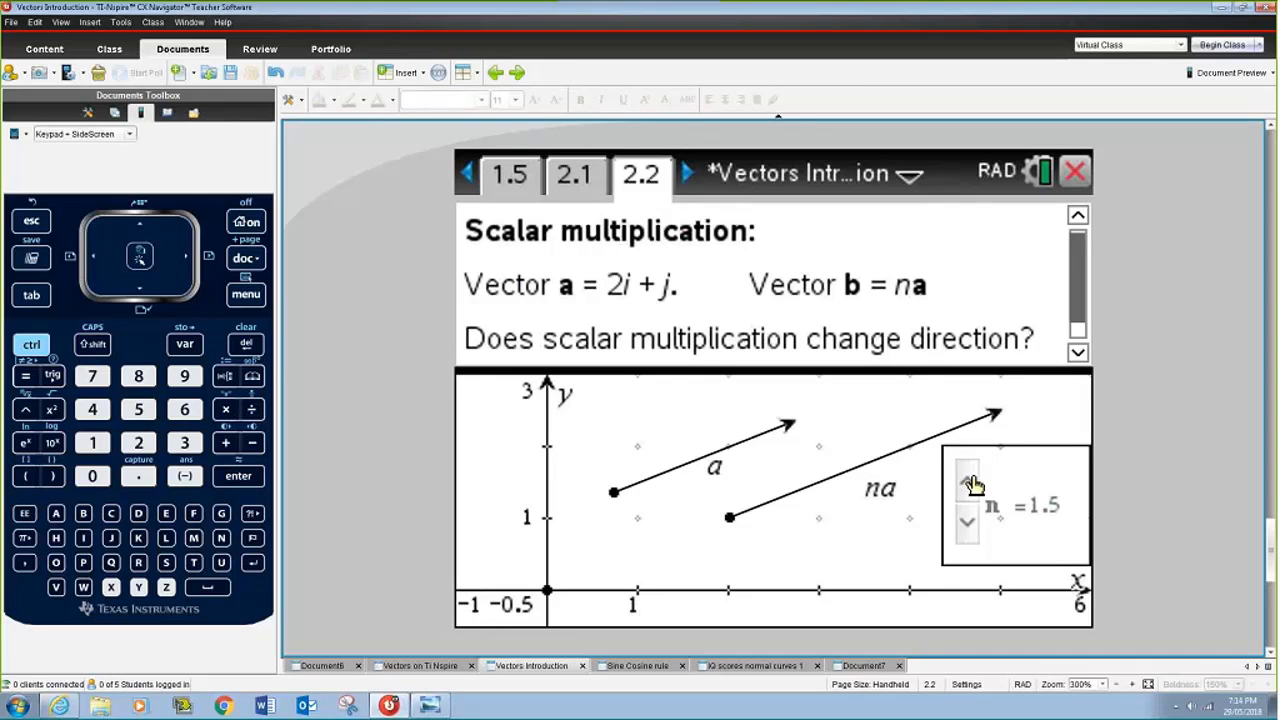
left_click(966, 480)
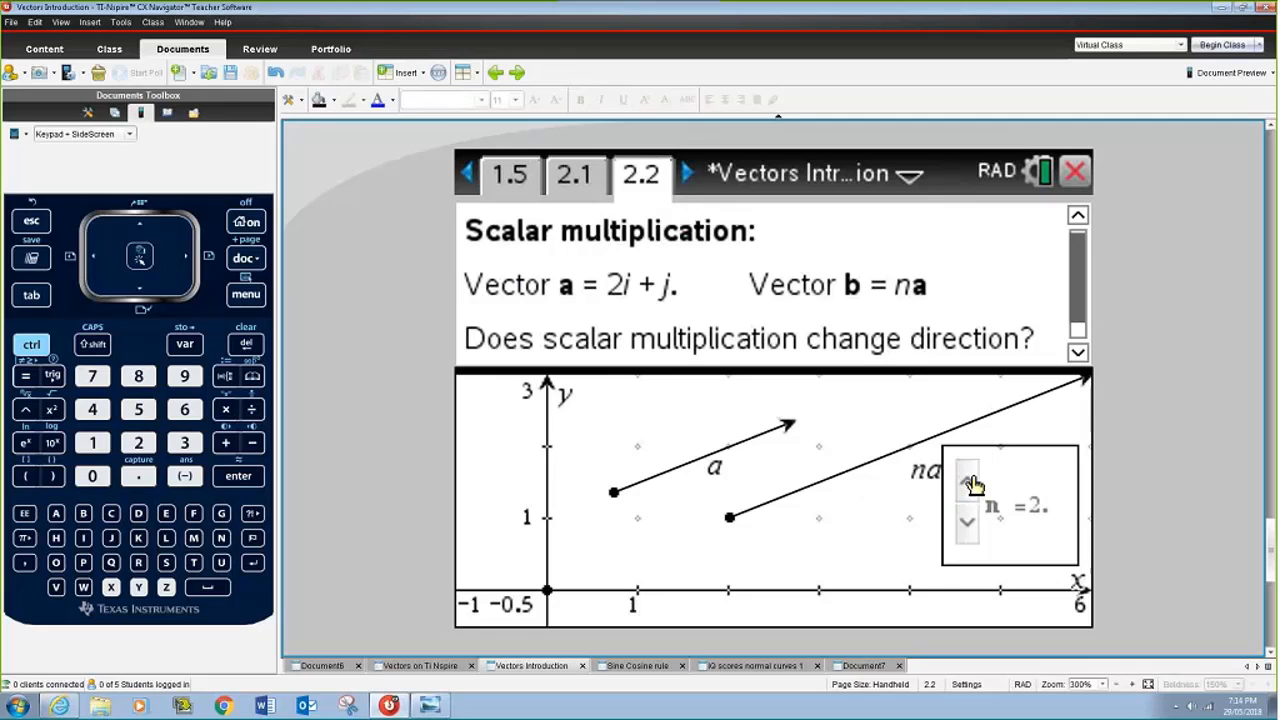
left_click(968, 524)
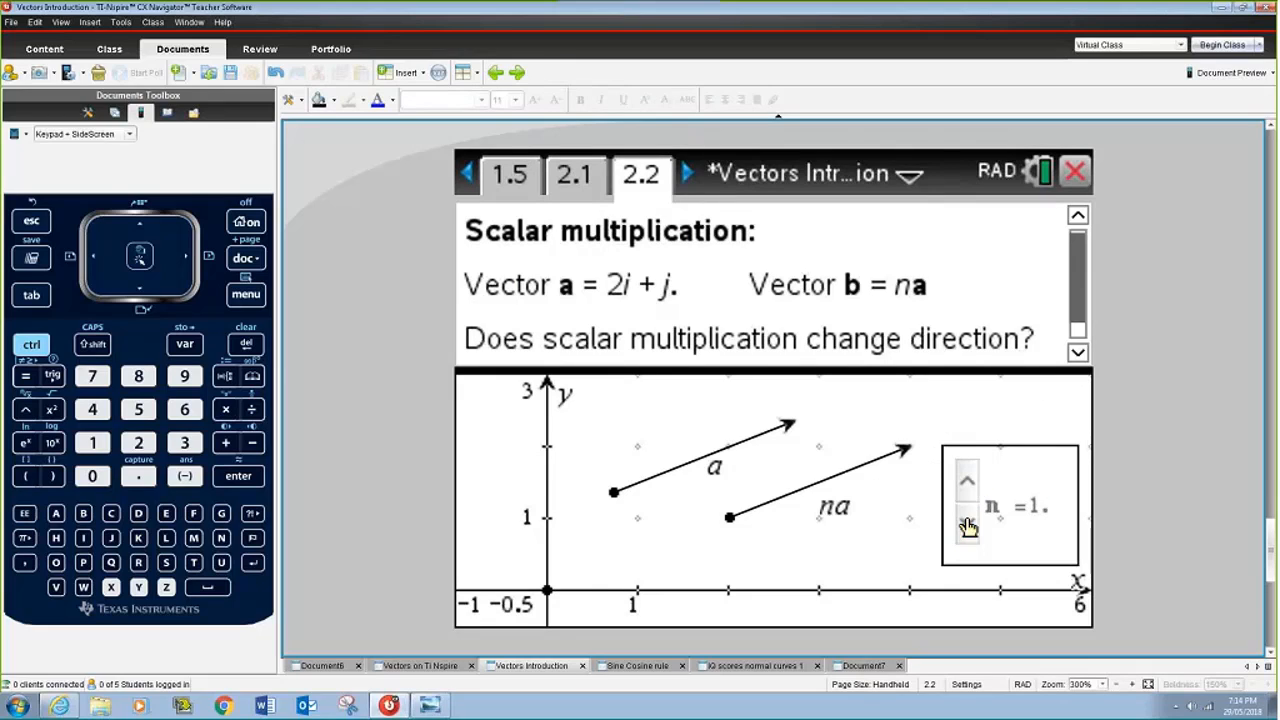
left_click(966, 530)
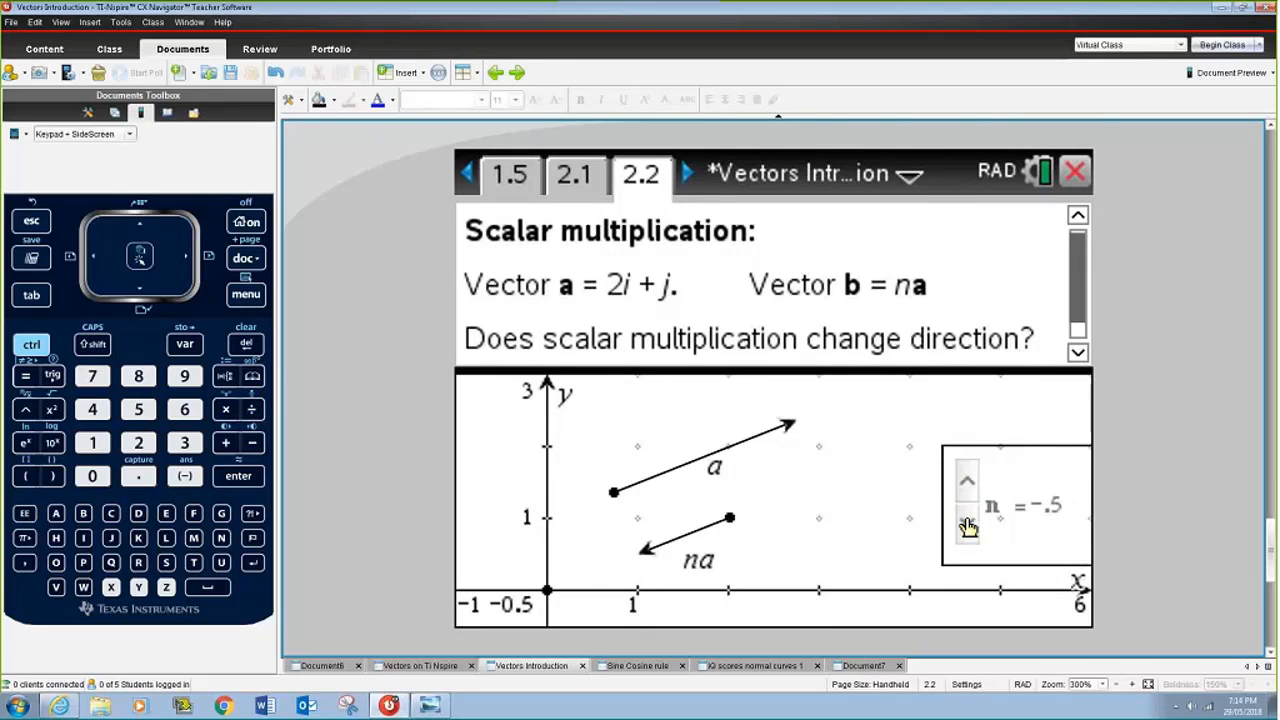
mouse_move(1012, 528)
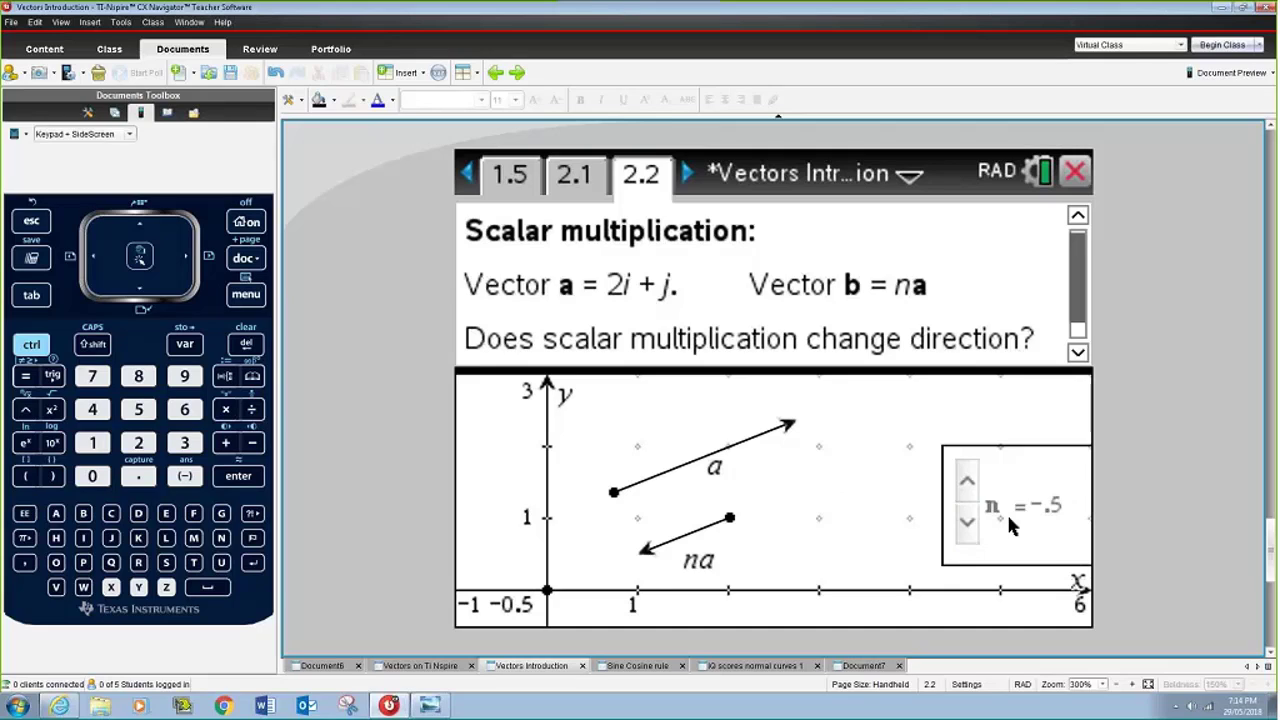
left_click(966, 524)
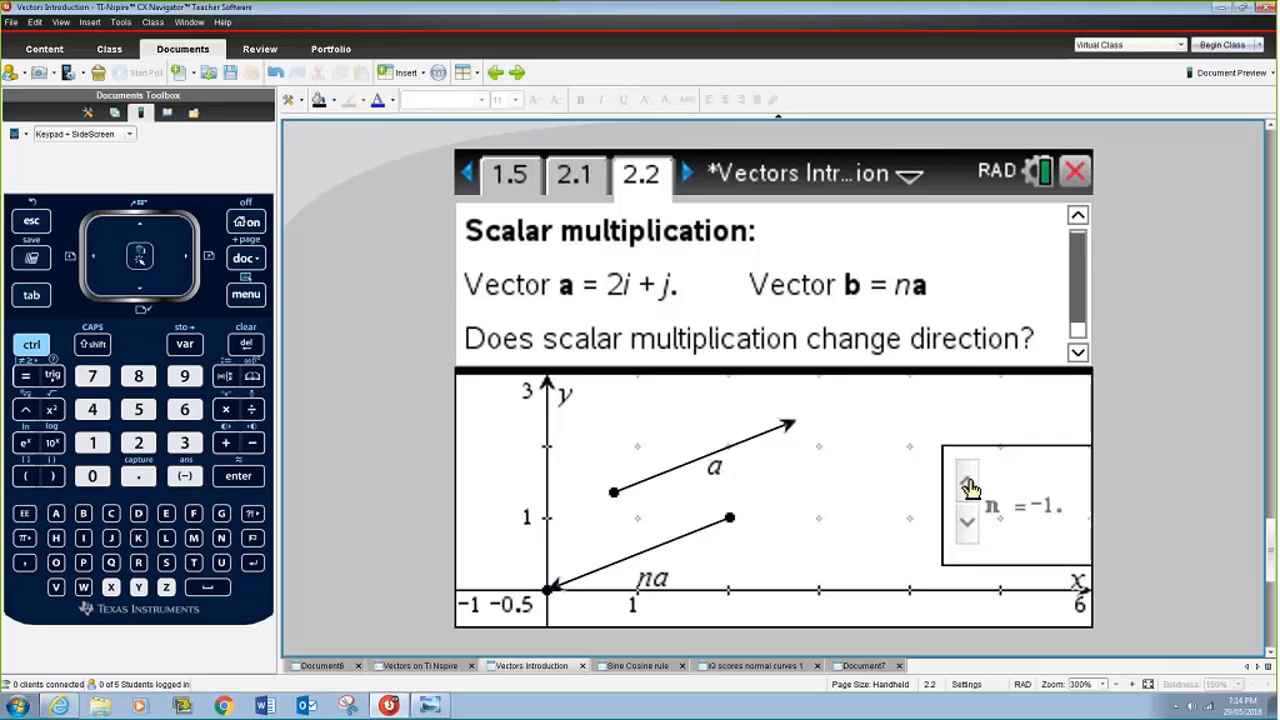
left_click(968, 480)
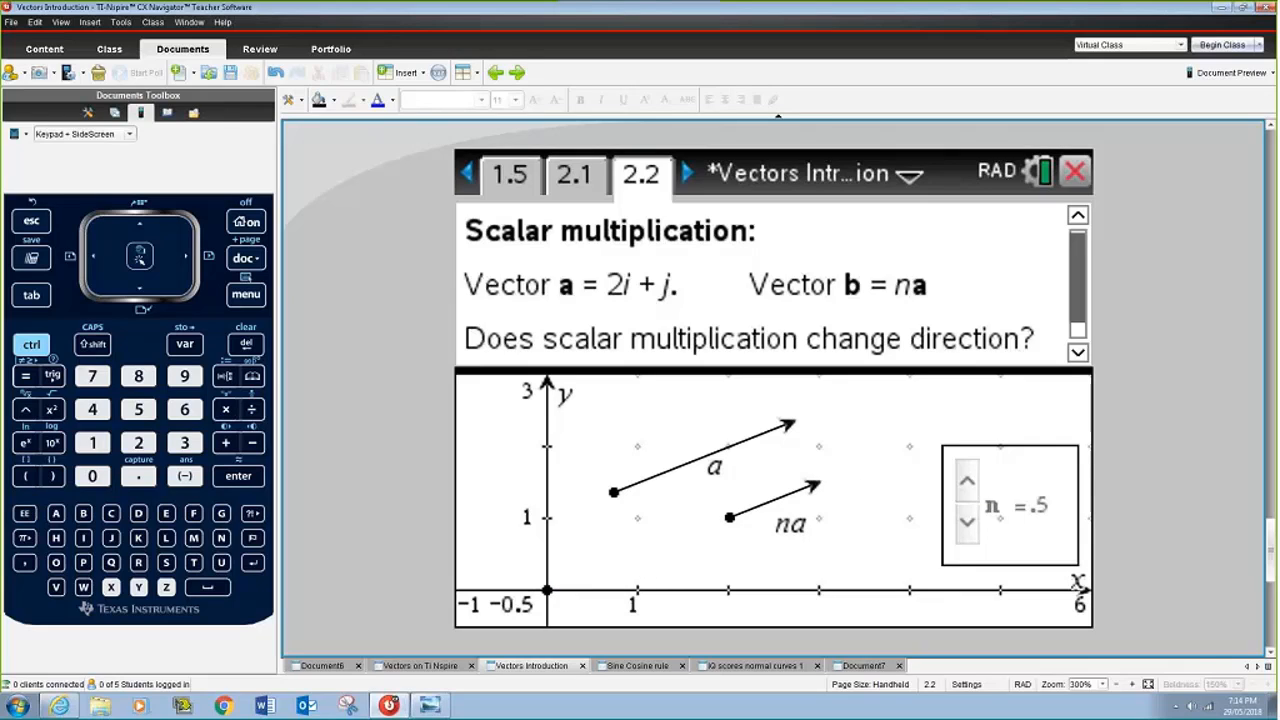
left_click(688, 172)
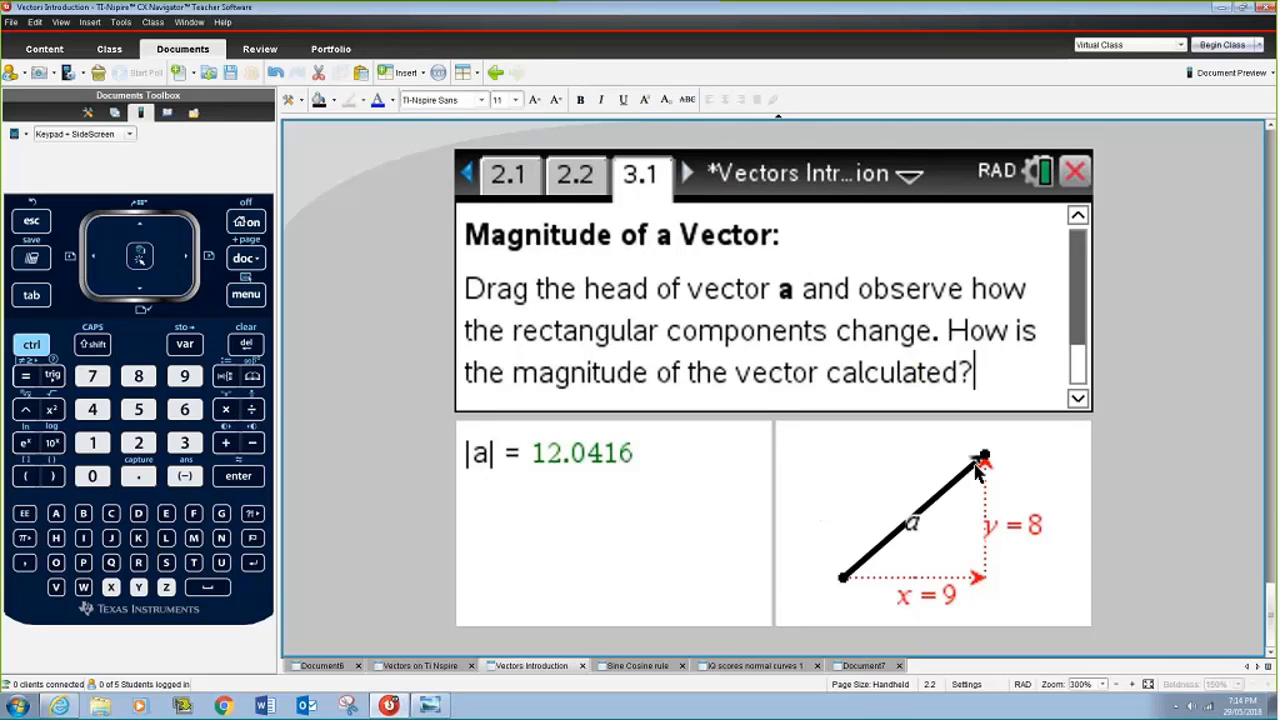
Drag vector a's head to components x = 10, y = 7, giving |a| = 12.2066.
left_click_drag(984, 460, 920, 490)
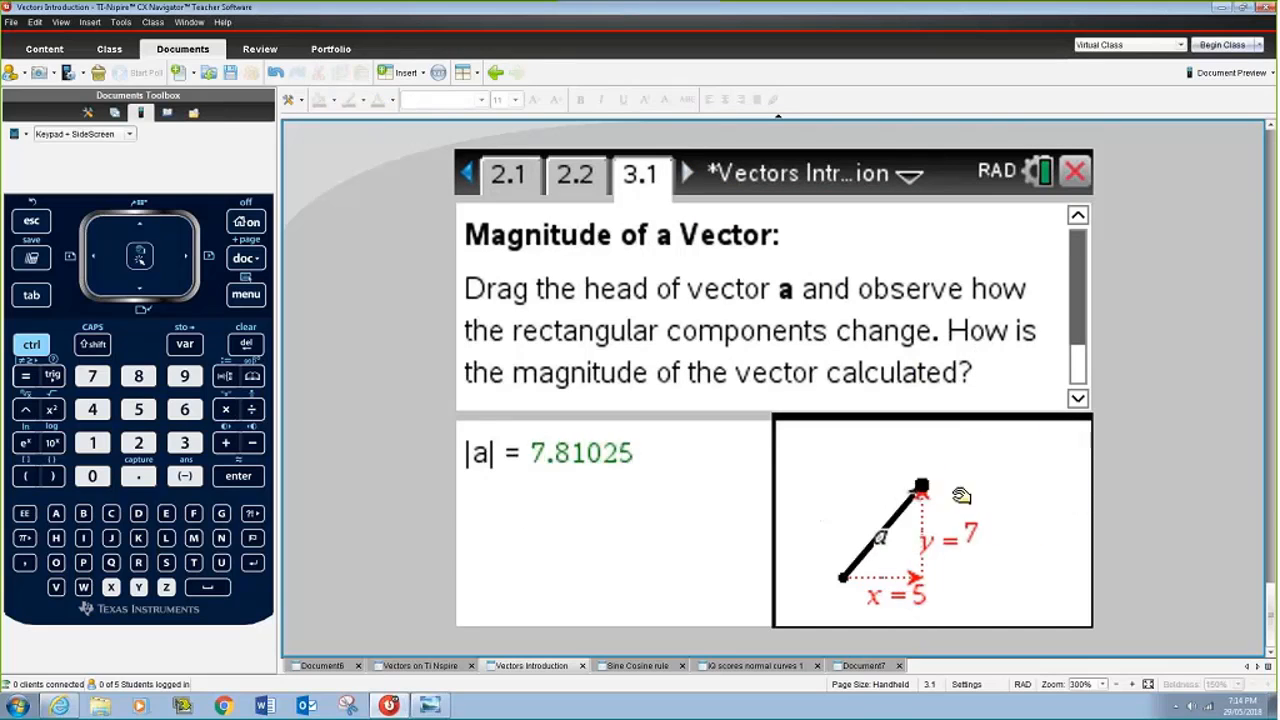
left_click_drag(920, 488, 782, 470)
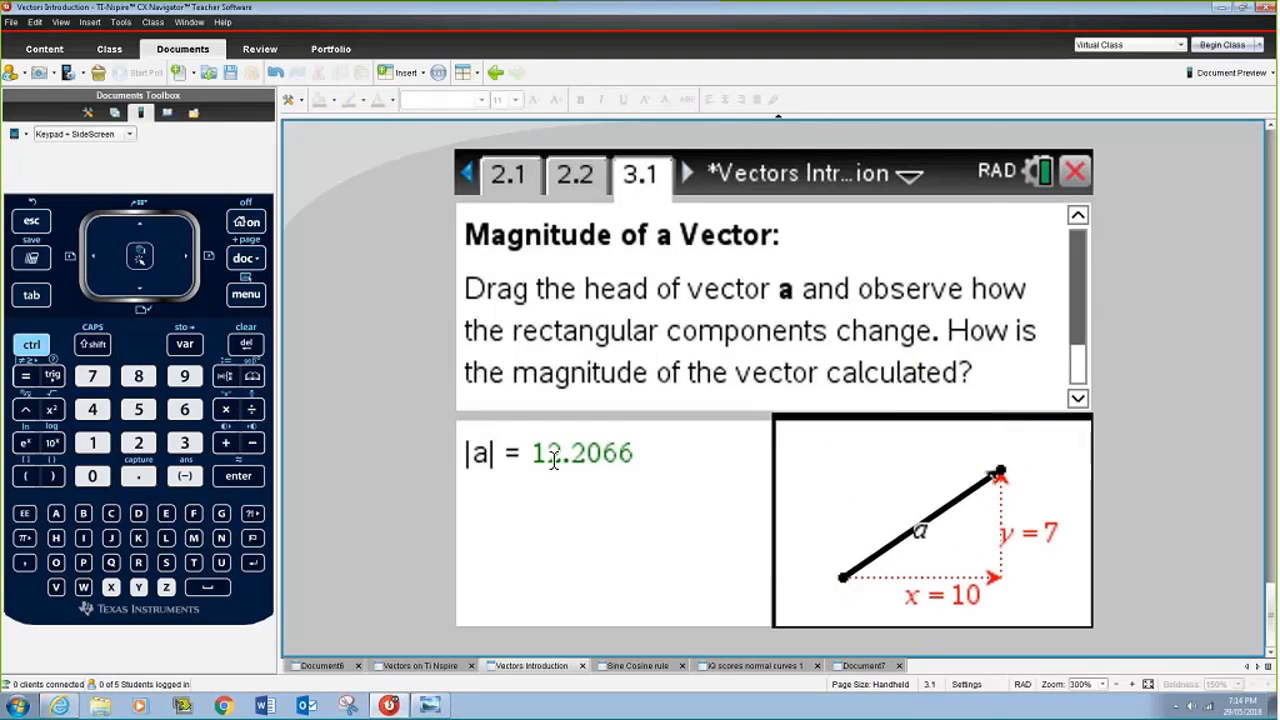
mouse_move(1000, 470)
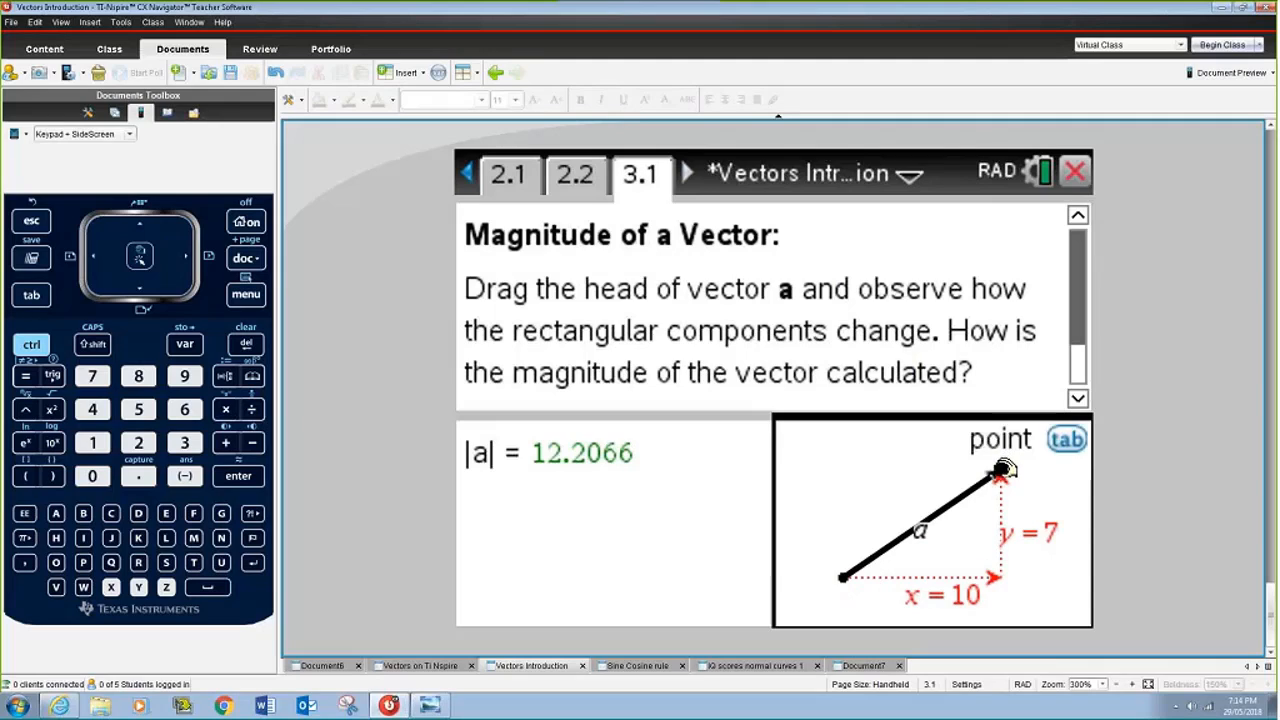
left_click_drag(1004, 470, 956, 468)
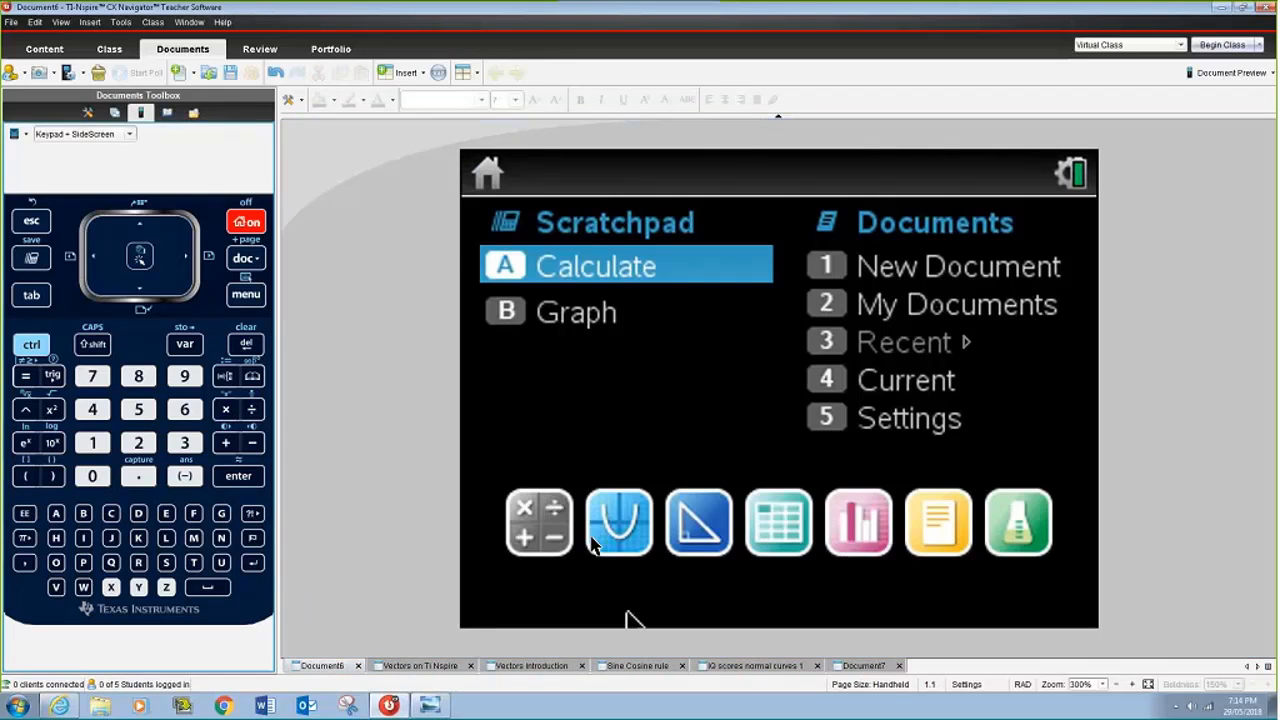
Add a Graphs page and choose the Geometry Point tool to place three points.
left_click(620, 522)
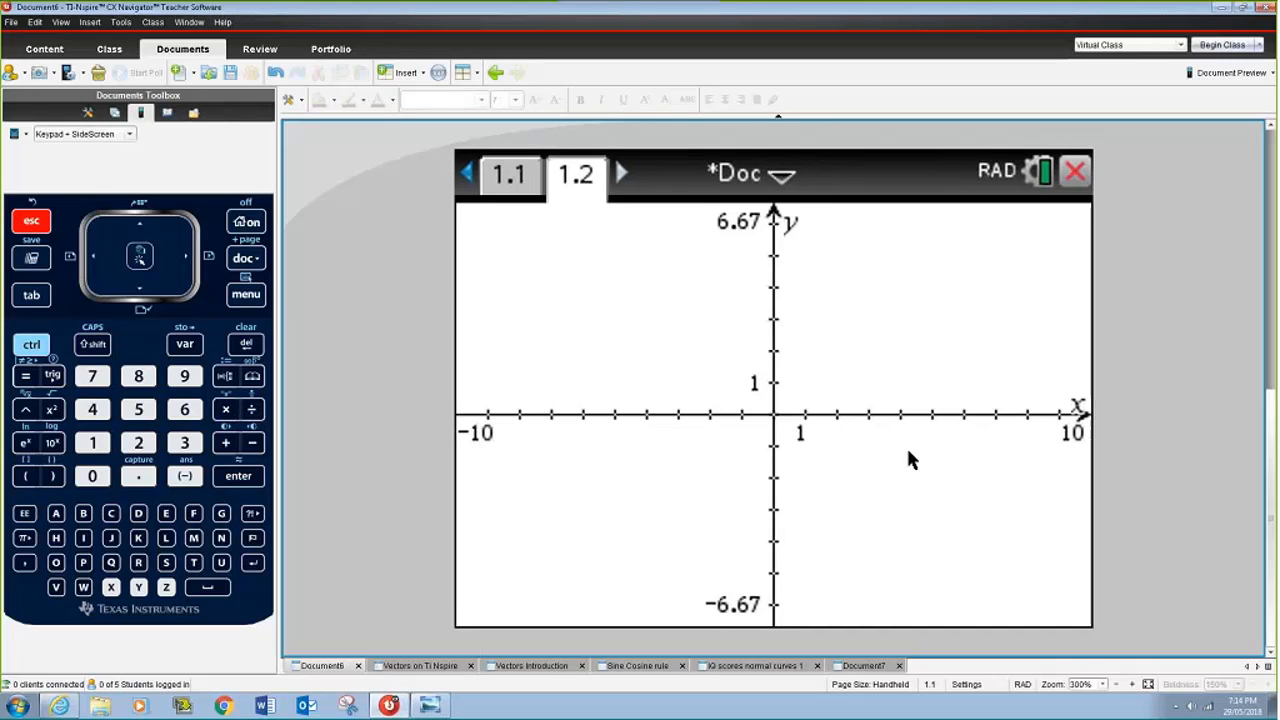
mouse_move(312, 380)
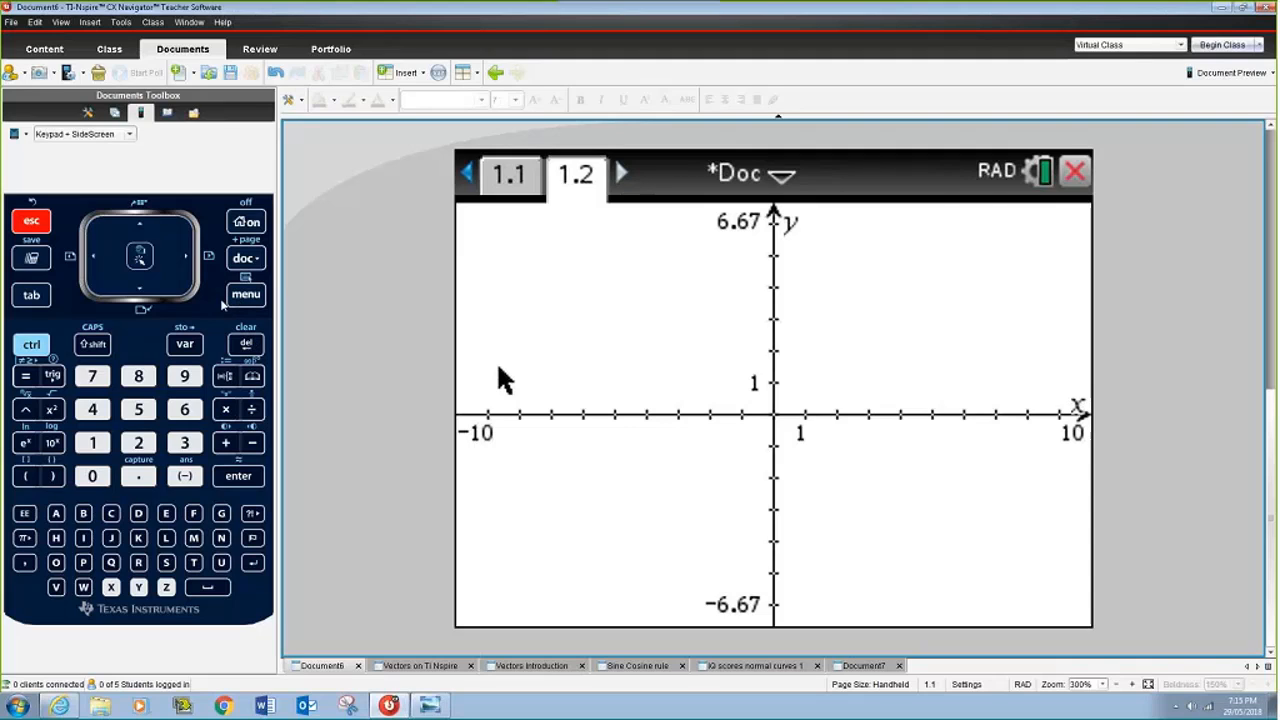
left_click(246, 294)
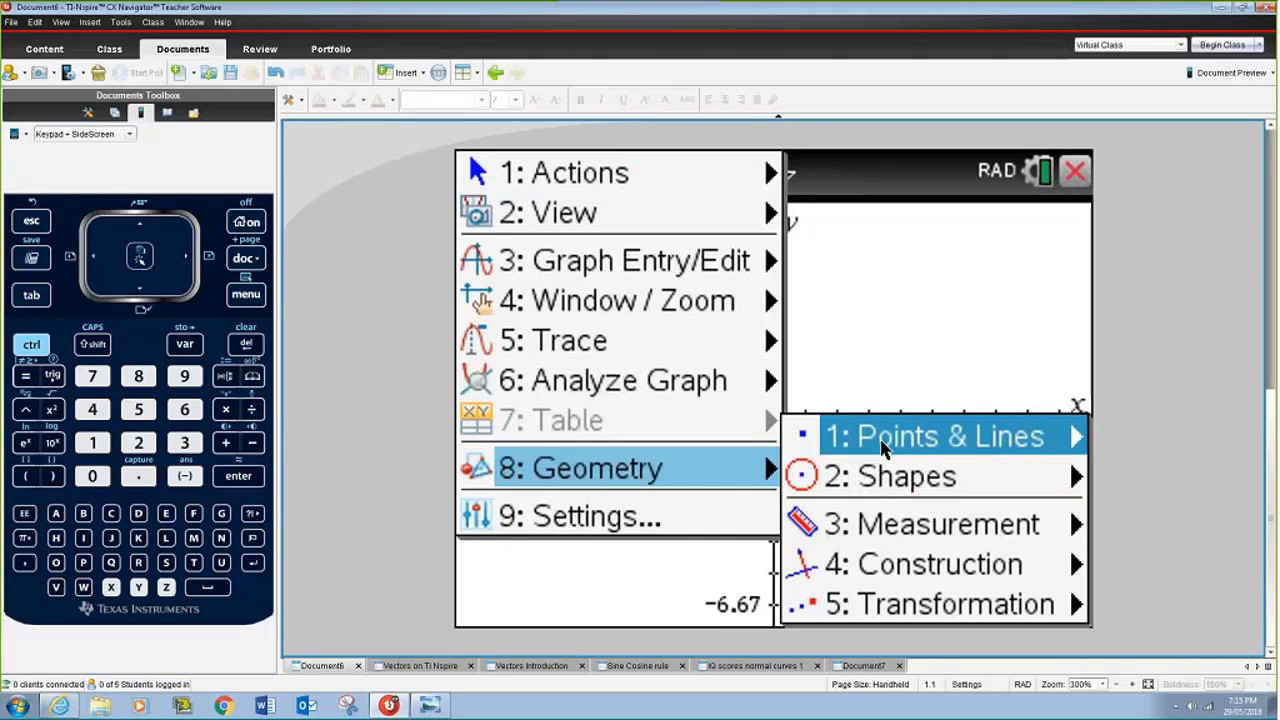
left_click(936, 436)
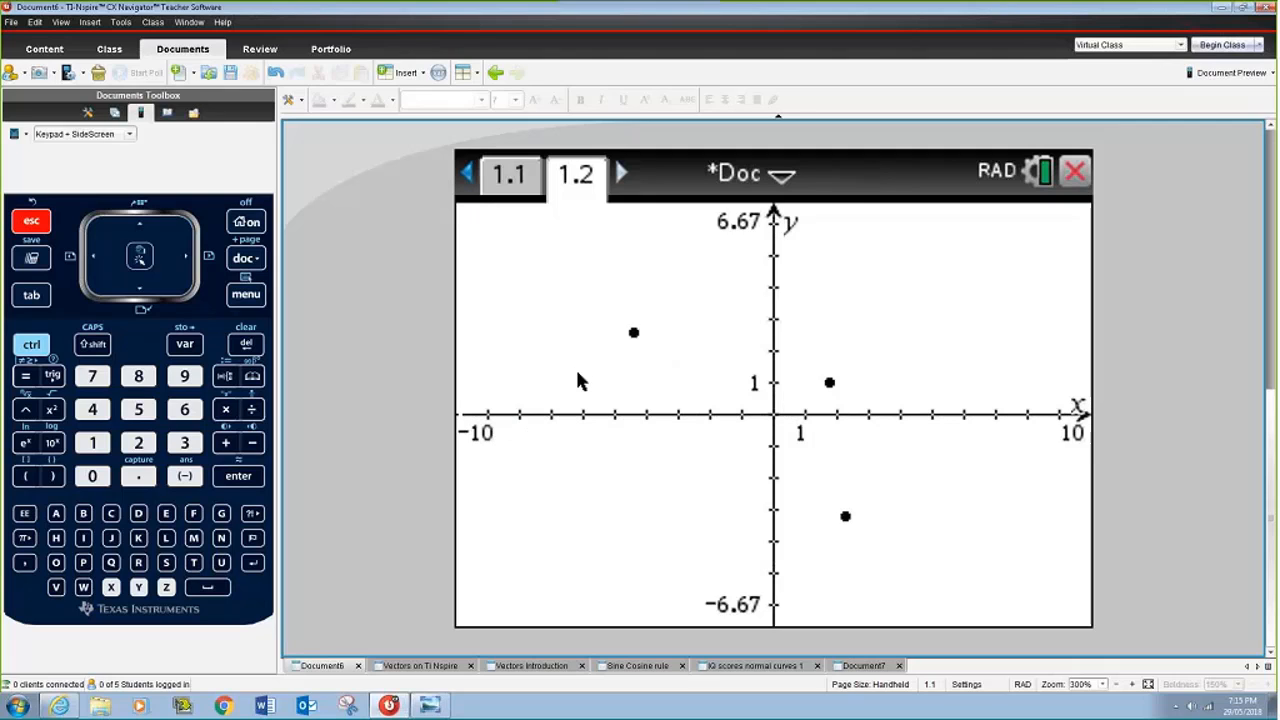
mouse_move(472, 268)
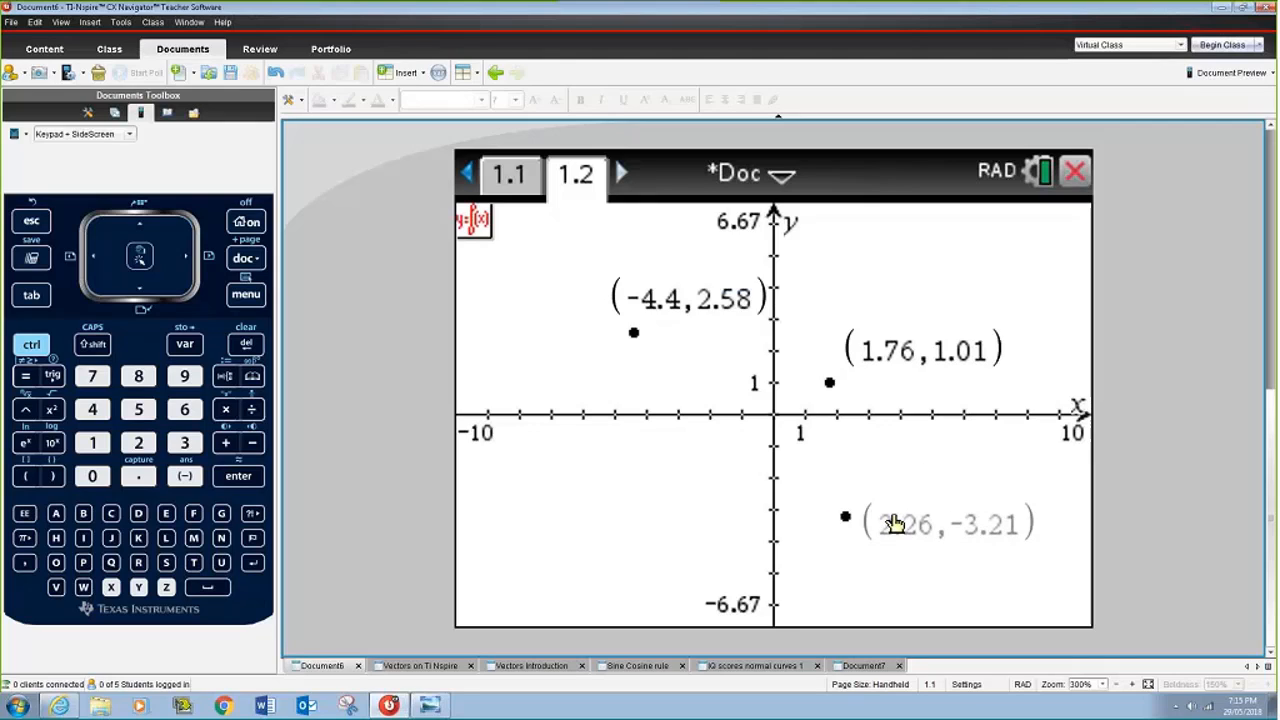
mouse_move(564, 436)
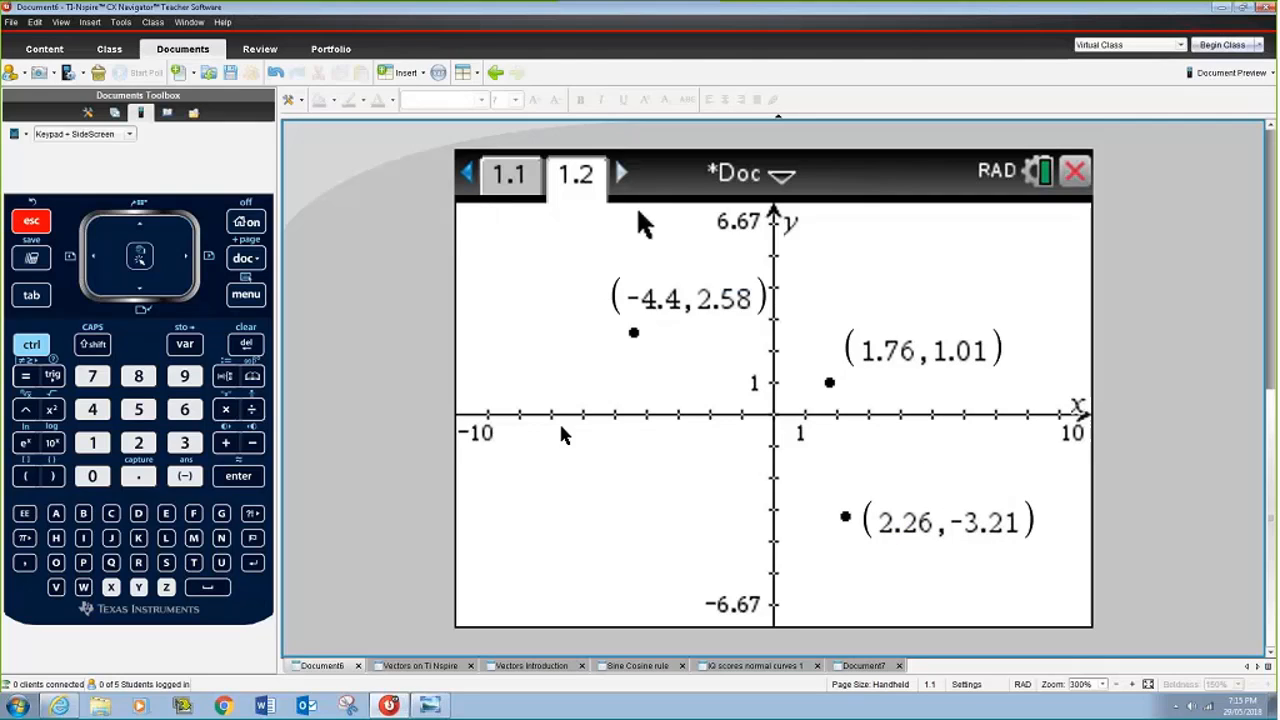
Edit the first two points' coordinates to (-4, 2) and (3, 1).
double_click(658, 300)
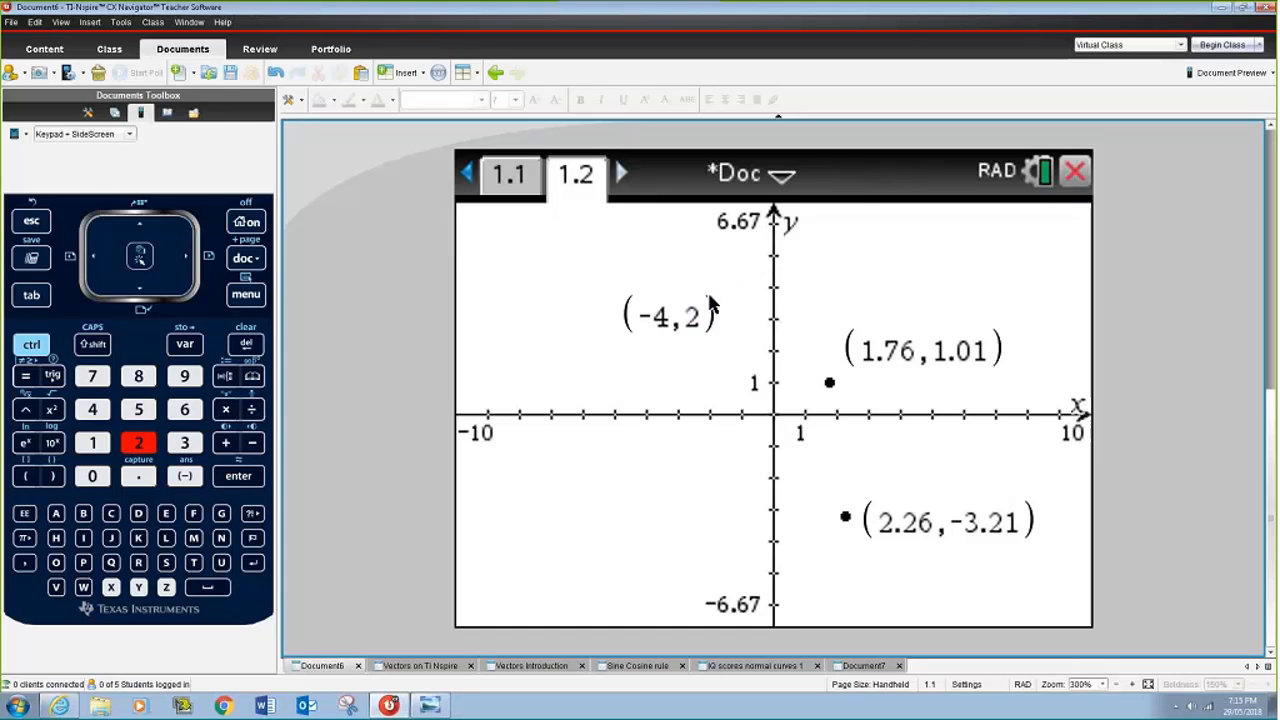
double_click(888, 348)
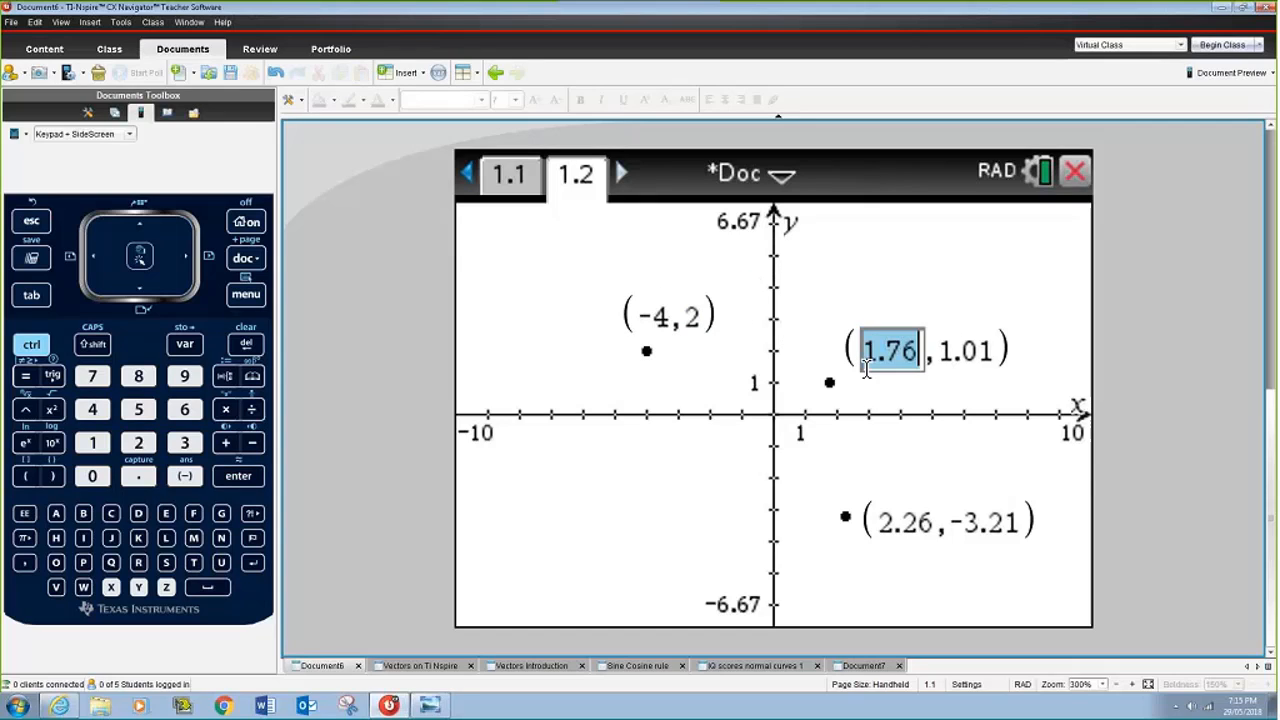
left_click(184, 442)
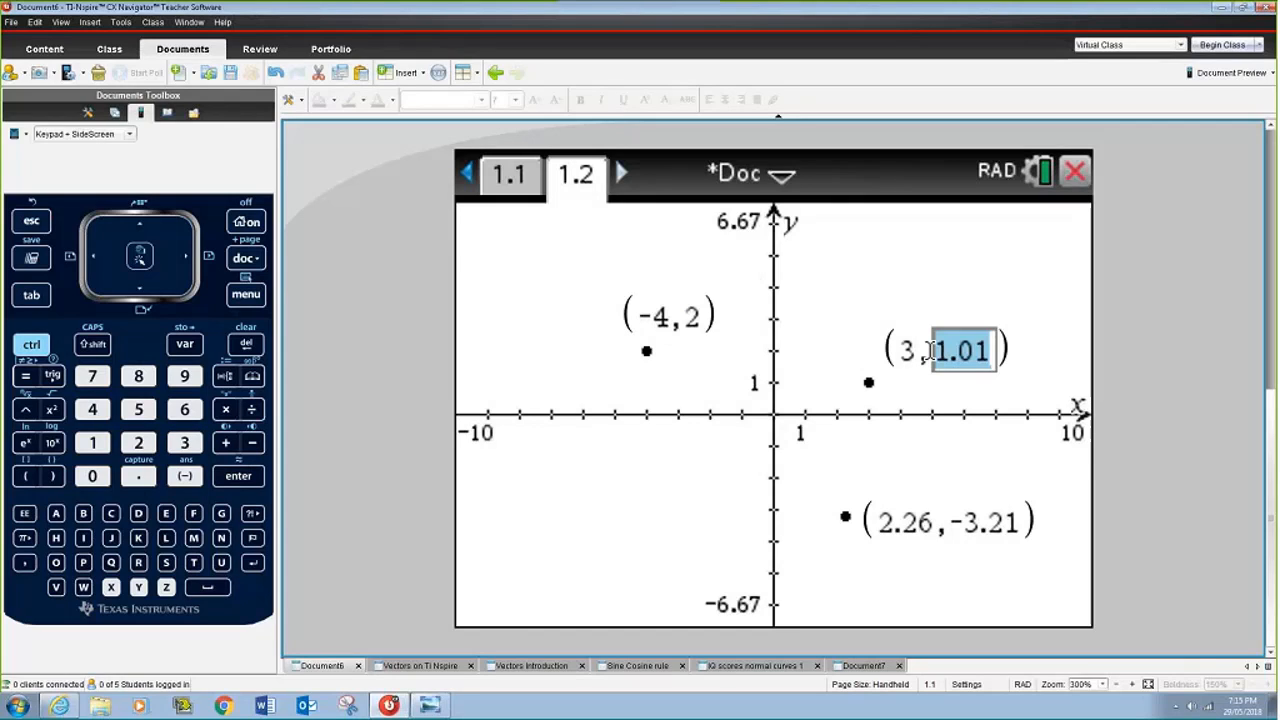
left_click(92, 442)
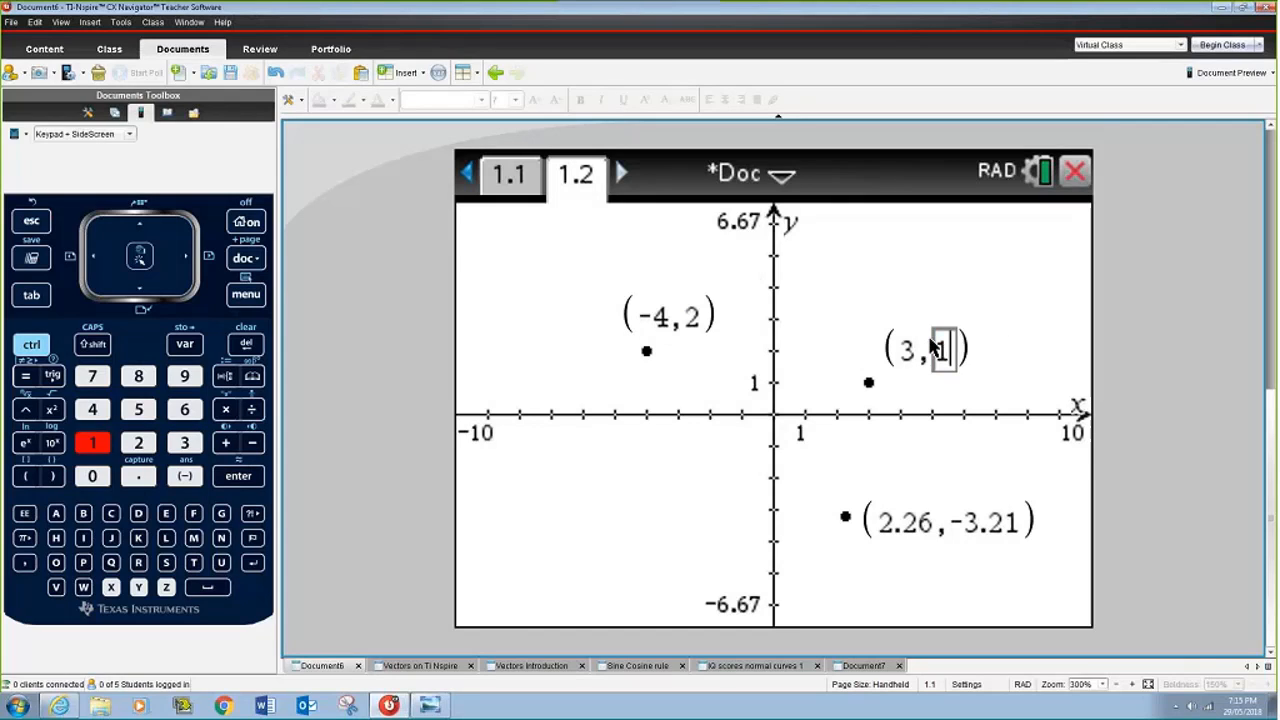
left_click(238, 476)
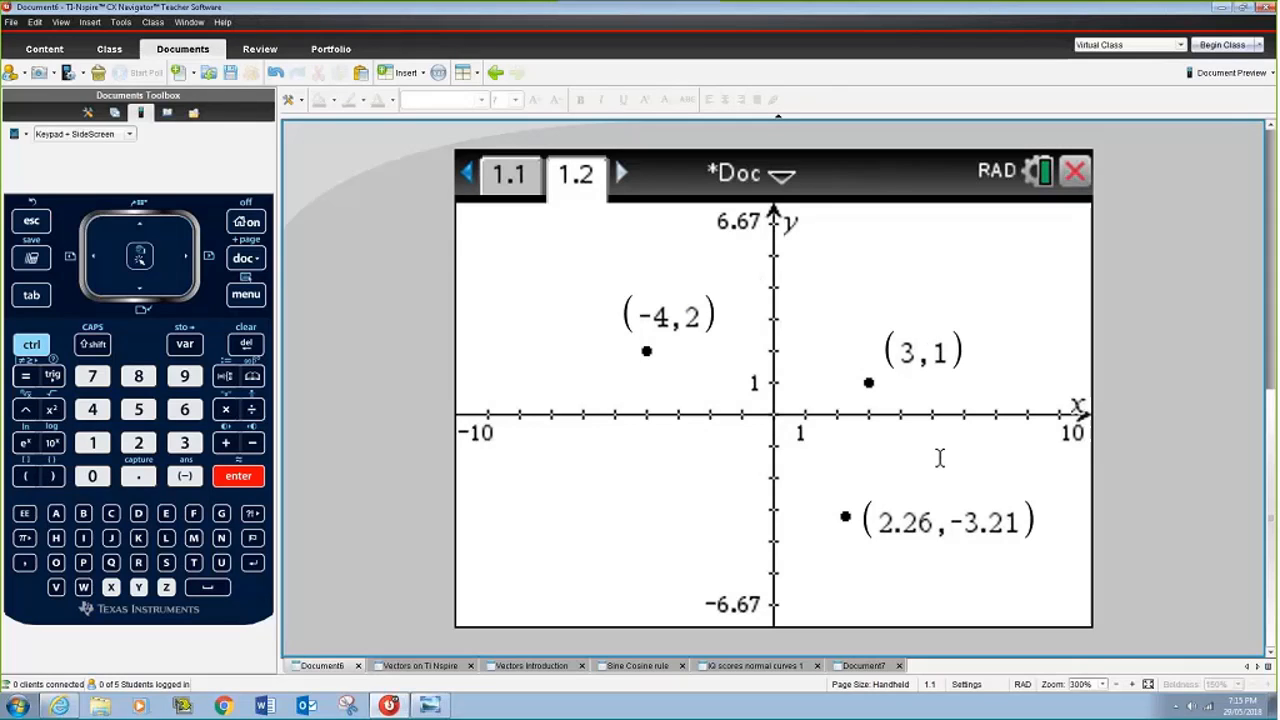
Edit the third point's coordinates to (2, -4).
double_click(904, 522)
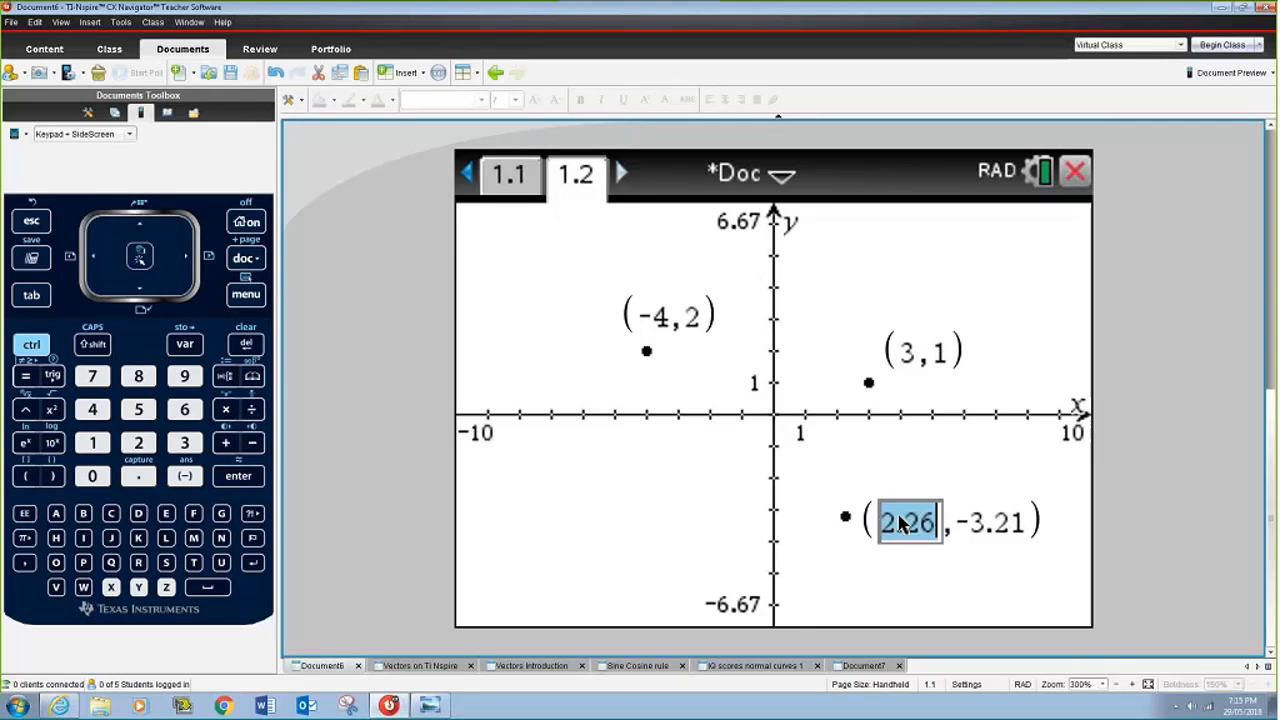
left_click(138, 442)
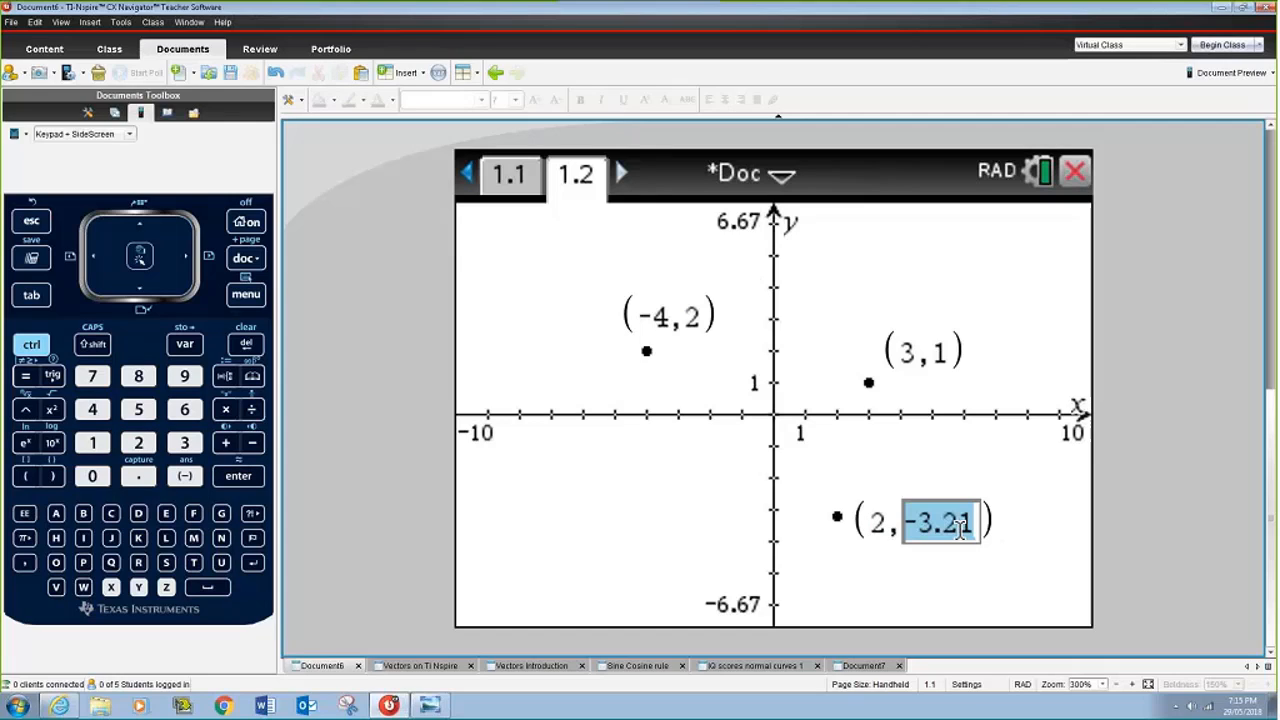
left_click(92, 408)
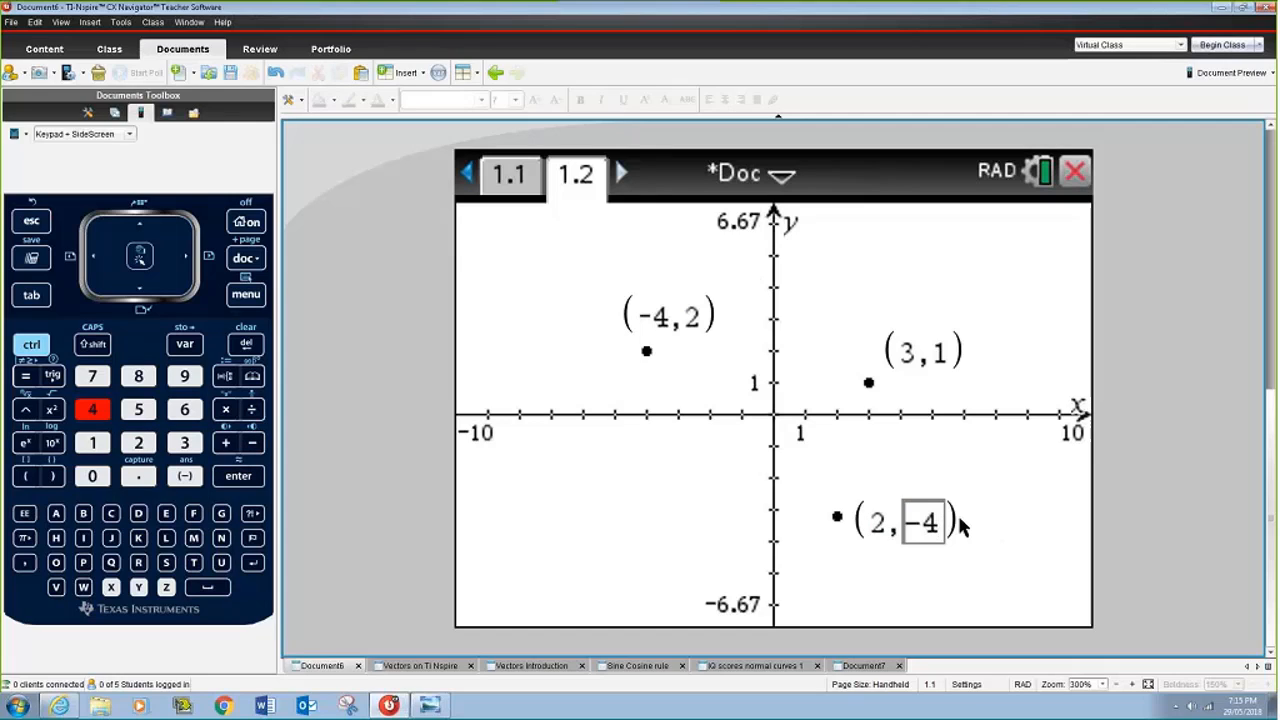
left_click(238, 476)
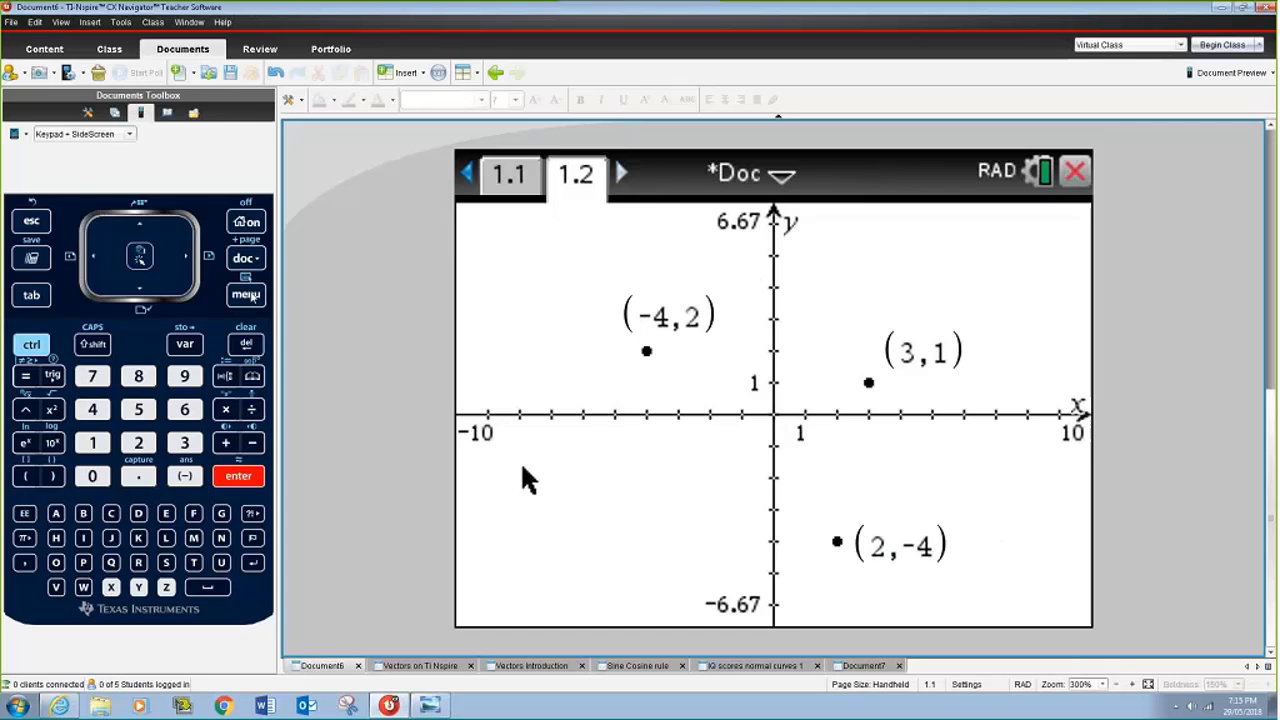
left_click(246, 294)
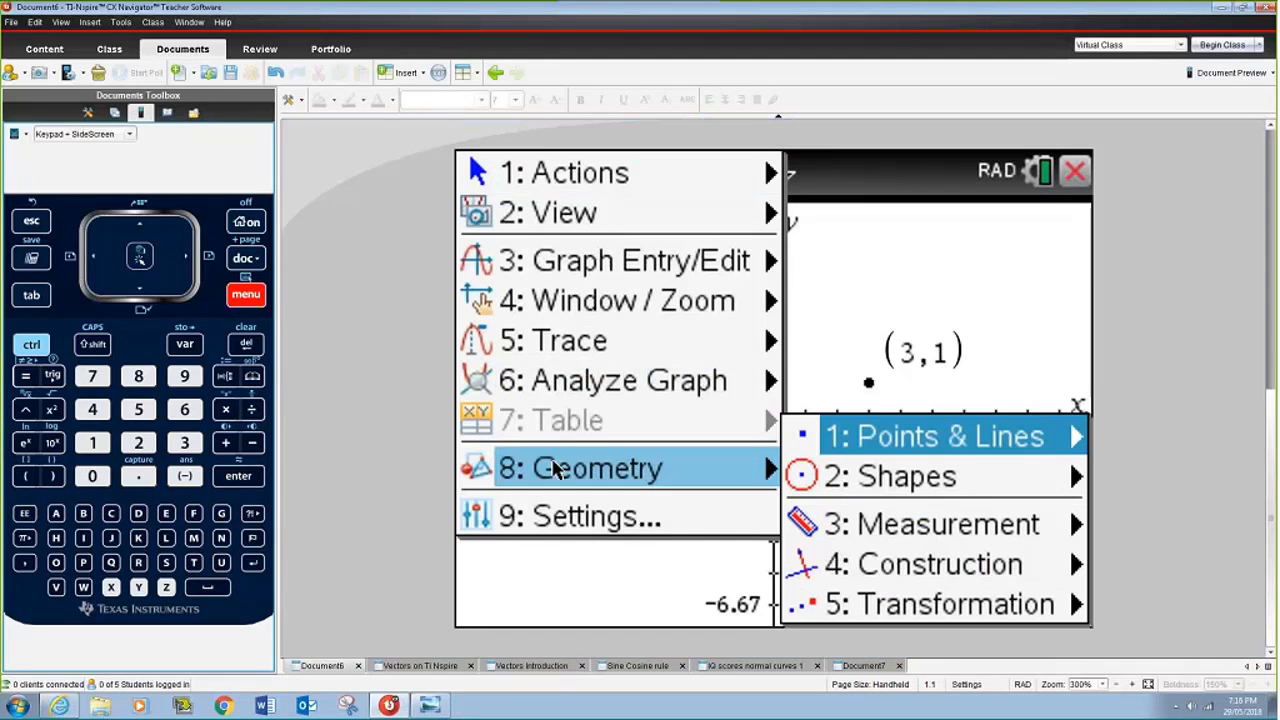
Draw three vectors joining the points into a triangle and colour the one ending at (3, 1) red.
left_click(948, 436)
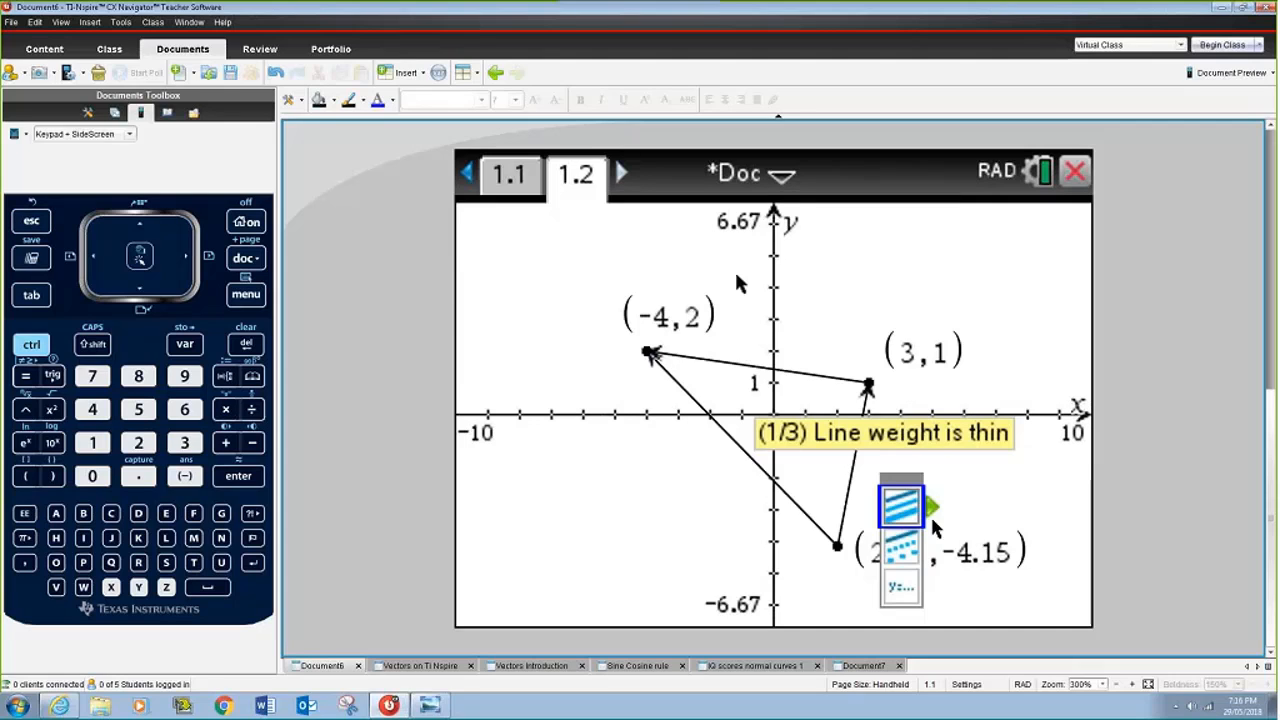
left_click(898, 504)
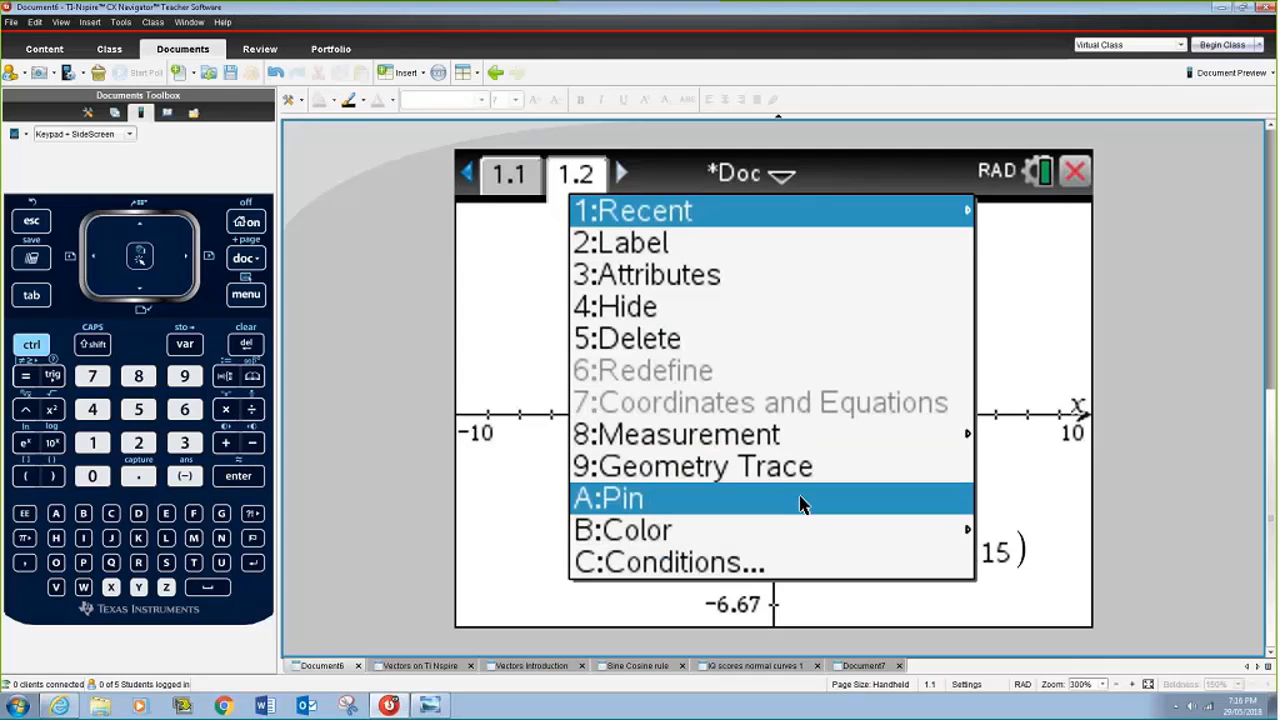
left_click(616, 528)
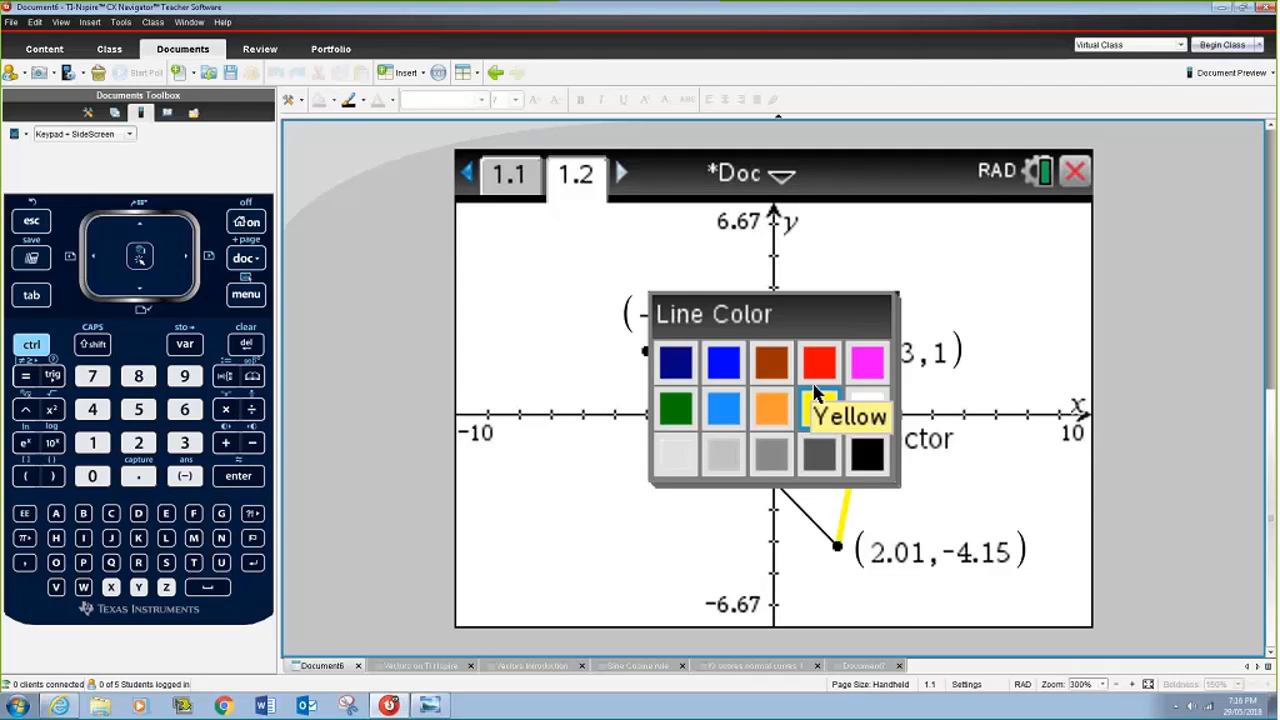
left_click(820, 362)
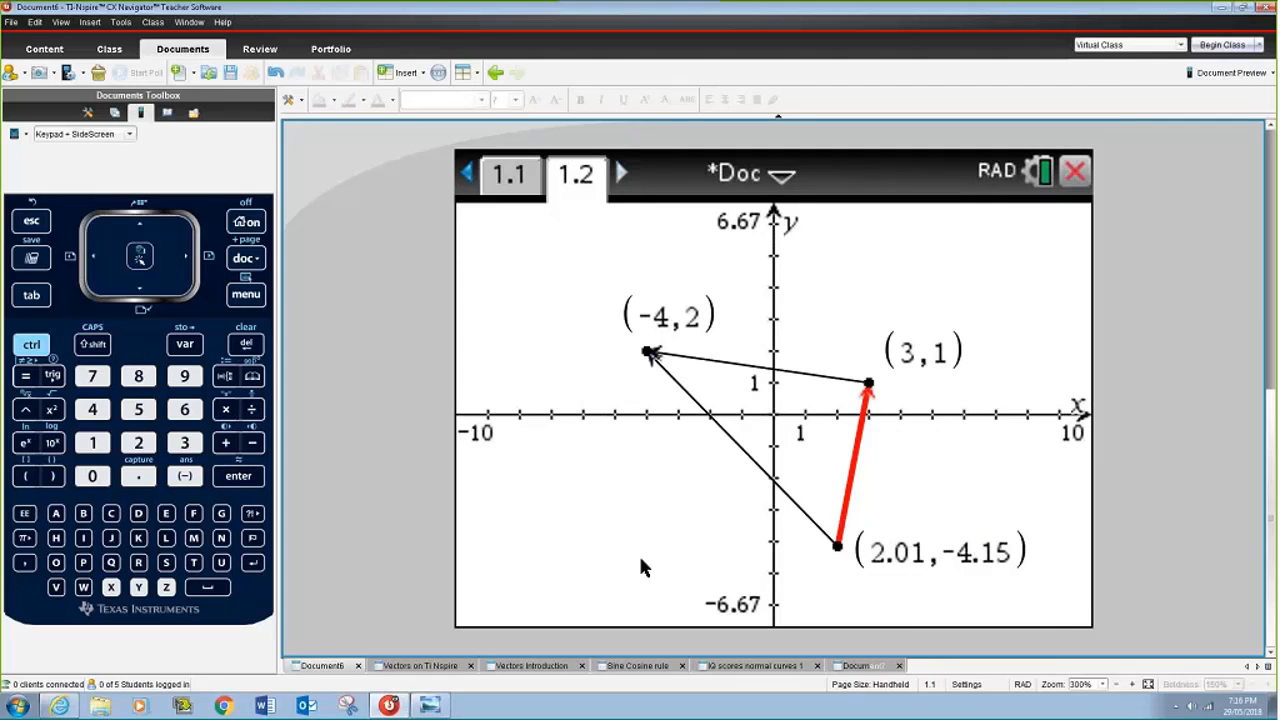
Measure the three vectors' lengths: 7.07 u, 8.6 u and 5.24 u.
left_click(246, 294)
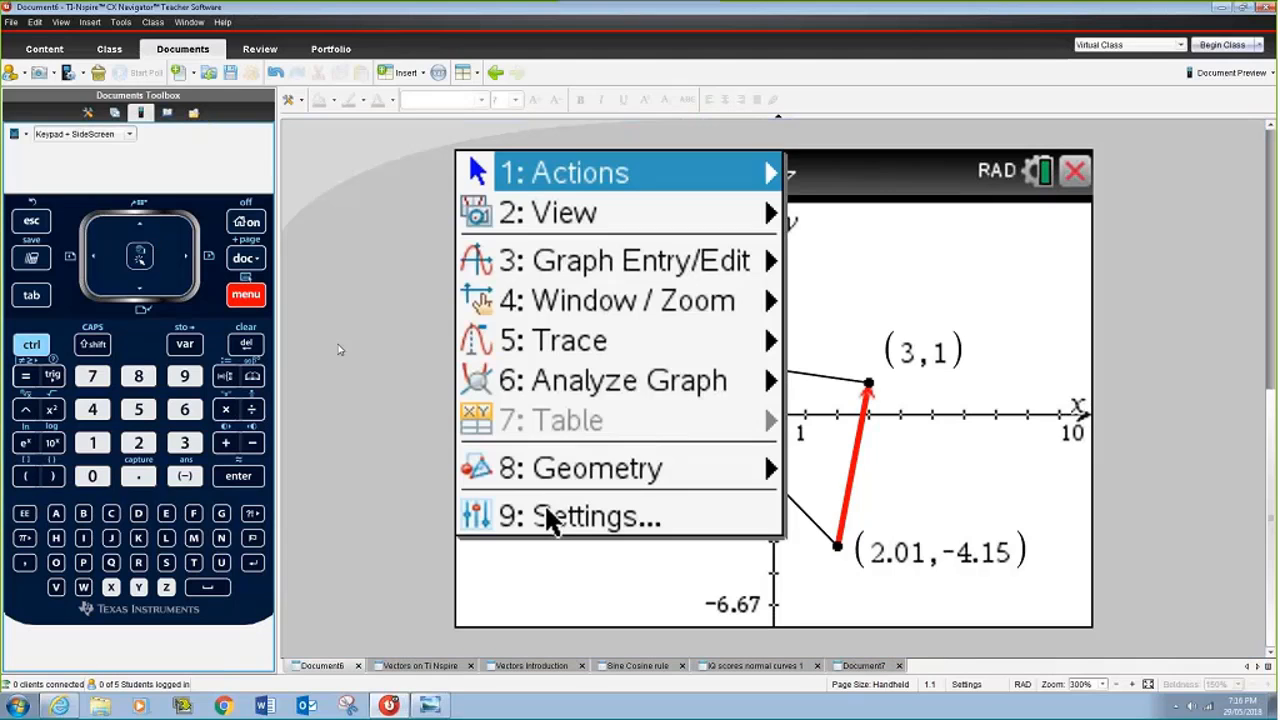
left_click(596, 468)
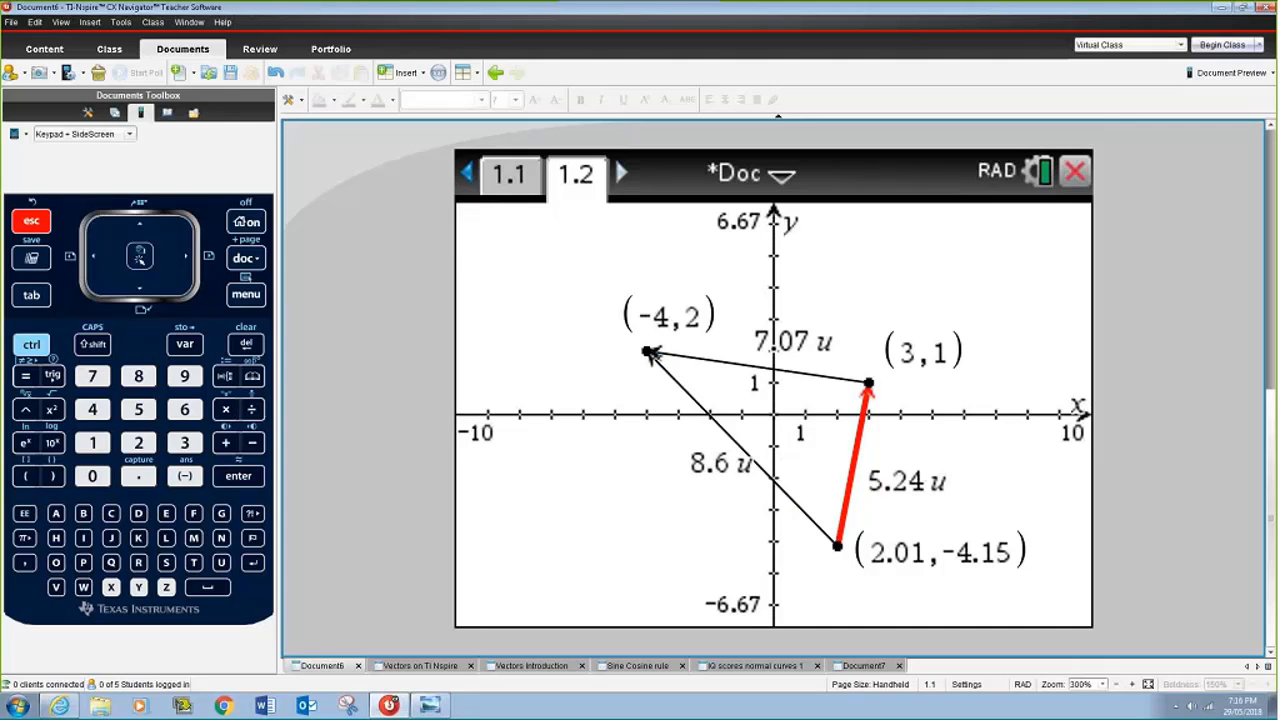
mouse_move(460, 228)
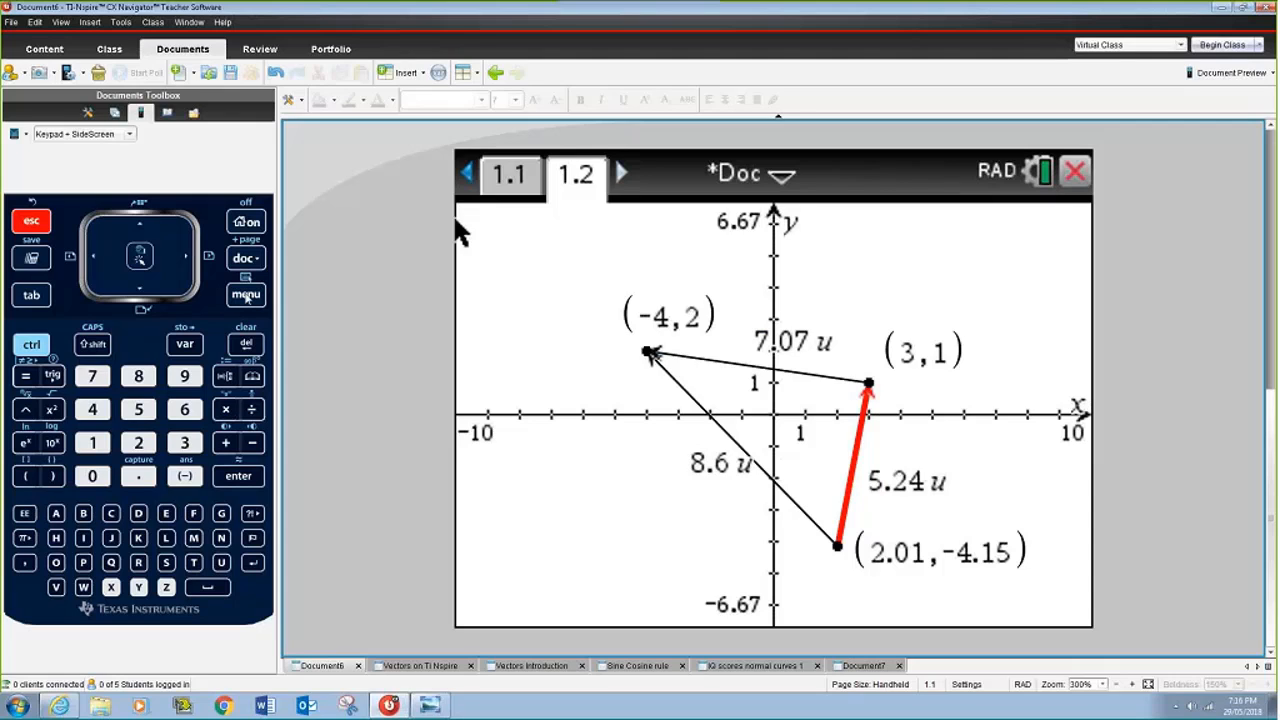
Measure the angle at vertex (2.01, -4.15) with the Geometry Angle tool, reading 0.963 rad.
left_click(244, 294)
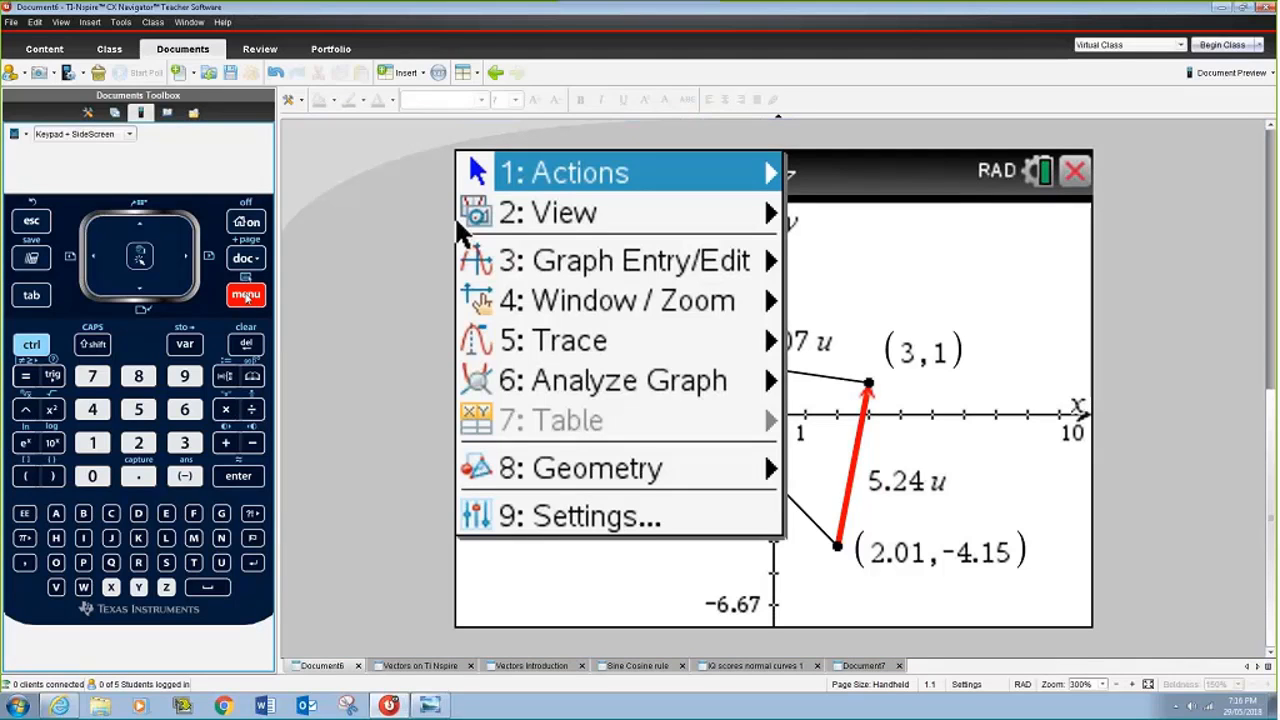
left_click(596, 468)
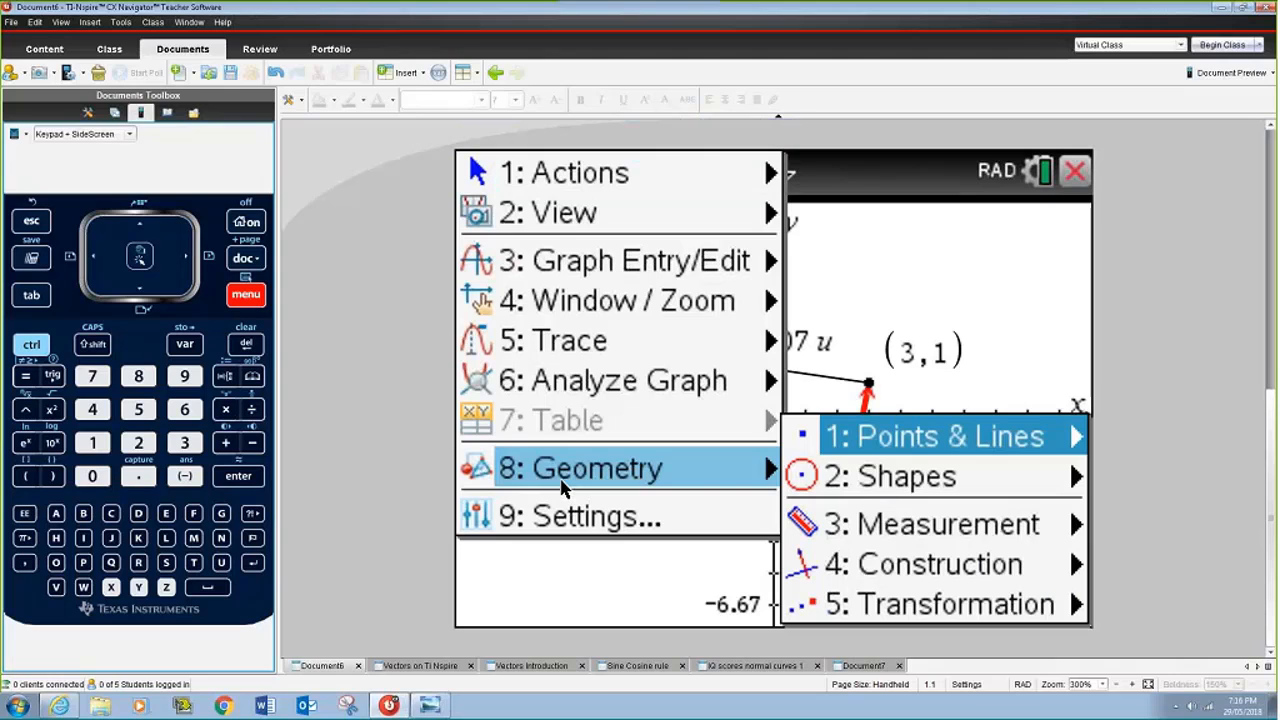
mouse_move(940, 524)
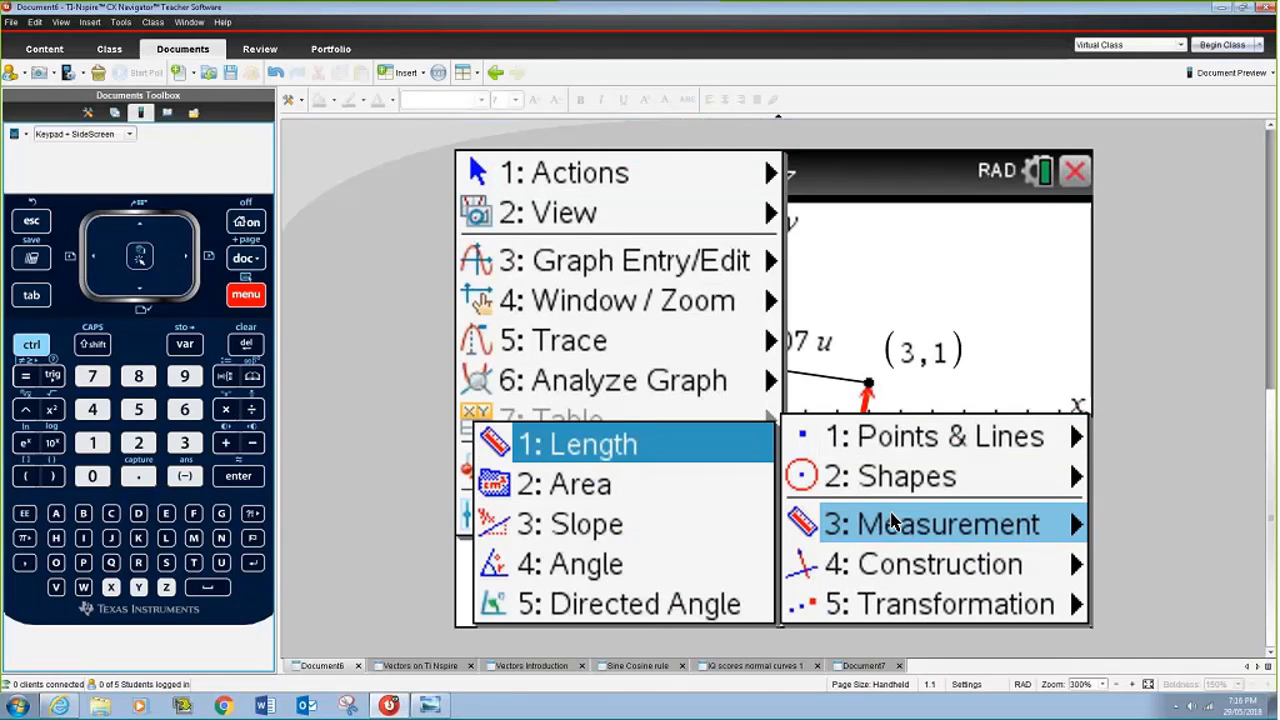
left_click(576, 444)
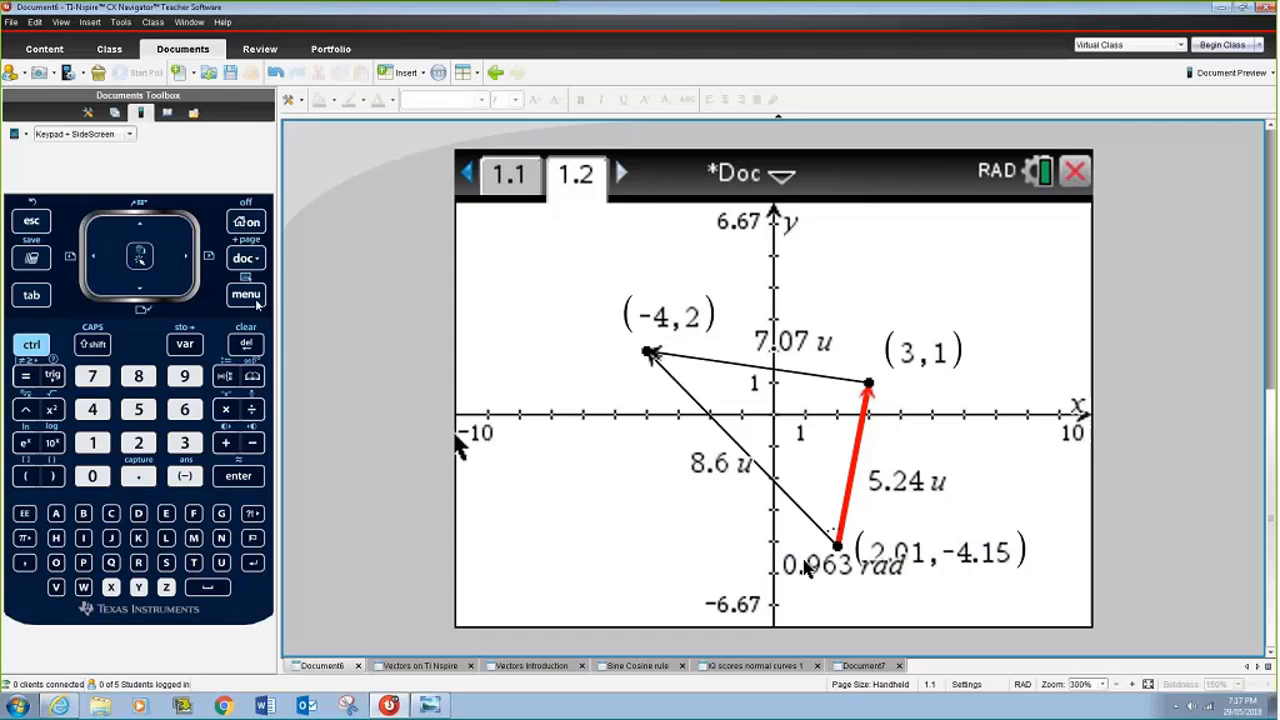
mouse_move(610, 524)
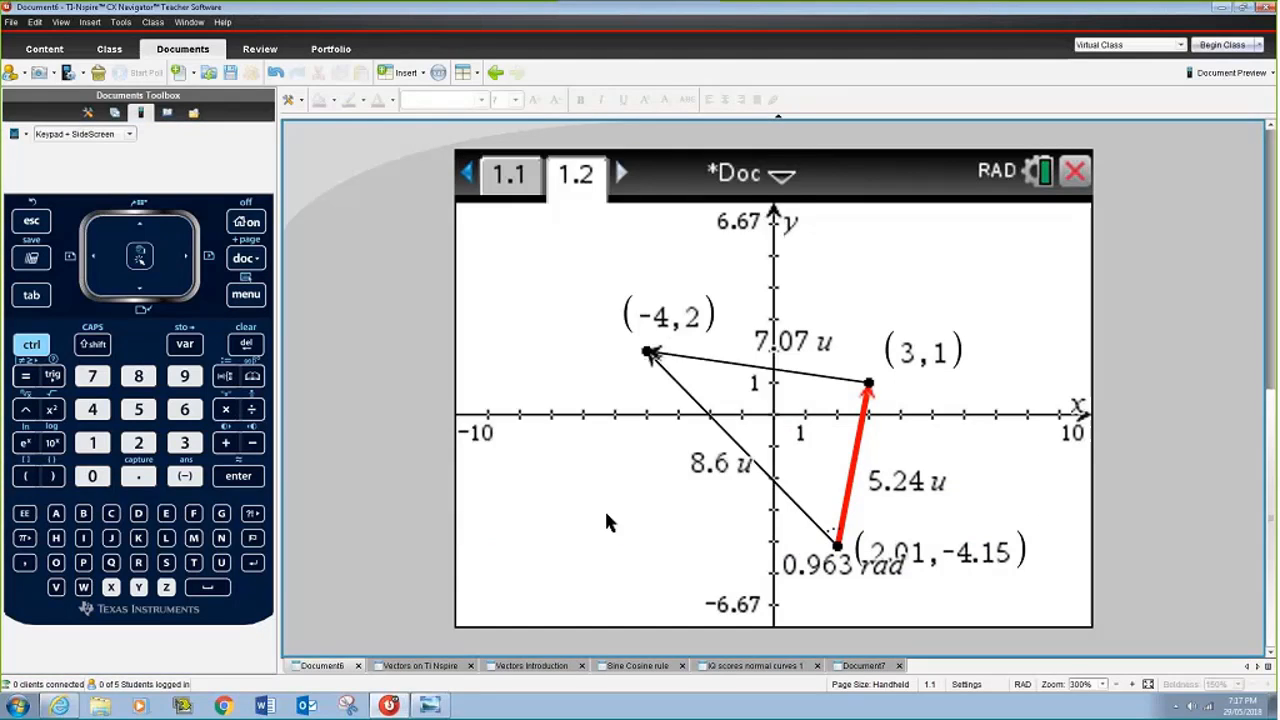
Set Graphing and Geometry Angle to Degree so the angle reads 55.2°.
left_click(840, 296)
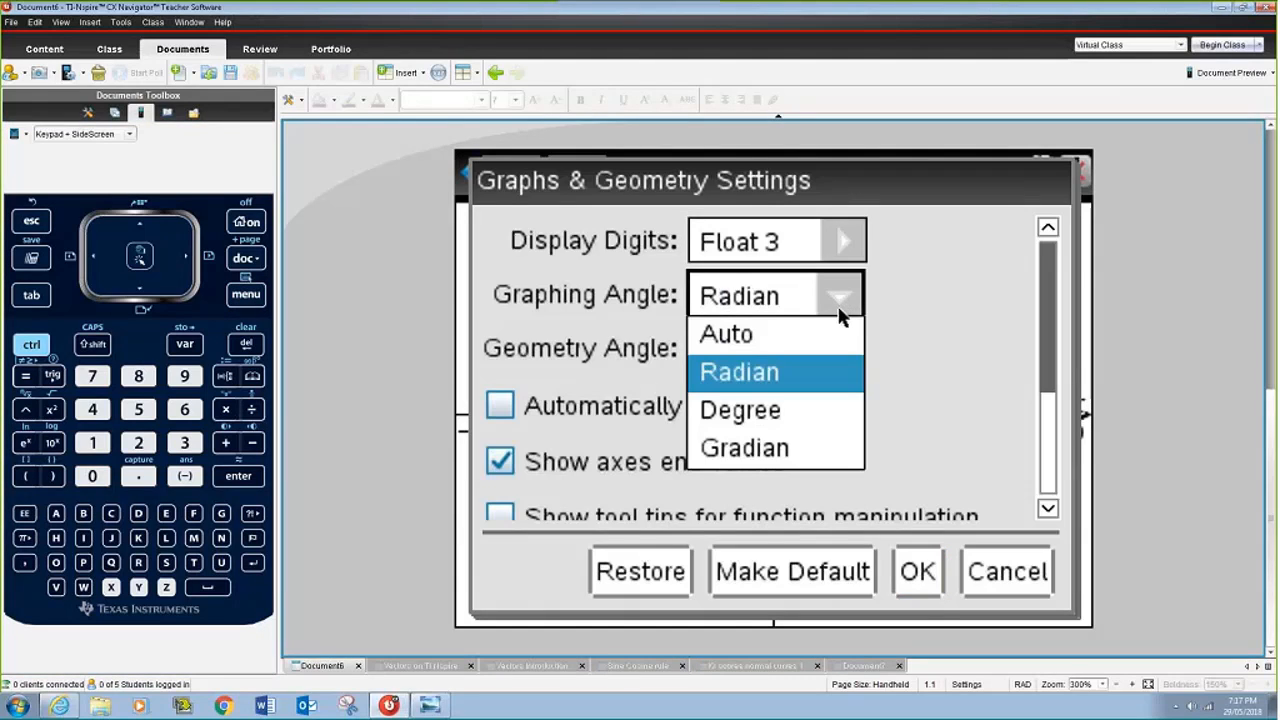
left_click(740, 408)
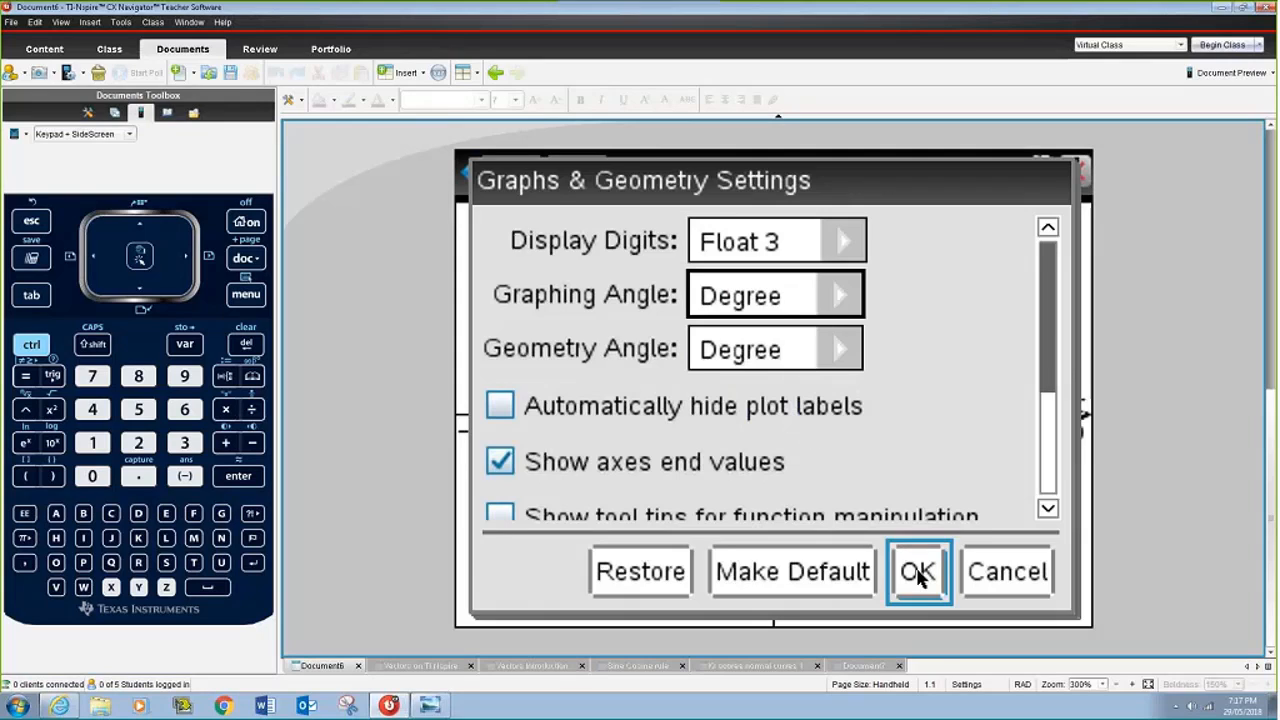
left_click(916, 572)
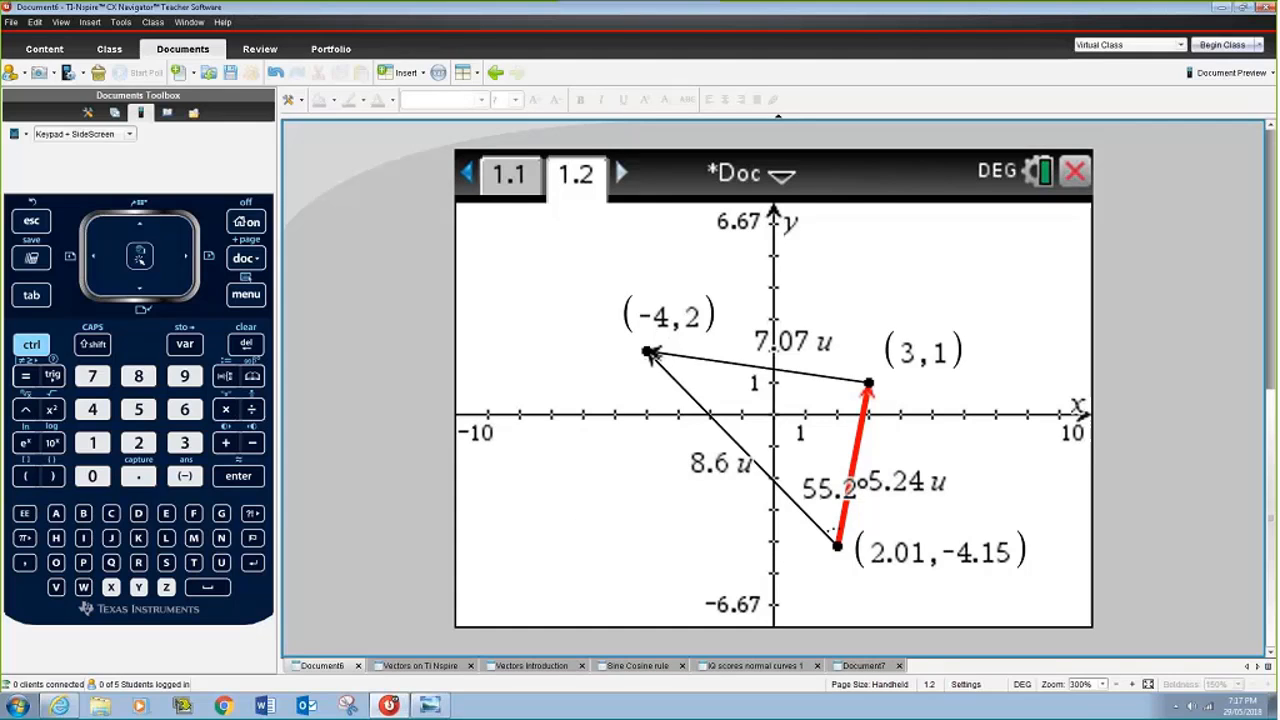
Drag the top-left vertex to (-3.58, 1.57) and the right vertex to (4.15, 1.82), giving 64.1°.
left_click_drag(650, 352, 670, 336)
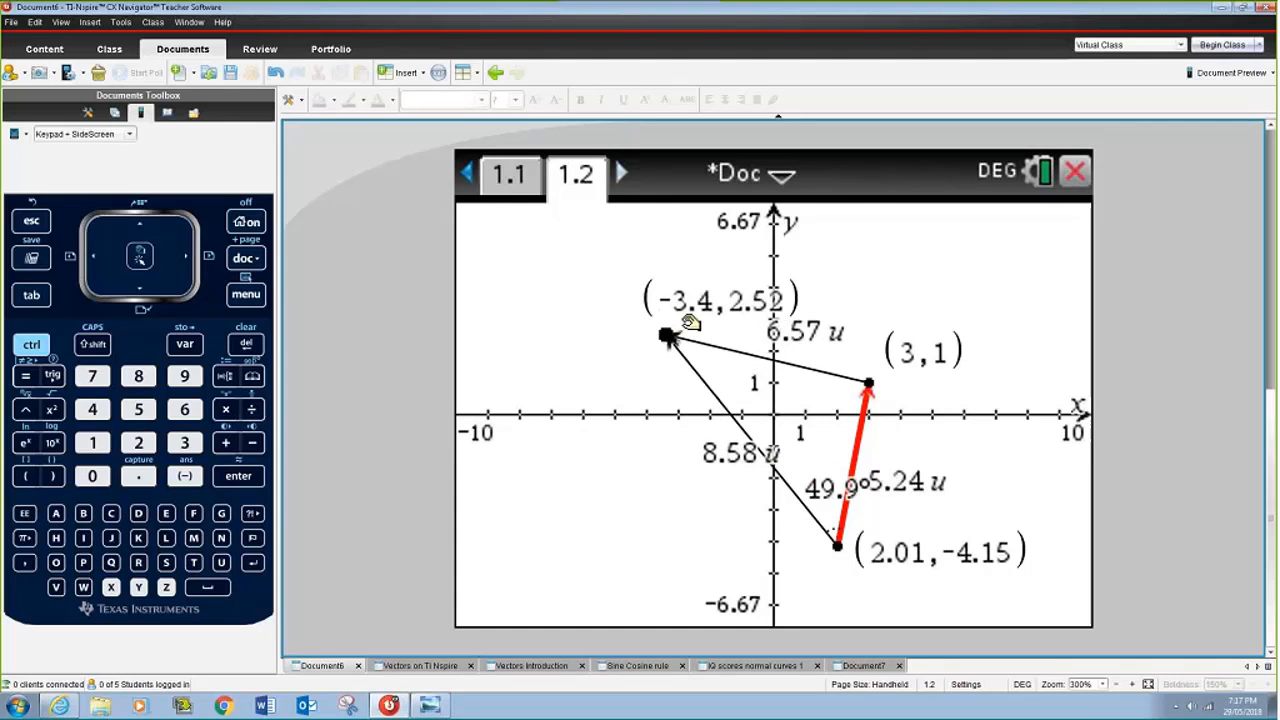
left_click_drag(670, 336, 664, 362)
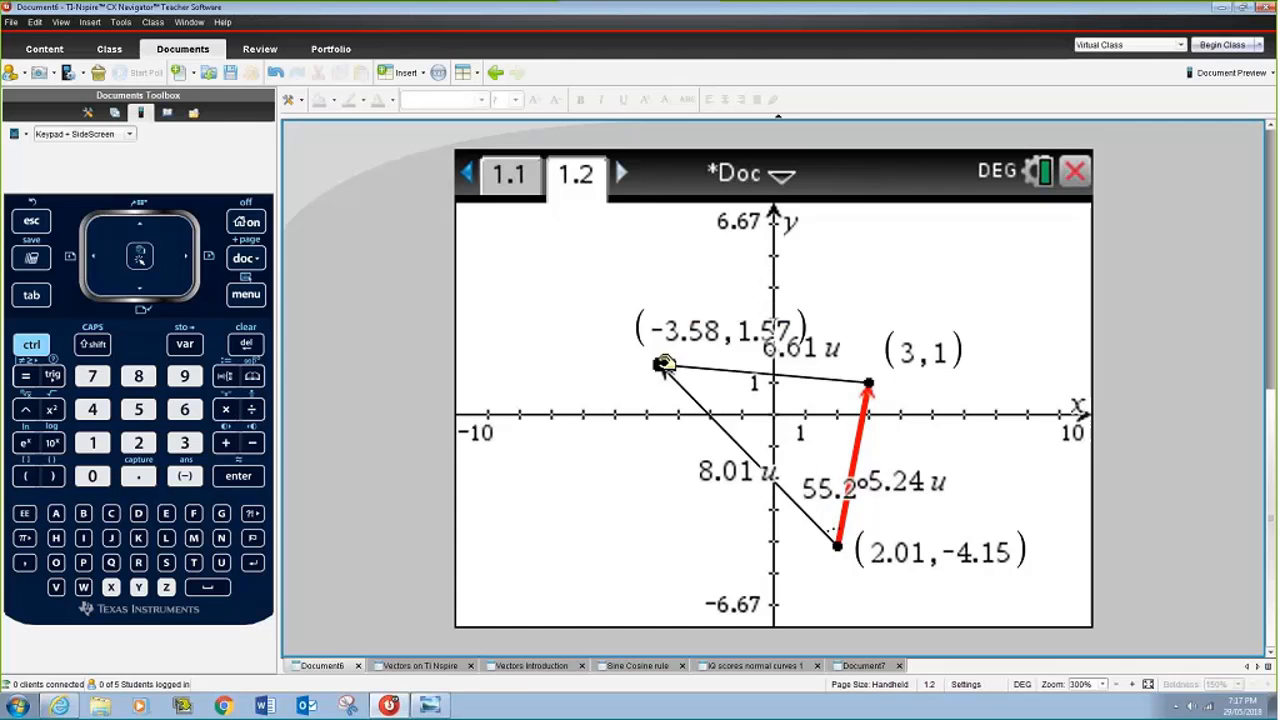
left_click_drag(868, 384, 932, 440)
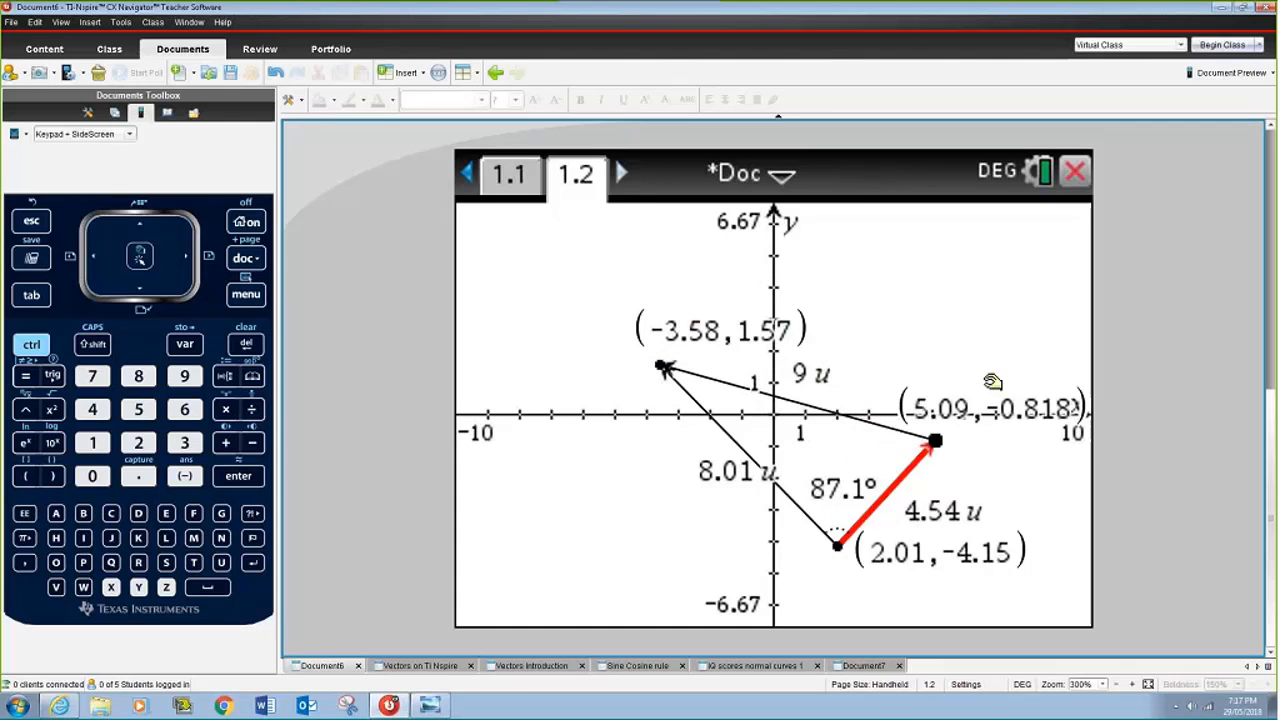
left_click_drag(932, 440, 856, 604)
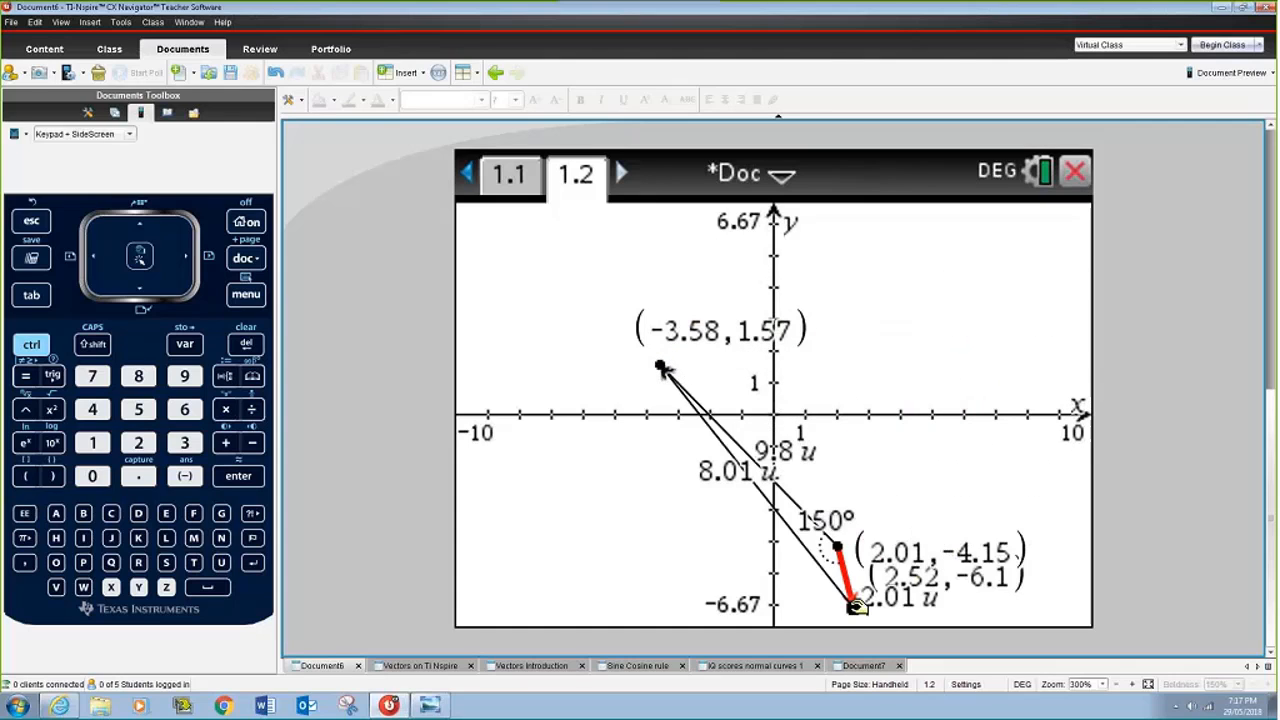
left_click_drag(852, 600, 904, 360)
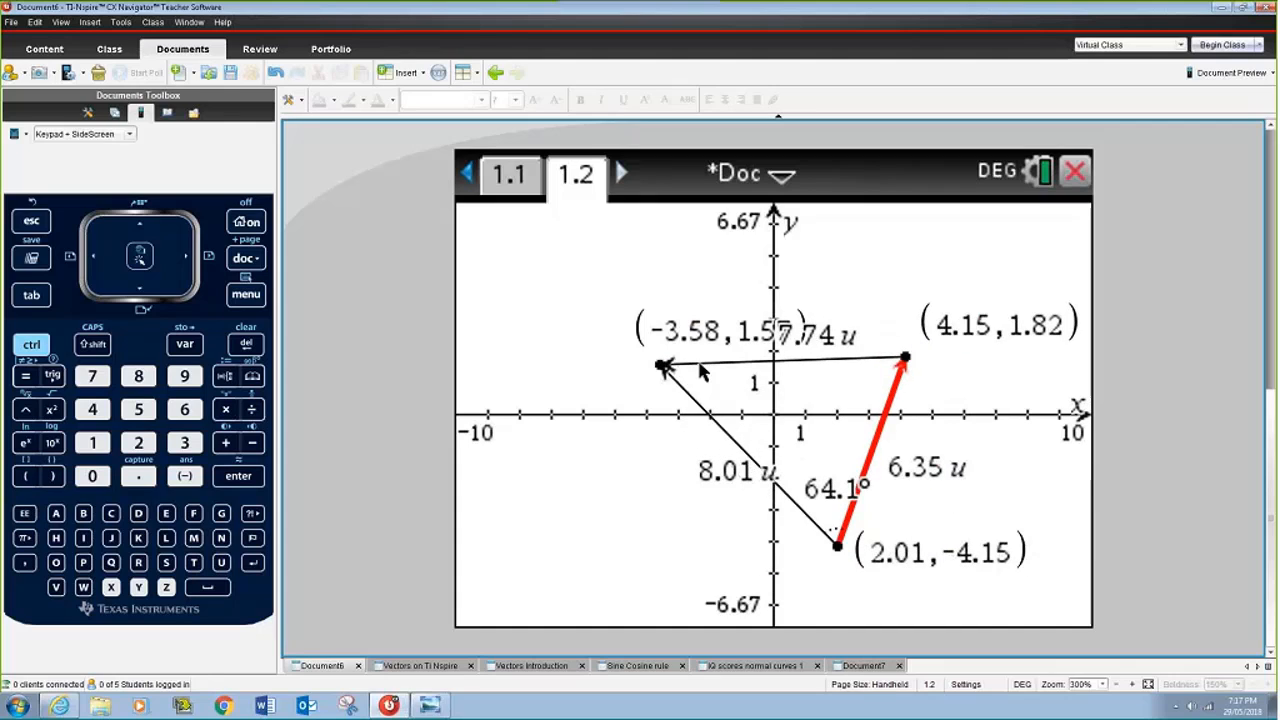
mouse_move(568, 536)
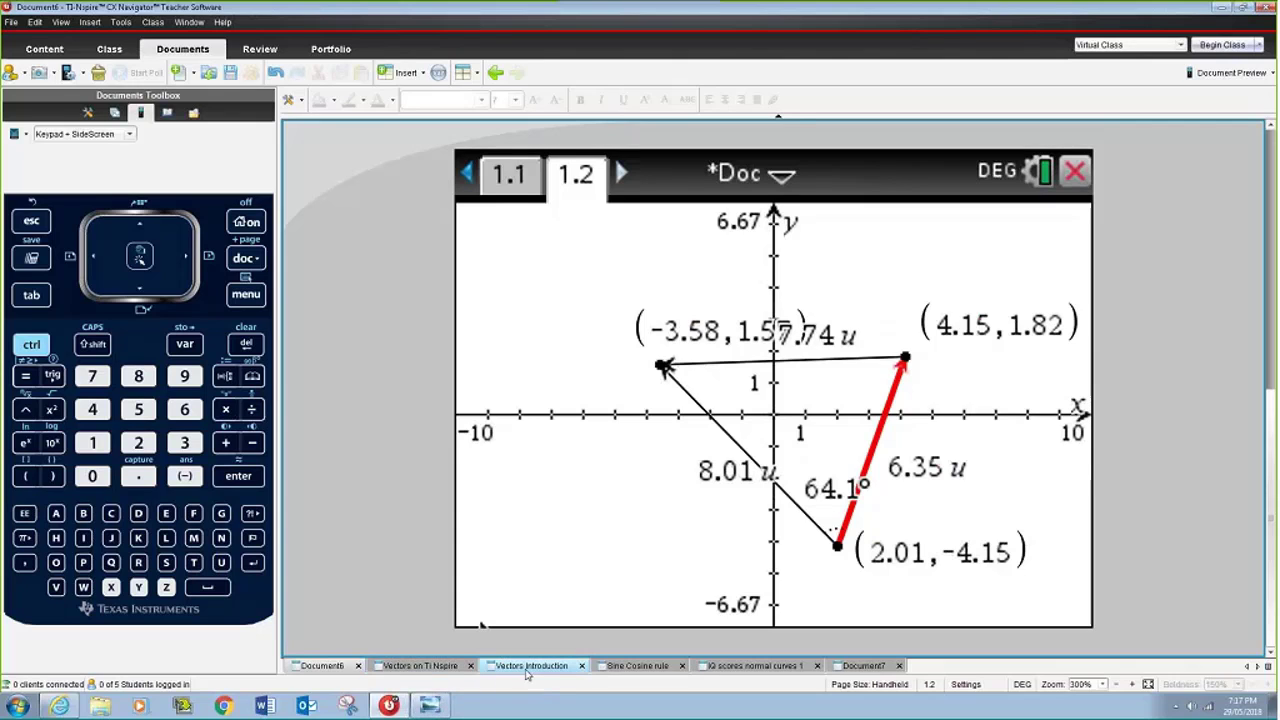
Switch to the Vectors document's page 1.4 and drag point P along the line to (3.65, 1.68).
left_click(620, 172)
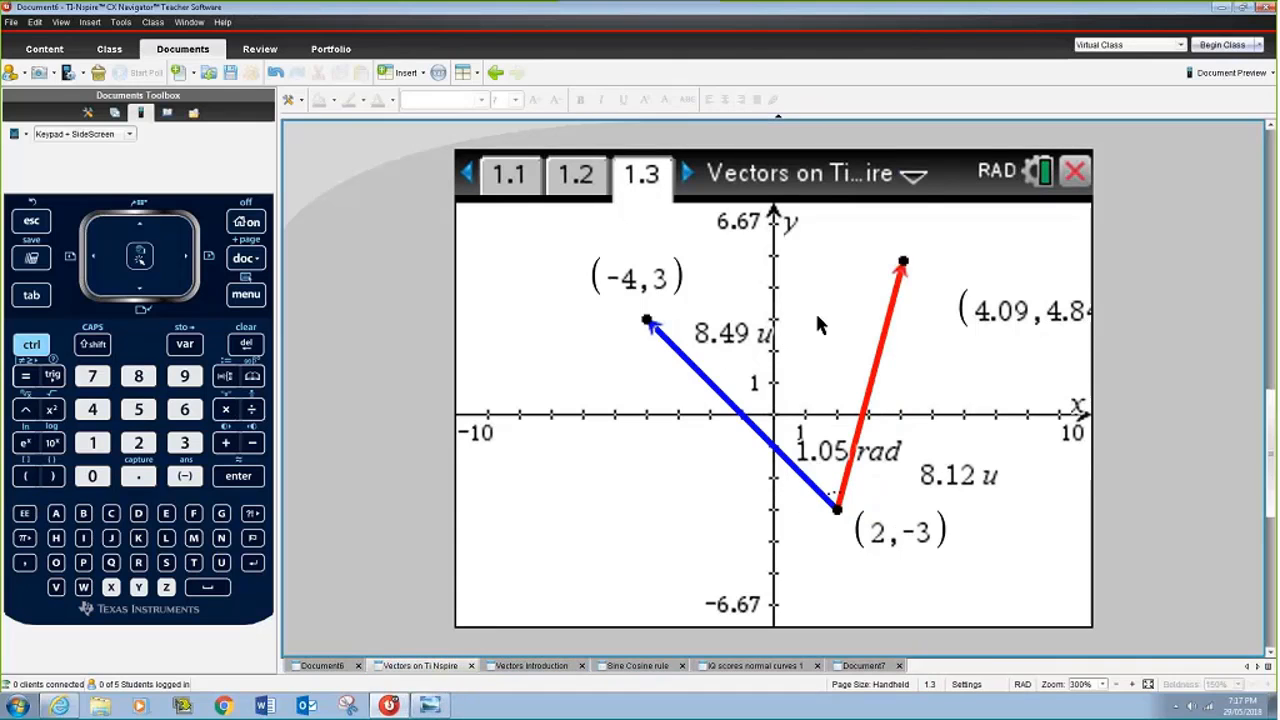
left_click(688, 172)
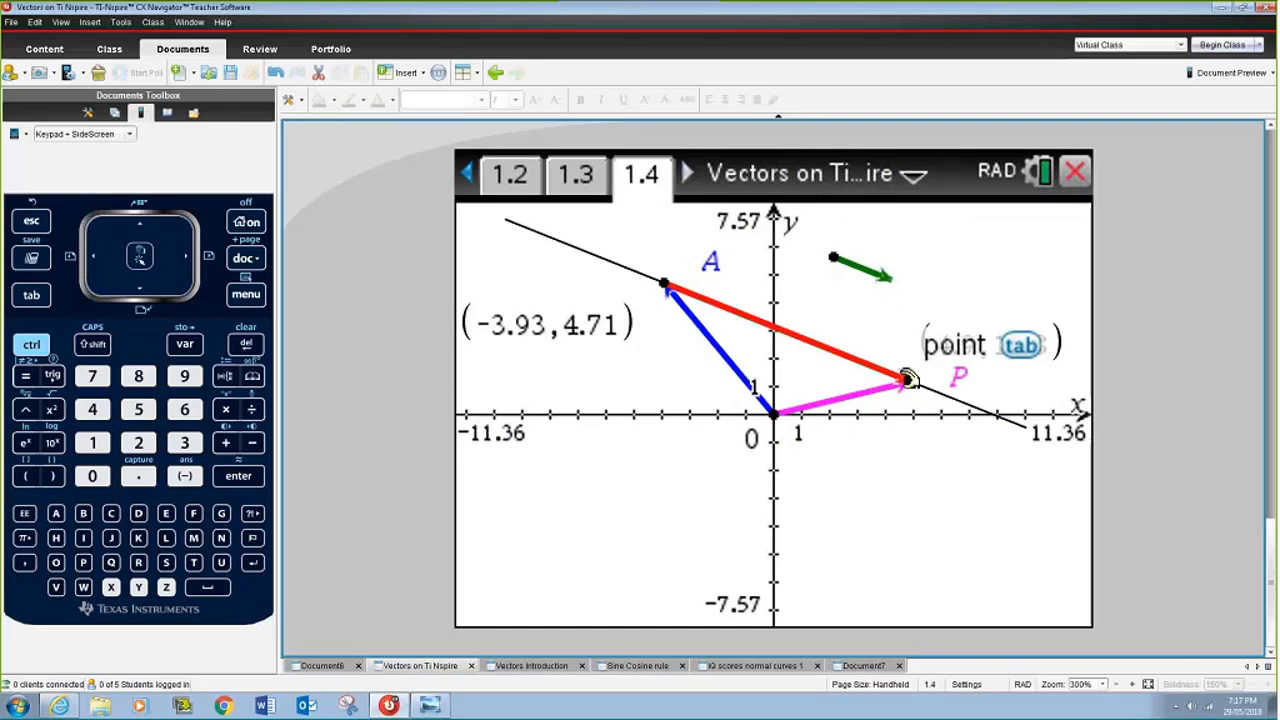
left_click_drag(904, 378, 940, 392)
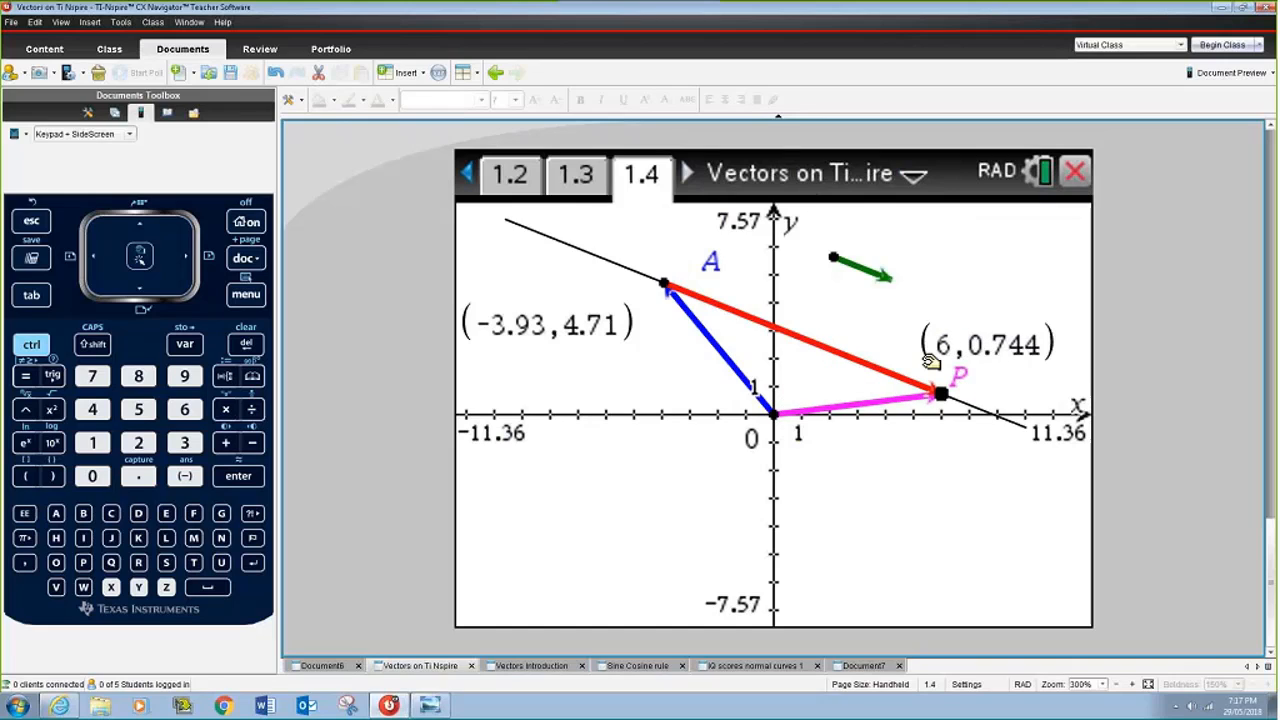
left_click_drag(940, 392, 912, 378)
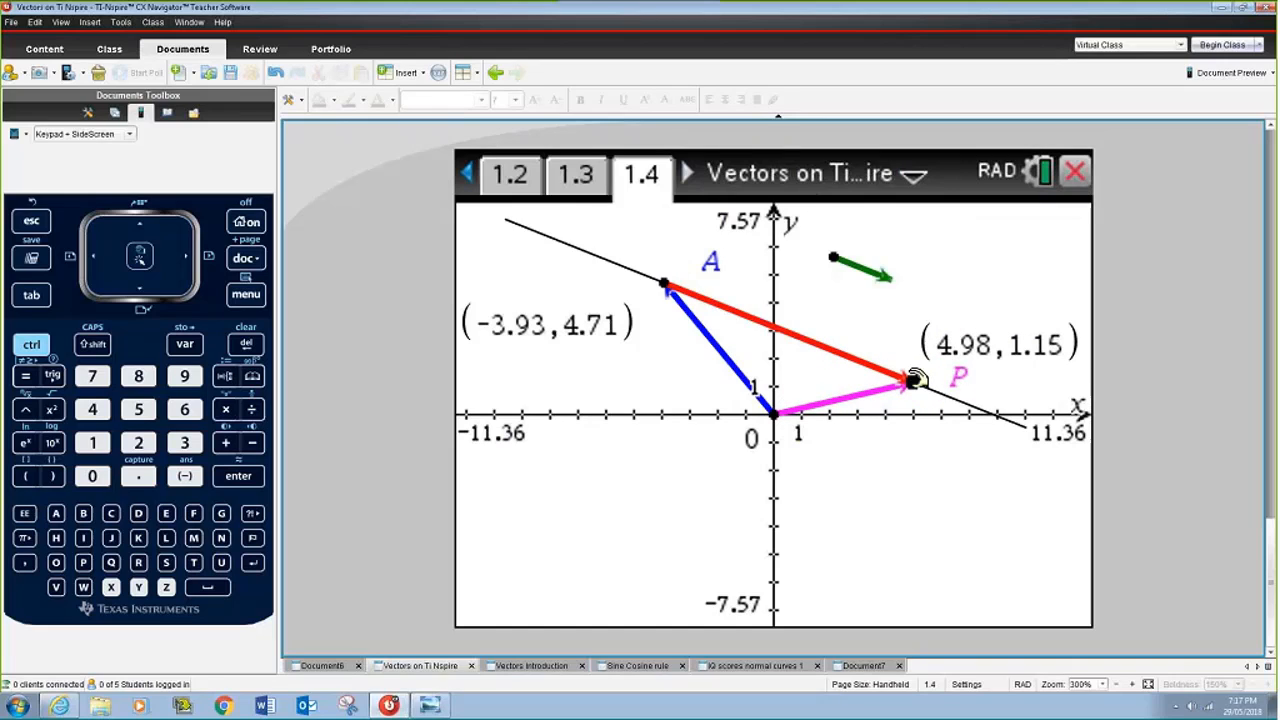
left_click_drag(870, 270, 680, 288)
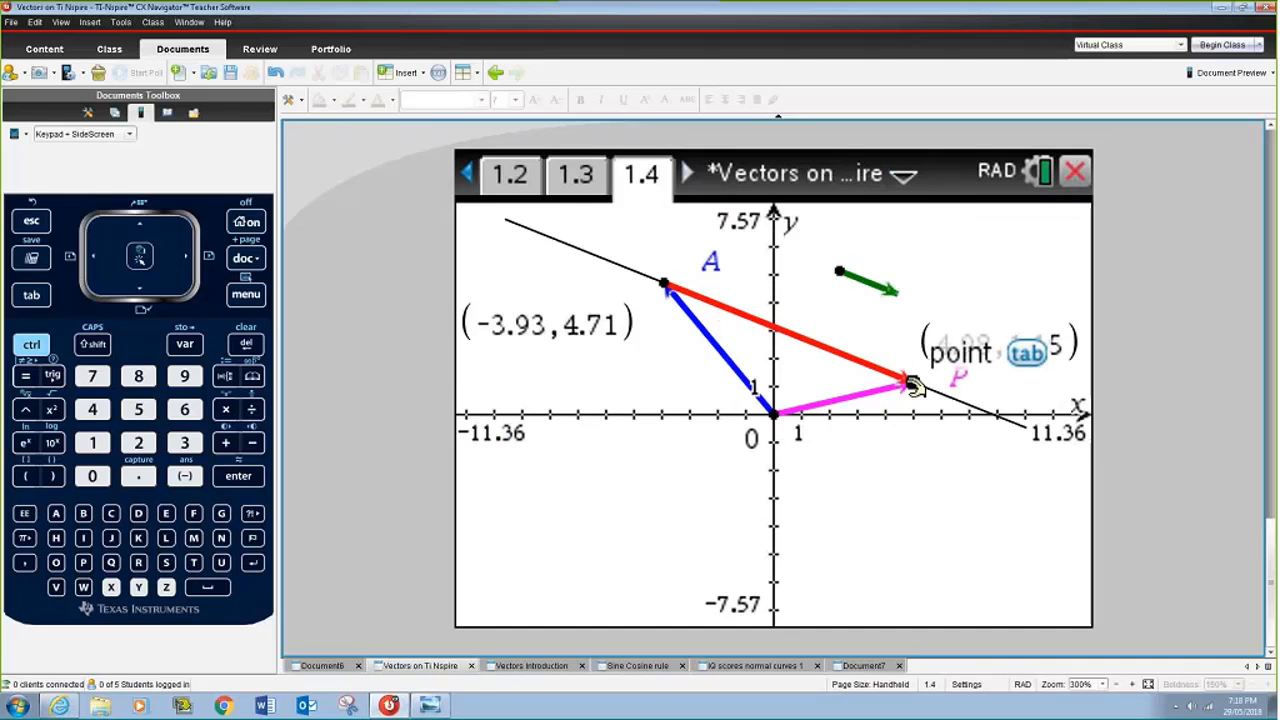
left_click_drag(910, 384, 610, 264)
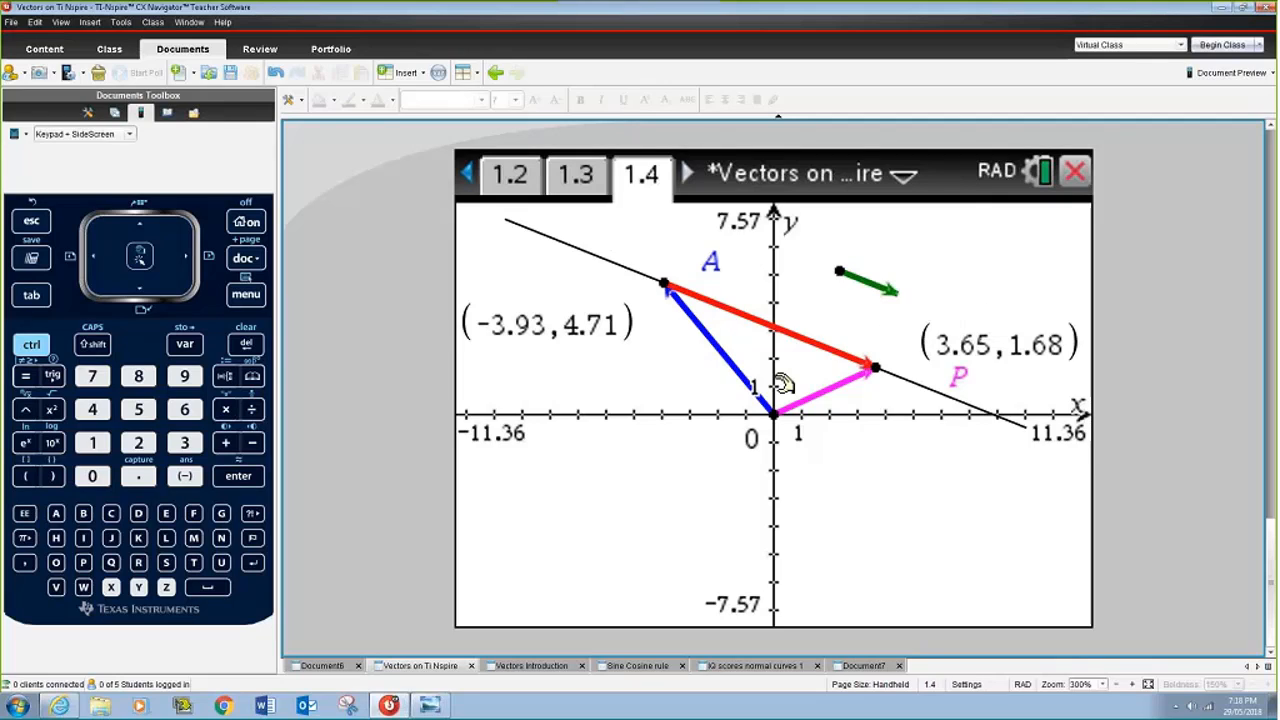
mouse_move(690, 548)
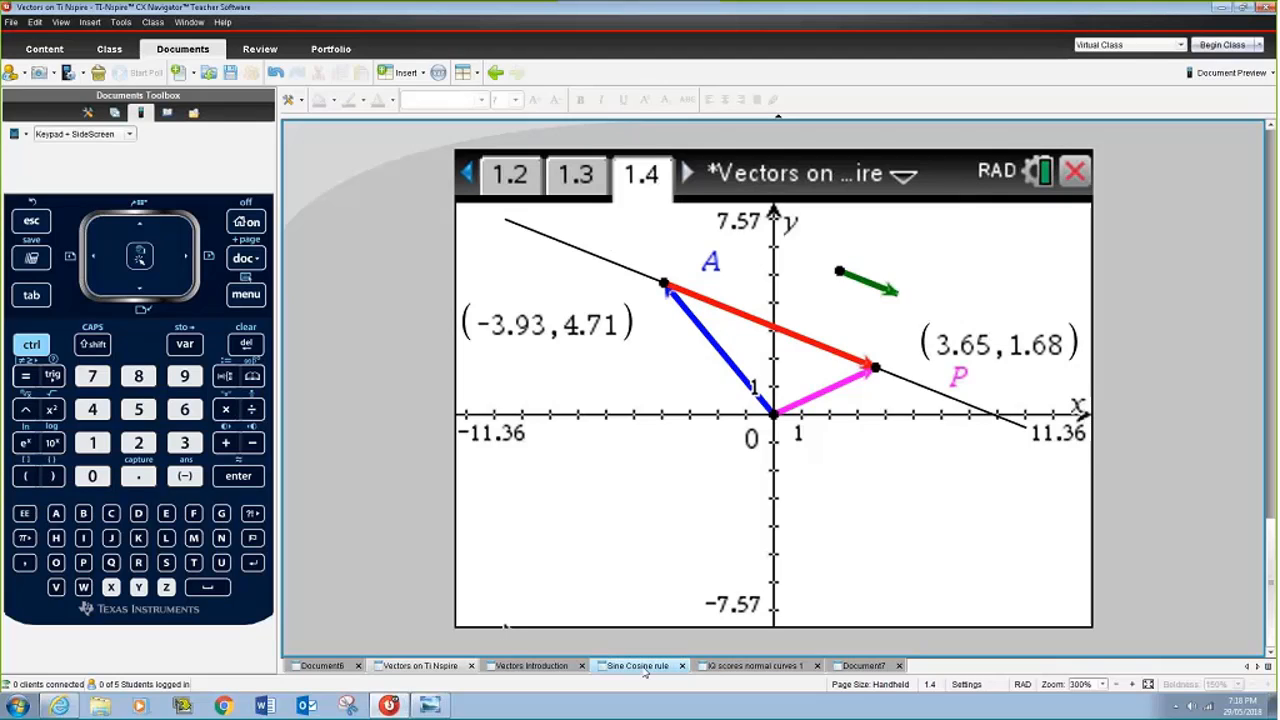
Switch to the Sine Cosine rule document and scroll through Example 1's ambiguous-case problem.
left_click(636, 664)
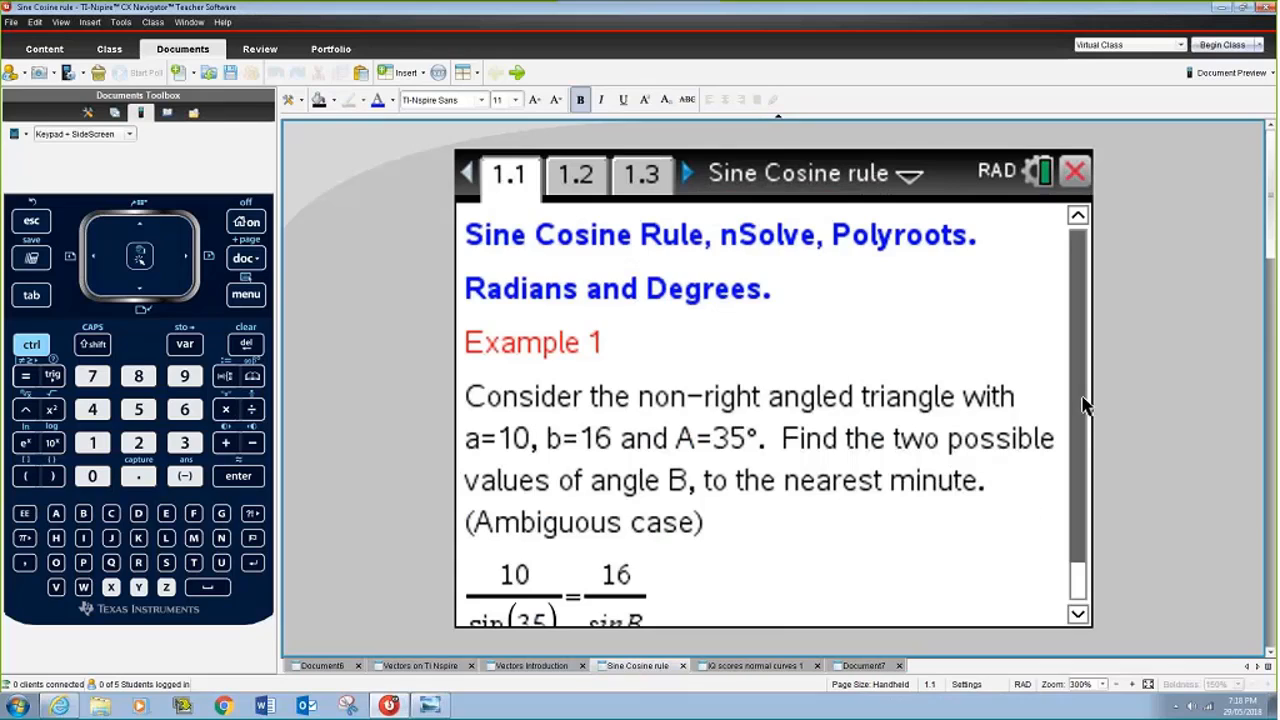
scroll("down", 3)
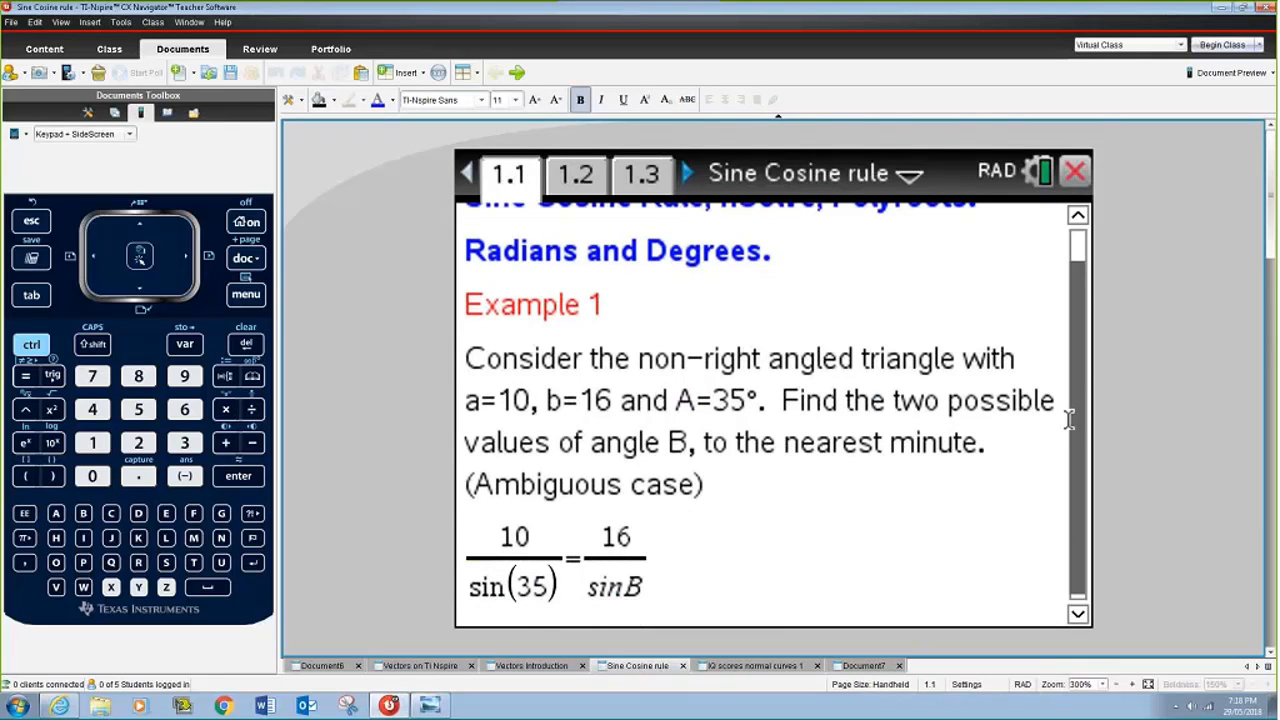
scroll("up", 3)
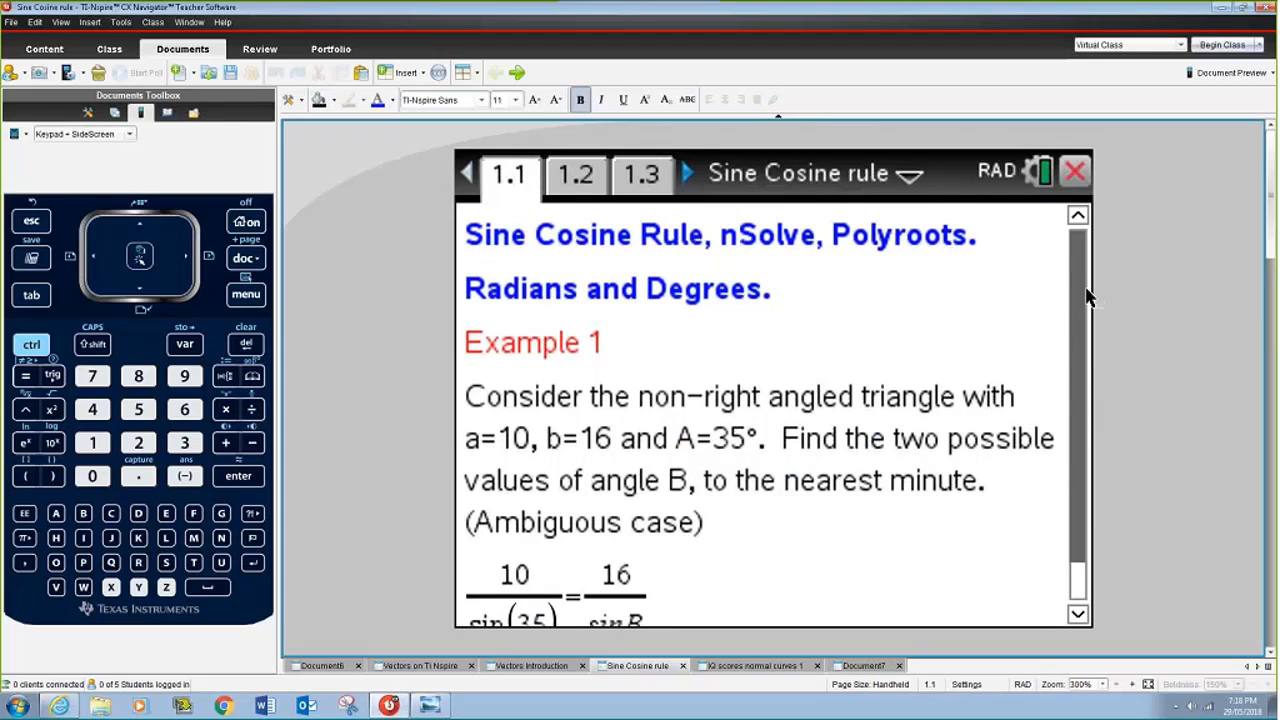
scroll("down", 3)
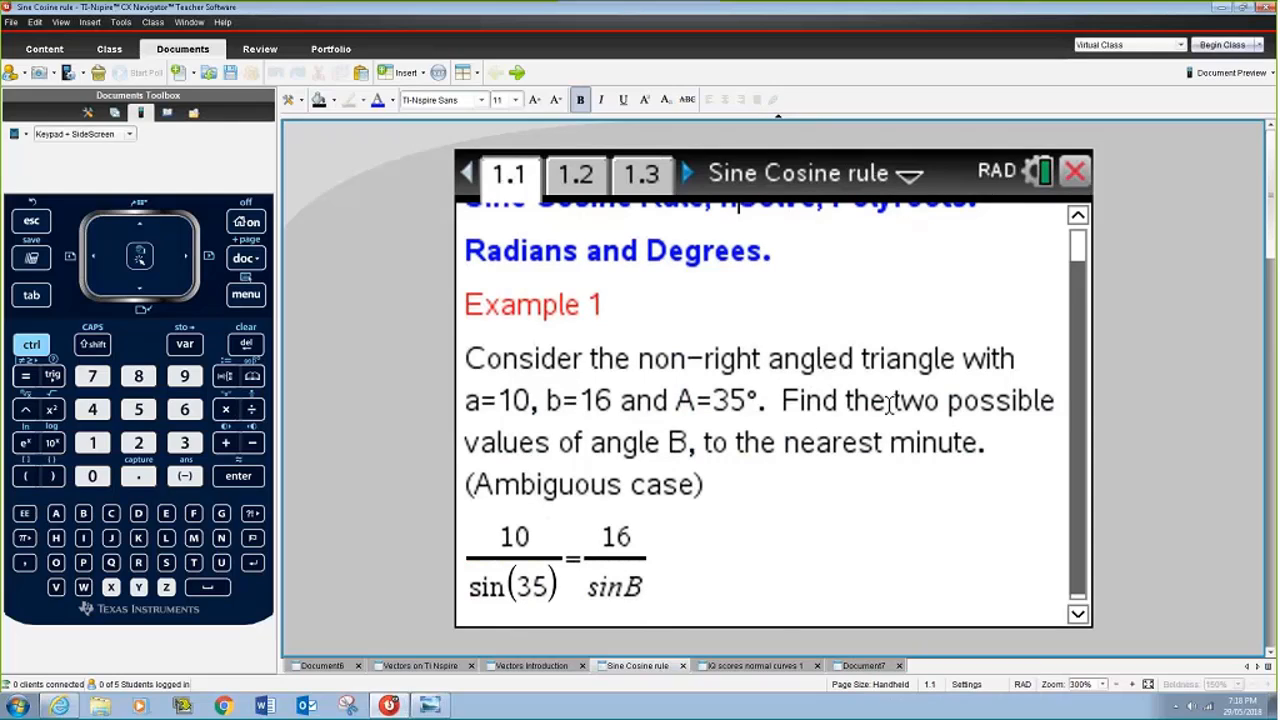
mouse_move(790, 384)
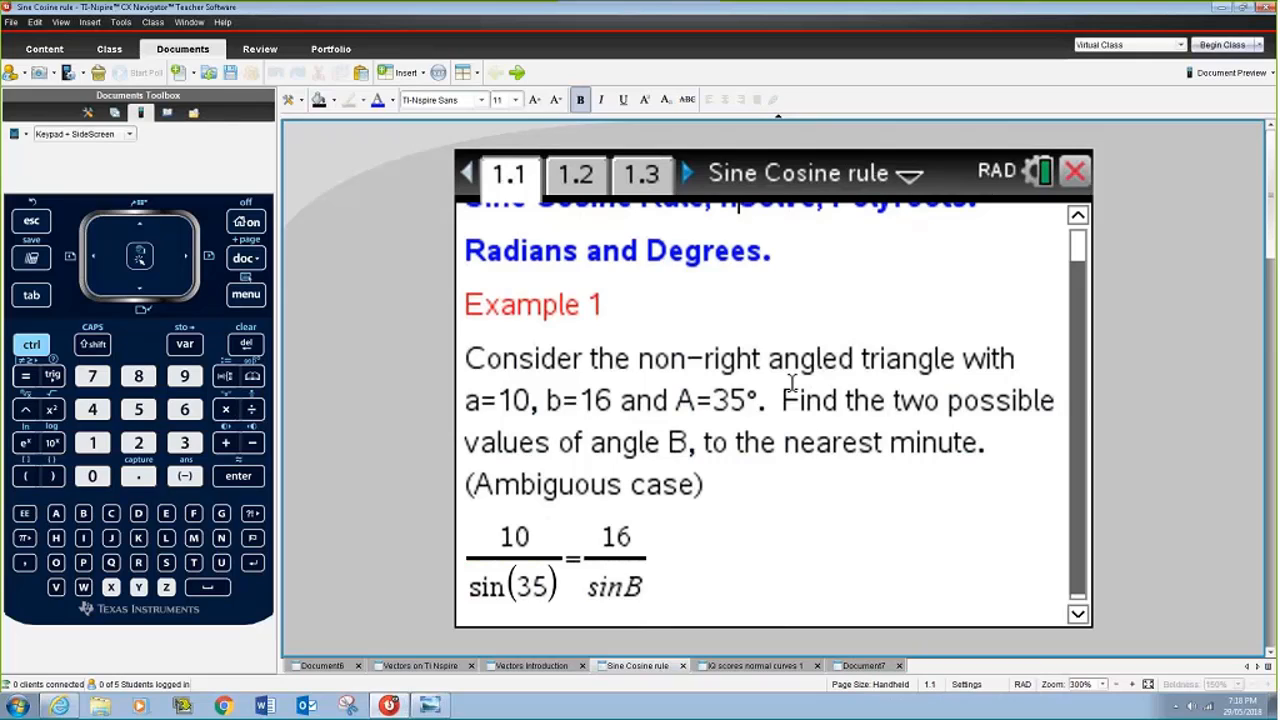
mouse_move(318, 150)
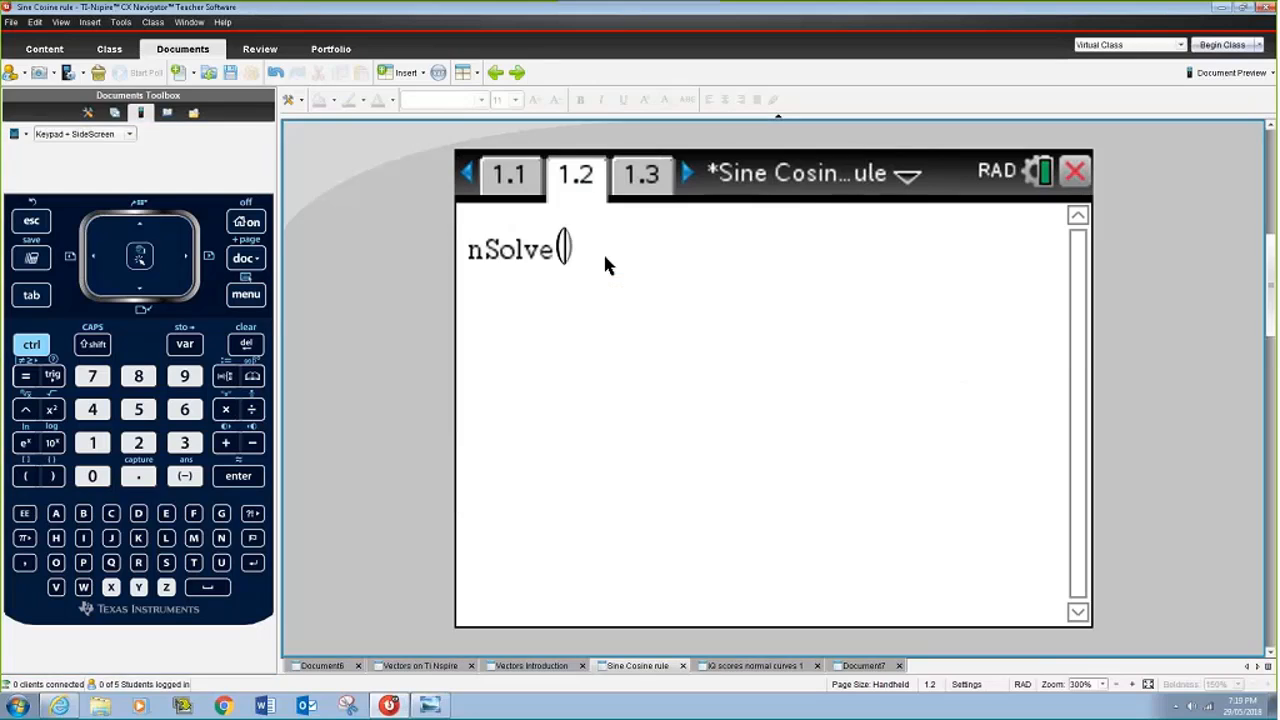
Solve nSolve(10/sin(35)=16/sin(b),b) on the Calculator page, giving b=66.5953.
left_click(32, 344)
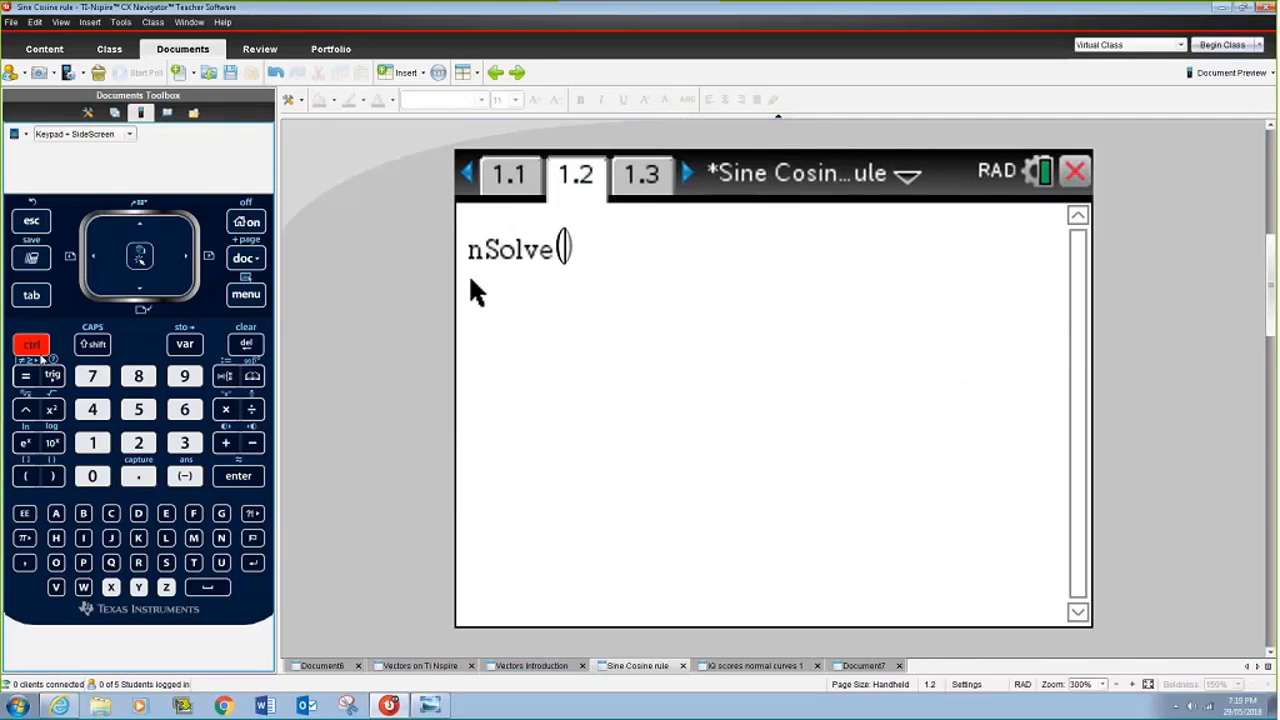
left_click(252, 408)
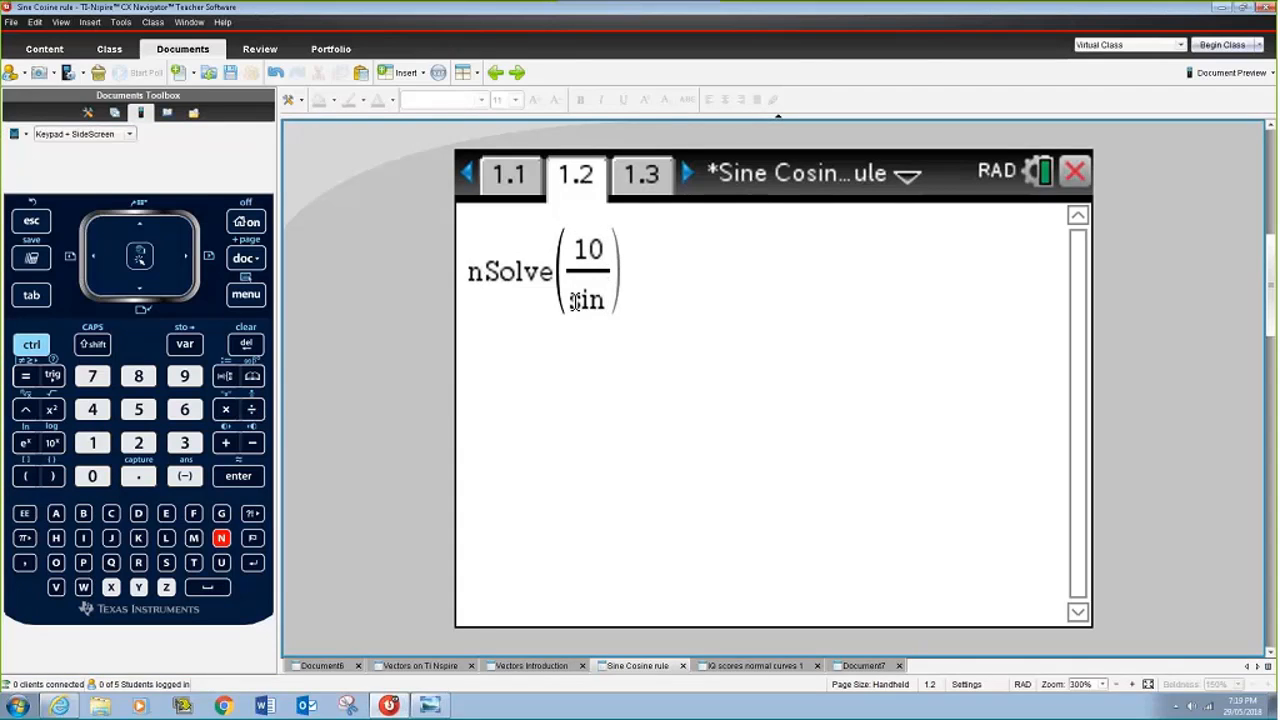
mouse_move(468, 170)
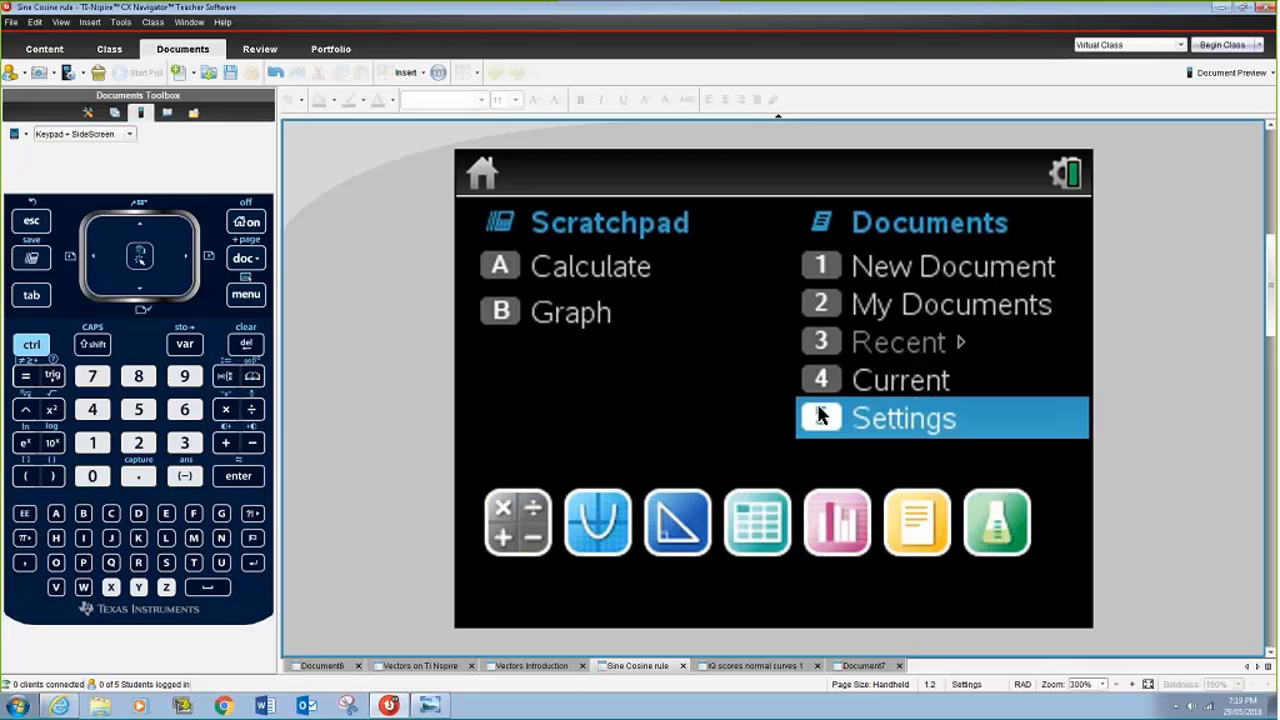
left_click(904, 418)
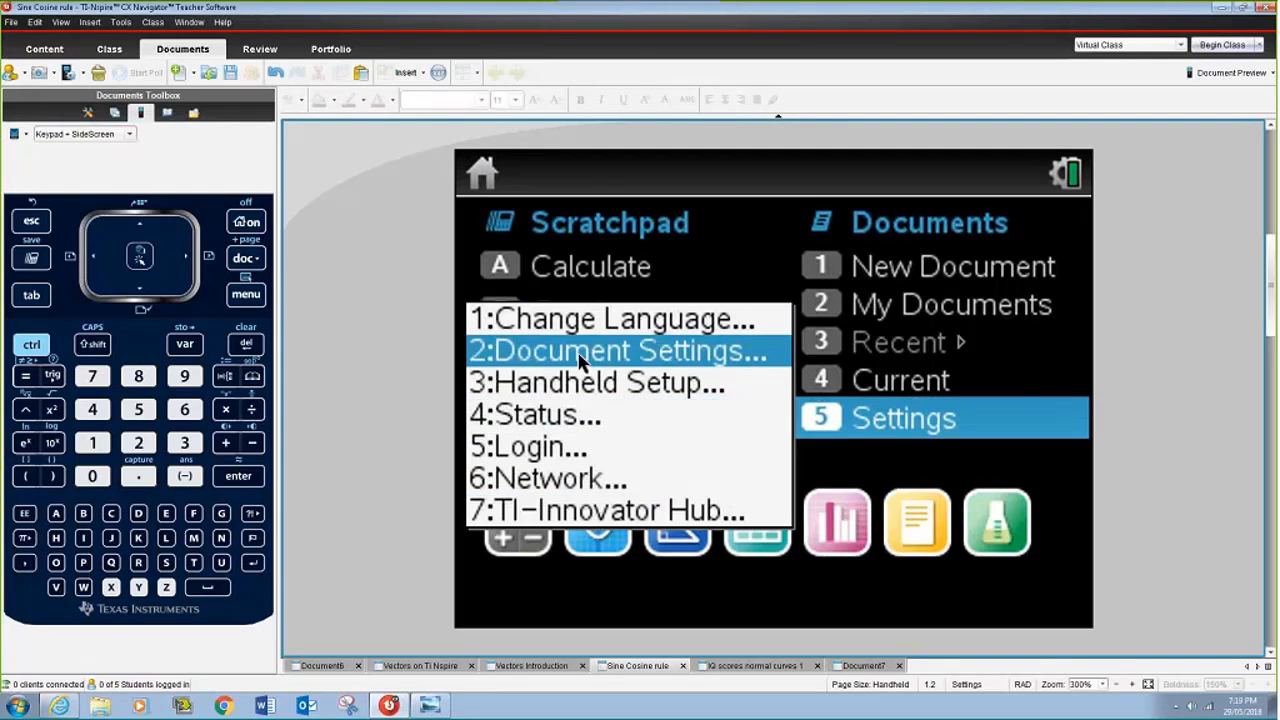
left_click(616, 350)
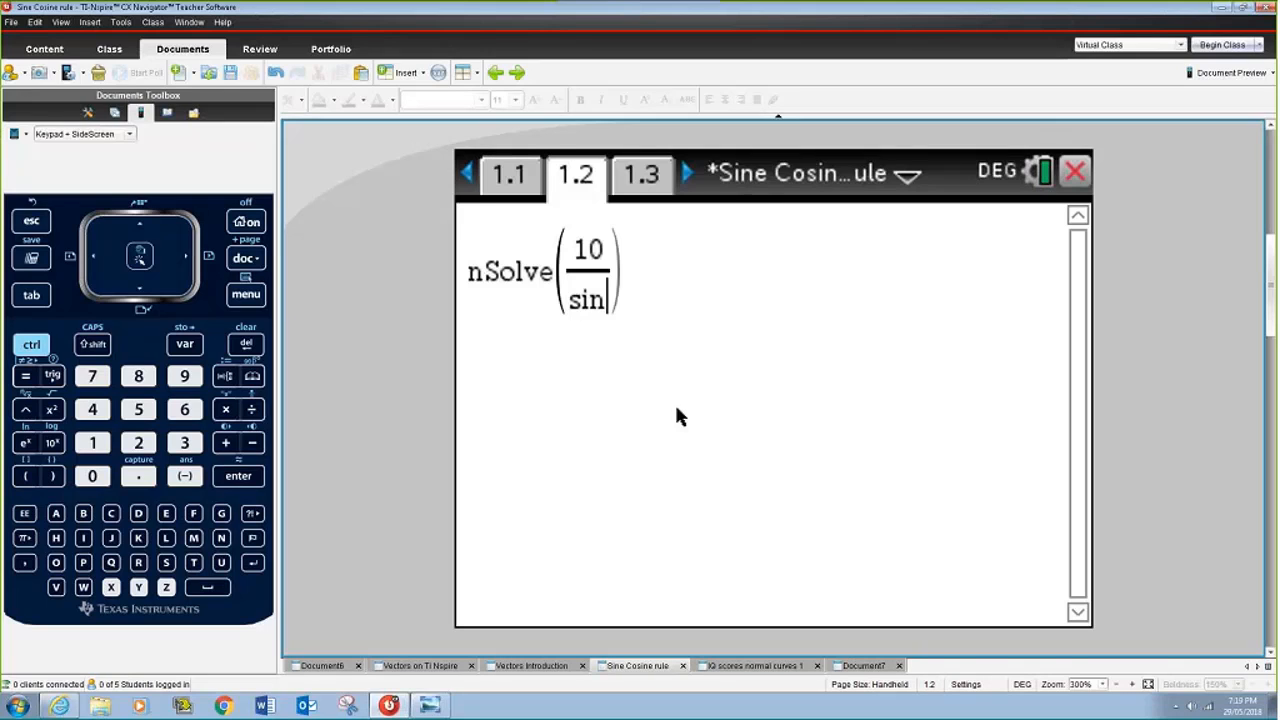
mouse_move(610, 378)
type("(35")
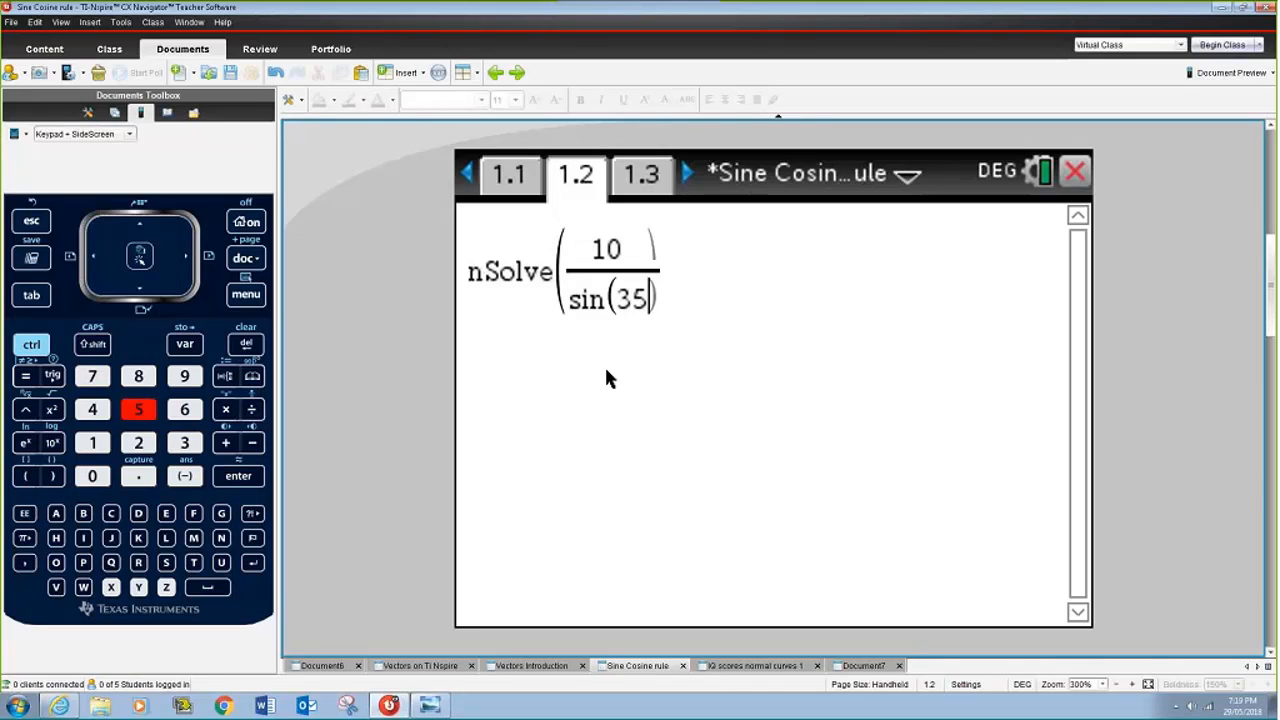
key("right")
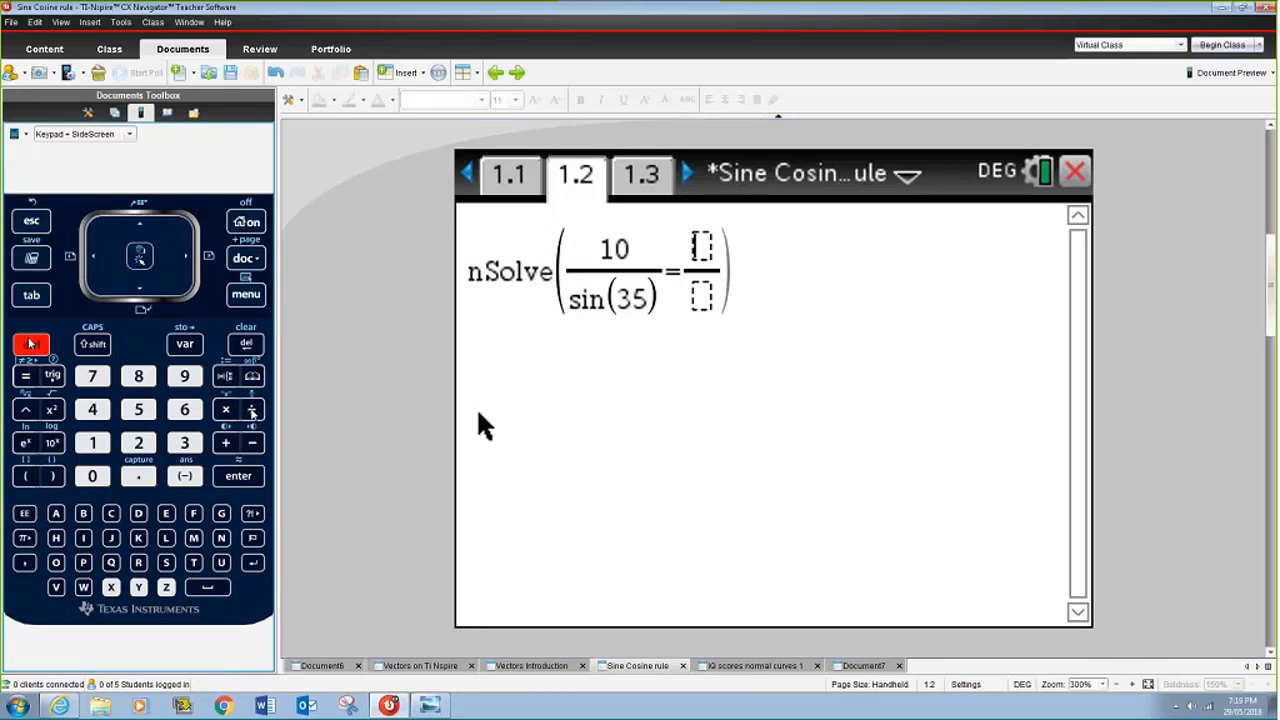
left_click(92, 442)
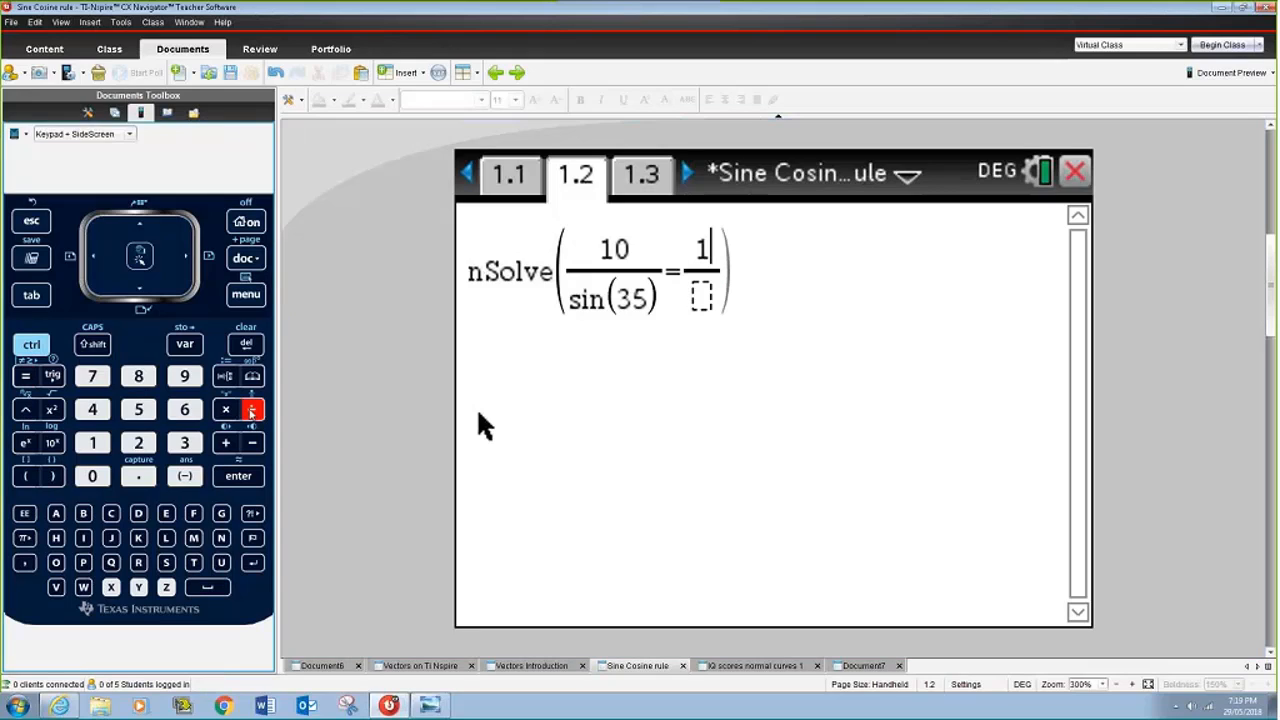
left_click(184, 408)
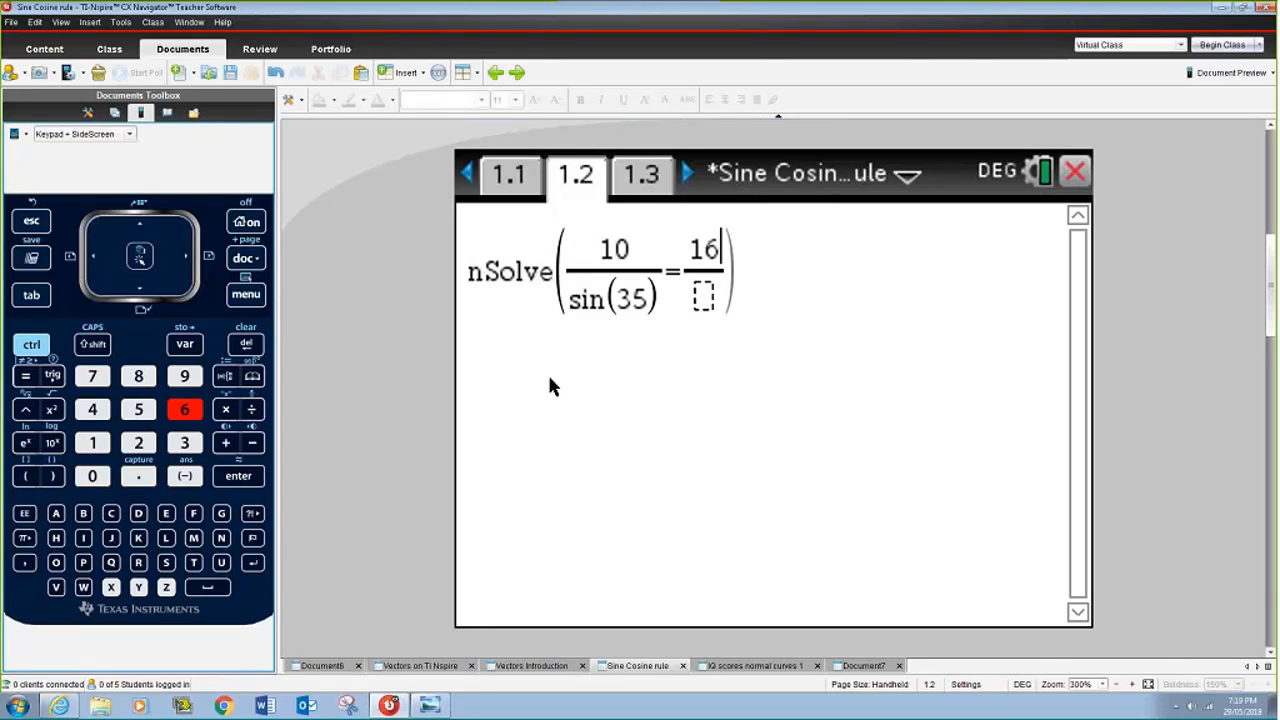
type("s")
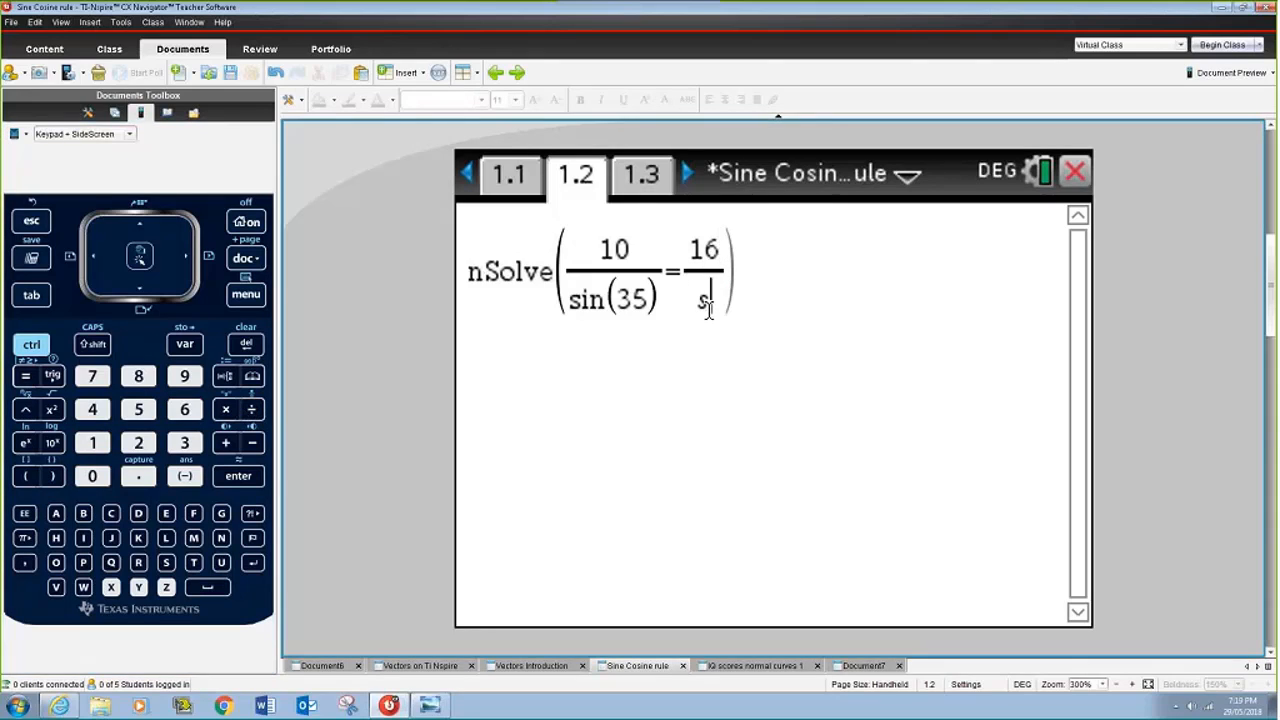
type("sin")
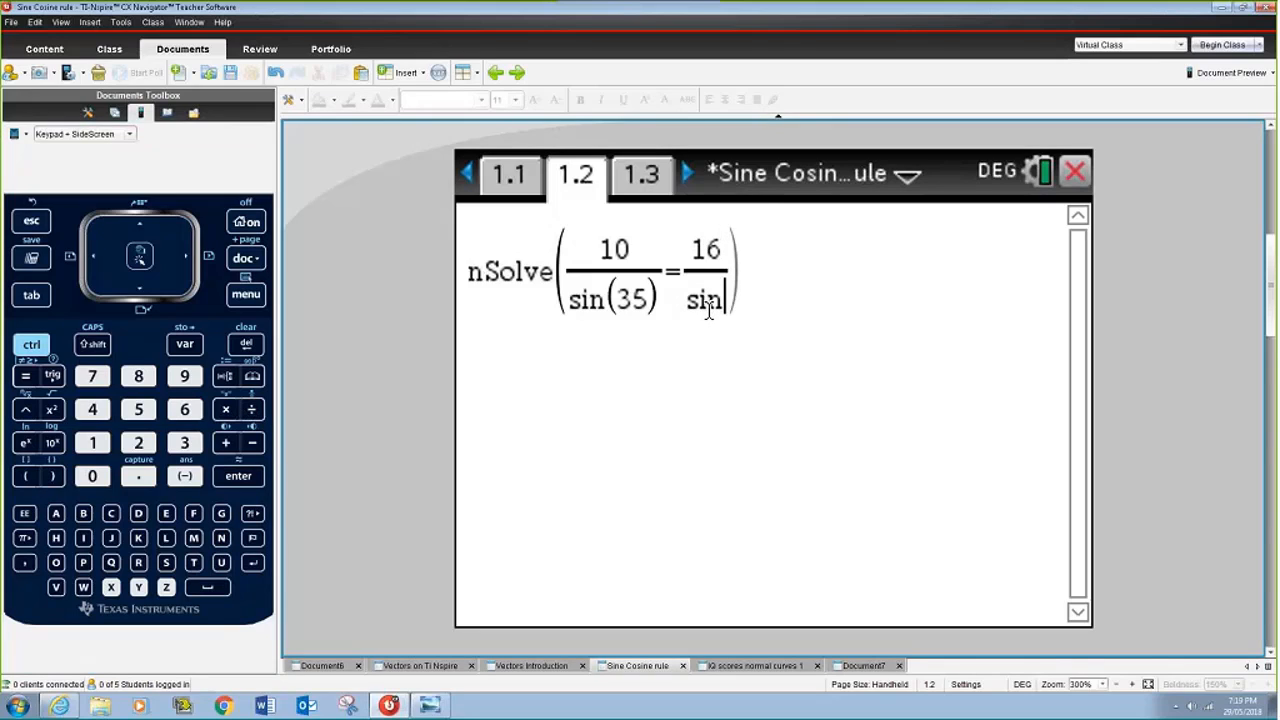
type("(b)")
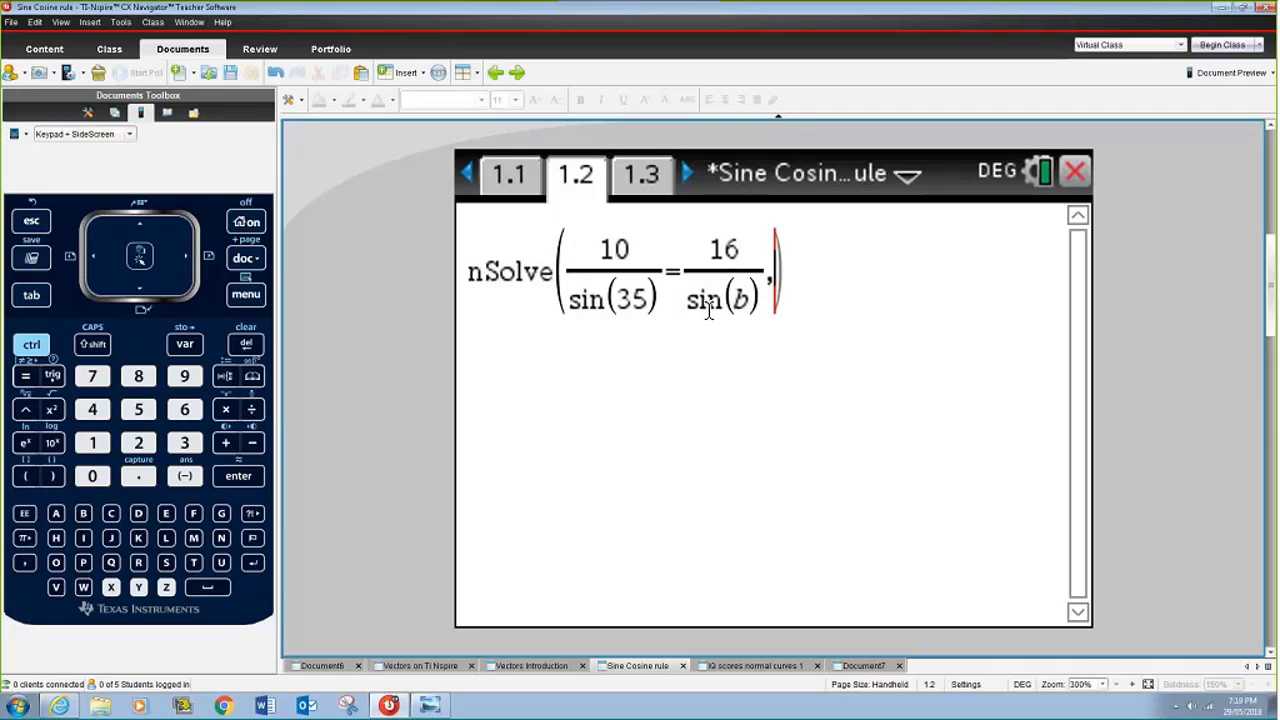
left_click(238, 476)
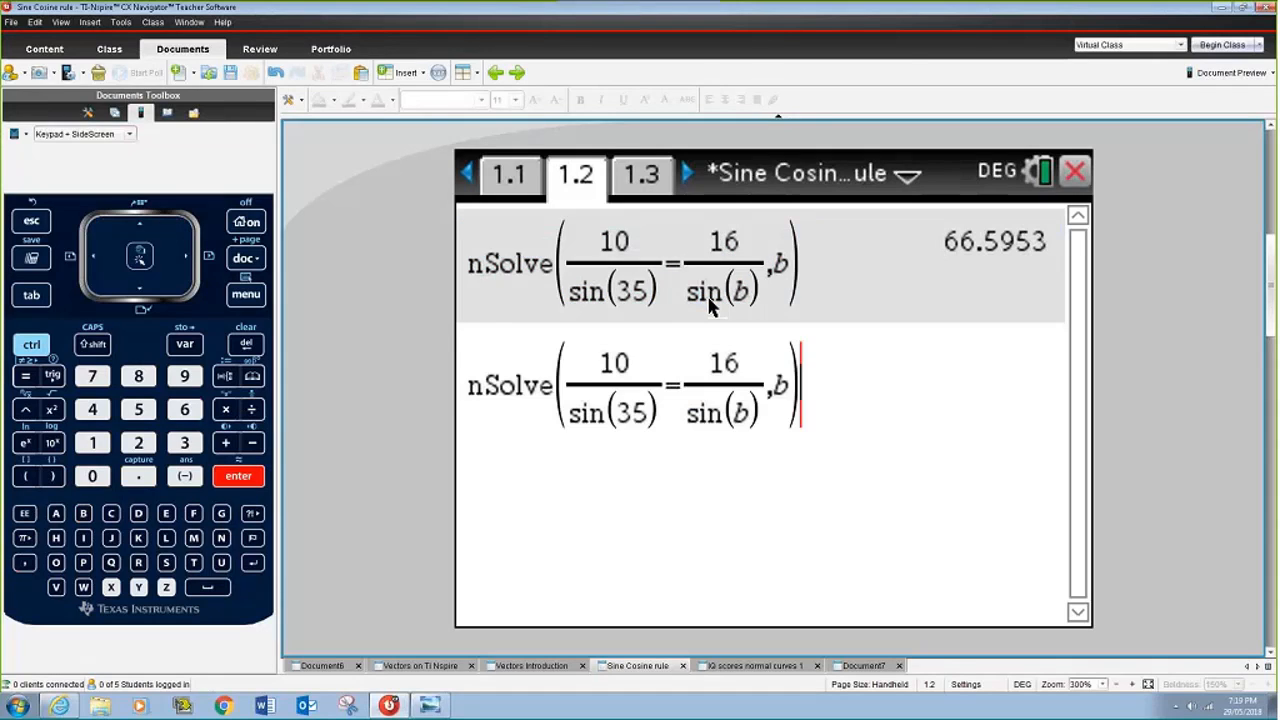
Recall the solve with the condition |b>90 to get the obtuse solution 113.405.
left_click(32, 344)
type("|")
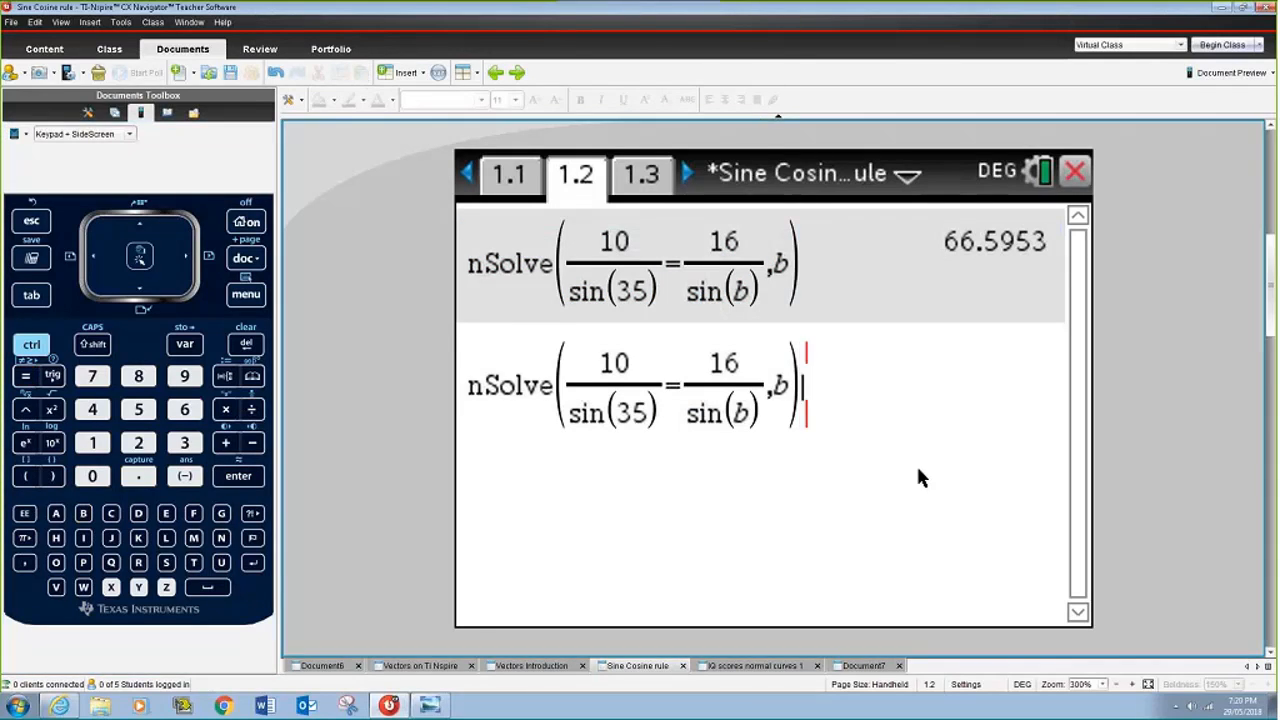
type("b")
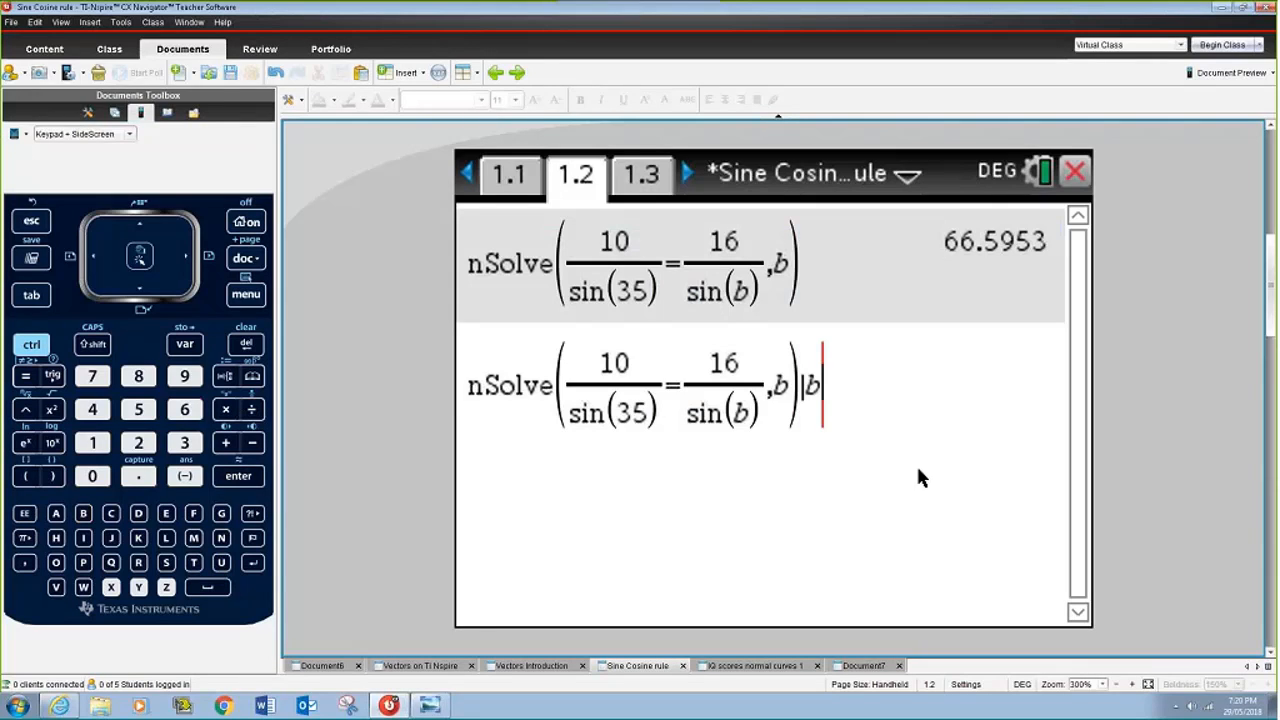
type(">90")
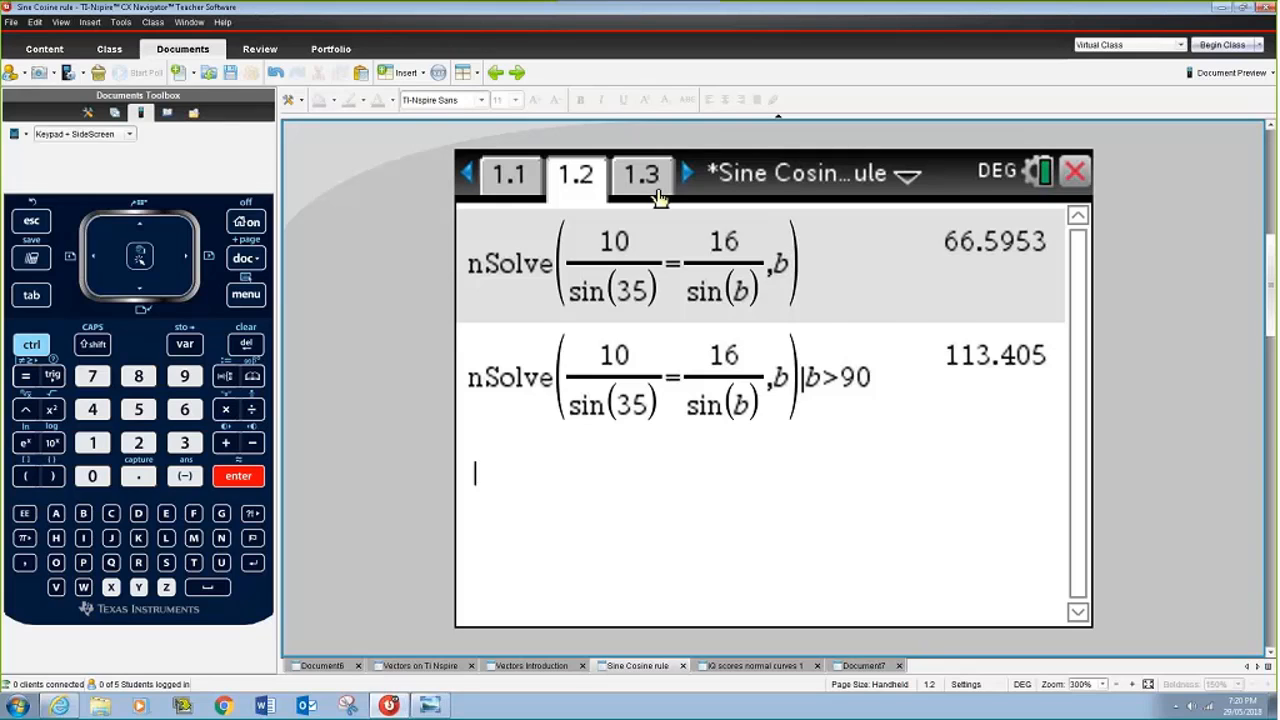
Switch to page 1.3 showing Example 2 with a=10.6, b=12.8, c=8.2.
left_click(640, 172)
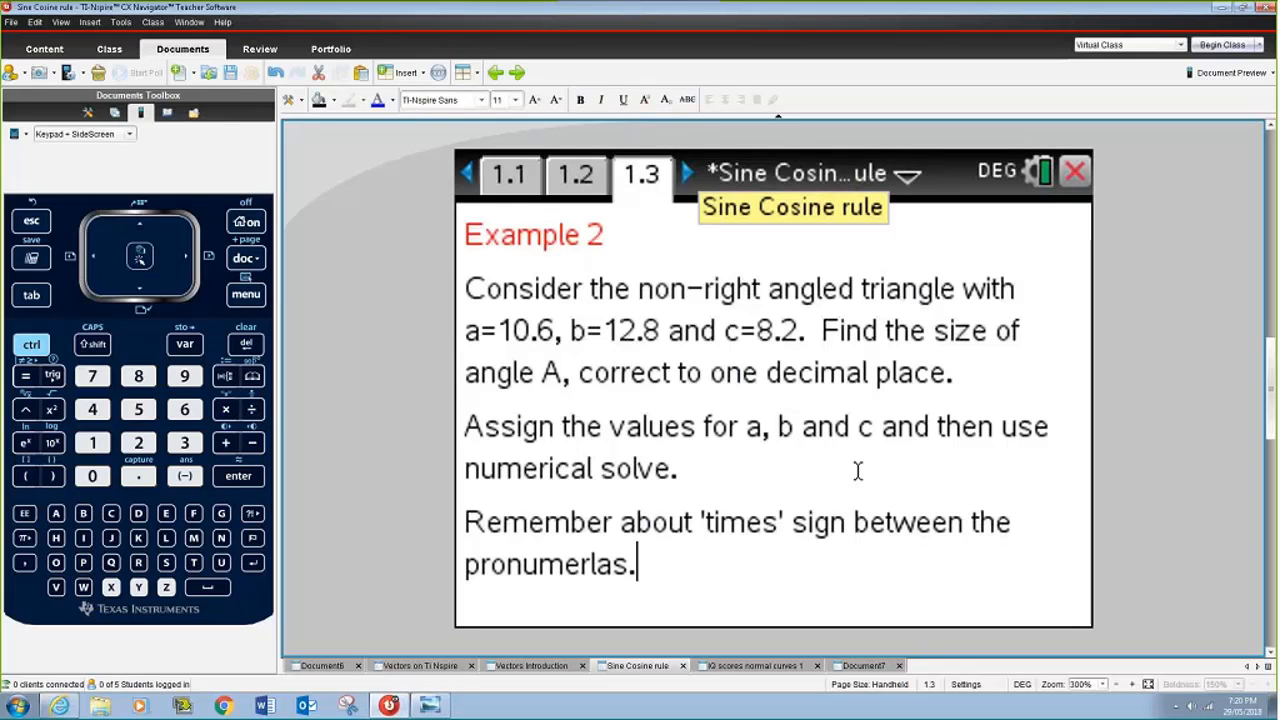
mouse_move(872, 472)
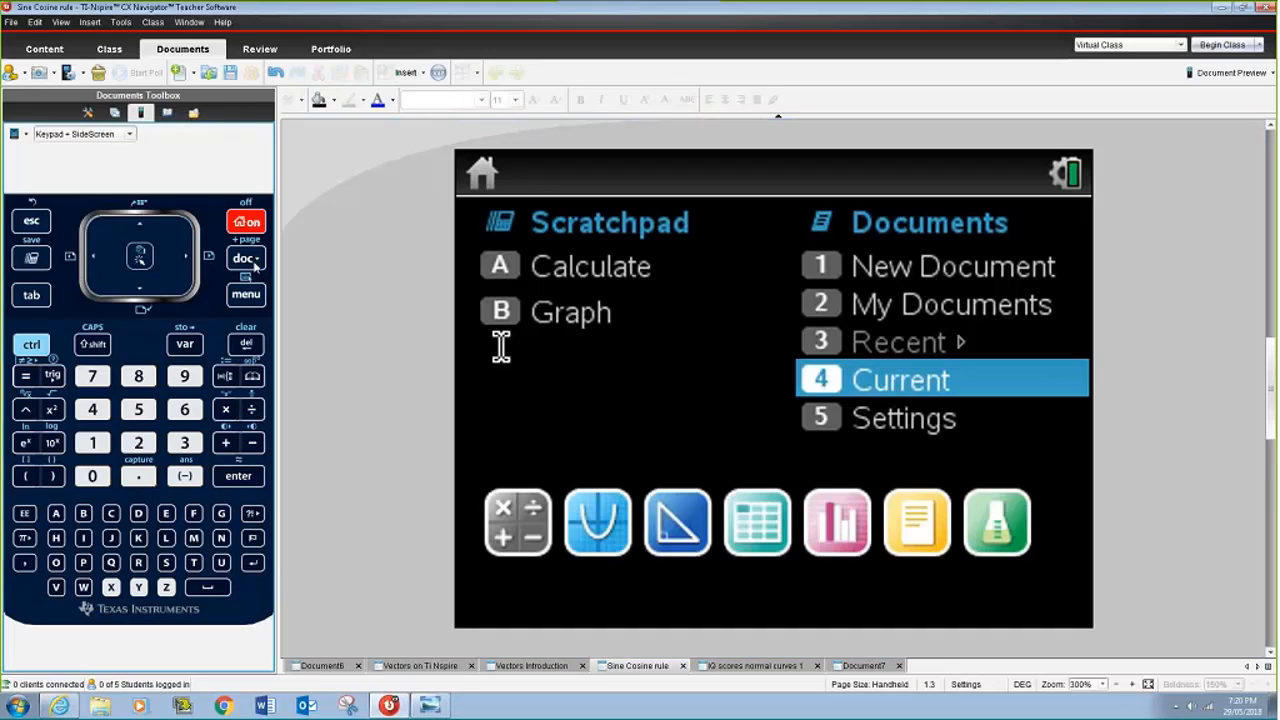
mouse_move(178, 232)
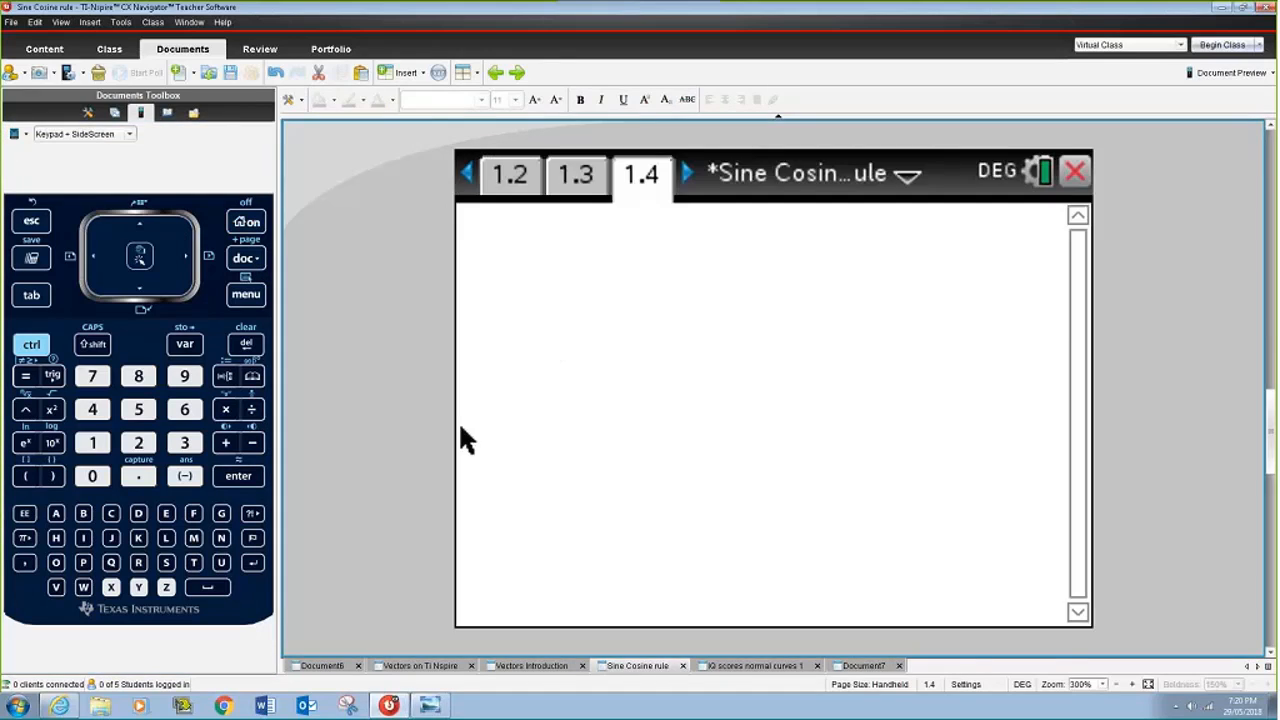
Insert a new problem and store a=10.6, b=12.8, c=8.2 on calculator page 2.1.
left_click(244, 258)
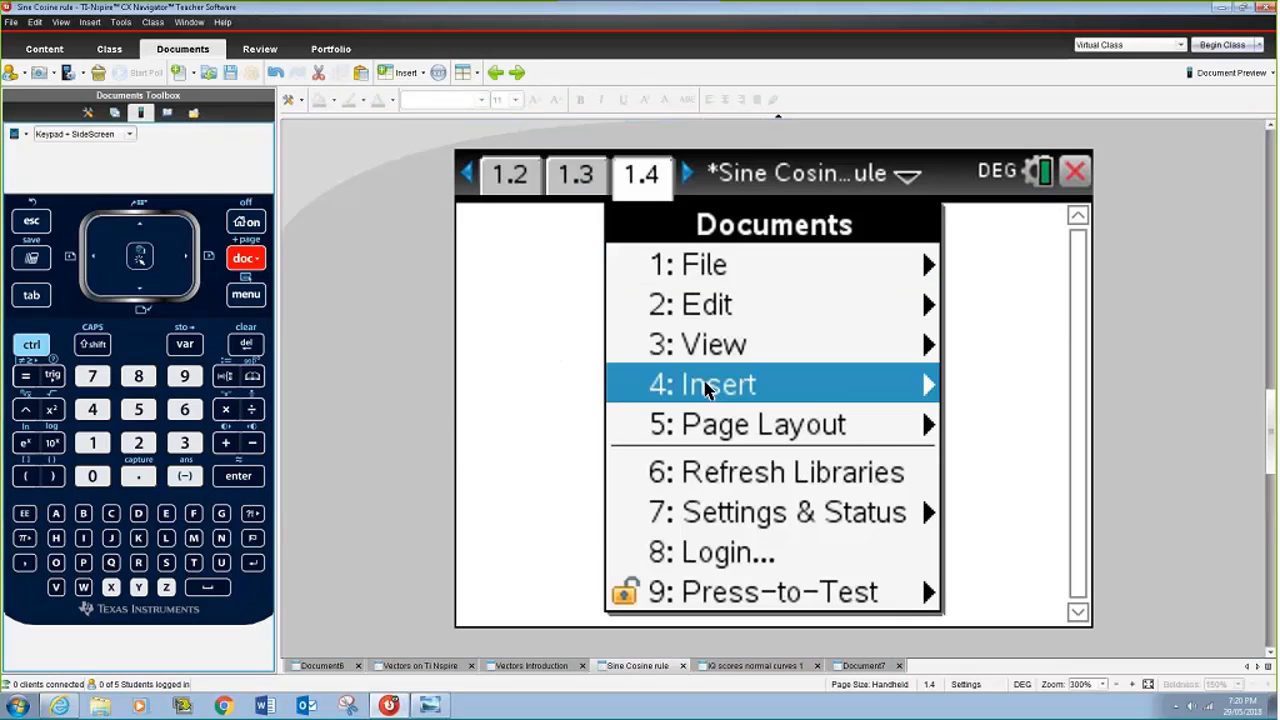
left_click(718, 384)
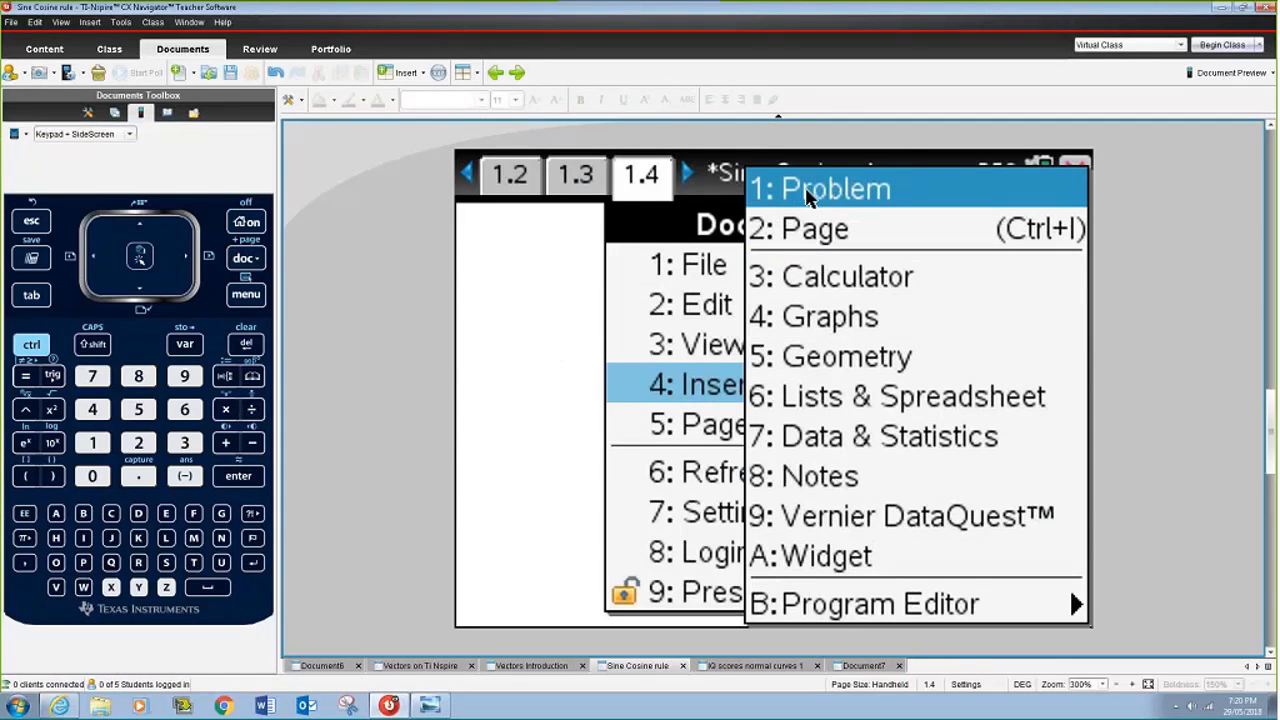
left_click(836, 188)
type("10")
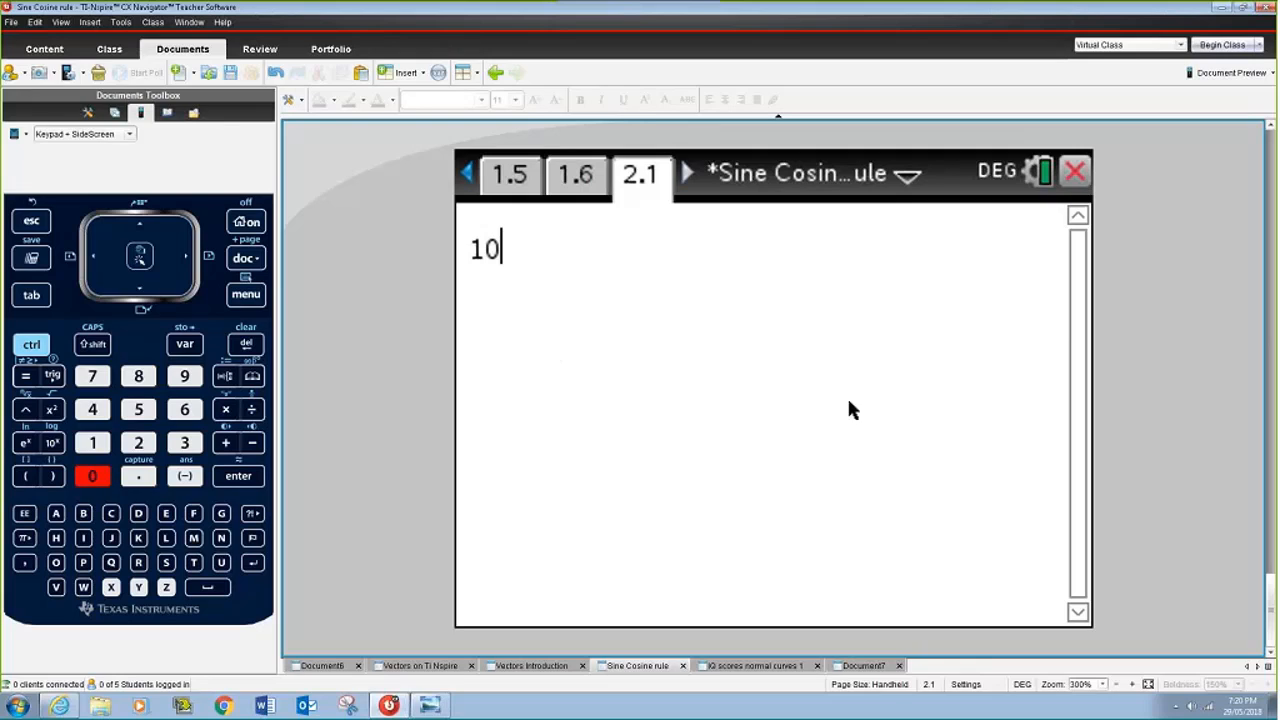
type(".6")
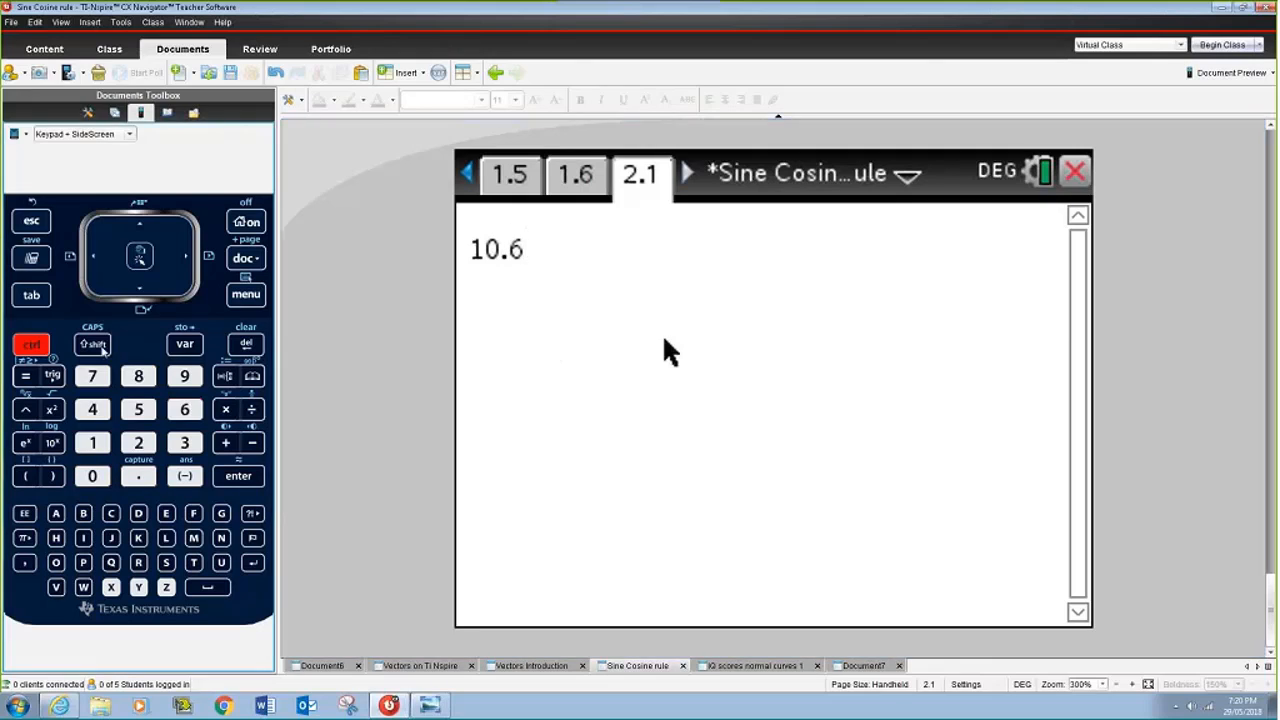
left_click(184, 344)
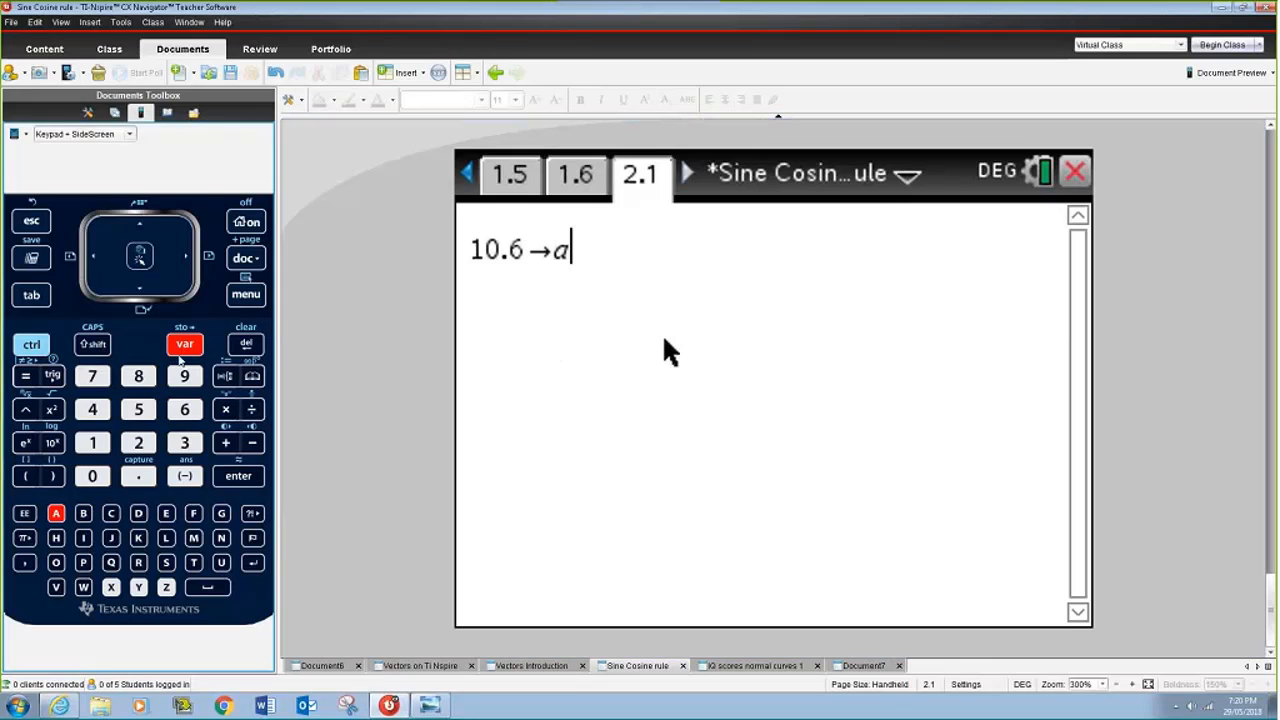
left_click(238, 476)
type("8.2")
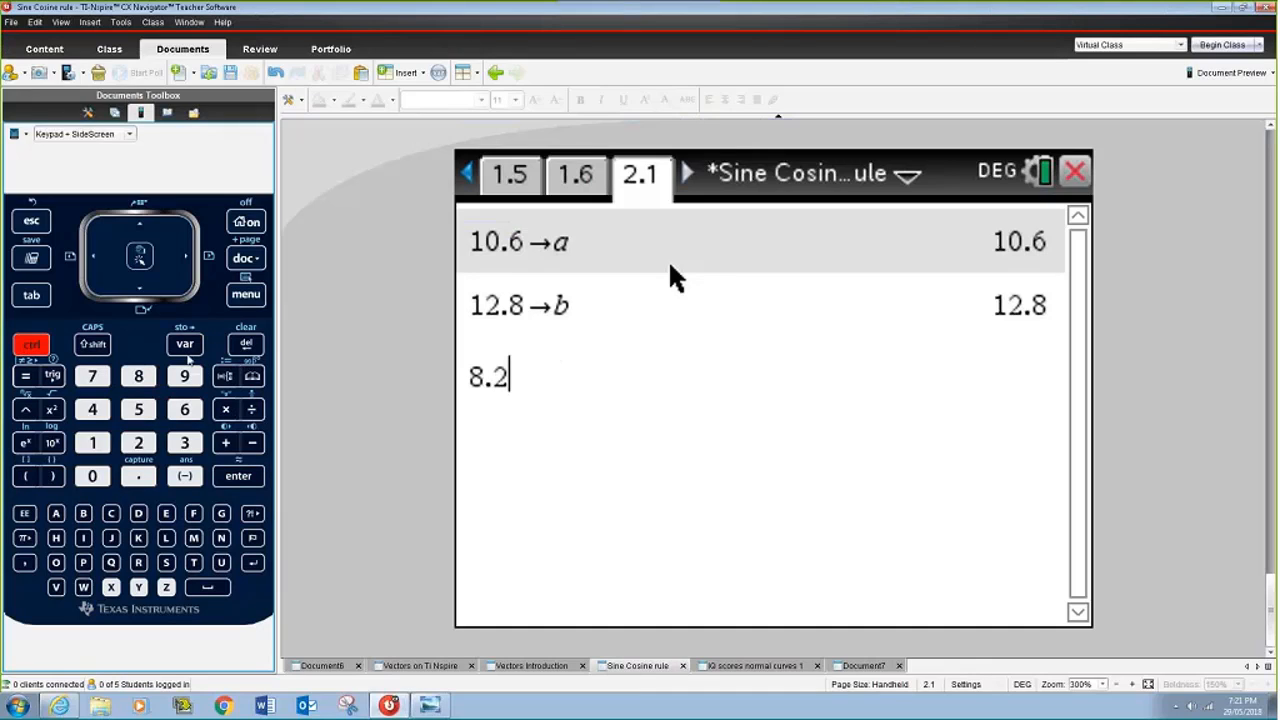
left_click(238, 476)
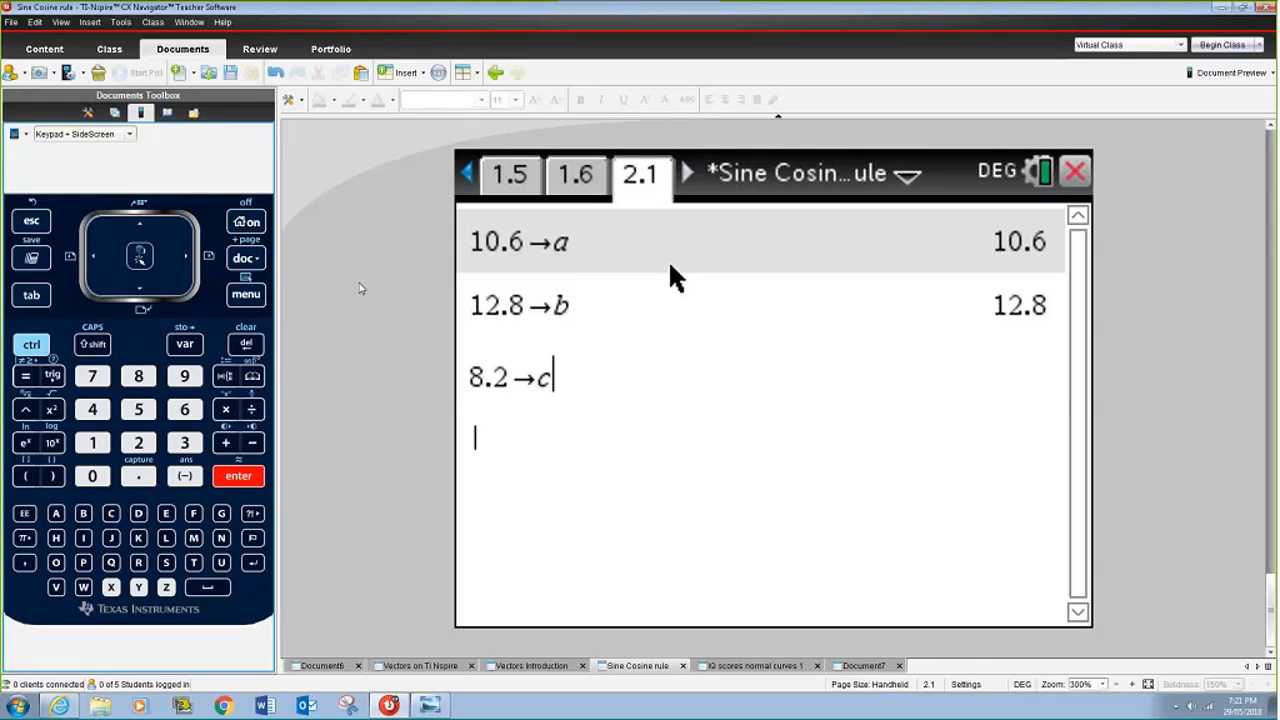
key("Return")
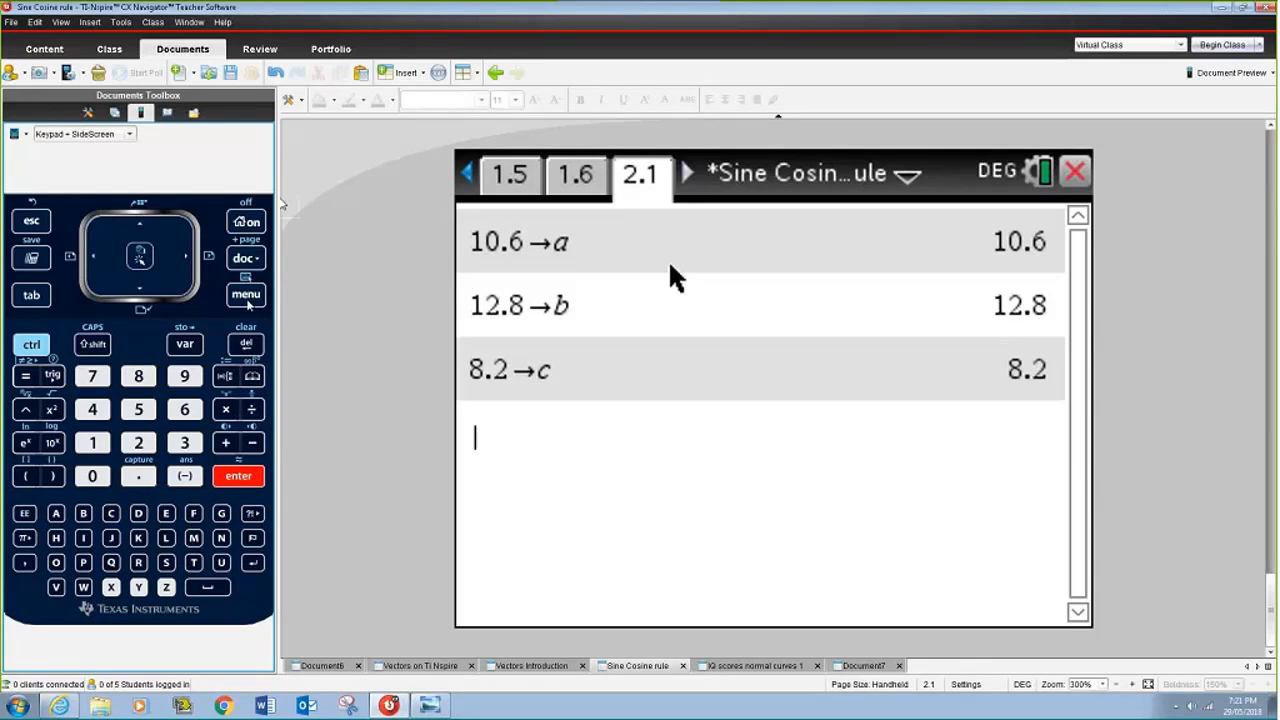
Evaluate nSolve(a²=b²+c²−2·b·c·sin(θ),θ), giving θ=34.4404.
left_click(246, 294)
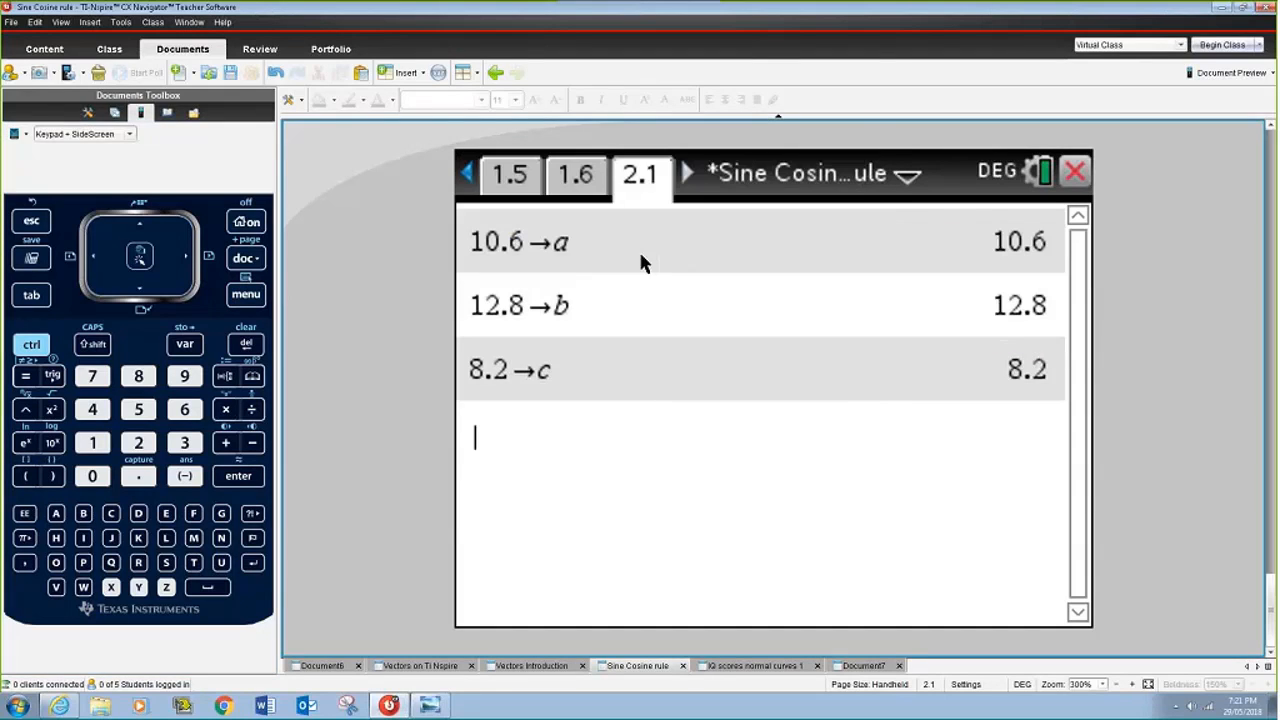
type("nSolve(")
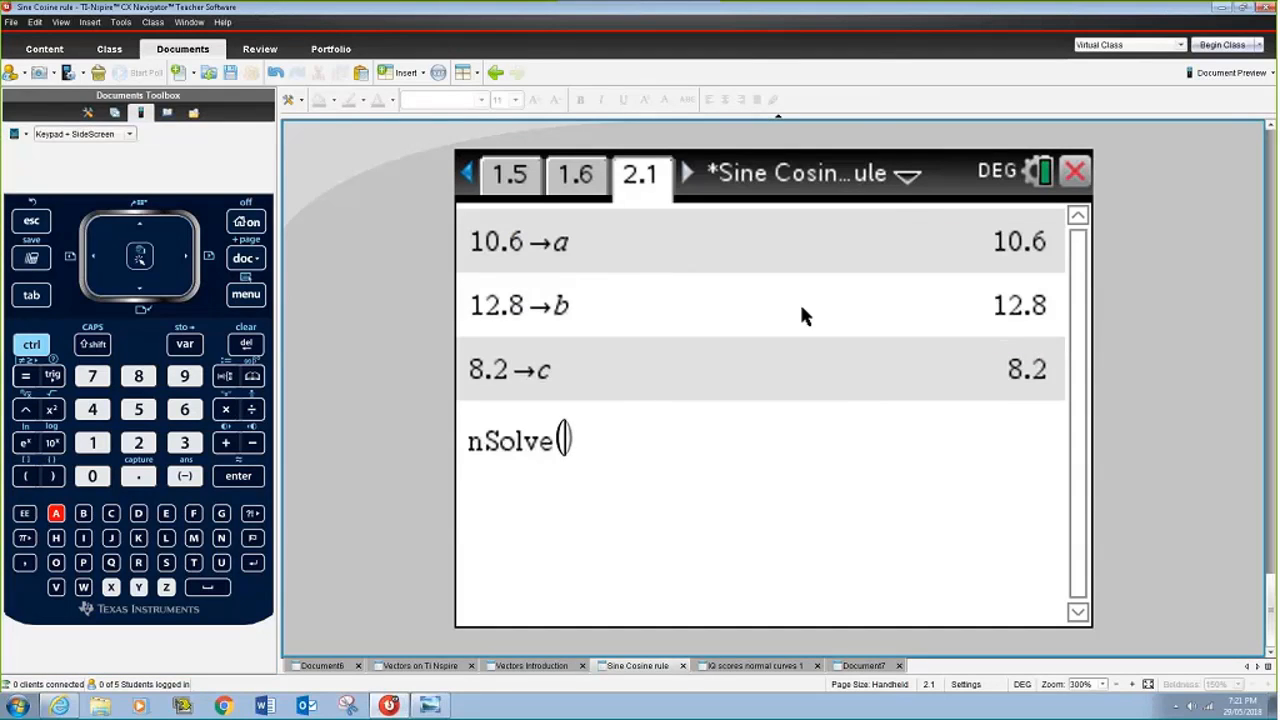
type("a²=")
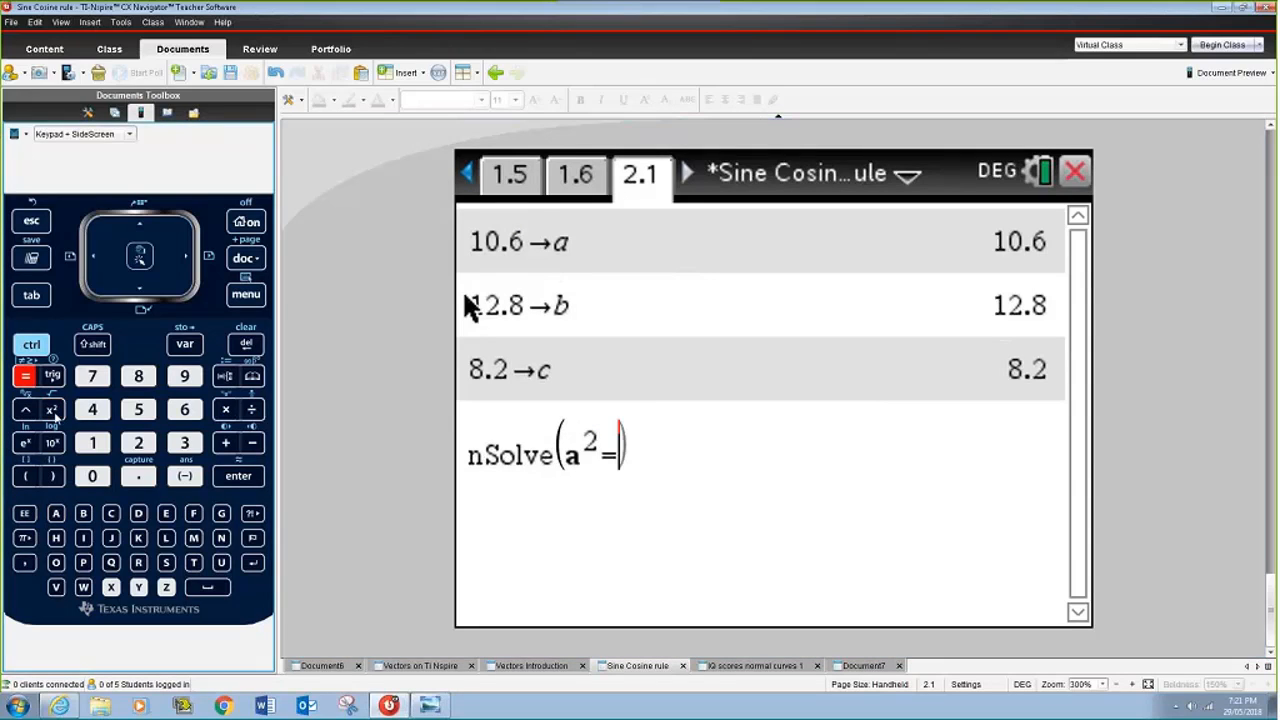
left_click(84, 512)
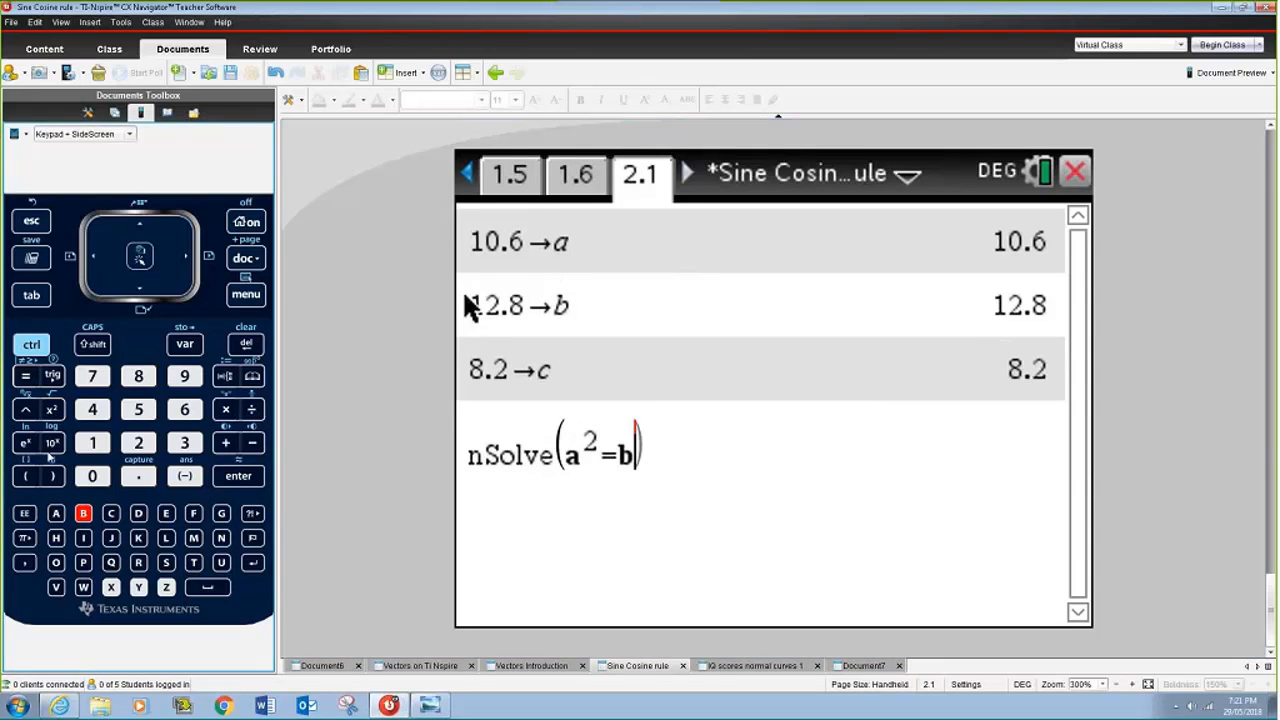
left_click(52, 408)
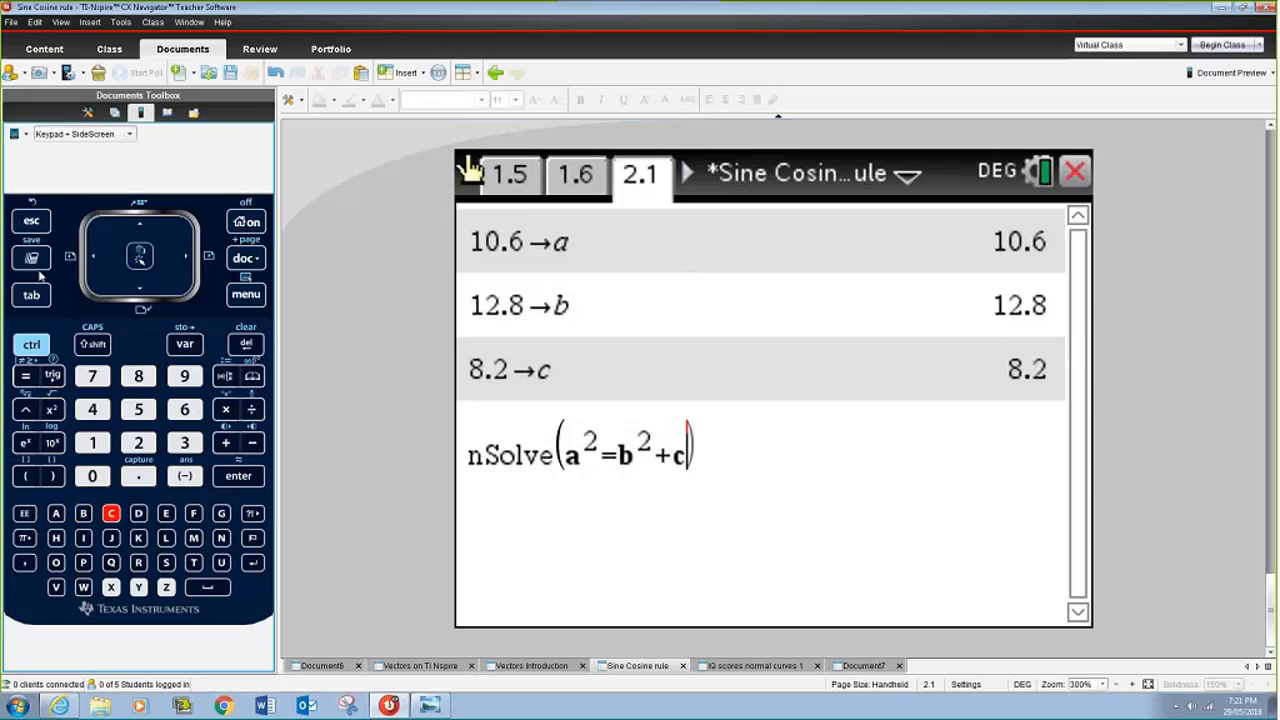
left_click(52, 408)
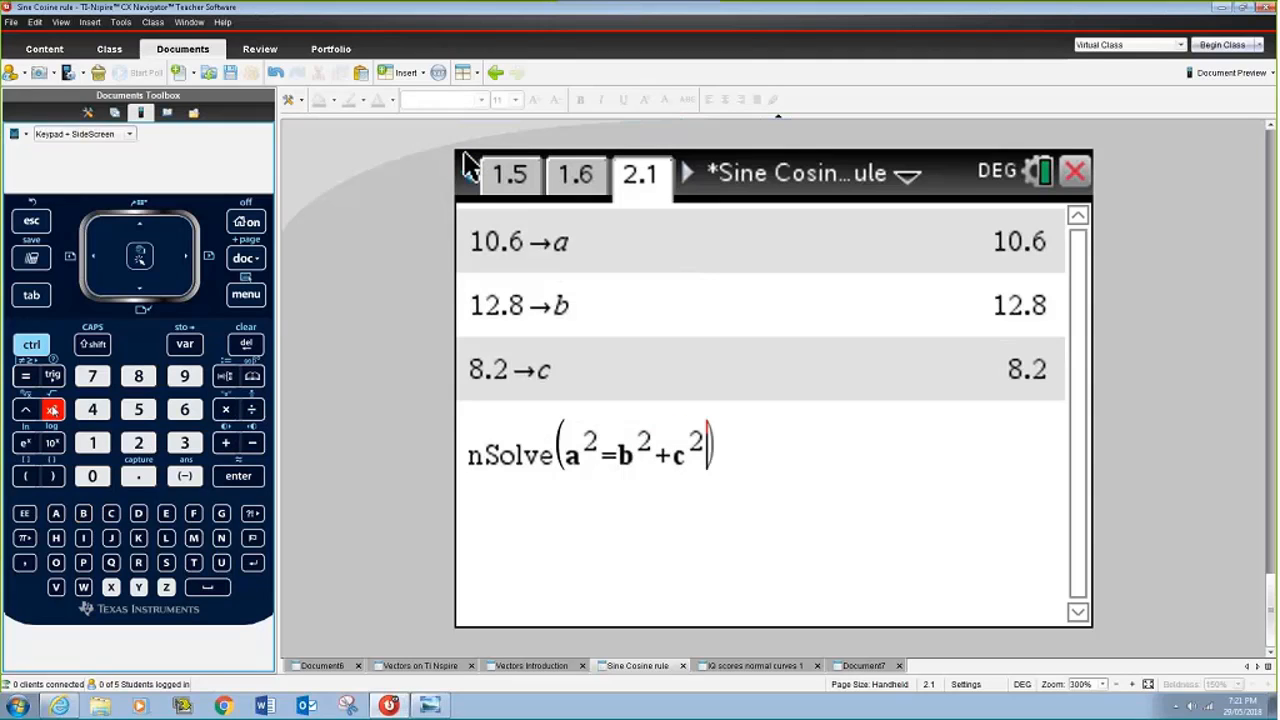
left_click(138, 442)
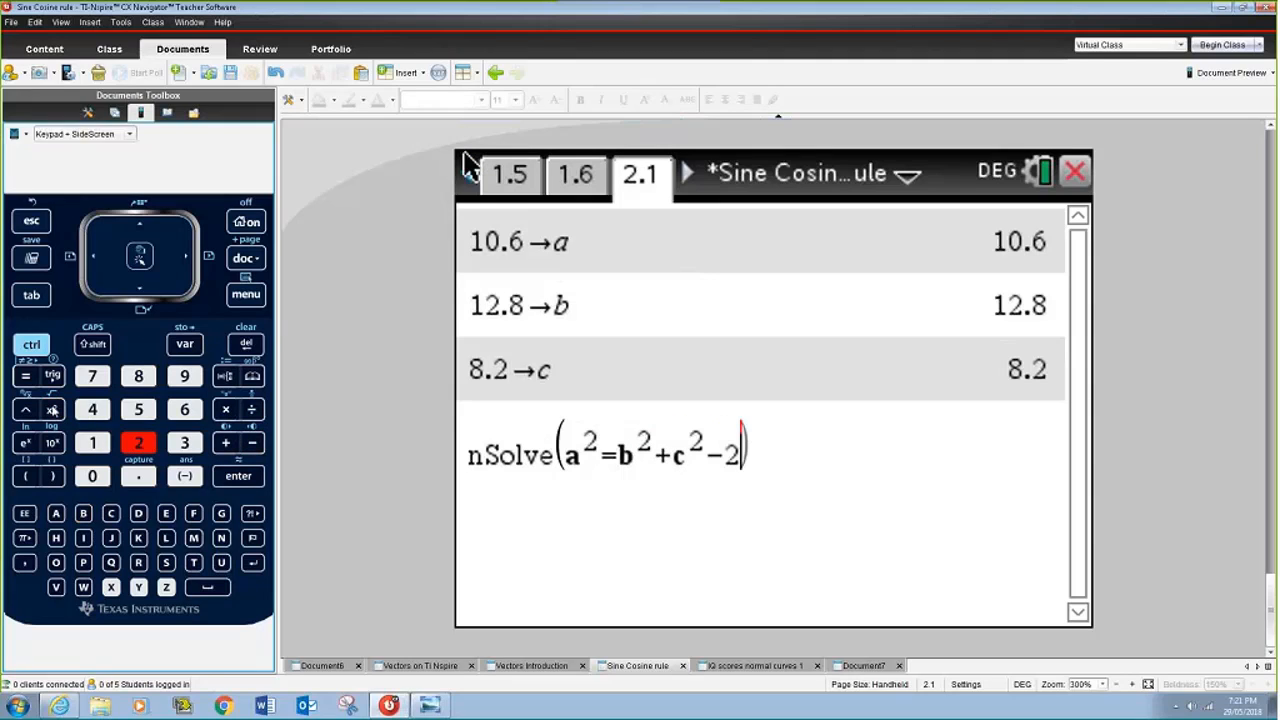
left_click(224, 410)
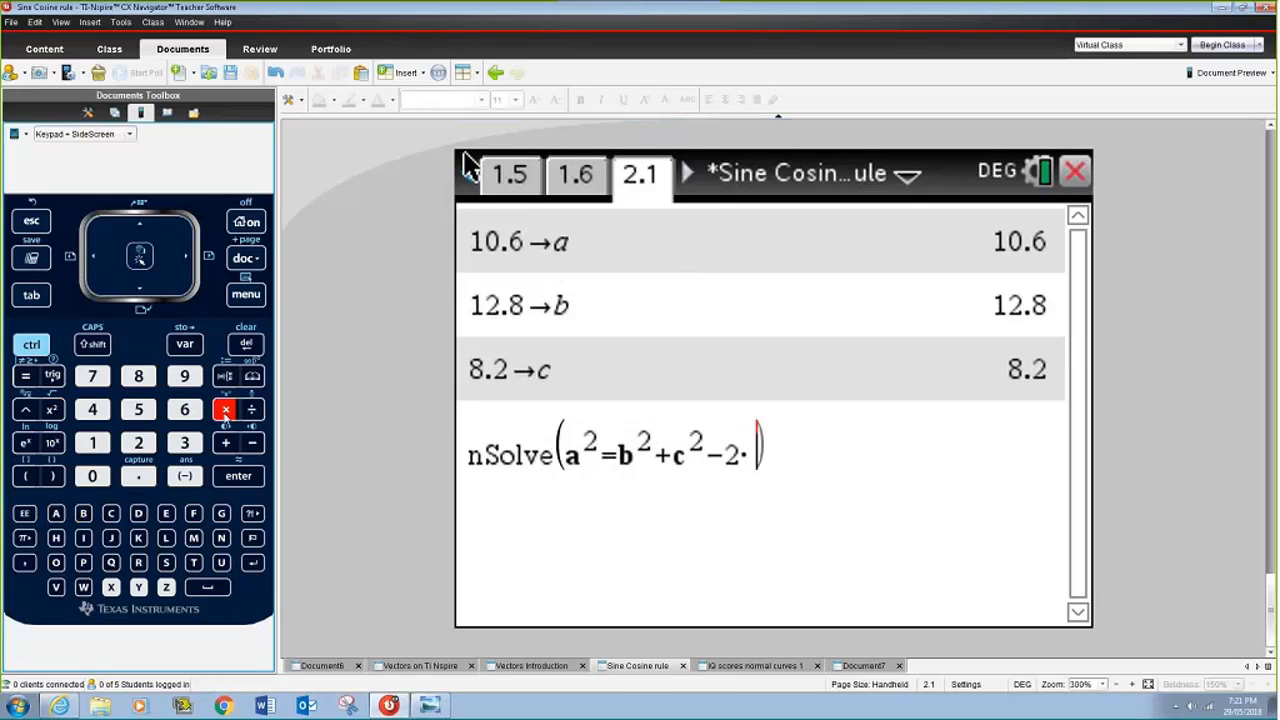
left_click(84, 512)
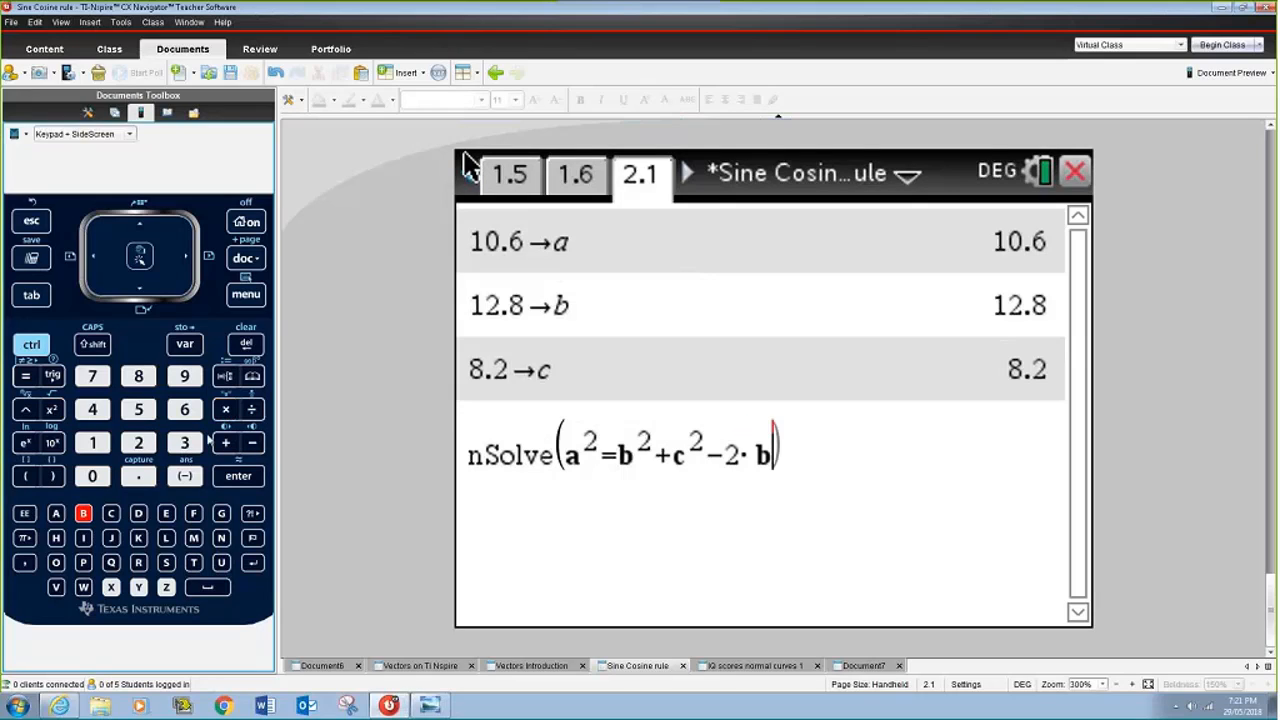
left_click(110, 512)
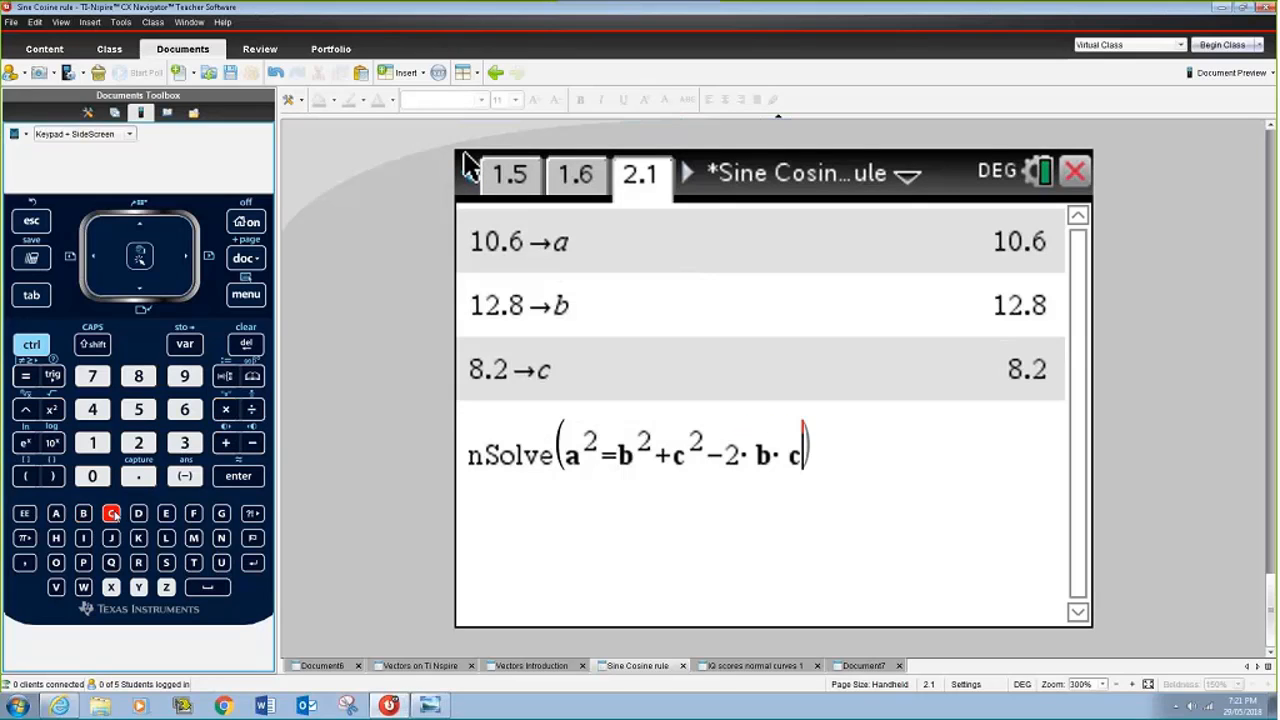
left_click(52, 376)
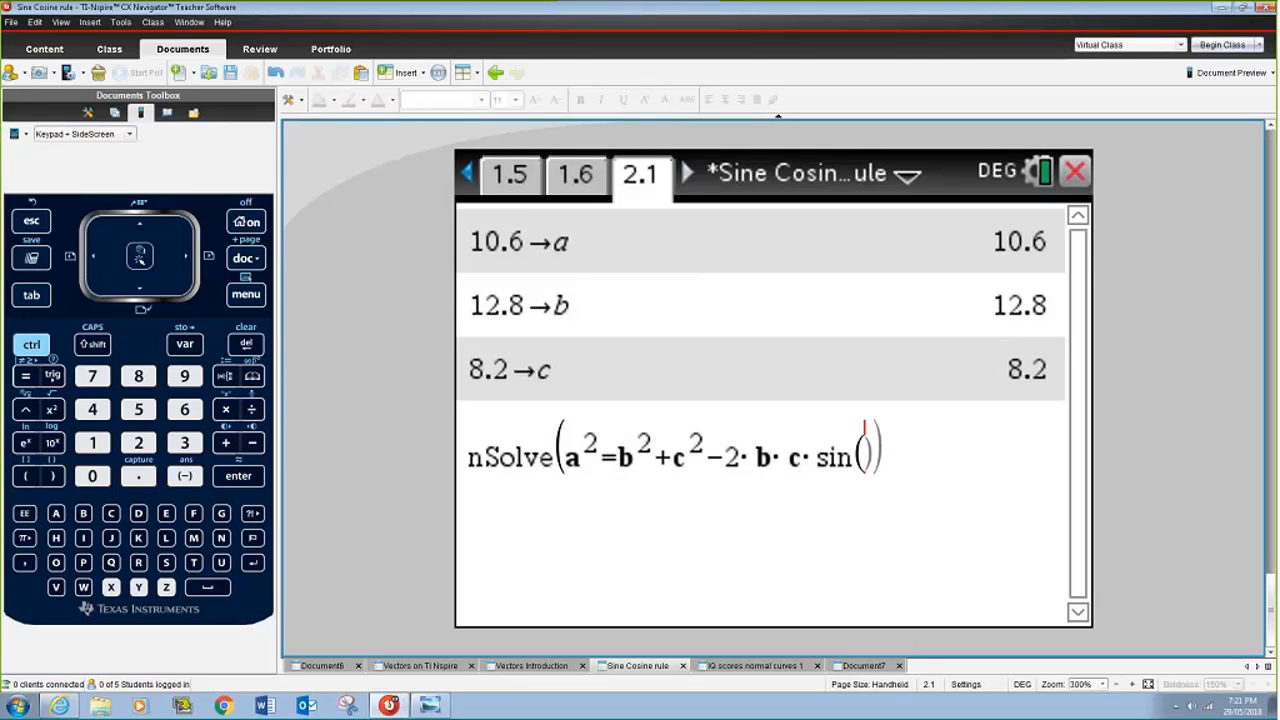
mouse_move(984, 418)
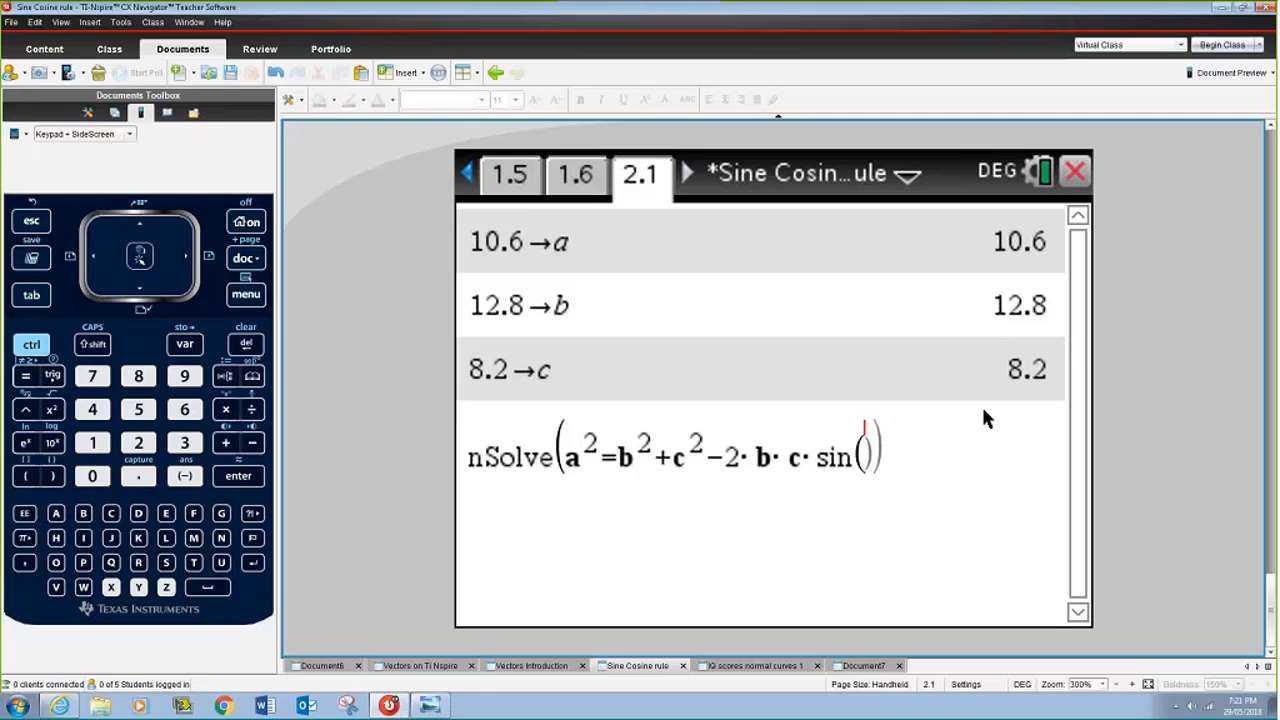
mouse_move(472, 420)
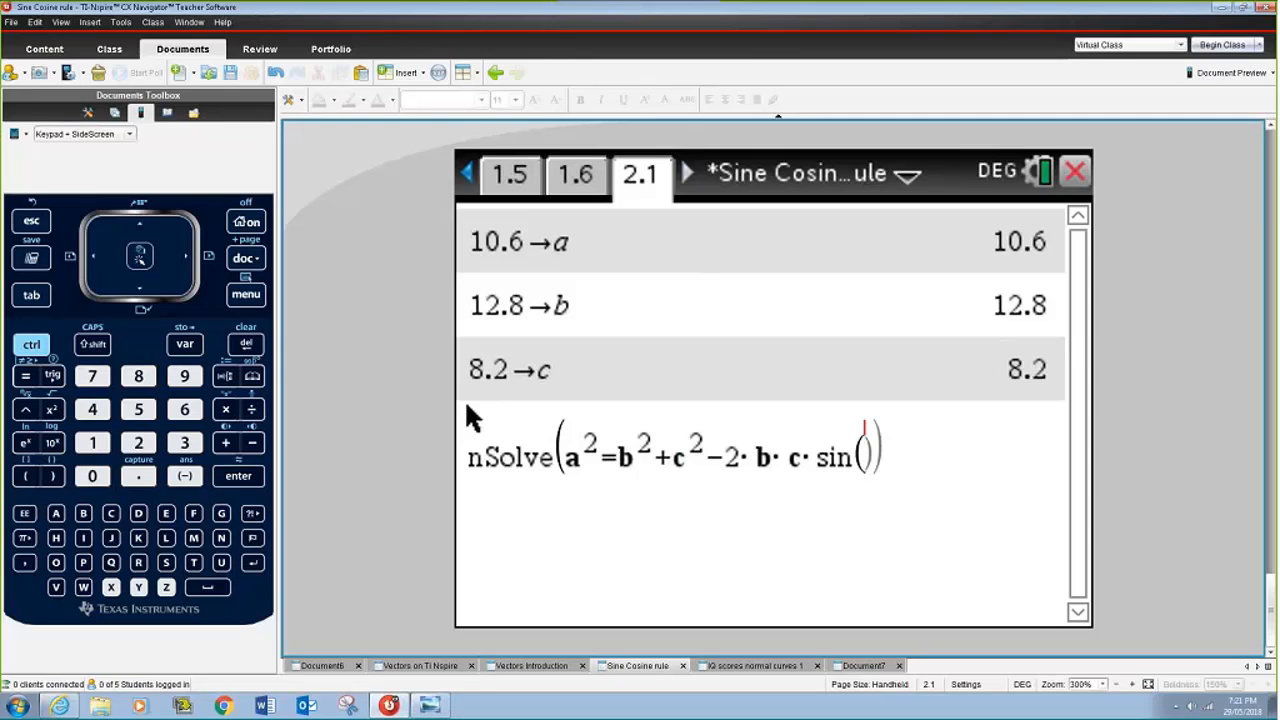
left_click(252, 376)
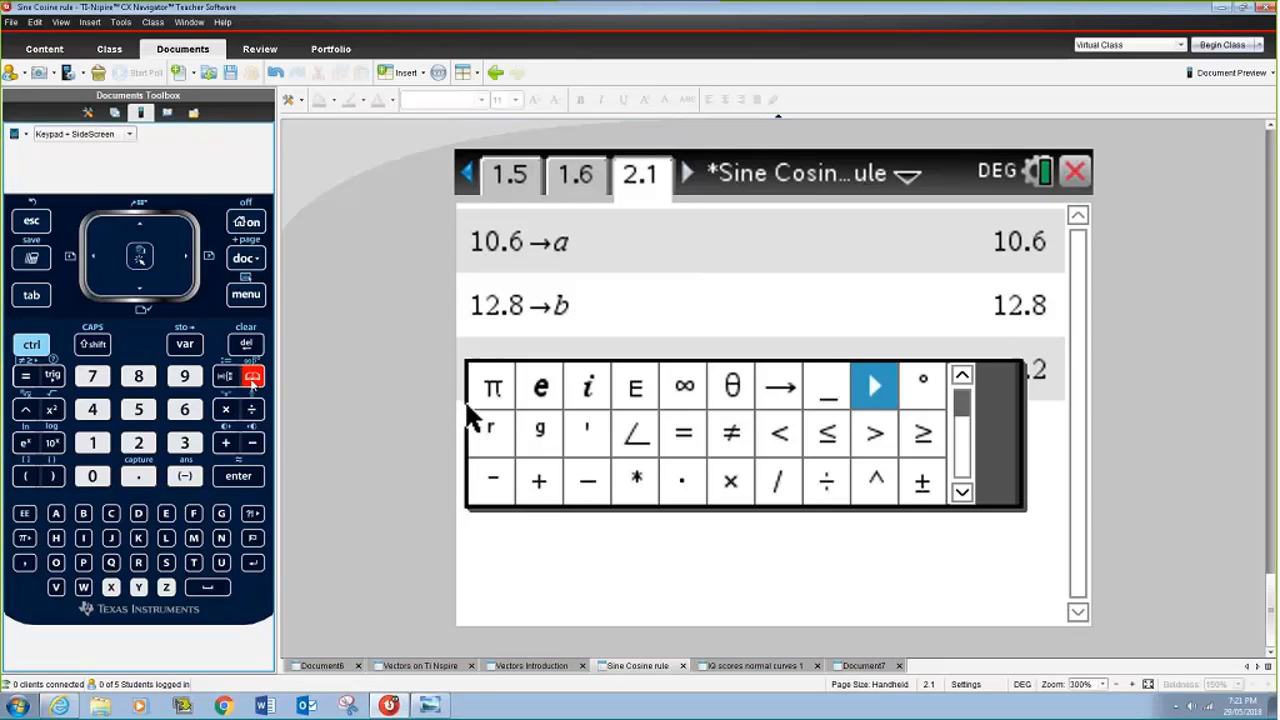
left_click(732, 388)
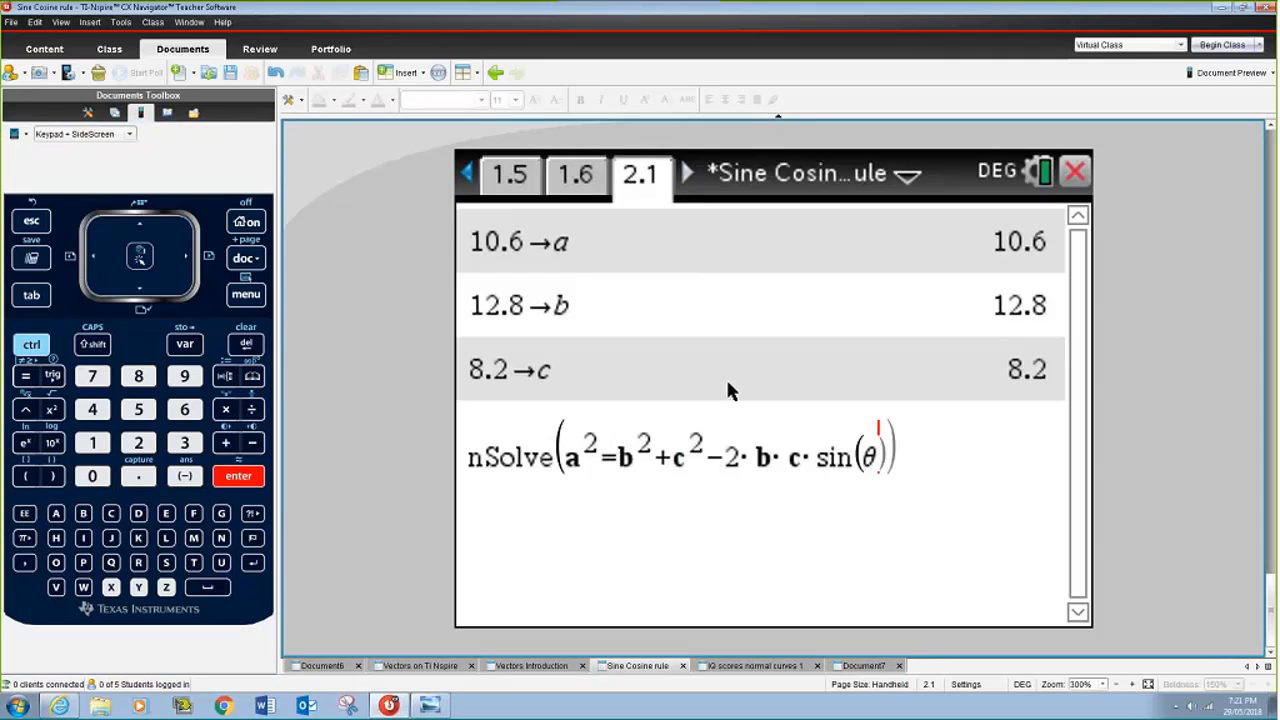
type("),θ")
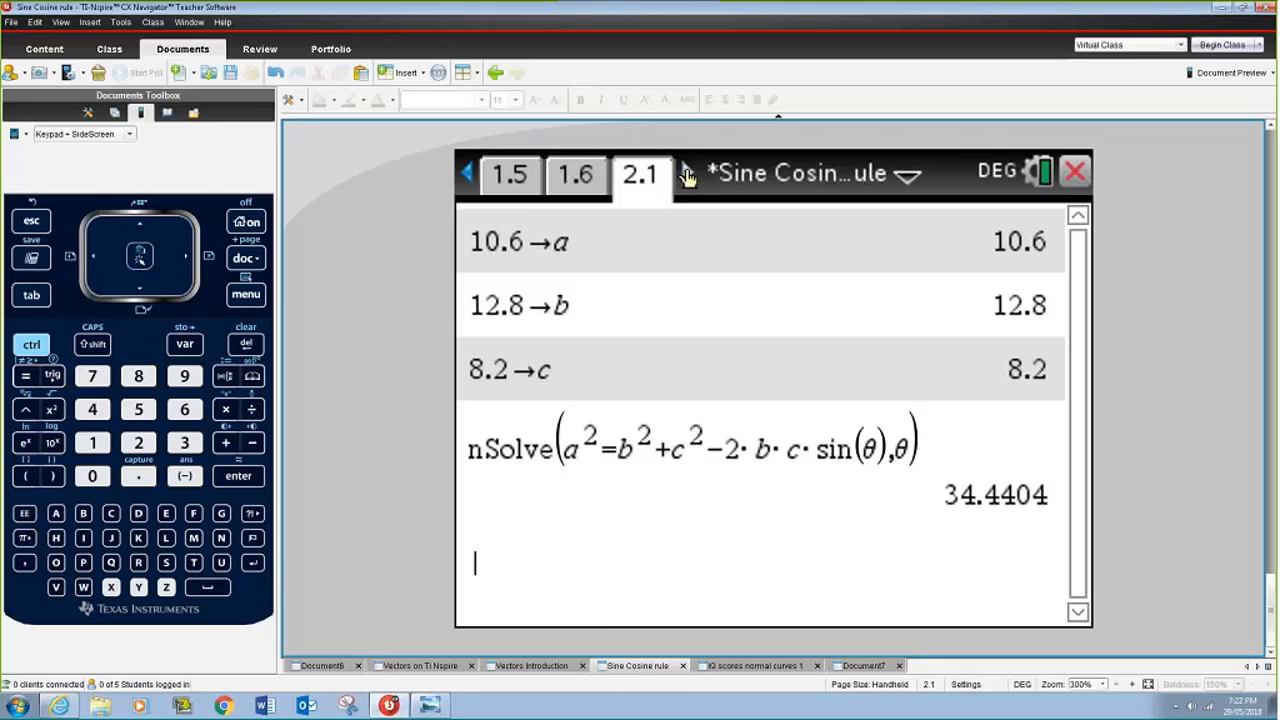
View page 1.5 and scroll through Example 3 rearranged into r²−16r+63=0.
left_click(468, 172)
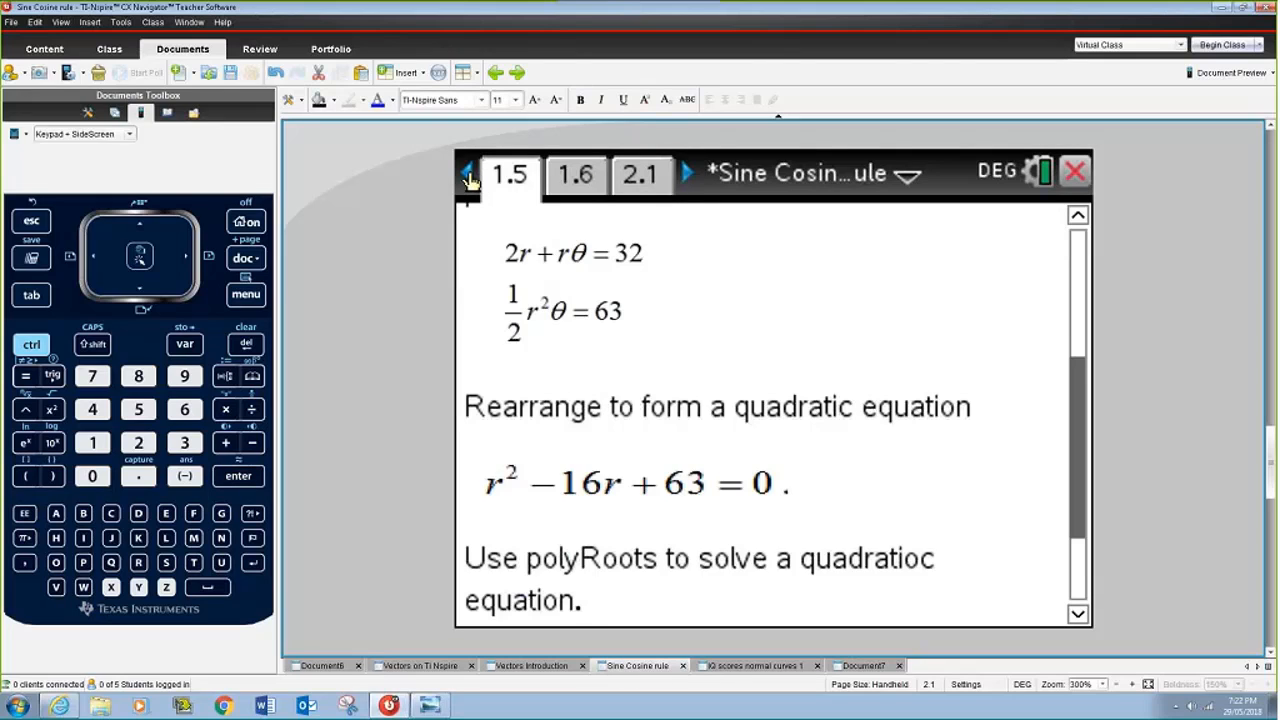
left_click(468, 172)
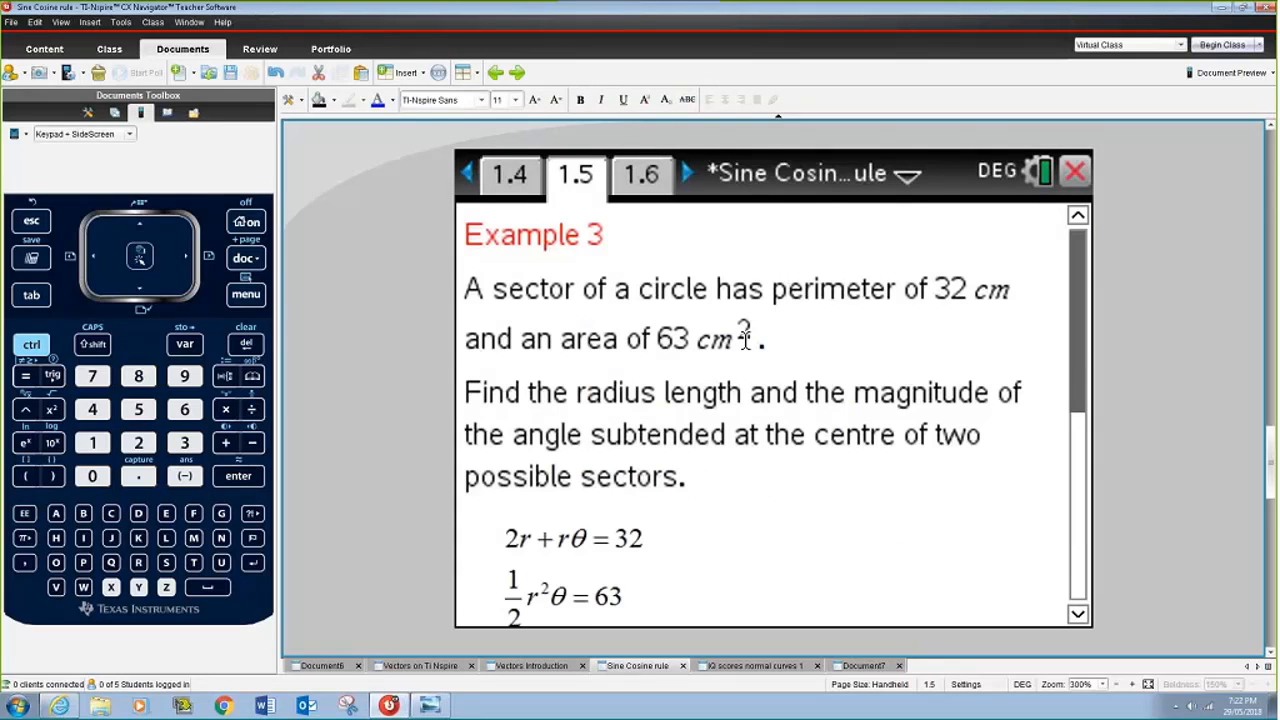
mouse_move(1004, 162)
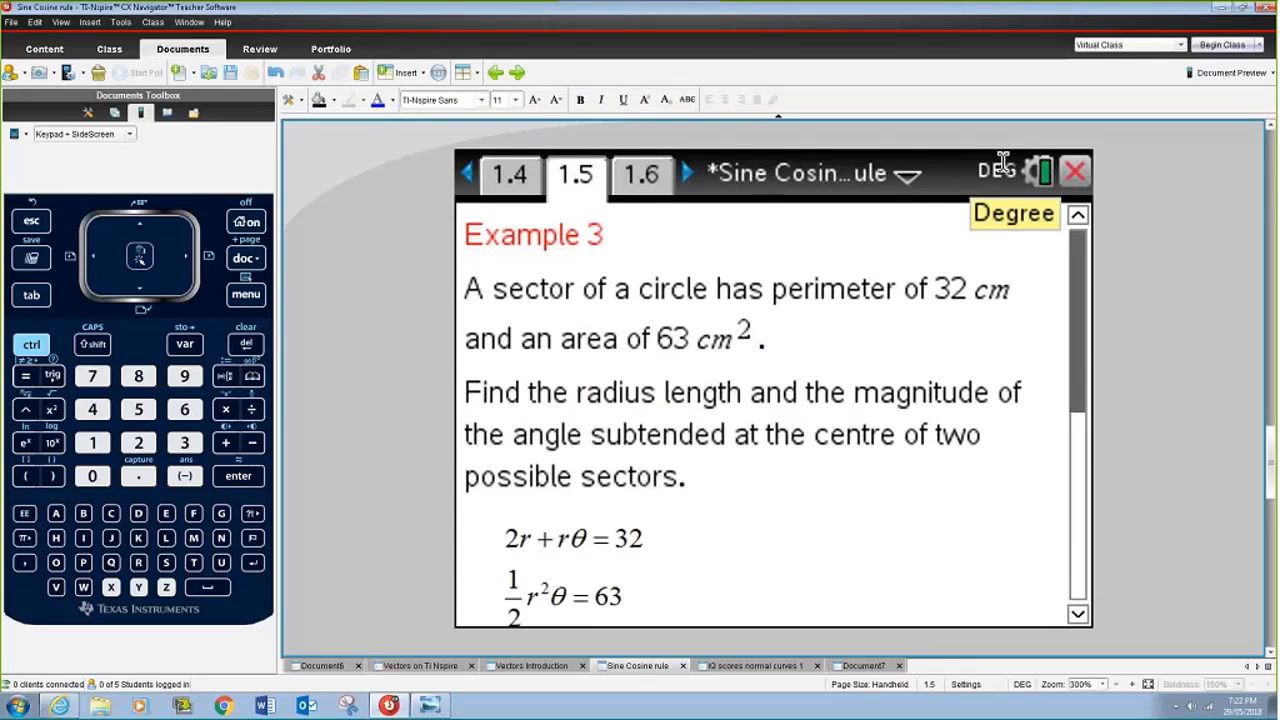
mouse_move(1088, 356)
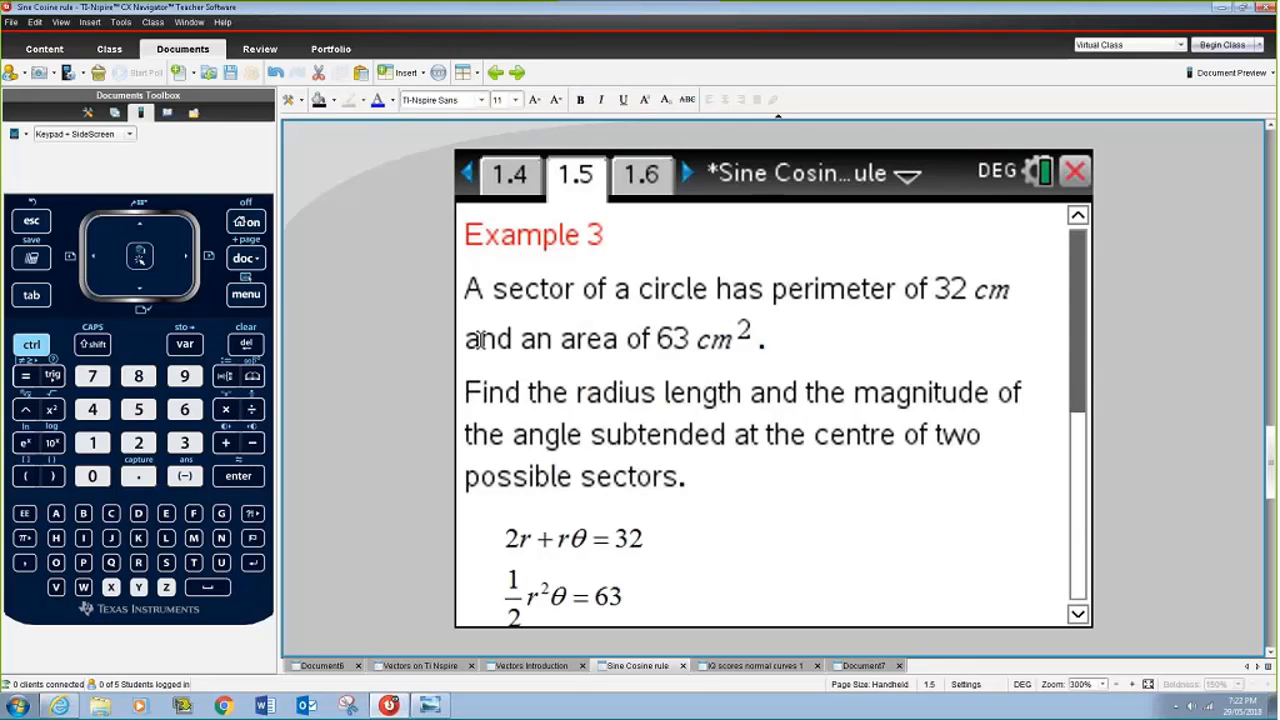
mouse_move(536, 308)
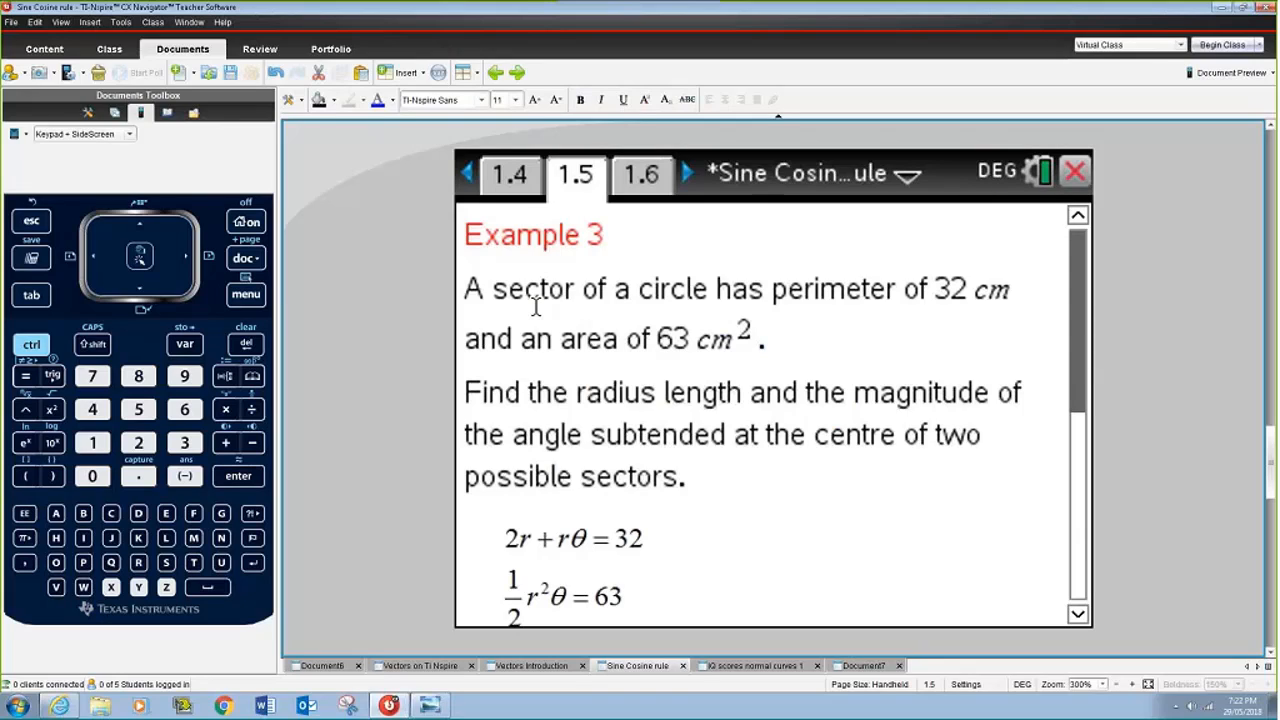
mouse_move(984, 296)
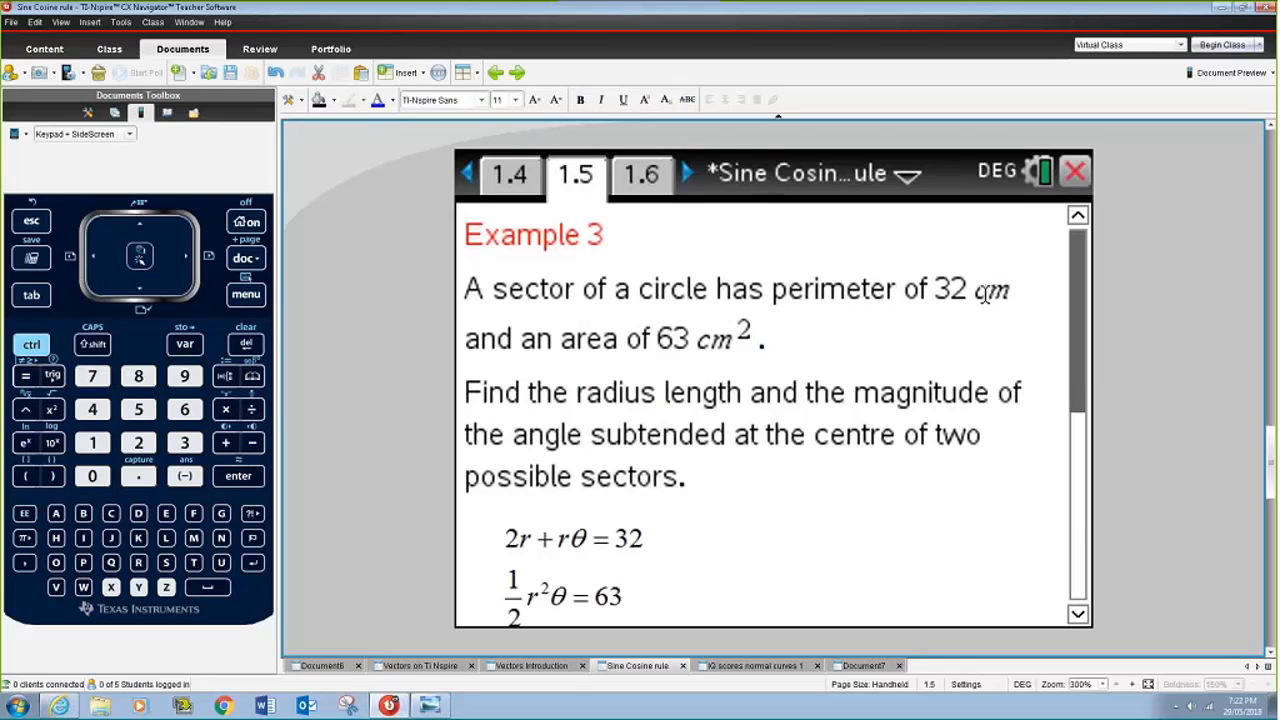
mouse_move(740, 336)
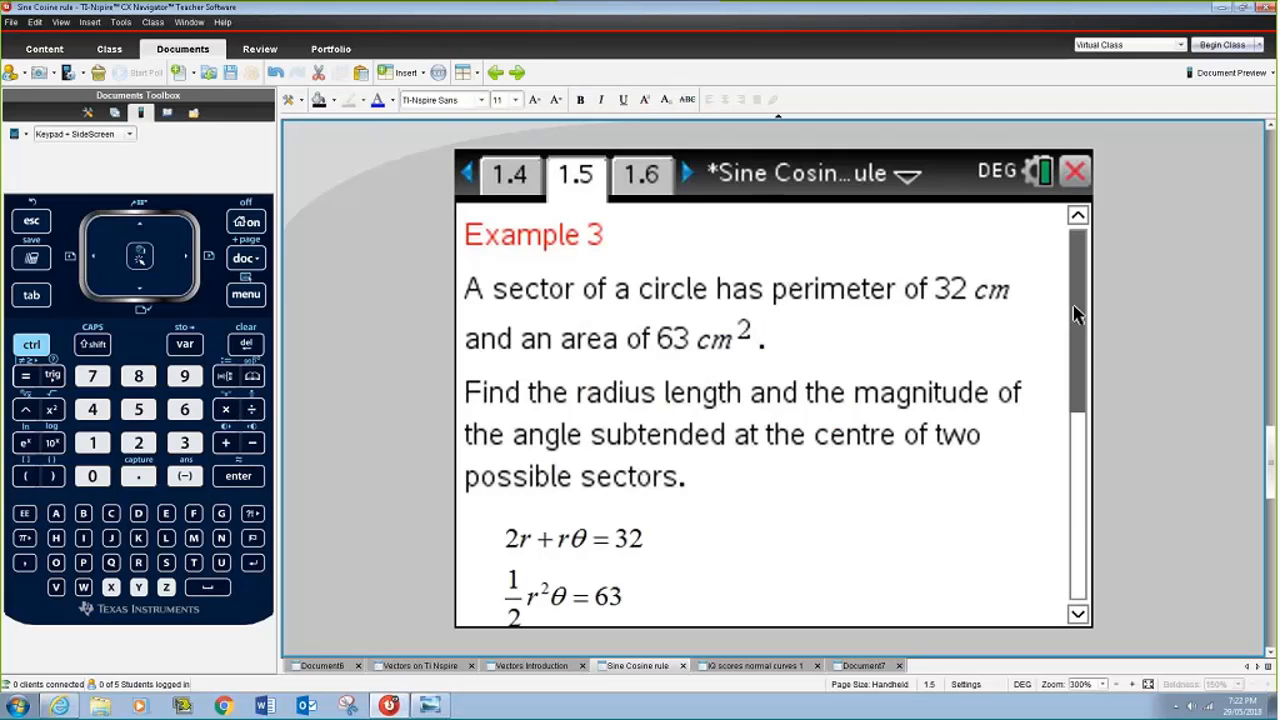
scroll("down", 3)
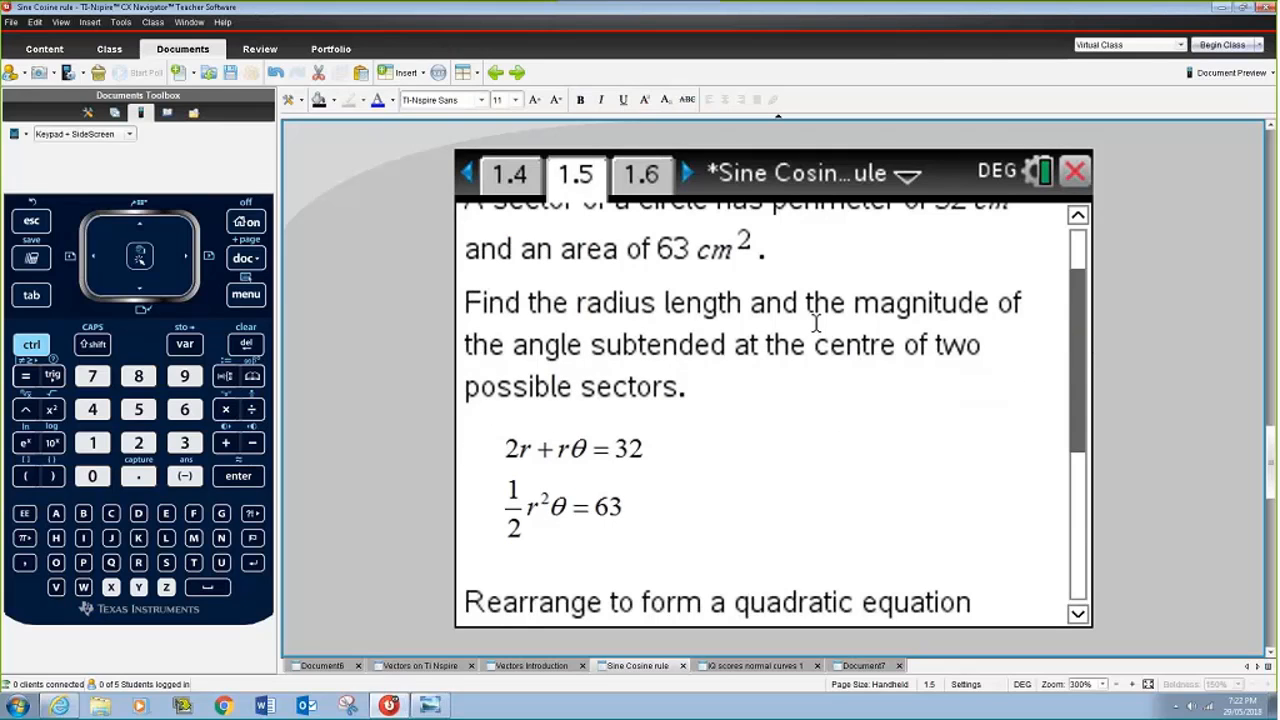
mouse_move(922, 380)
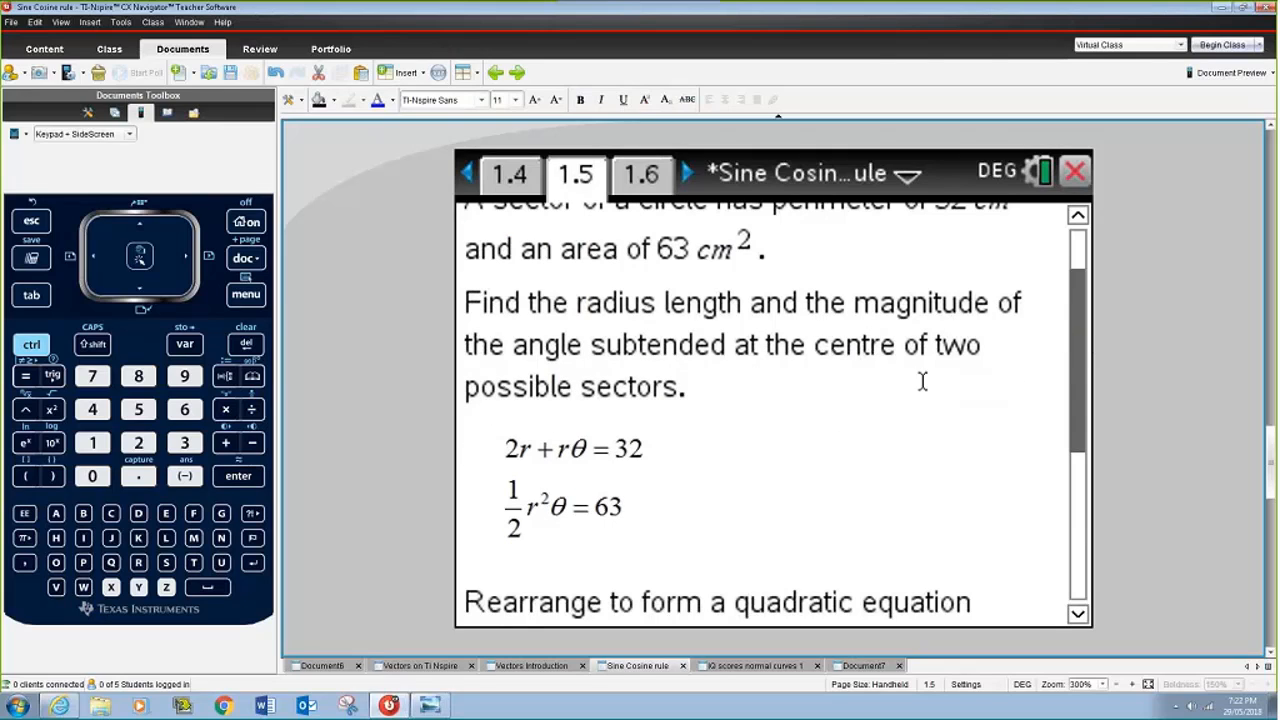
mouse_move(824, 378)
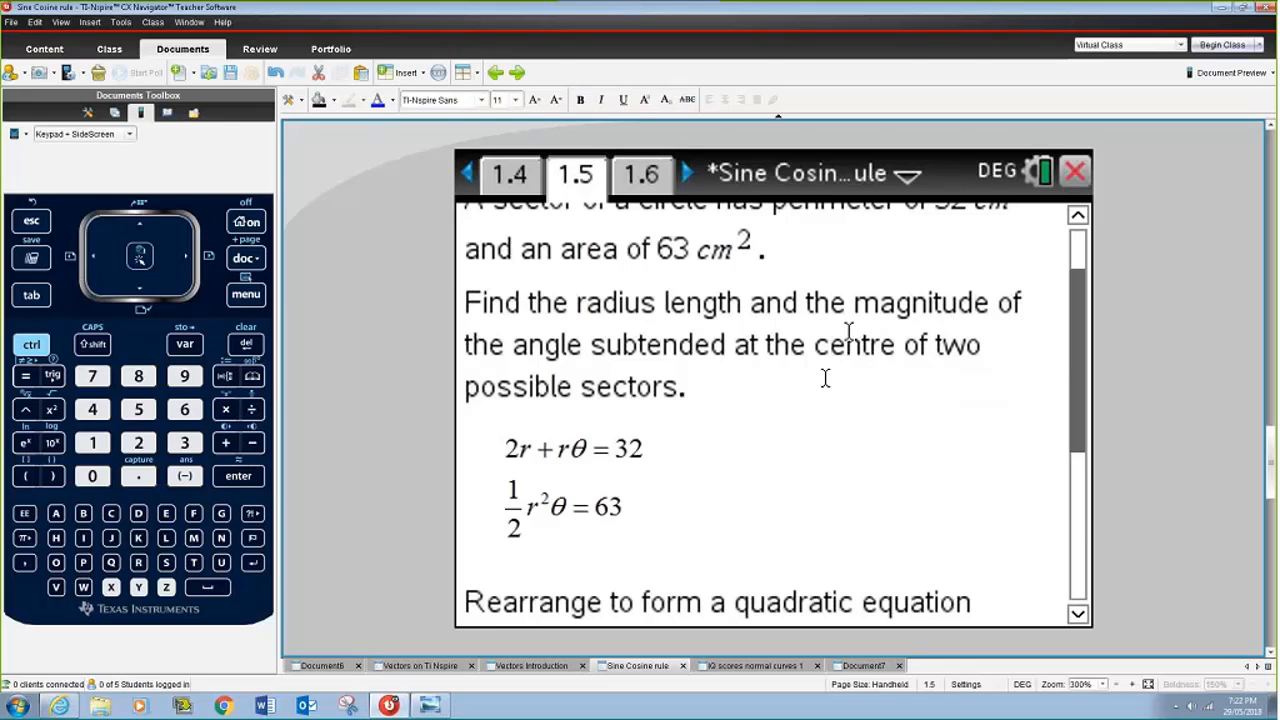
mouse_move(1072, 390)
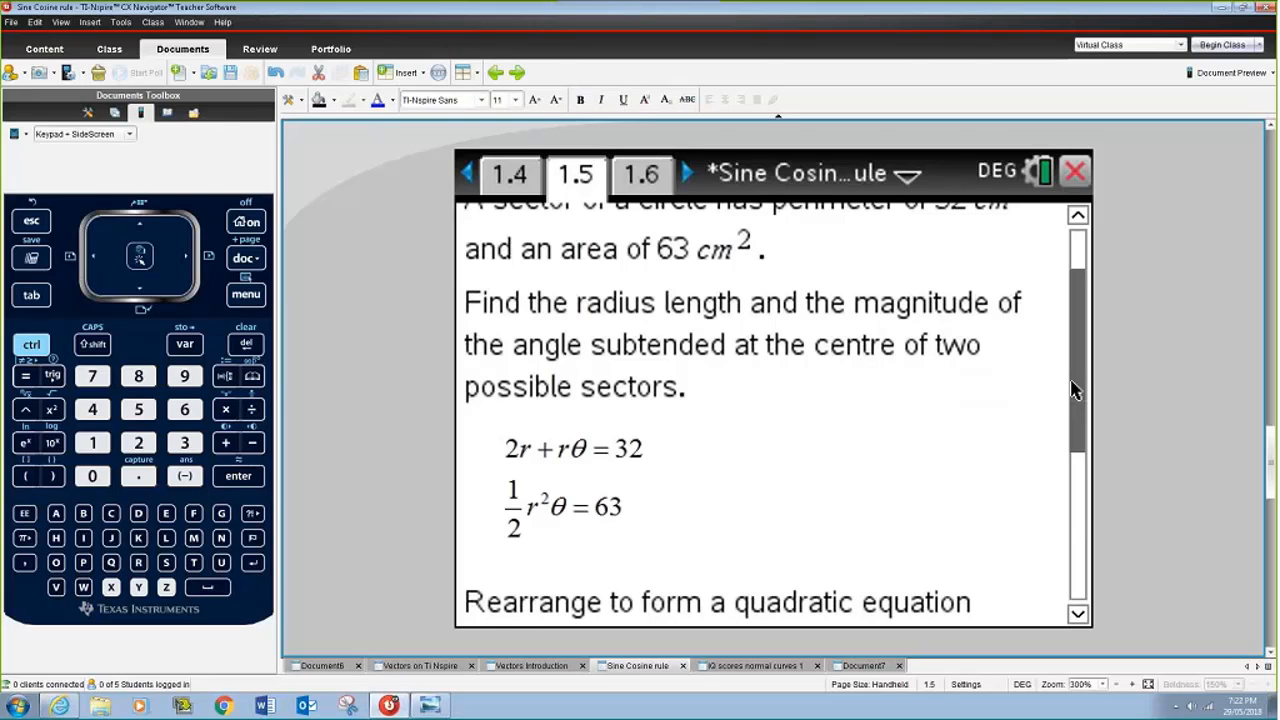
scroll("up", 3)
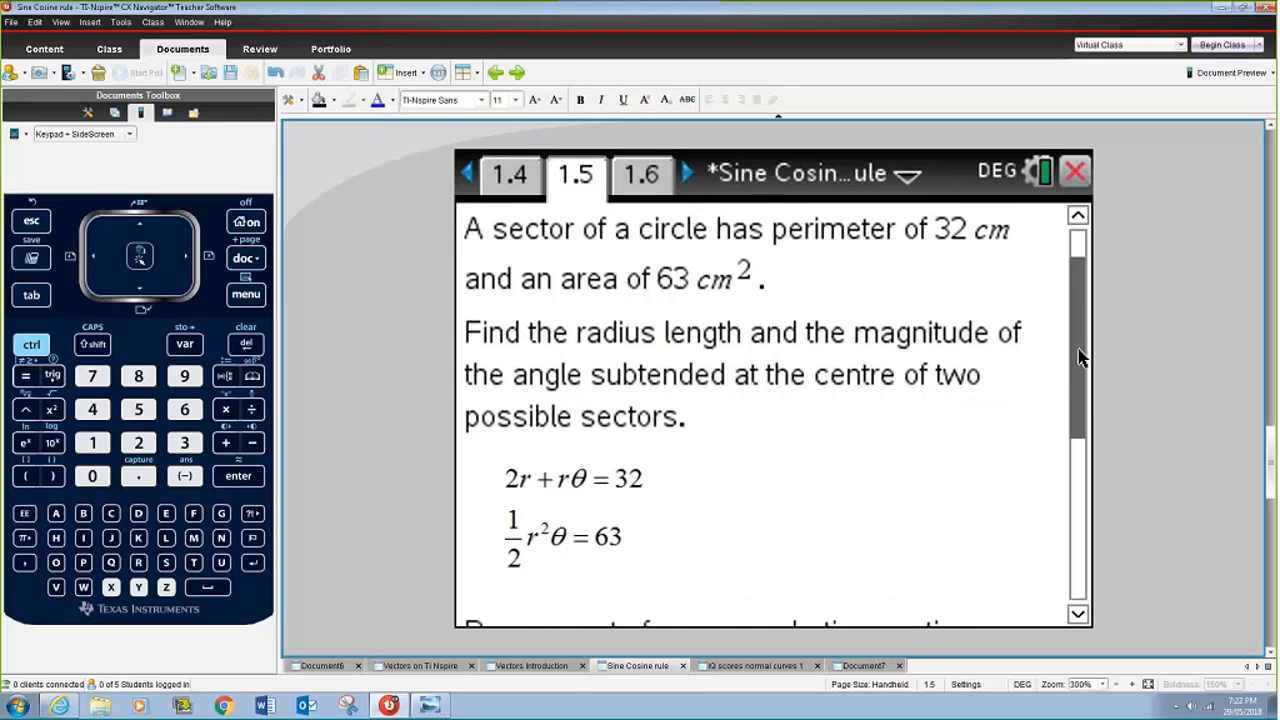
scroll("down", 3)
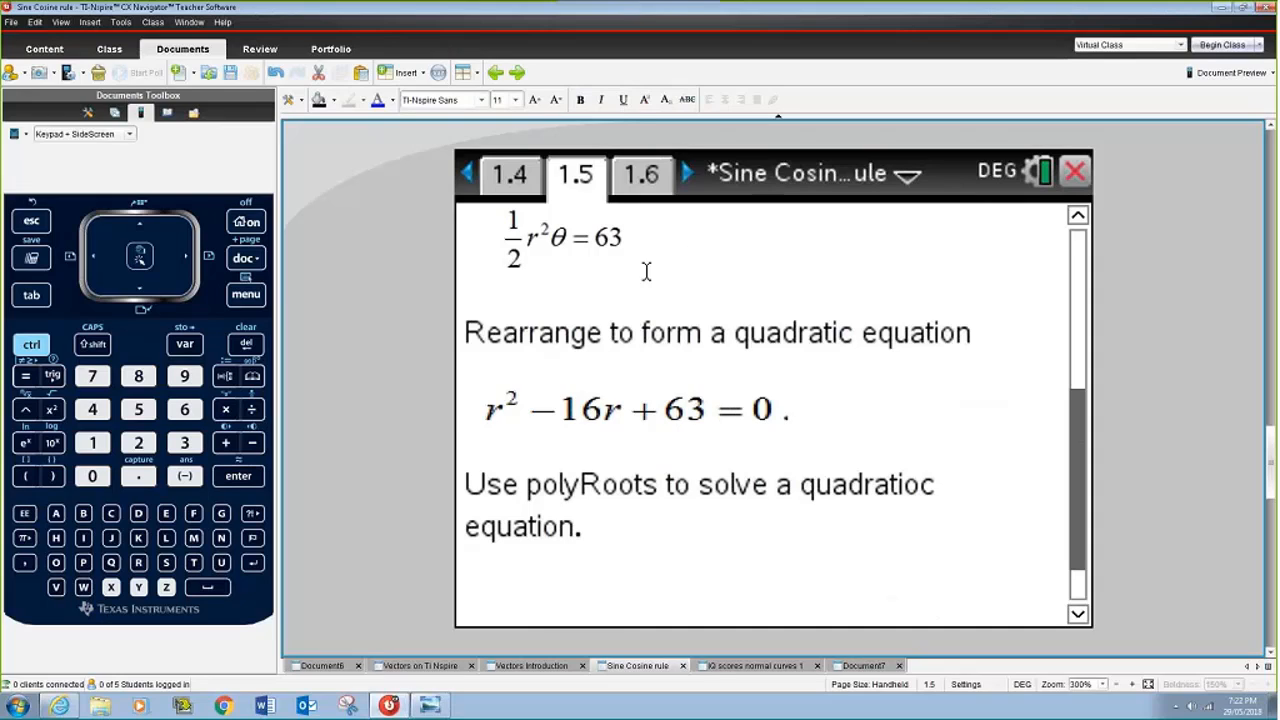
mouse_move(480, 190)
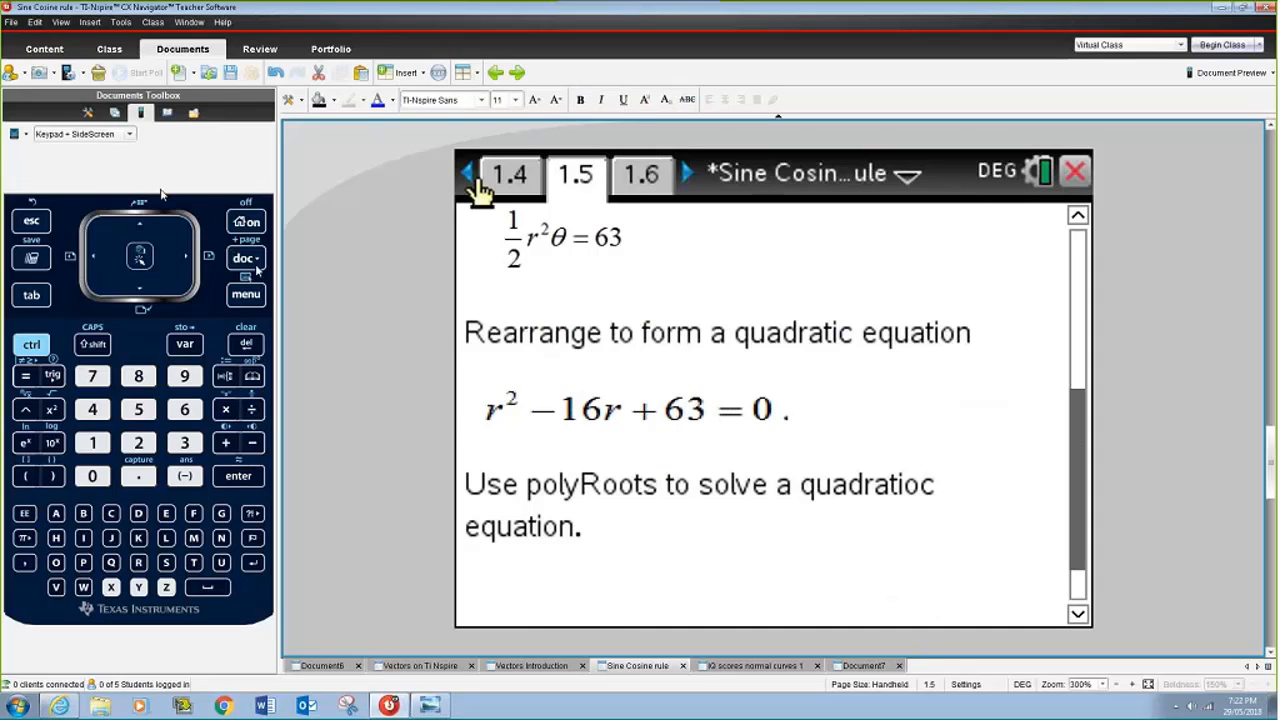
Use Find Roots of Polynomial, degree 2, coefficients 1, −16, 63, getting {7, 9}.
left_click(244, 258)
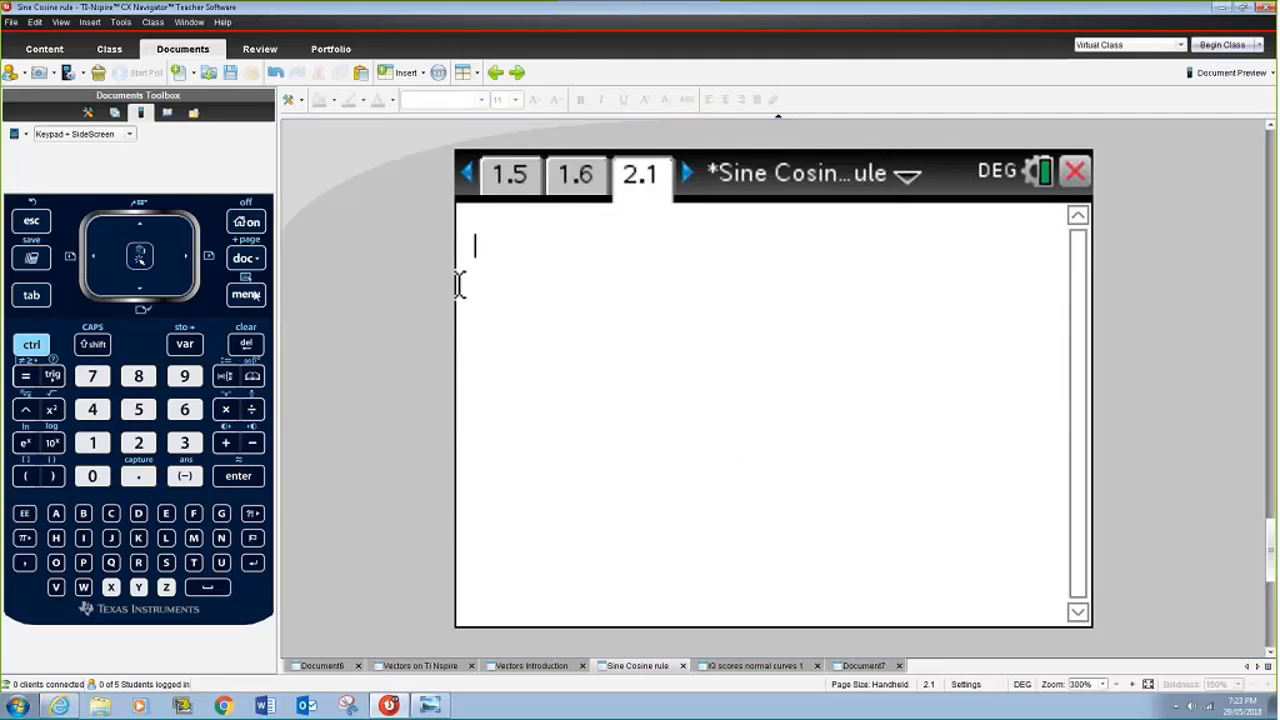
left_click(246, 294)
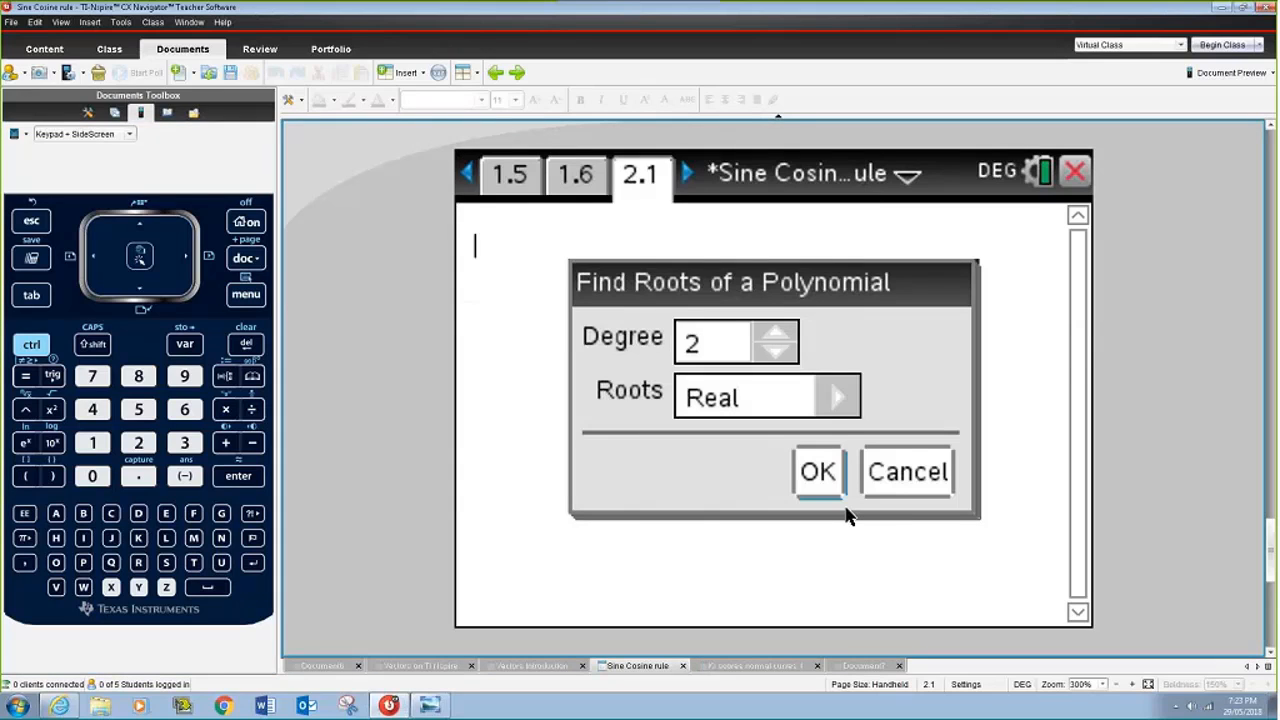
left_click(816, 472)
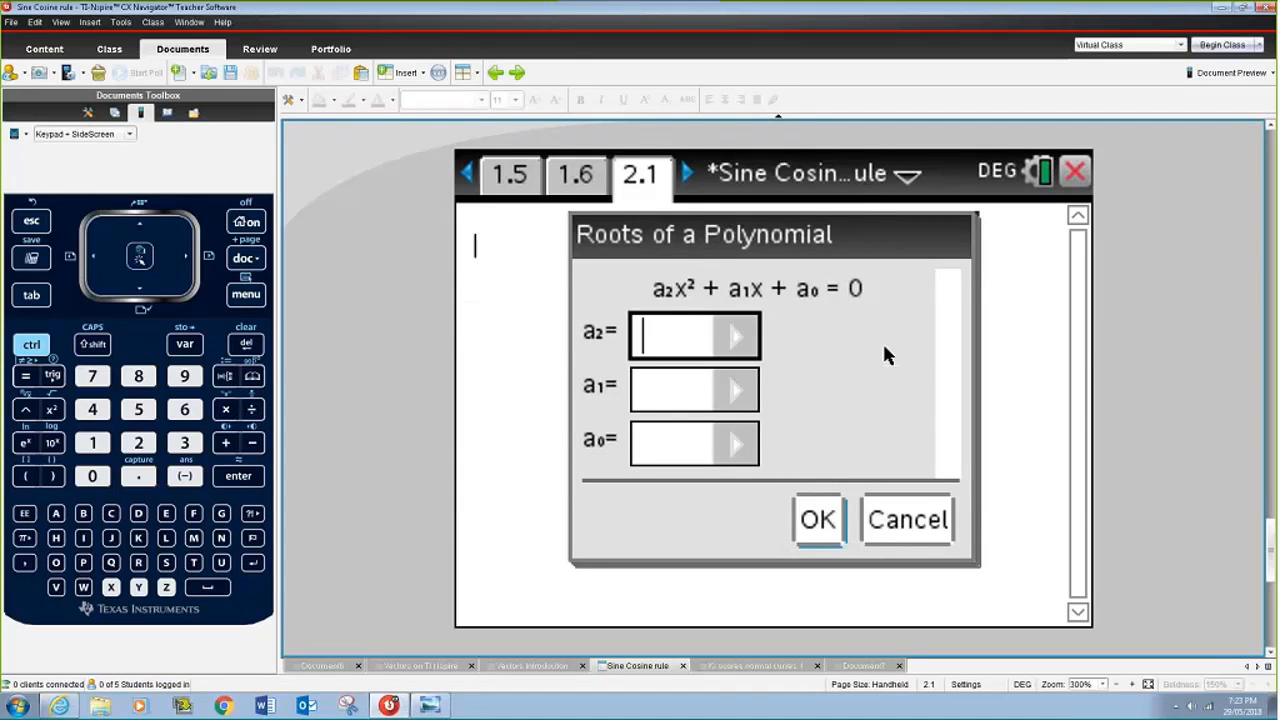
type("1")
left_click(694, 390)
type("-1")
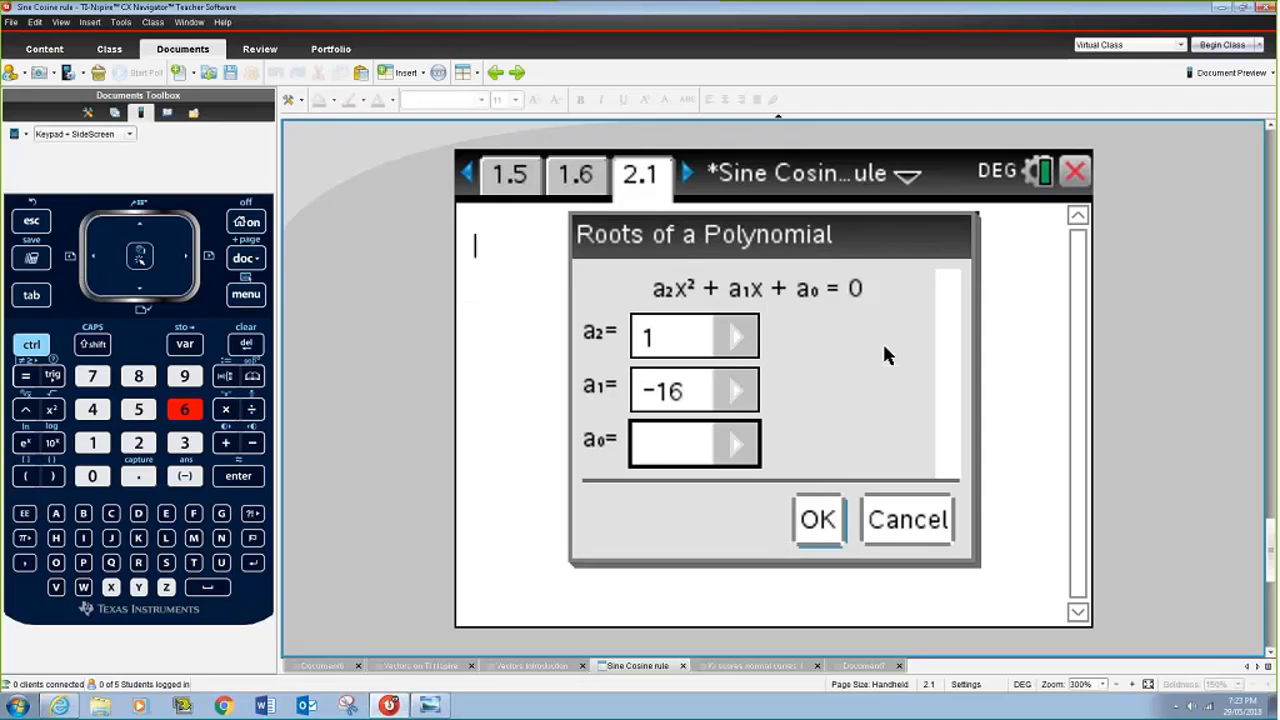
type("63")
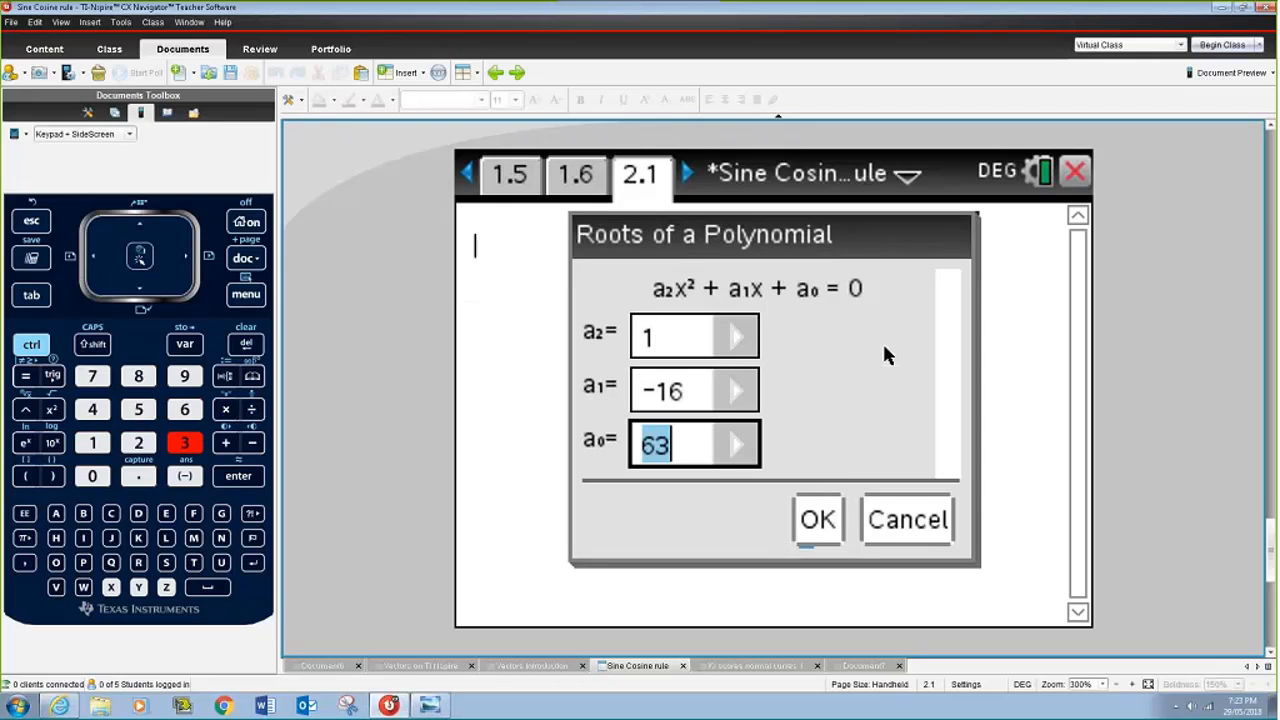
left_click(816, 520)
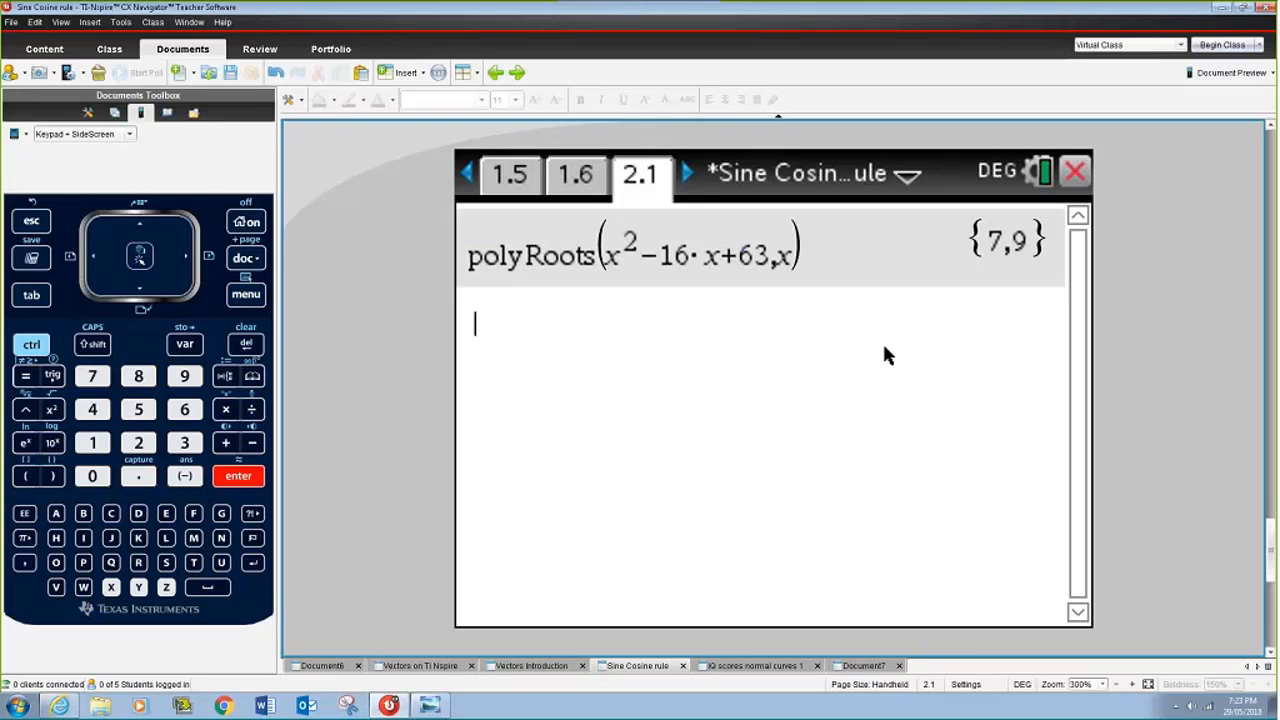
mouse_move(470, 344)
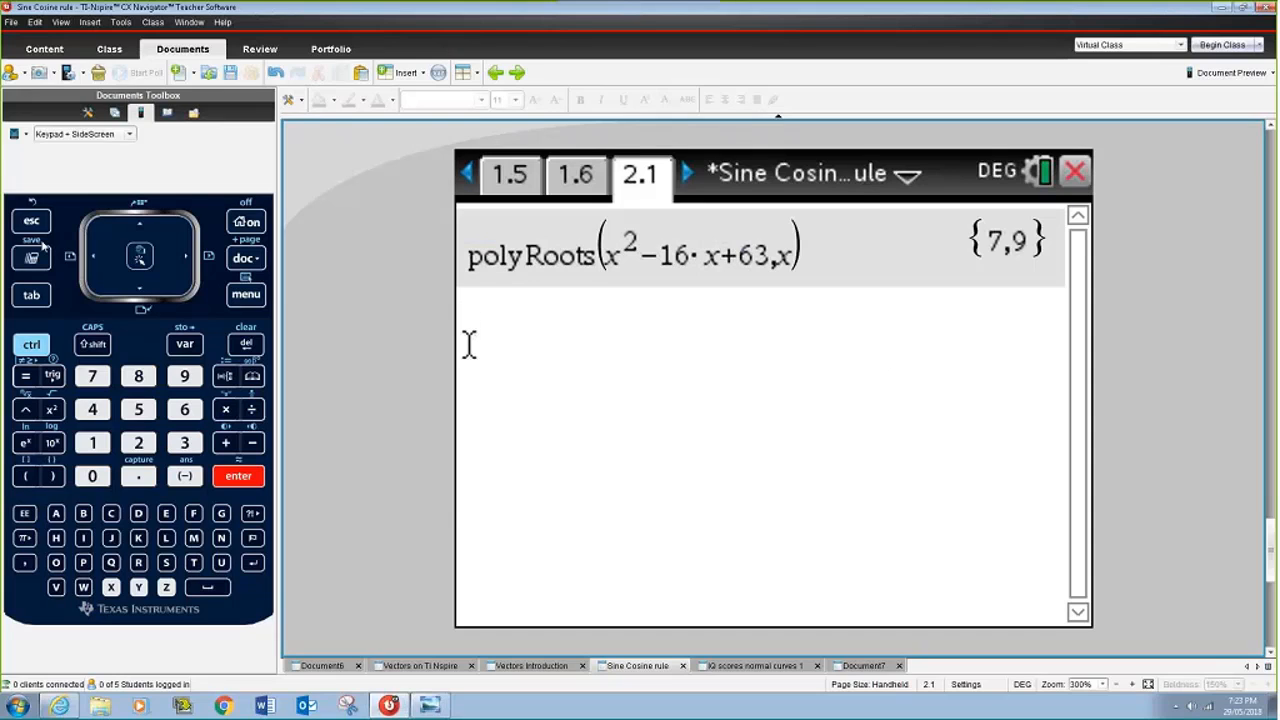
Evaluate nSolve(x²−16x+63=0,x), giving 7.
left_click(246, 294)
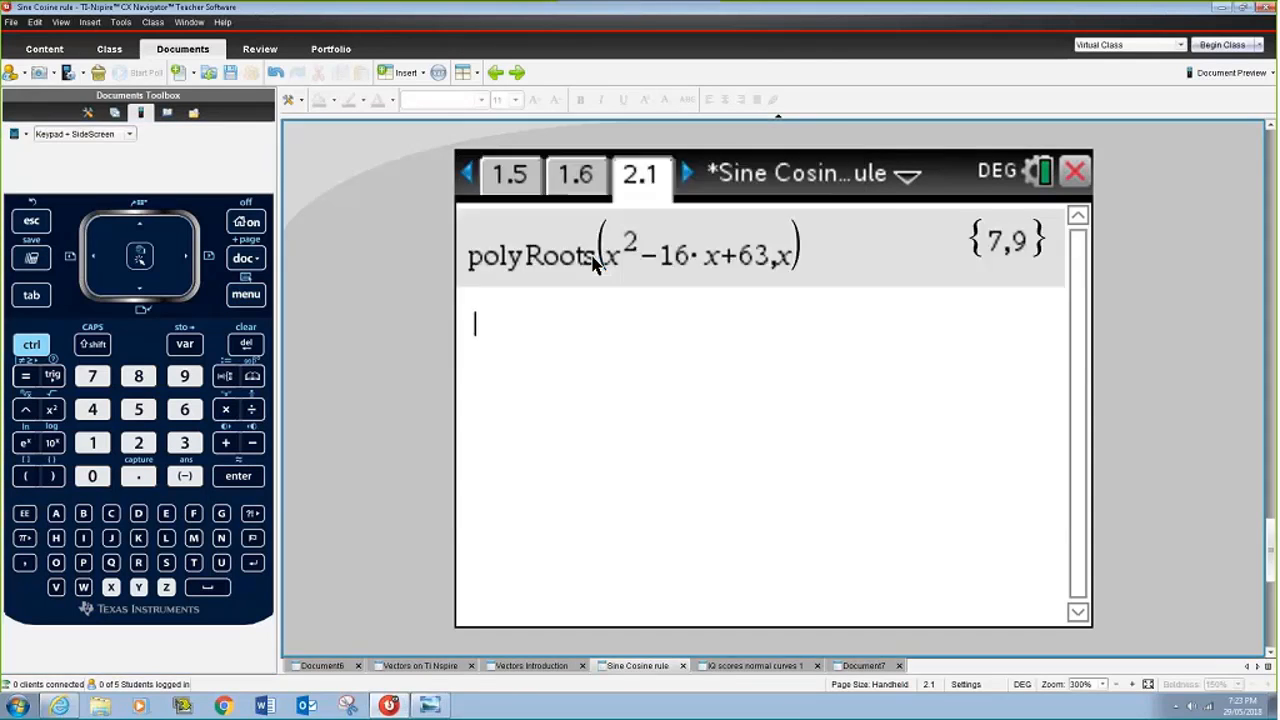
type("nSolve(")
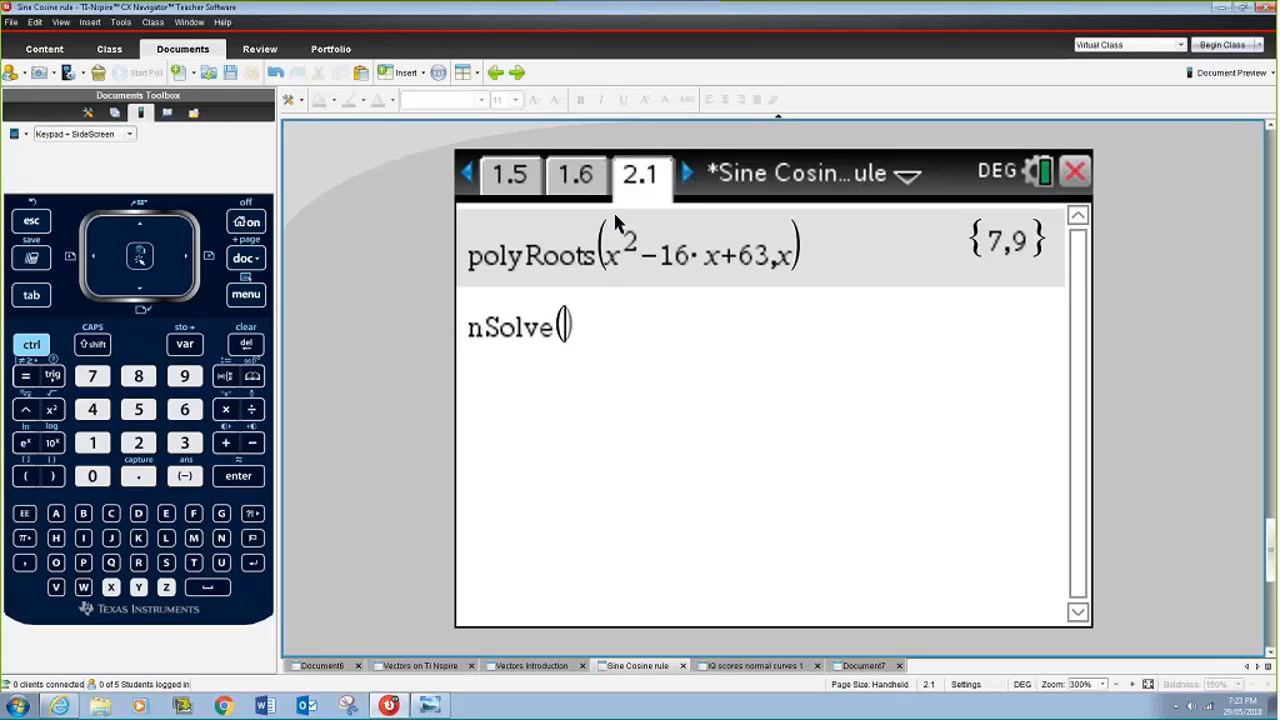
left_click(112, 588)
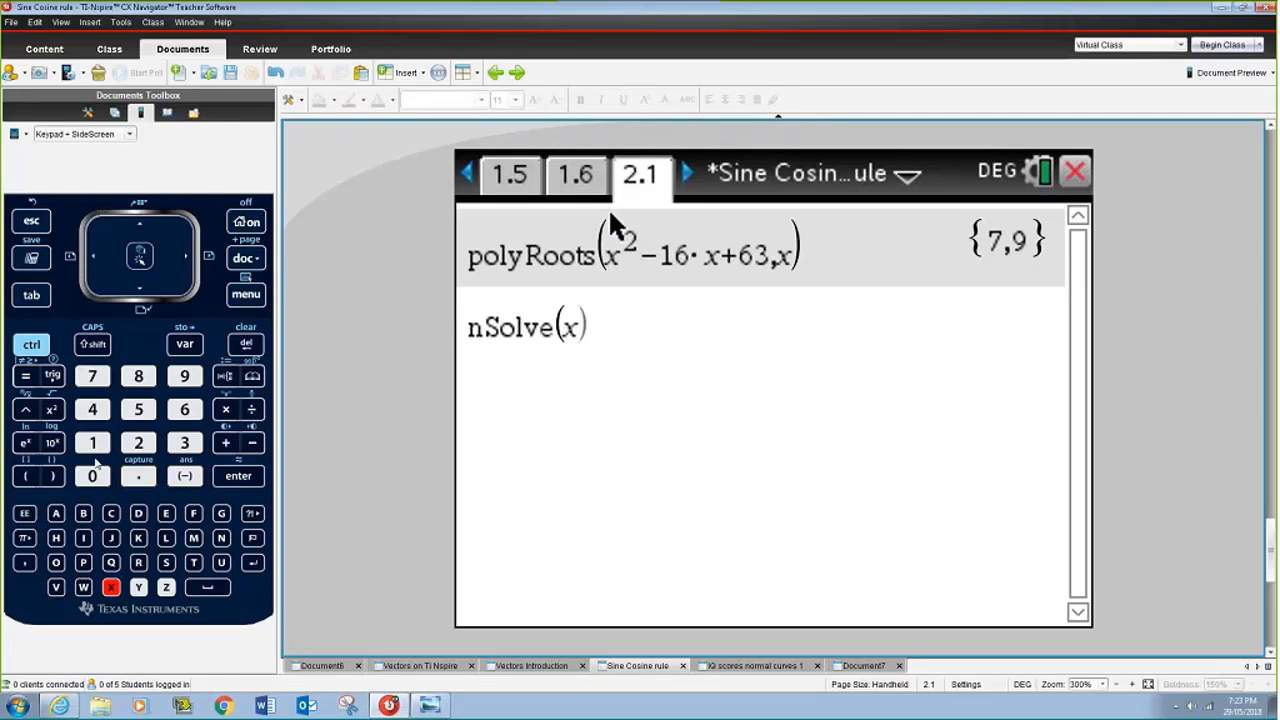
left_click(40, 408)
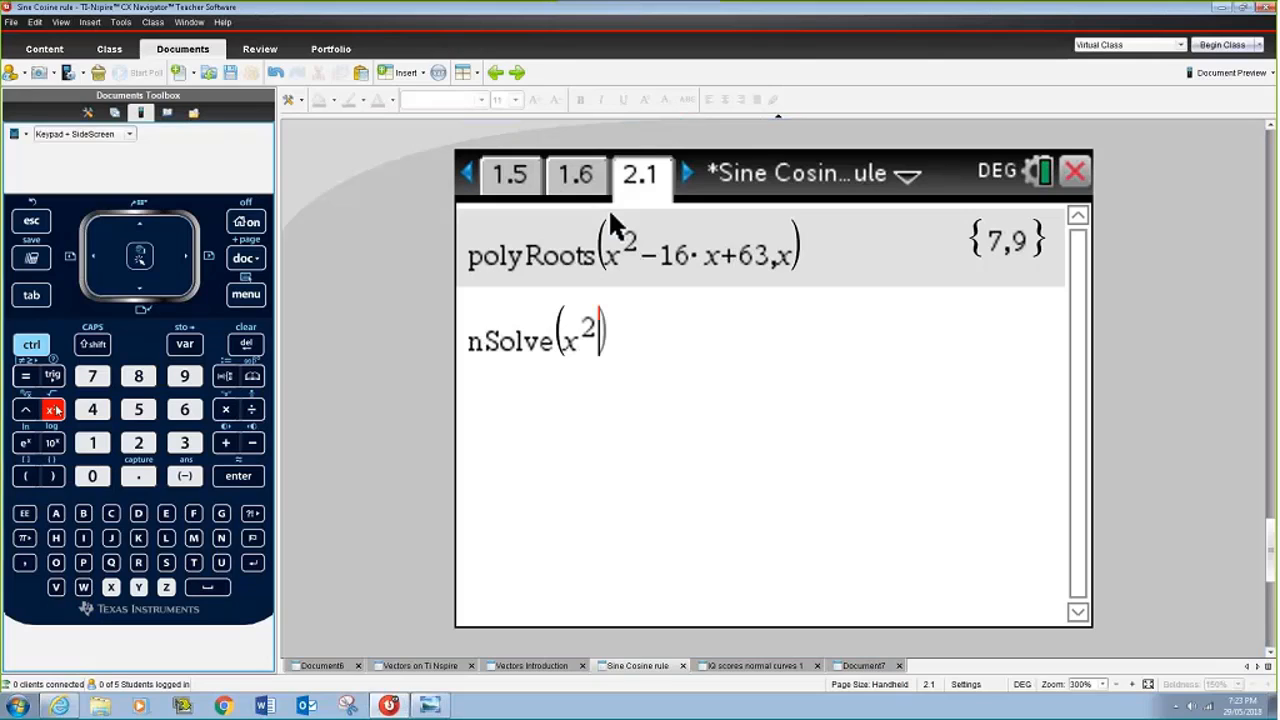
left_click(92, 442)
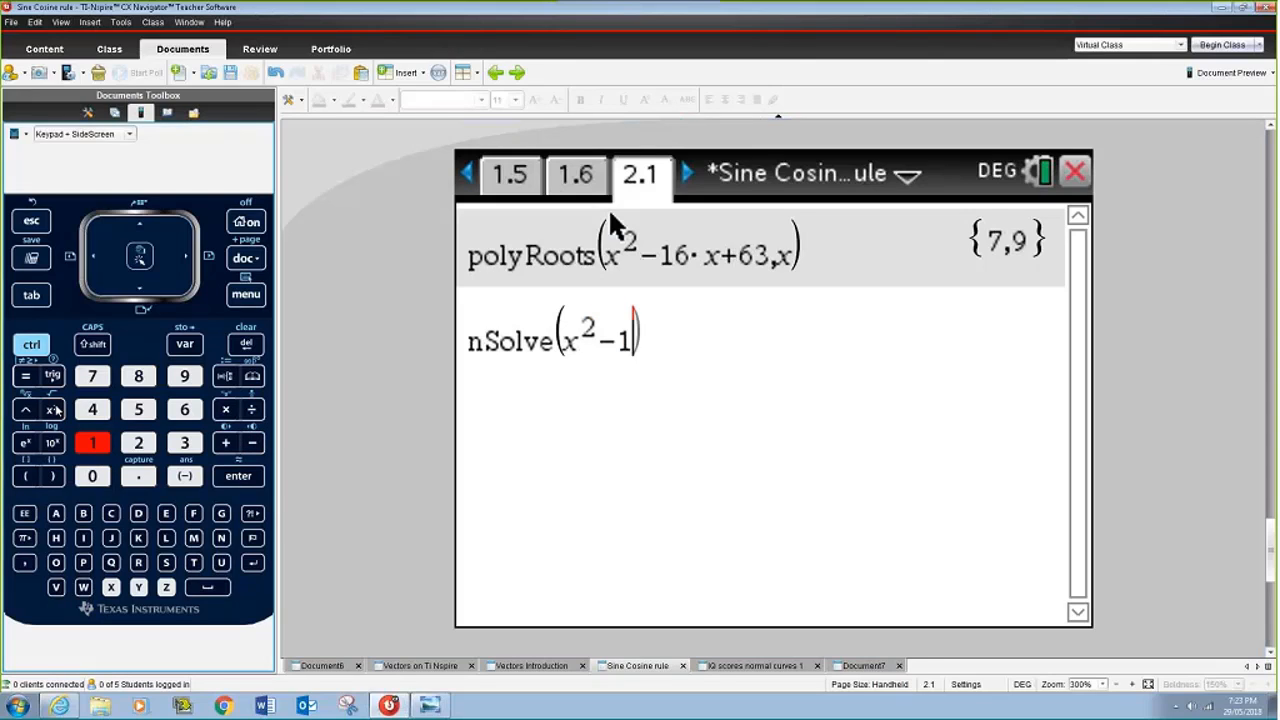
type("x")
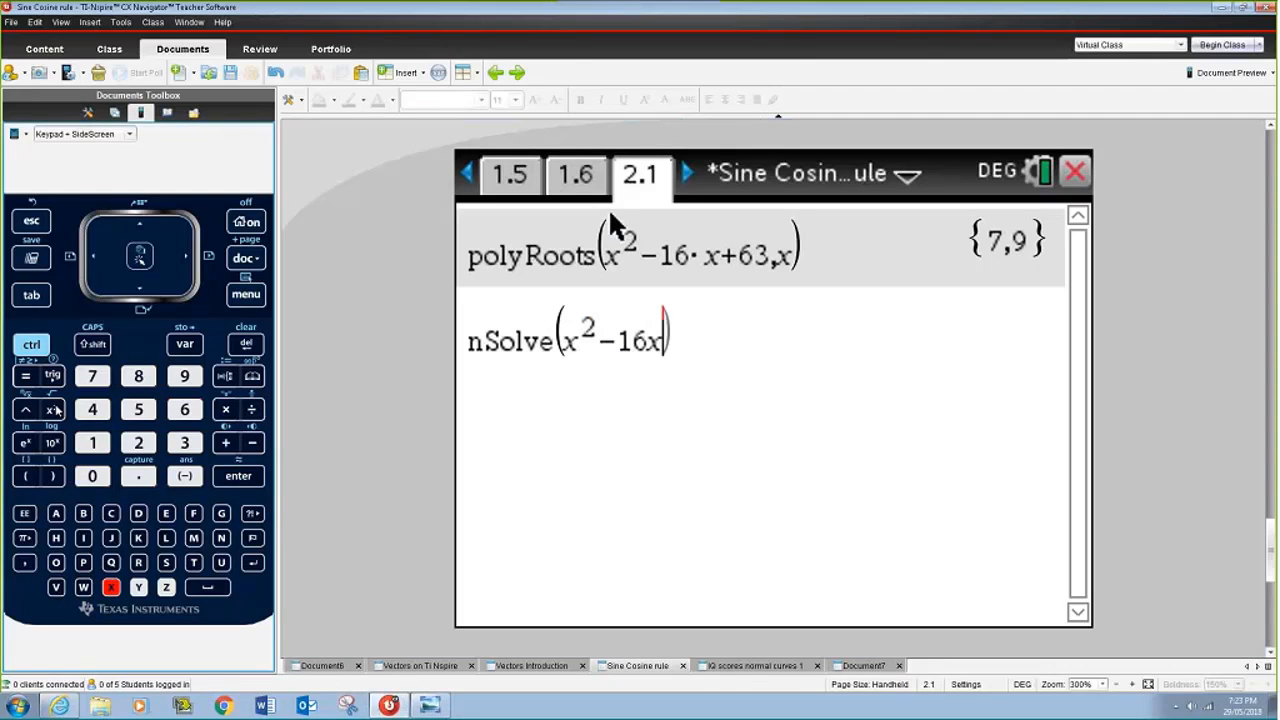
left_click(224, 442)
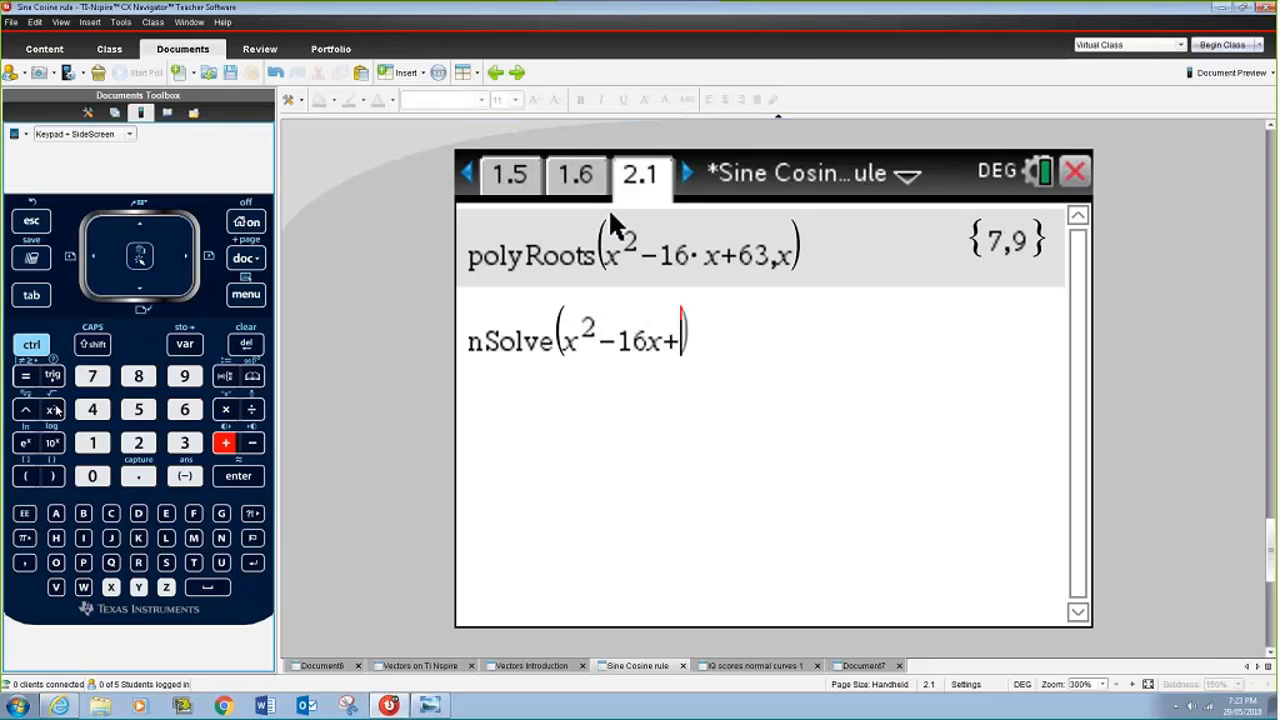
type("63,x")
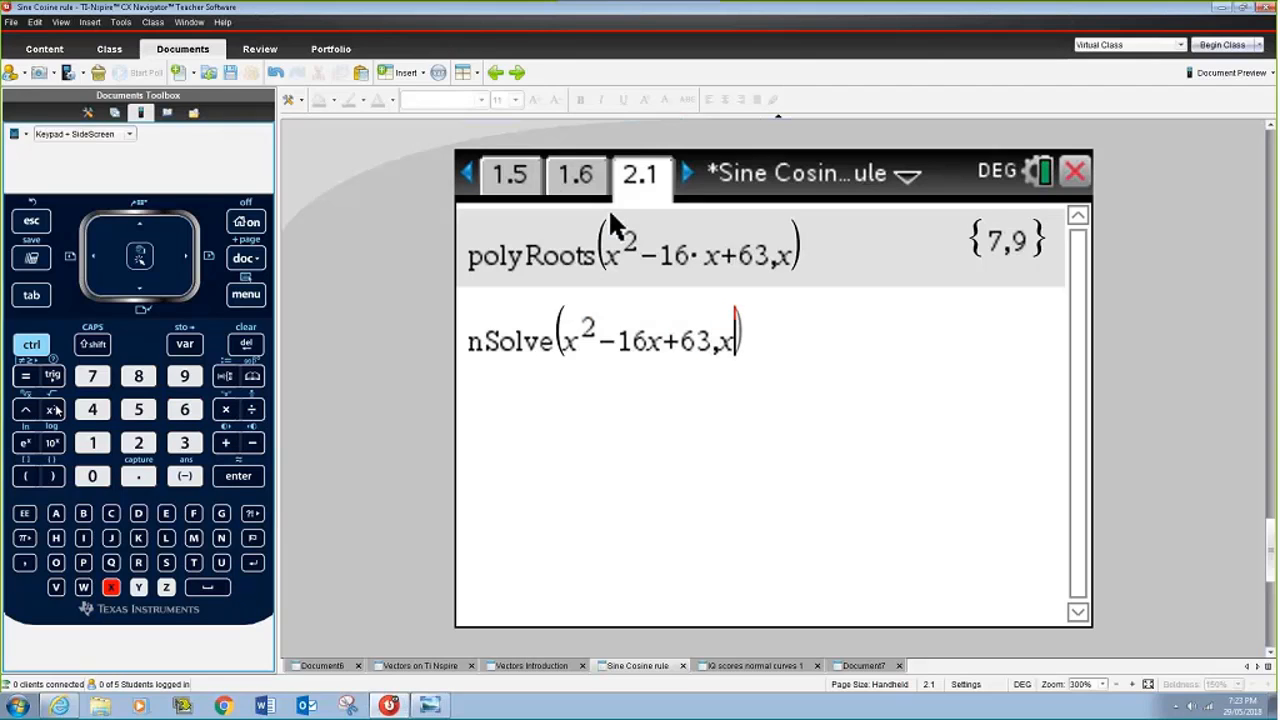
left_click(238, 476)
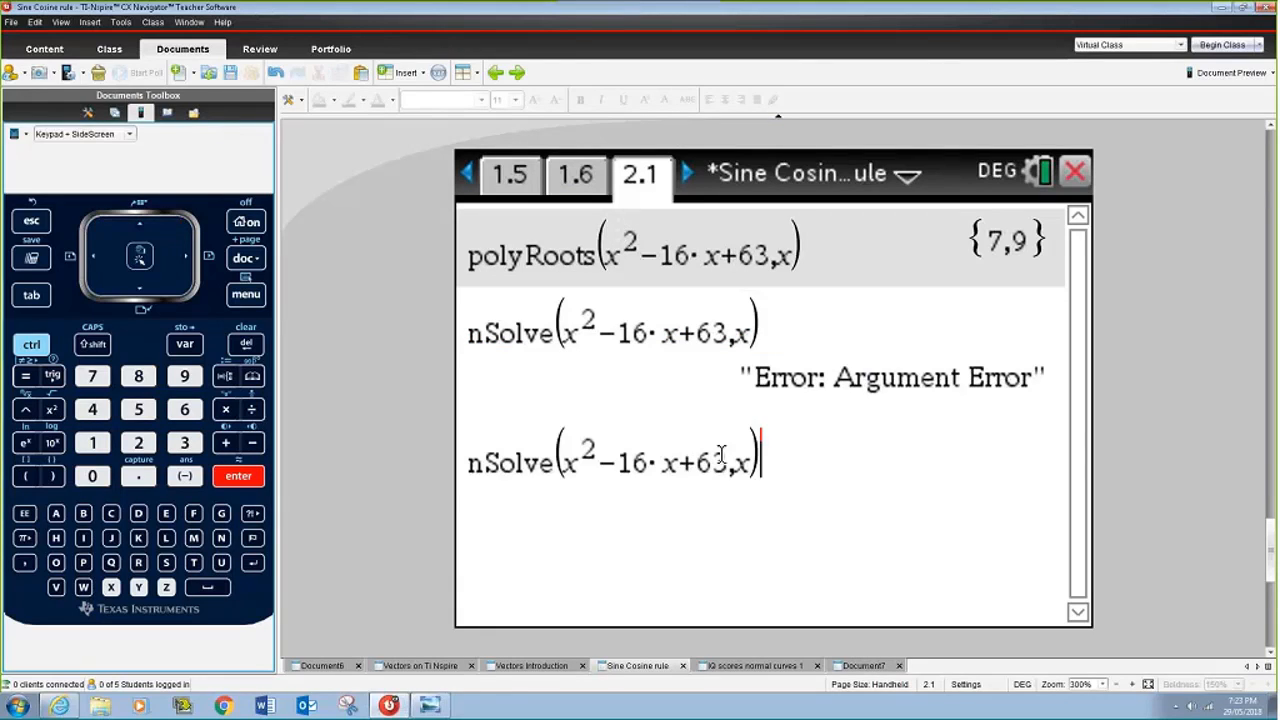
type("=0")
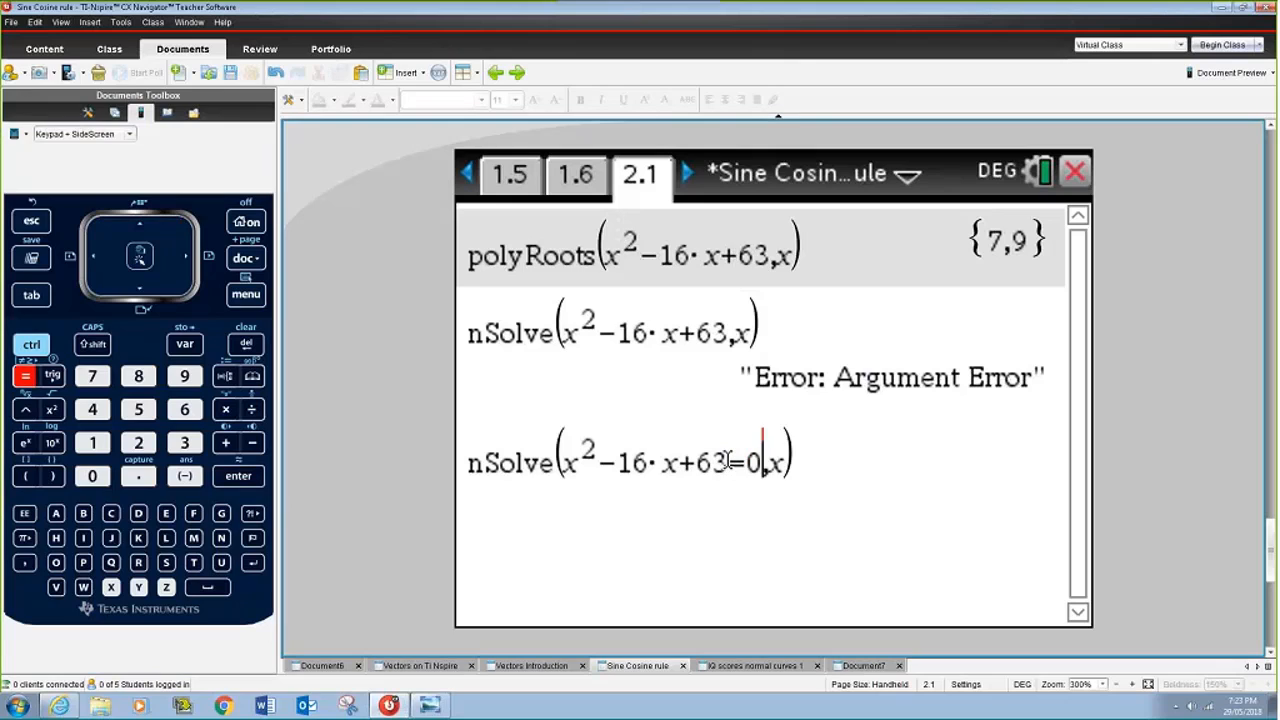
left_click(238, 476)
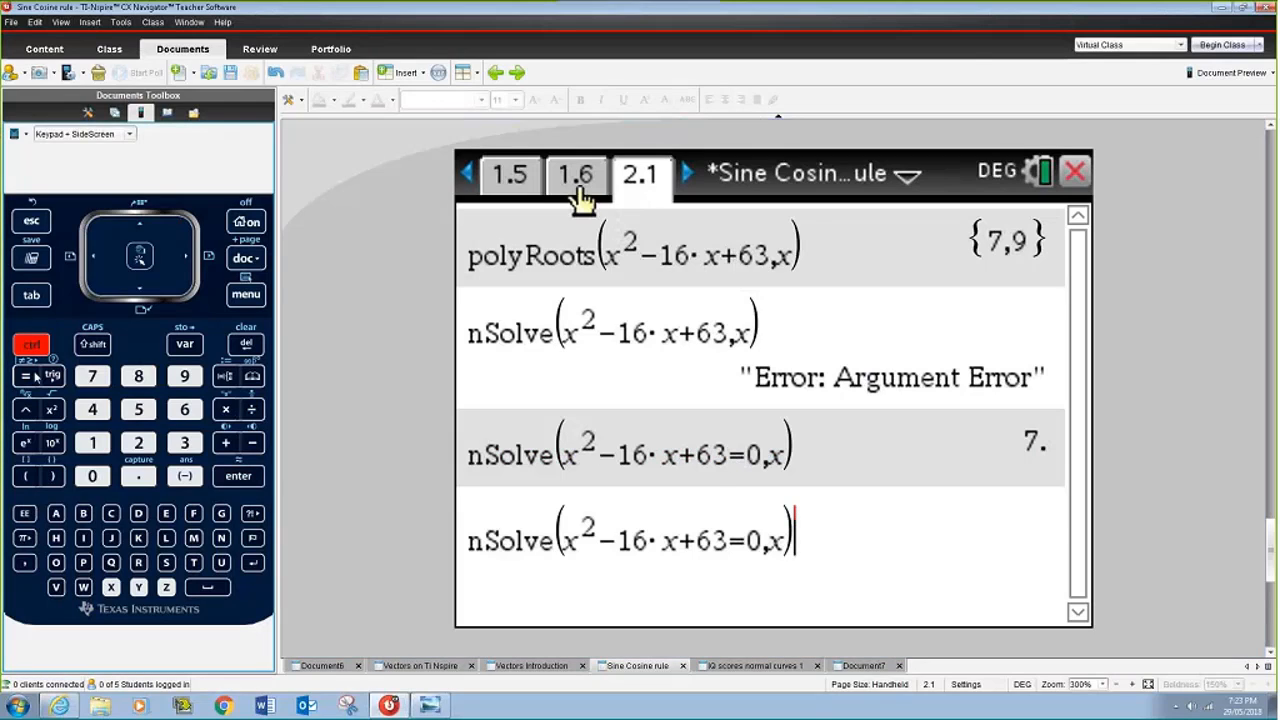
Re-evaluate the solve with the condition x>7, giving 9.
left_click(24, 374)
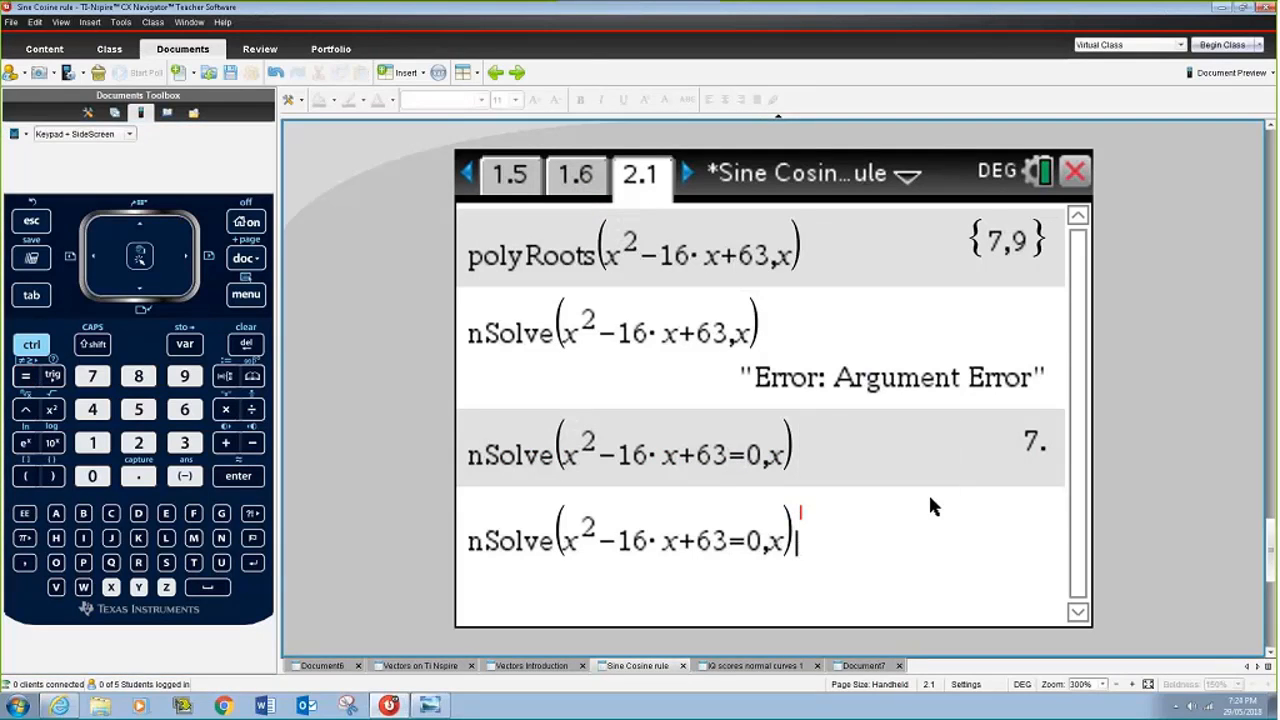
type("x>7")
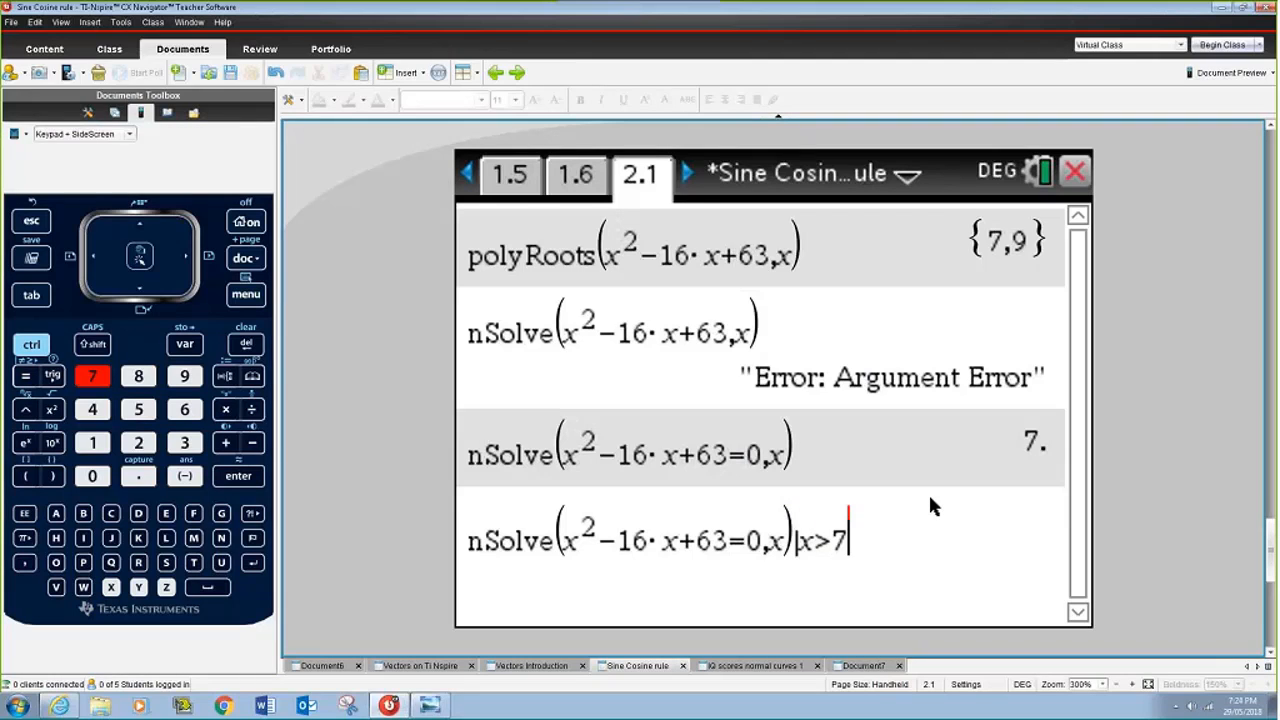
left_click(238, 476)
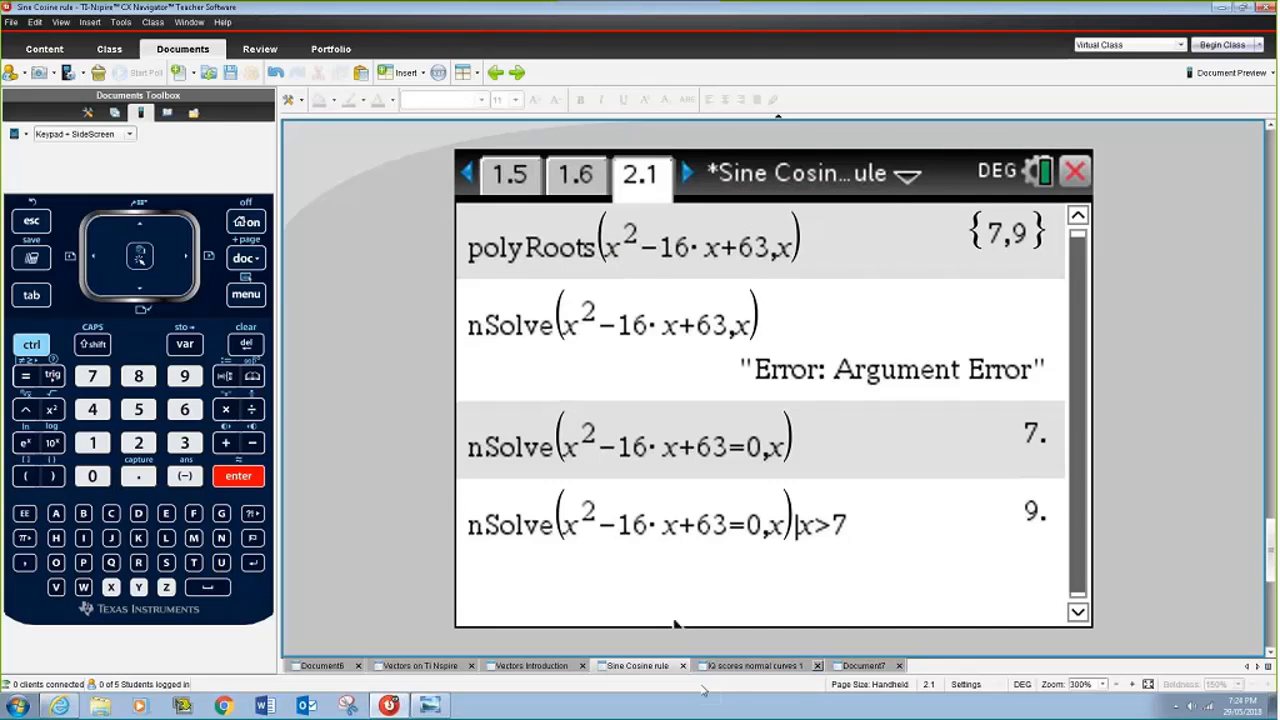
Close the Sine Cosine rule and both vectors documents without saving, then start a new document.
left_click(684, 664)
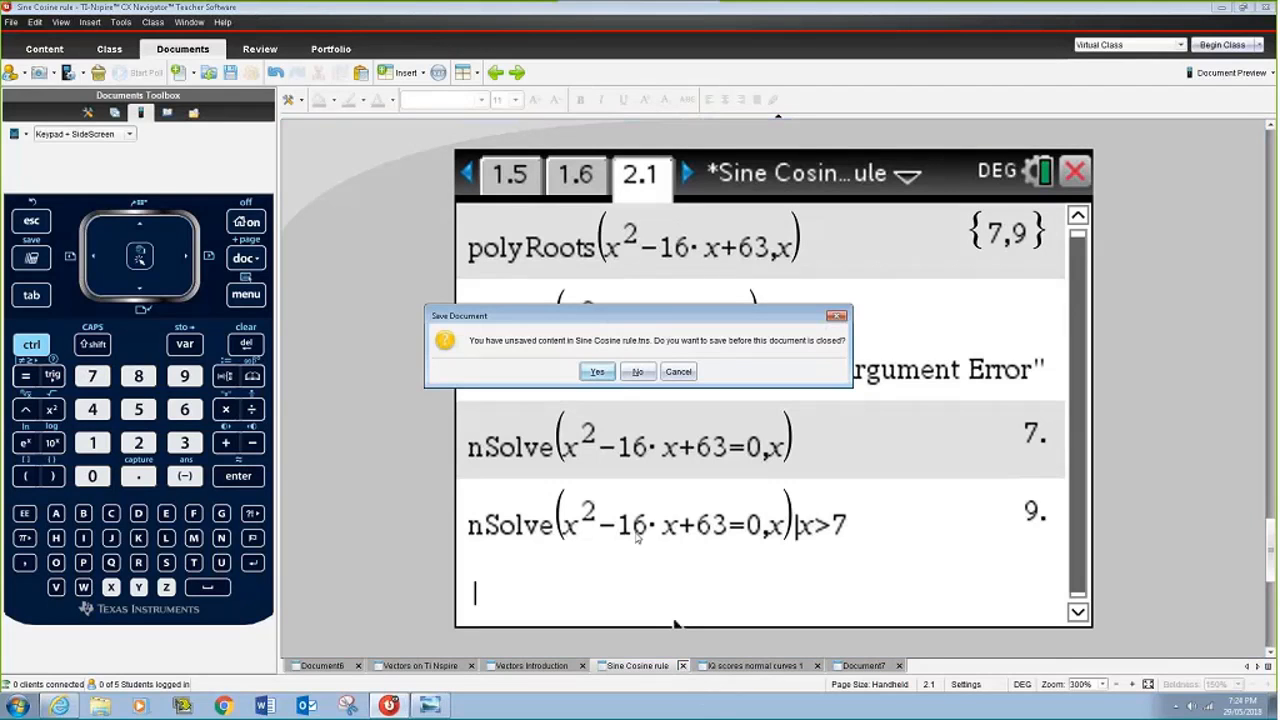
left_click(638, 370)
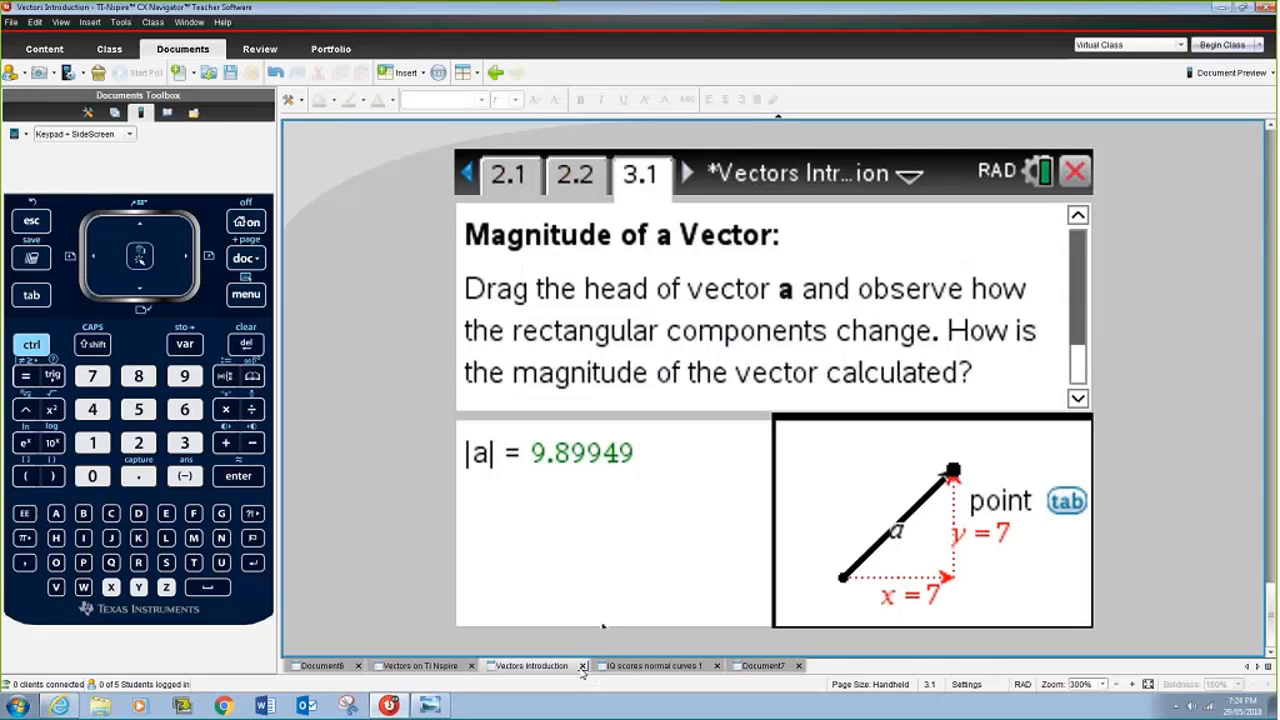
left_click(584, 664)
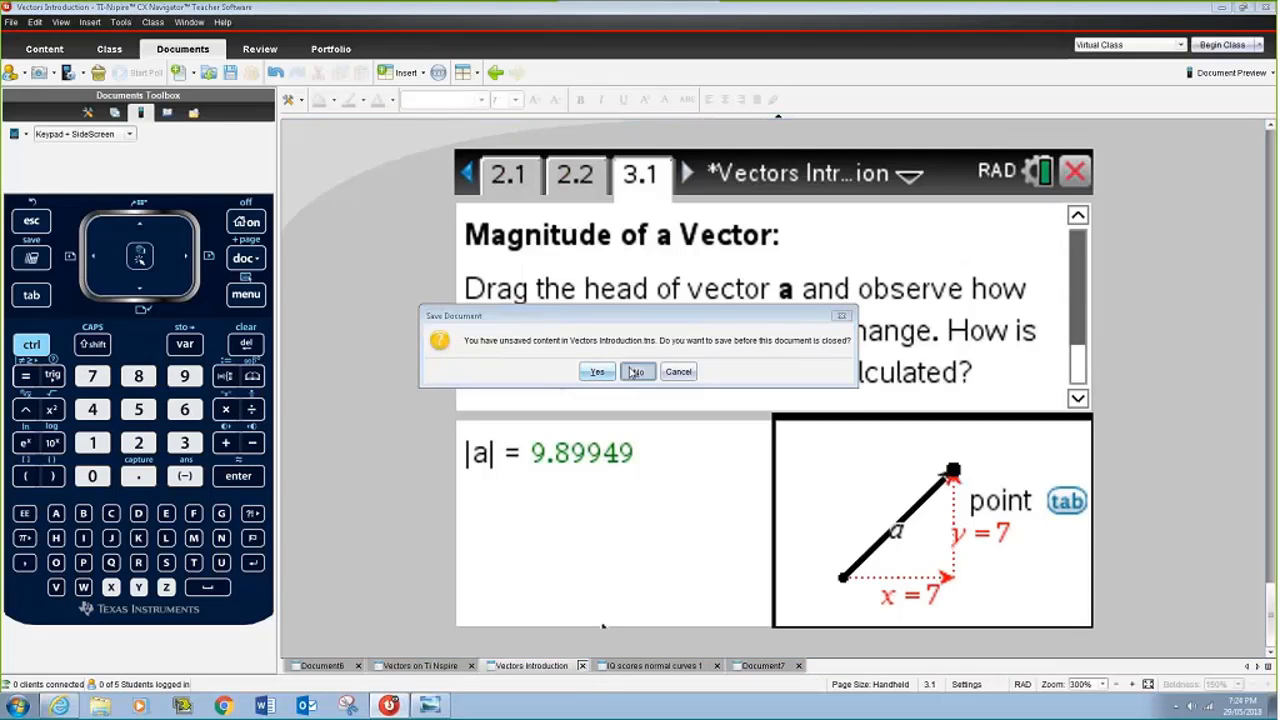
left_click(636, 370)
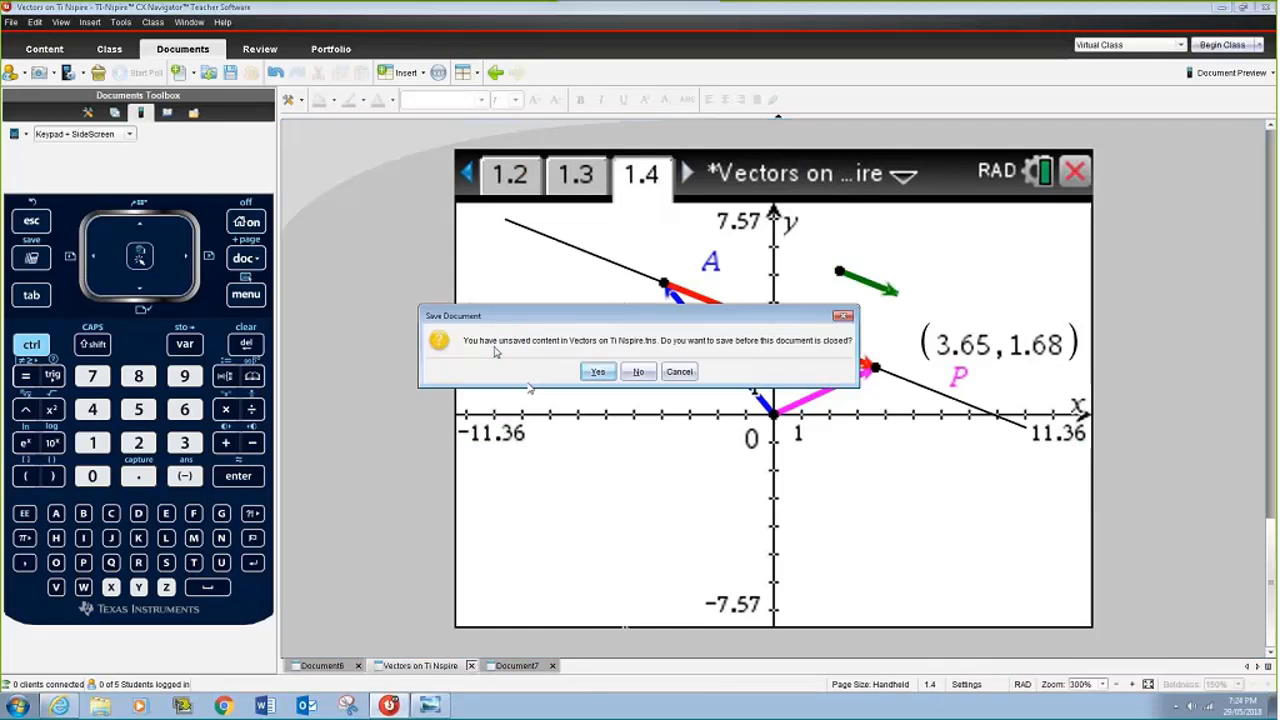
left_click(638, 370)
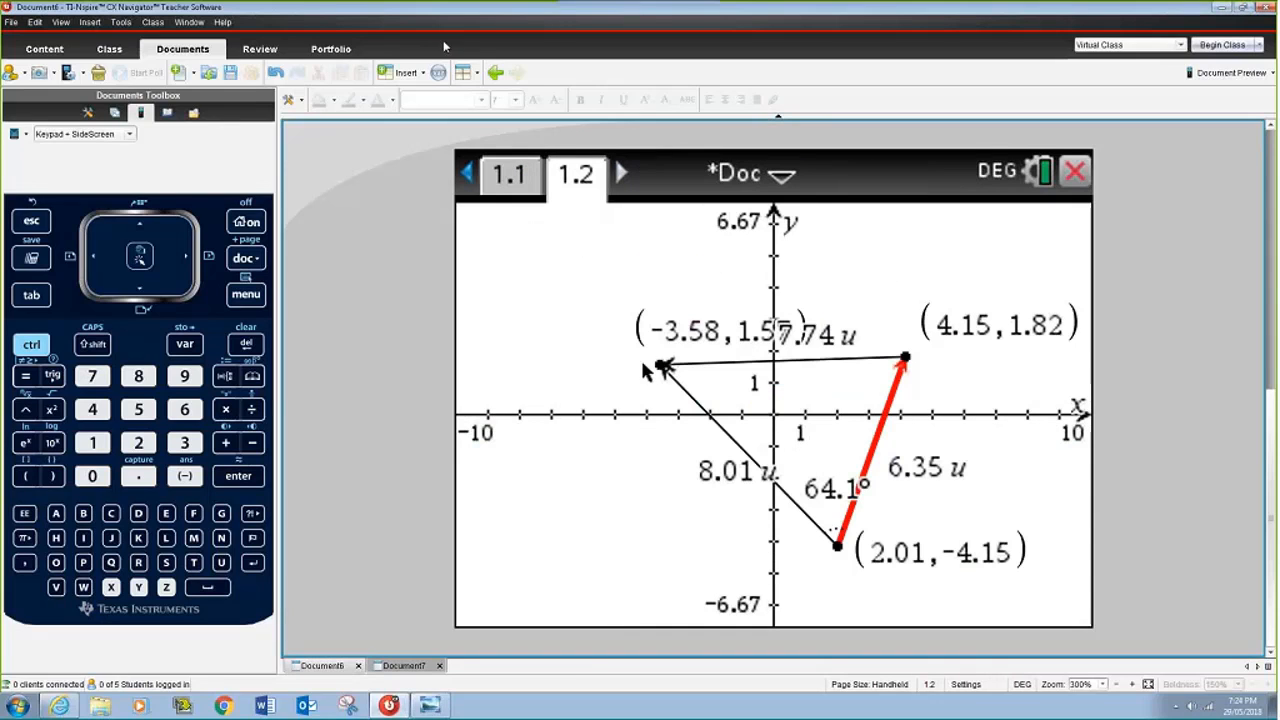
left_click(12, 22)
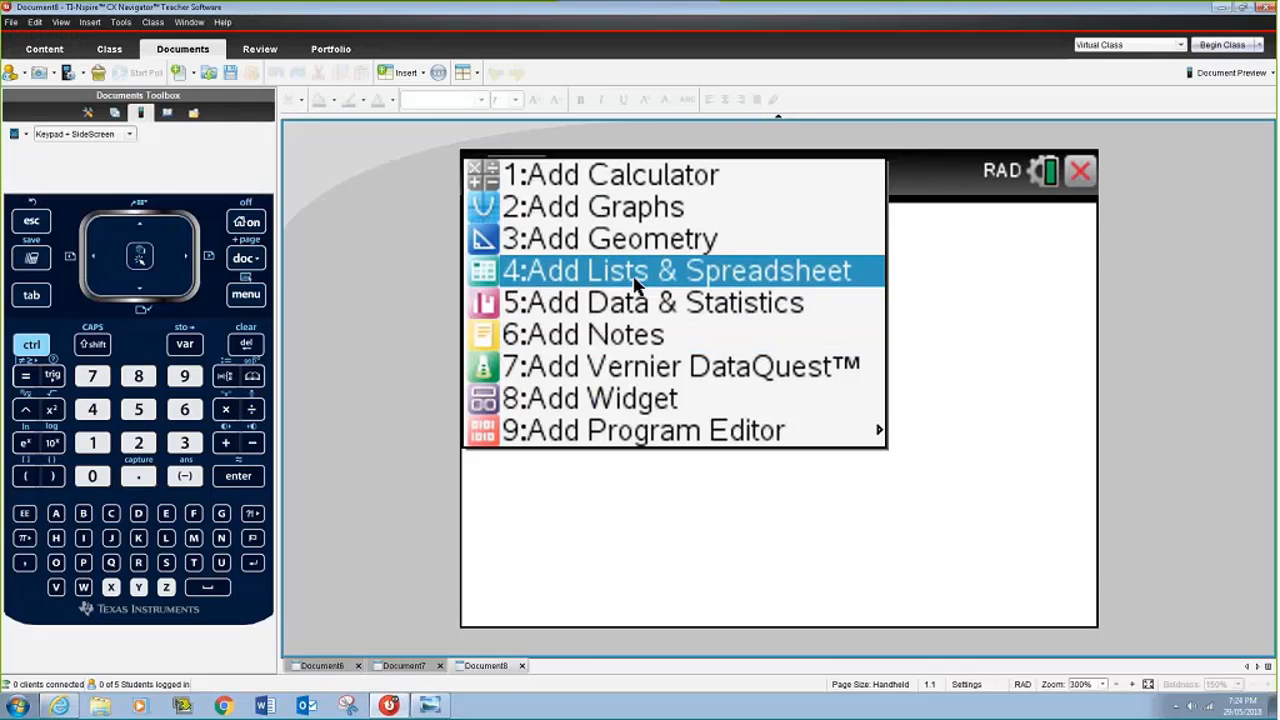
Add a Lists & Spreadsheet page with columns A and B named x and pr.
left_click(676, 270)
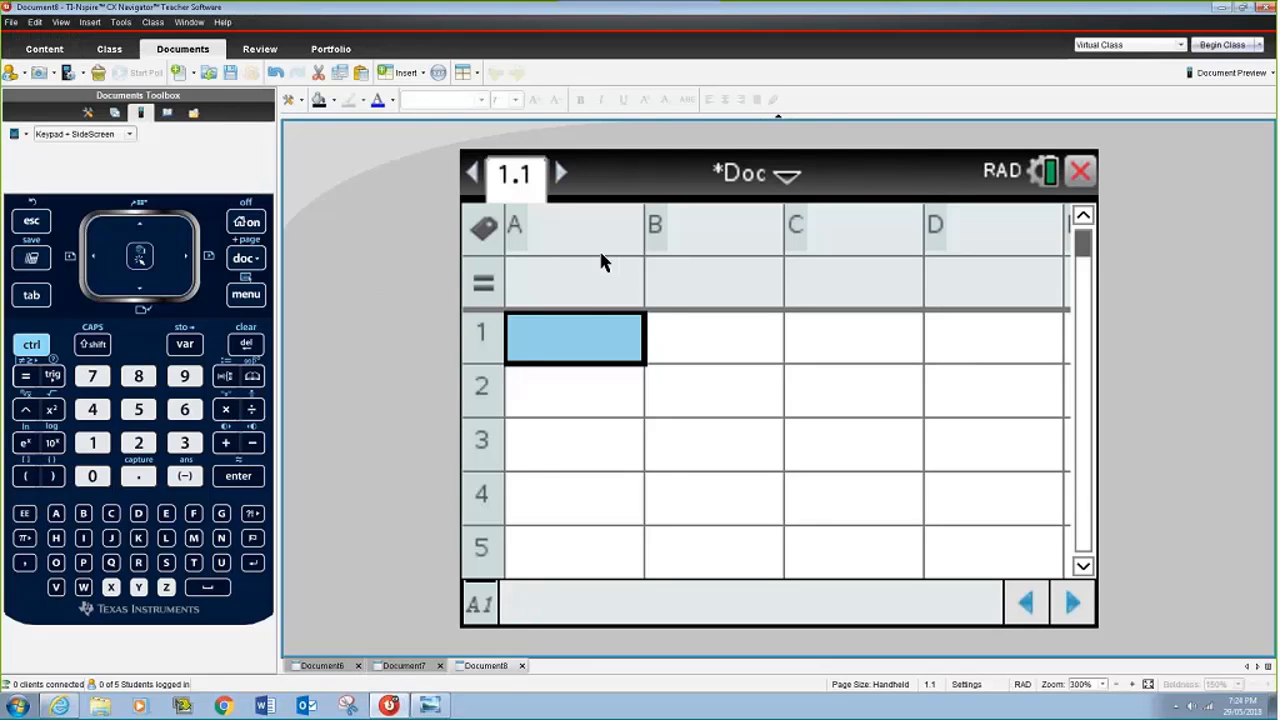
left_click(572, 228)
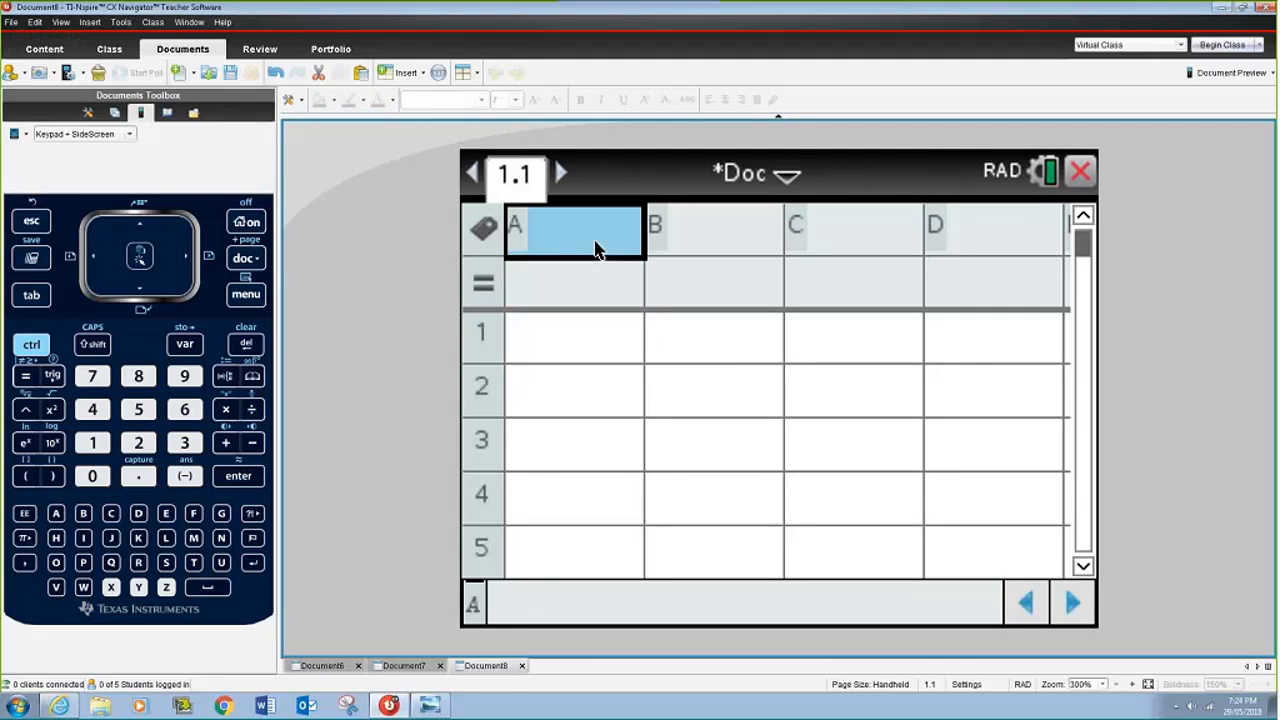
left_click(712, 230)
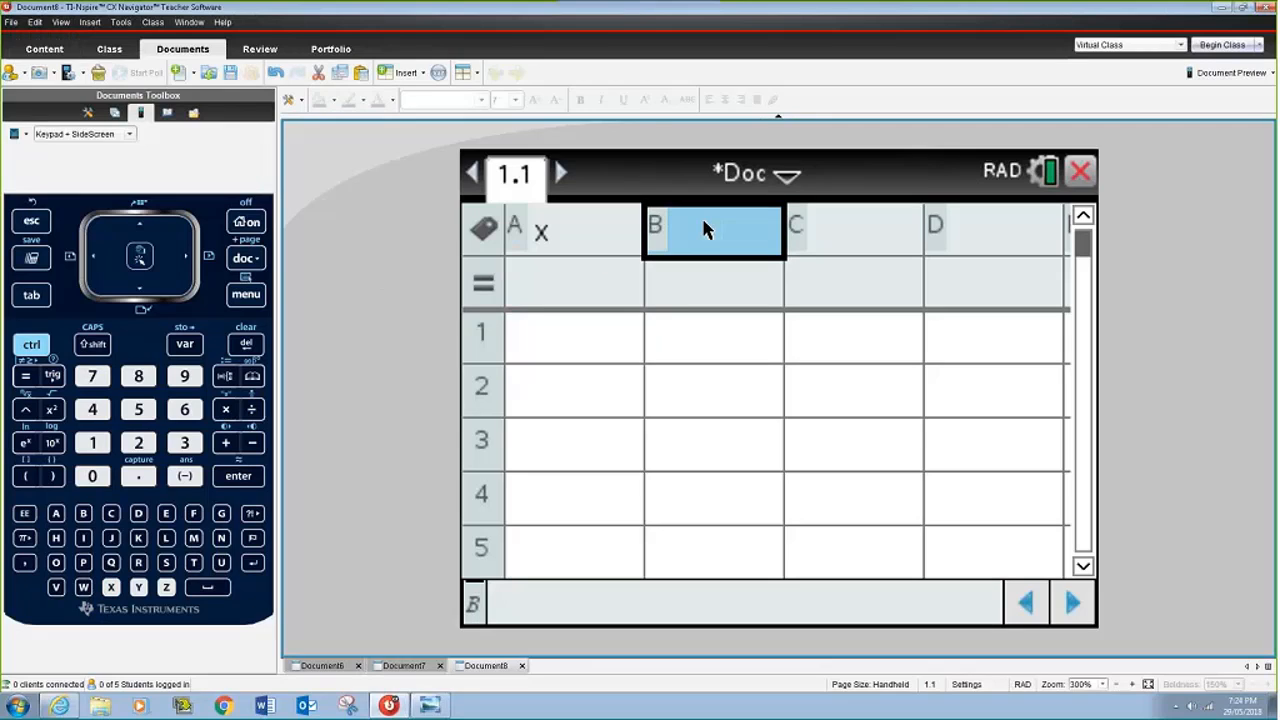
type("pr")
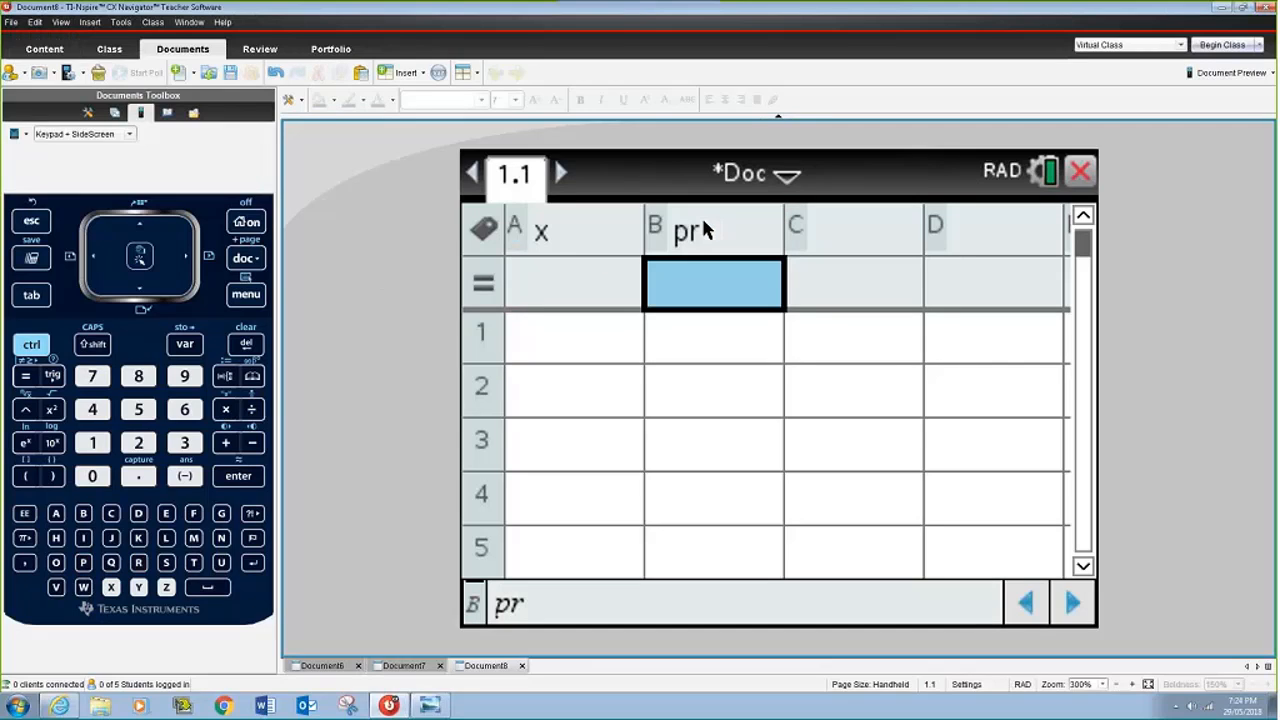
left_click(238, 476)
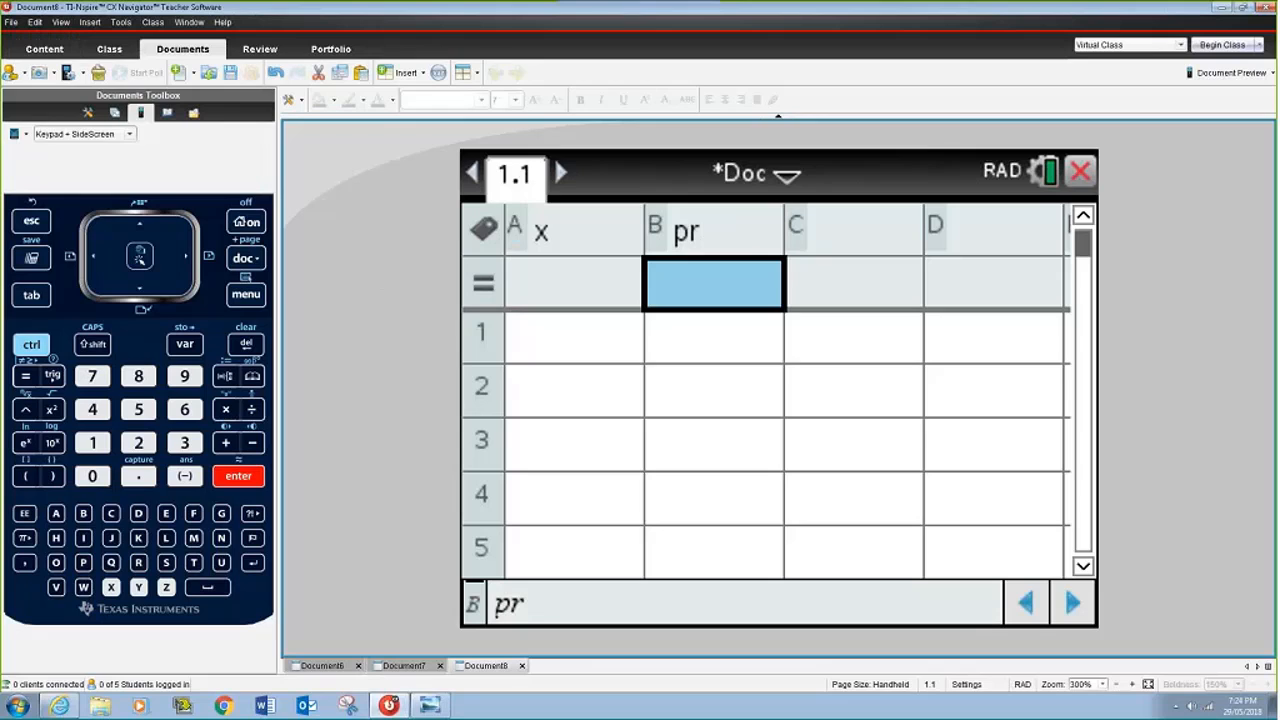
mouse_move(484, 232)
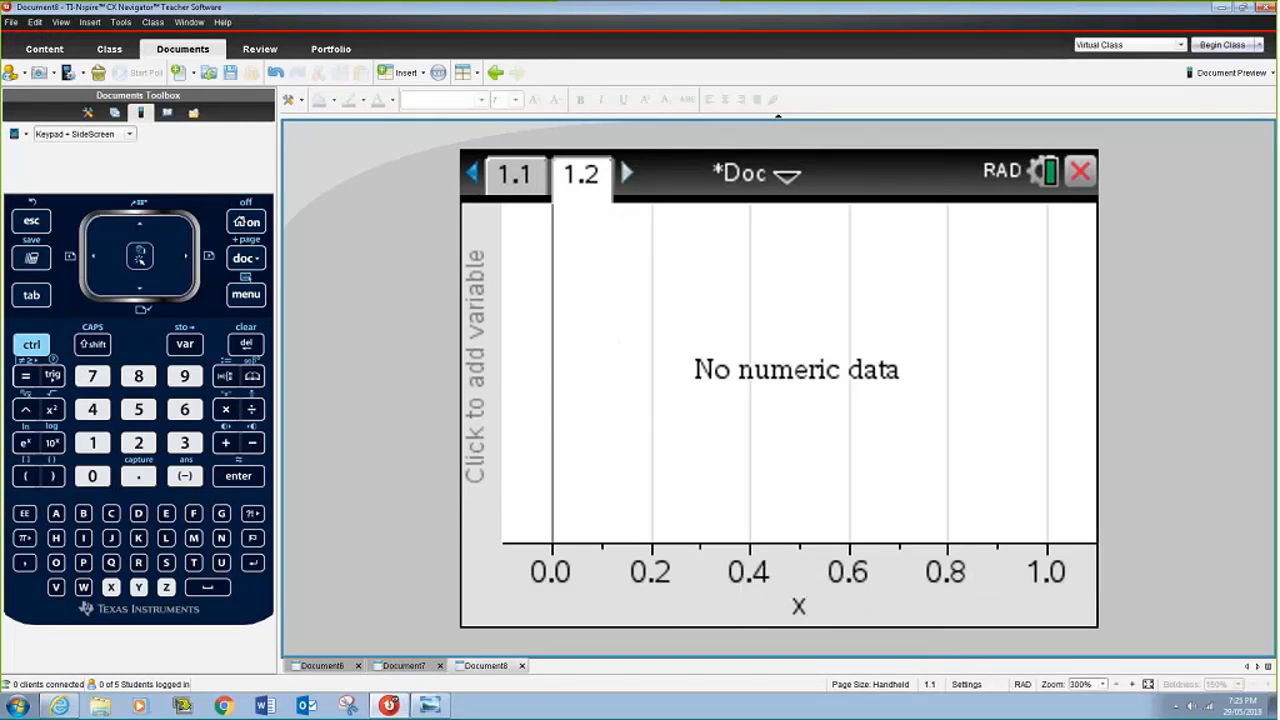
Put pr on the vertical axis and plot the function normPdf(x,100,5).
left_click(480, 370)
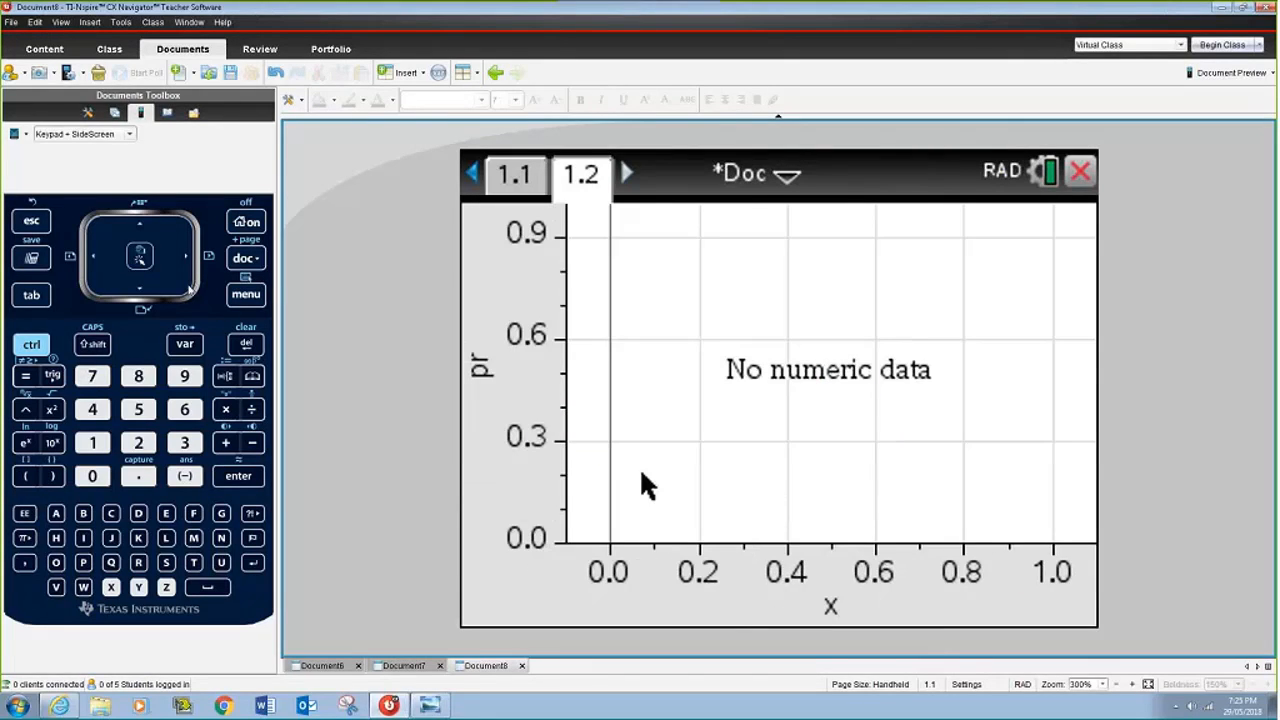
left_click(246, 294)
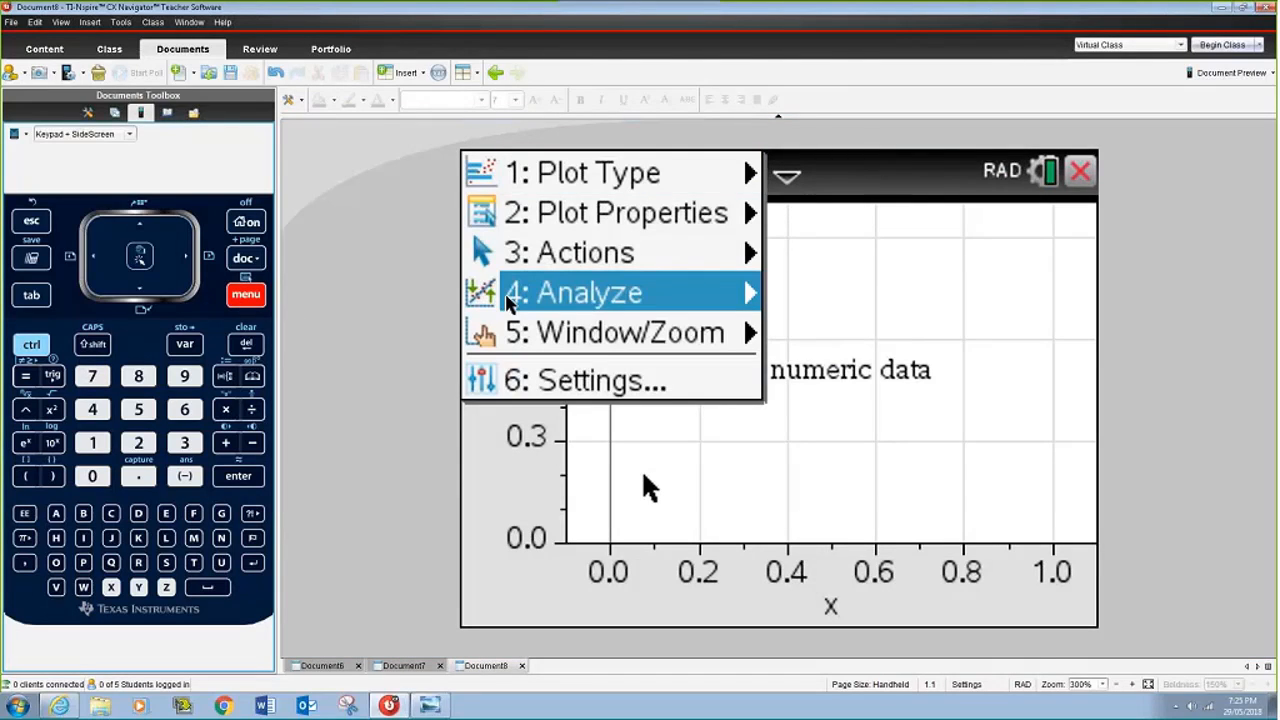
left_click(588, 292)
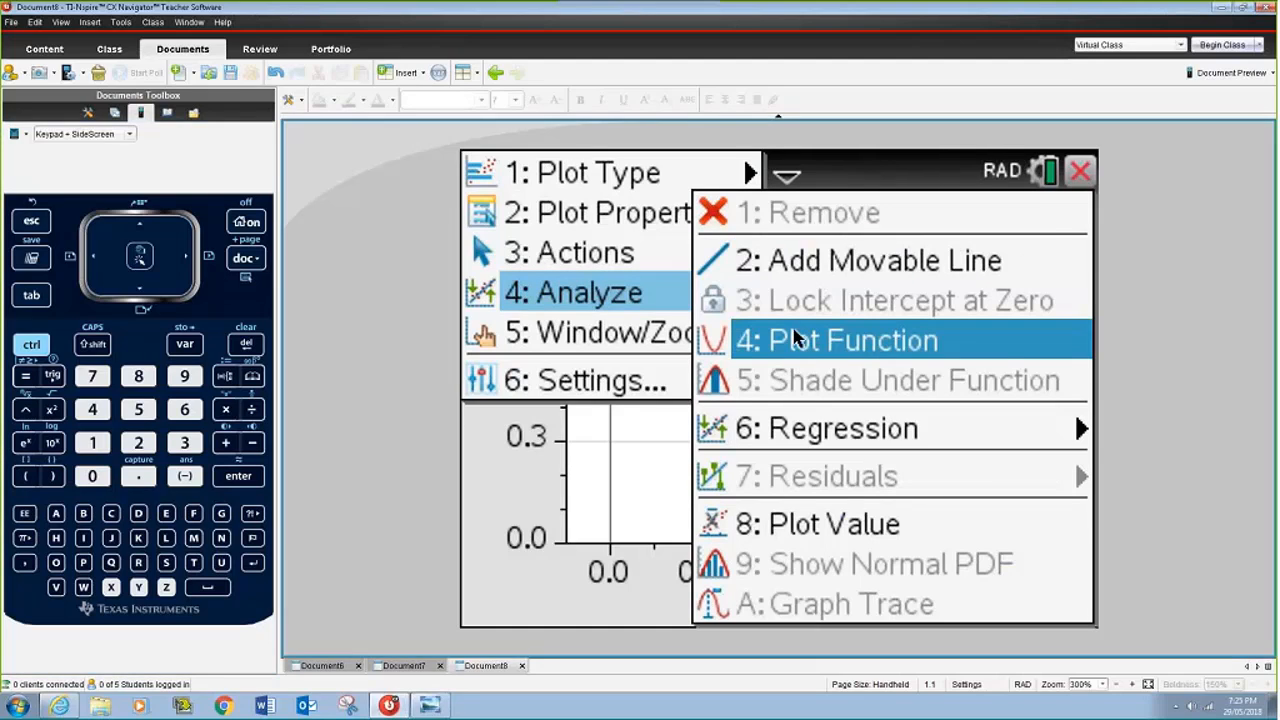
left_click(856, 340)
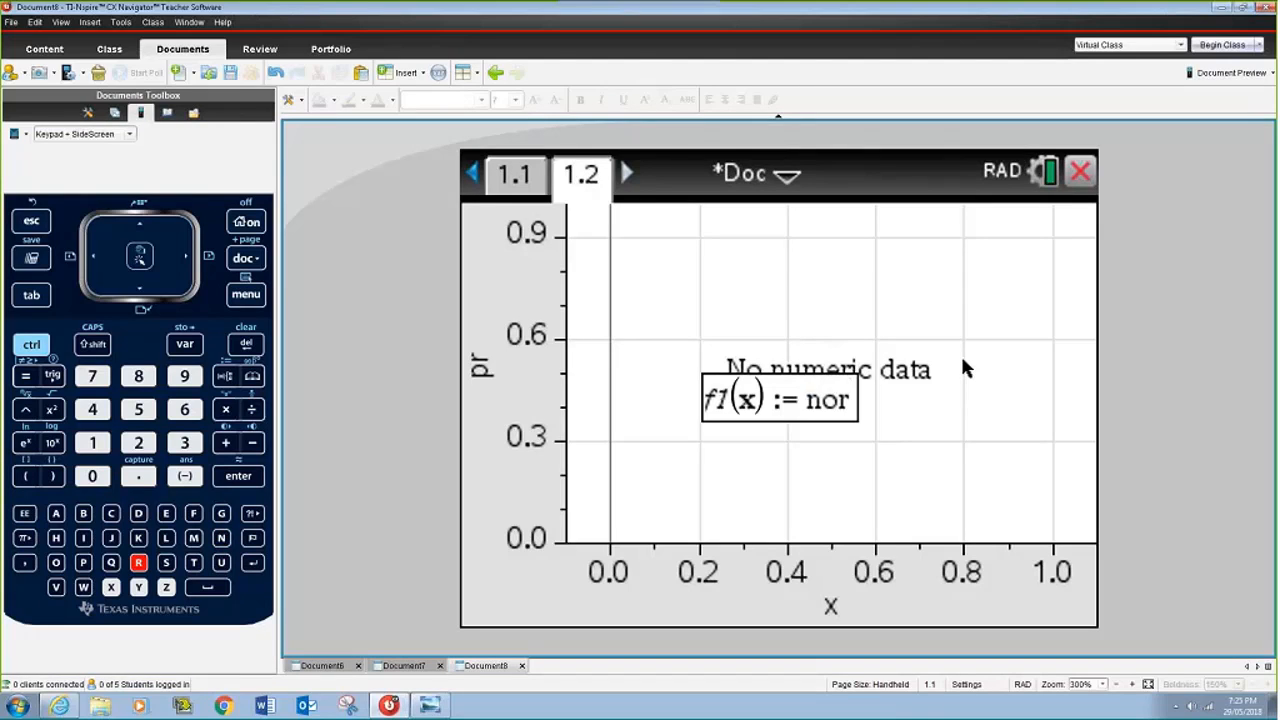
type("mpdf")
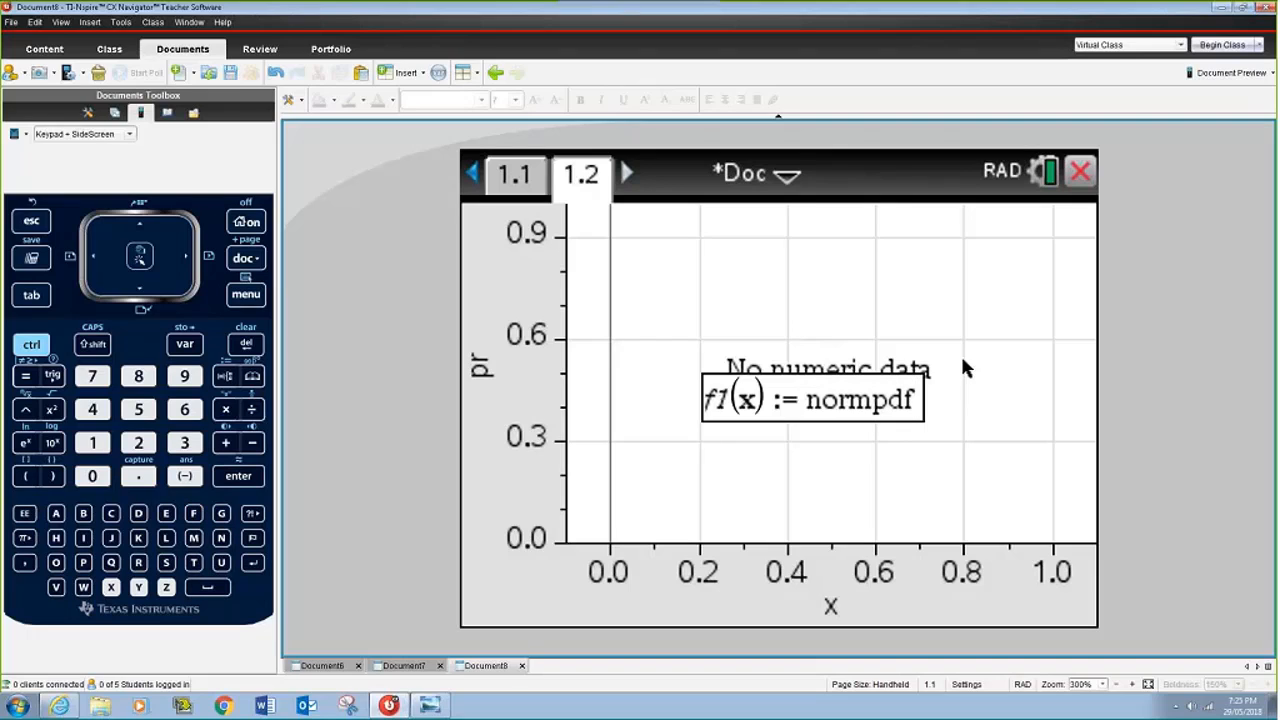
left_click(24, 476)
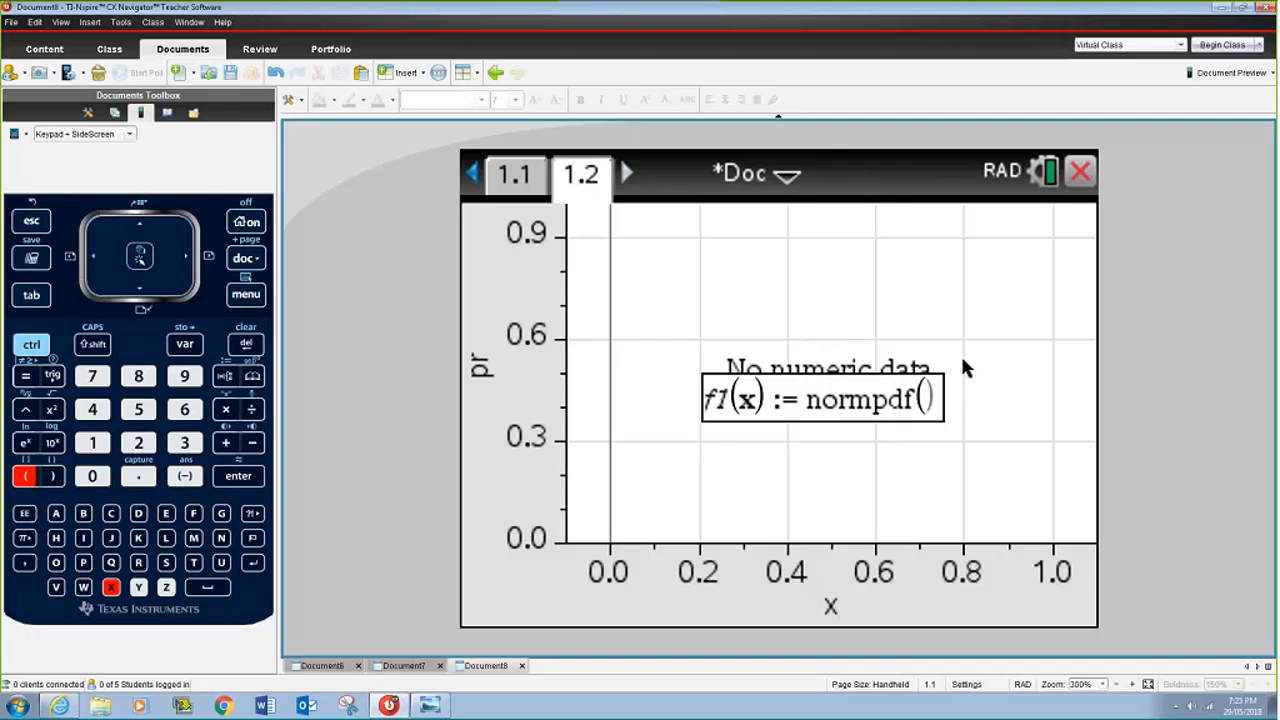
type("x,")
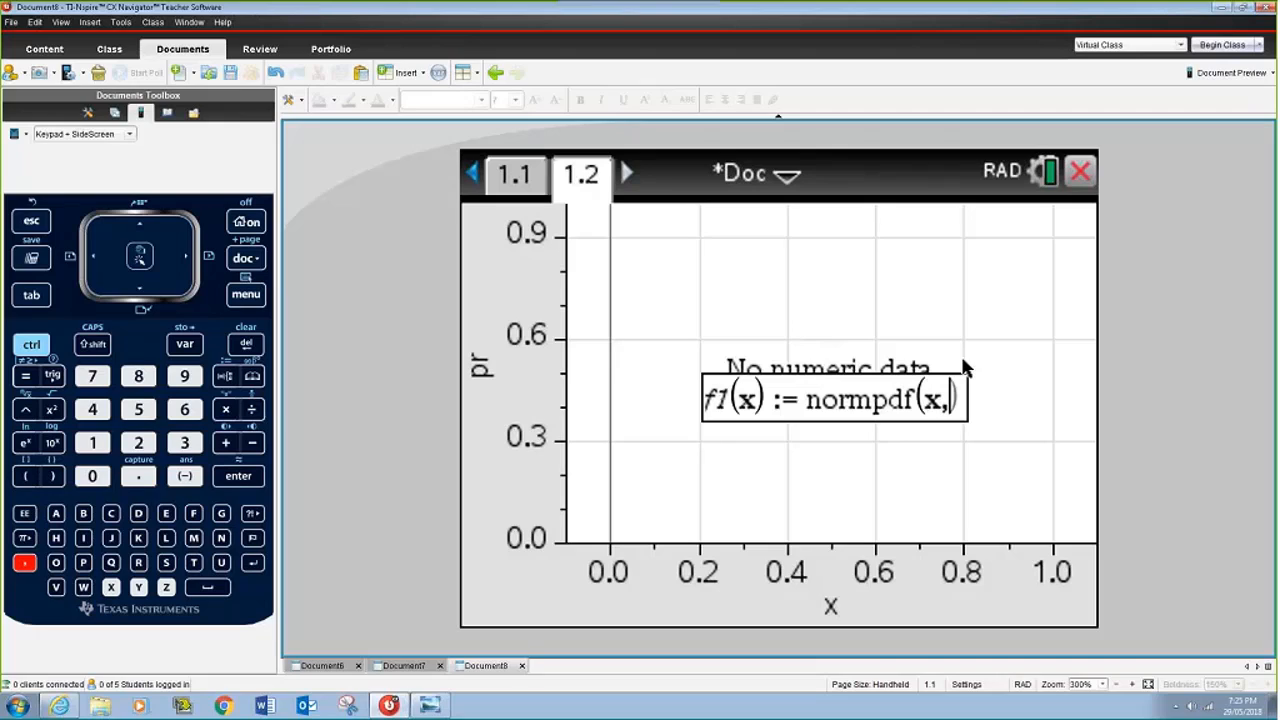
type("100,5")
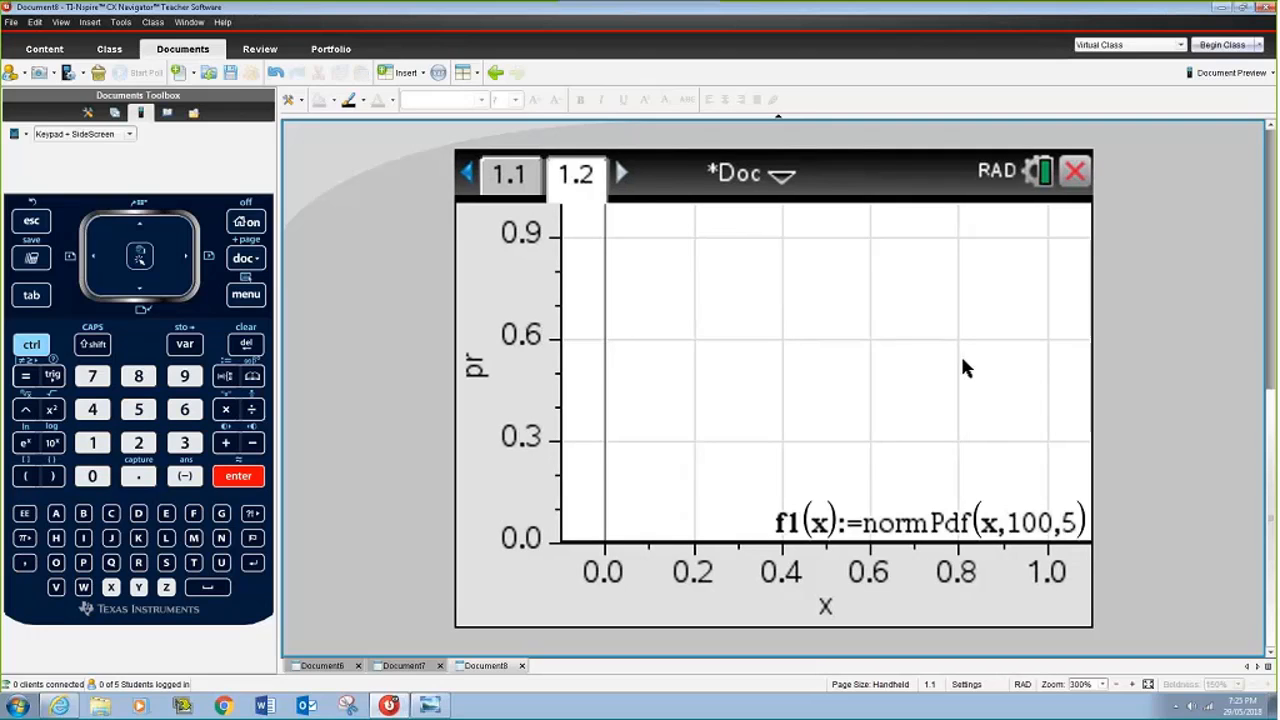
left_click(246, 294)
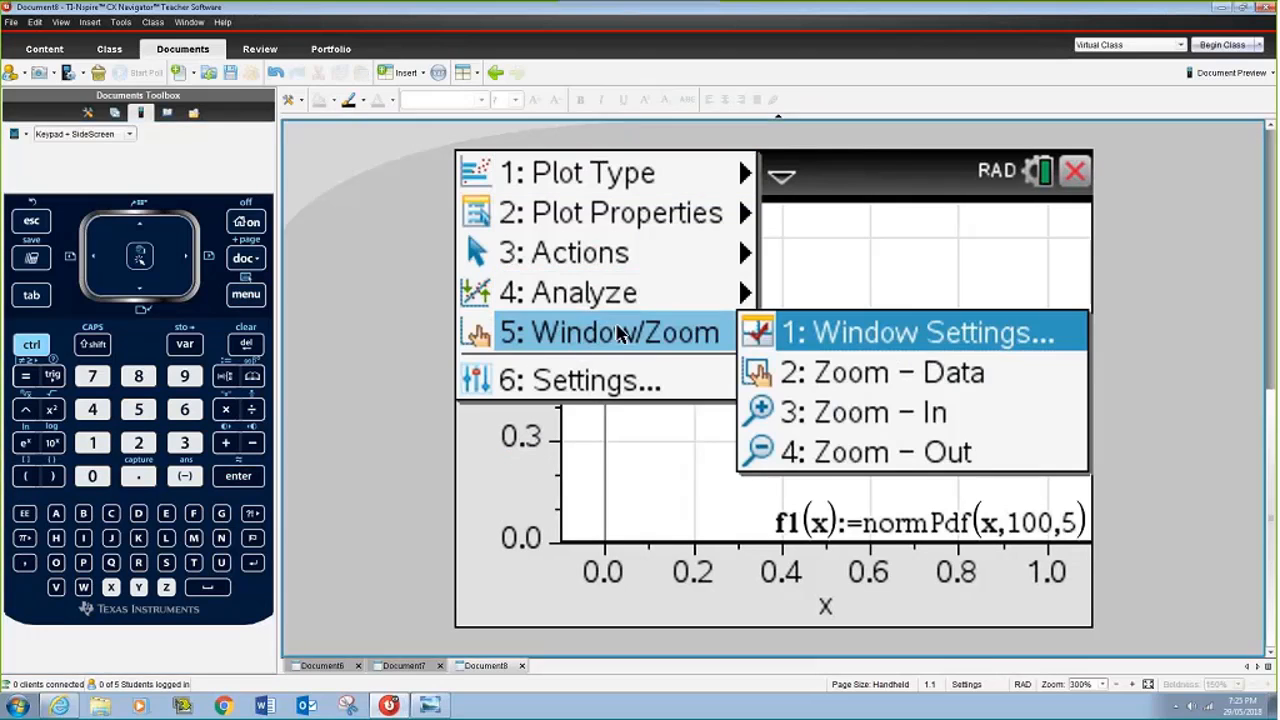
Set Window Settings to XMin 80, XMax 120, YMin 0, YMax 0.1.
left_click(910, 332)
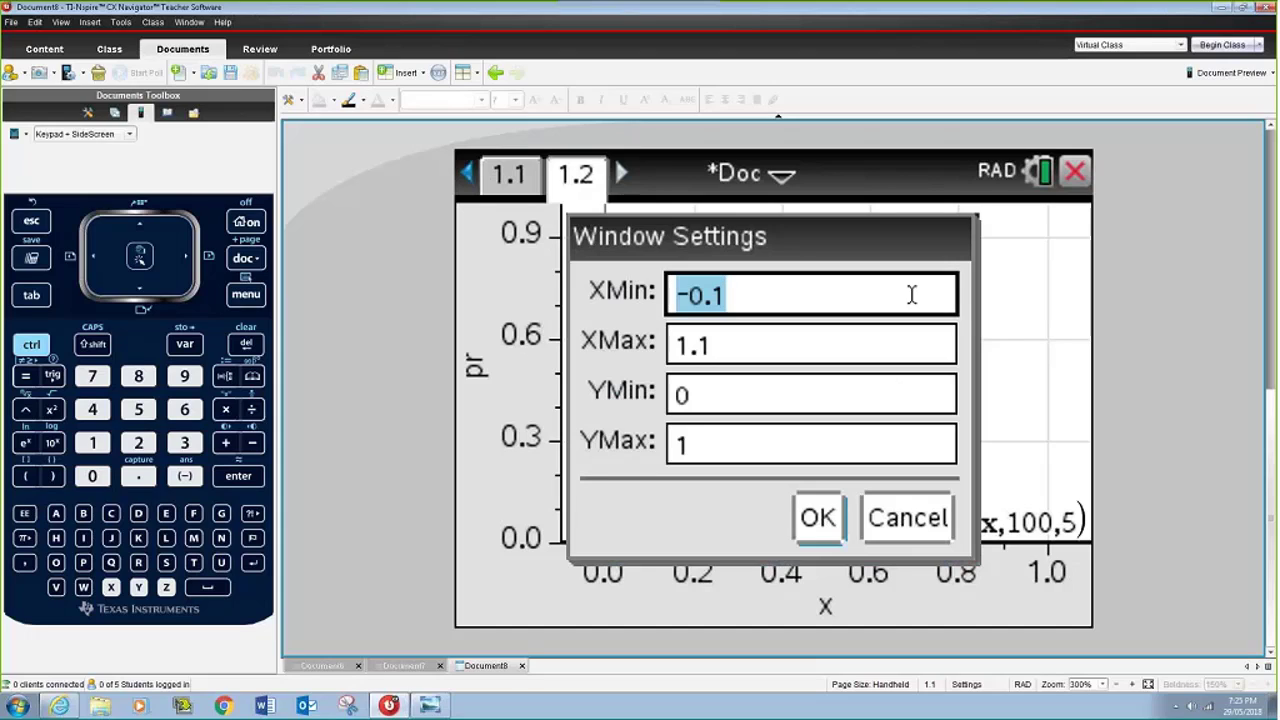
type("80")
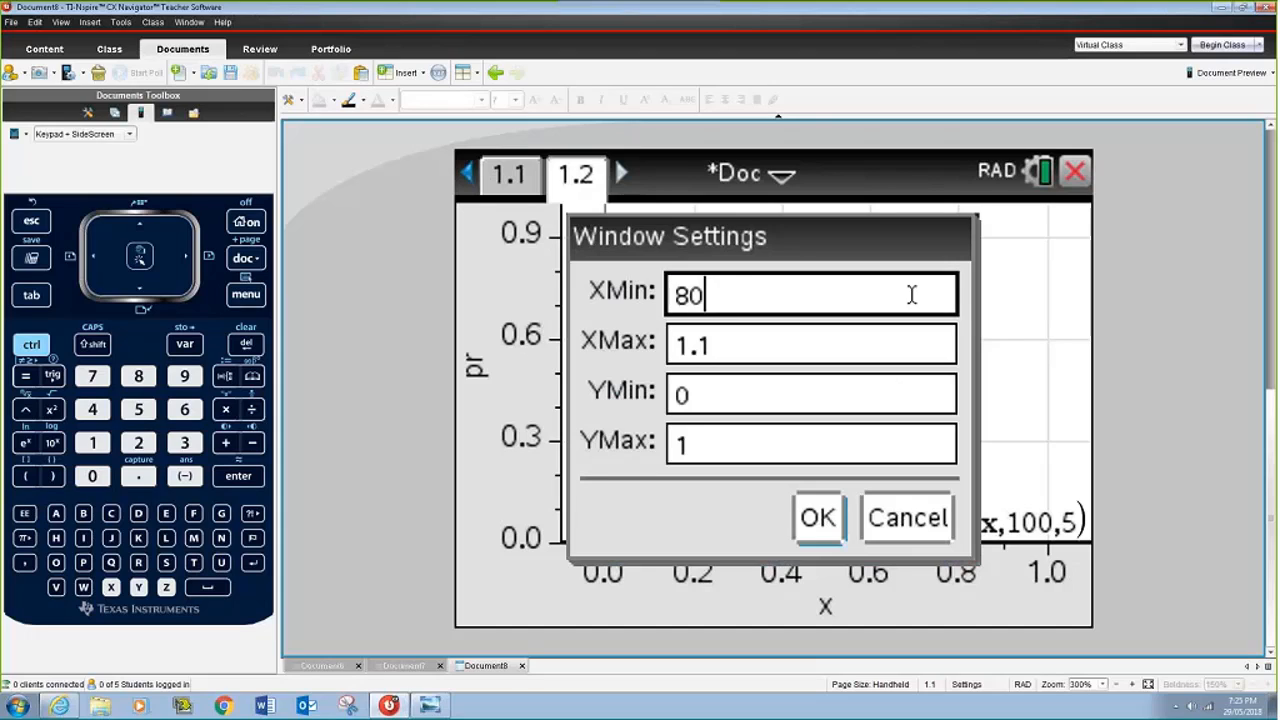
left_click(810, 344)
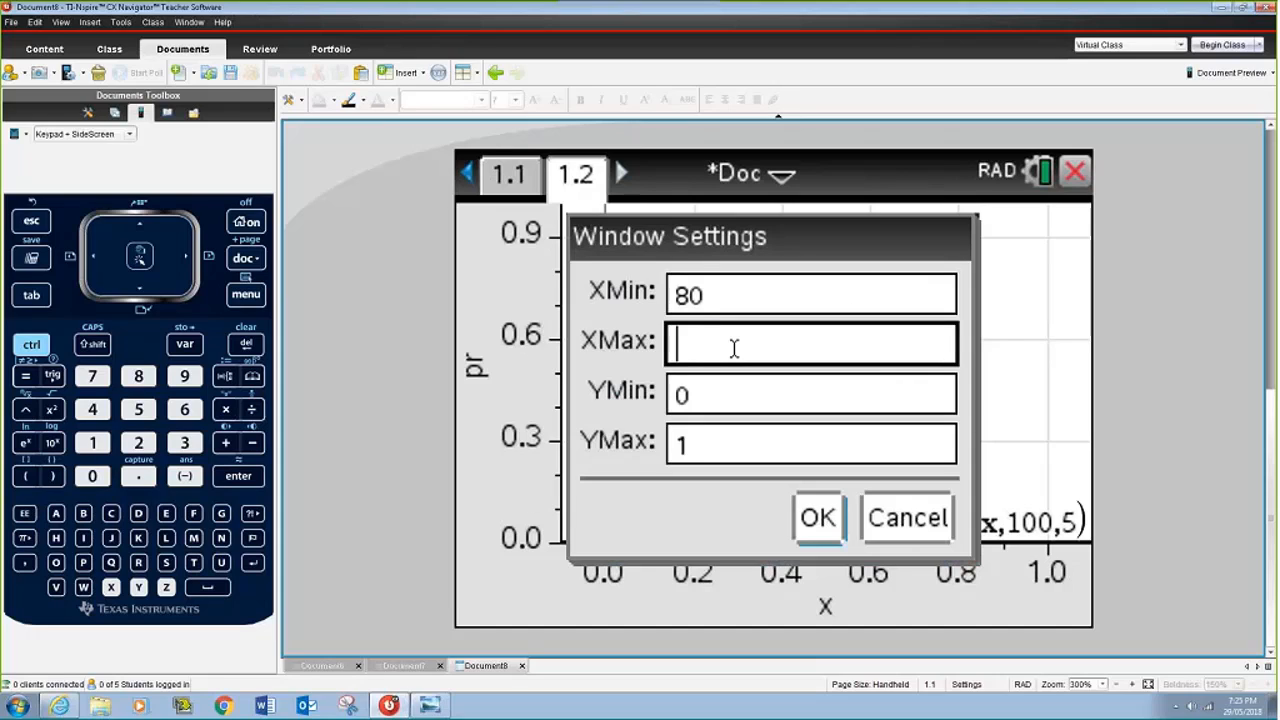
type("120")
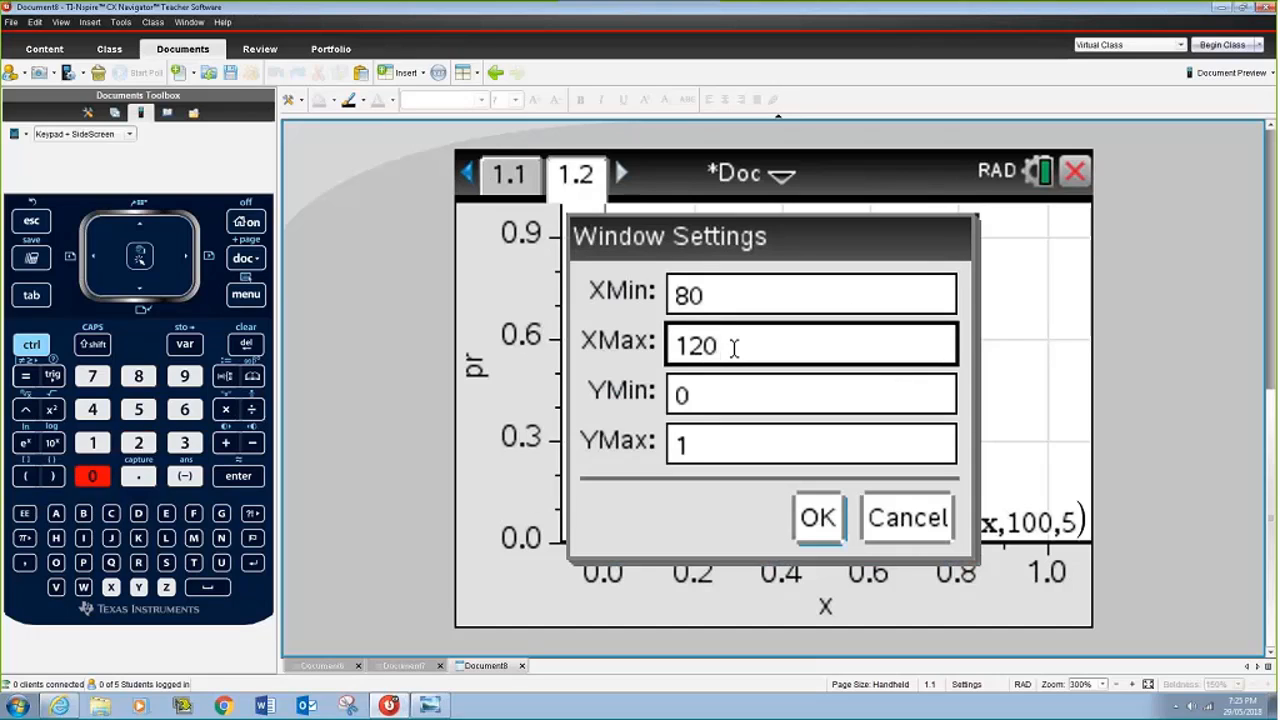
left_click(810, 442)
type(".1")
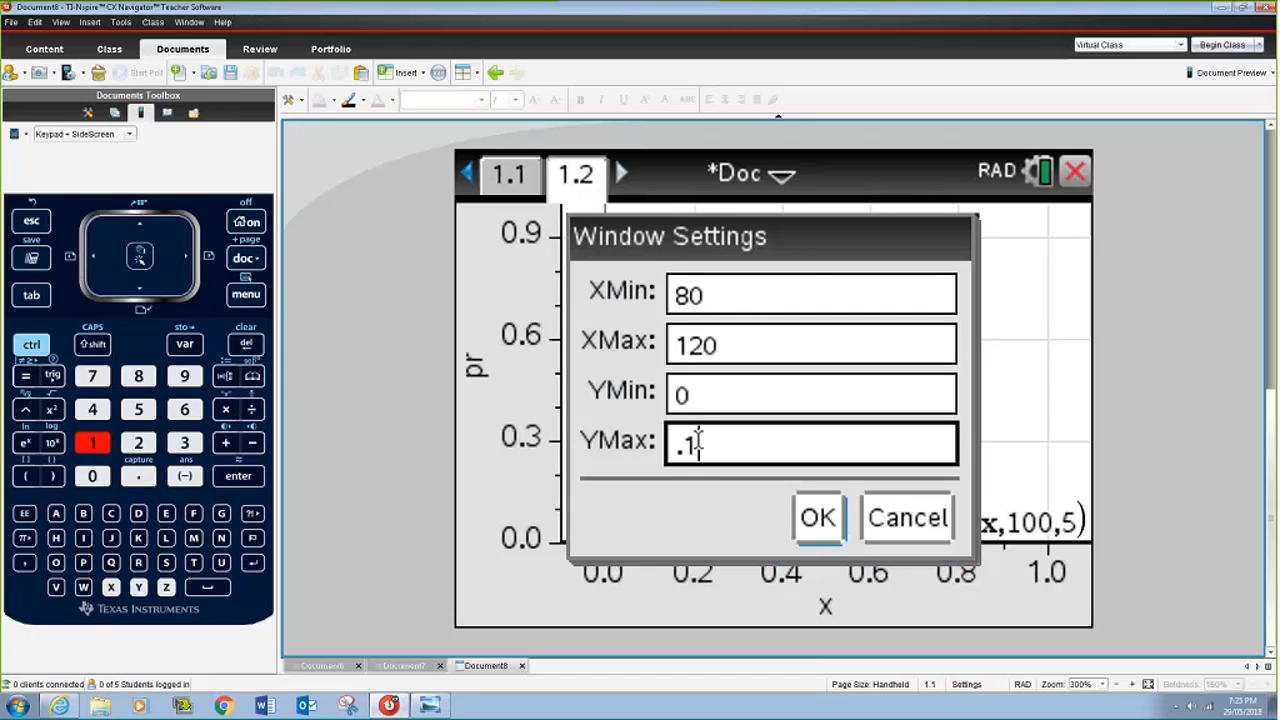
left_click(816, 516)
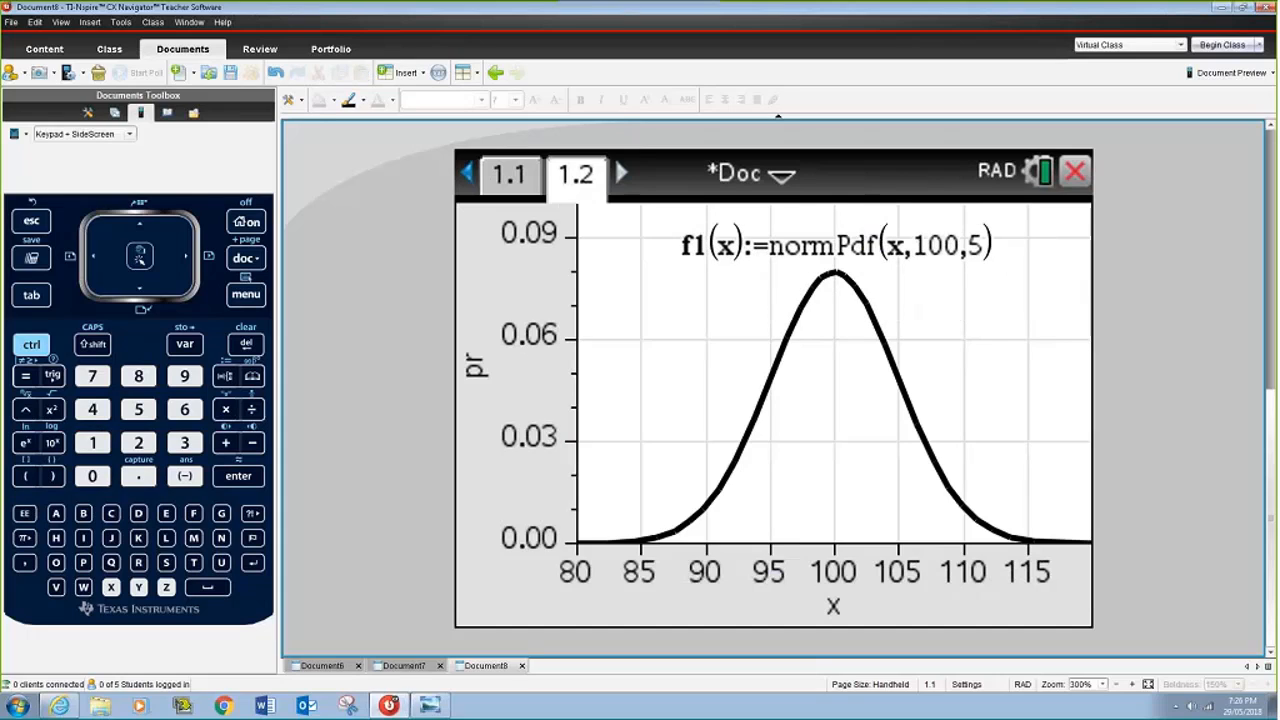
mouse_move(944, 262)
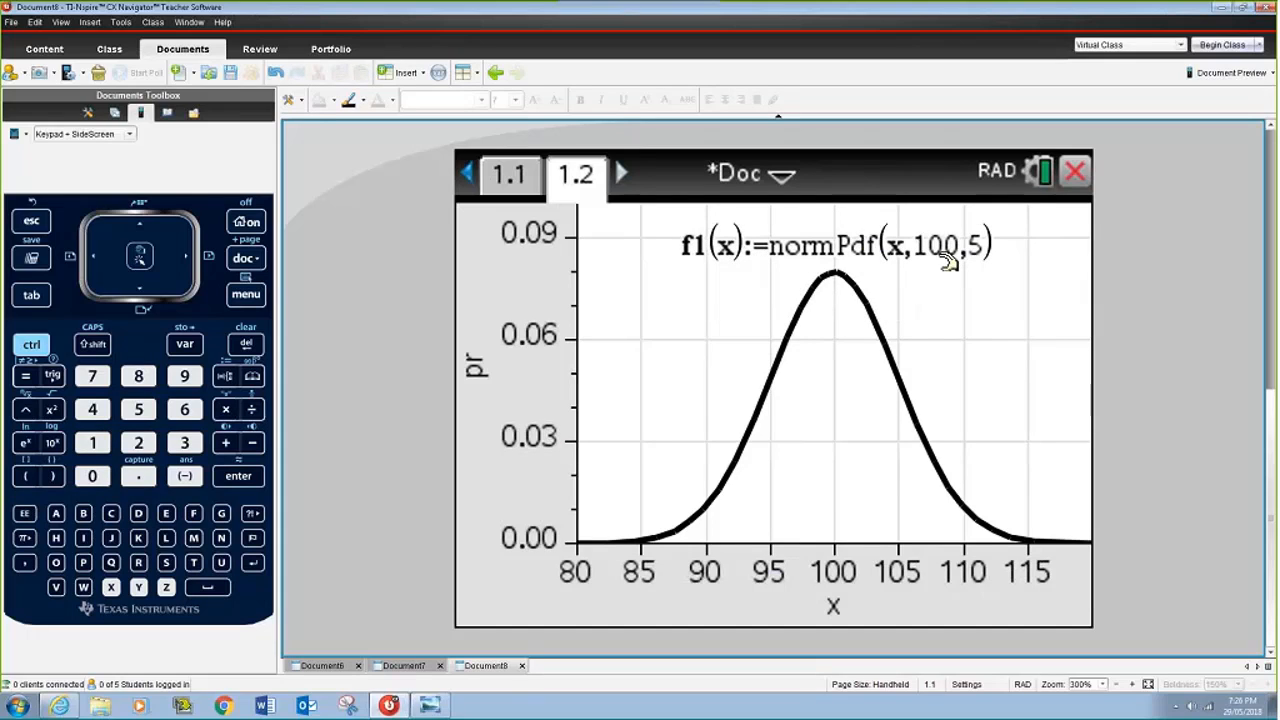
mouse_move(976, 278)
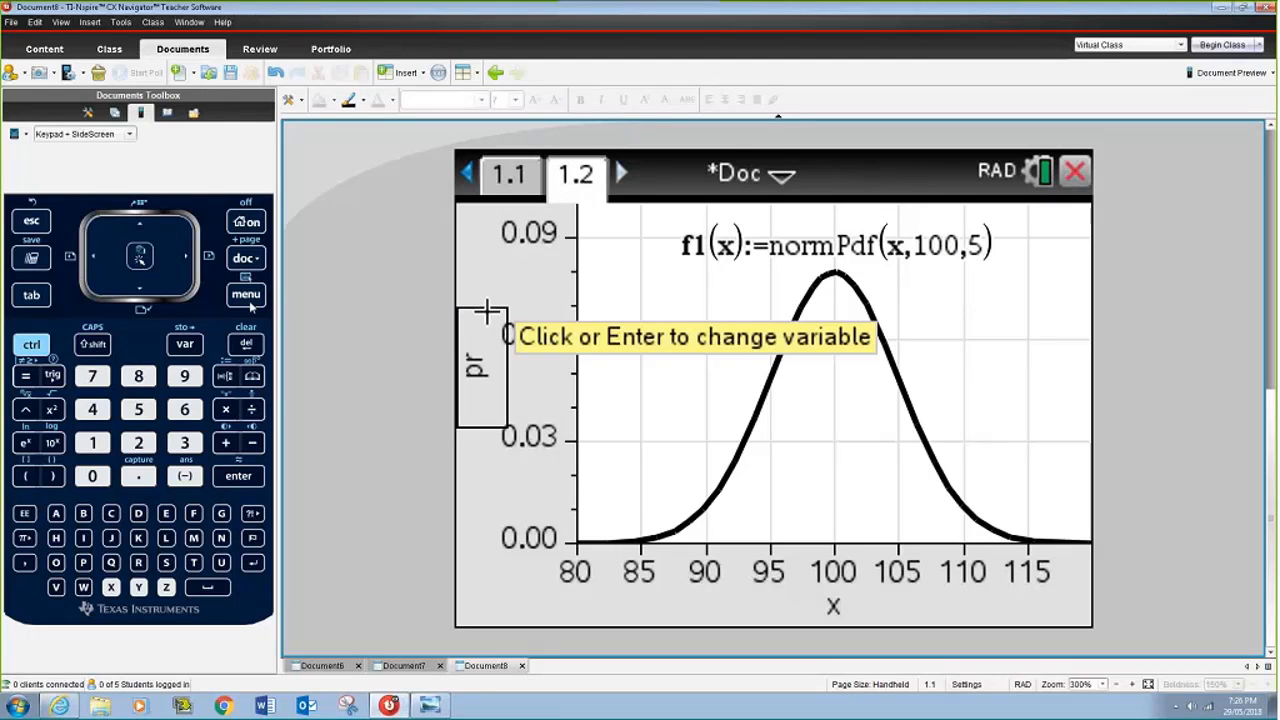
Shade Under Function from 95 to 105, showing probability 0.68.
left_click(246, 294)
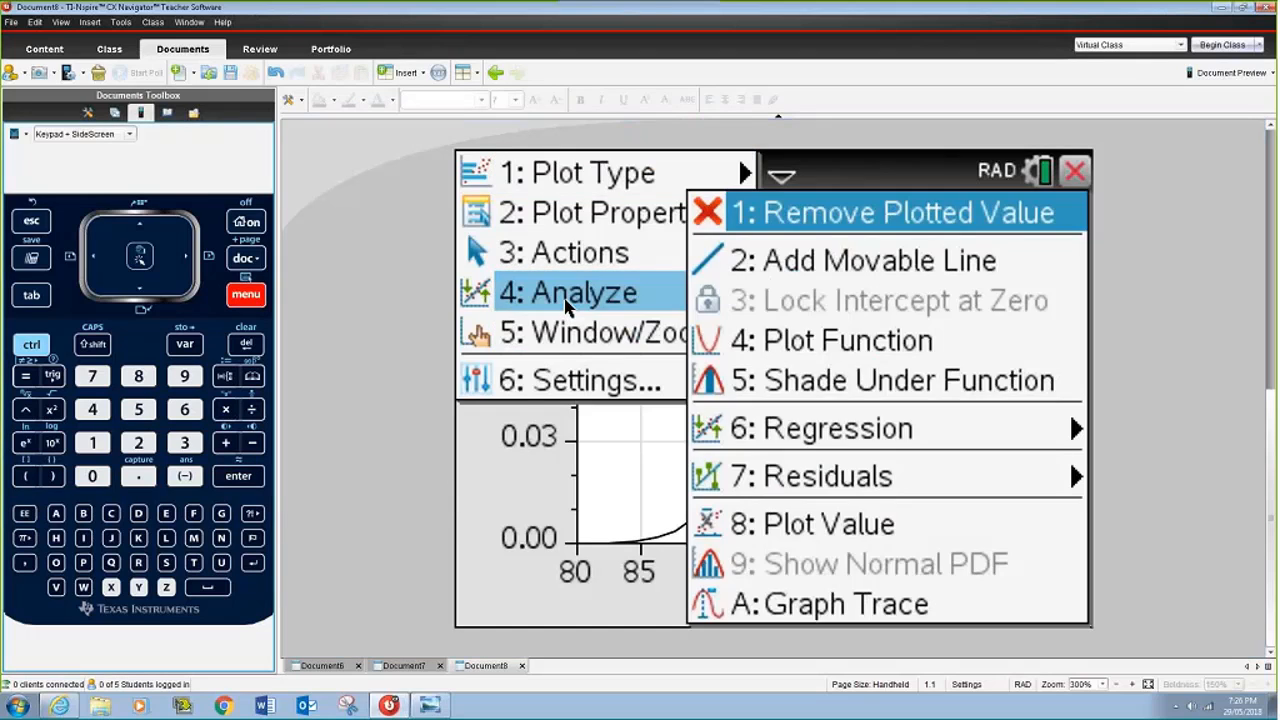
left_click(812, 524)
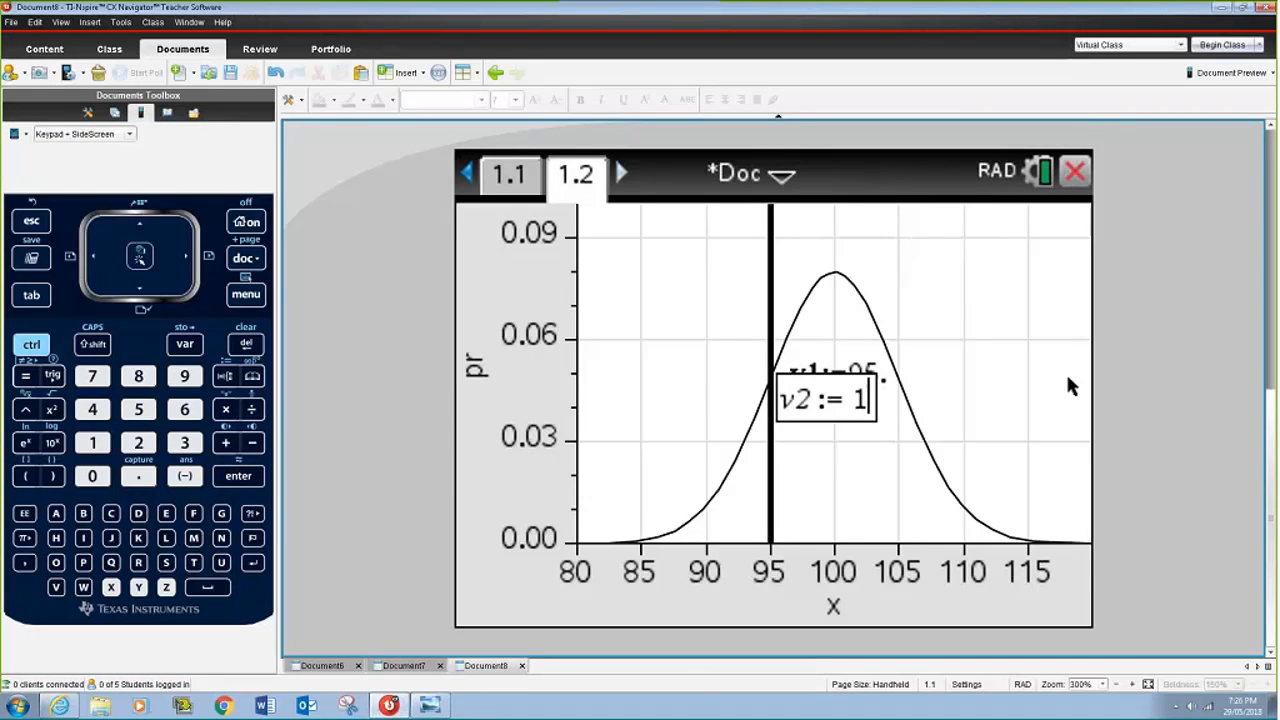
left_click(92, 476)
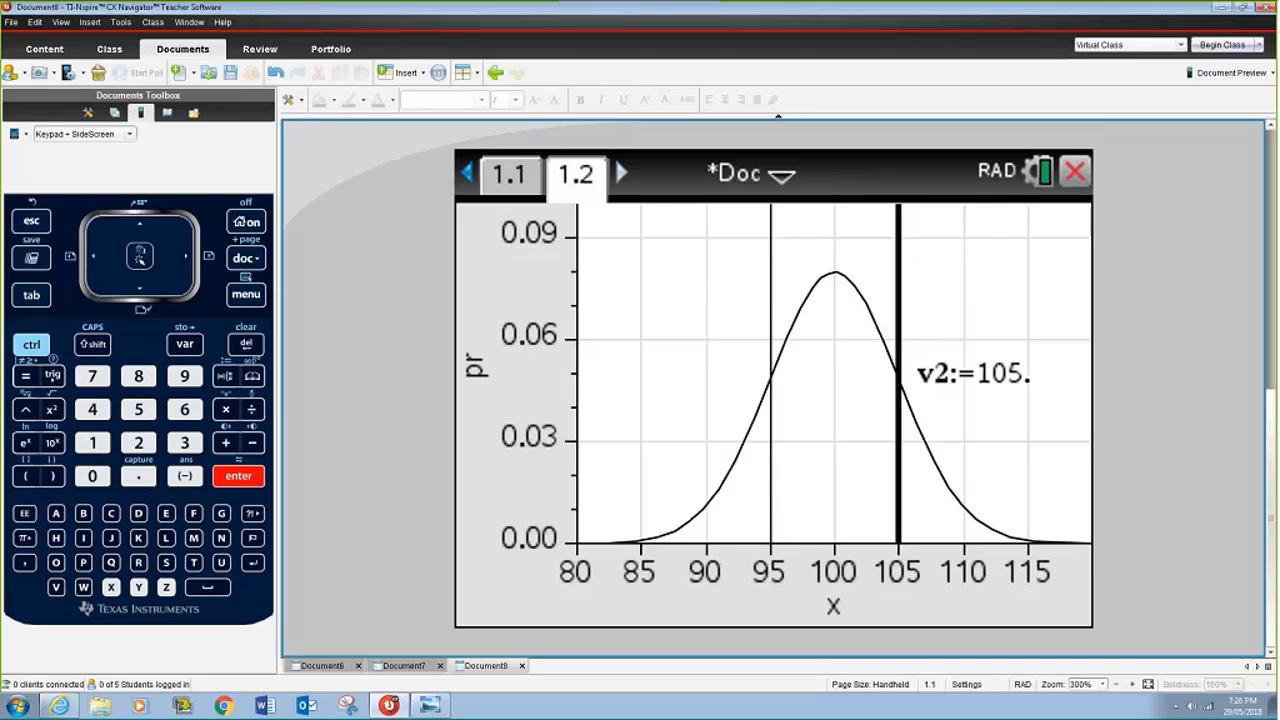
left_click(244, 294)
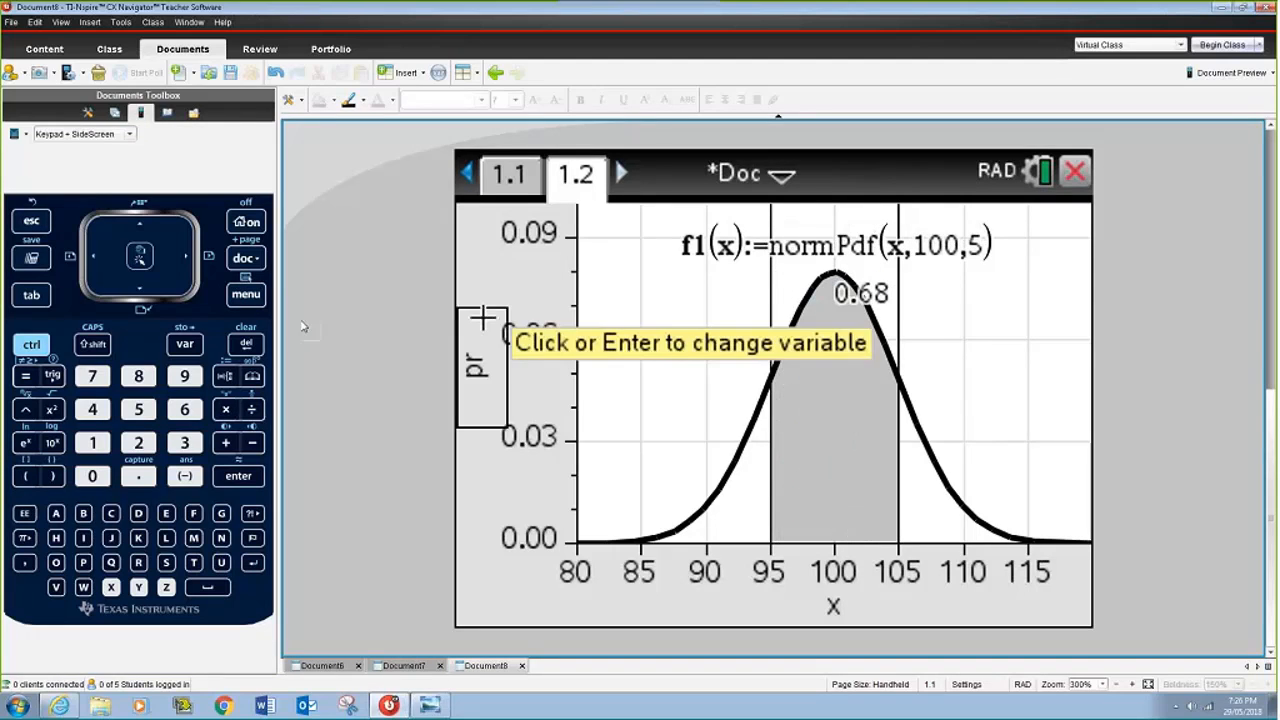
left_click(246, 294)
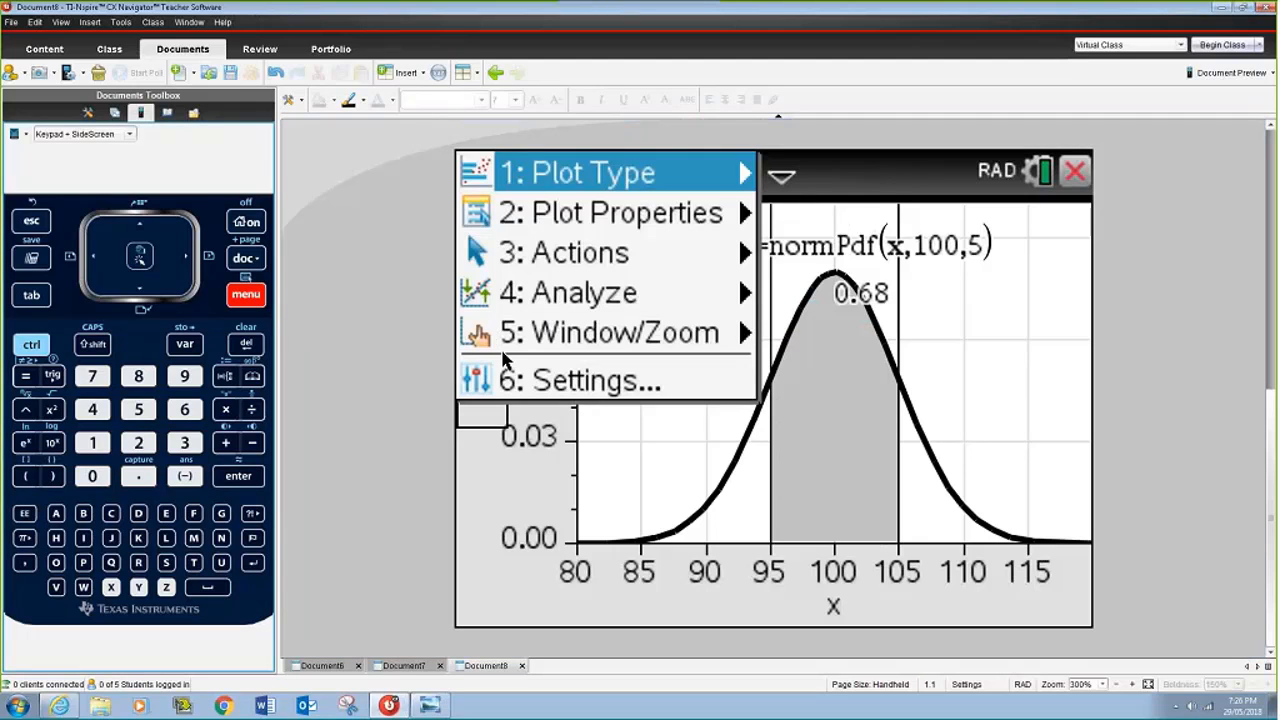
Mark the lower boundary at x=90 on the normPdf curve via Analyze Graph.
left_click(568, 292)
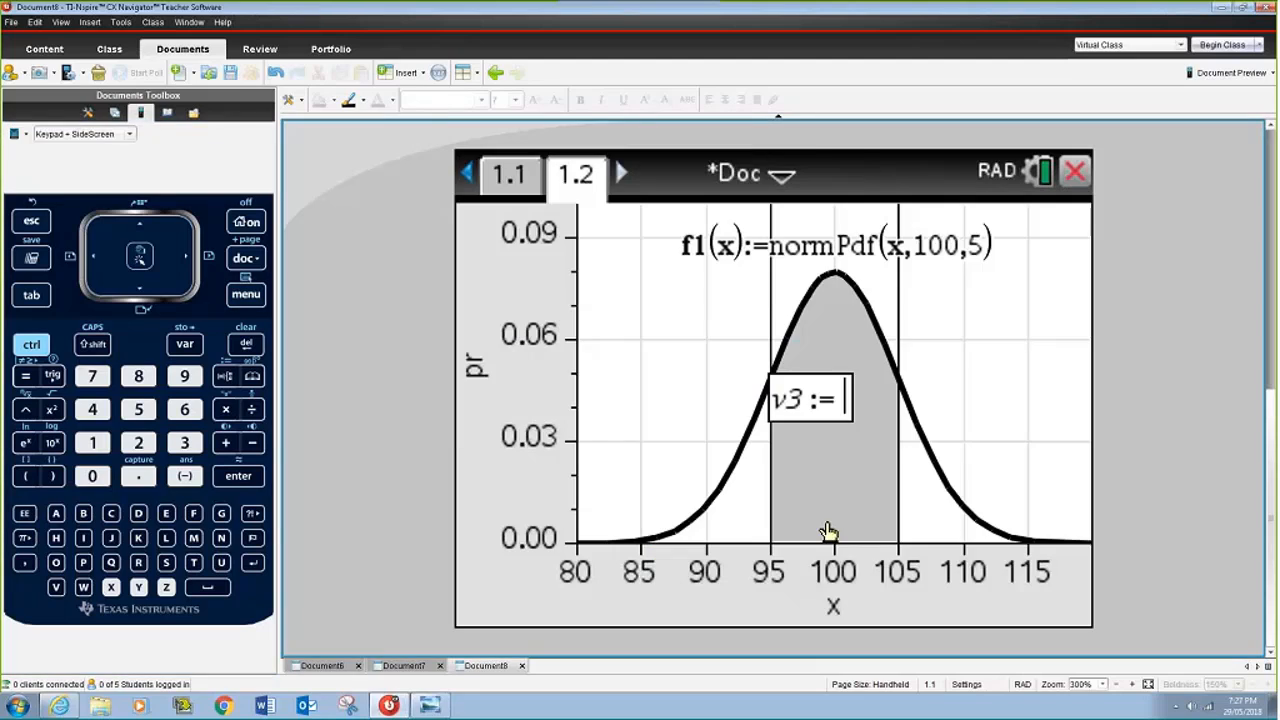
mouse_move(924, 500)
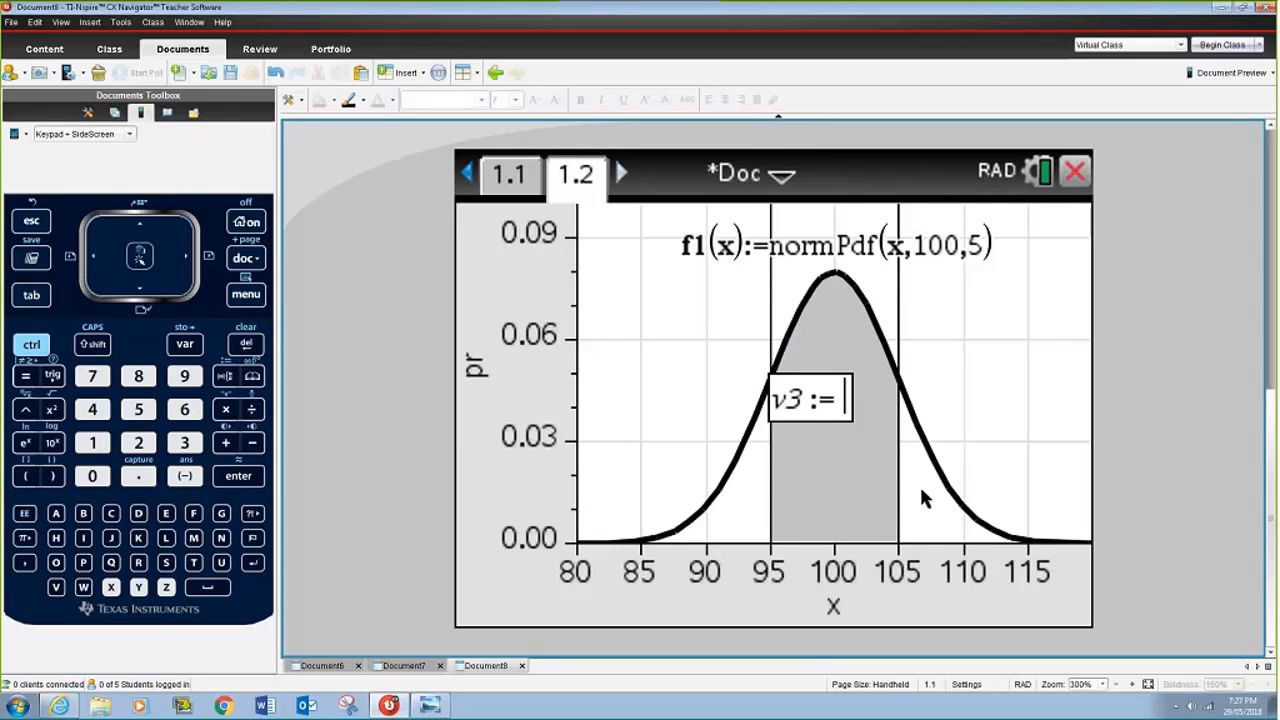
left_click(184, 376)
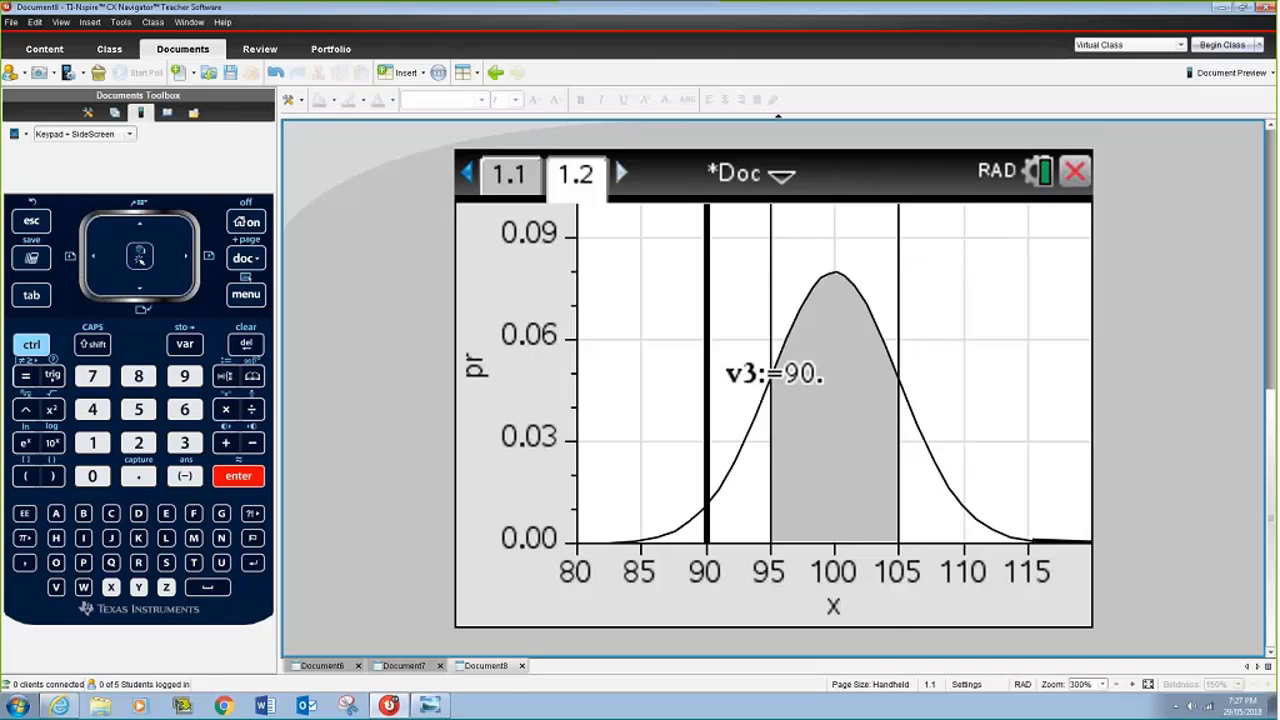
left_click(246, 294)
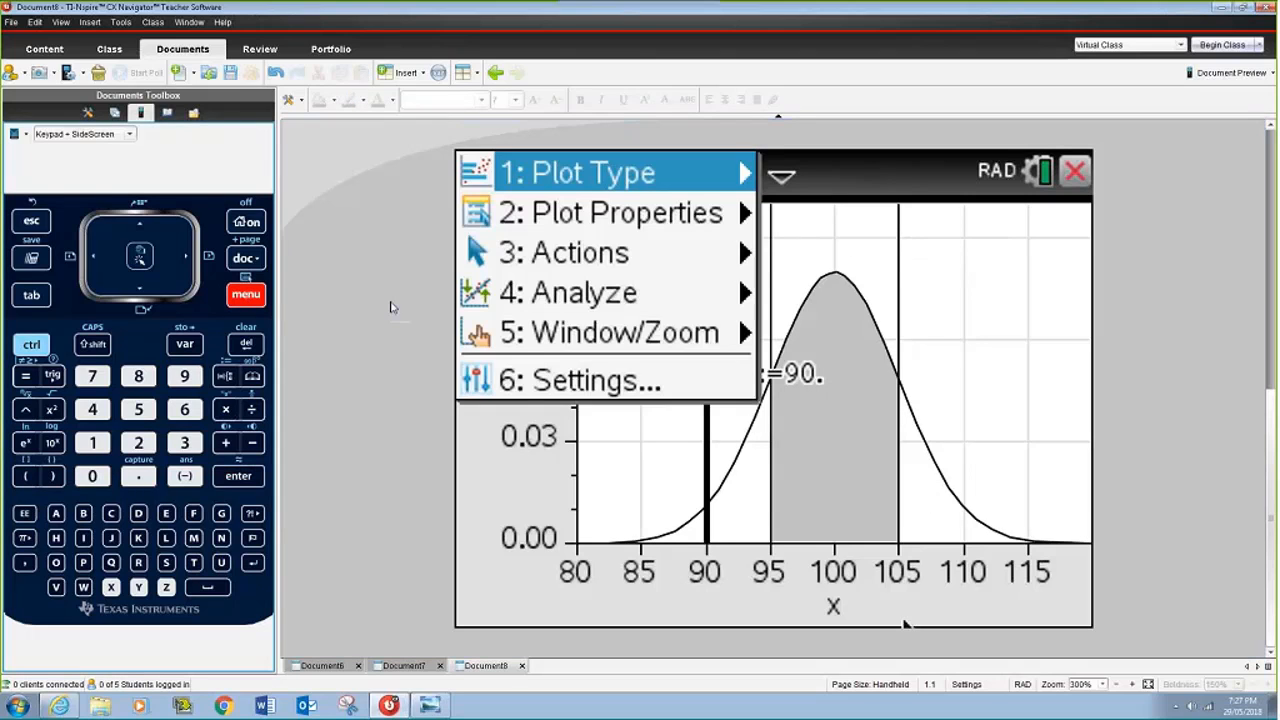
left_click(568, 292)
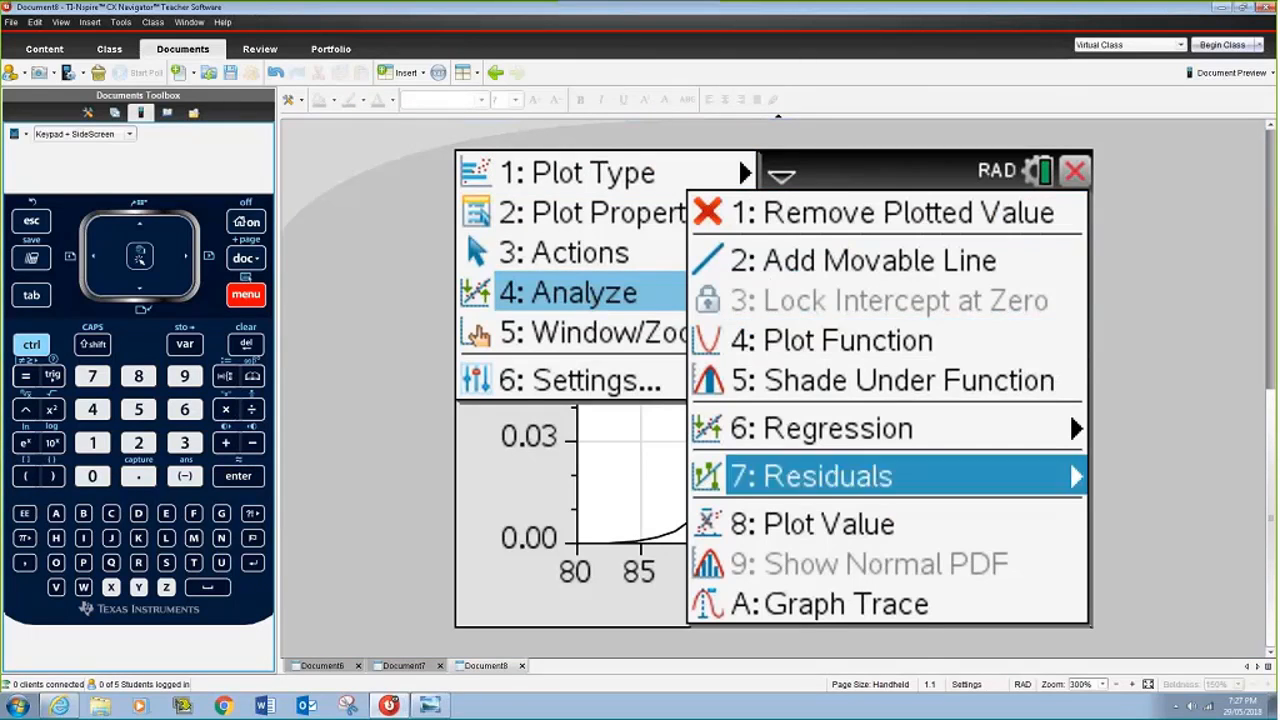
Mark the upper boundary at x=110 on the curve.
left_click(908, 380)
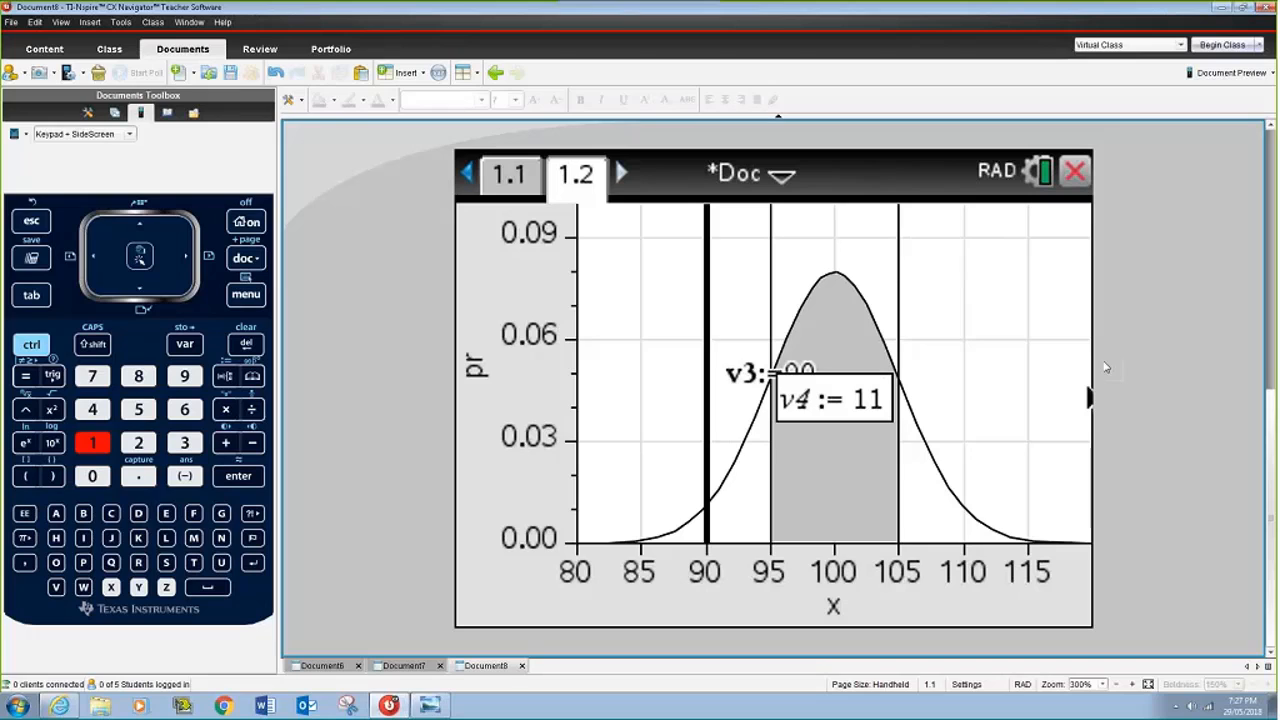
left_click(238, 476)
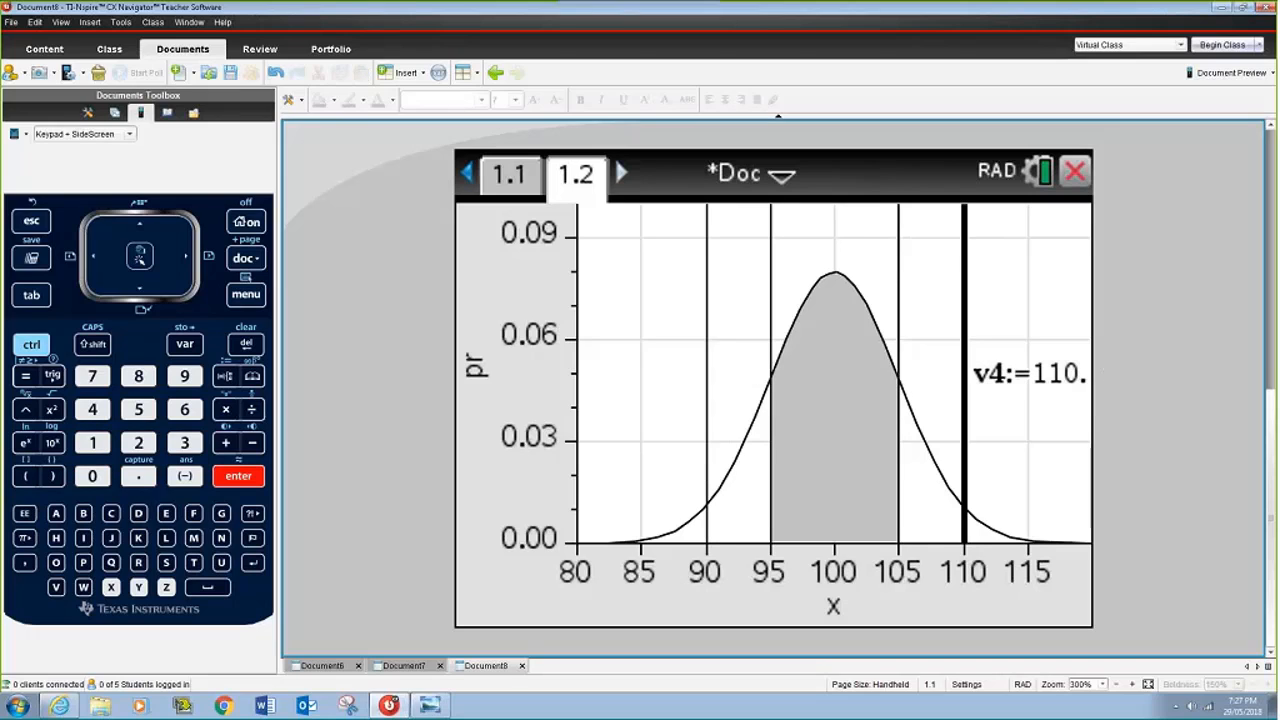
left_click(246, 294)
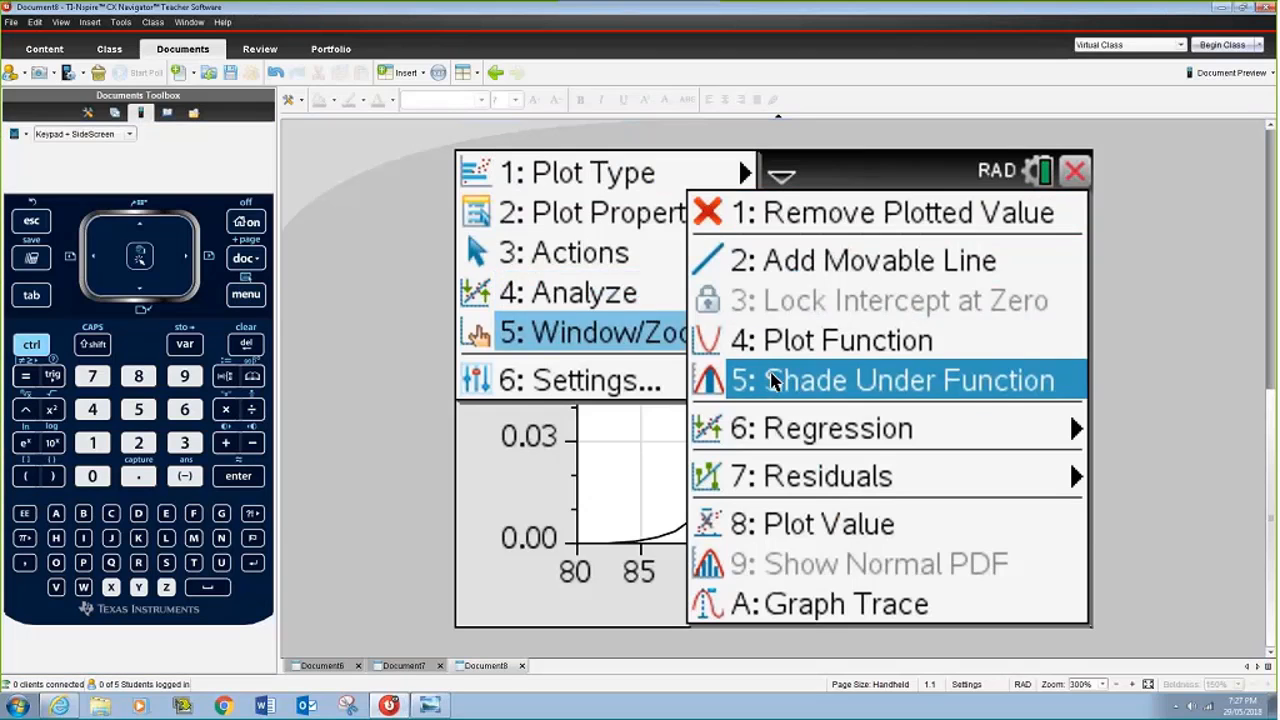
Shade 90–110 under the curve giving 0.95, then add page 1.3 and view stored variables f1, v1–v4.
left_click(904, 380)
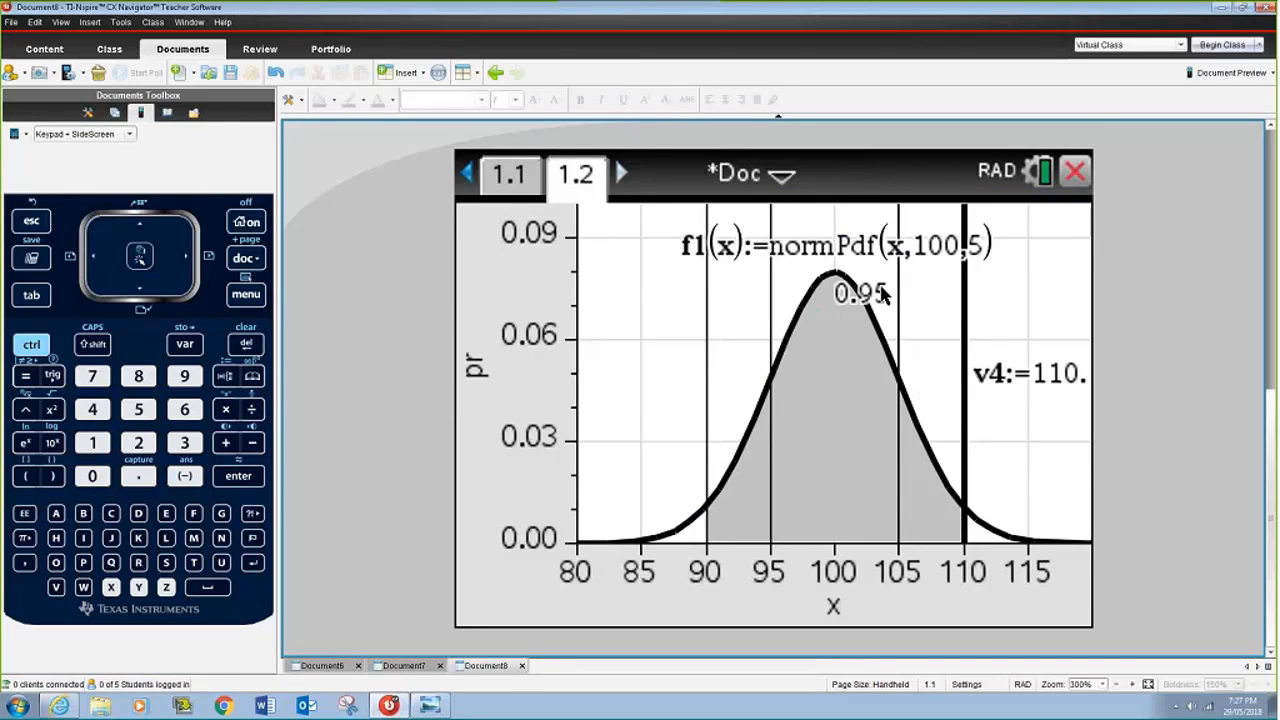
mouse_move(364, 258)
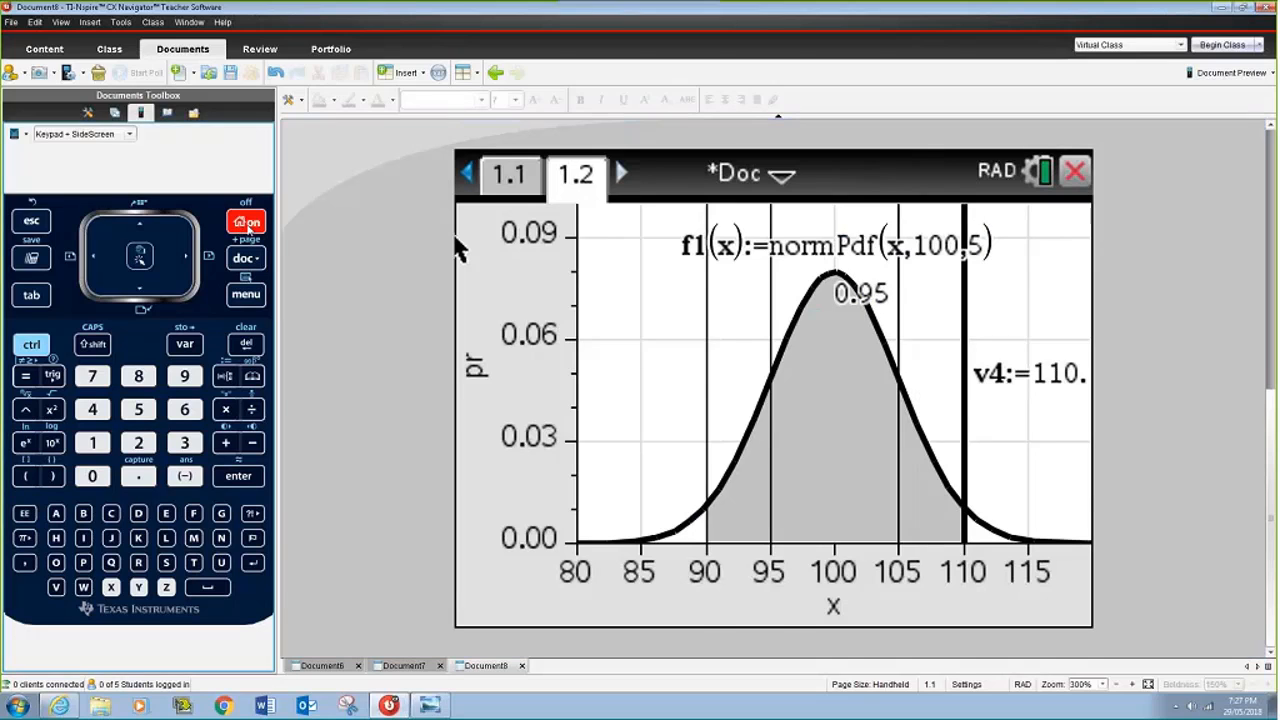
left_click(620, 172)
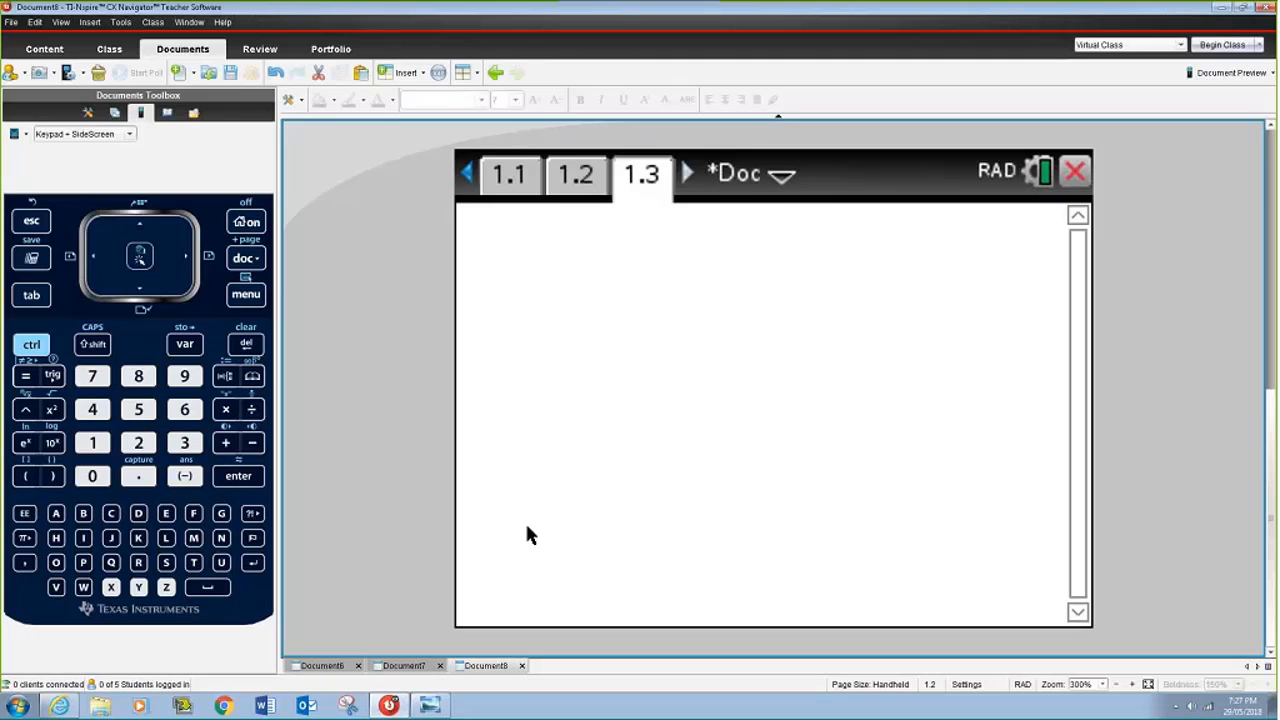
left_click(184, 344)
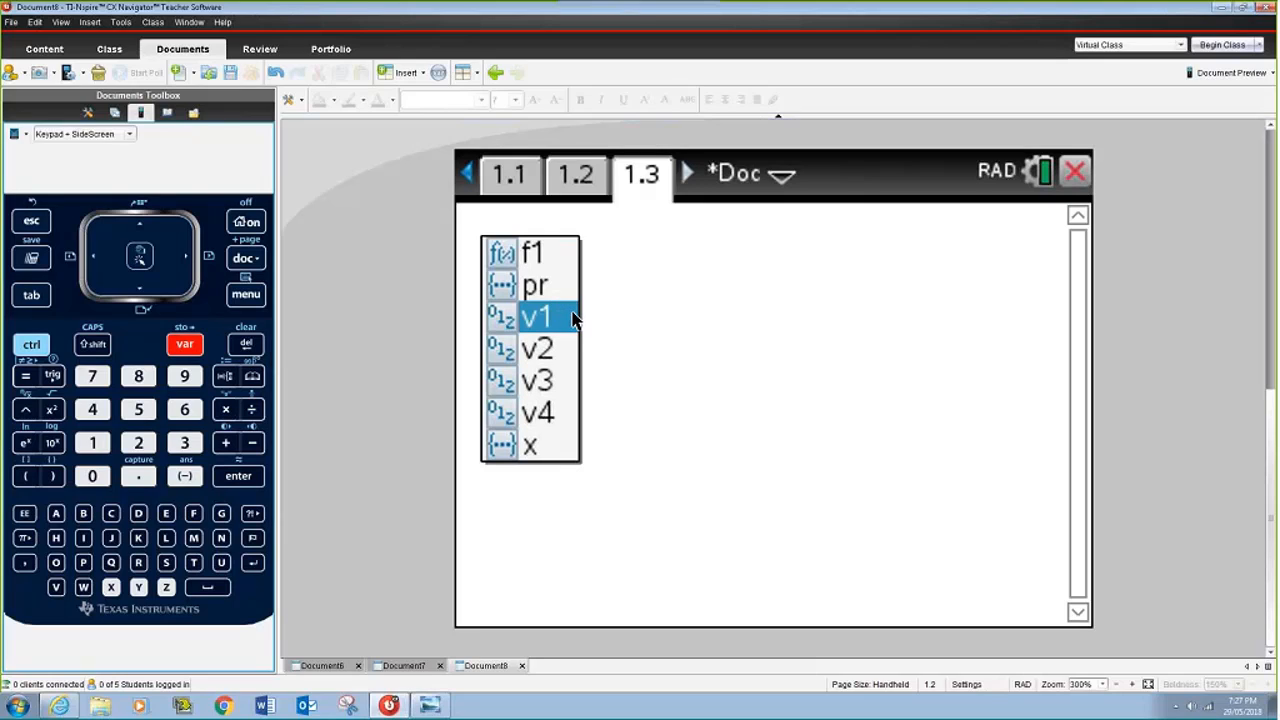
mouse_move(604, 328)
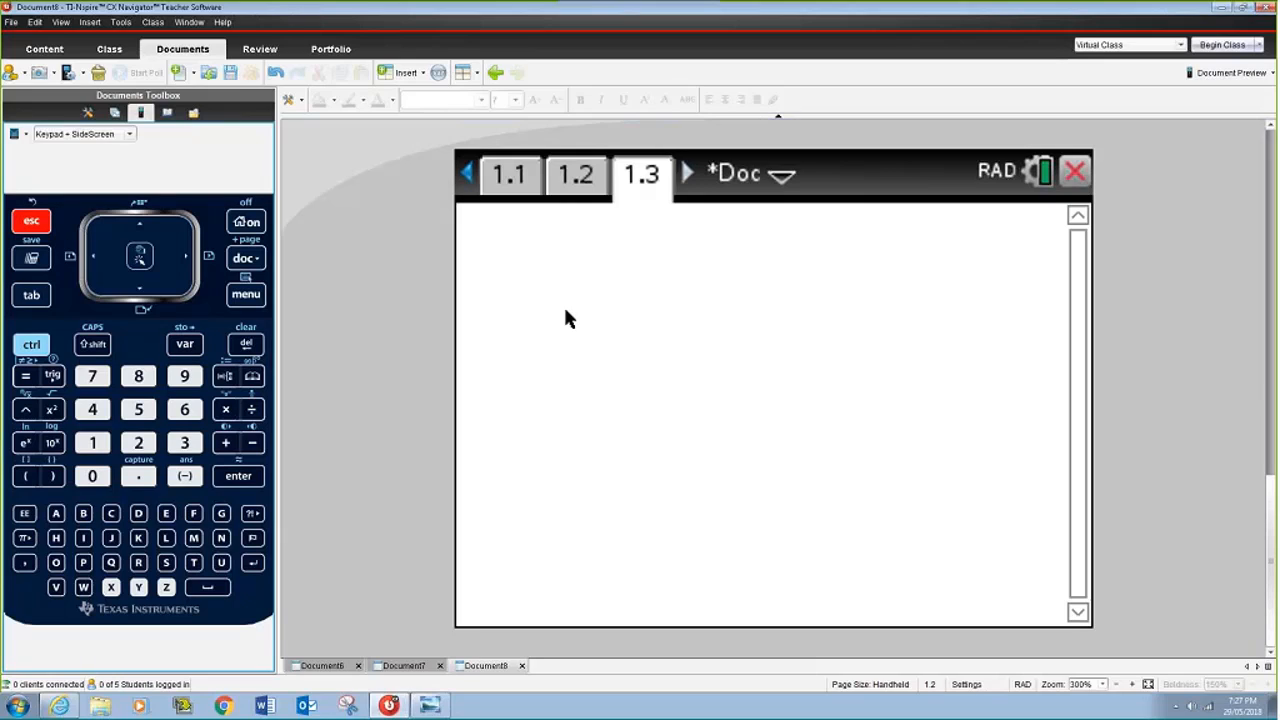
mouse_move(520, 284)
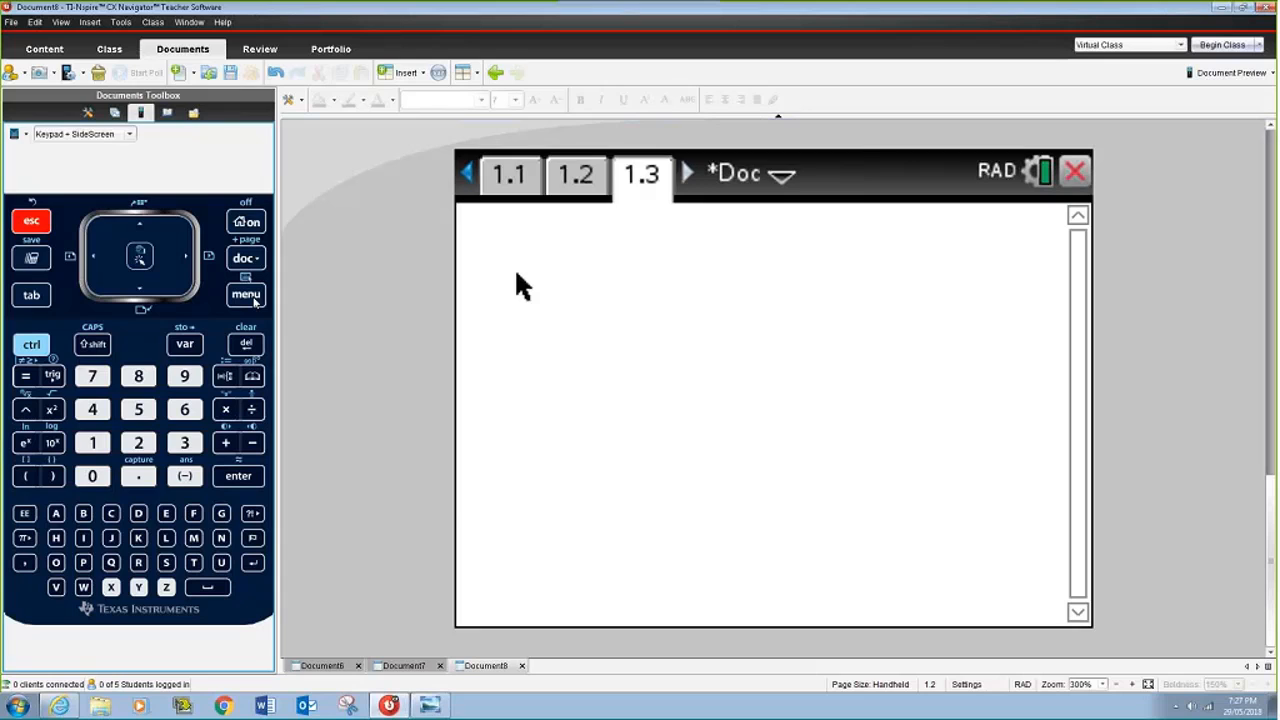
Compute normCdf(v1,v2,100,5) = 0.682689 with the Normal Cdf wizard.
left_click(246, 294)
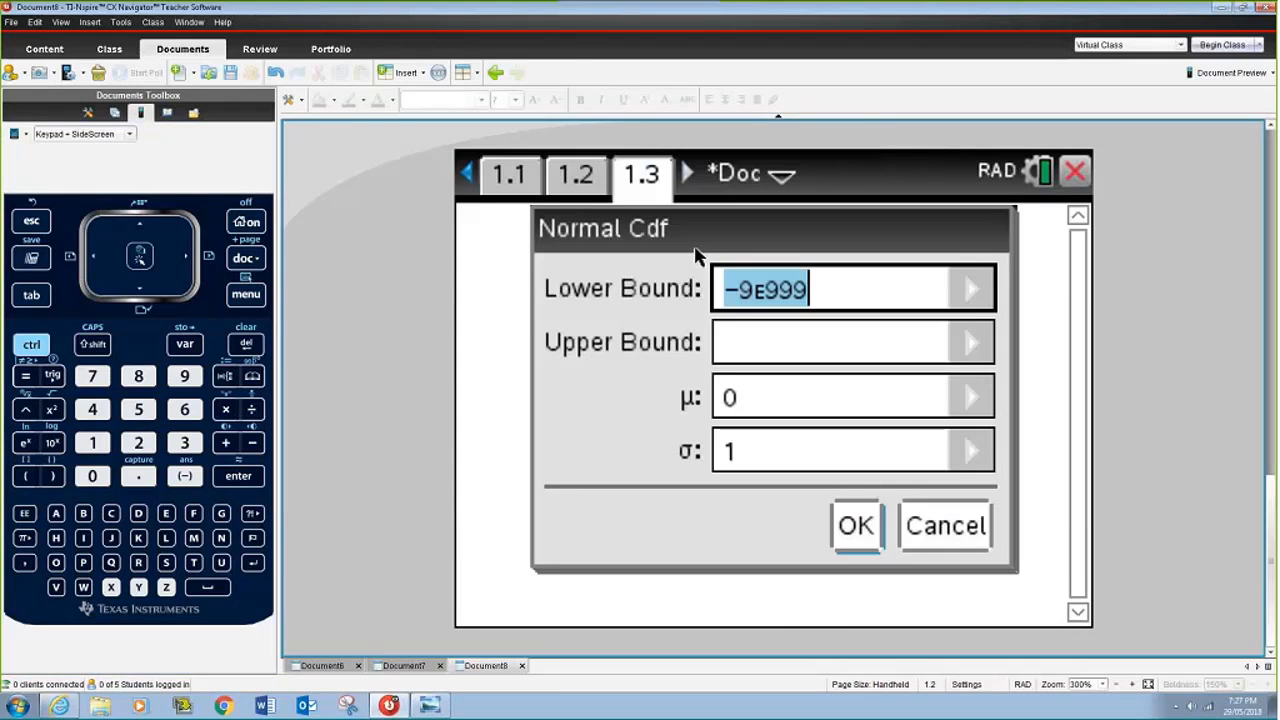
type("v1")
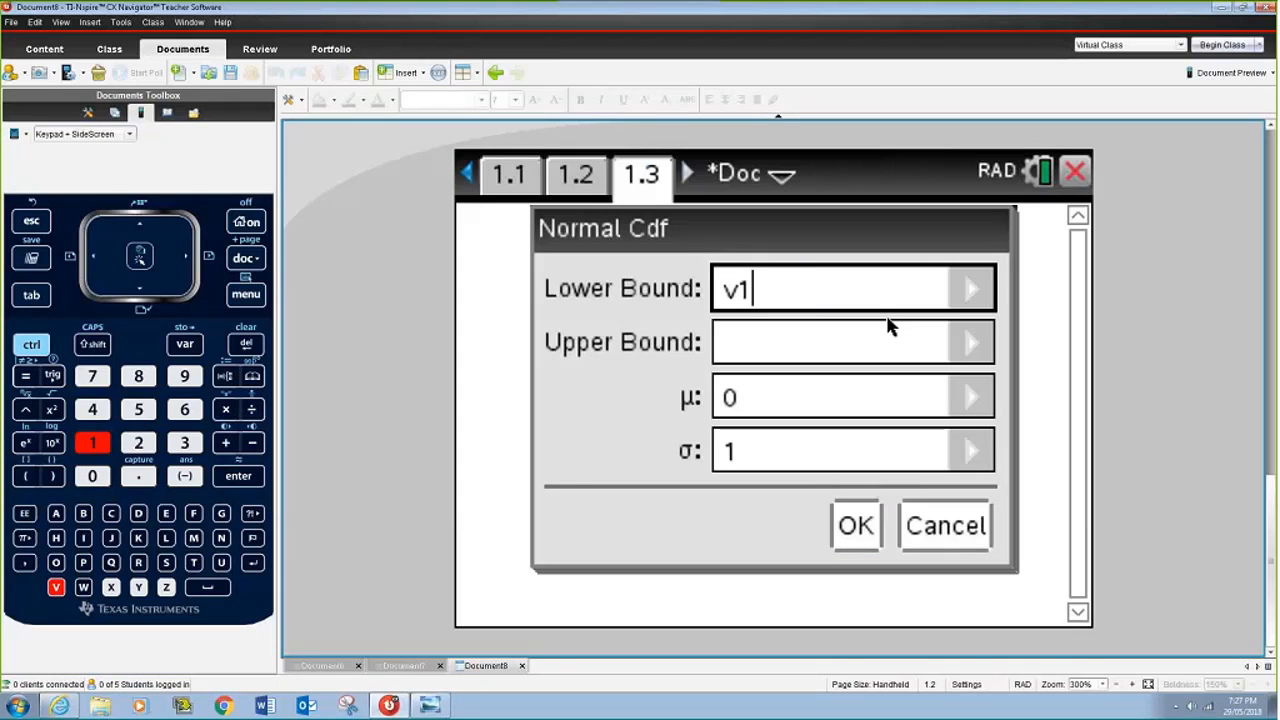
left_click(850, 340)
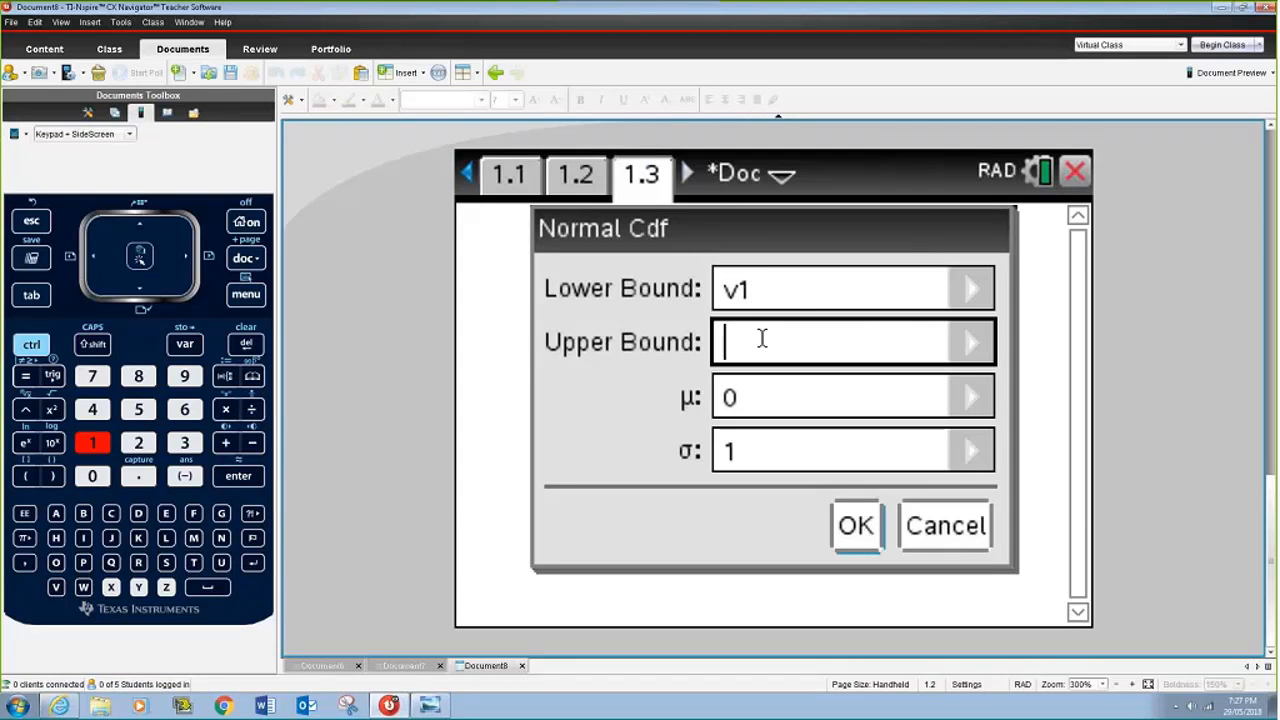
type("v2")
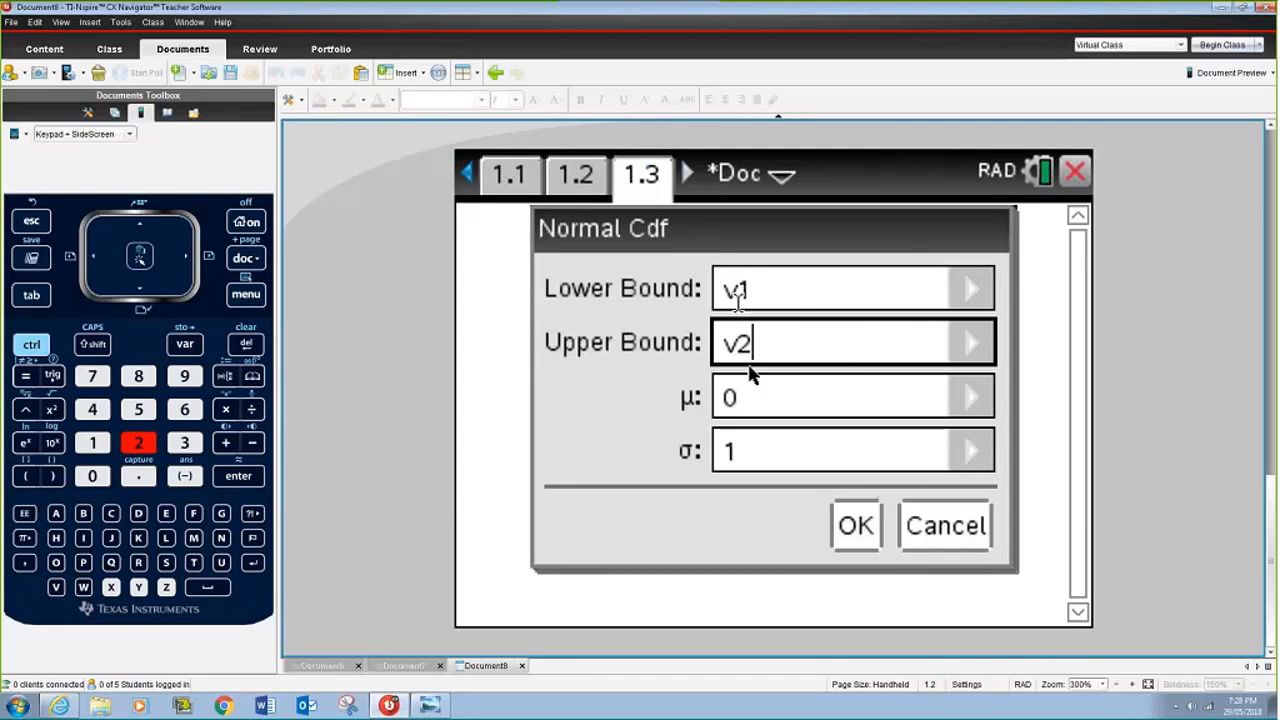
left_click(852, 396)
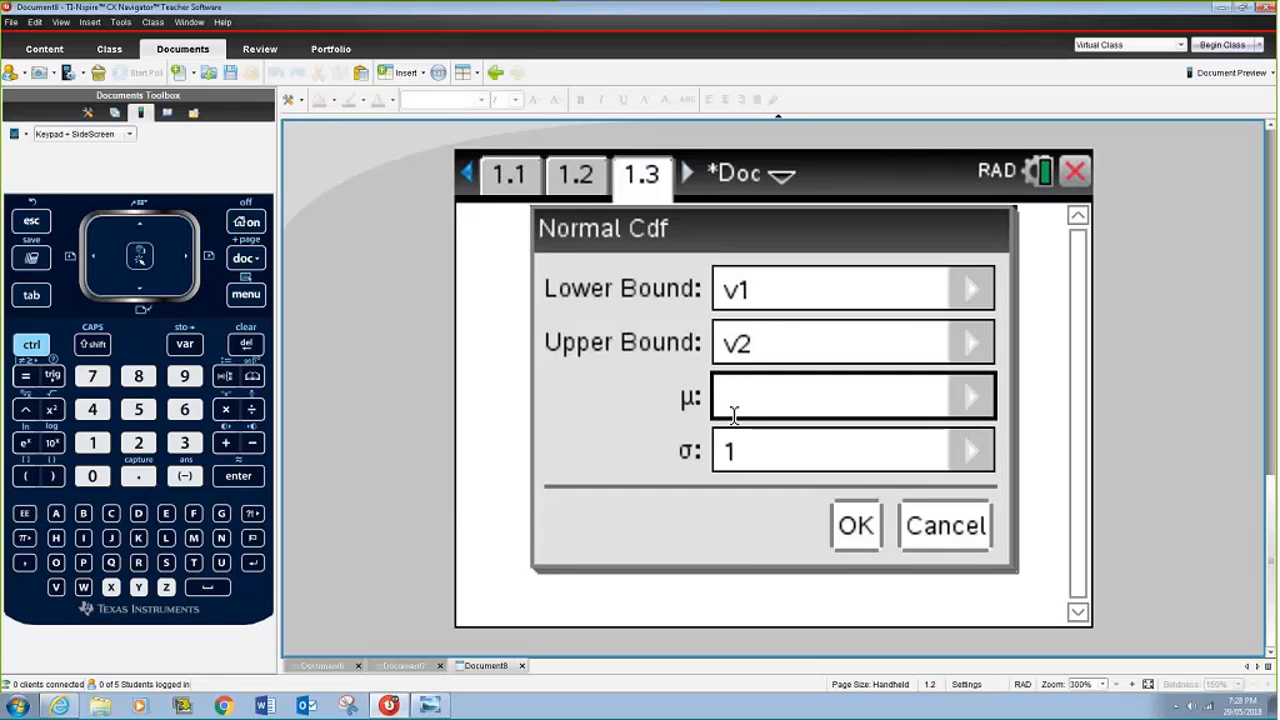
type("100")
left_click(854, 450)
type("5")
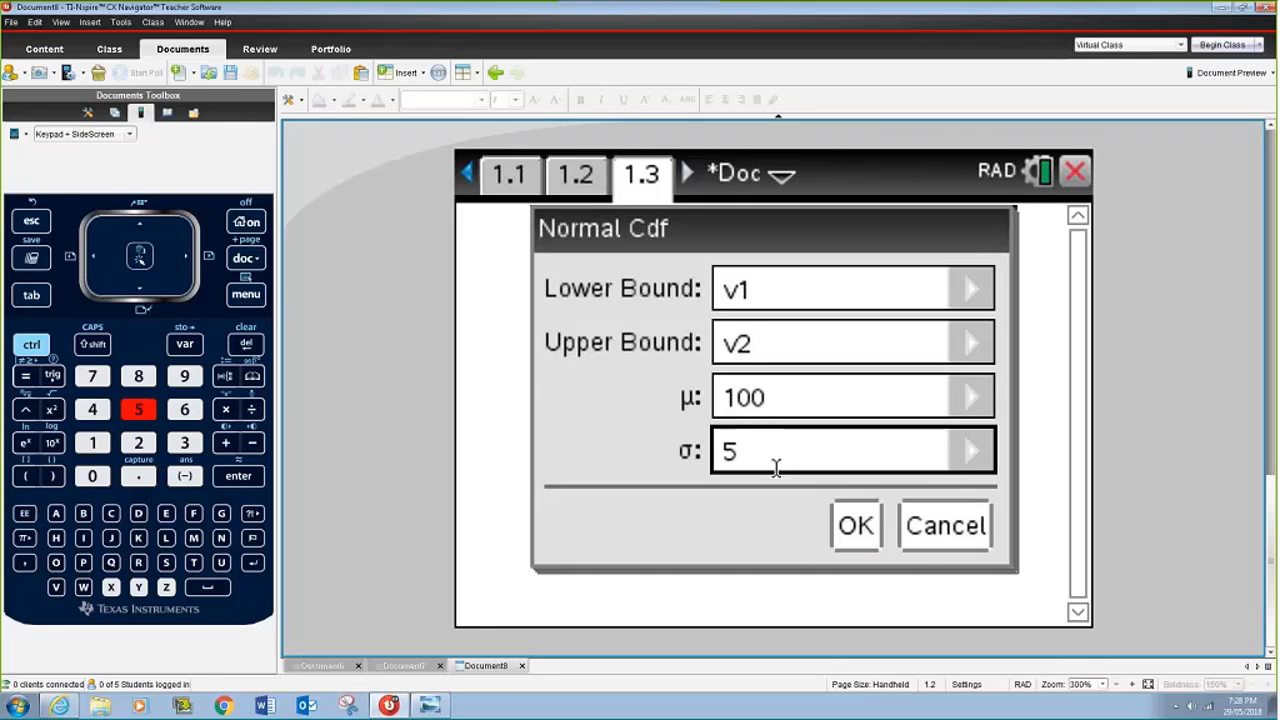
left_click(854, 524)
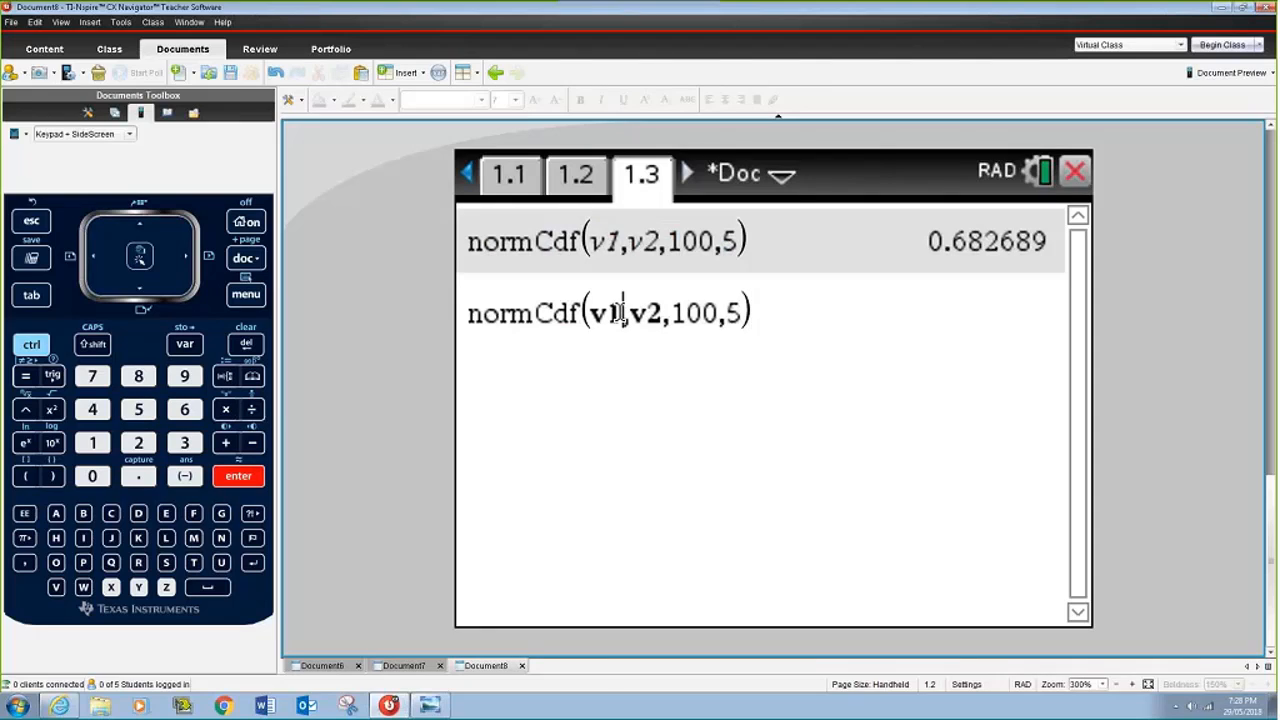
Edit the copied command to normCdf(v3,v4,100,5), giving 0.9545.
left_click(184, 442)
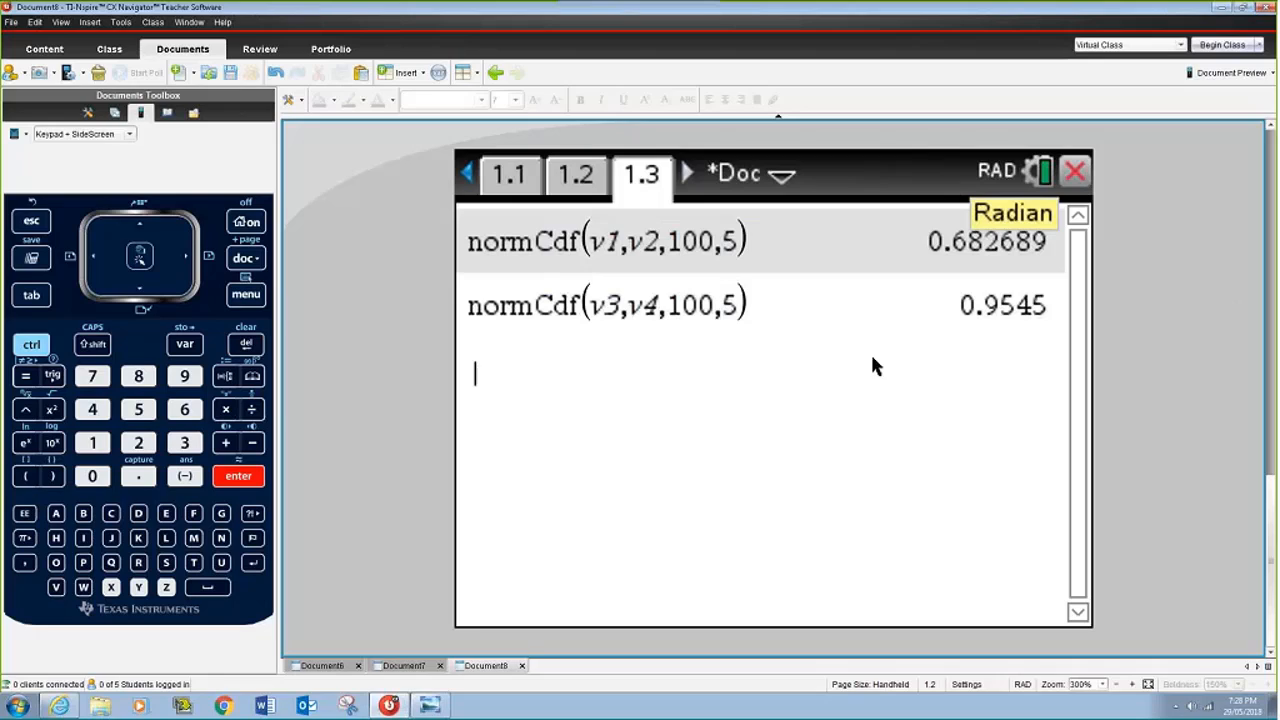
mouse_move(804, 350)
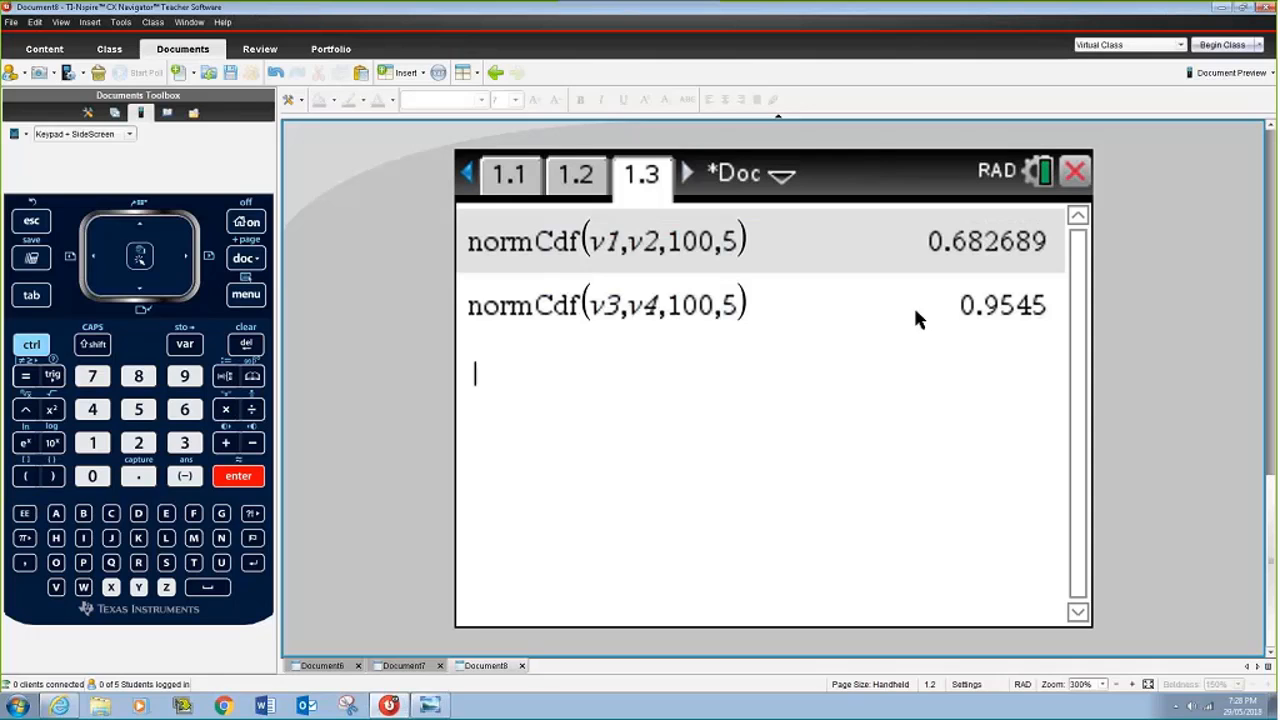
Open the Inverse normal poll document from Recent Documents, asking for a where P(X>a)=0.27.
left_click(12, 22)
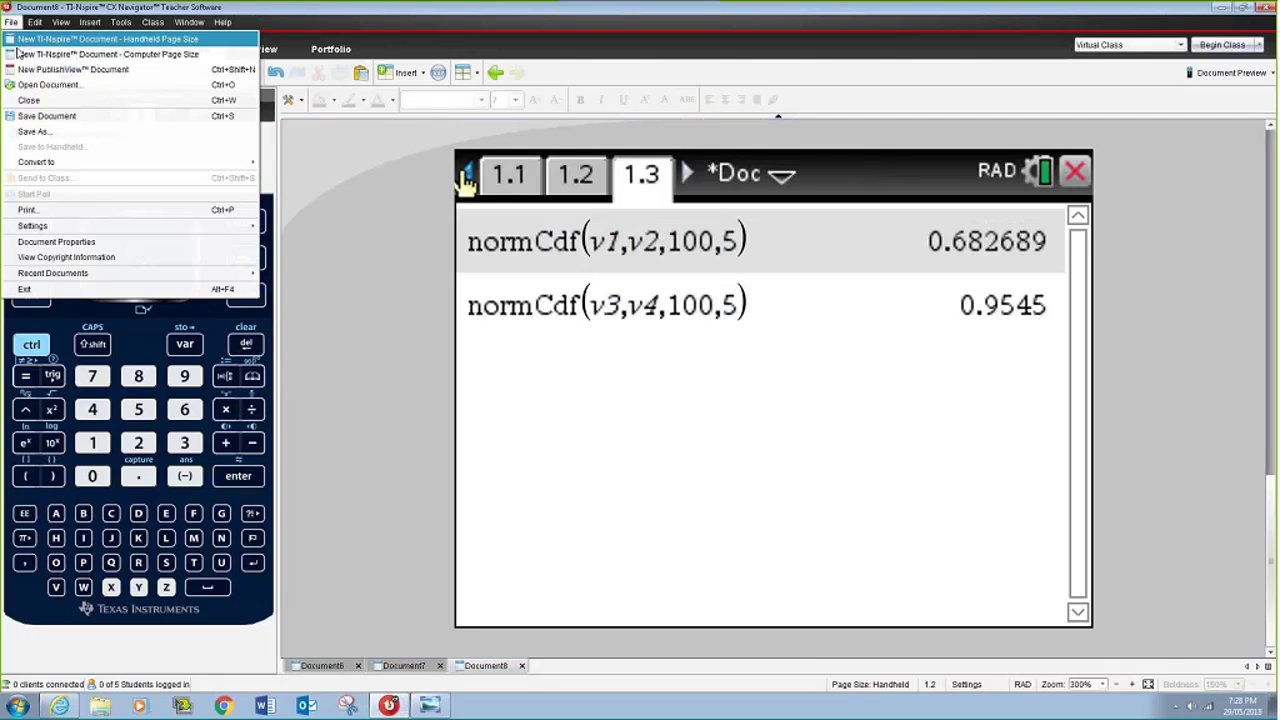
mouse_move(130, 272)
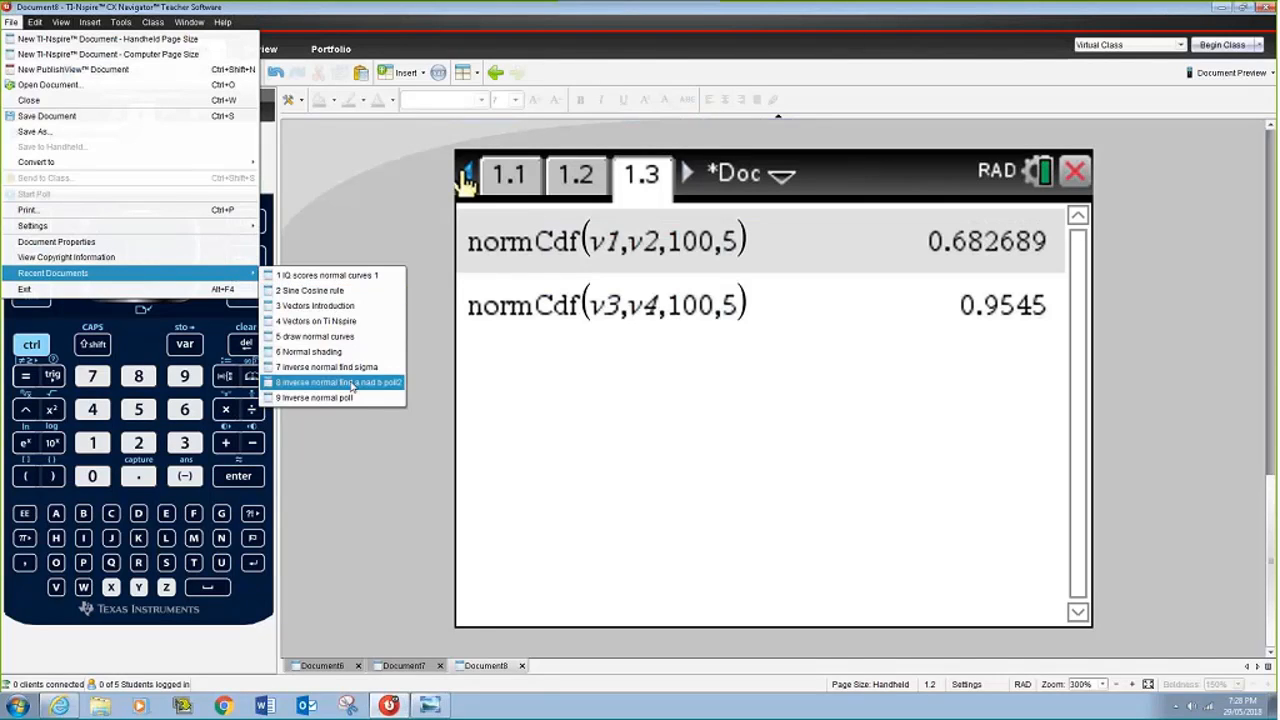
left_click(340, 382)
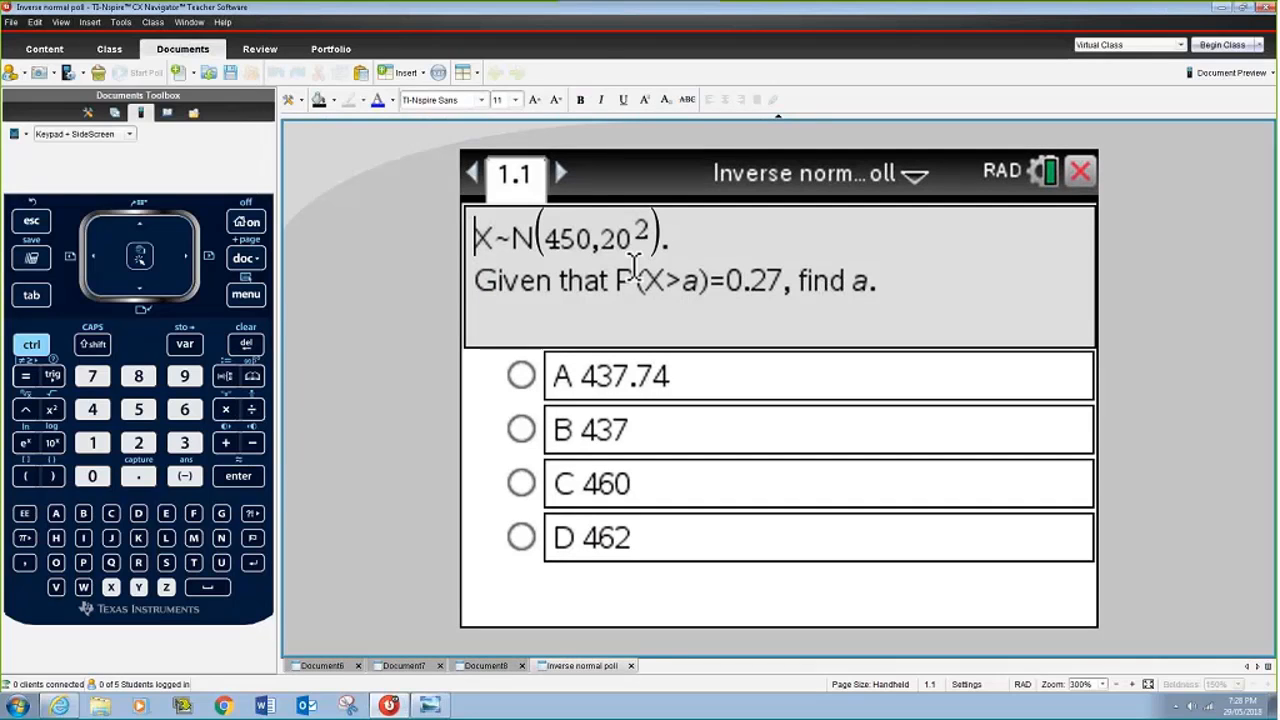
mouse_move(836, 310)
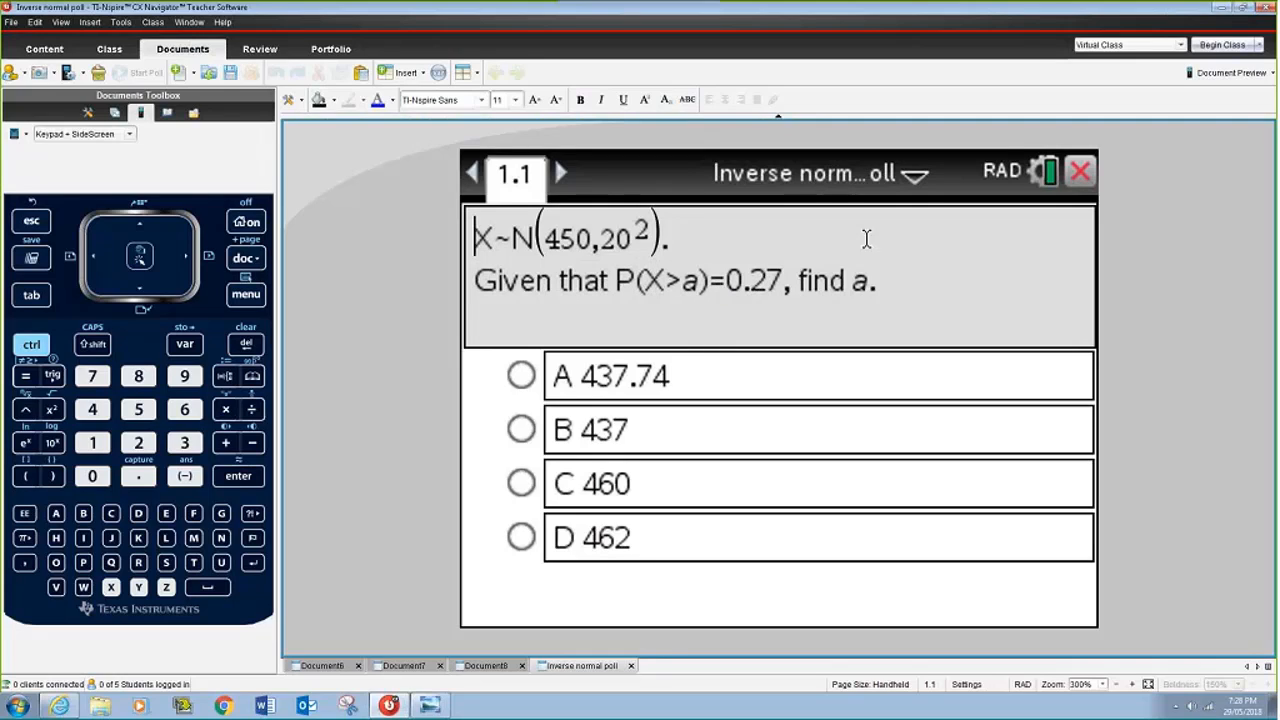
mouse_move(730, 396)
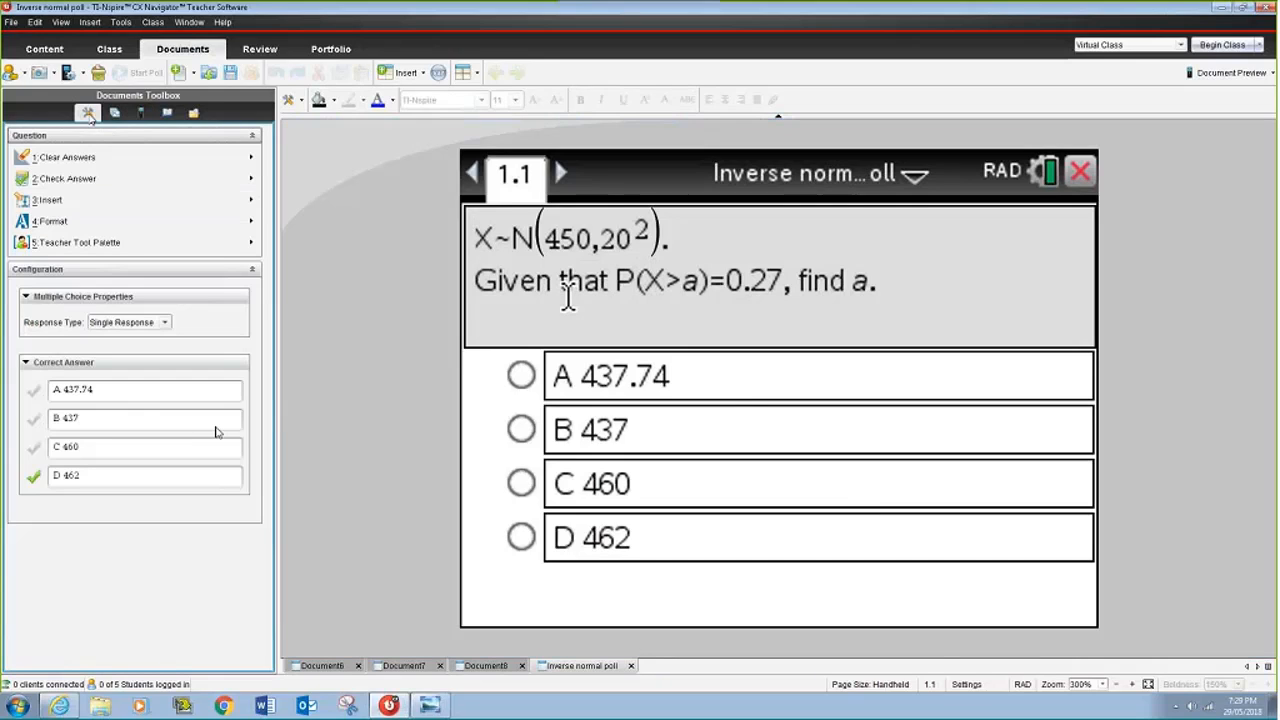
mouse_move(56, 502)
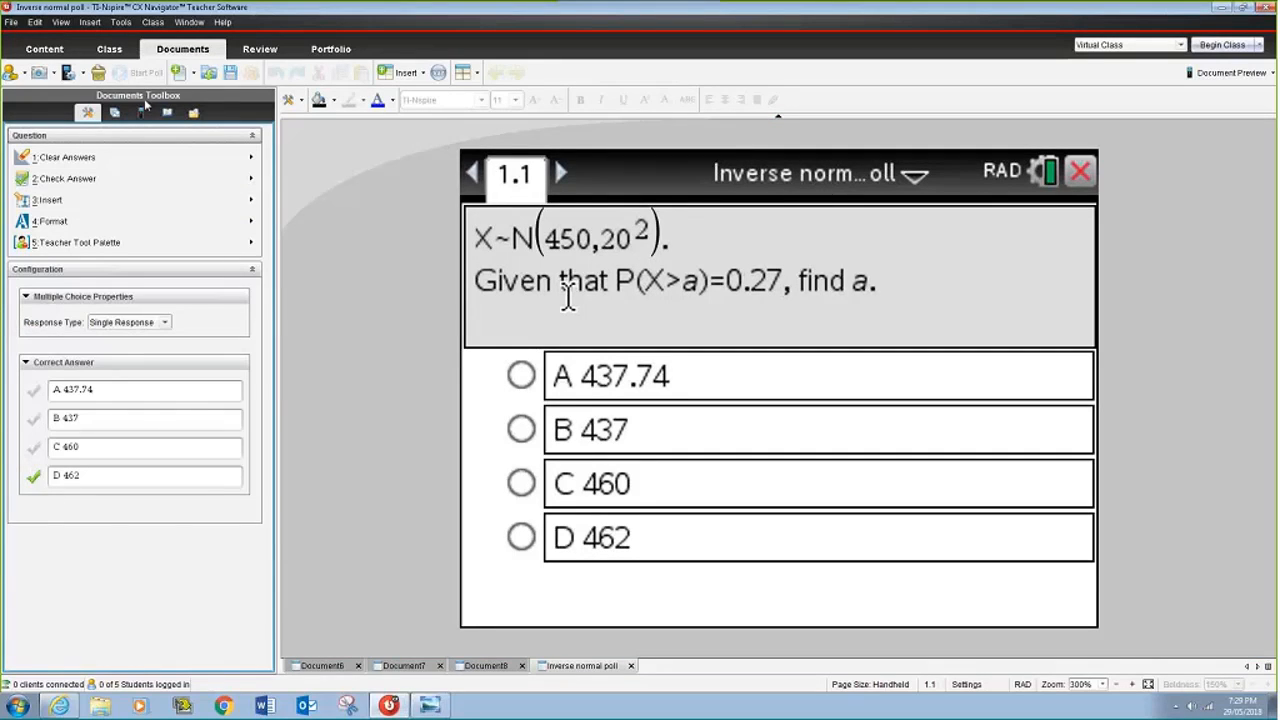
Restore the keypad, then insert a new ABCD multiple-choice question into the poll document.
left_click(142, 112)
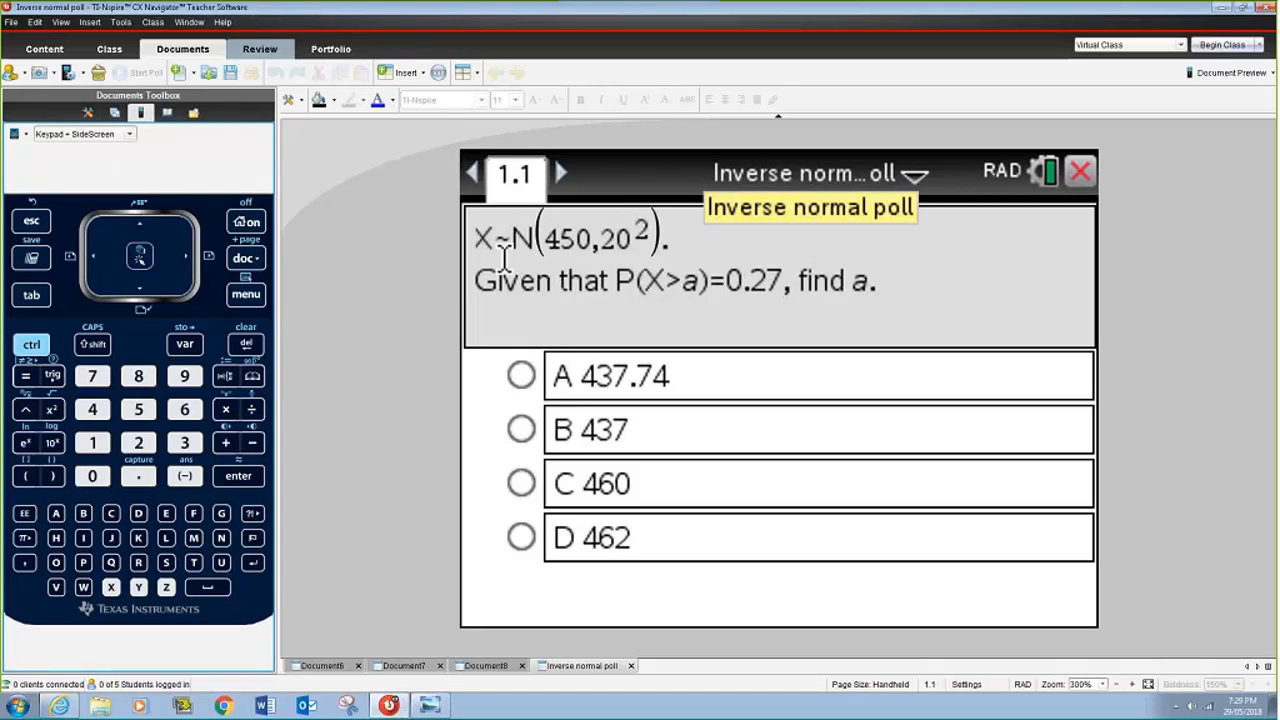
mouse_move(348, 212)
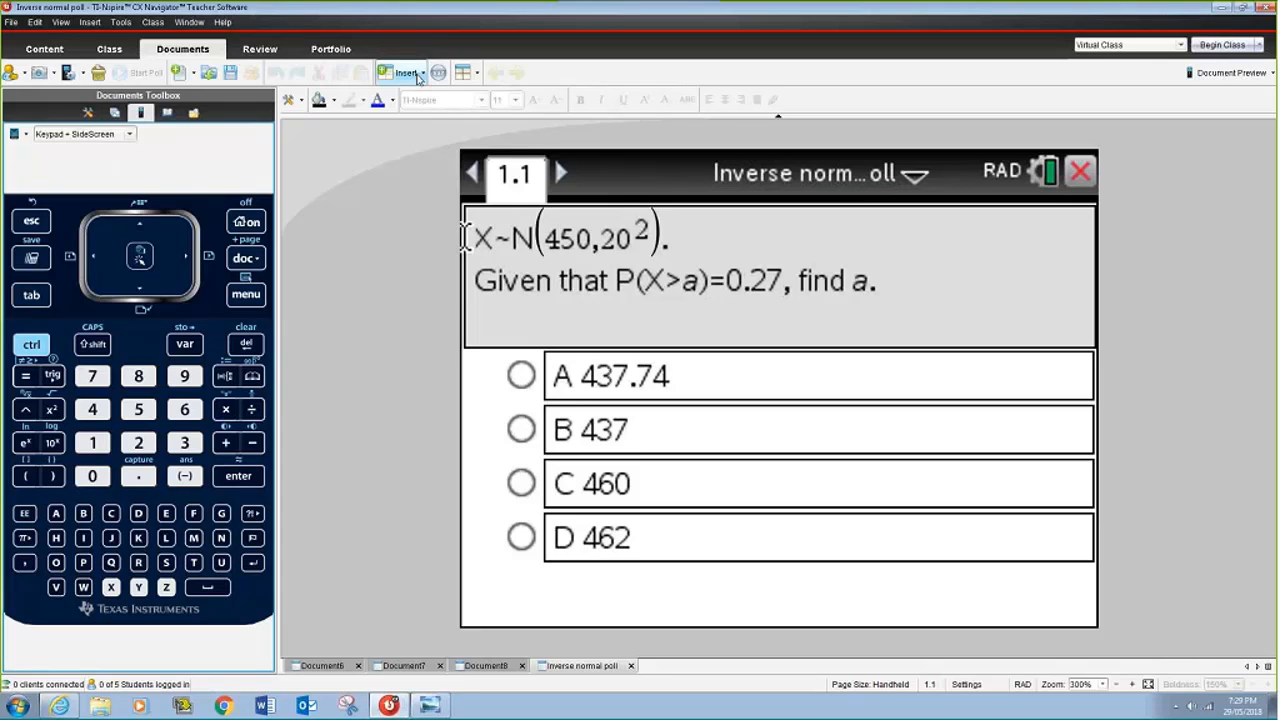
left_click(408, 72)
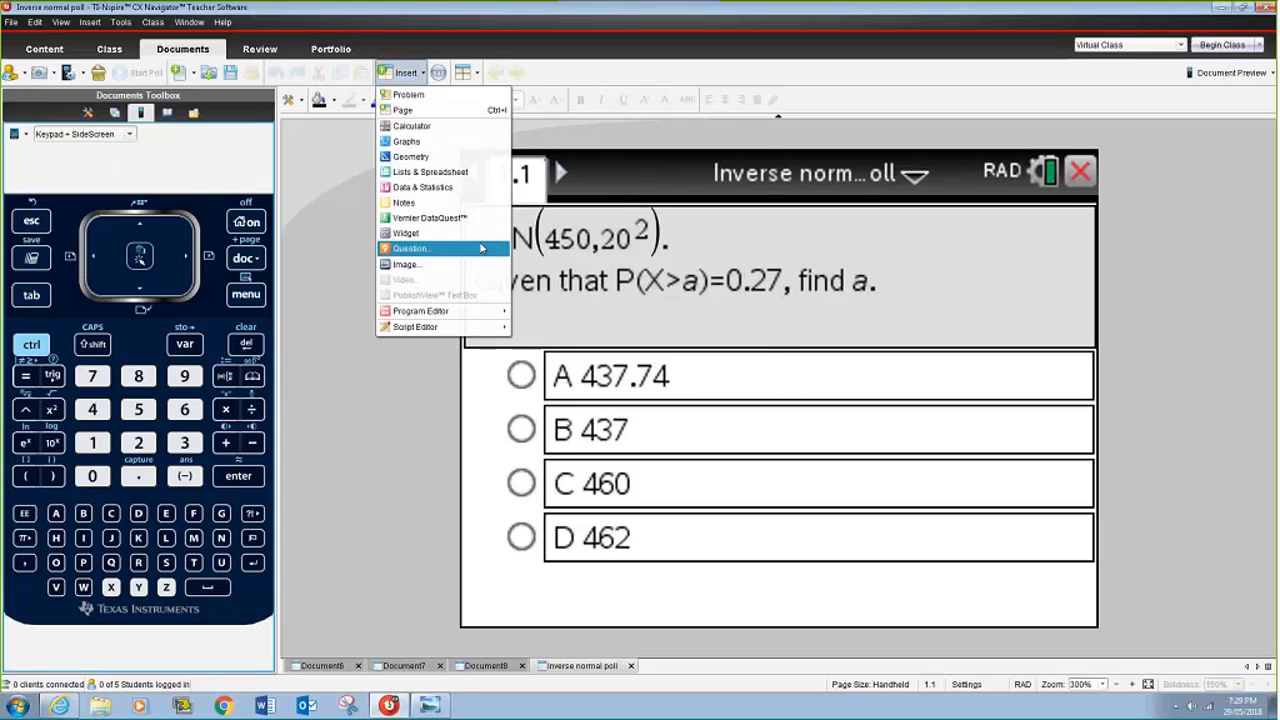
left_click(410, 248)
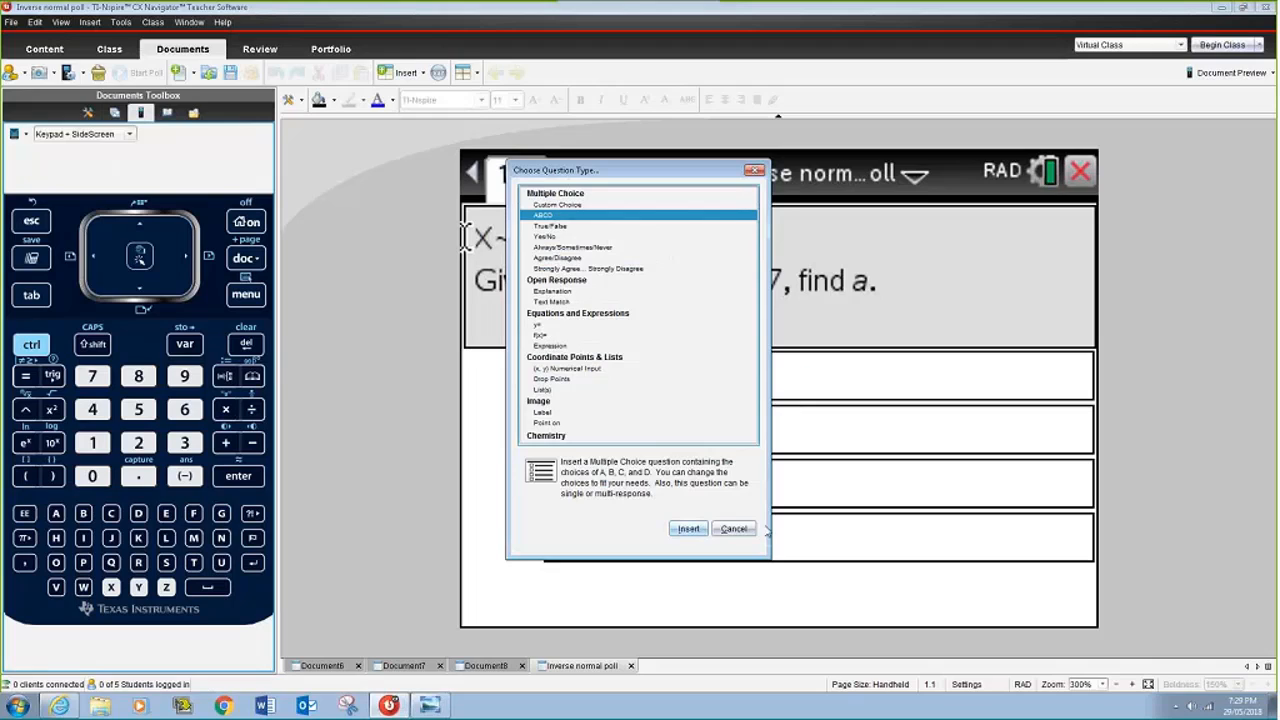
left_click(688, 528)
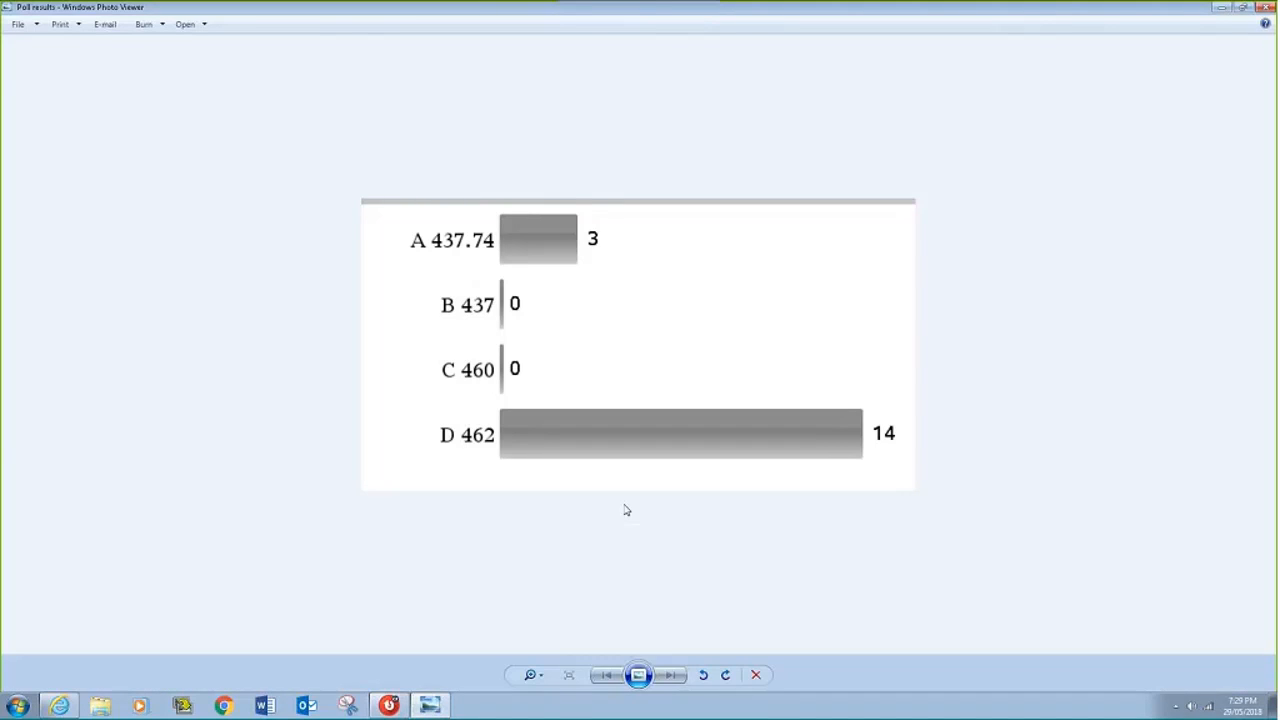
mouse_move(704, 240)
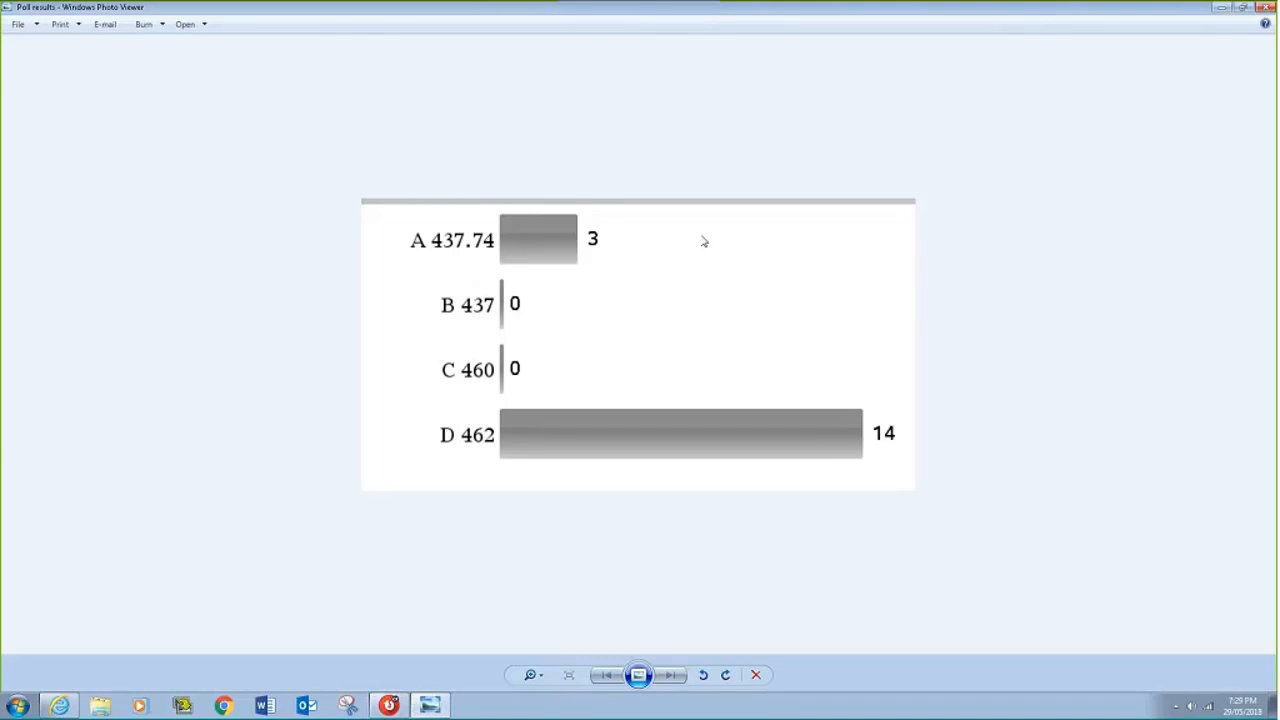
mouse_move(716, 264)
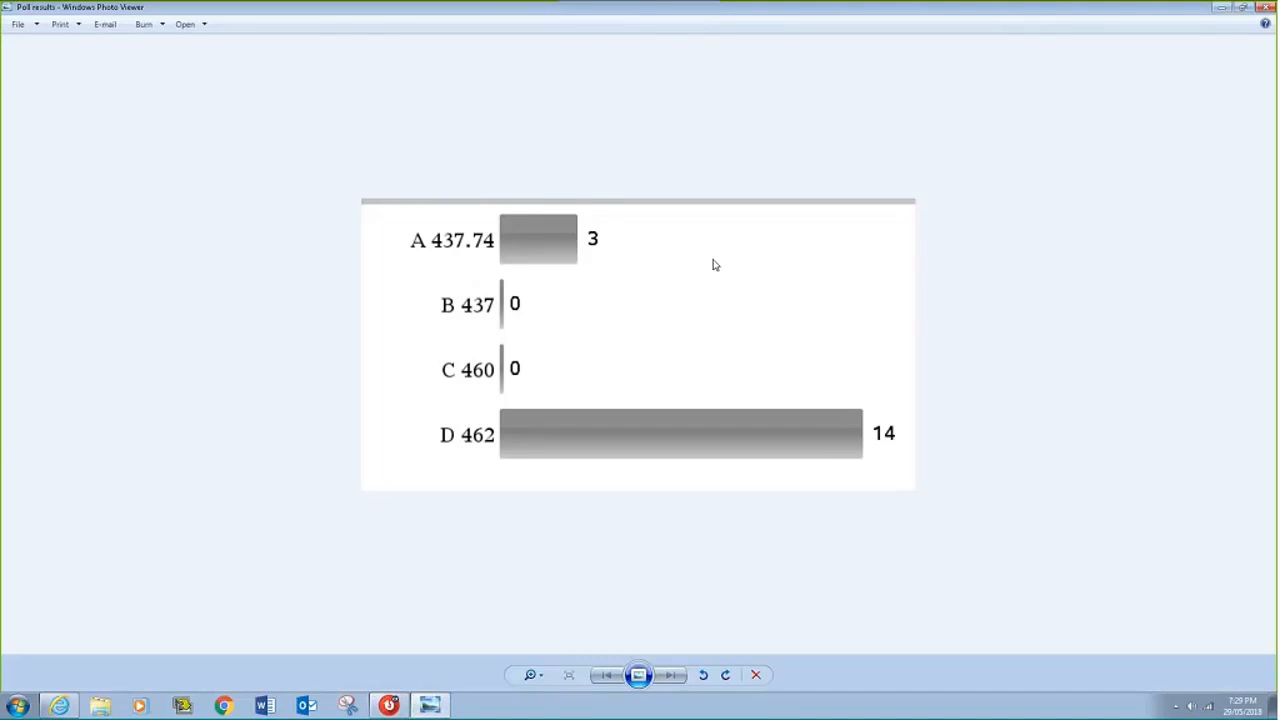
mouse_move(716, 264)
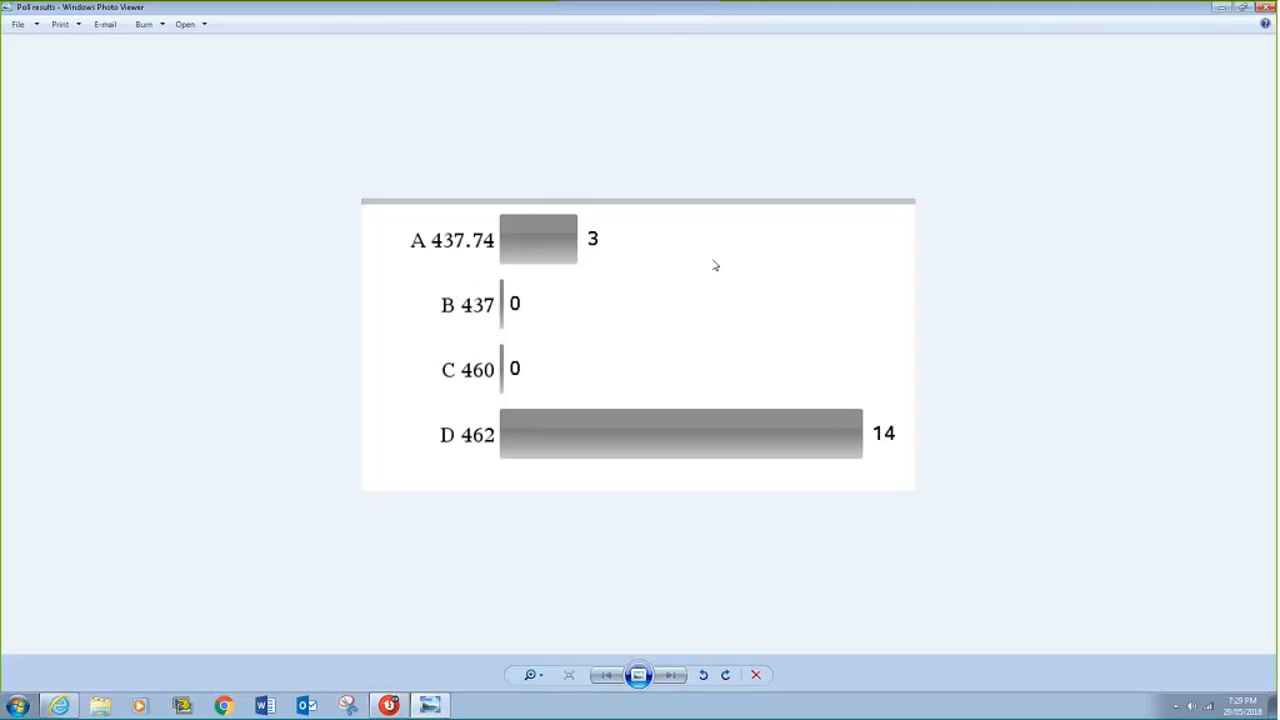
mouse_move(456, 264)
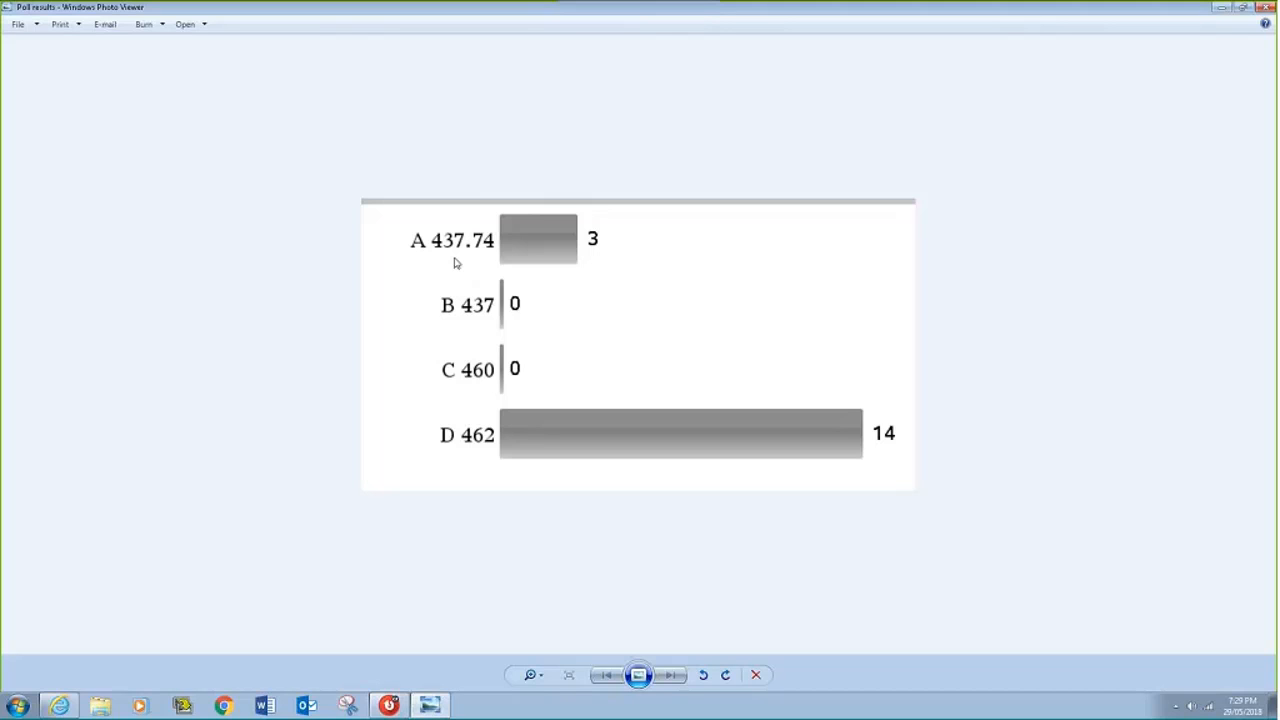
mouse_move(548, 232)
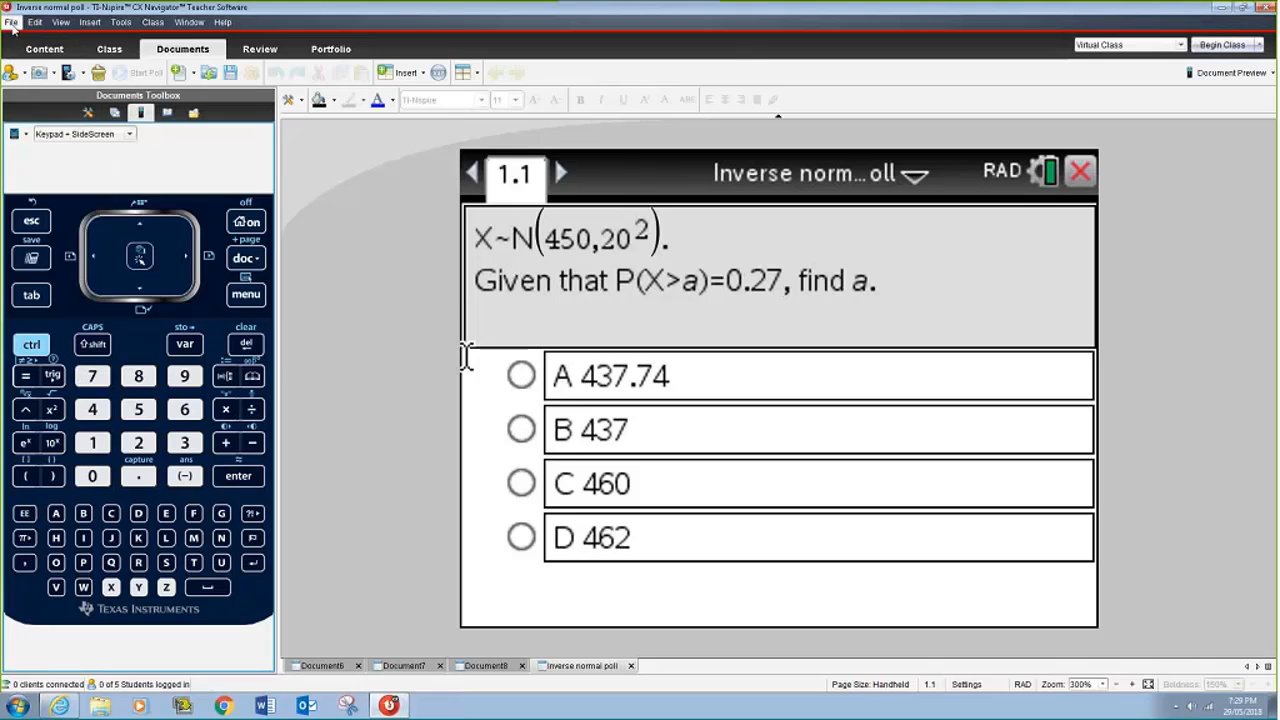
Open the IQ scores normal curves 1 document from Recent Documents.
left_click(12, 22)
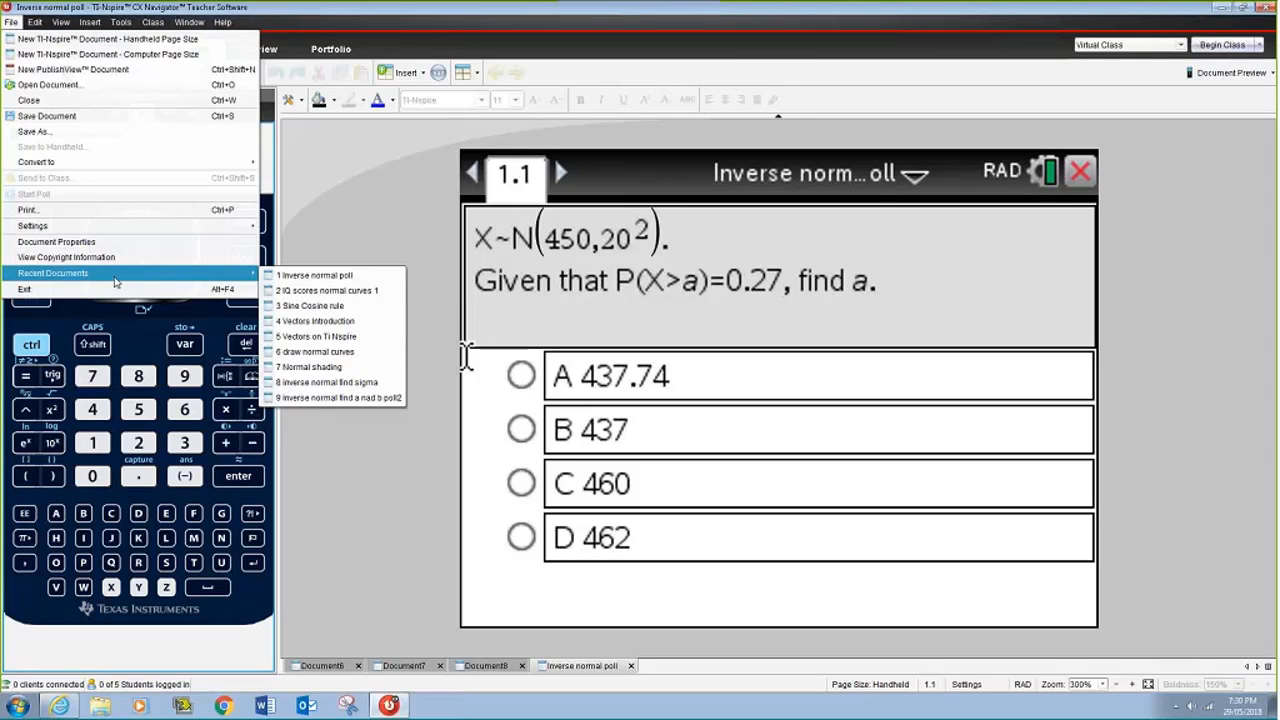
mouse_move(330, 290)
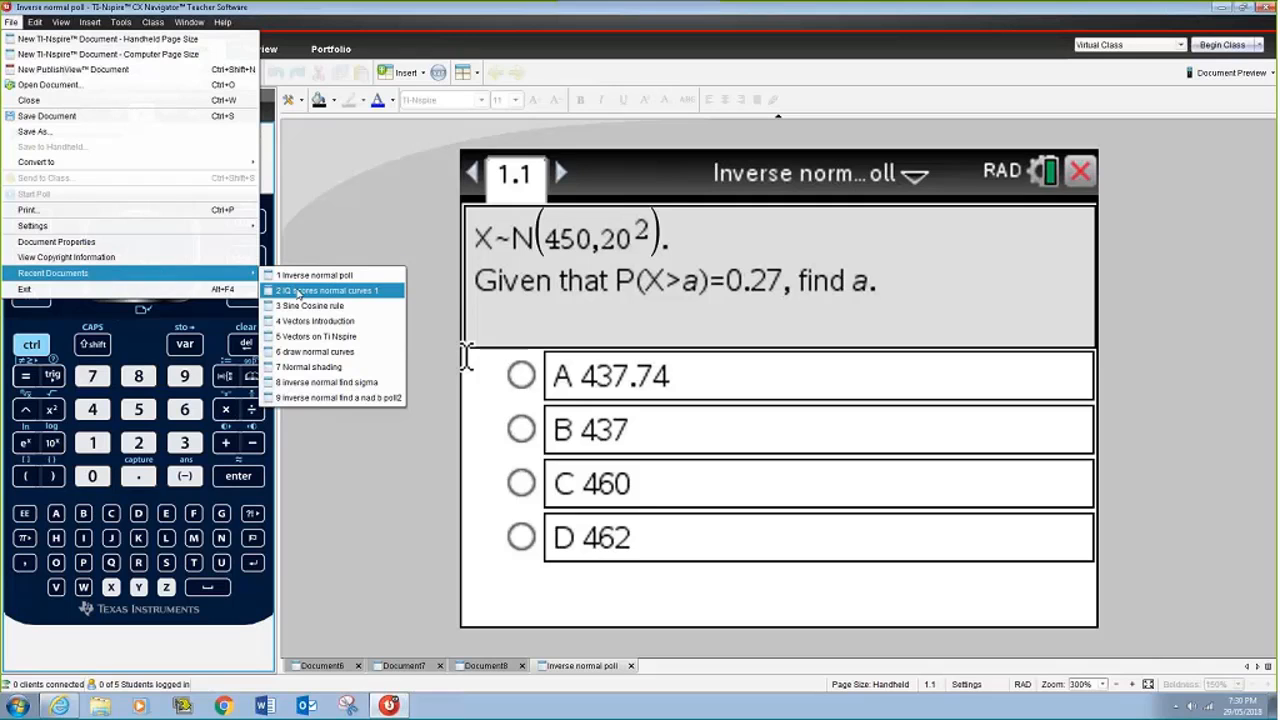
left_click(328, 290)
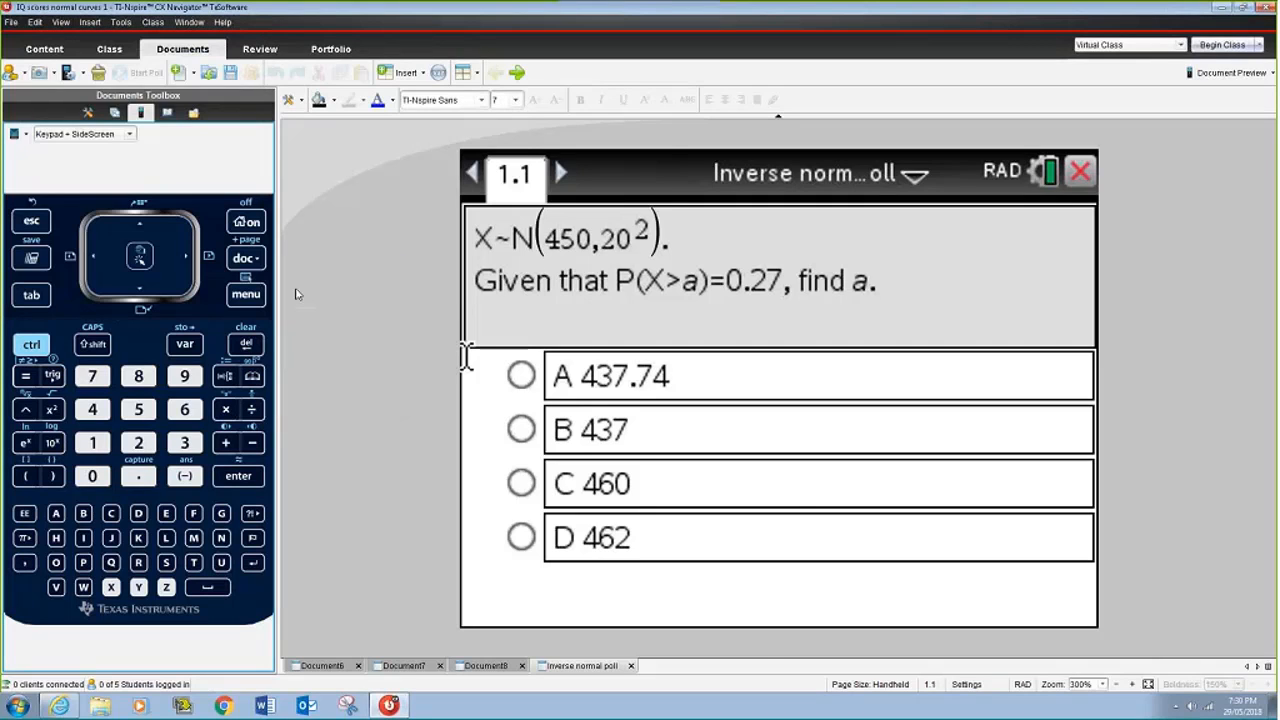
left_click(702, 664)
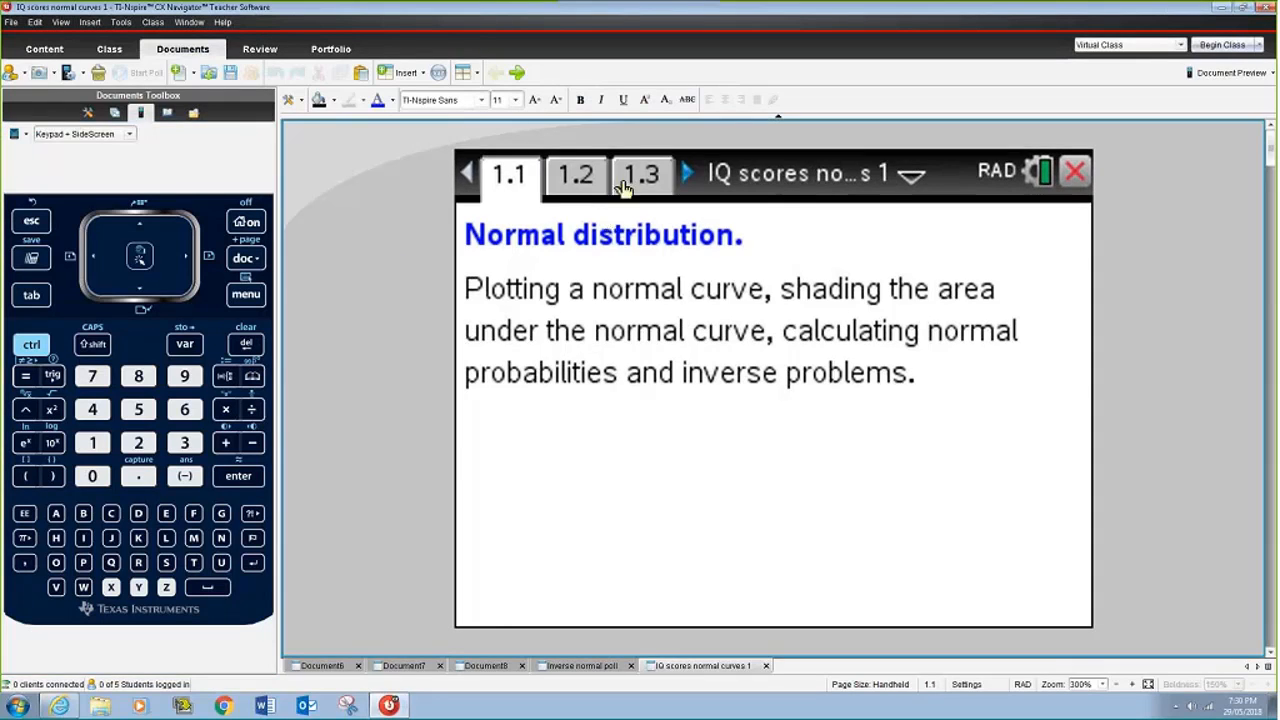
Page forward through the normal curve graphs to the standard deviation problem on page 2.1.
left_click(688, 172)
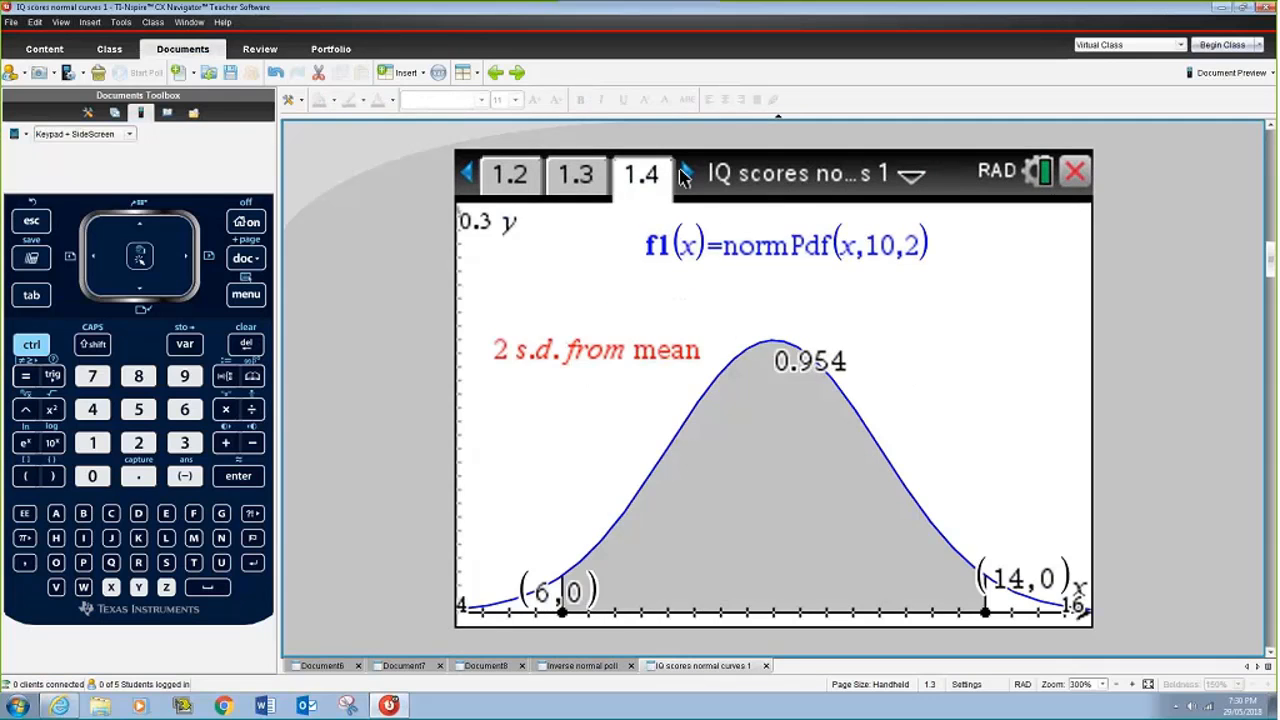
left_click(684, 172)
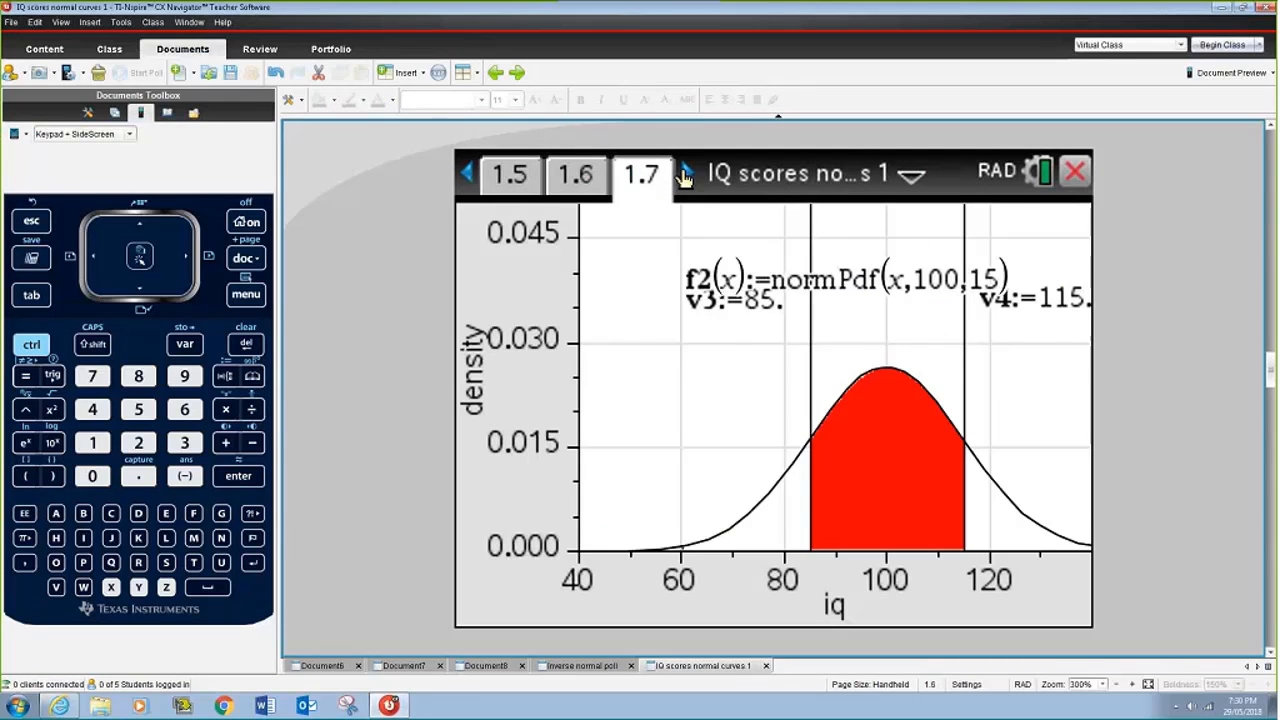
left_click(686, 172)
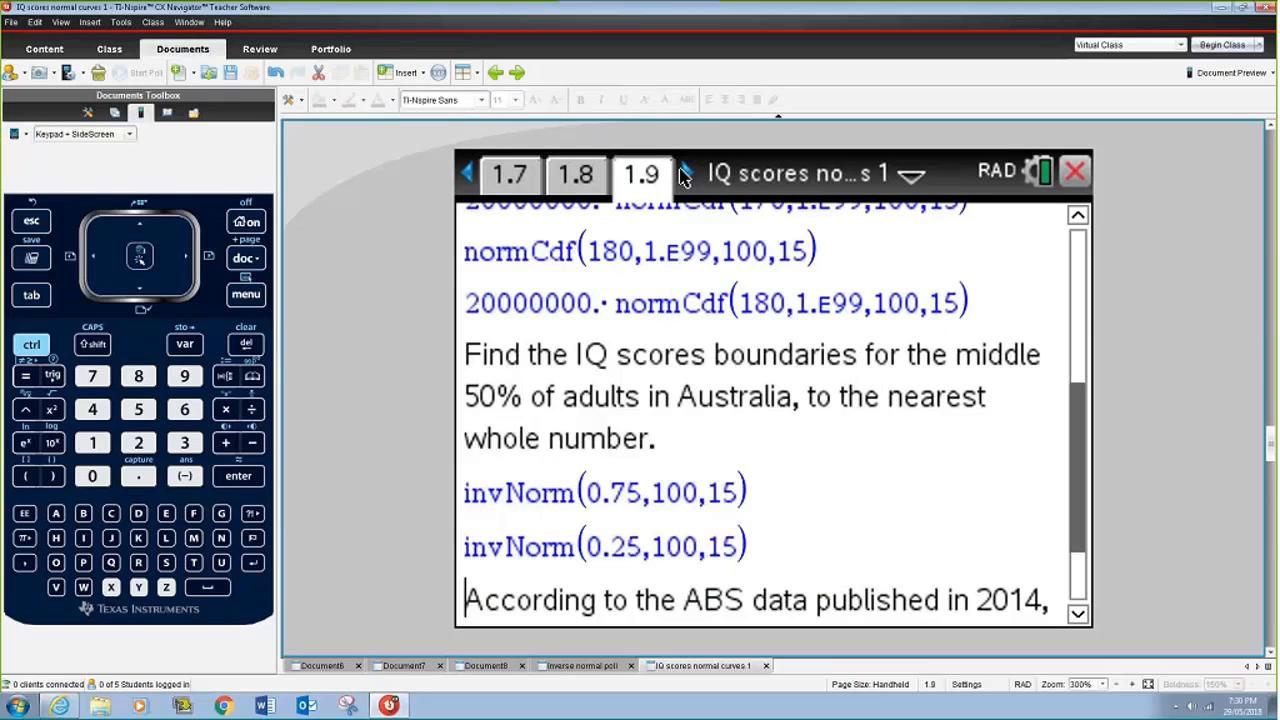
left_click(688, 172)
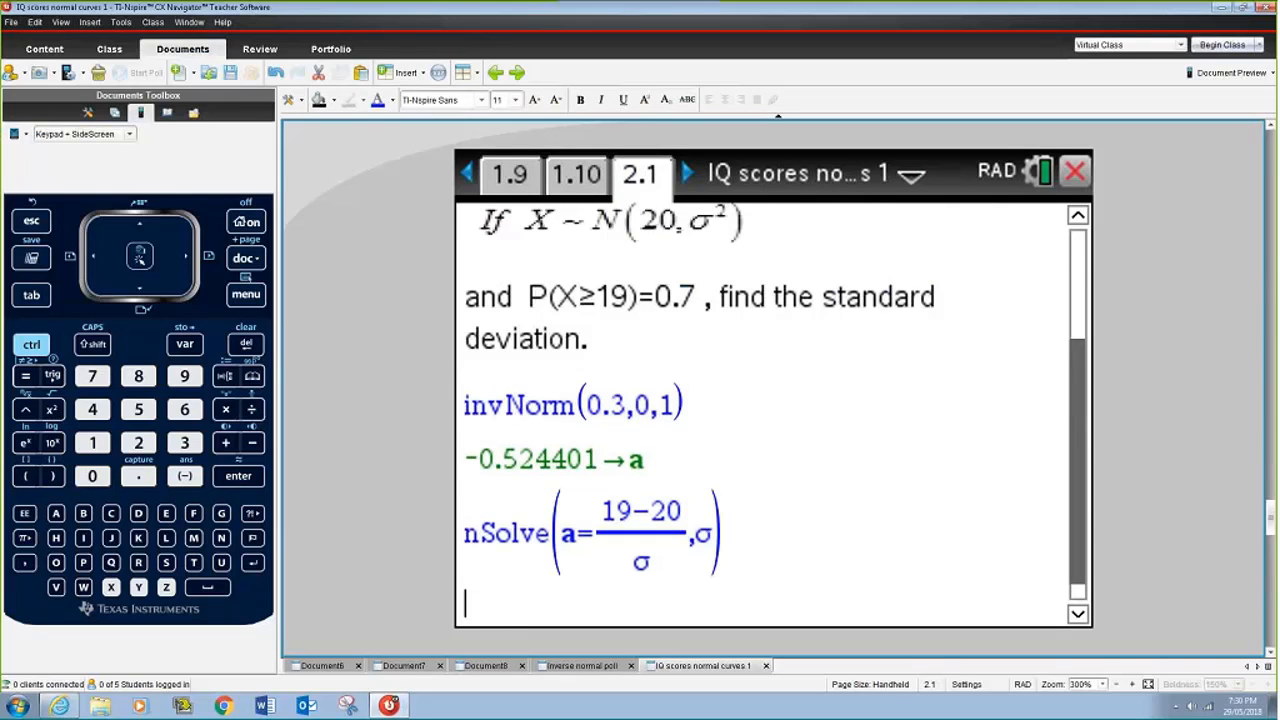
Evaluate nSolve(a=(19−20)/σ, σ) on page 2.1, giving σ = 1.90694.
scroll("up", 3)
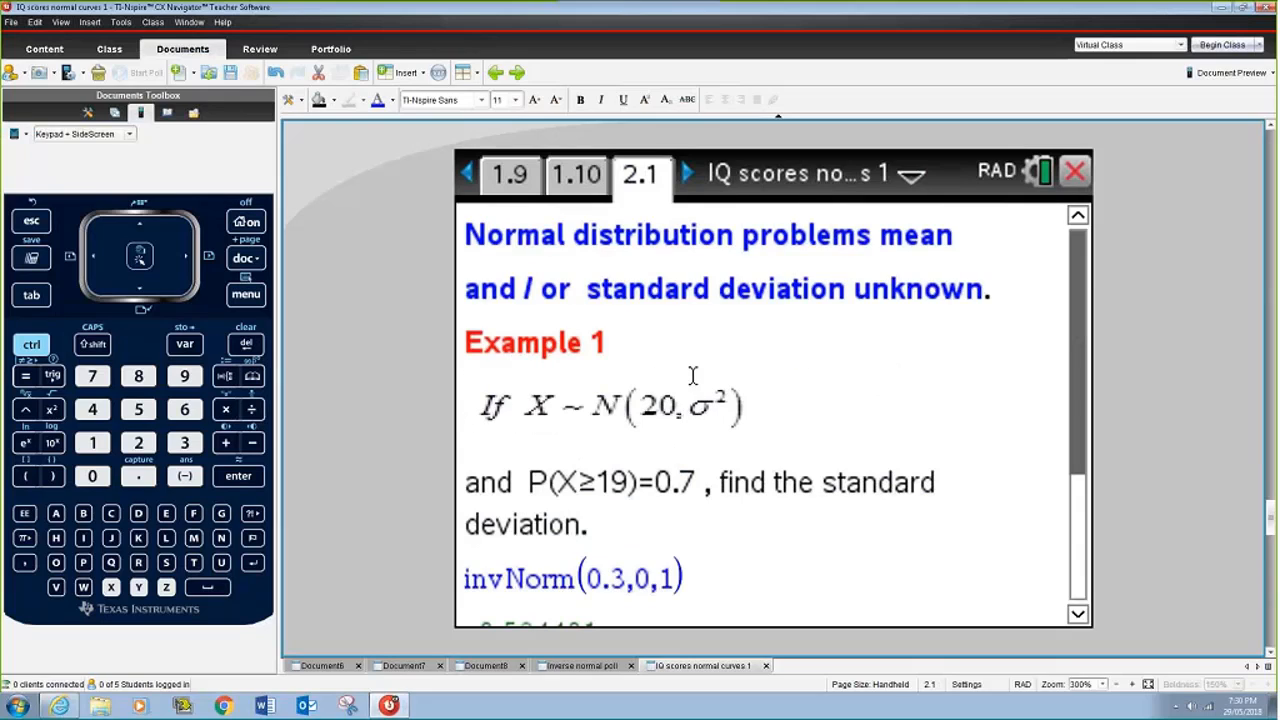
mouse_move(704, 410)
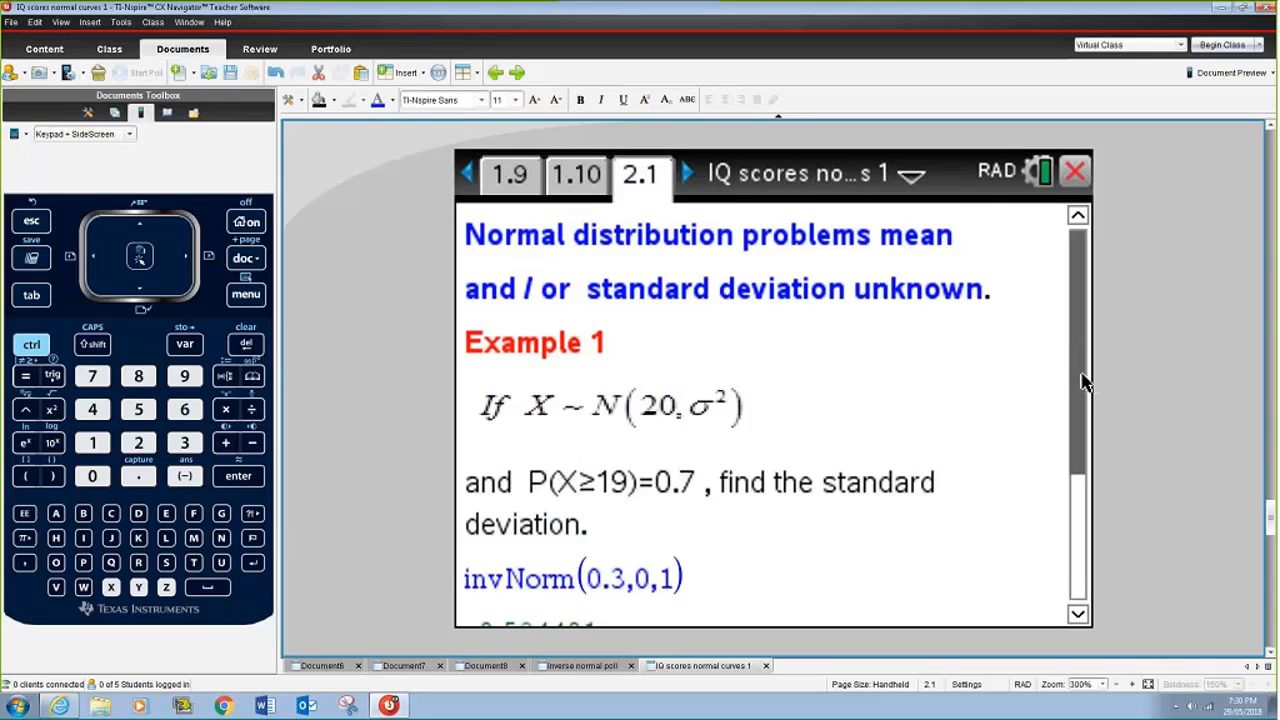
scroll("down", 3)
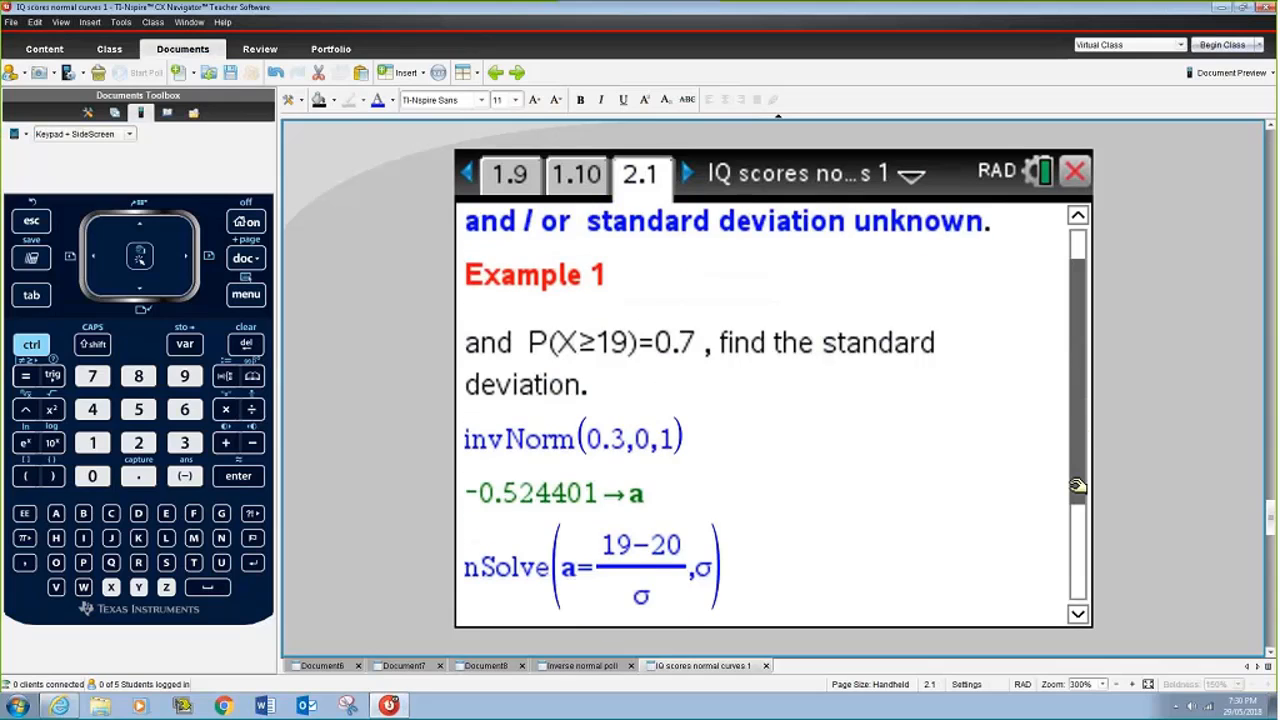
scroll("up", 3)
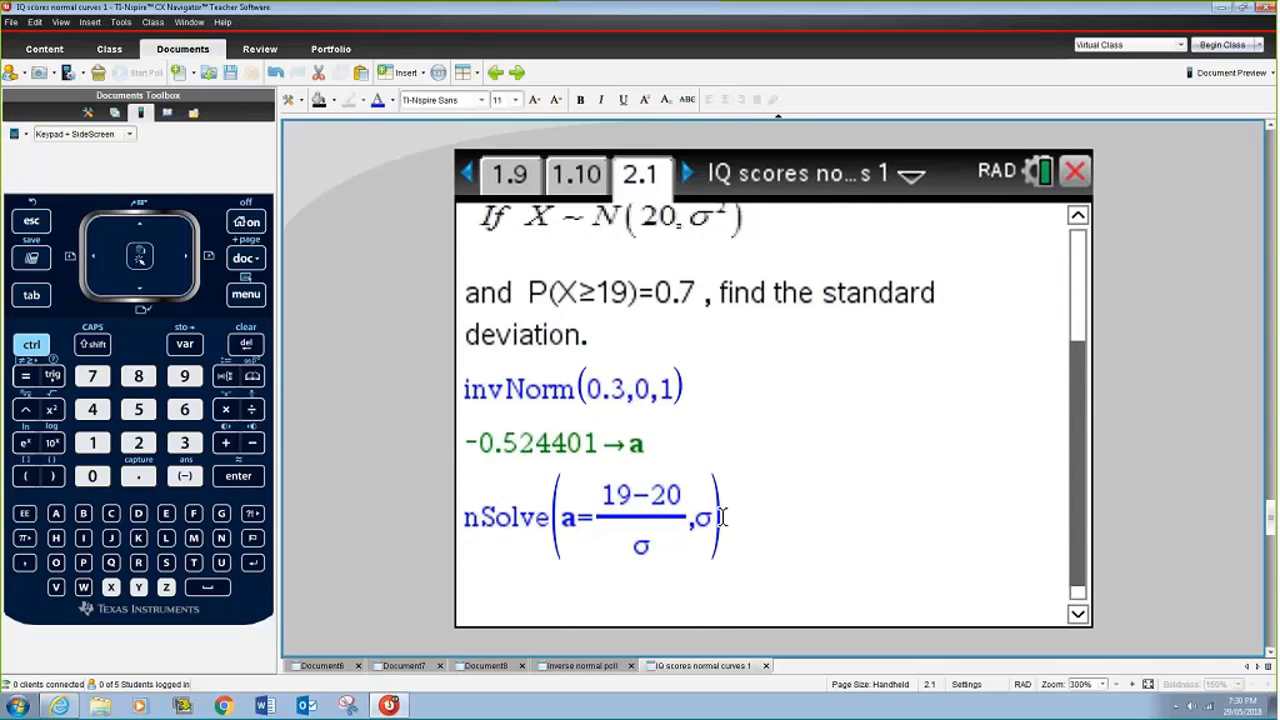
left_click(592, 516)
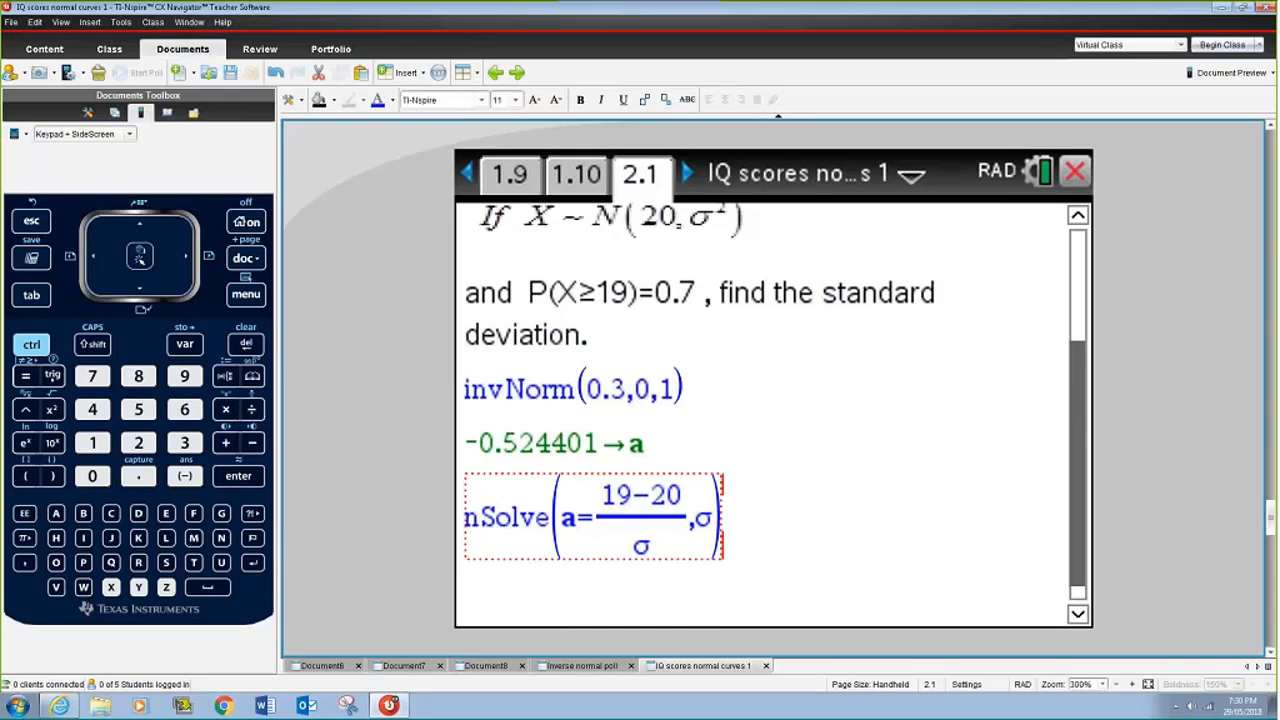
left_click(238, 476)
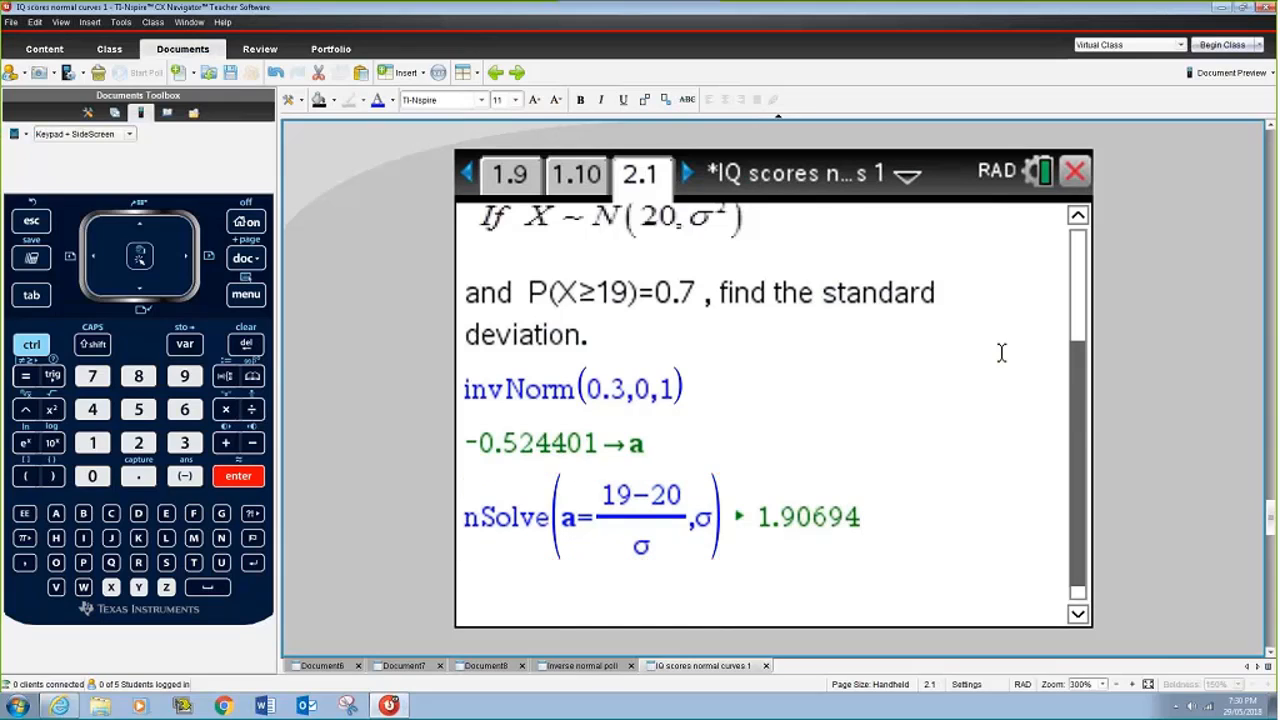
Open the One Variable Statistics document showing the concert-age questions on page 1.1.
left_click(864, 516)
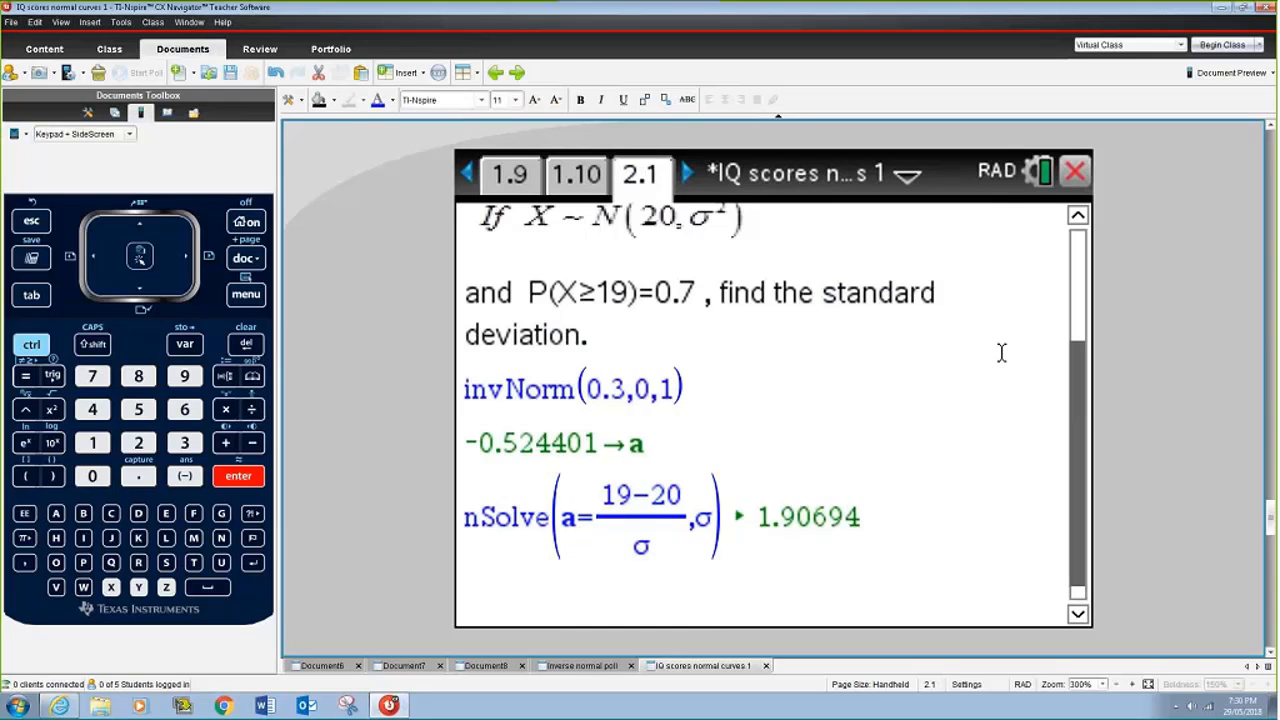
mouse_move(398, 352)
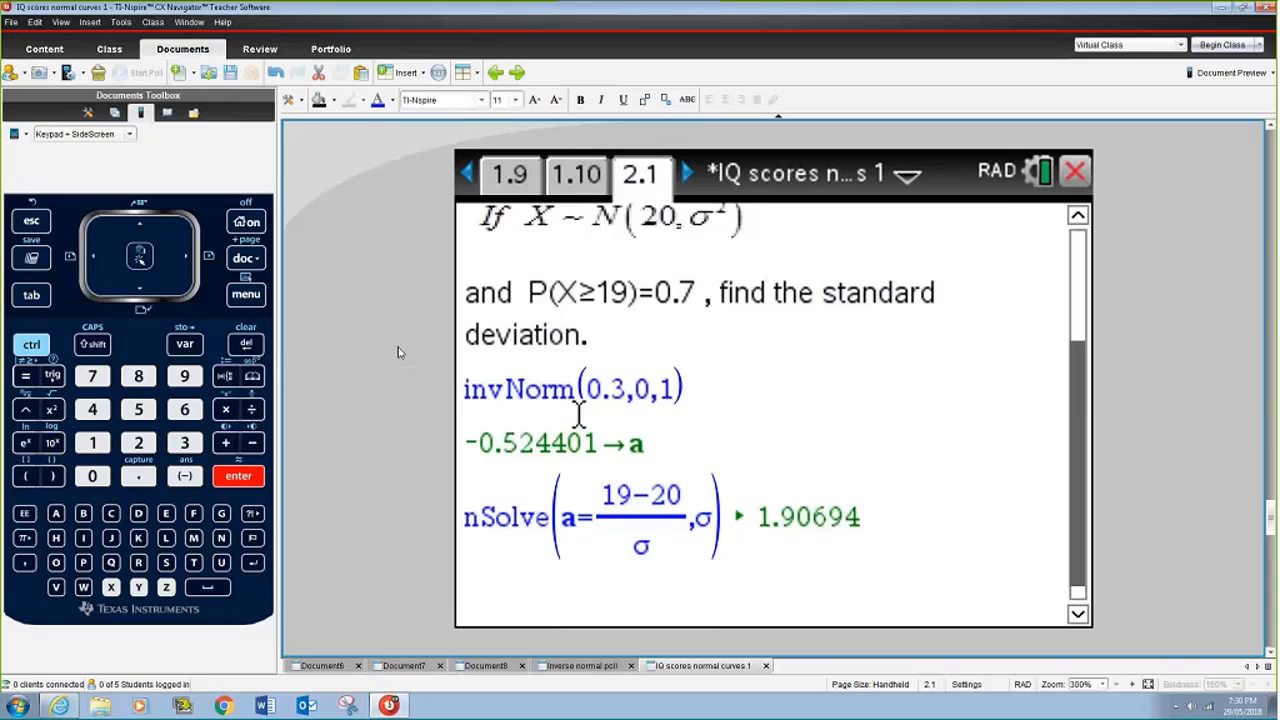
left_click(864, 516)
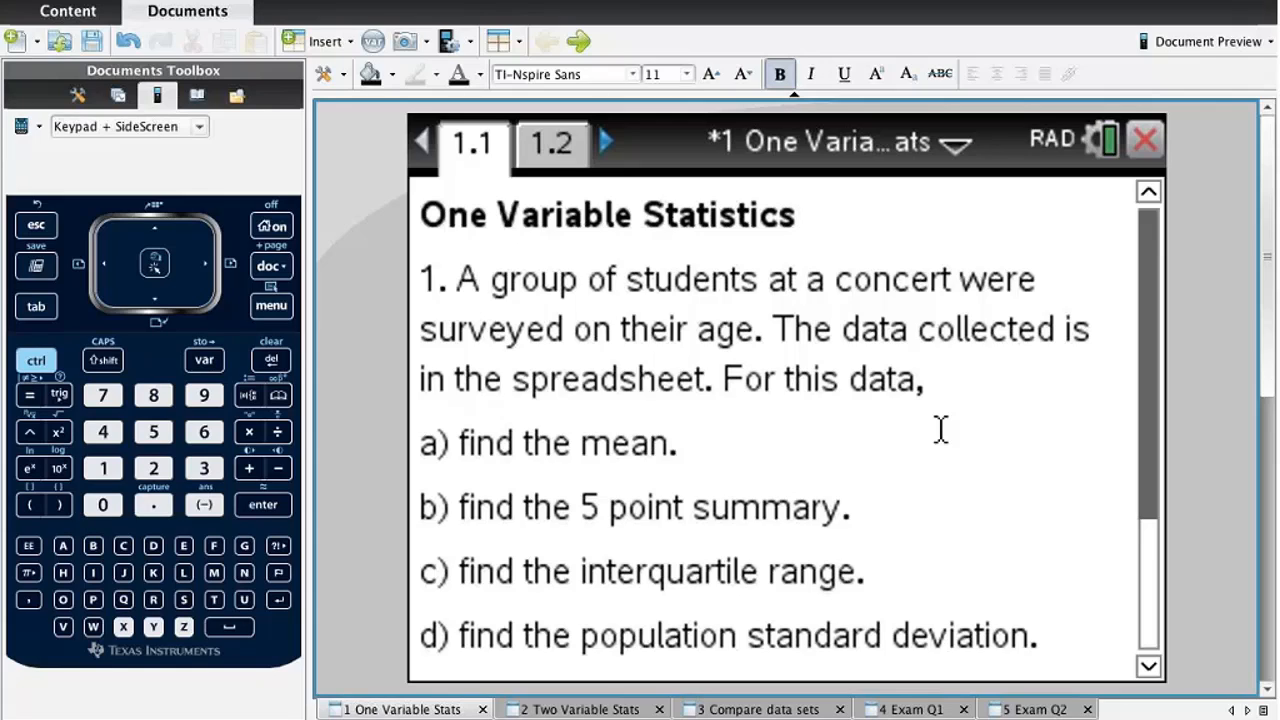
Review the page 1.1 questions, then go to the age1/freq spreadsheet on page 1.2.
left_click(796, 214)
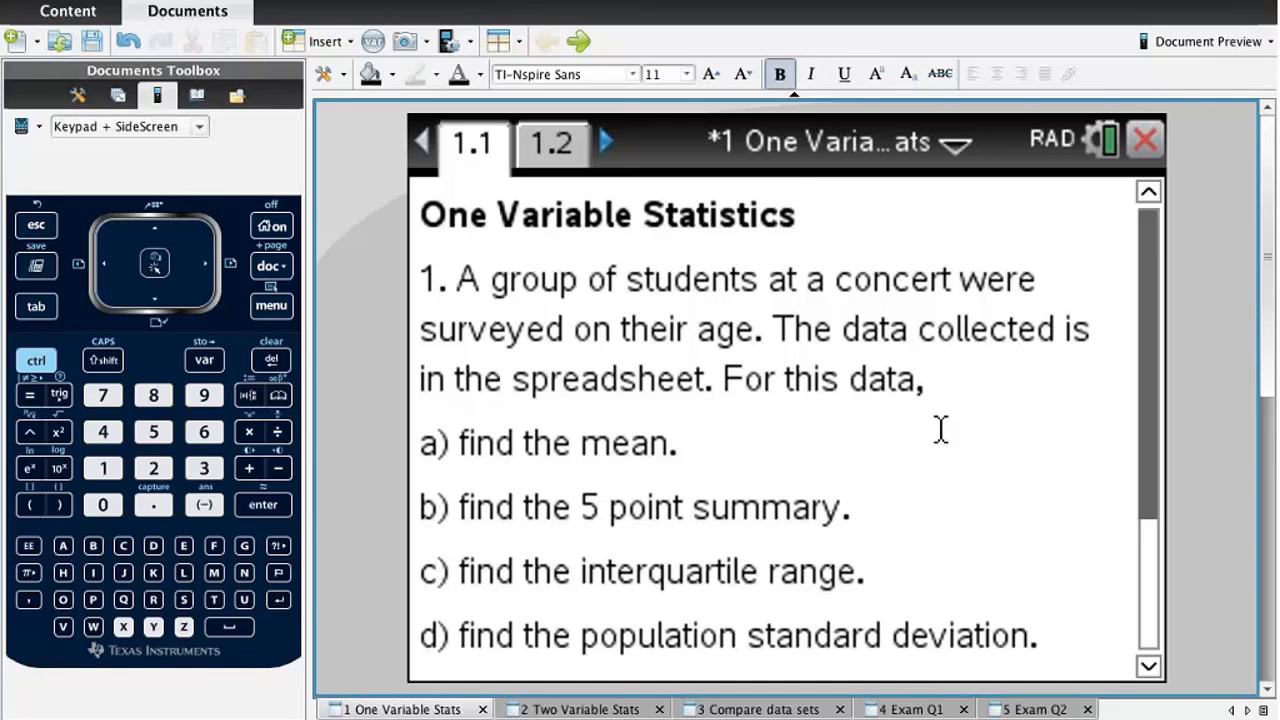
mouse_move(804, 472)
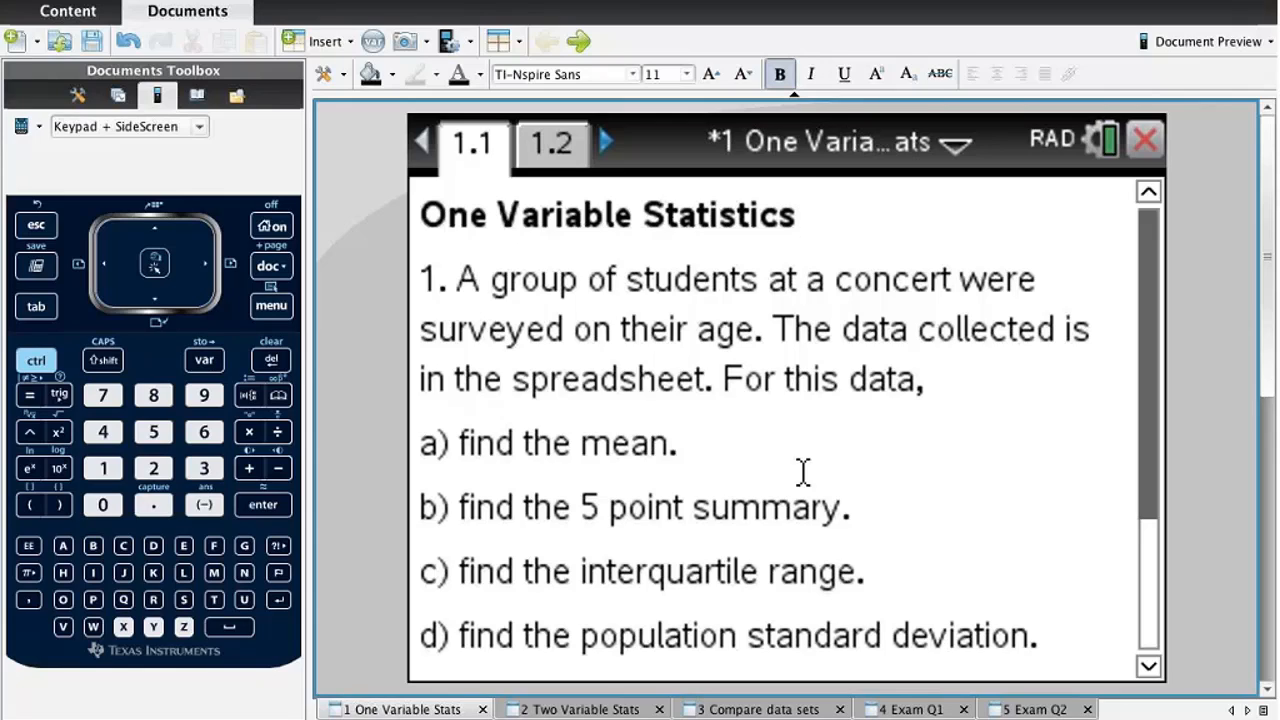
left_click(796, 212)
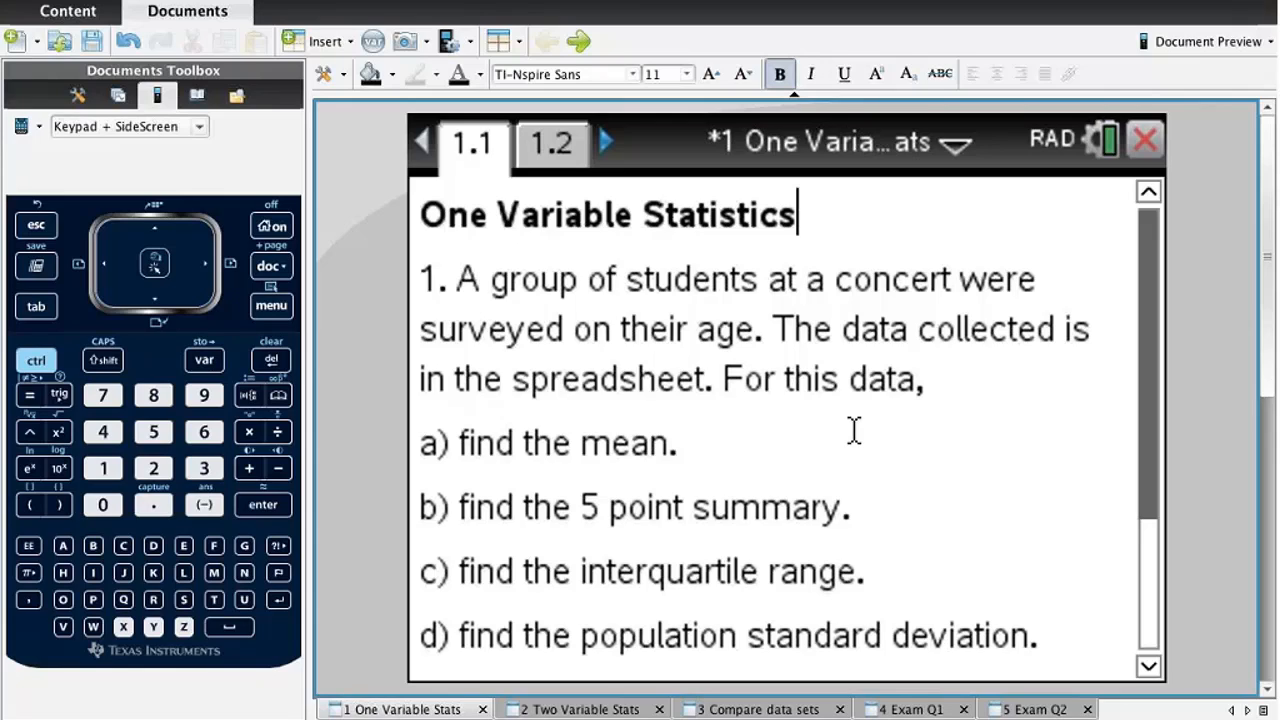
mouse_move(490, 442)
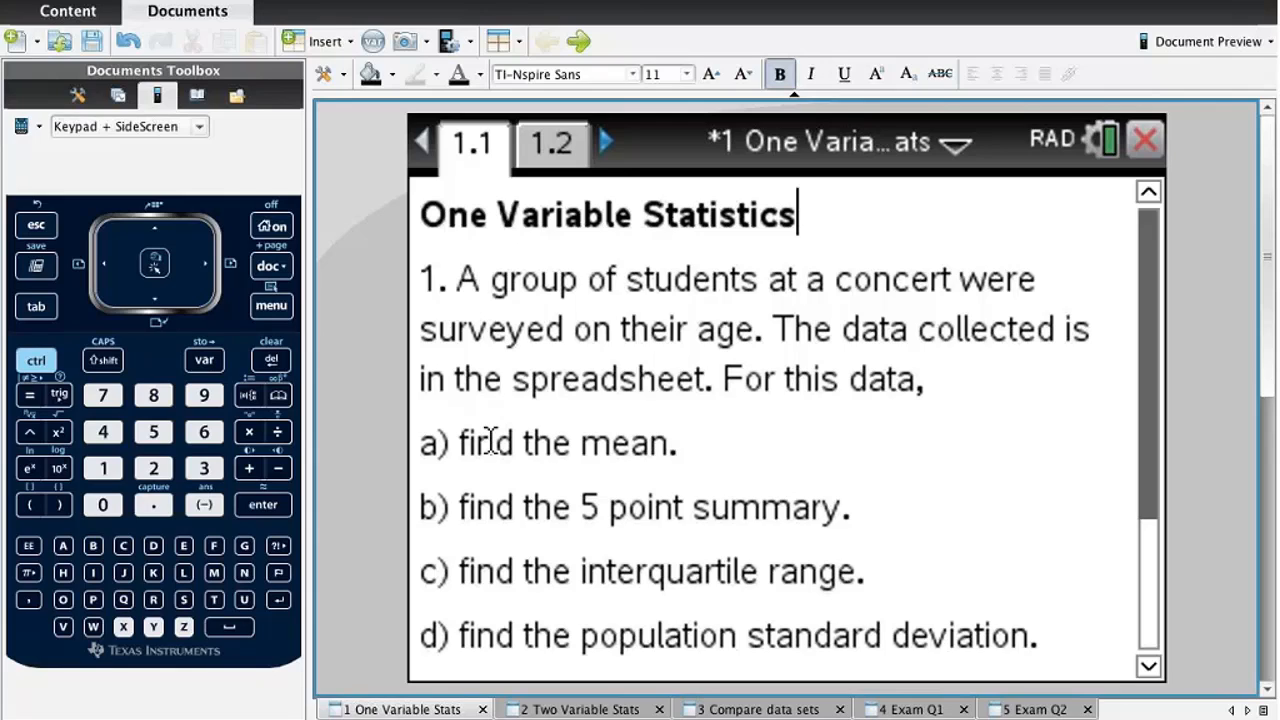
mouse_move(872, 528)
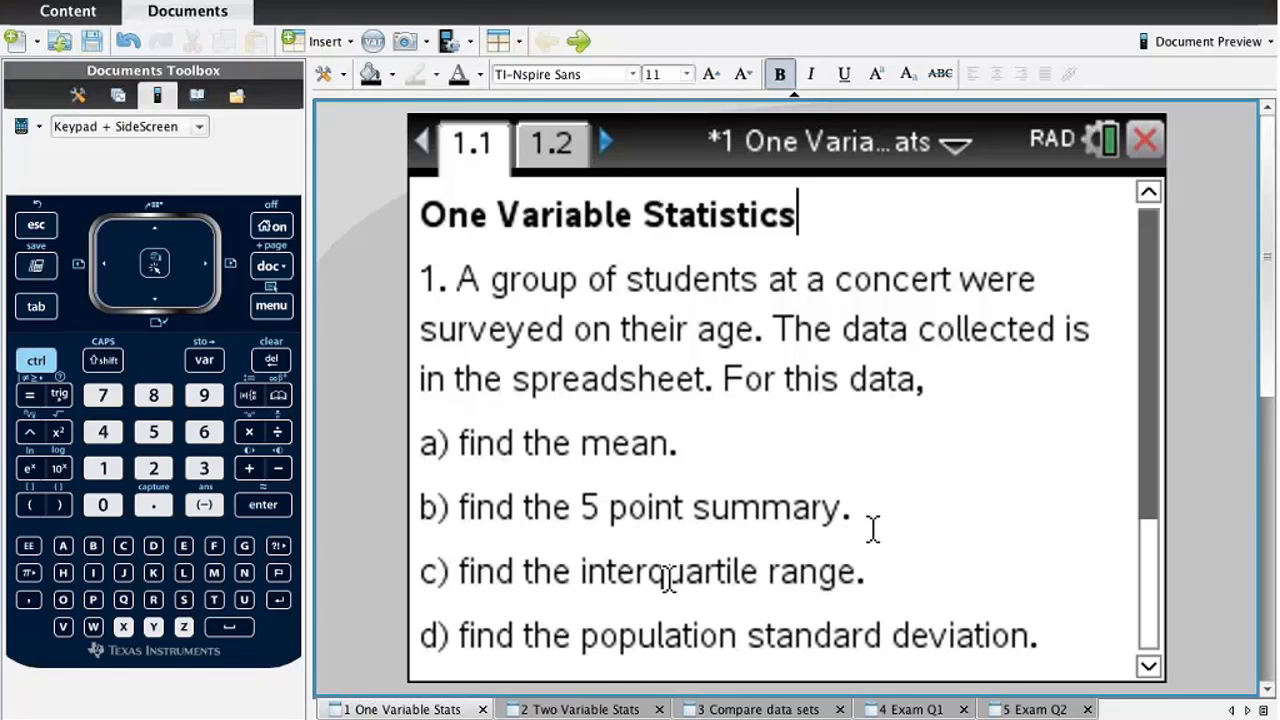
mouse_move(904, 578)
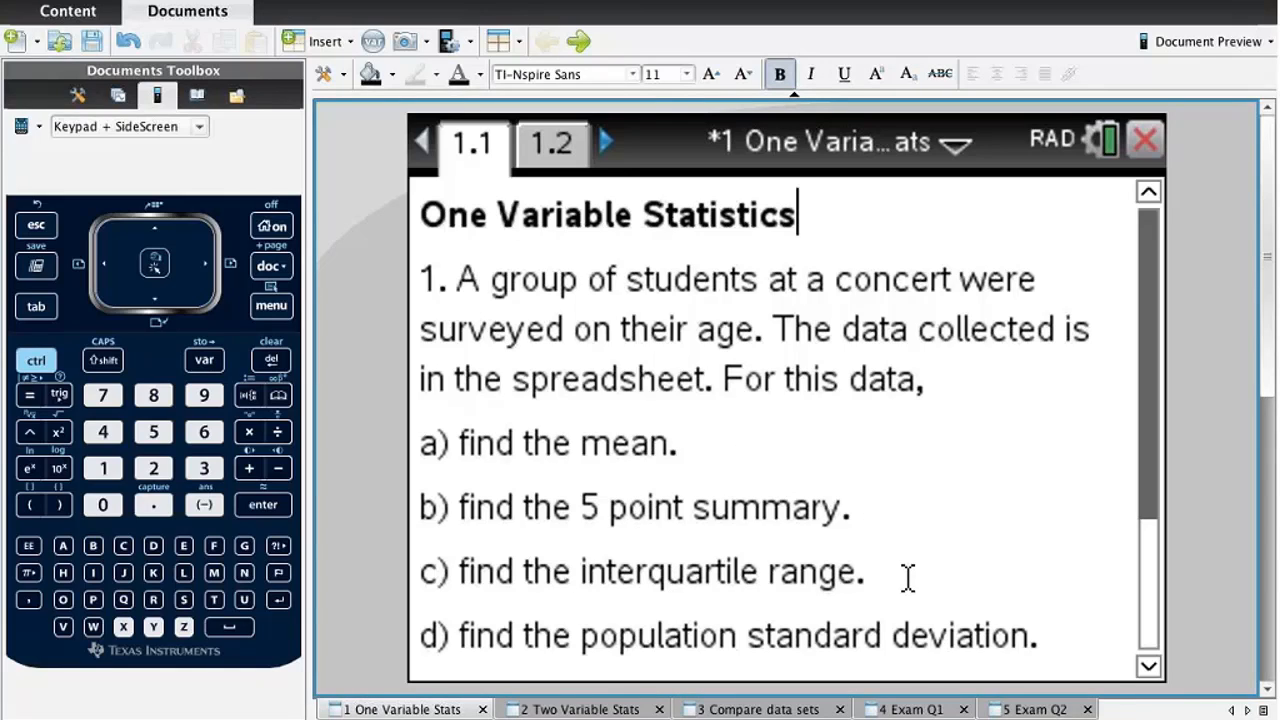
scroll("down", 3)
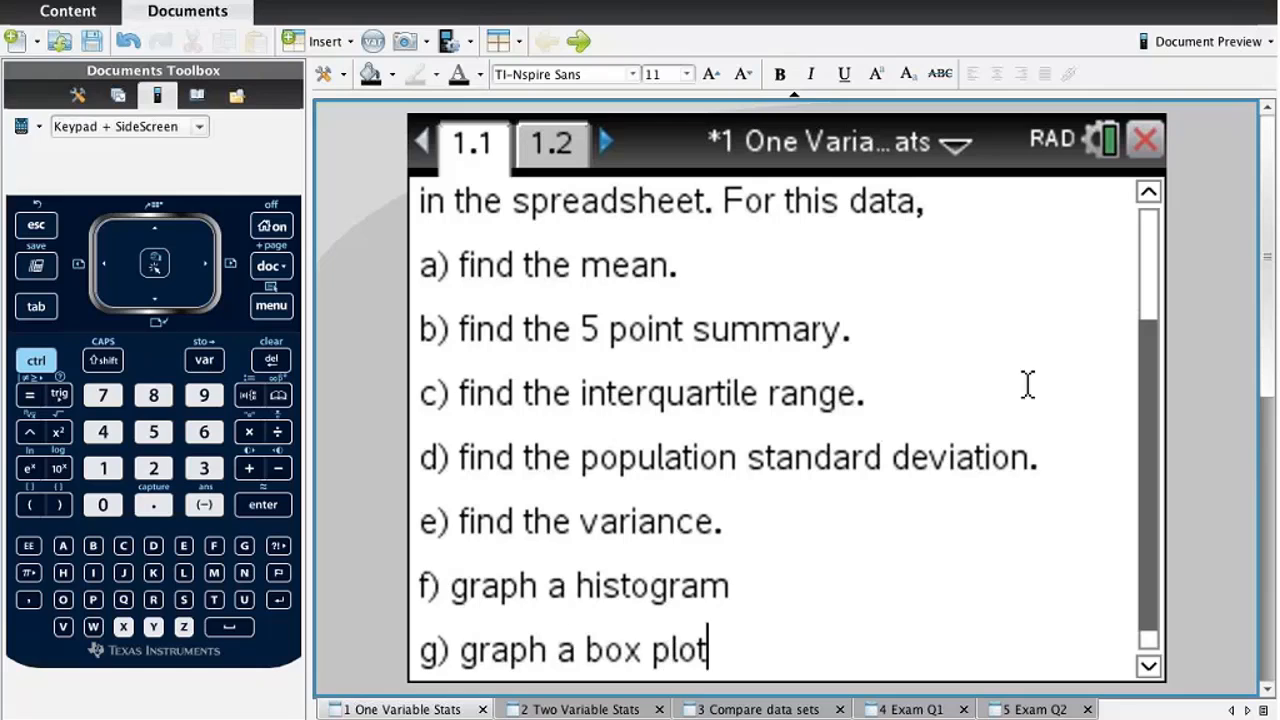
scroll("up", 3)
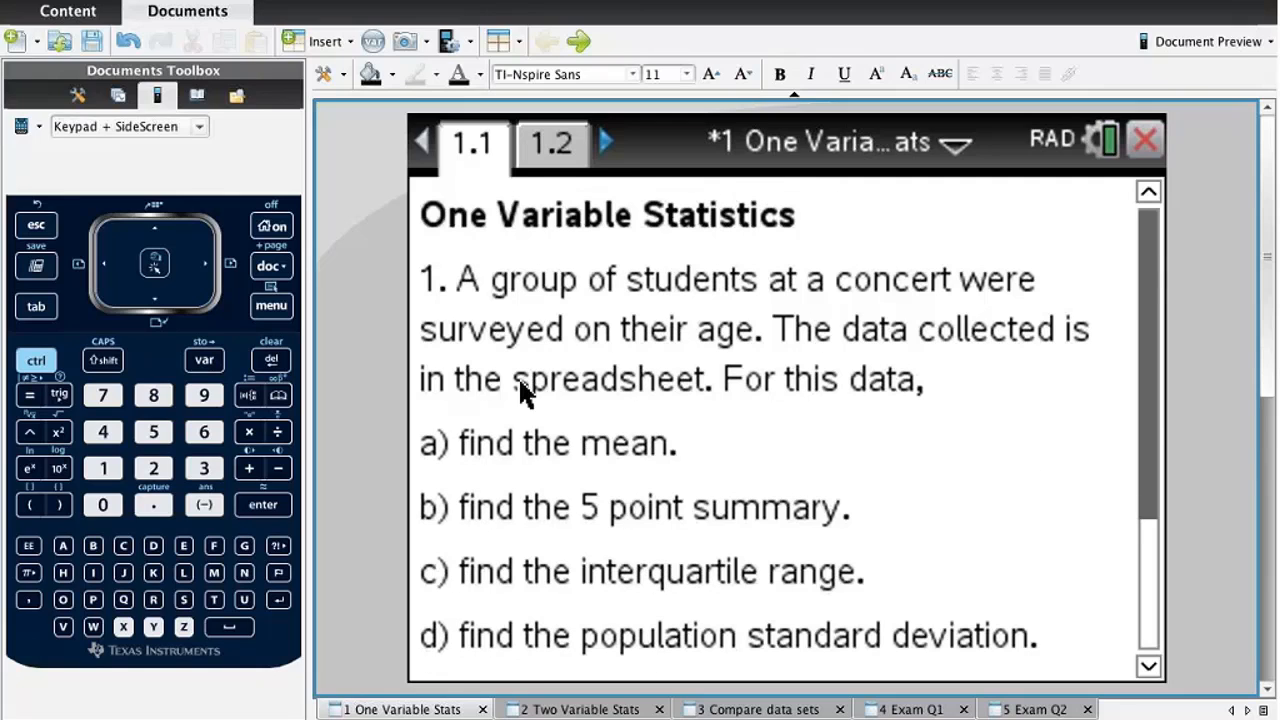
left_click(552, 142)
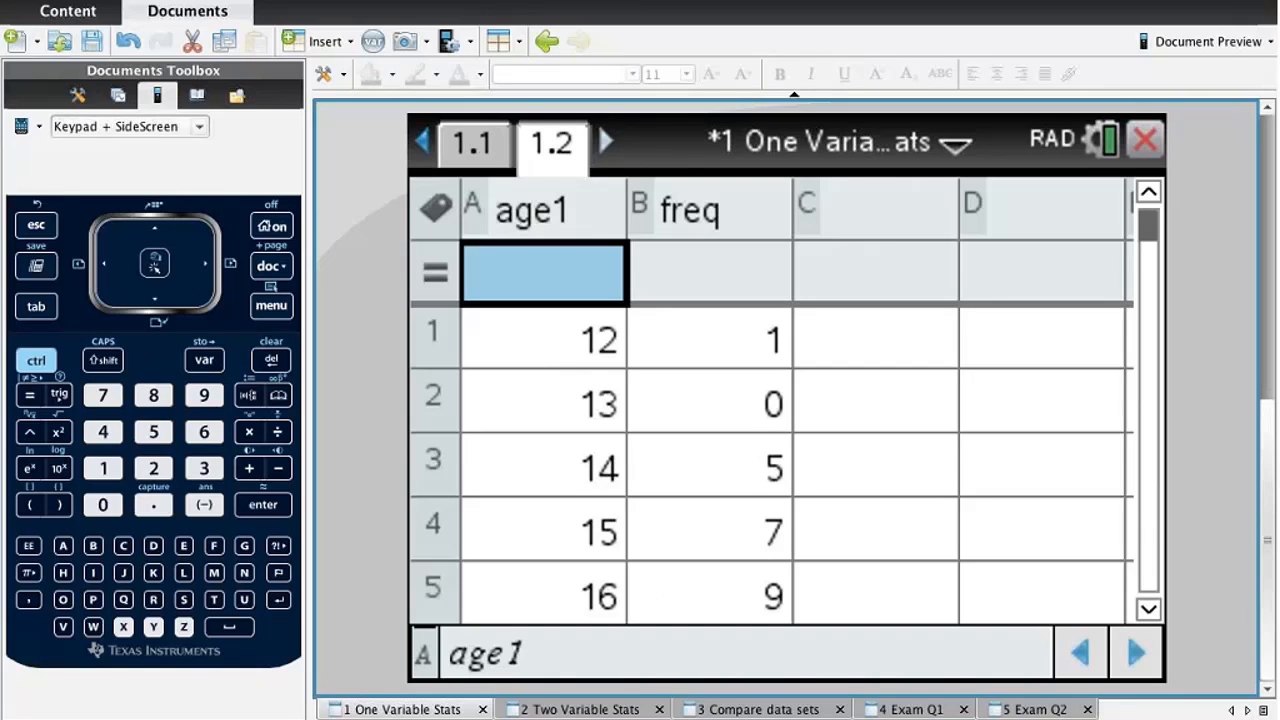
Inspect the age value 12 and the freq and age1 column names in the spreadsheet.
left_click(544, 338)
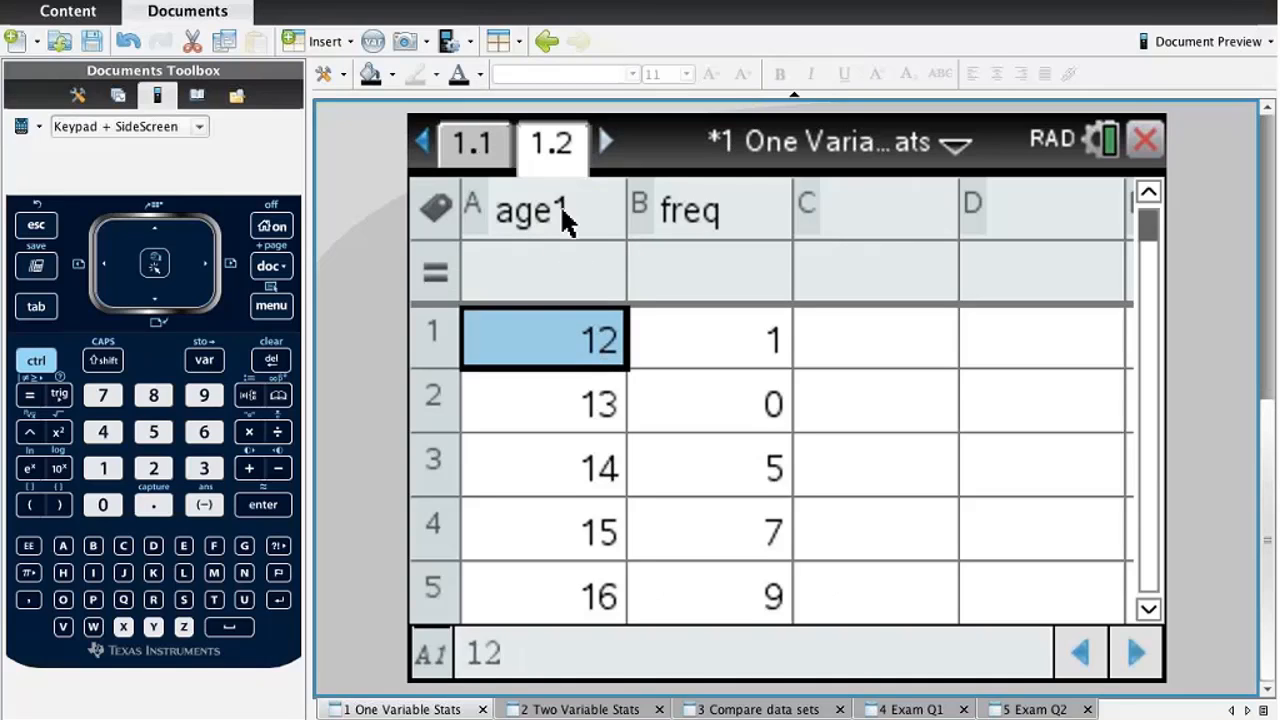
left_click(710, 210)
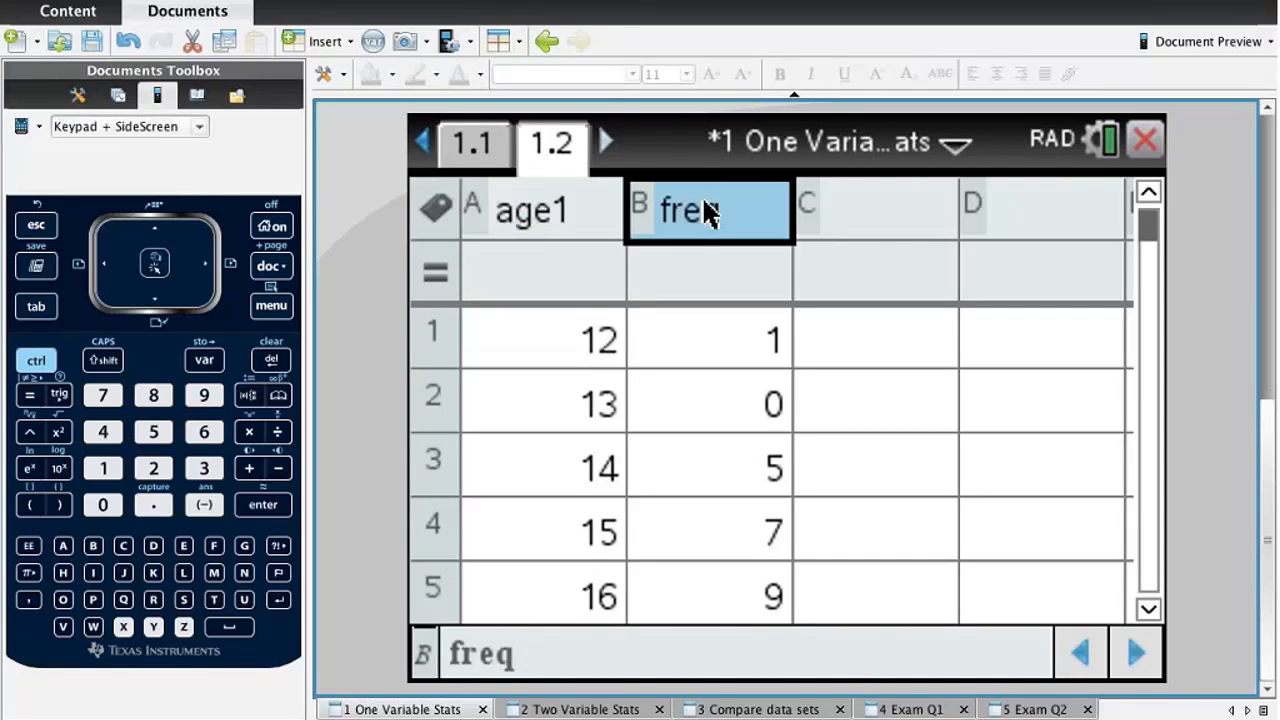
left_click(540, 210)
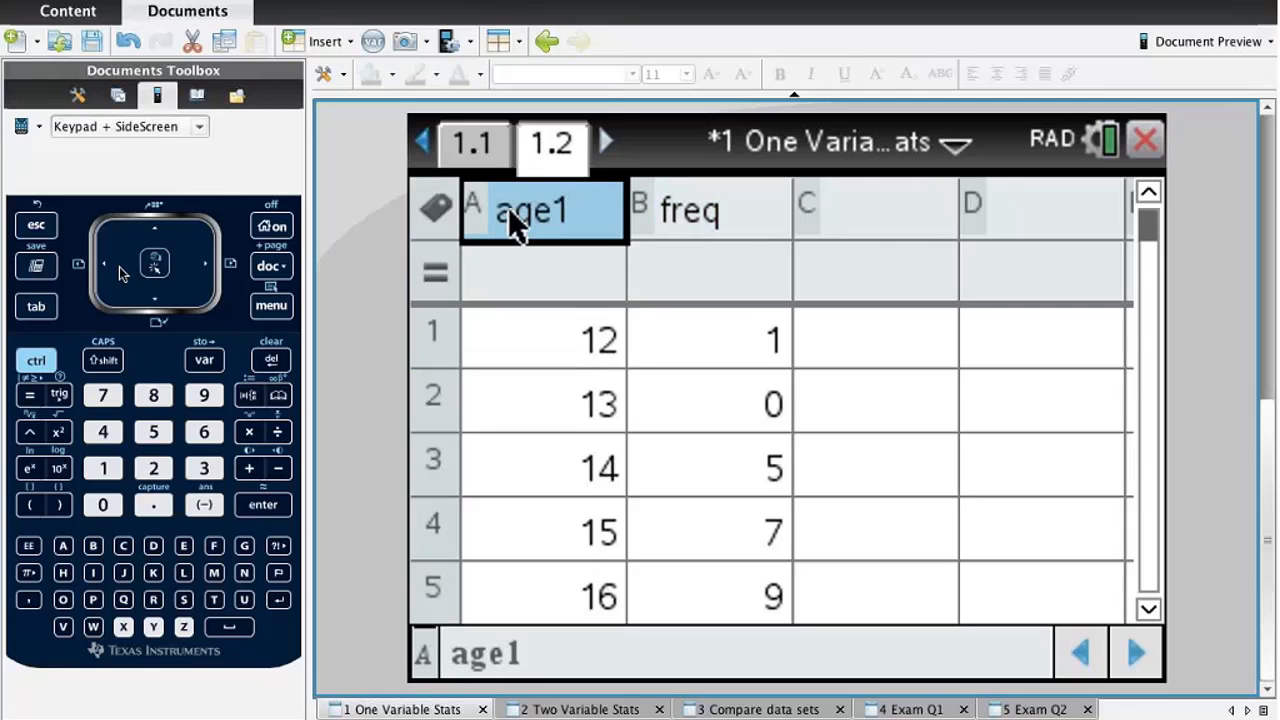
mouse_move(152, 262)
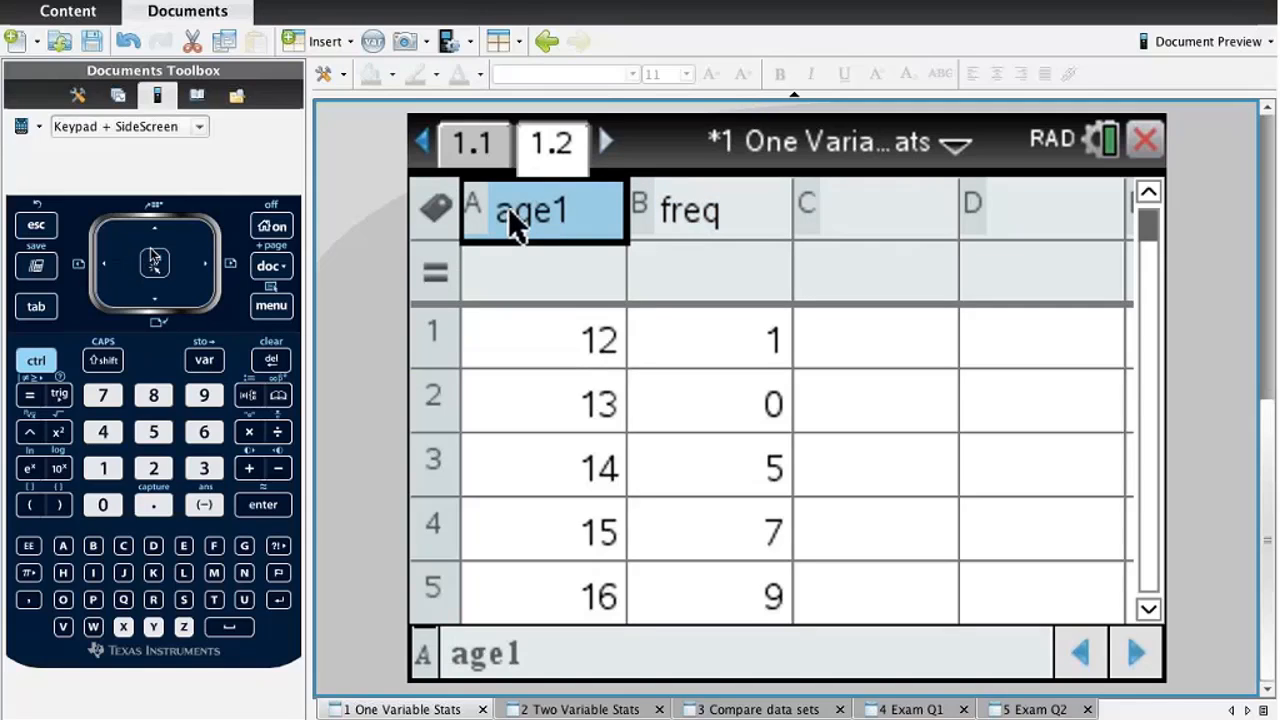
double_click(530, 210)
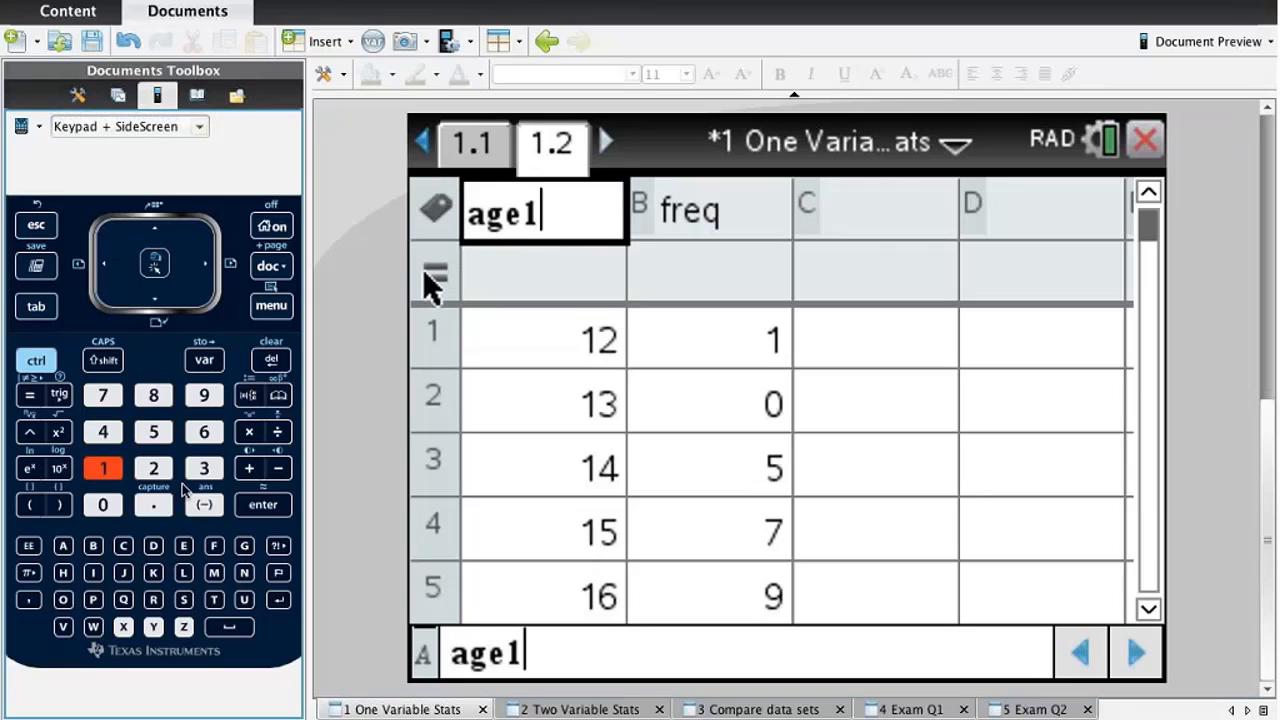
Select the age cells and bring up the Statistics > Stat Calculations options.
left_click(264, 504)
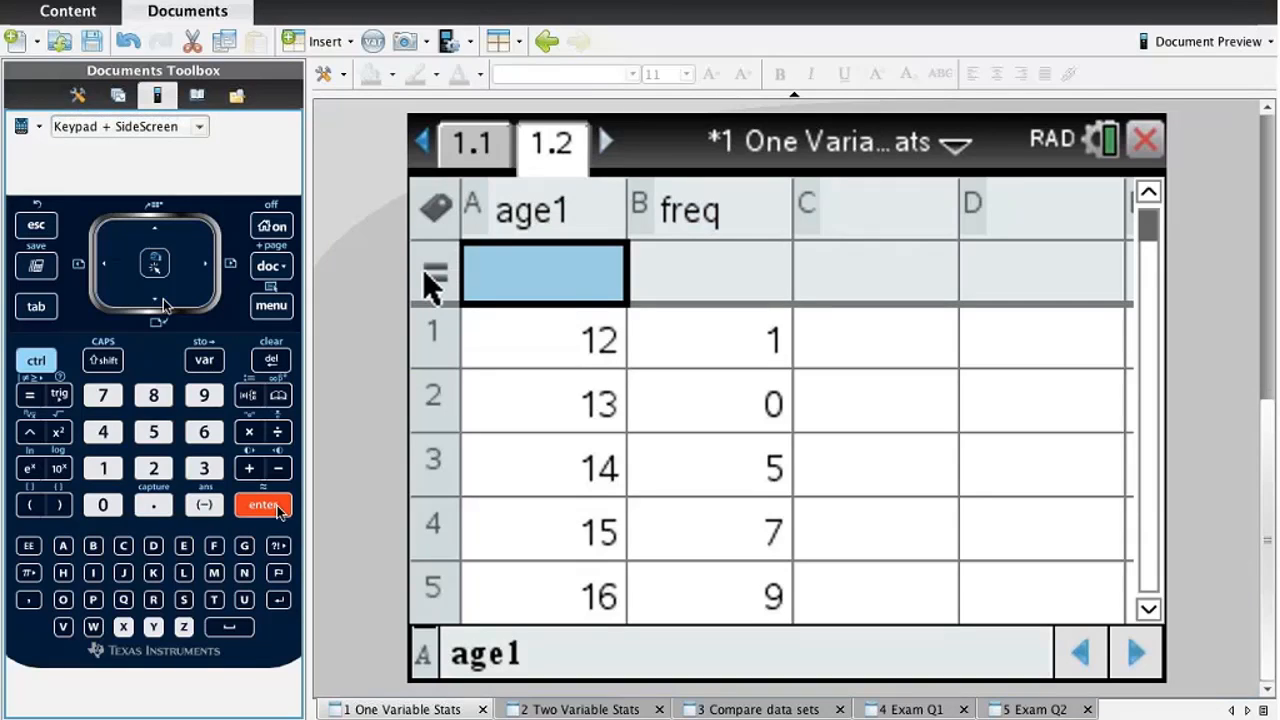
left_click(264, 504)
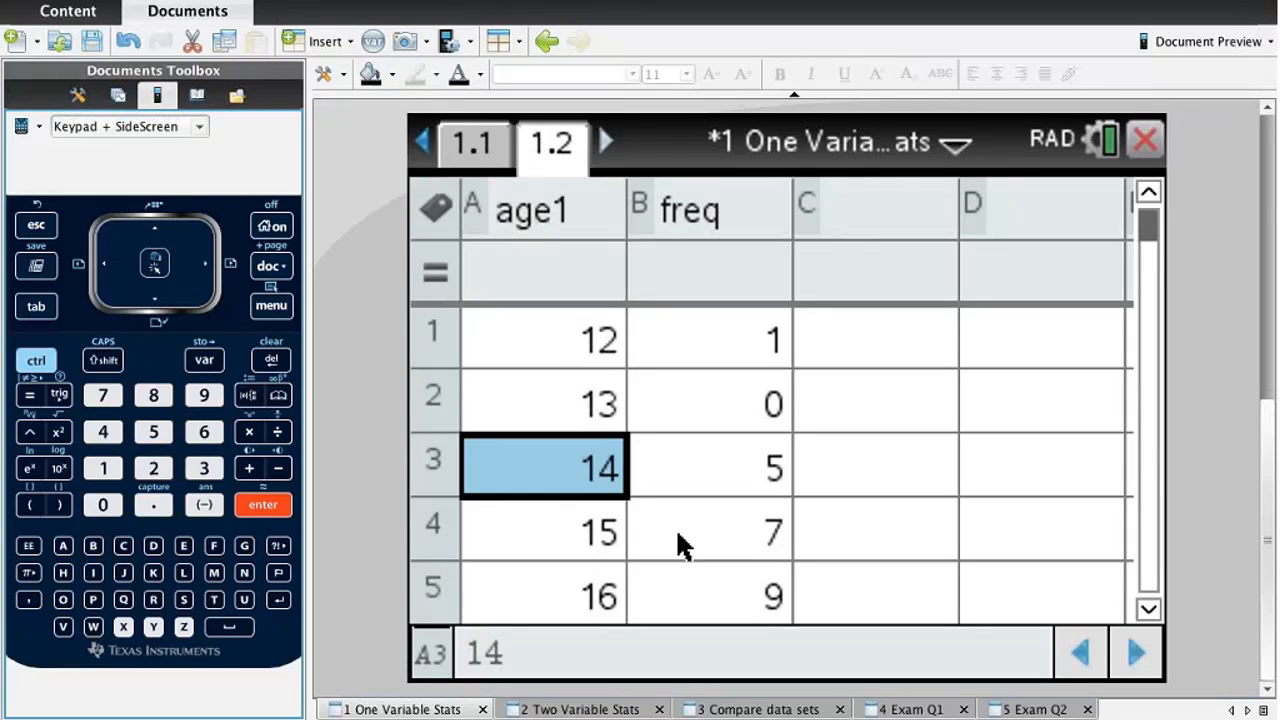
mouse_move(498, 496)
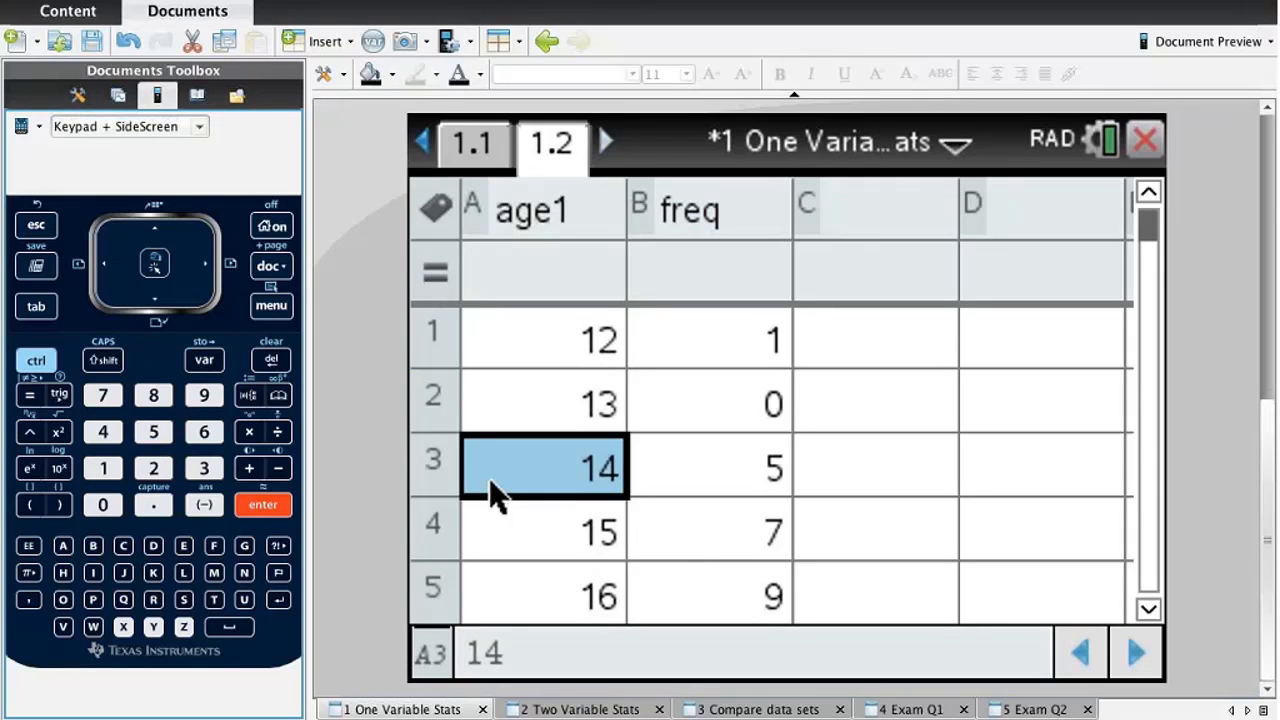
left_click(270, 304)
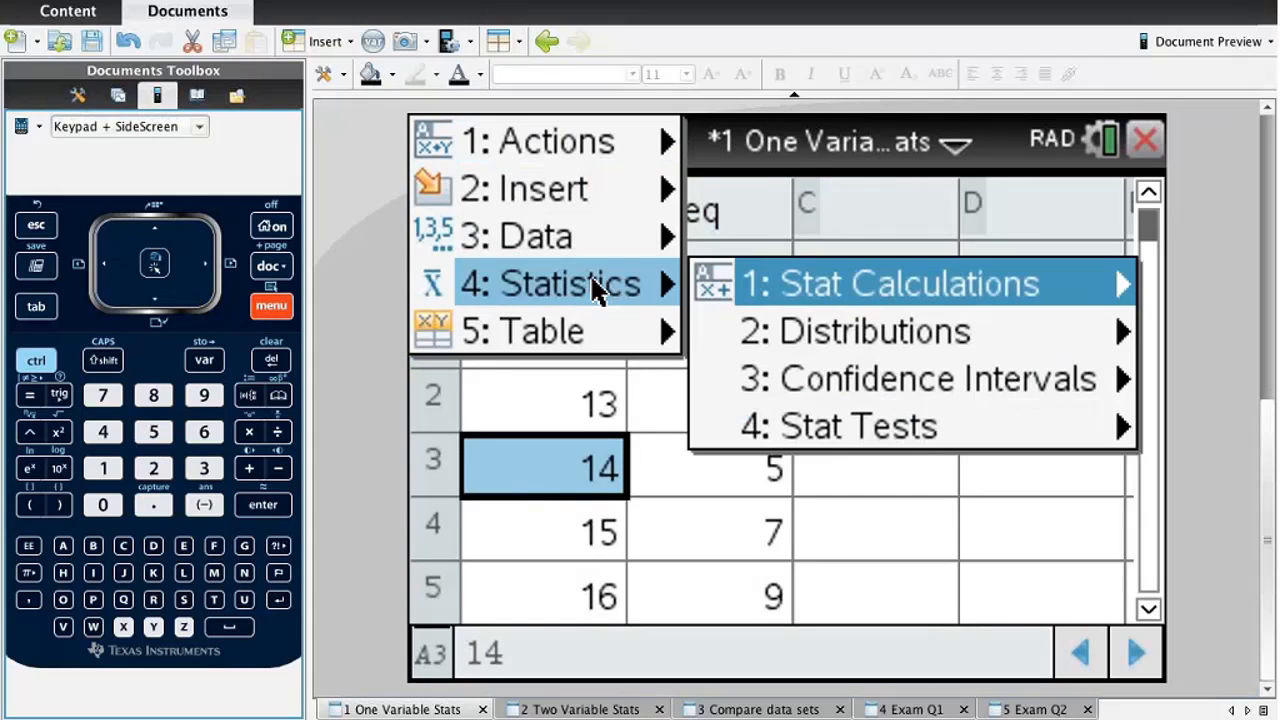
Show the Stat Calculations list over the age1/freq spreadsheet.
left_click(904, 284)
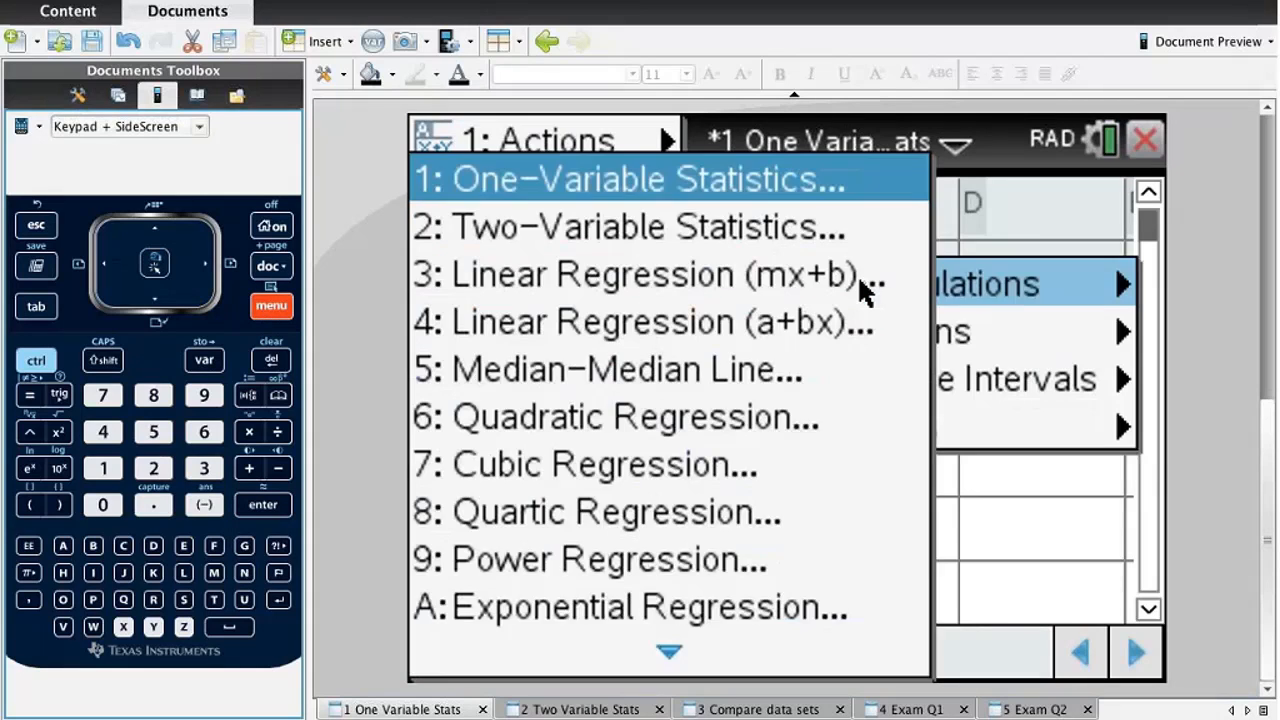
mouse_move(776, 180)
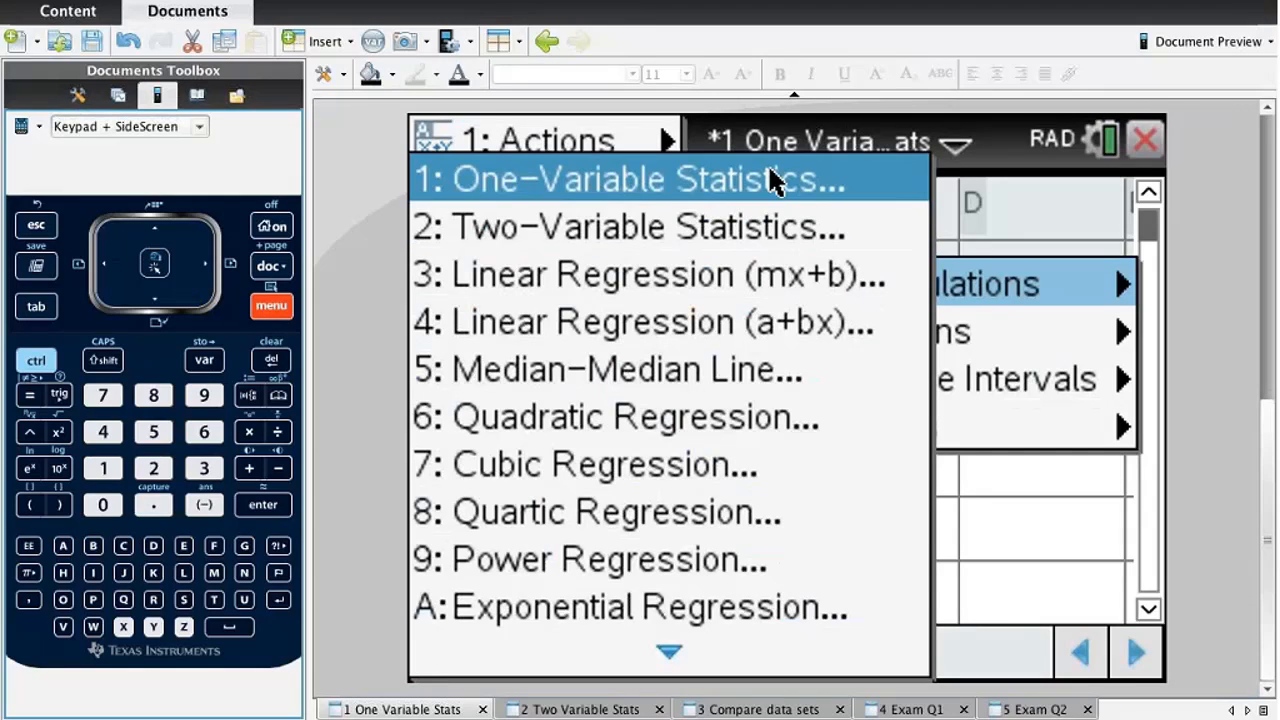
mouse_move(718, 196)
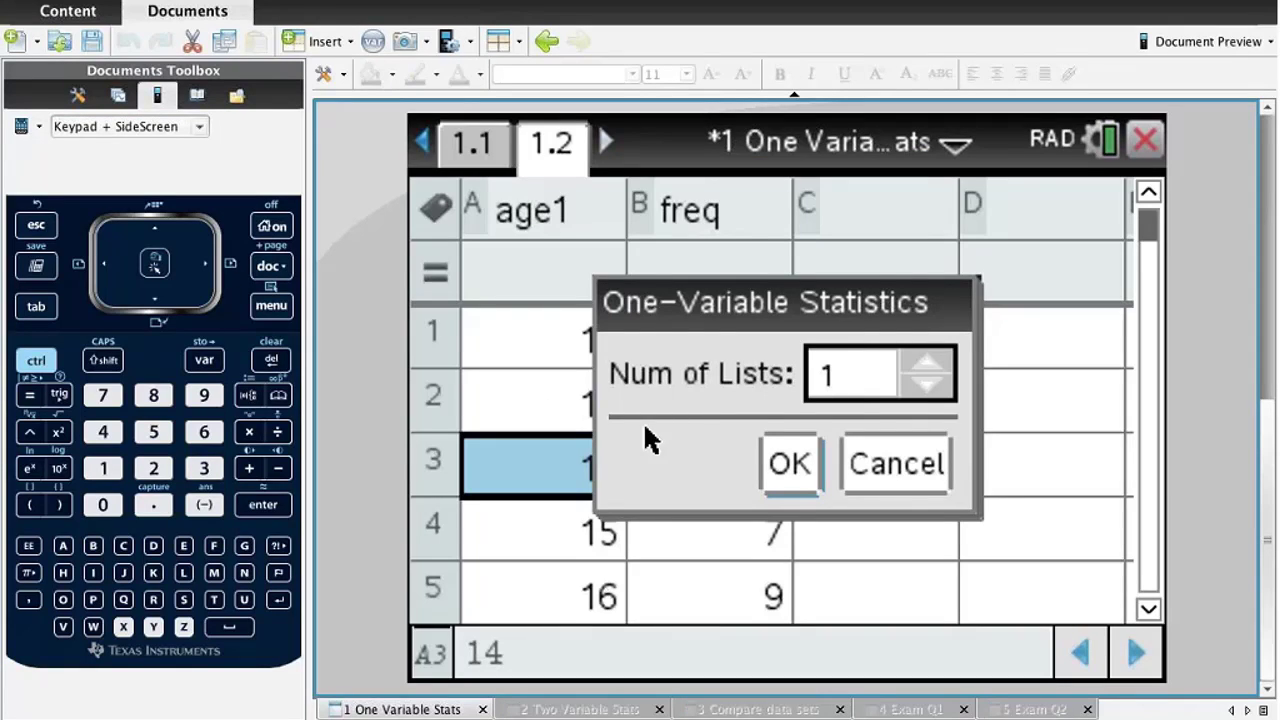
Use one data list, with age1 as X1 List and freq as the Frequency List.
left_click(788, 464)
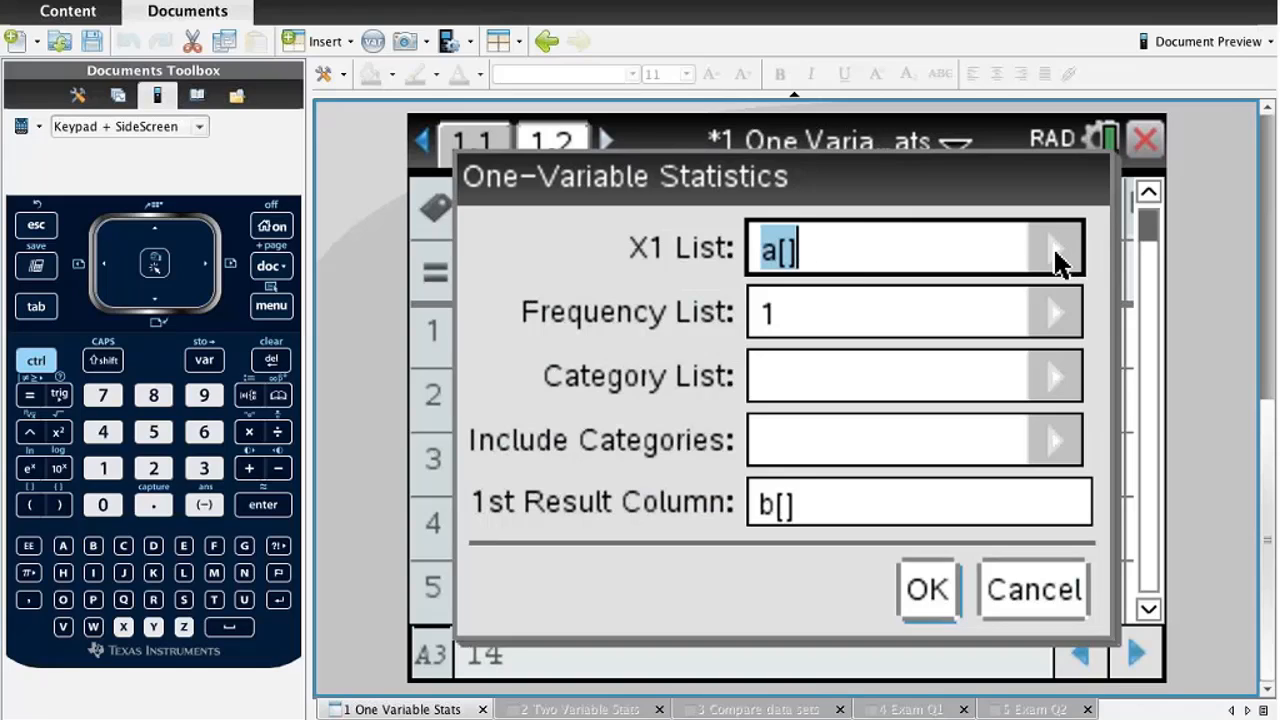
left_click(1056, 248)
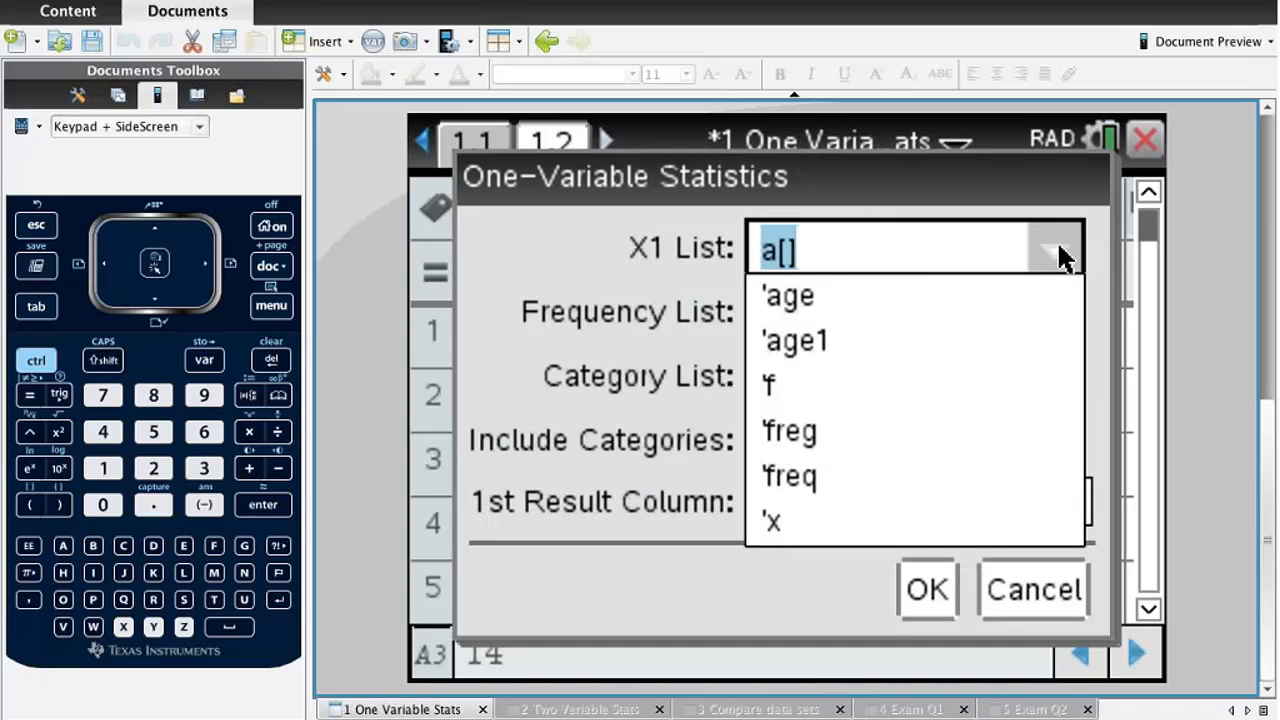
mouse_move(792, 344)
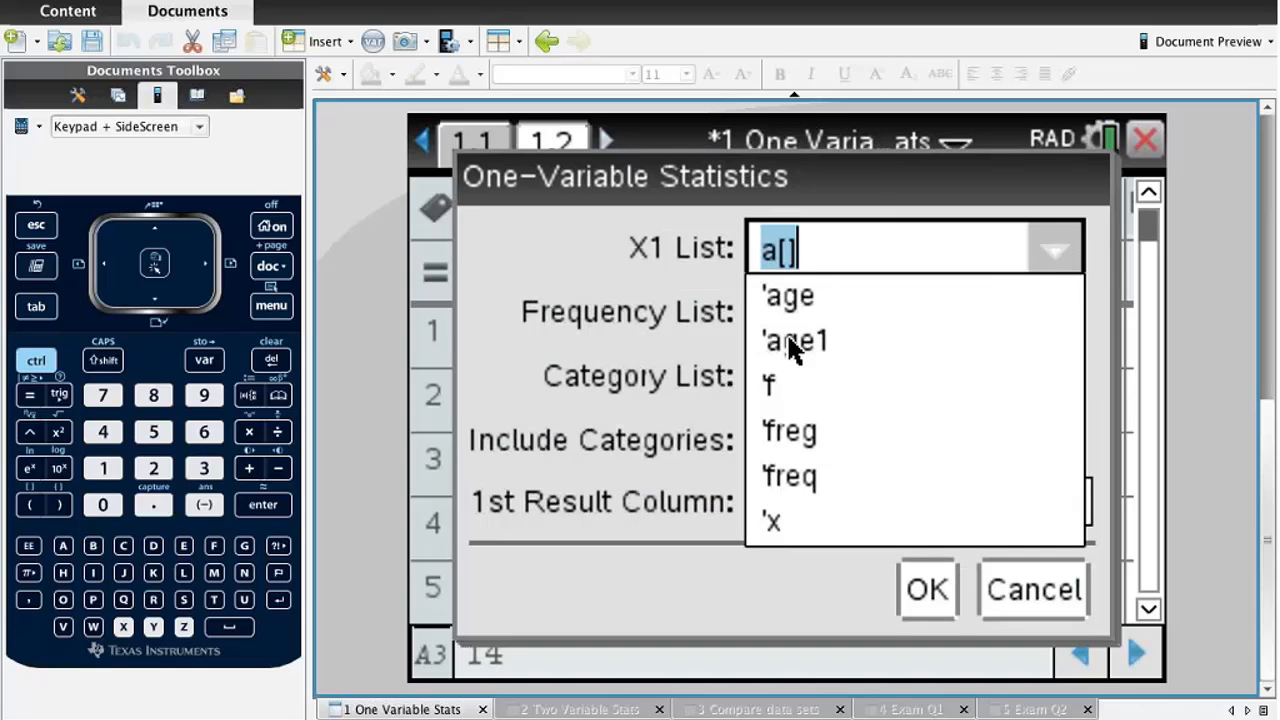
left_click(796, 340)
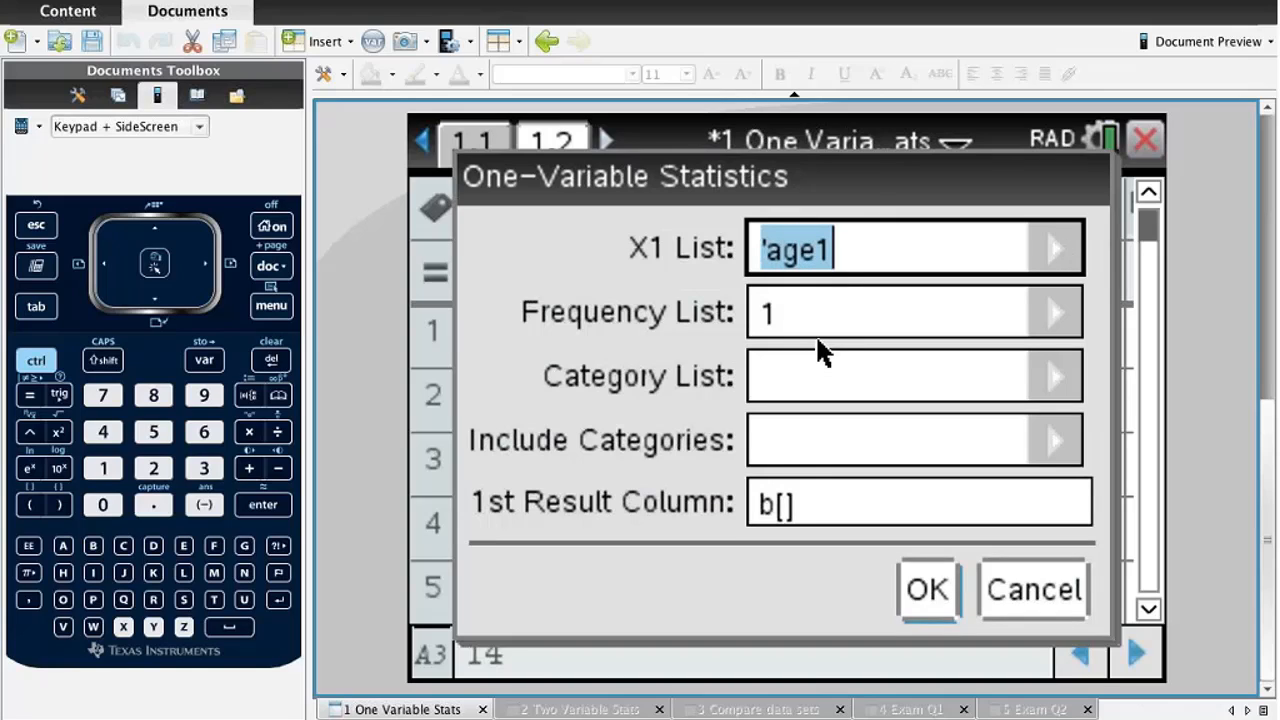
mouse_move(780, 324)
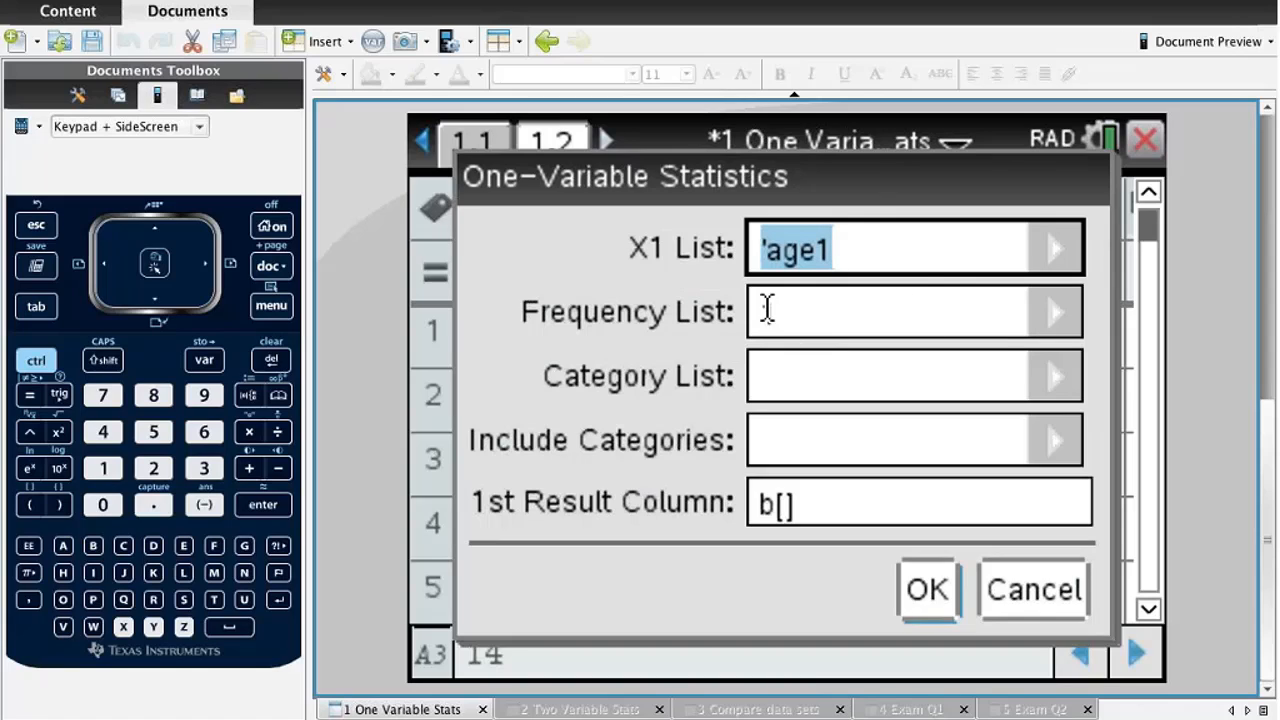
type("1")
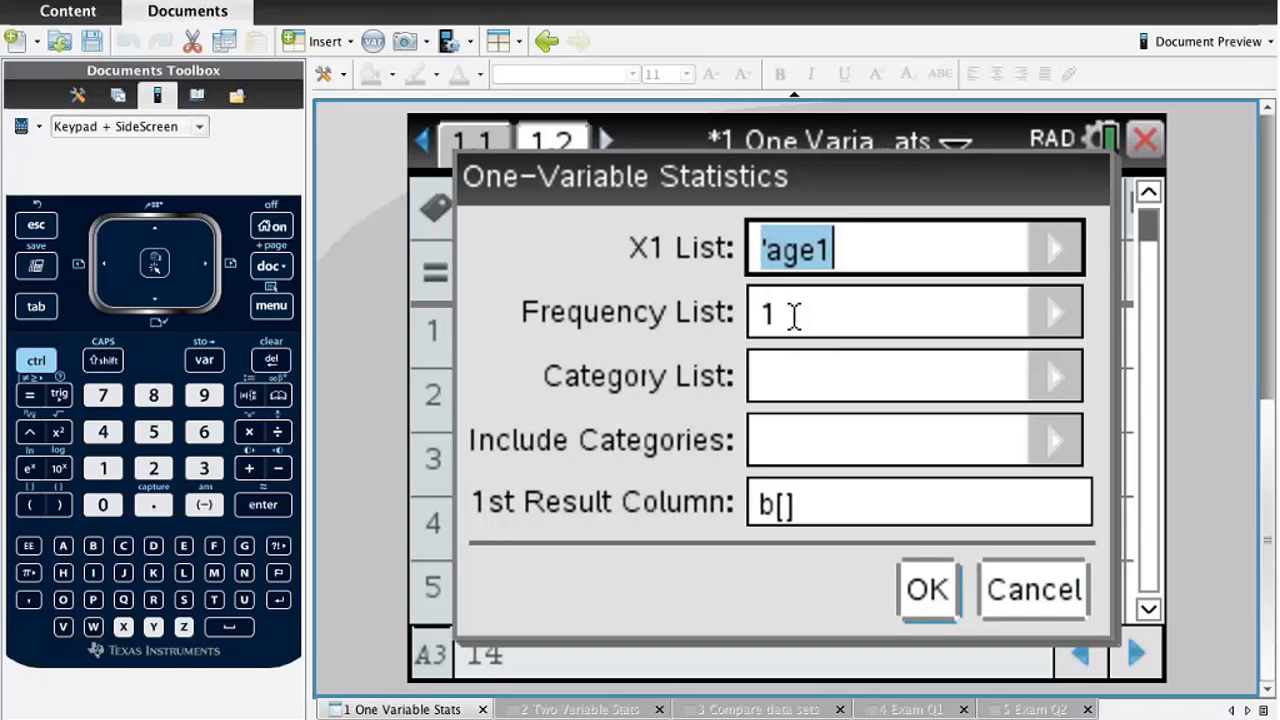
left_click(1056, 312)
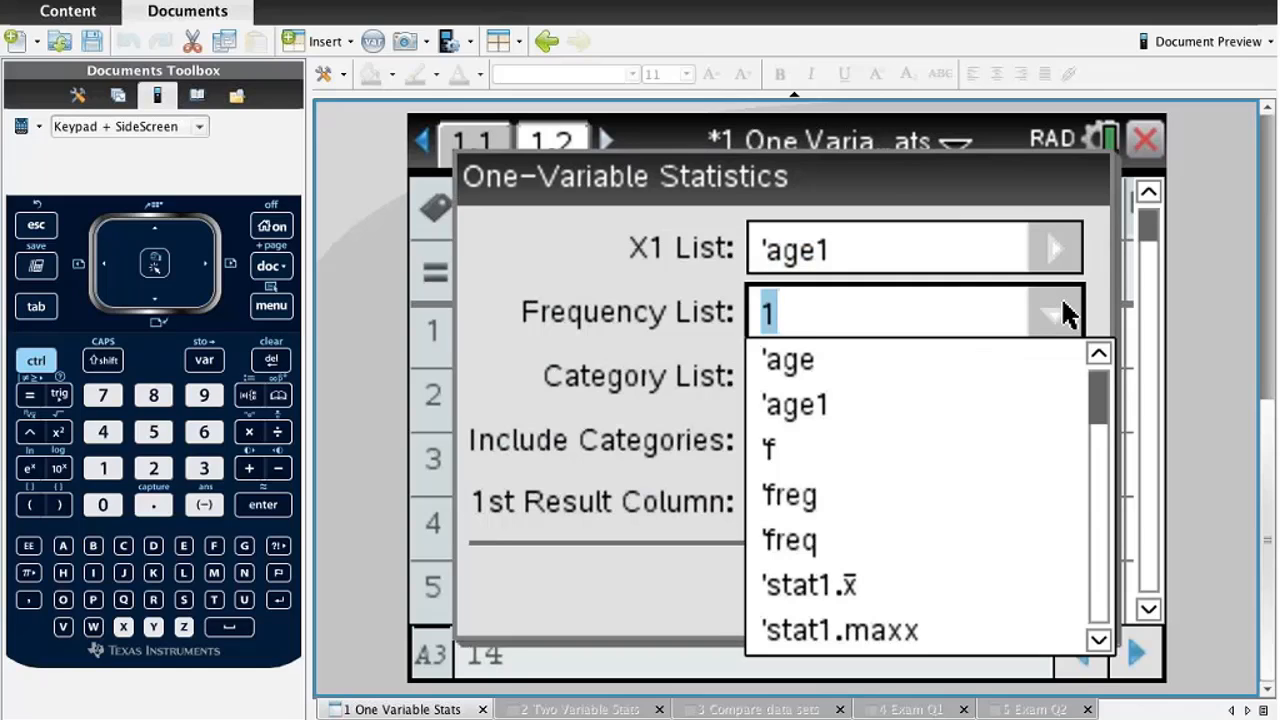
mouse_move(796, 558)
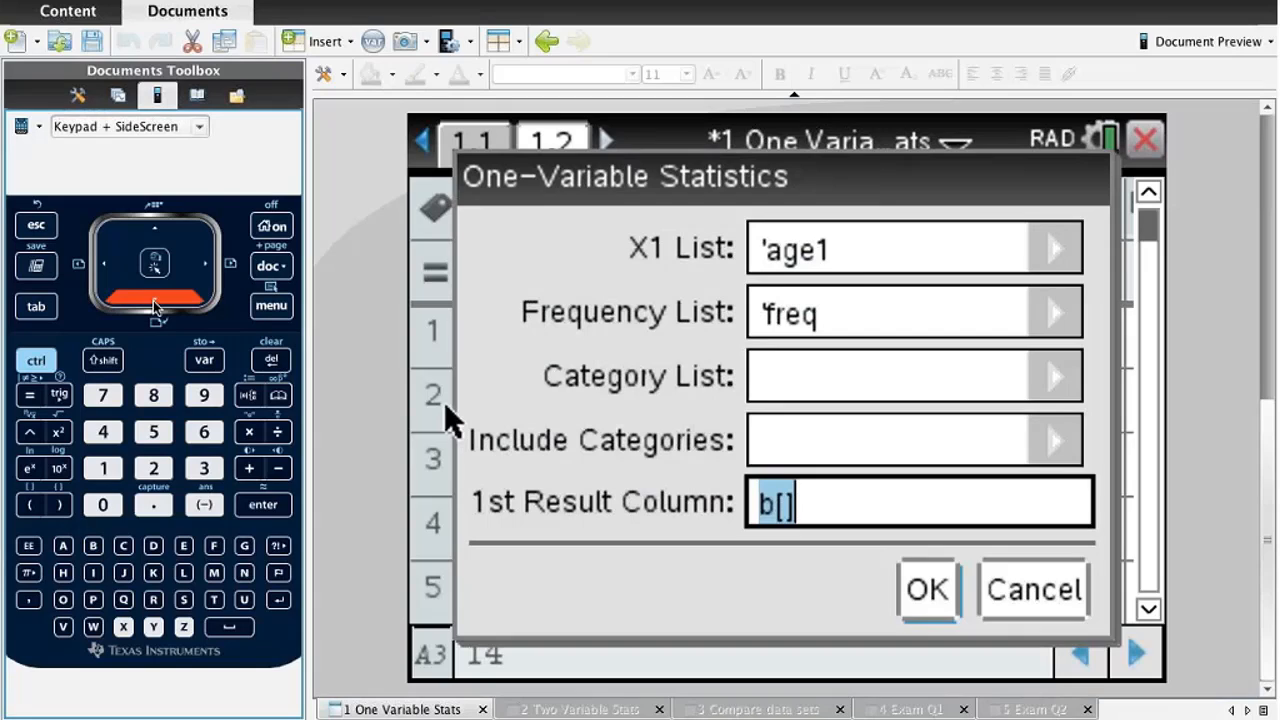
mouse_move(108, 268)
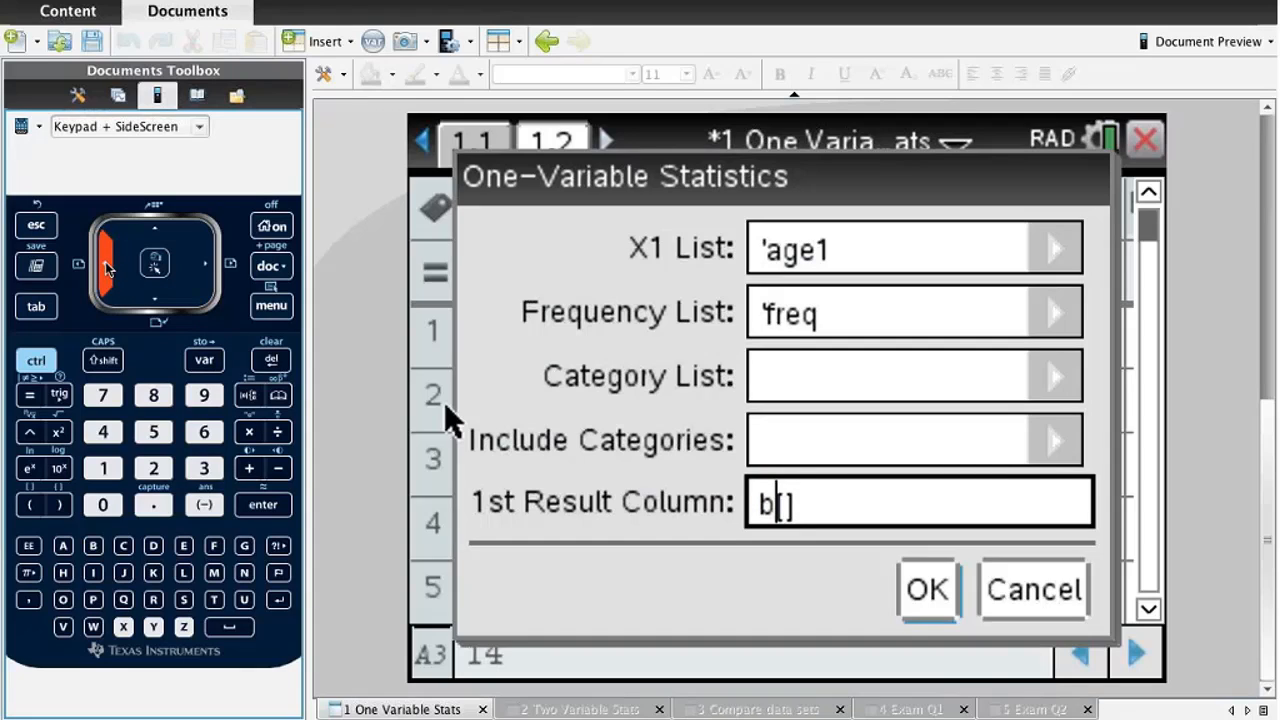
mouse_move(276, 376)
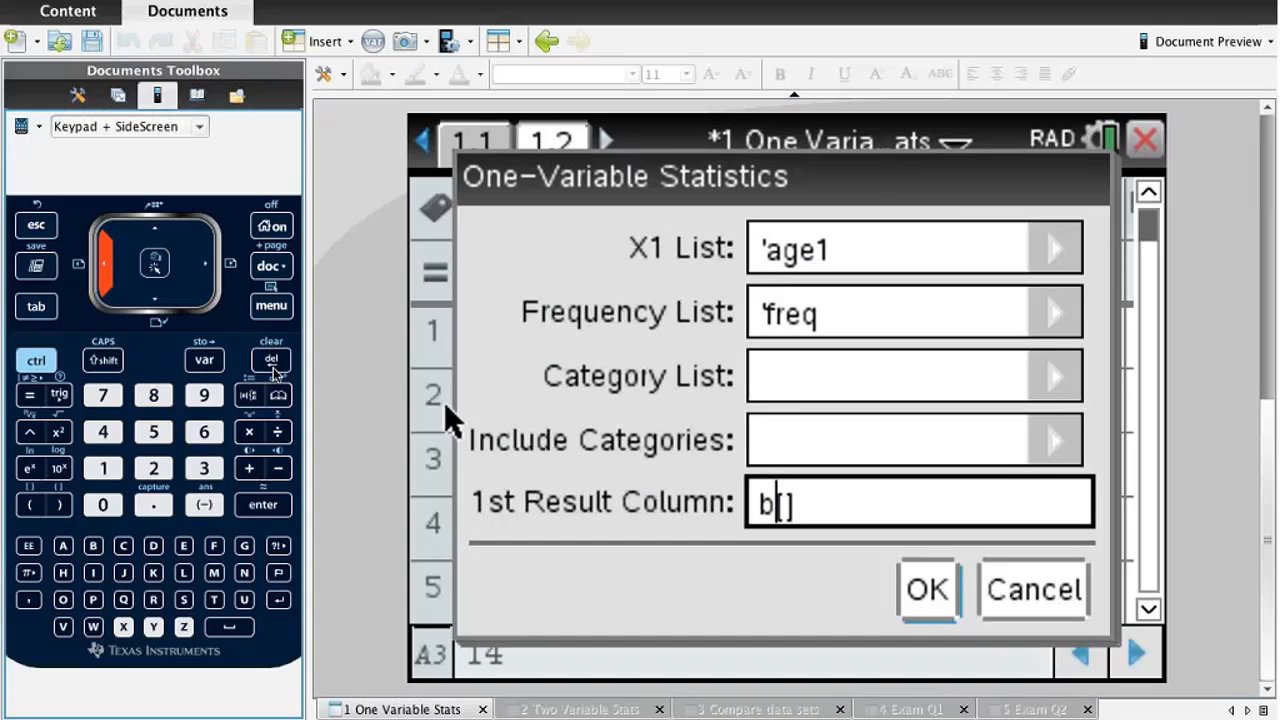
Start results in column c and run One-Variable Statistics, giving mean 16.2955.
left_click(272, 360)
type("c")
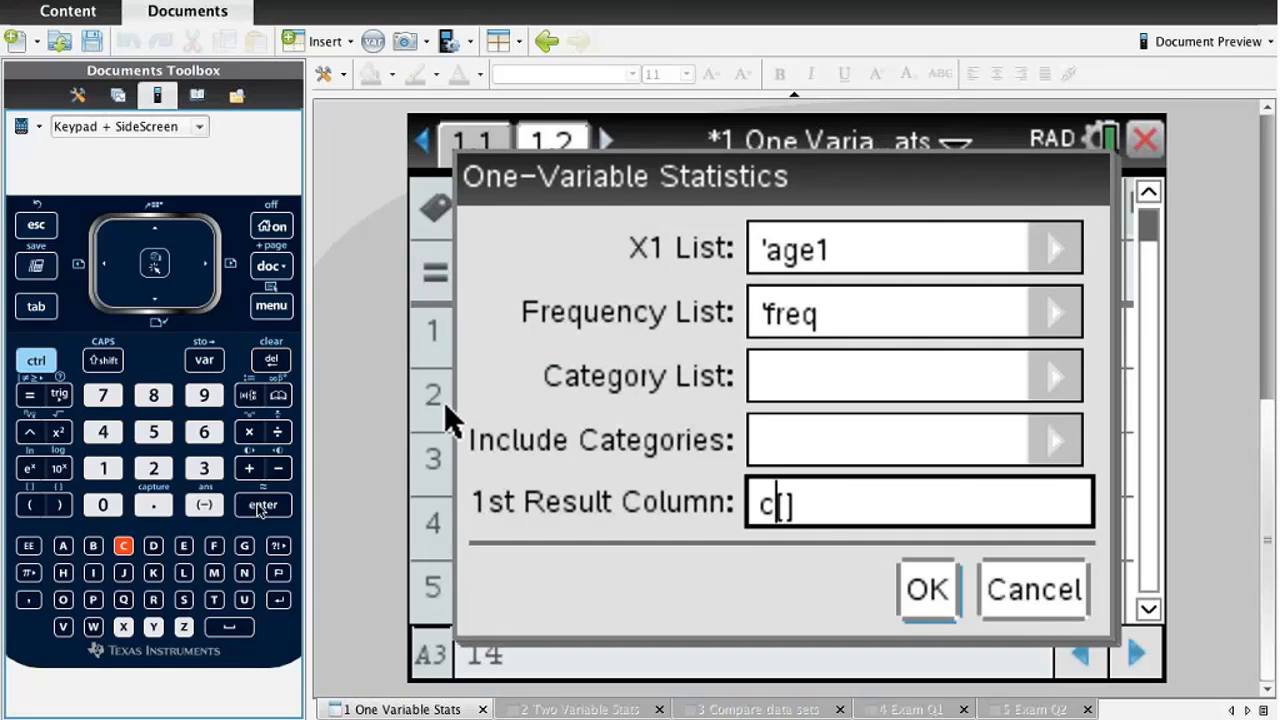
left_click(924, 588)
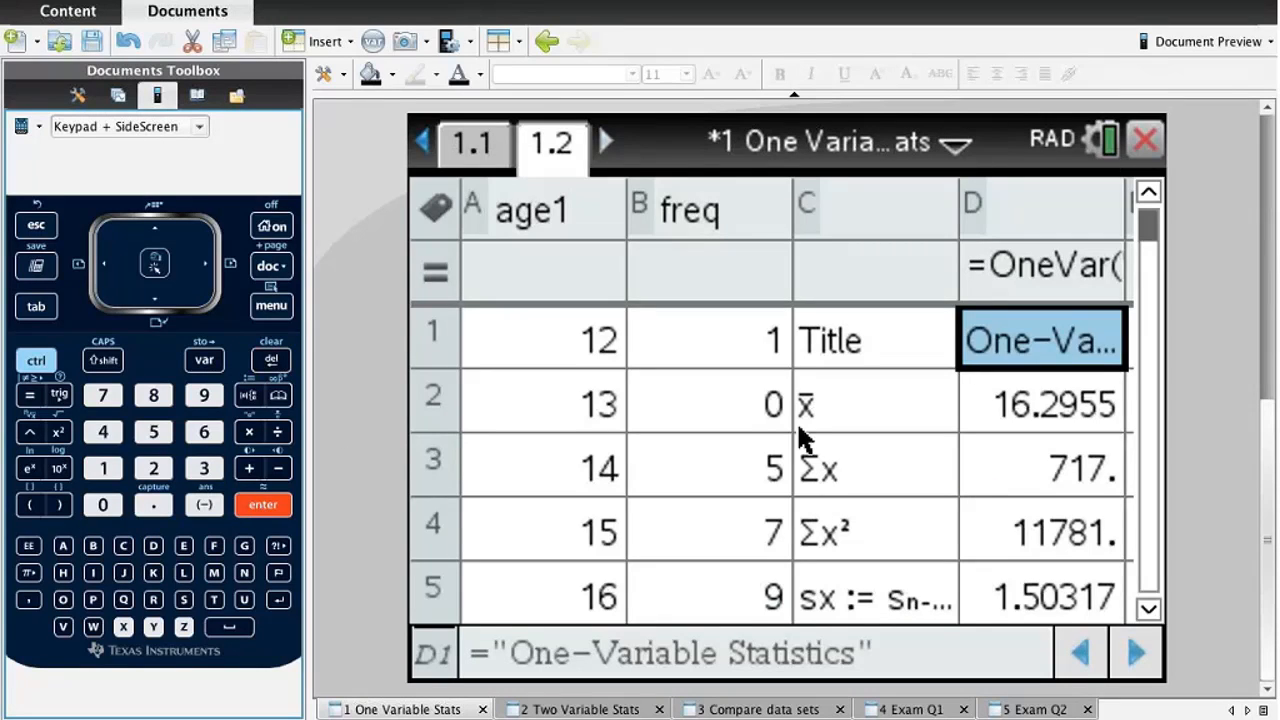
mouse_move(1024, 420)
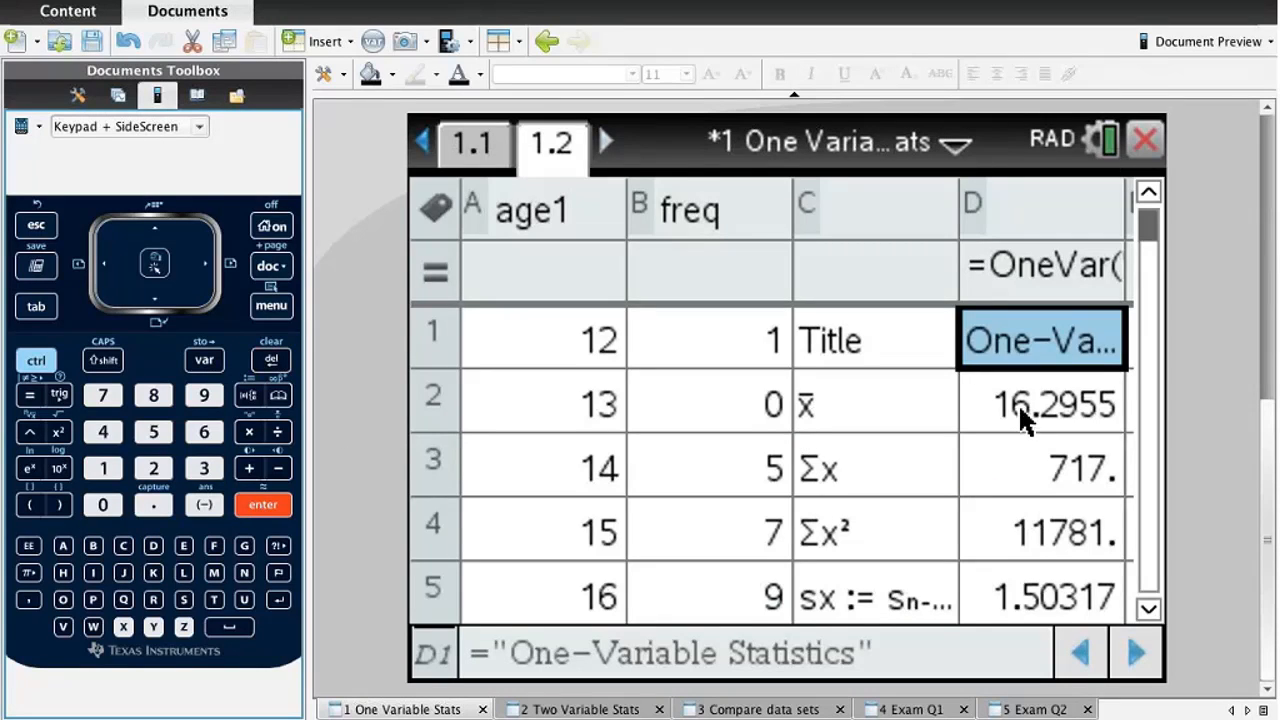
left_click(1040, 404)
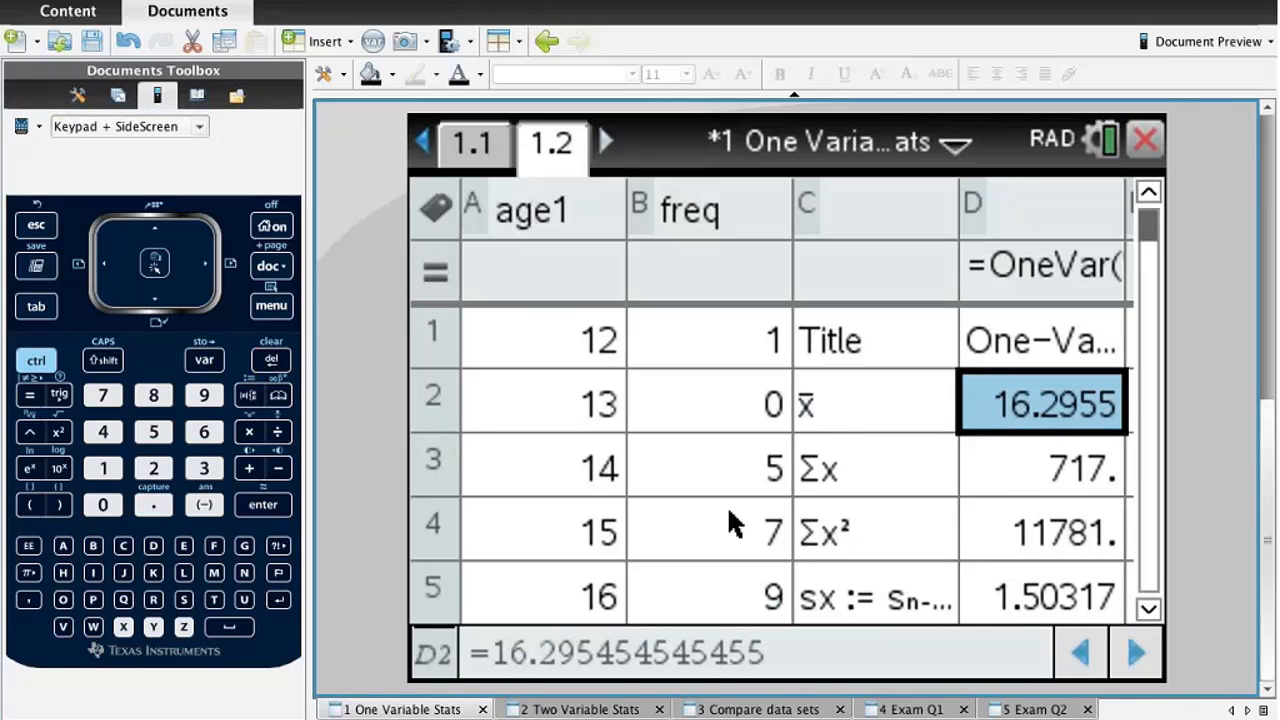
mouse_move(1060, 418)
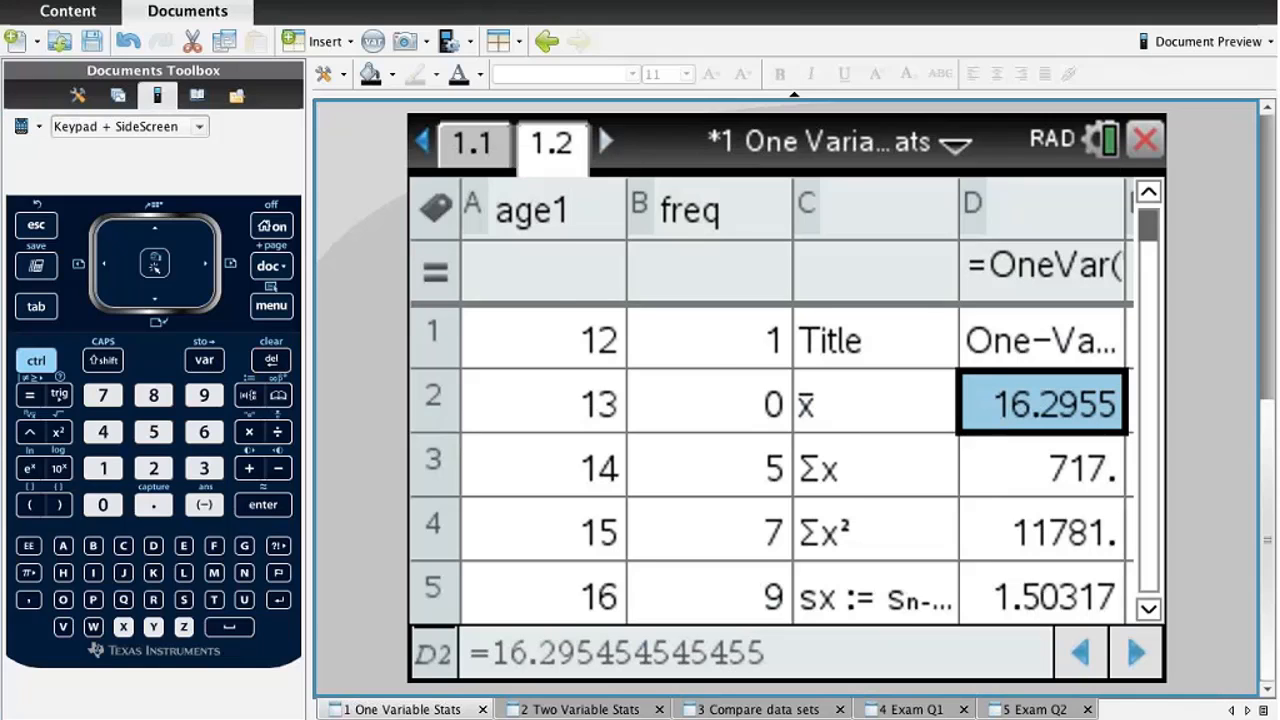
left_click(472, 142)
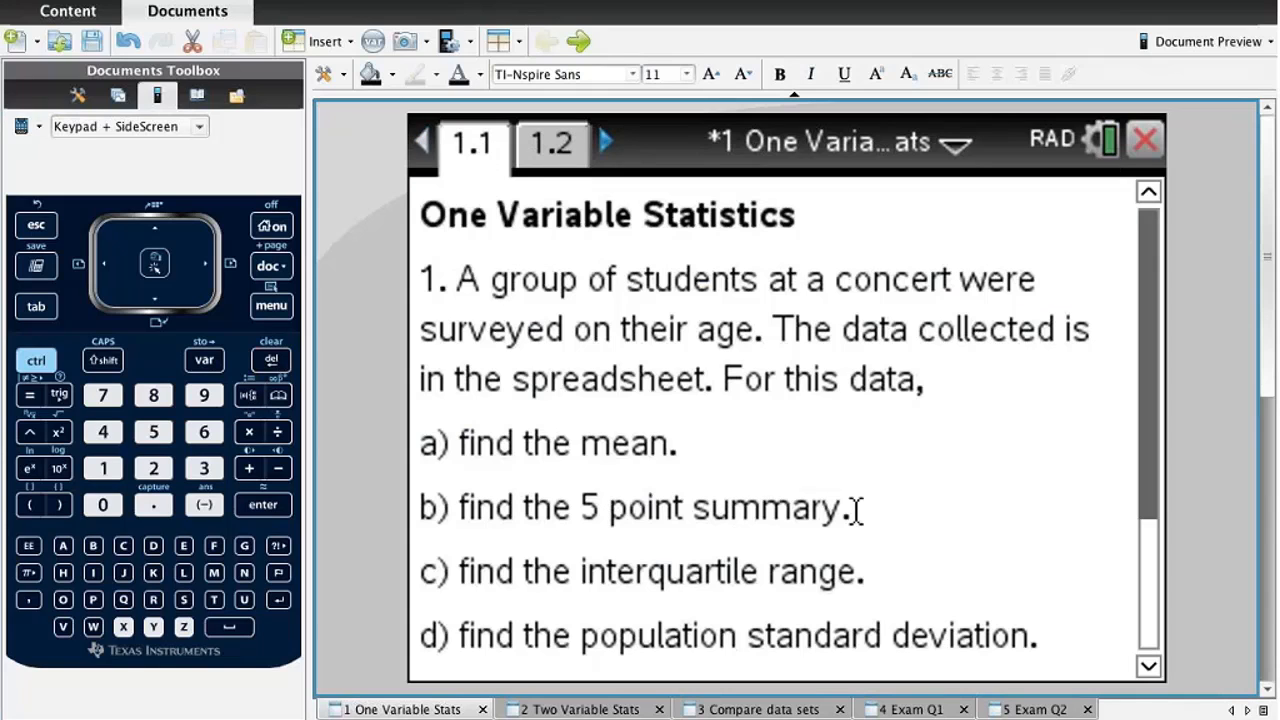
left_click(552, 142)
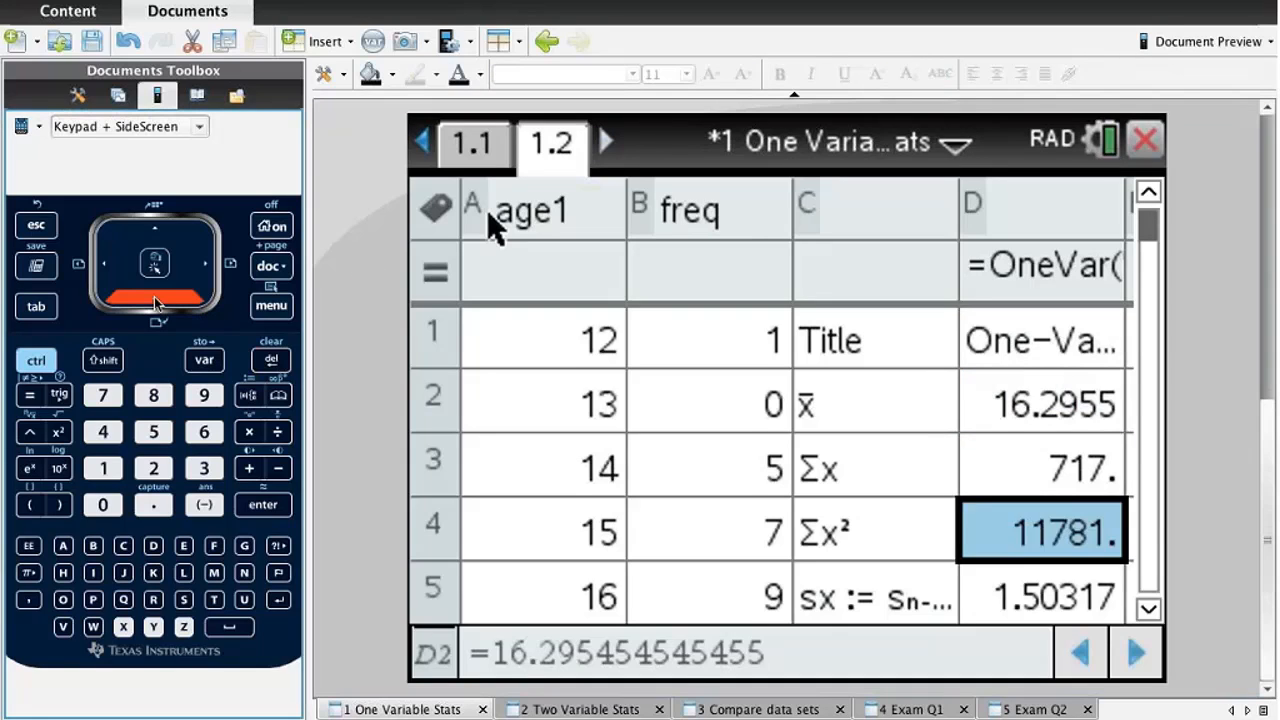
Read down the results to the quartiles, maximum 18 and σx 1.485988.
scroll("down", 3)
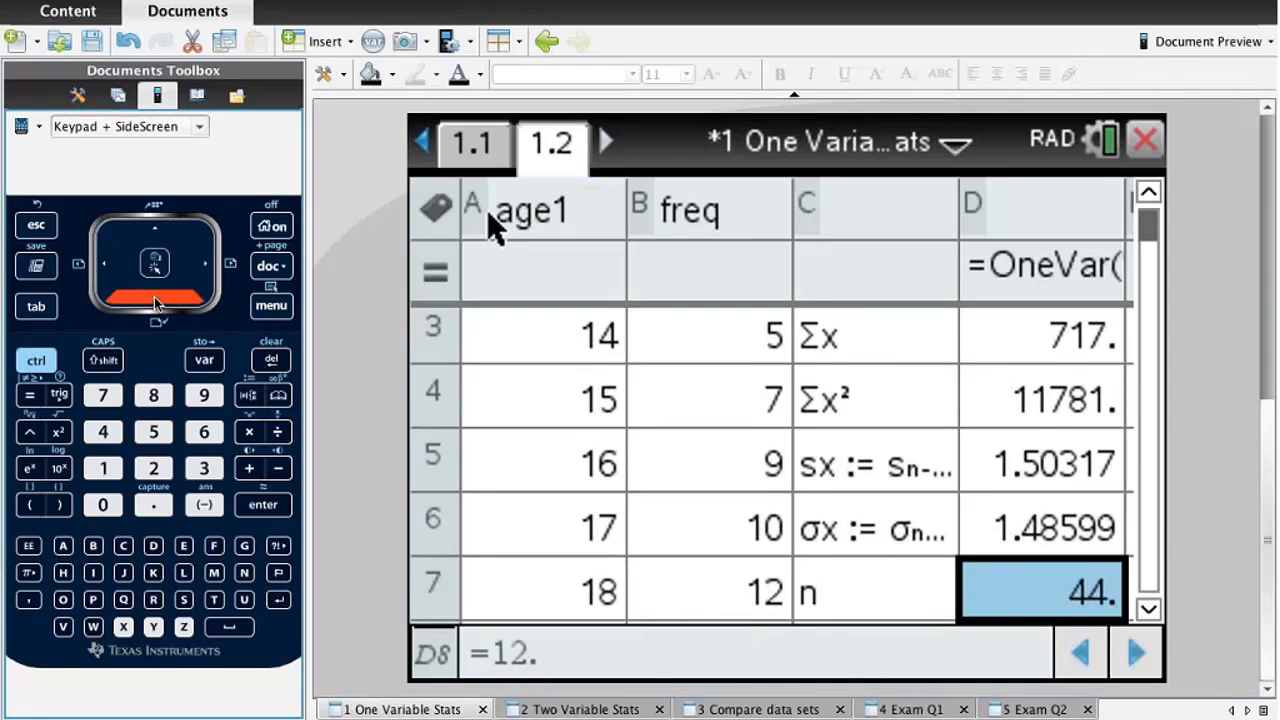
scroll("down", 3)
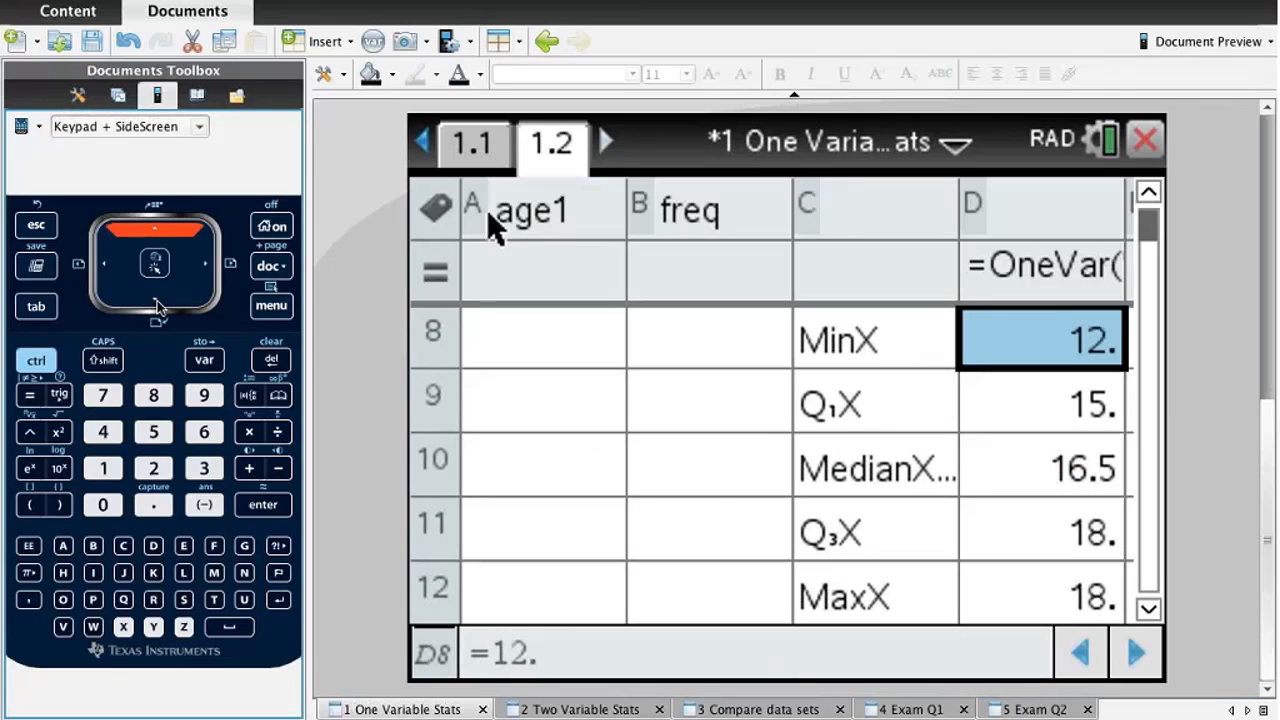
key("down")
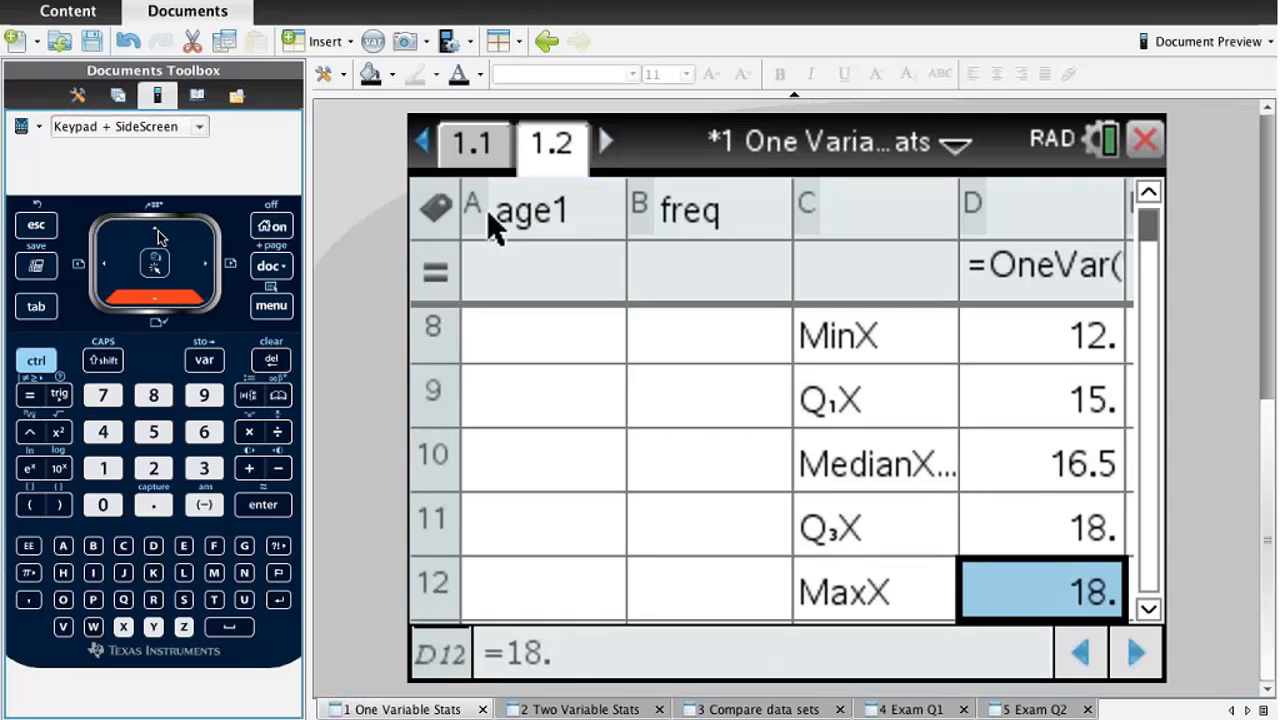
left_click(472, 142)
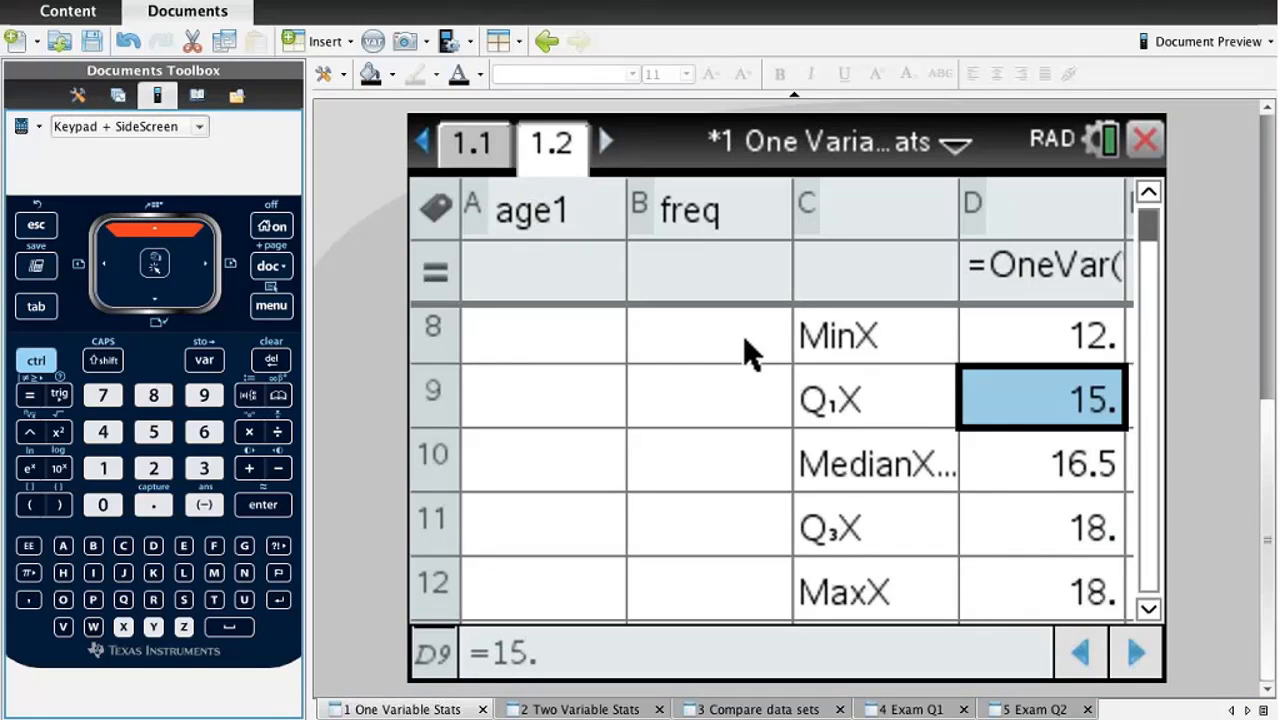
mouse_move(156, 304)
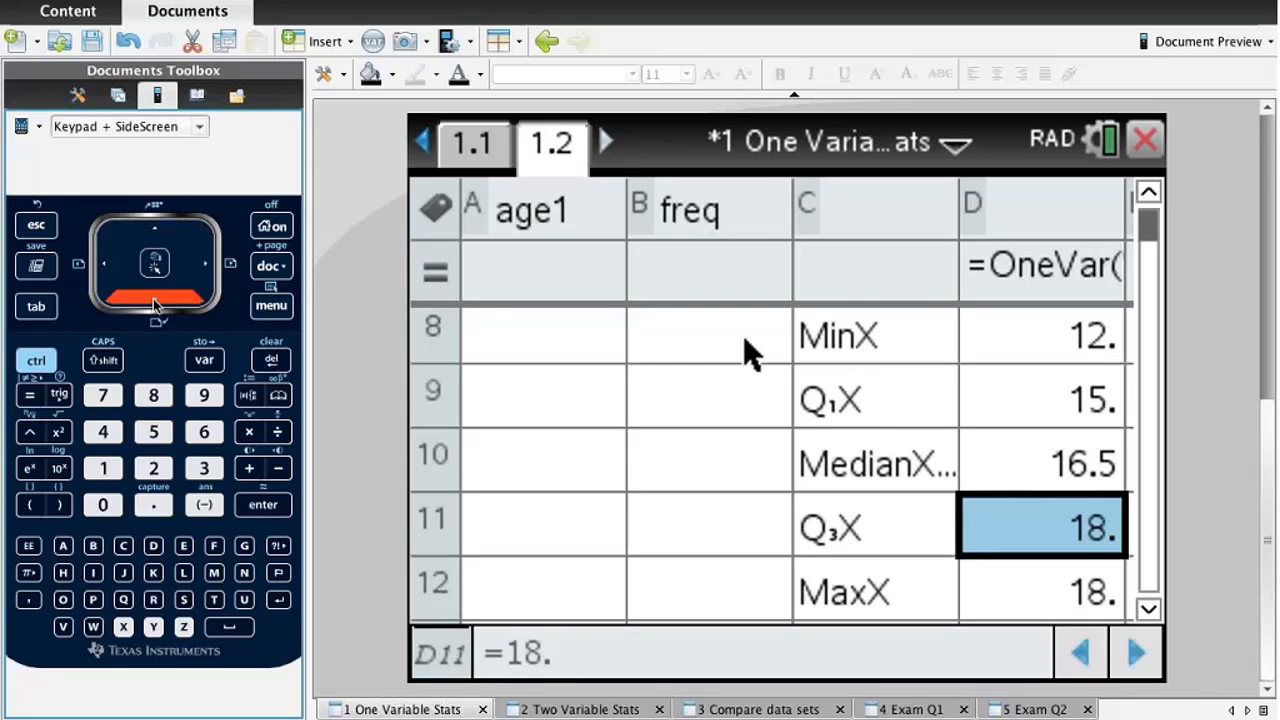
mouse_move(364, 180)
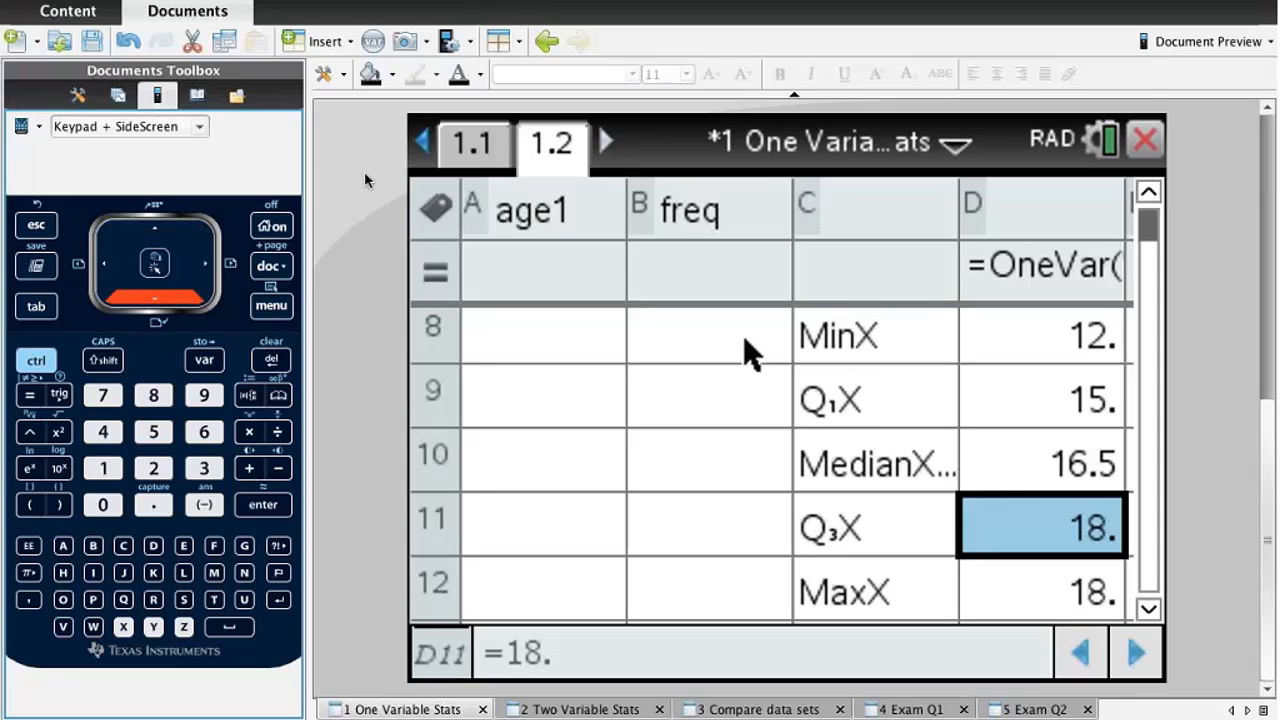
Review the question page's later parts on variance, histogram and box plot.
left_click(472, 142)
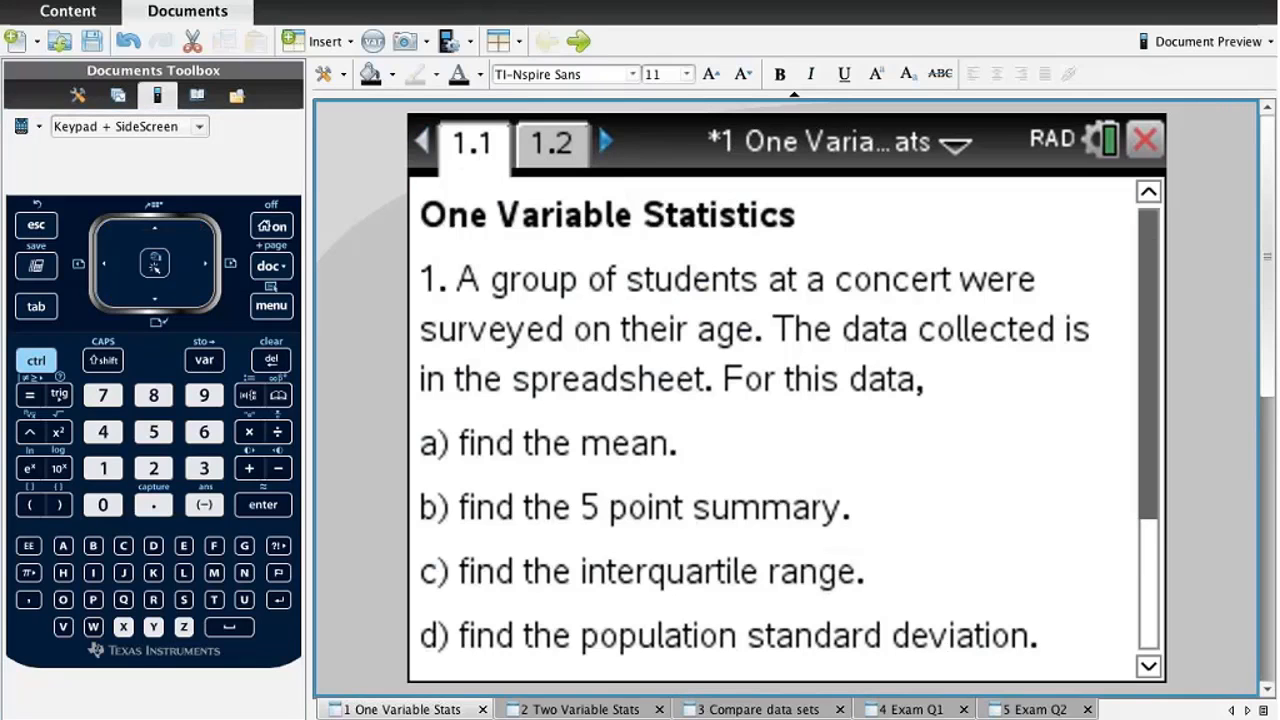
mouse_move(564, 156)
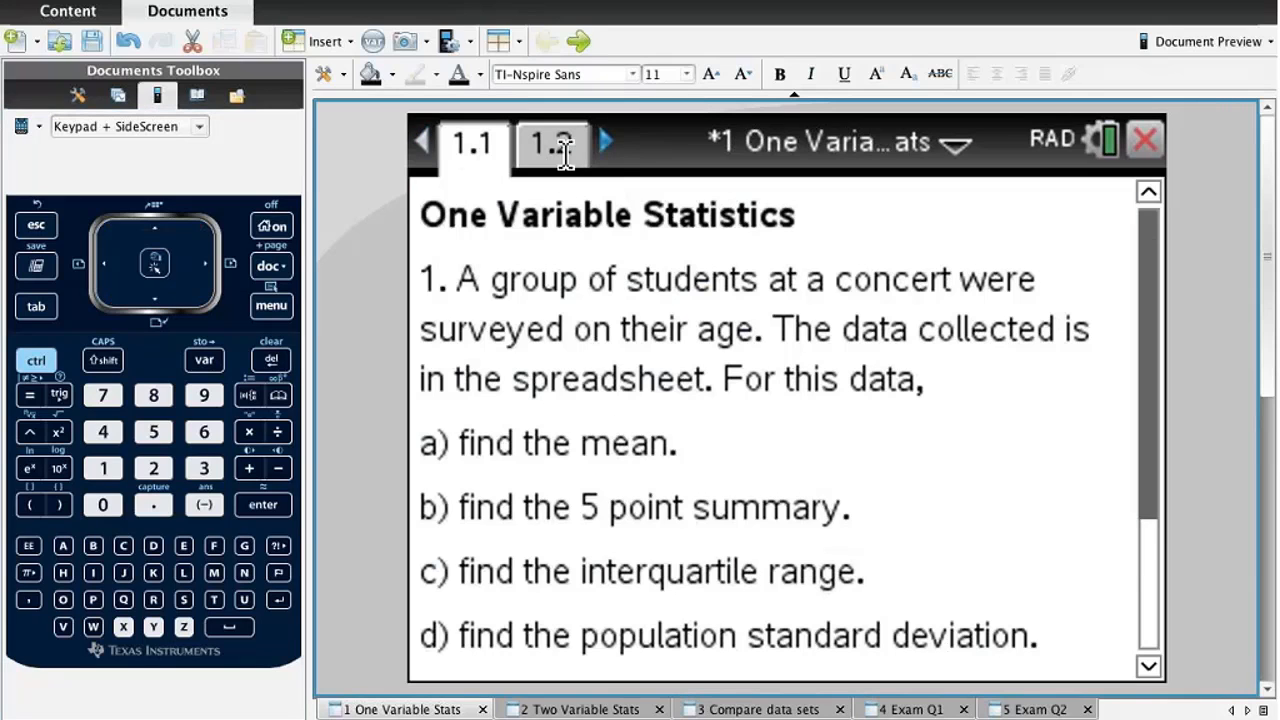
left_click(552, 142)
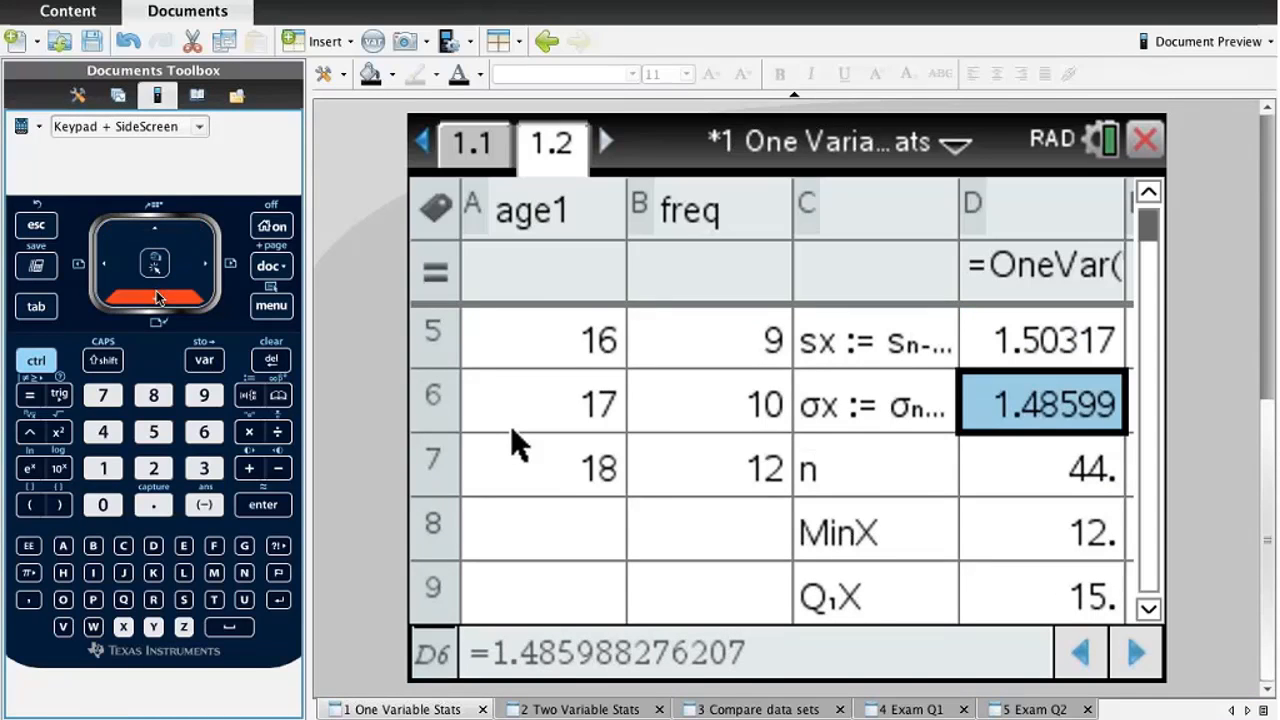
mouse_move(1144, 404)
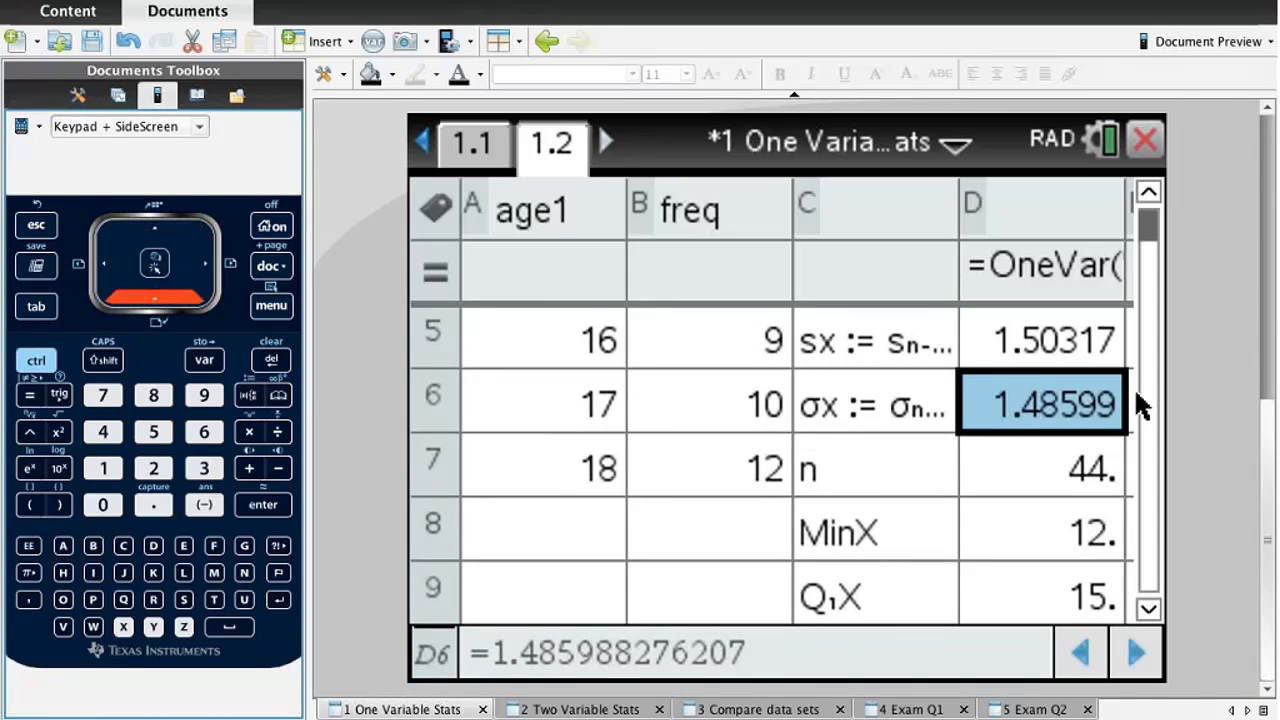
mouse_move(976, 410)
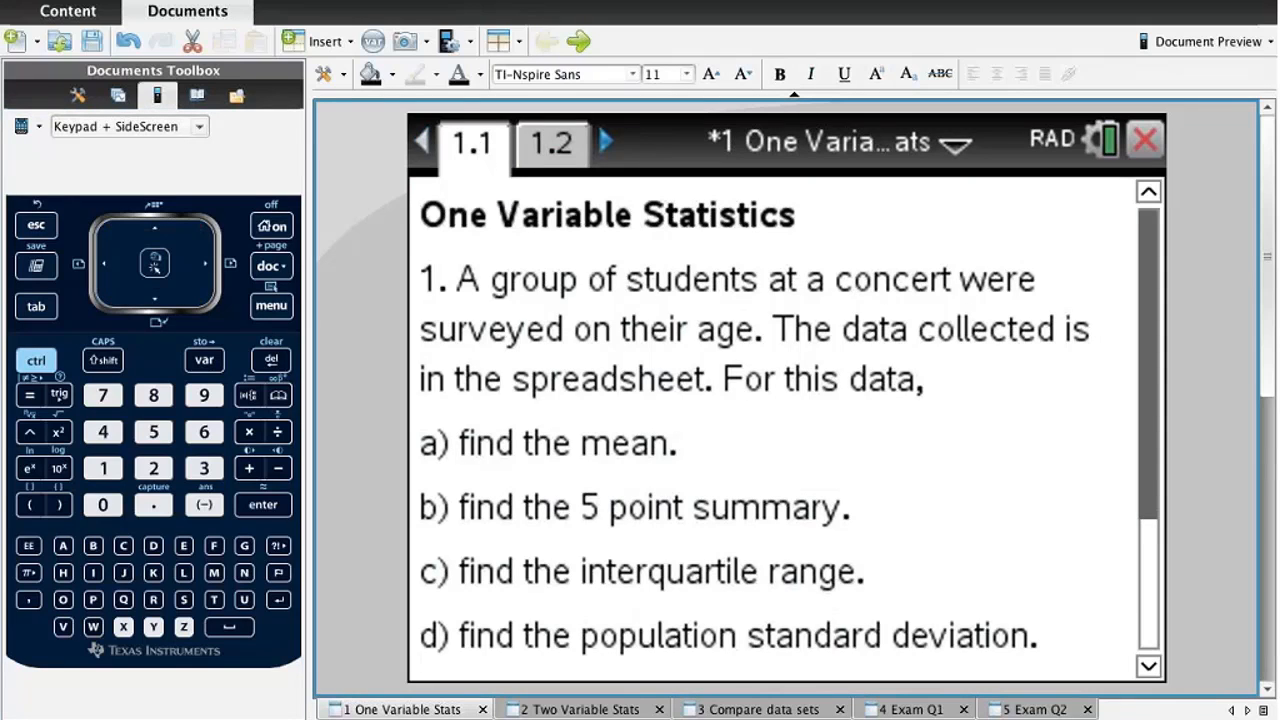
scroll("down", 3)
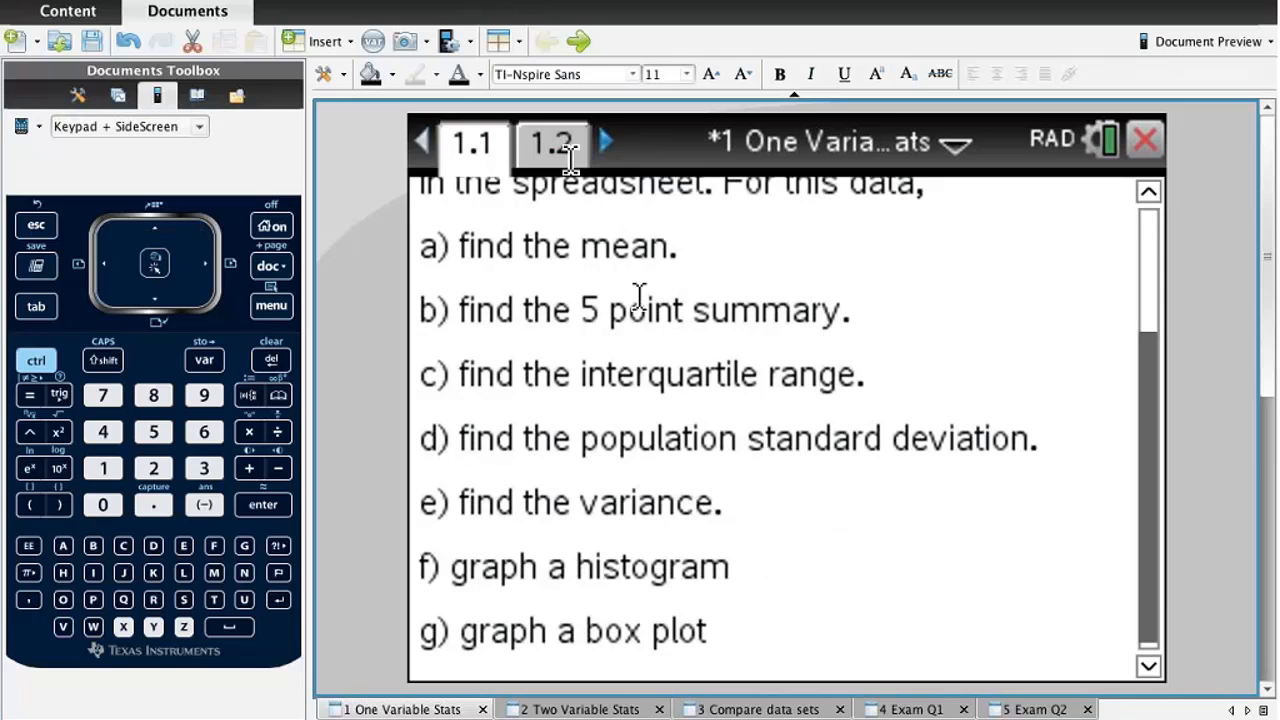
Enter =d6² in cell E6 to get the variance 2.20816.
left_click(552, 140)
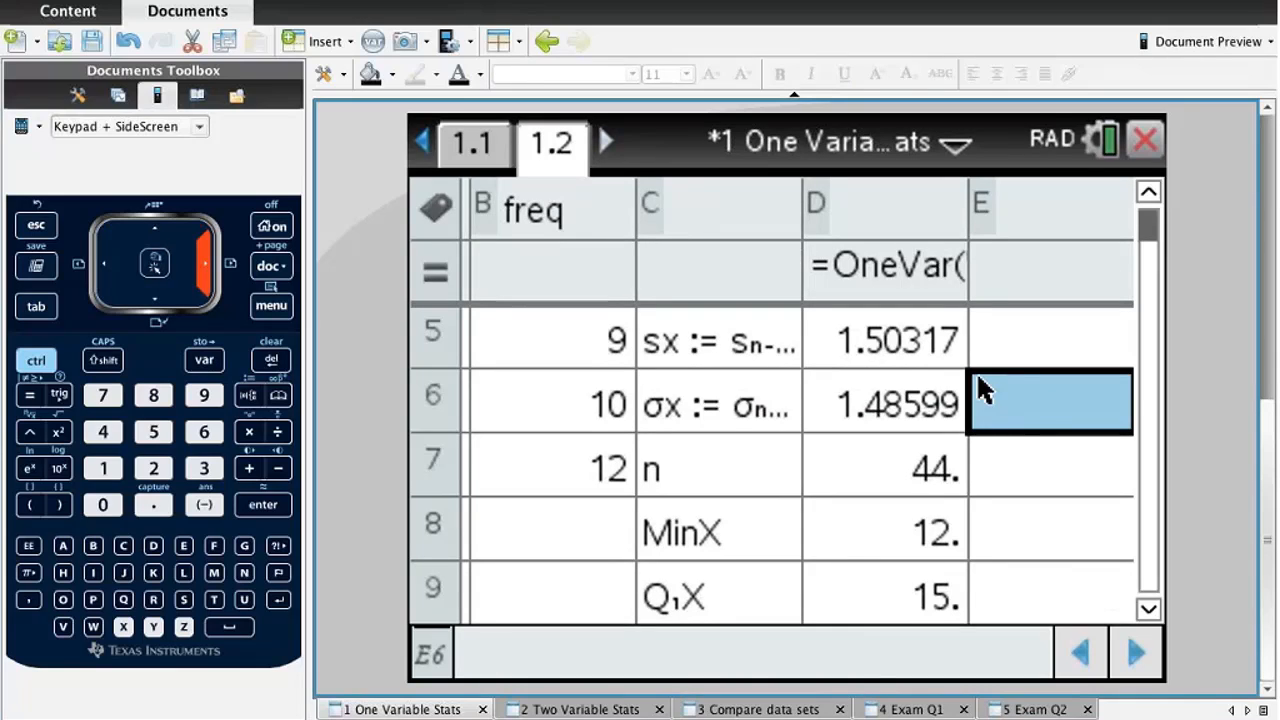
mouse_move(1000, 410)
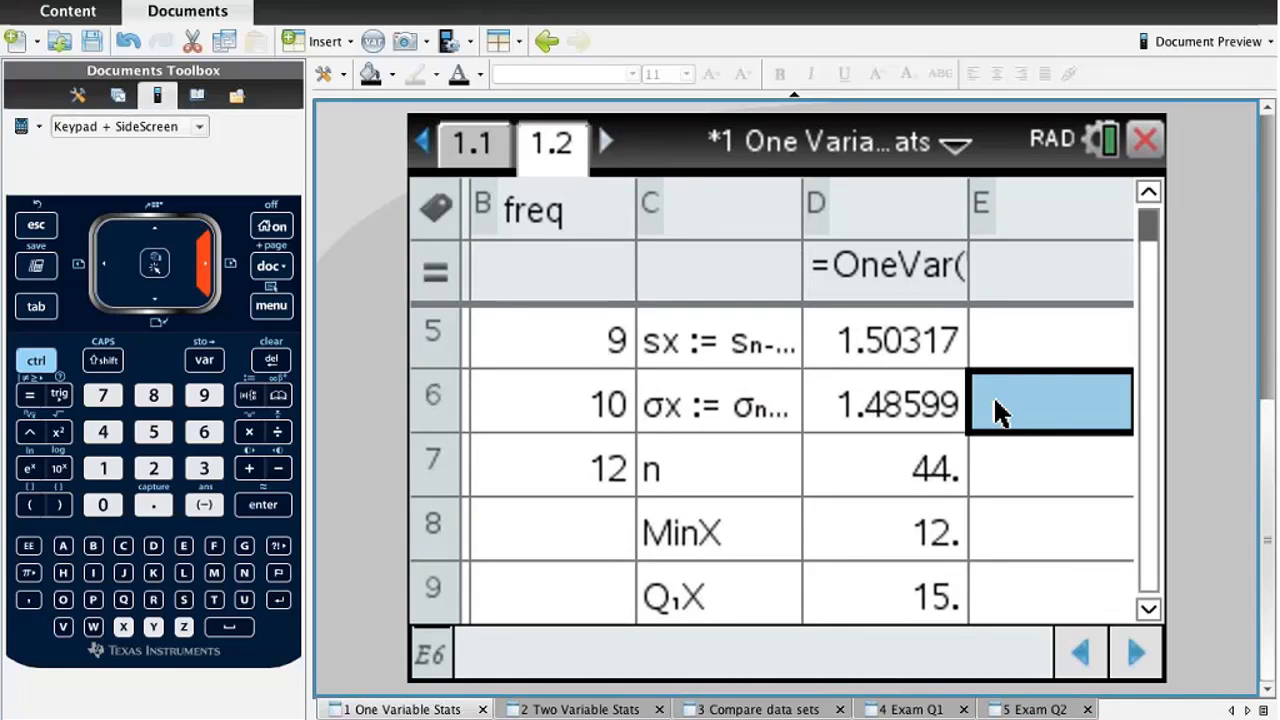
mouse_move(1018, 400)
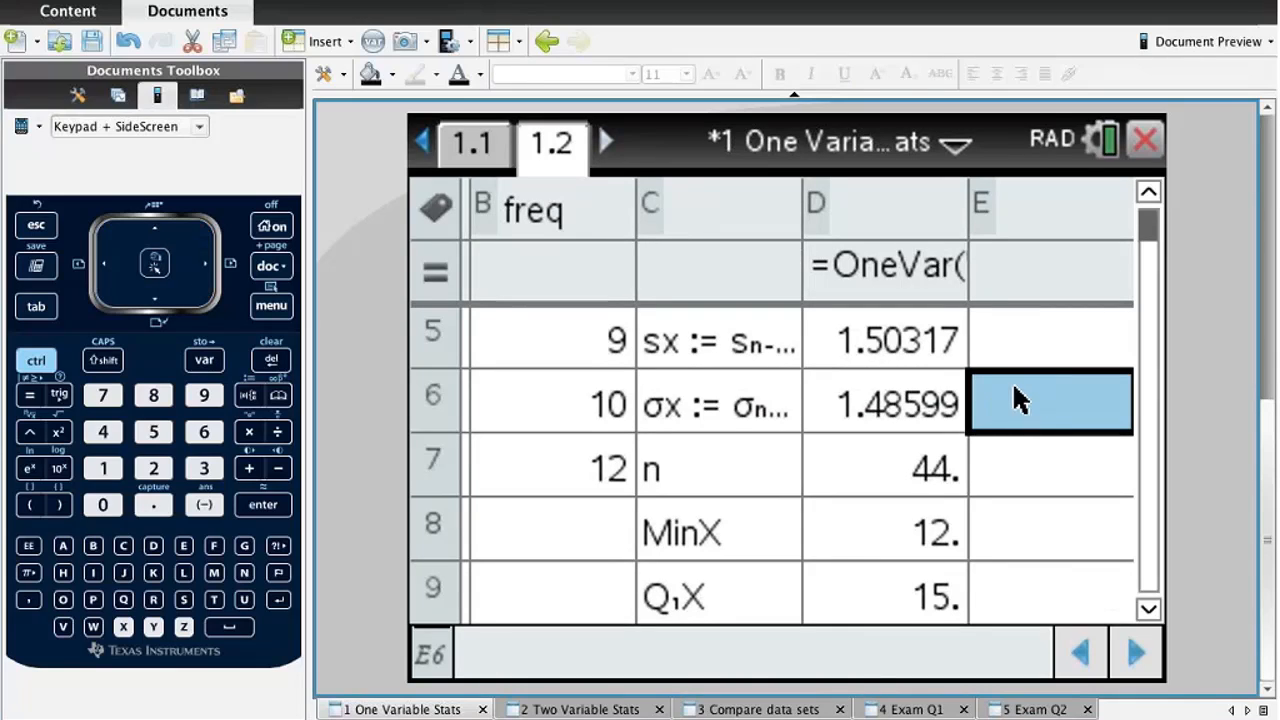
left_click(1050, 402)
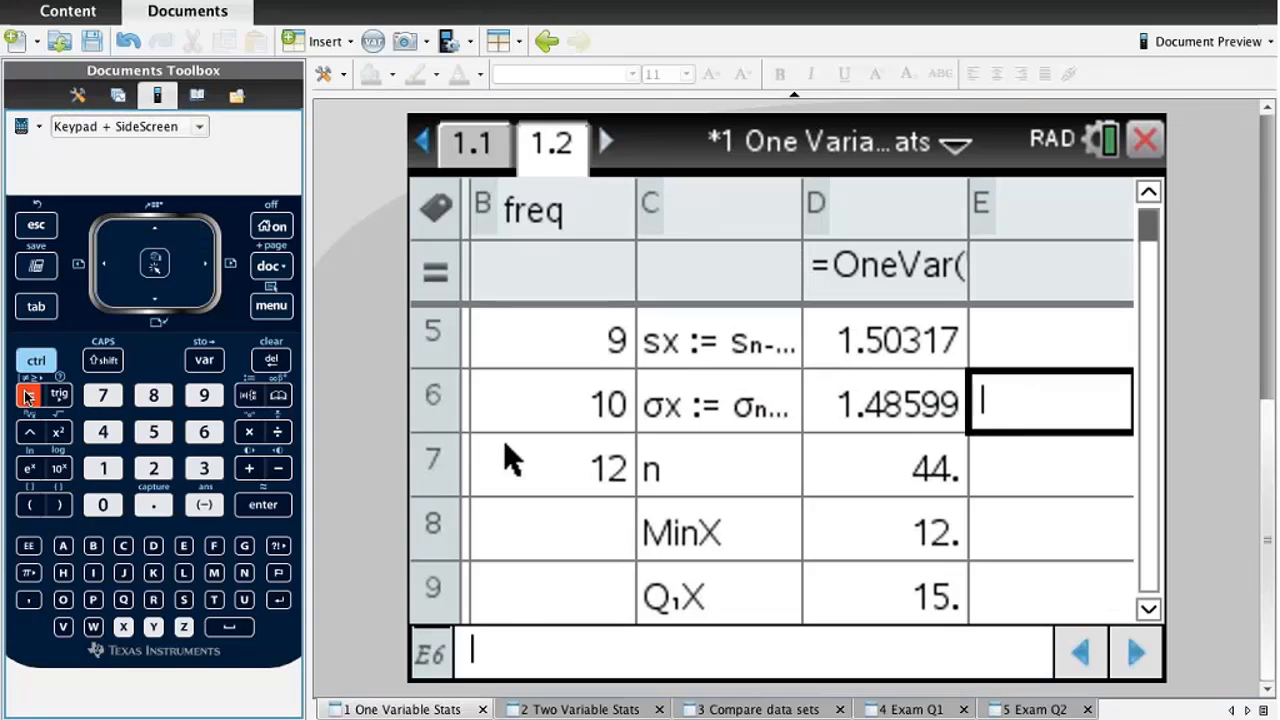
type("=")
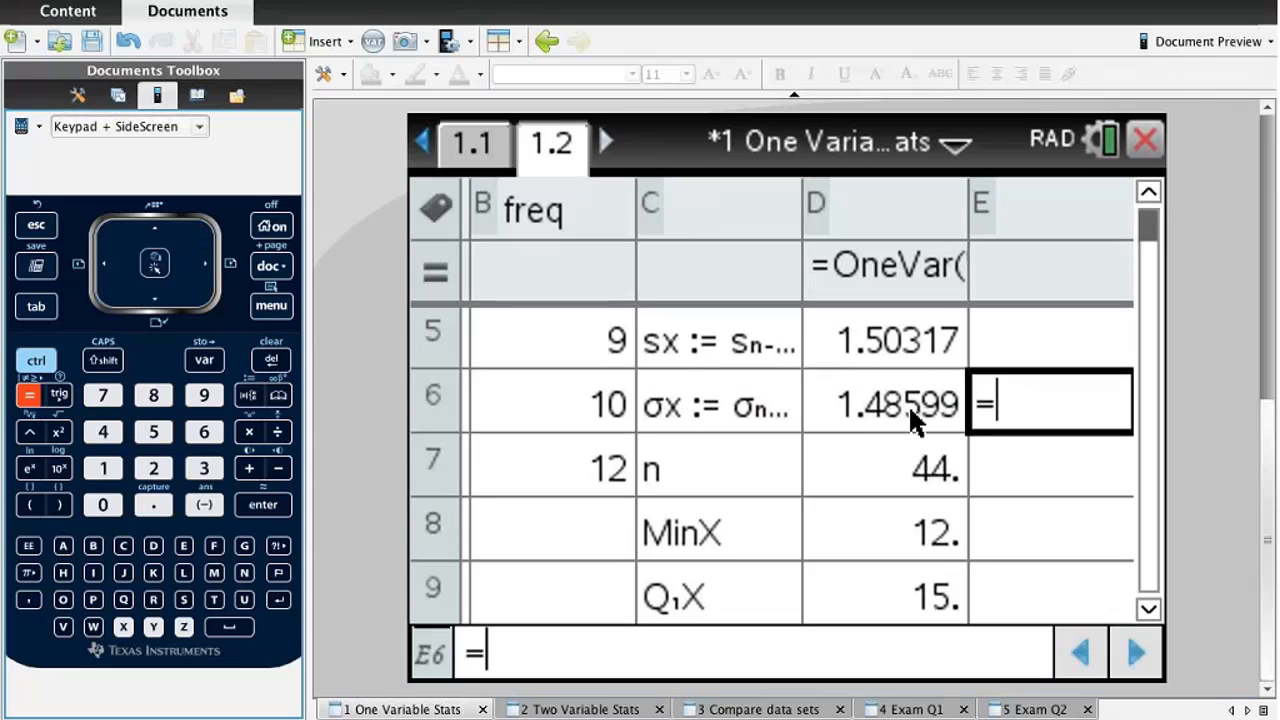
type("d6")
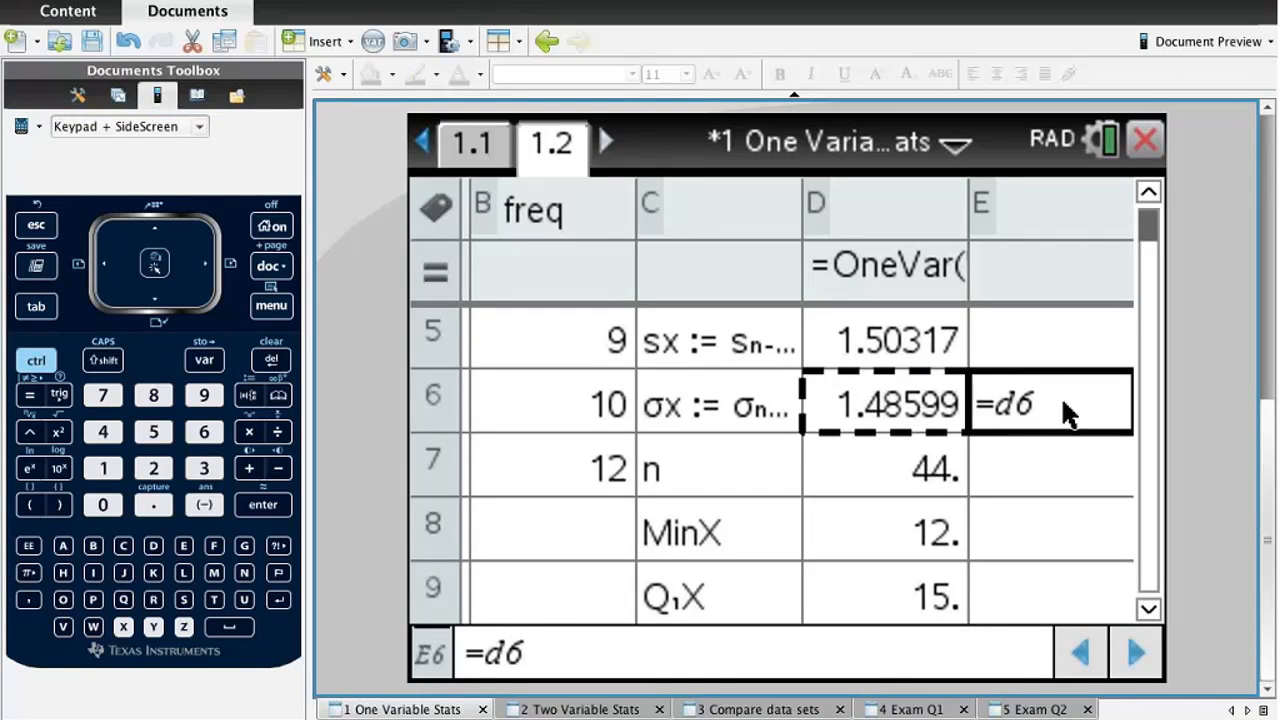
mouse_move(1050, 414)
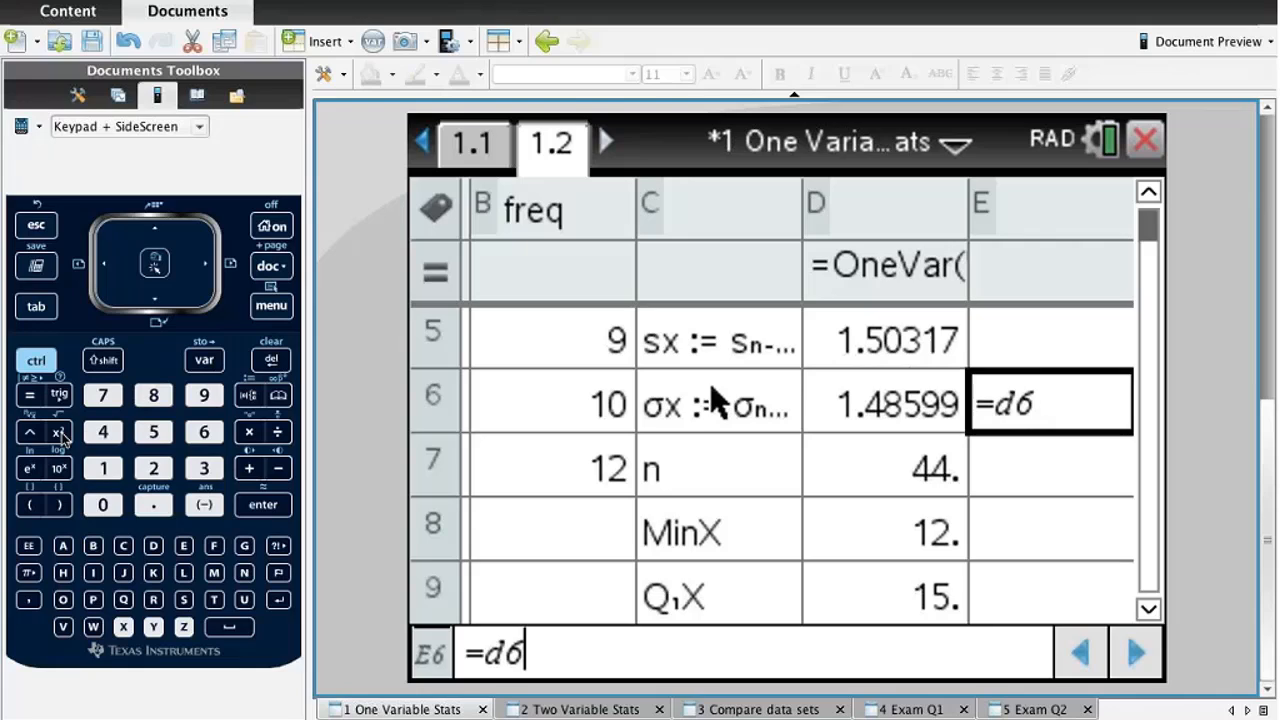
left_click(56, 432)
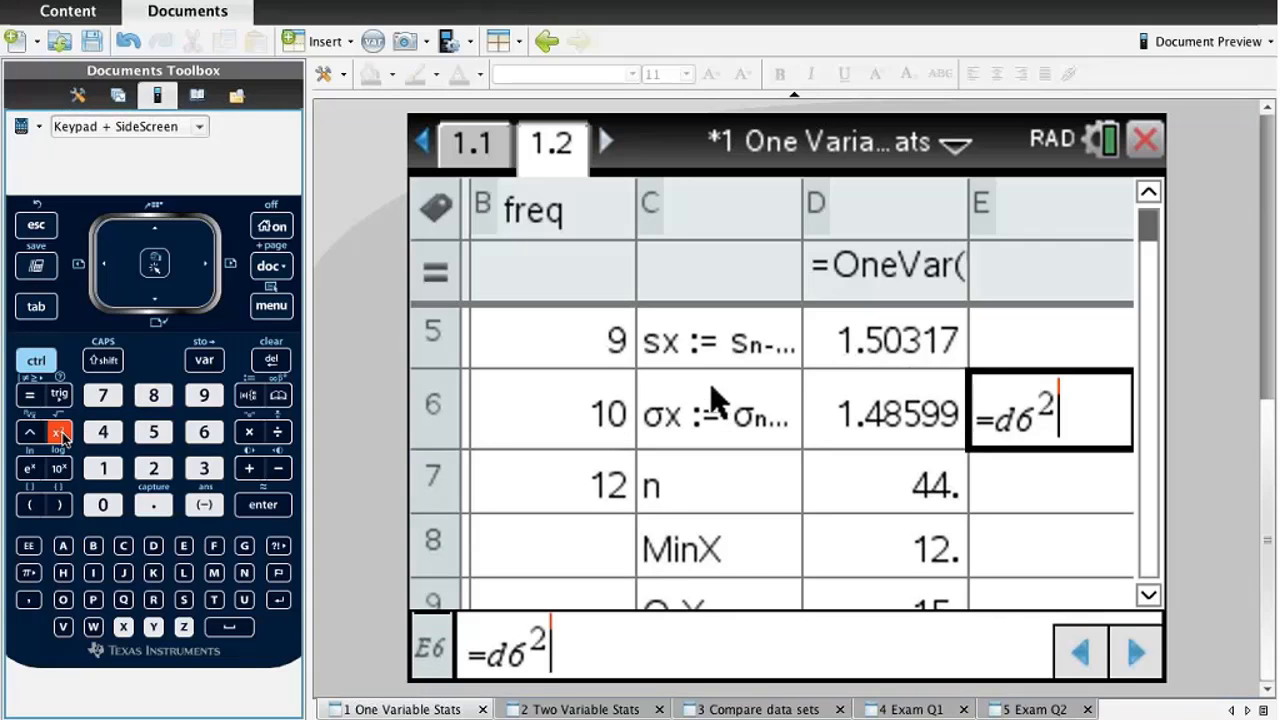
Check the remaining tasks on the question page, then select a cell in the age1 column.
left_click(264, 504)
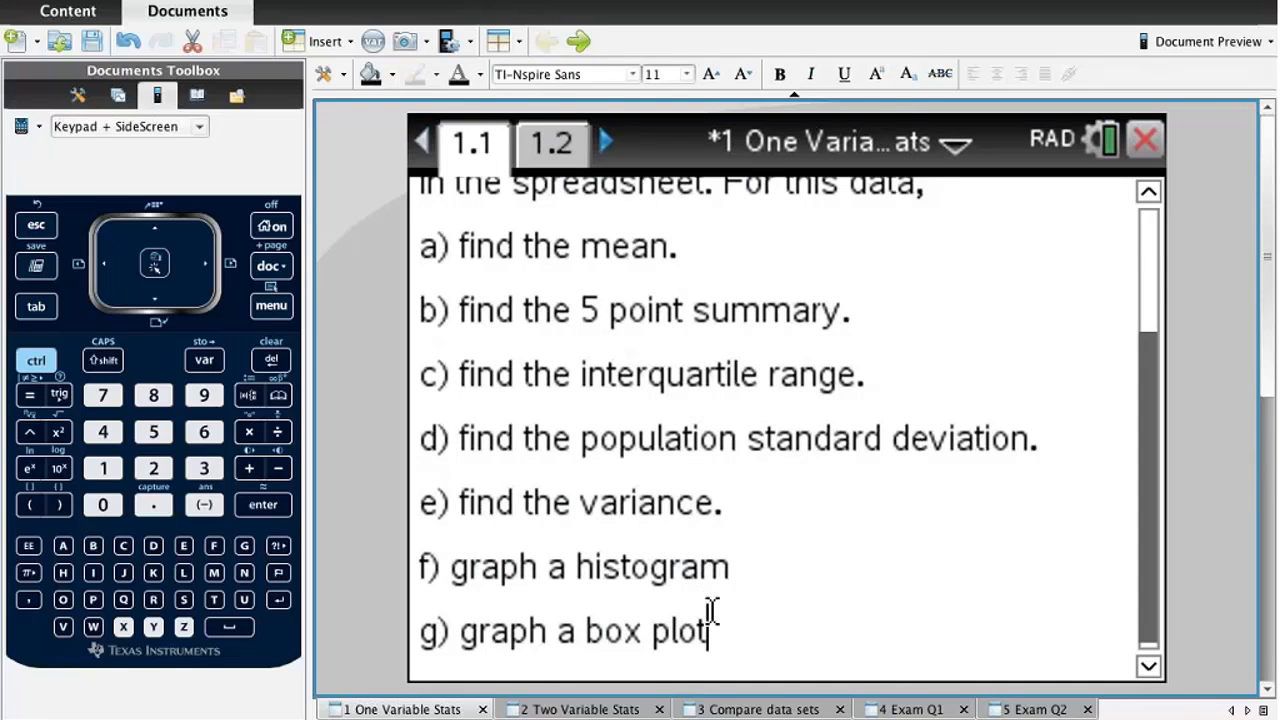
left_click(552, 142)
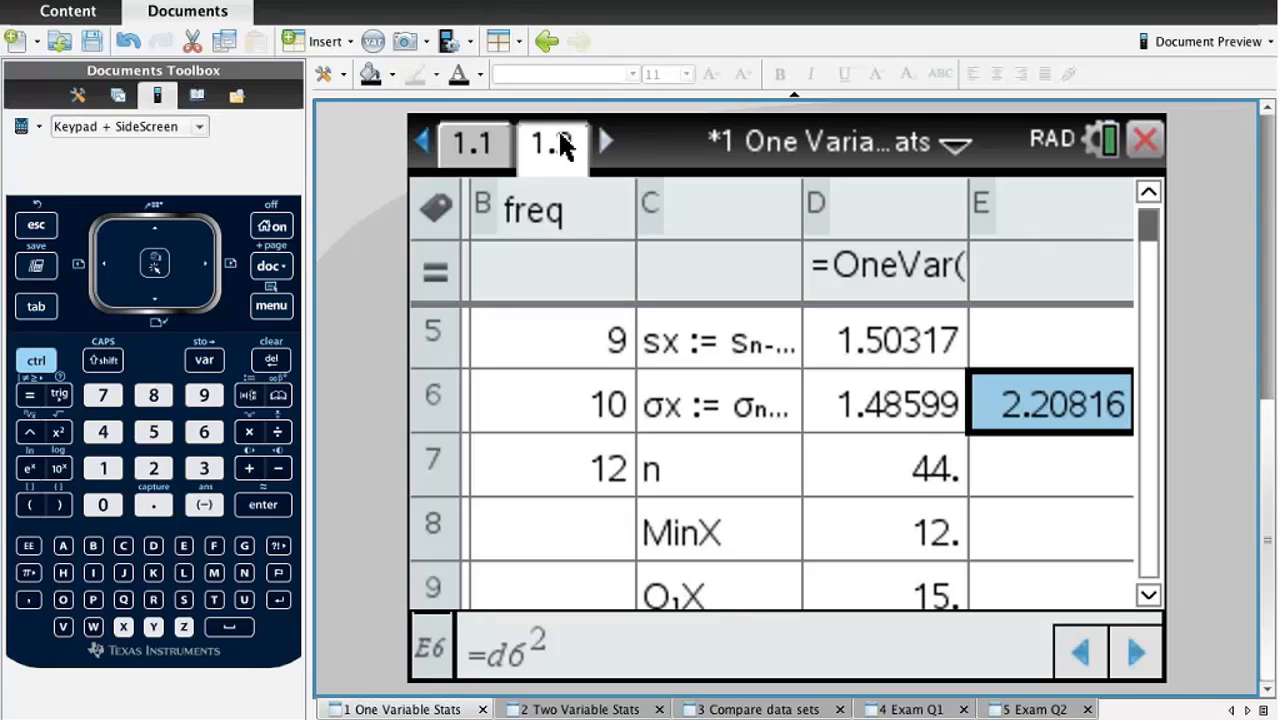
left_click(884, 404)
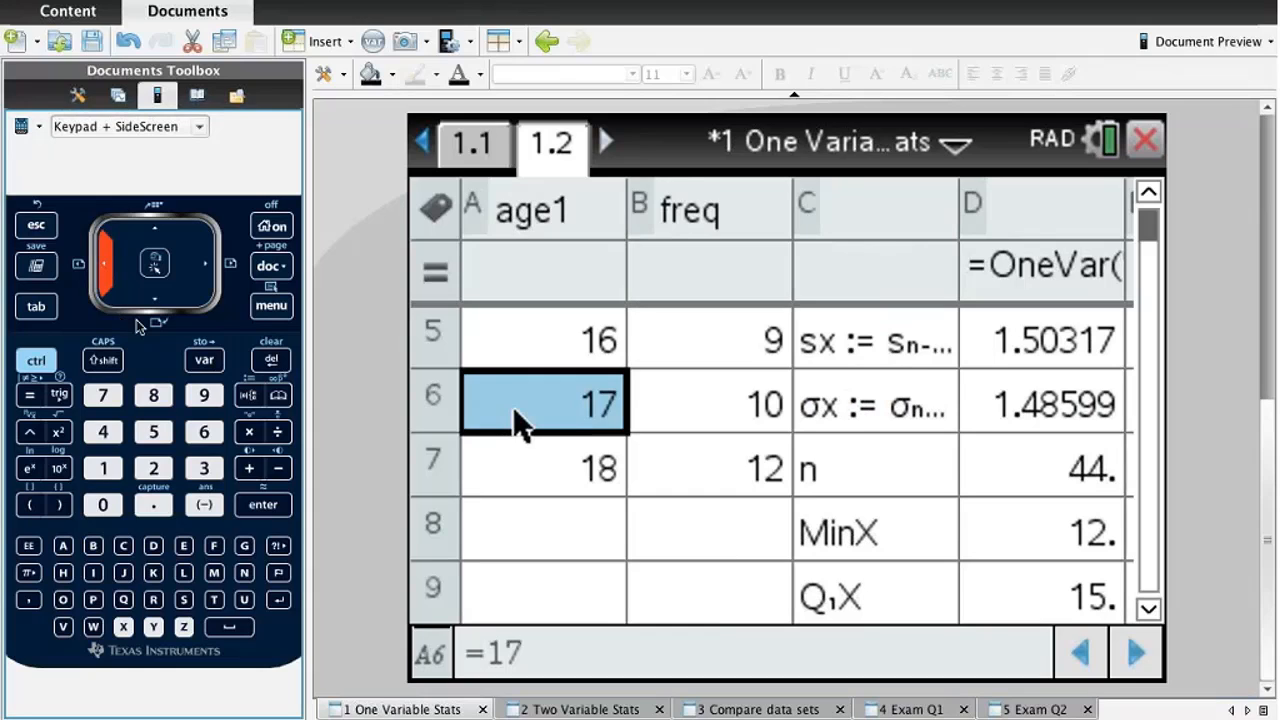
Create a Summary Plot of age1 with freq on a new page 1.3, showing a histogram.
left_click(272, 306)
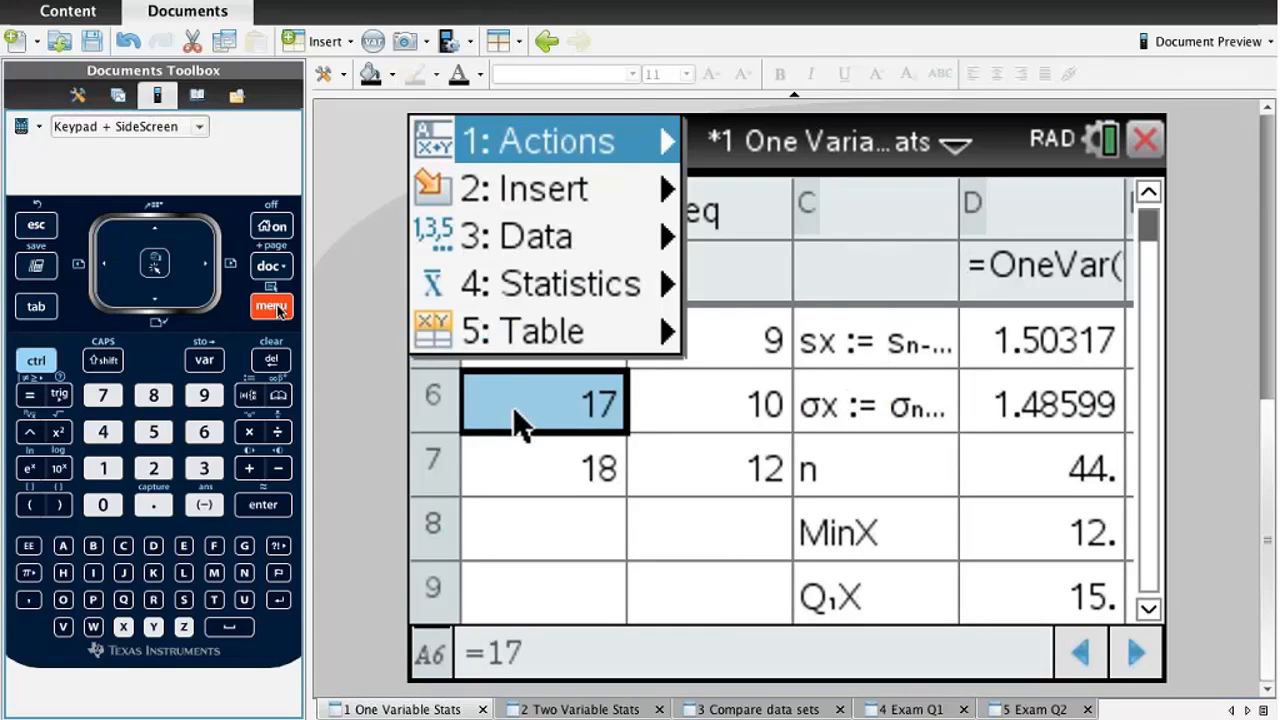
mouse_move(640, 236)
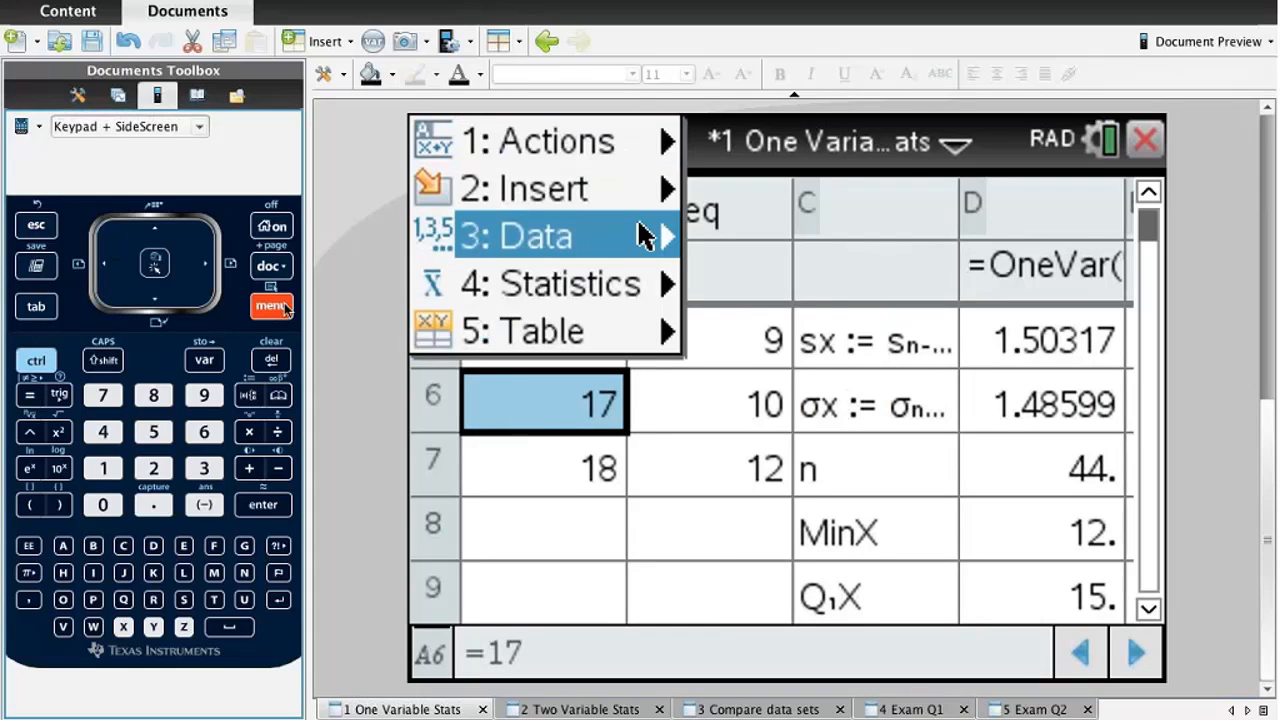
left_click(540, 236)
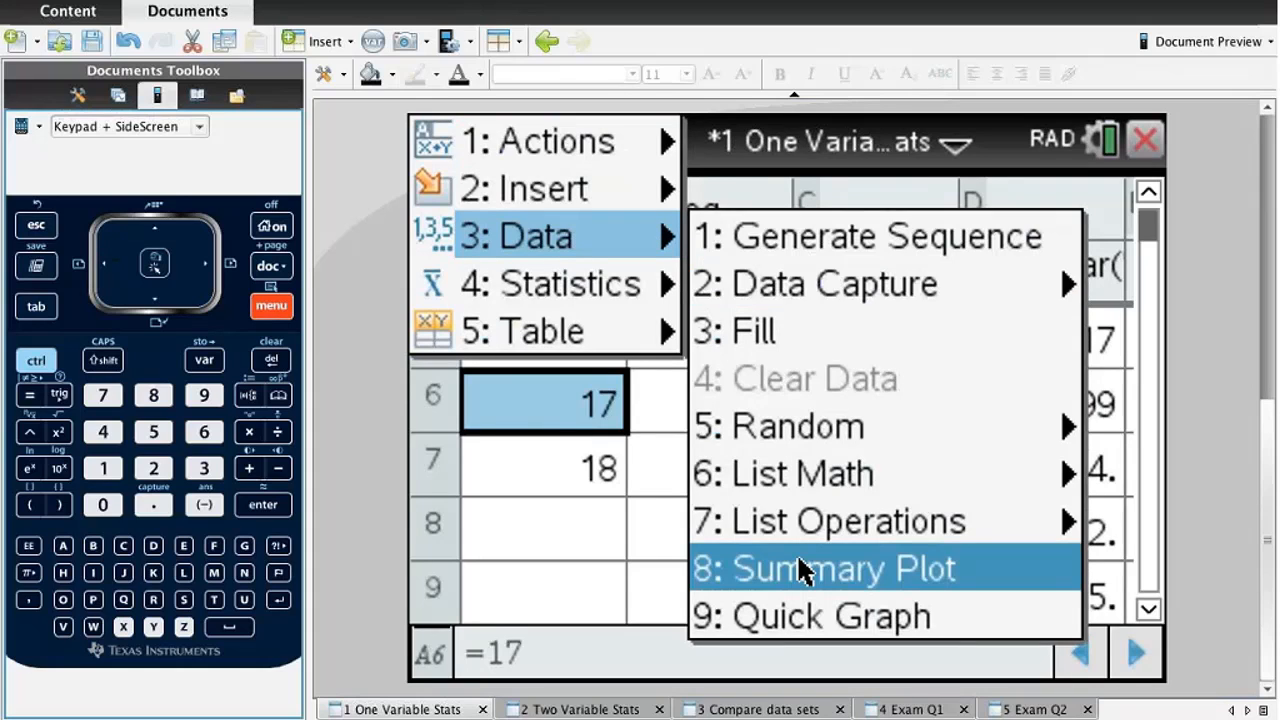
left_click(844, 568)
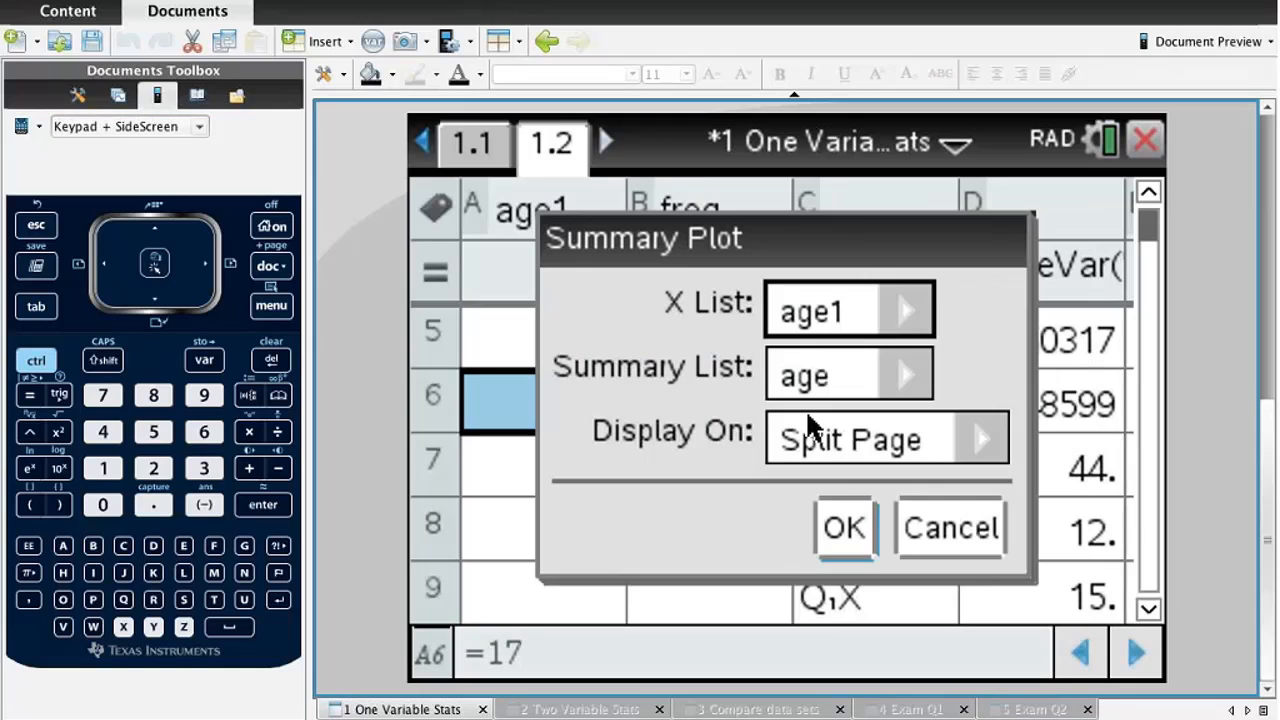
mouse_move(864, 320)
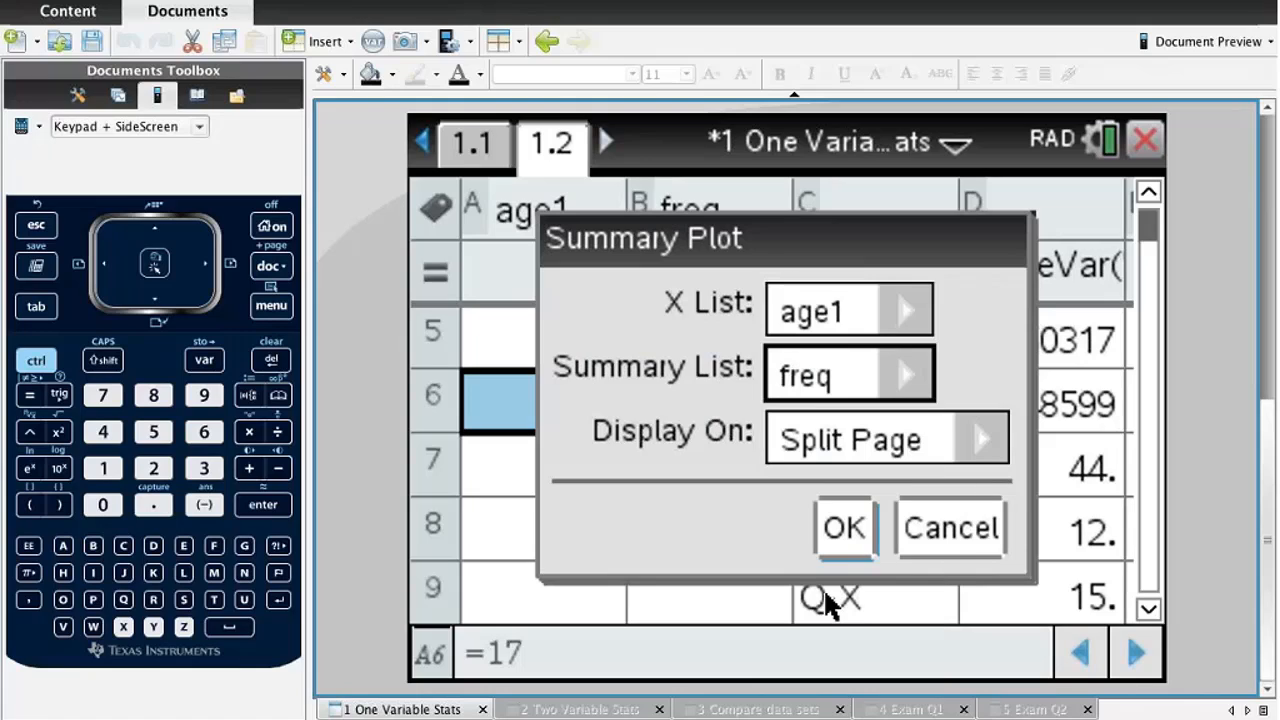
mouse_move(640, 444)
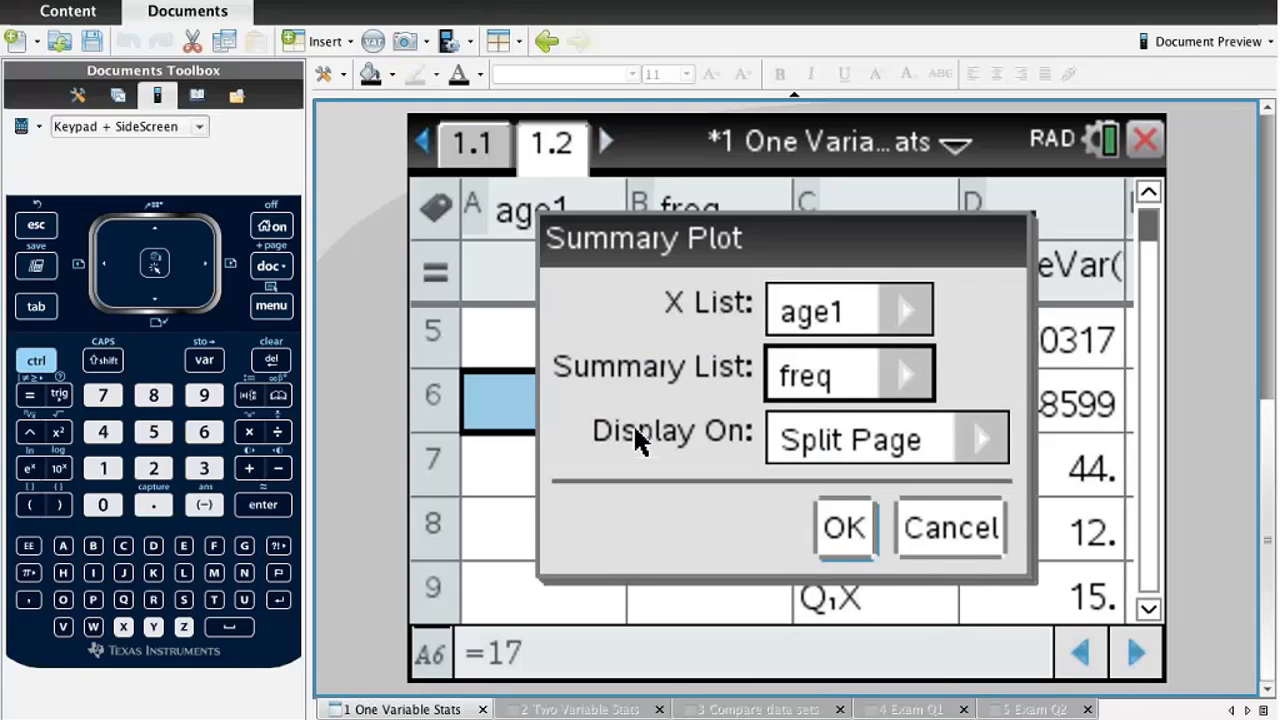
mouse_move(624, 316)
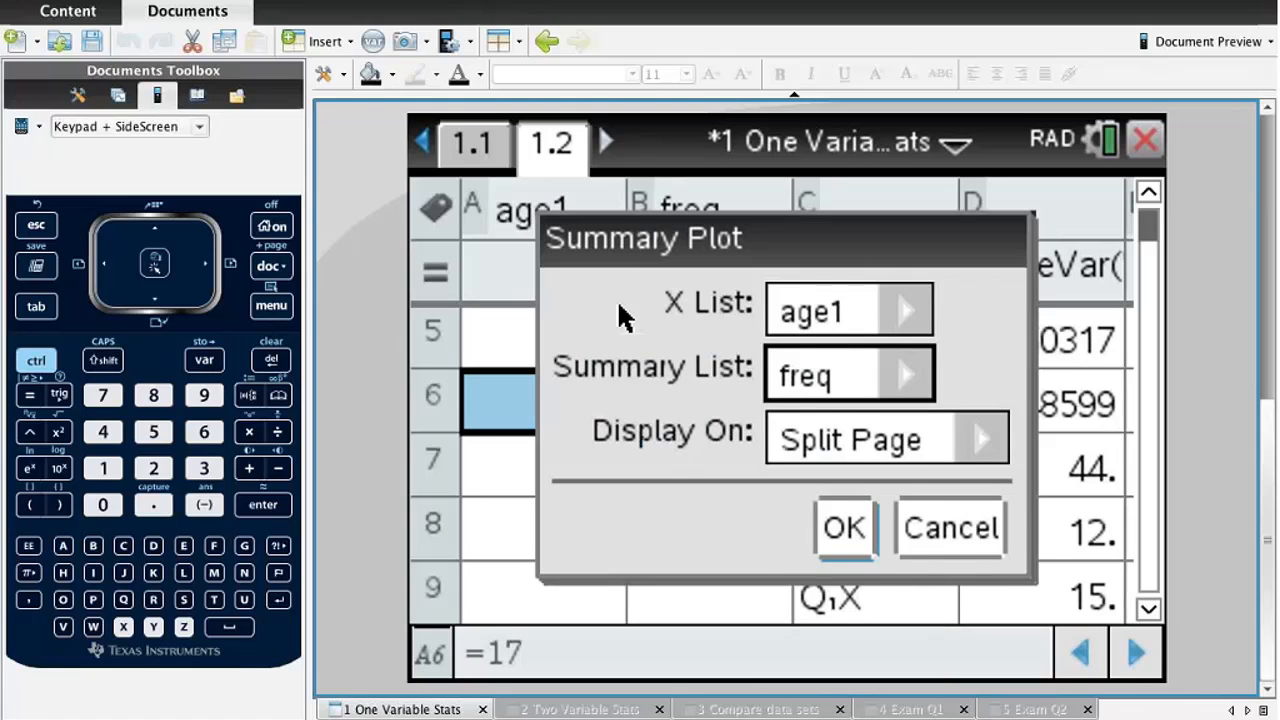
mouse_move(860, 456)
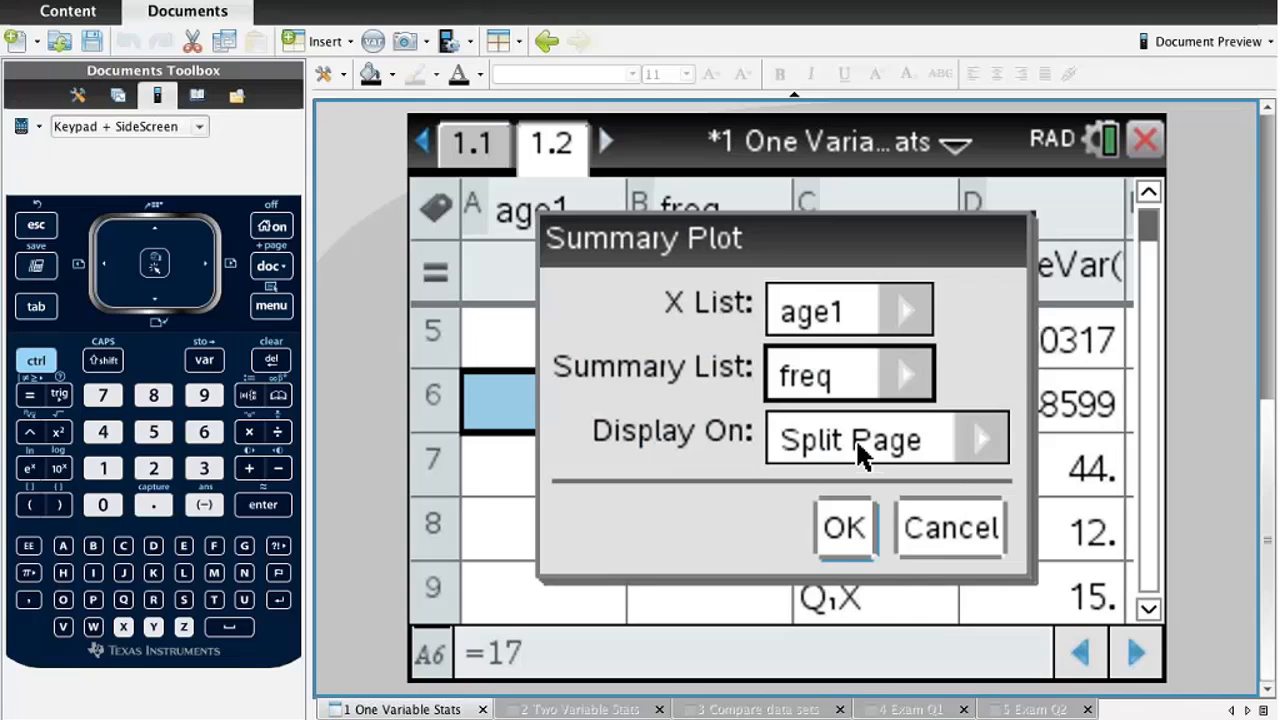
mouse_move(976, 448)
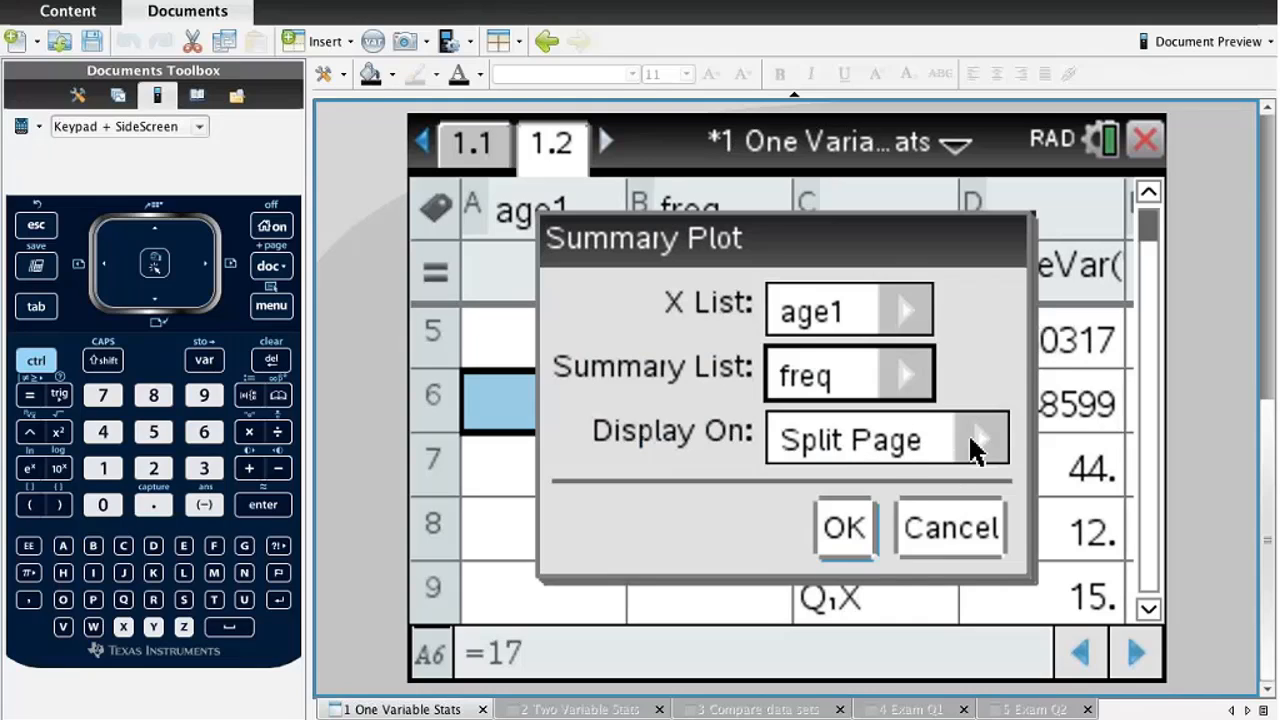
left_click(978, 440)
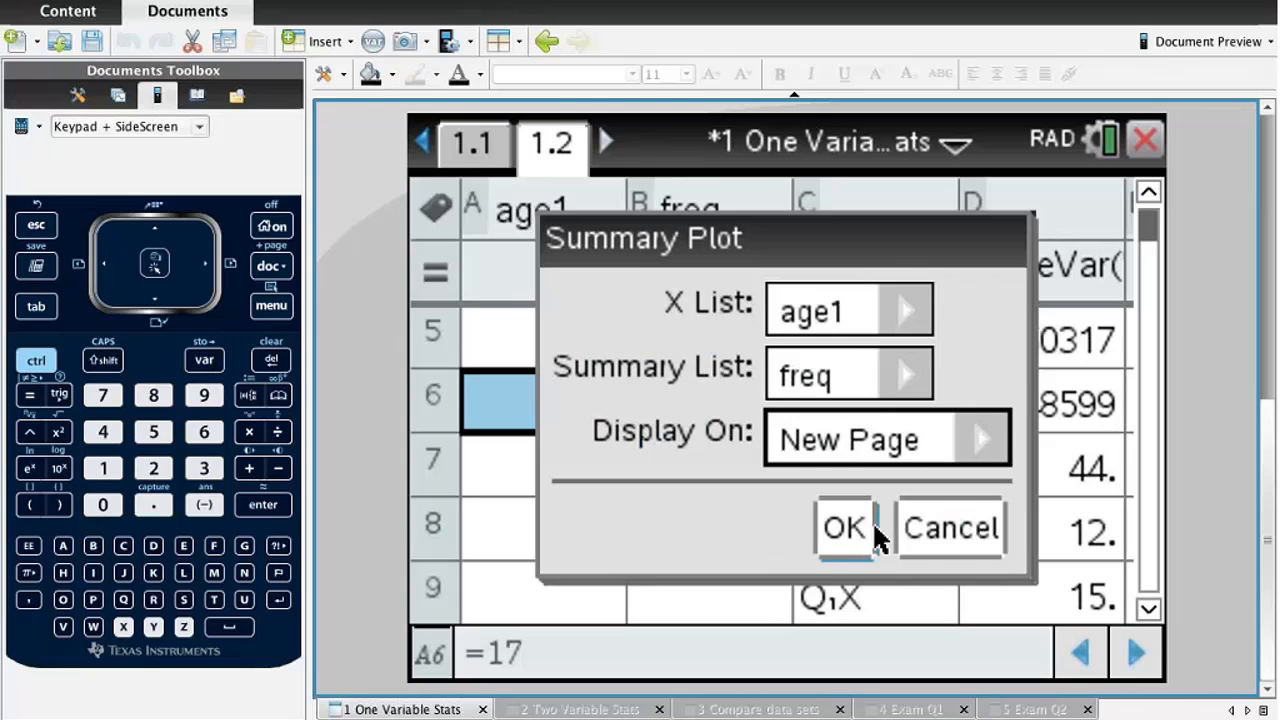
left_click(842, 528)
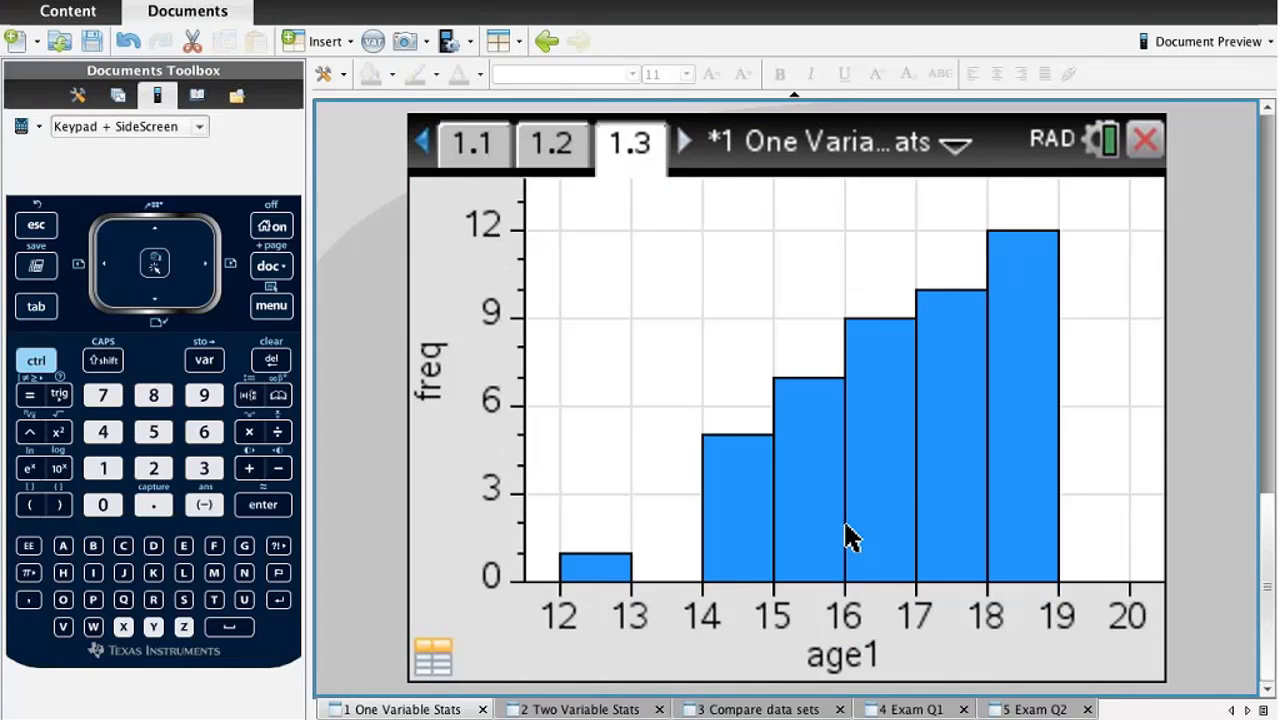
mouse_move(1076, 658)
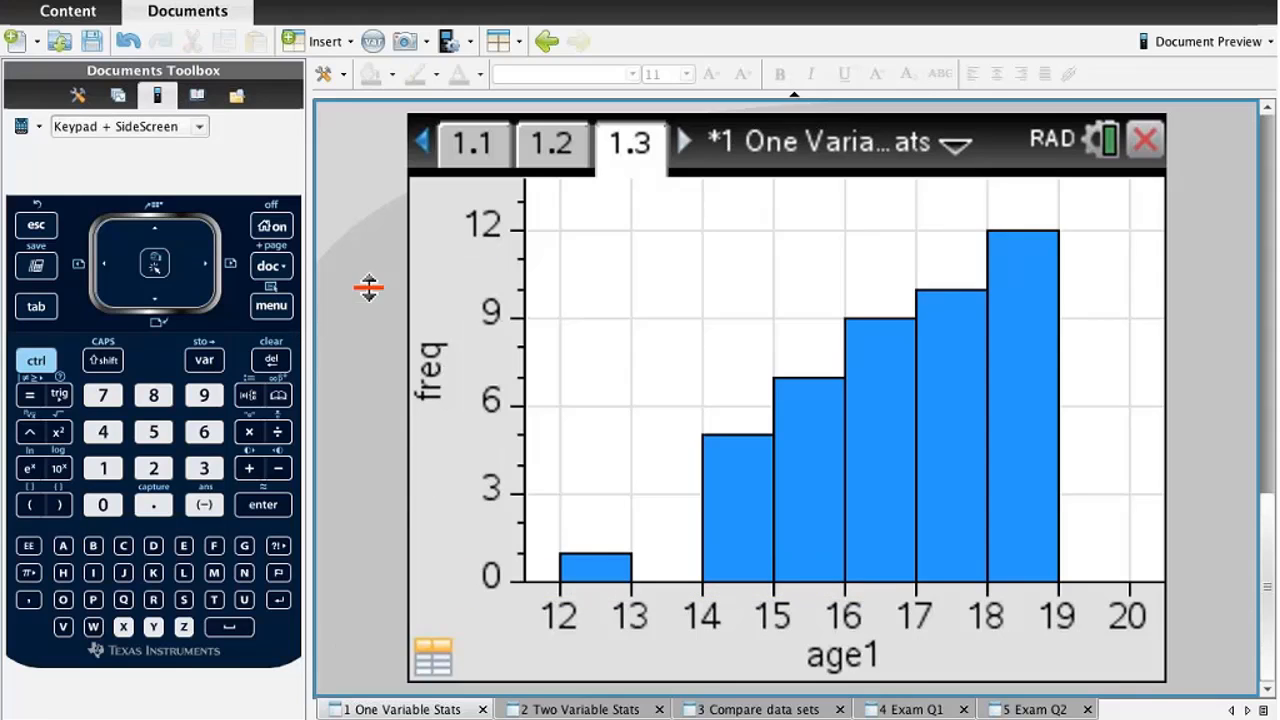
left_click(272, 306)
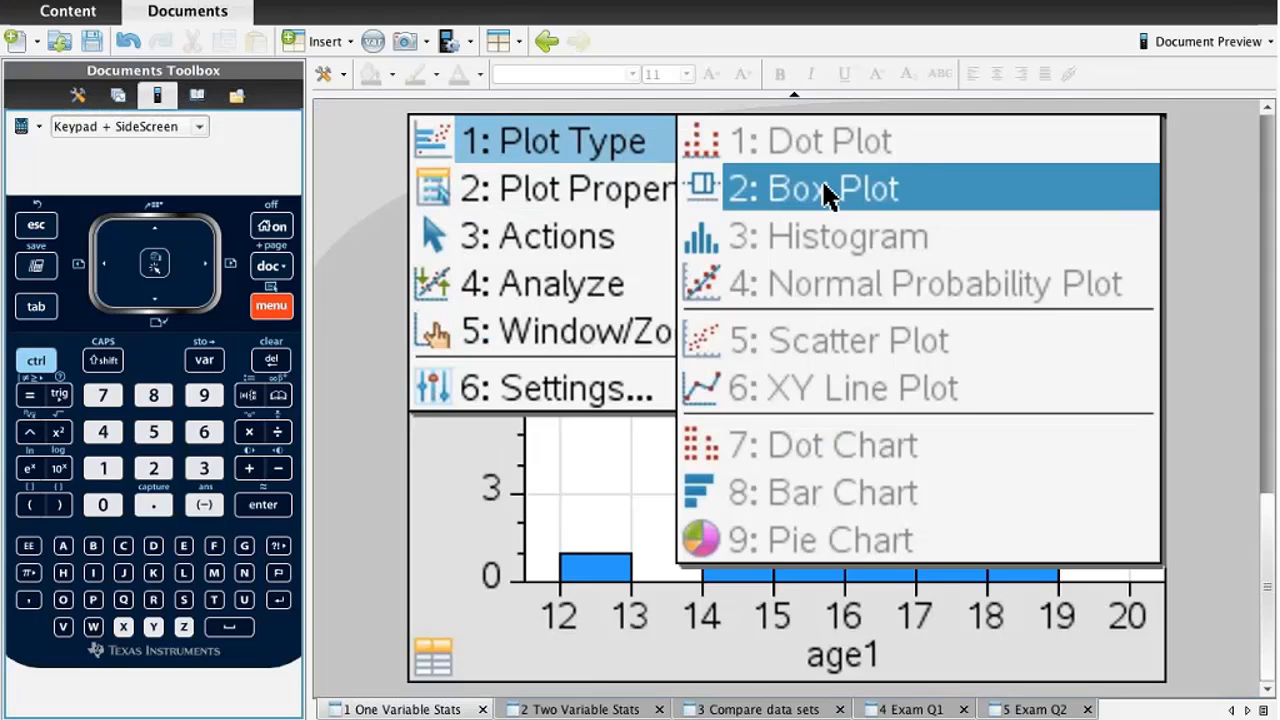
Change the histogram to a box plot and return toward the question page.
left_click(810, 188)
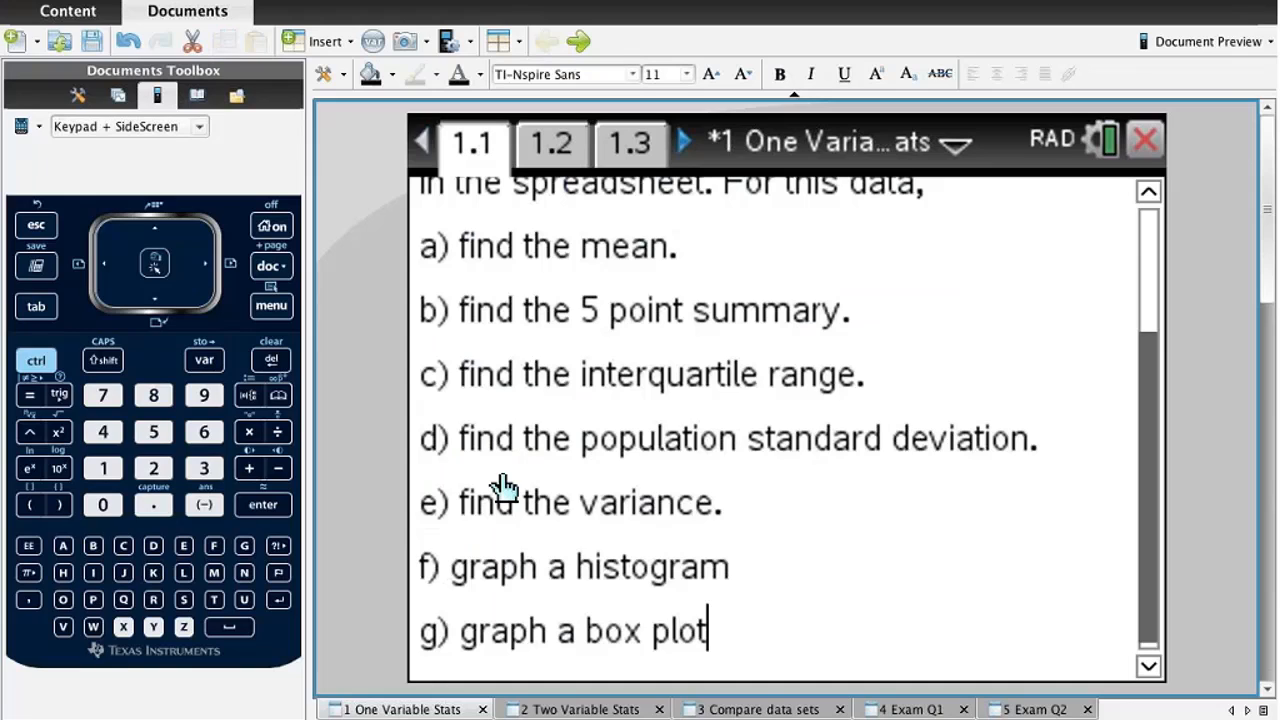
scroll("up", 3)
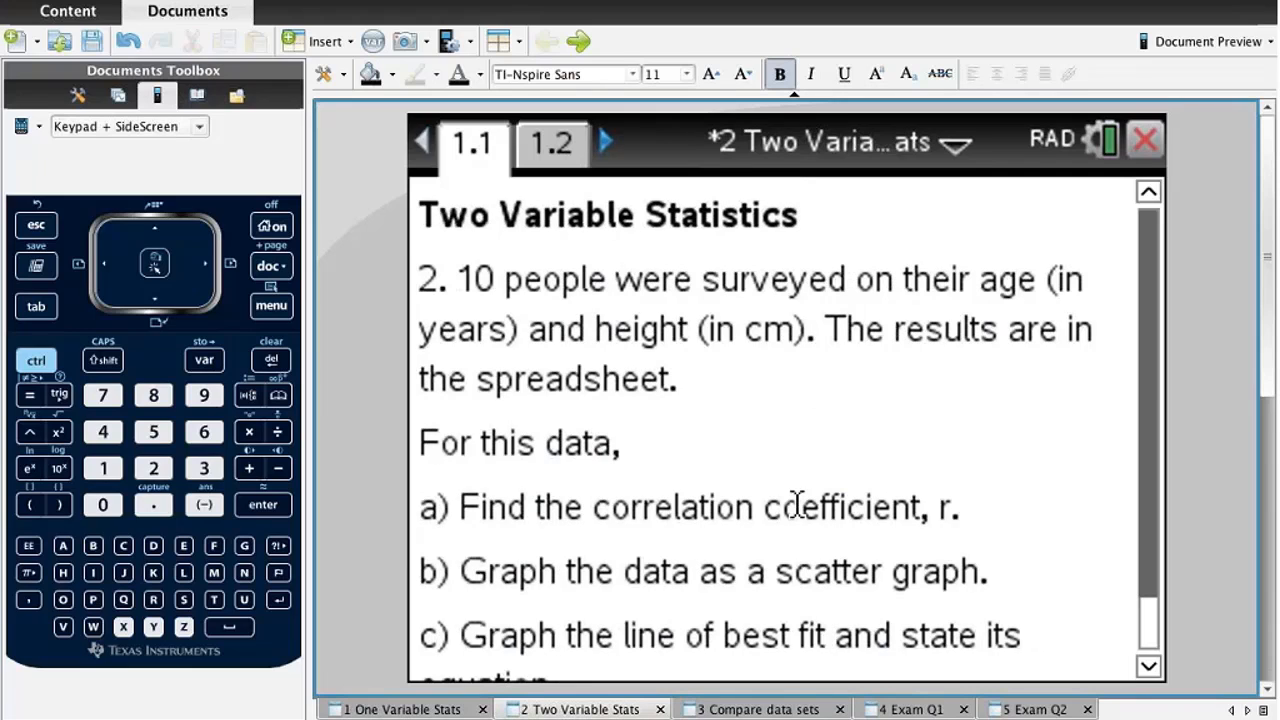
mouse_move(788, 378)
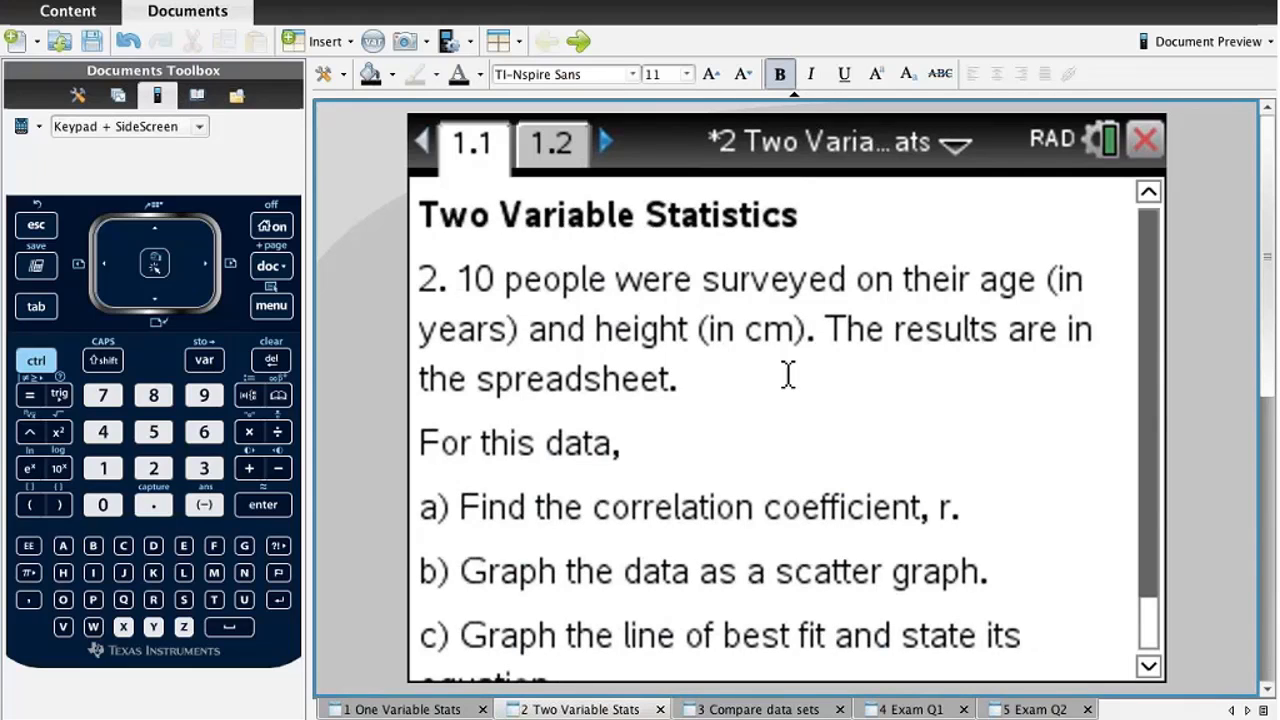
Switch to the Two Variable Stats document, read page 1.1, and select the first age2 value on page 1.2.
left_click(688, 380)
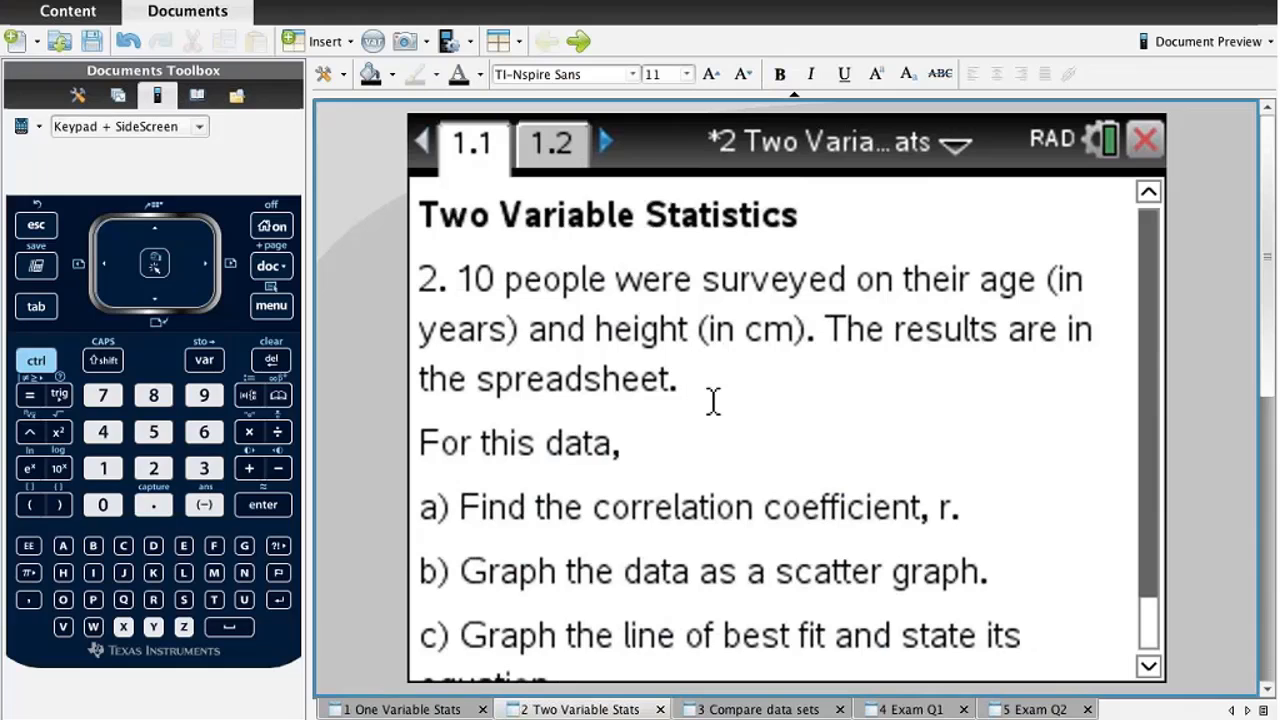
left_click(552, 142)
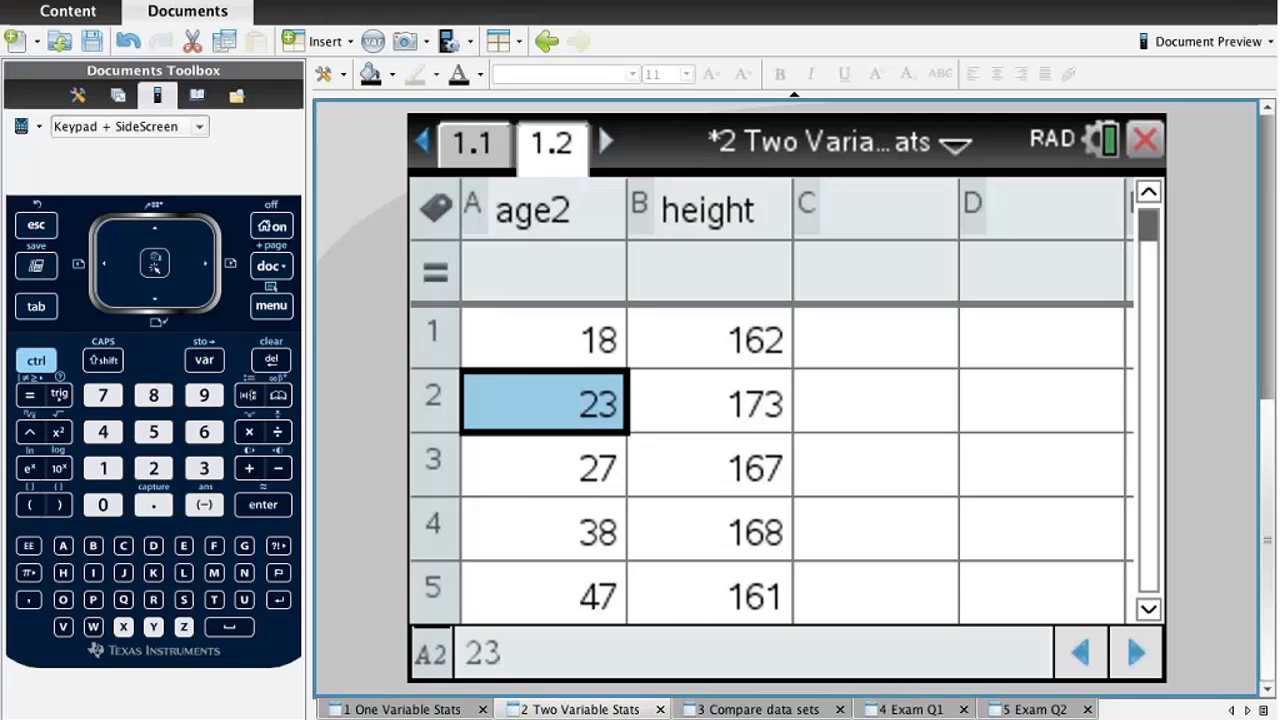
left_click(472, 144)
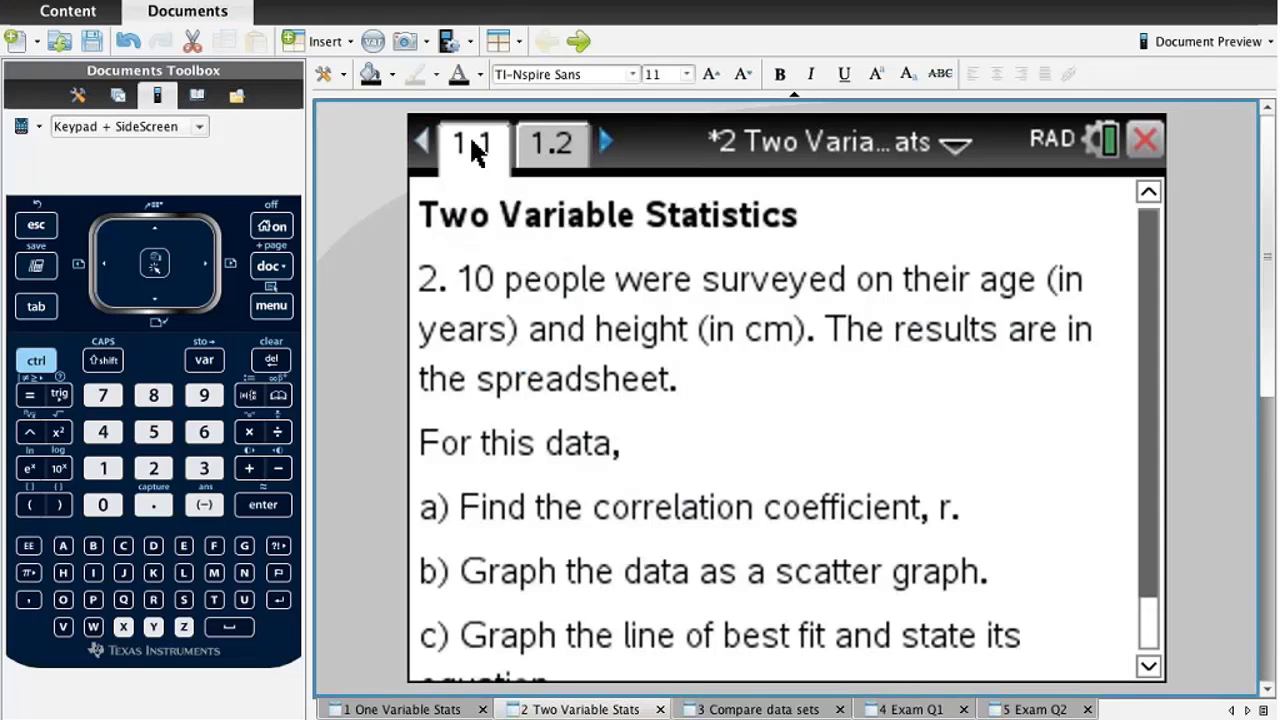
mouse_move(650, 490)
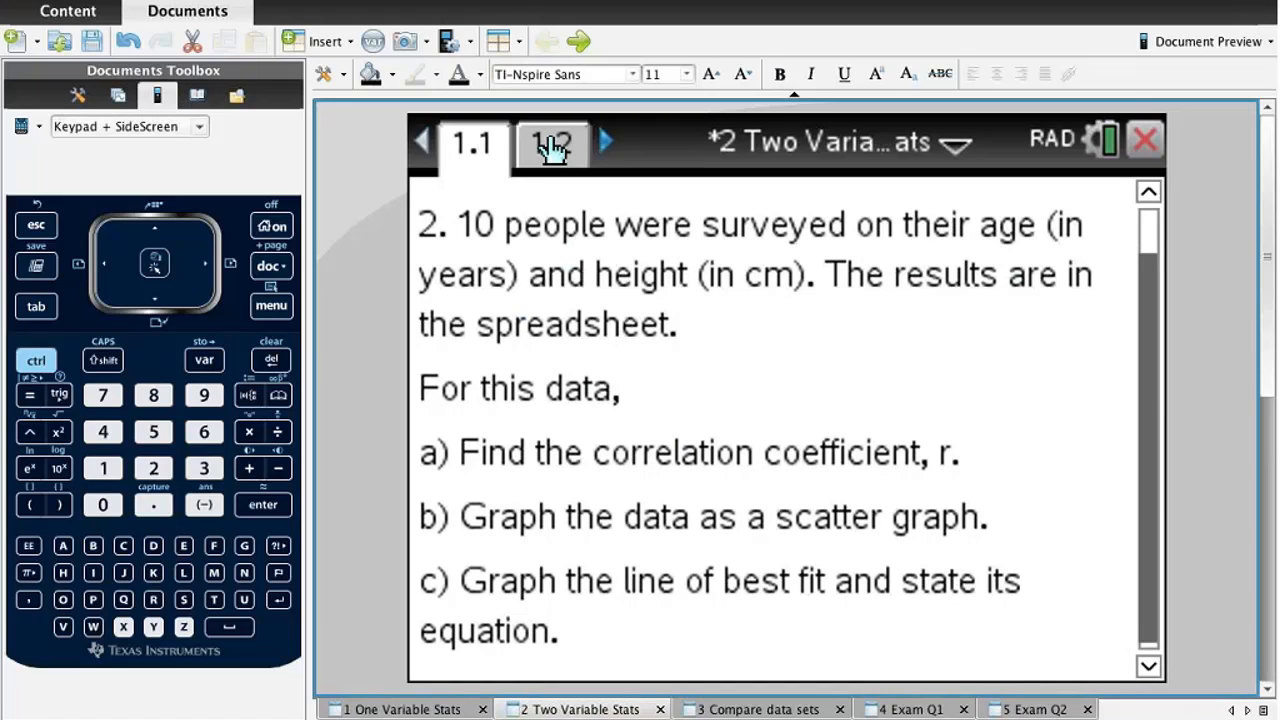
left_click(552, 142)
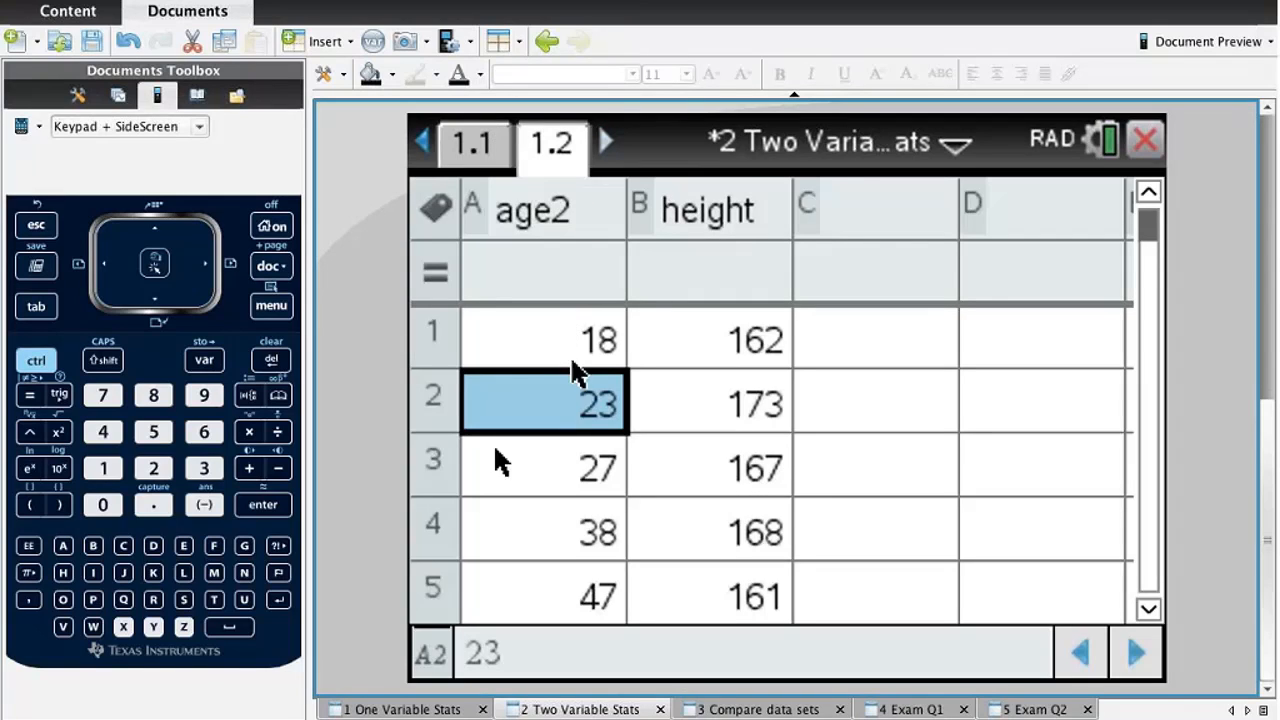
double_click(544, 402)
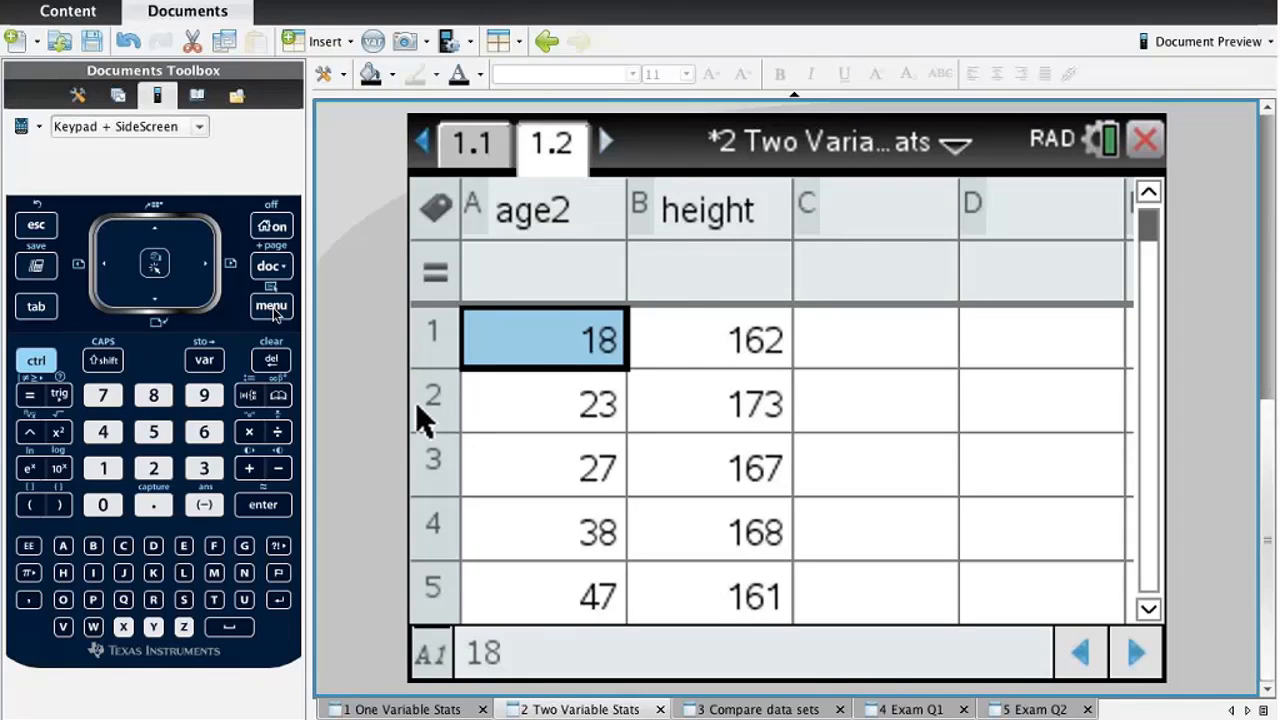
Show the Stat Calculations list over the age2/height spreadsheet.
left_click(272, 306)
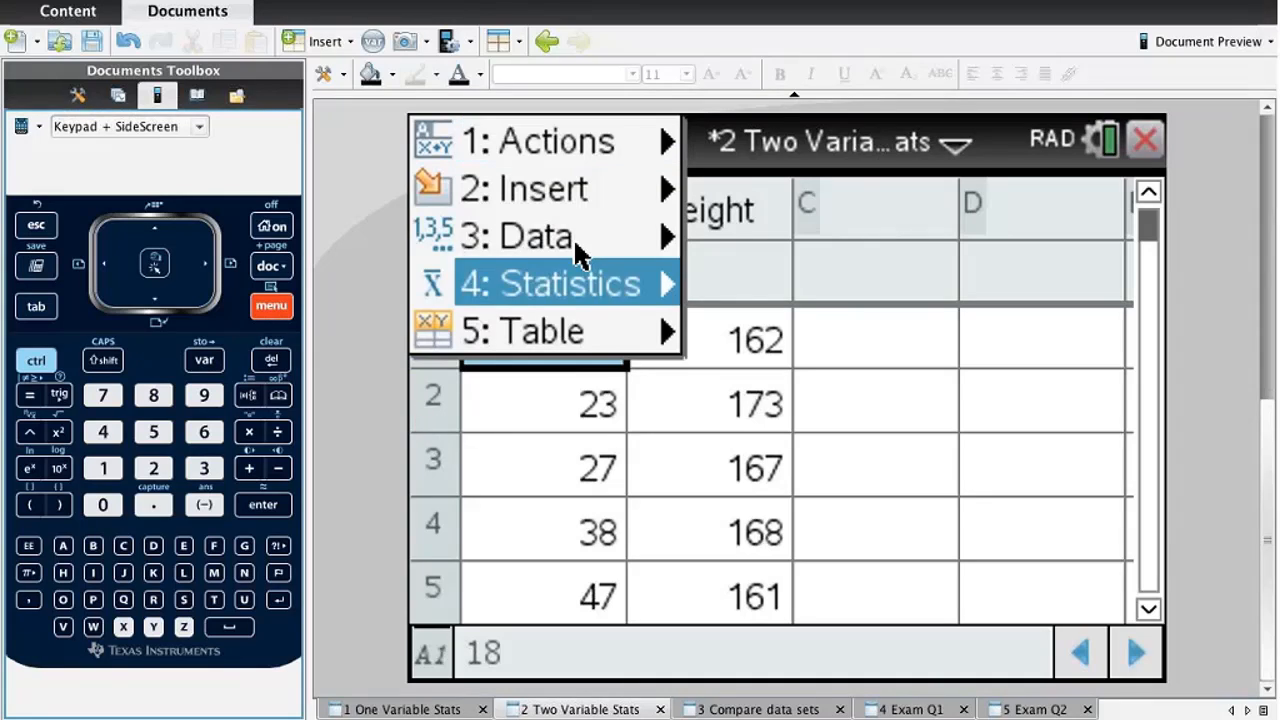
left_click(550, 284)
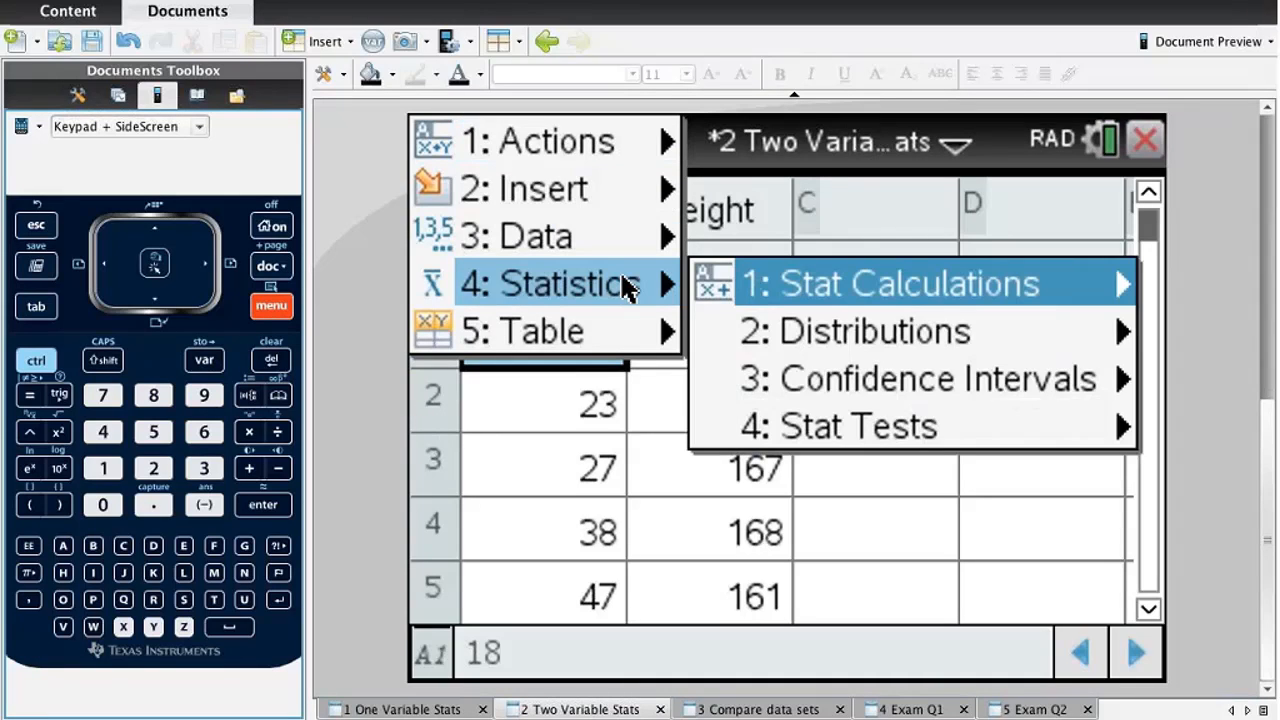
mouse_move(804, 304)
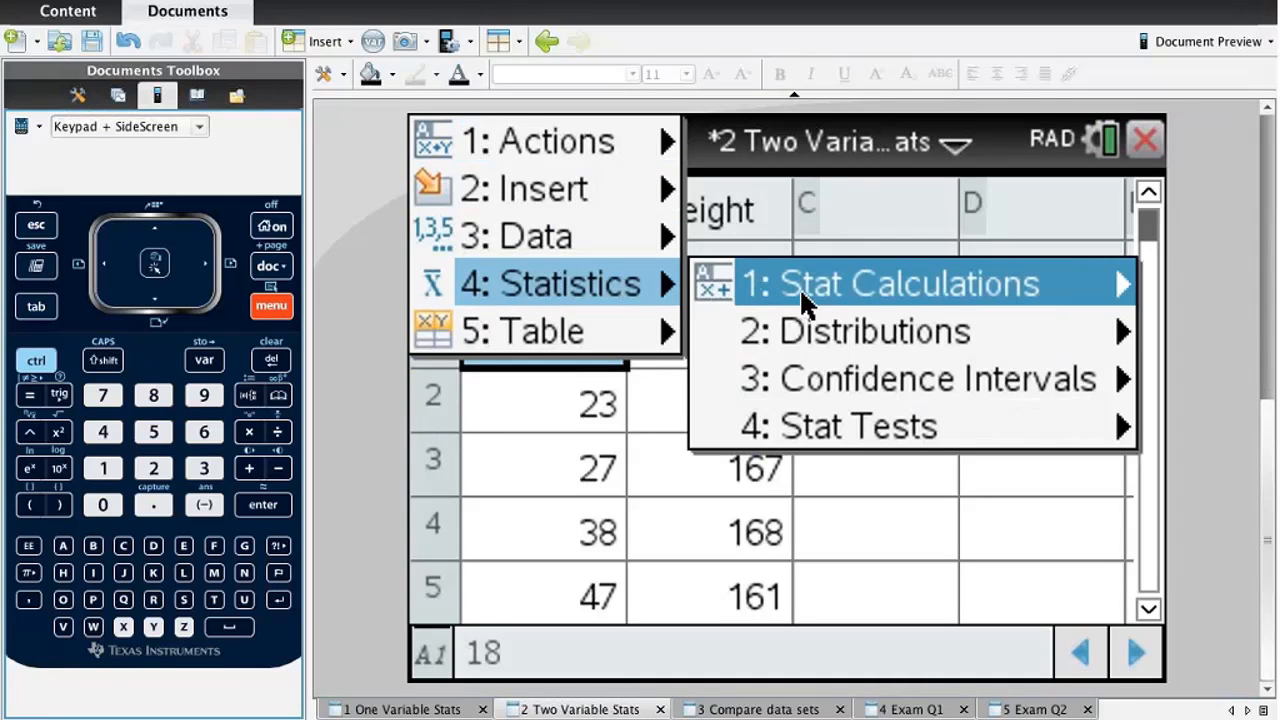
left_click(904, 284)
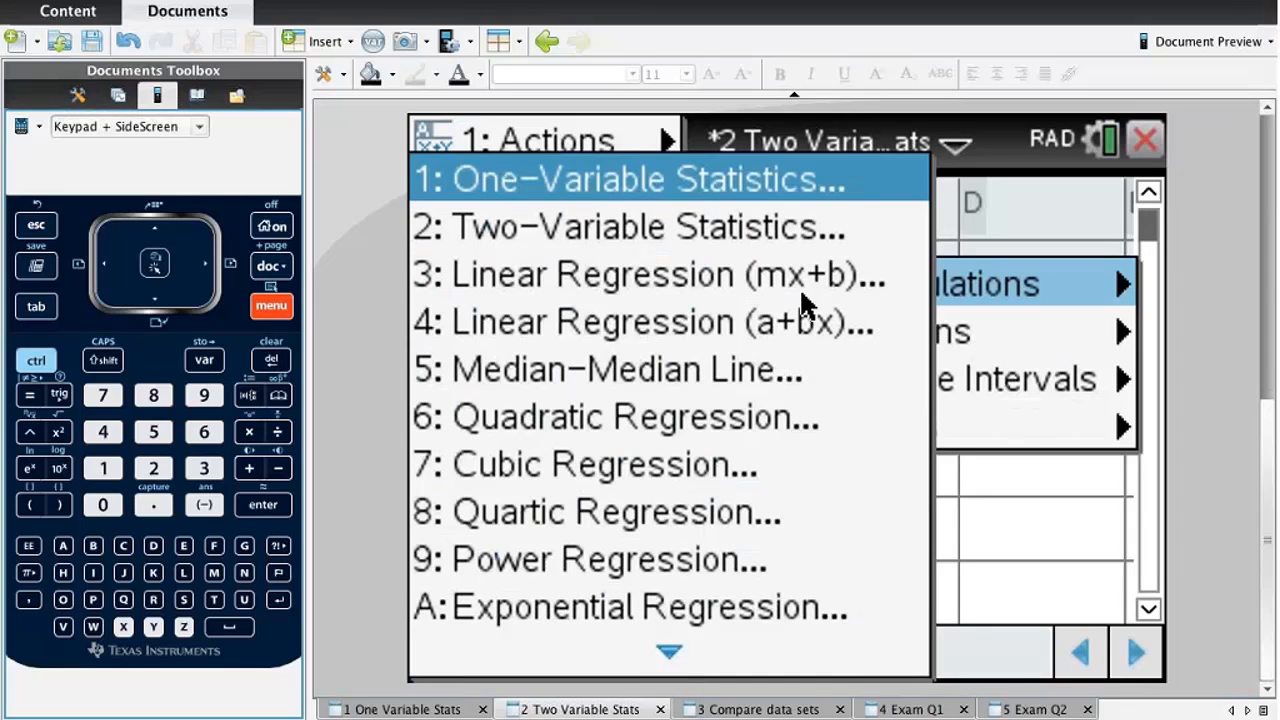
mouse_move(640, 226)
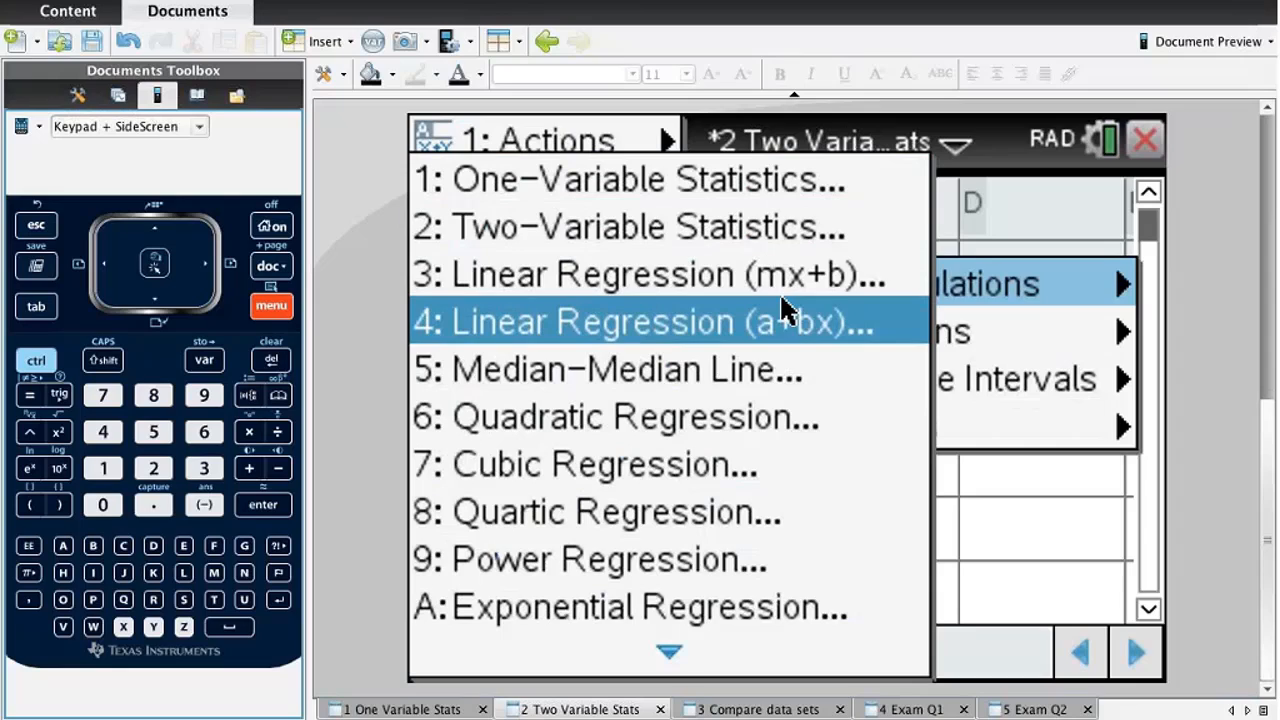
mouse_move(820, 274)
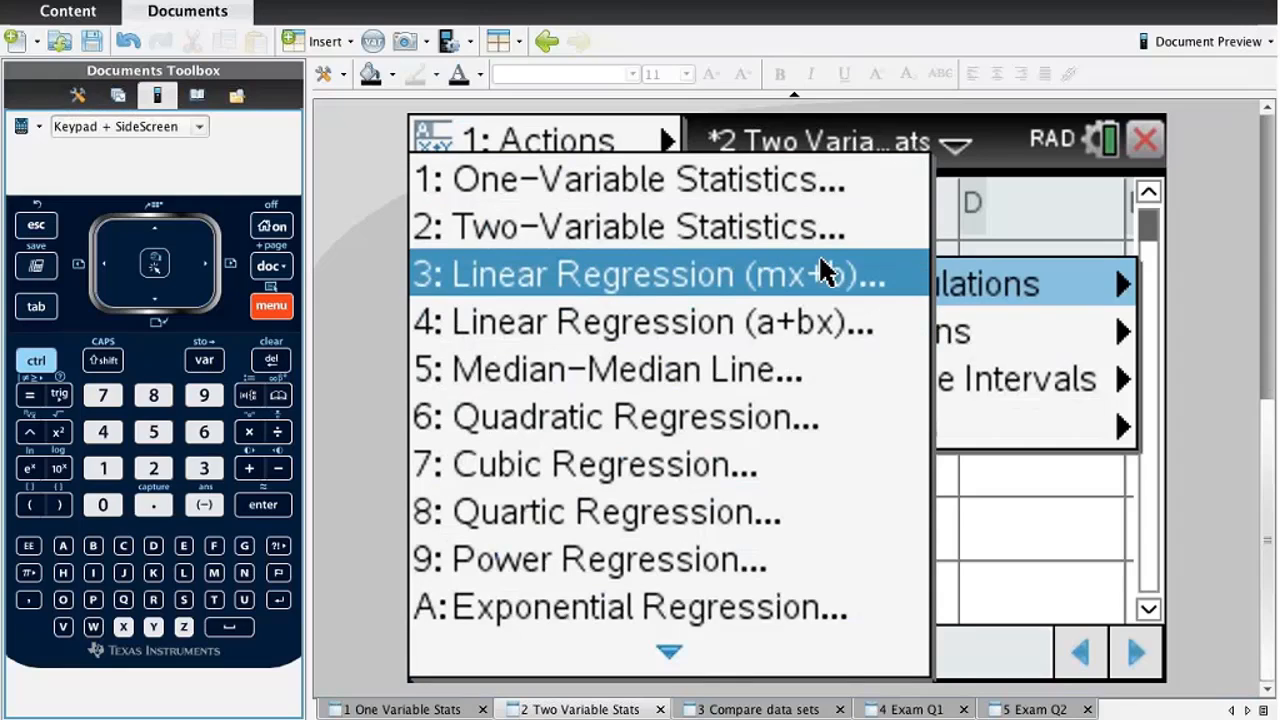
mouse_move(800, 228)
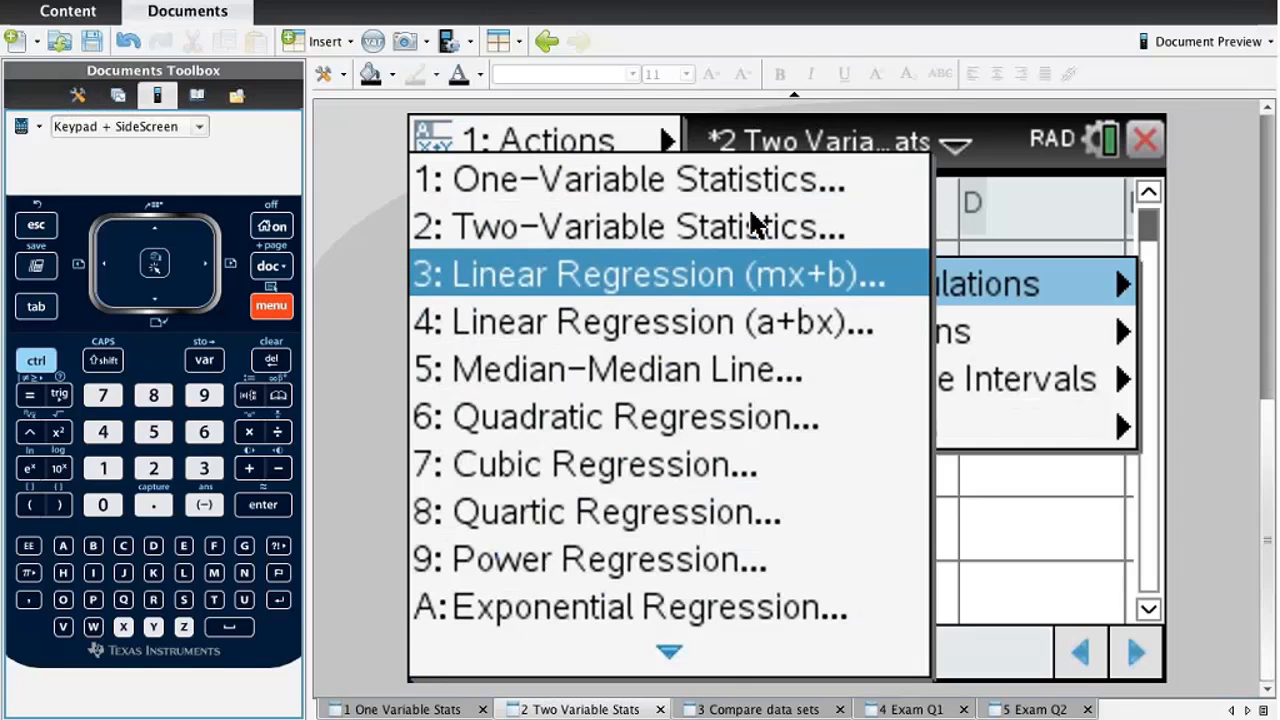
Start Two-Variable Statistics with X List age2 and Y List height.
left_click(630, 226)
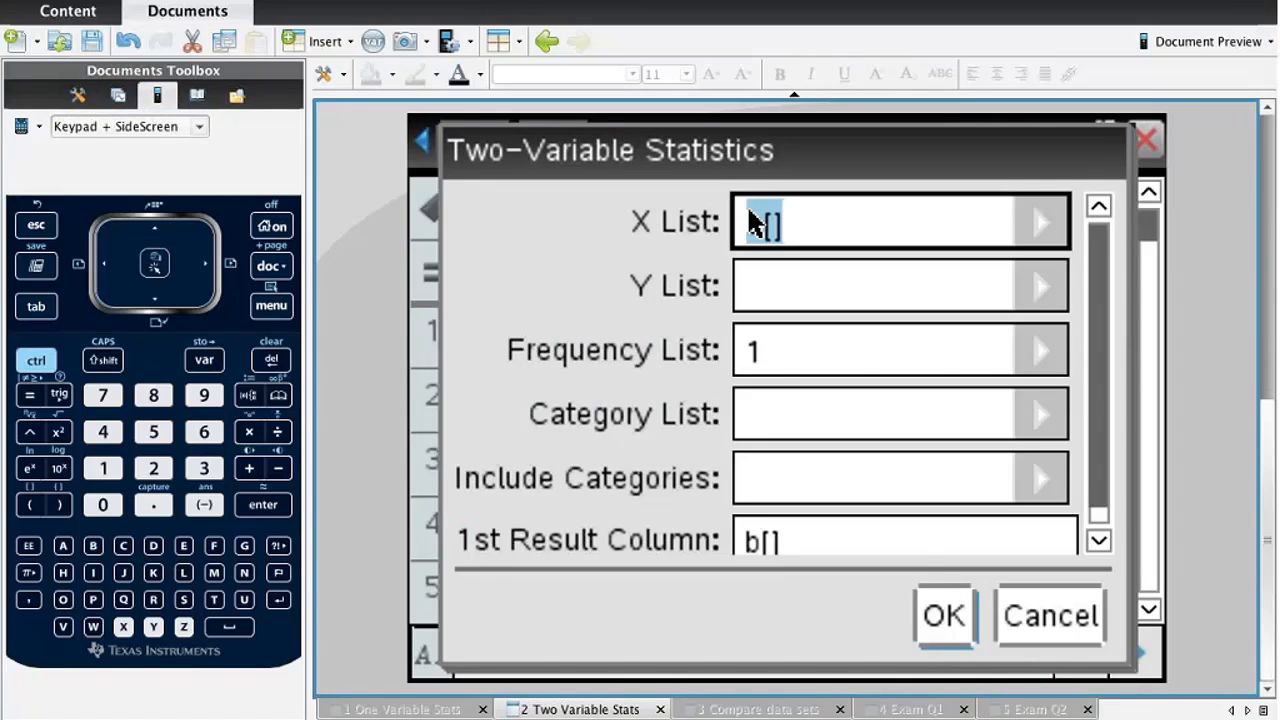
type("a[]")
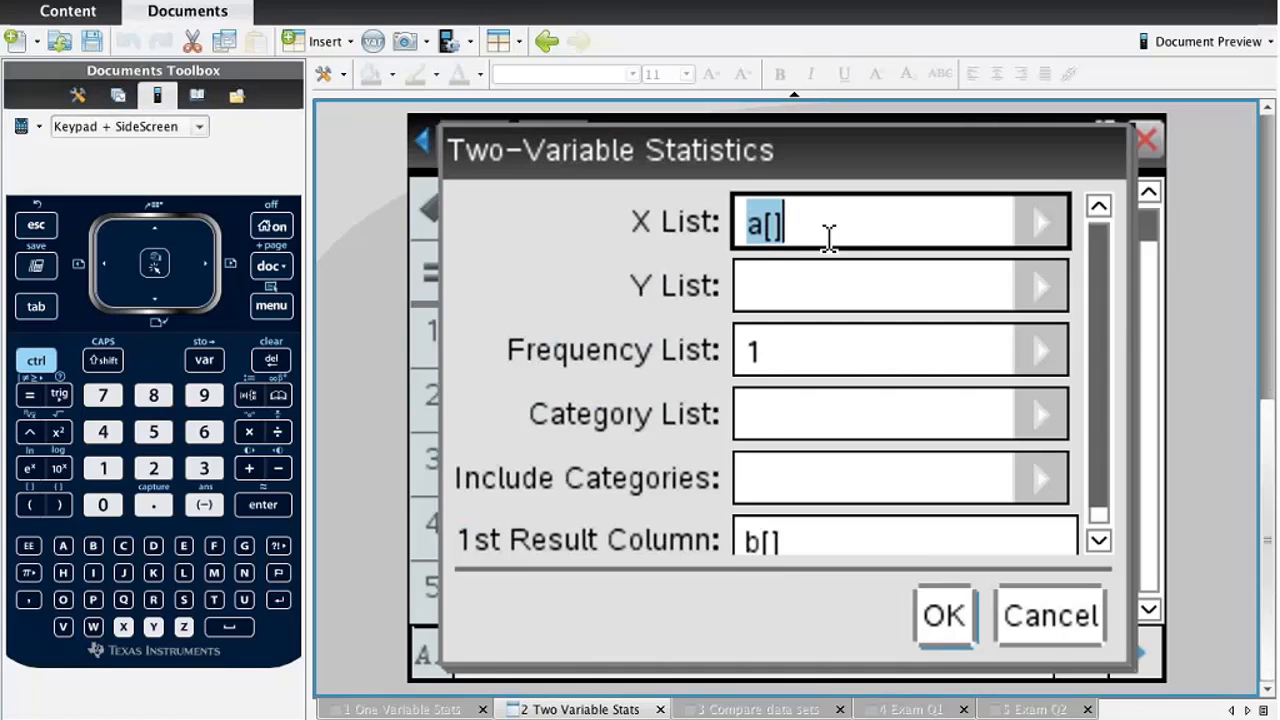
left_click(1040, 220)
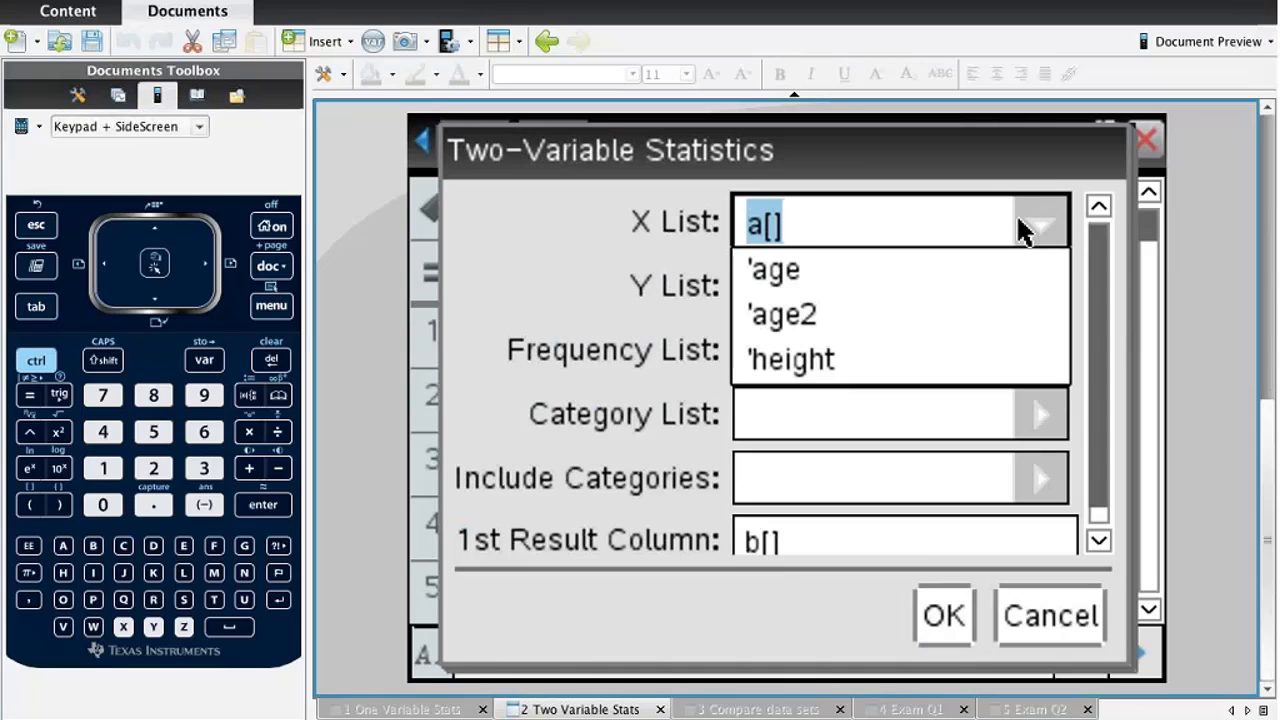
left_click(782, 314)
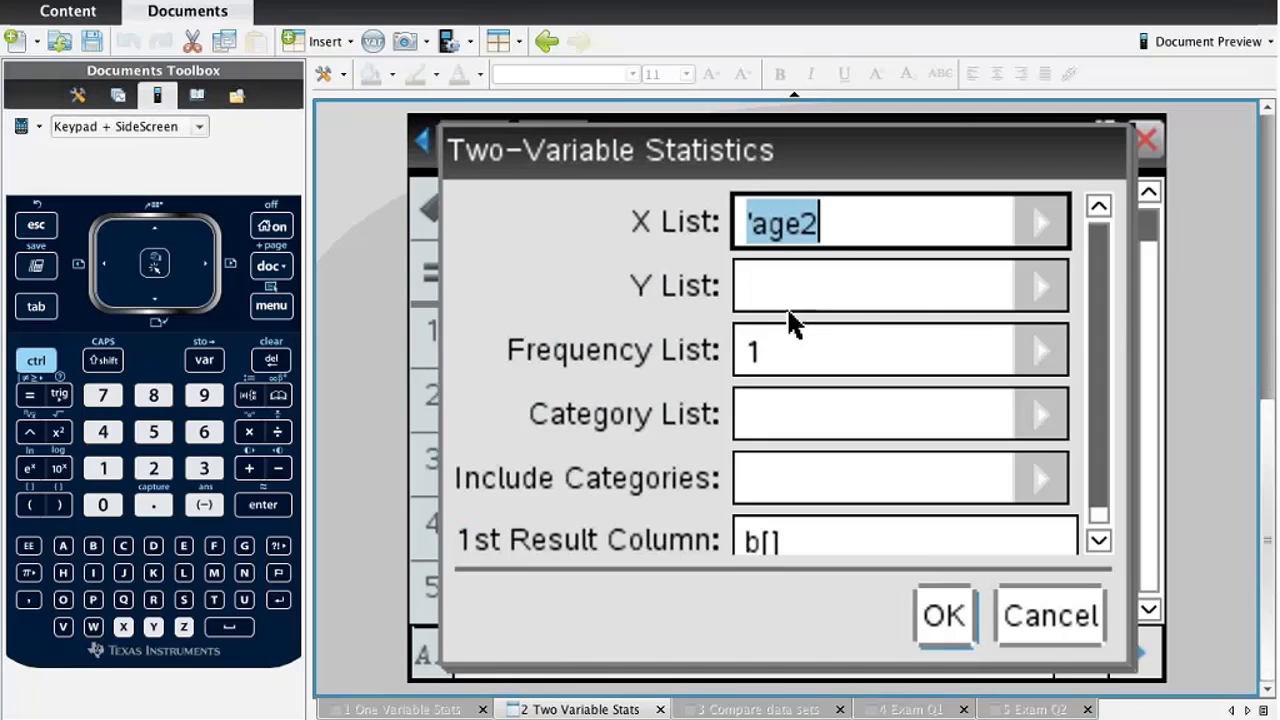
left_click(890, 284)
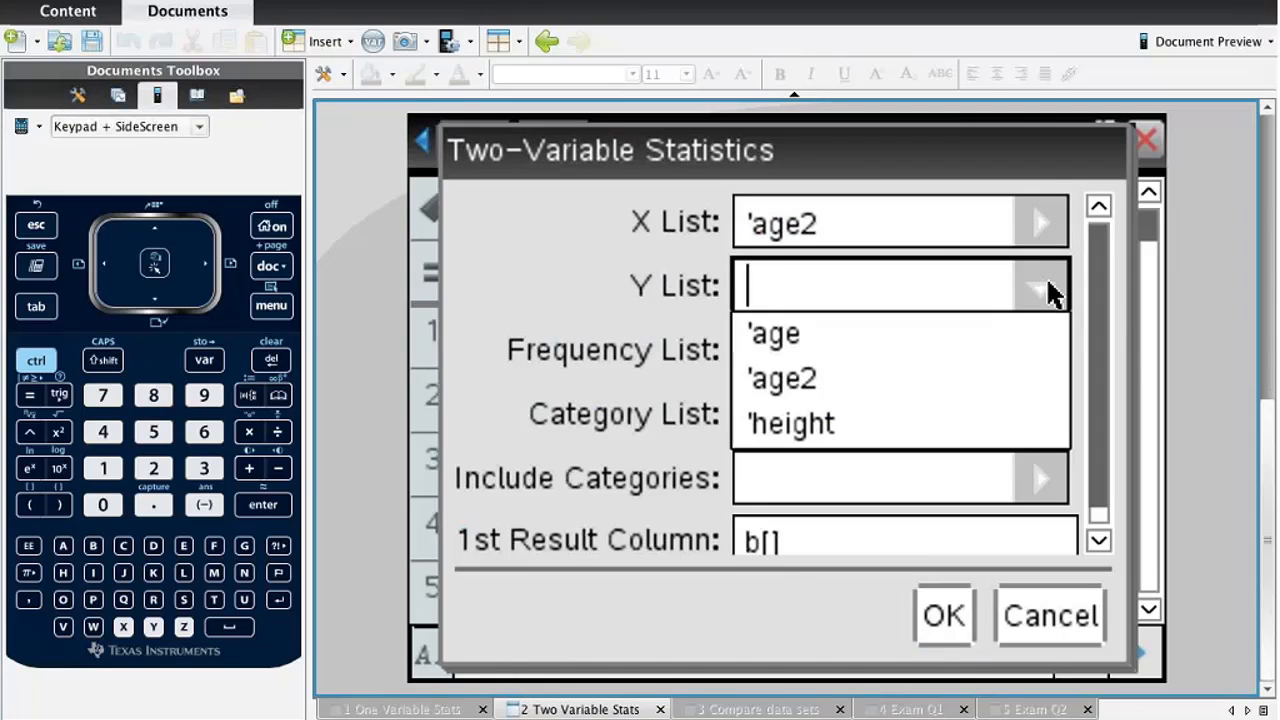
mouse_move(816, 444)
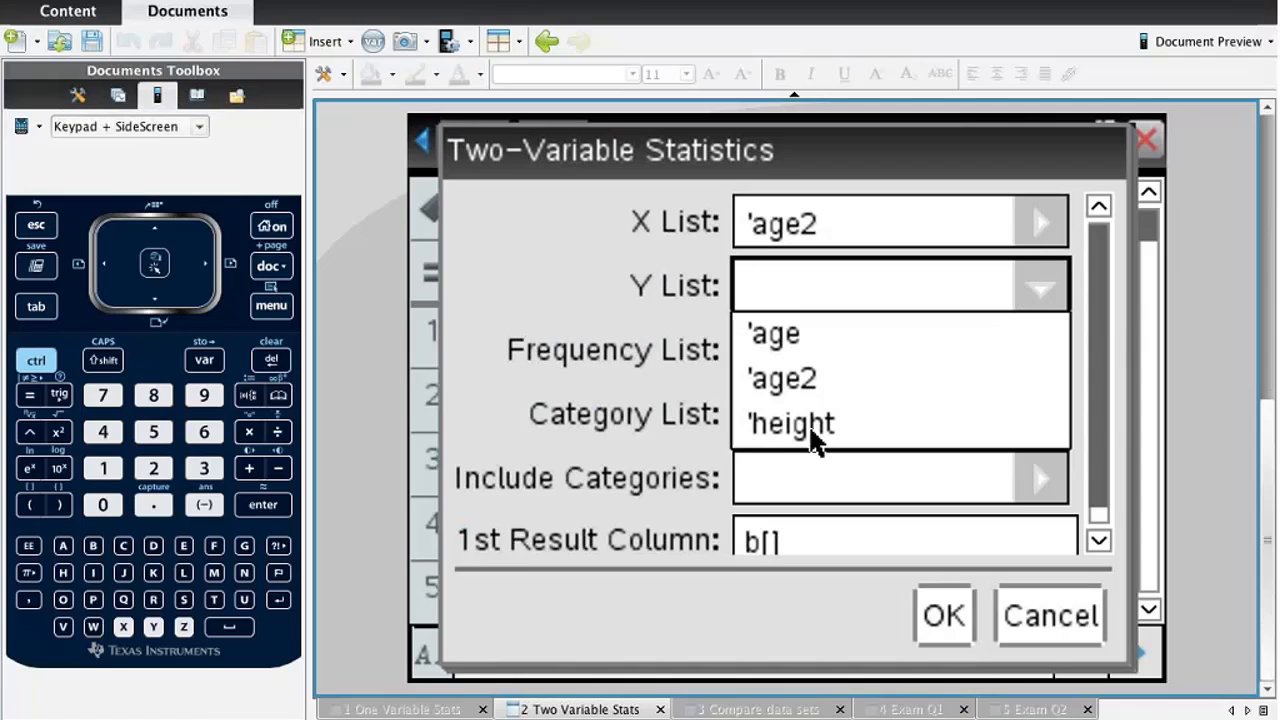
left_click(792, 424)
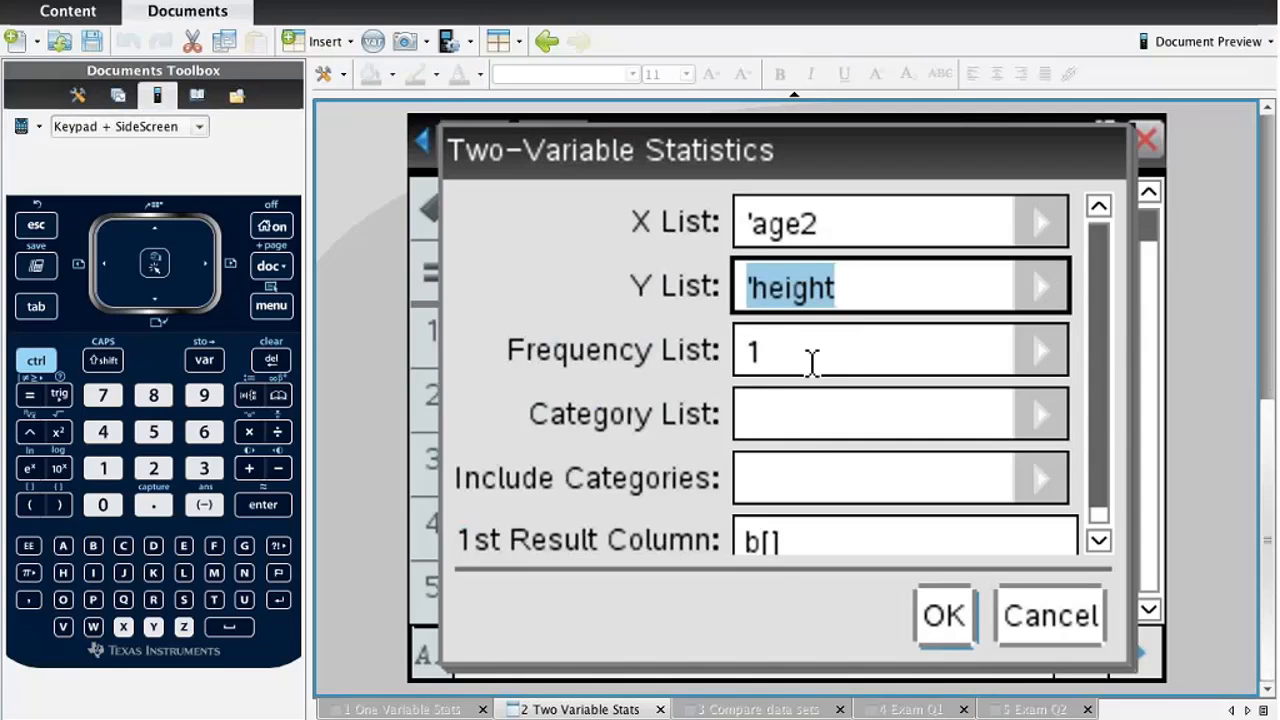
mouse_move(624, 324)
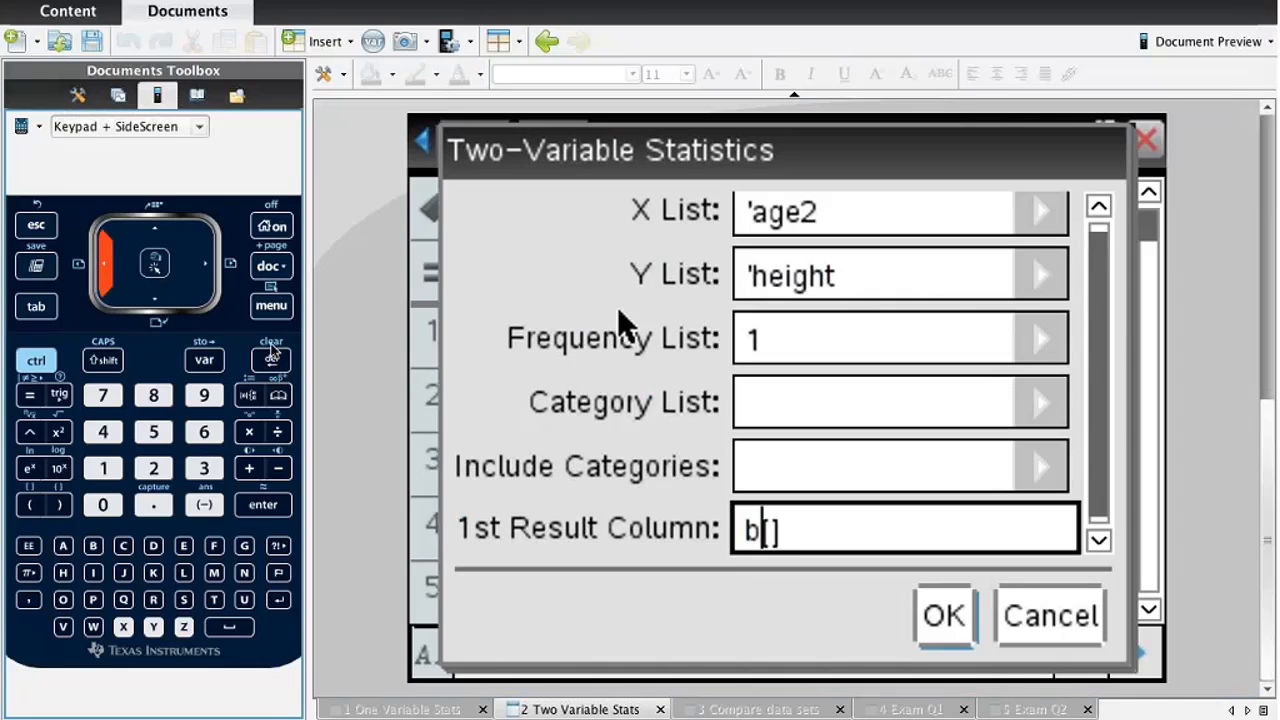
Make the results start in column c.
left_click(270, 360)
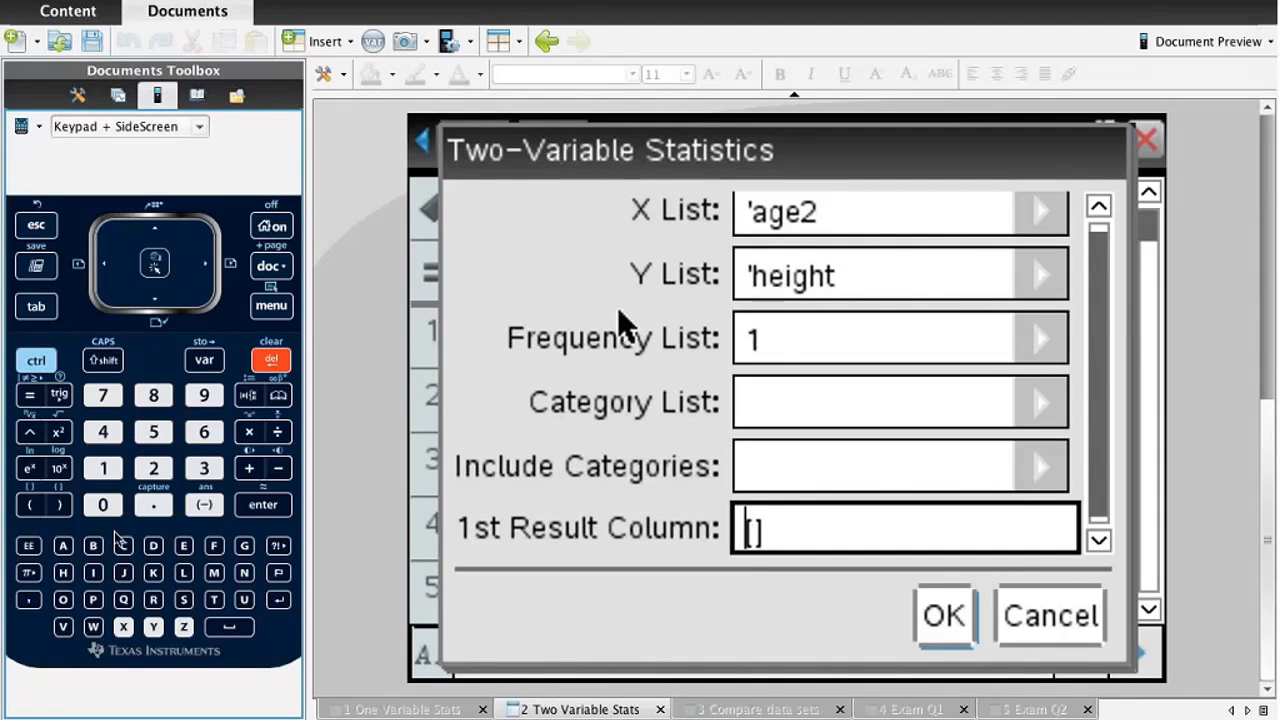
left_click(124, 544)
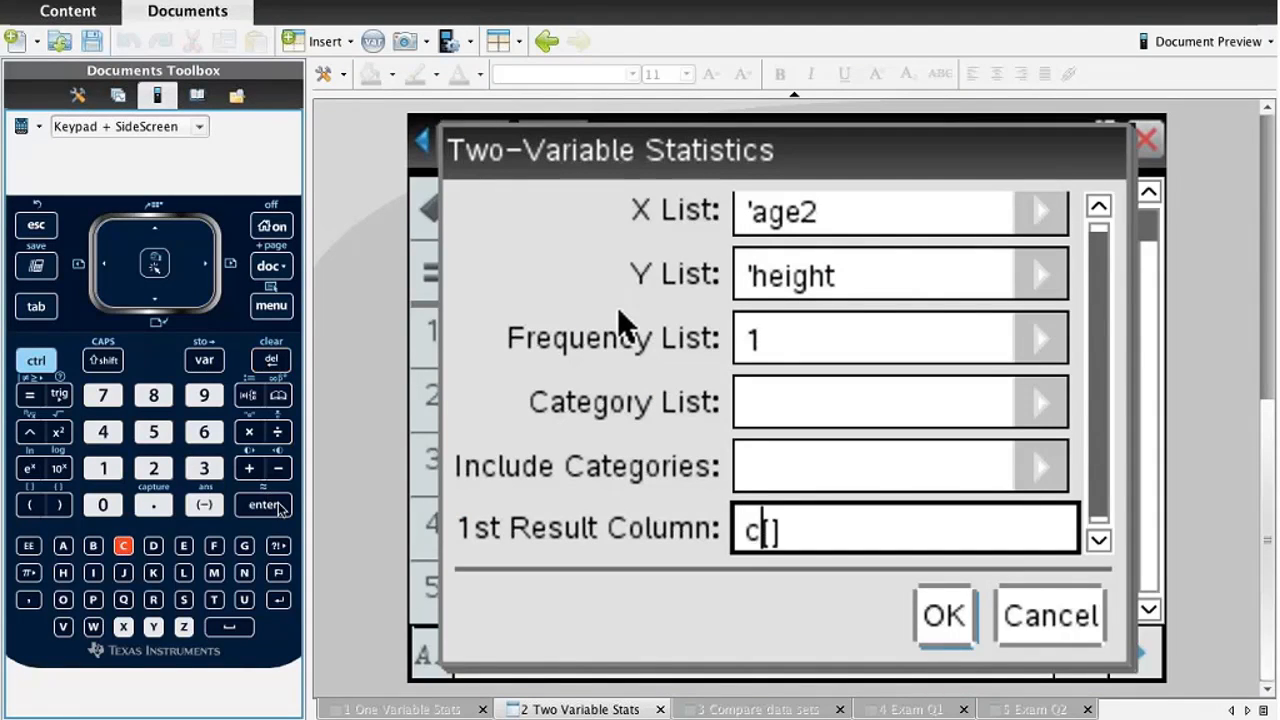
Run TwoVar and review the results from x̄ 44.6 down to r = −0.5544.
left_click(940, 616)
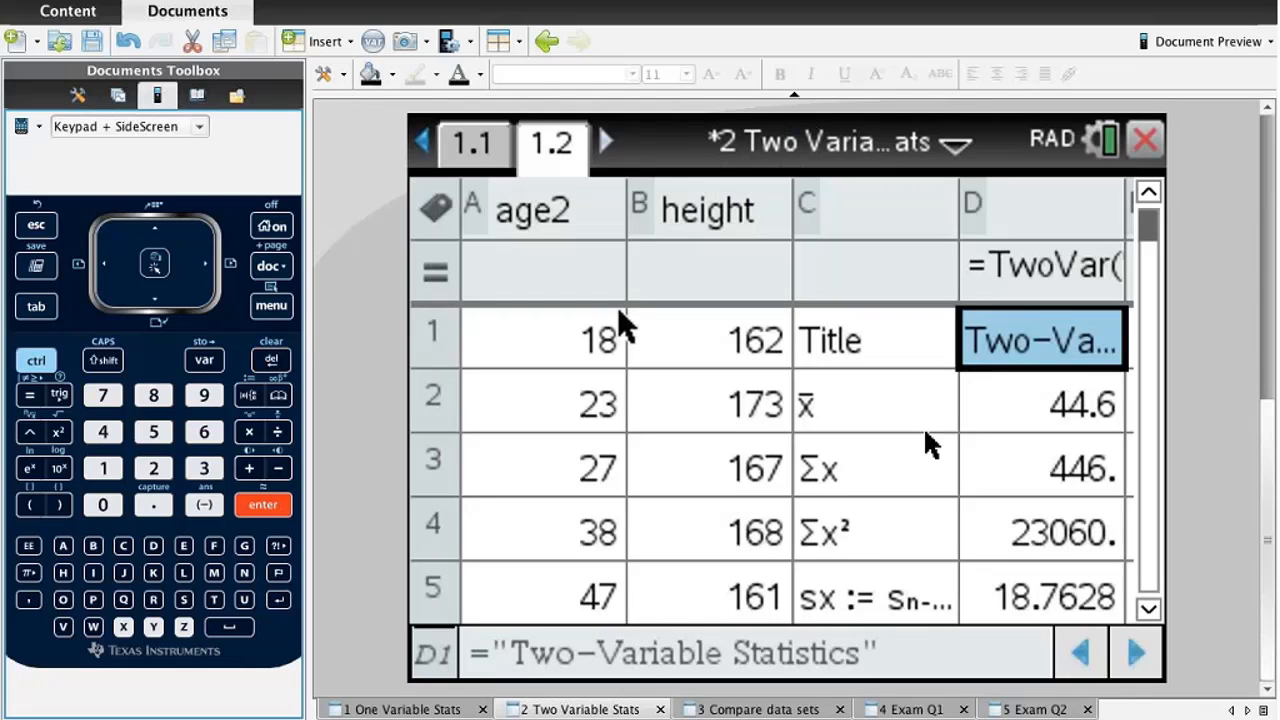
left_click(1040, 404)
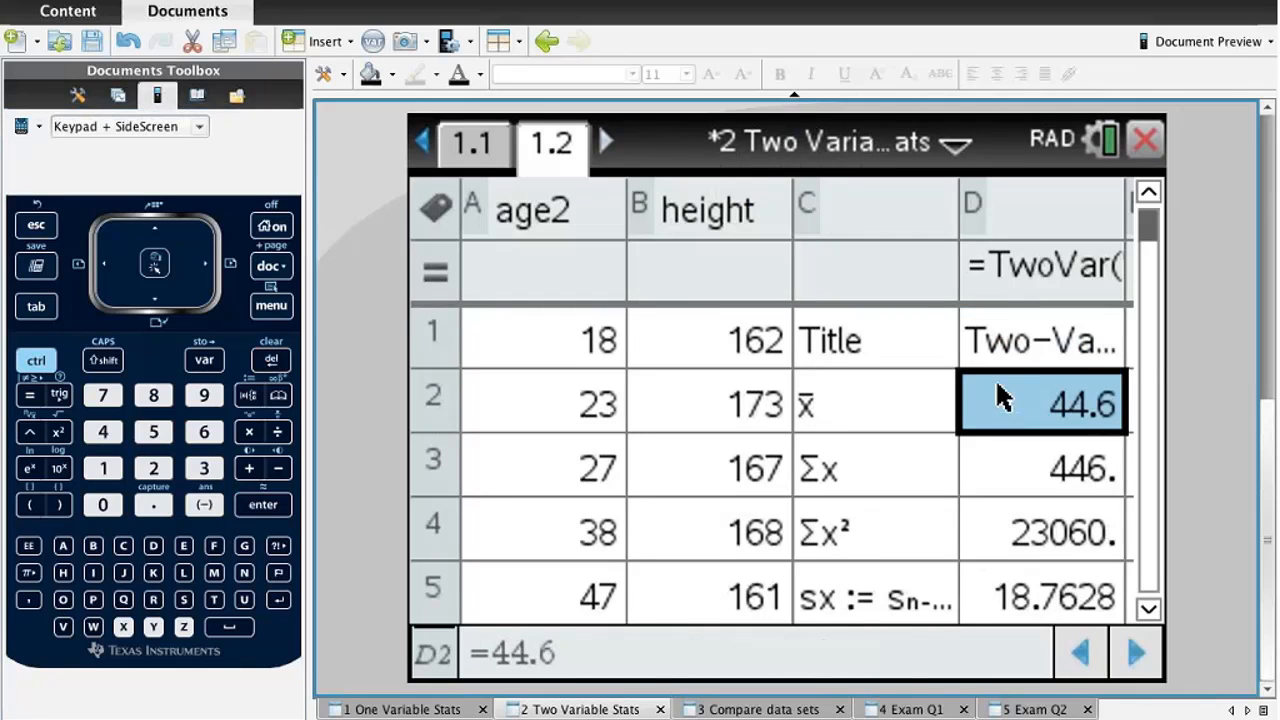
left_click(1040, 340)
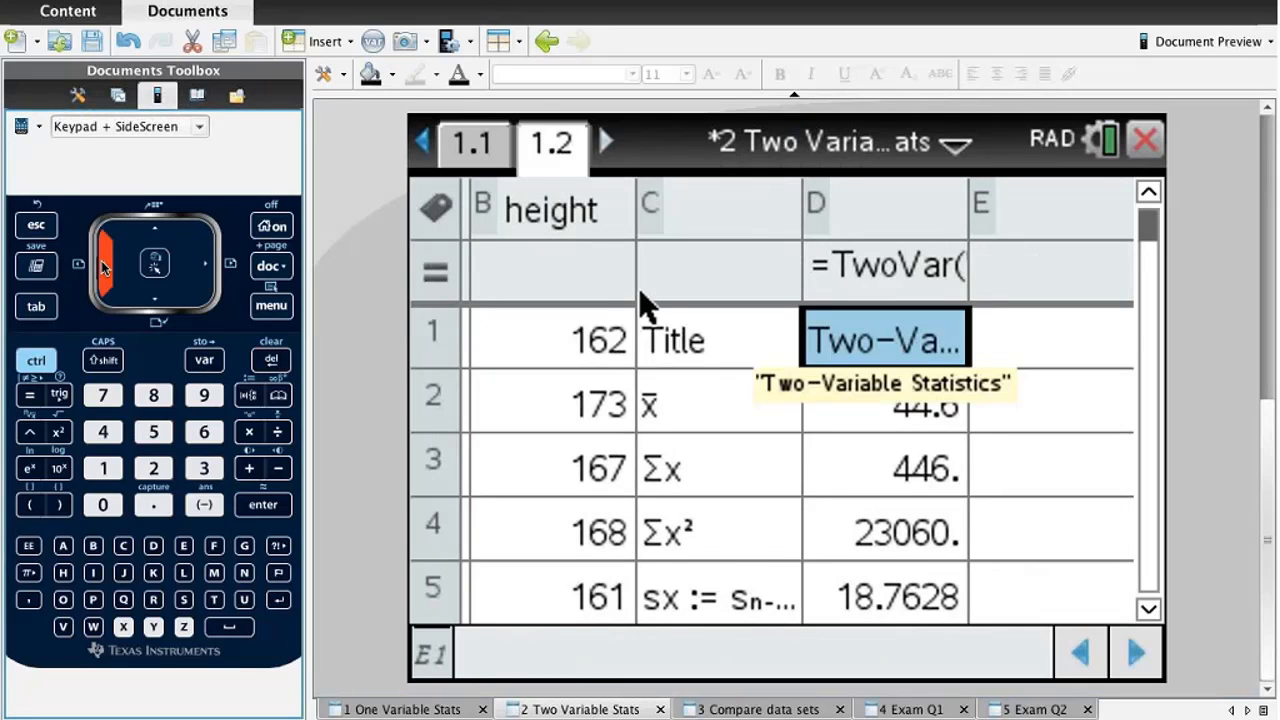
left_click(718, 340)
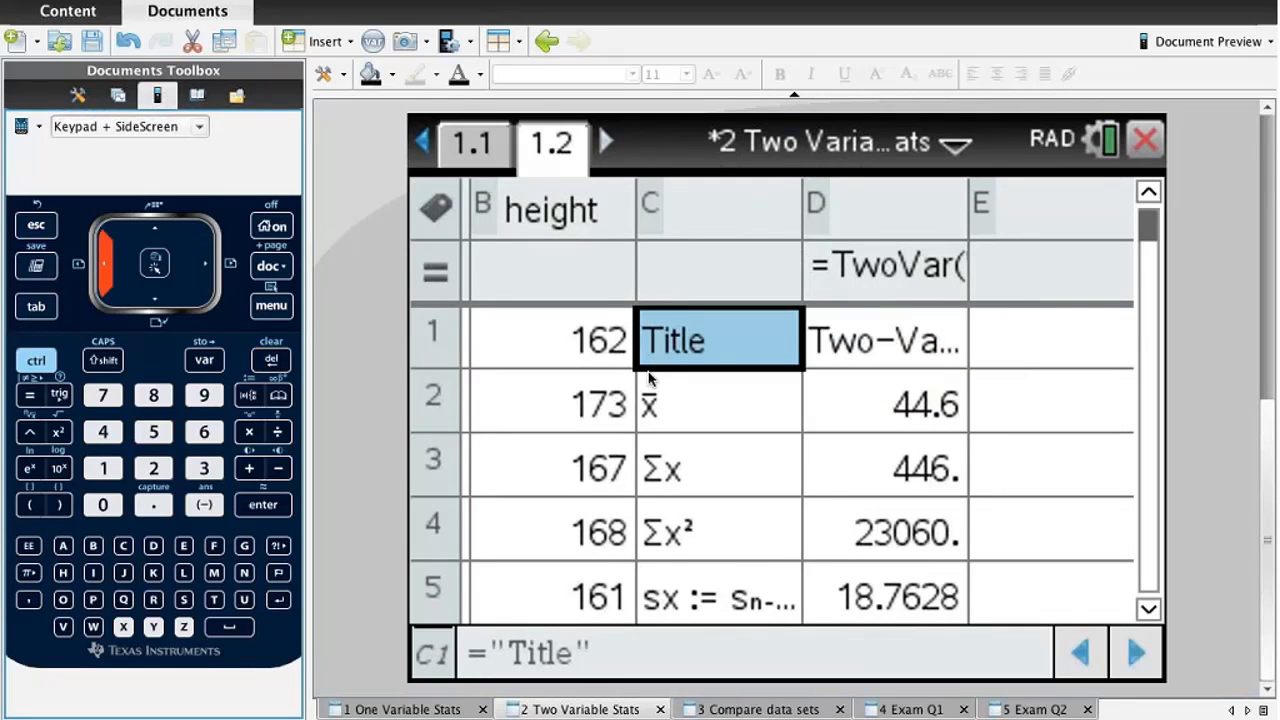
left_click(716, 404)
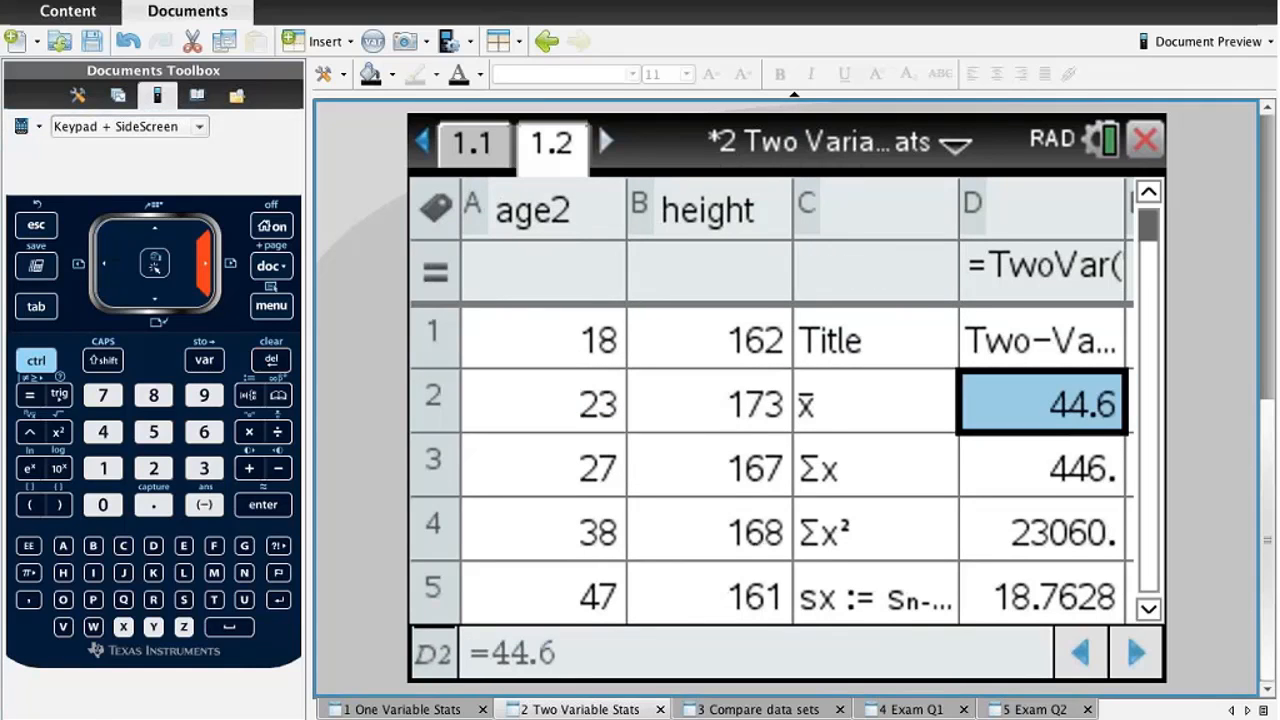
left_click(1040, 468)
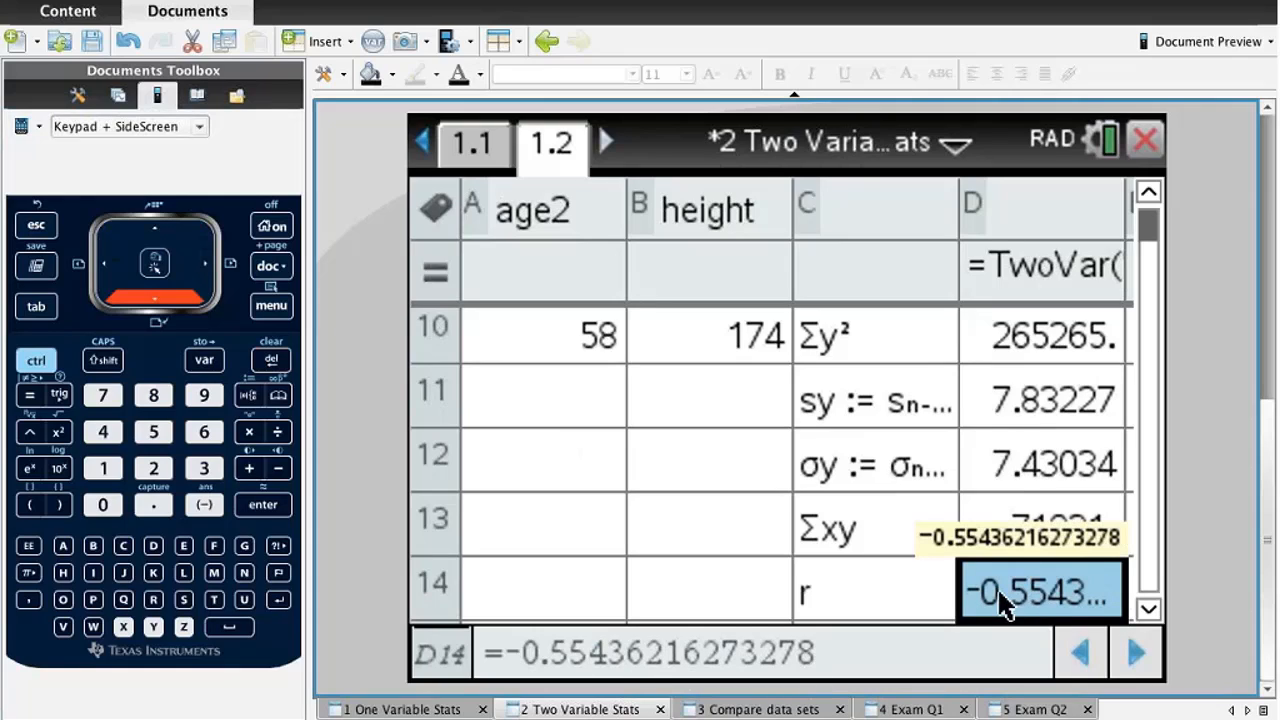
mouse_move(1070, 588)
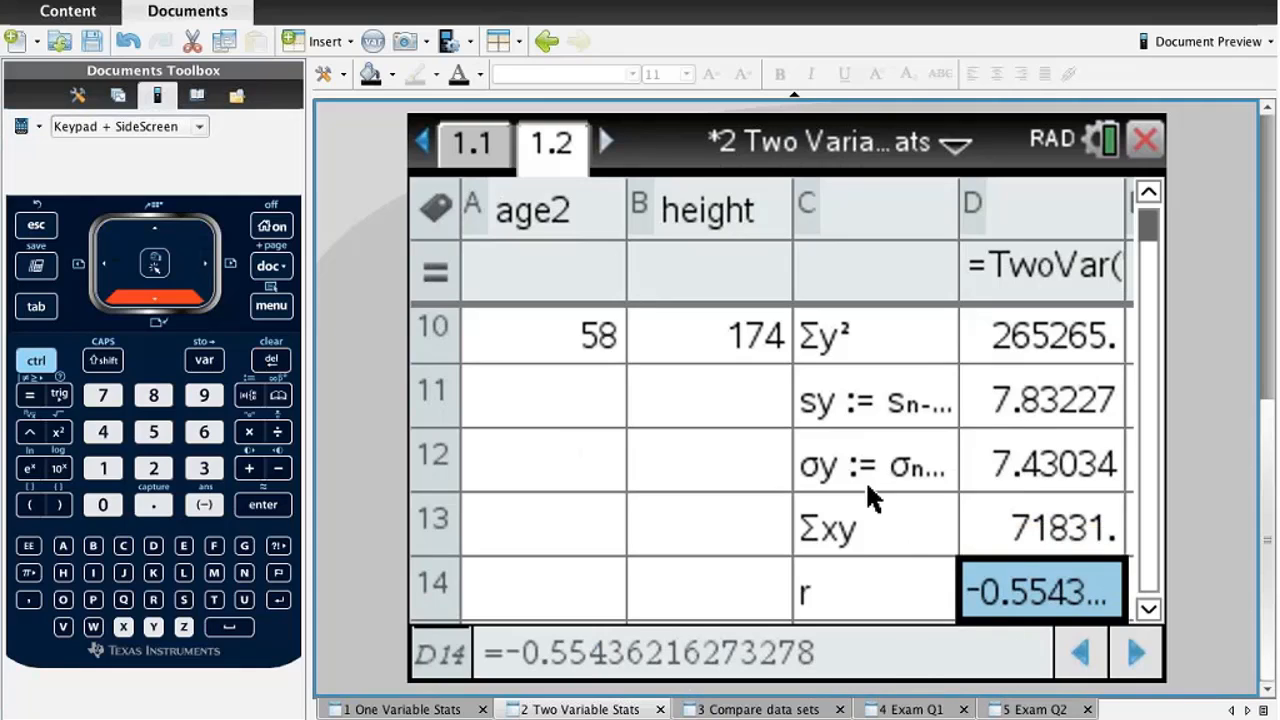
mouse_move(756, 252)
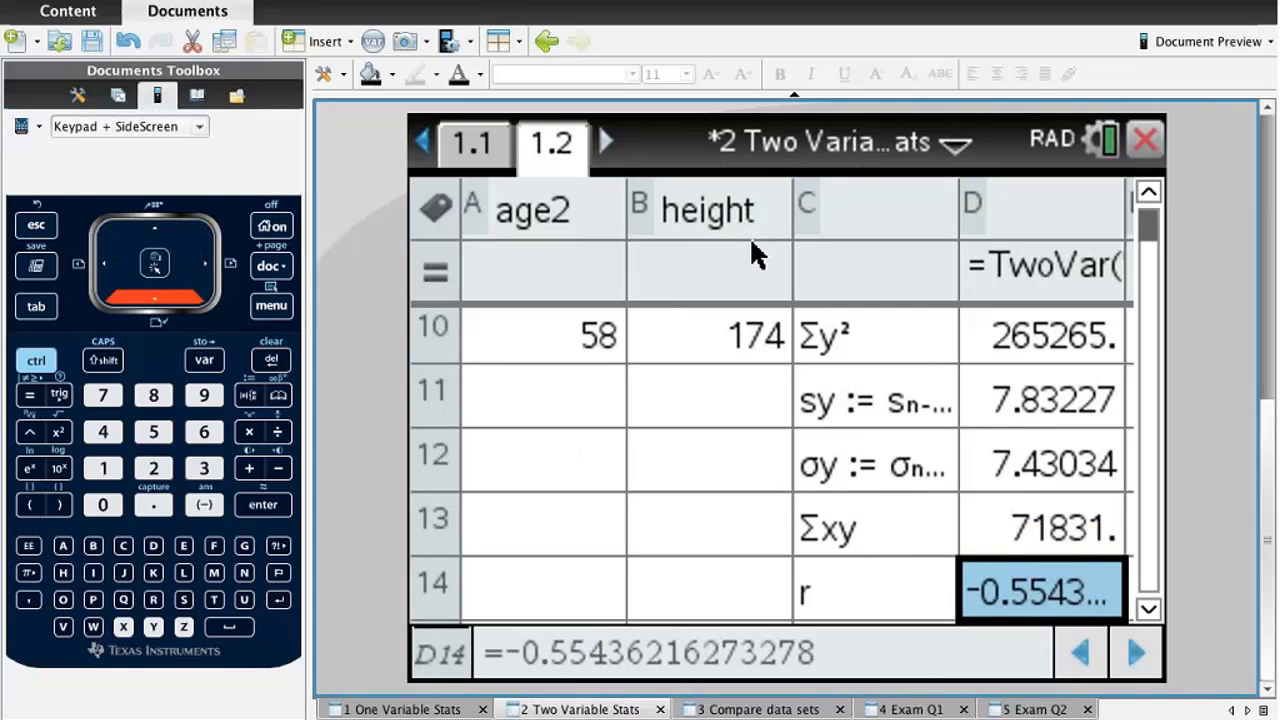
mouse_move(720, 424)
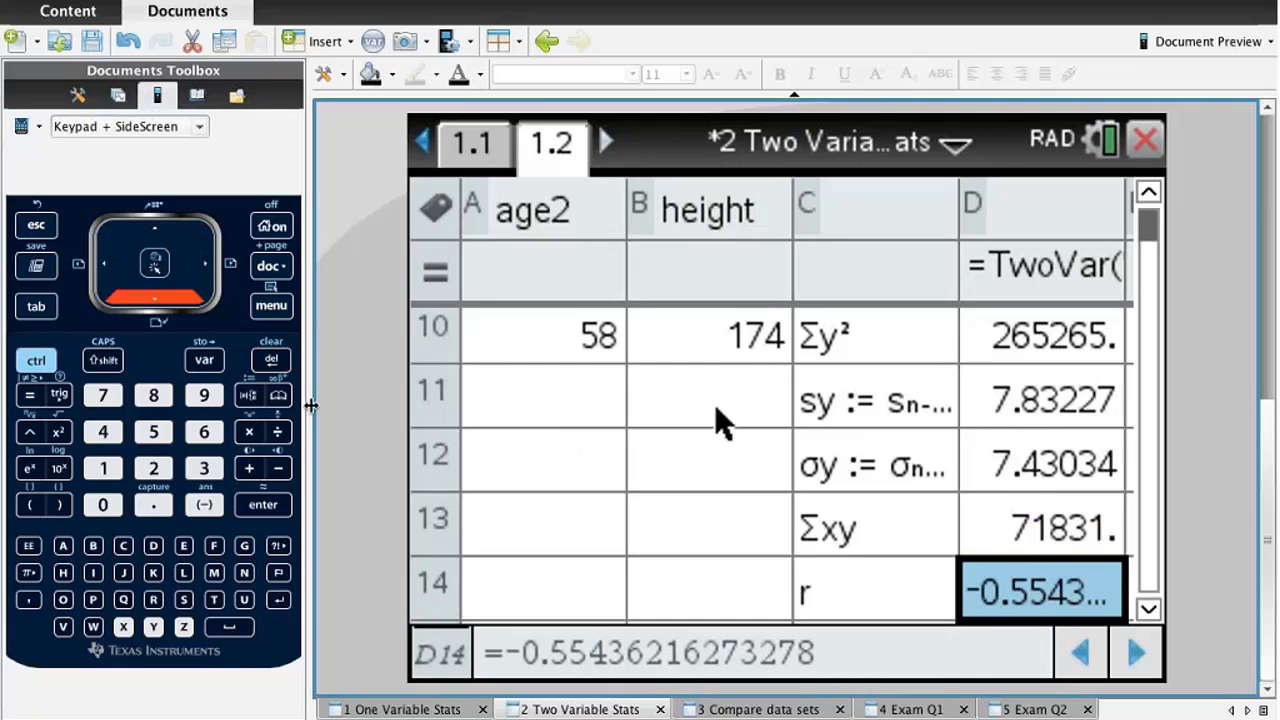
mouse_move(810, 516)
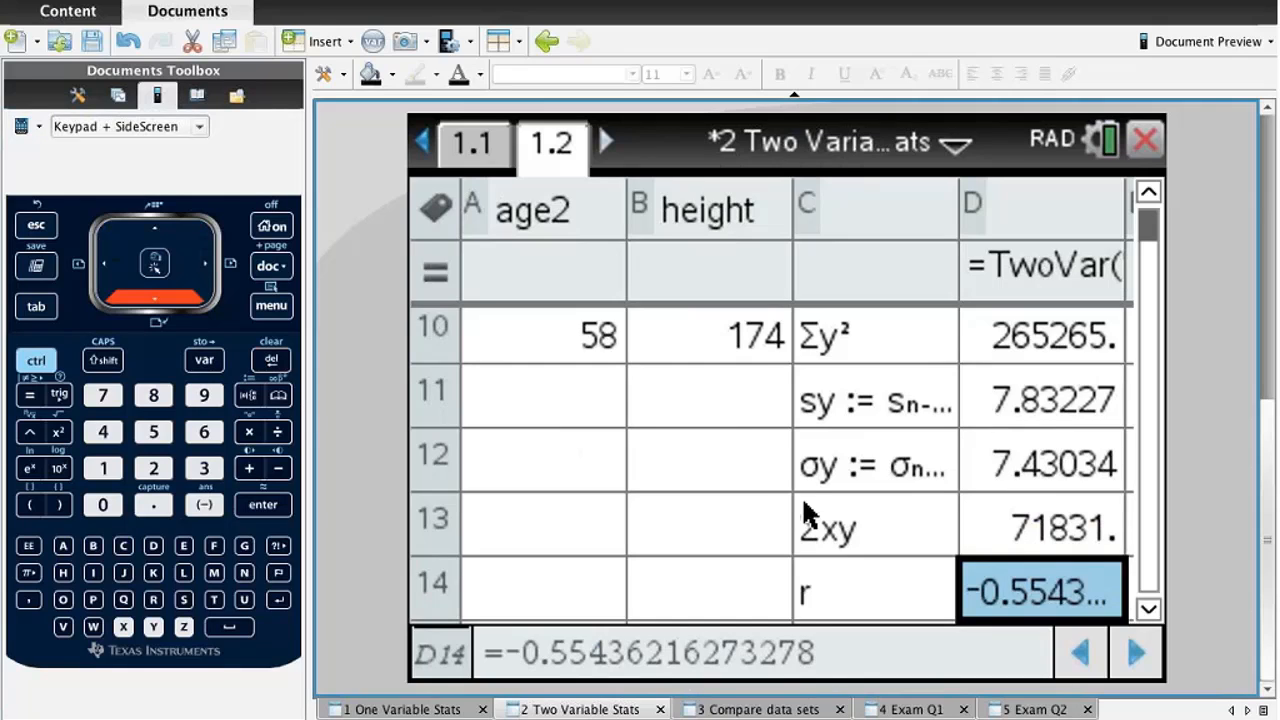
mouse_move(524, 500)
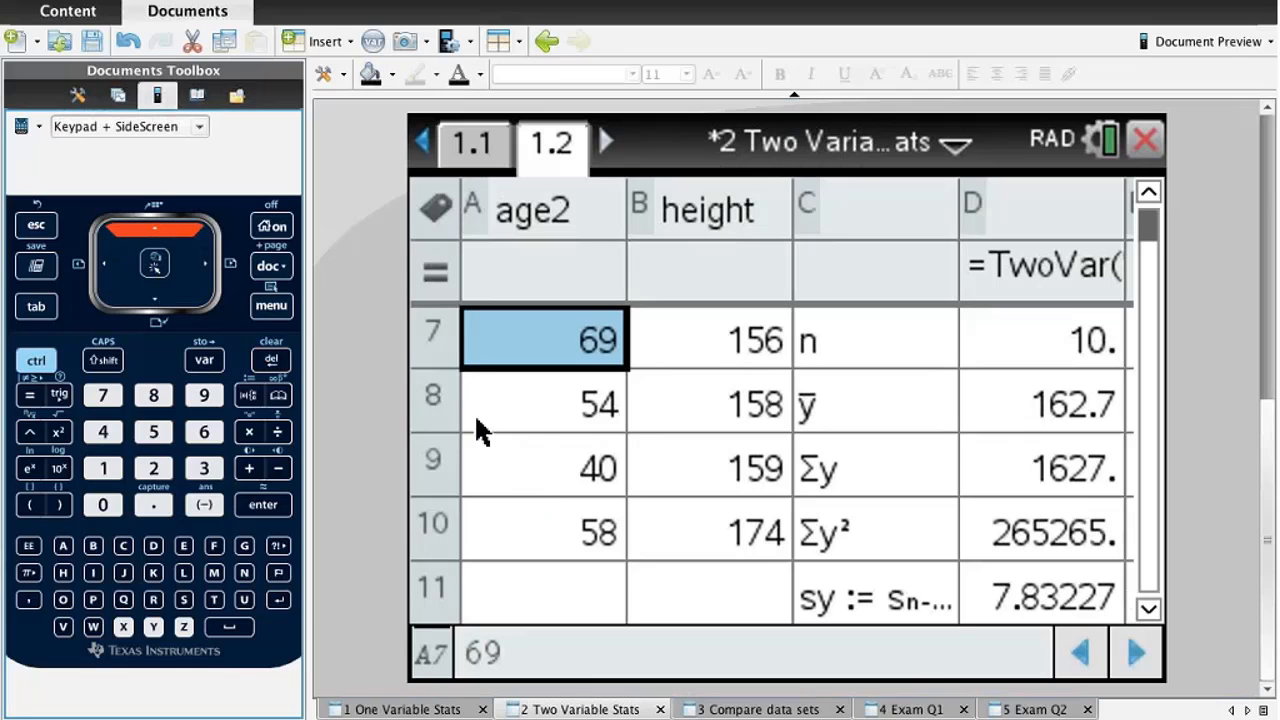
Select the age2 value 54 and reach the Data commands, passing over Summary Plot.
left_click(272, 304)
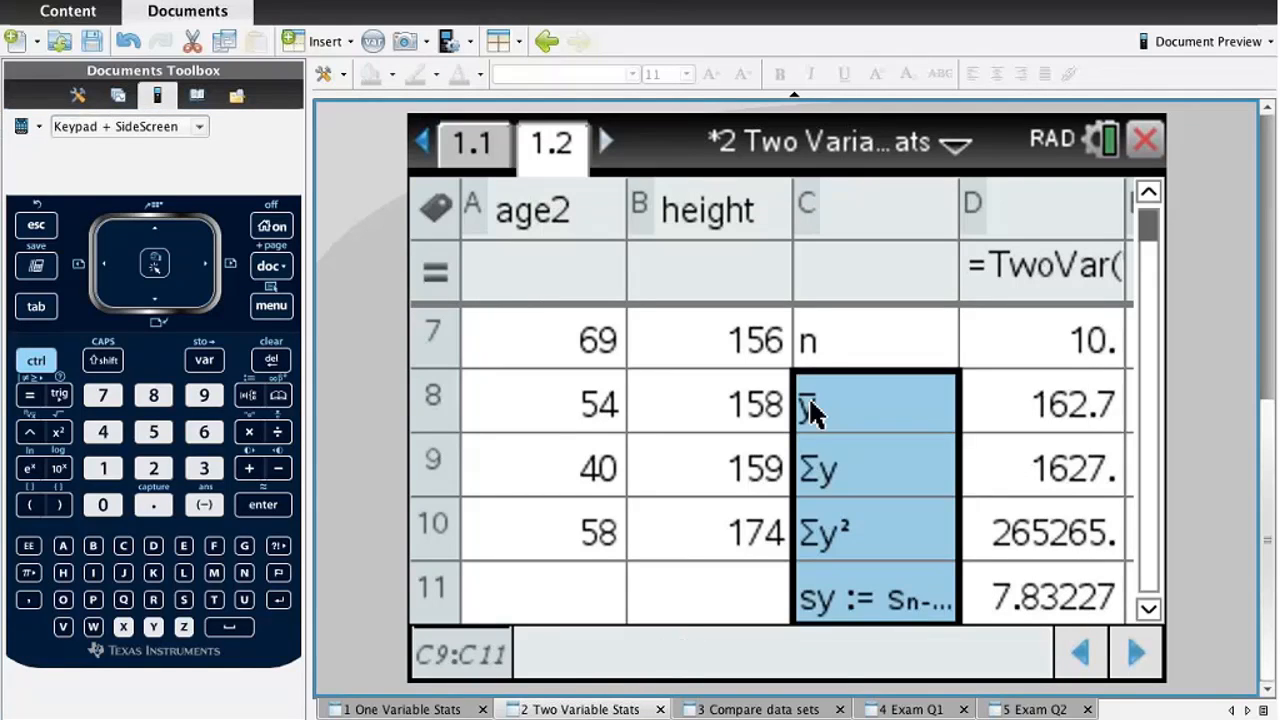
left_click(544, 404)
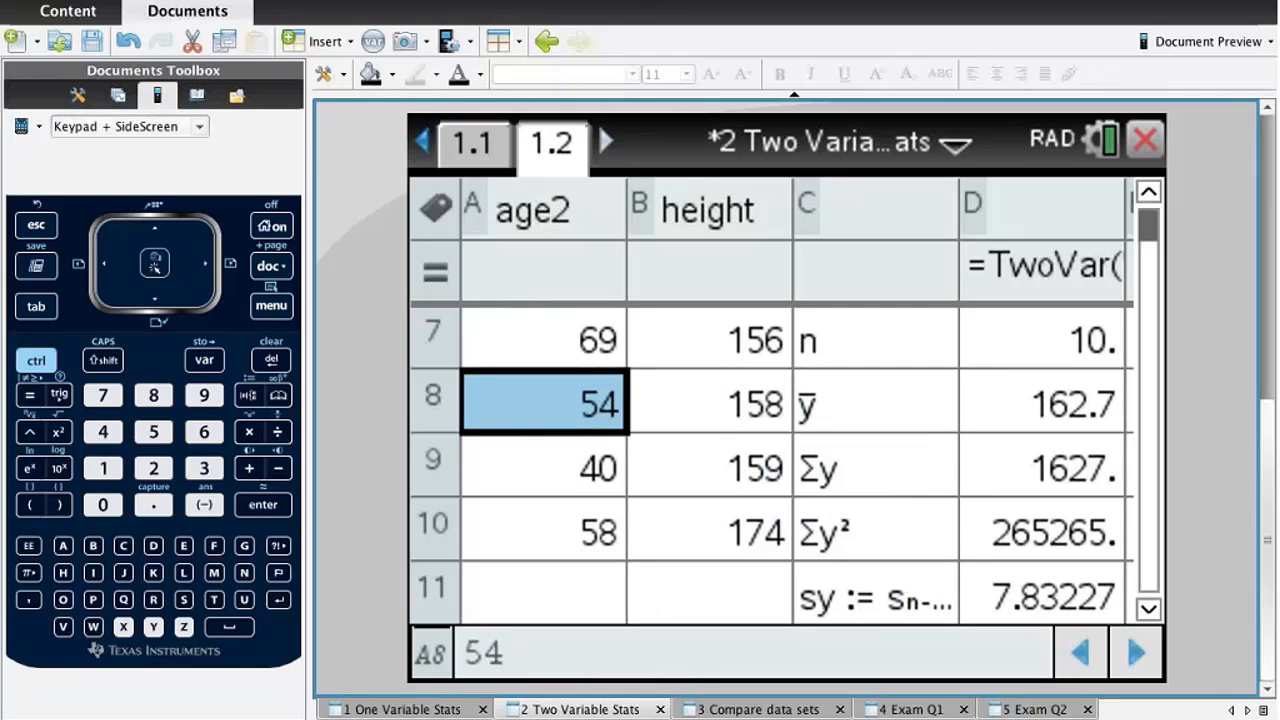
left_click(272, 304)
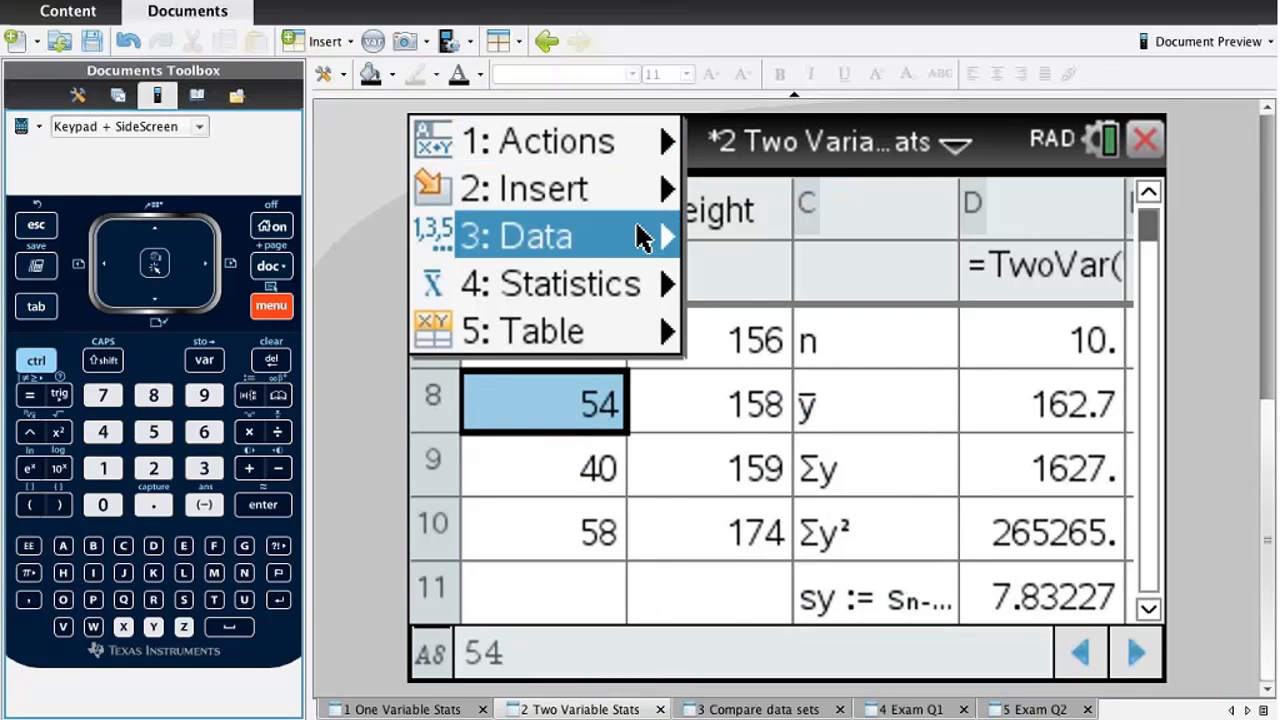
left_click(540, 236)
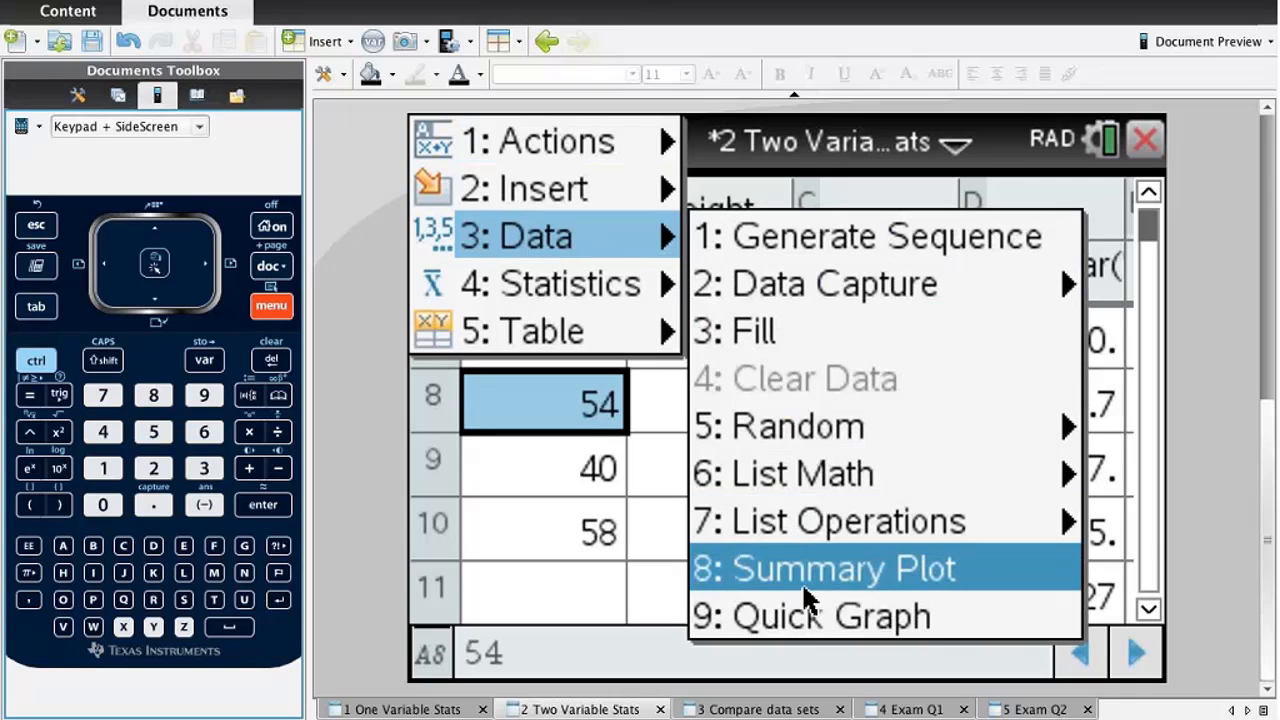
left_click(844, 568)
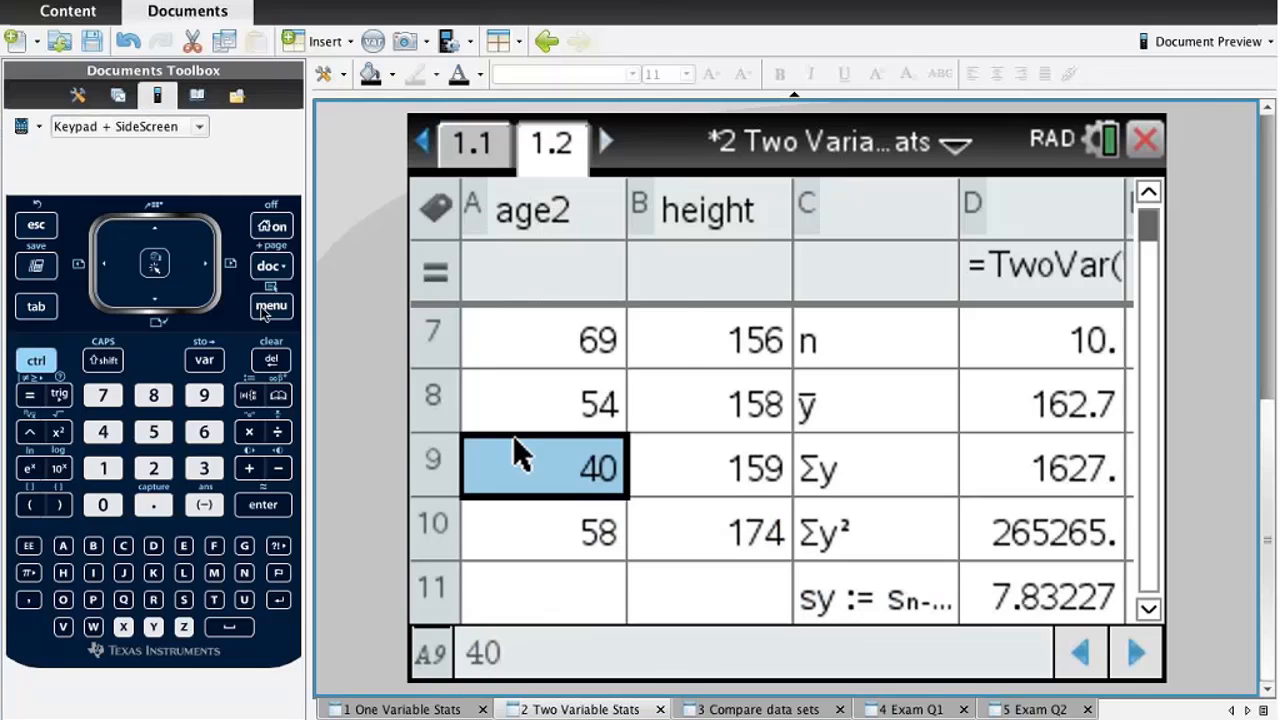
left_click(272, 304)
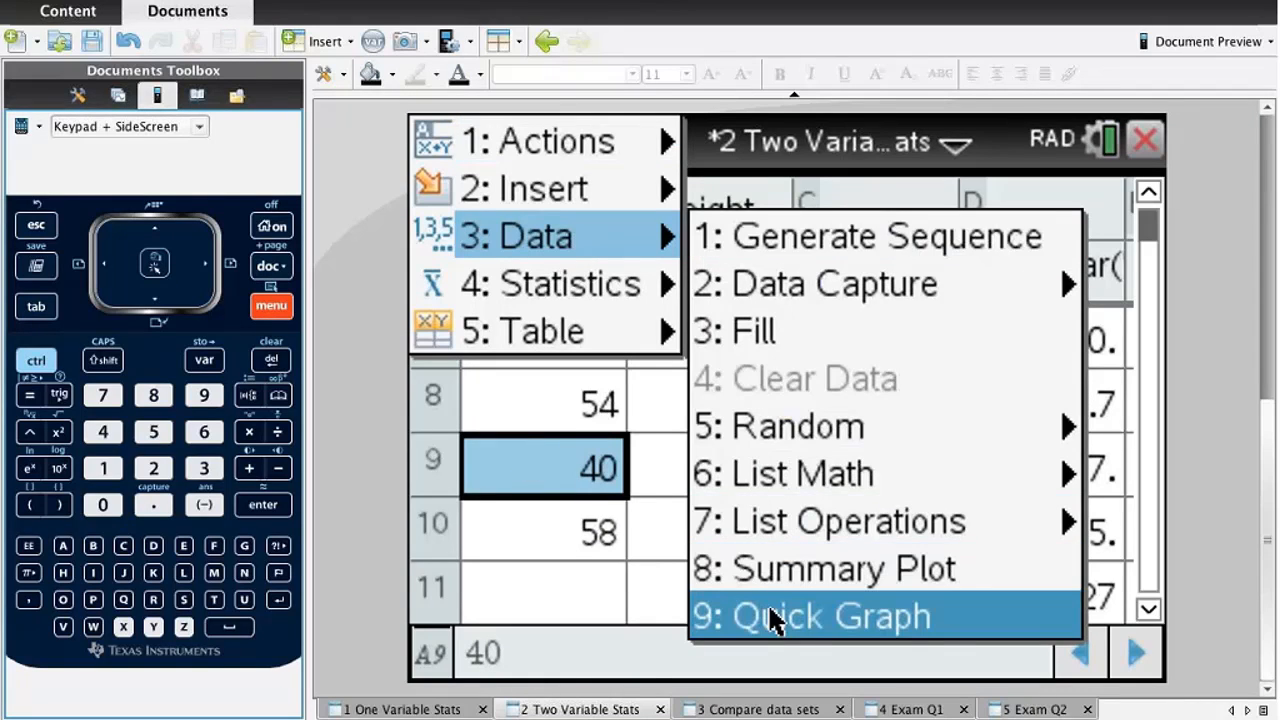
Make a Quick Graph of age2 and put height on its vertical axis for a scatter plot.
left_click(836, 616)
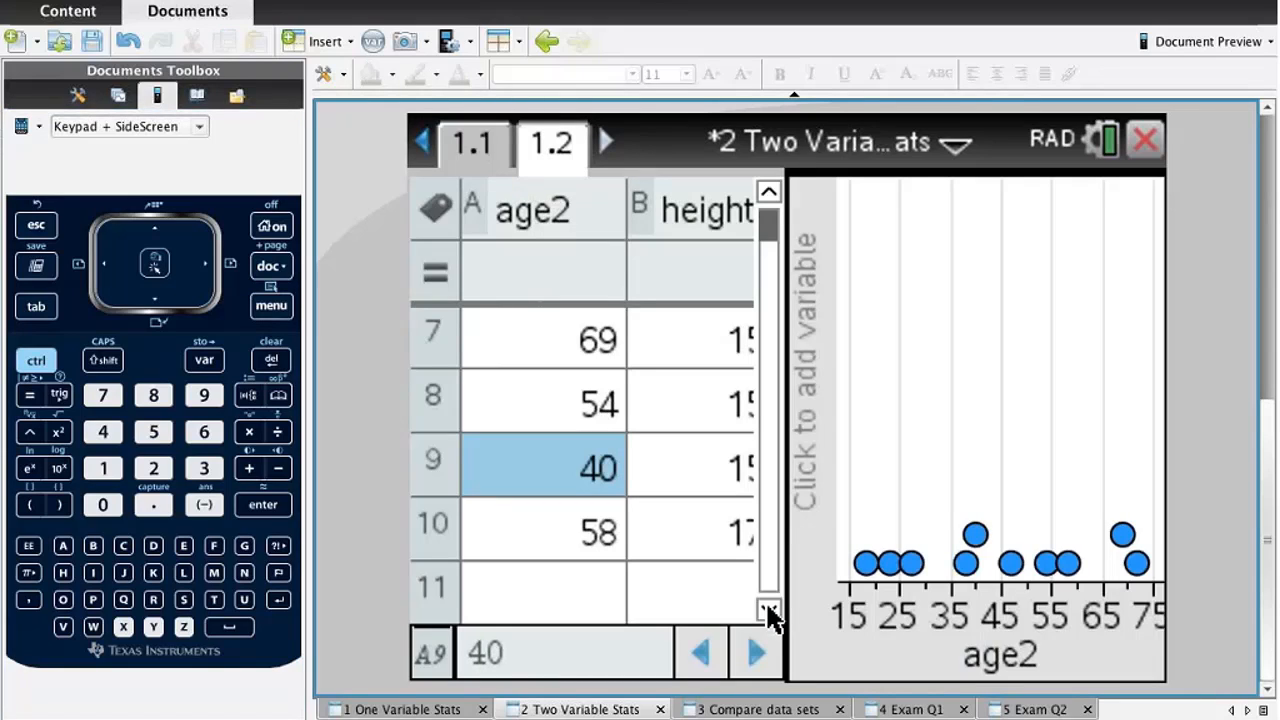
mouse_move(916, 630)
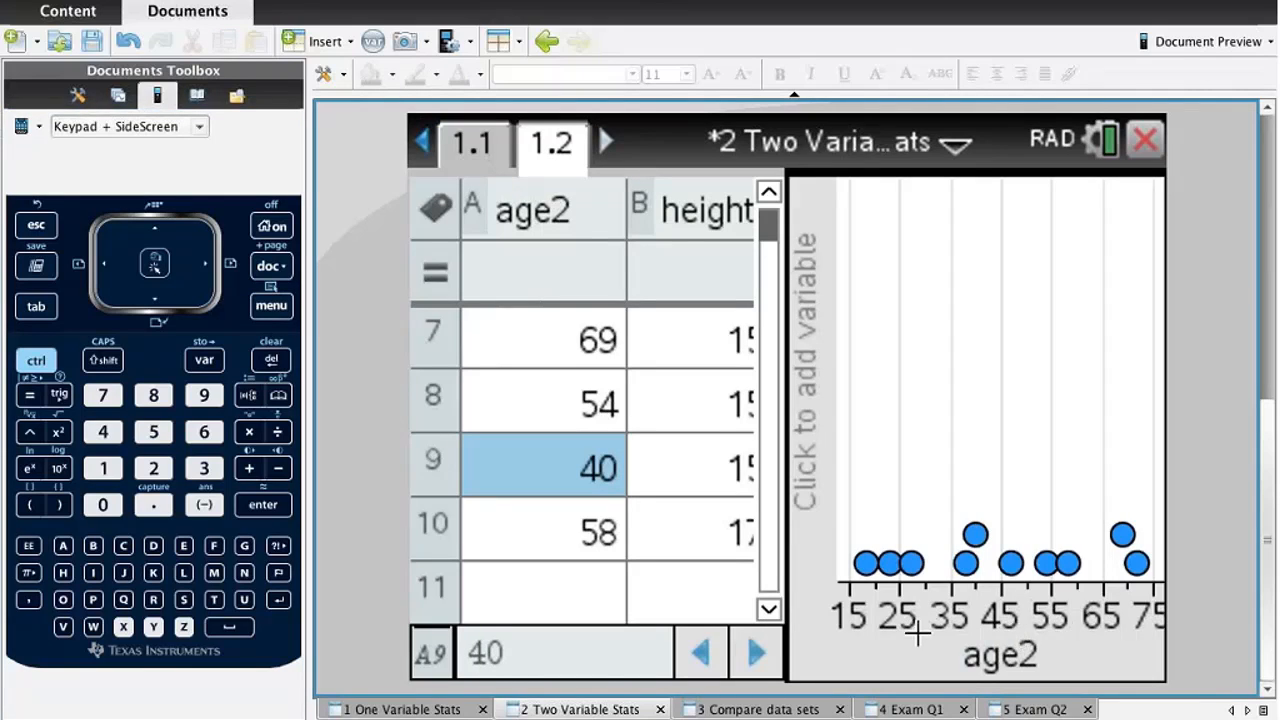
mouse_move(1072, 500)
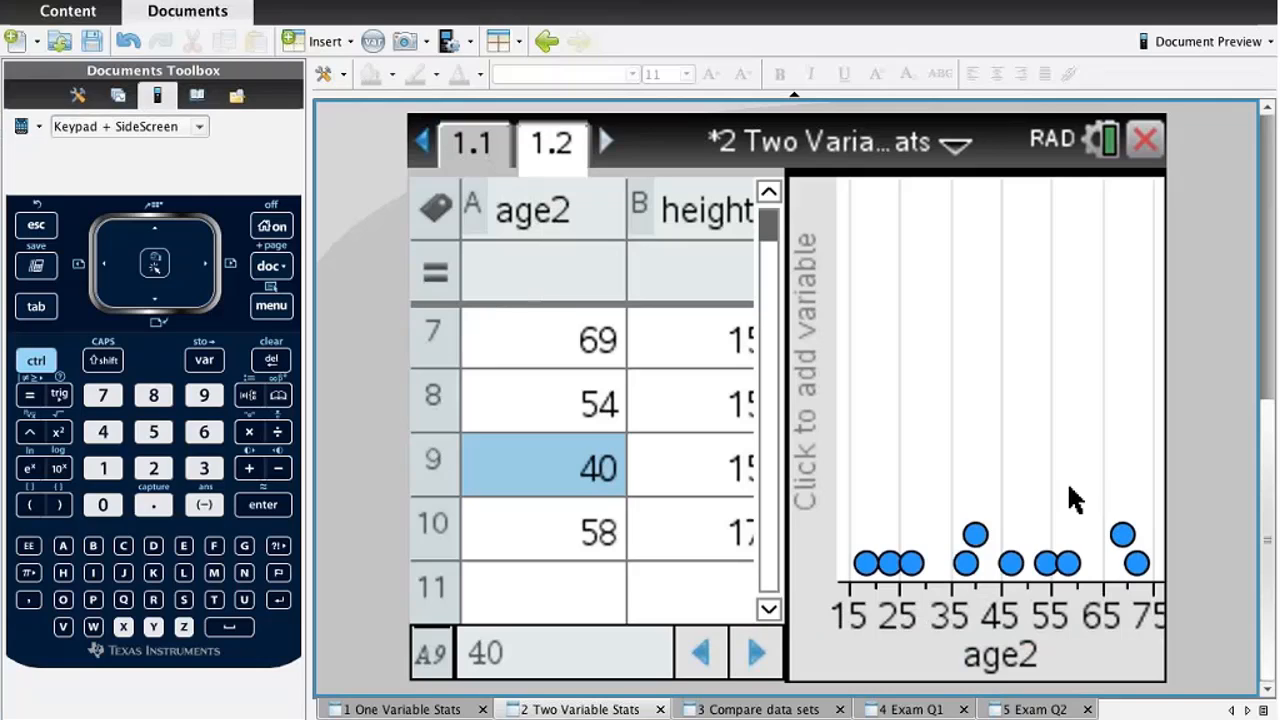
mouse_move(890, 414)
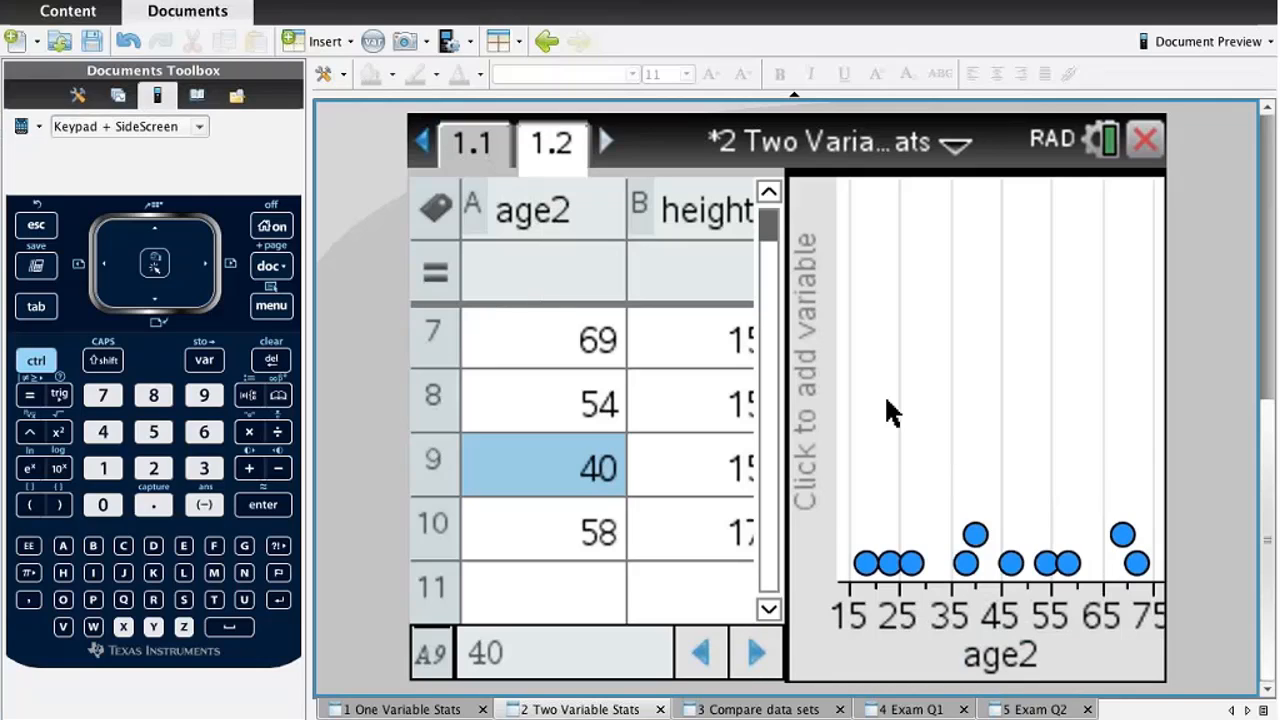
mouse_move(810, 490)
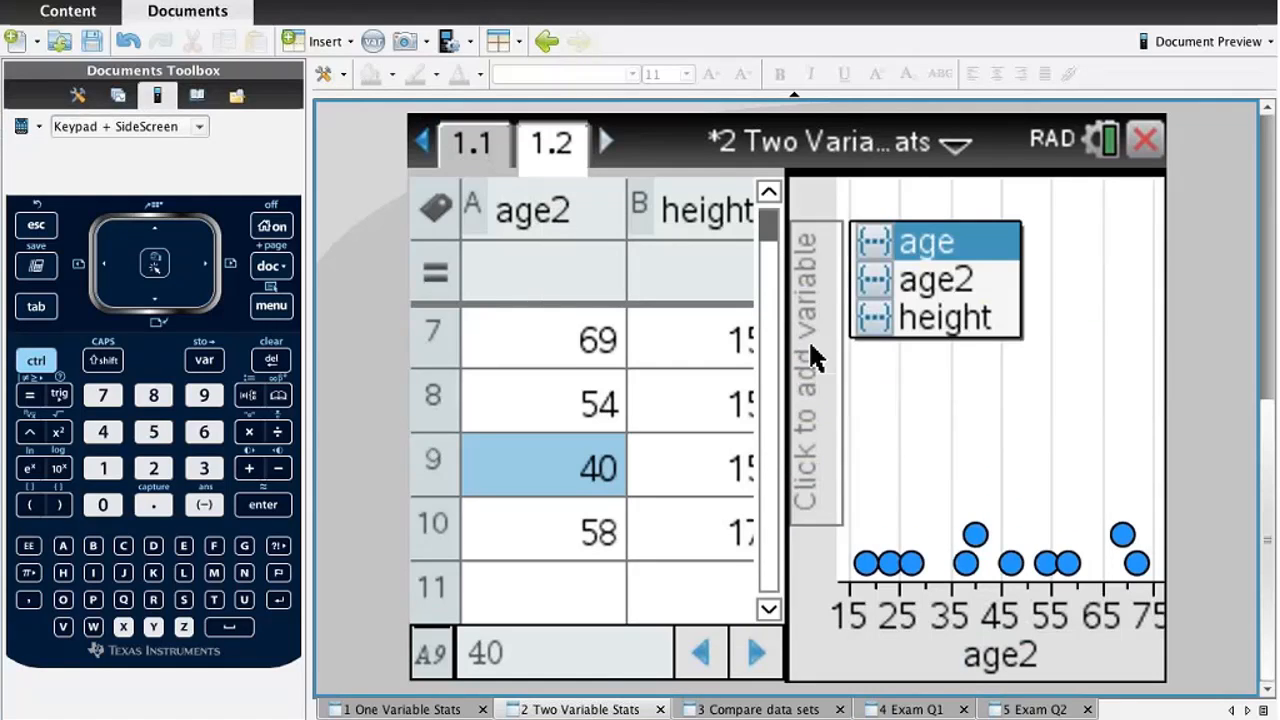
left_click(944, 316)
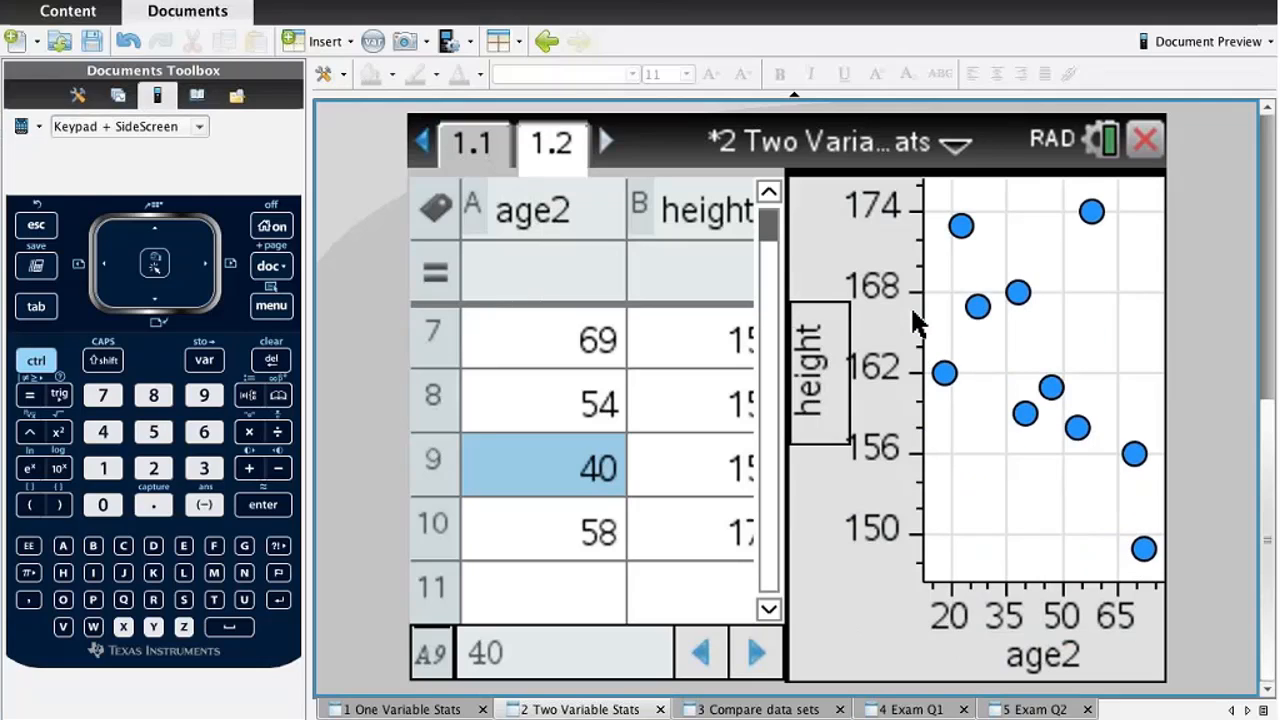
mouse_move(516, 290)
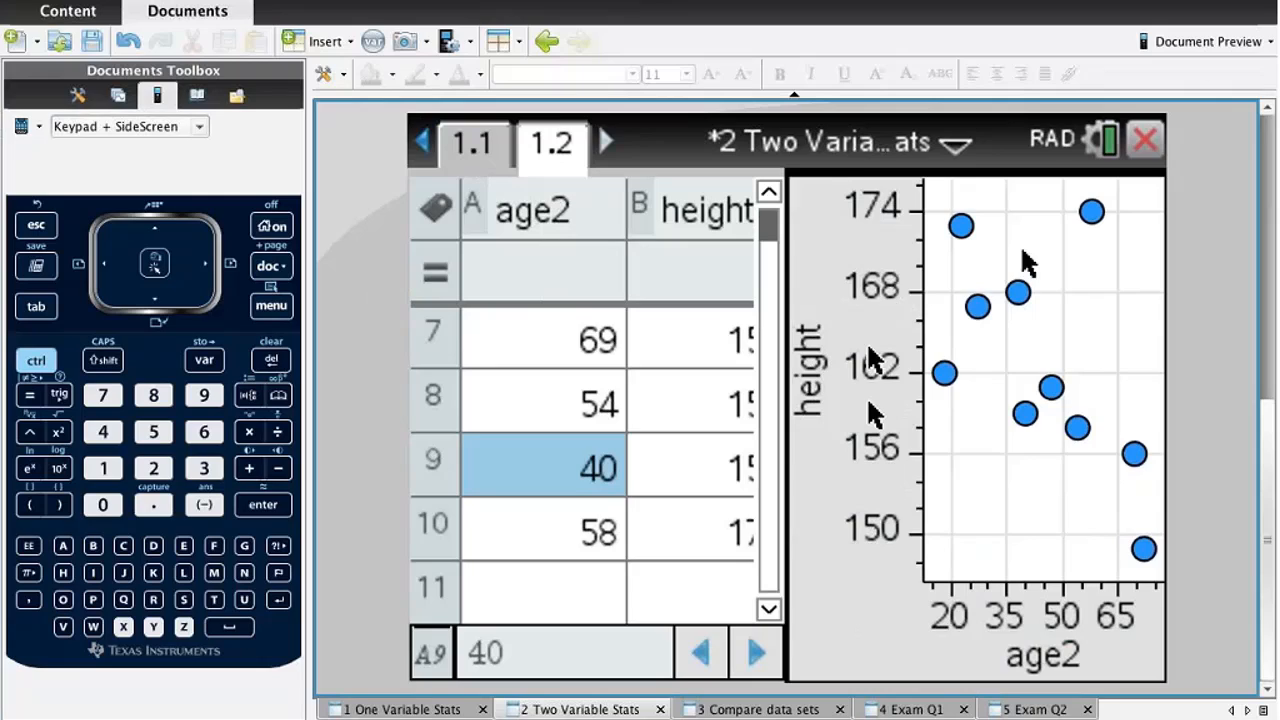
mouse_move(900, 220)
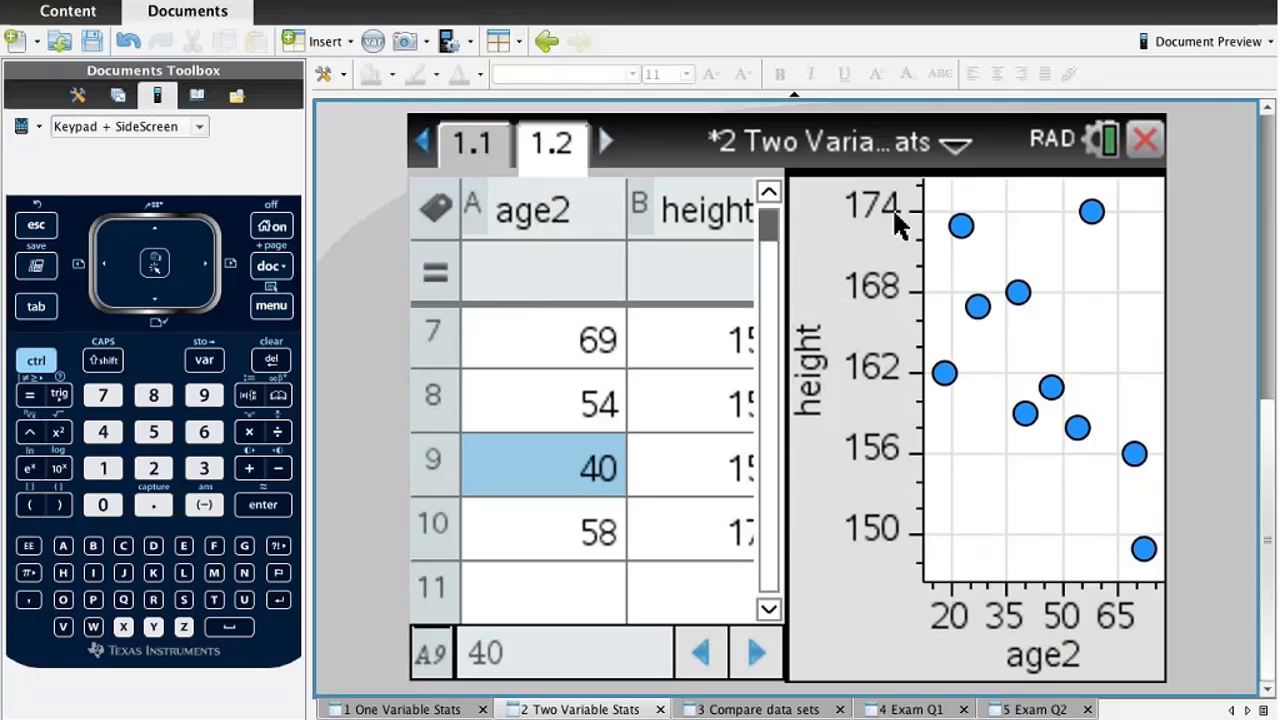
mouse_move(1016, 488)
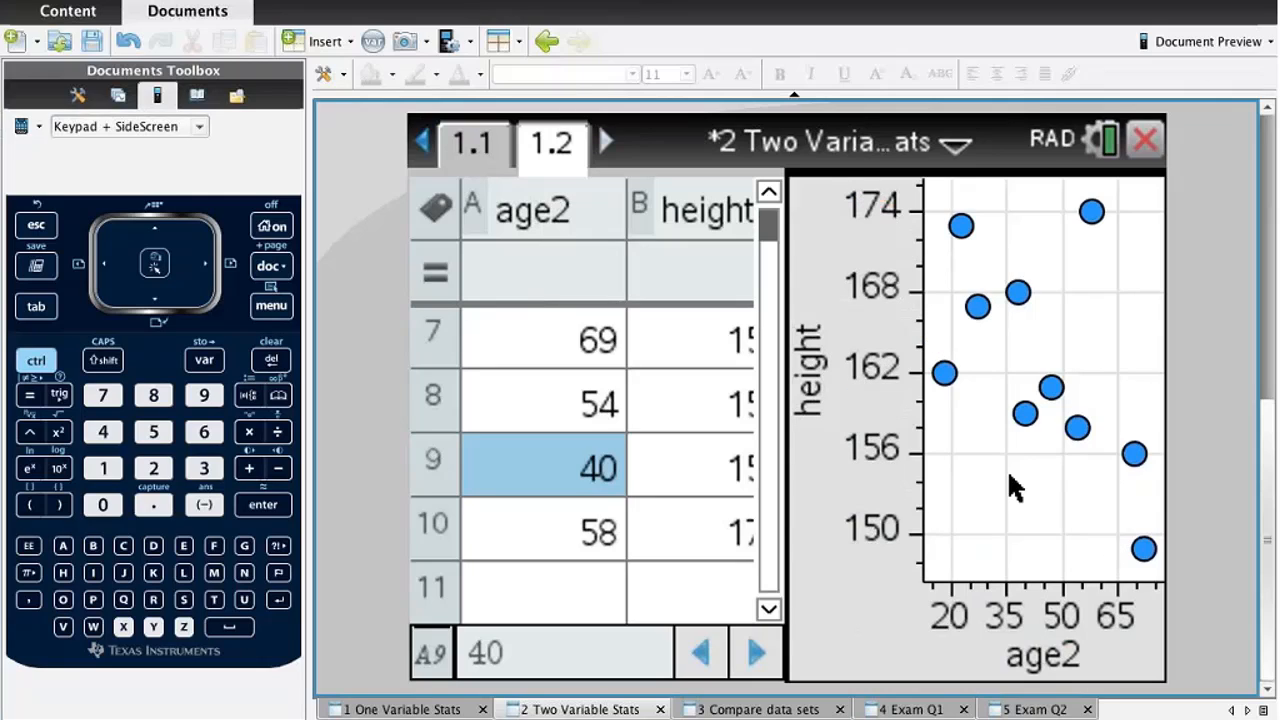
mouse_move(588, 276)
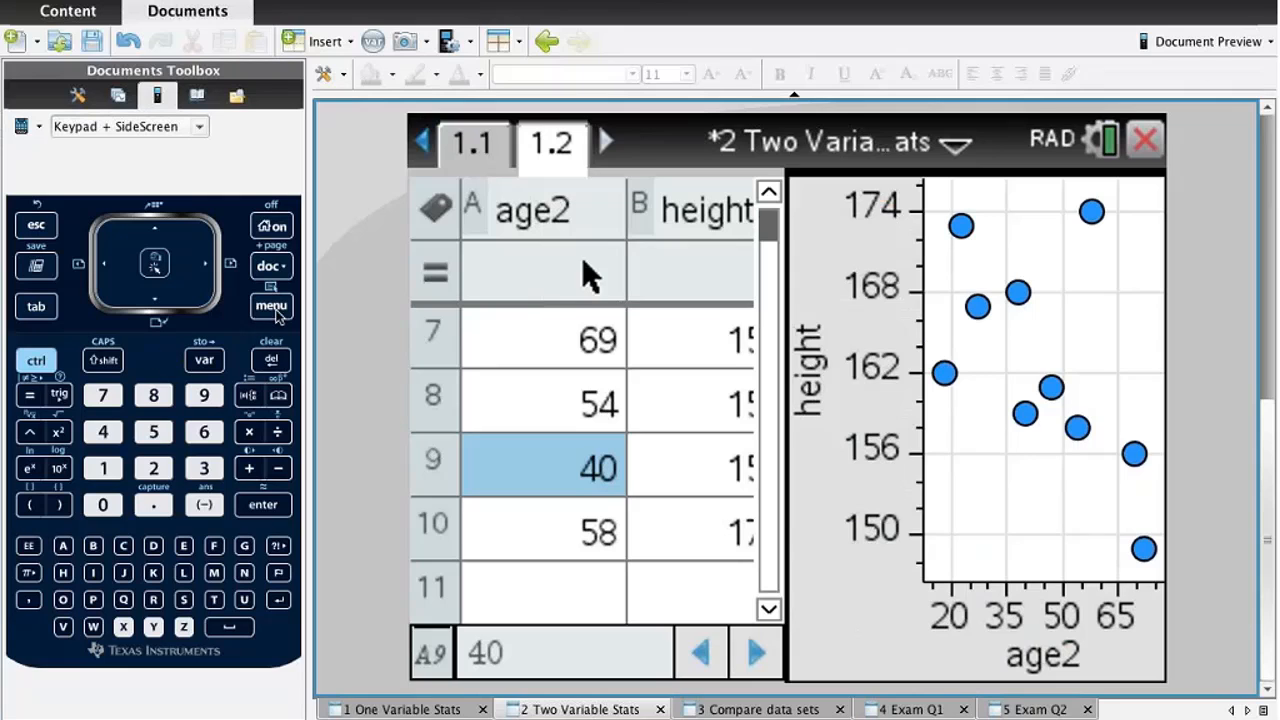
Show the linear regression line y = −0.23141·x + 173.02 on the scatter plot.
left_click(272, 304)
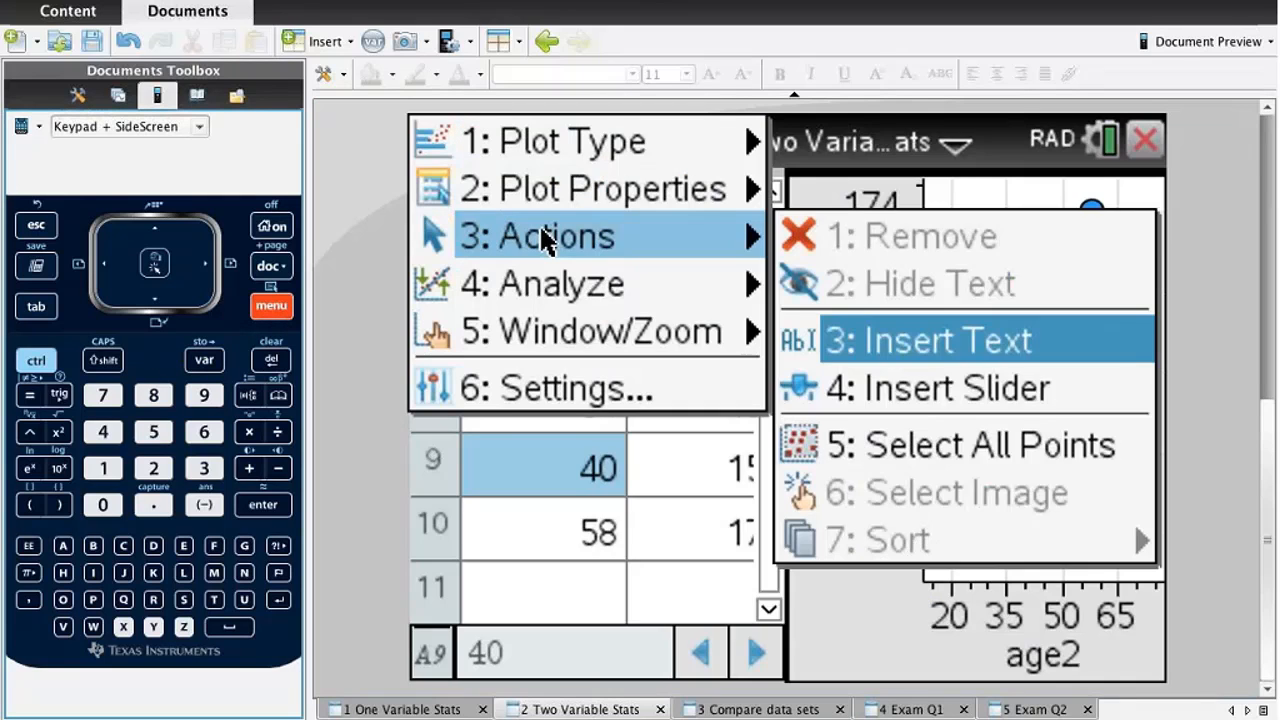
mouse_move(600, 296)
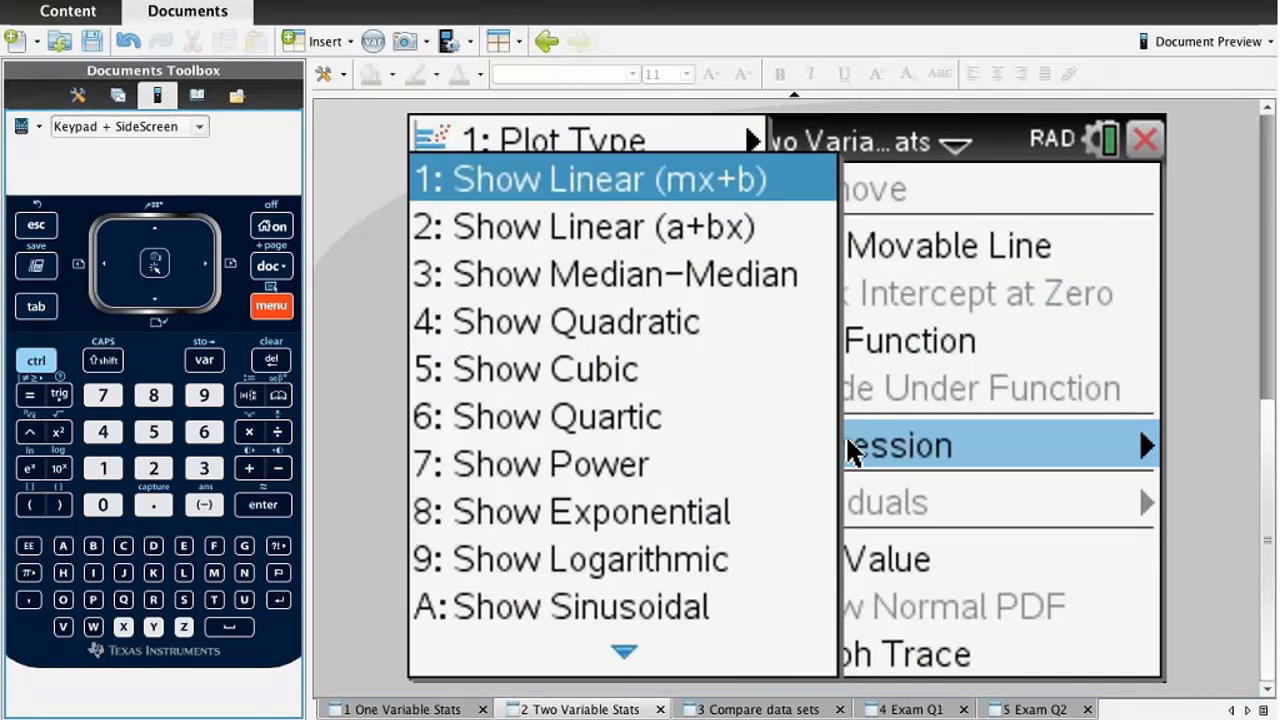
mouse_move(600, 180)
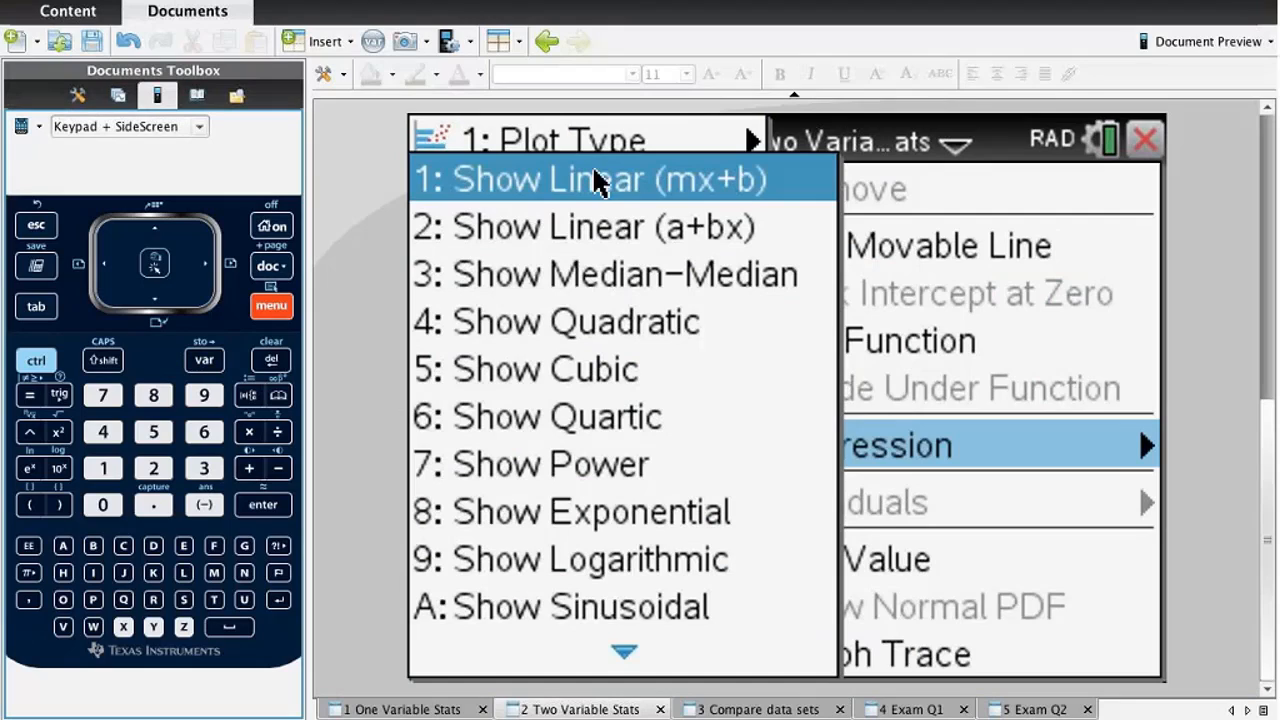
mouse_move(750, 190)
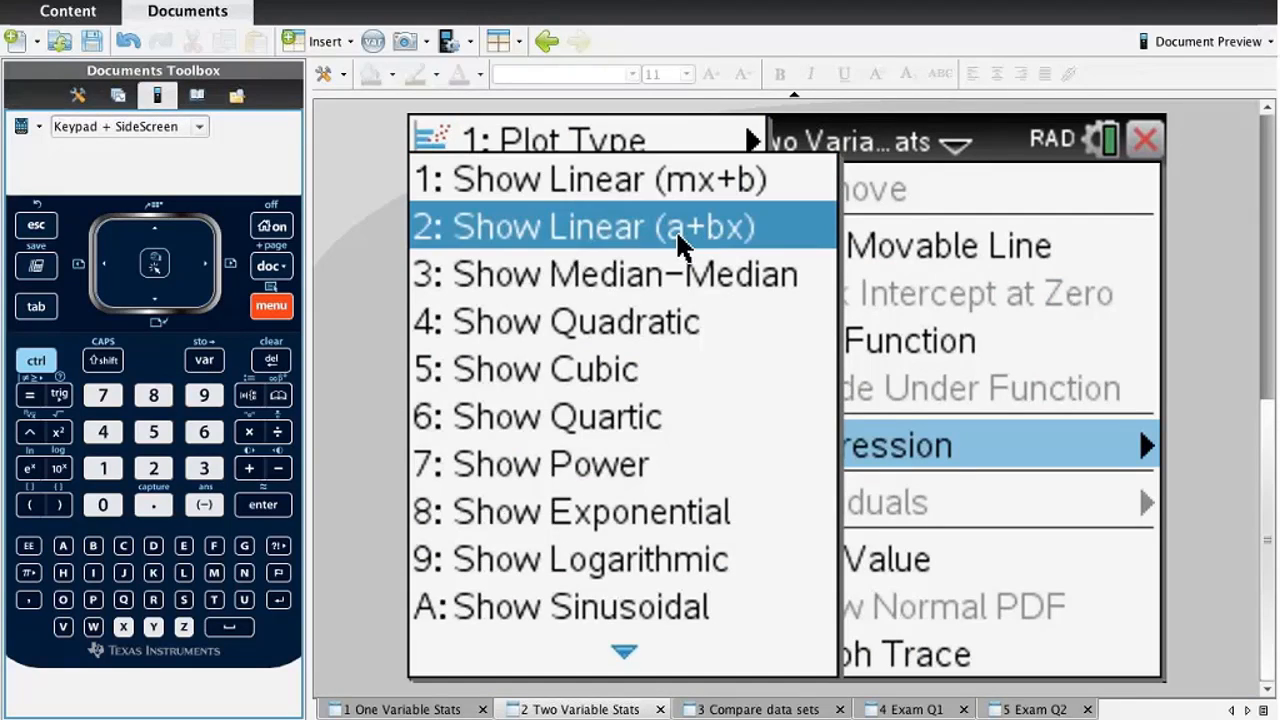
mouse_move(776, 176)
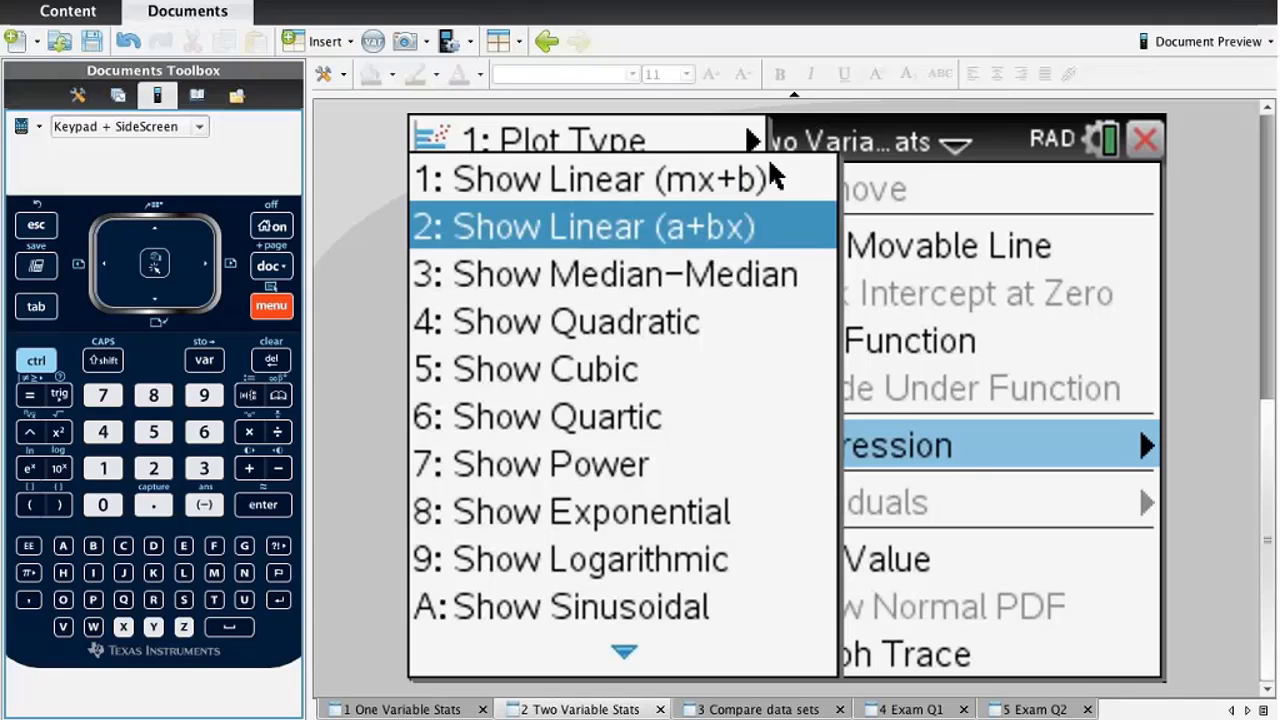
left_click(584, 226)
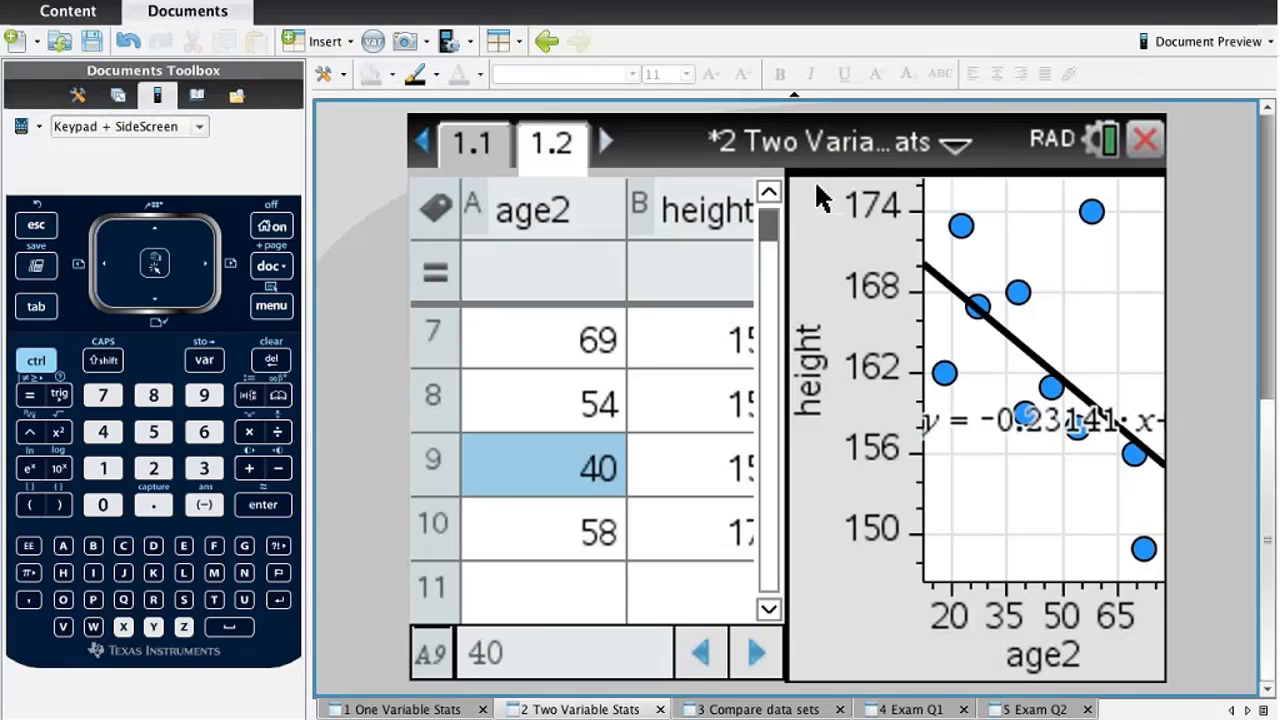
mouse_move(1156, 490)
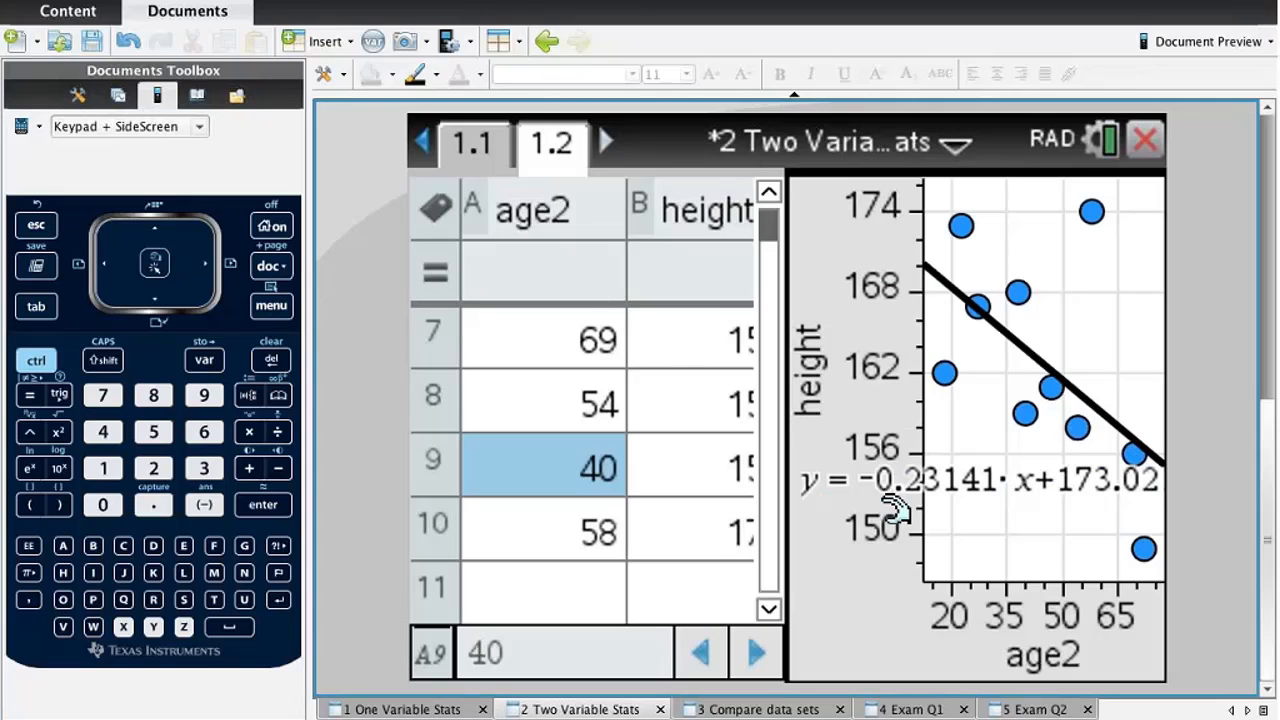
mouse_move(1044, 528)
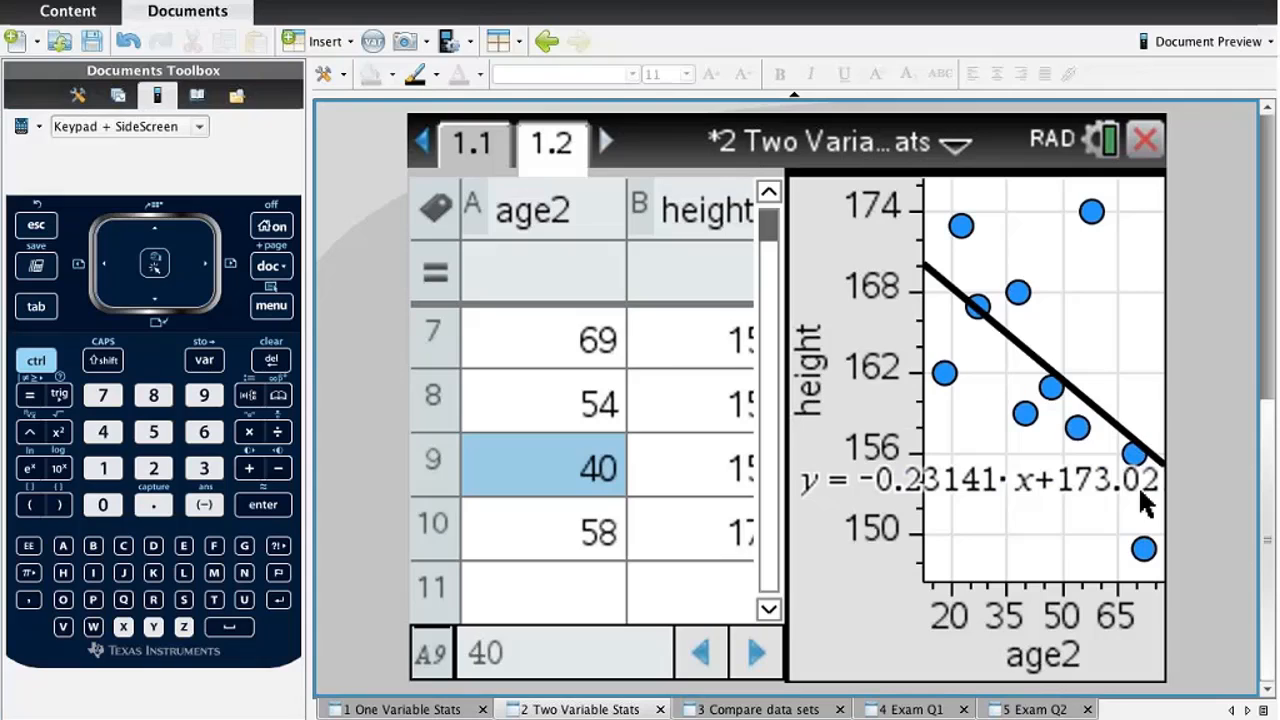
mouse_move(472, 144)
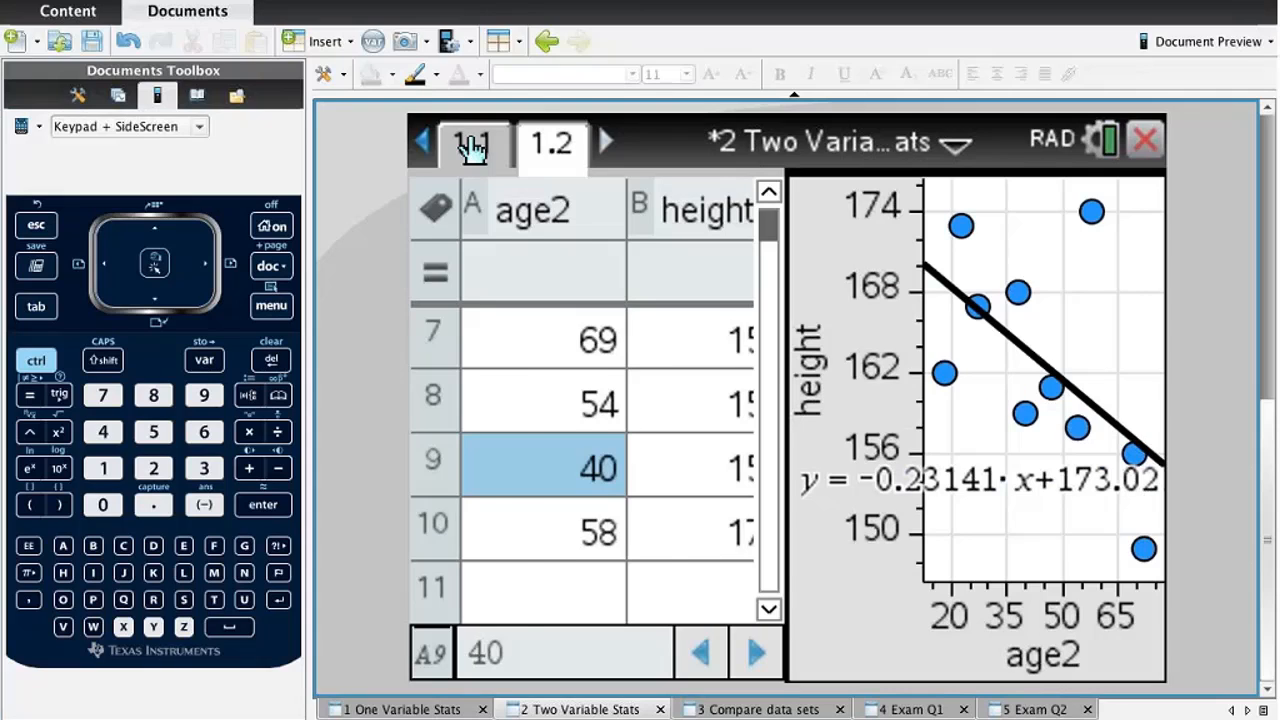
Return to page 1.1 and switch to the '3 Compare data sets' document.
left_click(472, 142)
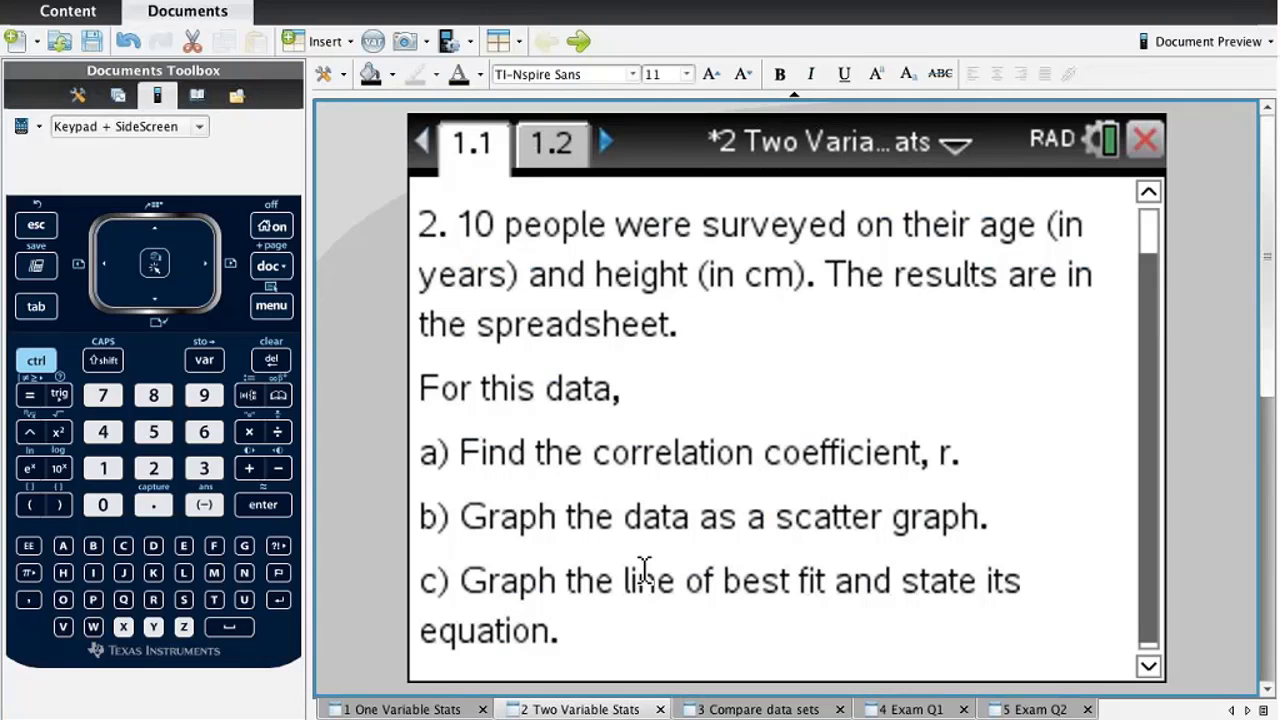
mouse_move(588, 660)
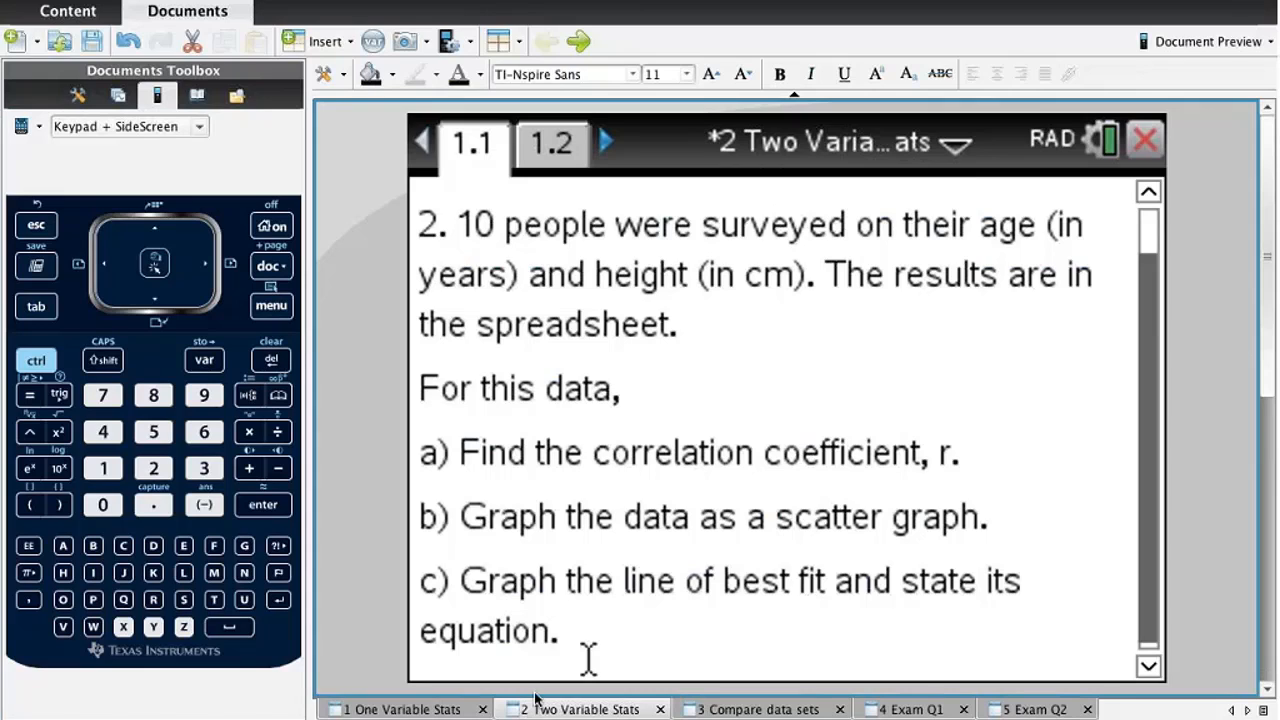
left_click(756, 708)
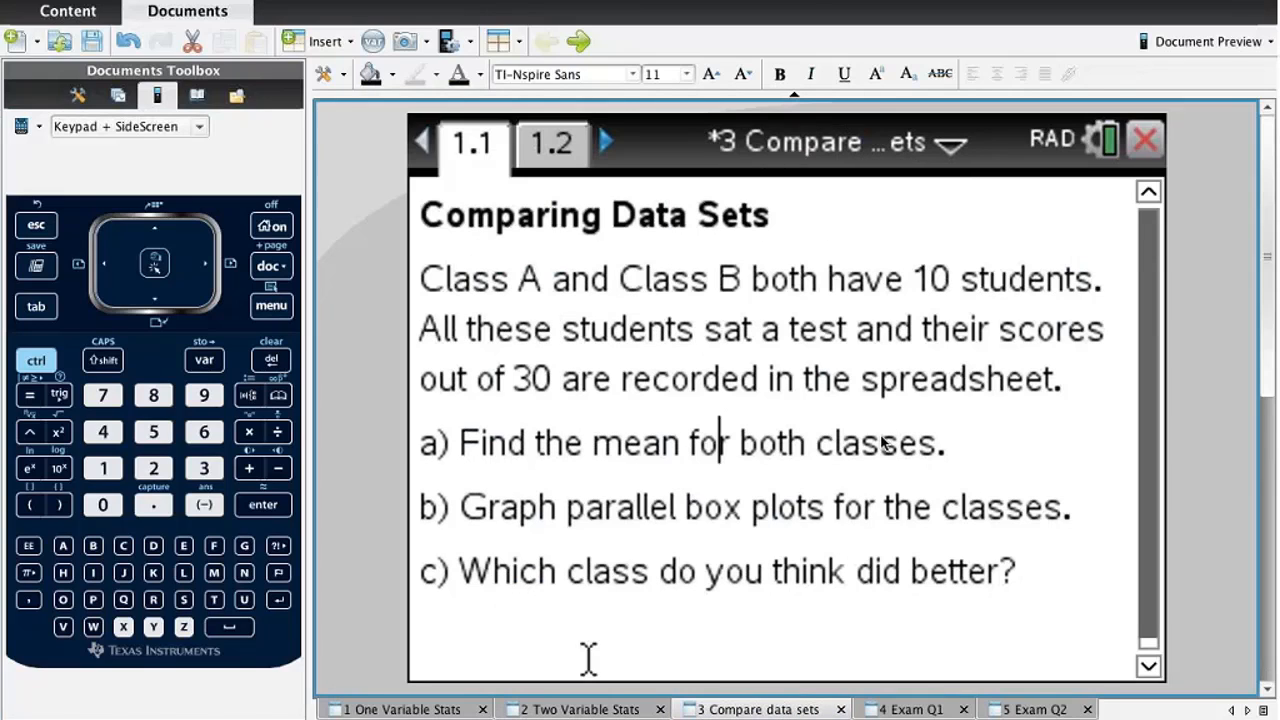
mouse_move(880, 450)
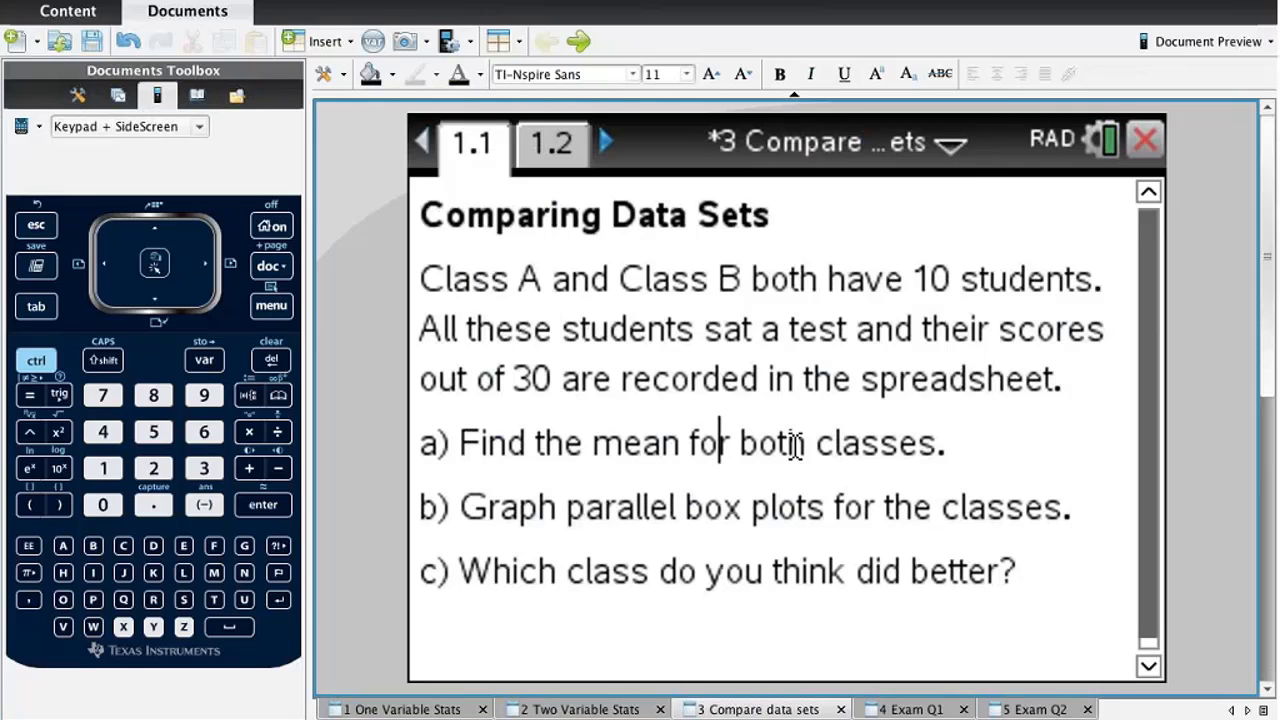
mouse_move(736, 420)
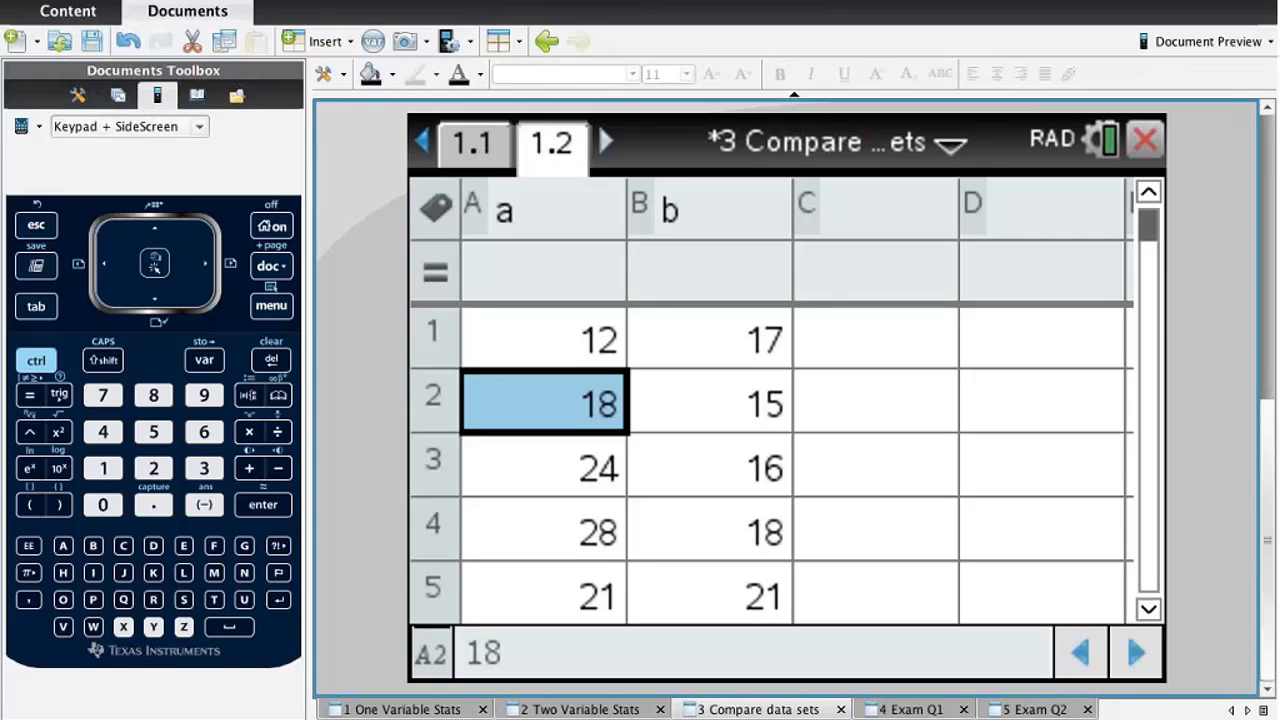
mouse_move(558, 222)
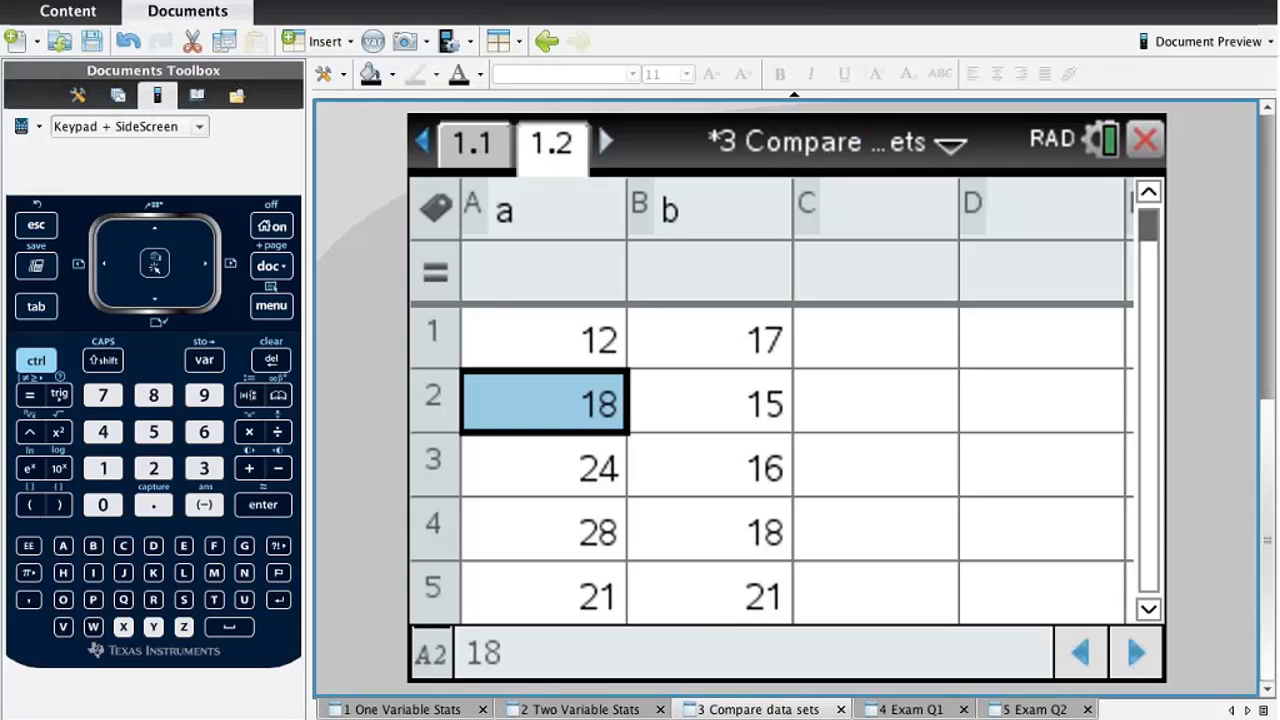
Start One-Variable Statistics from Stat Calculations with Num of Lists set to 2.
left_click(272, 306)
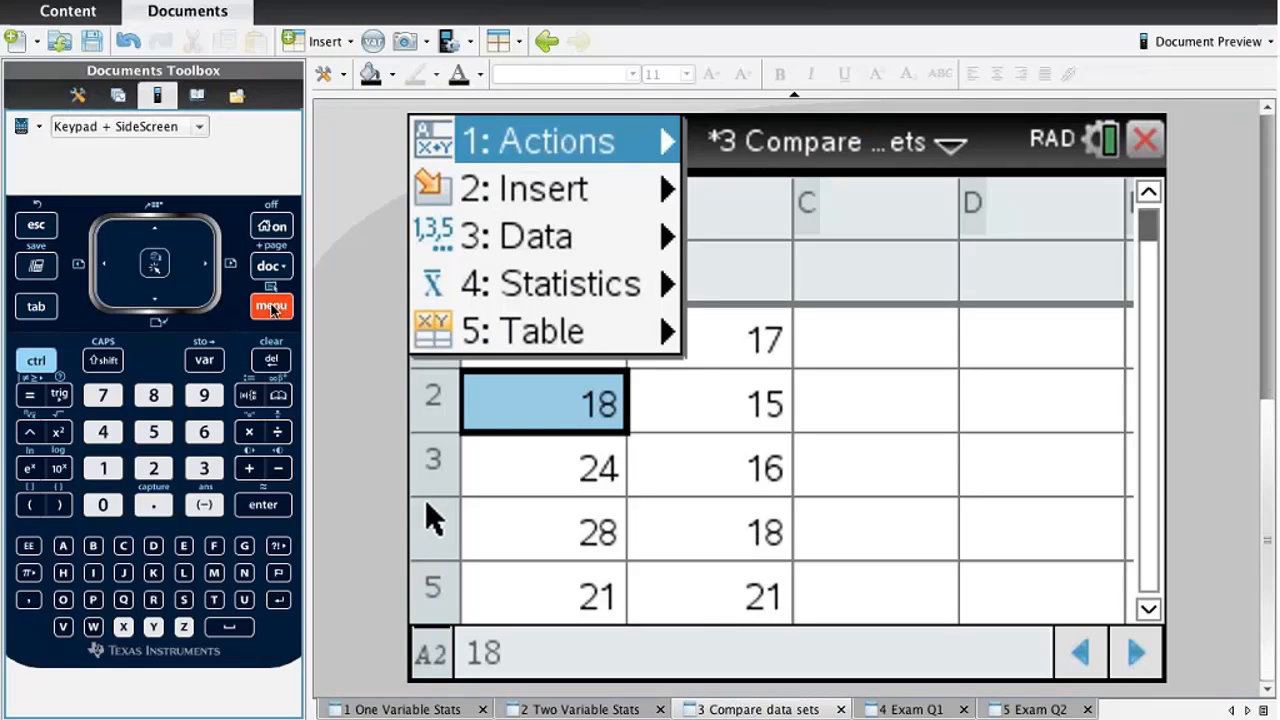
left_click(548, 284)
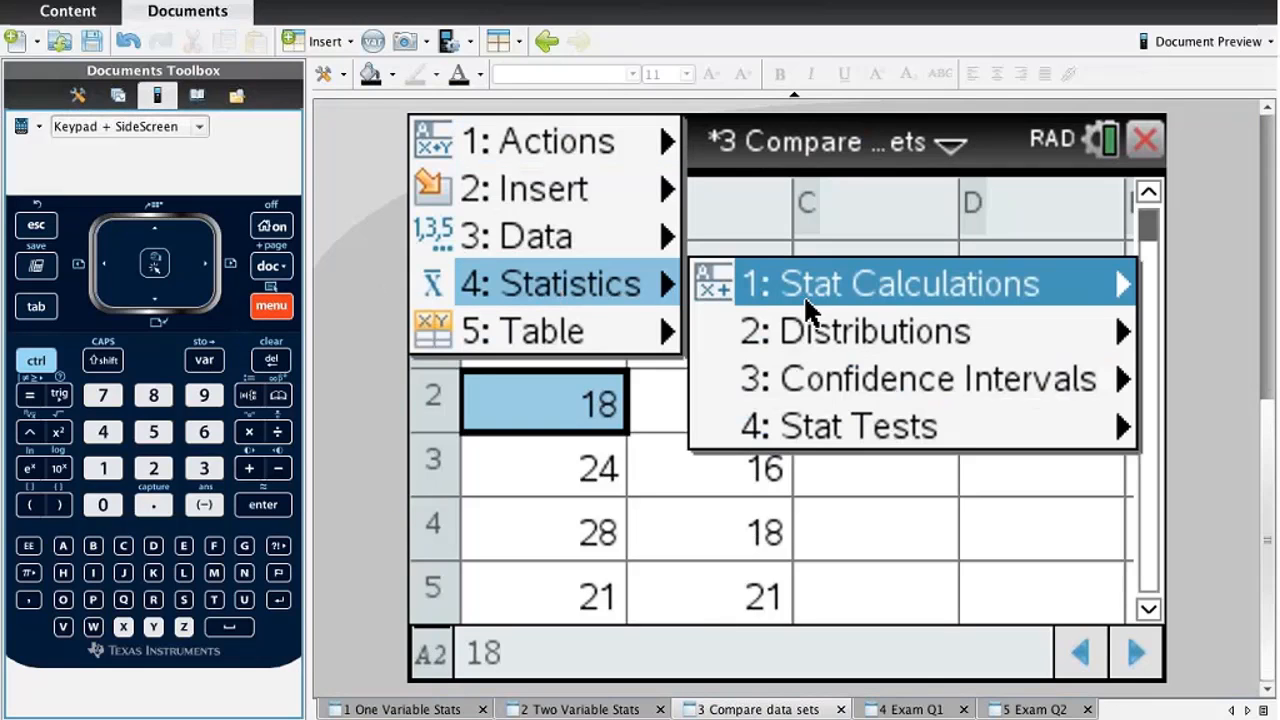
left_click(904, 284)
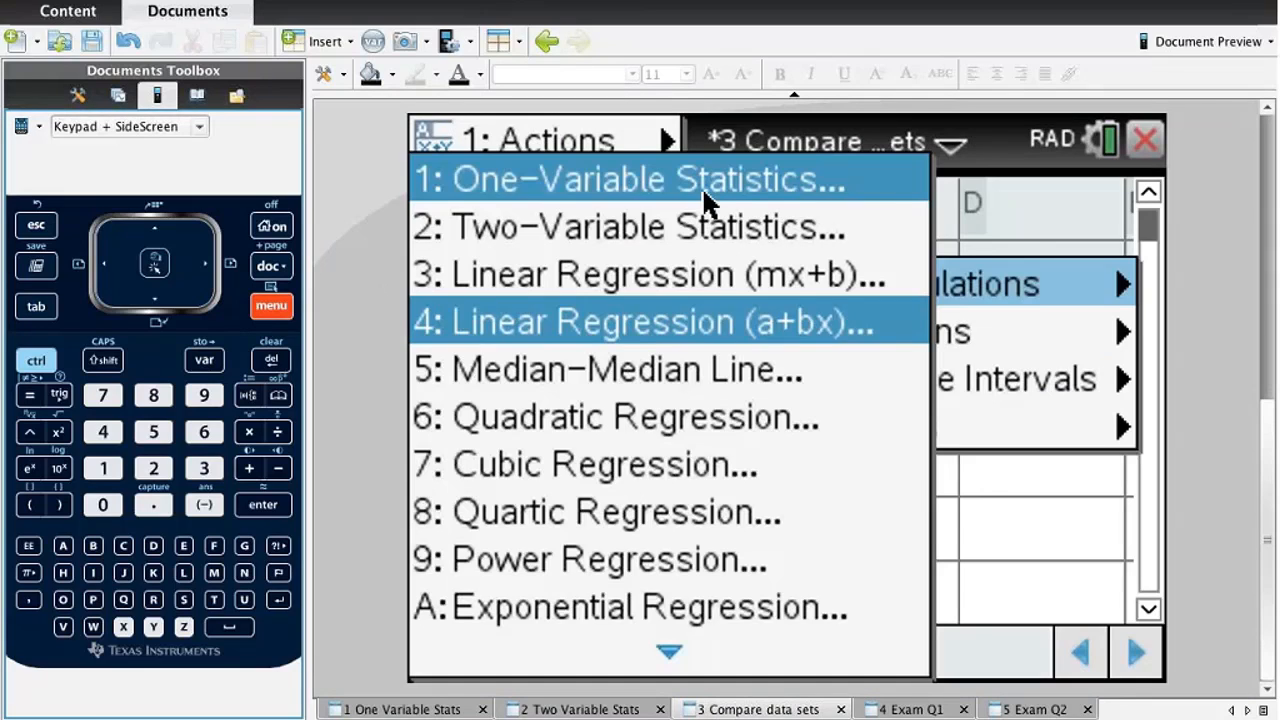
left_click(648, 180)
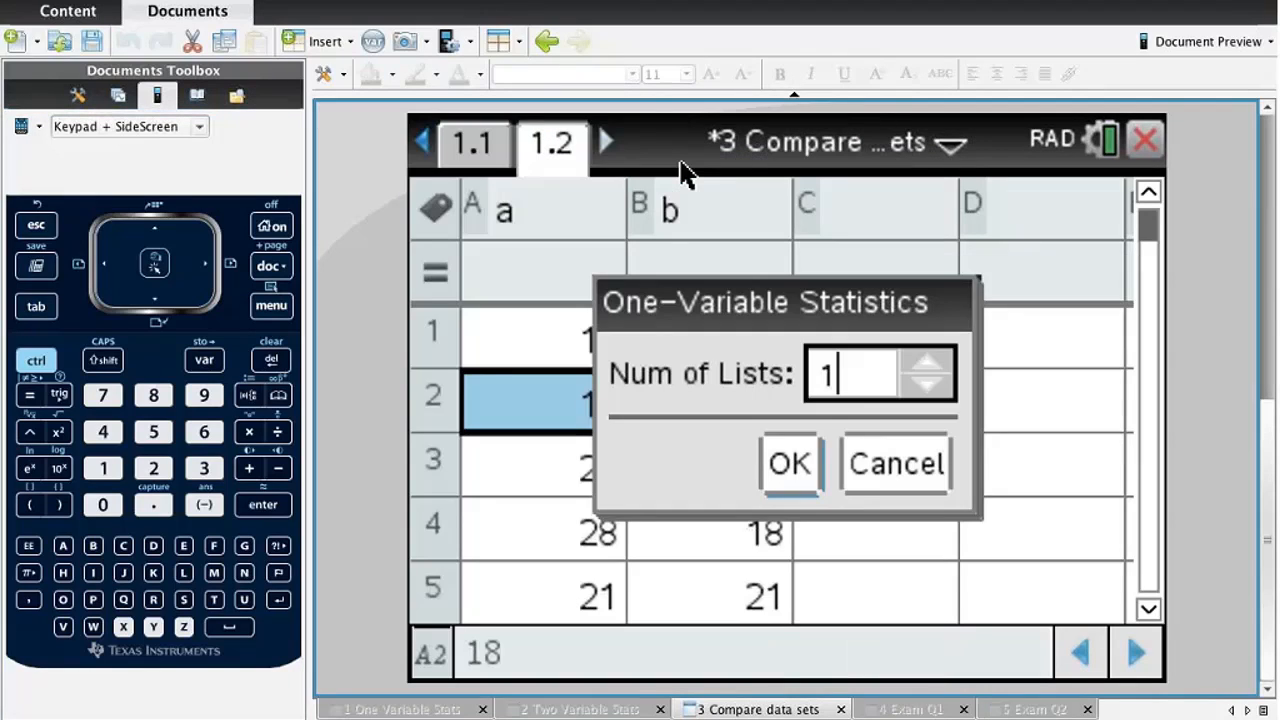
mouse_move(776, 390)
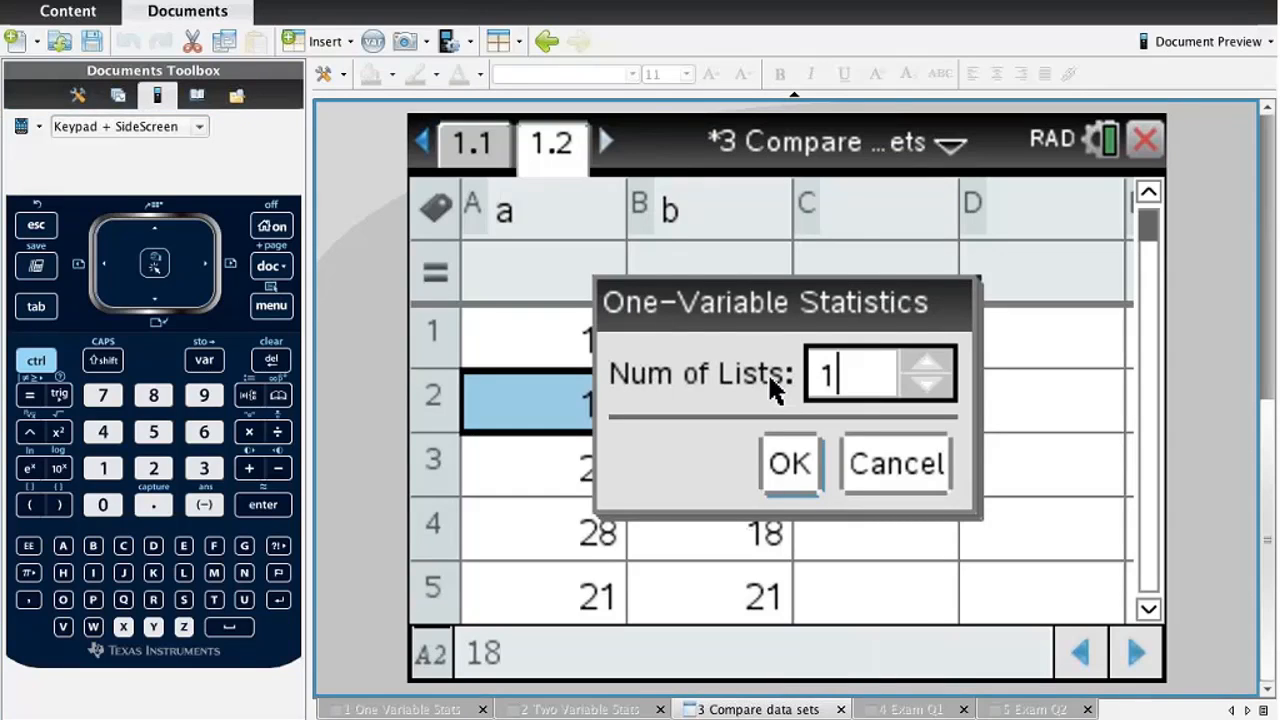
mouse_move(920, 370)
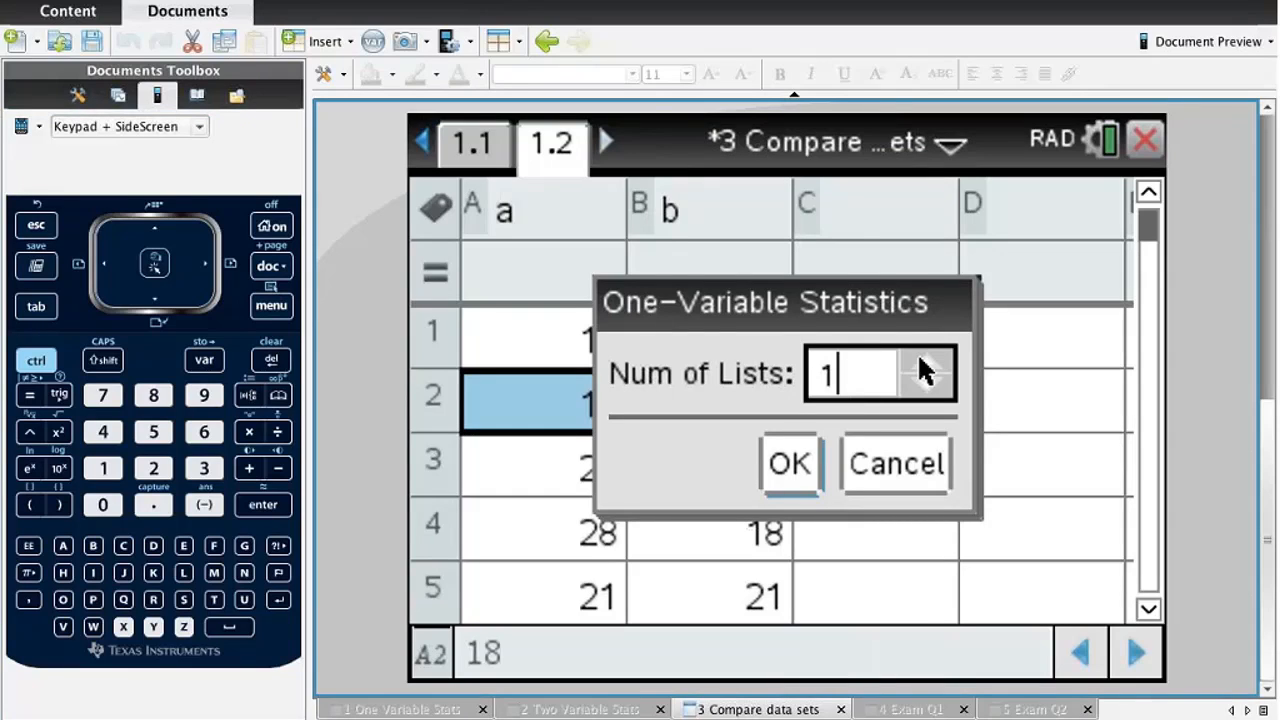
left_click(924, 362)
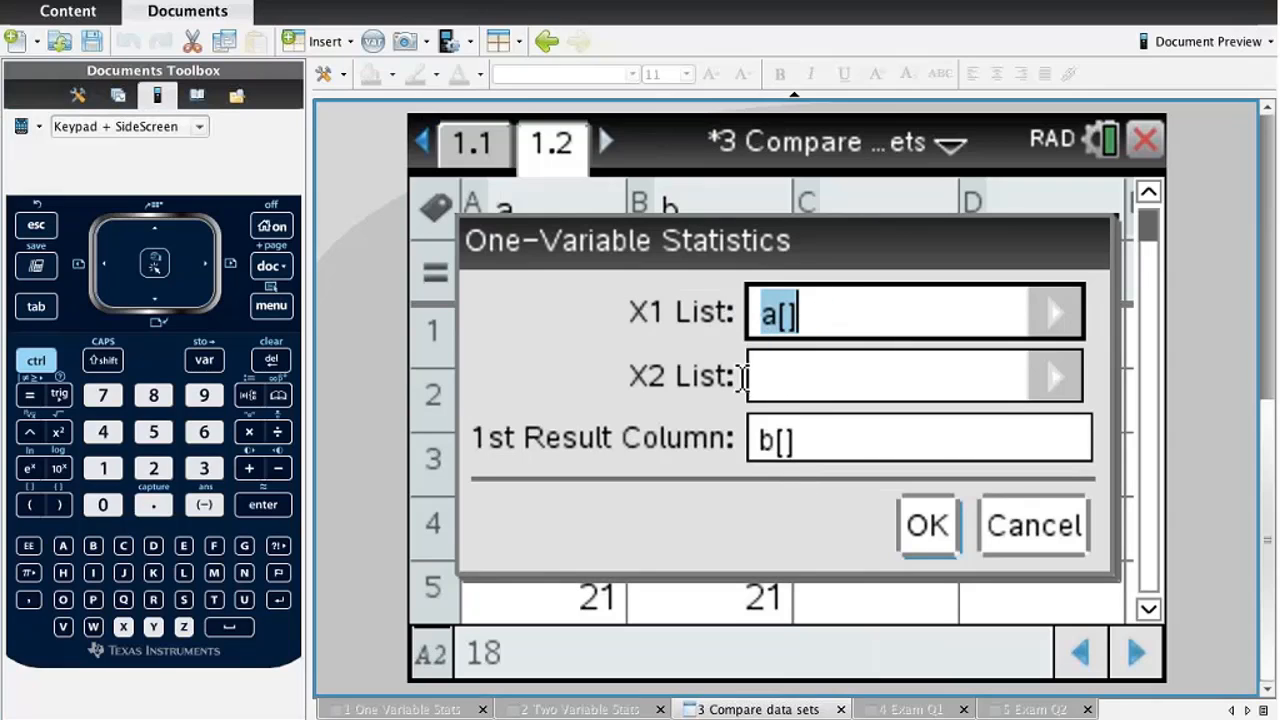
Keep X1 List a[], choose b as X2 List and edit the 1st Result Column.
left_click(900, 376)
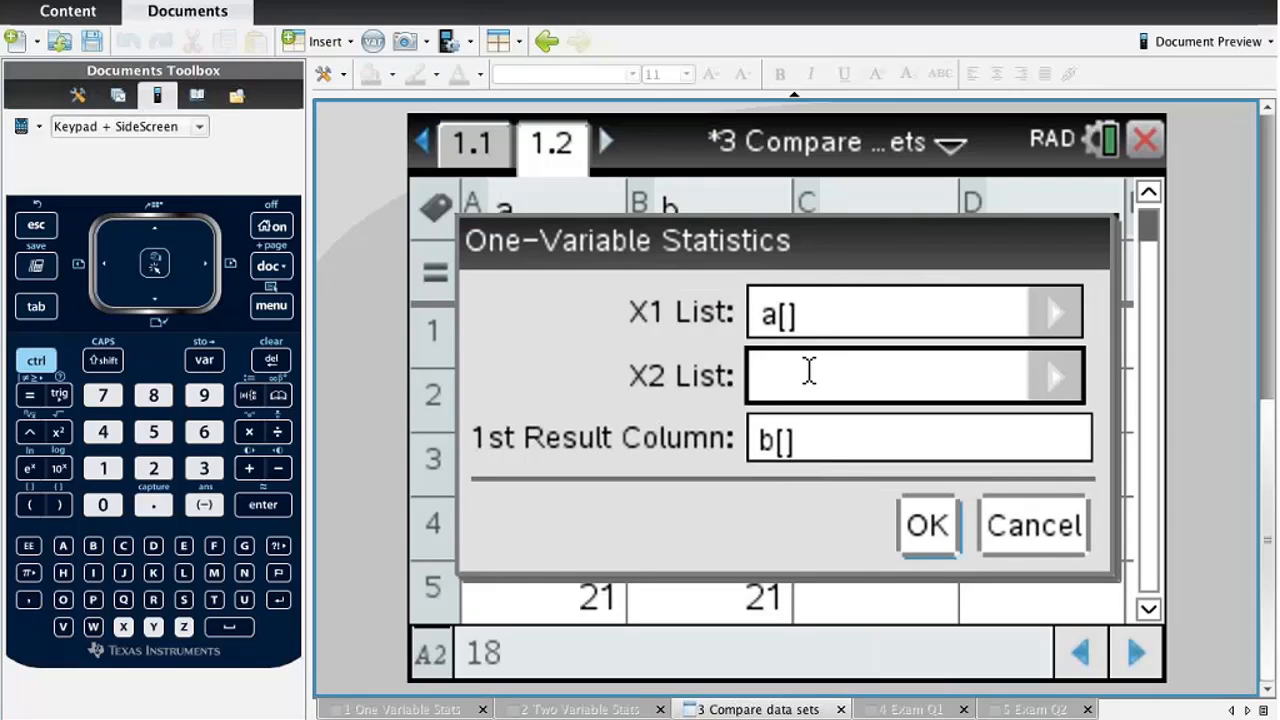
left_click(1052, 376)
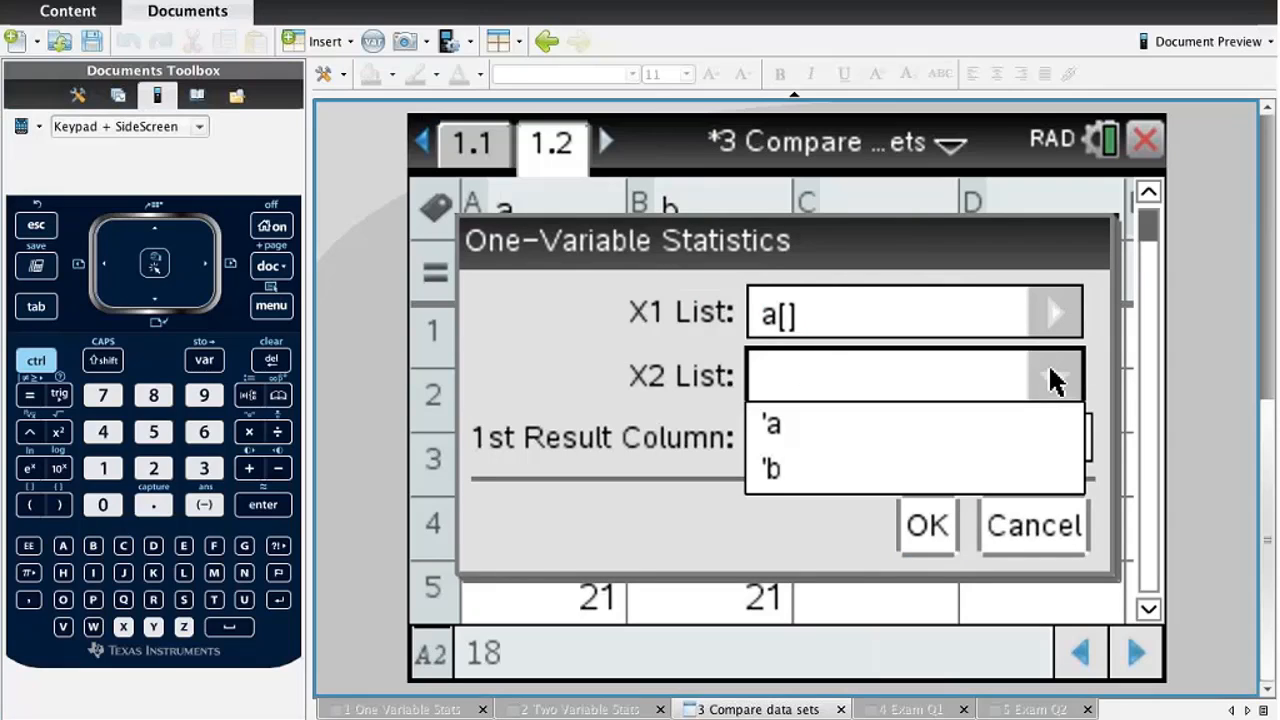
left_click(772, 468)
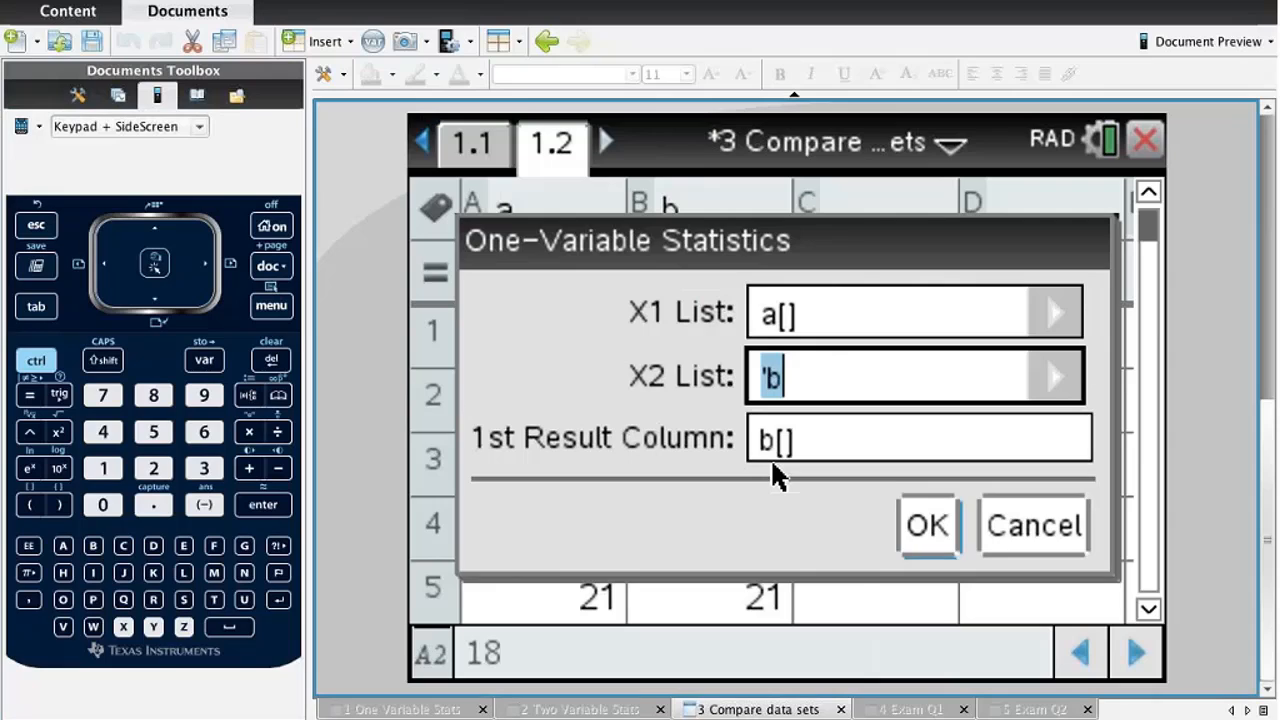
left_click(918, 436)
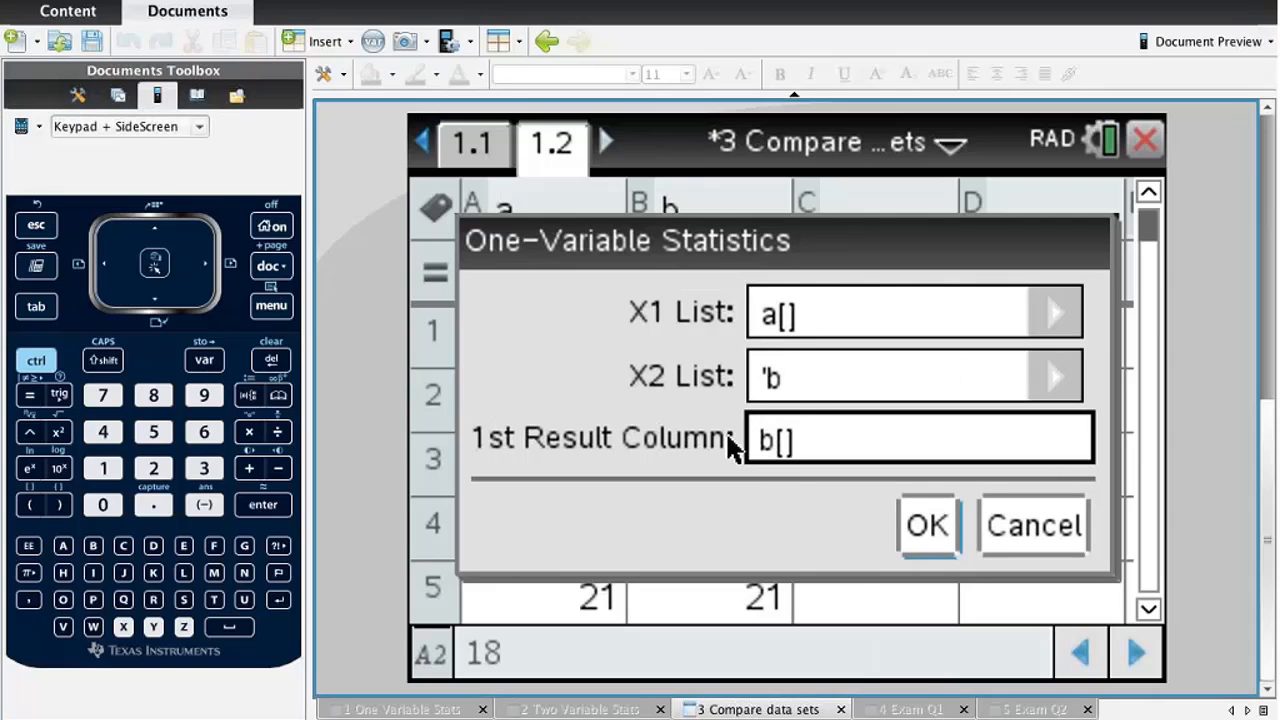
mouse_move(476, 420)
type("c")
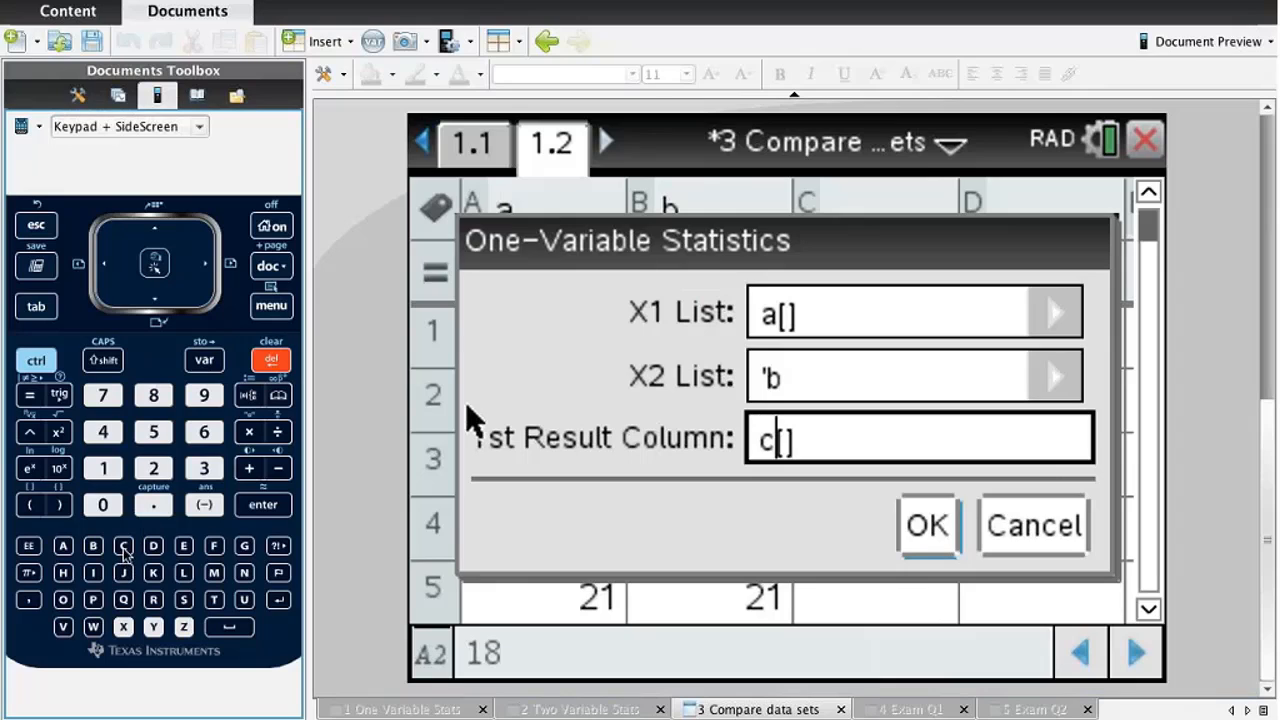
Run the statistics, keeping Column Reference for a[], so results fill from column C.
left_click(924, 524)
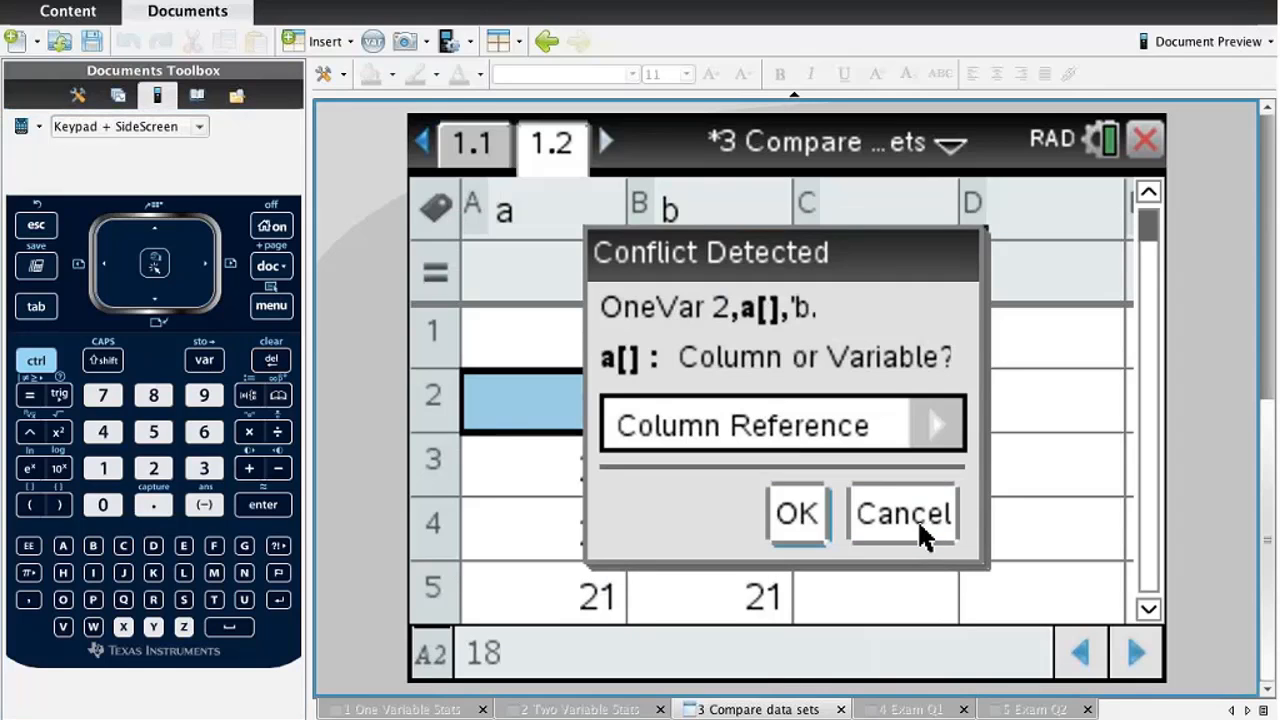
mouse_move(748, 350)
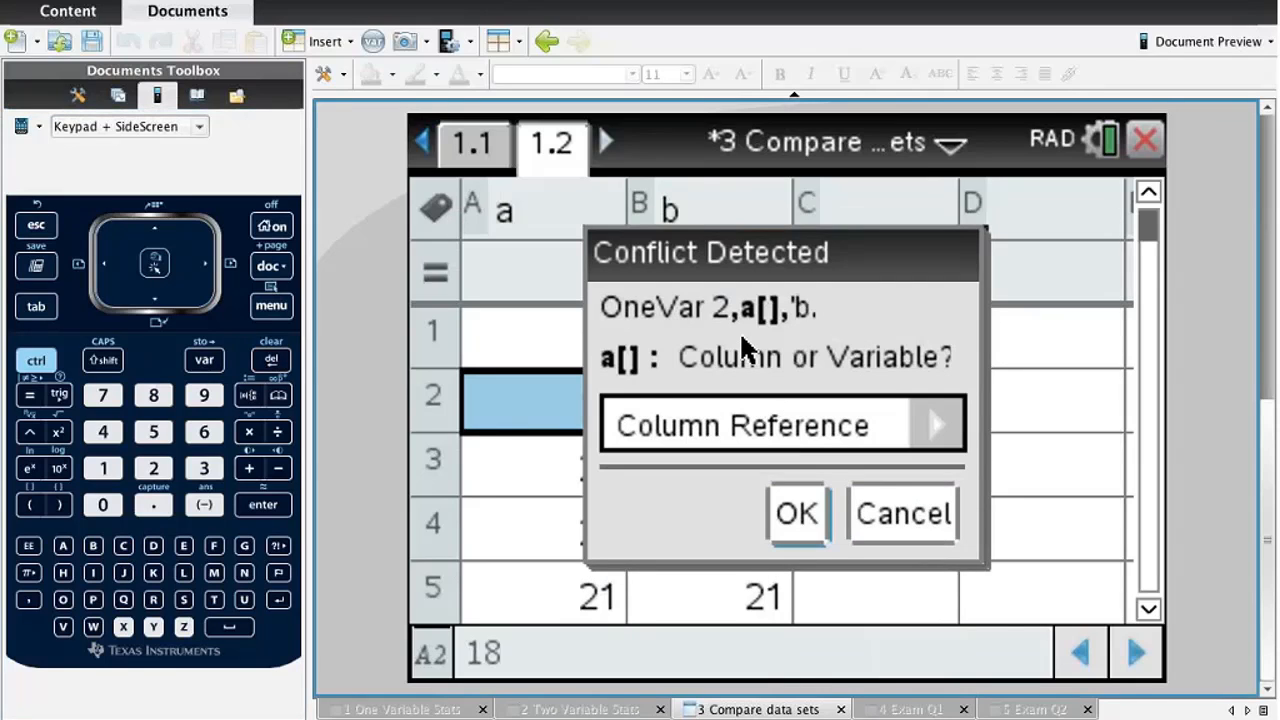
mouse_move(780, 332)
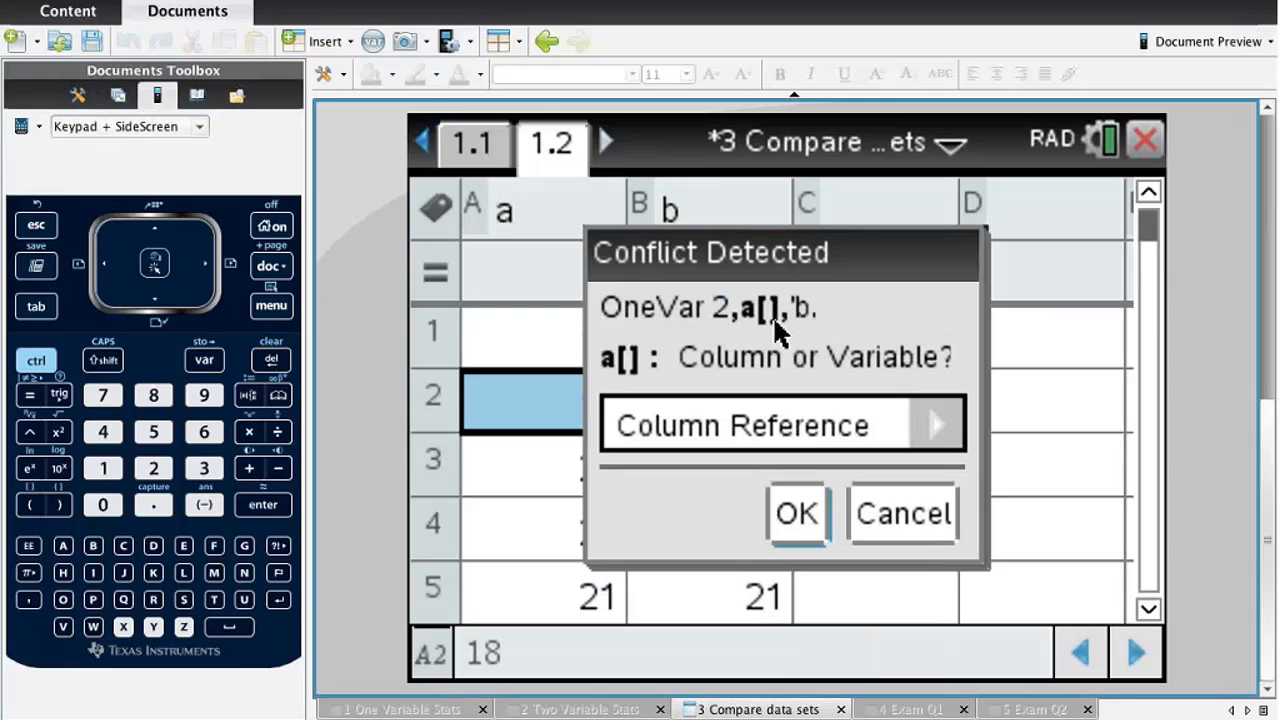
mouse_move(620, 356)
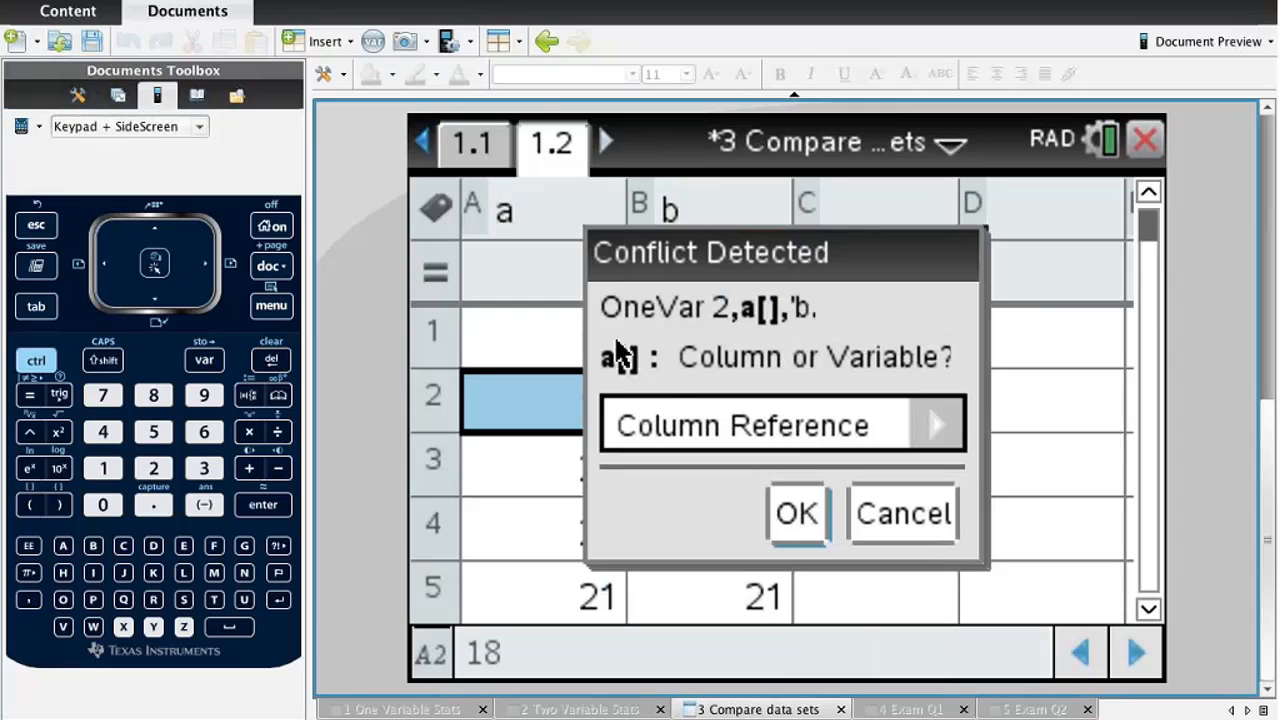
mouse_move(844, 376)
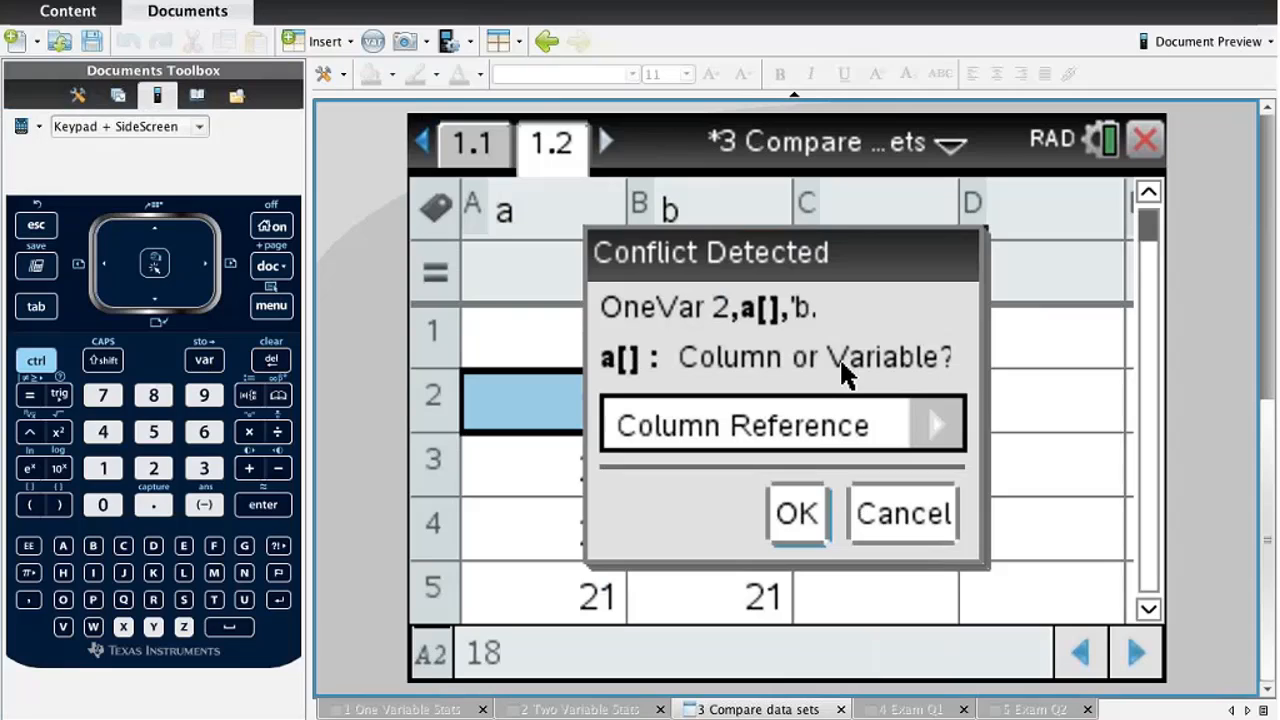
mouse_move(560, 190)
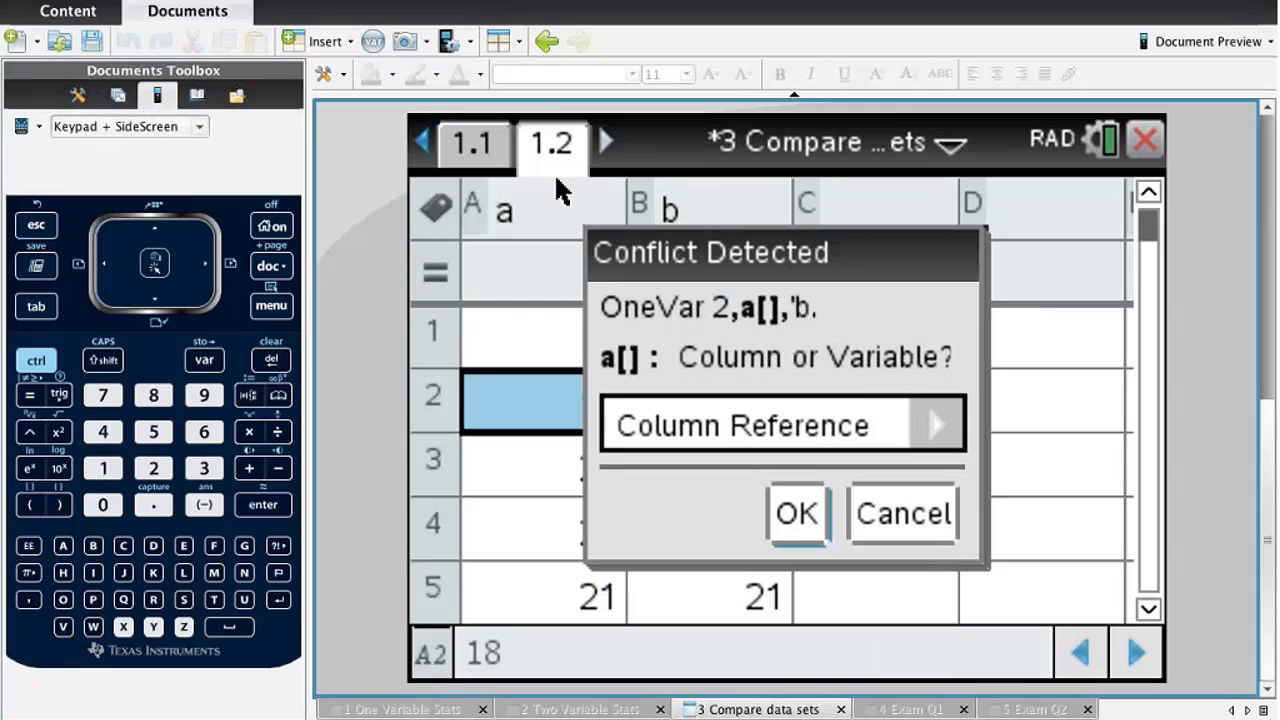
mouse_move(528, 252)
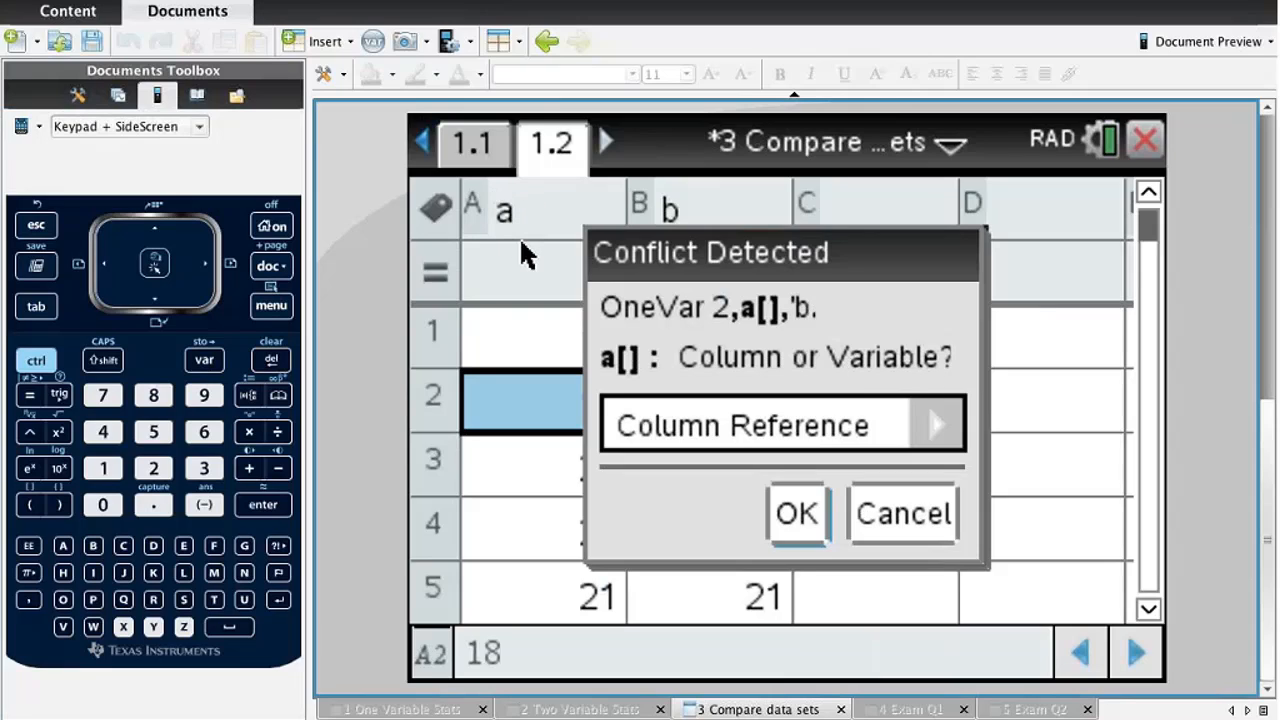
mouse_move(890, 420)
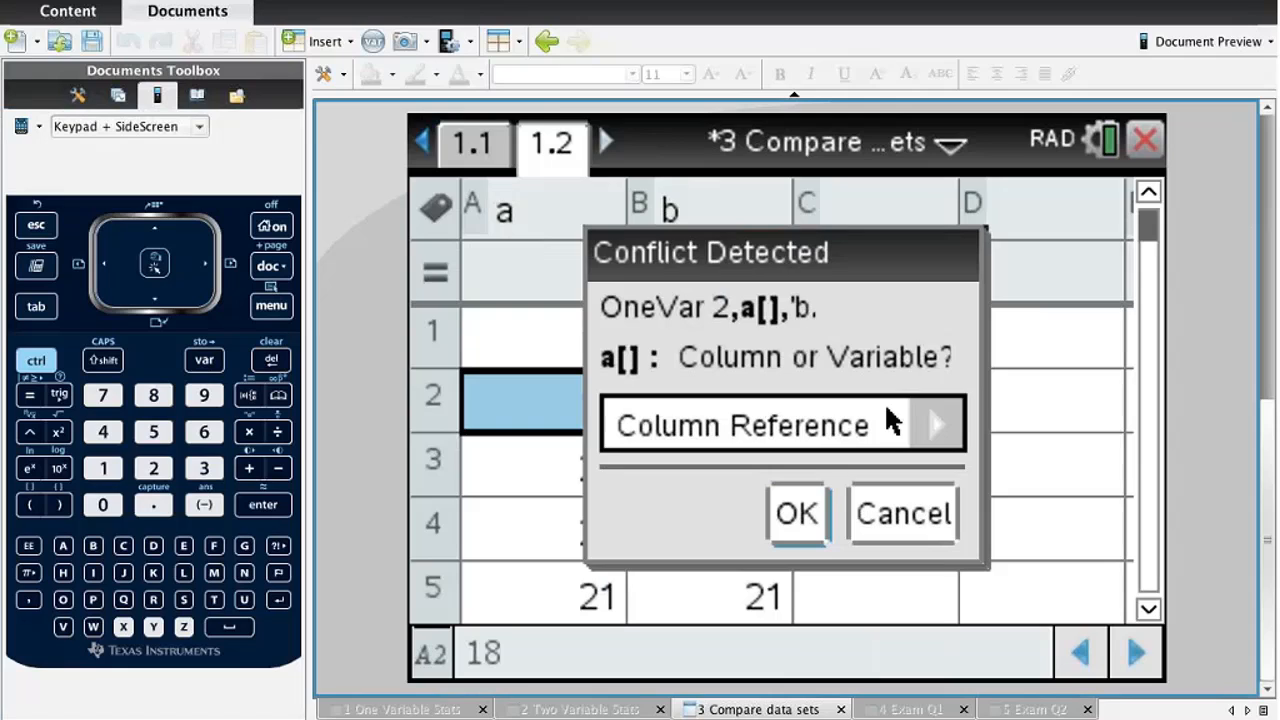
left_click(796, 512)
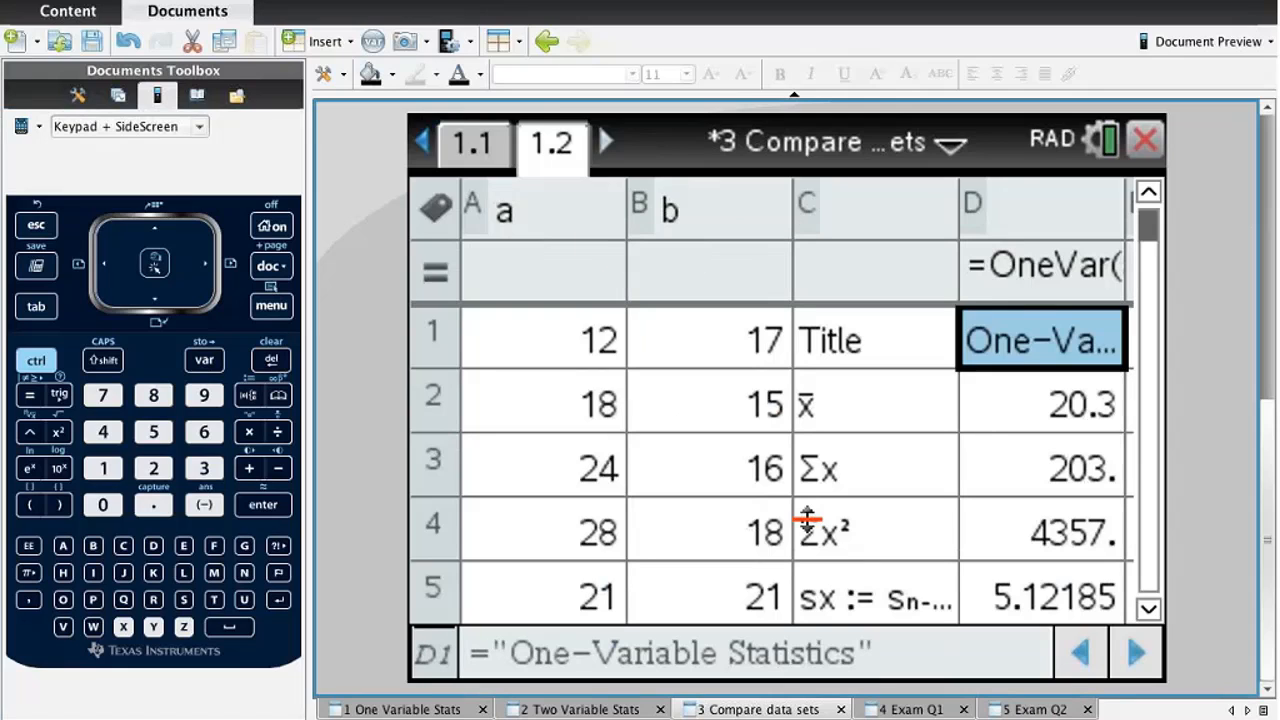
Cancel the Data Loss overwrite warning and inspect the OneVar formulas in columns D and E.
left_click(1040, 404)
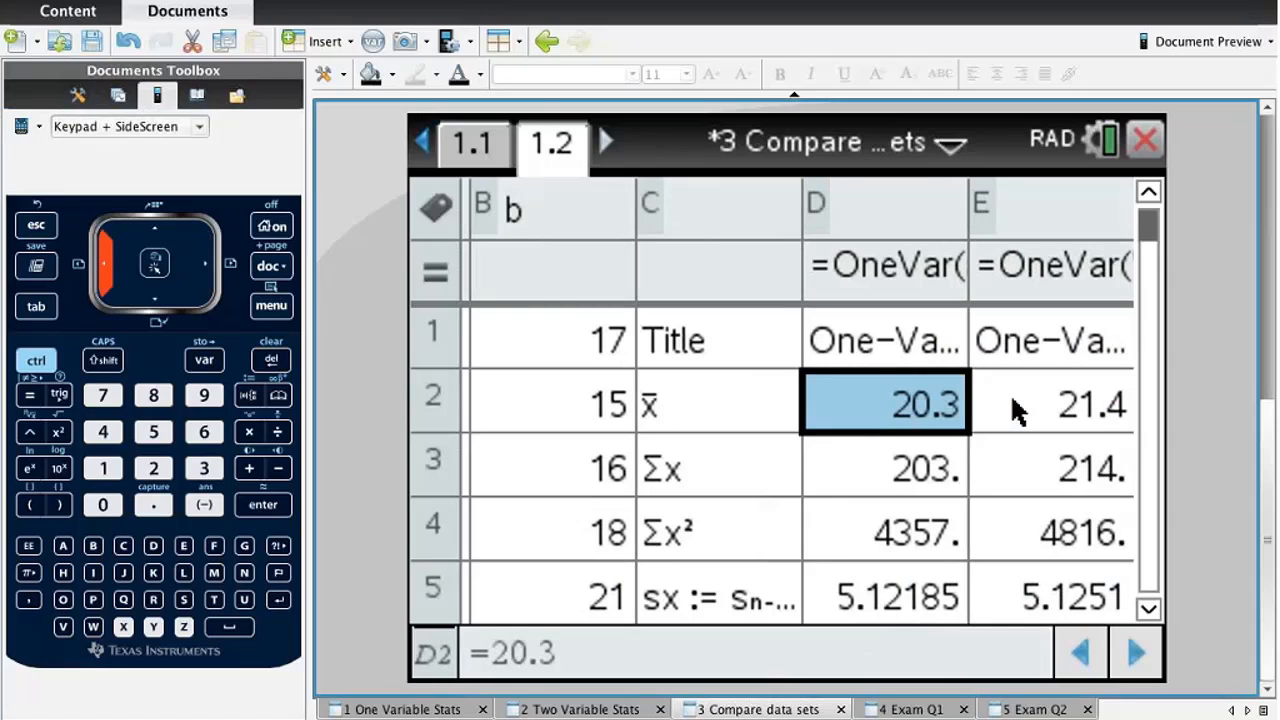
mouse_move(1088, 448)
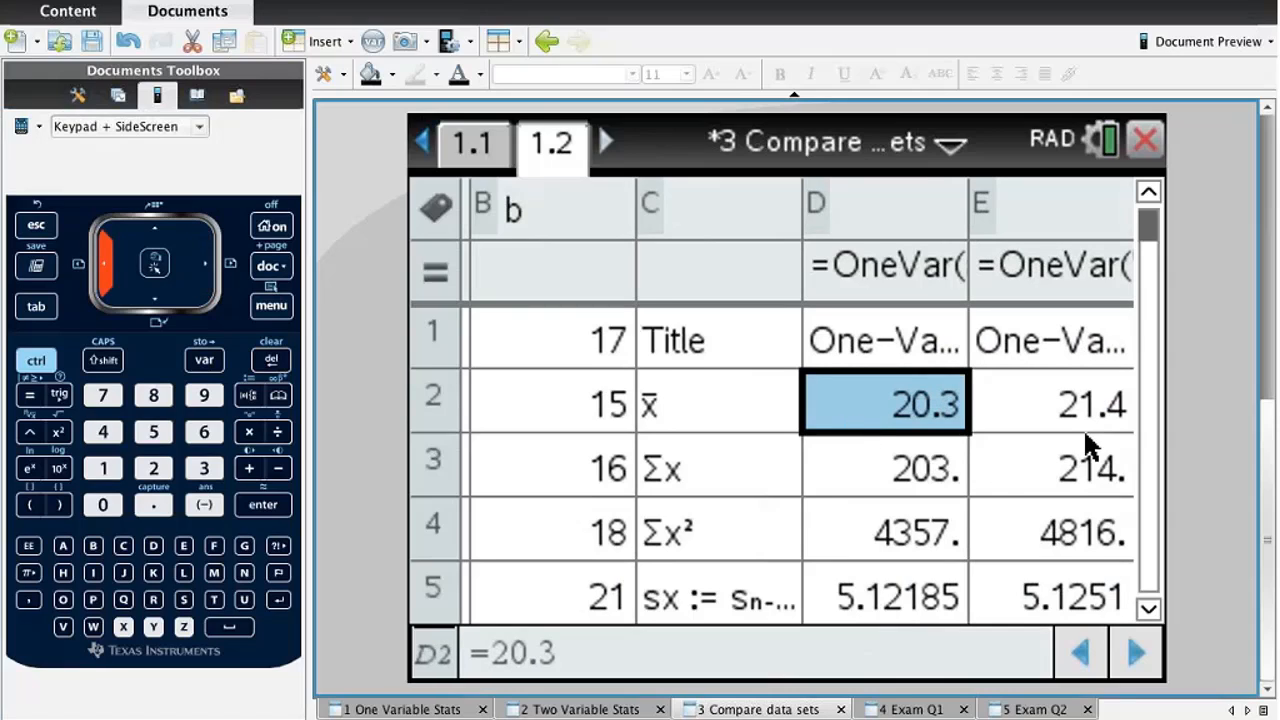
mouse_move(850, 498)
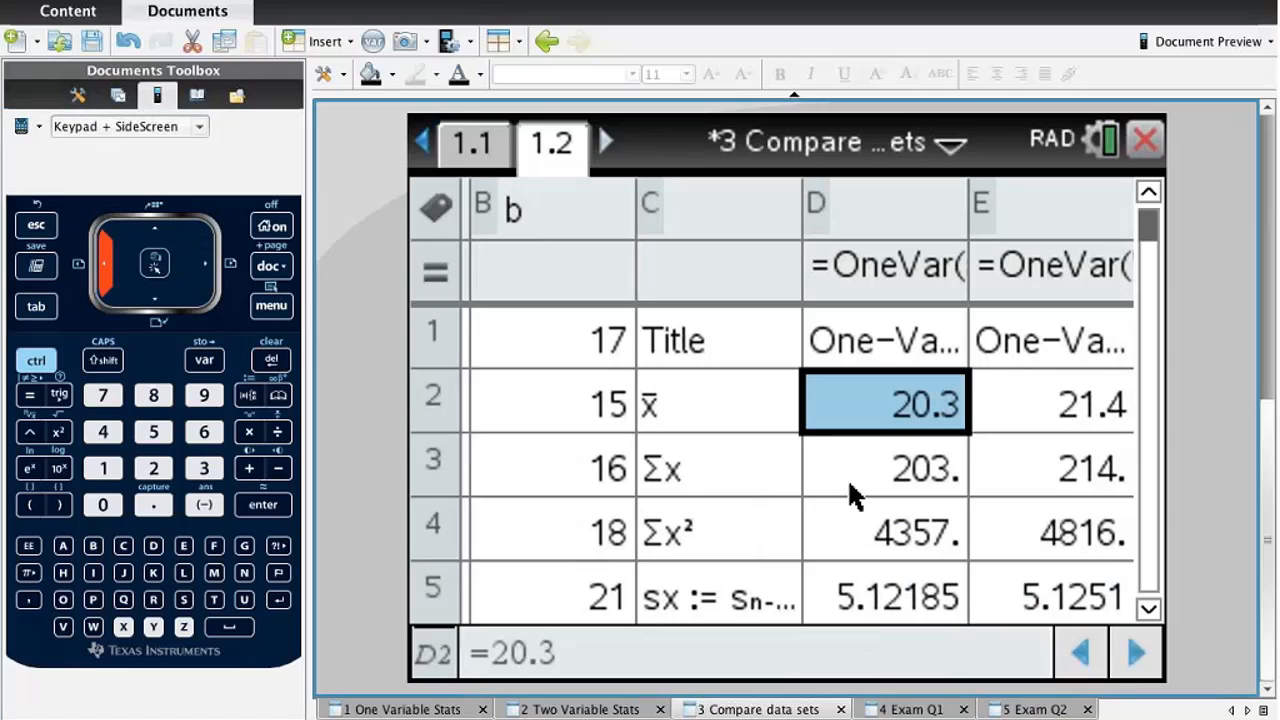
mouse_move(916, 410)
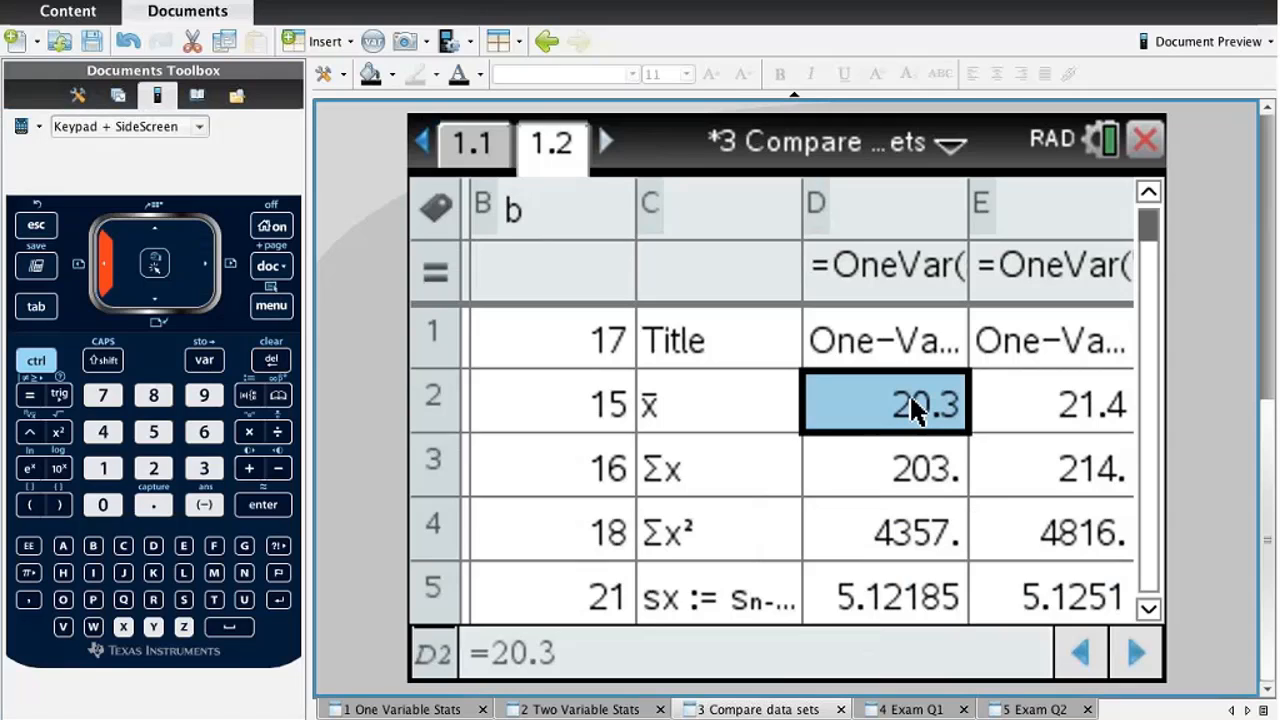
key("enter")
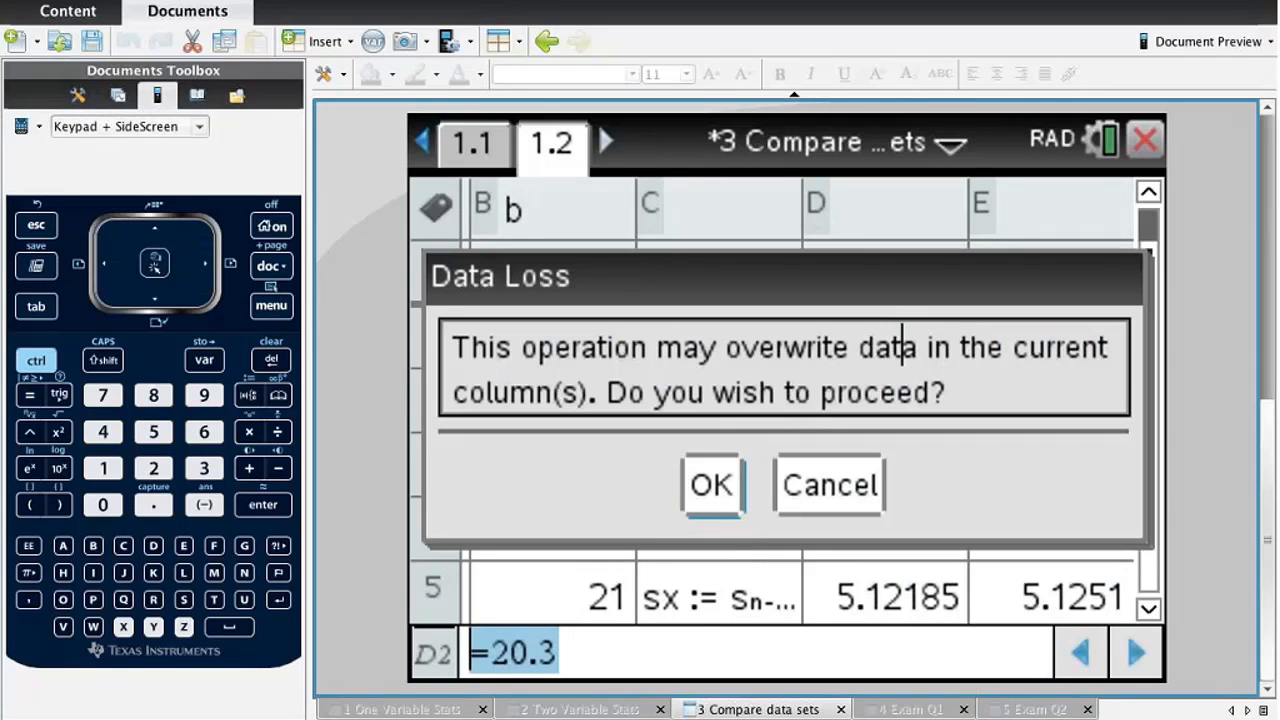
left_click(712, 486)
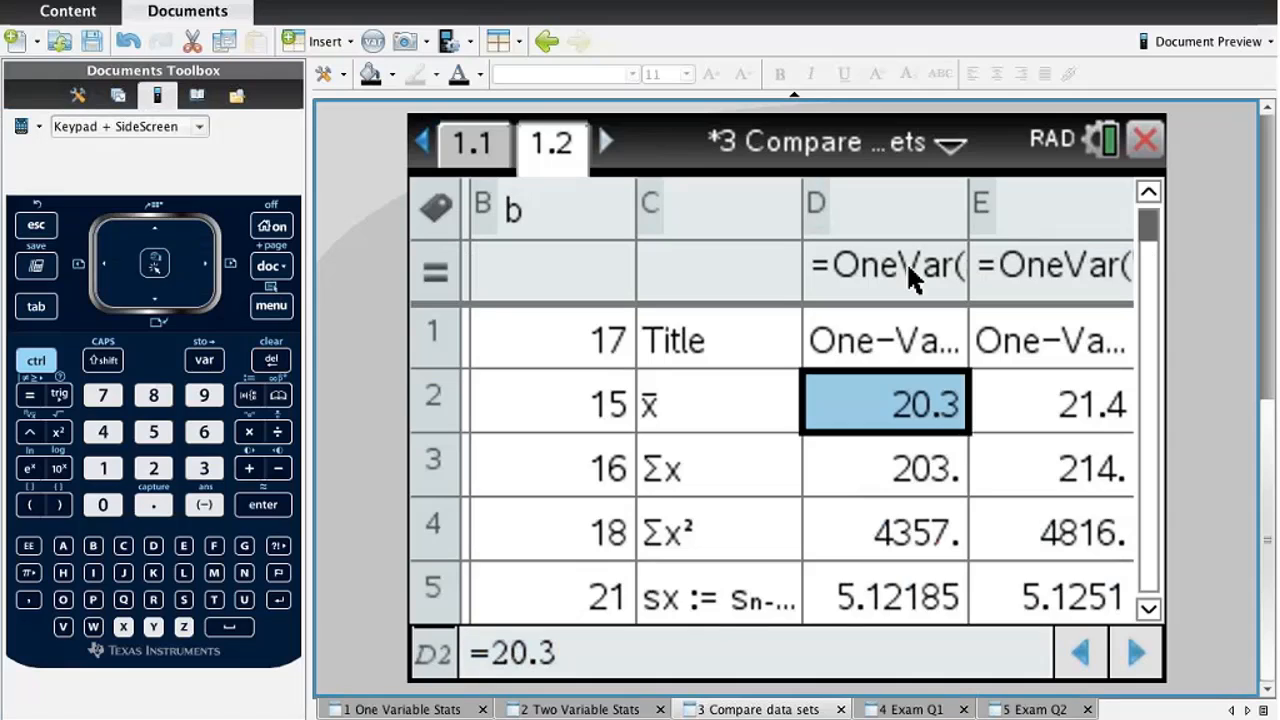
left_click(884, 264)
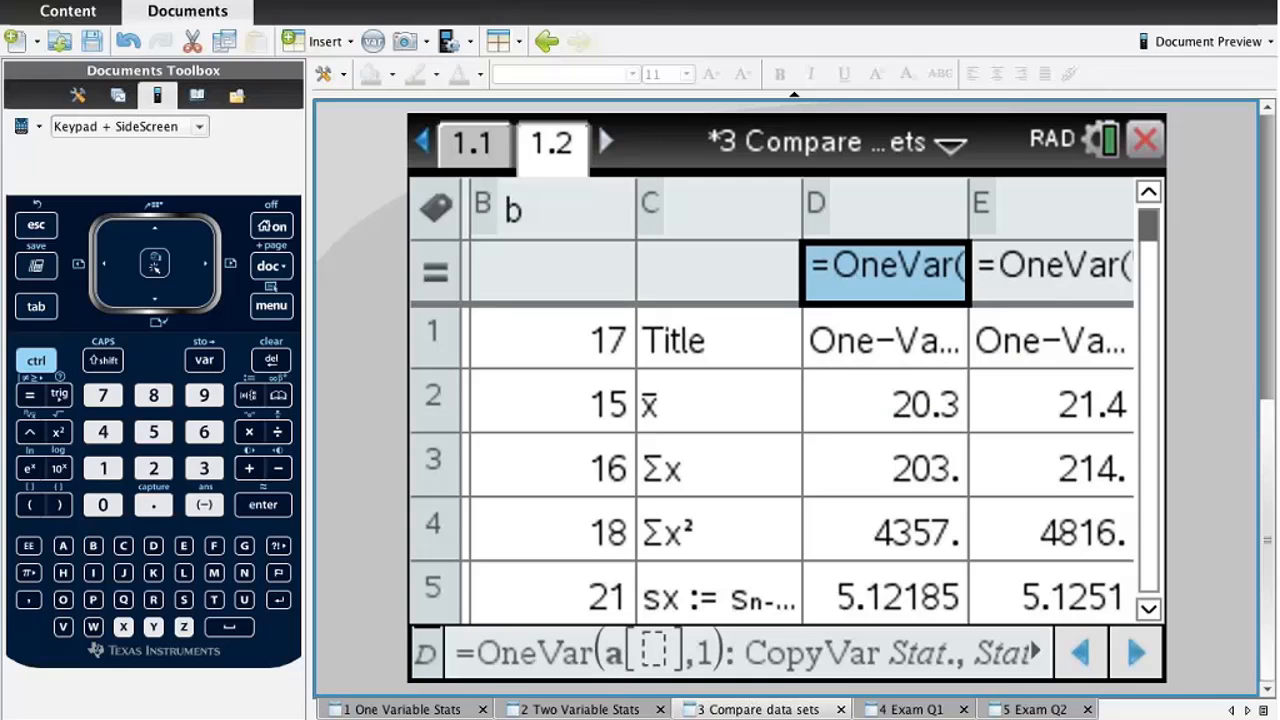
left_click(1050, 270)
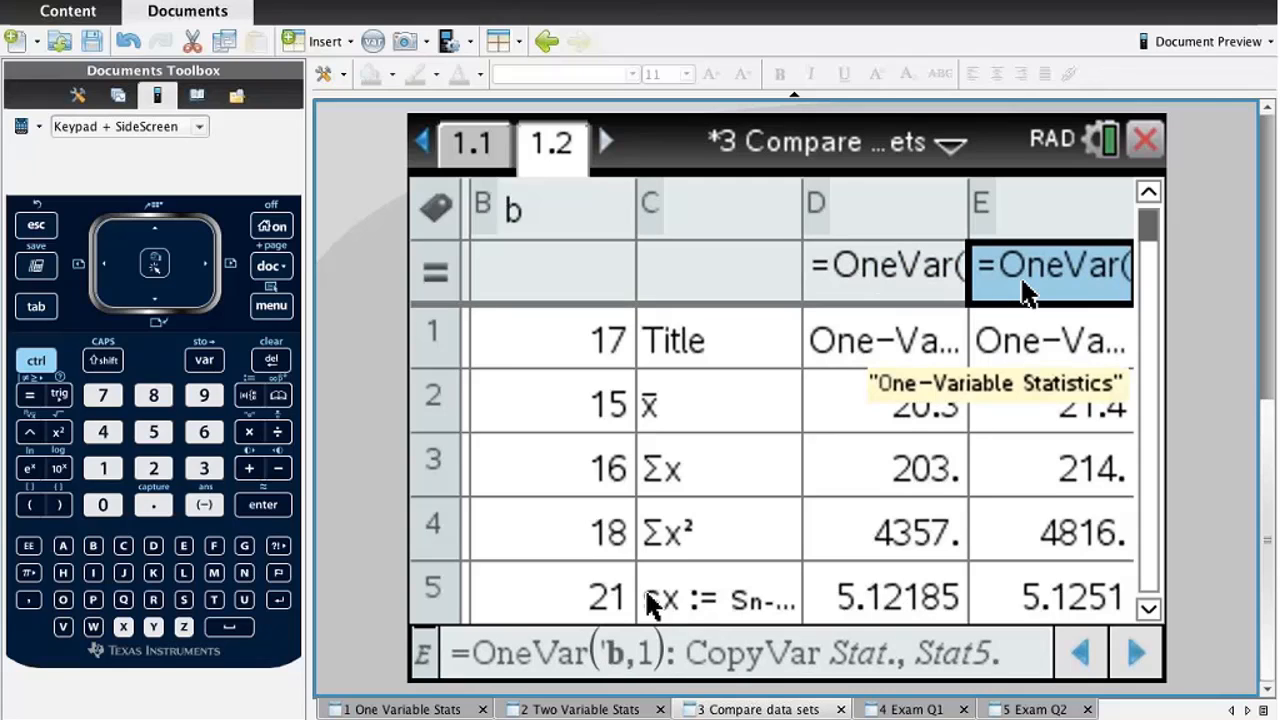
mouse_move(624, 660)
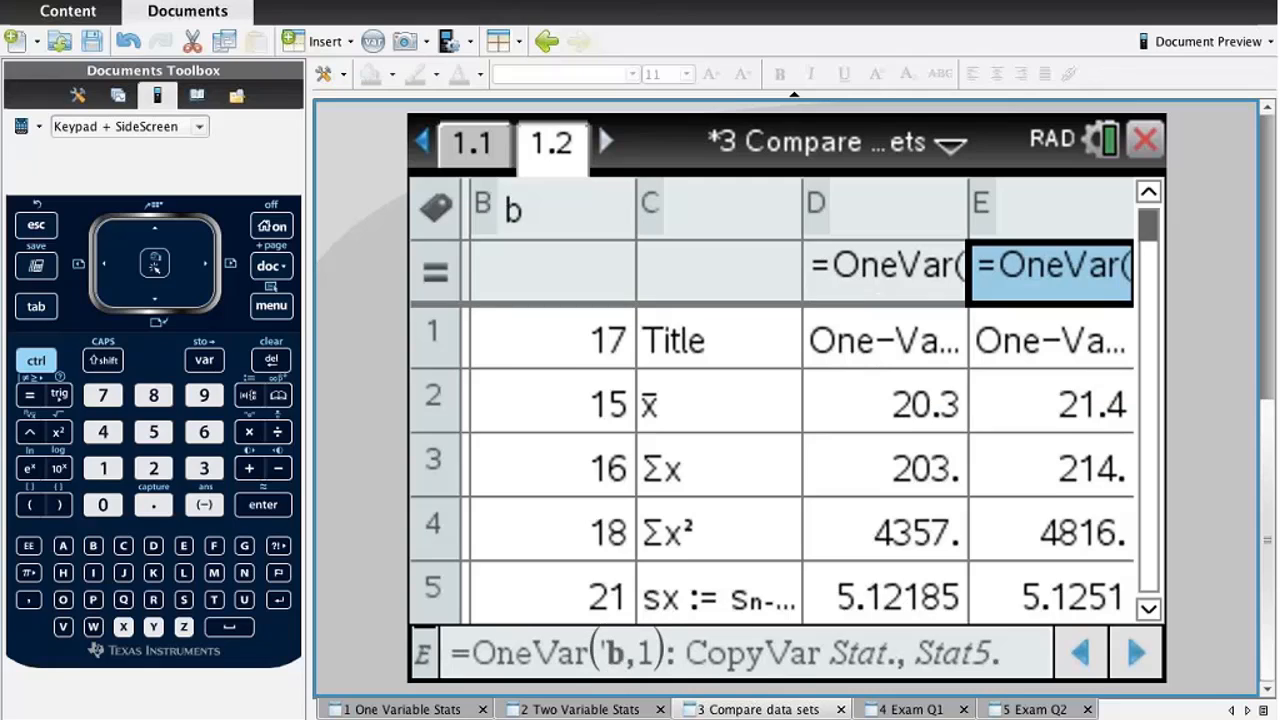
Check class a's mean 20.3 and class b's mean 21.4 in row 2.
left_click(884, 404)
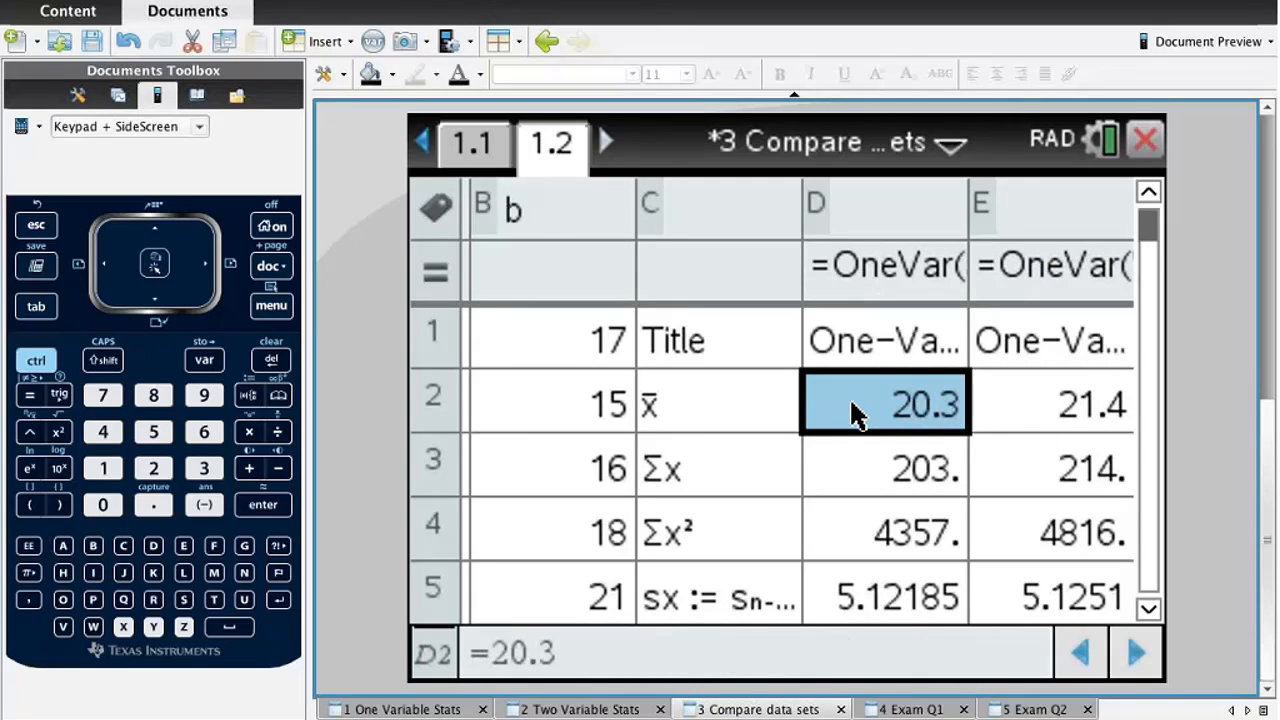
mouse_move(940, 420)
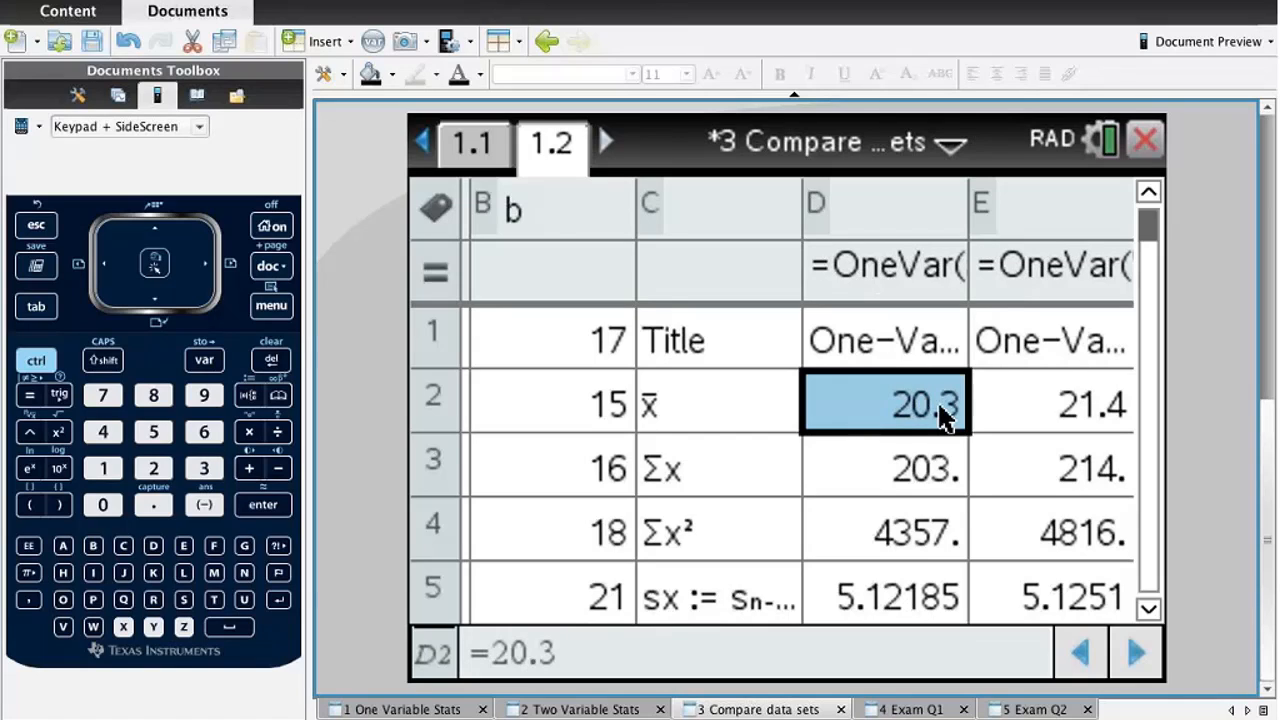
left_click(1050, 404)
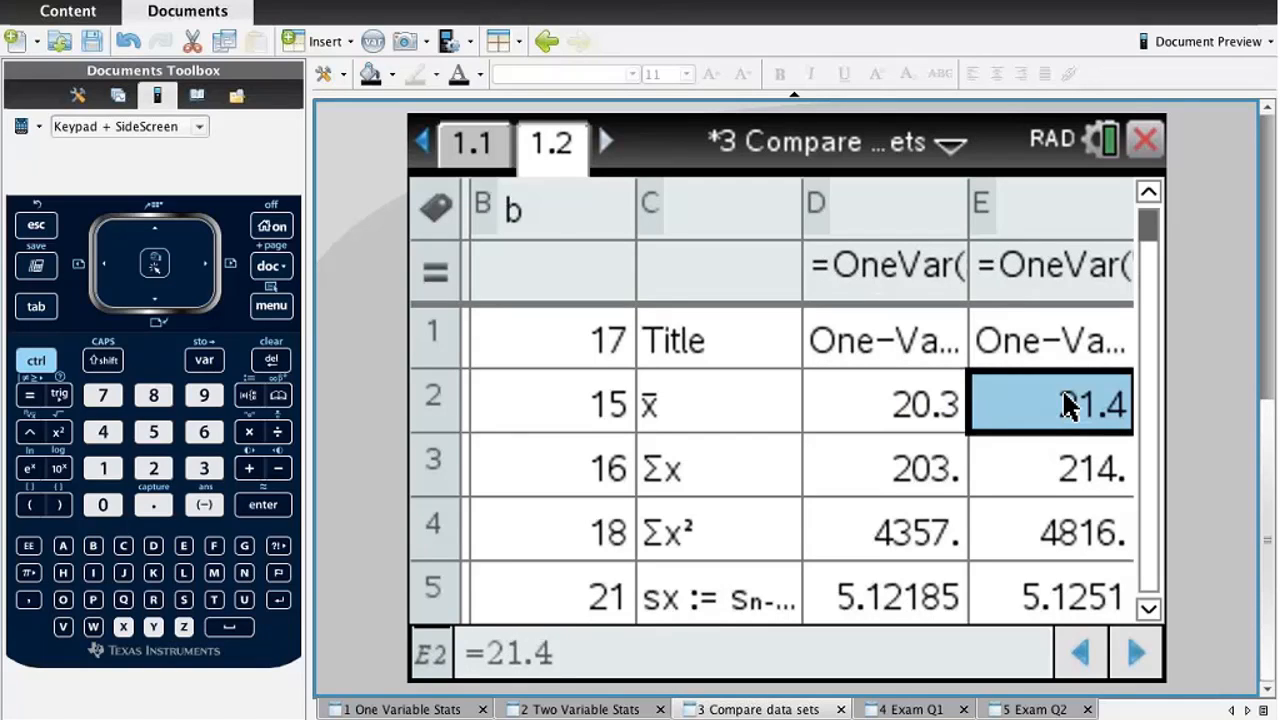
mouse_move(476, 140)
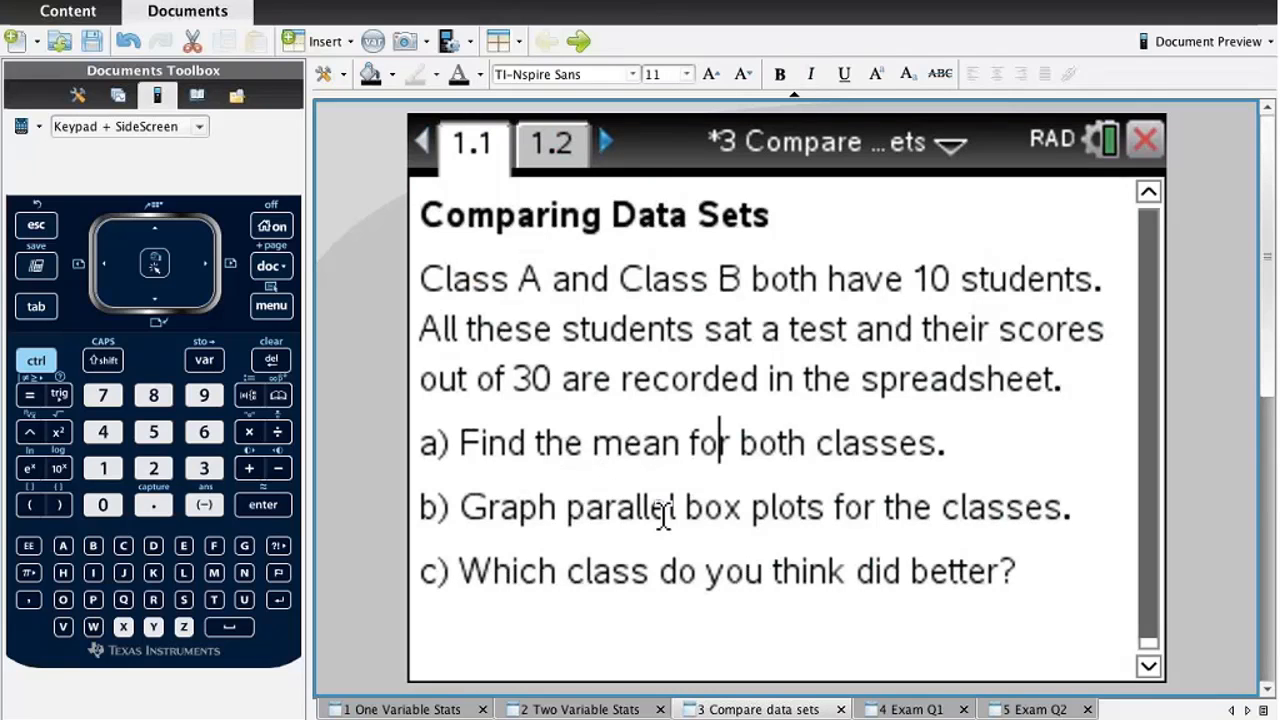
mouse_move(664, 516)
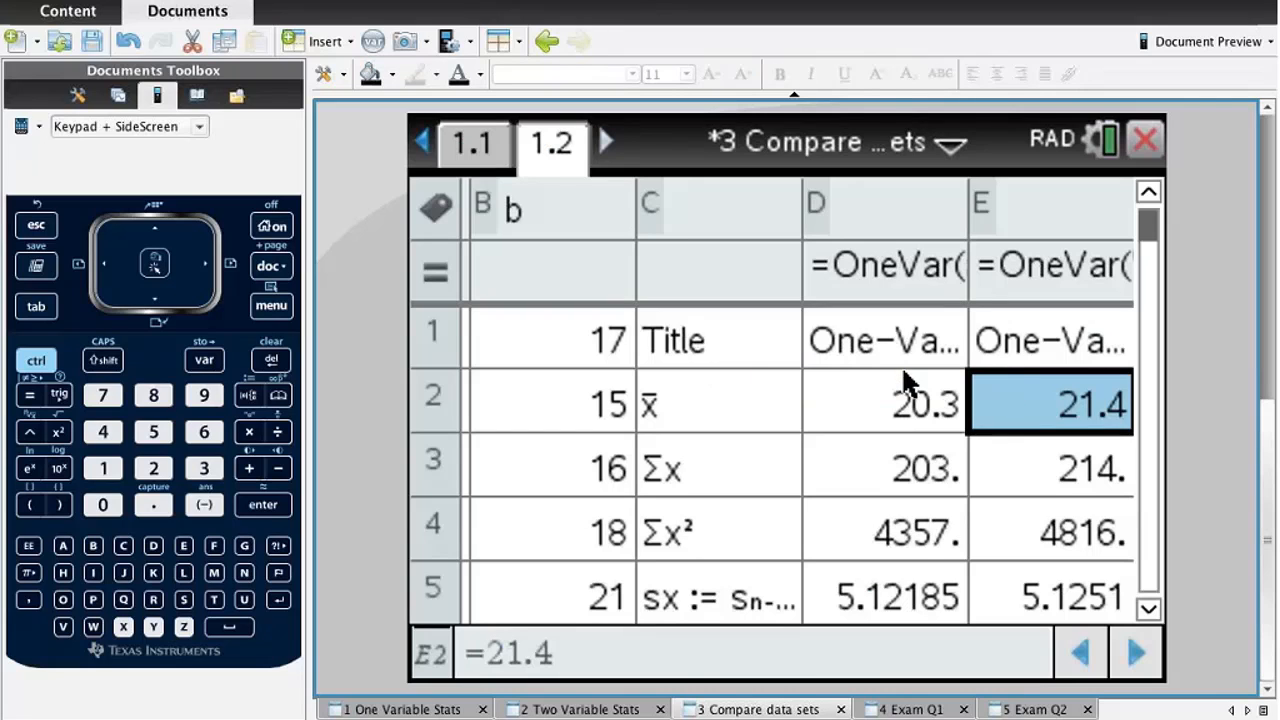
Start a Summary Plot with X List and Summary List a, displaying on a New Page.
left_click(884, 404)
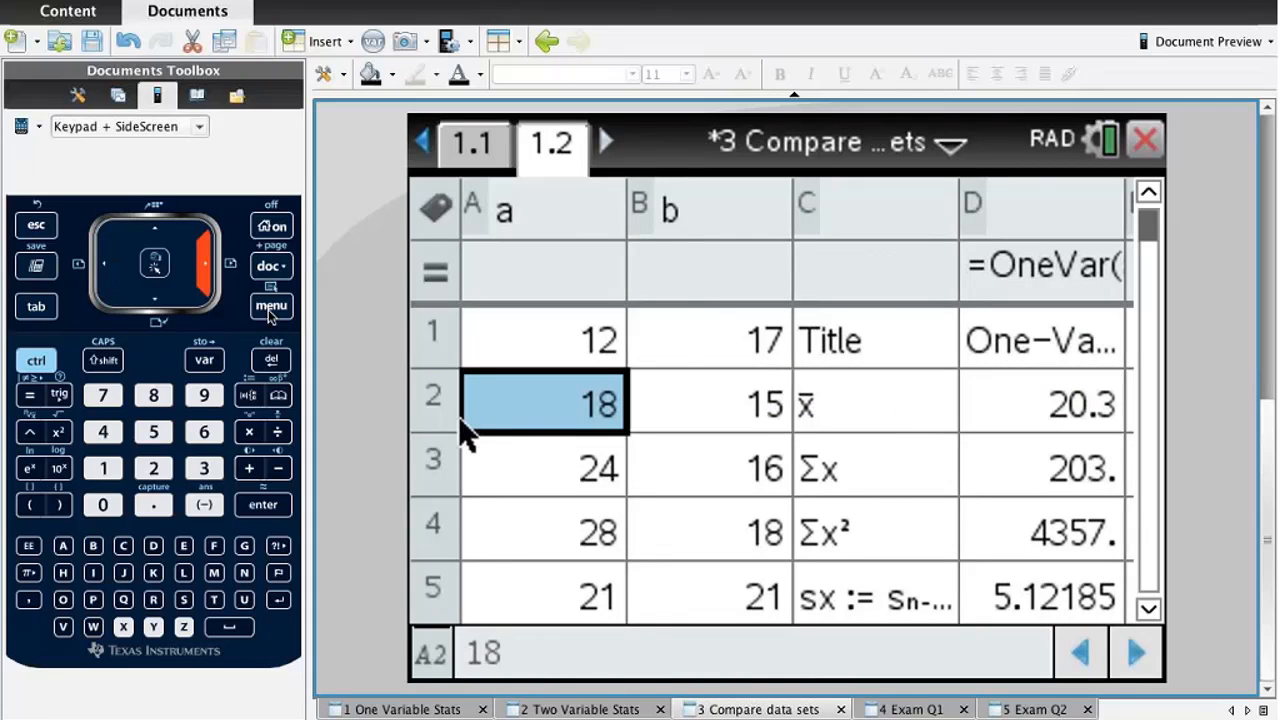
left_click(272, 304)
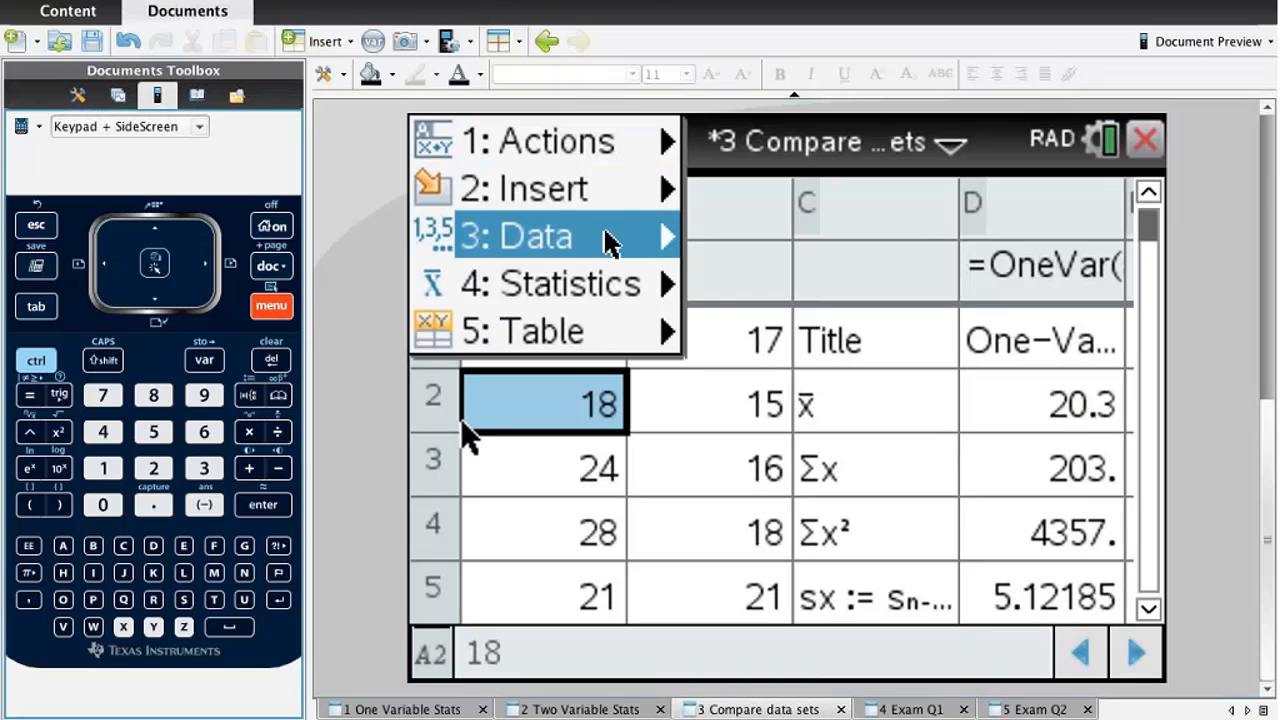
left_click(516, 236)
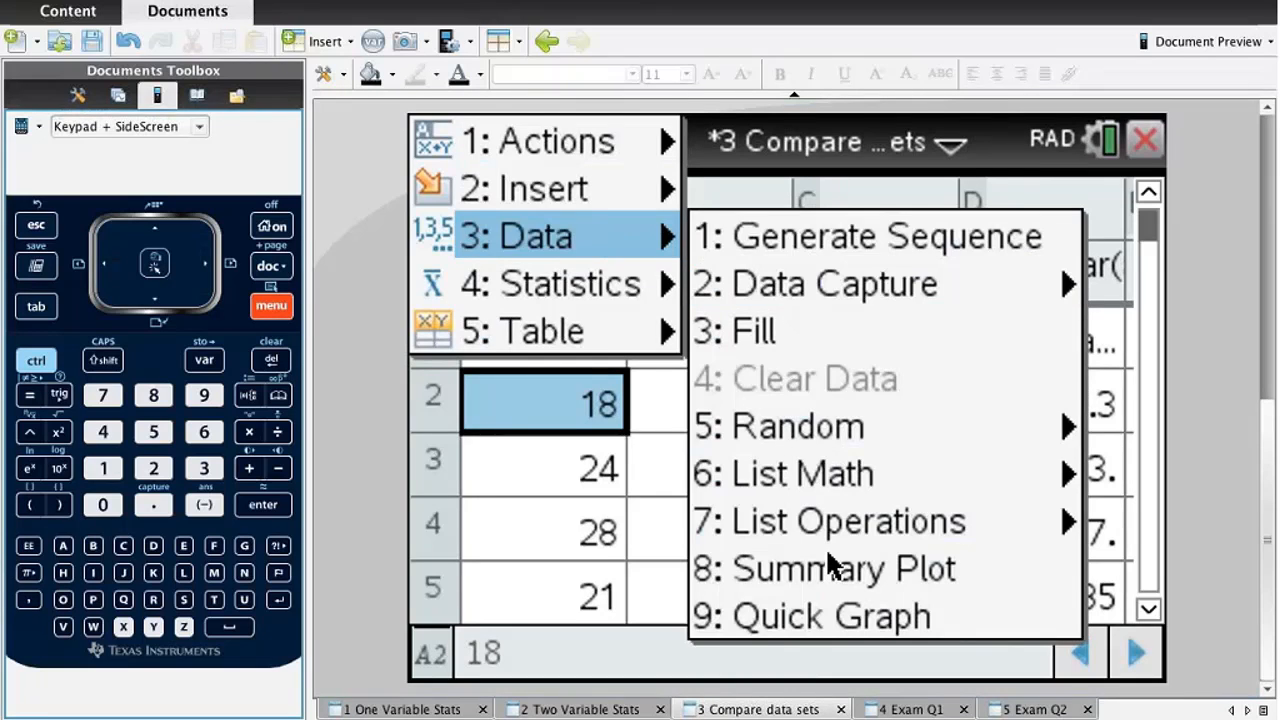
left_click(844, 568)
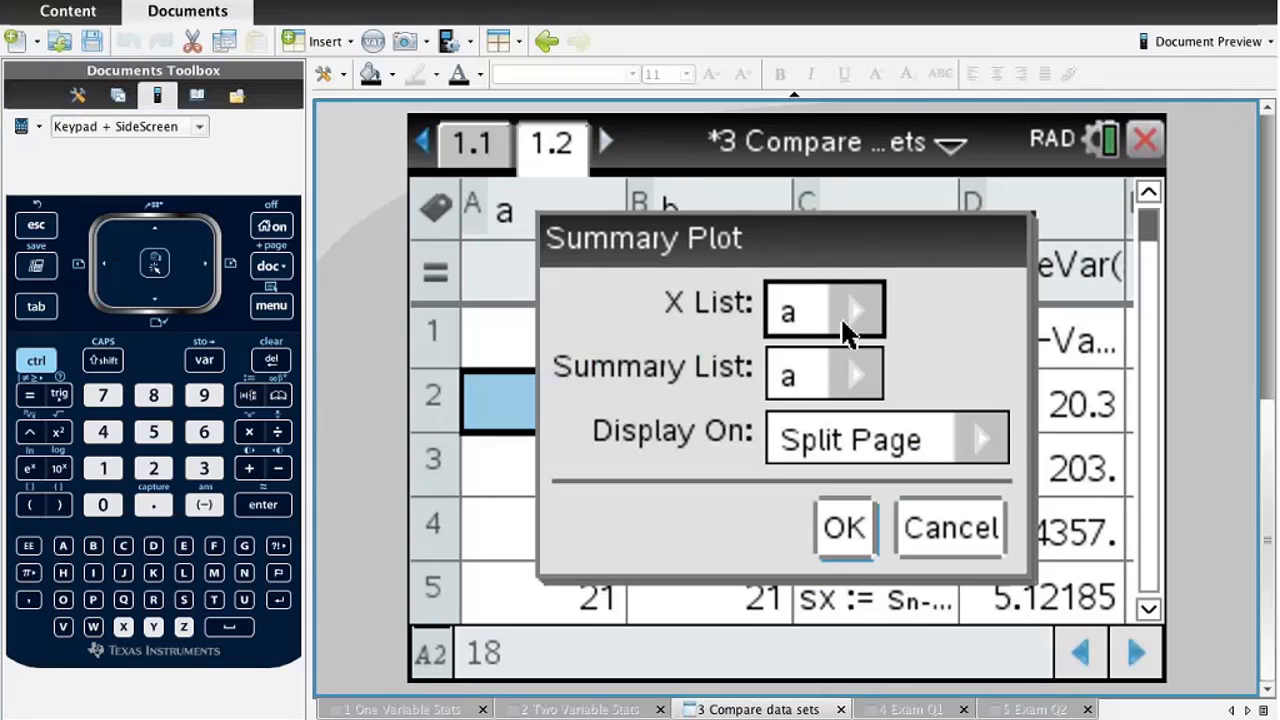
mouse_move(812, 402)
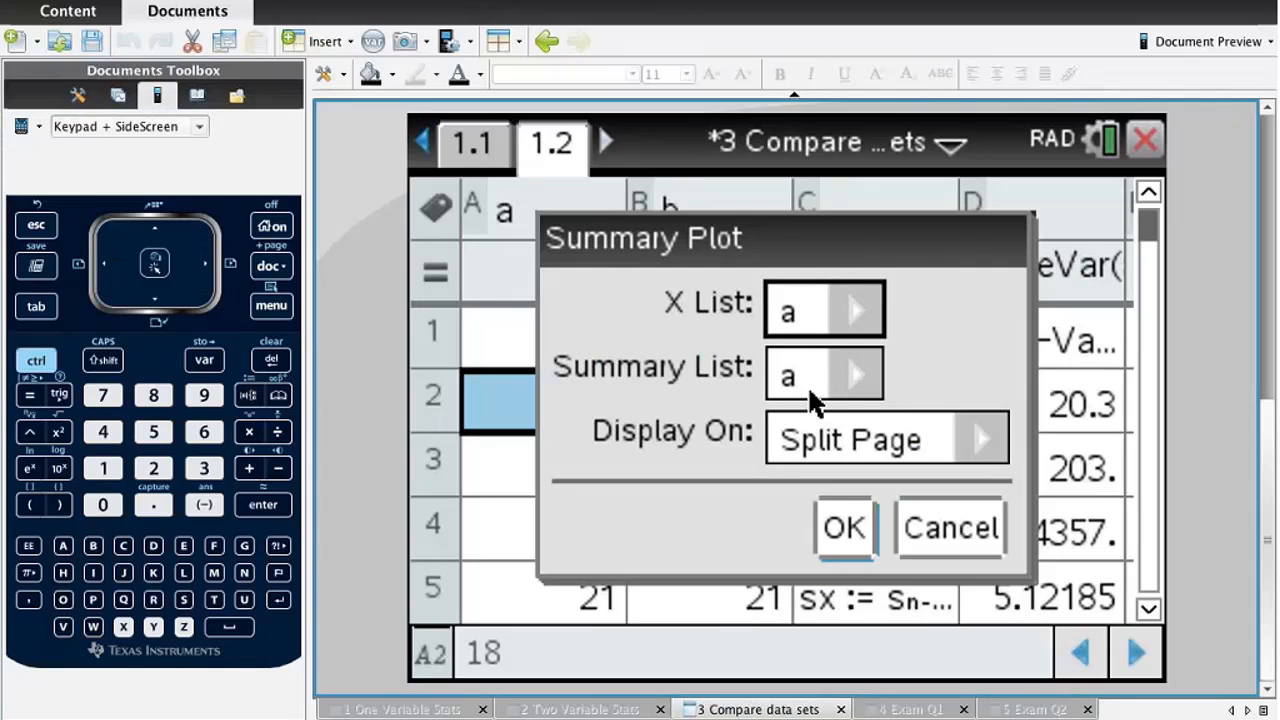
left_click(980, 440)
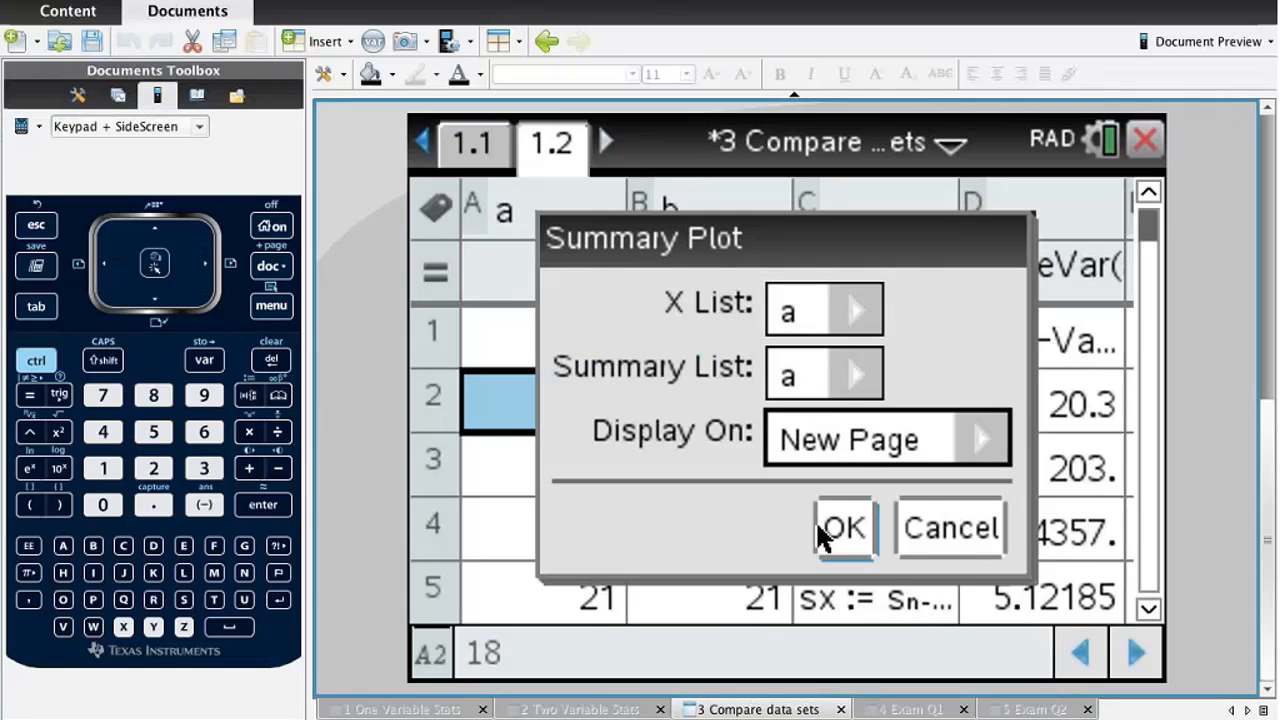
Create the summary plot on page 1.3 and change its plot type to Box Plot.
left_click(840, 528)
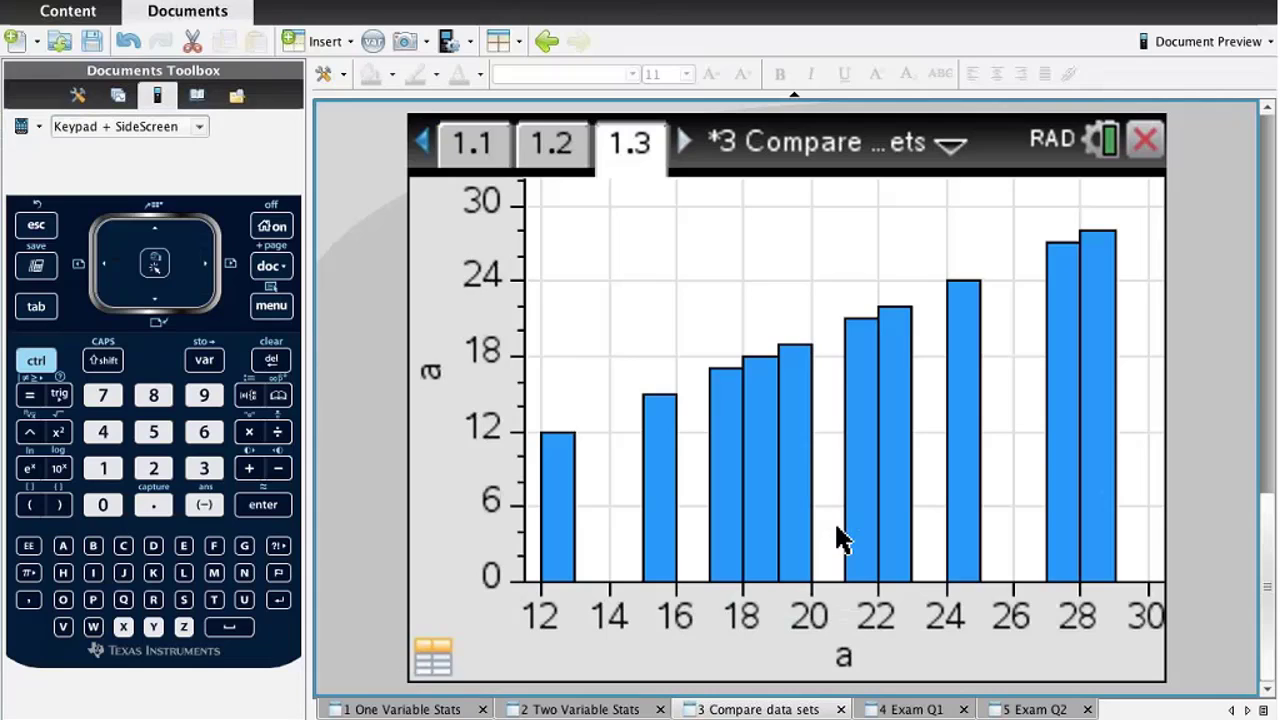
mouse_move(844, 538)
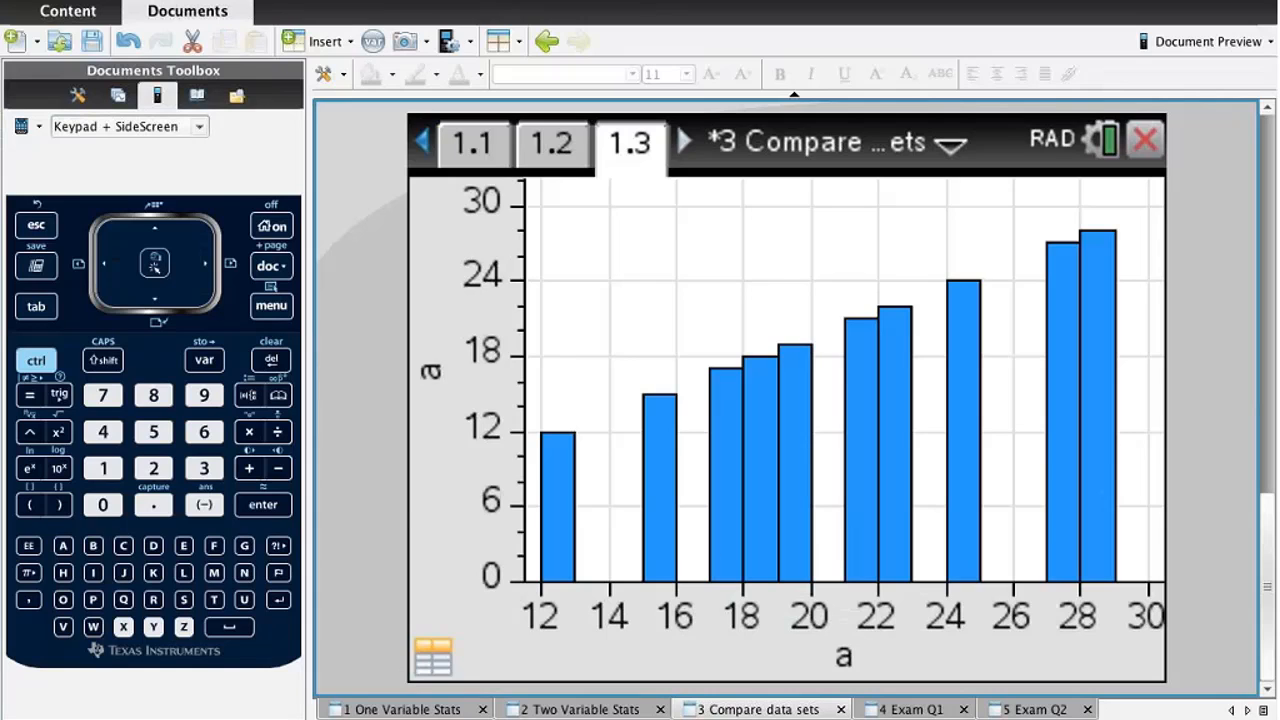
left_click(272, 306)
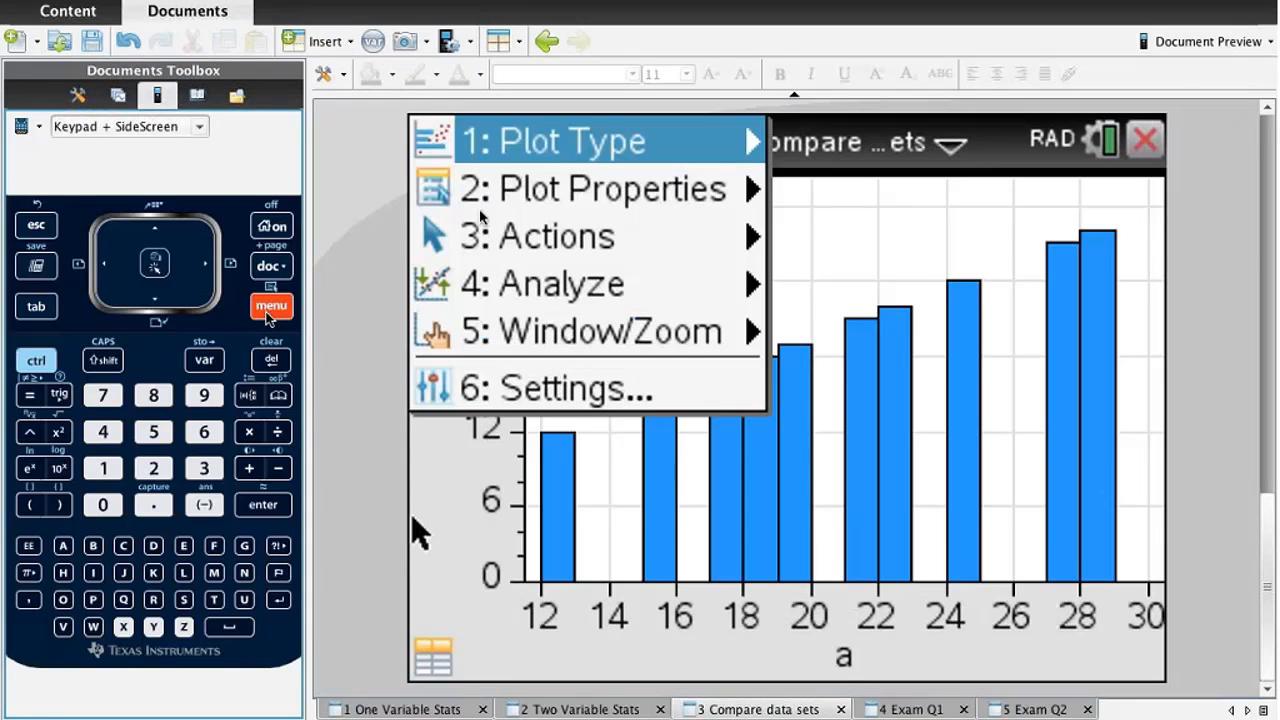
left_click(556, 140)
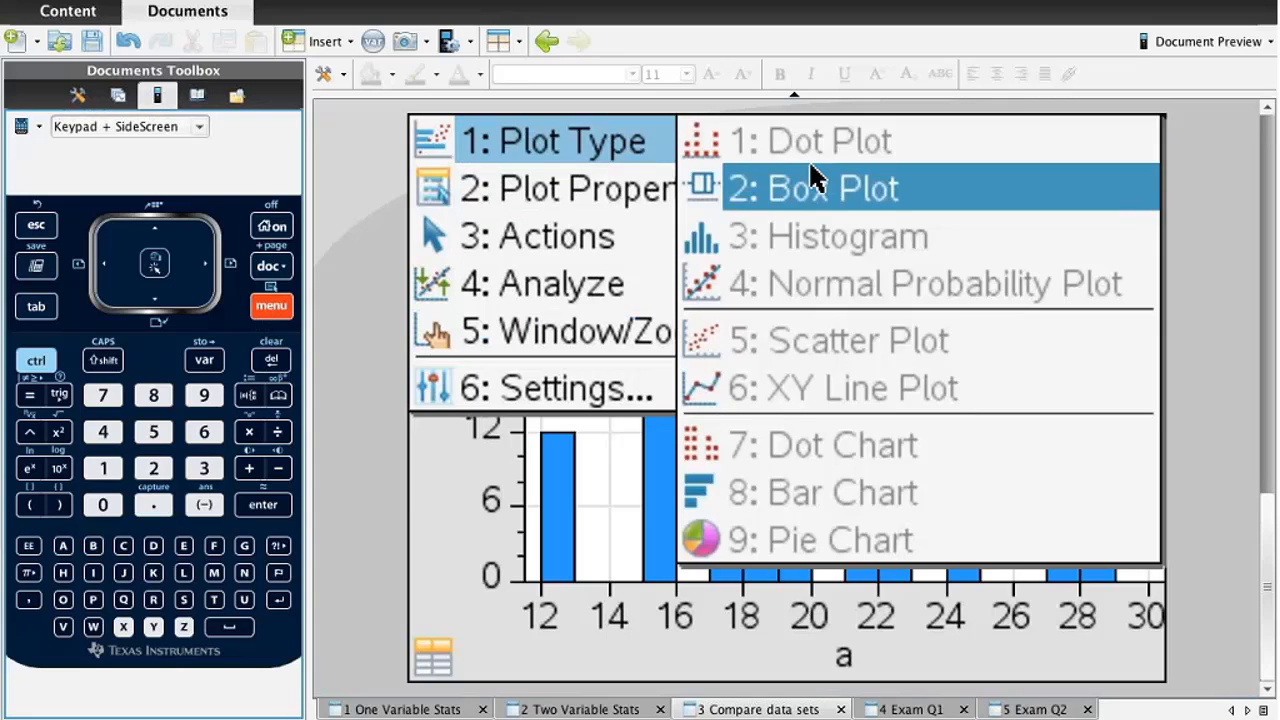
left_click(812, 188)
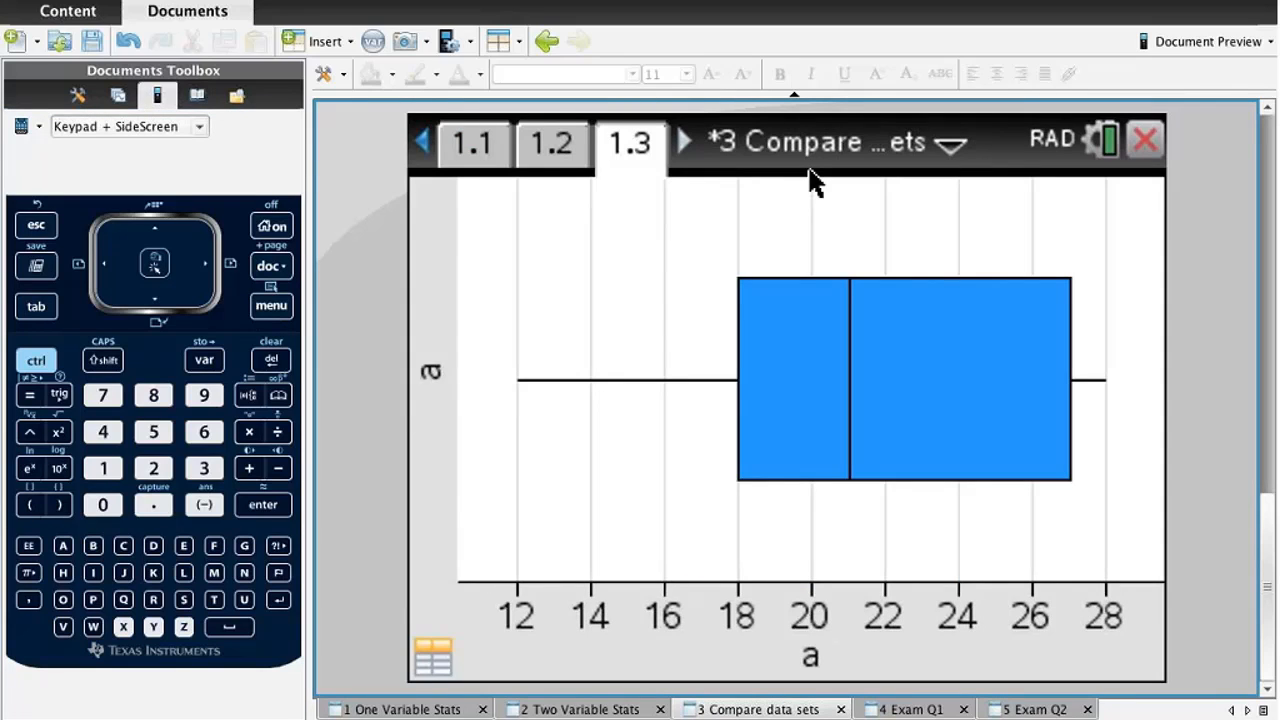
mouse_move(544, 320)
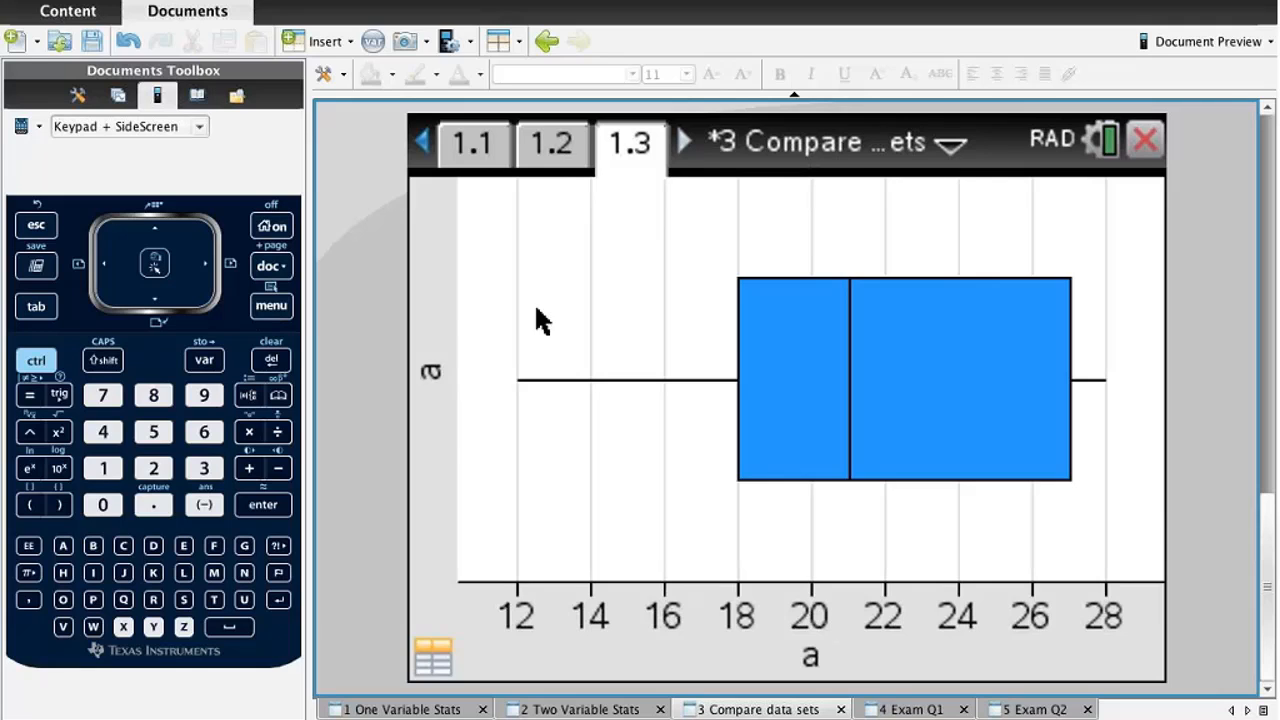
Remove the Y variable via Plot Properties, leaving a single box plot of a.
left_click(272, 304)
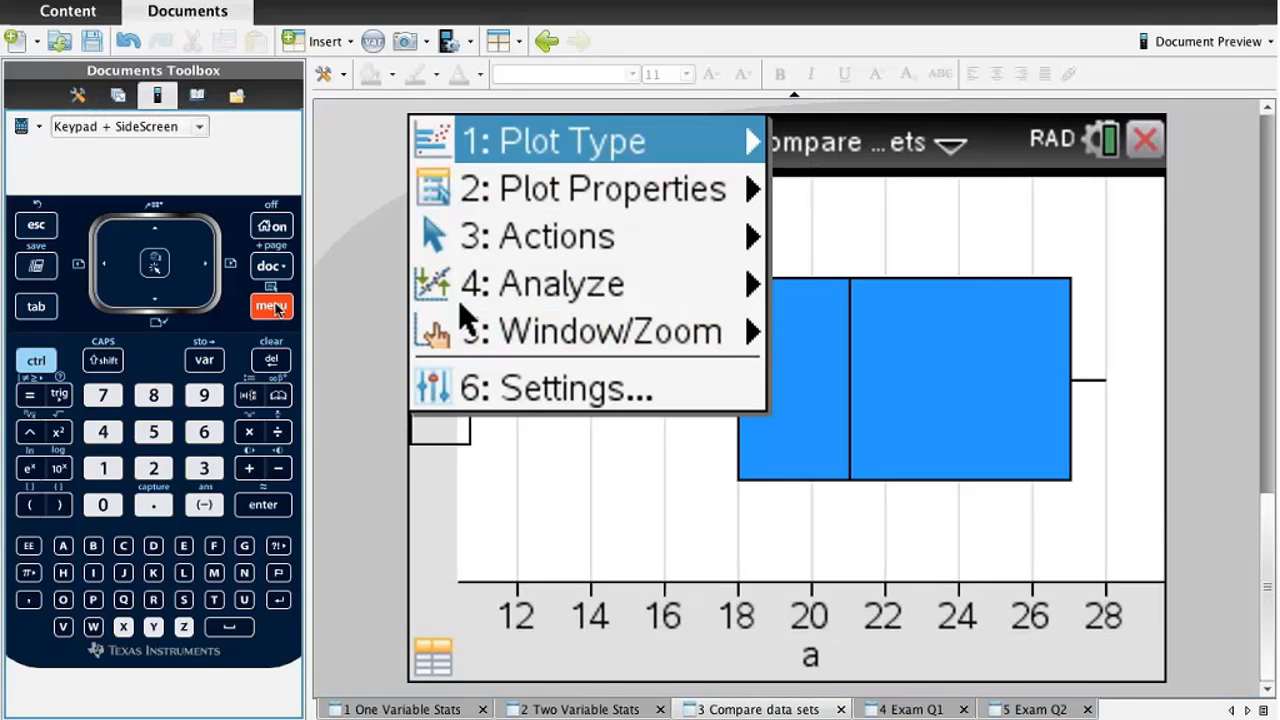
left_click(592, 188)
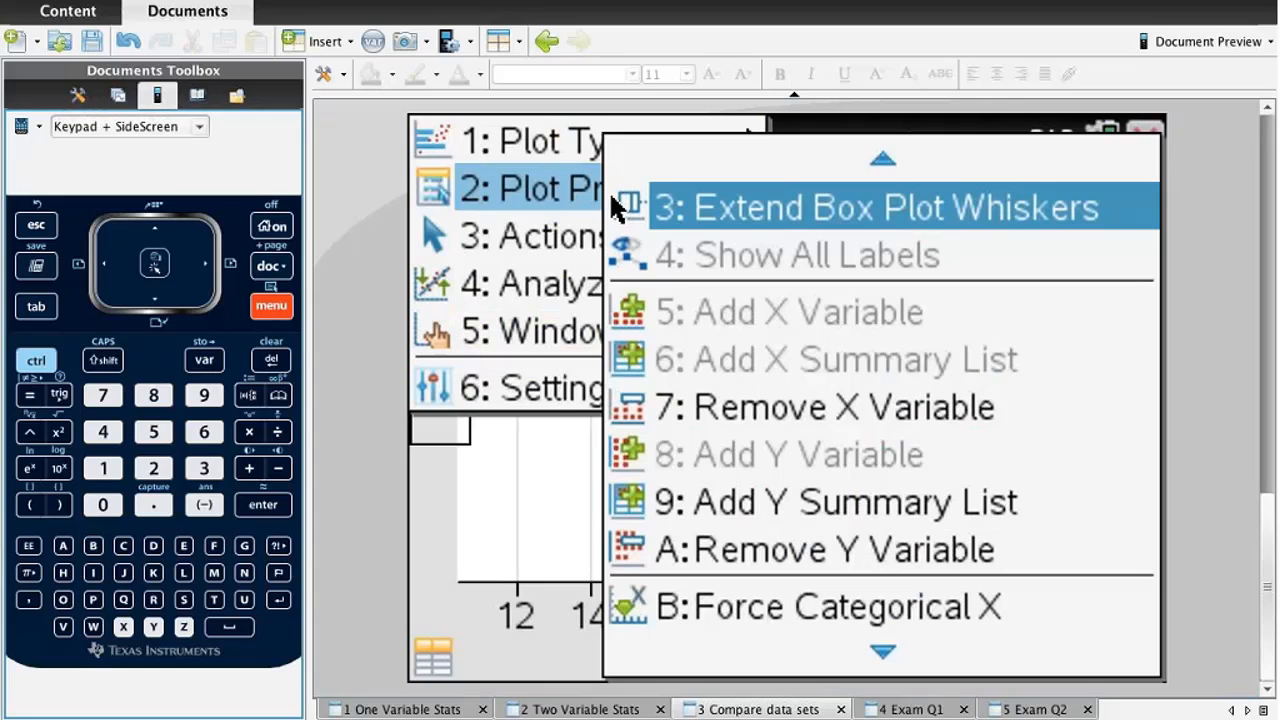
mouse_move(700, 420)
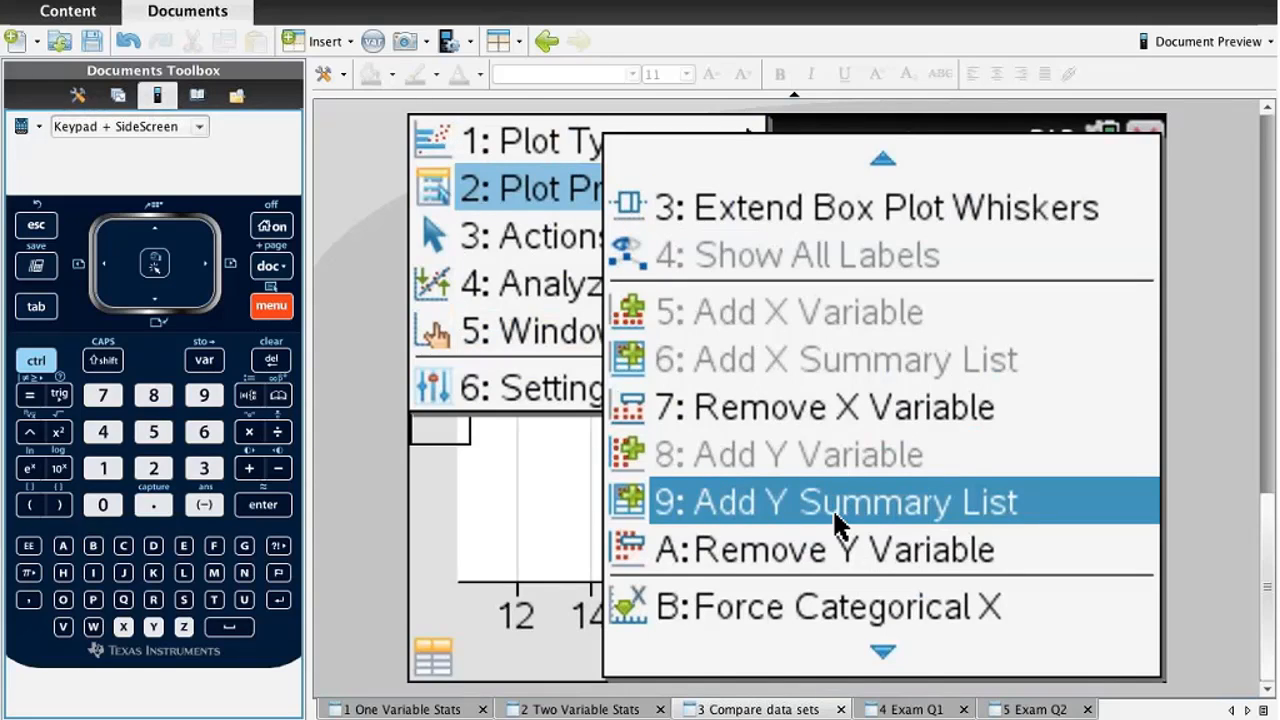
mouse_move(876, 550)
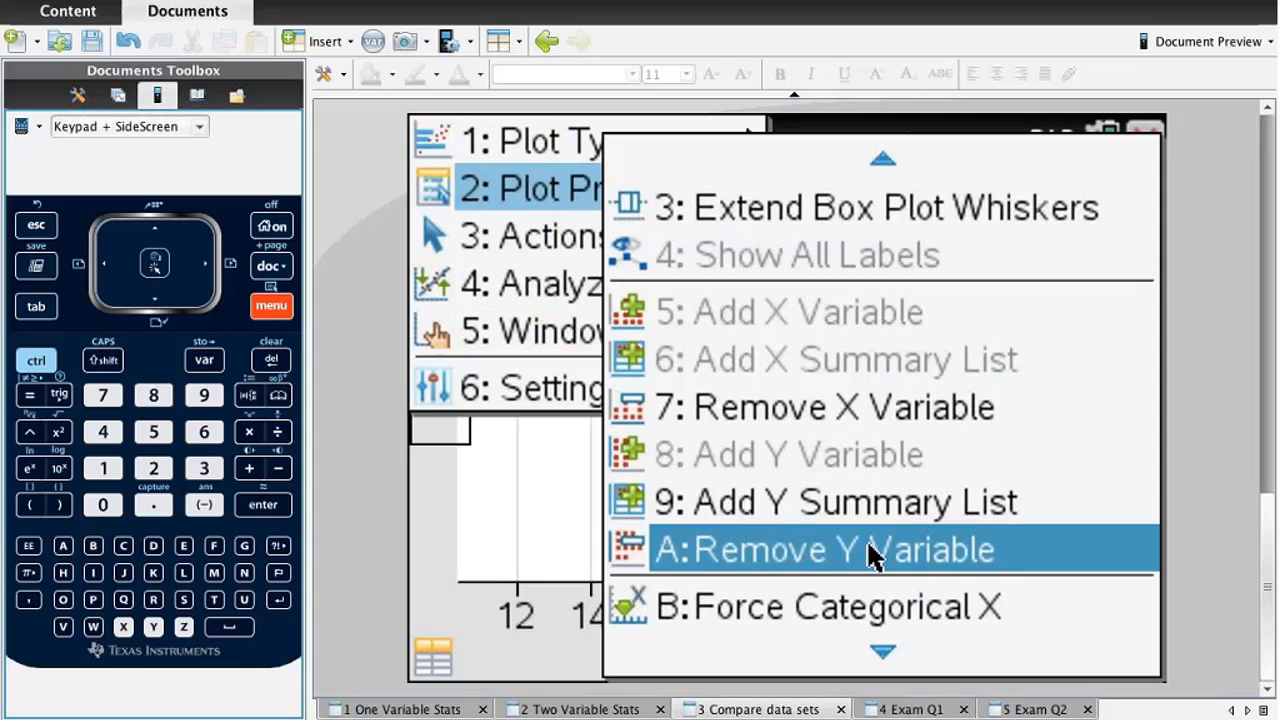
left_click(870, 548)
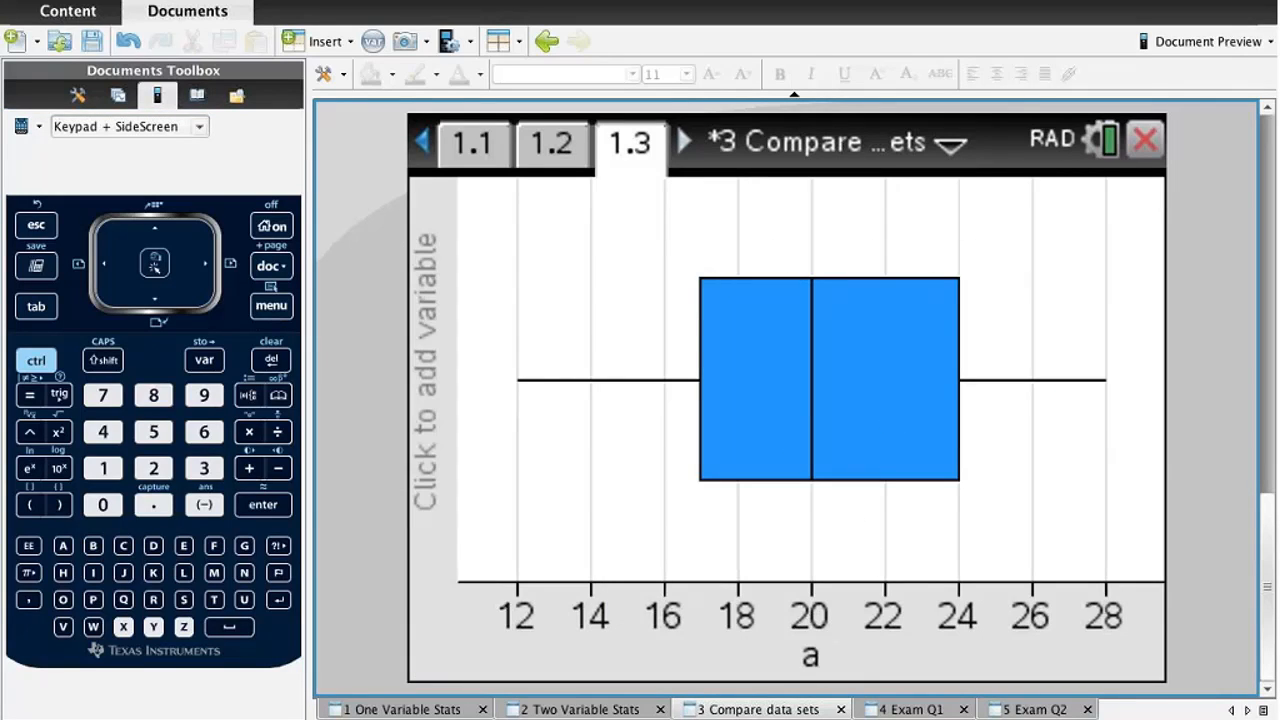
left_click(272, 304)
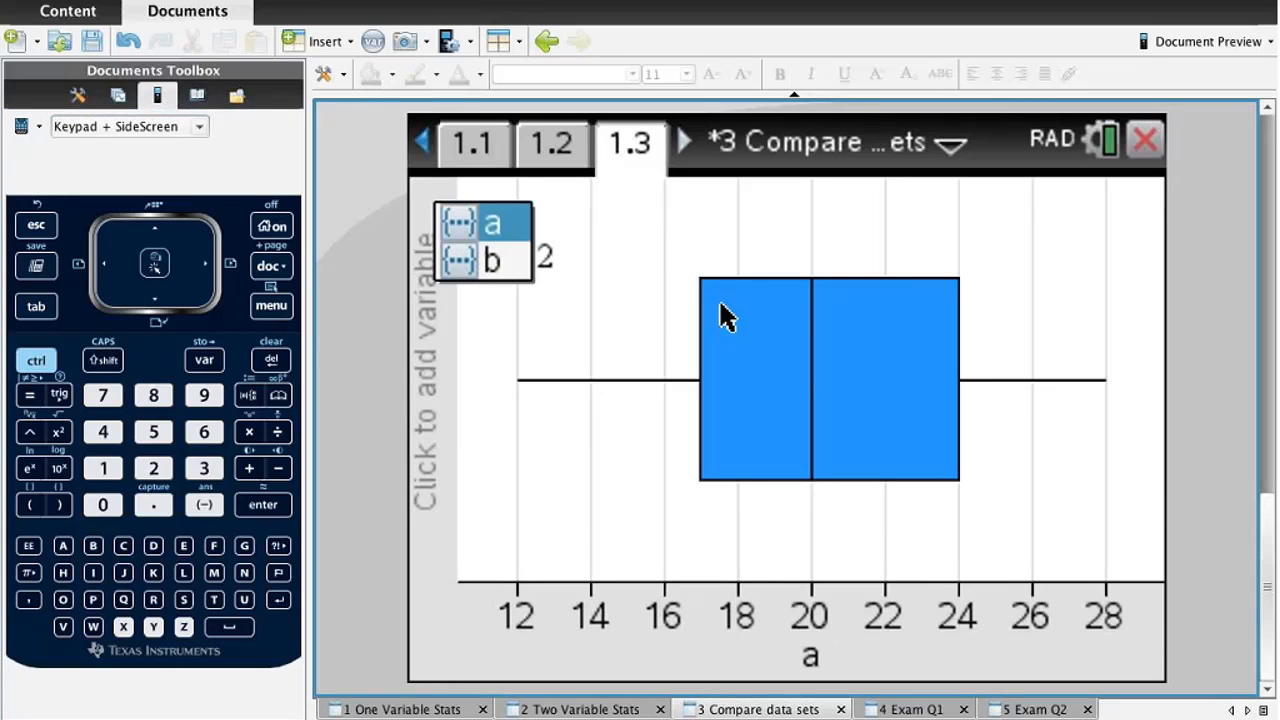
Add list b as a parallel box plot beneath a and read its Q1, Q3 and median.
left_click(492, 260)
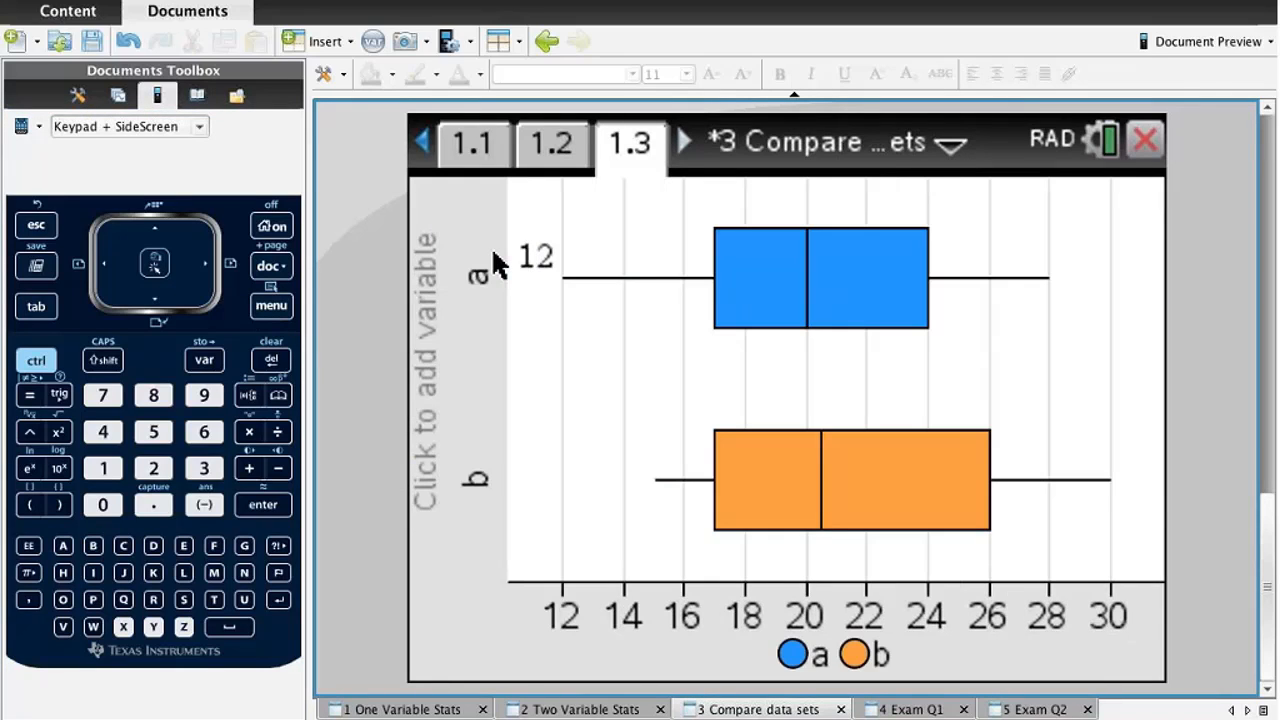
mouse_move(502, 318)
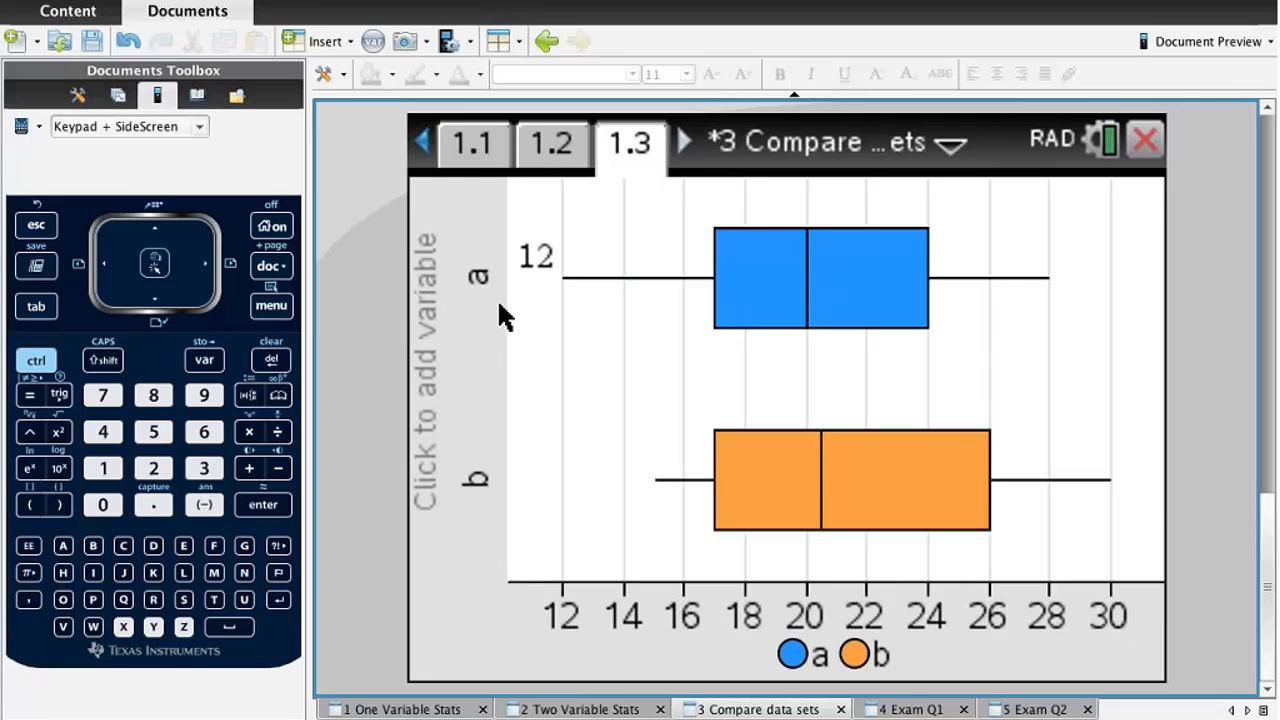
mouse_move(1010, 278)
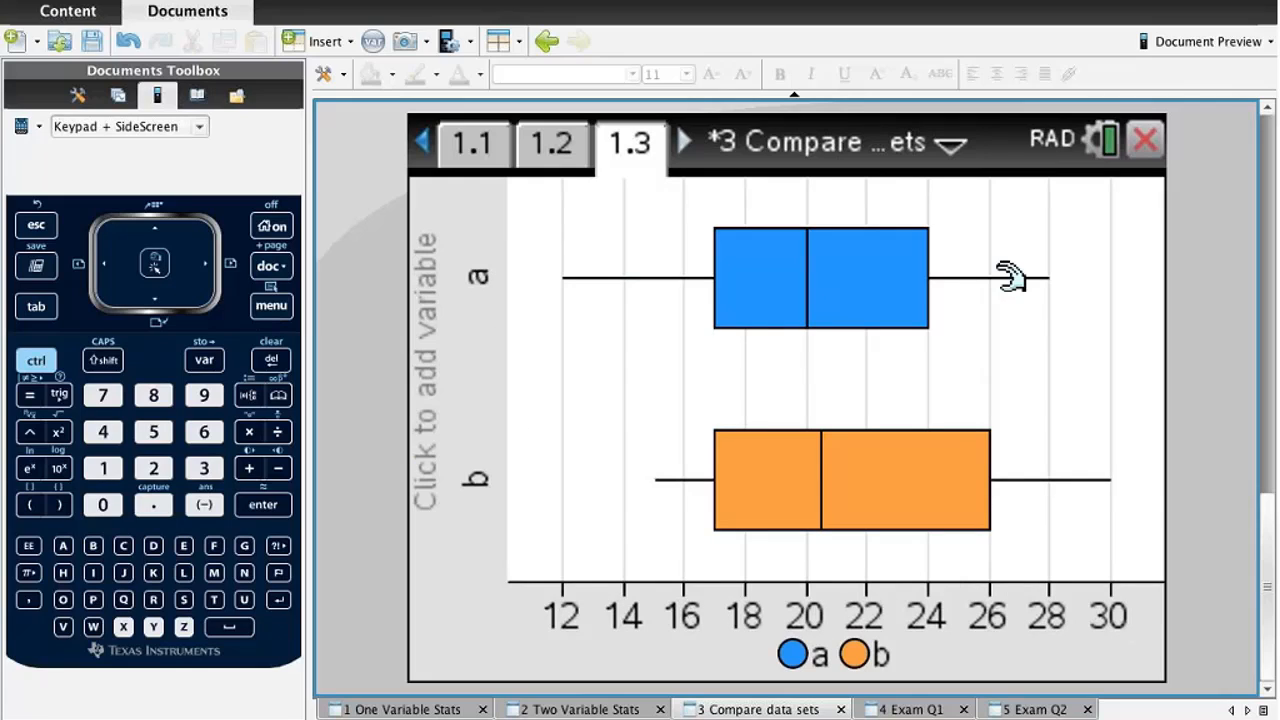
mouse_move(562, 482)
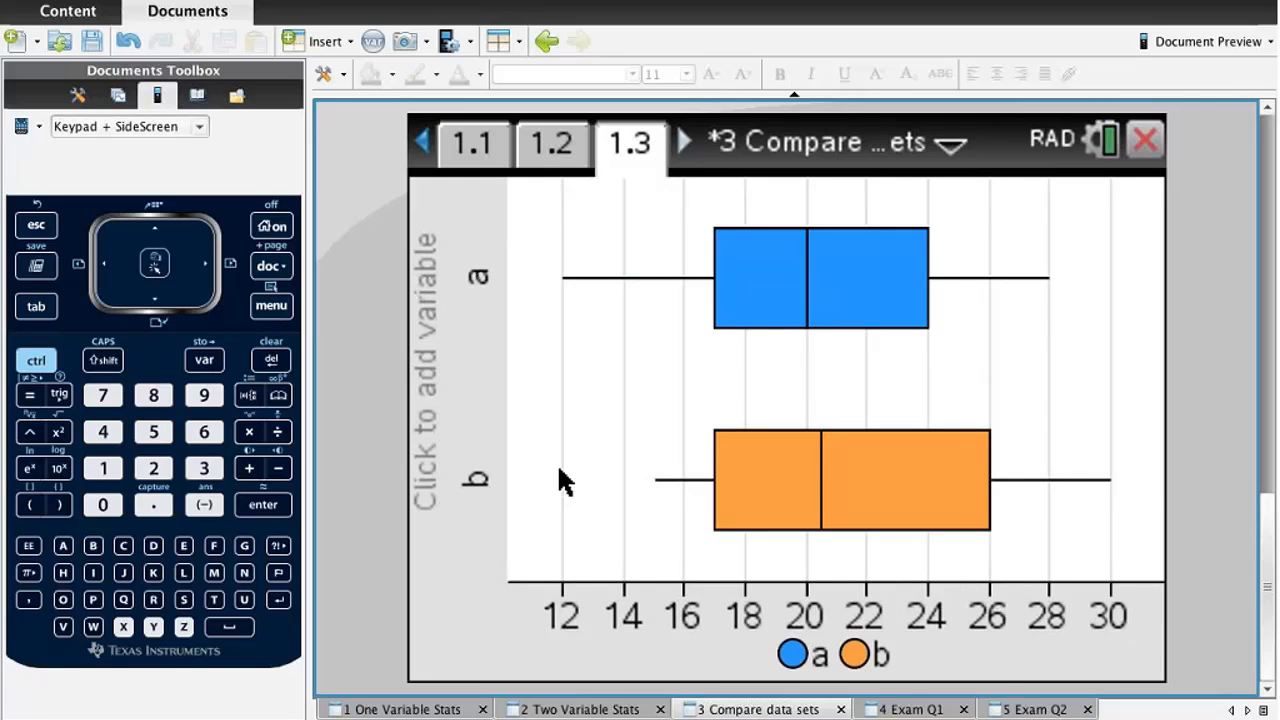
mouse_move(1136, 516)
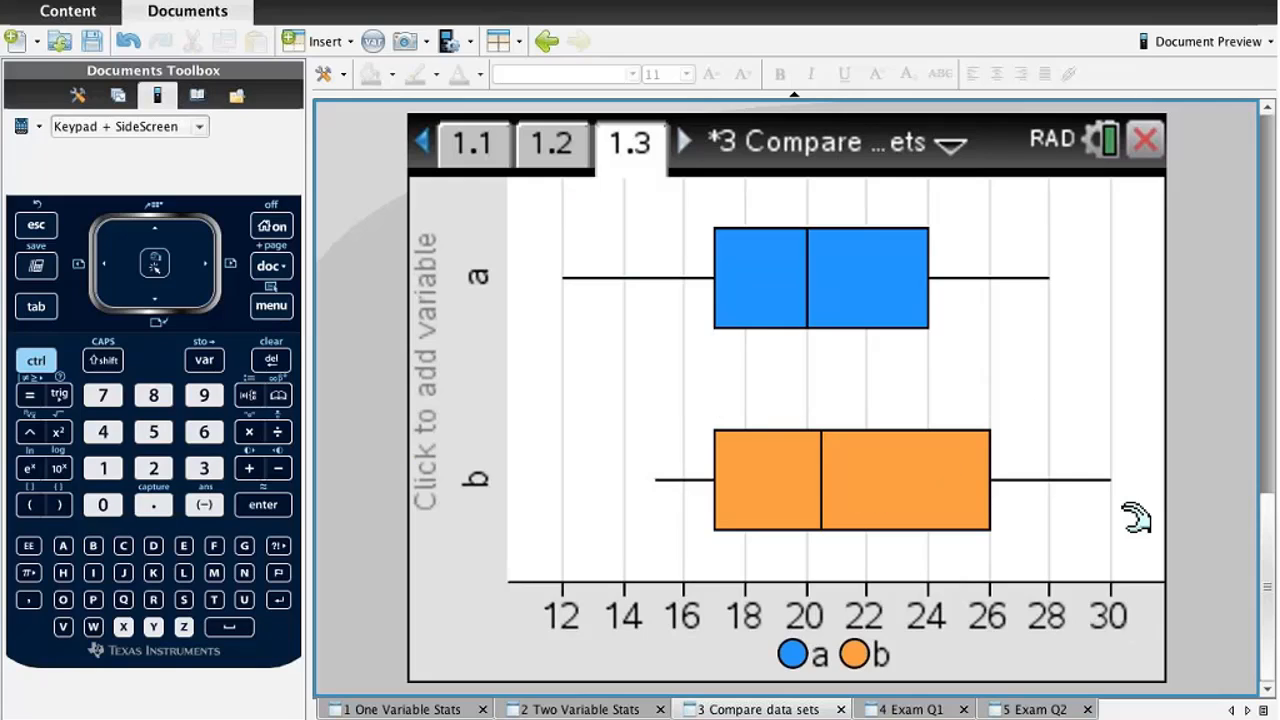
mouse_move(718, 488)
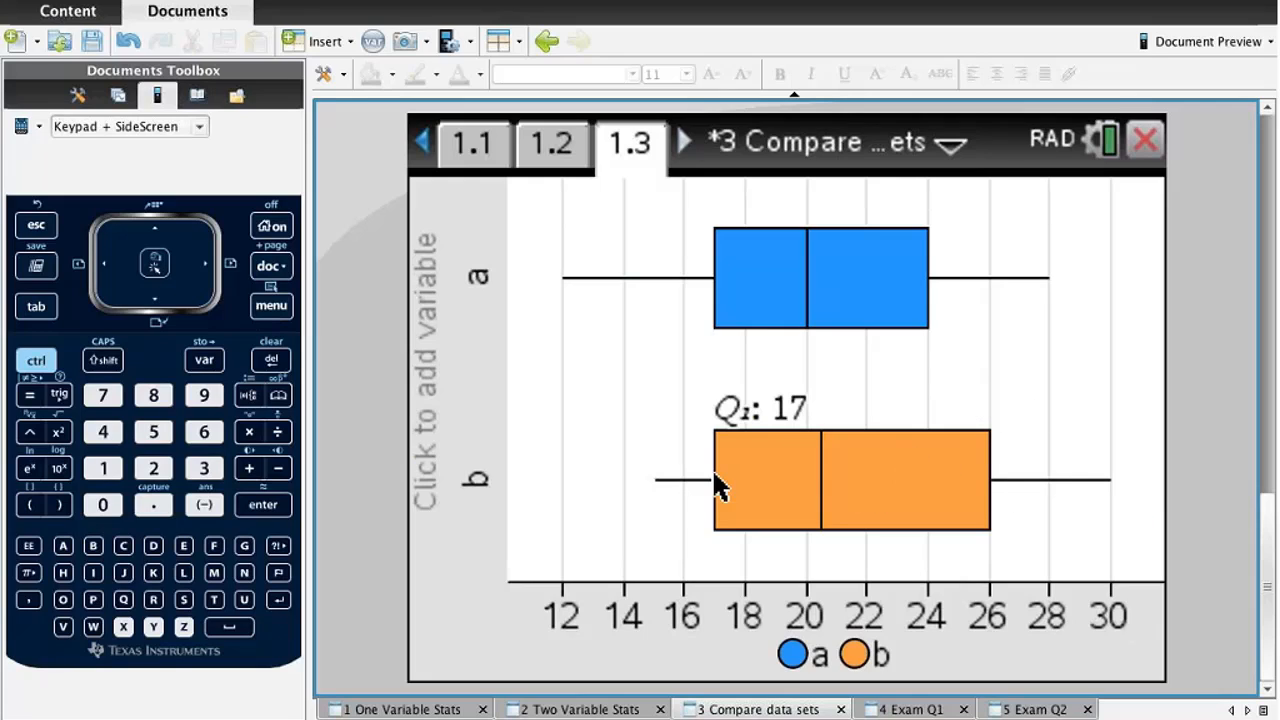
mouse_move(932, 390)
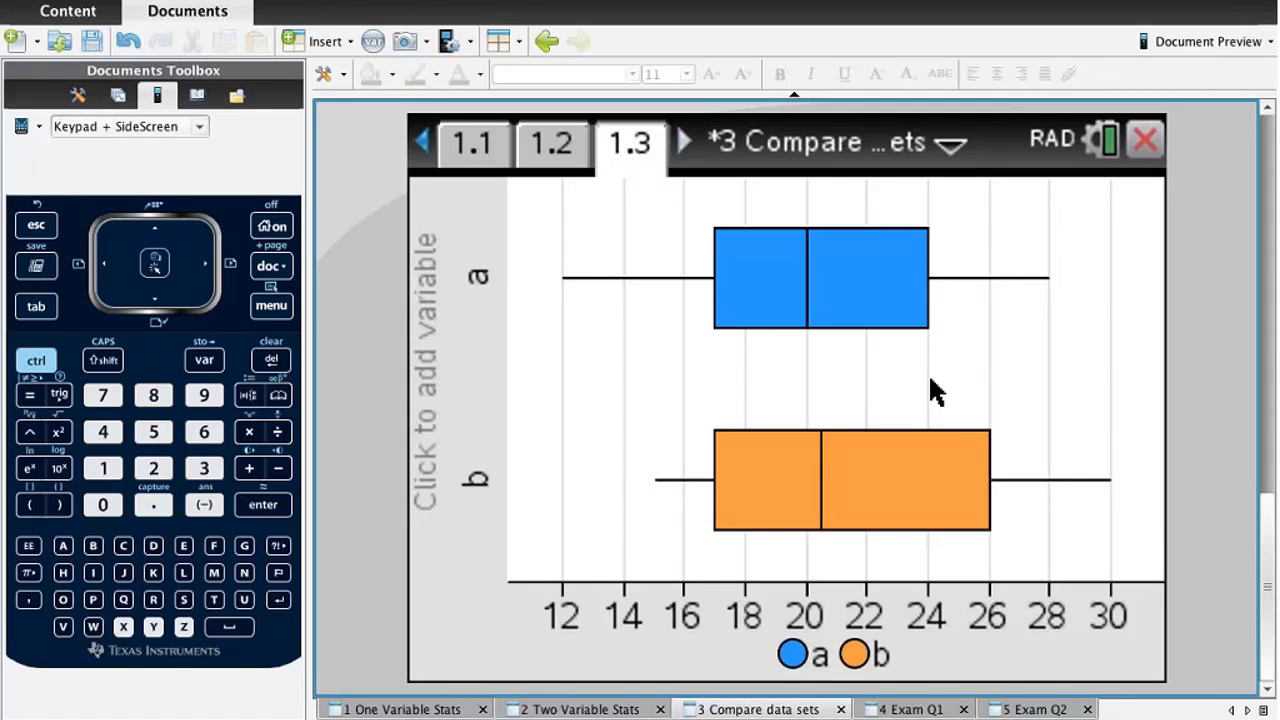
mouse_move(1110, 480)
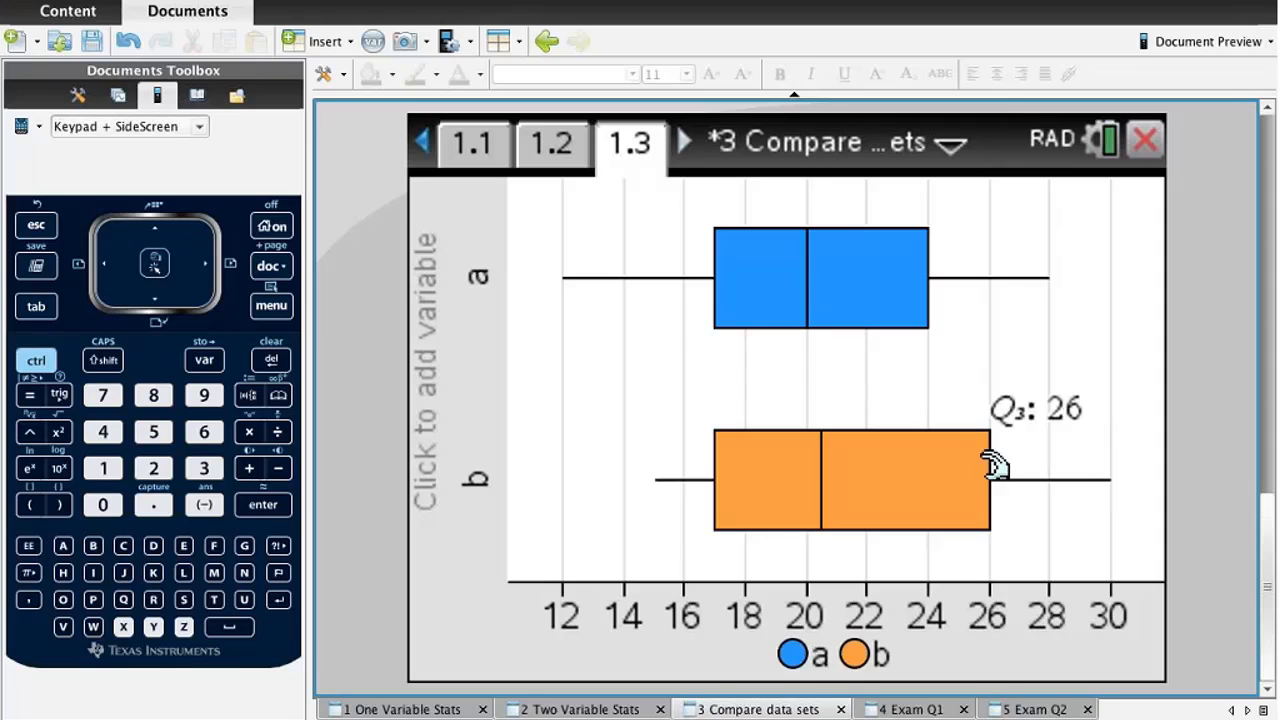
mouse_move(836, 452)
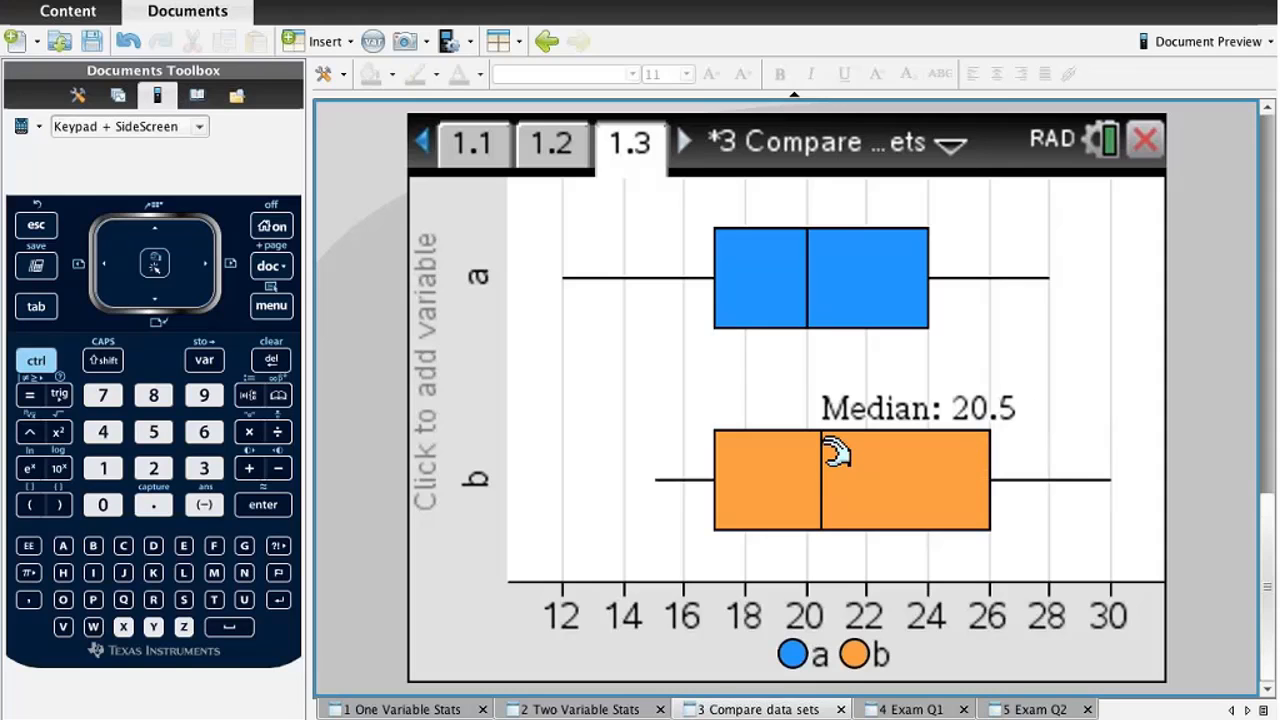
mouse_move(790, 472)
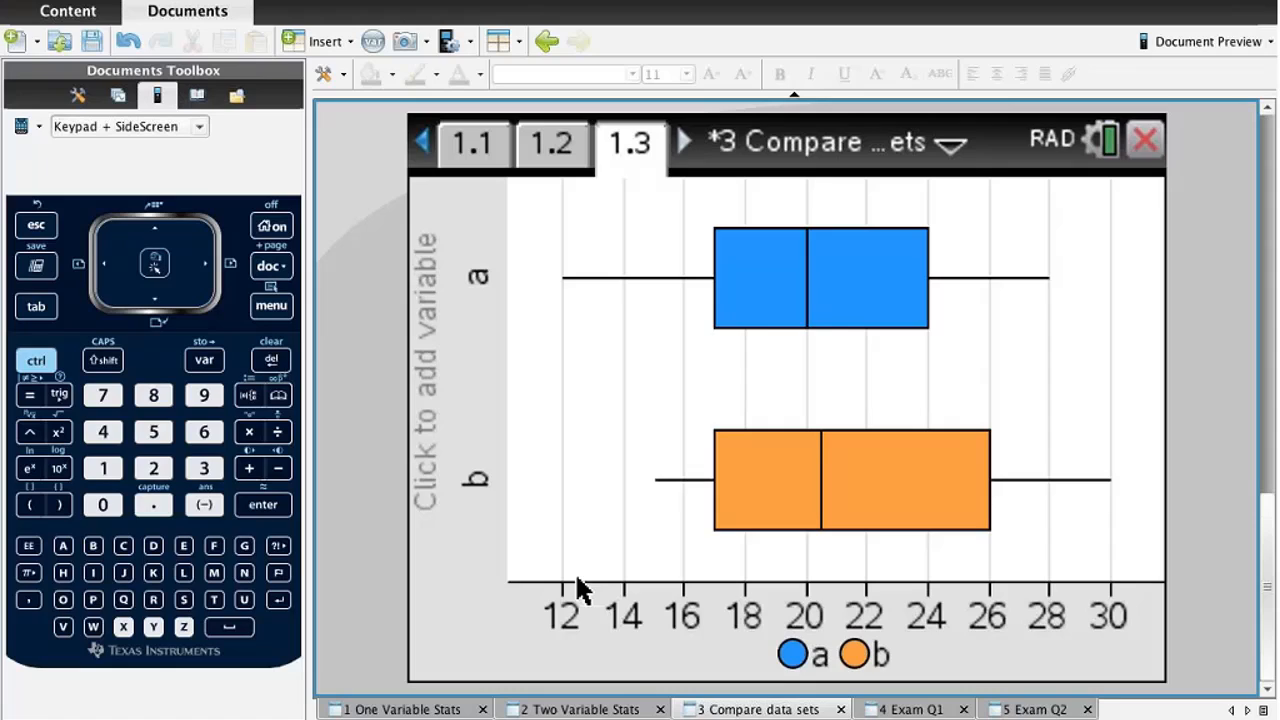
mouse_move(658, 452)
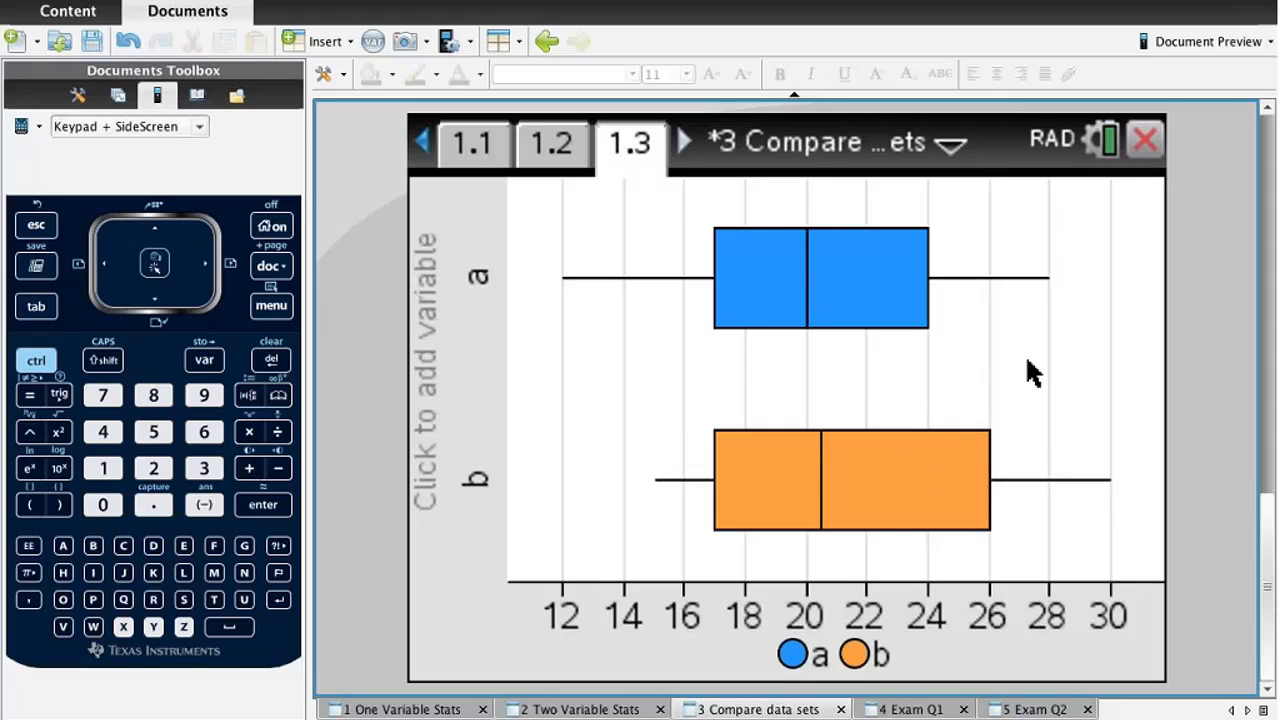
mouse_move(684, 368)
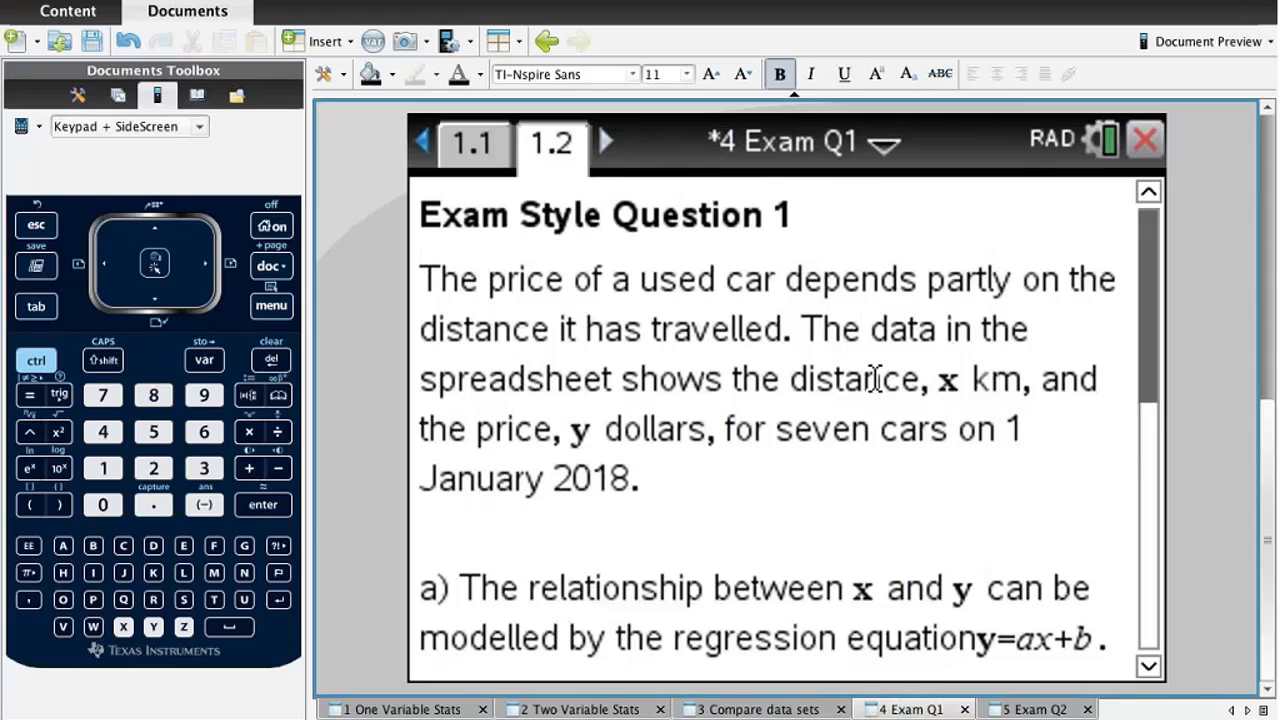
mouse_move(1078, 408)
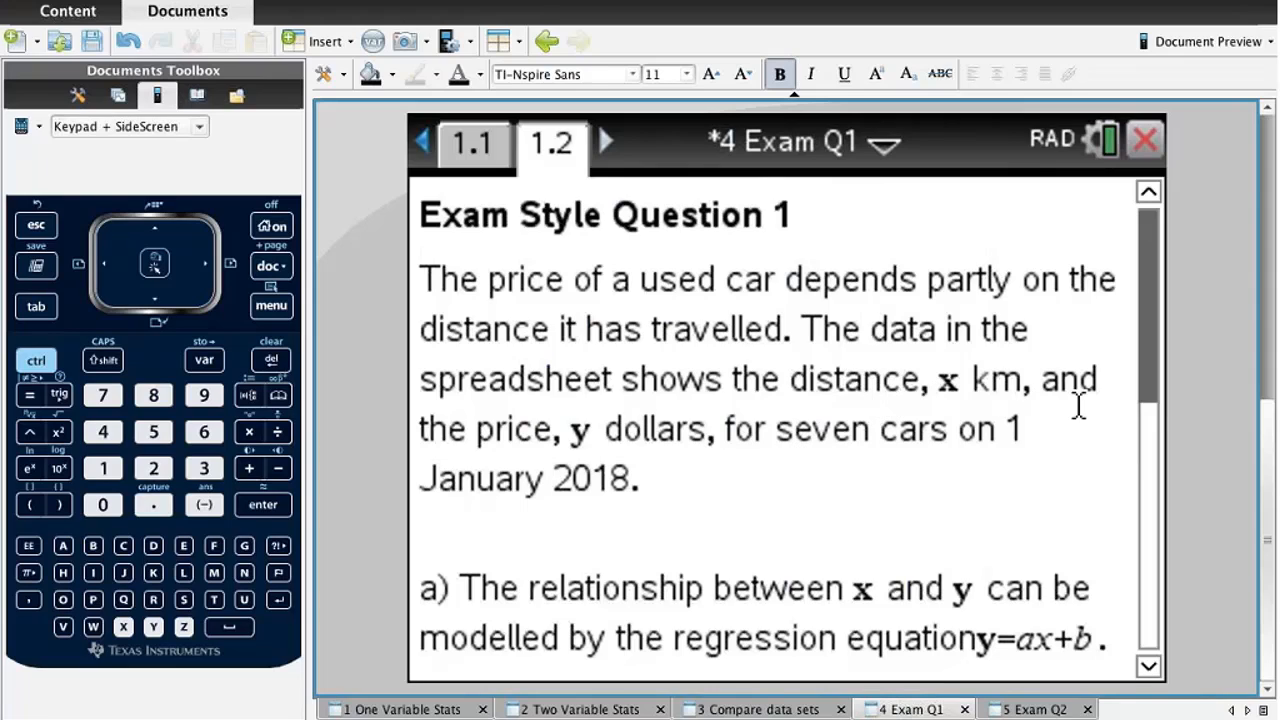
mouse_move(696, 452)
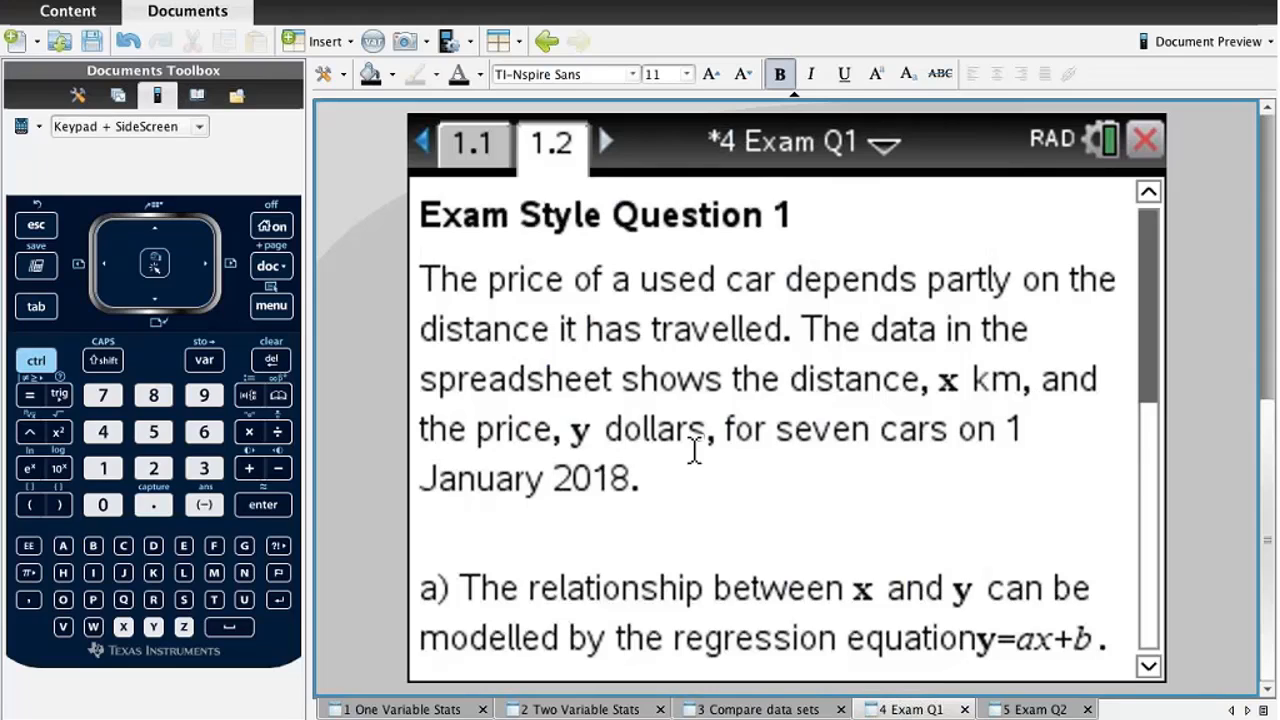
mouse_move(584, 510)
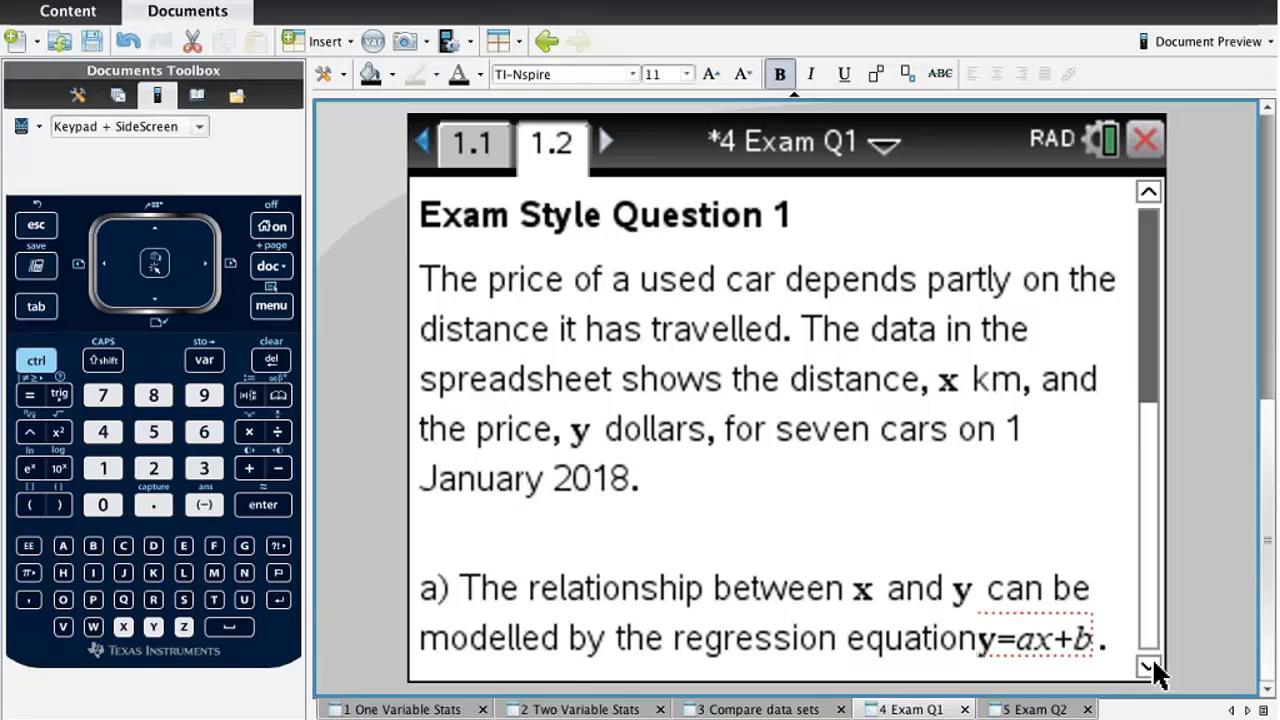
Scroll the Notes page to reveal parts (i) correlation coefficient and (ii) values of a and b.
scroll("down", 3)
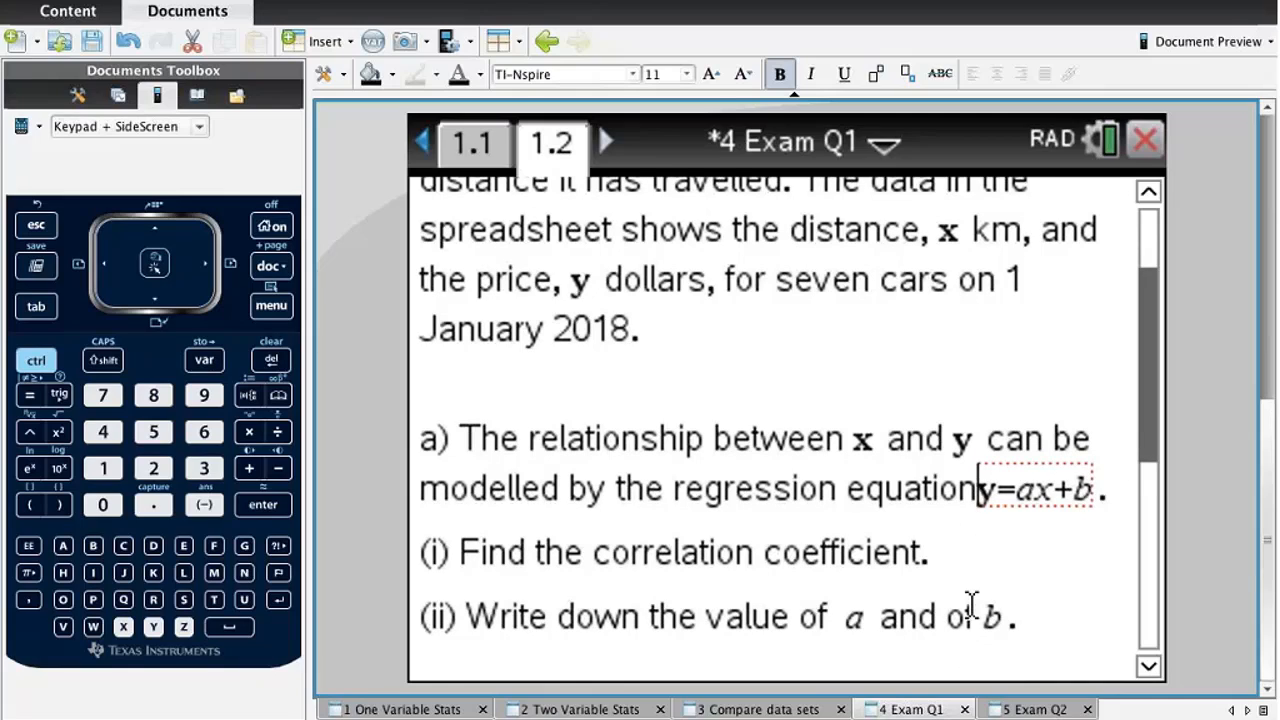
mouse_move(476, 142)
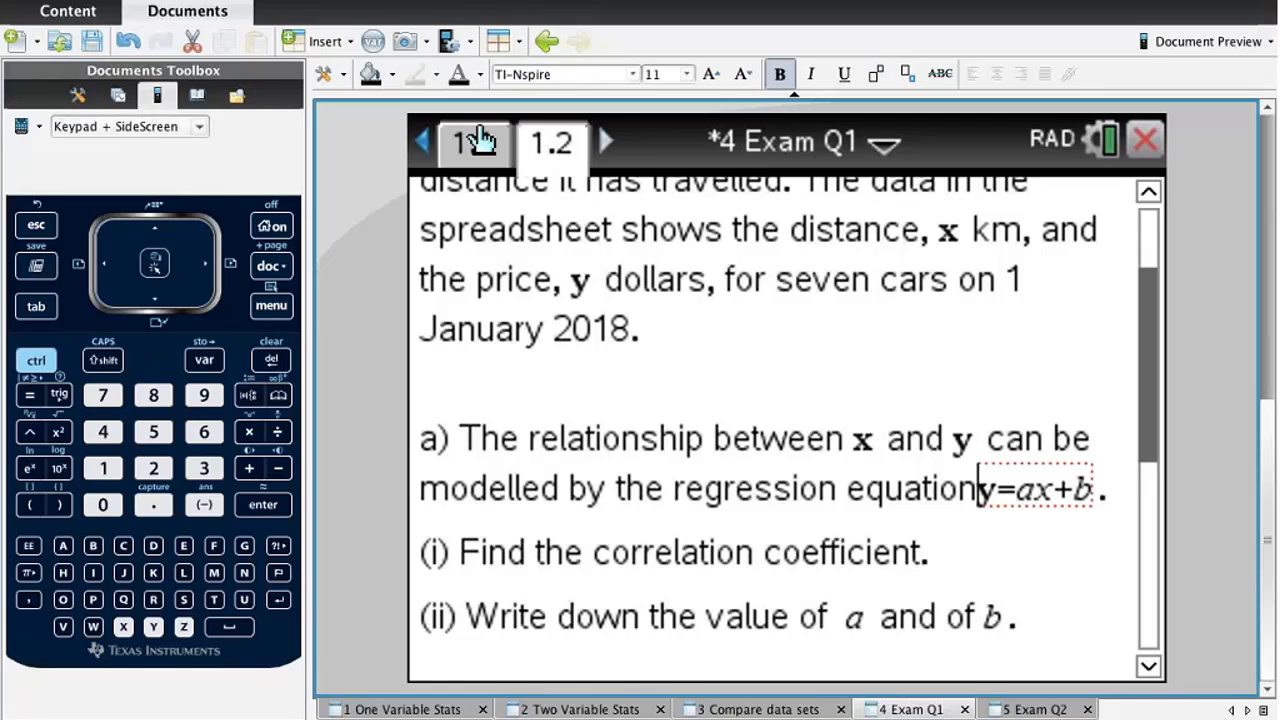
Start a Linear Regression (mx+b) calculation from the Statistics menu on spreadsheet page 1.1.
left_click(472, 142)
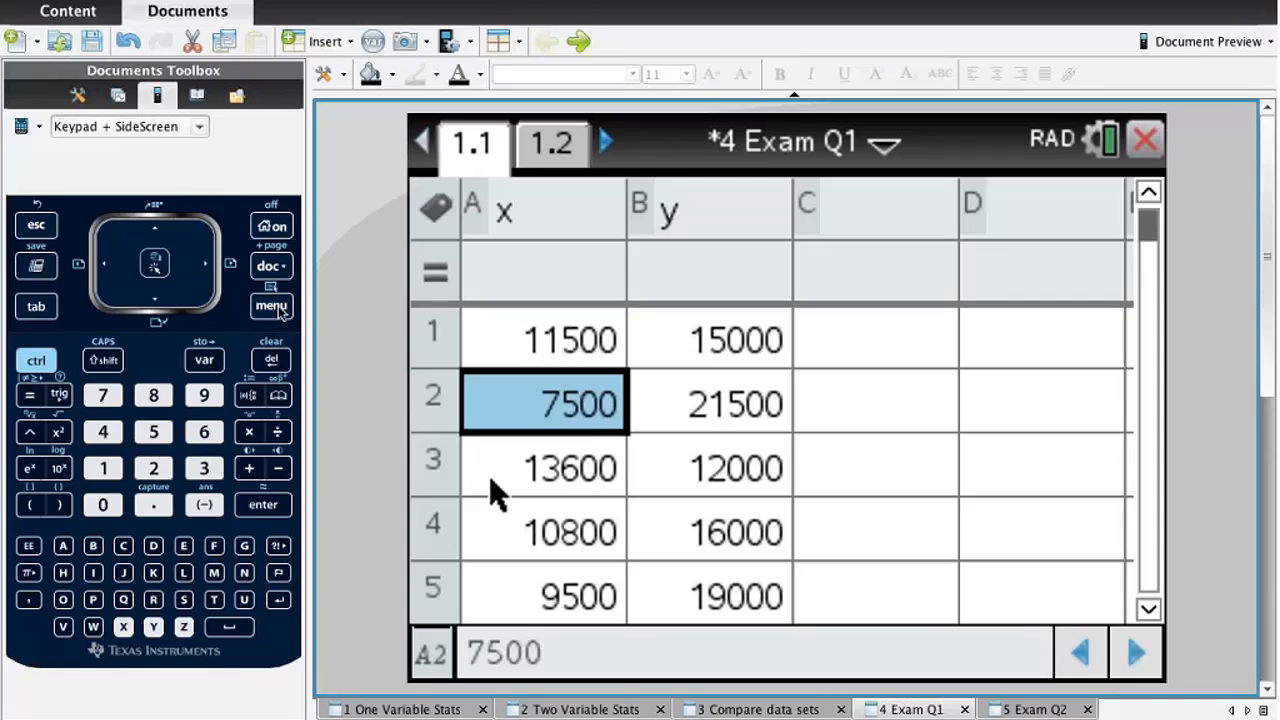
left_click(272, 306)
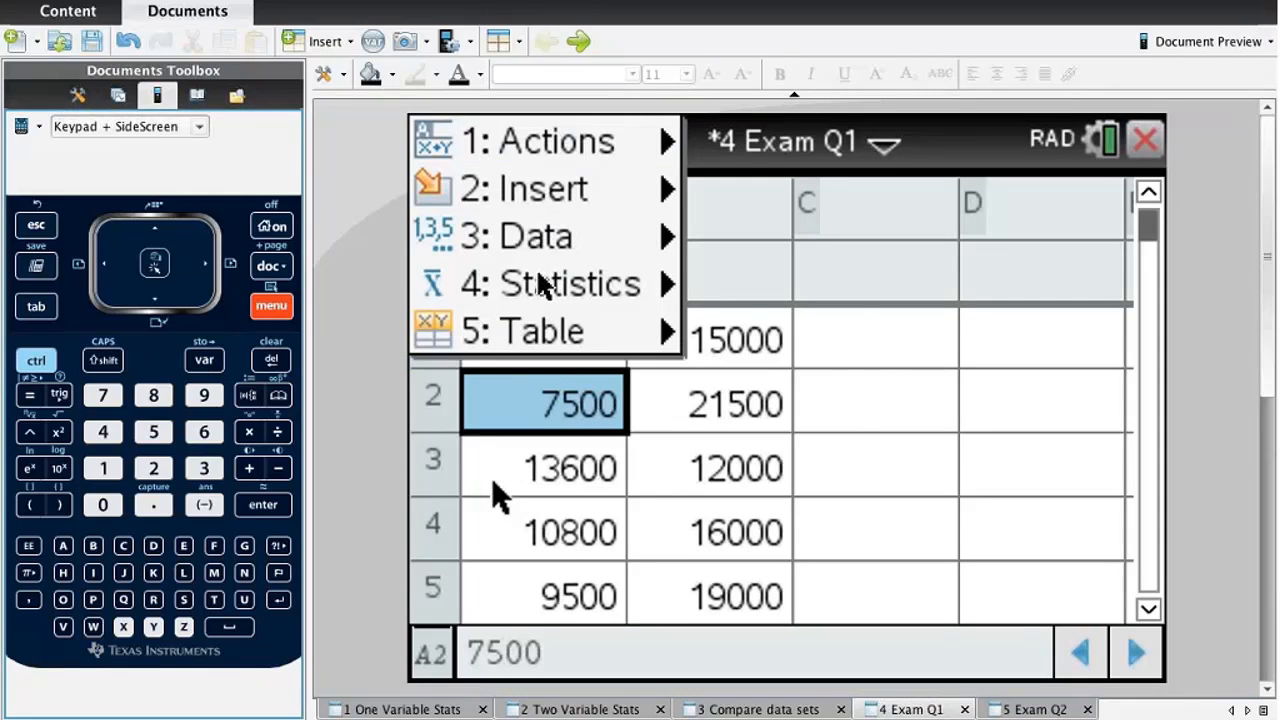
left_click(548, 284)
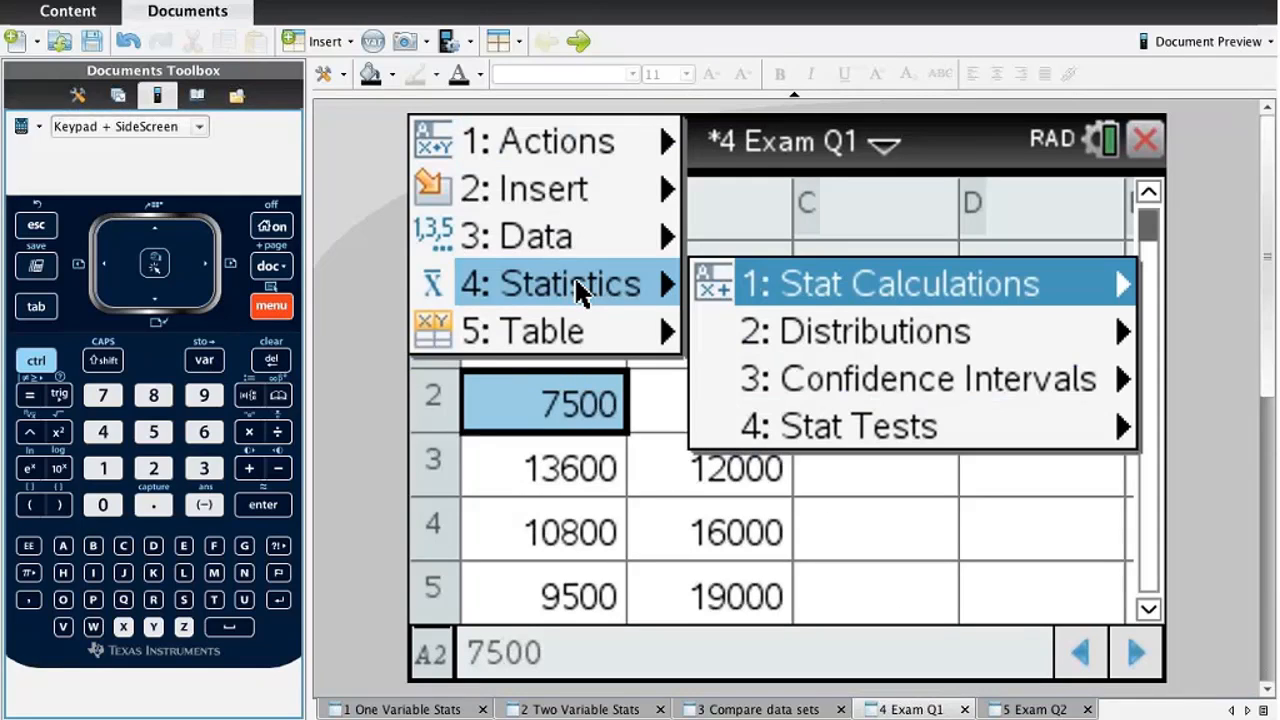
mouse_move(900, 332)
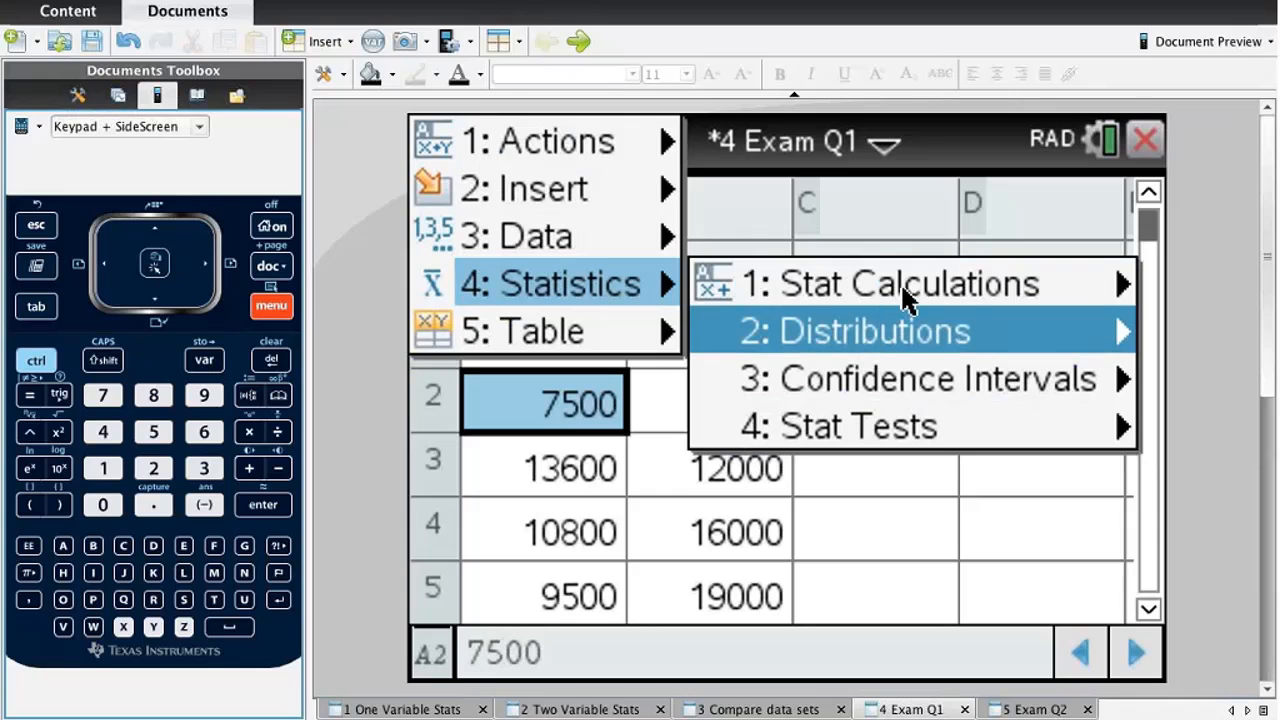
left_click(890, 284)
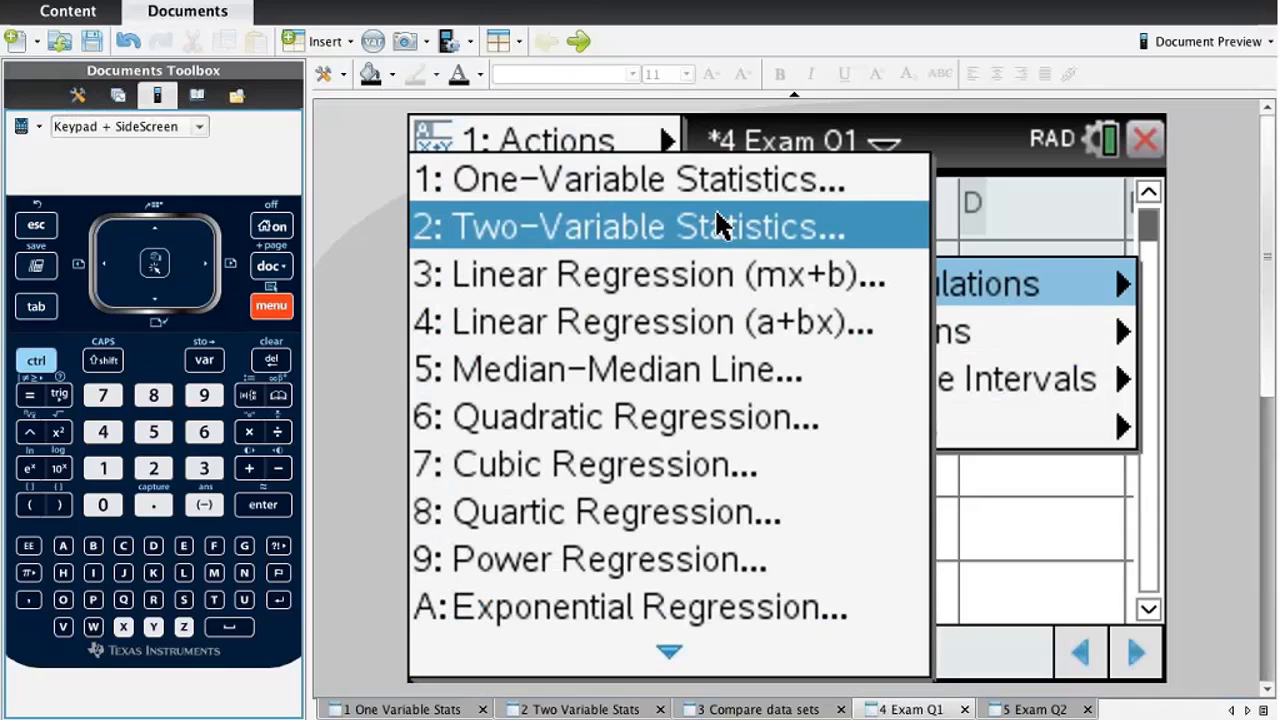
mouse_move(704, 276)
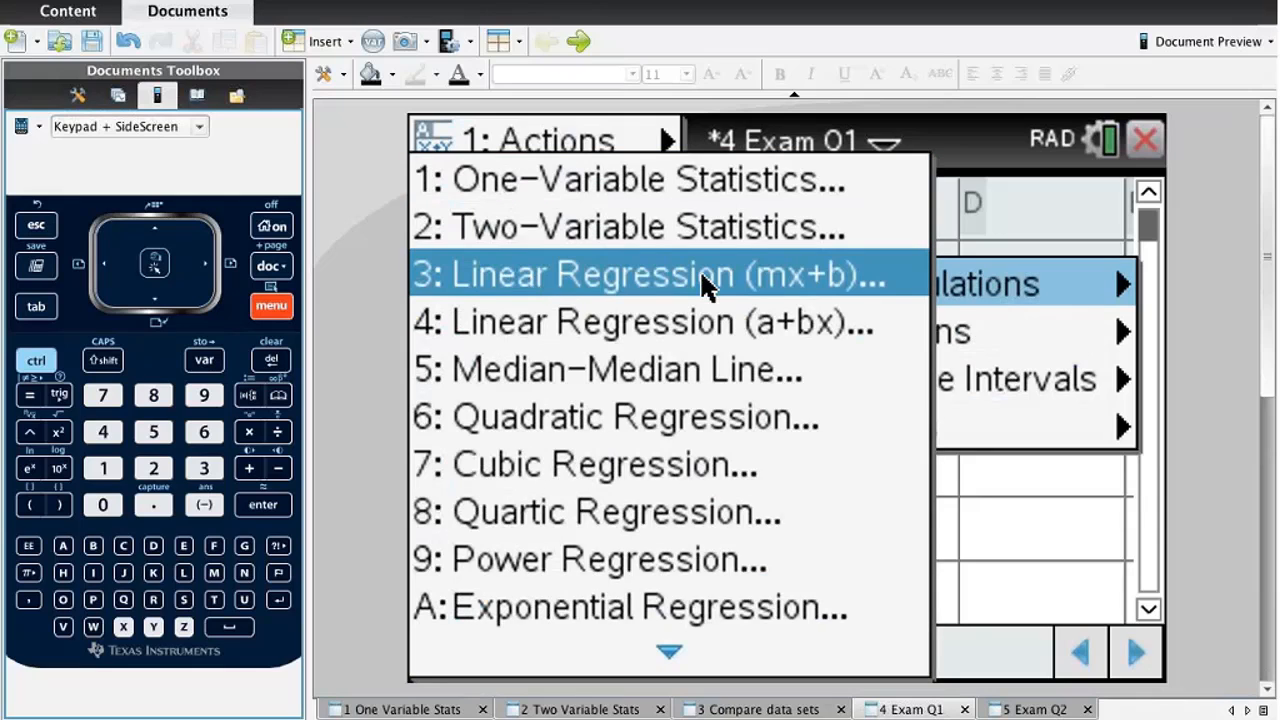
left_click(650, 274)
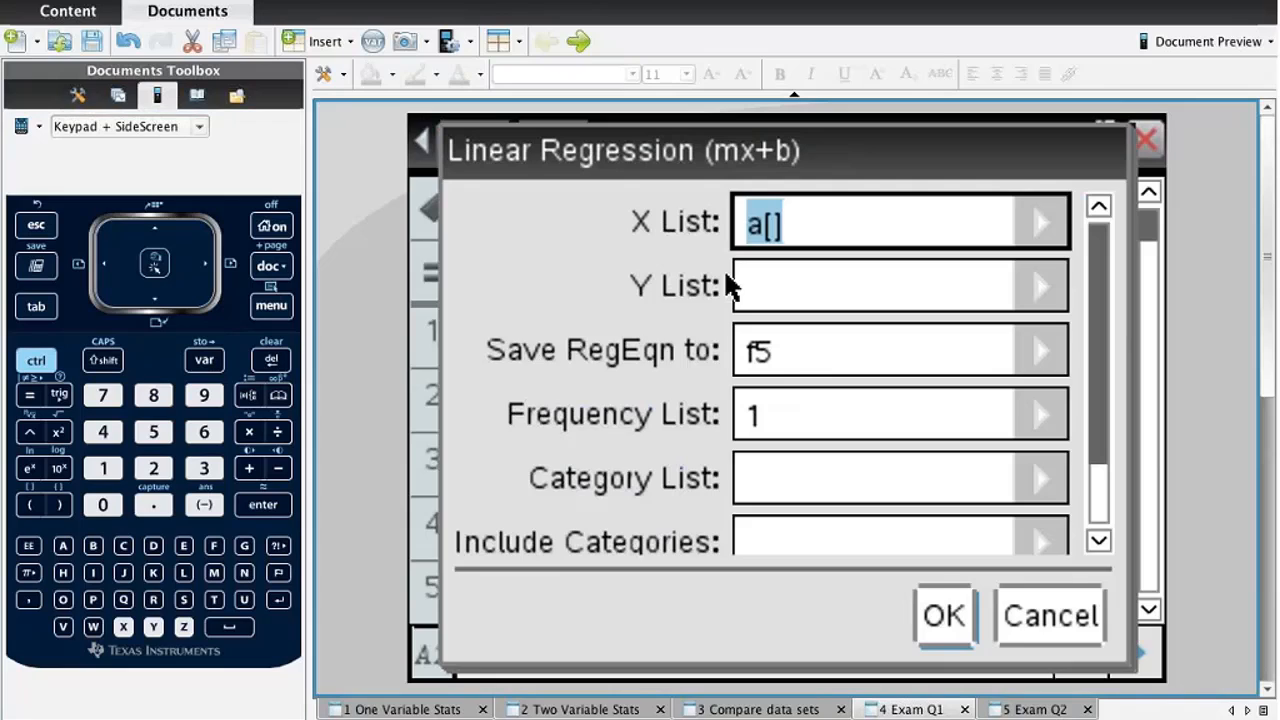
mouse_move(618, 268)
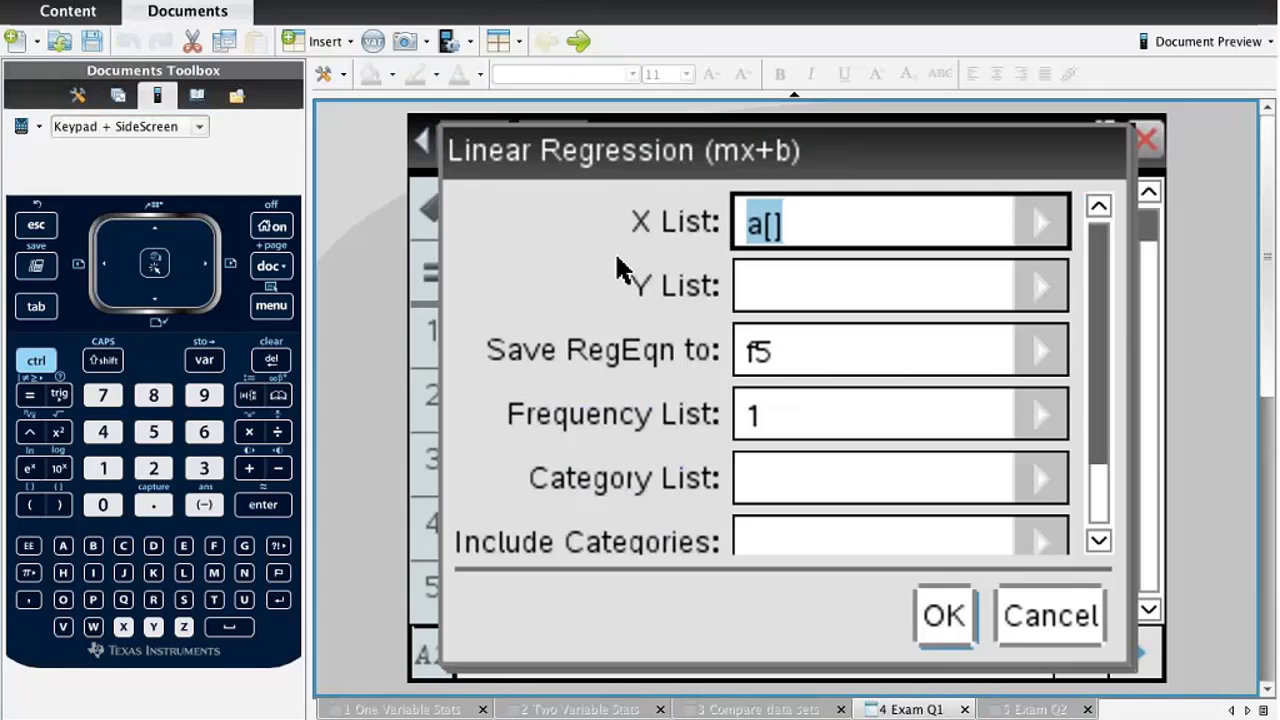
mouse_move(776, 304)
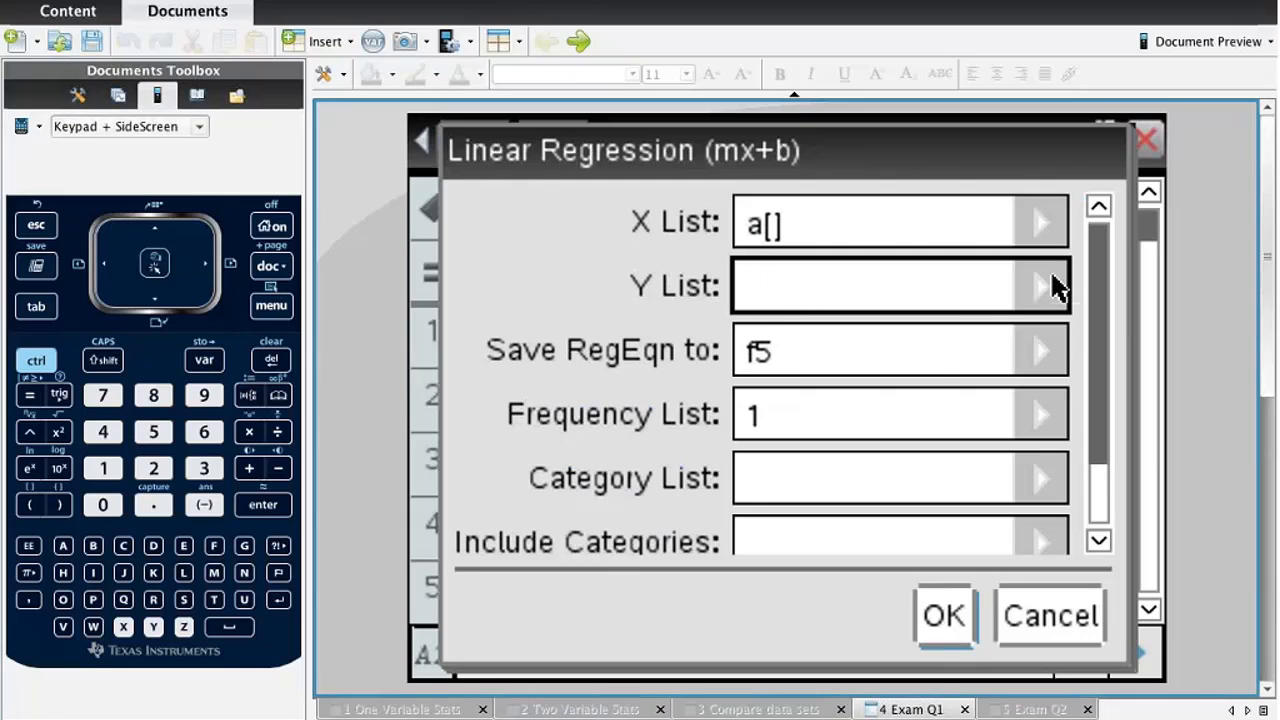
Set Y List to y with results in column c and run it, giving m = −1.58096, b = 33480.3, r² = 0.988728.
left_click(1042, 284)
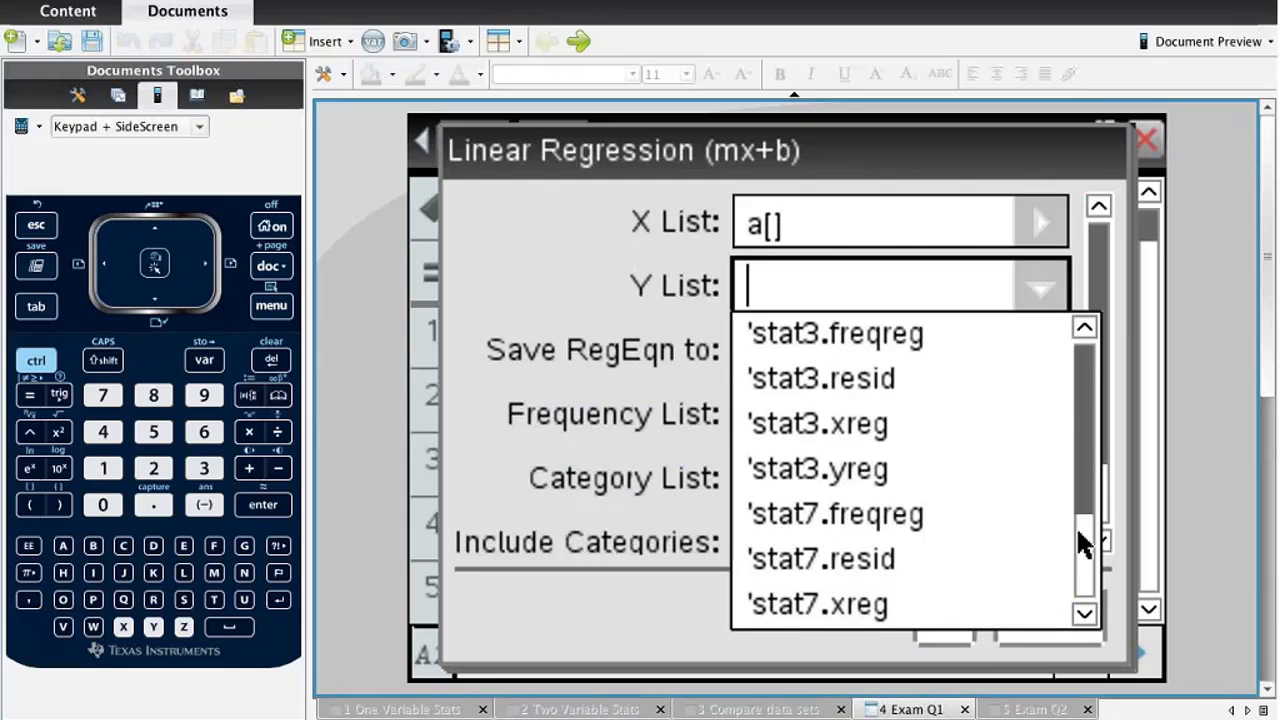
type("y")
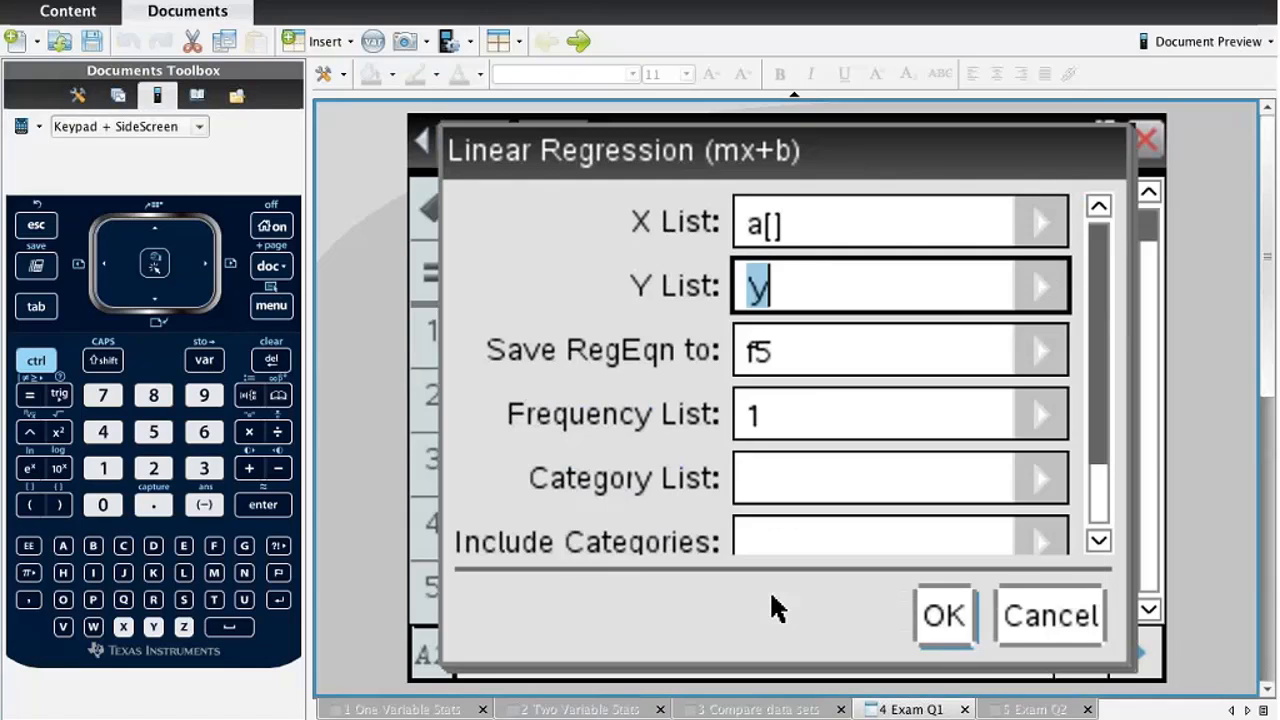
mouse_move(1056, 468)
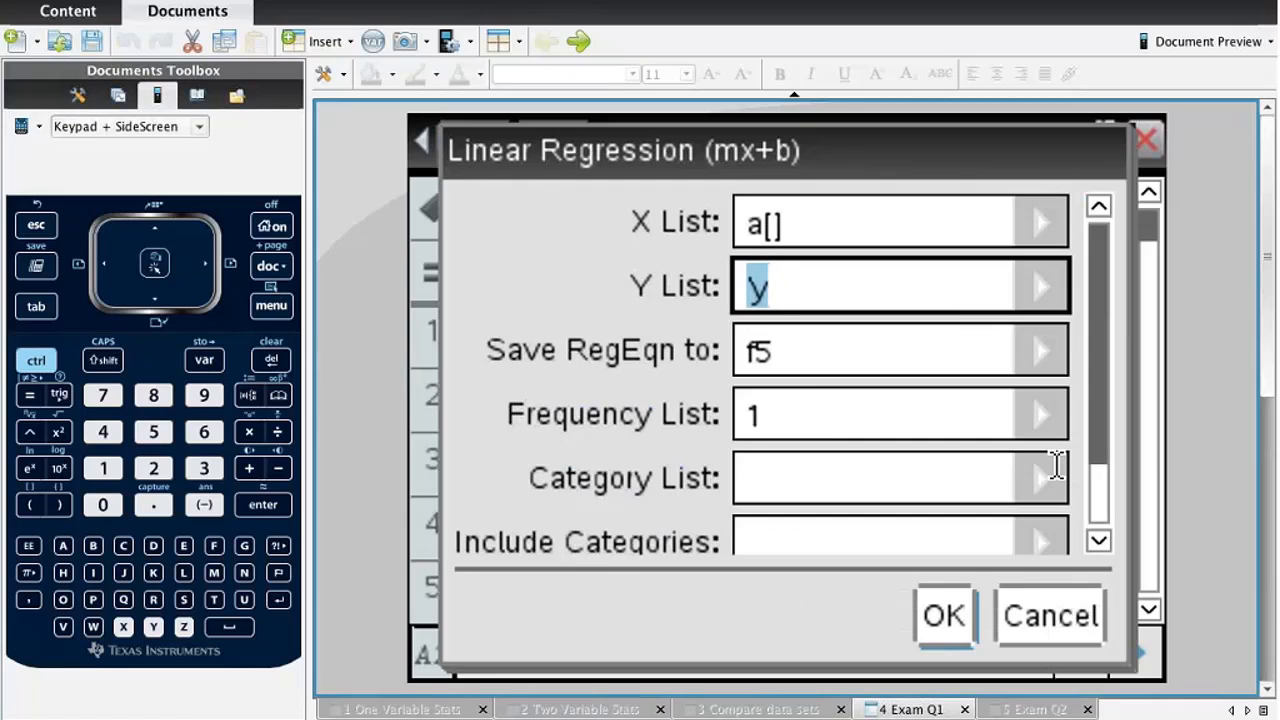
scroll("down", 3)
type("c[]")
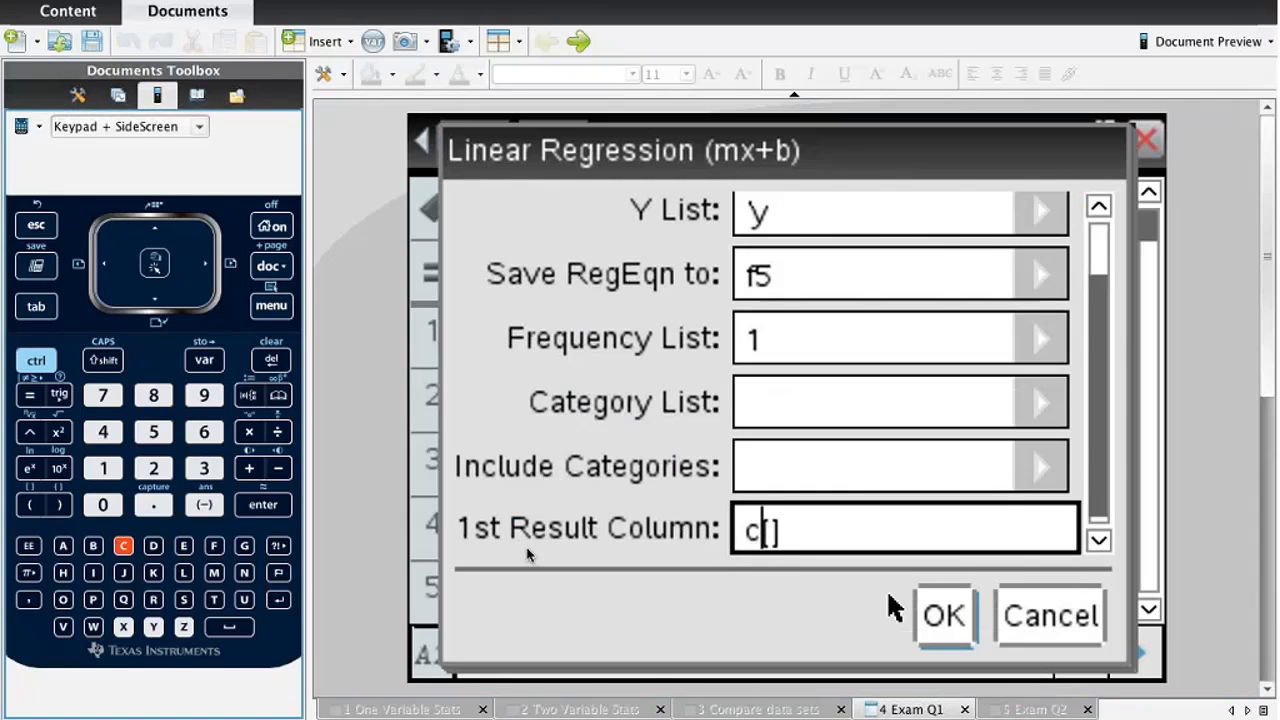
left_click(940, 616)
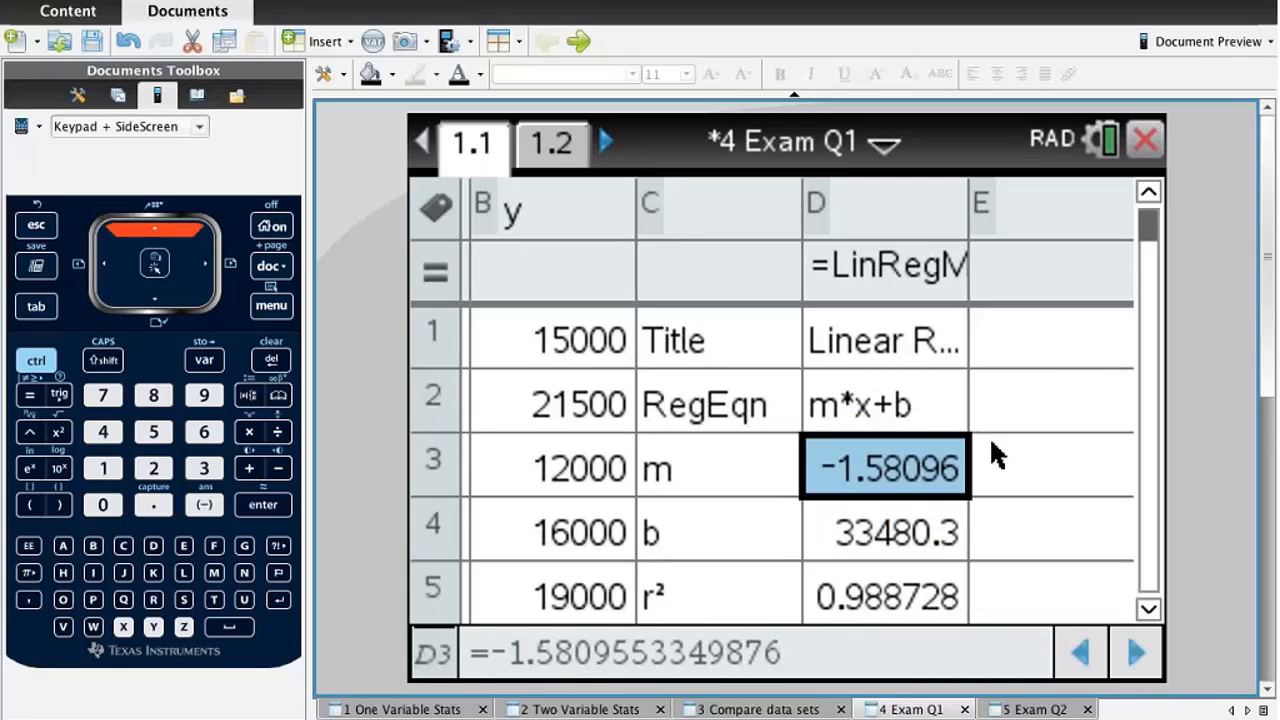
mouse_move(916, 470)
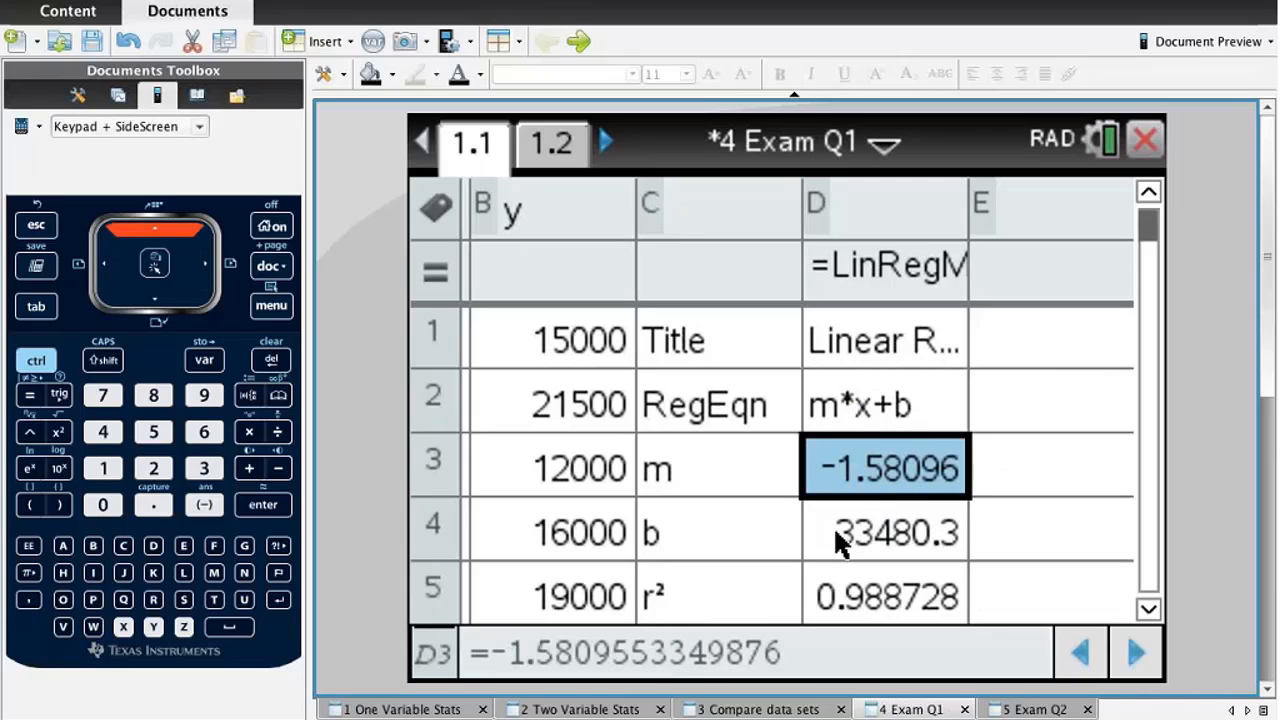
Select cell D6 to read the full correlation coefficient r = −0.99434778959816.
left_click(884, 532)
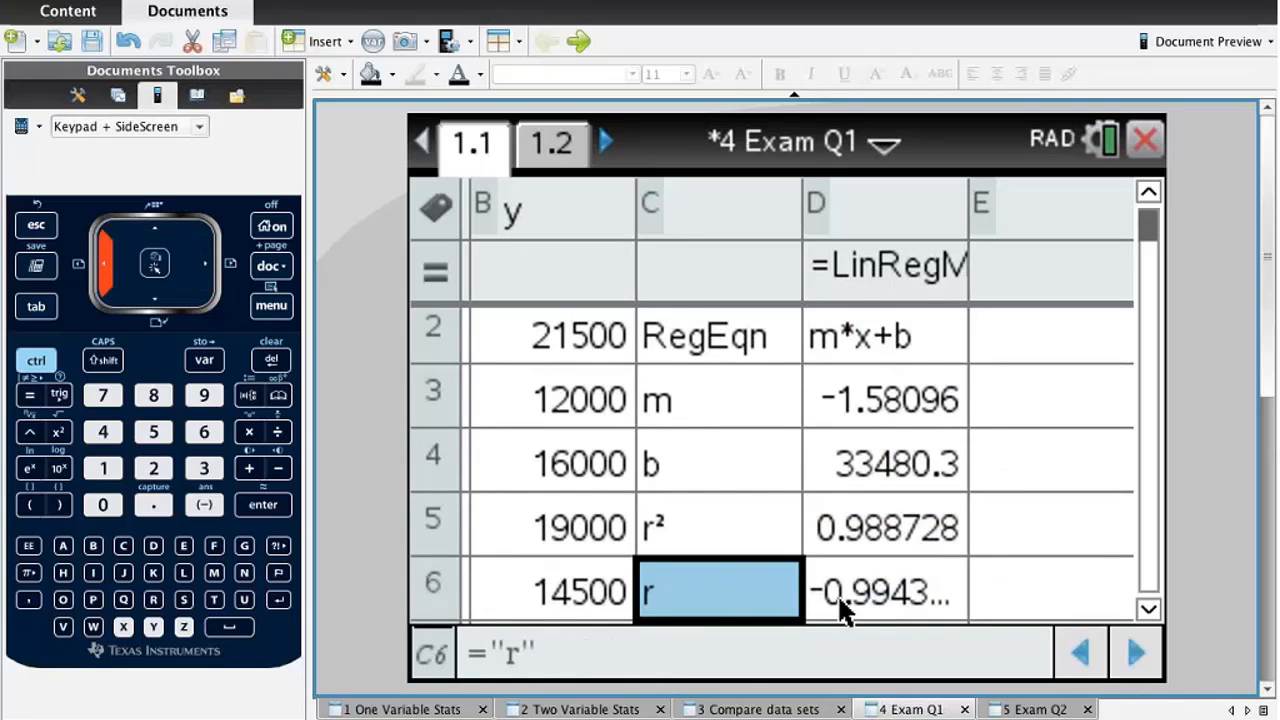
left_click(884, 590)
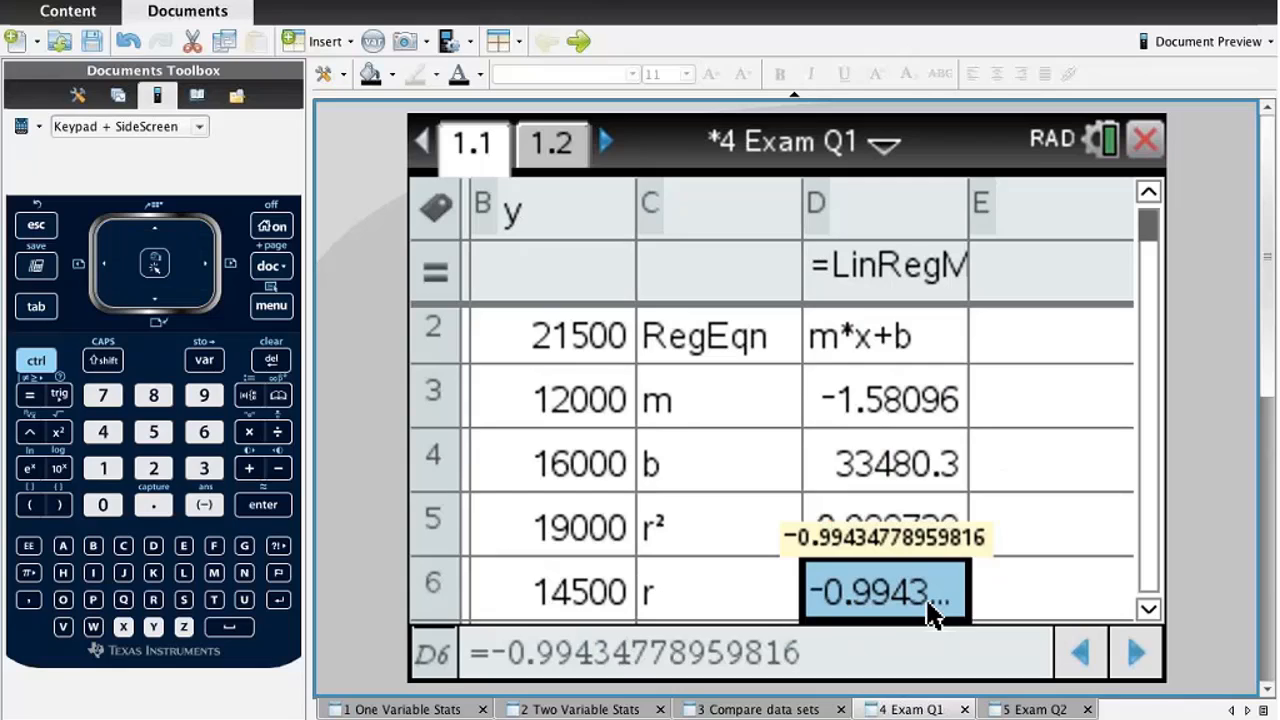
mouse_move(756, 596)
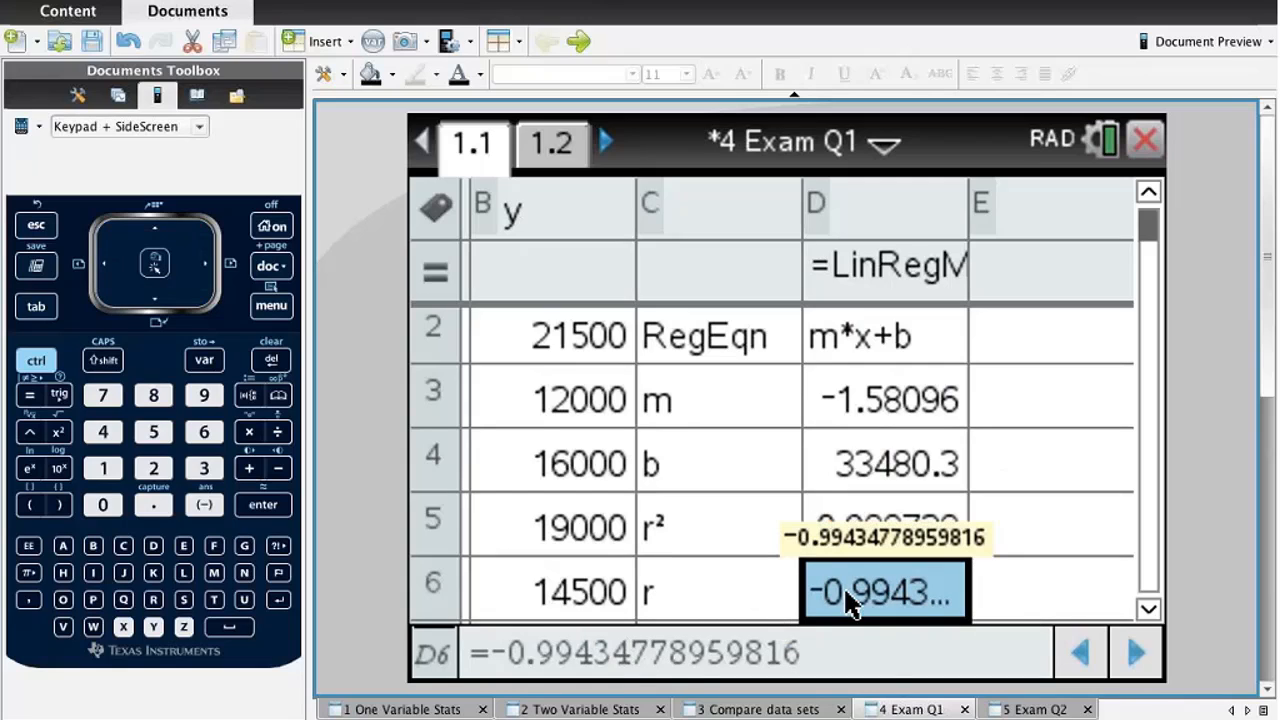
mouse_move(696, 384)
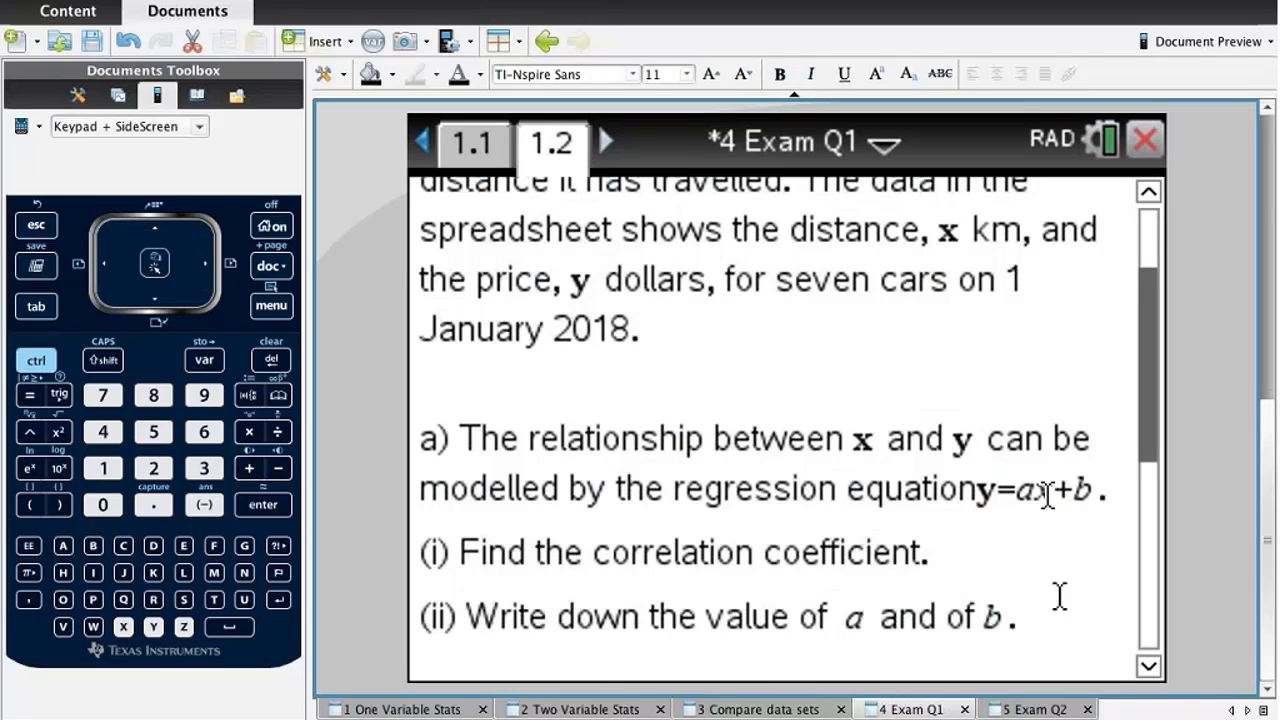
Read the full slope m = −1.5809553349876 and intercept b = 33480.303970223 in column D.
left_click(612, 552)
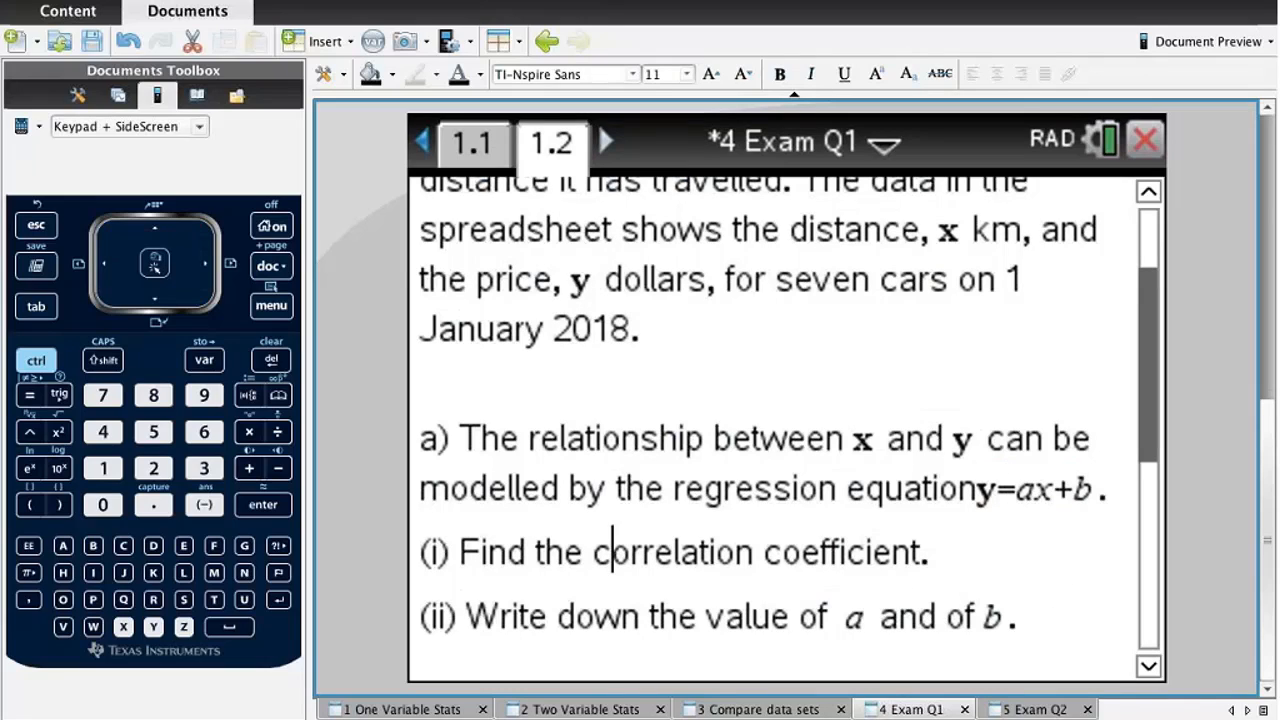
left_click(474, 140)
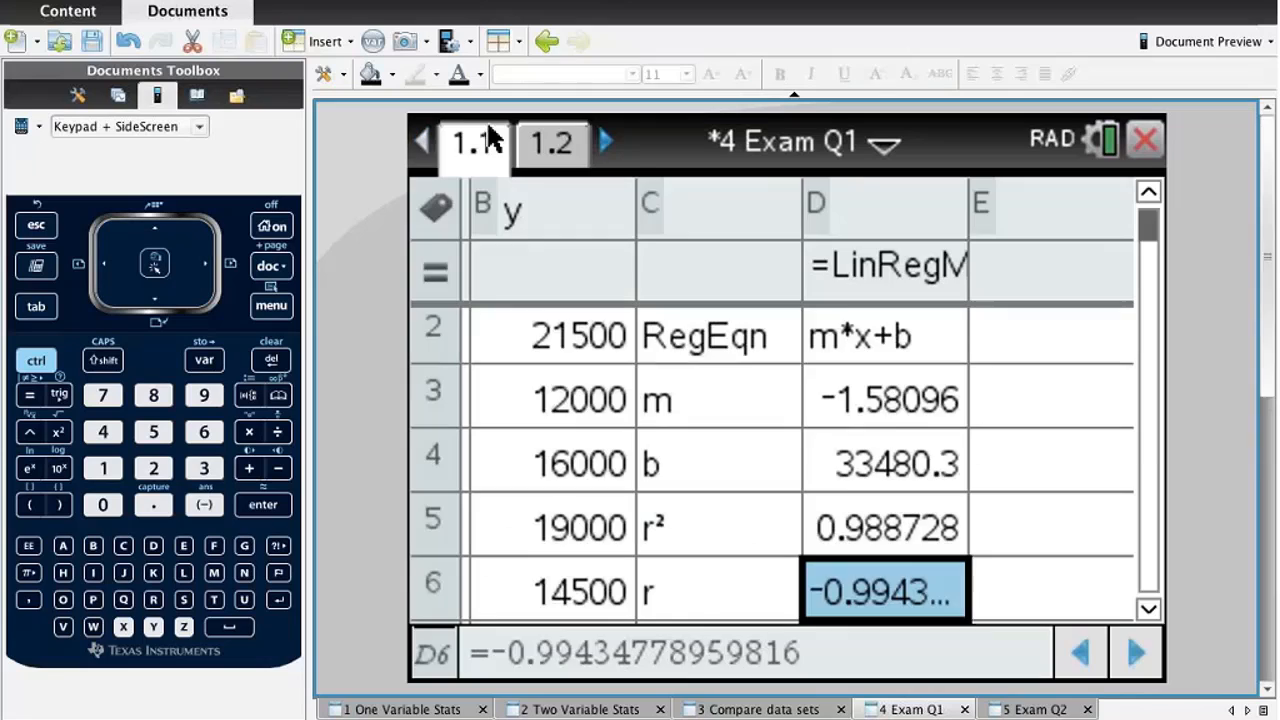
left_click(884, 398)
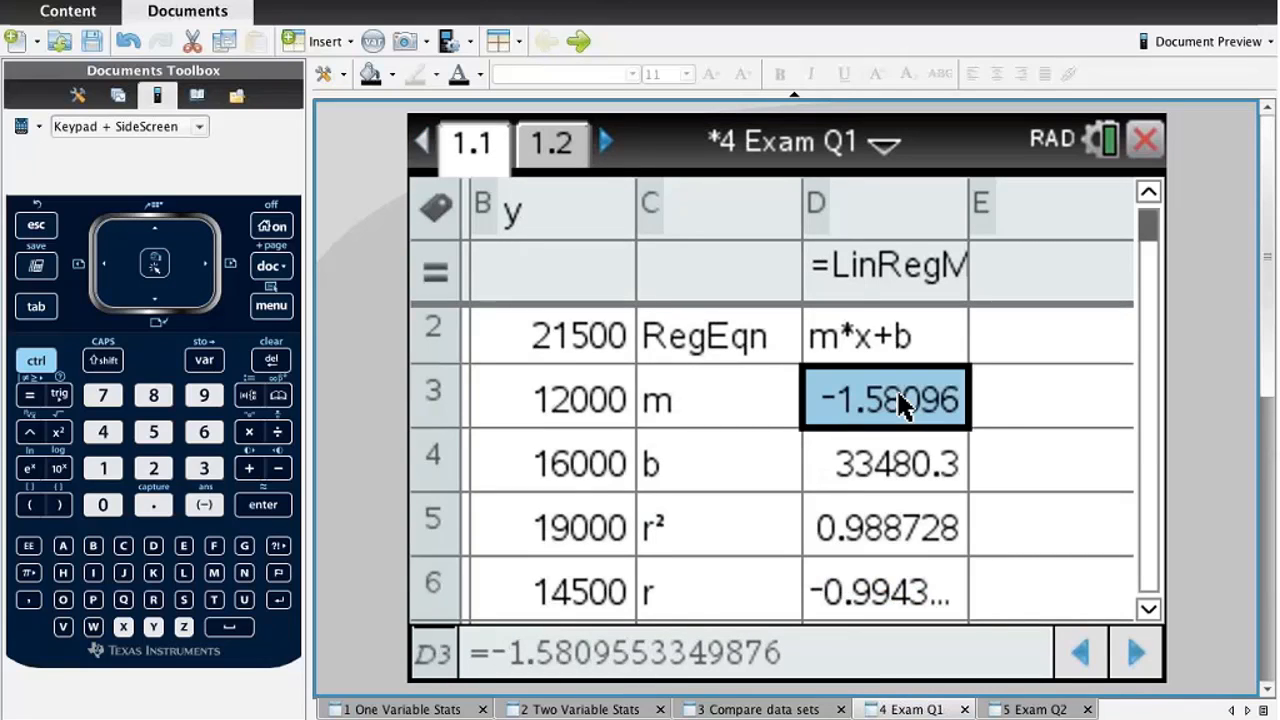
mouse_move(1044, 412)
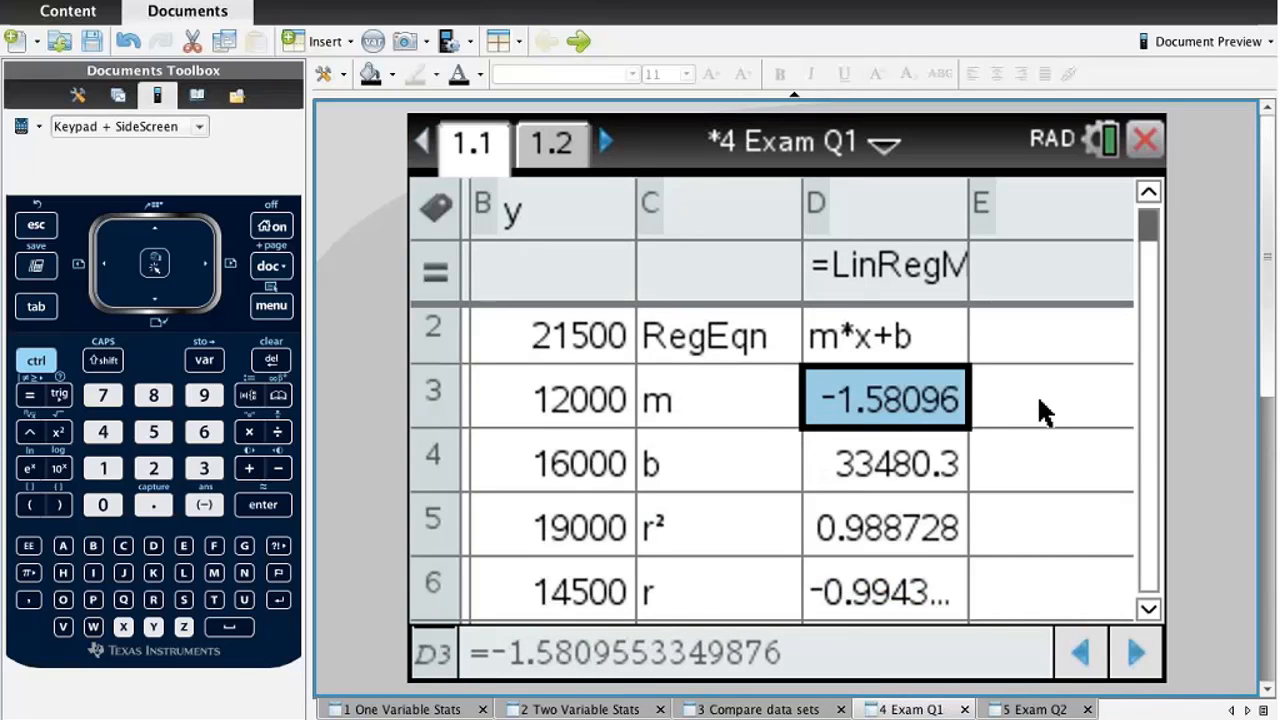
mouse_move(944, 430)
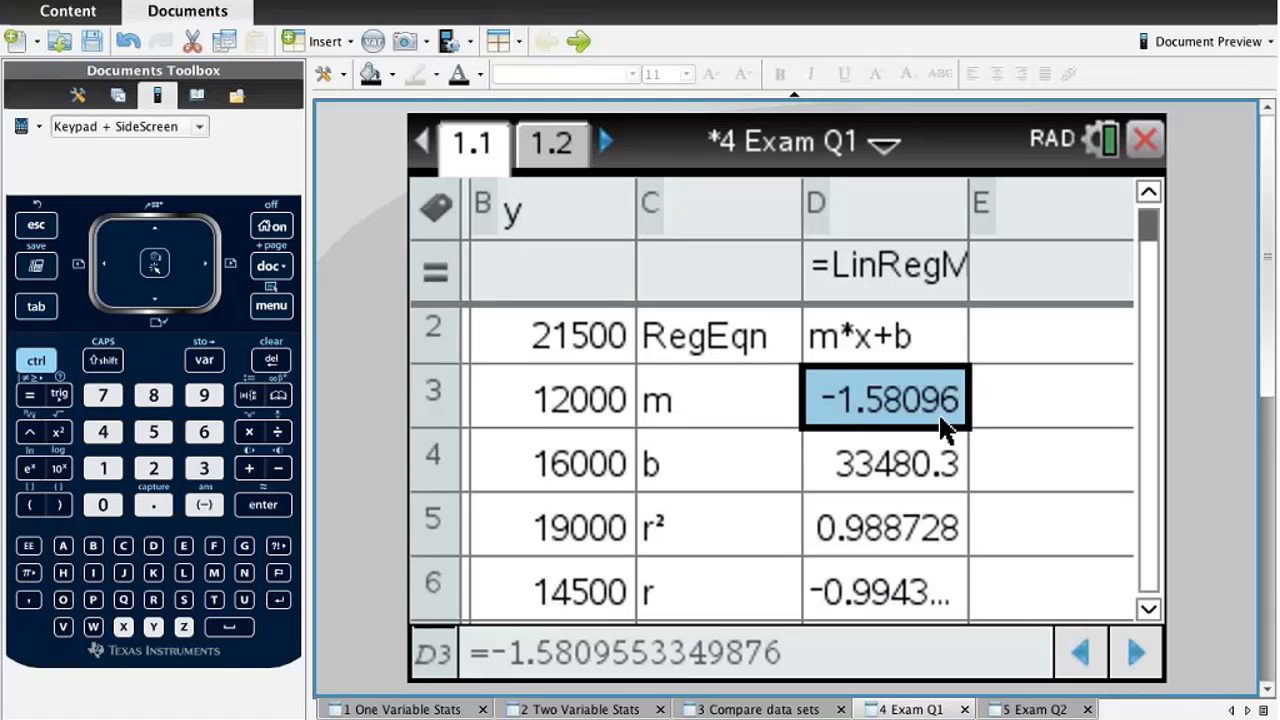
left_click(884, 464)
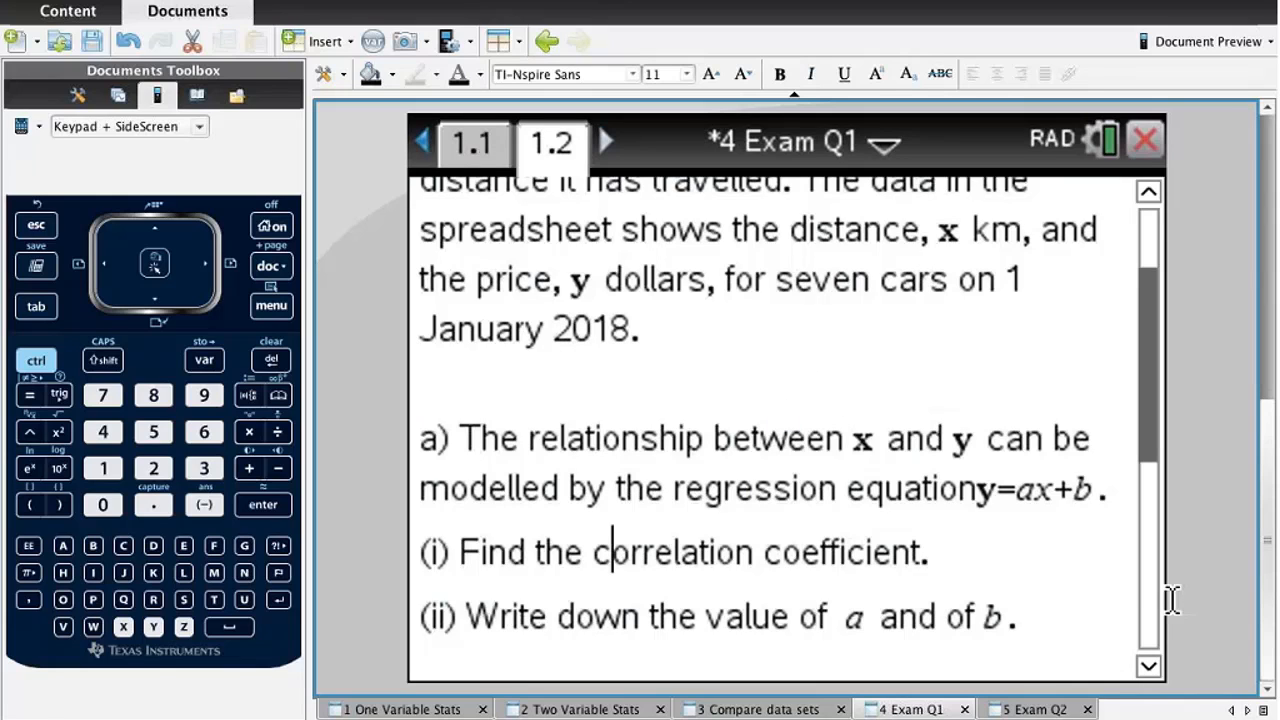
Select the empty cell E3 beside the slope value for the price estimate.
scroll("down", 3)
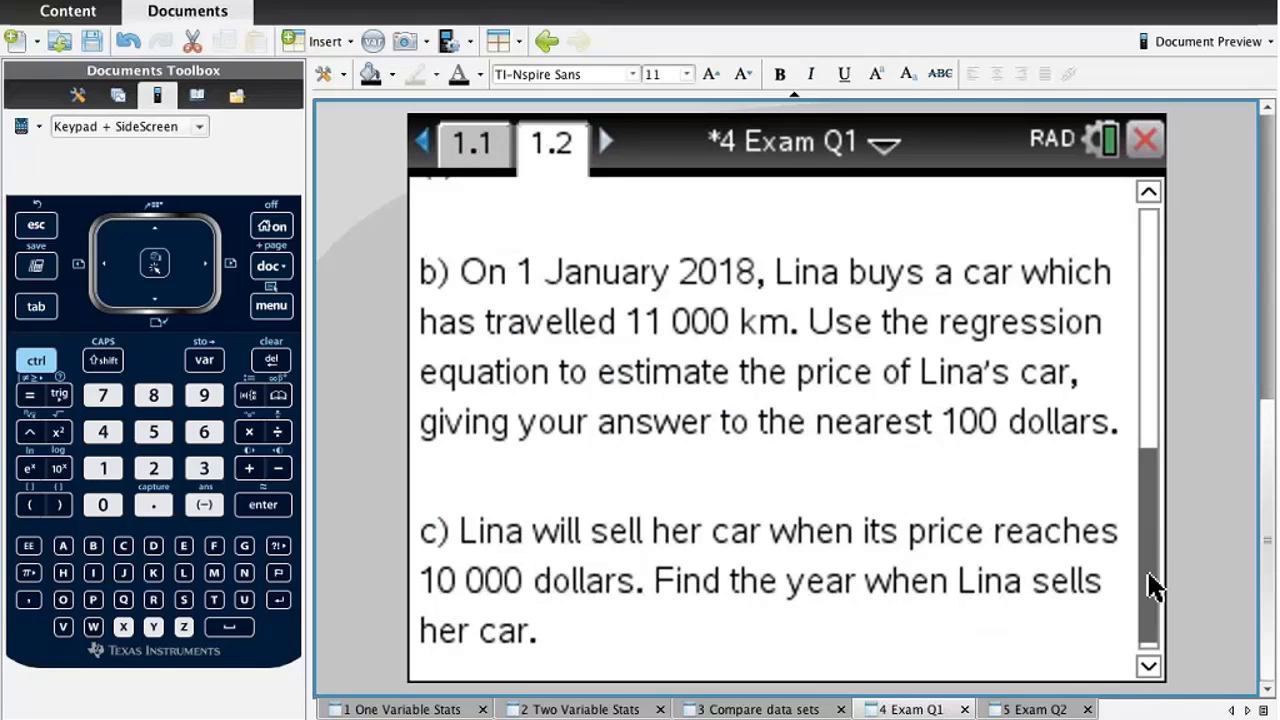
mouse_move(608, 448)
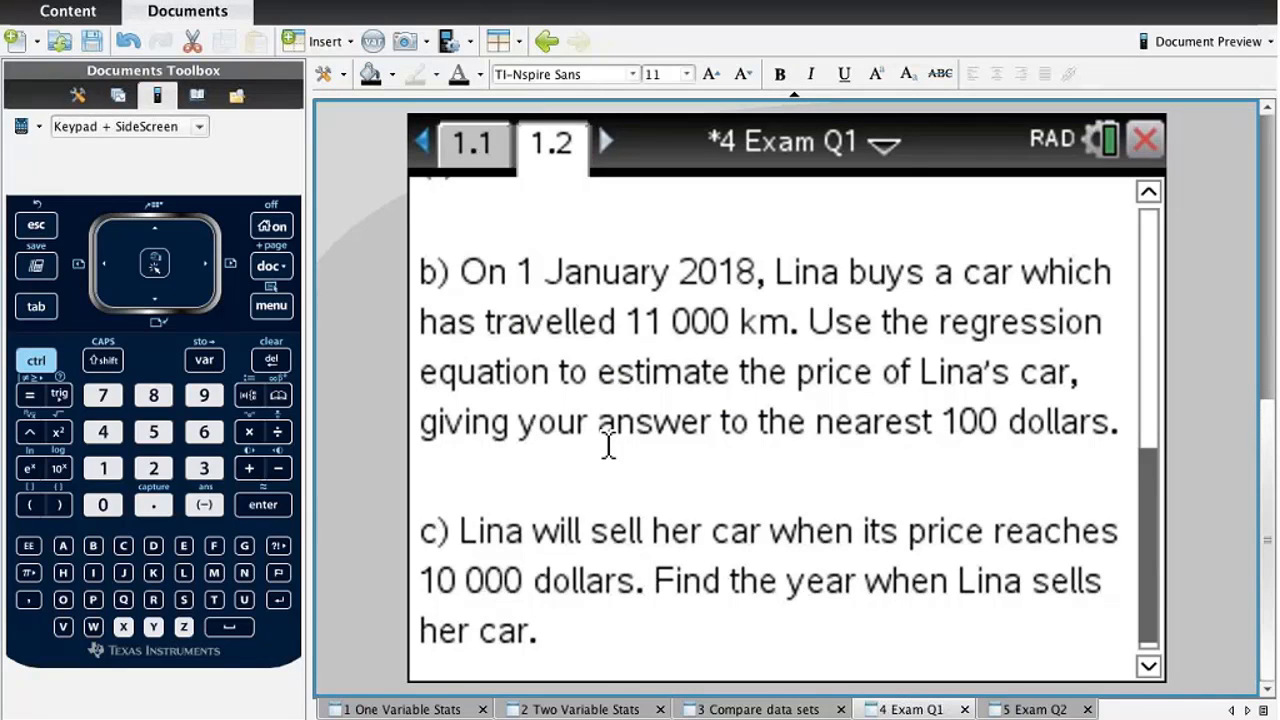
mouse_move(980, 472)
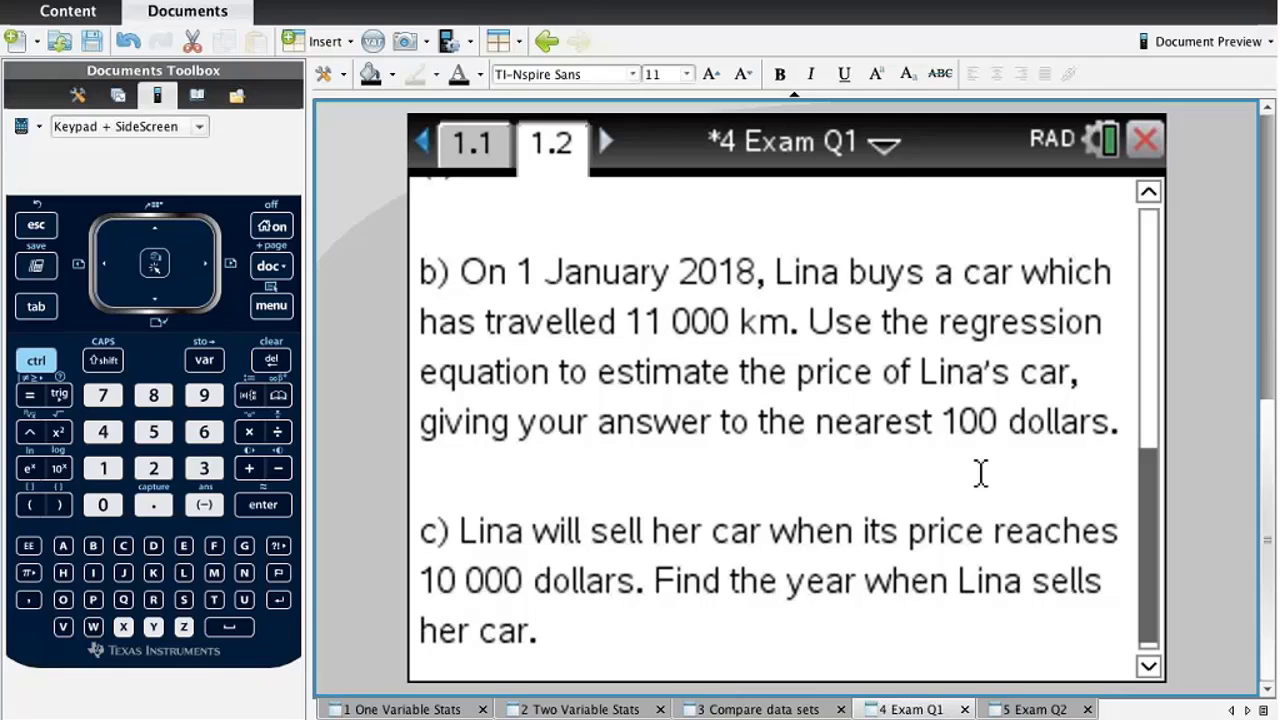
mouse_move(1040, 464)
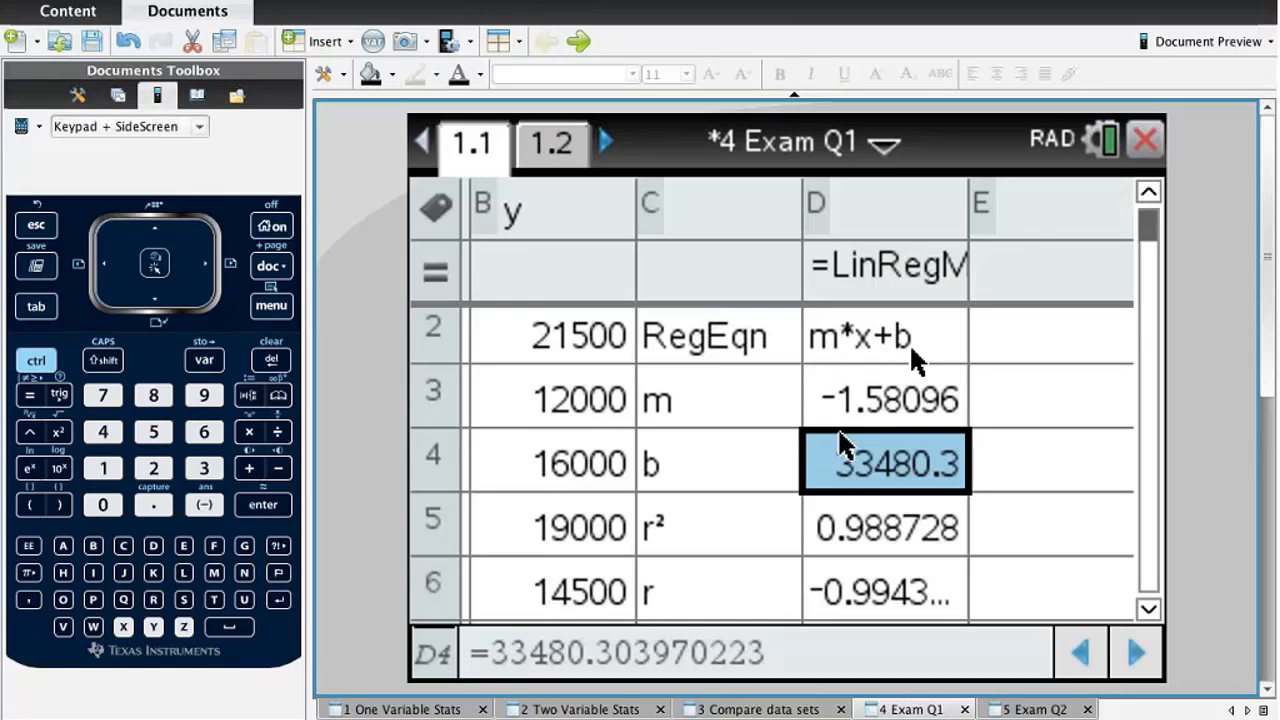
mouse_move(844, 430)
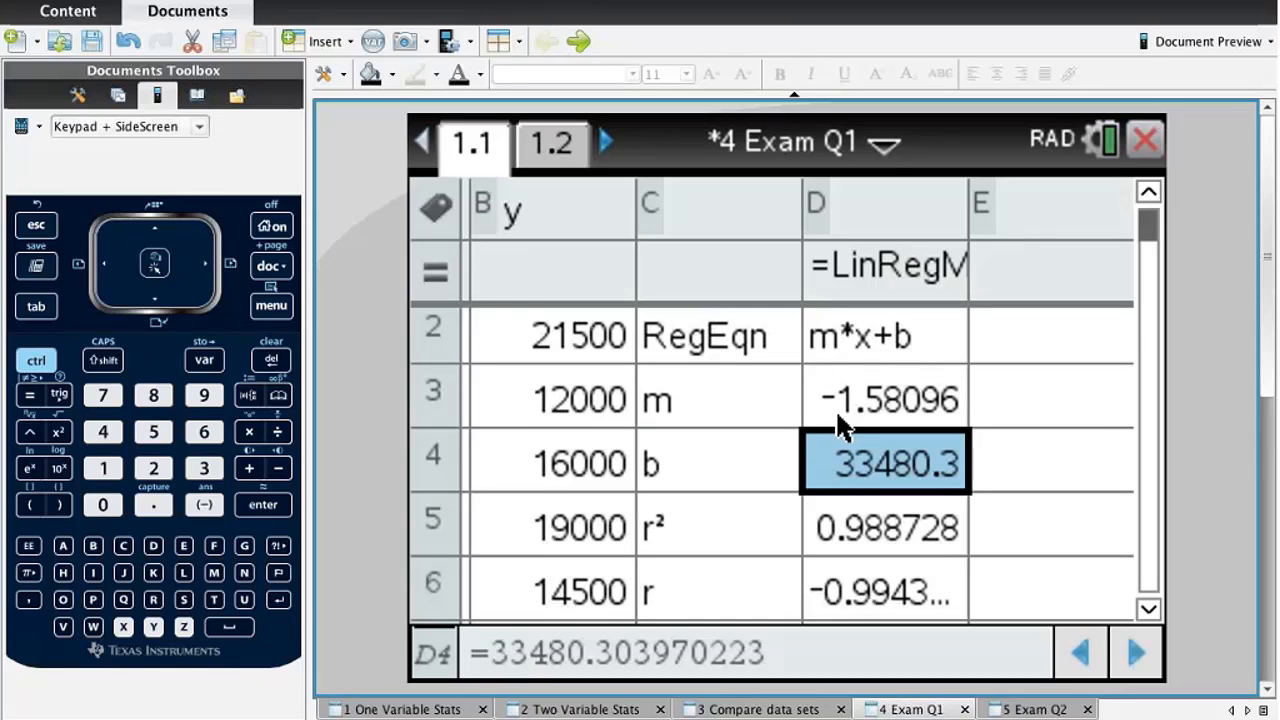
left_click(1050, 396)
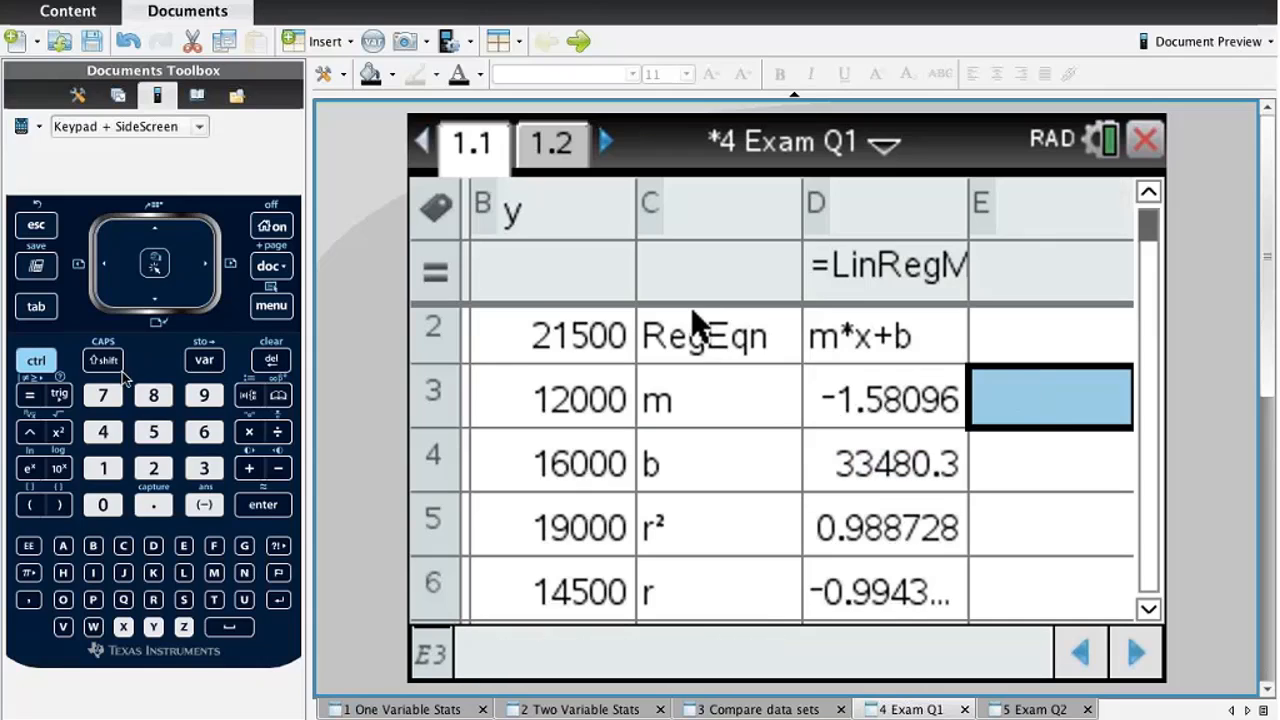
Enter =d3·11000+d4 in E3 to predict a price of 16089.8 for 11 000 km.
type("=d3")
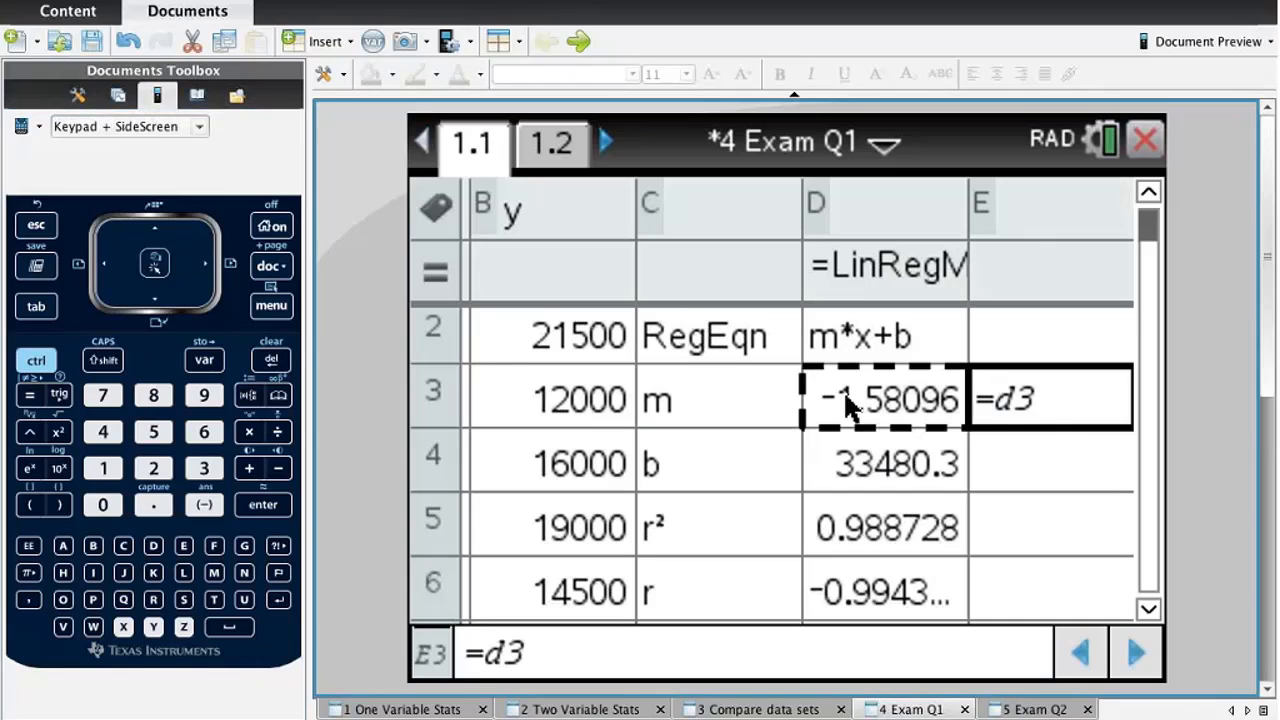
left_click(1048, 398)
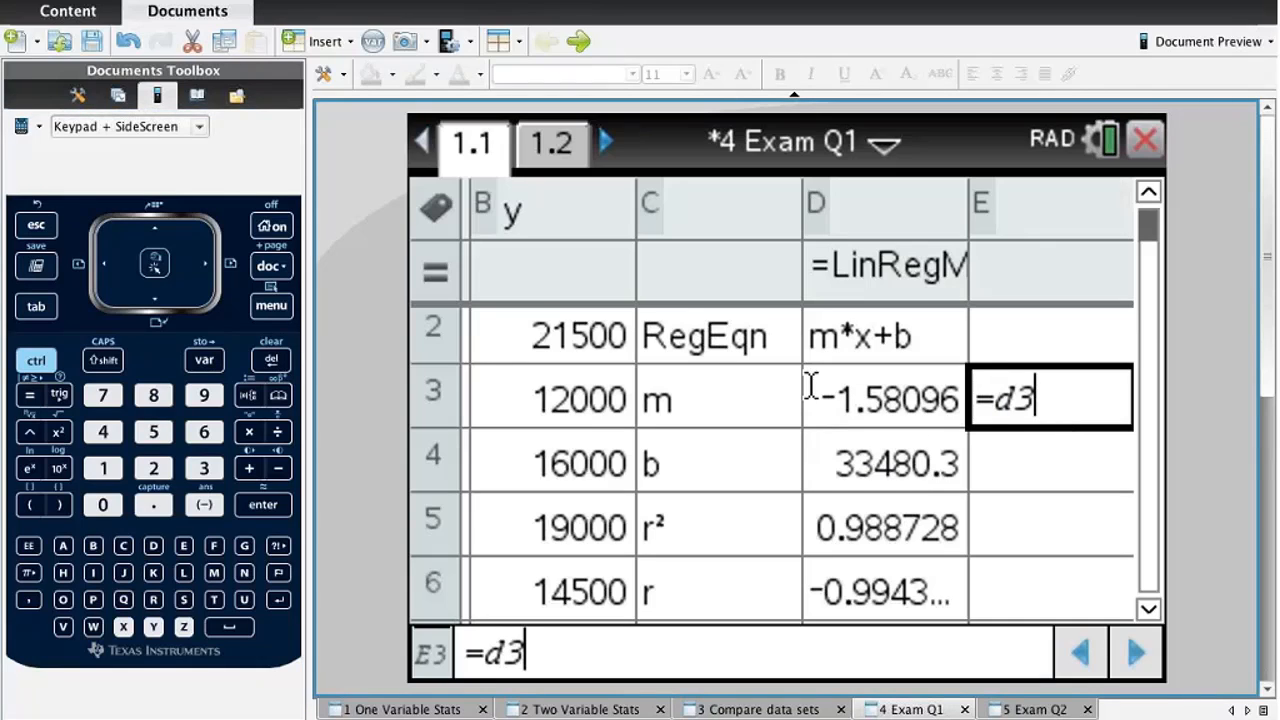
left_click(248, 432)
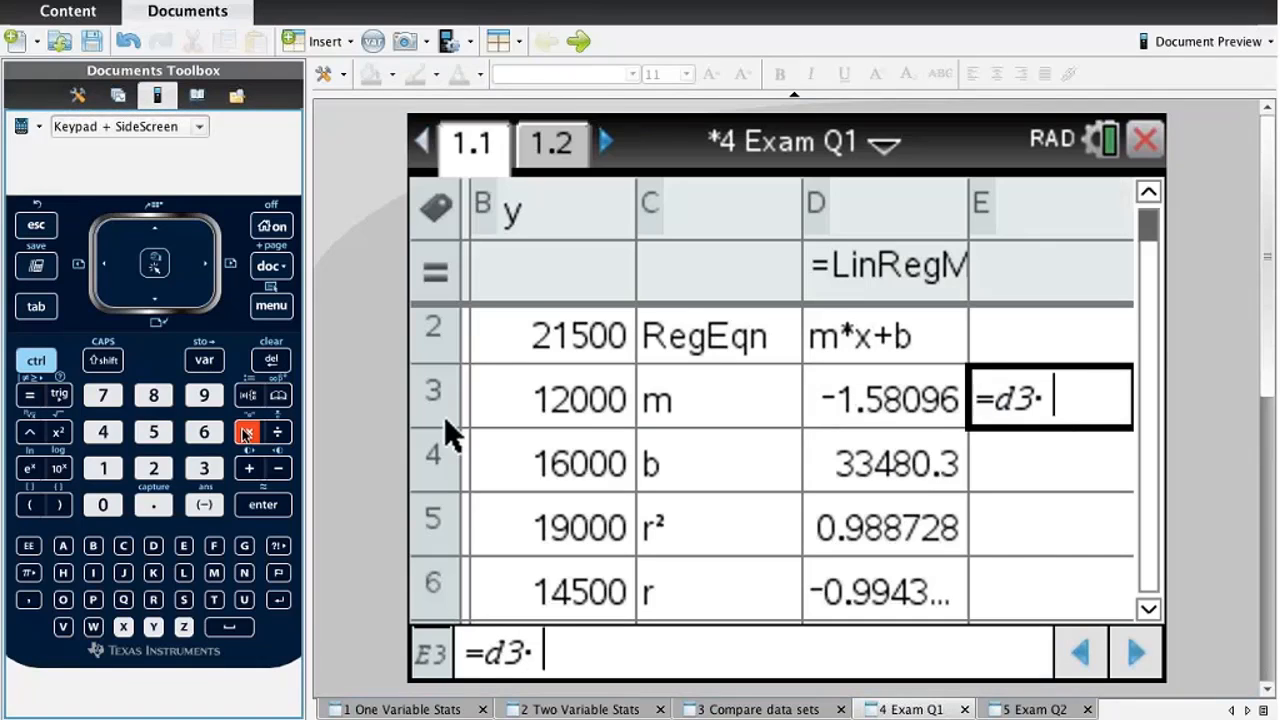
left_click(102, 468)
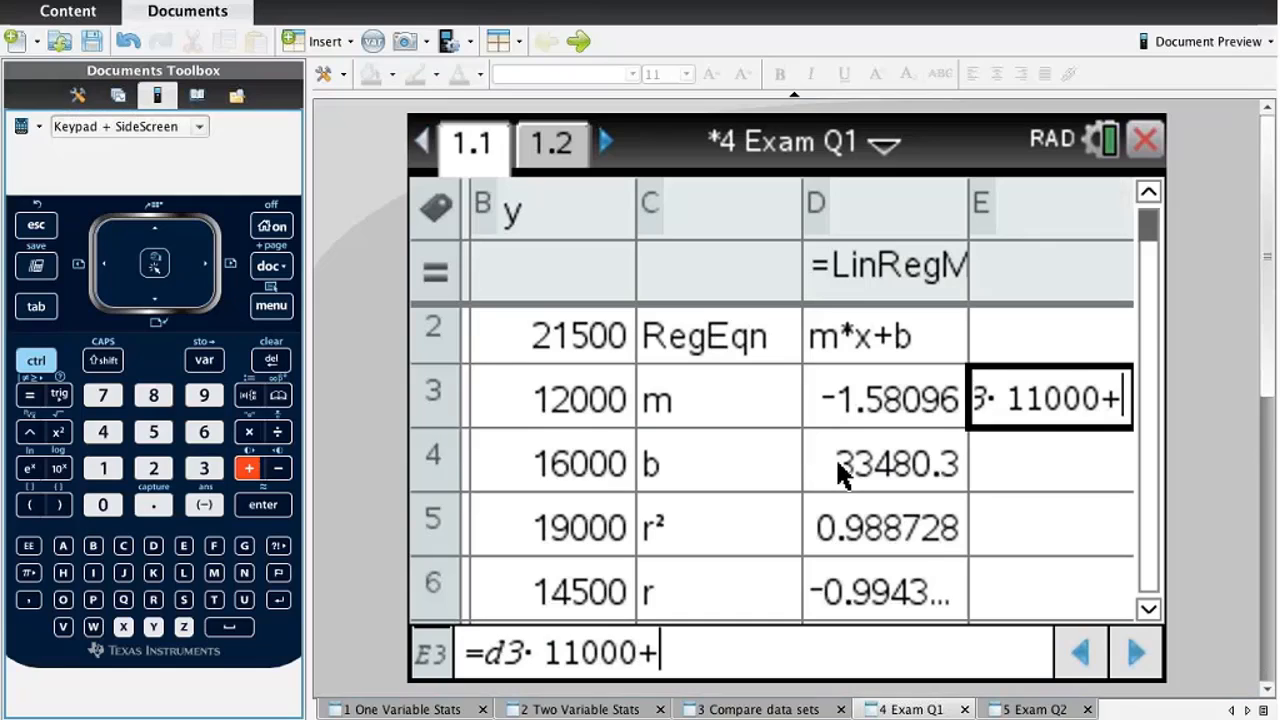
left_click(884, 464)
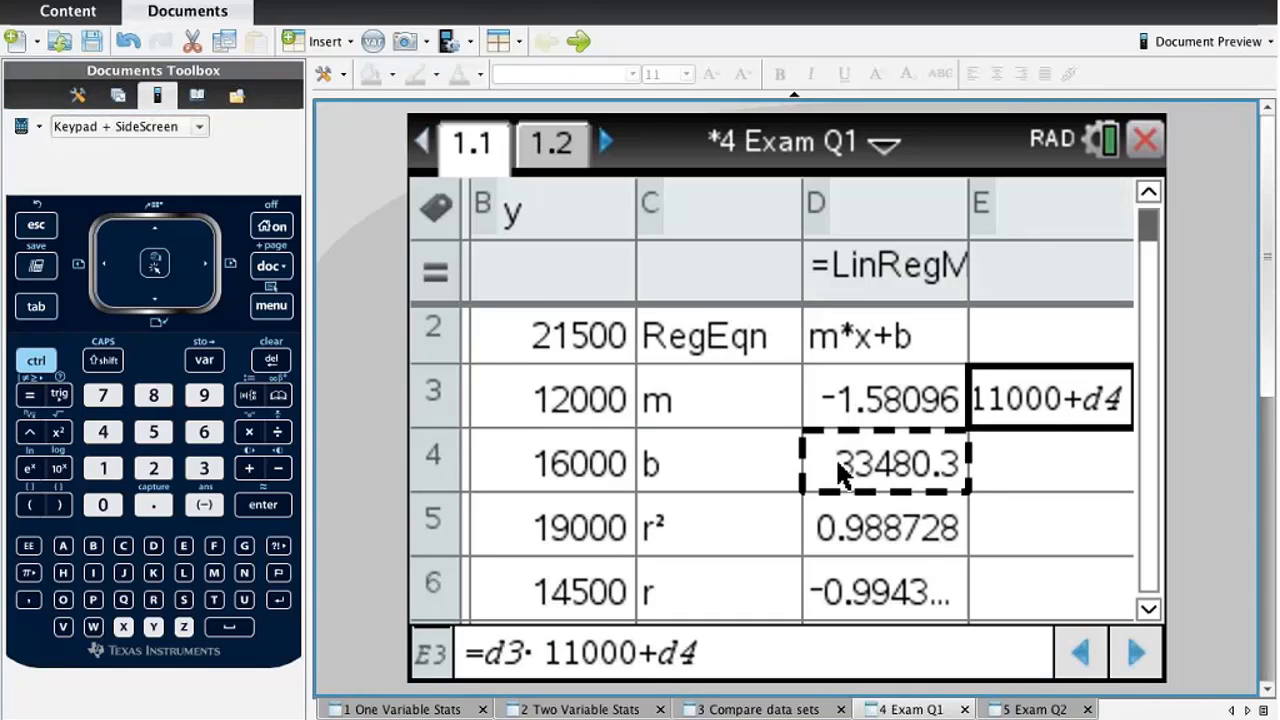
key("enter")
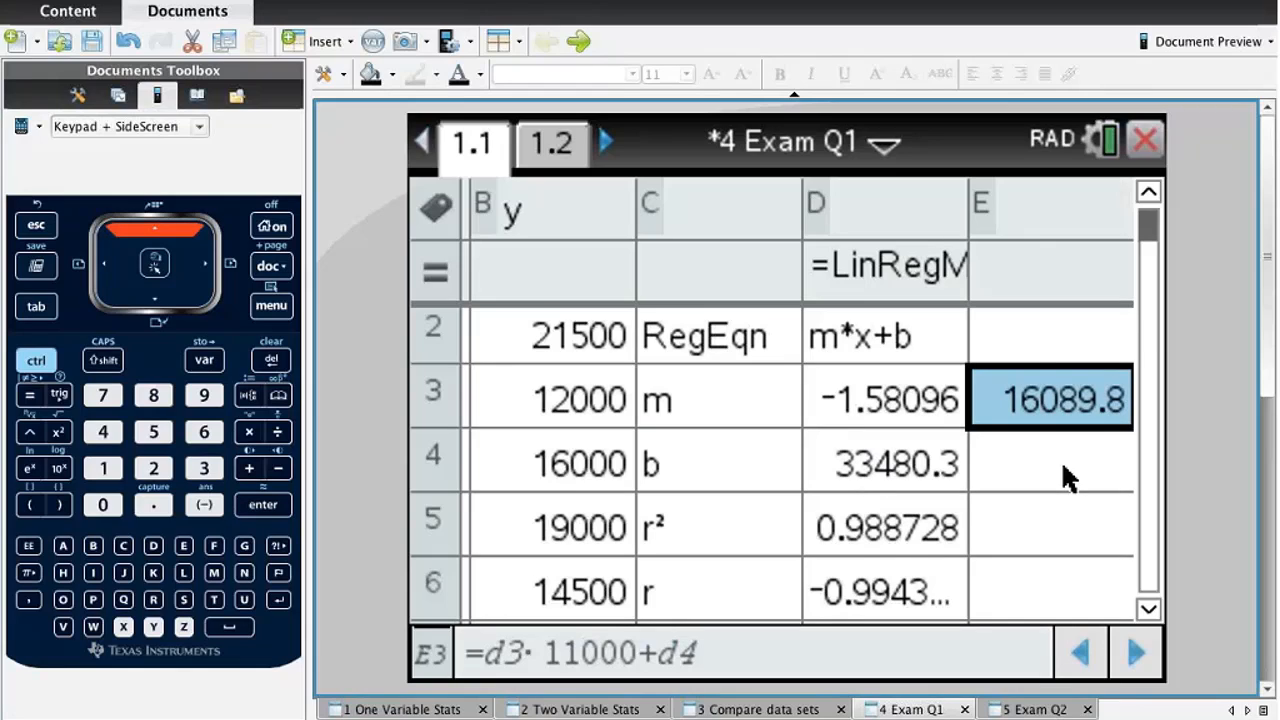
mouse_move(1030, 504)
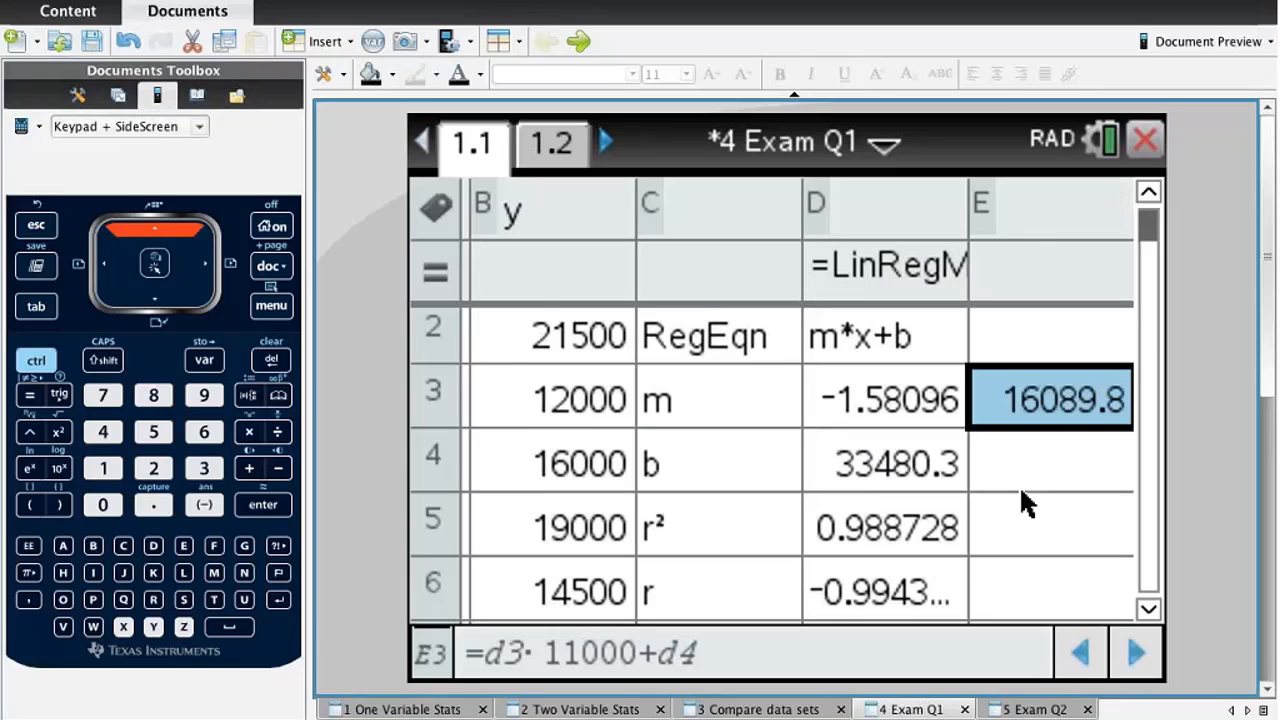
mouse_move(1056, 414)
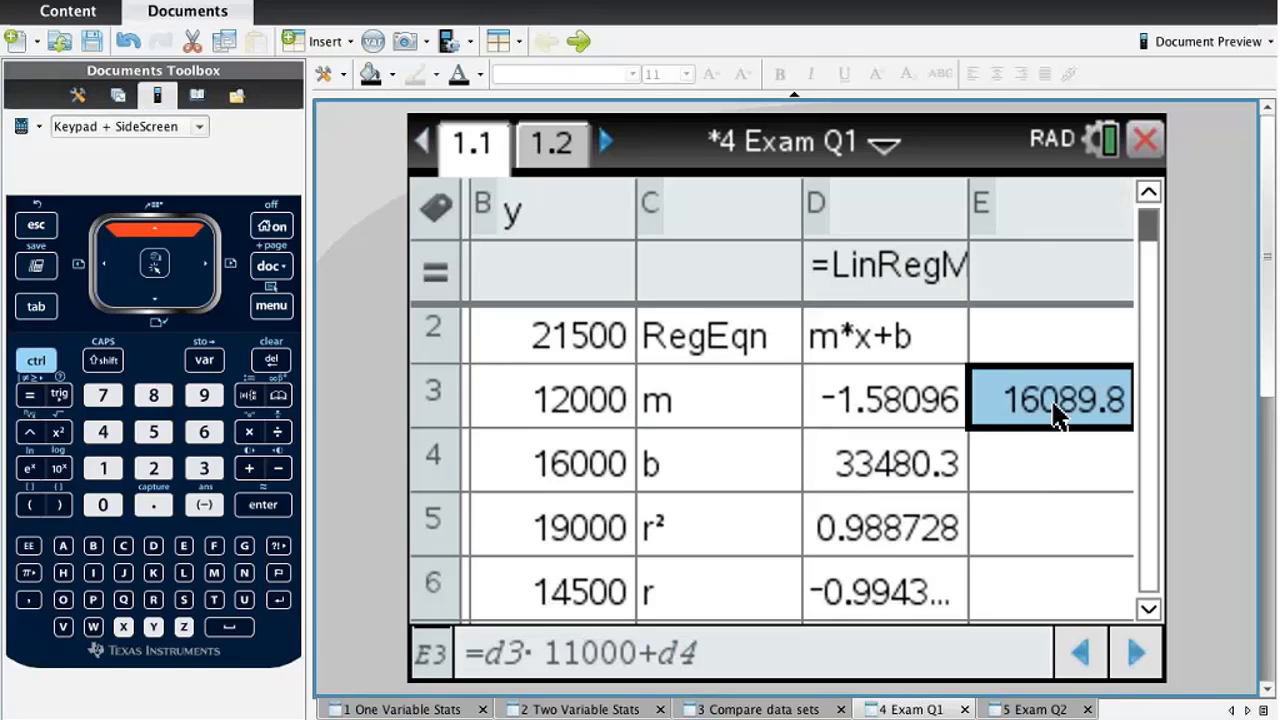
mouse_move(584, 150)
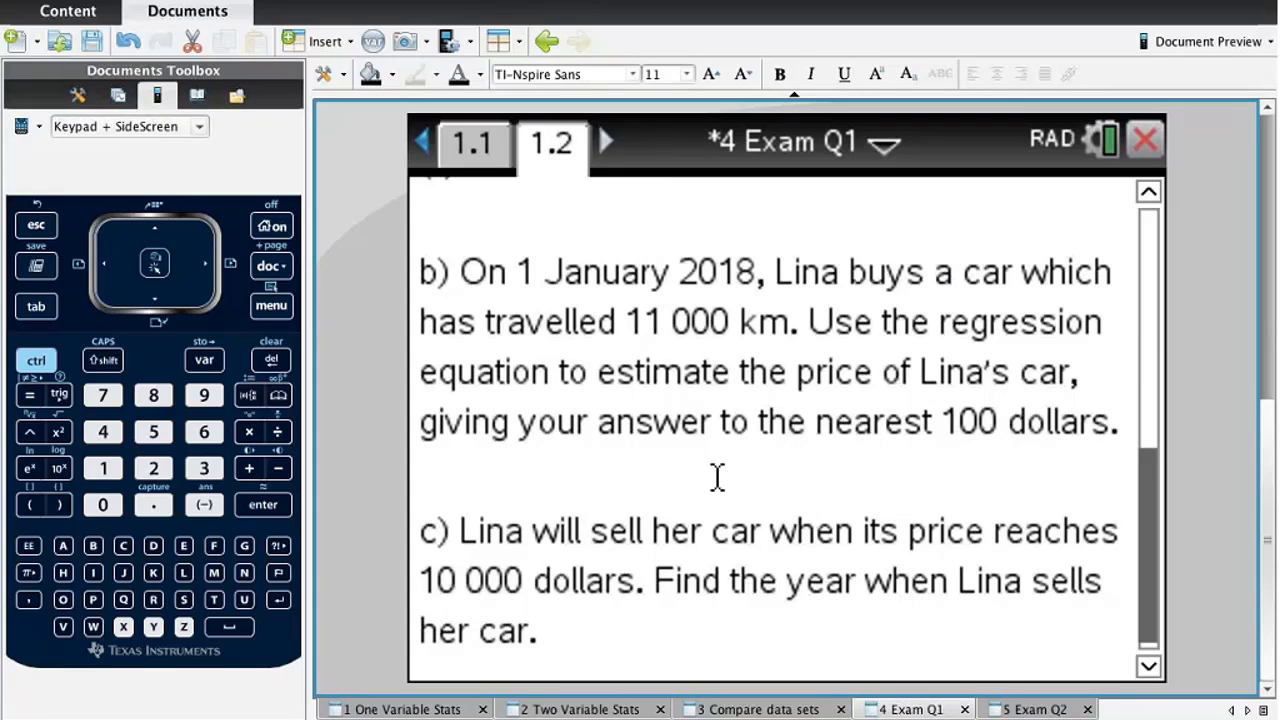
scroll("up", 3)
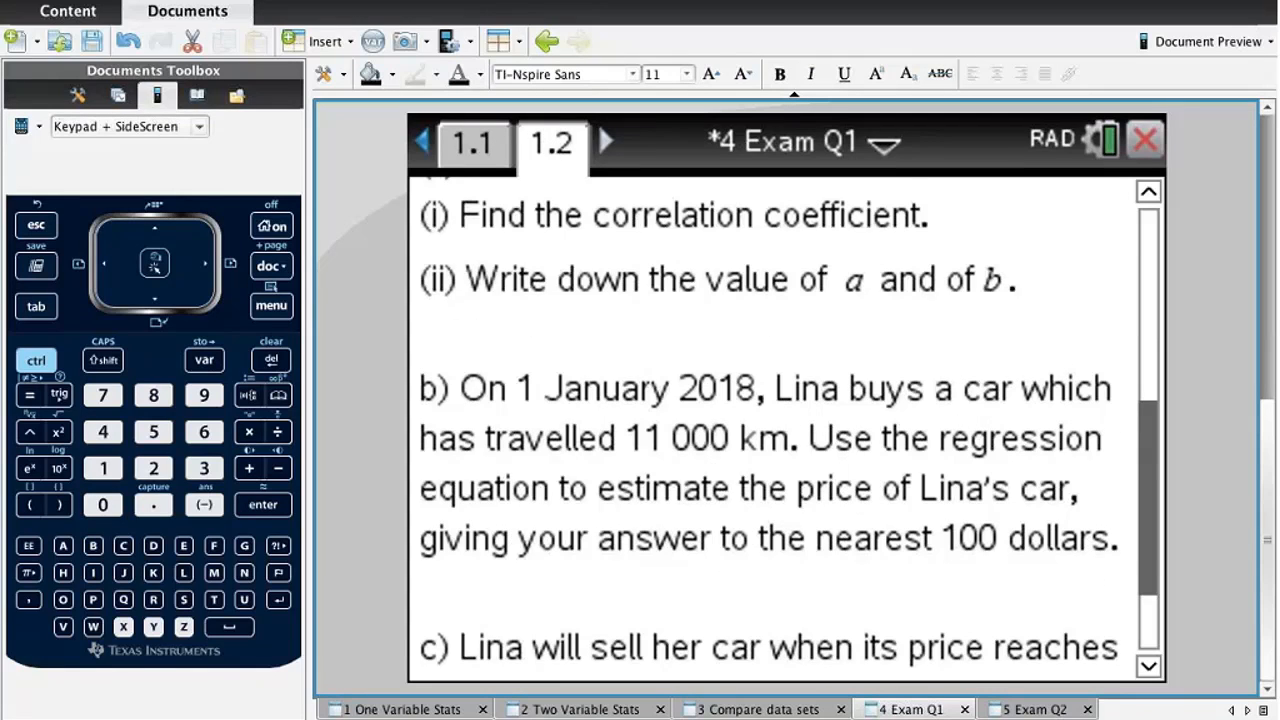
scroll("down", 3)
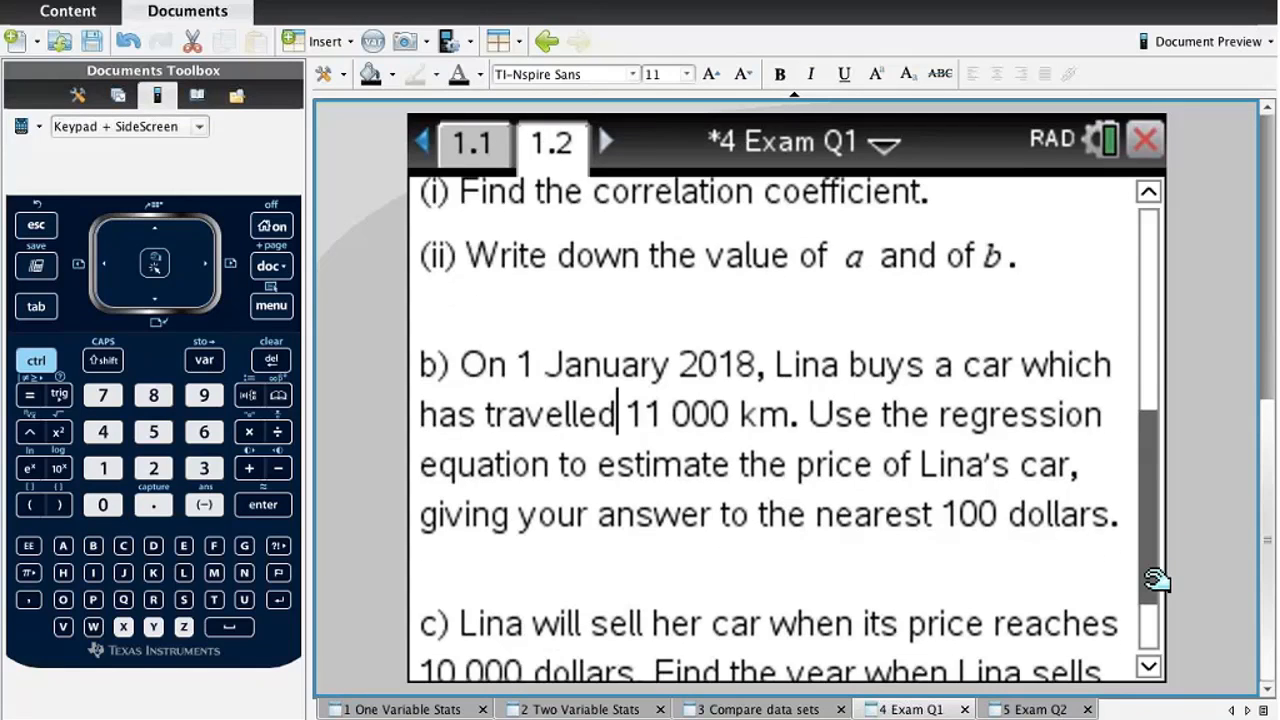
scroll("down", 3)
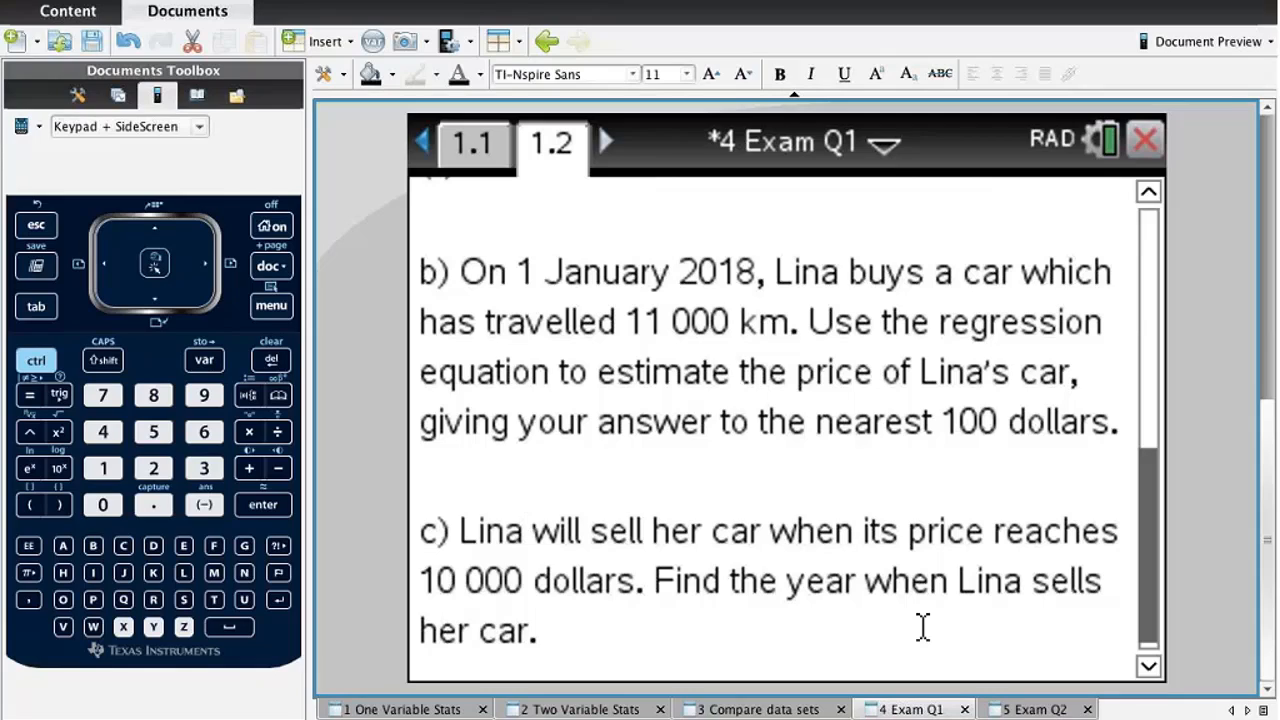
mouse_move(908, 504)
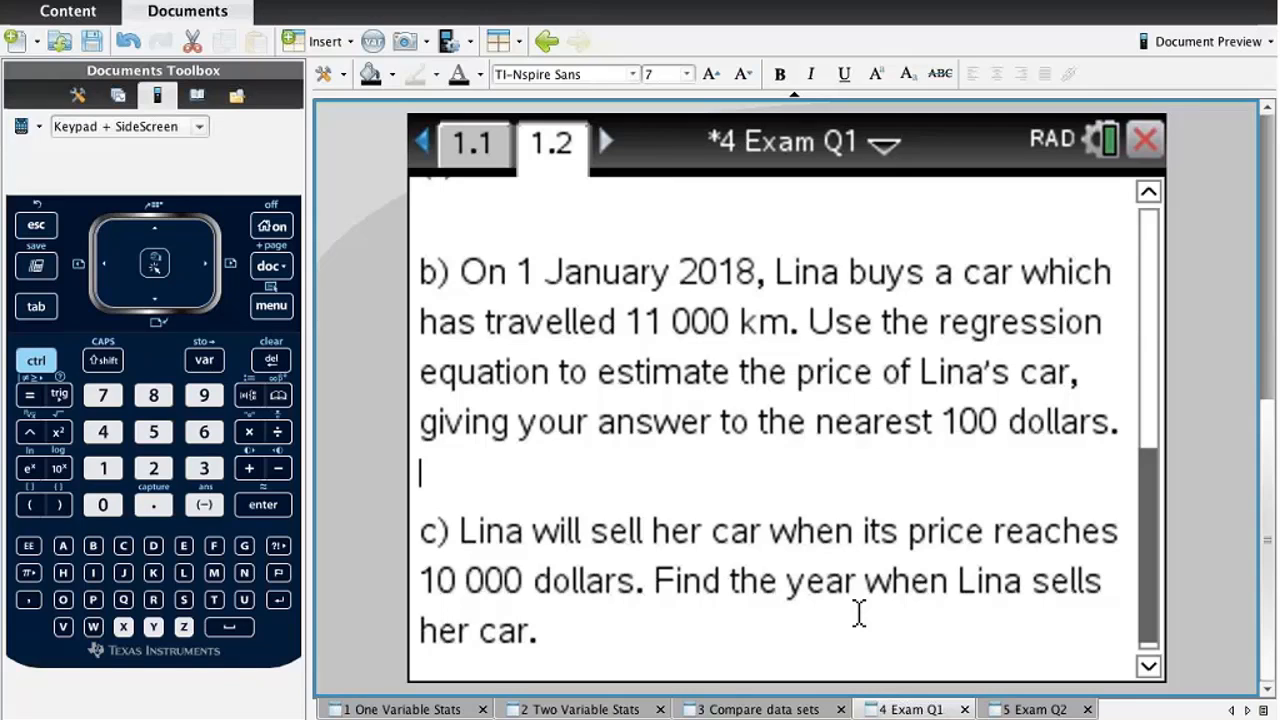
Type the note "depreciating by 5% each year." on a new line below part b.
left_click(264, 504)
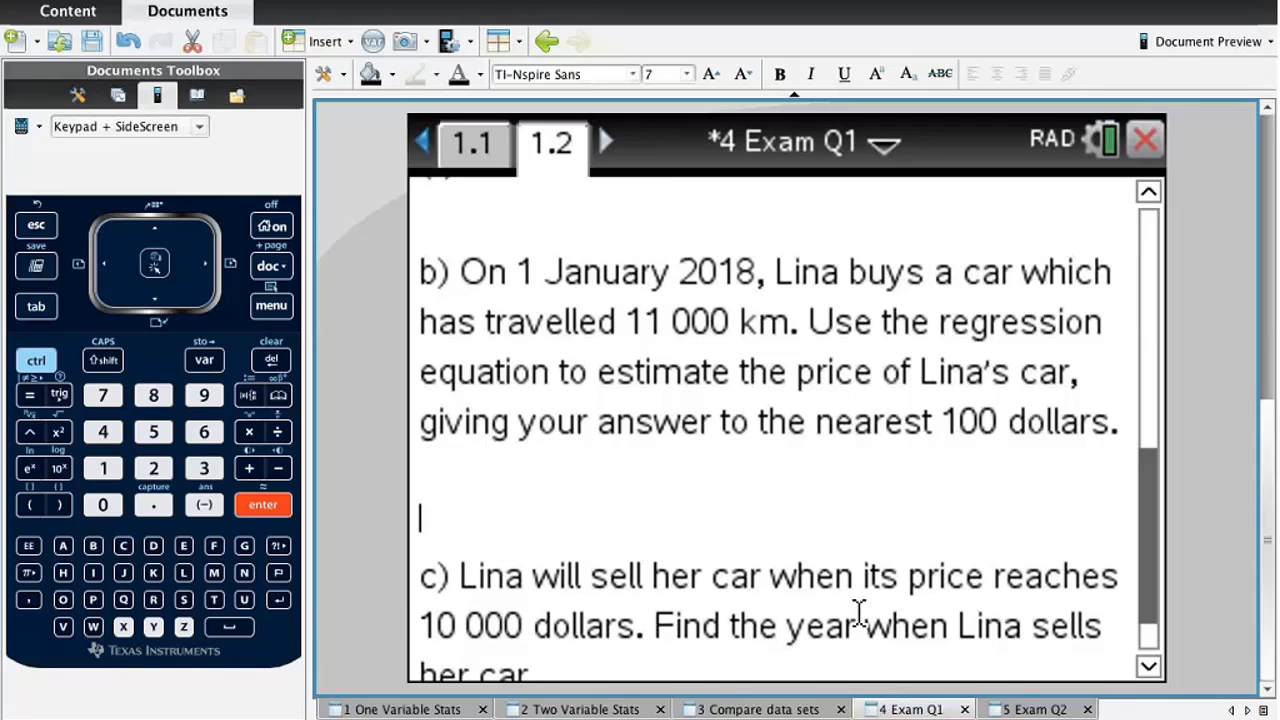
mouse_move(820, 518)
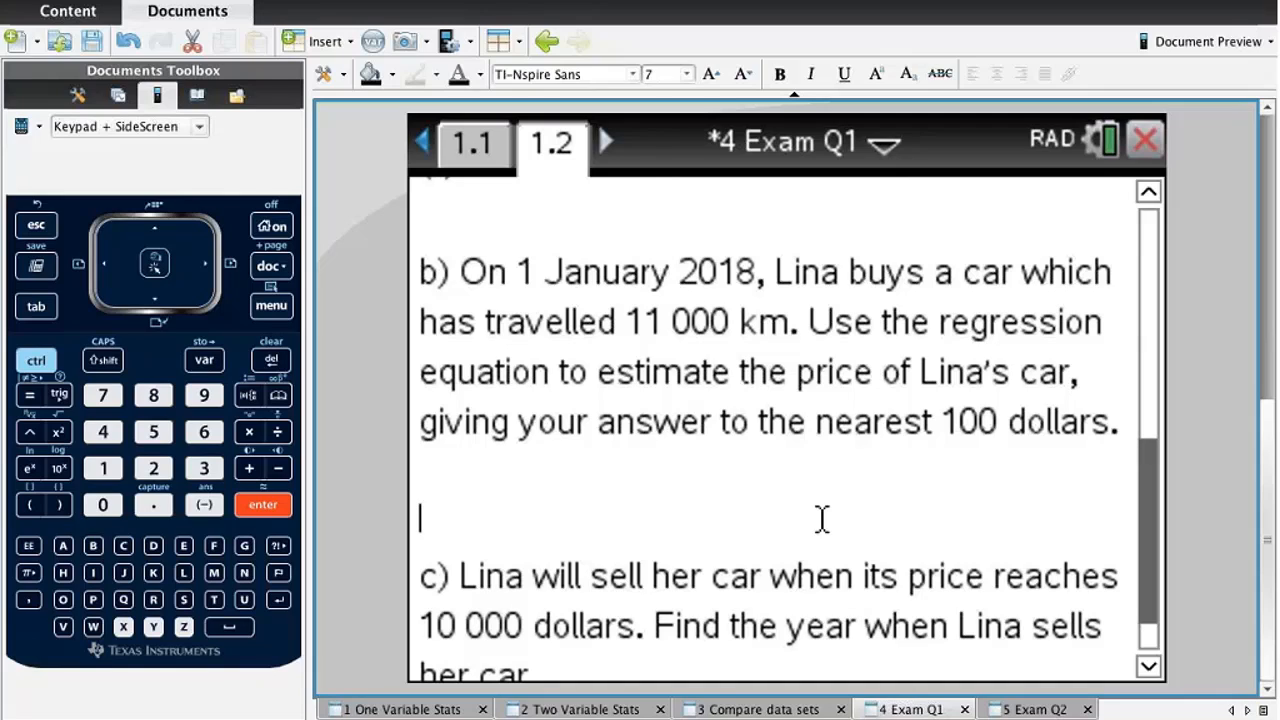
type("d")
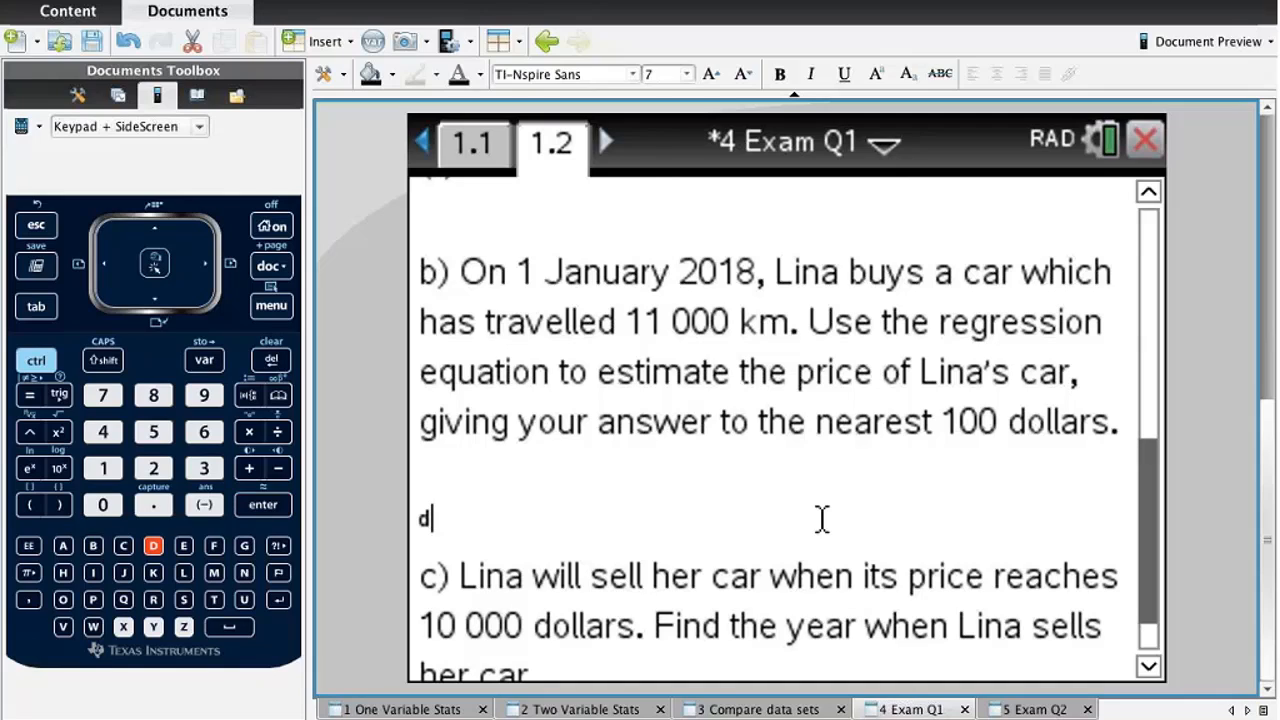
type("eprecia")
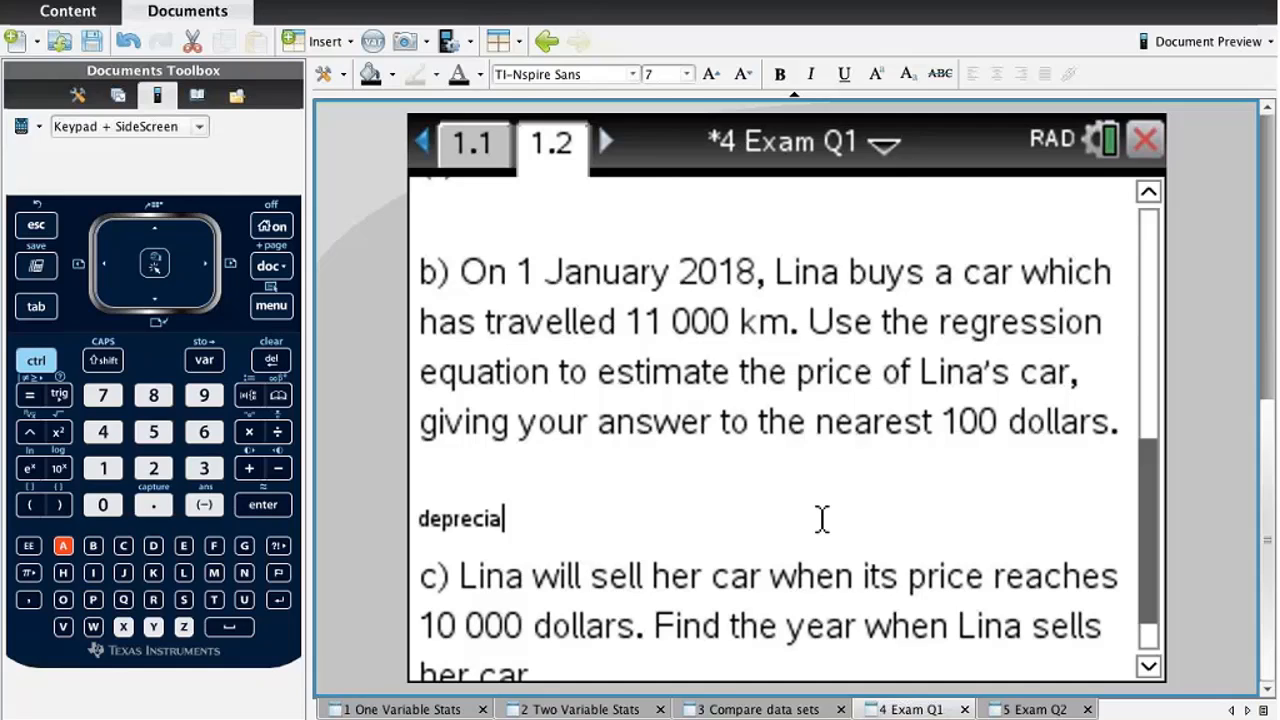
type("ting by")
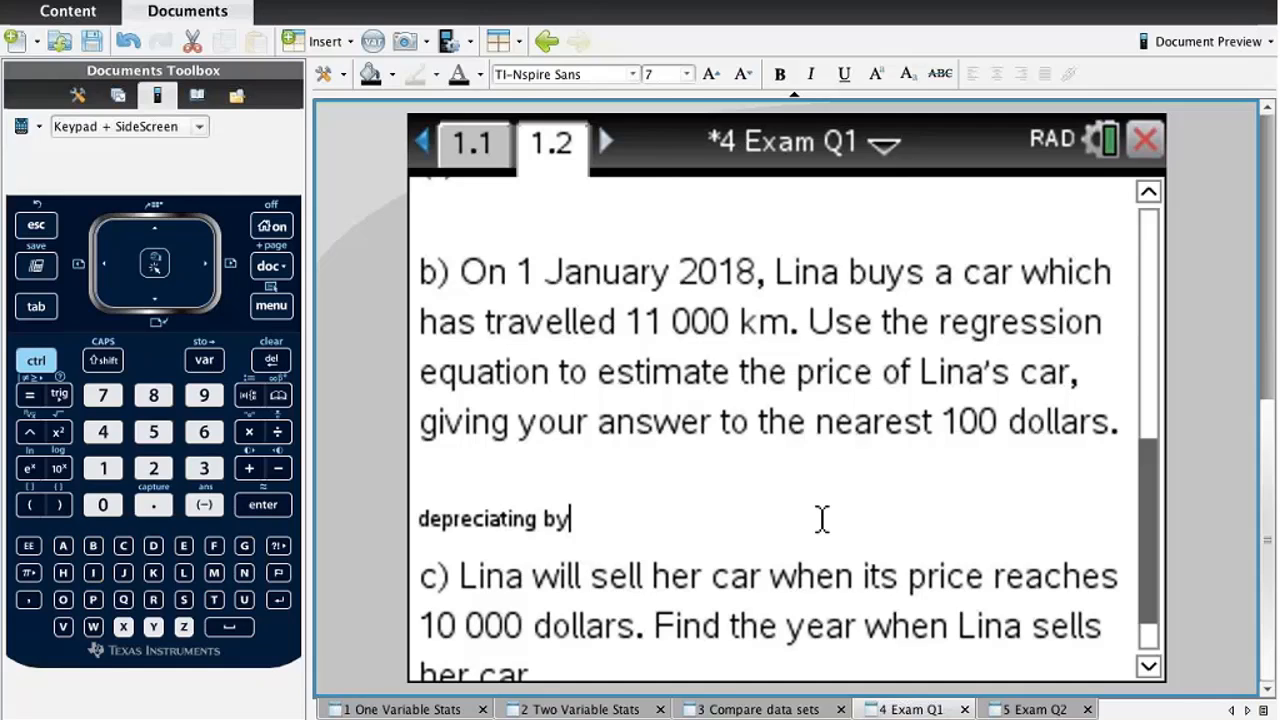
type("5")
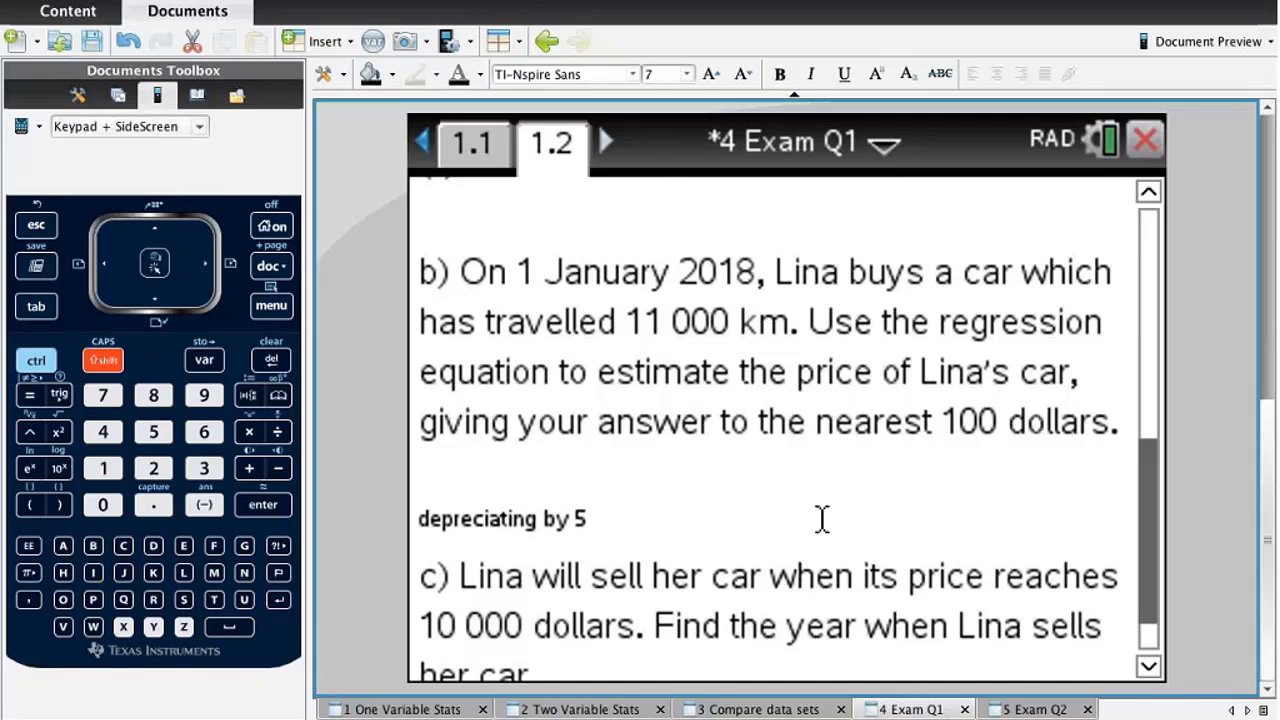
type("%")
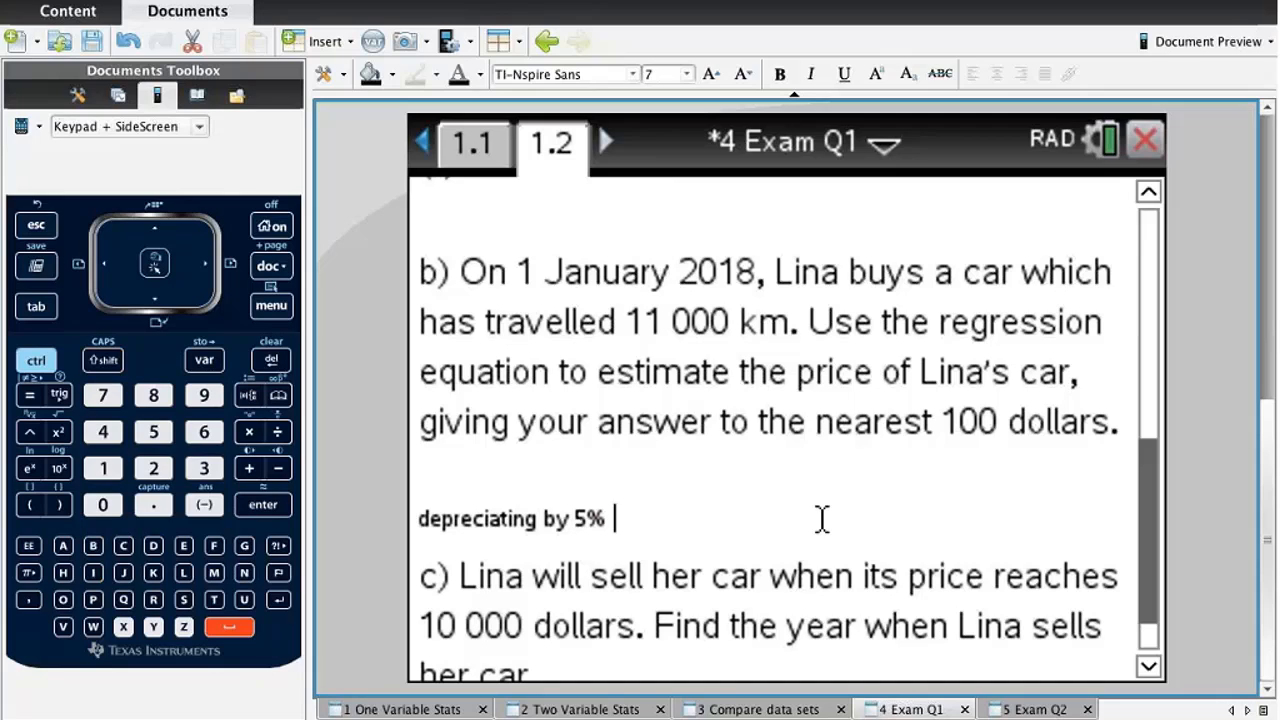
type("each year.")
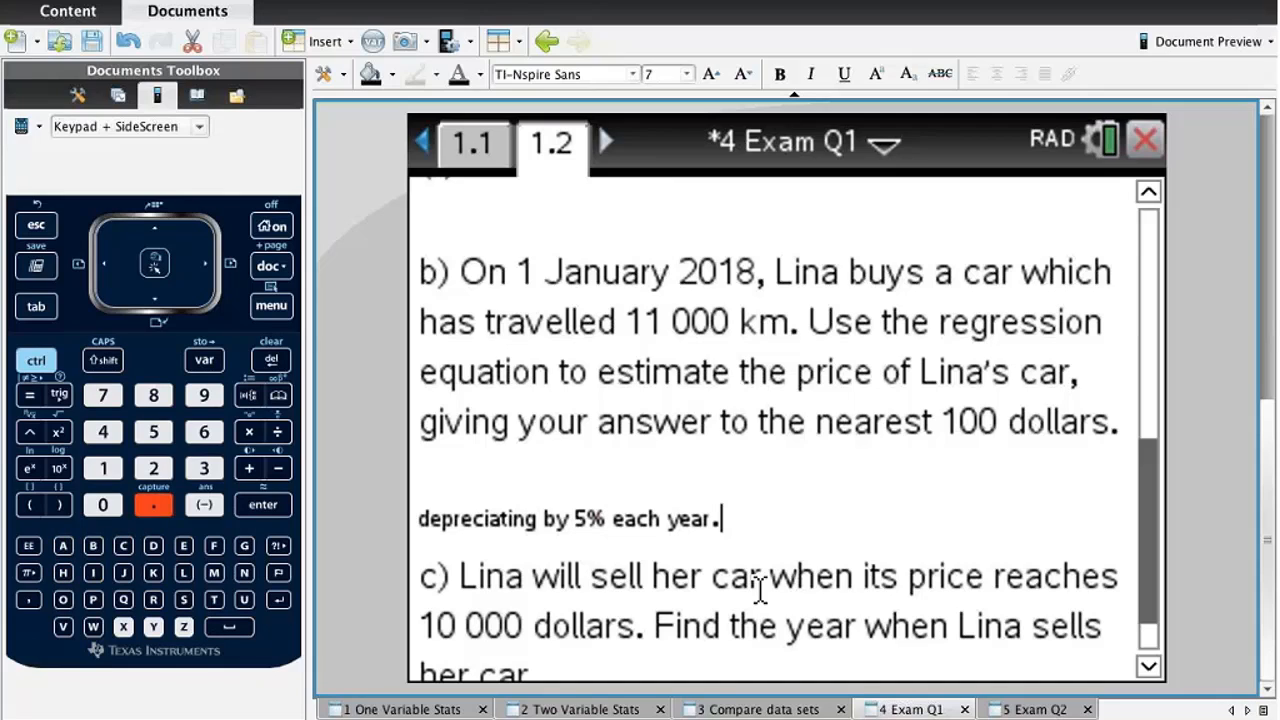
mouse_move(778, 650)
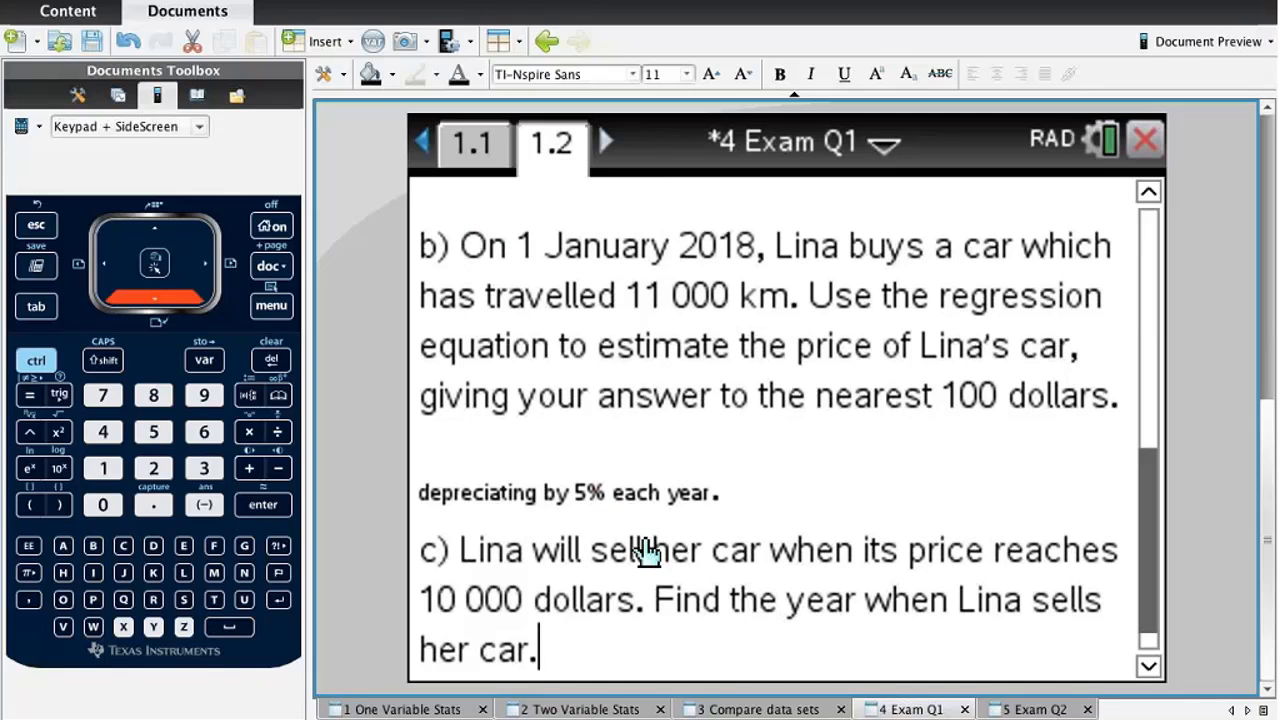
mouse_move(760, 616)
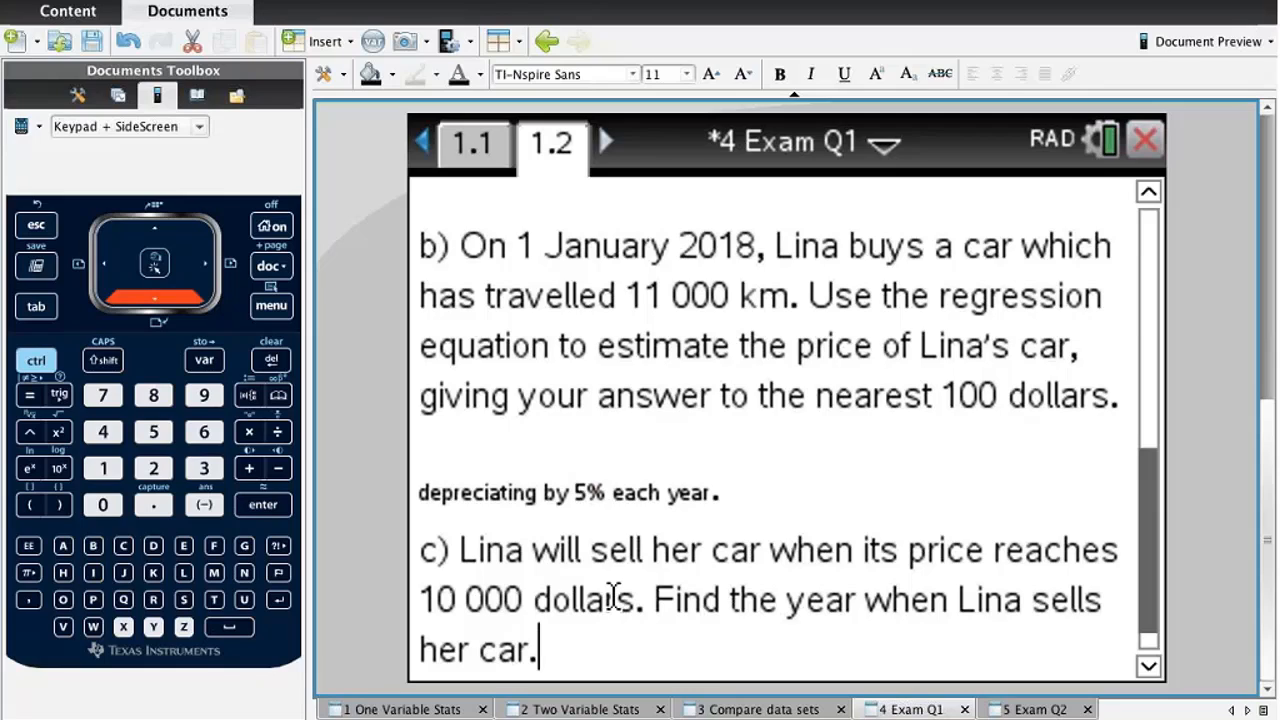
mouse_move(640, 370)
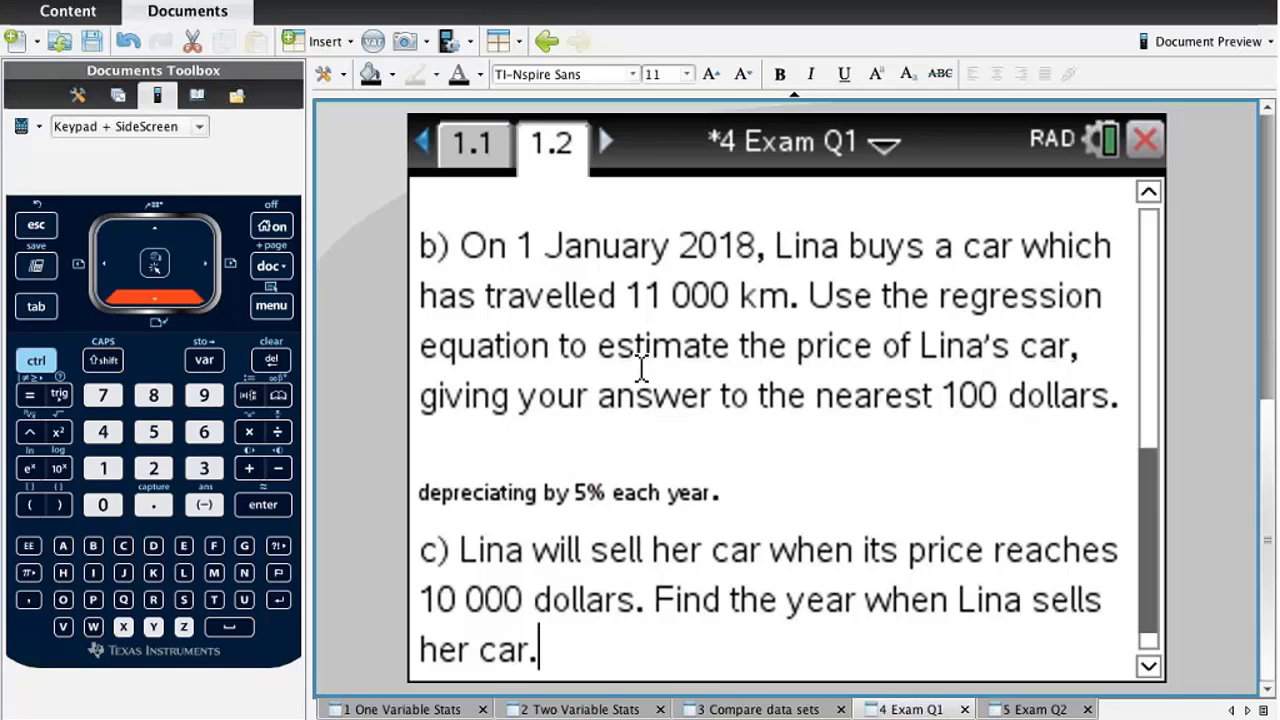
mouse_move(640, 370)
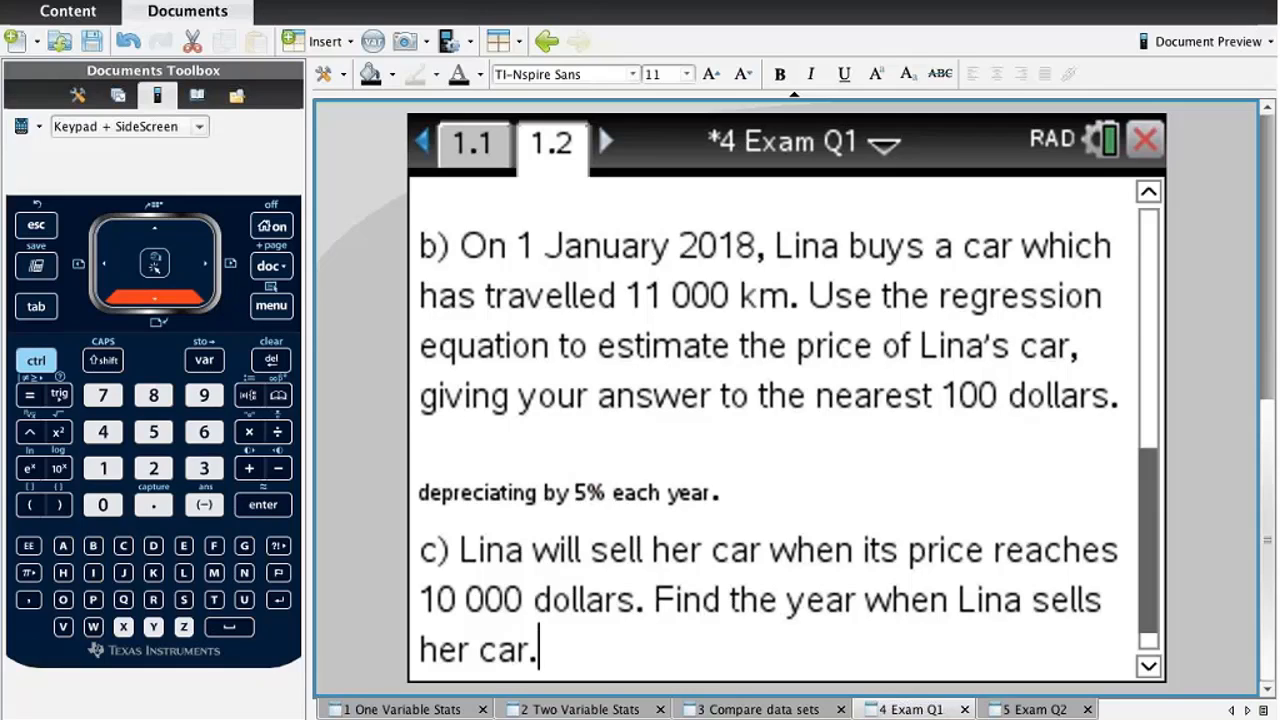
Leave the question text and move up the graph entry line to a new empty f6(x)= entry.
left_click(272, 304)
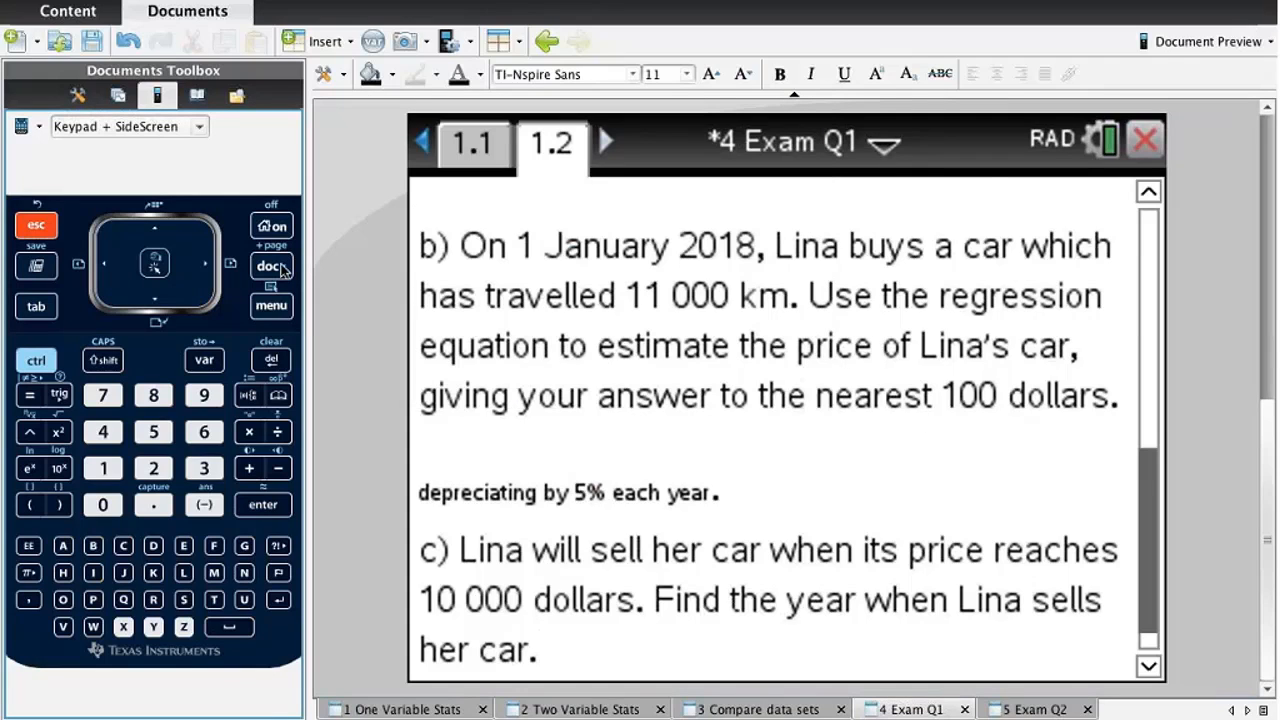
left_click(272, 266)
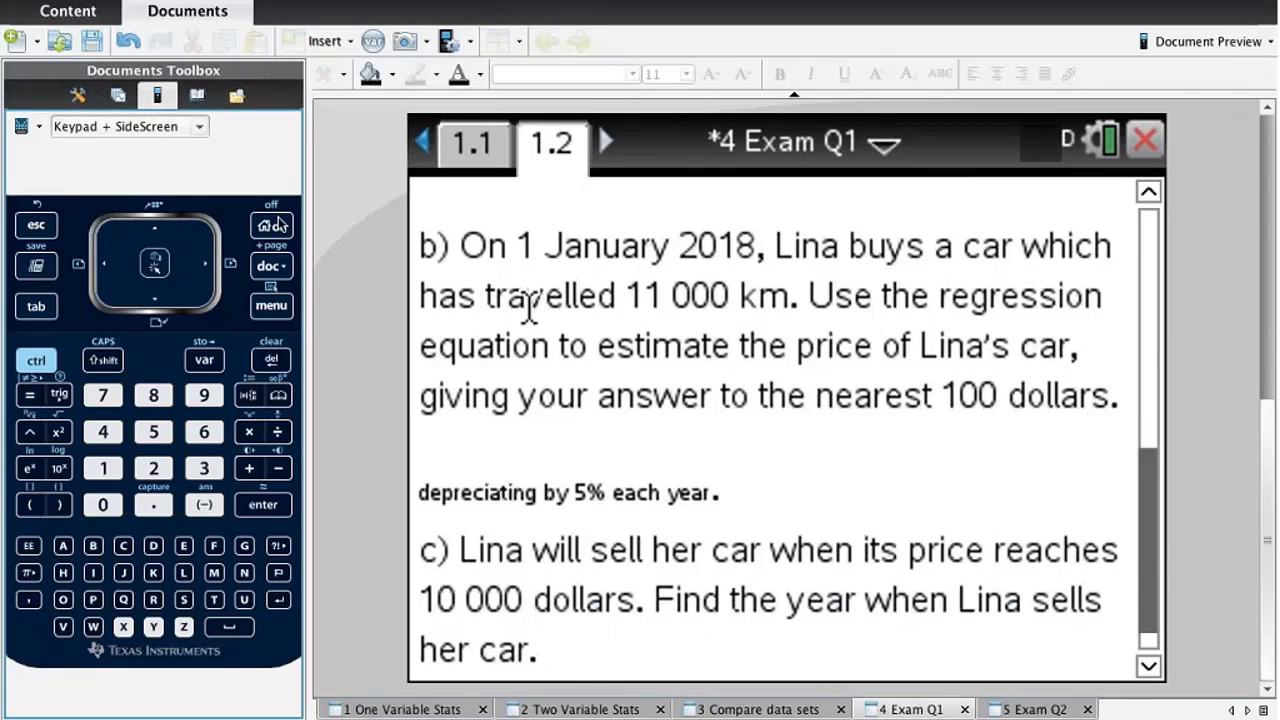
left_click(272, 224)
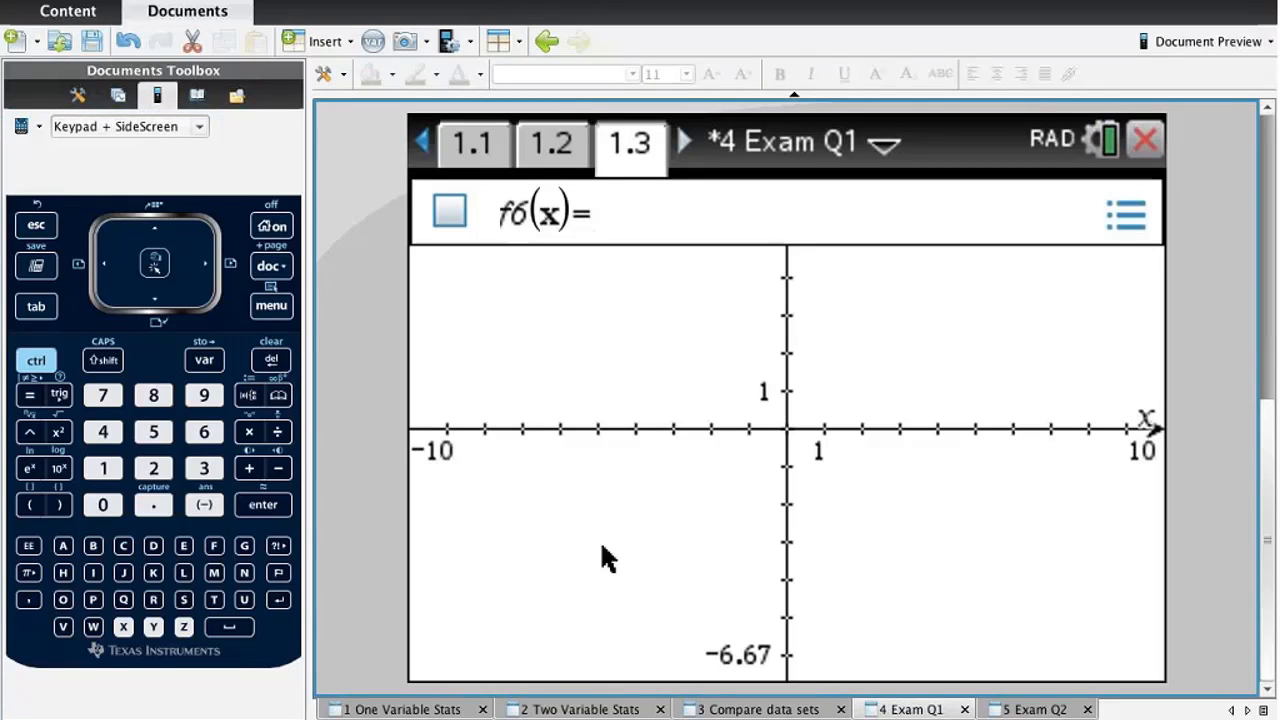
Enter and graph f6(x) = 16100·(1−0.05)^x with the on-screen keypad.
left_click(596, 212)
type("16100")
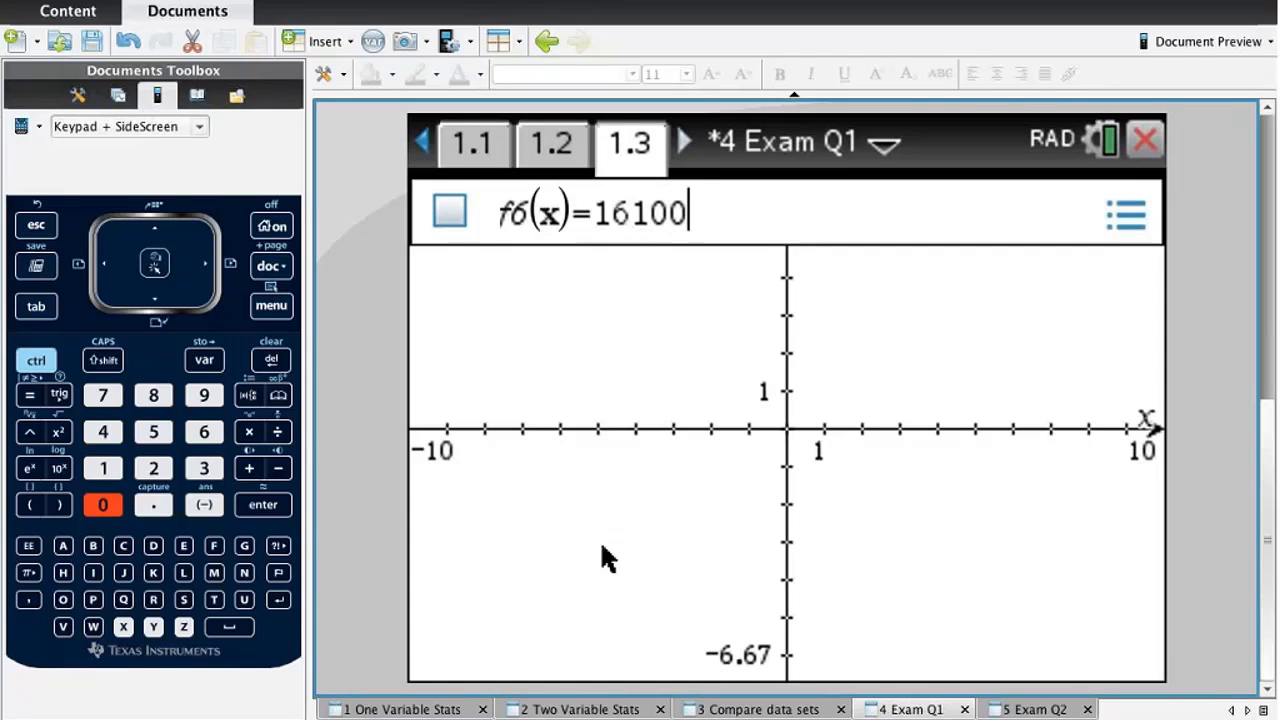
mouse_move(416, 500)
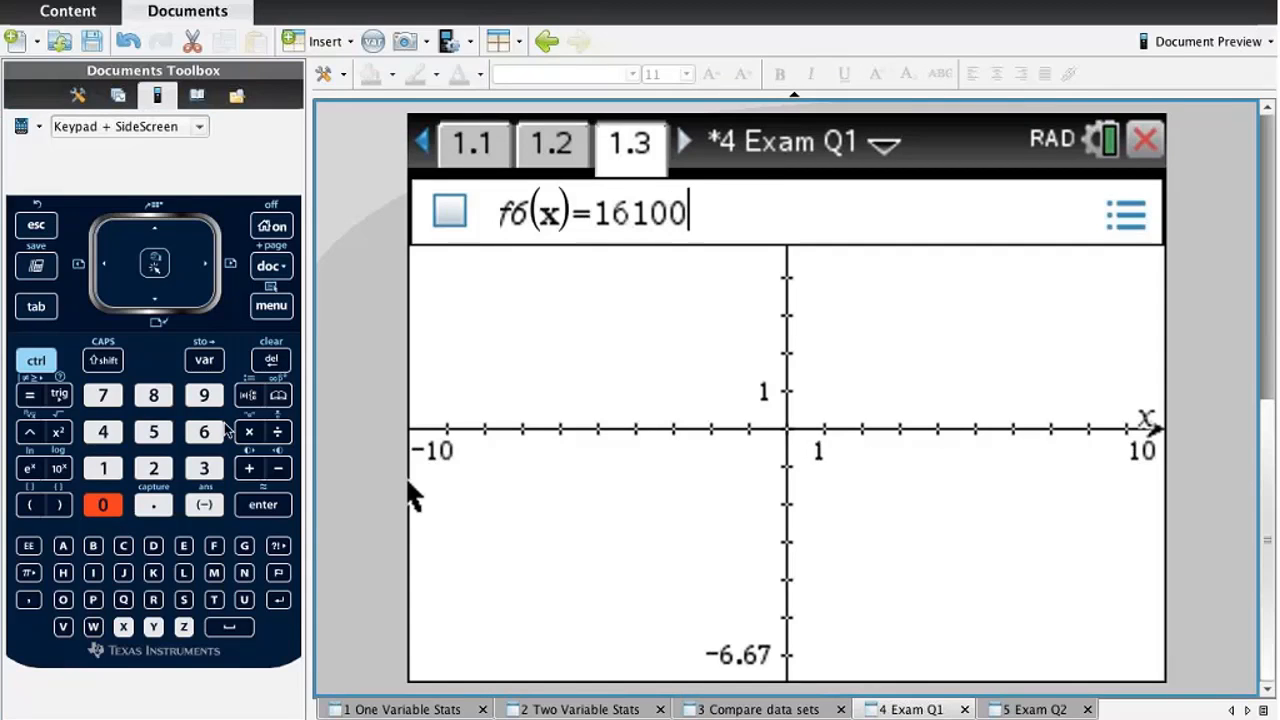
left_click(248, 432)
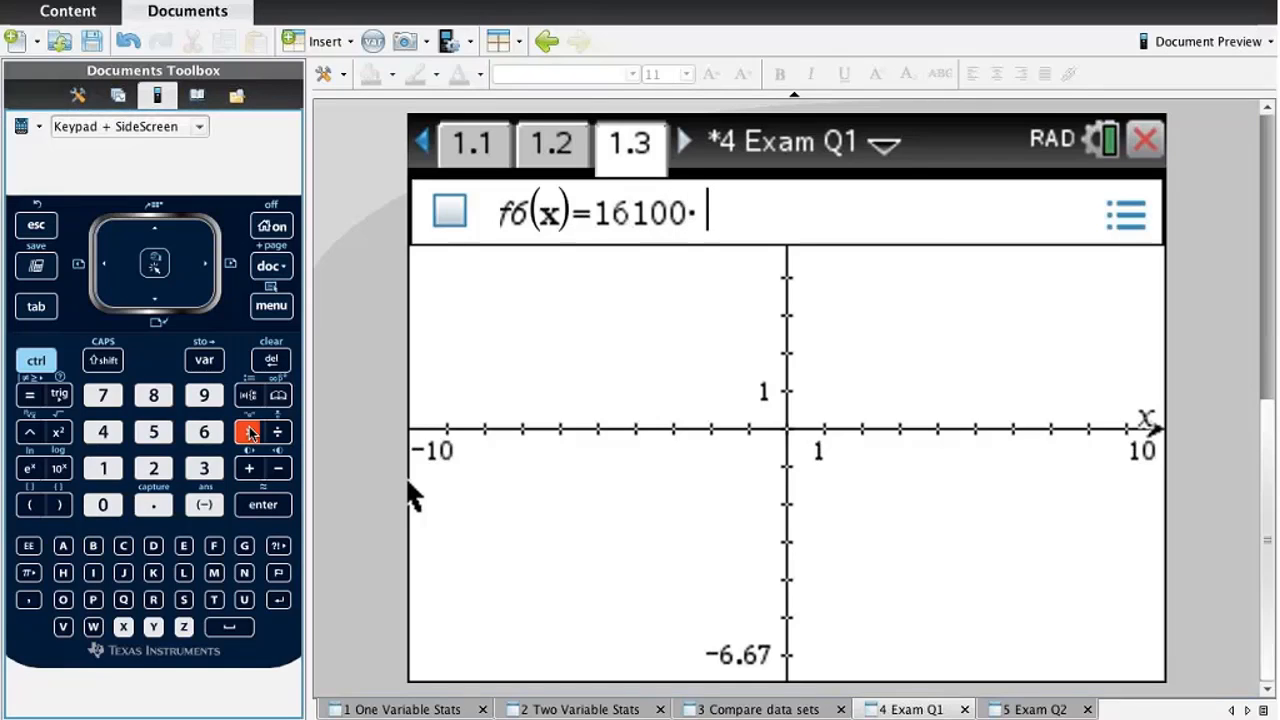
left_click(28, 504)
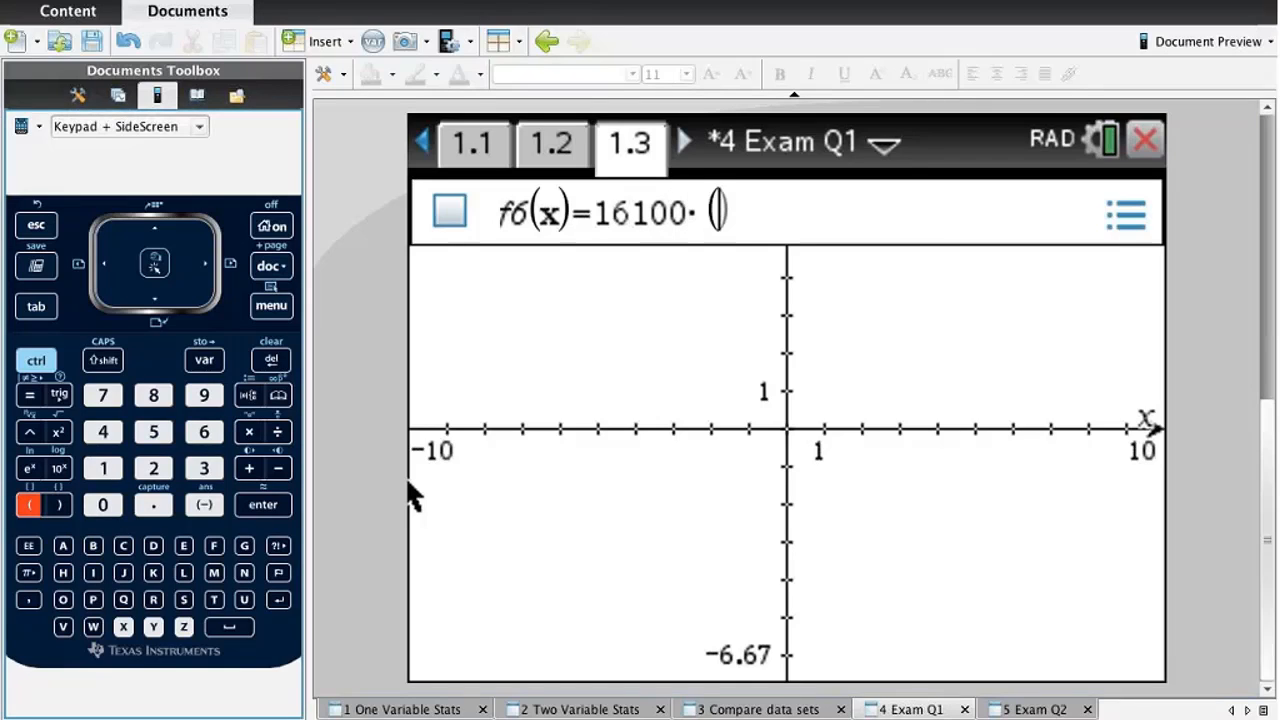
left_click(104, 468)
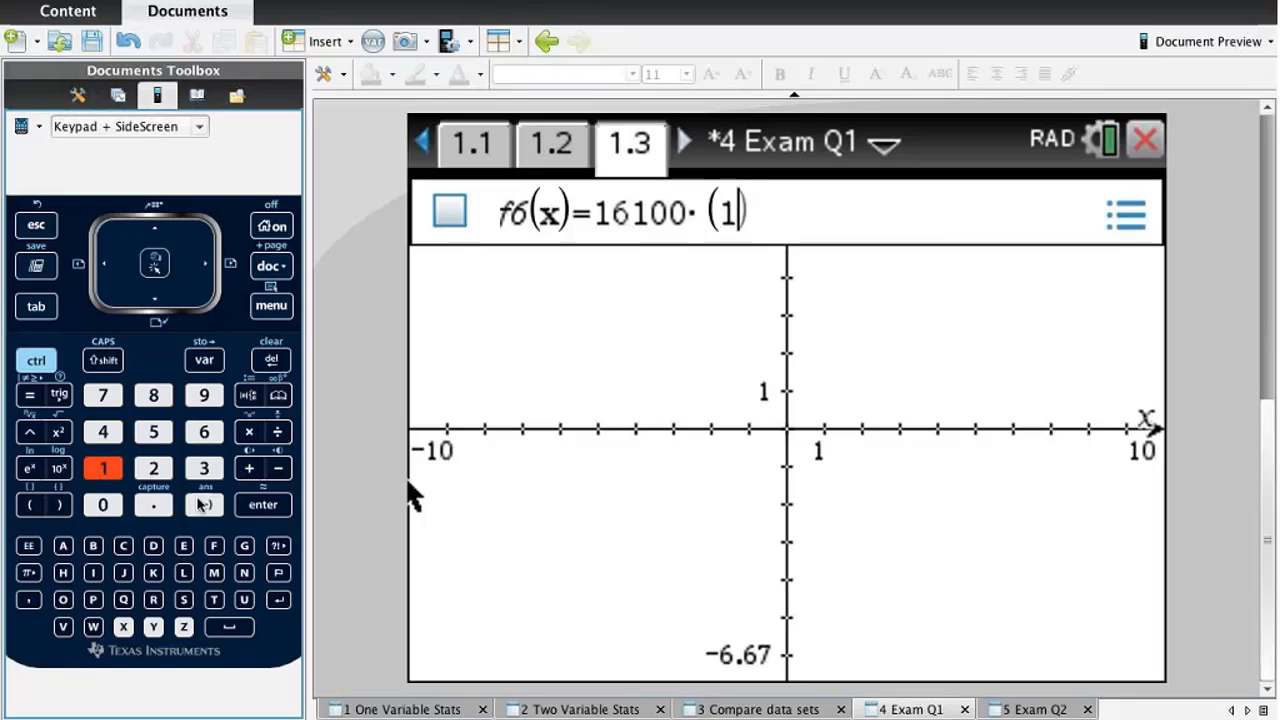
left_click(248, 468)
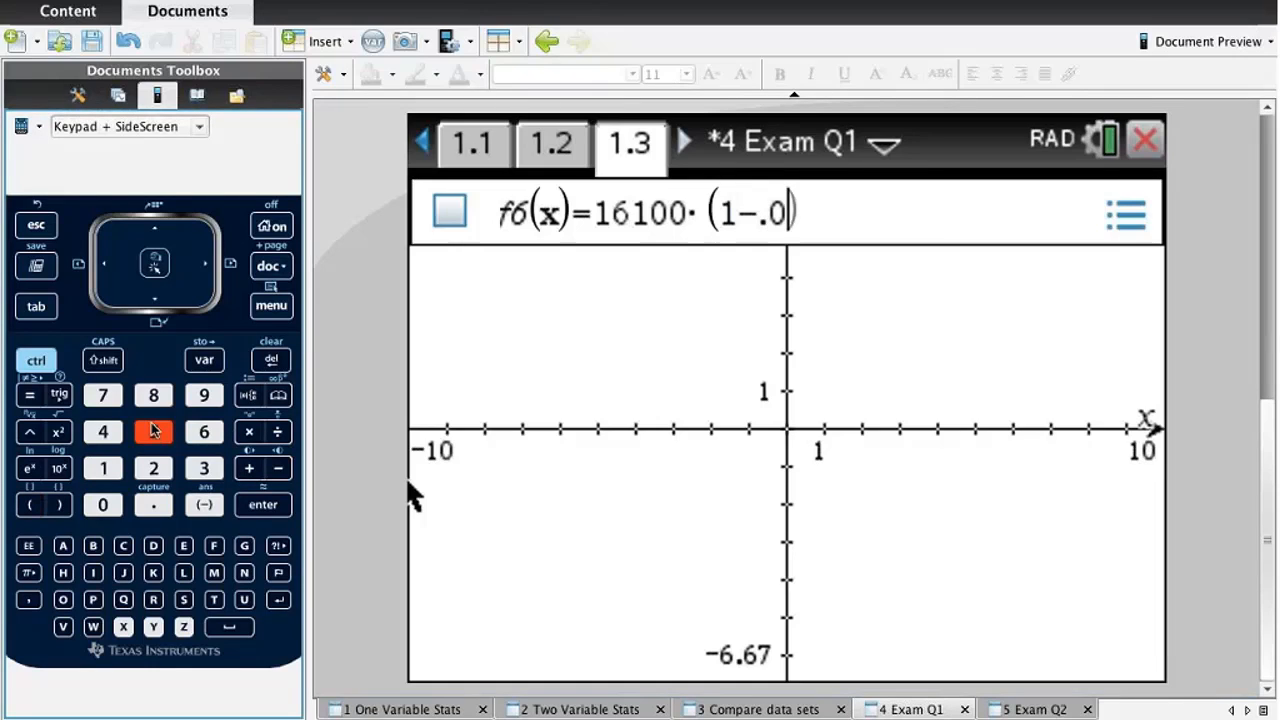
left_click(152, 432)
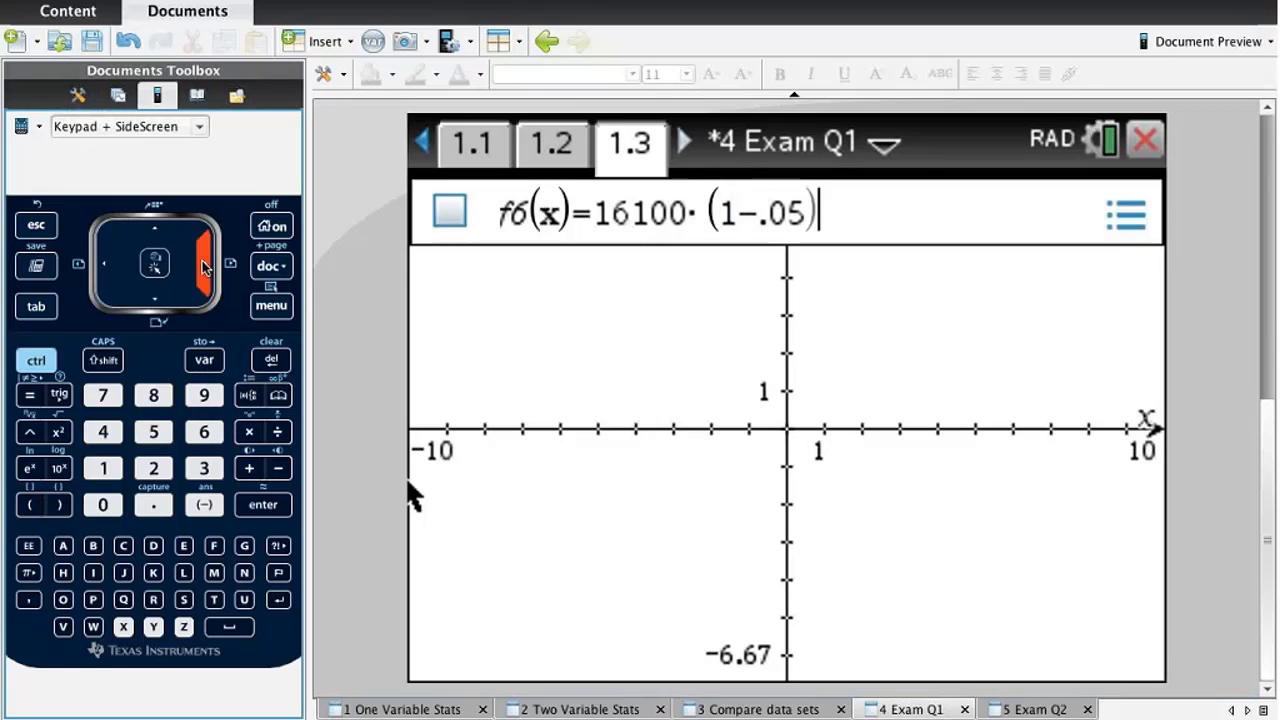
mouse_move(170, 390)
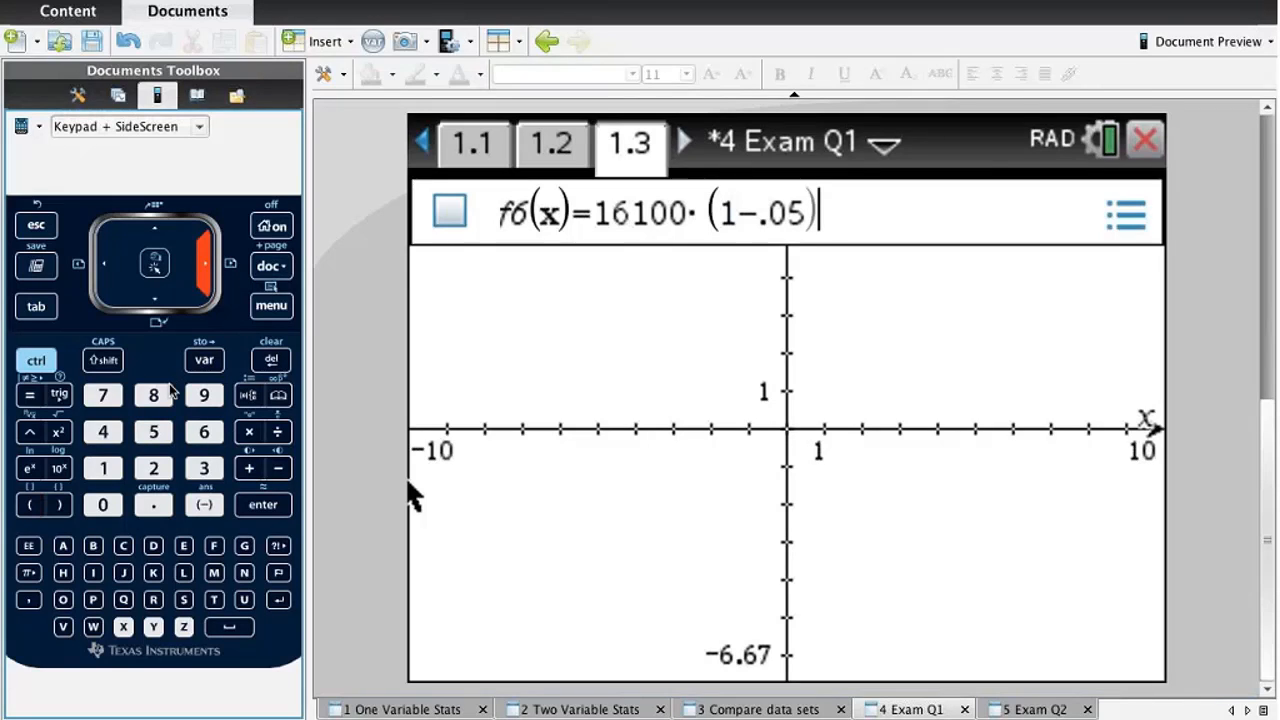
left_click(58, 432)
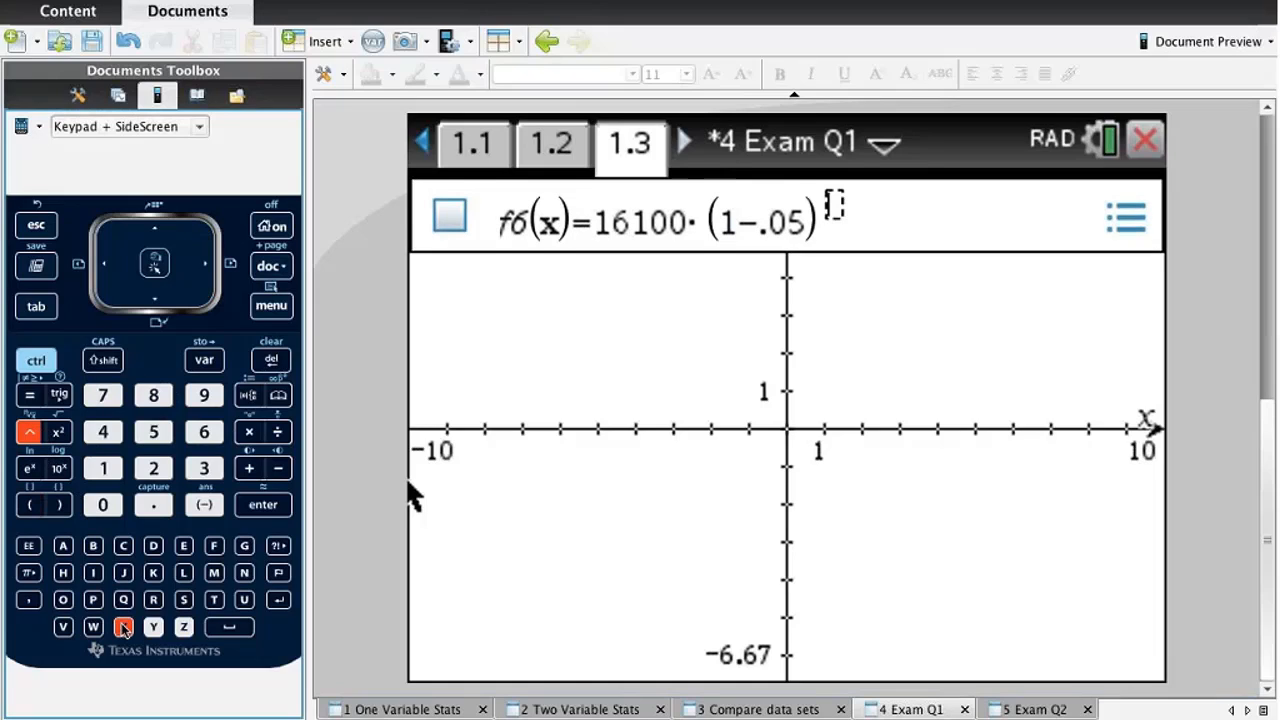
left_click(124, 628)
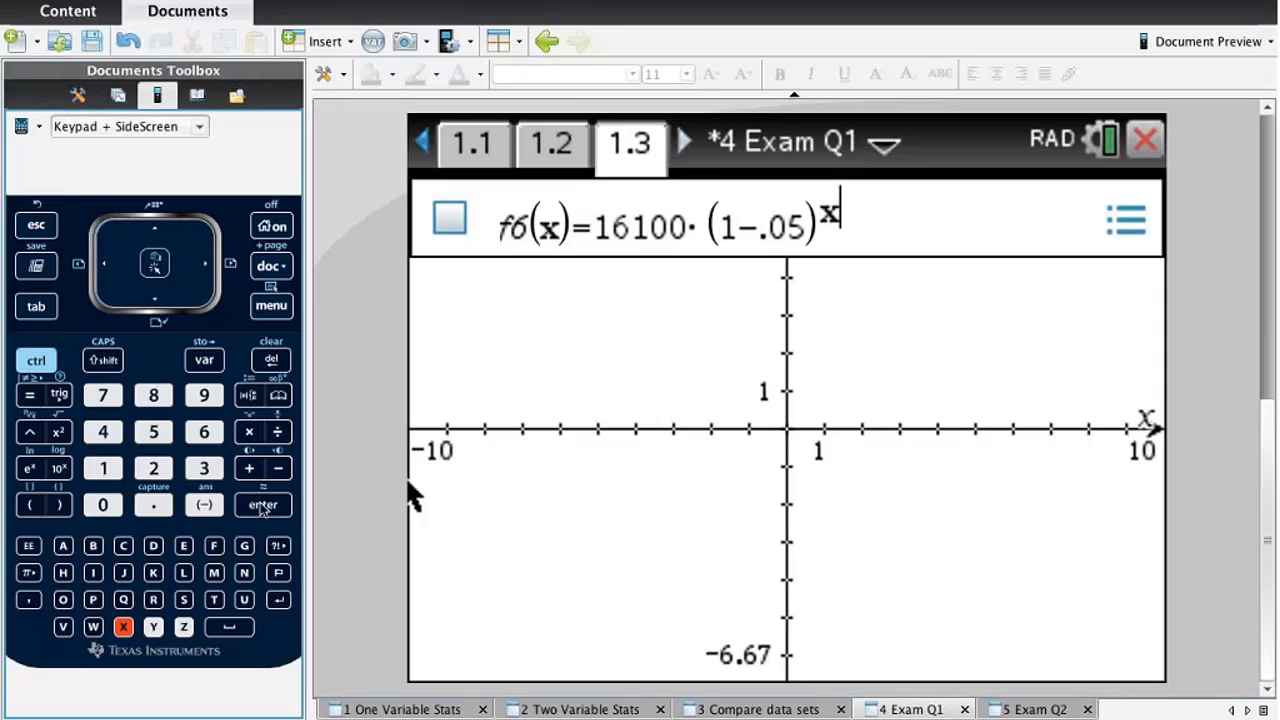
left_click(262, 504)
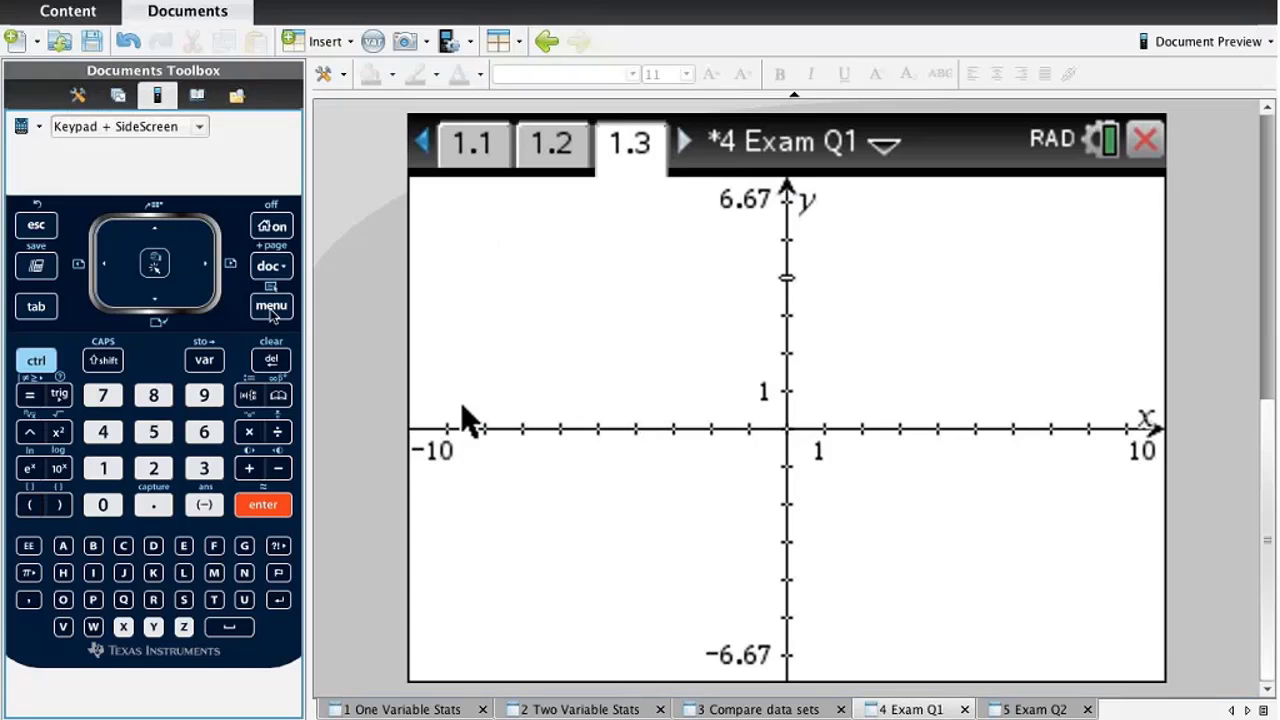
Show a split-screen table of f6, reading 10147 at x=9 and 9639.66 at x=10, then return to page 1.2.
left_click(272, 304)
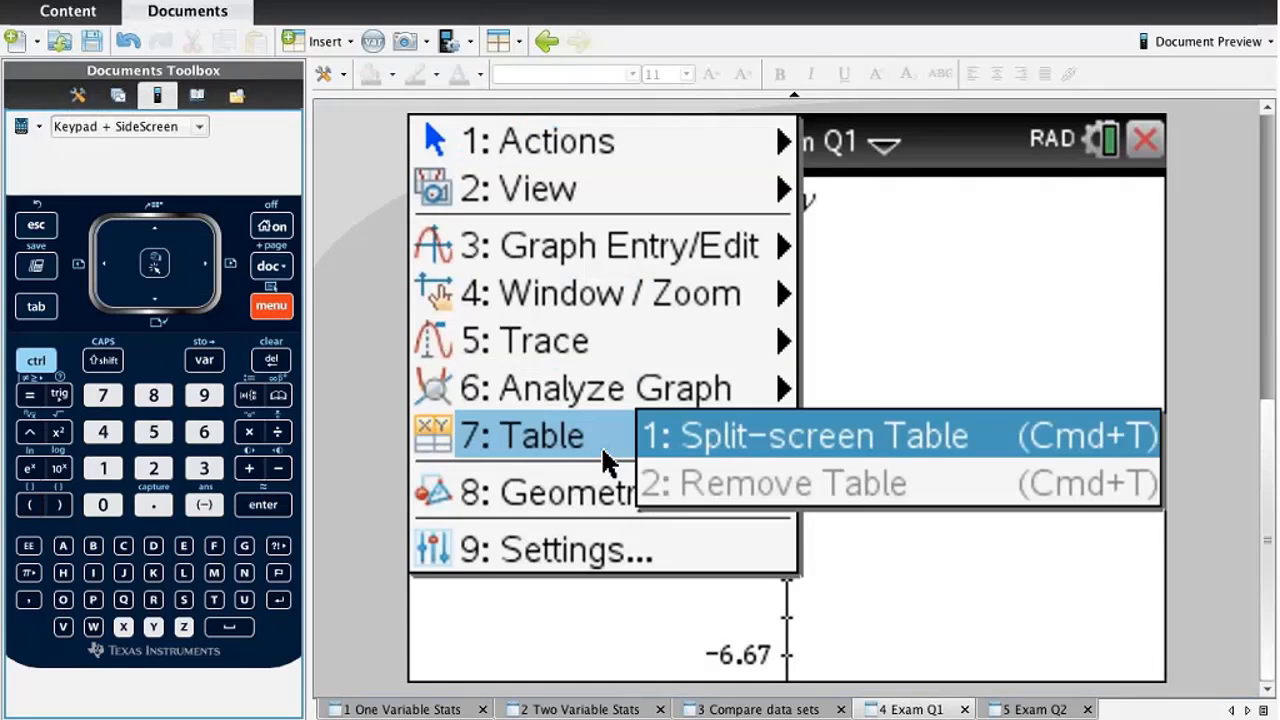
left_click(804, 436)
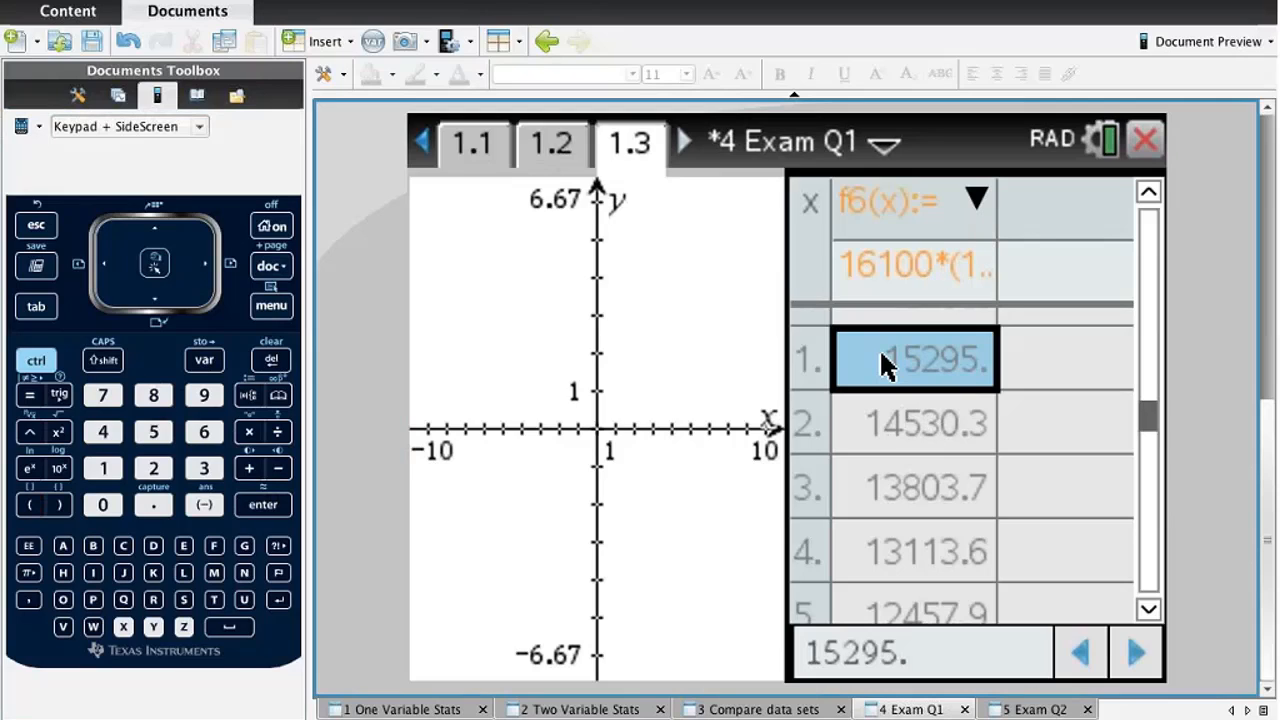
mouse_move(808, 390)
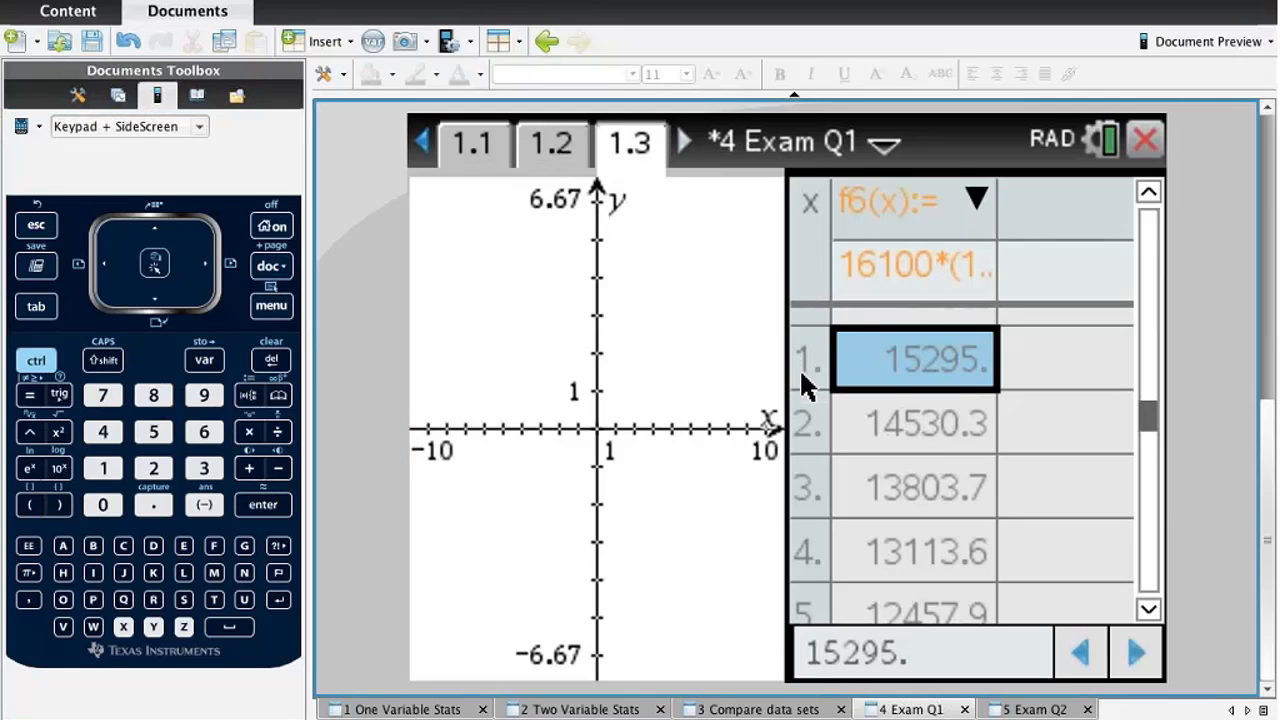
mouse_move(944, 370)
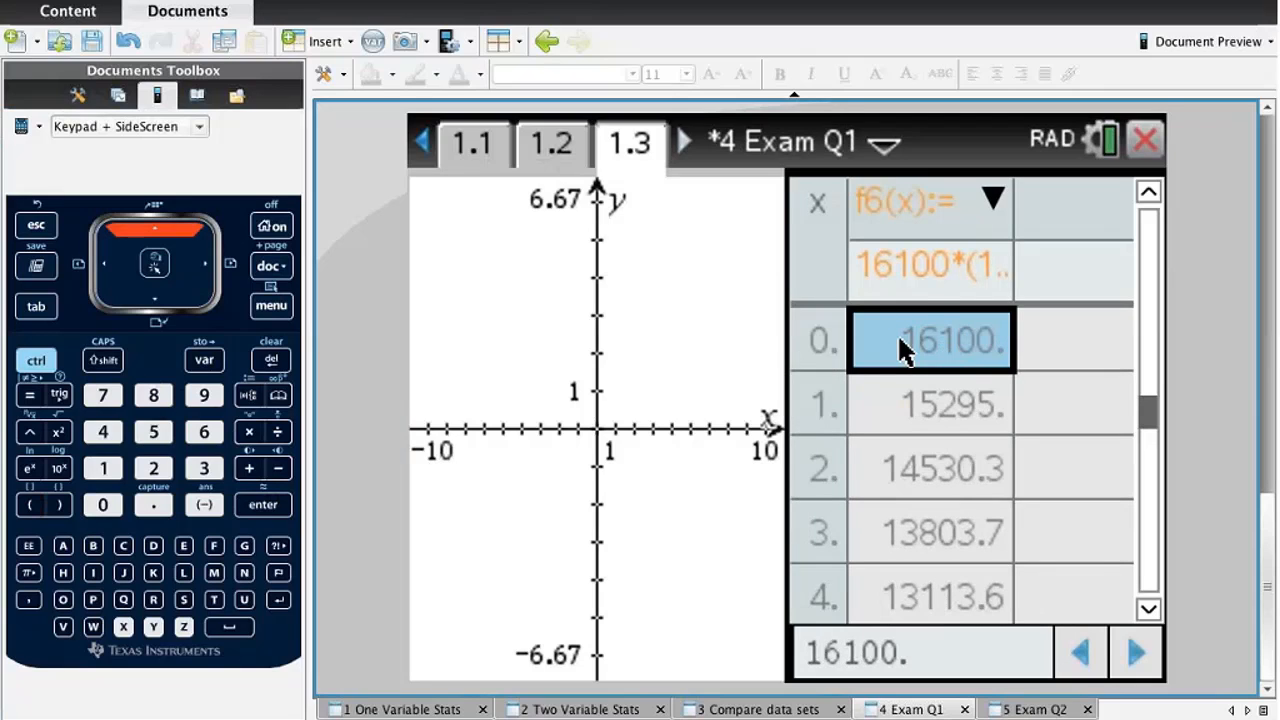
left_click(930, 264)
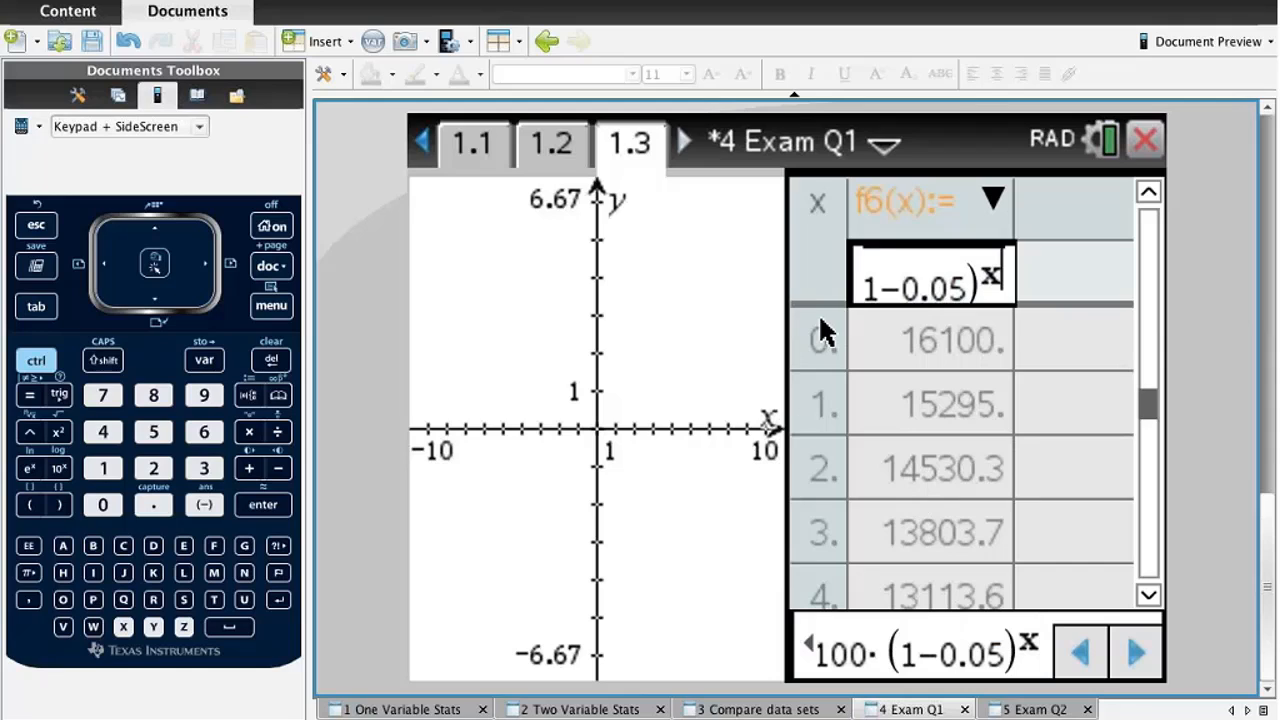
left_click(930, 404)
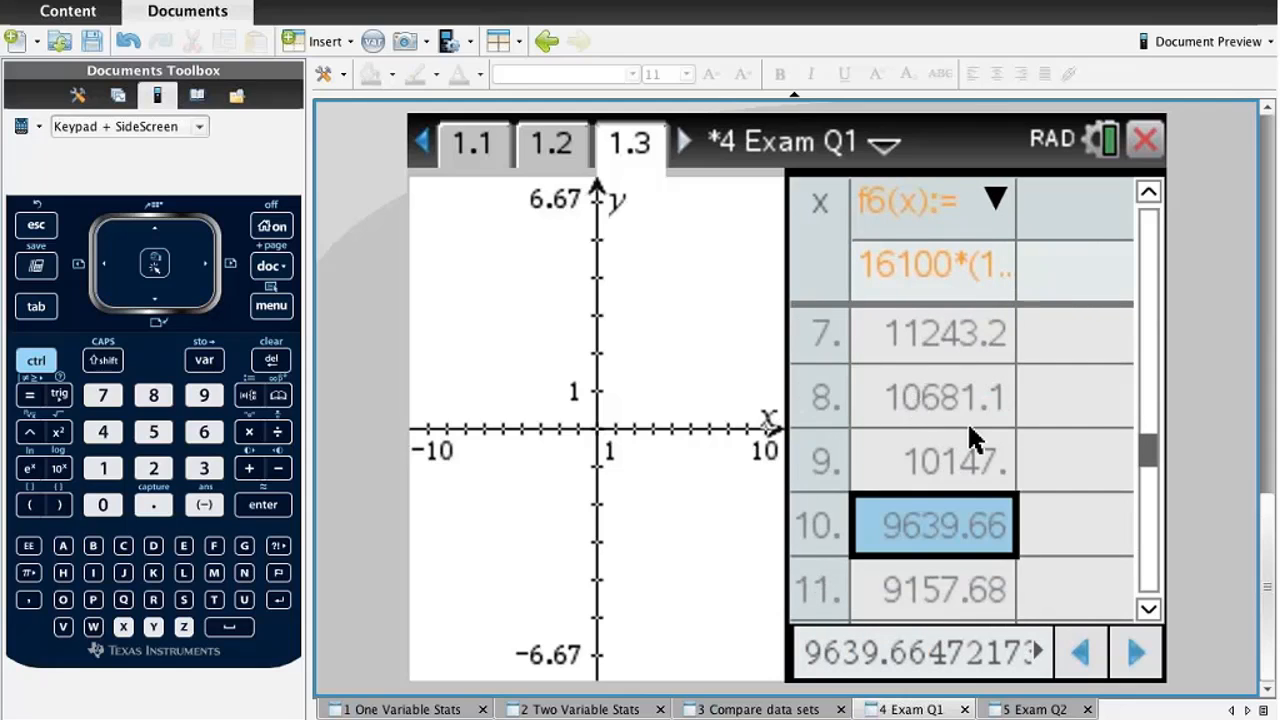
left_click(936, 460)
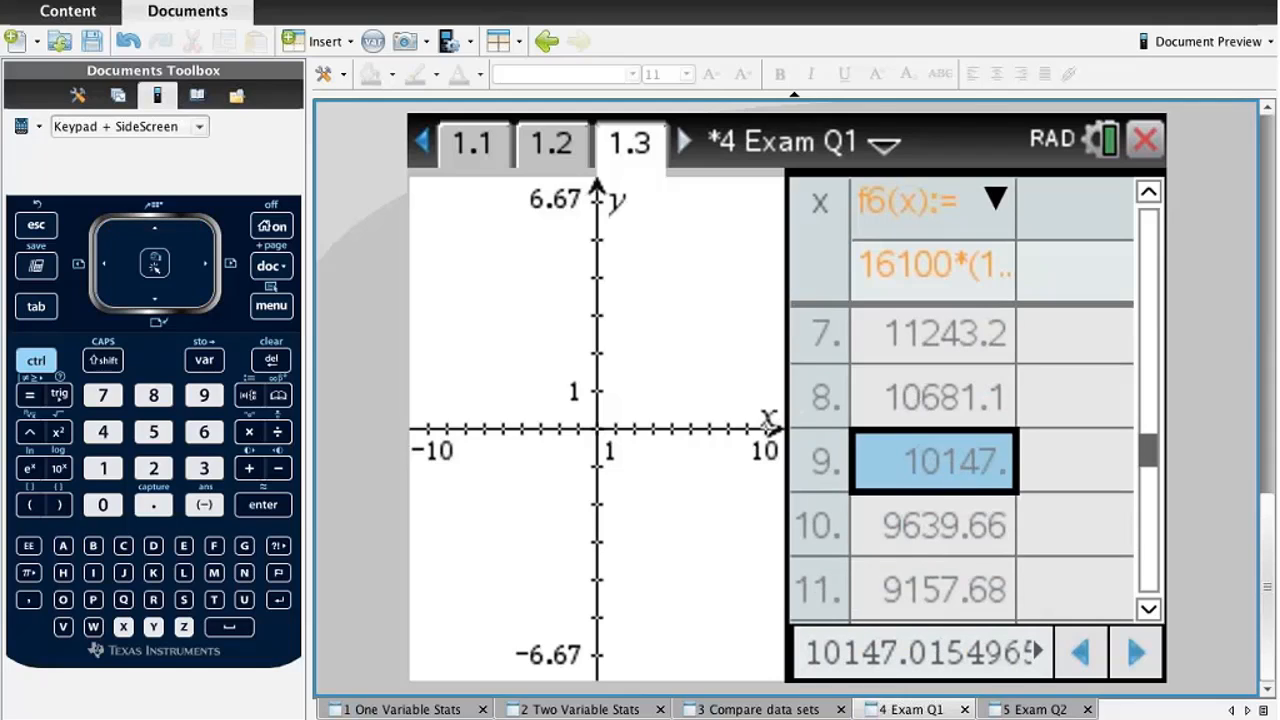
mouse_move(1044, 530)
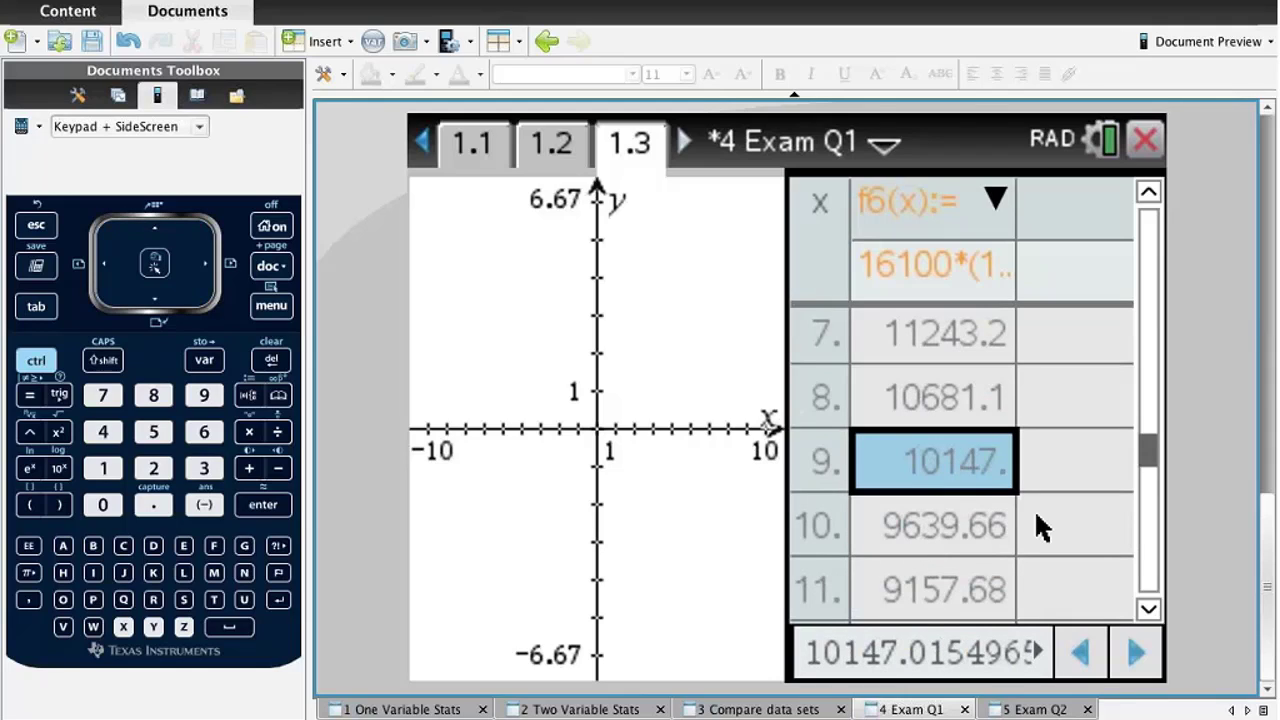
mouse_move(850, 456)
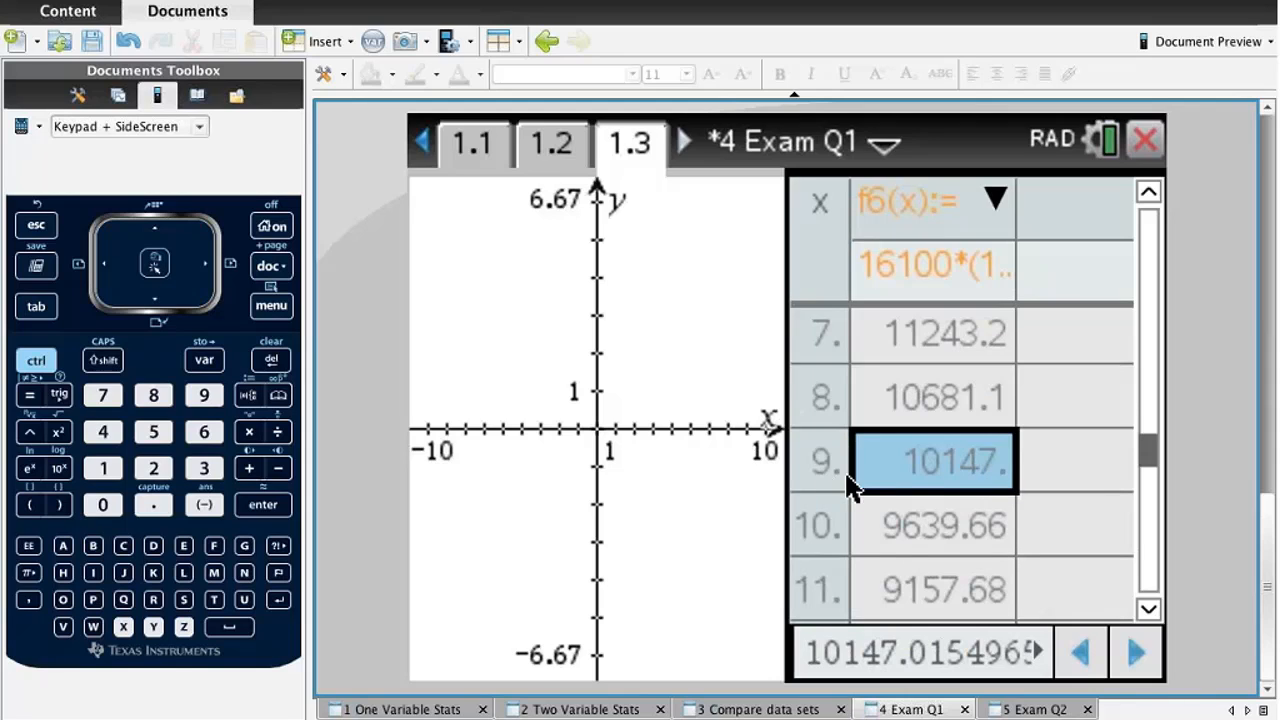
left_click(552, 142)
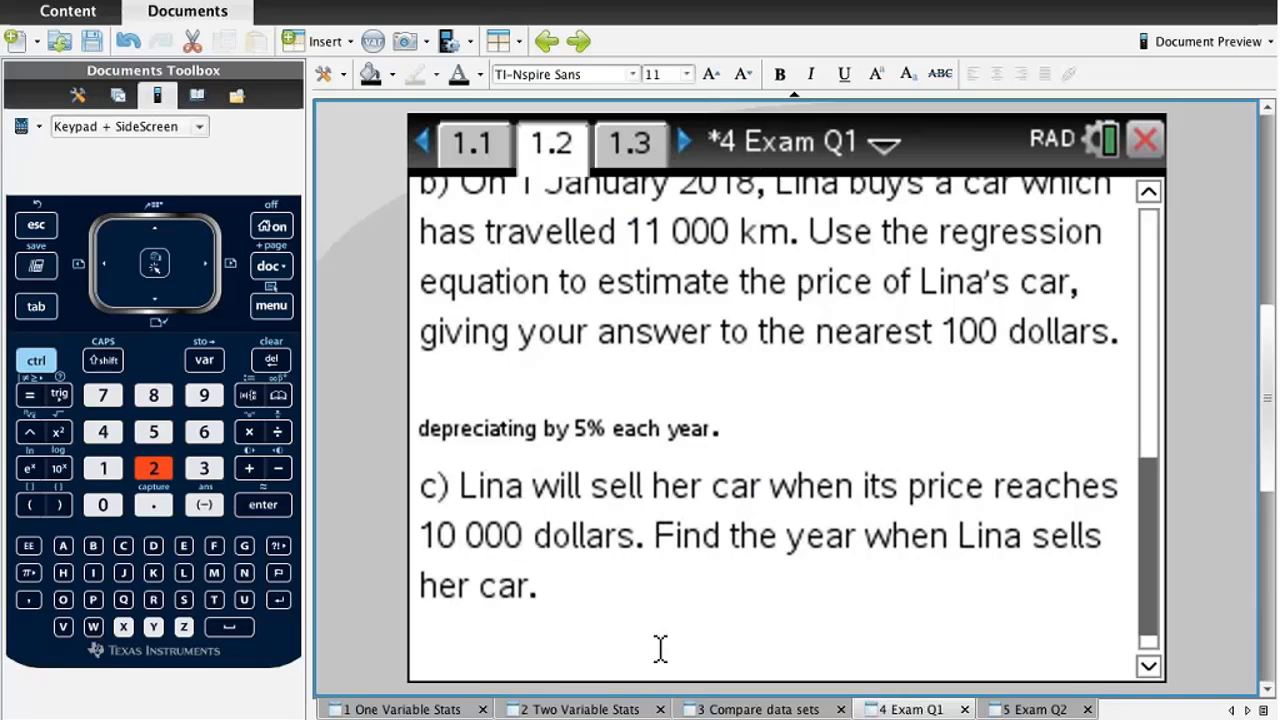
Type 2027 beneath part c as the year Lina sells her car.
type("2027")
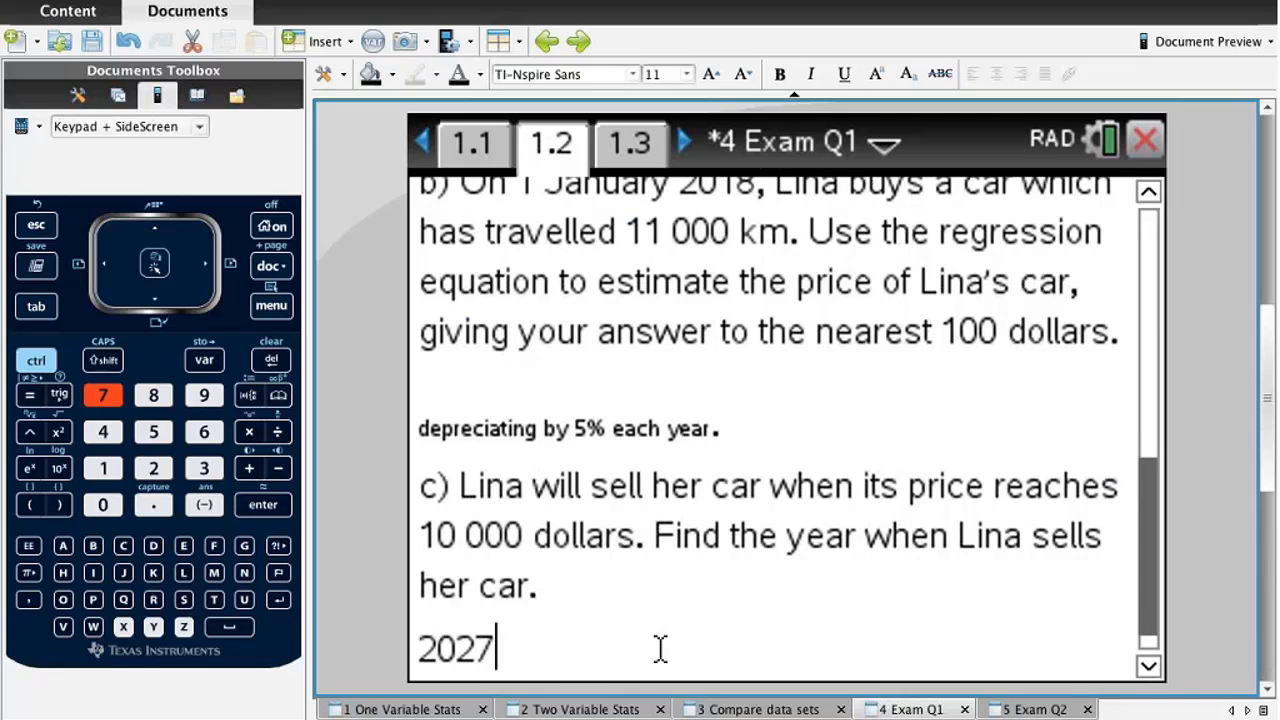
mouse_move(650, 220)
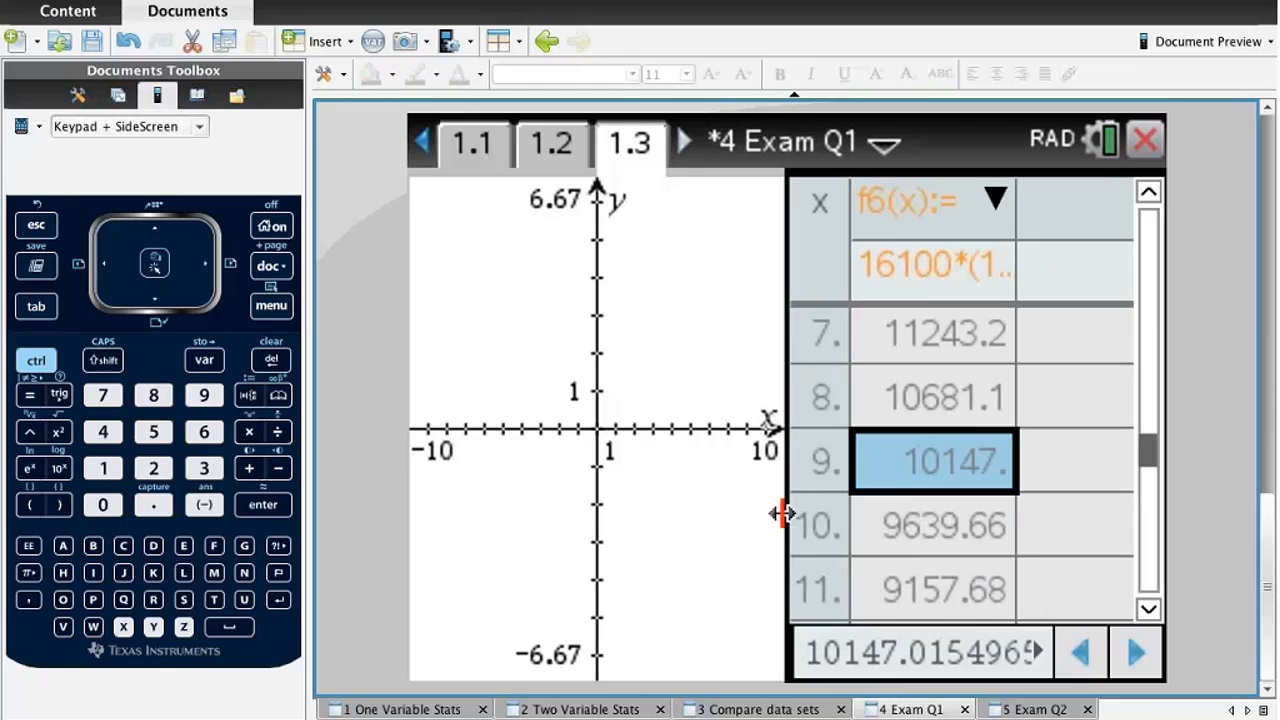
Switch to the Exam Q2 document, read its questions, and show the boxes/costs spreadsheet.
left_click(1036, 708)
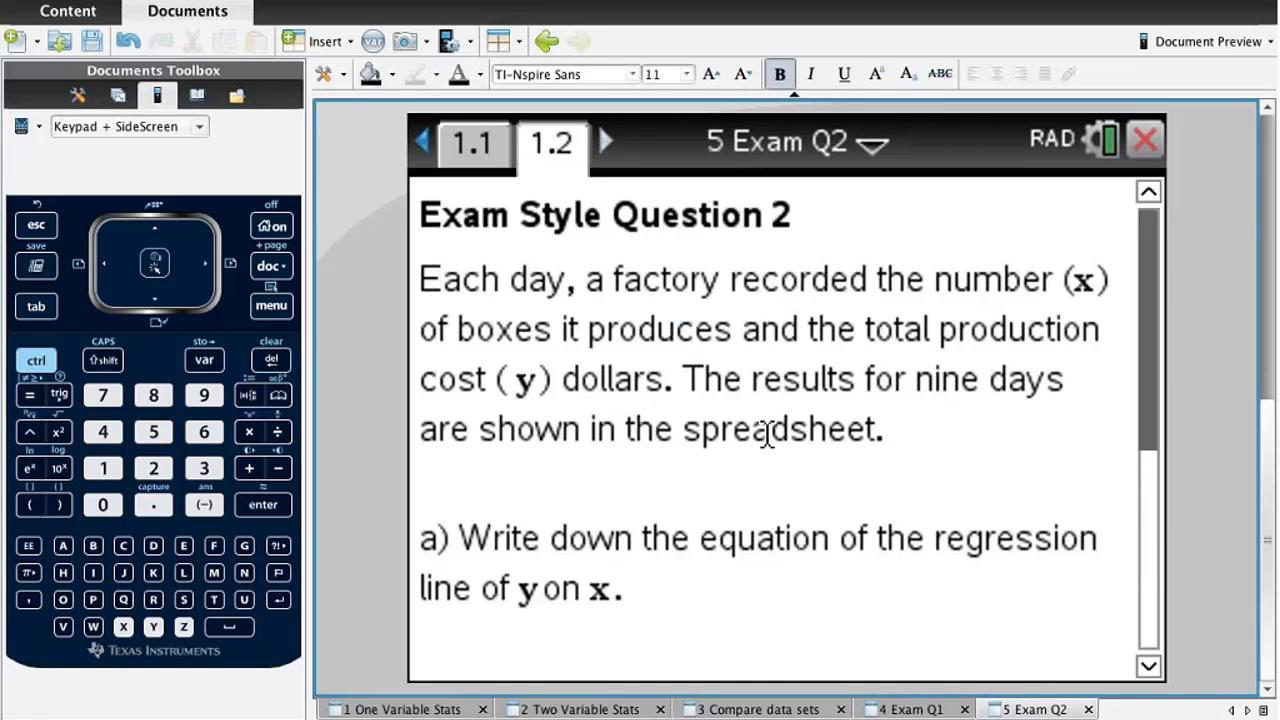
mouse_move(840, 344)
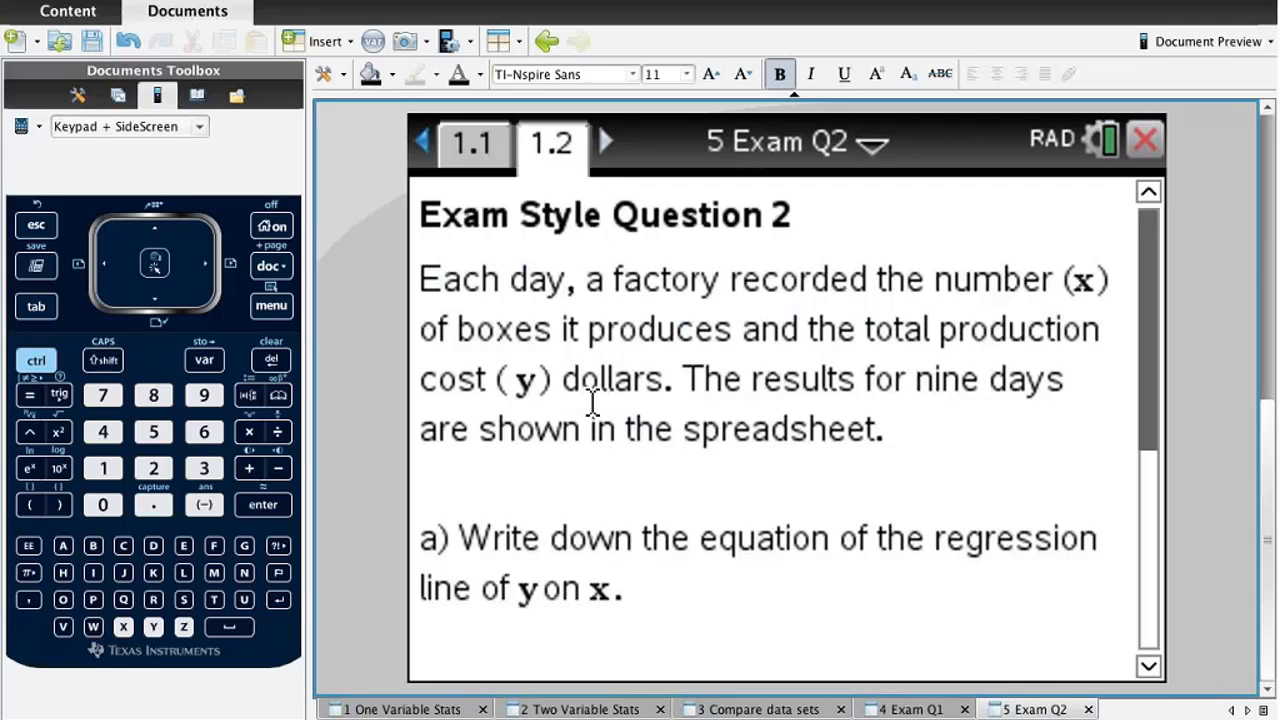
mouse_move(1006, 426)
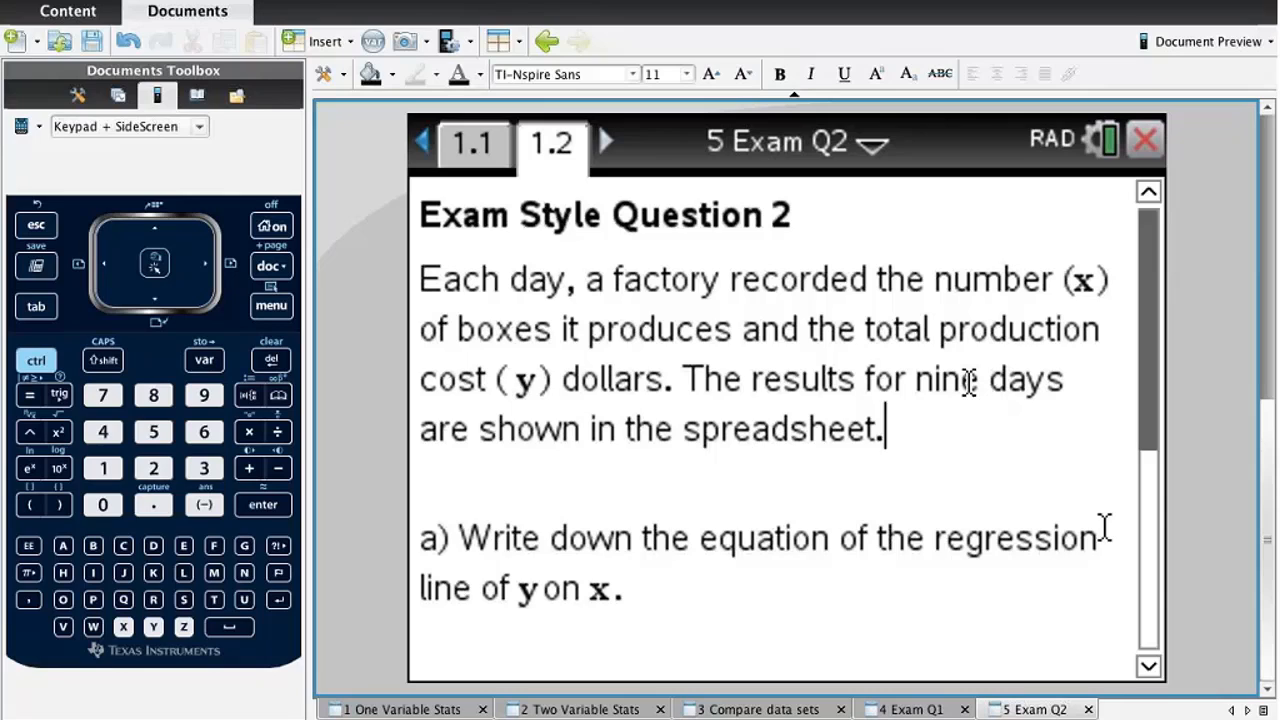
scroll("down", 3)
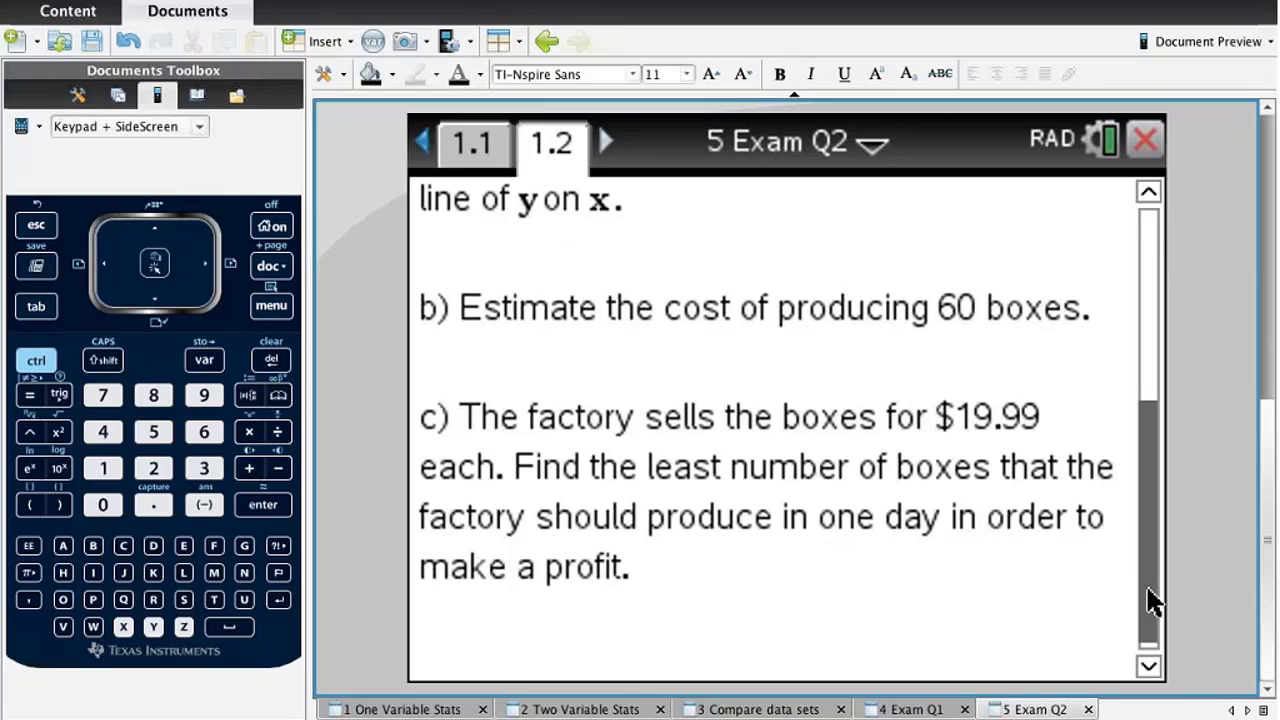
mouse_move(596, 362)
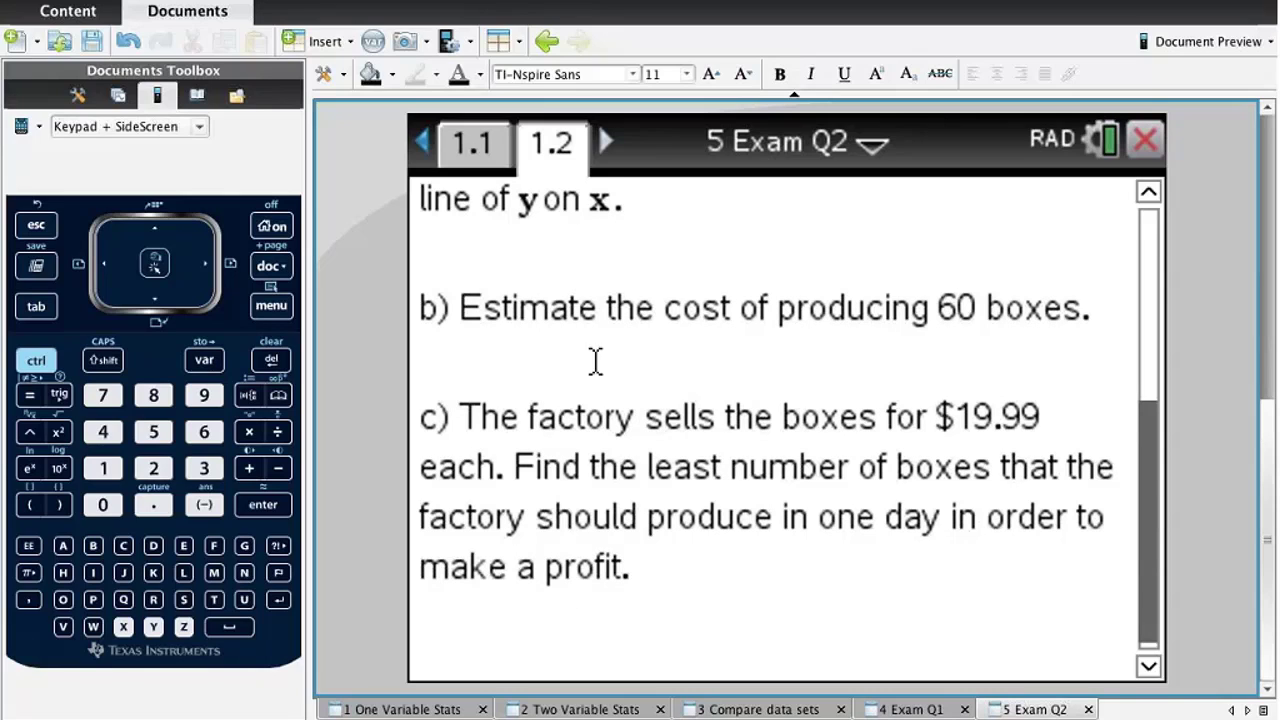
left_click(472, 142)
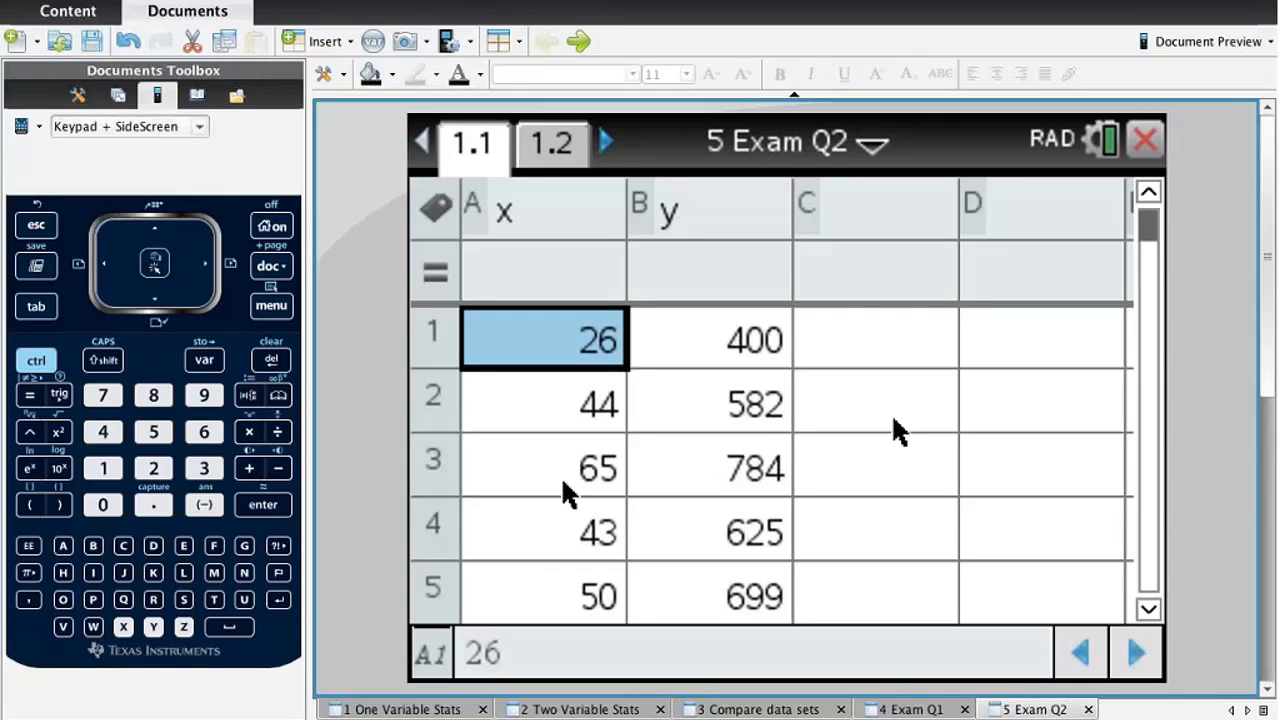
mouse_move(668, 432)
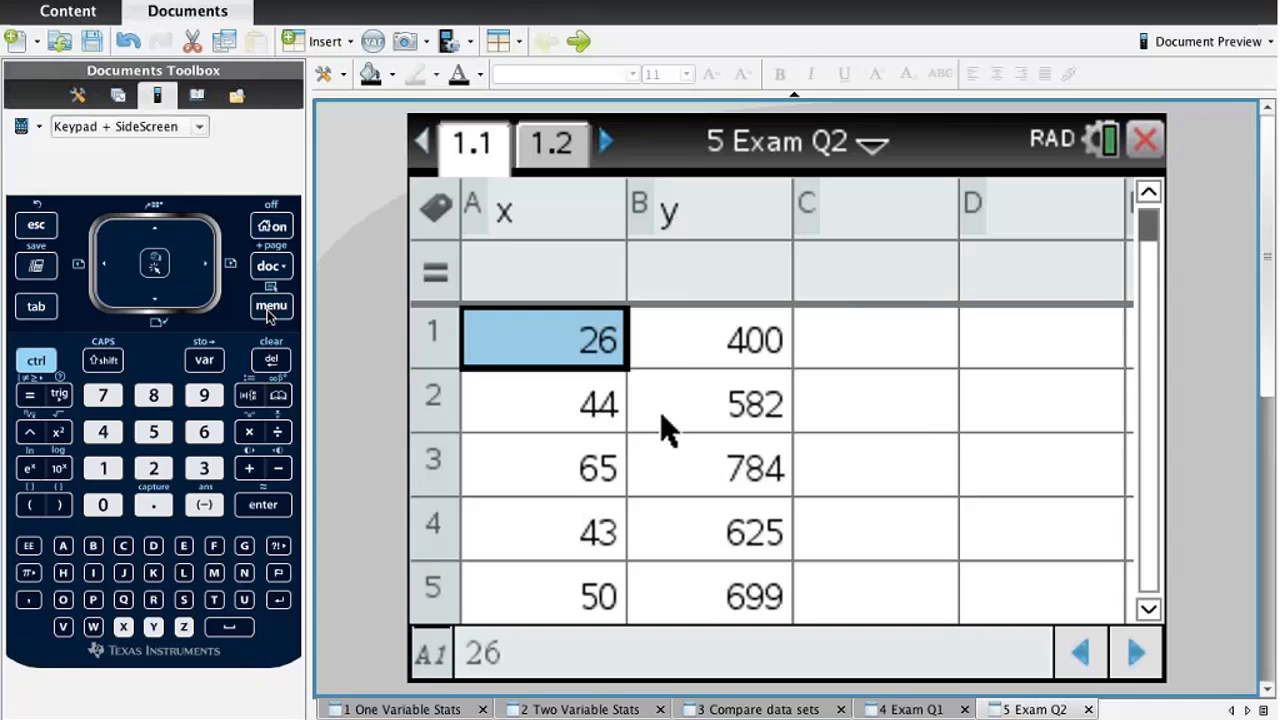
Run Linear Regression (mx+b) with X List a[], Y List y, results in column c[].
left_click(270, 304)
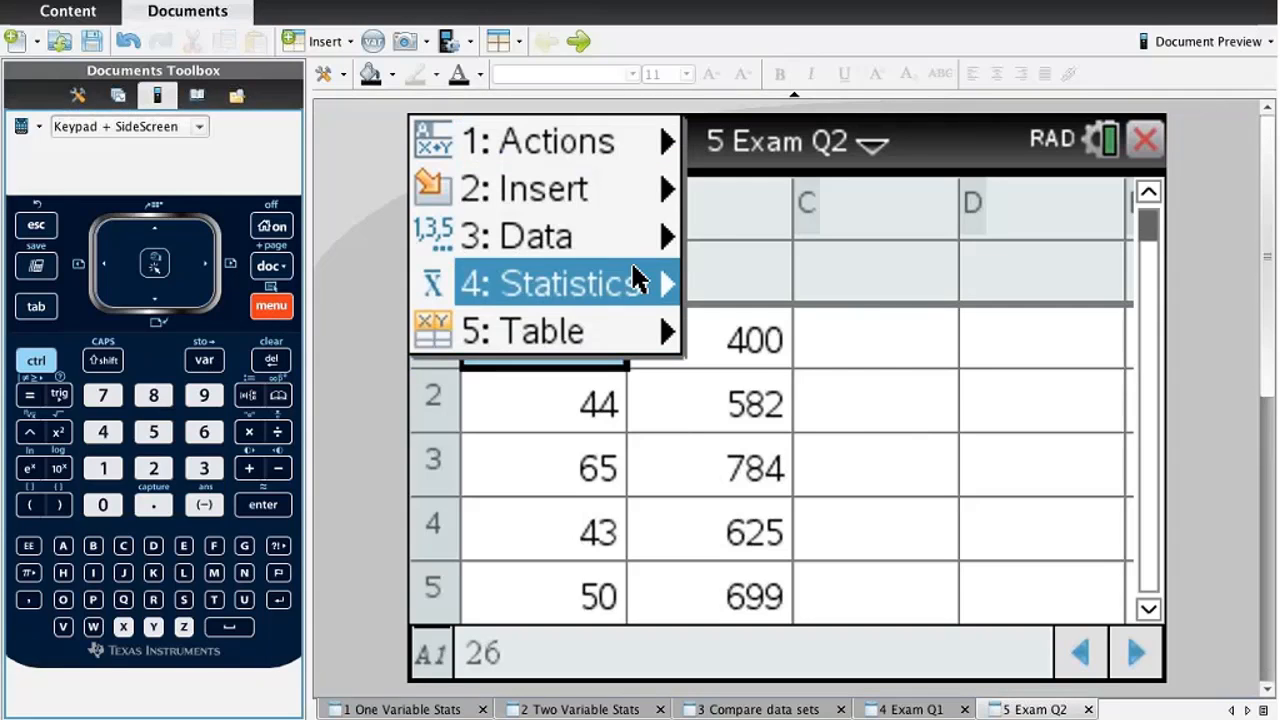
left_click(550, 284)
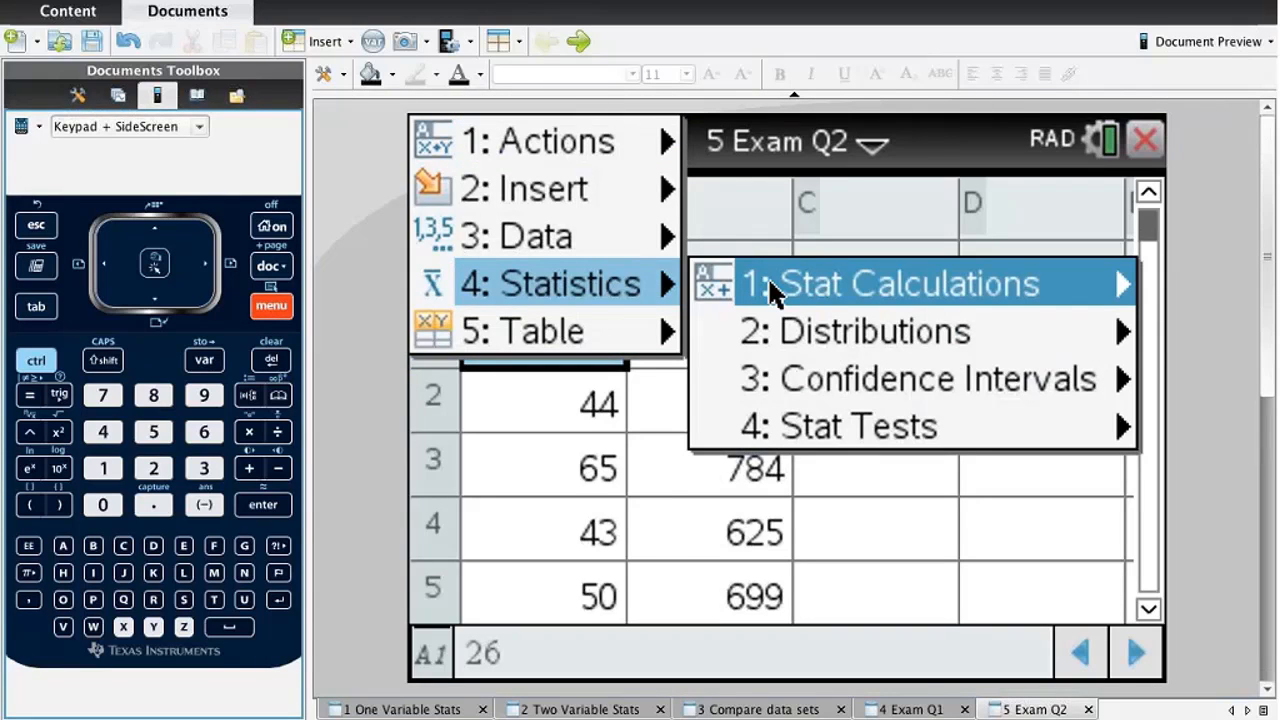
left_click(904, 284)
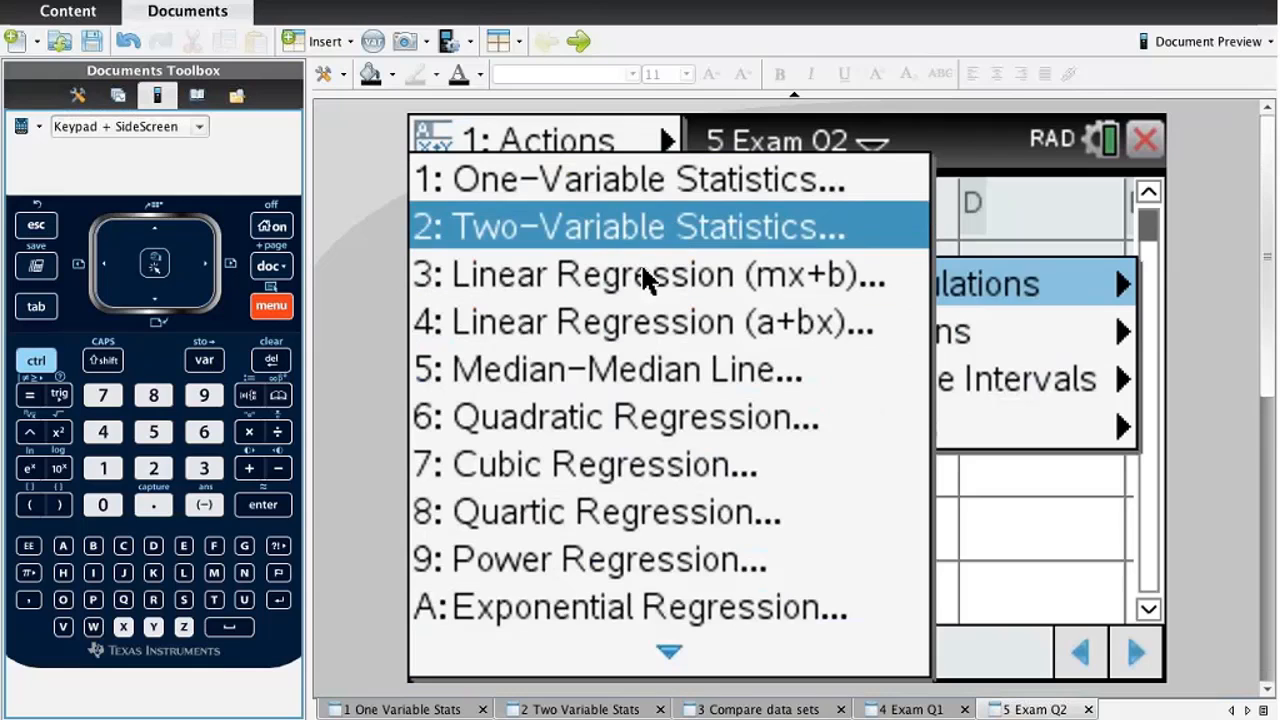
left_click(648, 274)
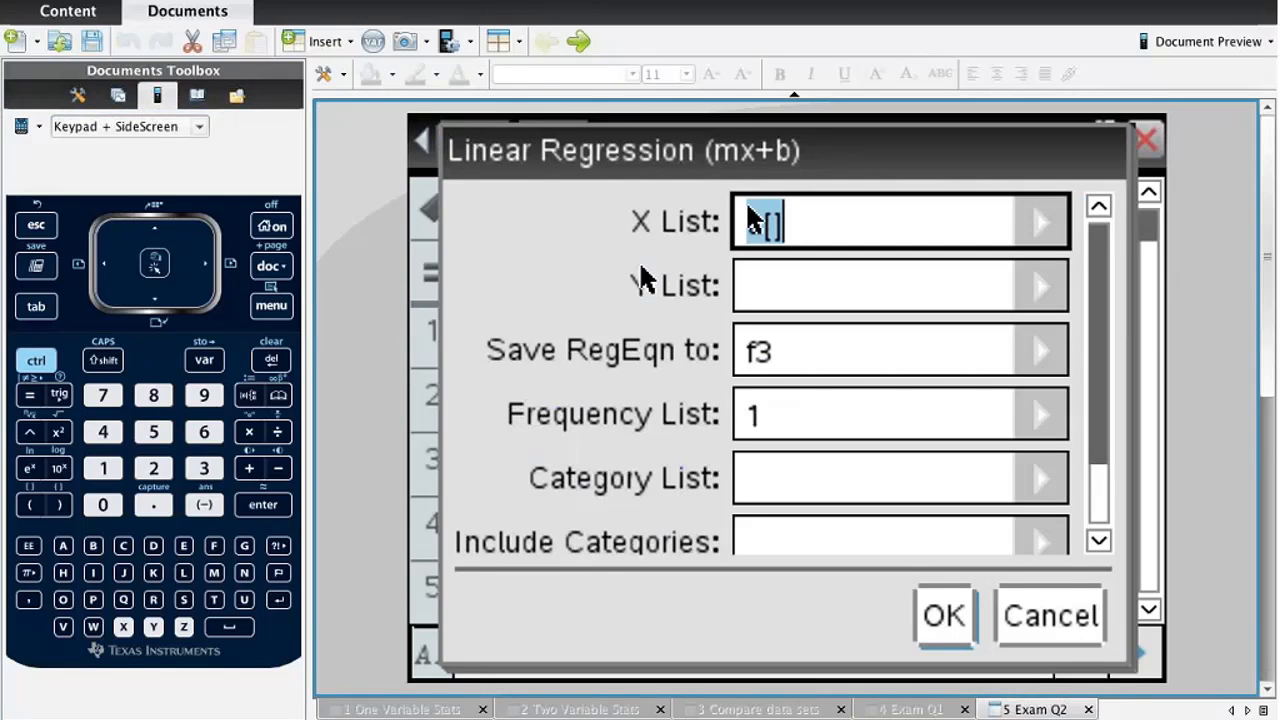
type("a")
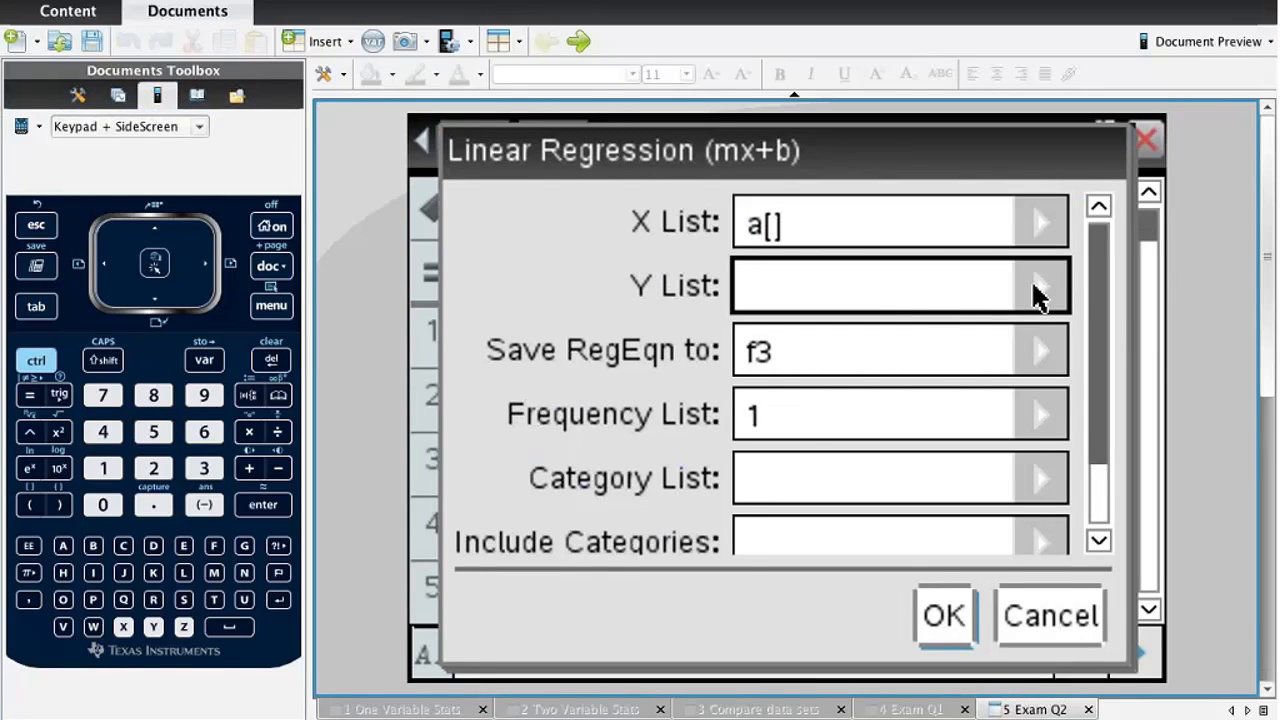
type("y")
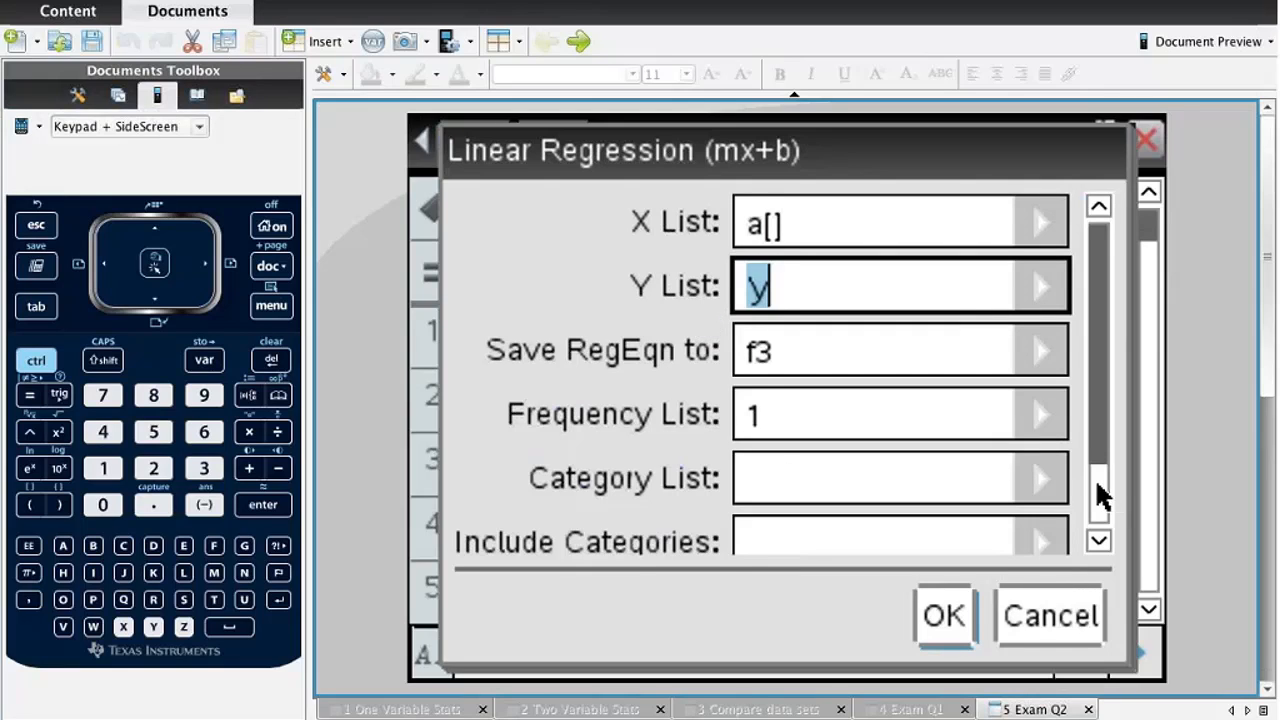
scroll("down", 3)
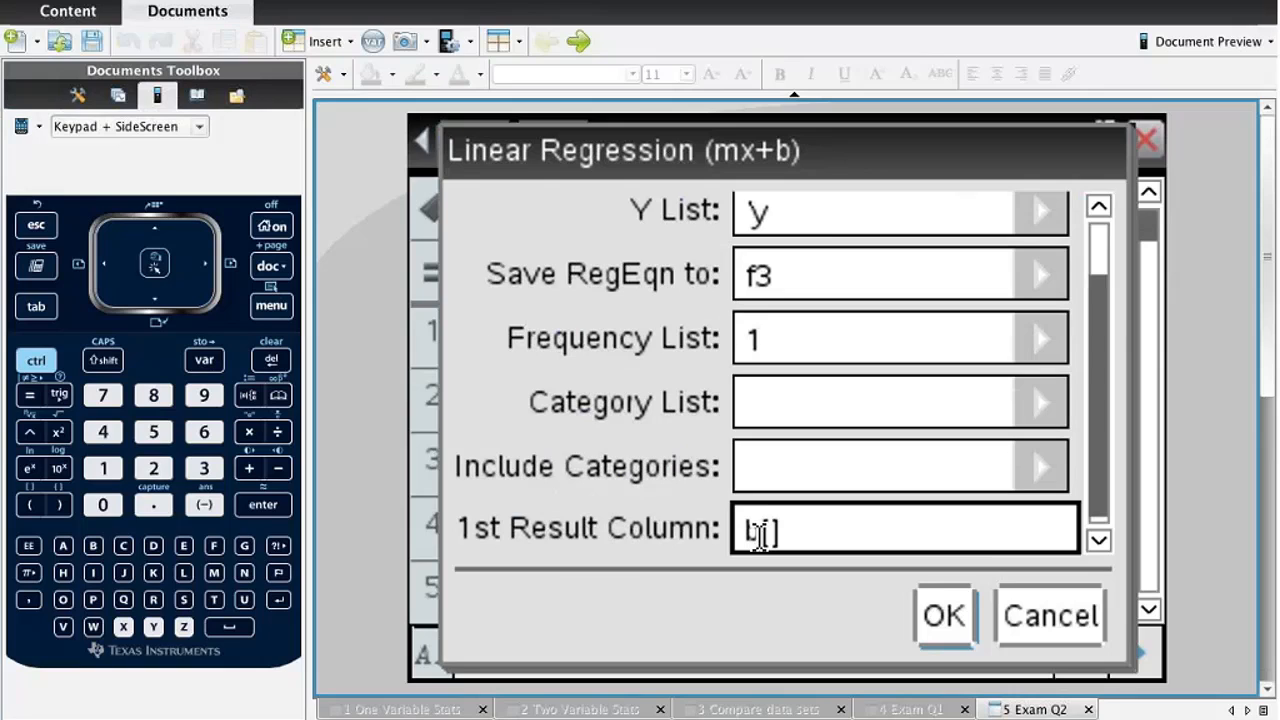
type("c")
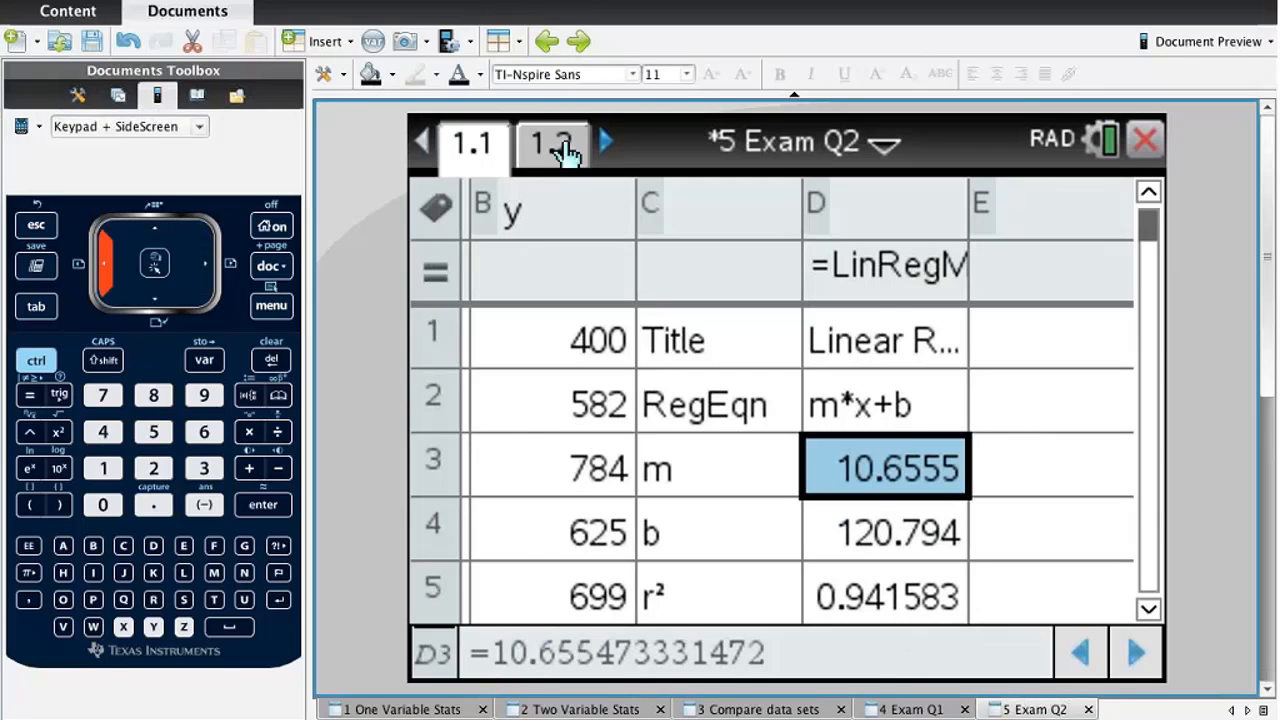
Reread the question text, then return to the regression spreadsheet.
left_click(552, 142)
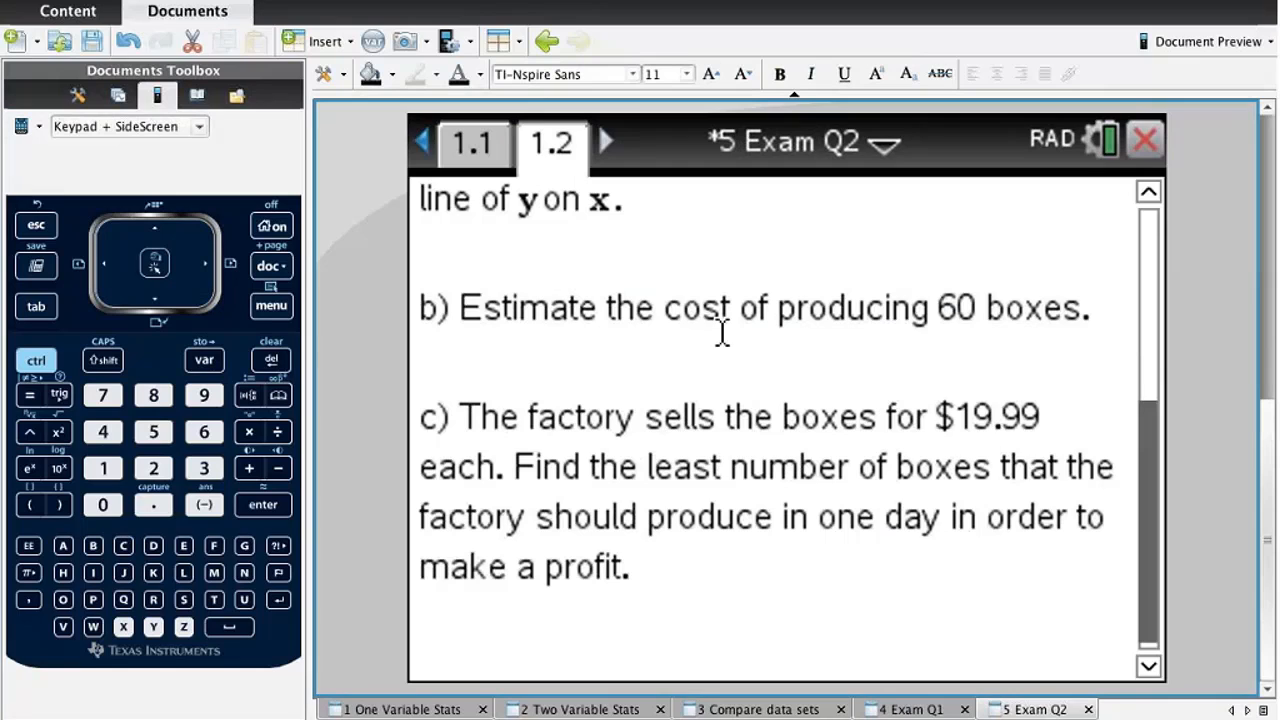
mouse_move(904, 342)
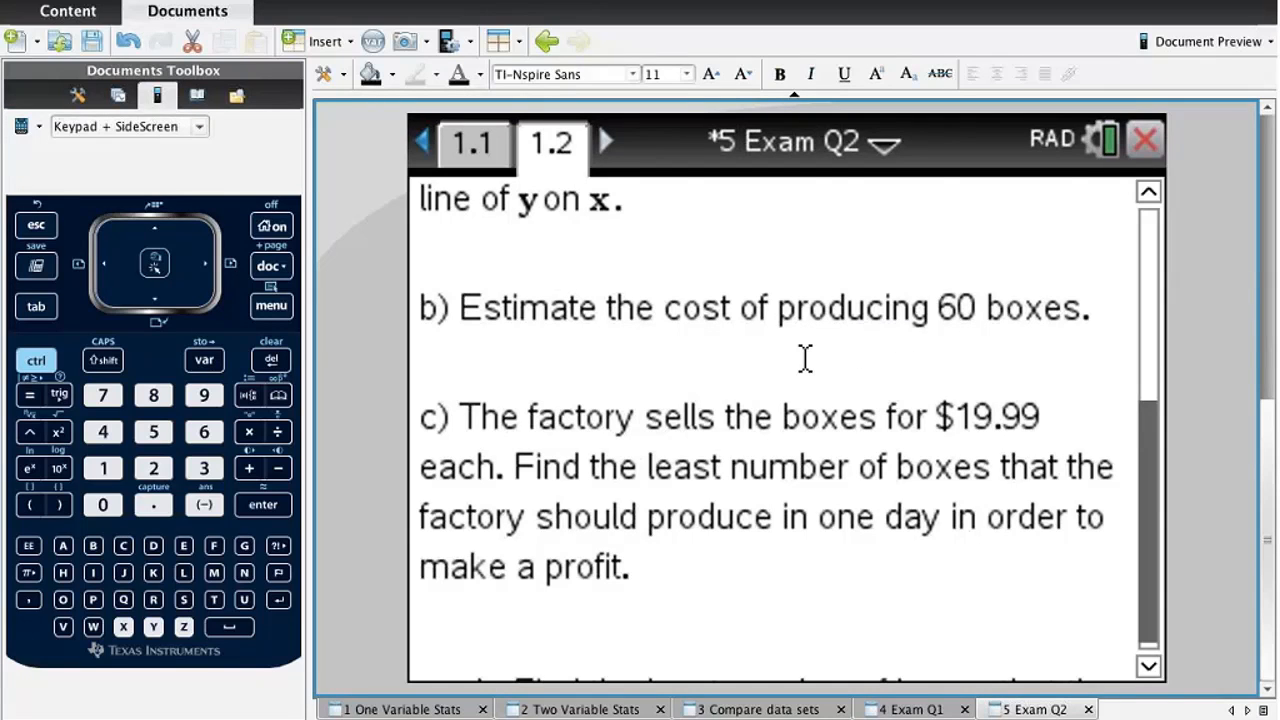
scroll("up", 3)
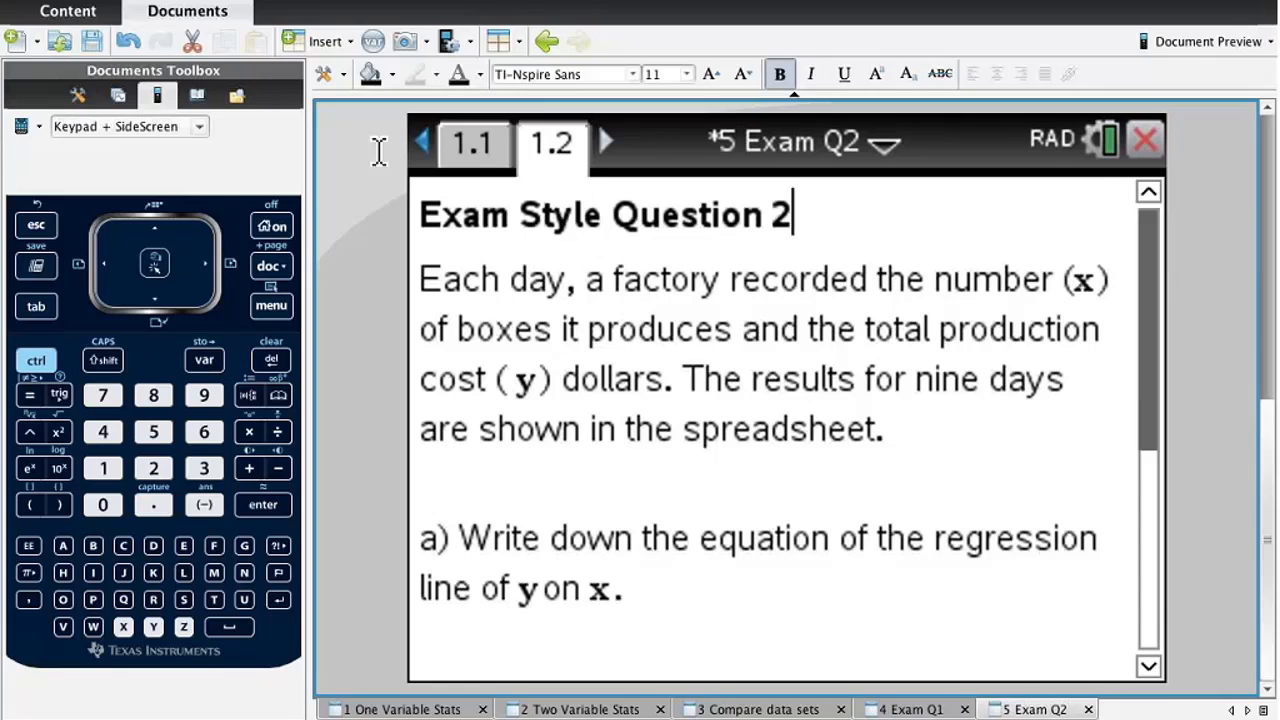
left_click(472, 142)
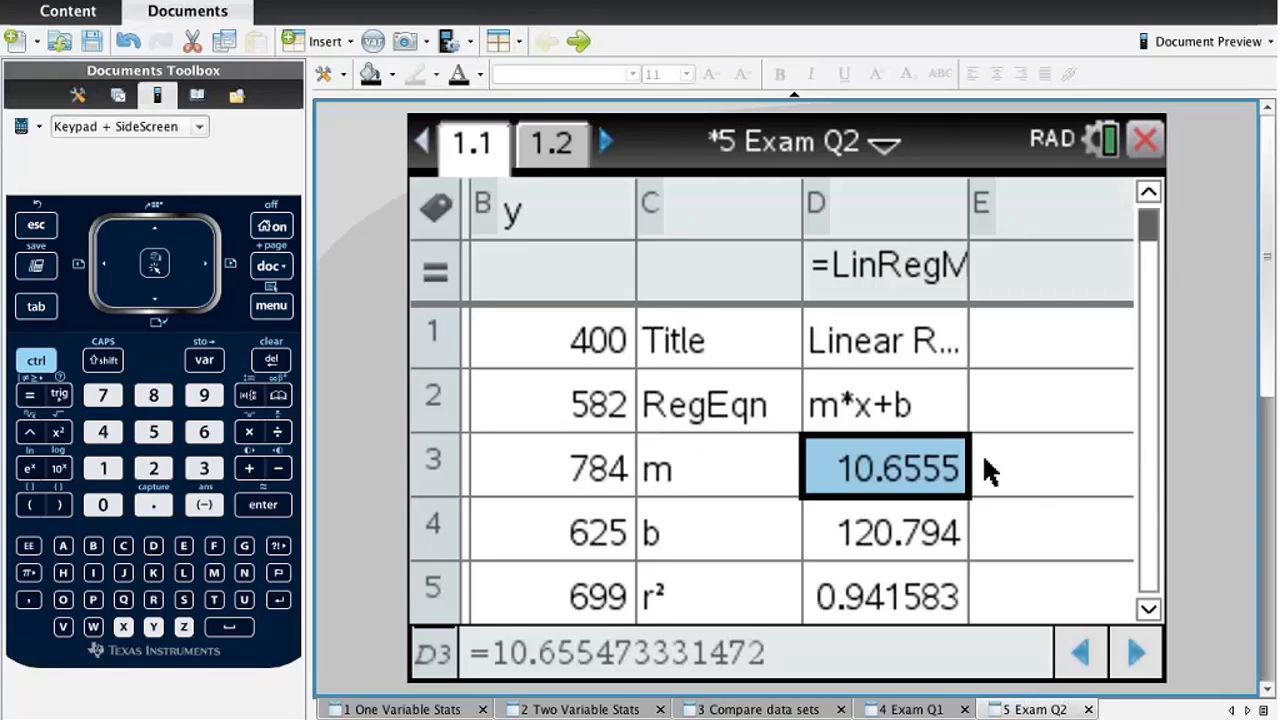
Enter =d3·60+d4 in cell E3 to predict the cost for 60 boxes (760.122).
left_click(1050, 468)
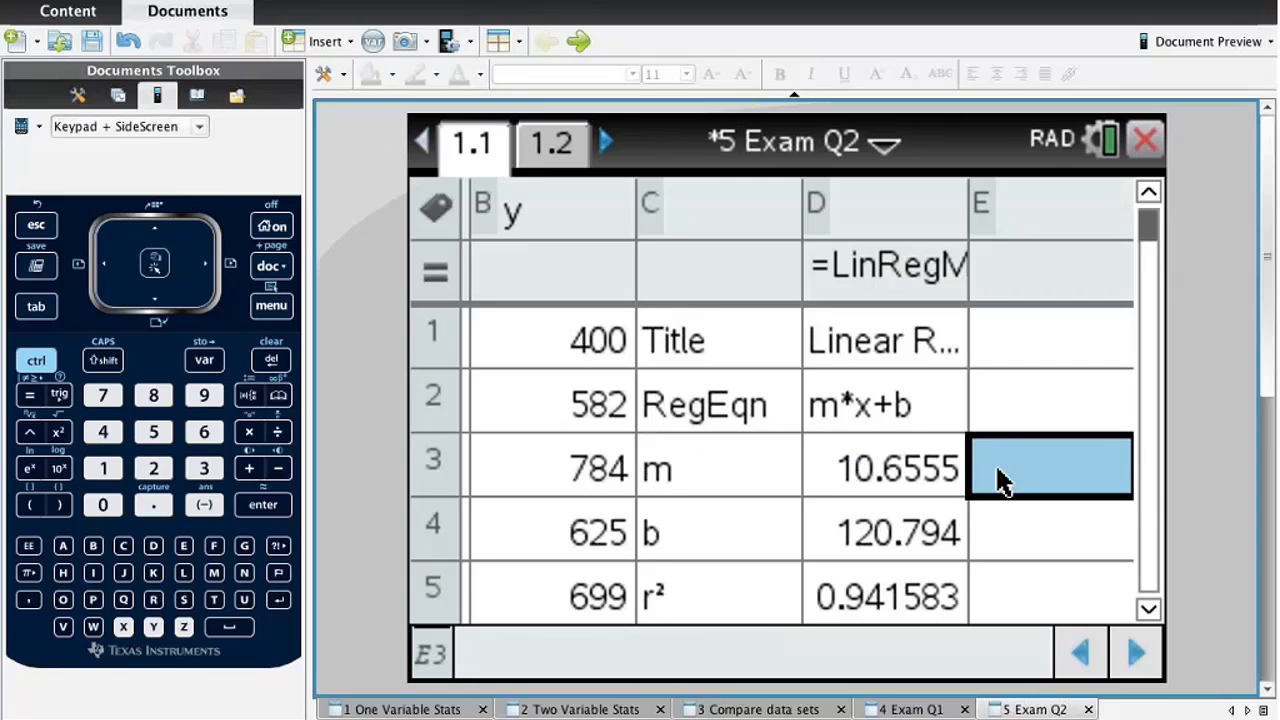
type("=d3")
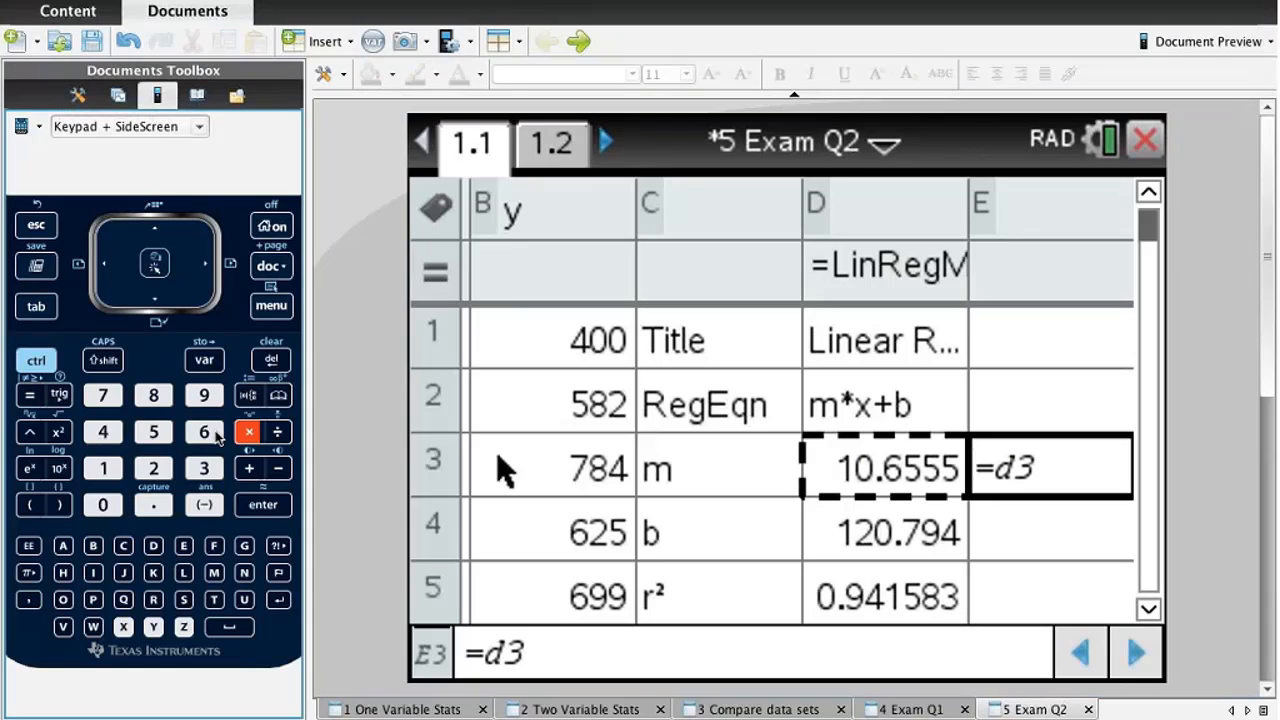
mouse_move(248, 468)
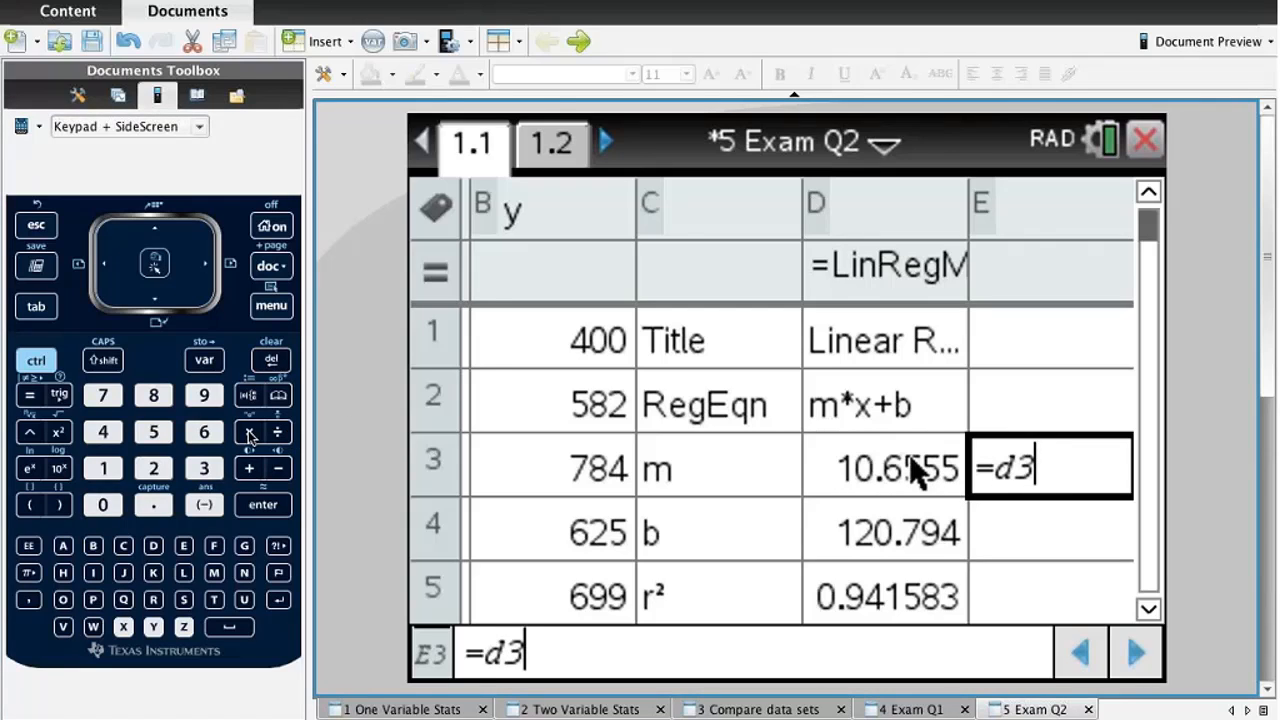
left_click(204, 432)
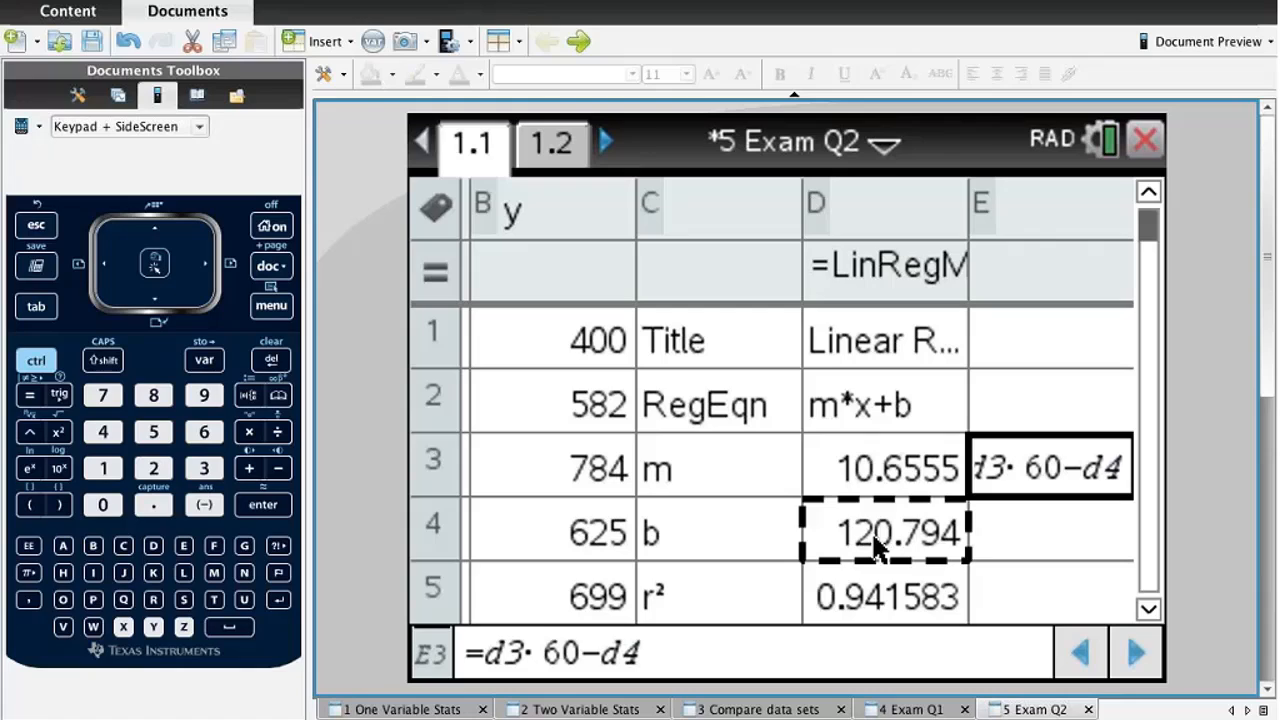
left_click(1048, 468)
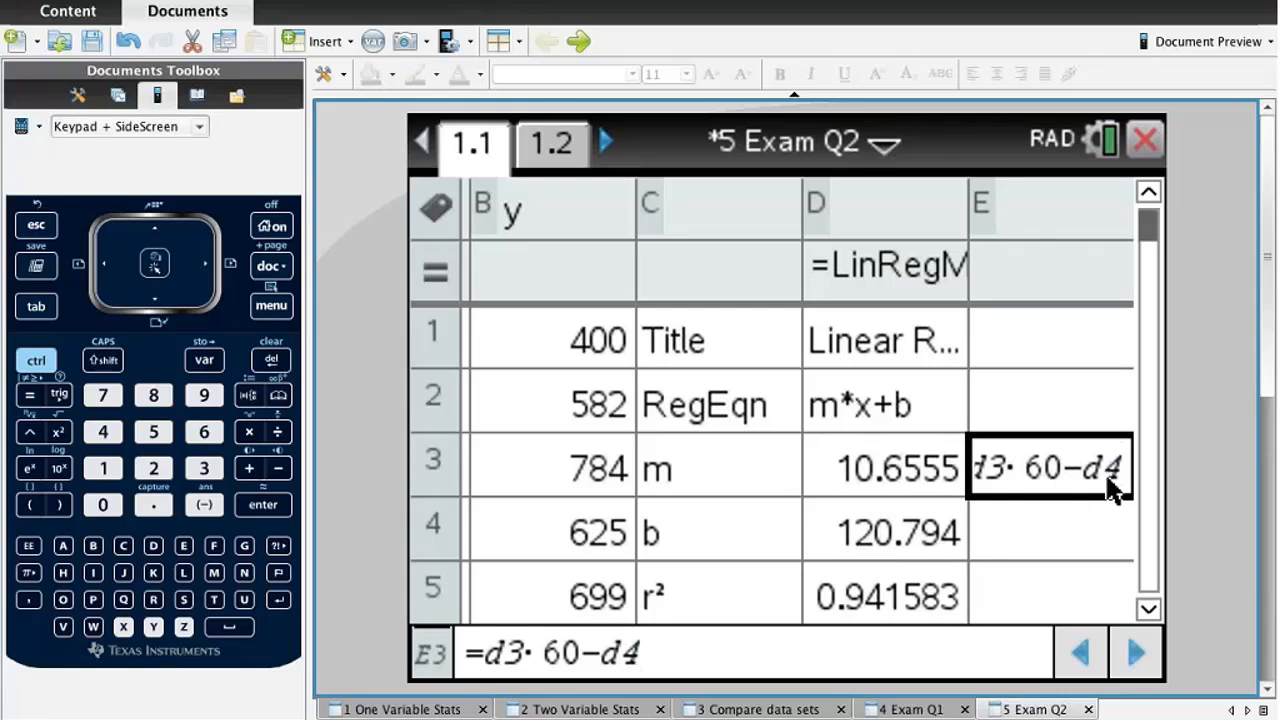
key("backspace")
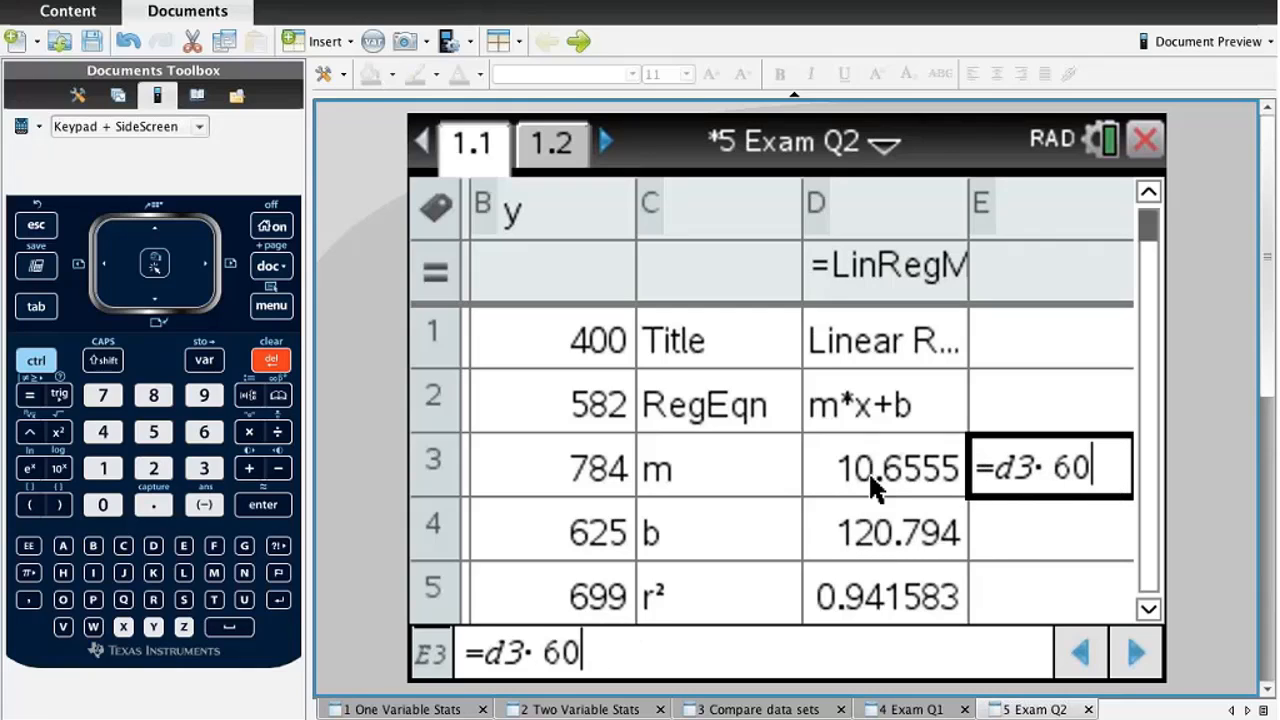
left_click(248, 468)
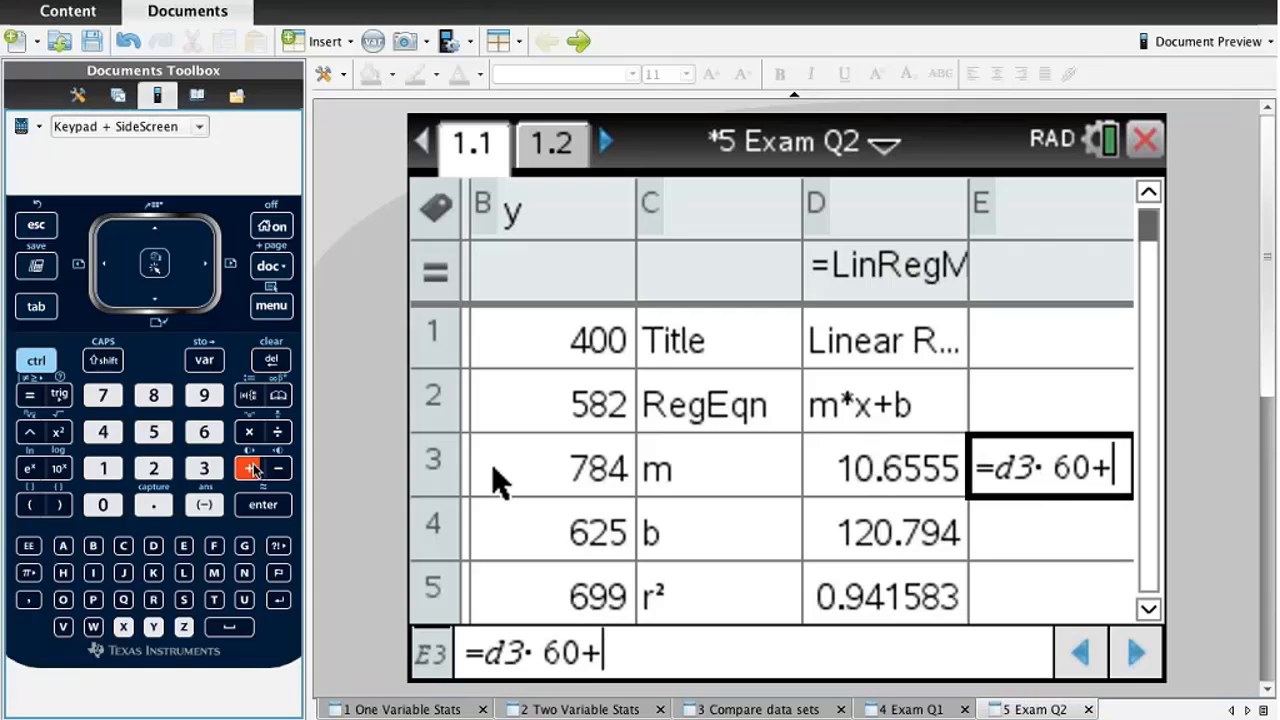
left_click(884, 532)
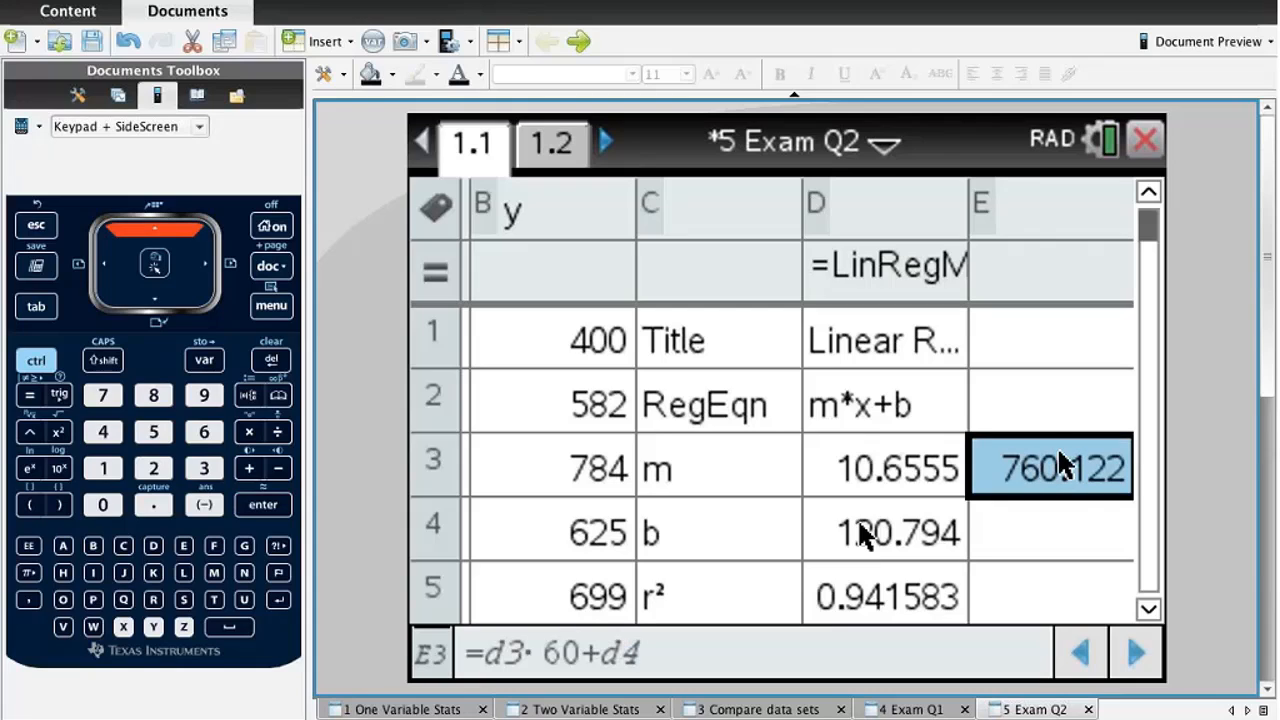
mouse_move(1040, 538)
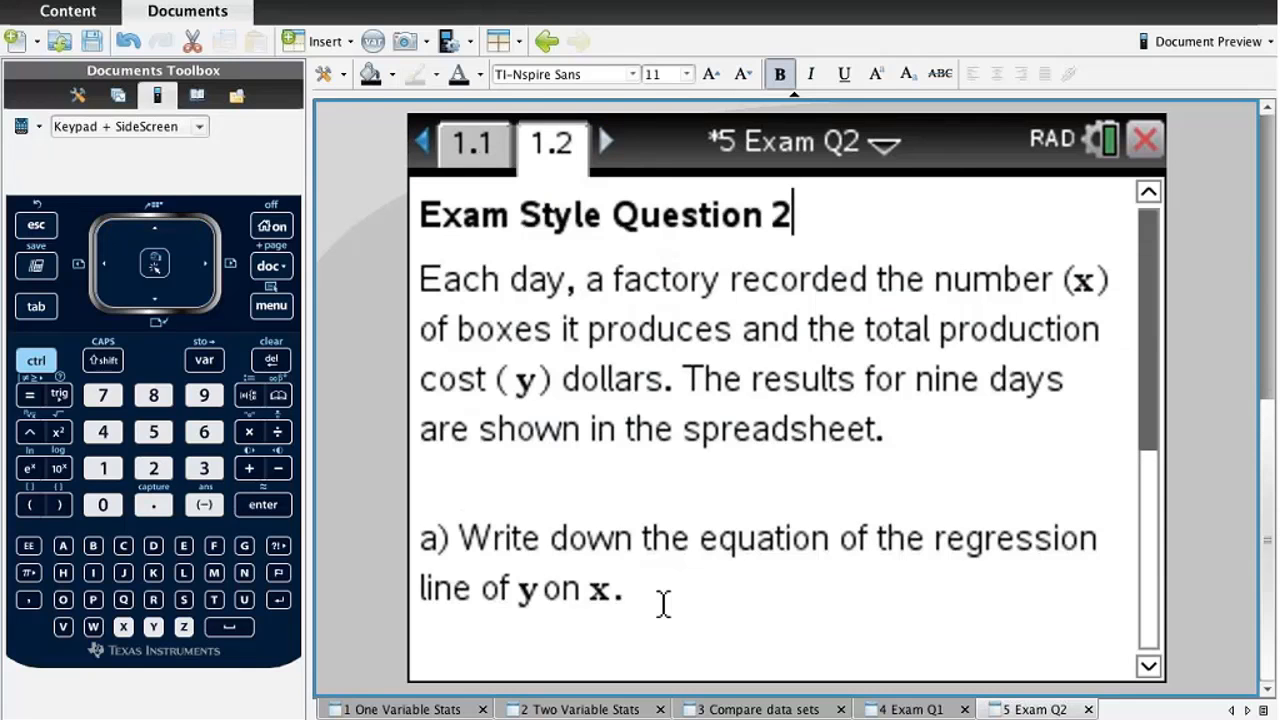
Add the income equation y=19.99x on a new line under part c.
scroll("down", 3)
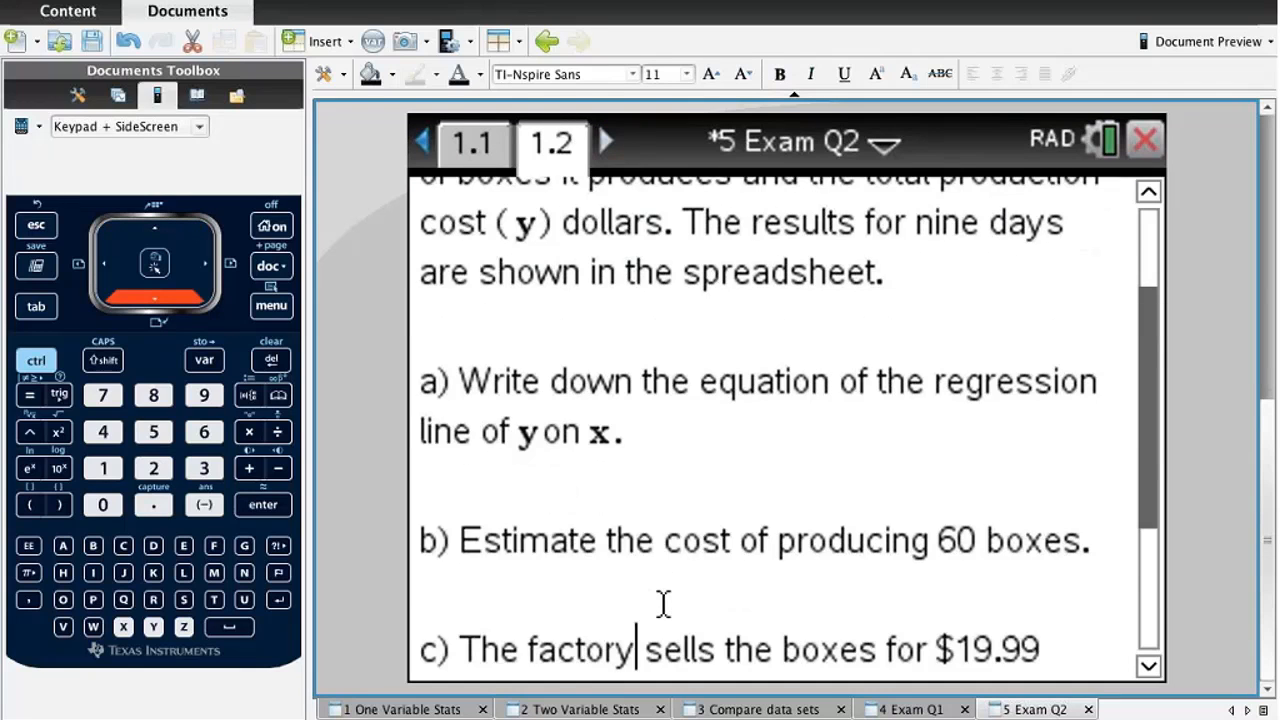
scroll("down", 3)
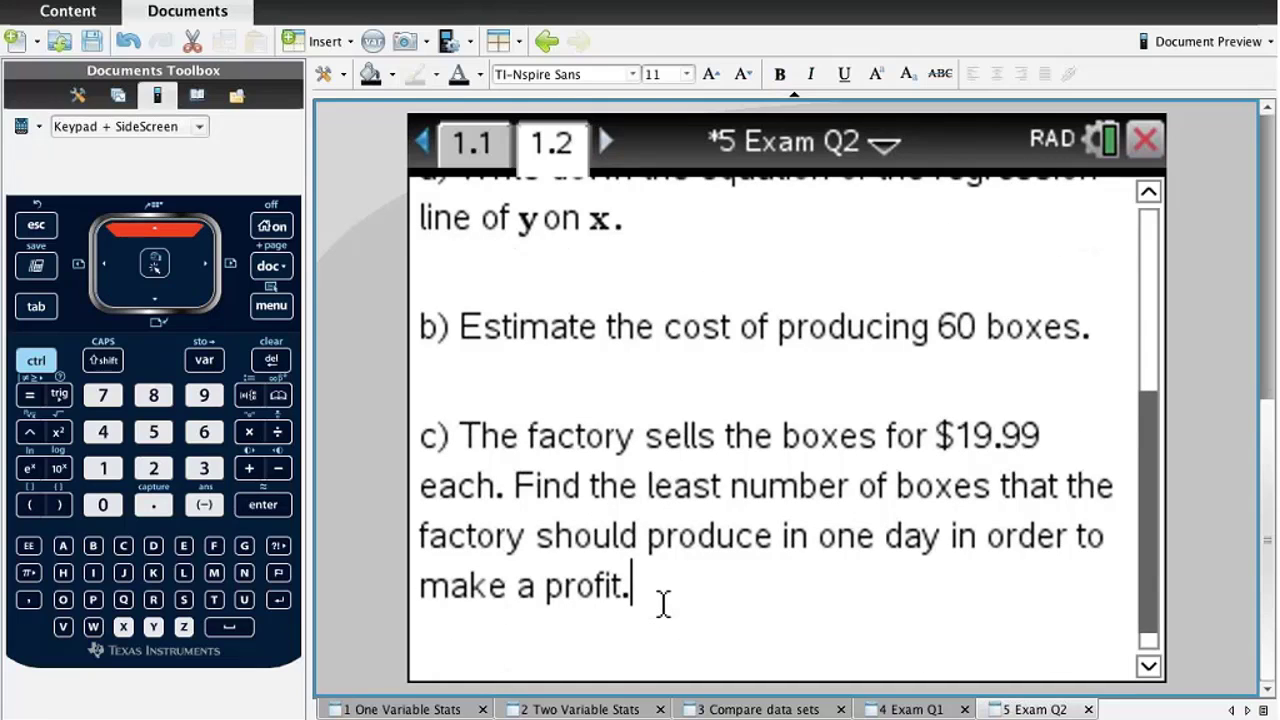
mouse_move(932, 496)
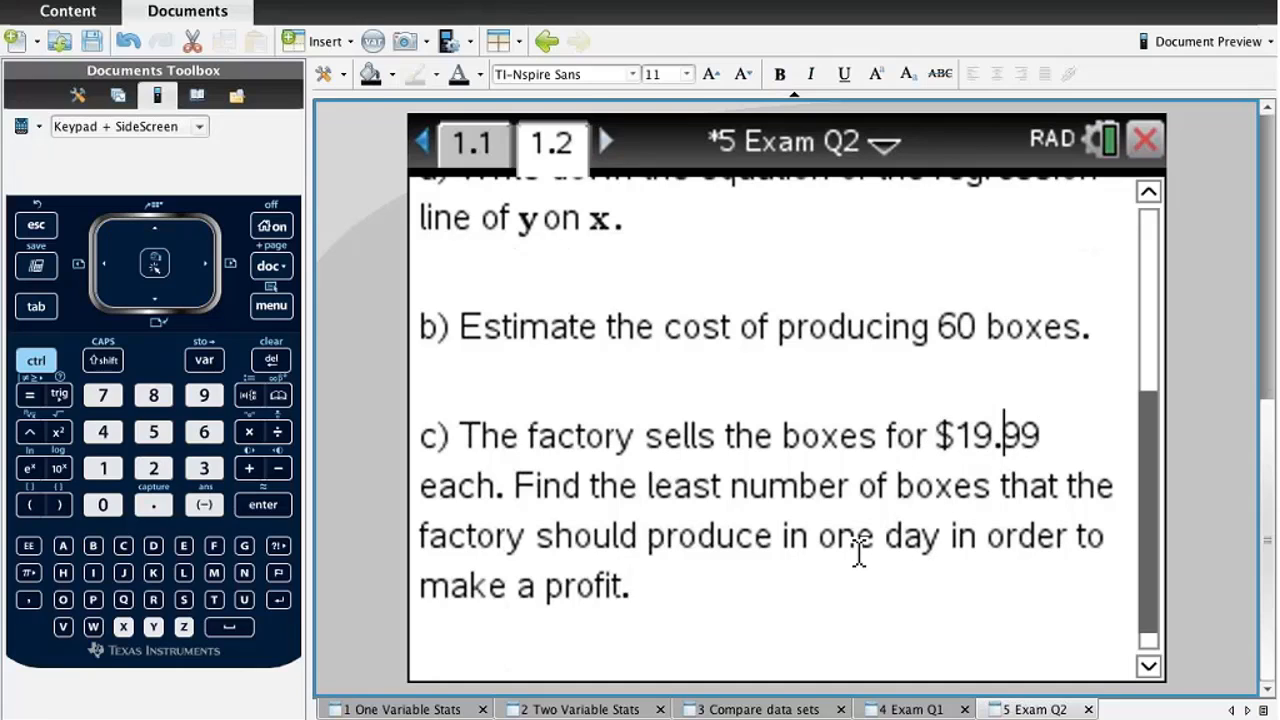
left_click(264, 504)
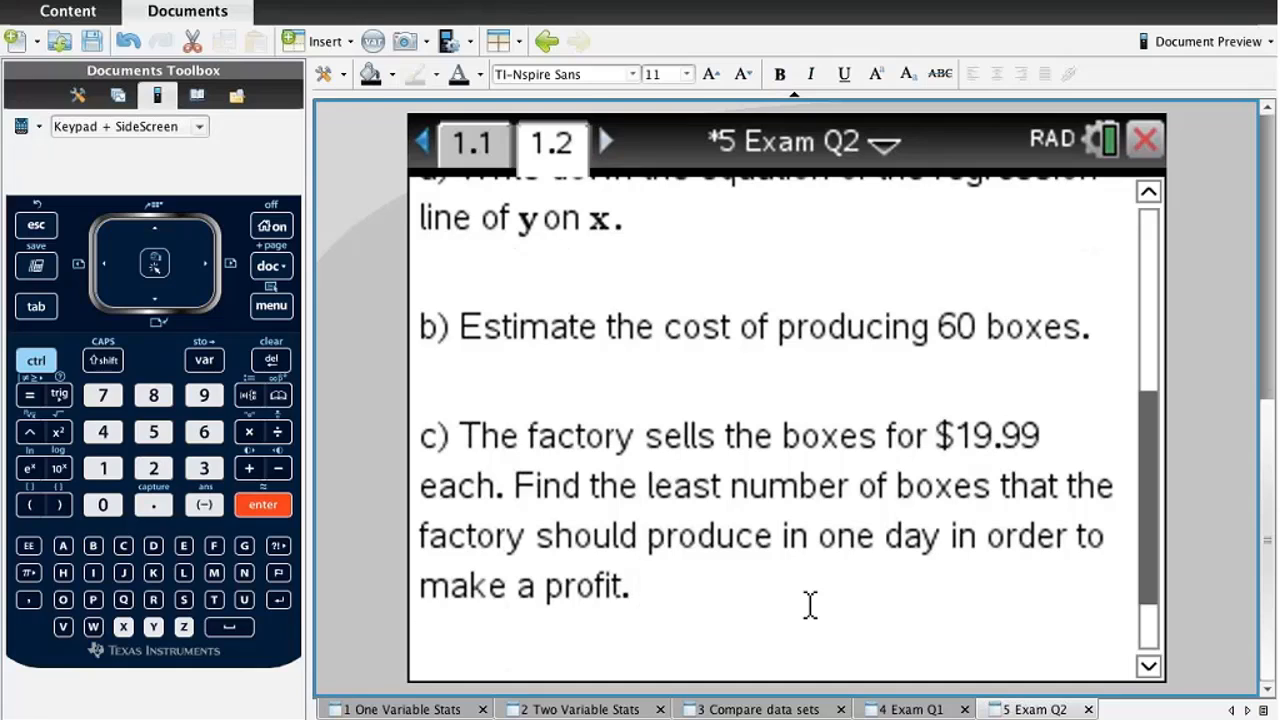
type("y=")
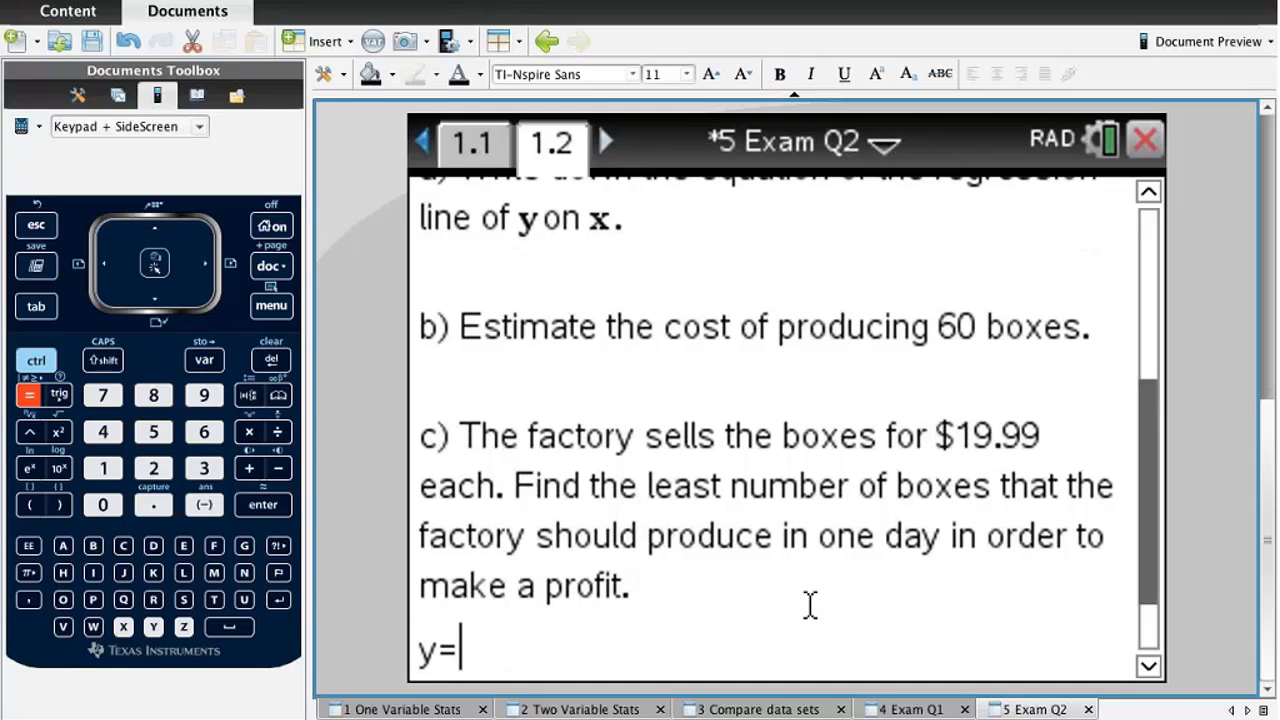
type("19.")
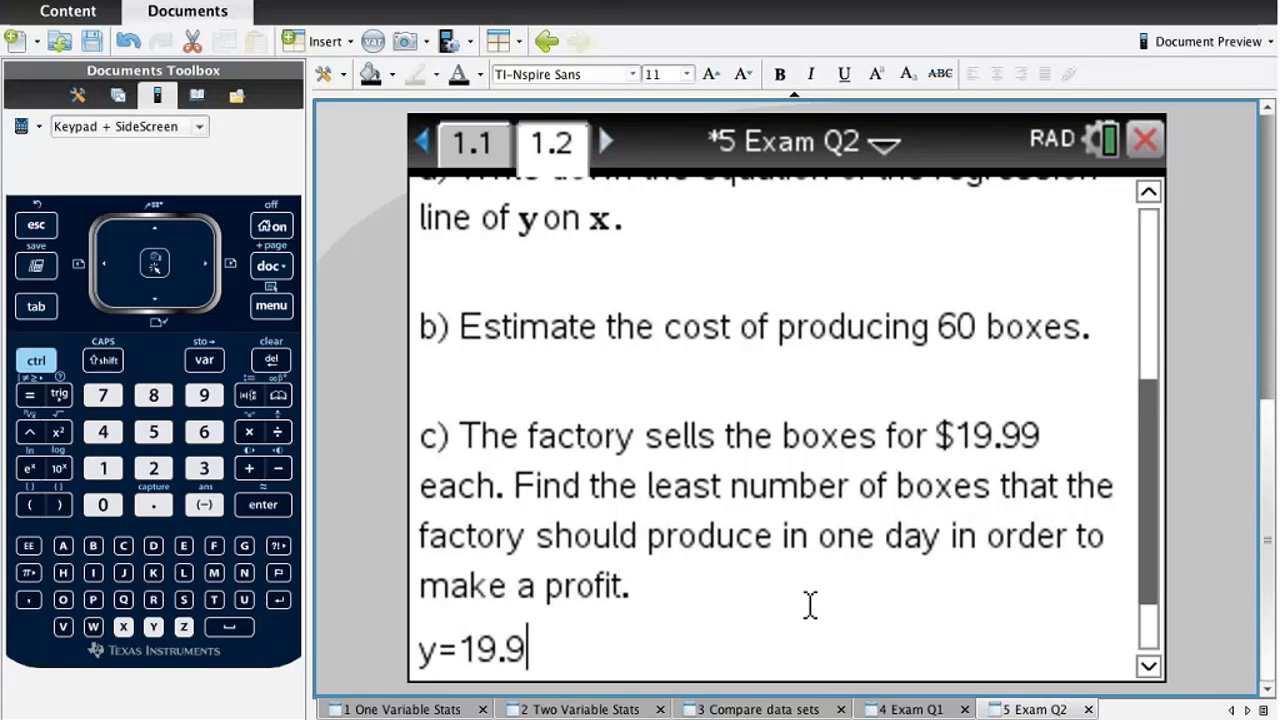
type("9x")
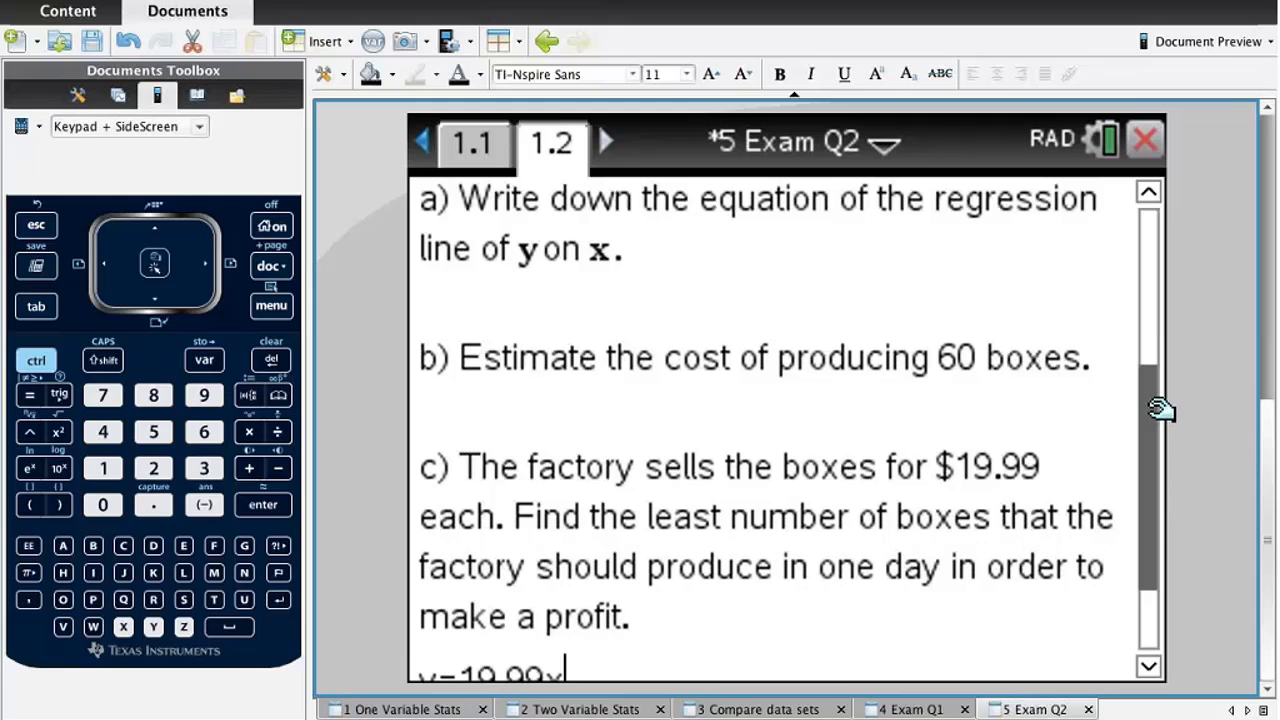
scroll("up", 3)
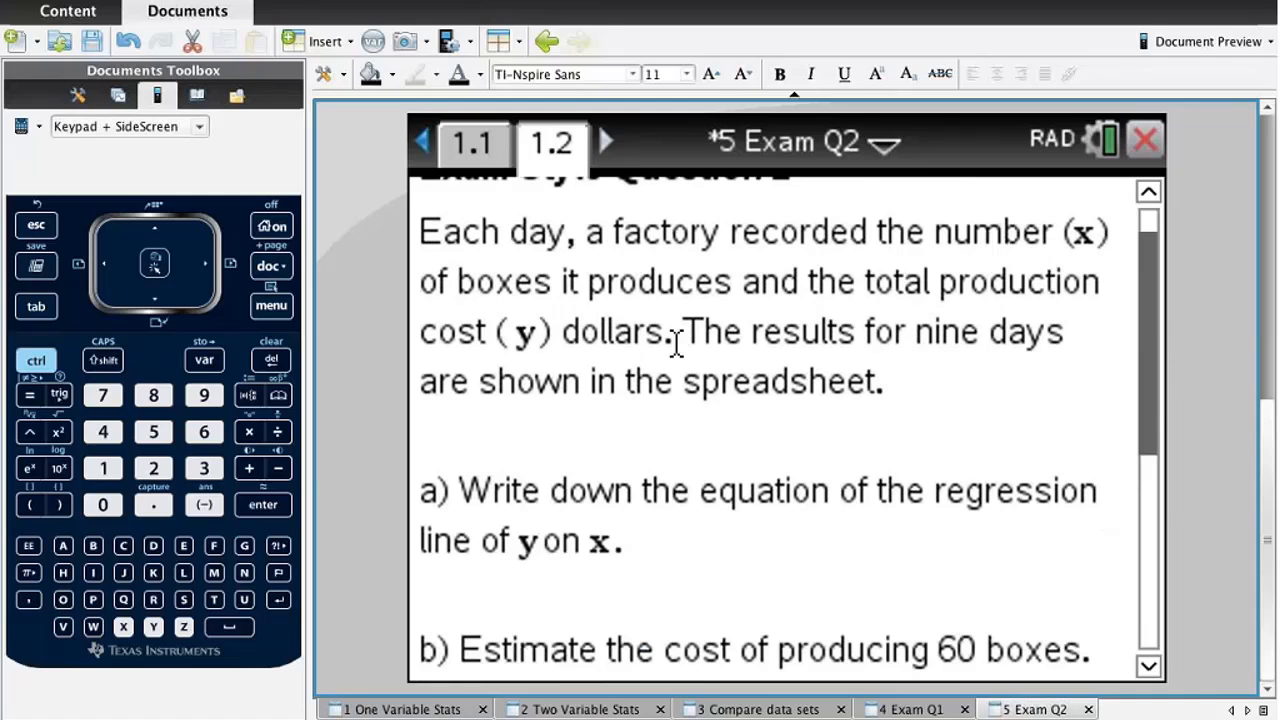
mouse_move(1144, 358)
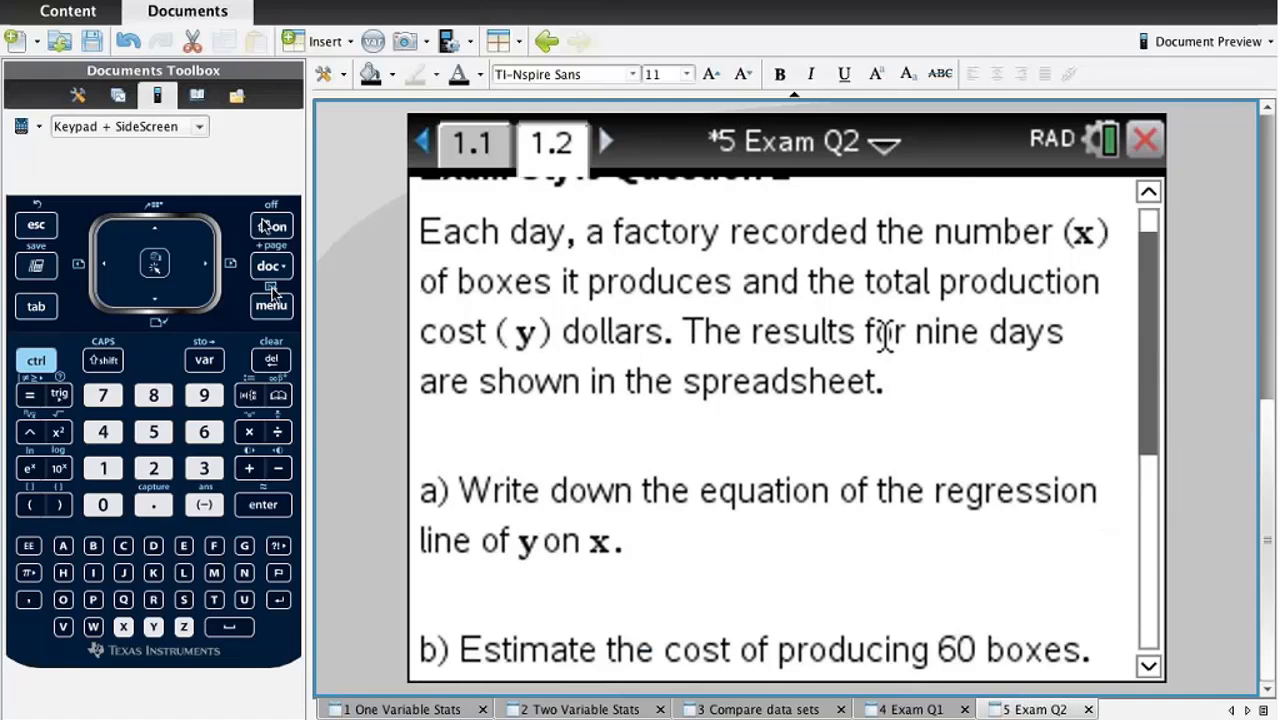
Insert a new graphs page 1.3 into the document.
left_click(272, 224)
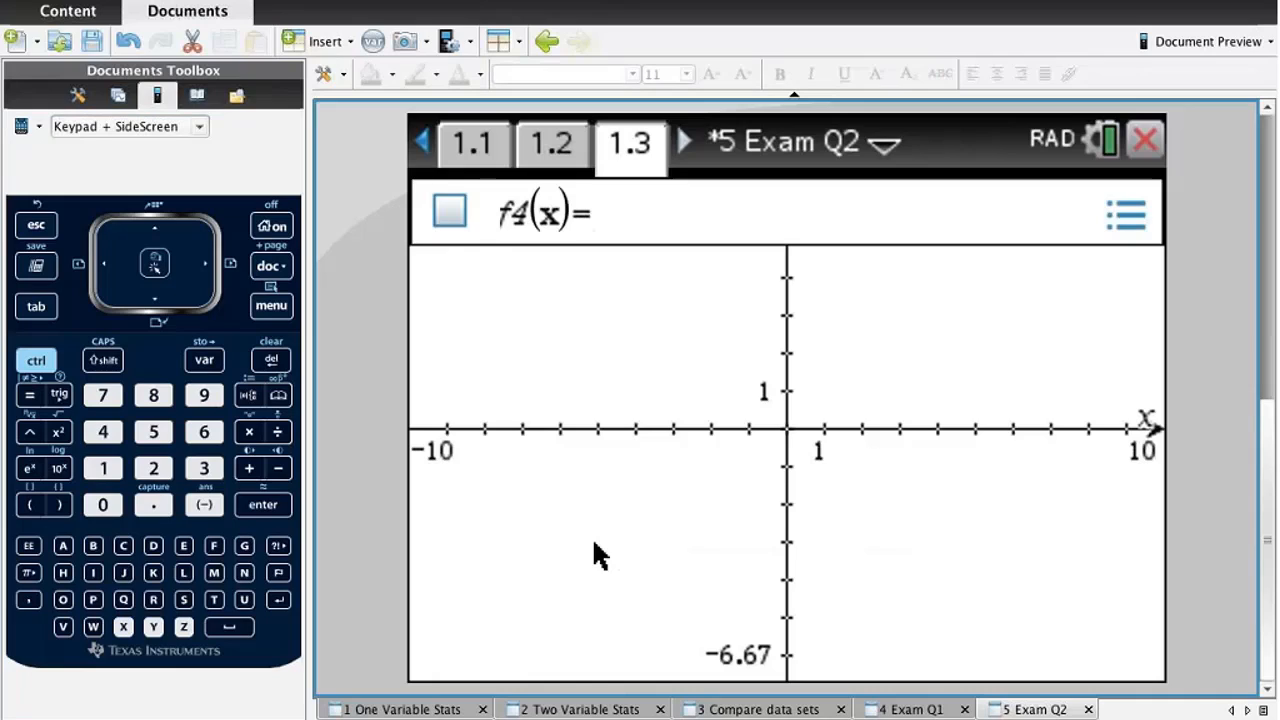
Graph the income line f4(x)=19.99x and recheck m and b in the spreadsheet.
left_click(204, 394)
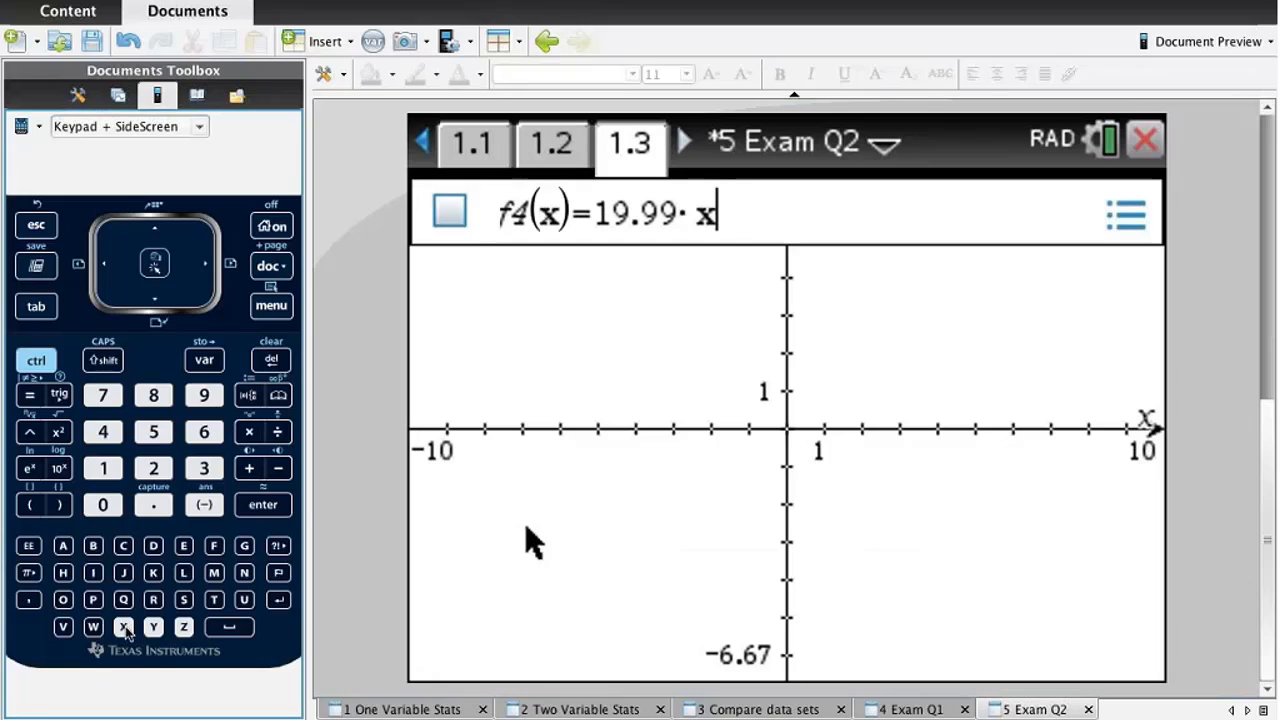
left_click(264, 504)
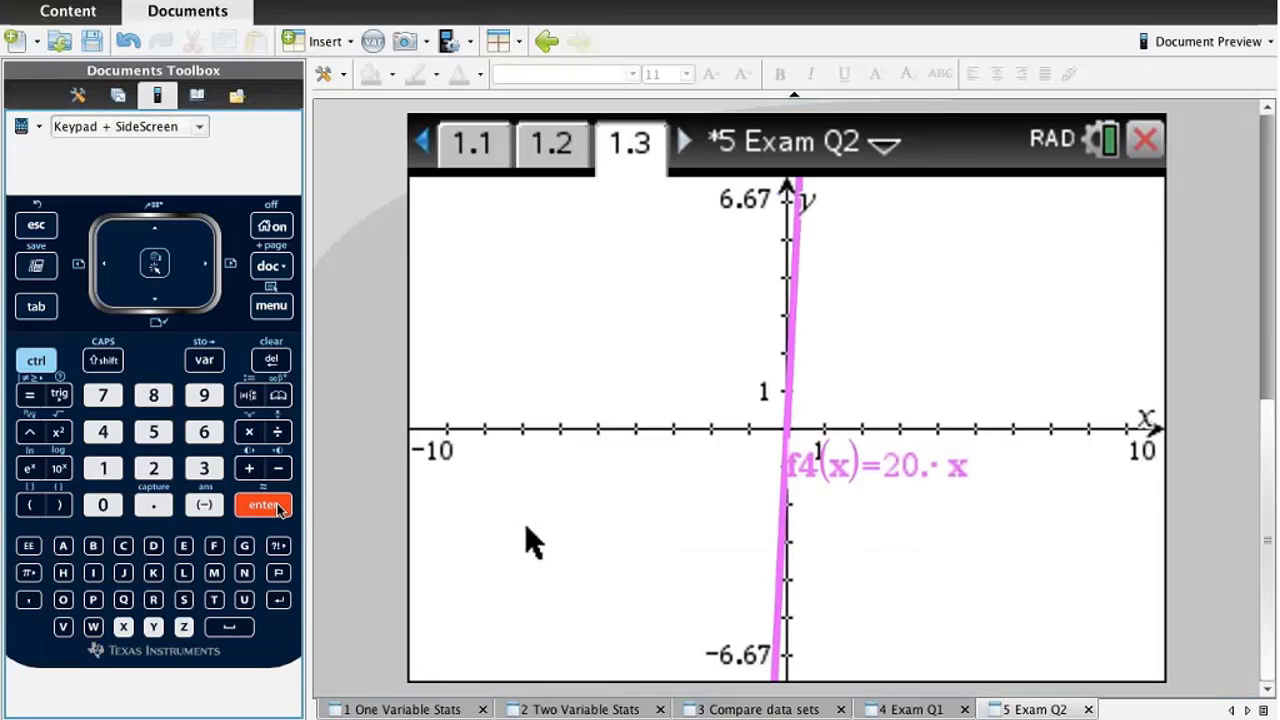
mouse_move(36, 306)
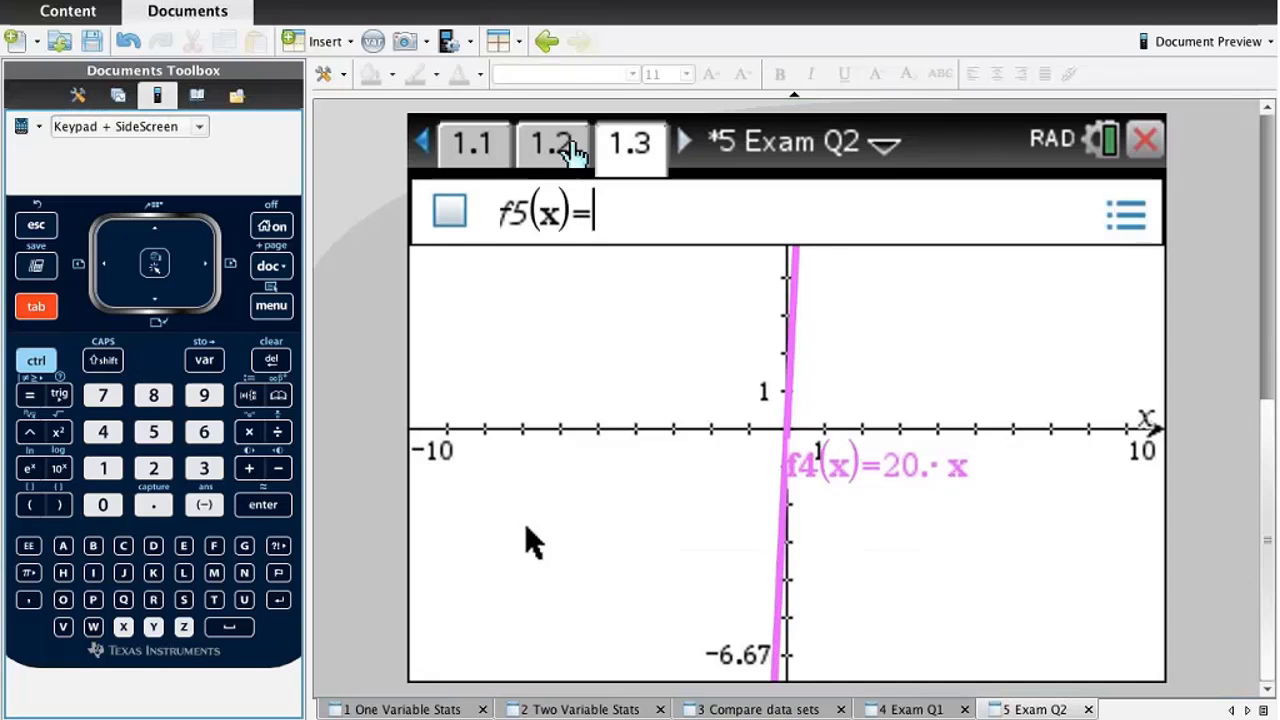
left_click(472, 140)
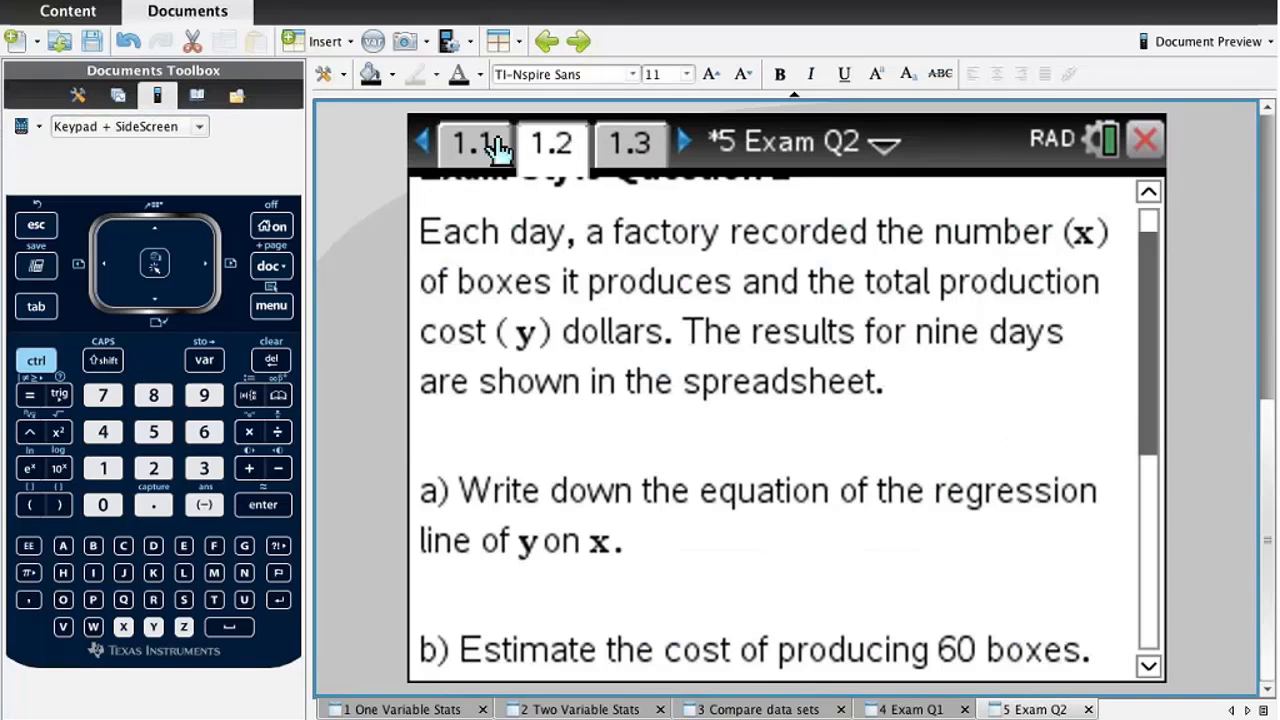
left_click(472, 142)
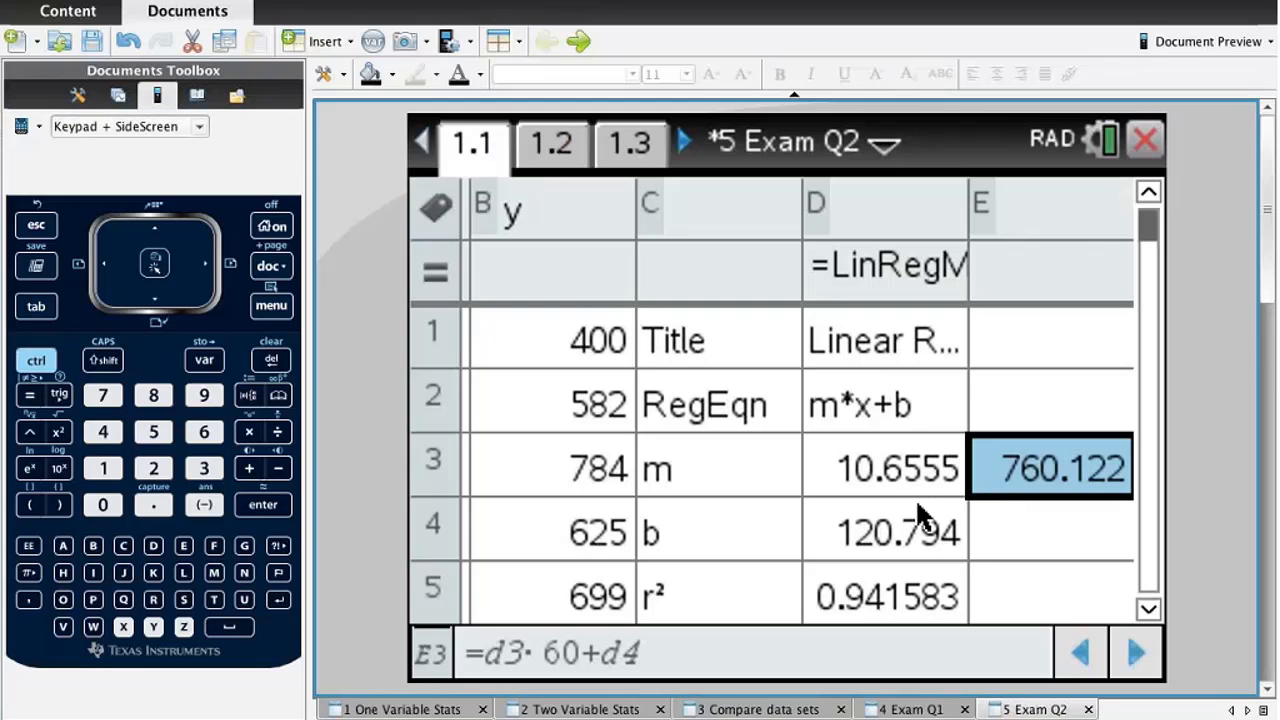
mouse_move(776, 450)
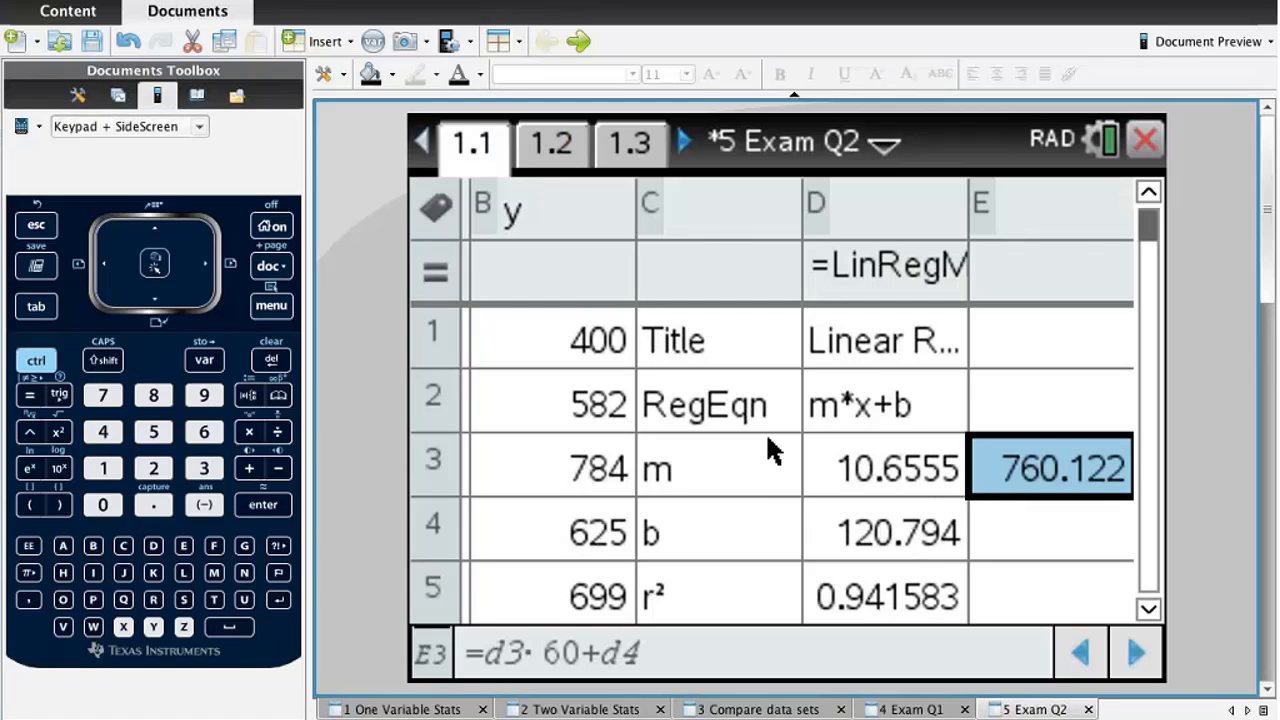
left_click(630, 142)
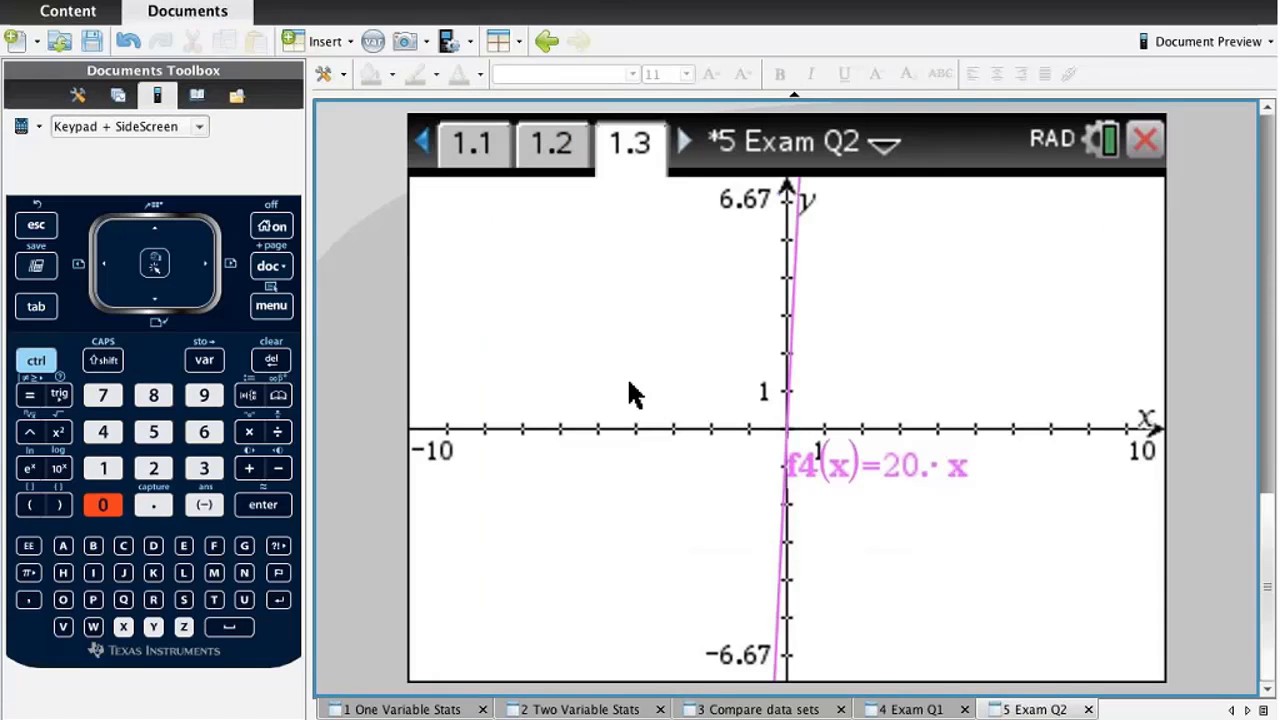
mouse_move(540, 260)
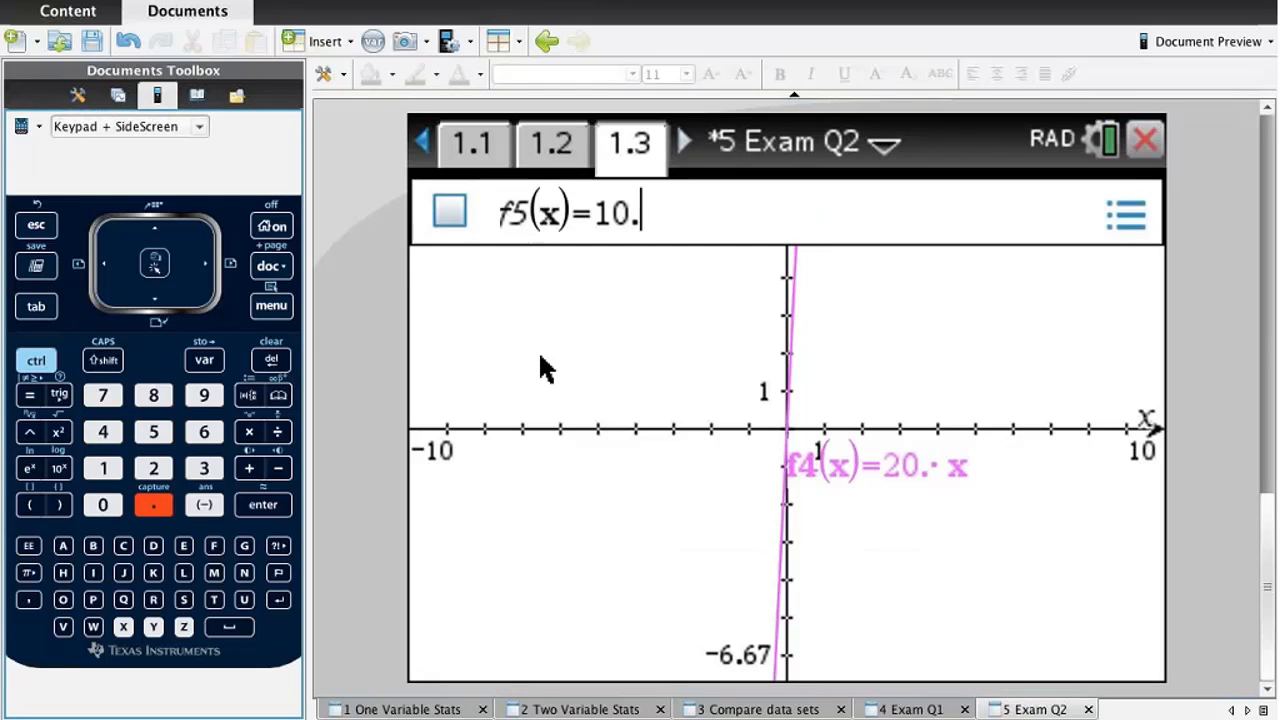
Graph the cost line f5(x)=10.7x+121 from the regression results.
left_click(104, 394)
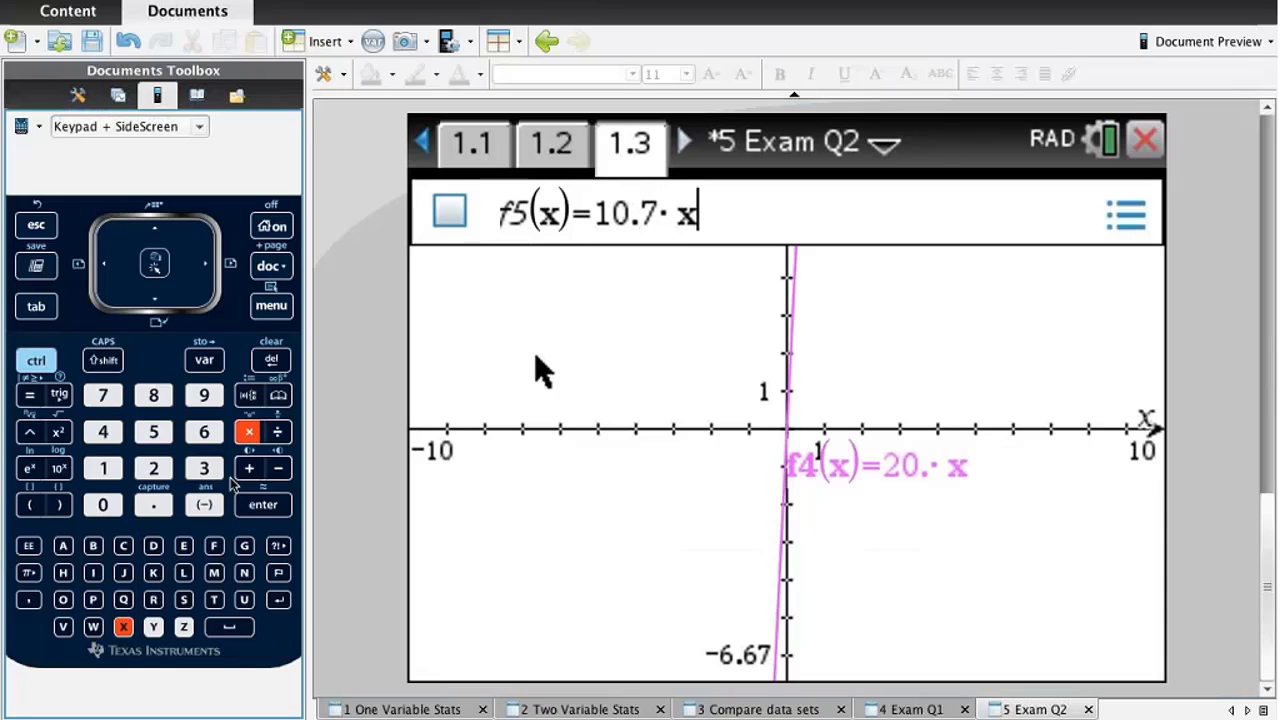
left_click(102, 468)
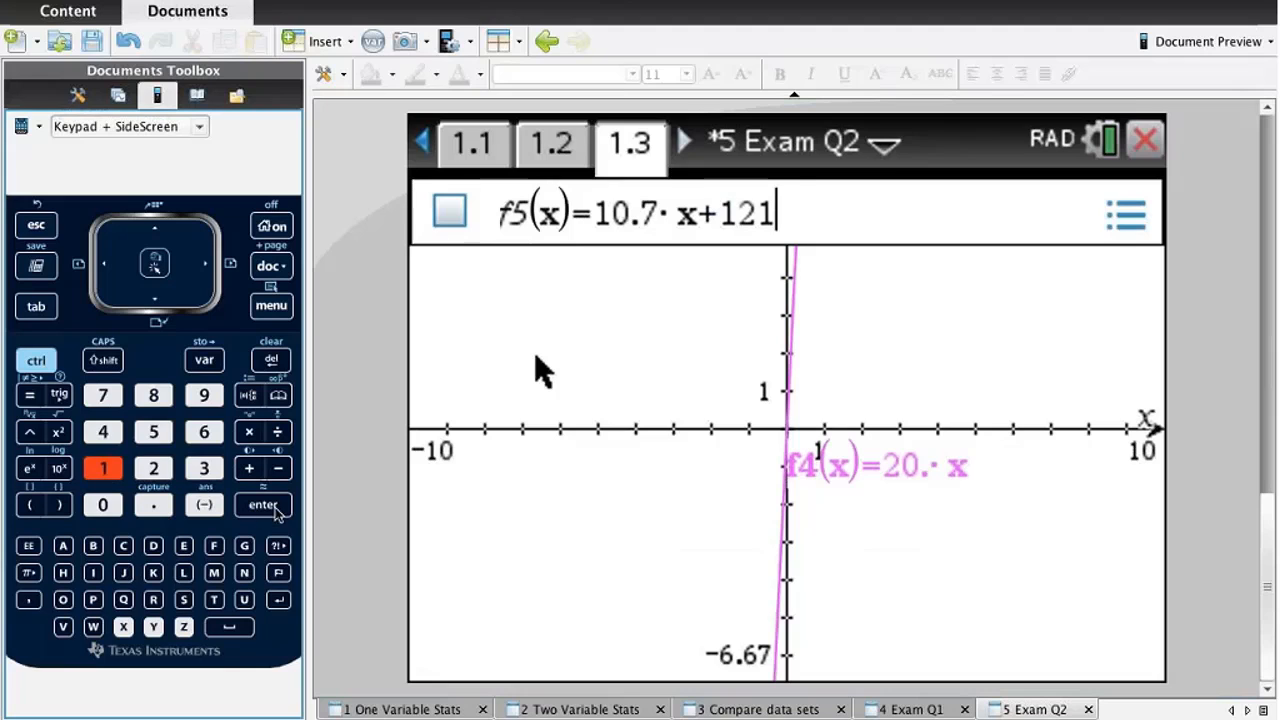
left_click(552, 142)
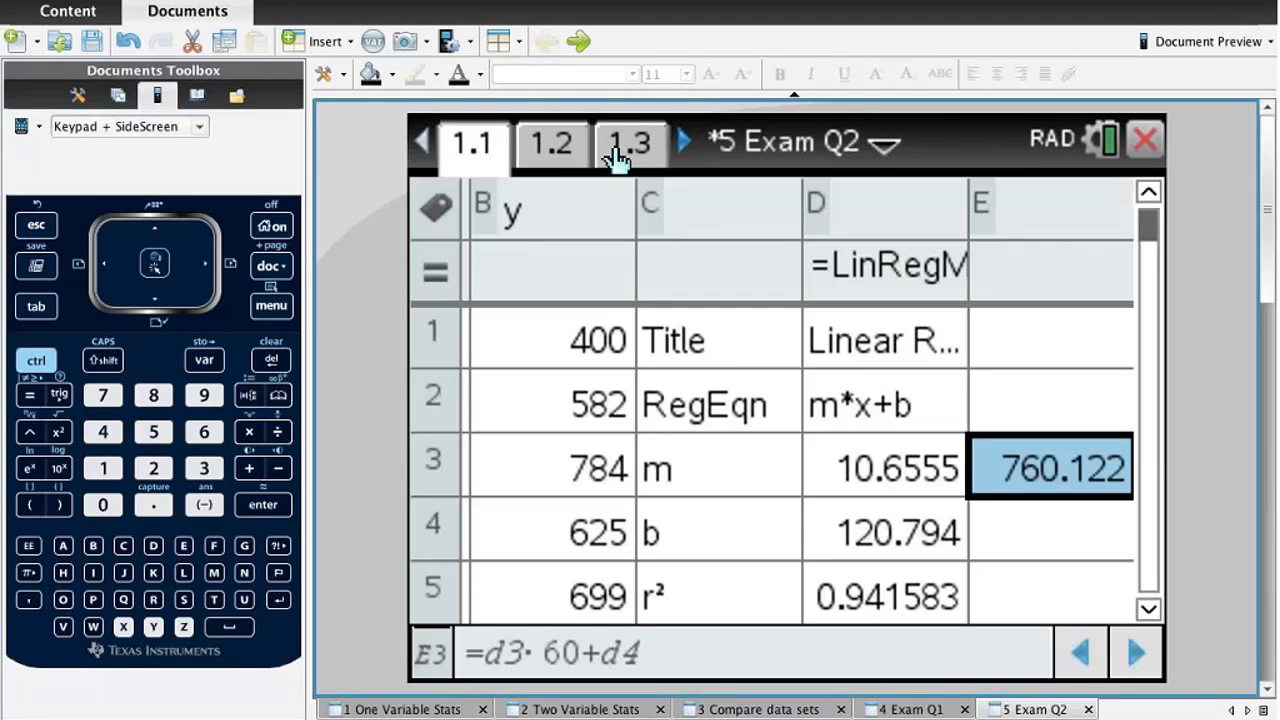
left_click(632, 142)
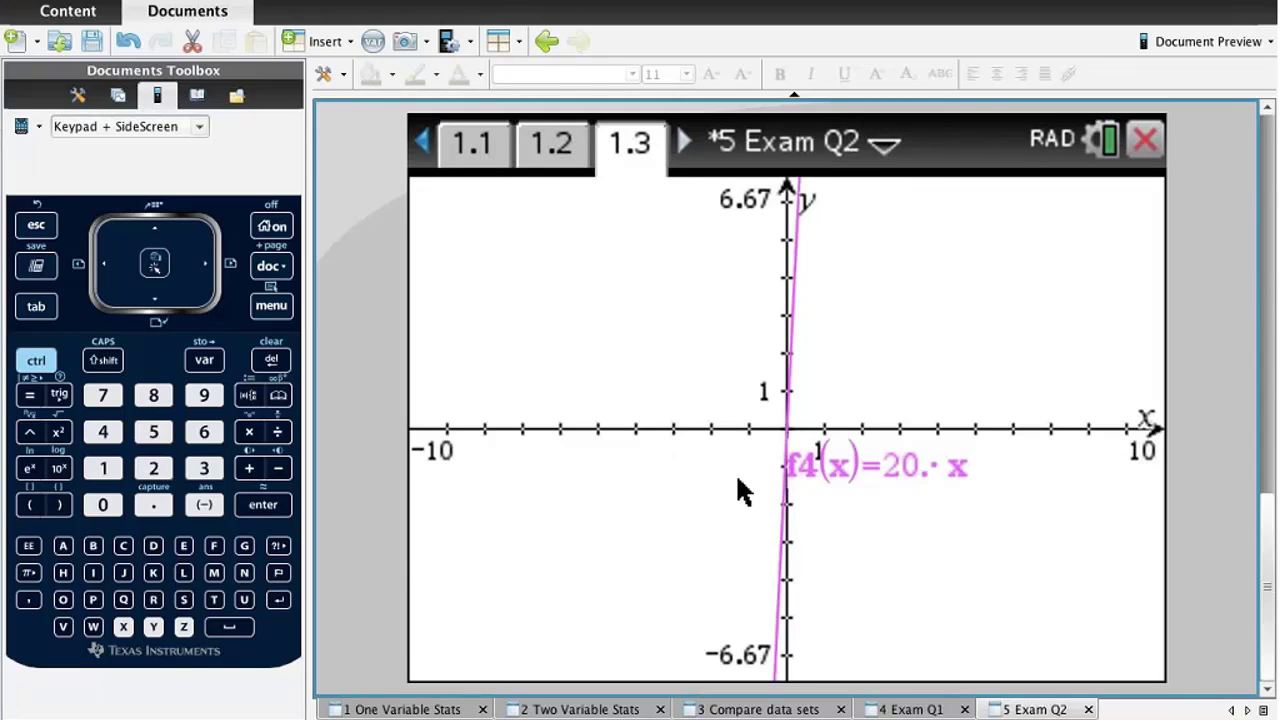
mouse_move(420, 396)
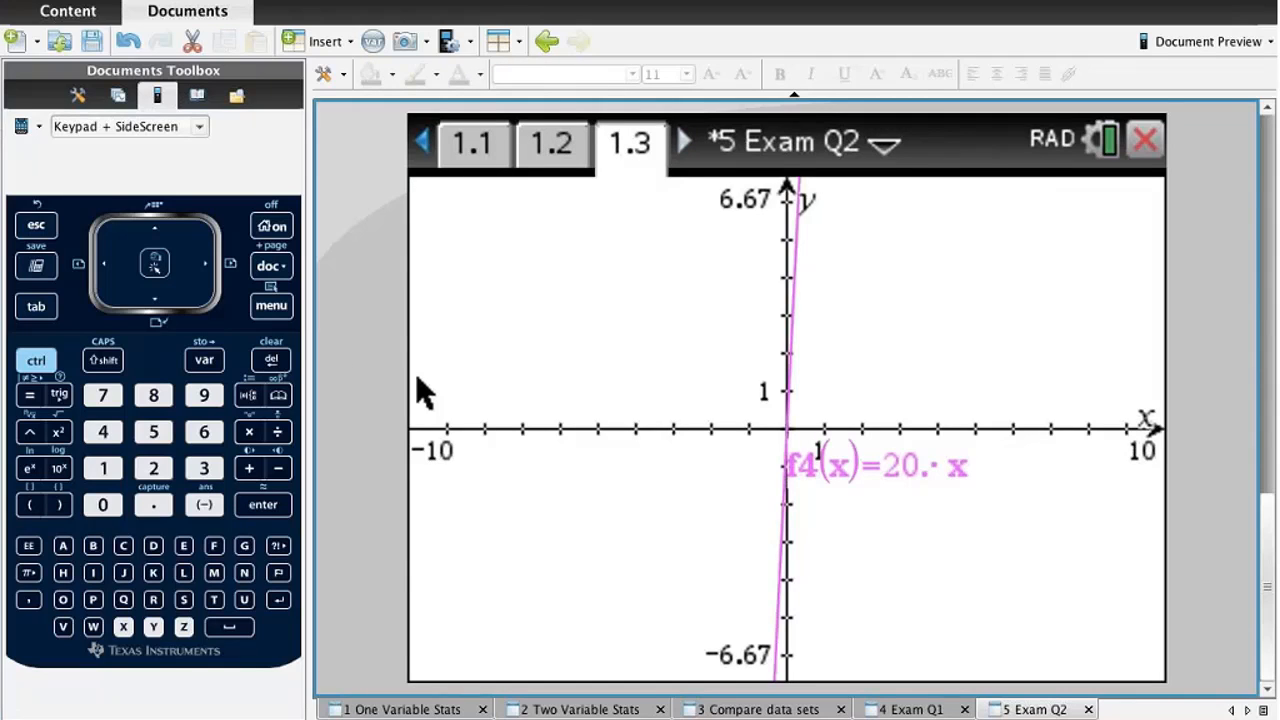
Zoom out twice so both the income and cost lines are visible.
left_click(270, 304)
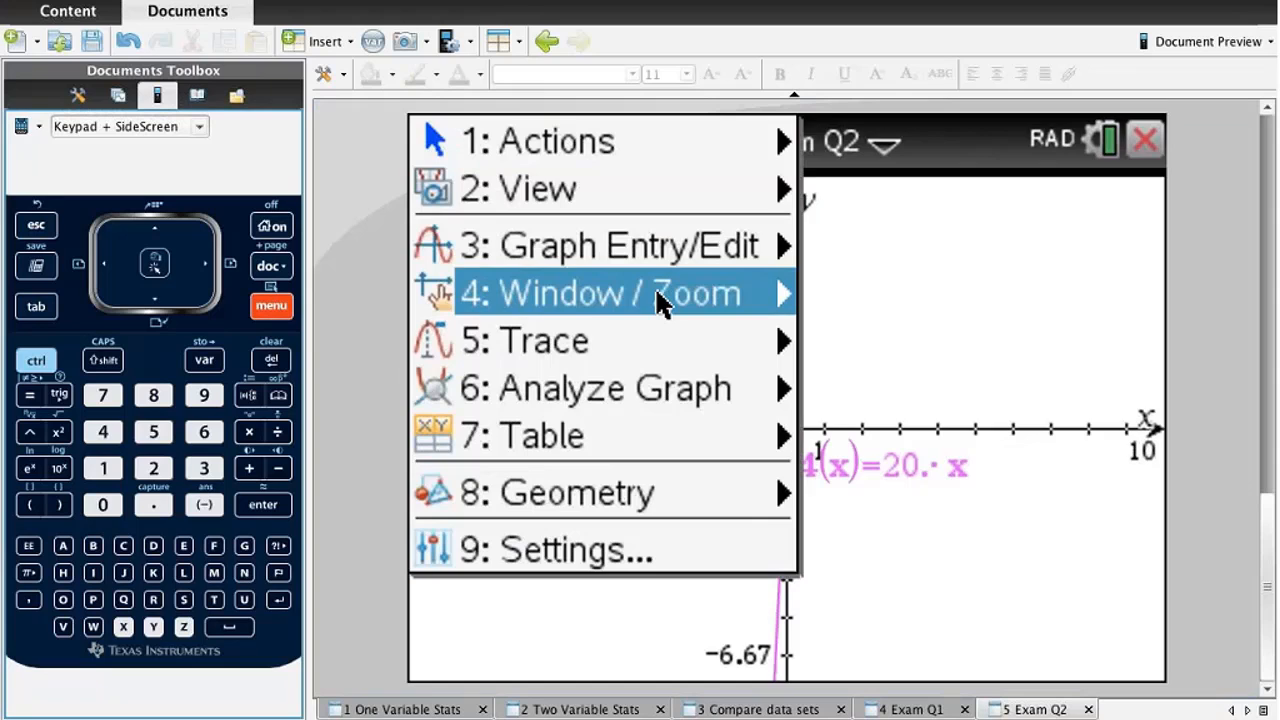
left_click(620, 292)
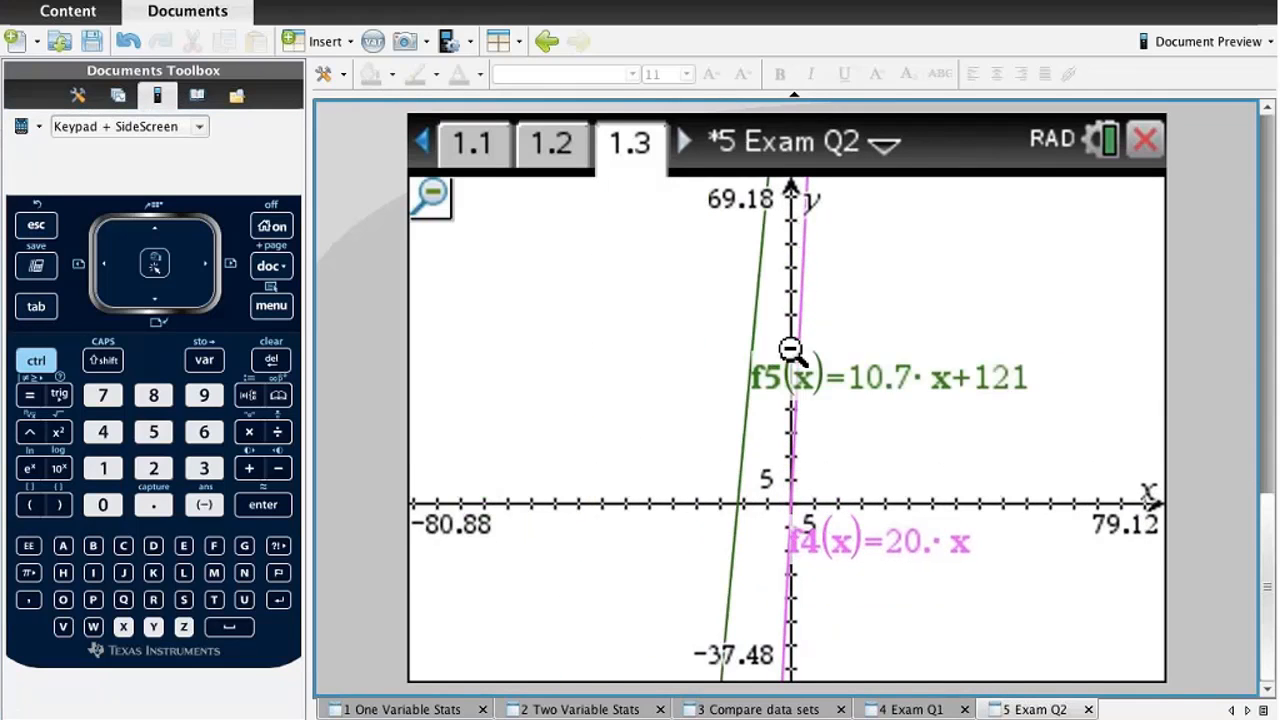
left_click(790, 348)
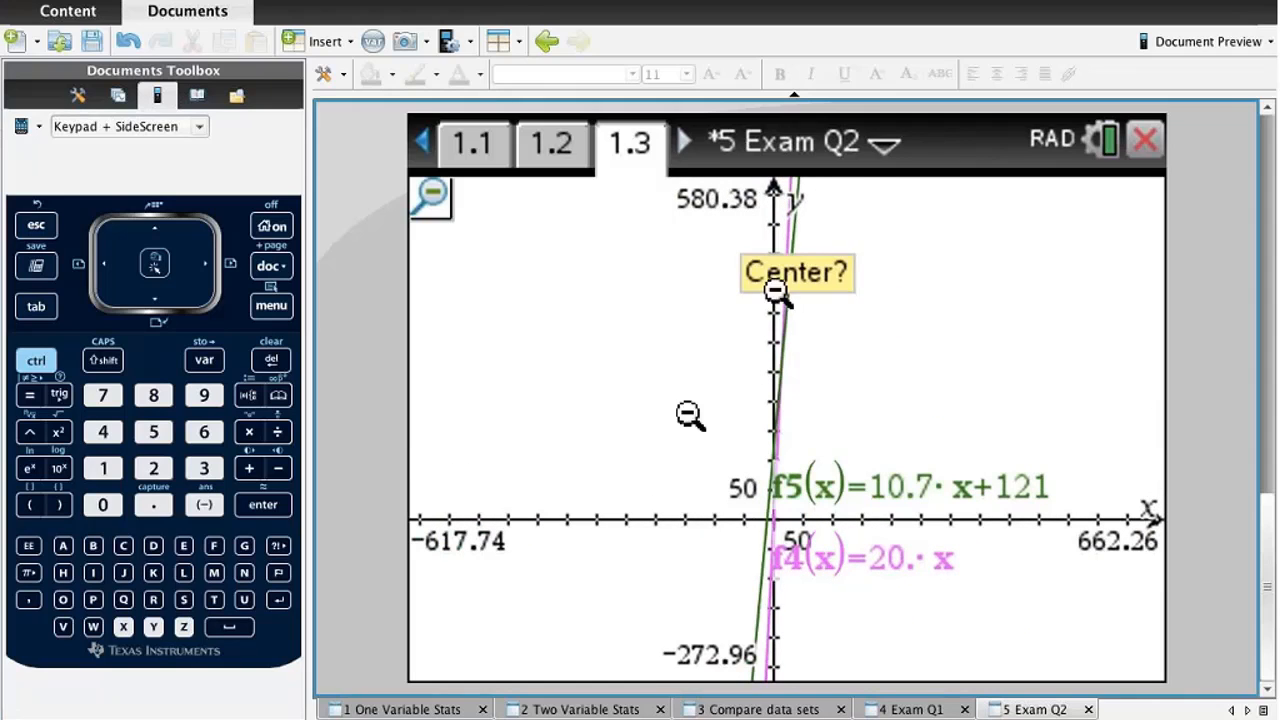
Mark the intersection of the two lines at (13, 260) via Analyze Graph.
left_click(272, 304)
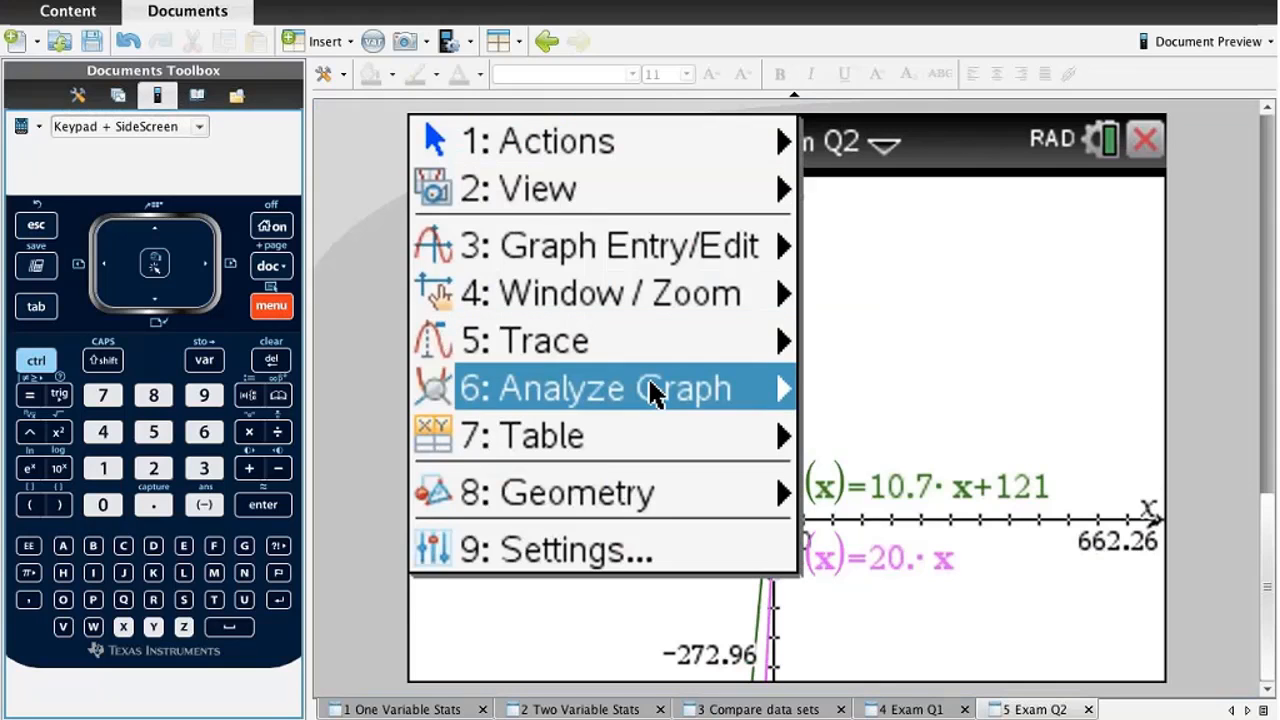
left_click(600, 388)
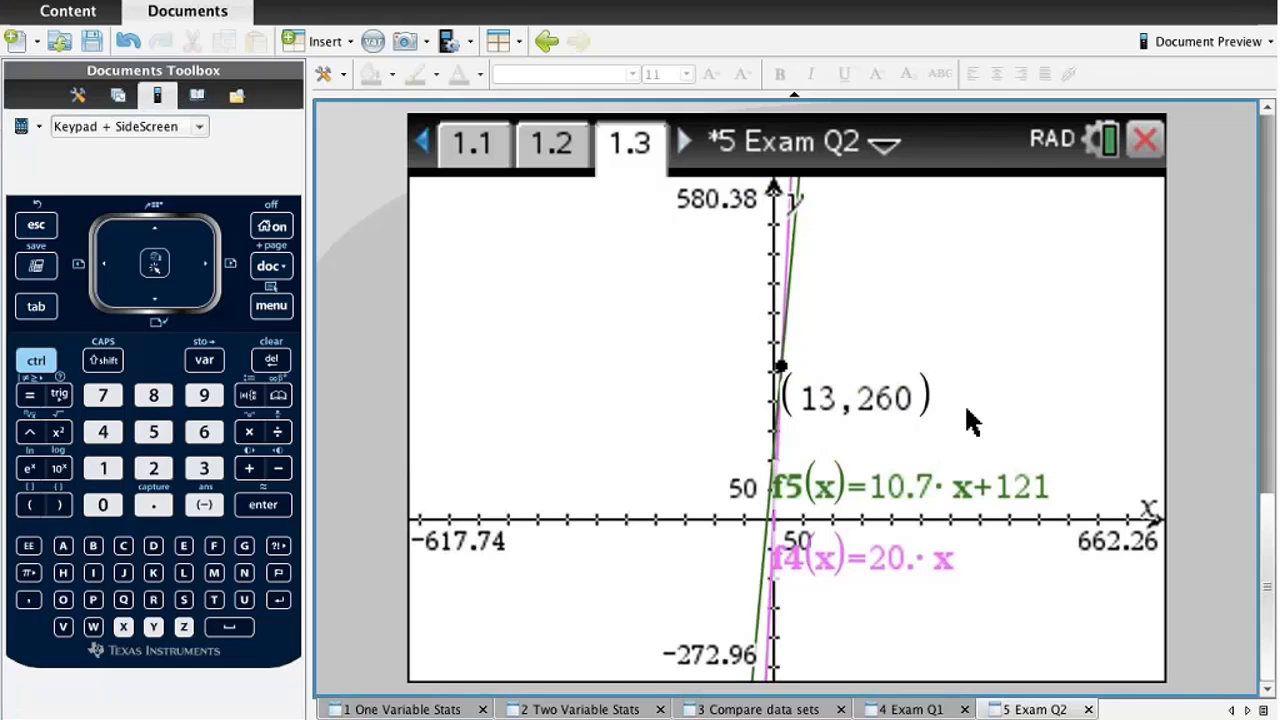
left_click(552, 142)
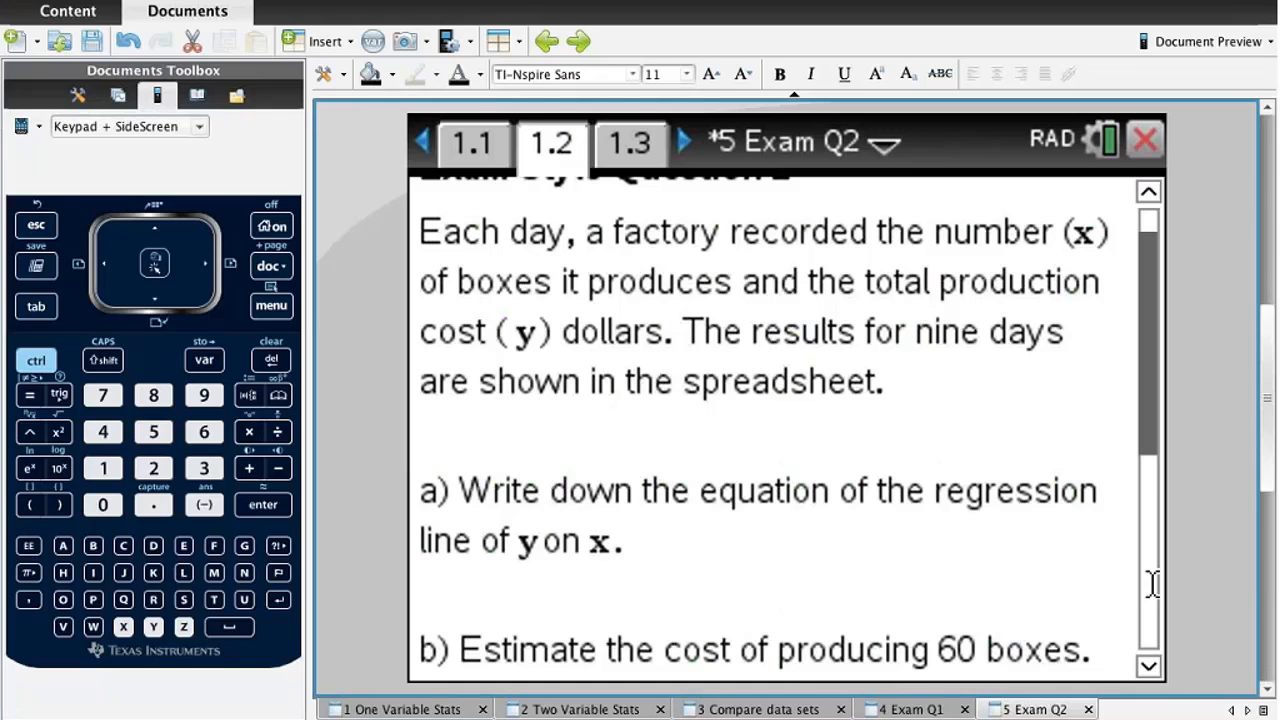
Read through parts a to c and place the cursor after part a.
scroll("down", 3)
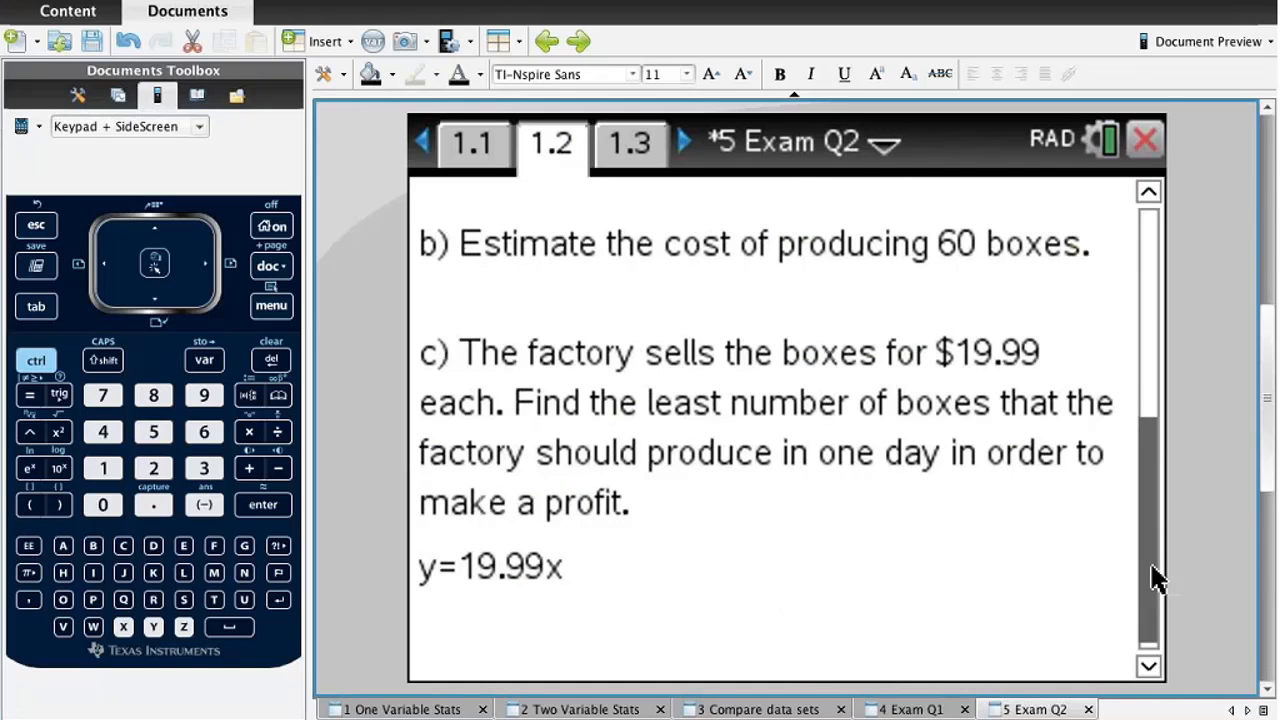
scroll("up", 3)
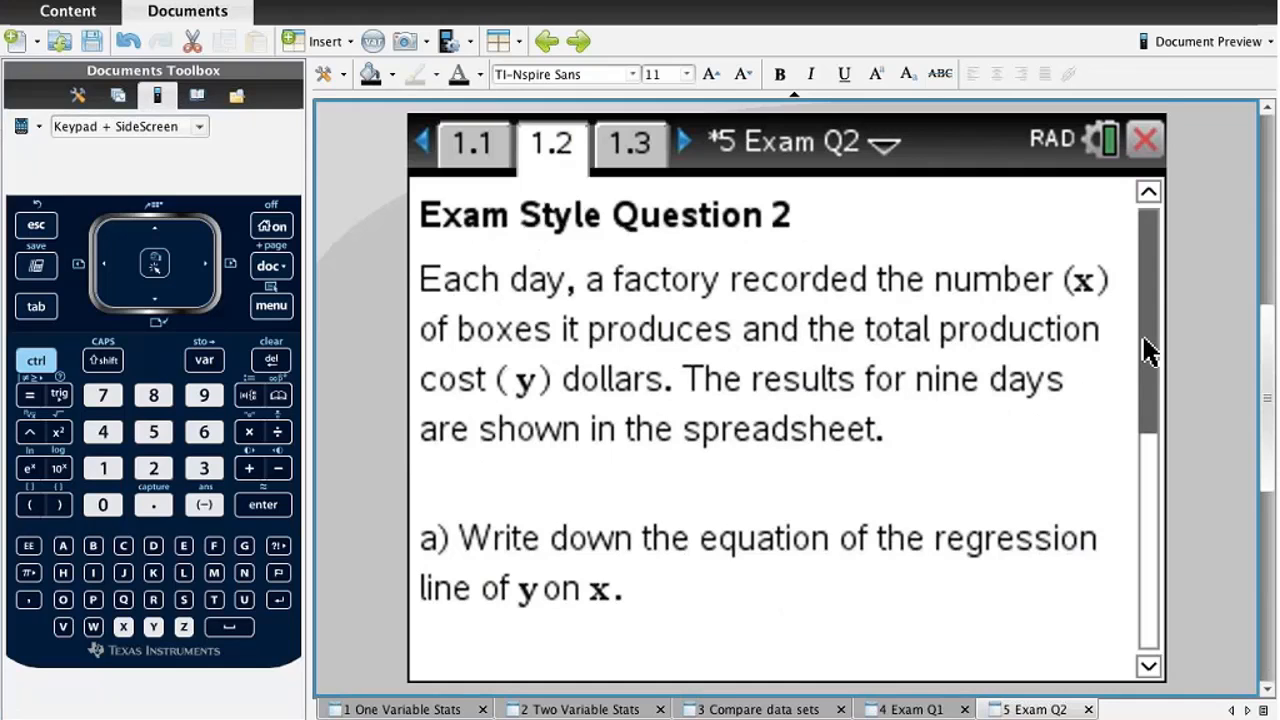
mouse_move(944, 476)
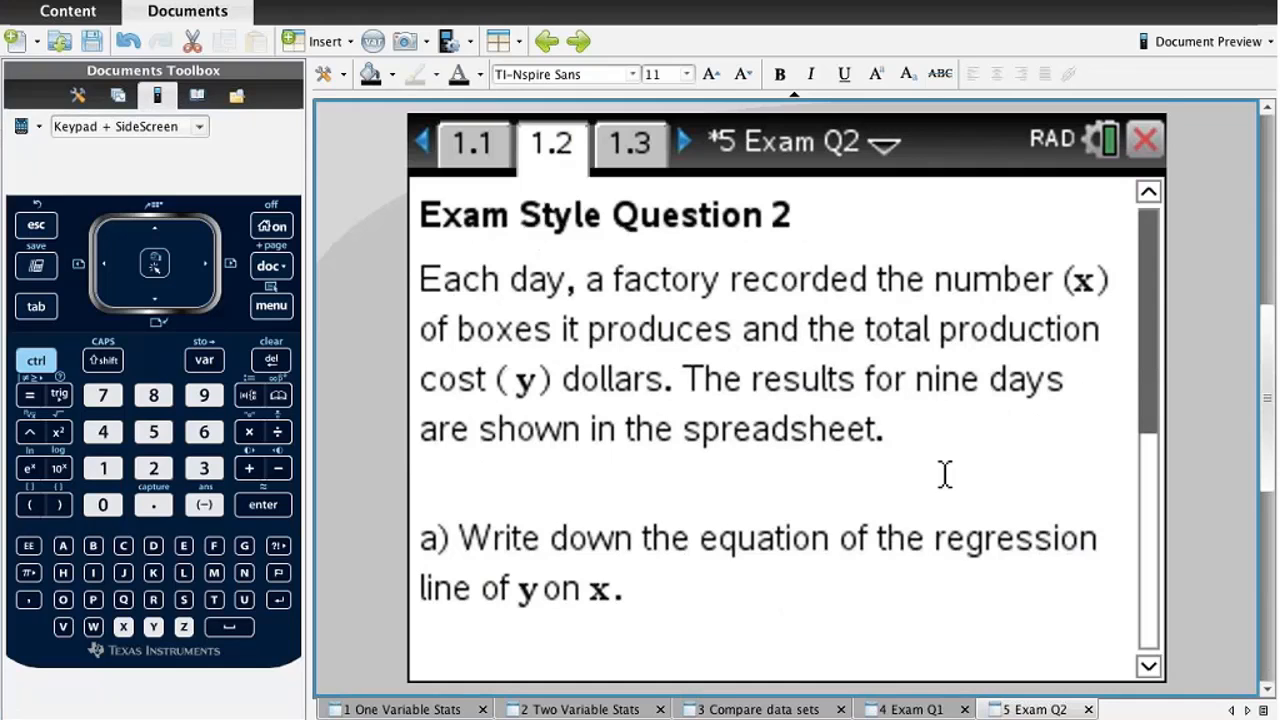
mouse_move(820, 496)
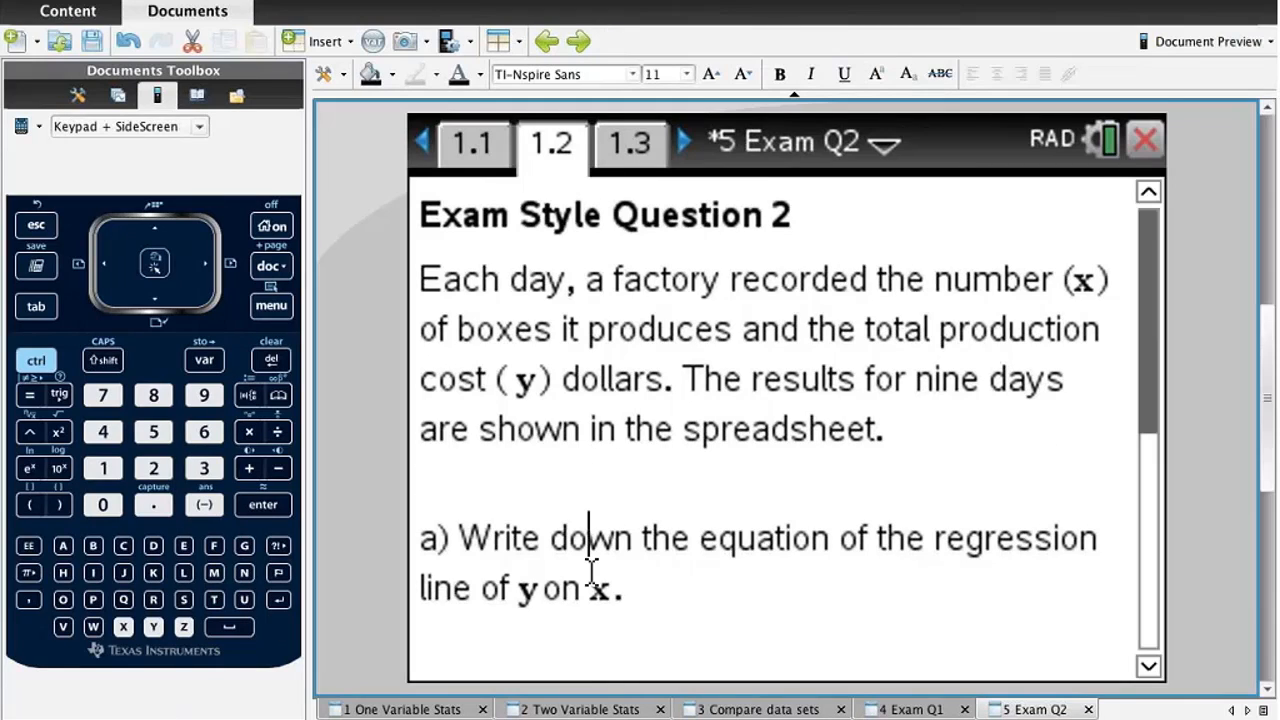
left_click(636, 588)
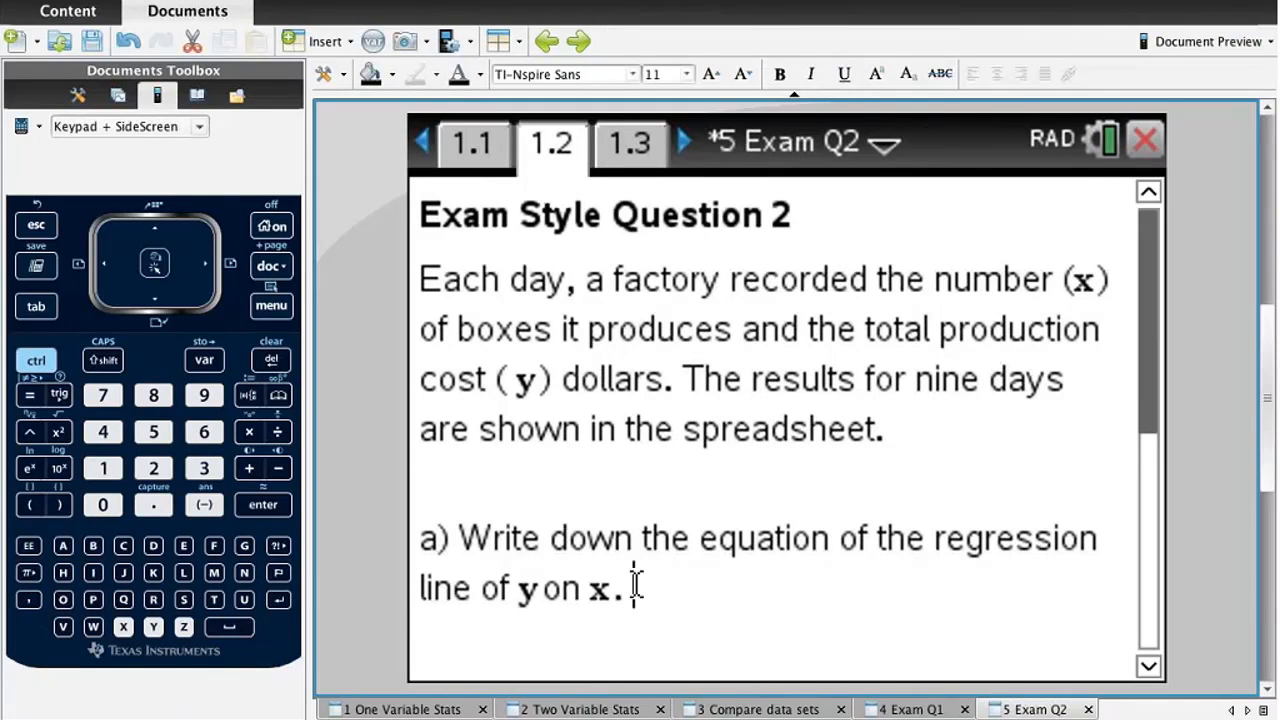